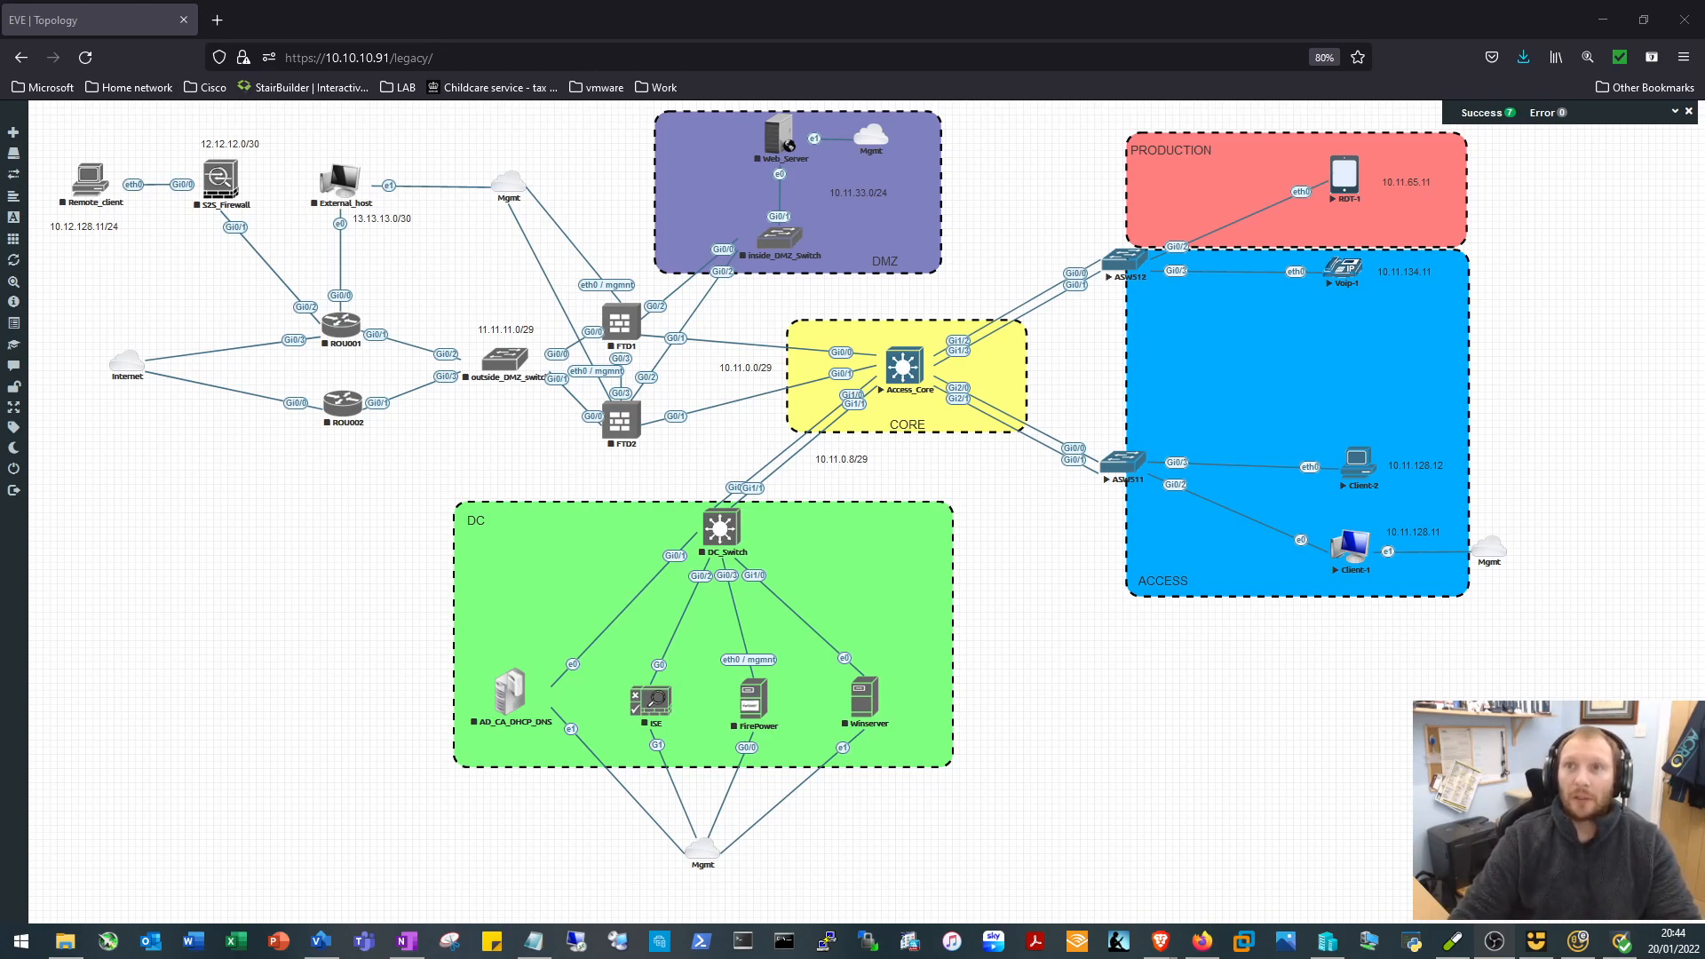
pyautogui.moveTo(1183, 189)
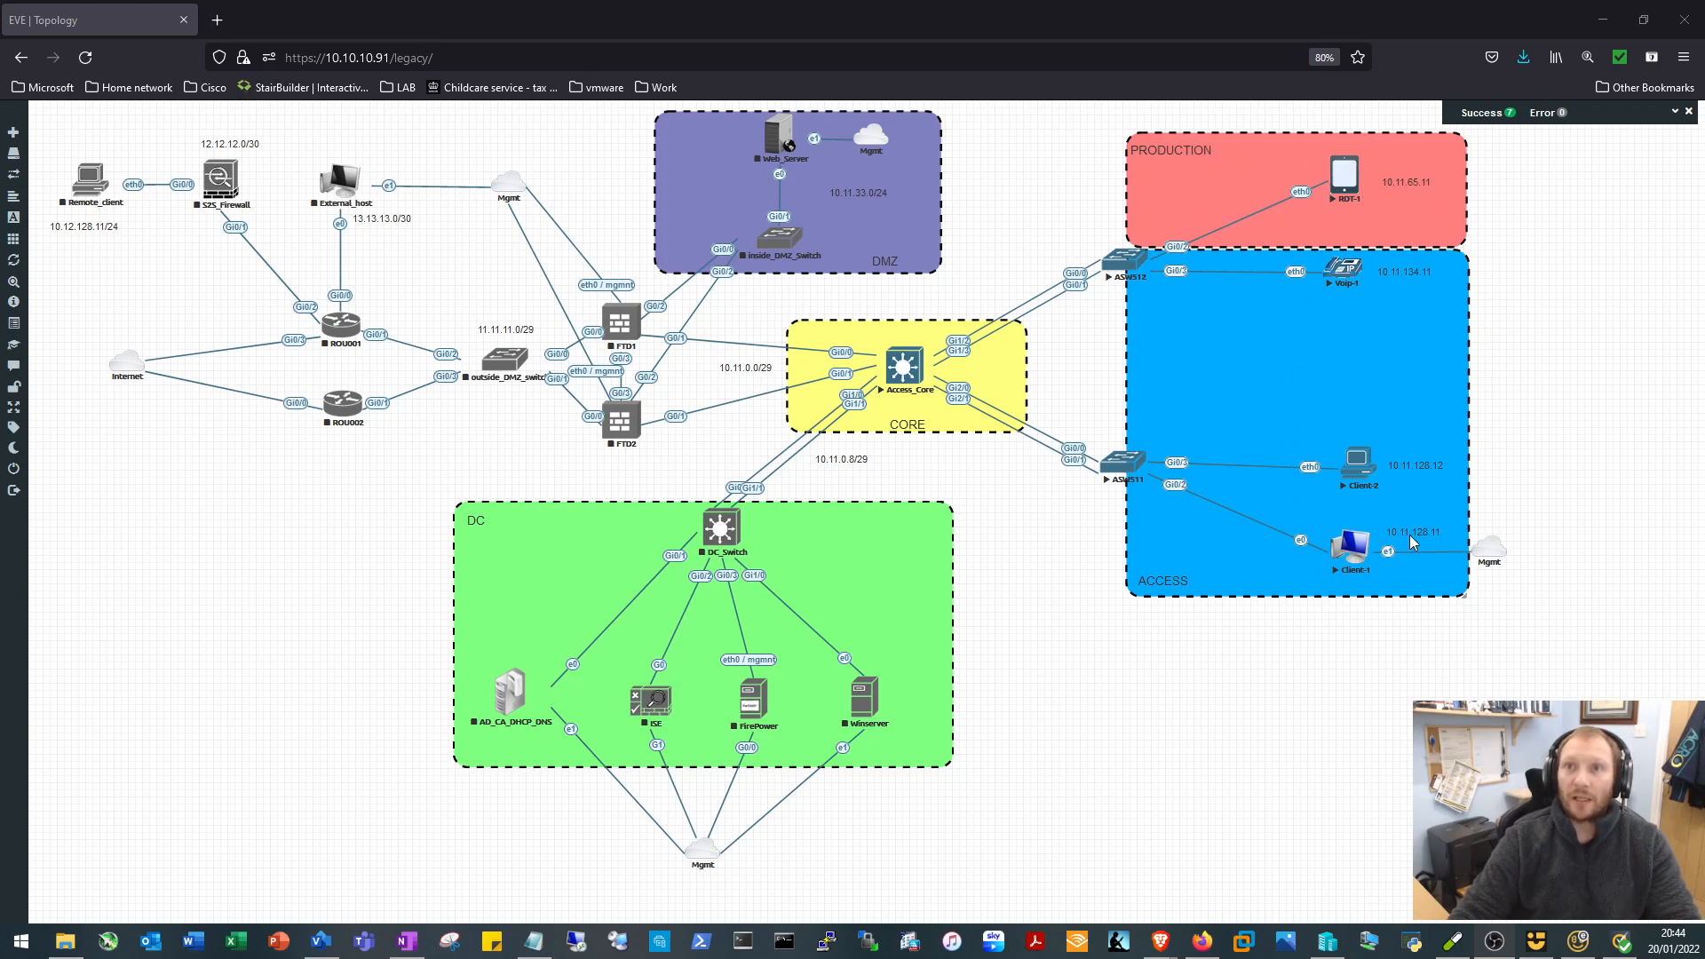
pyautogui.moveTo(1099, 337)
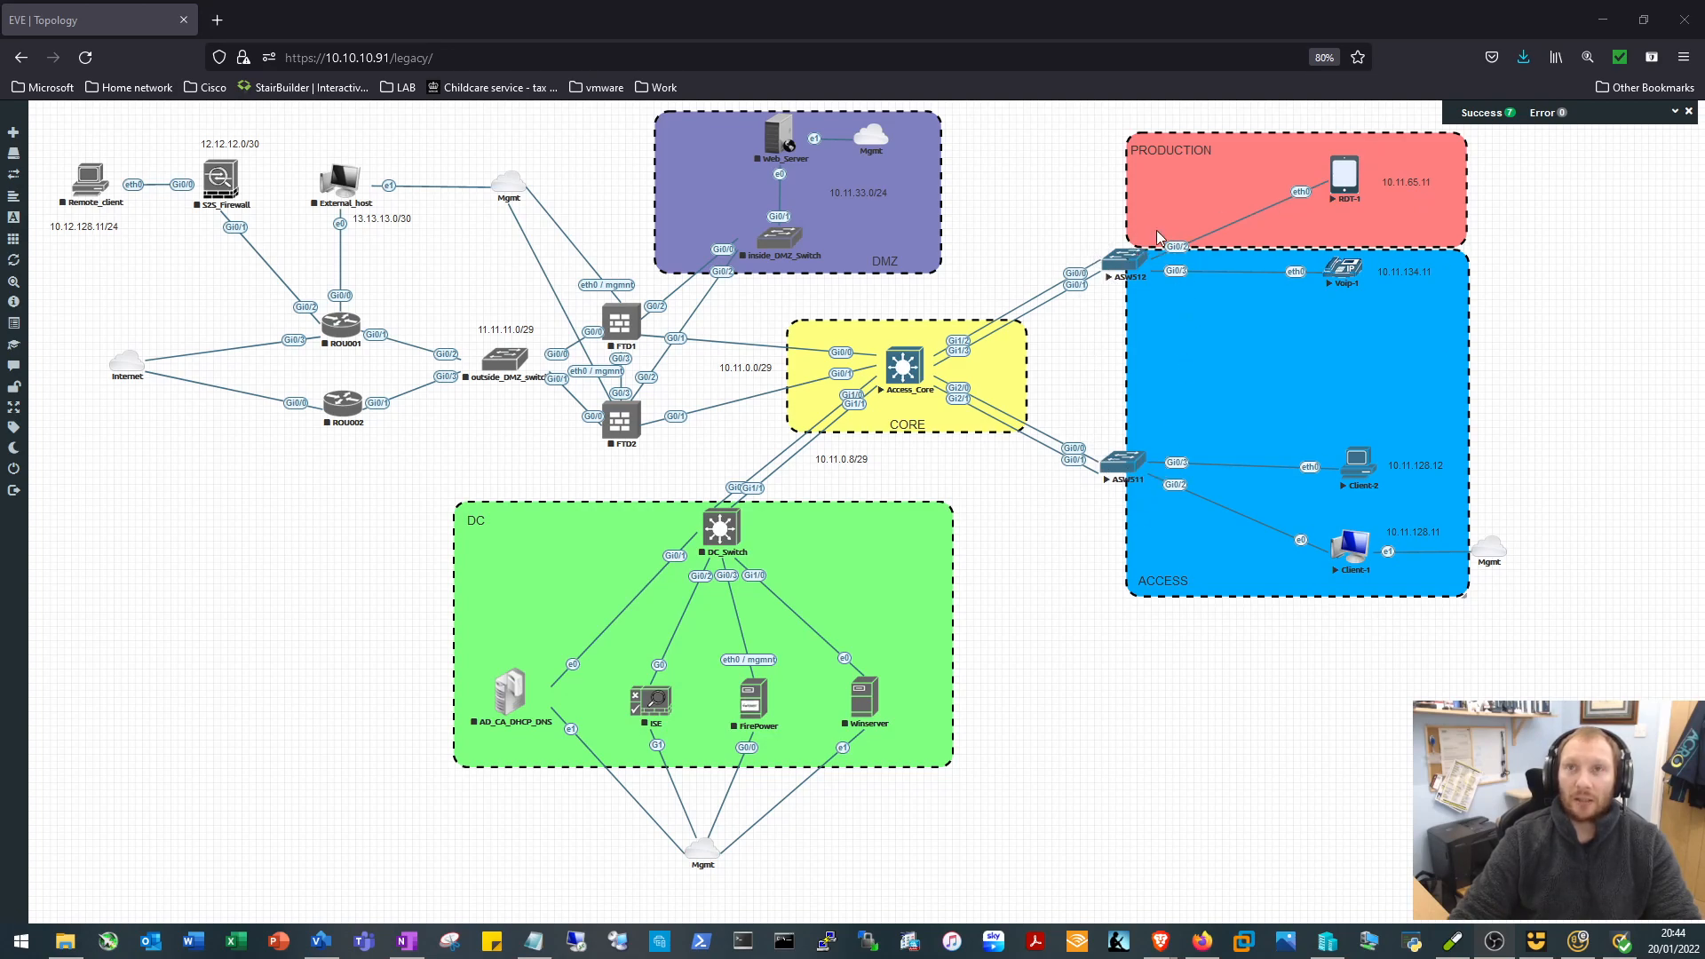
pyautogui.moveTo(1142, 310)
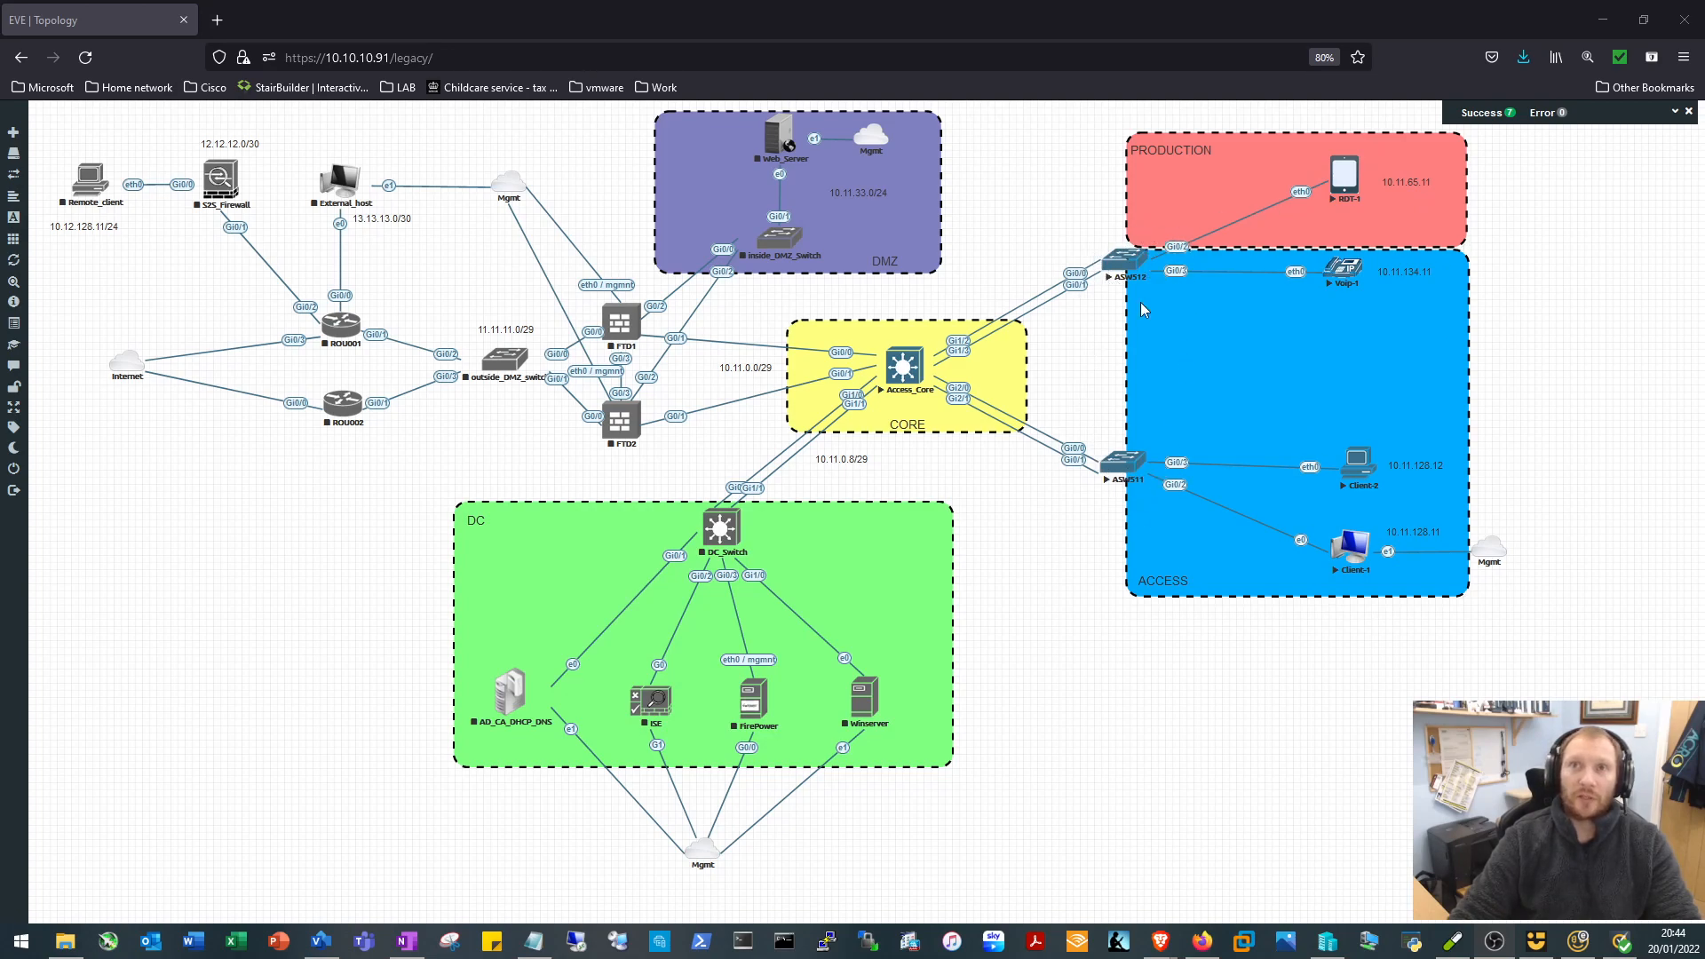
pyautogui.moveTo(1101, 255)
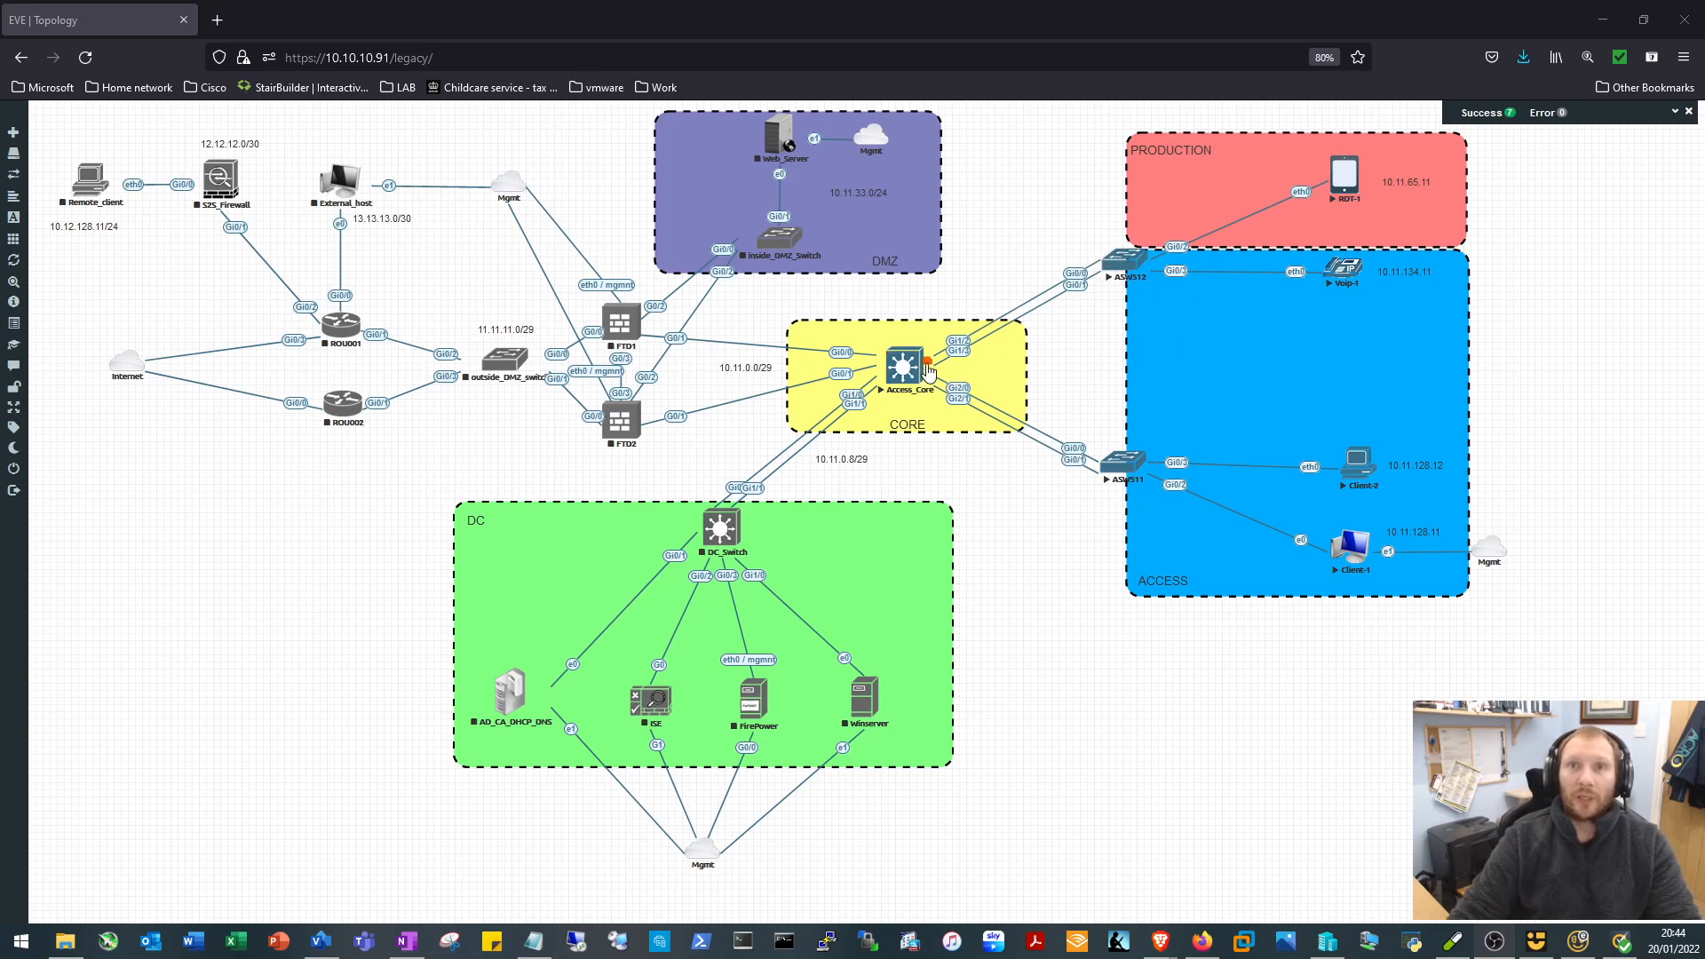
pyautogui.moveTo(1234, 378)
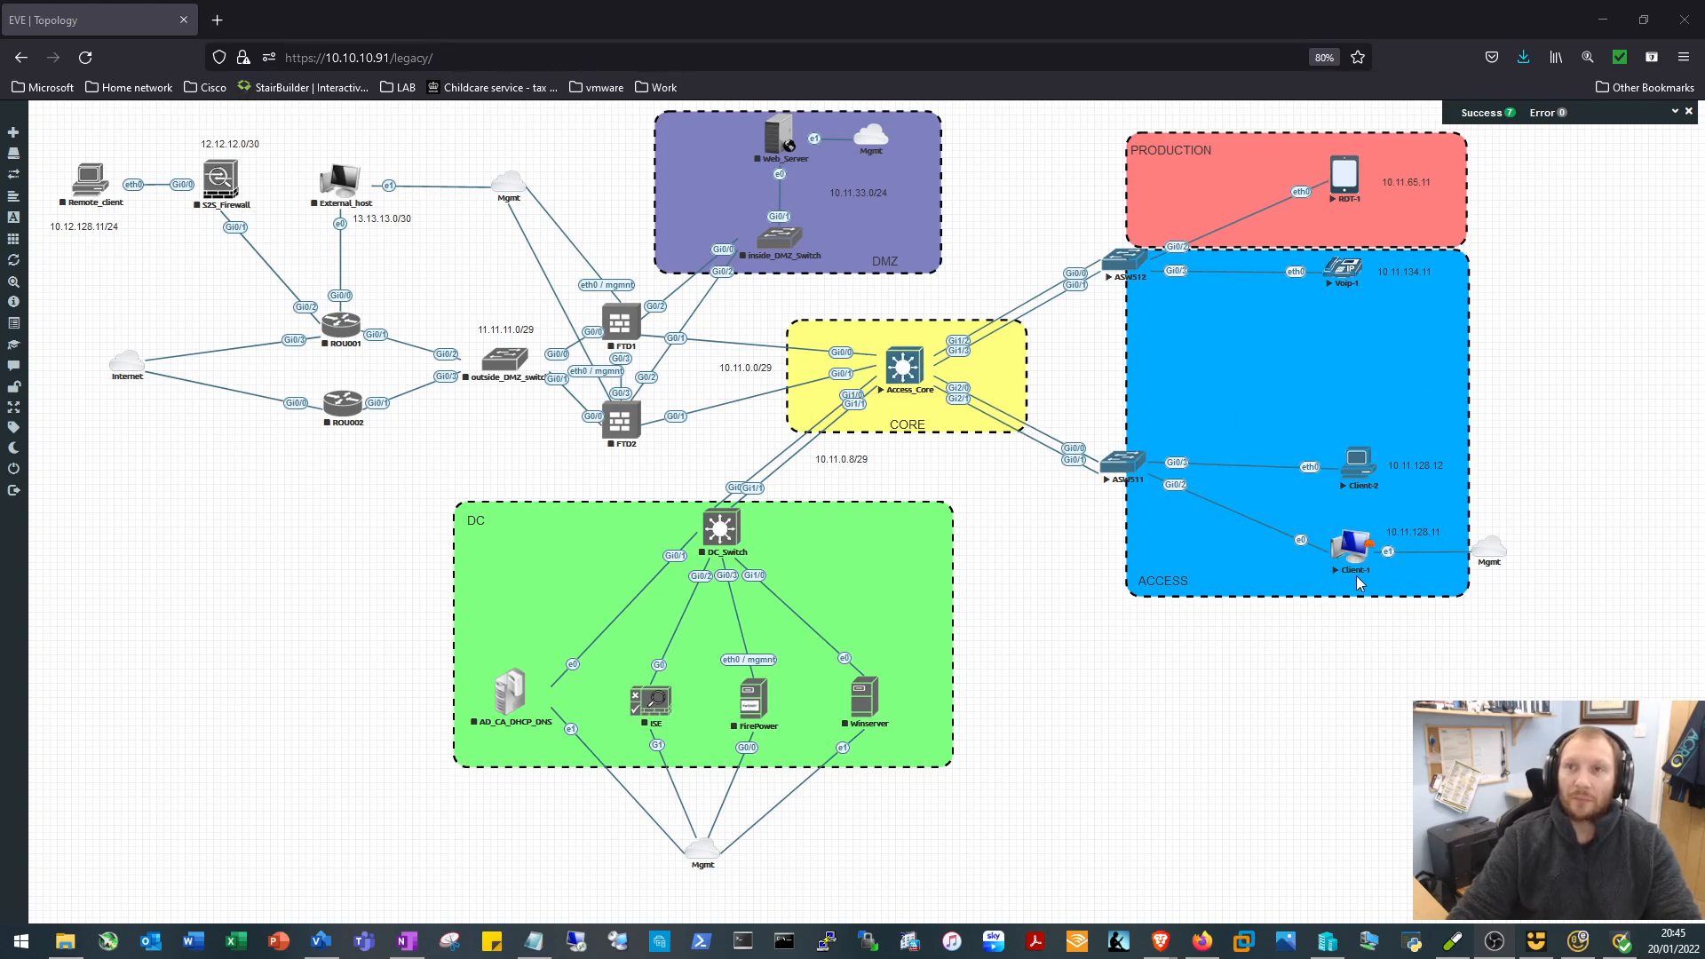
pyautogui.moveTo(1259, 685)
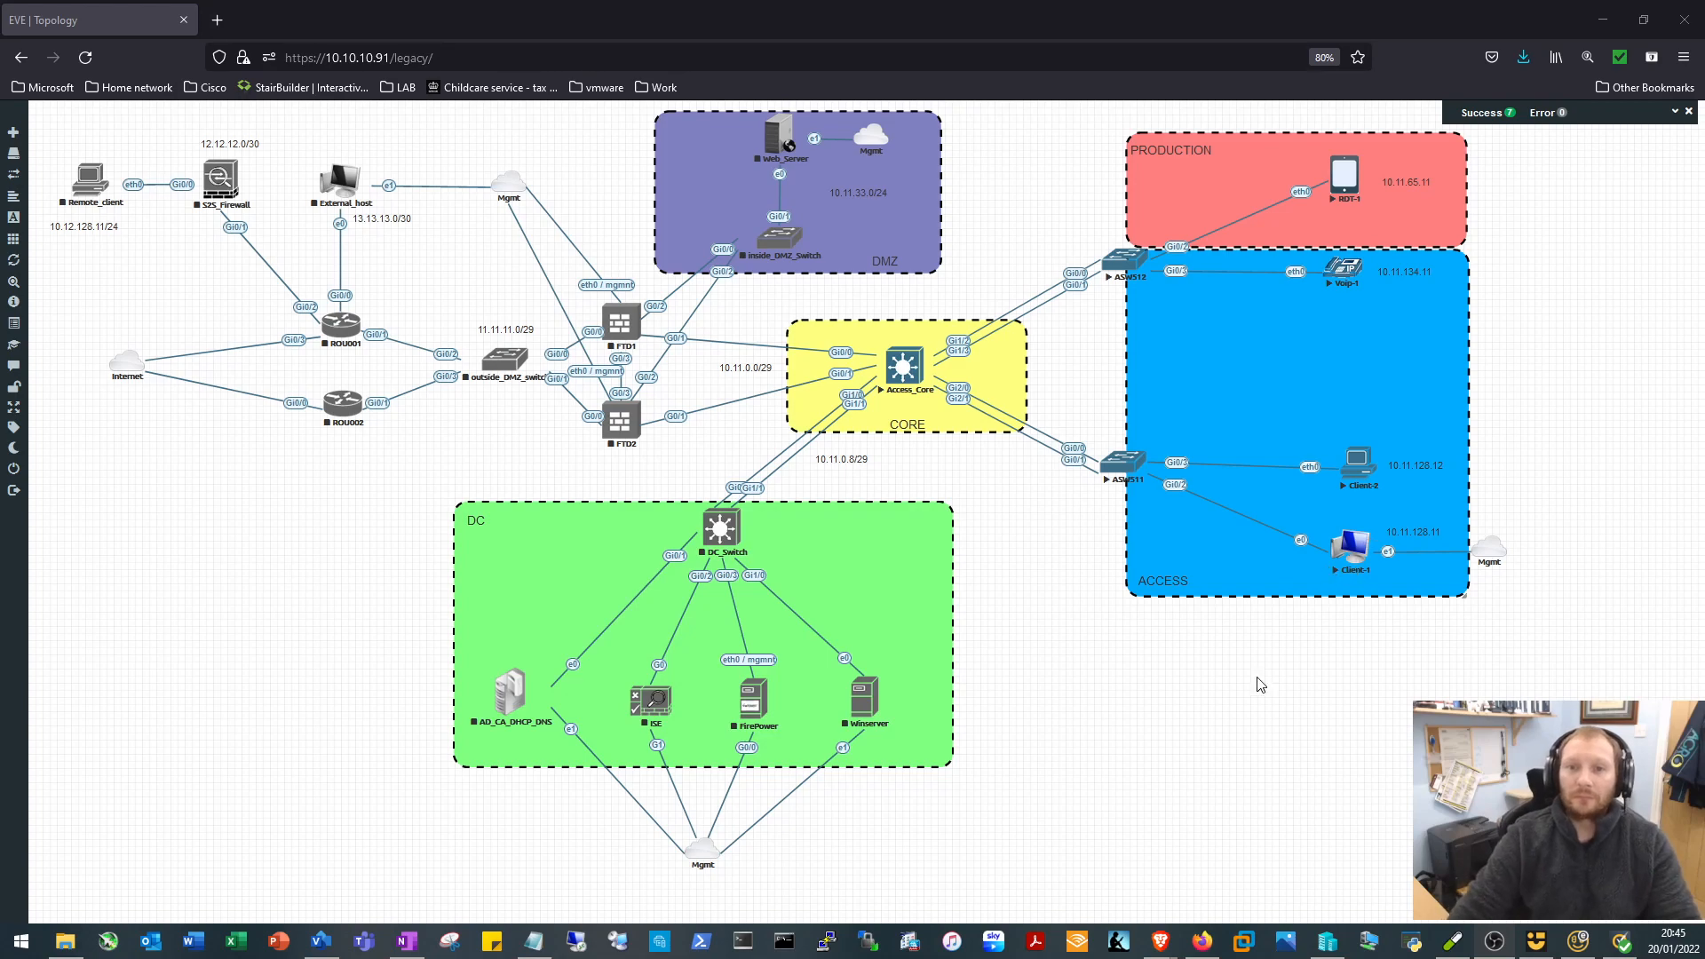
pyautogui.moveTo(973, 533)
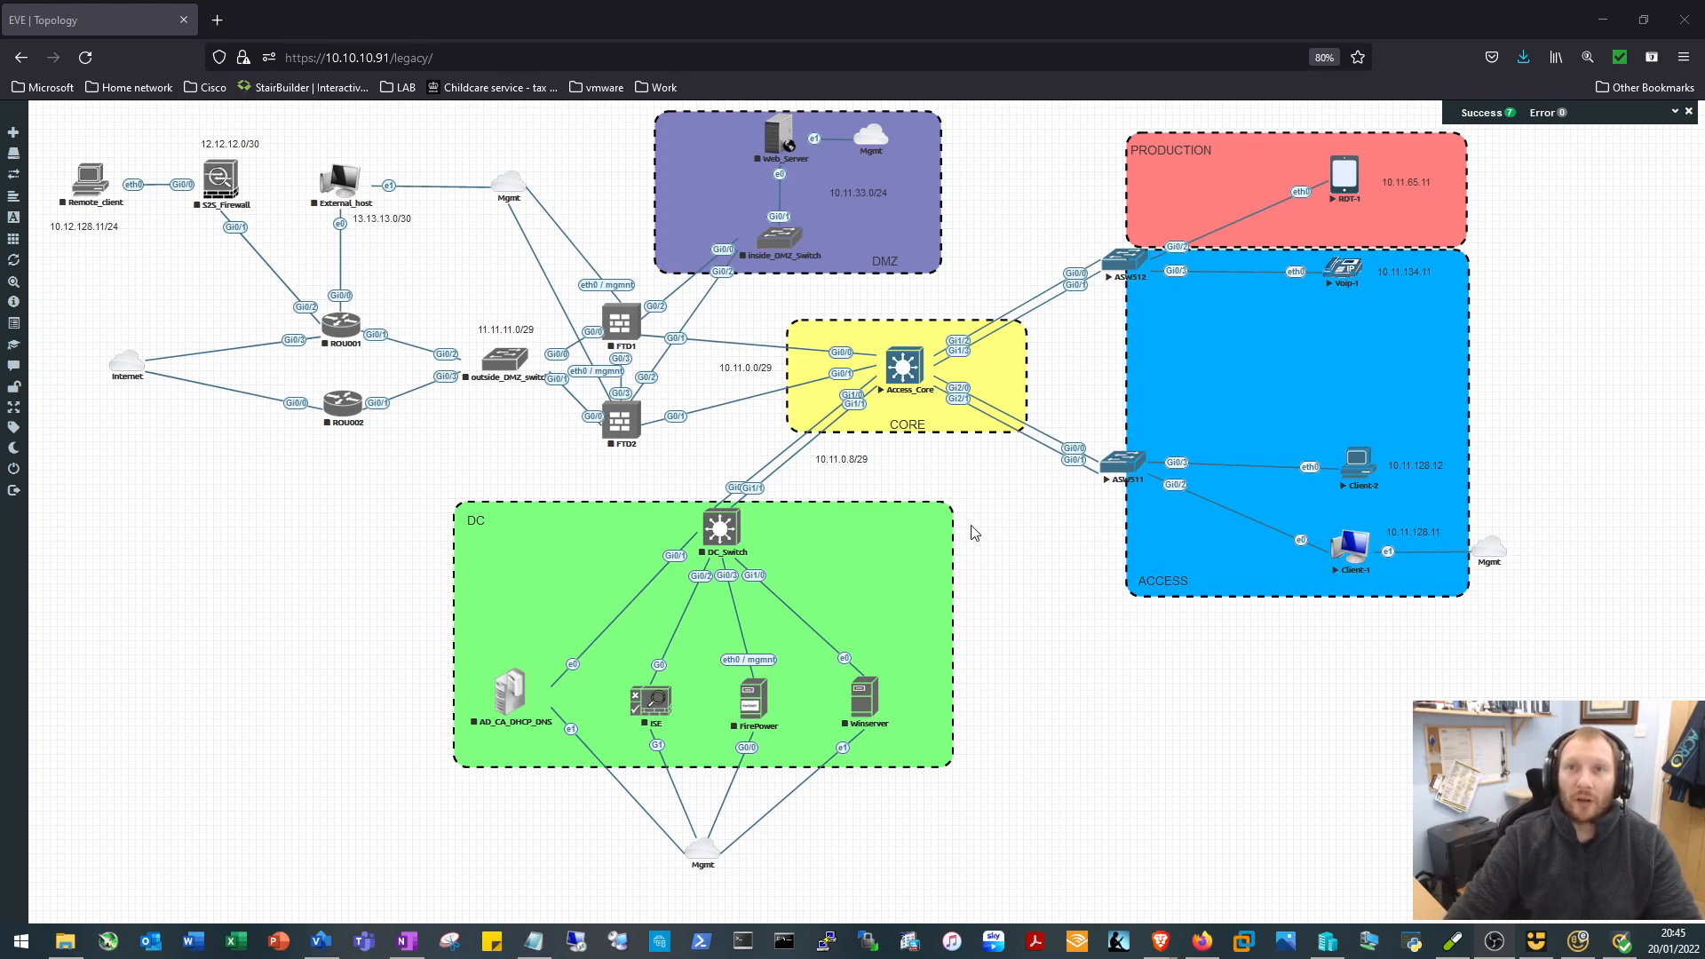
pyautogui.moveTo(955, 425)
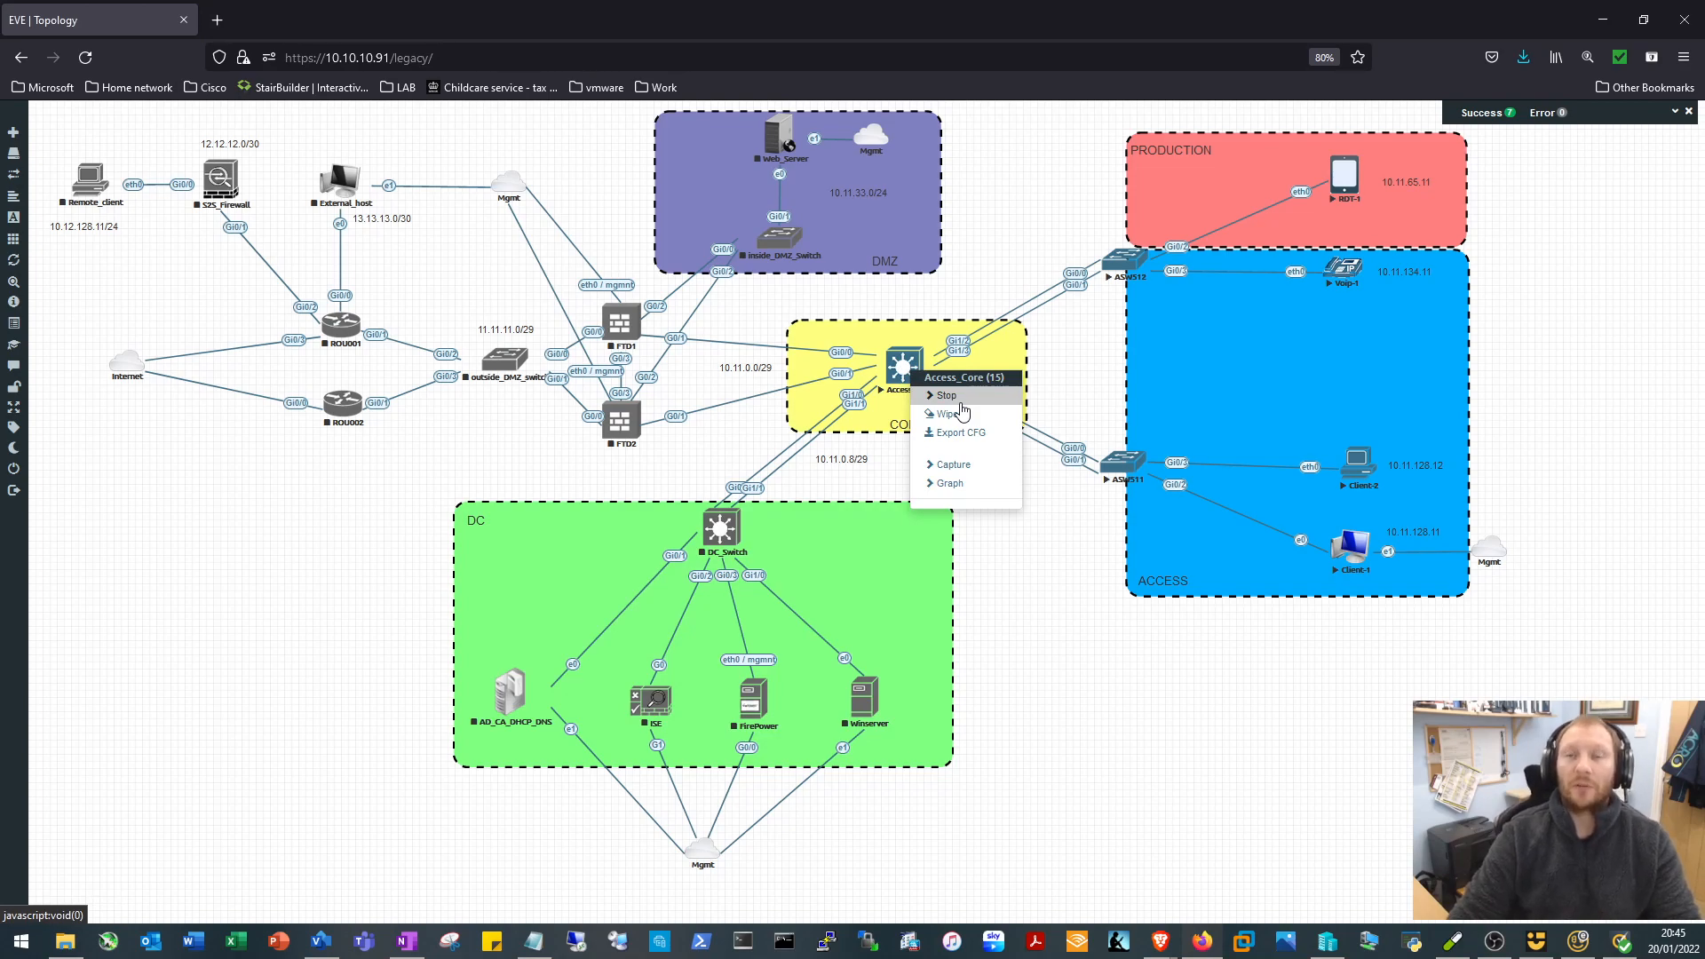
# Stop the Access_Core switch node so its access-switch links go down
pyautogui.click(944, 394)
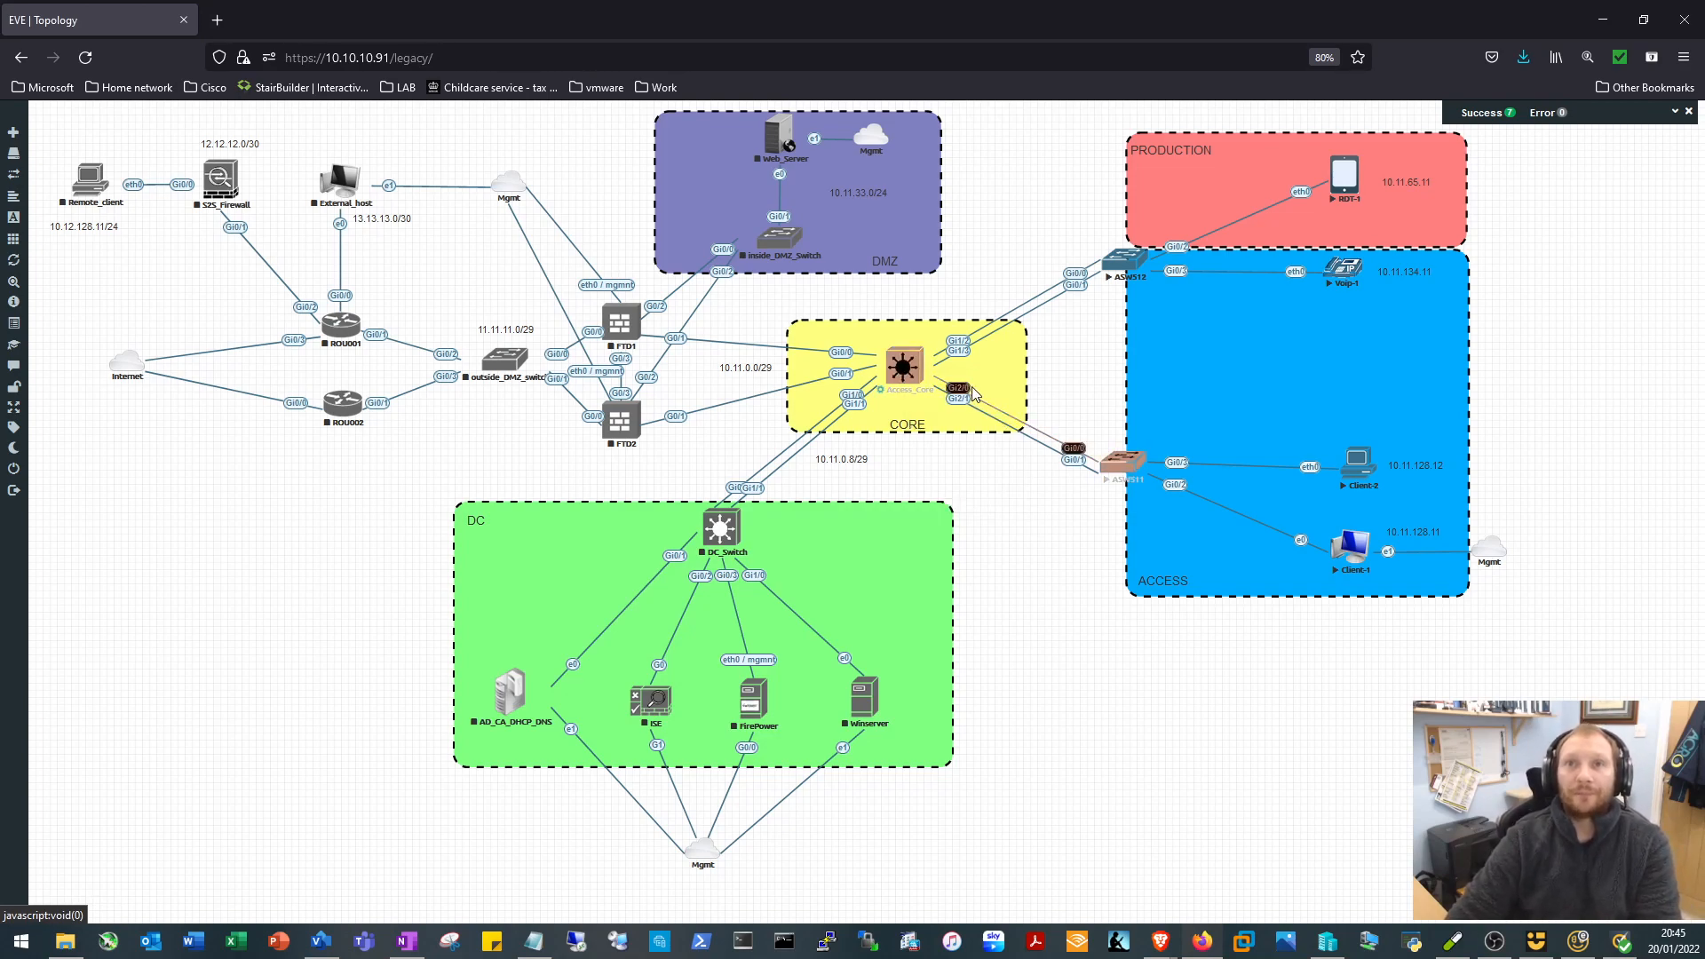
pyautogui.click(904, 365)
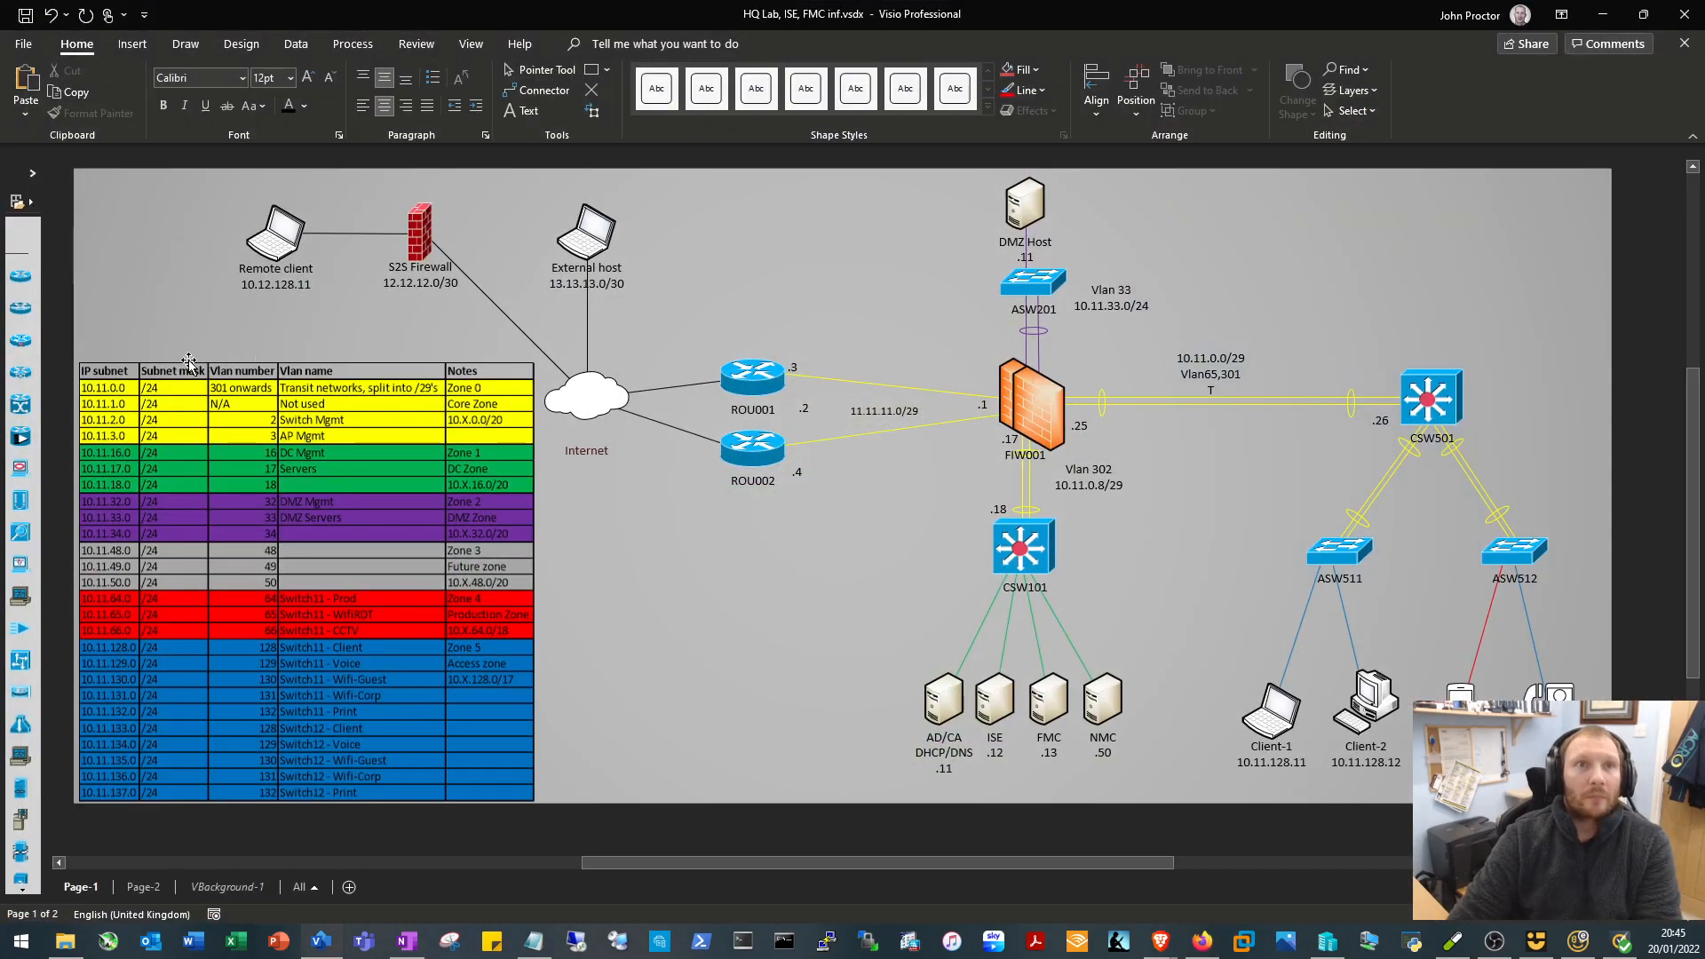
pyautogui.moveTo(1477, 427)
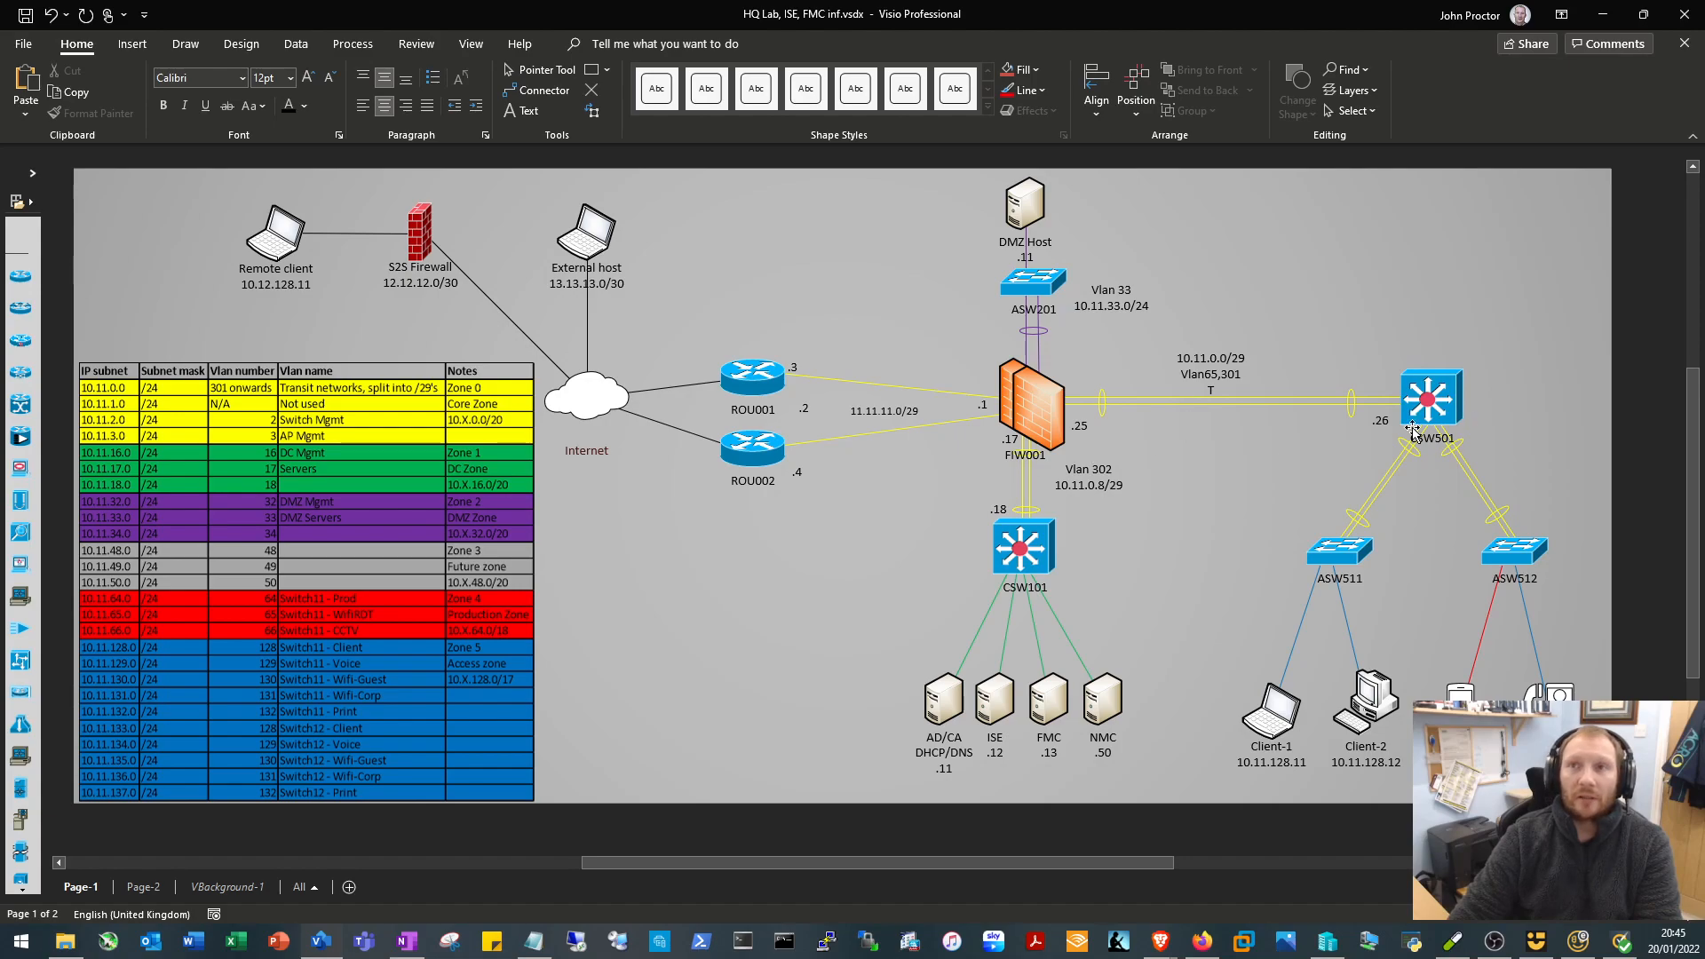
pyautogui.scroll(-3)
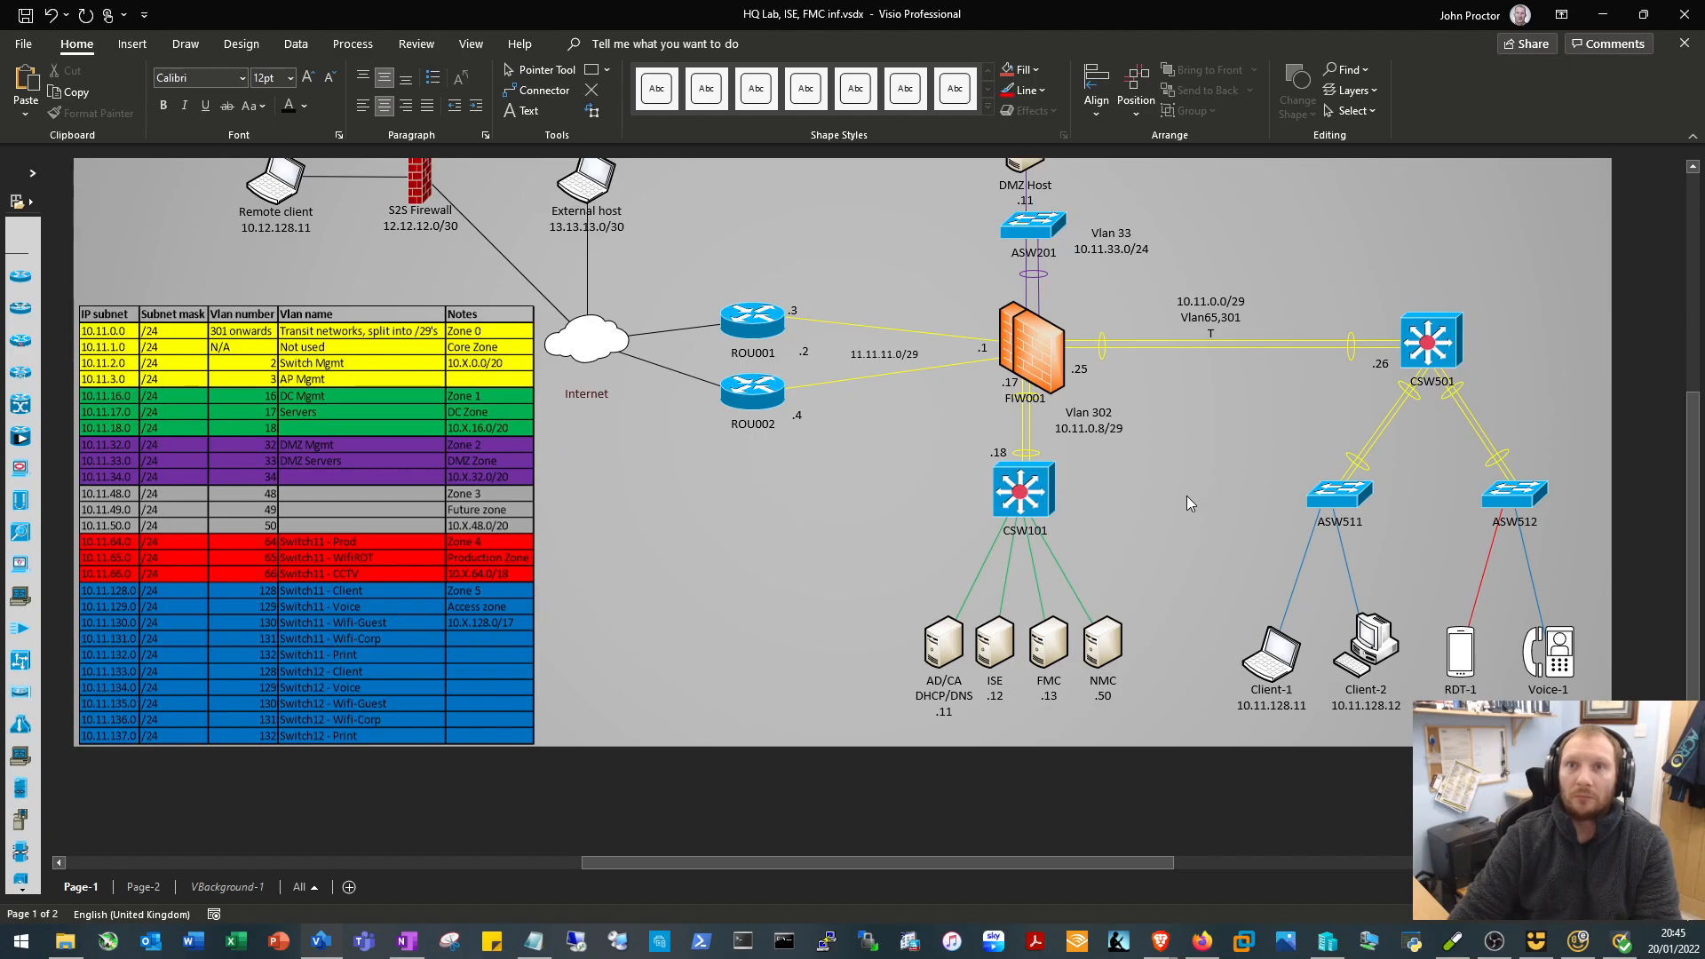
pyautogui.scroll(-3)
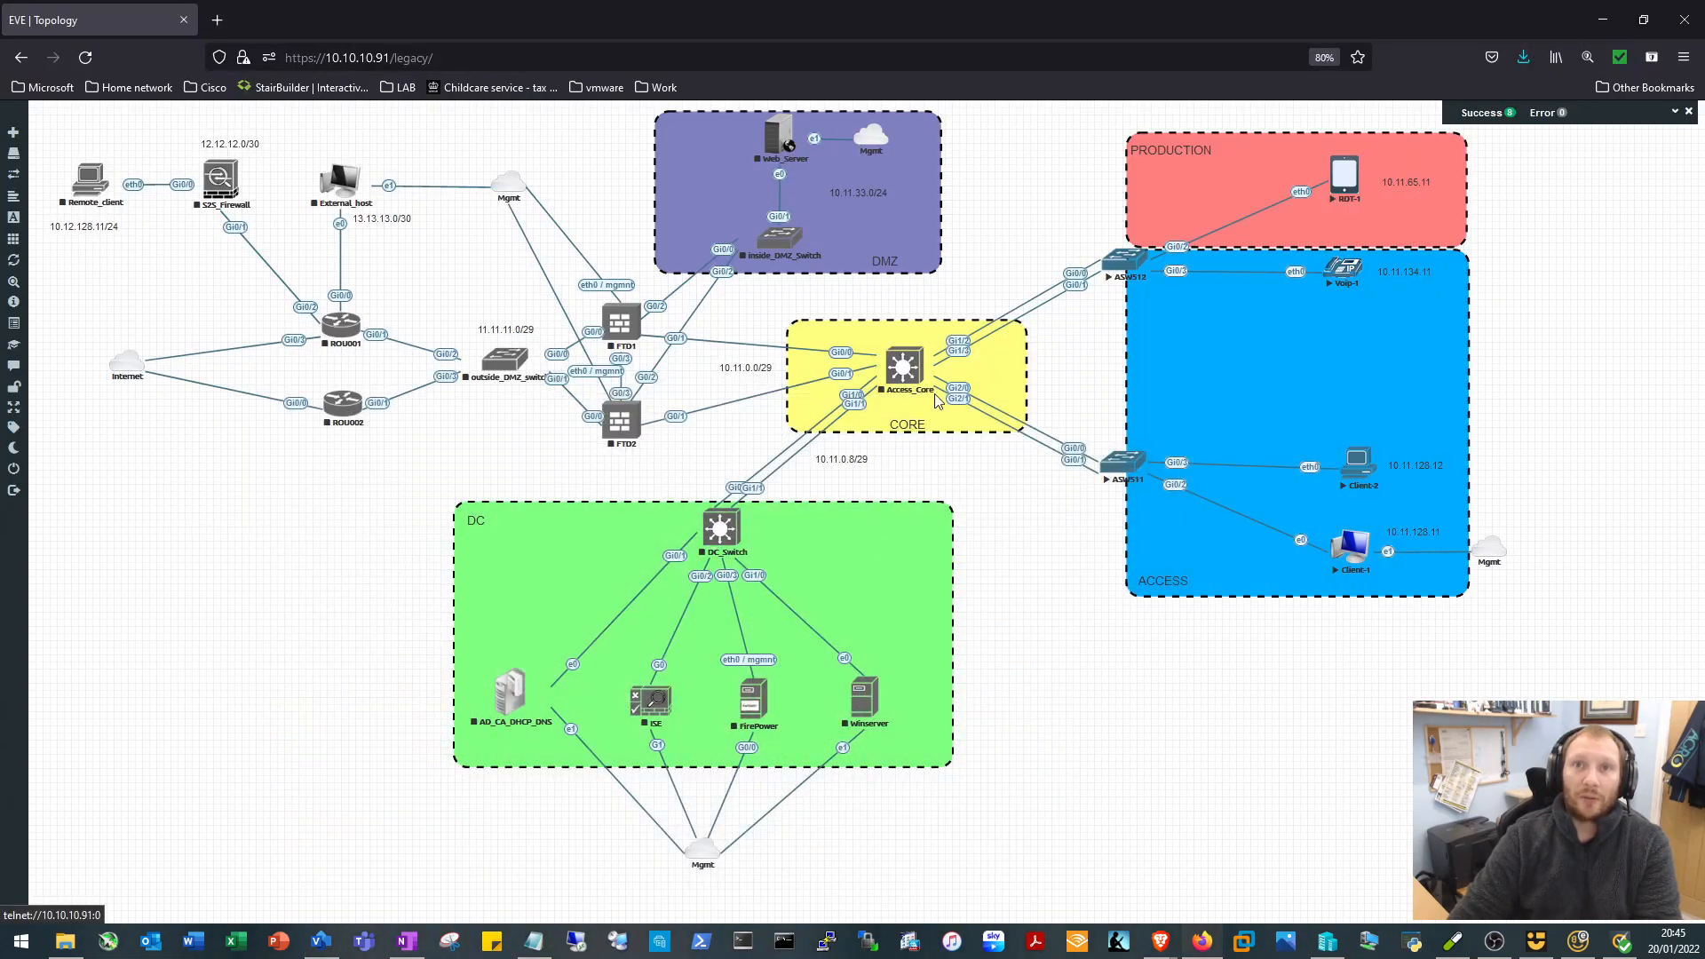
# Rename the core switch node to CSW501 in its node settings and save
pyautogui.rightClick(904, 368)
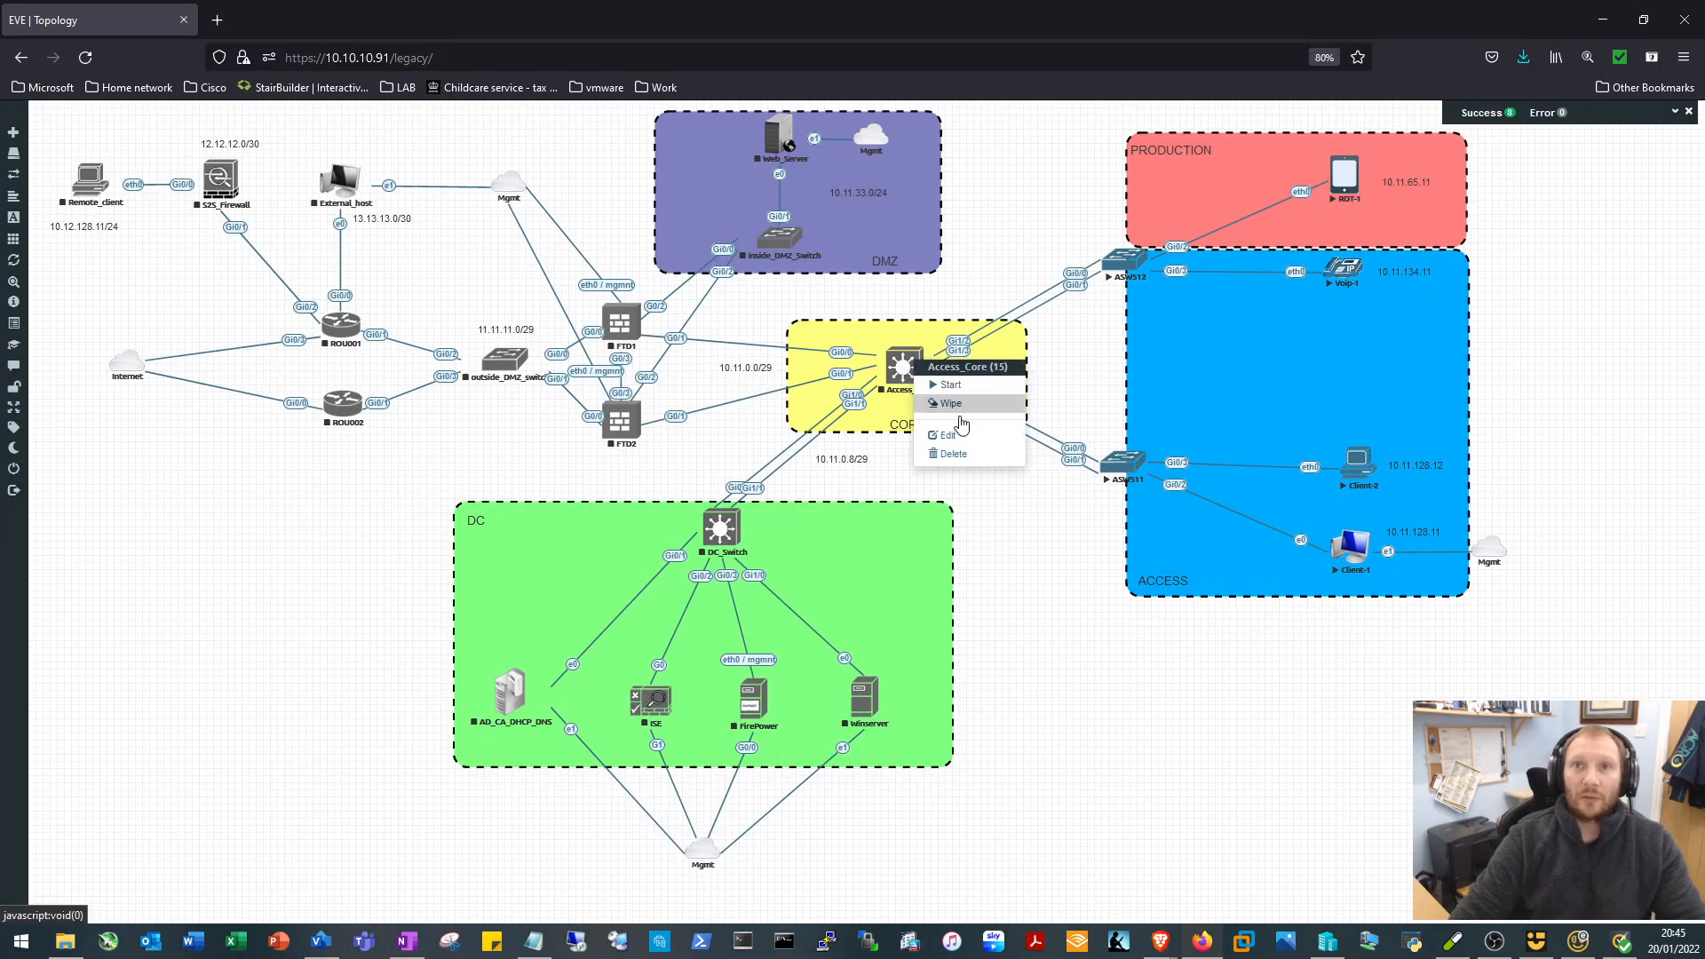
pyautogui.click(949, 435)
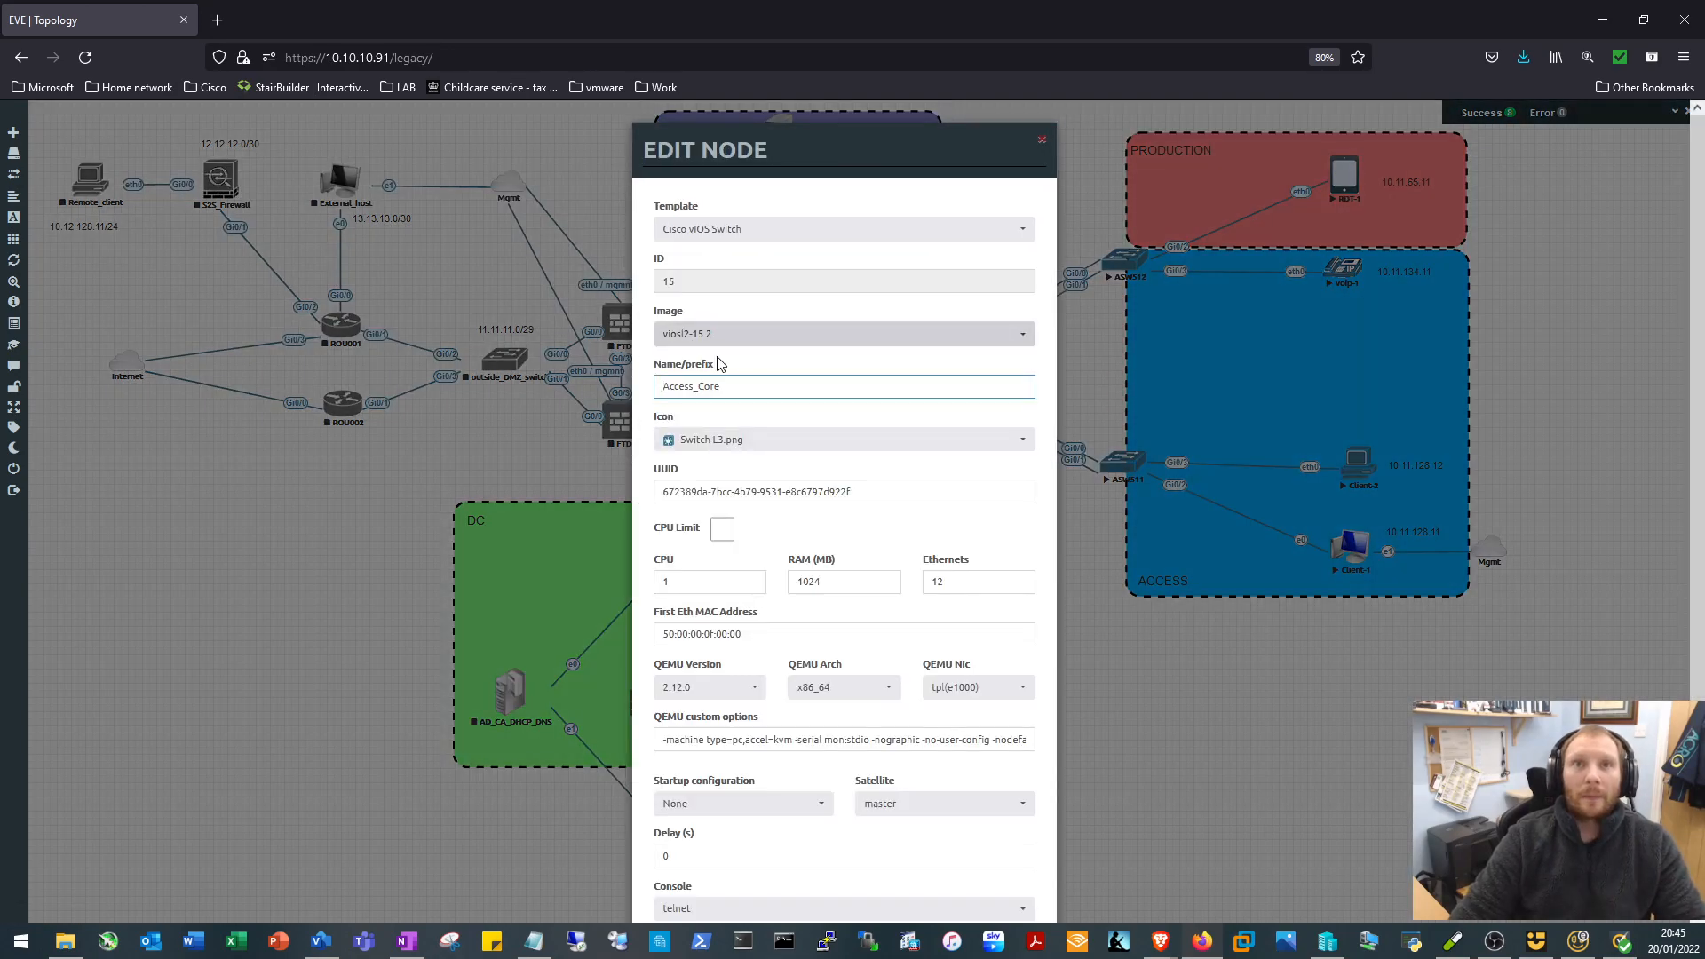
pyautogui.write('CSW501')
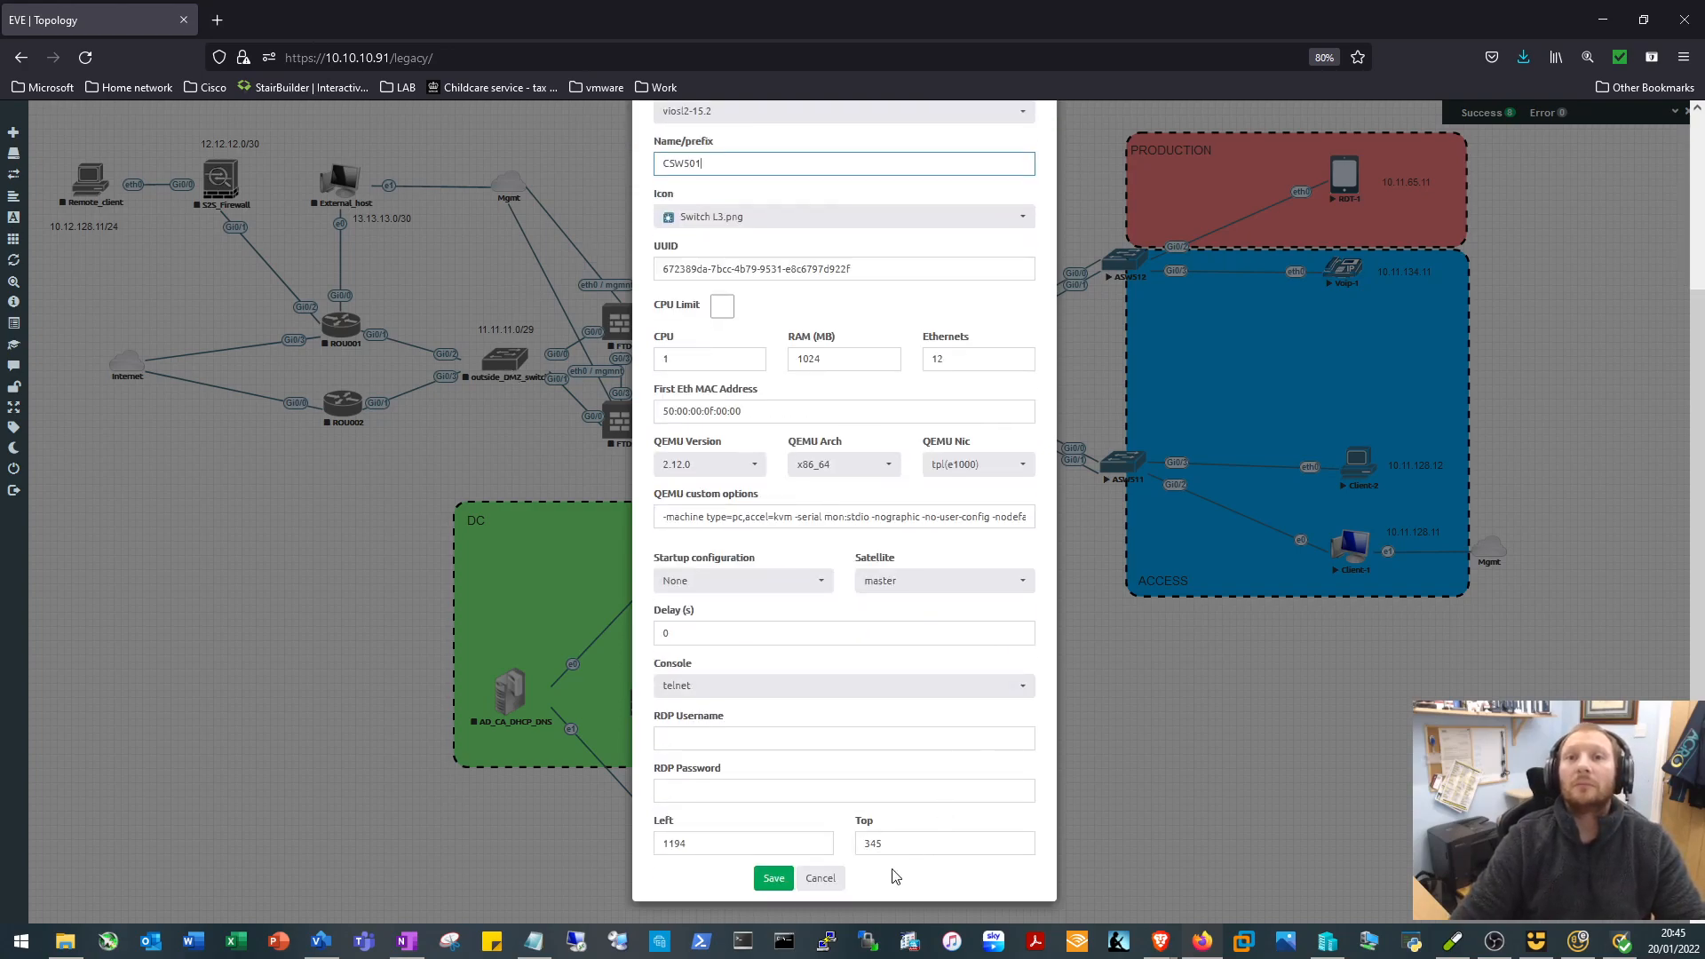
pyautogui.click(774, 878)
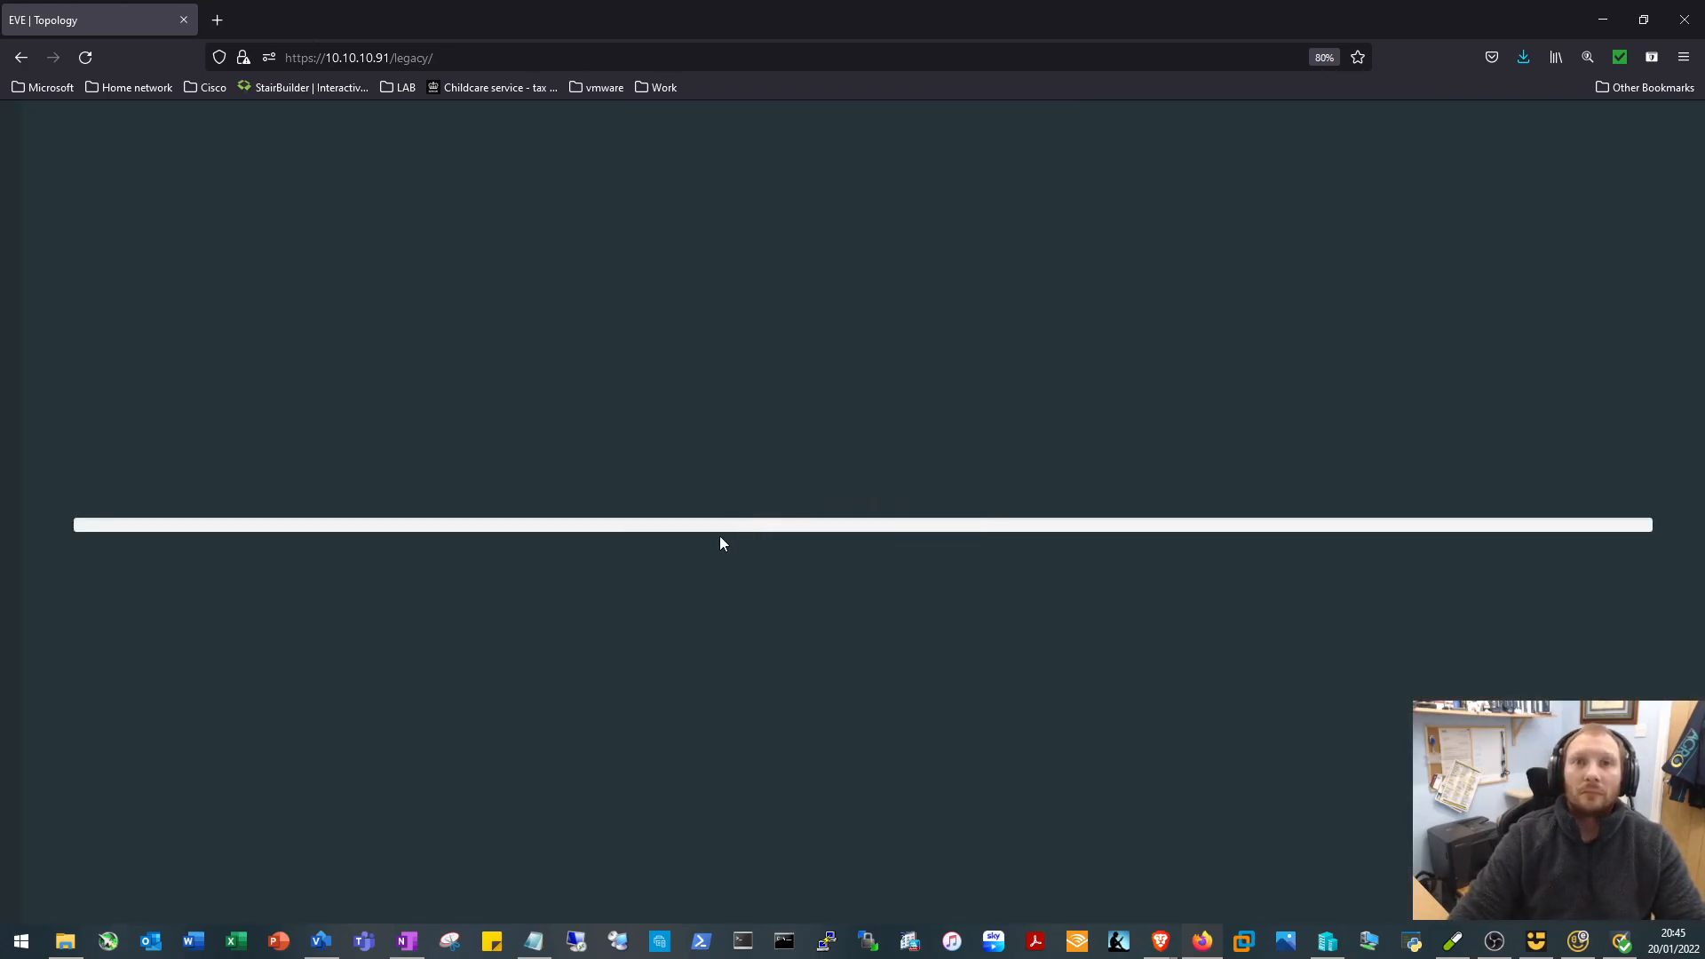
# Rename the DC_Switch node to CSW101 and save
pyautogui.rightClick(719, 529)
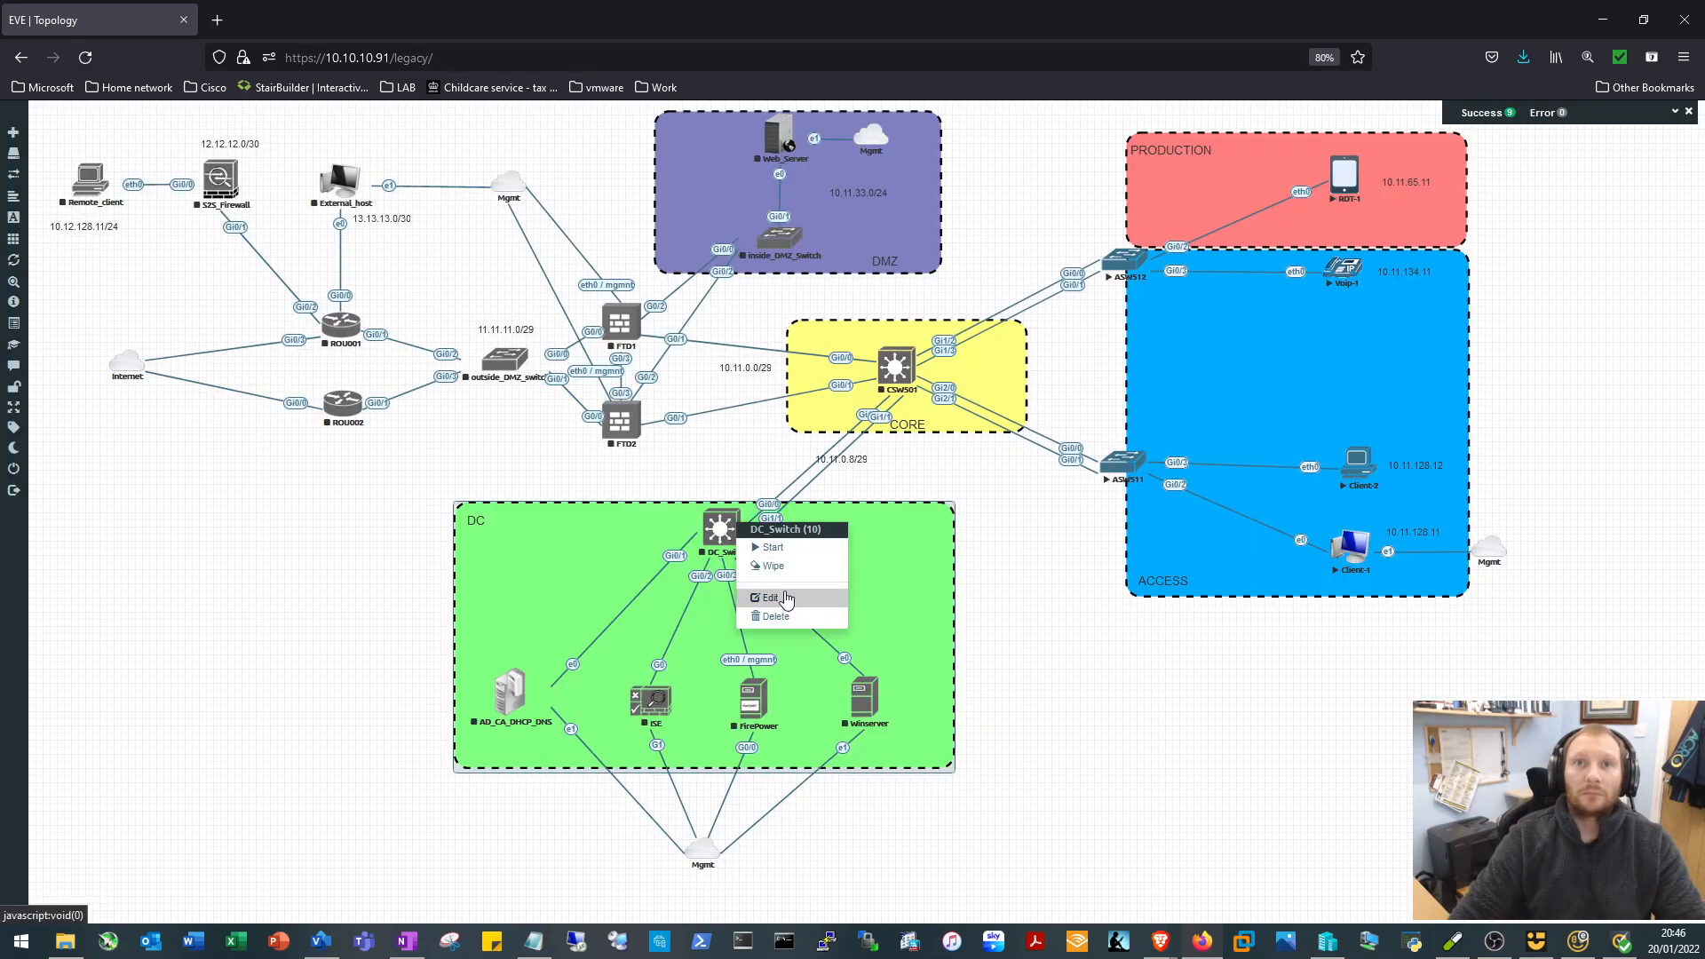
pyautogui.click(770, 597)
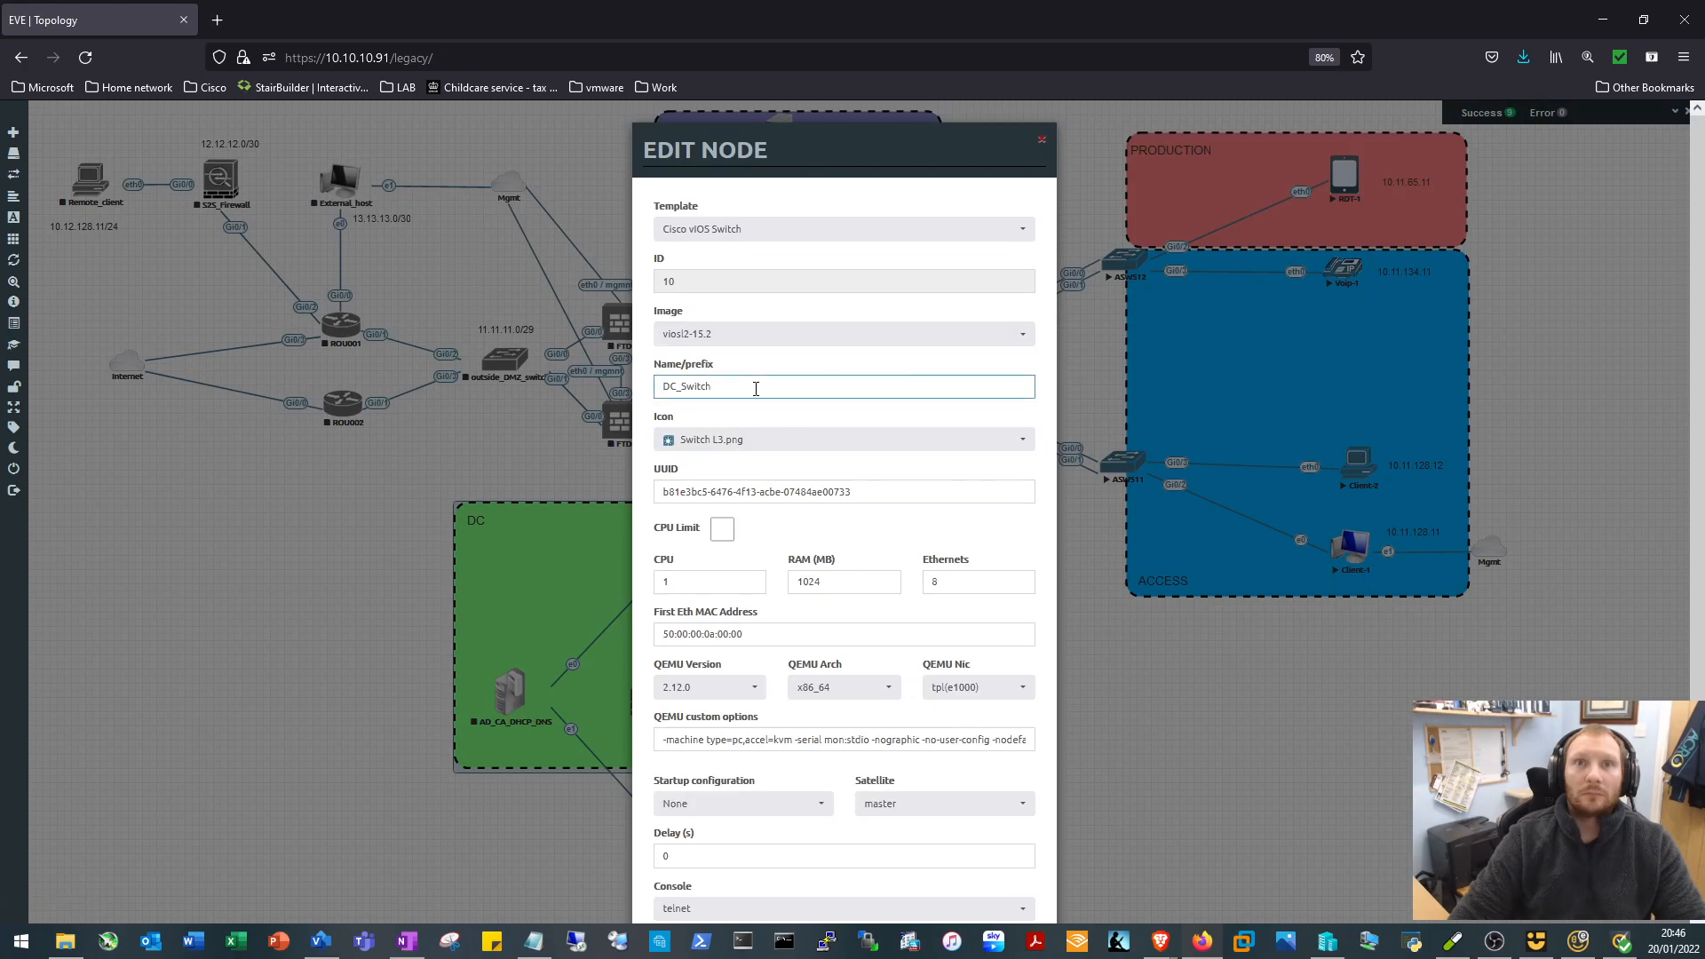
pyautogui.write('CSW101')
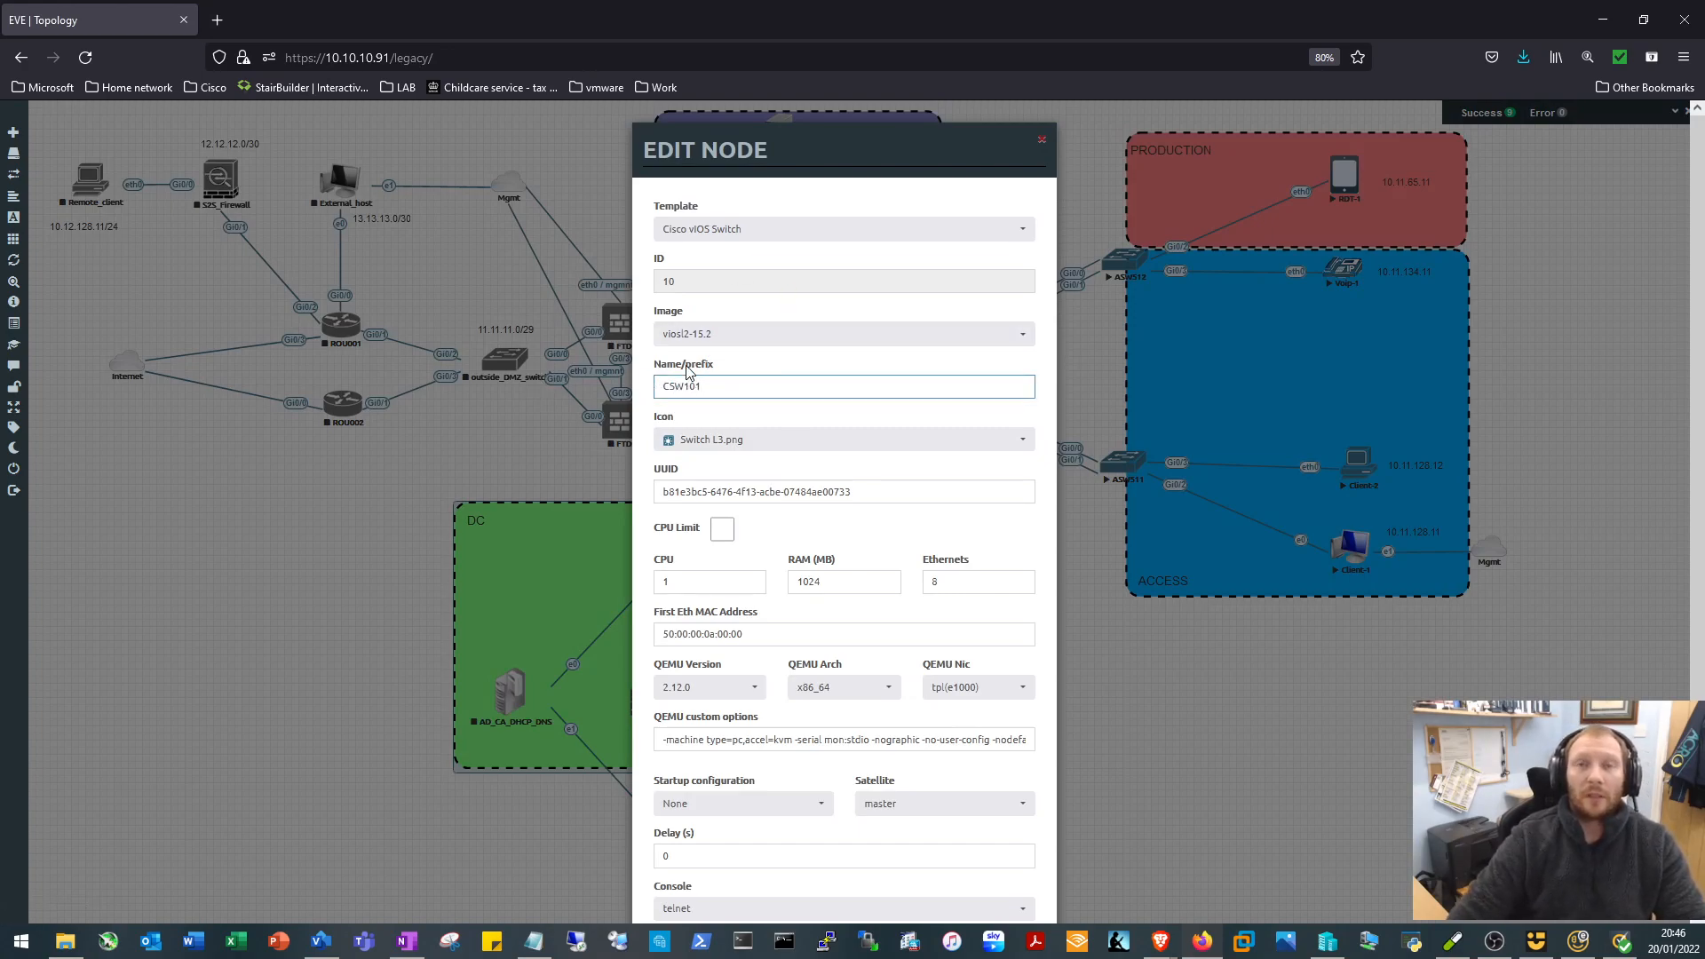
pyautogui.doubleClick(680, 387)
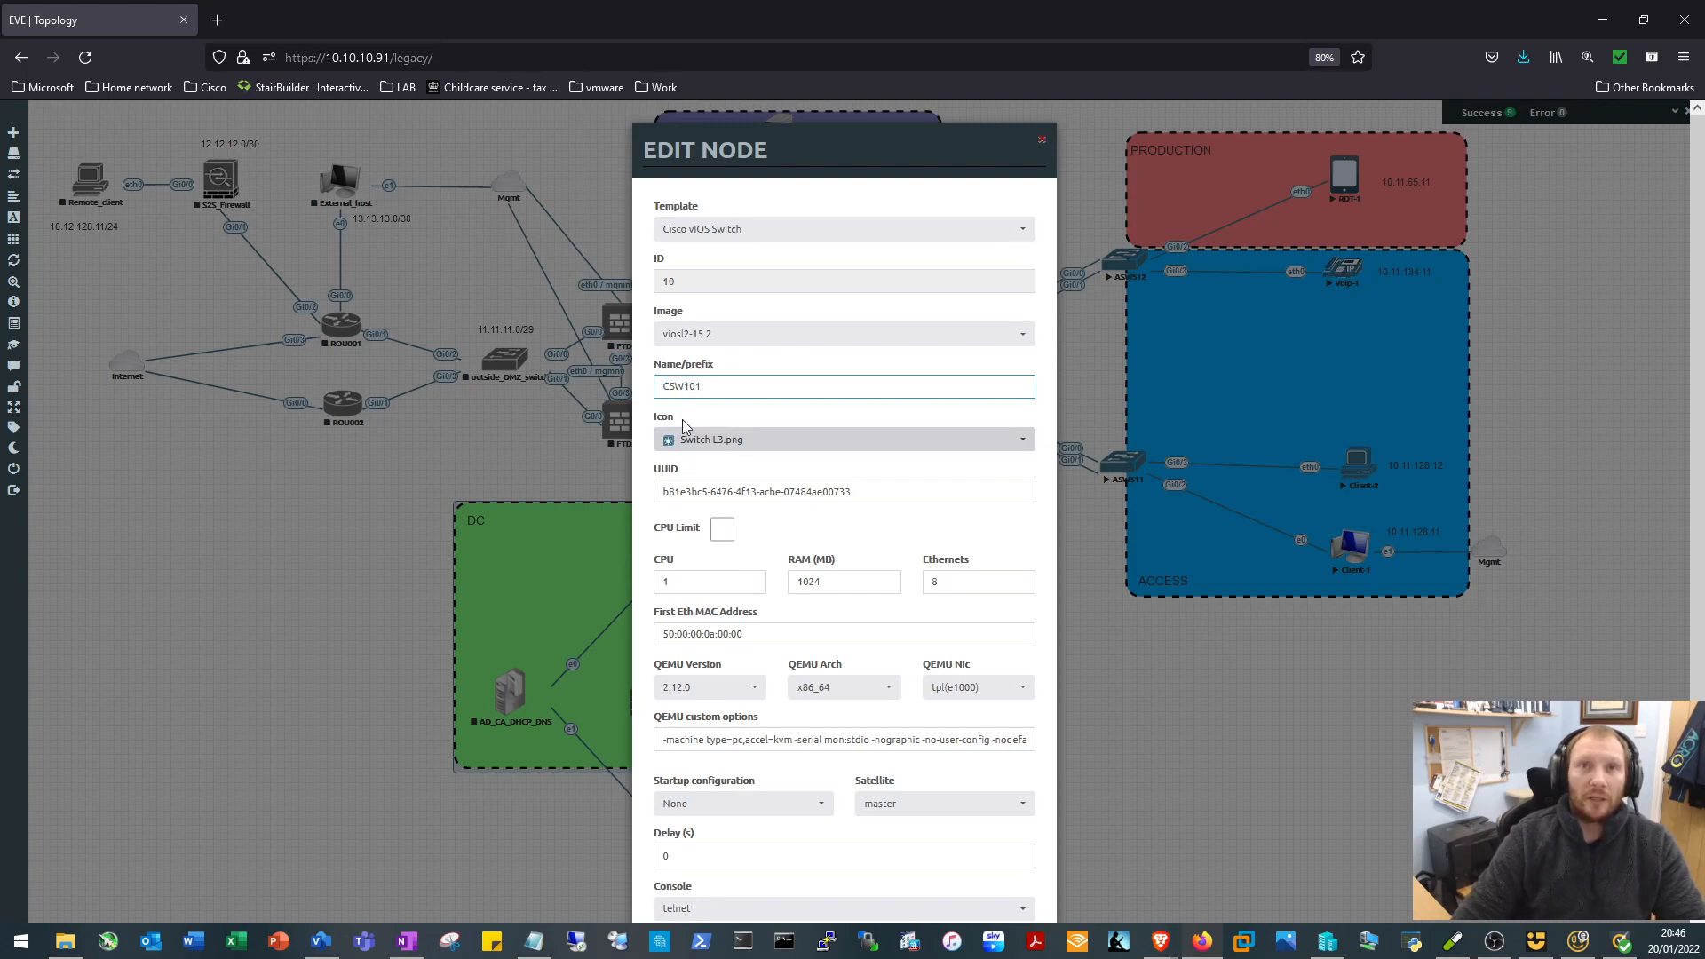
pyautogui.click(843, 387)
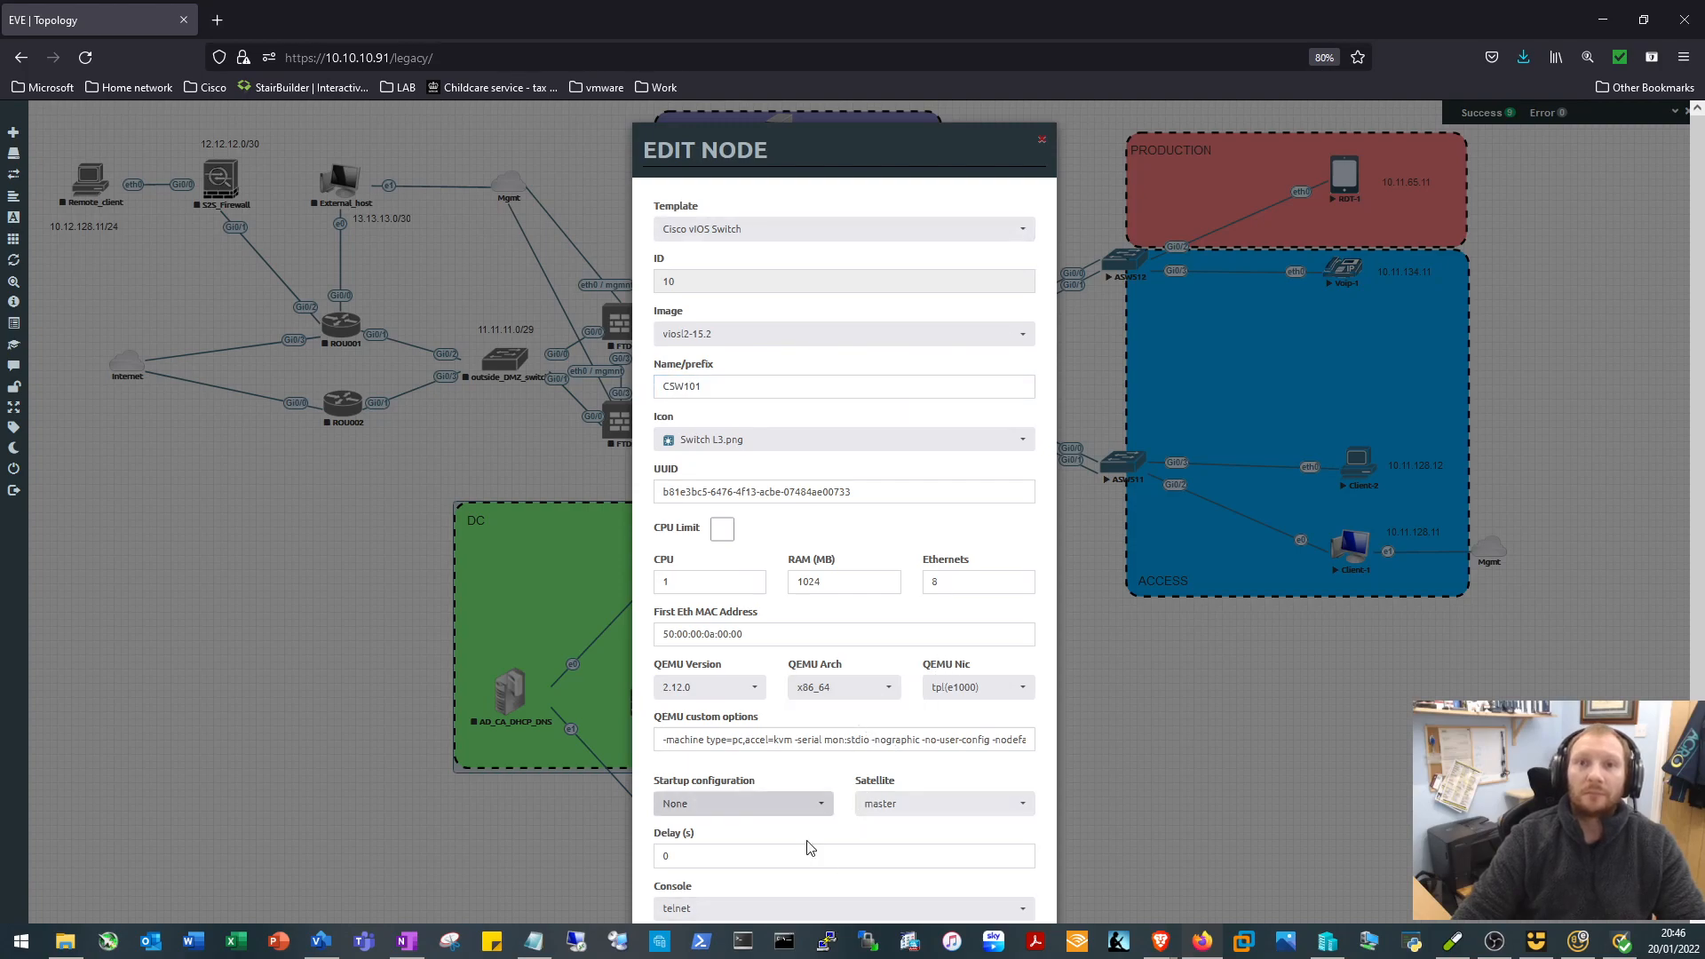
pyautogui.scroll(-3)
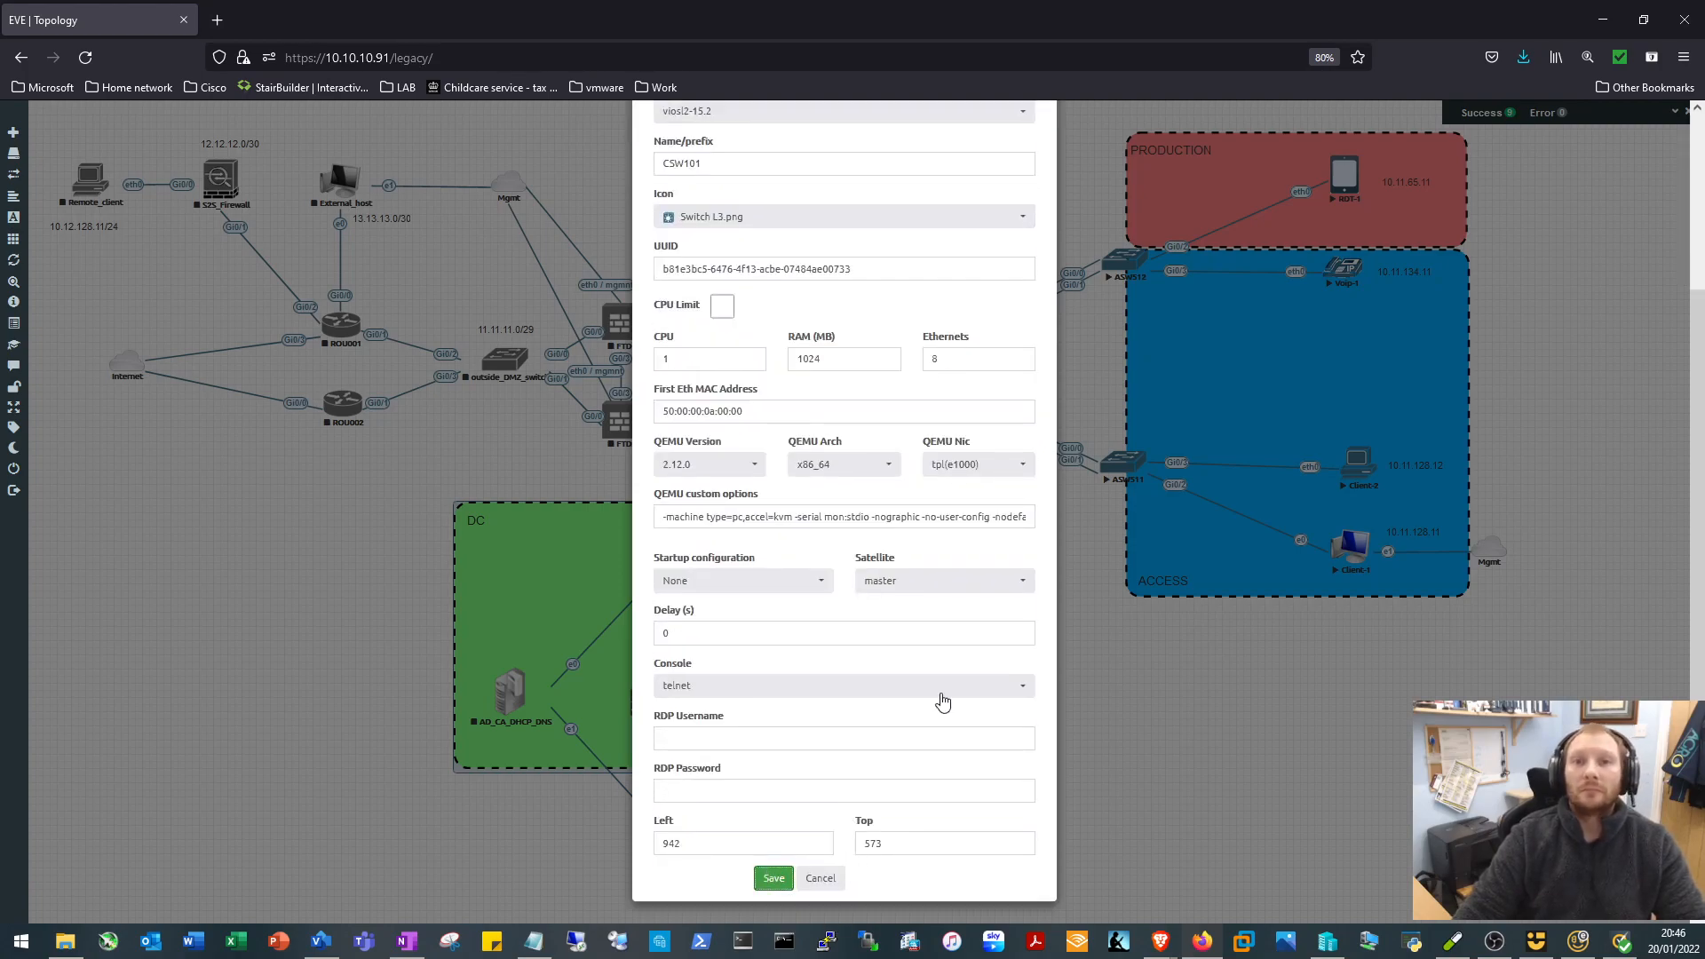
pyautogui.click(771, 877)
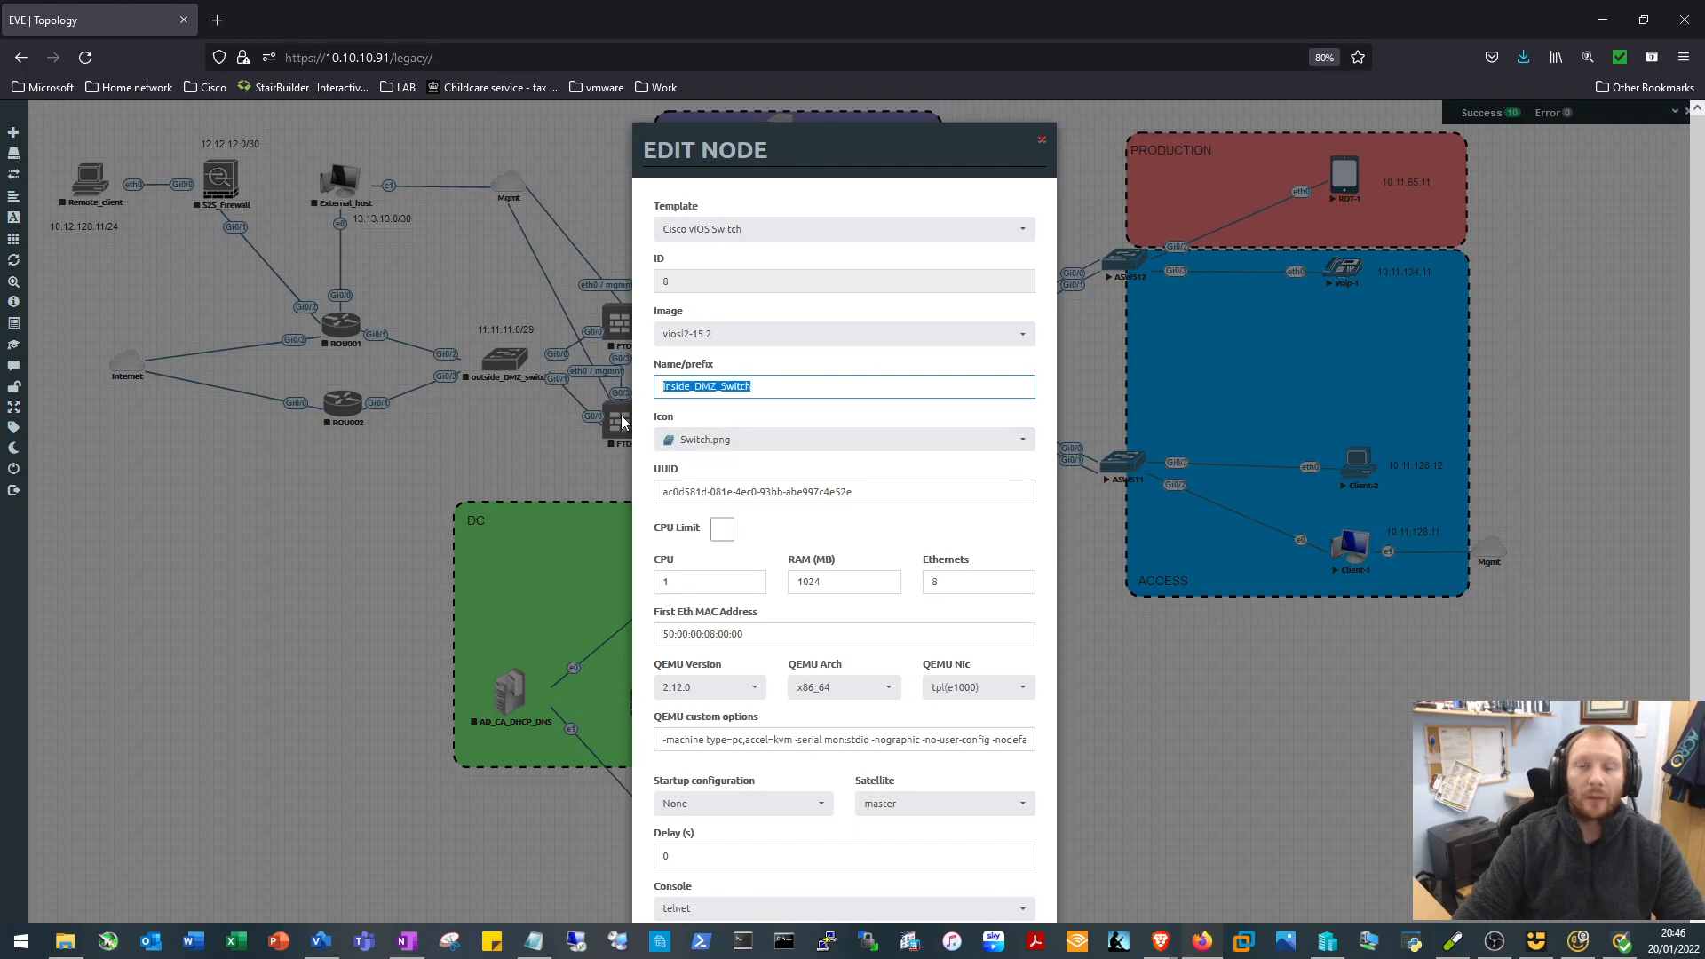
# Rename the inside DMZ switch node to ASW201 and save
pyautogui.write('ASW')
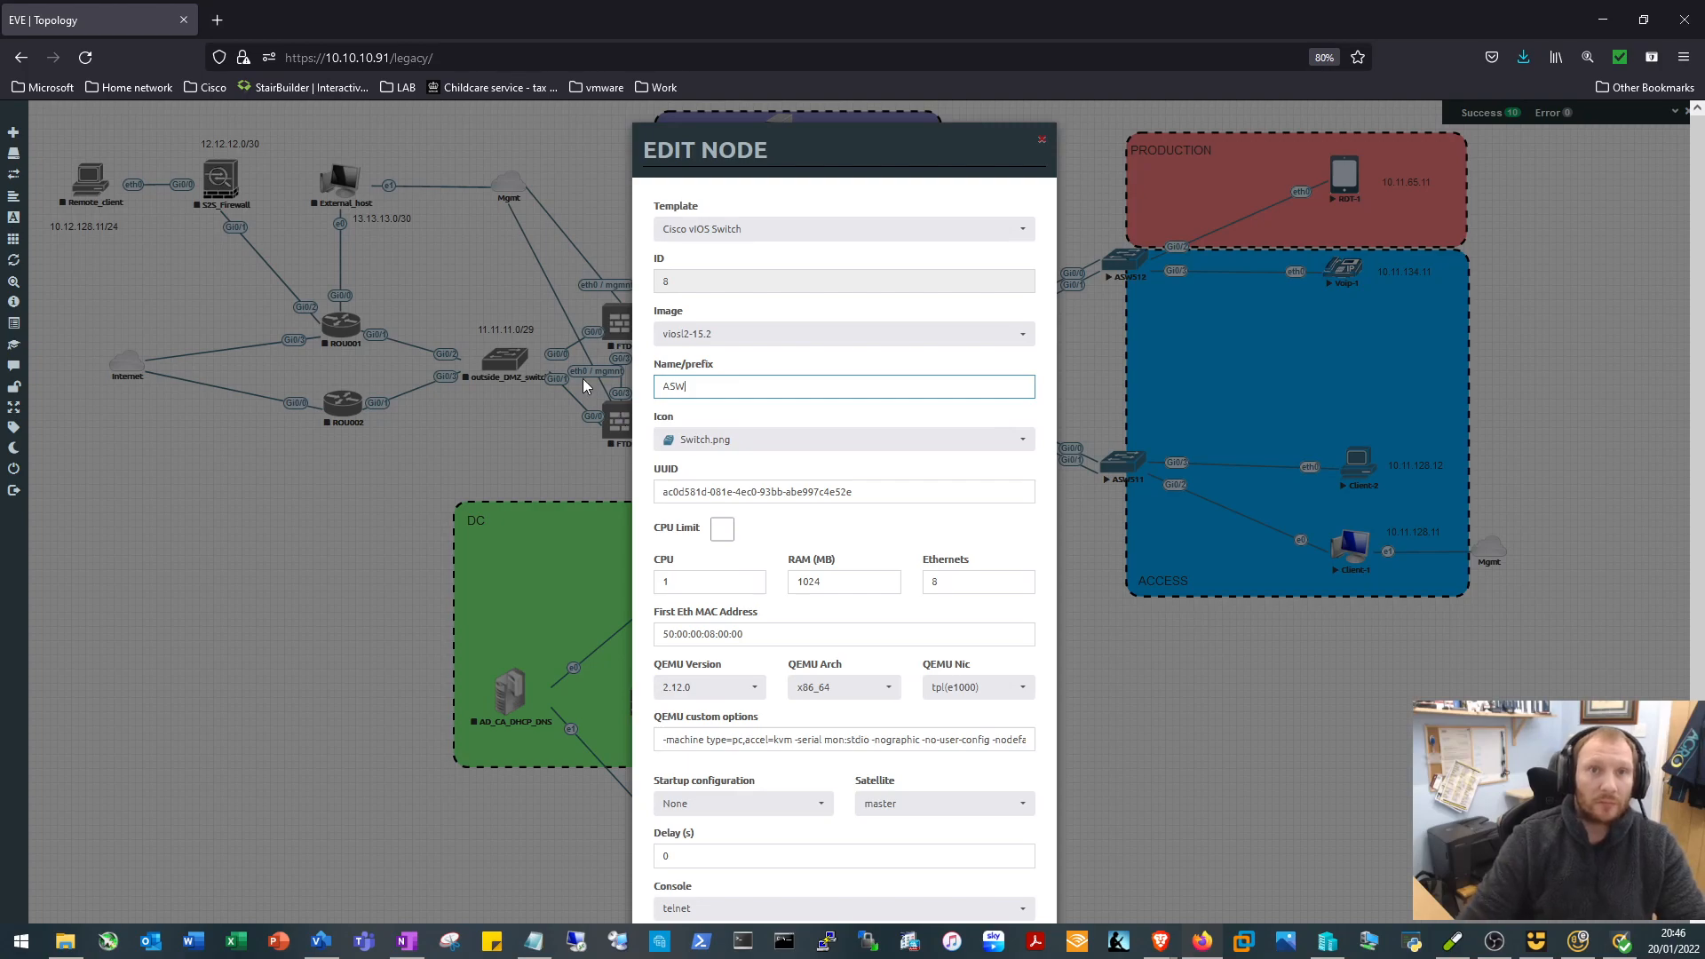
pyautogui.write('201')
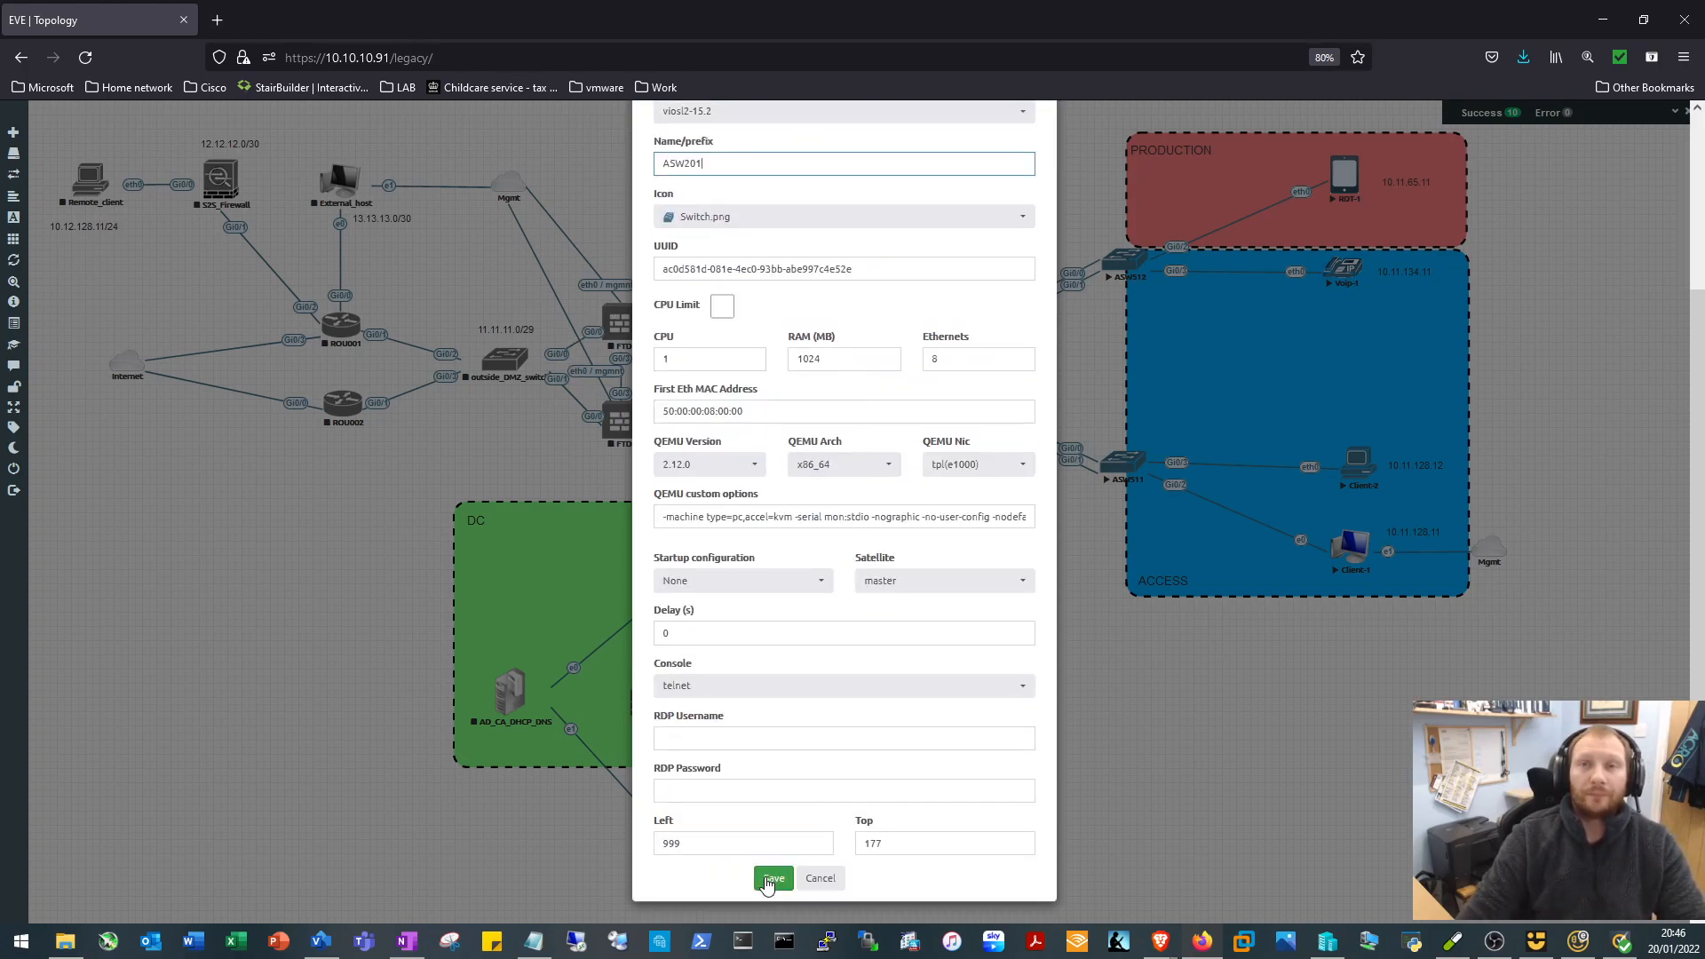
pyautogui.click(771, 877)
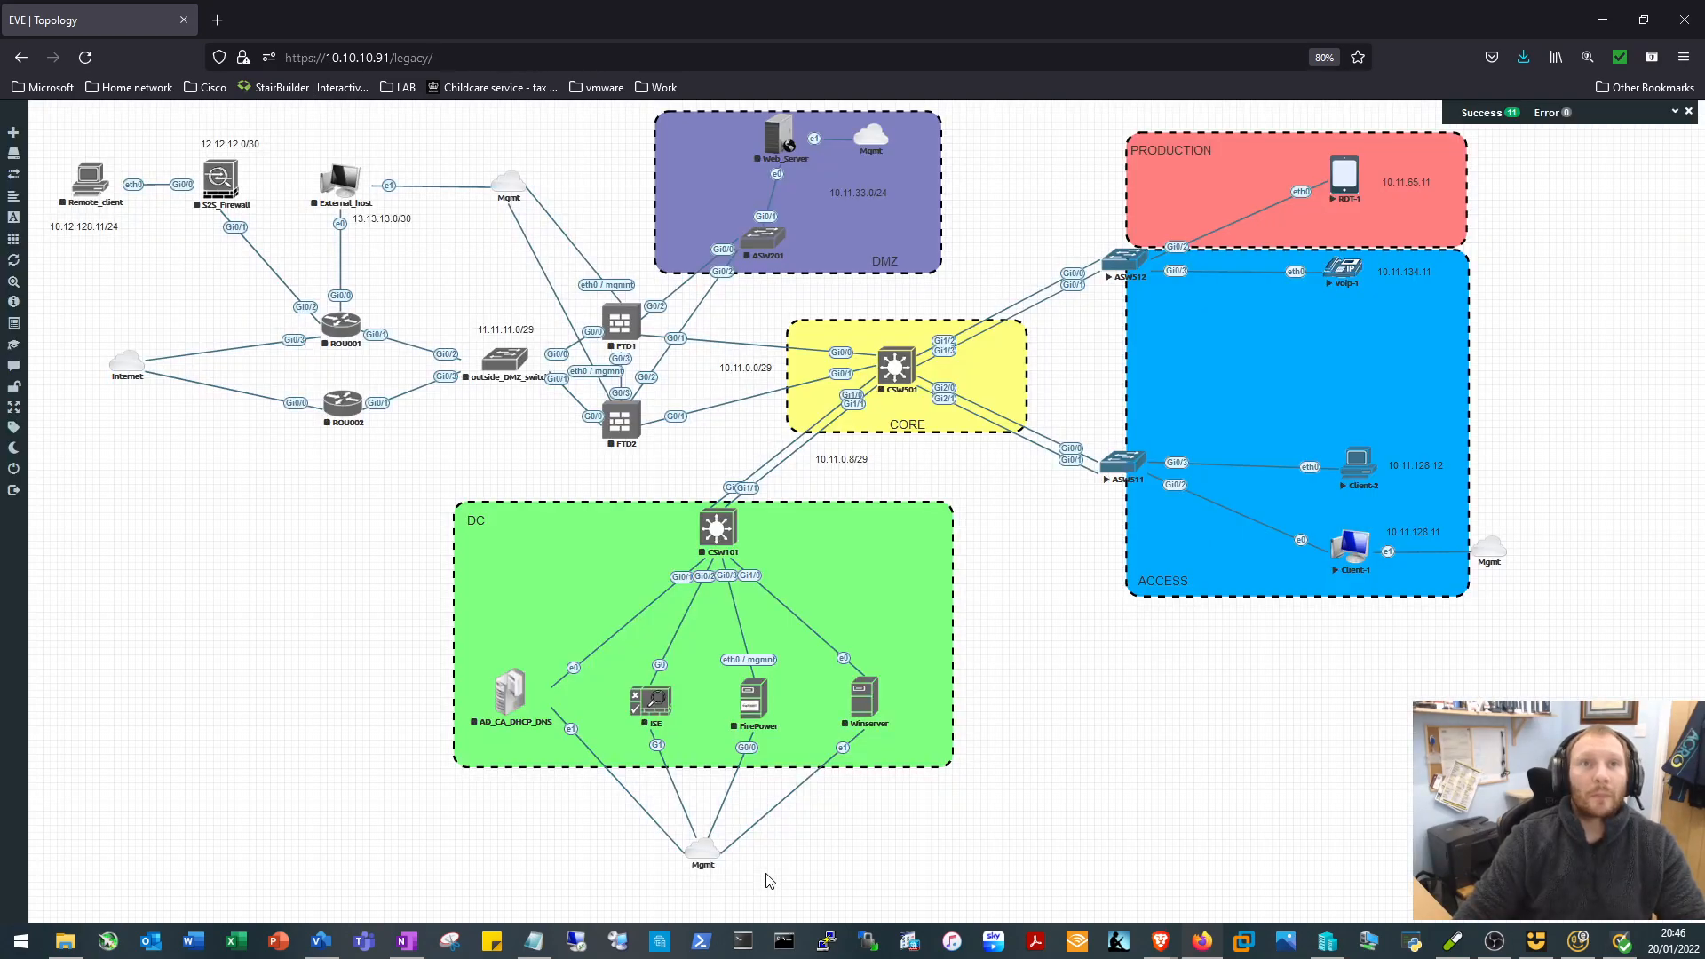
pyautogui.moveTo(940, 484)
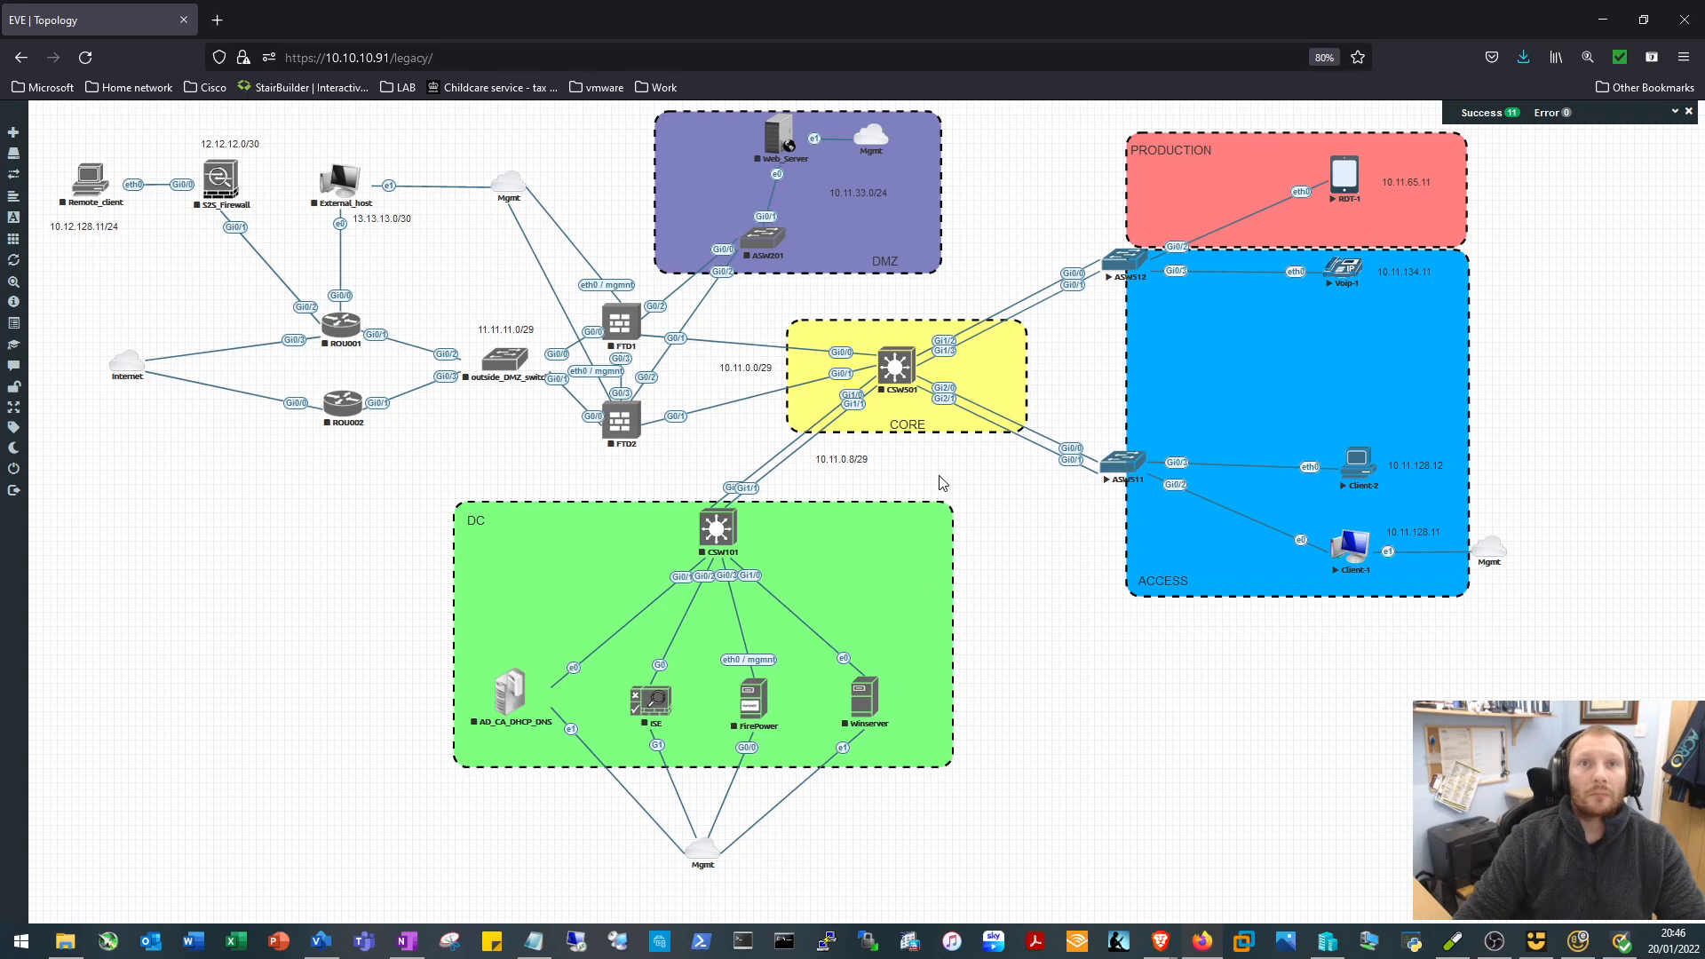
# Rename the outside_DMZ_switch node to ASW202 and save
pyautogui.rightClick(502, 356)
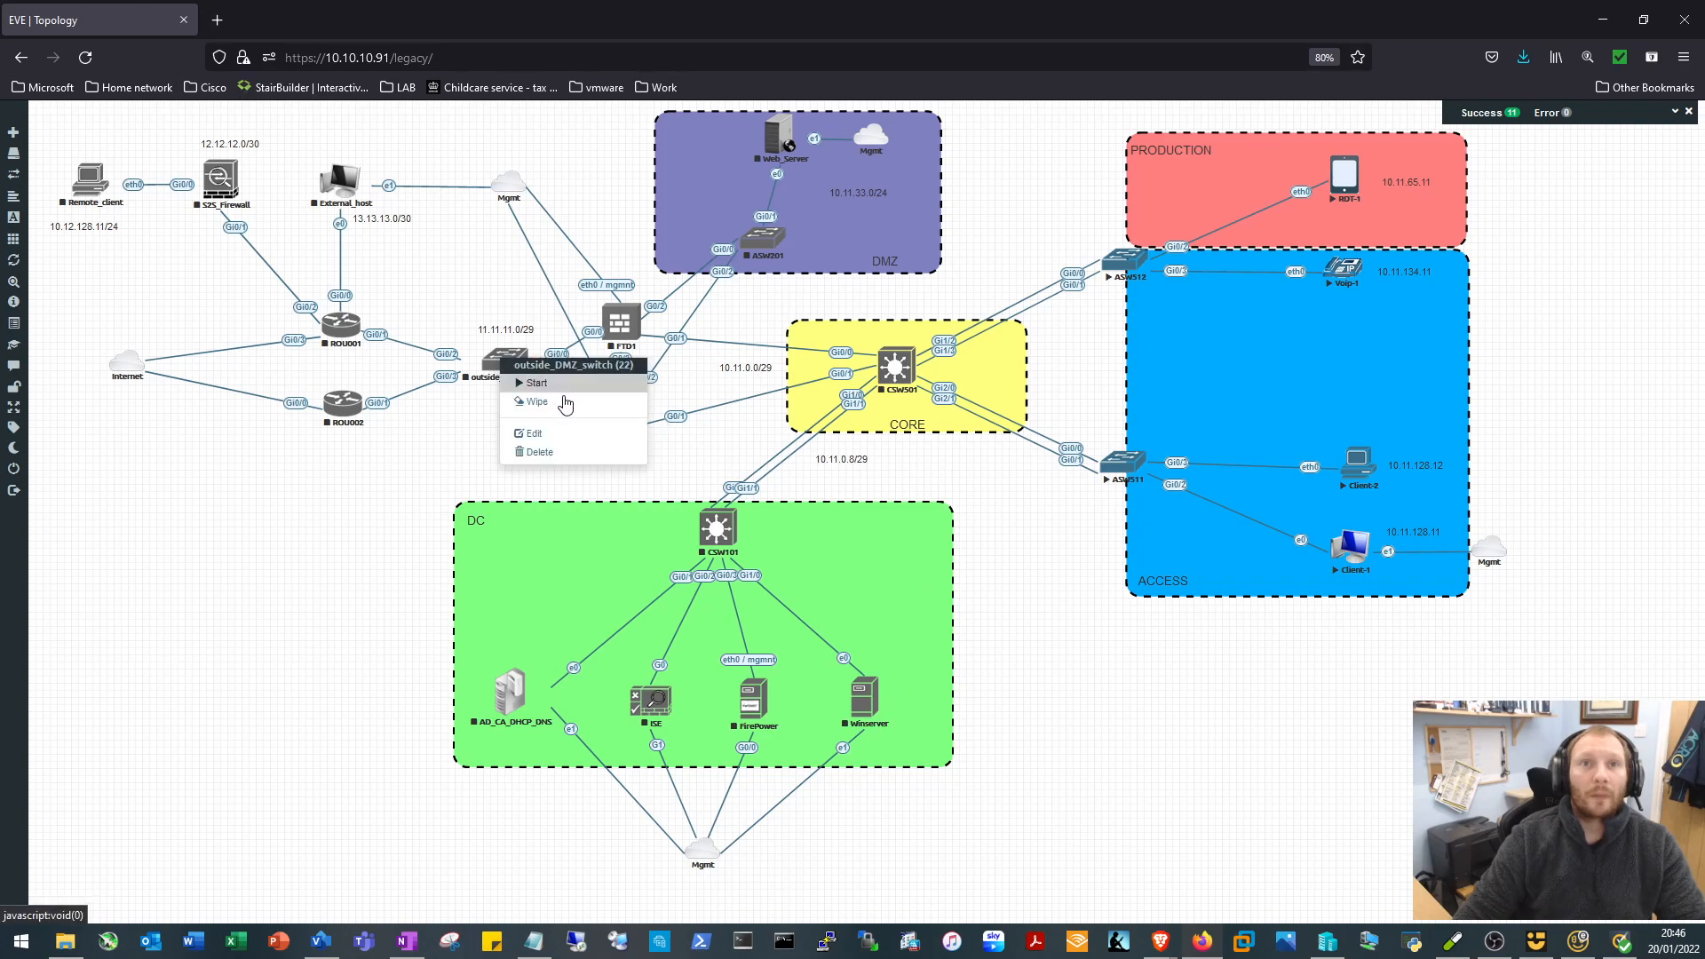
pyautogui.click(532, 432)
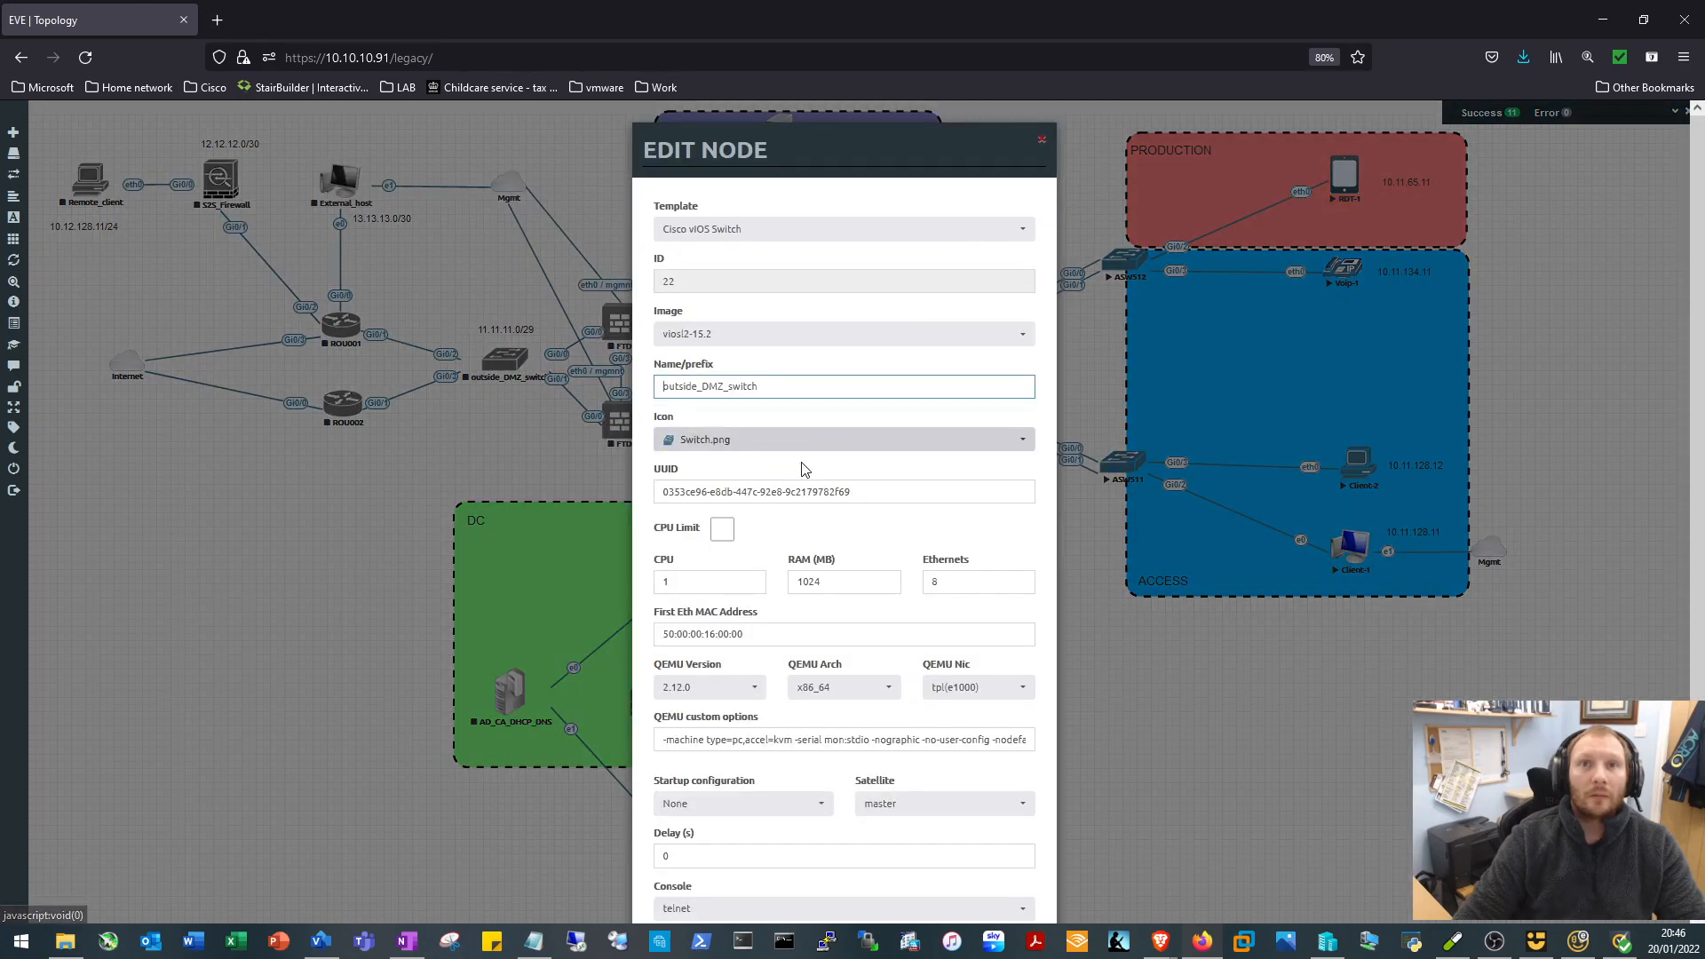
pyautogui.write('ASW')
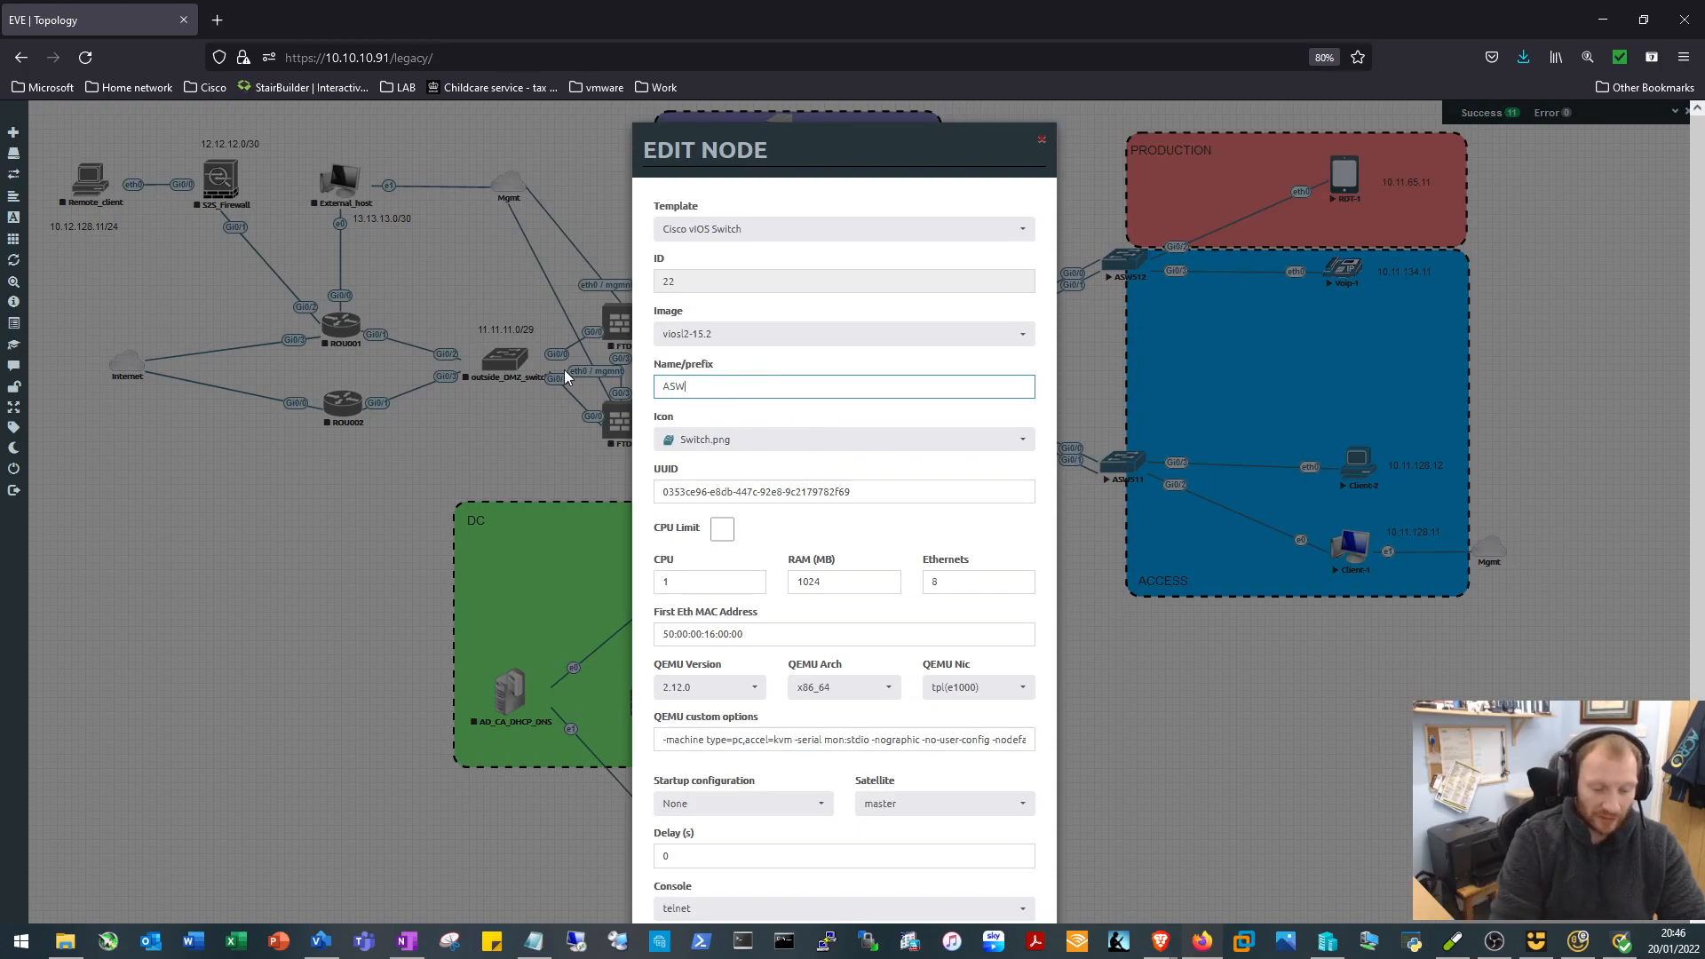
pyautogui.write('202')
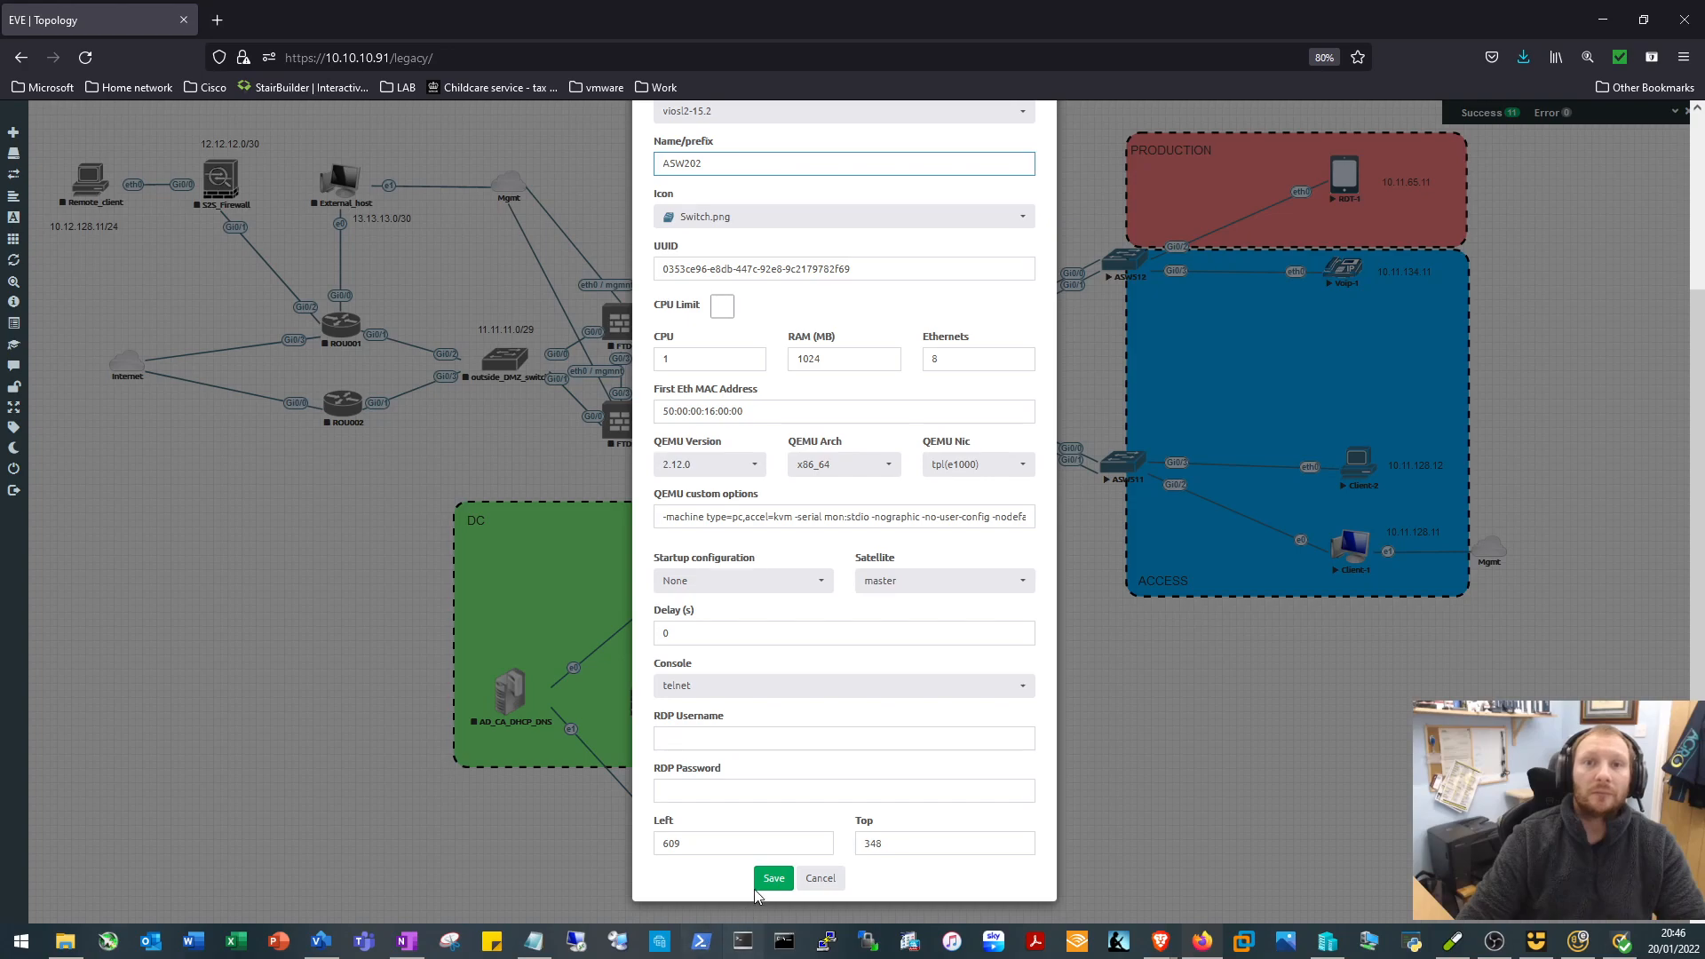
pyautogui.click(771, 878)
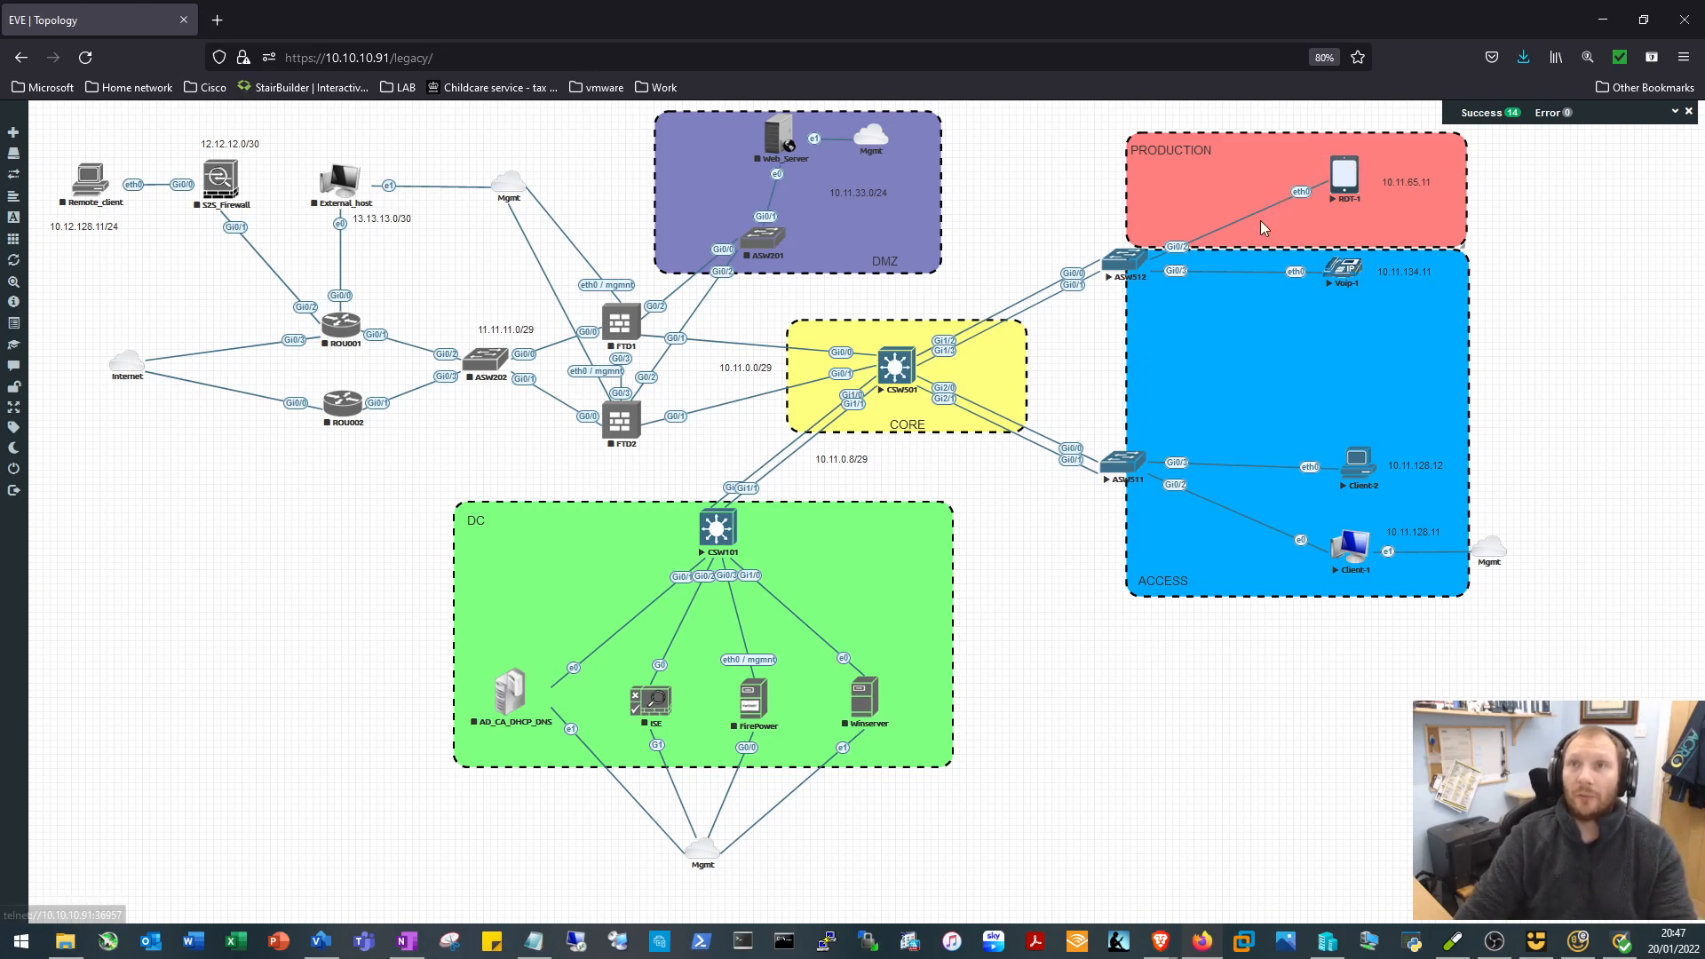
pyautogui.moveTo(1166, 468)
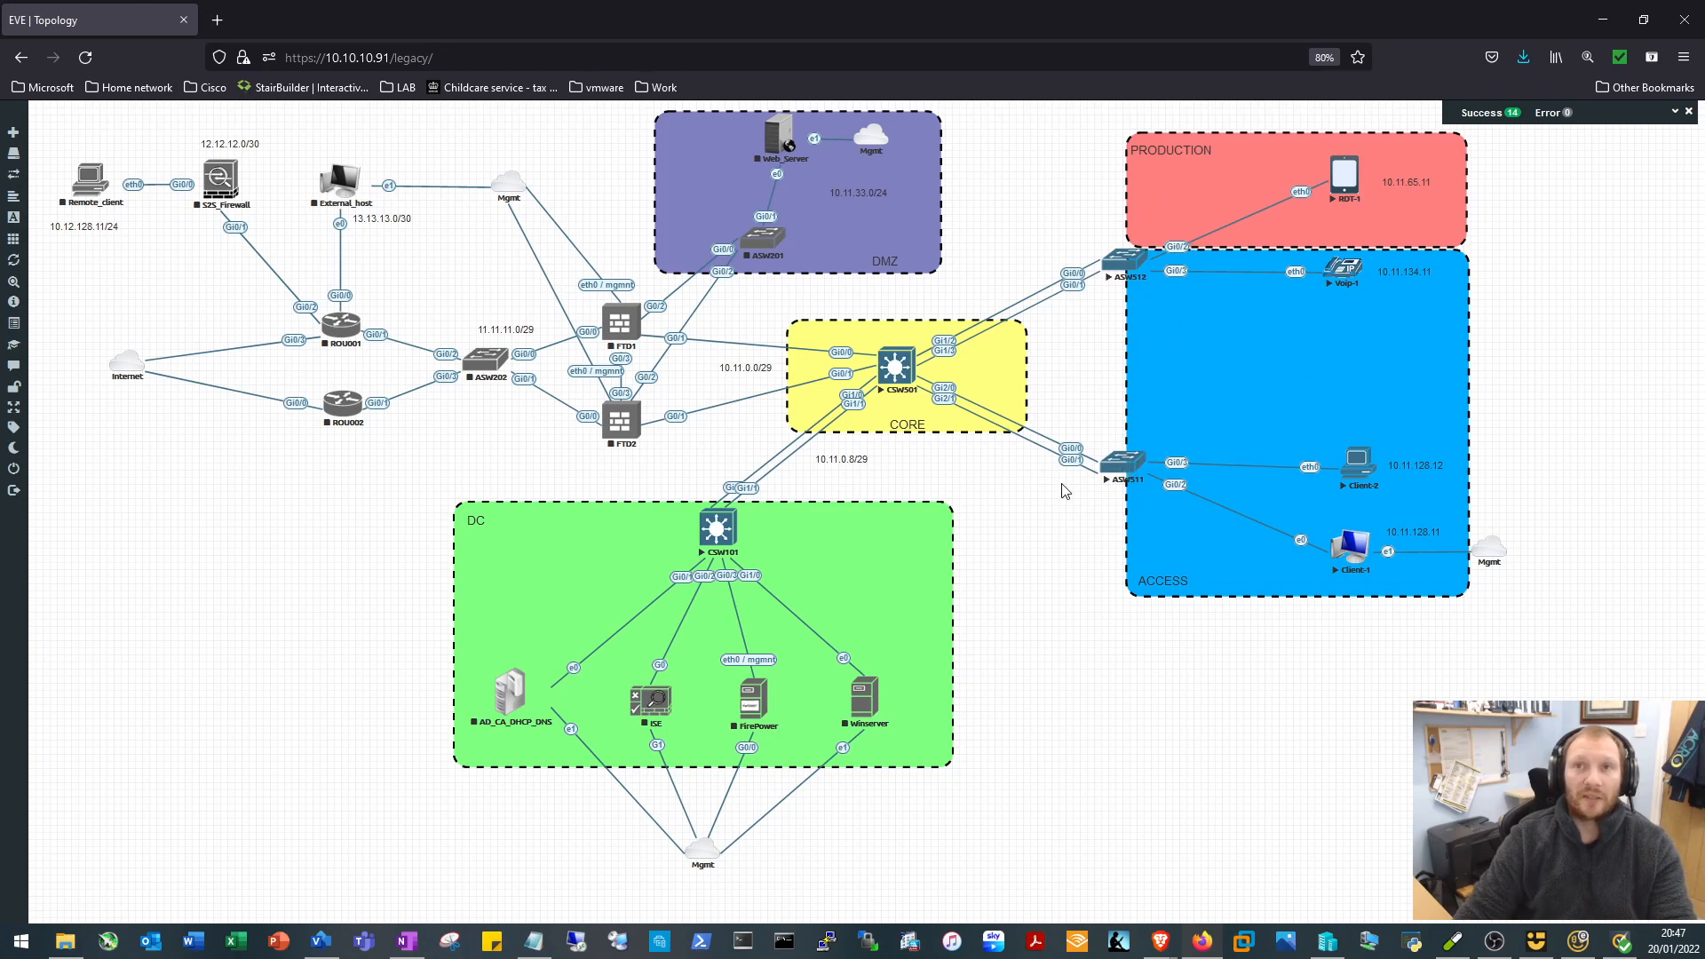
pyautogui.moveTo(774, 397)
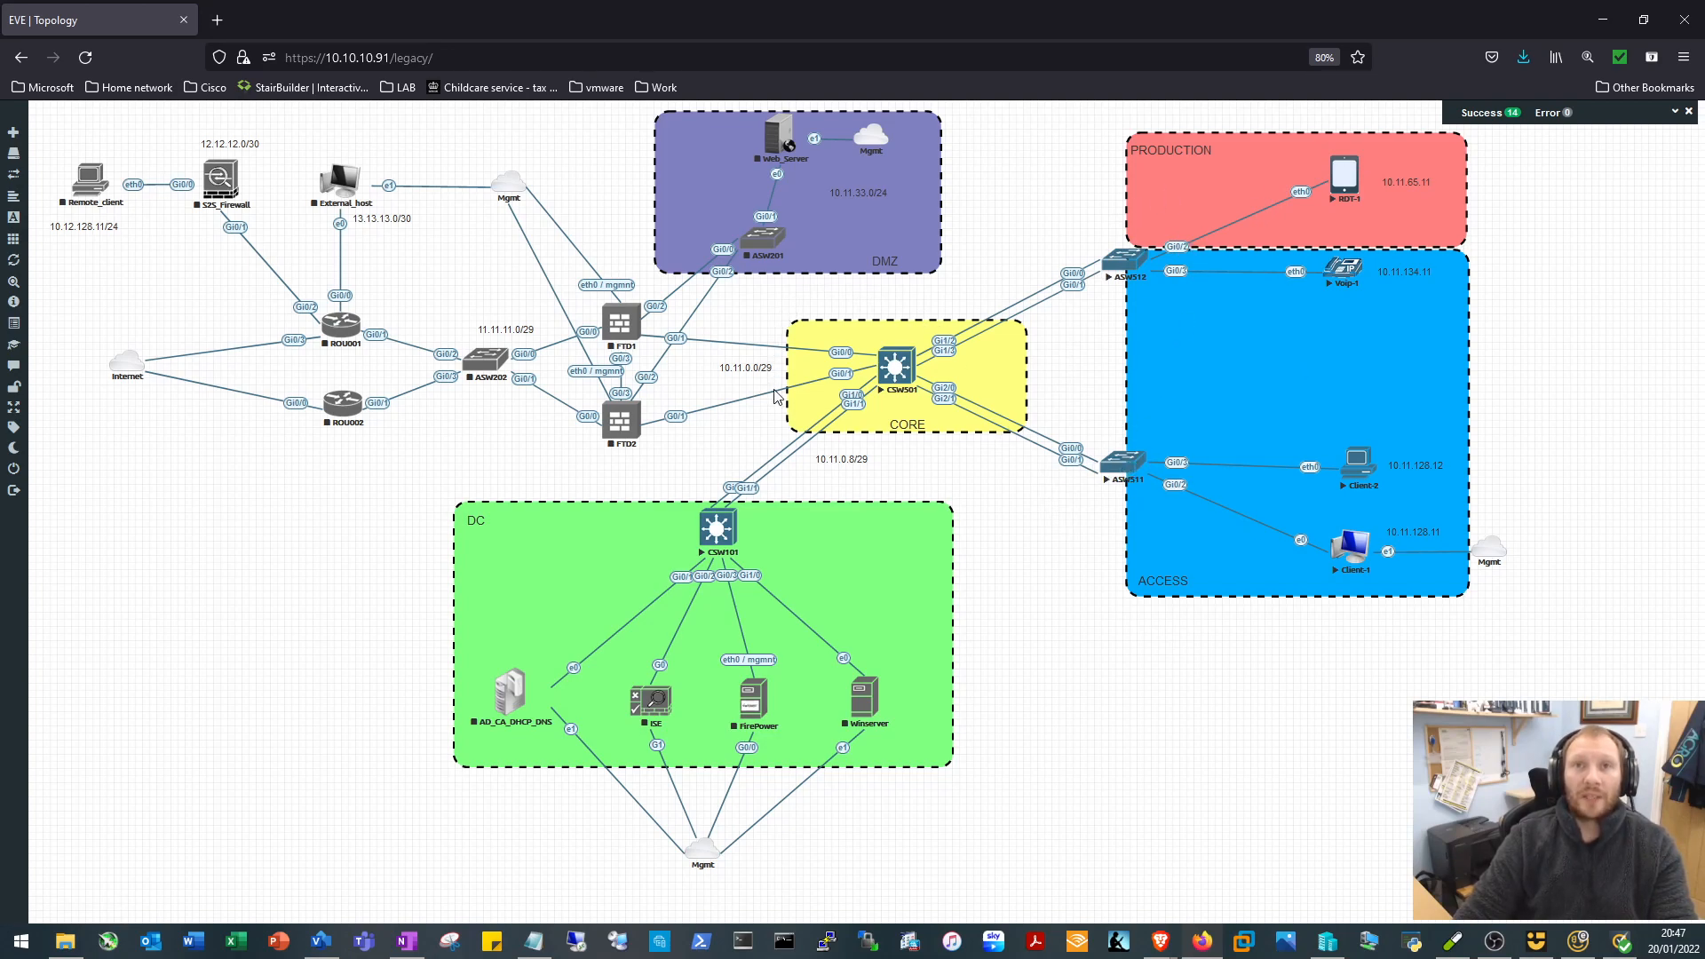
pyautogui.moveTo(877, 432)
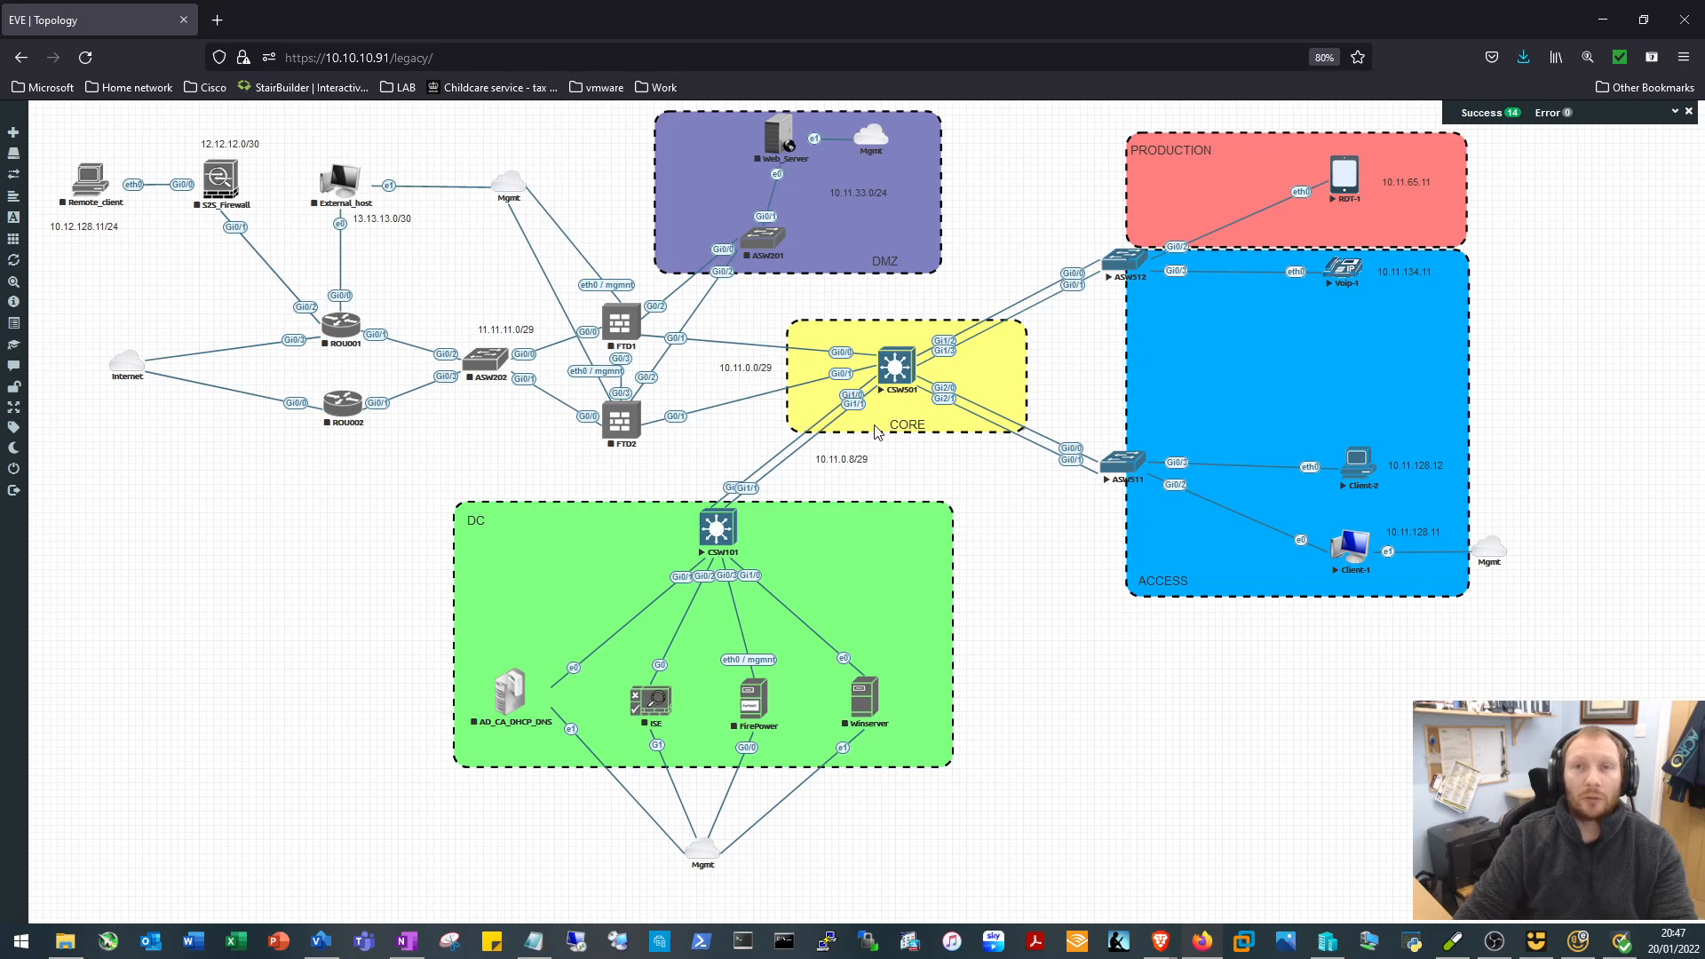
pyautogui.moveTo(829, 329)
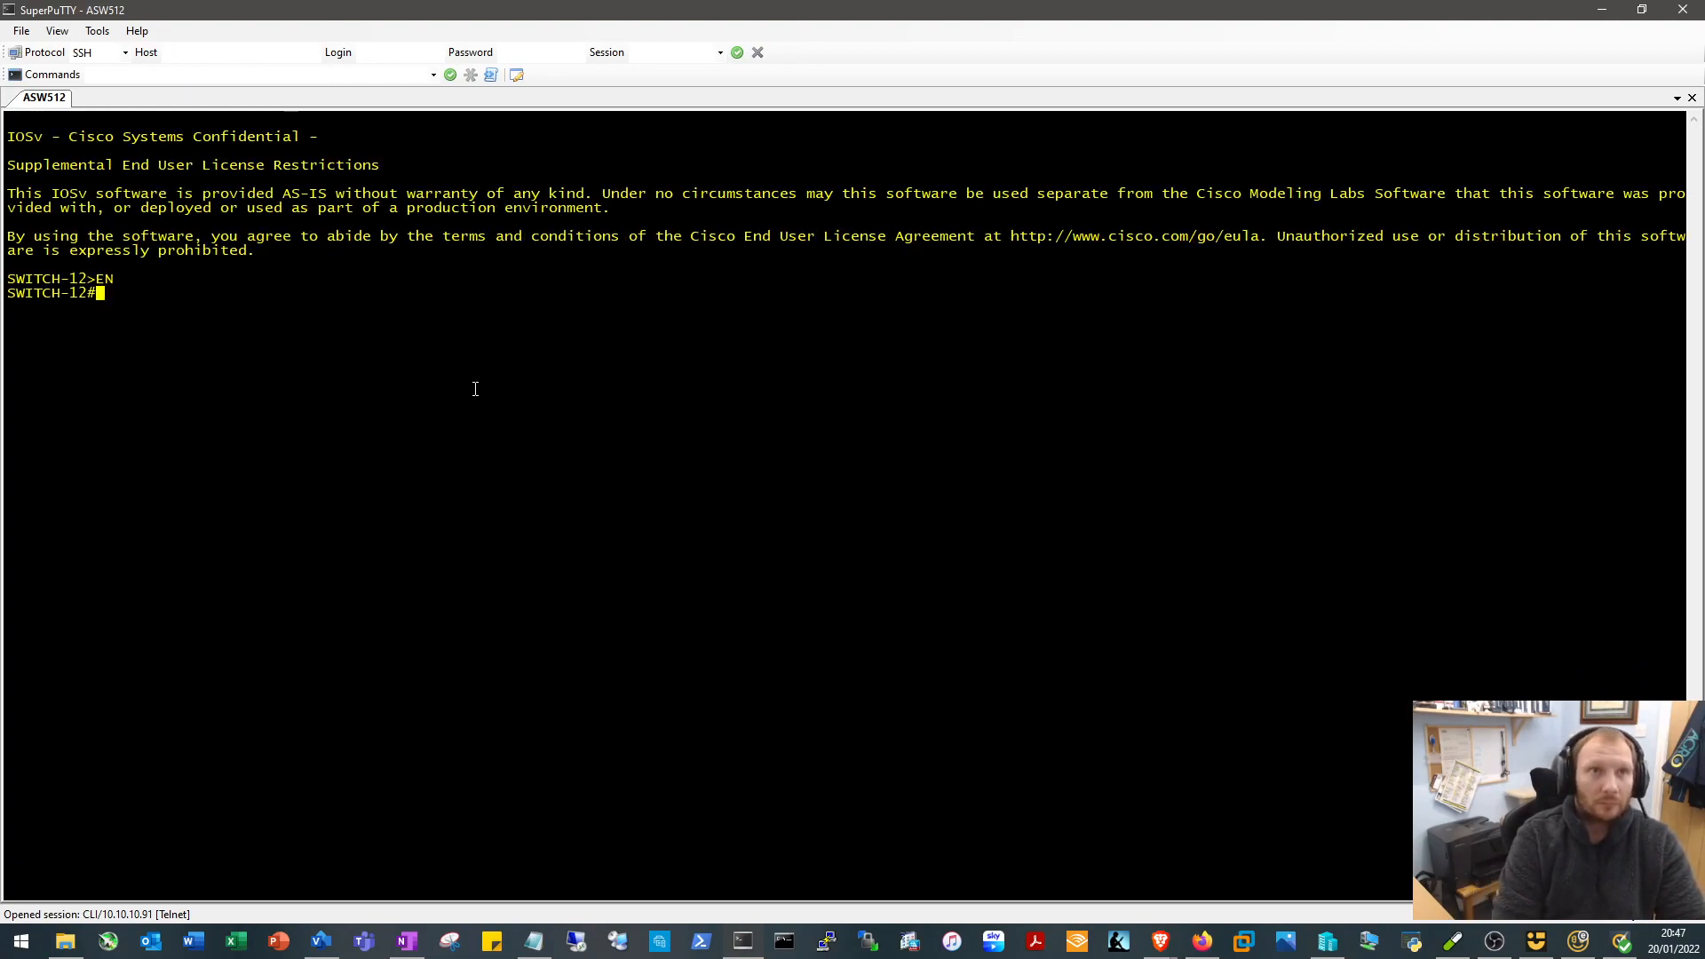
# Run 'show int status' on the switch to list ports, VLANs and trunks
pyautogui.write('sho int sattus')
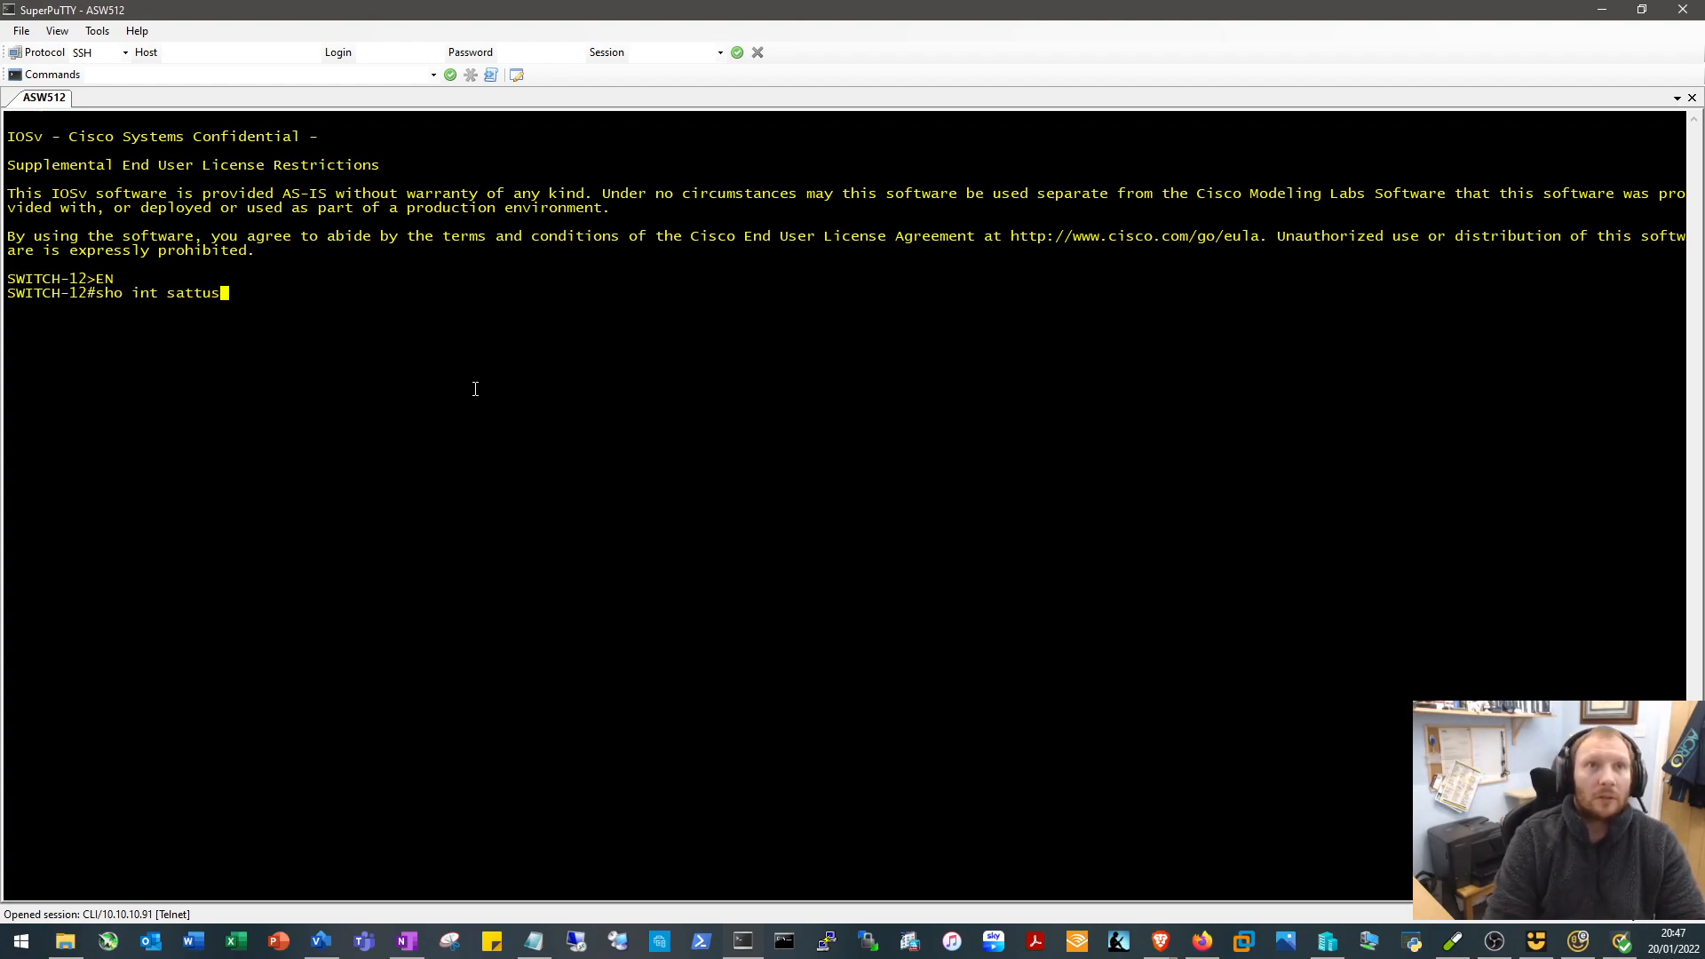
pyautogui.press('BackSpace')
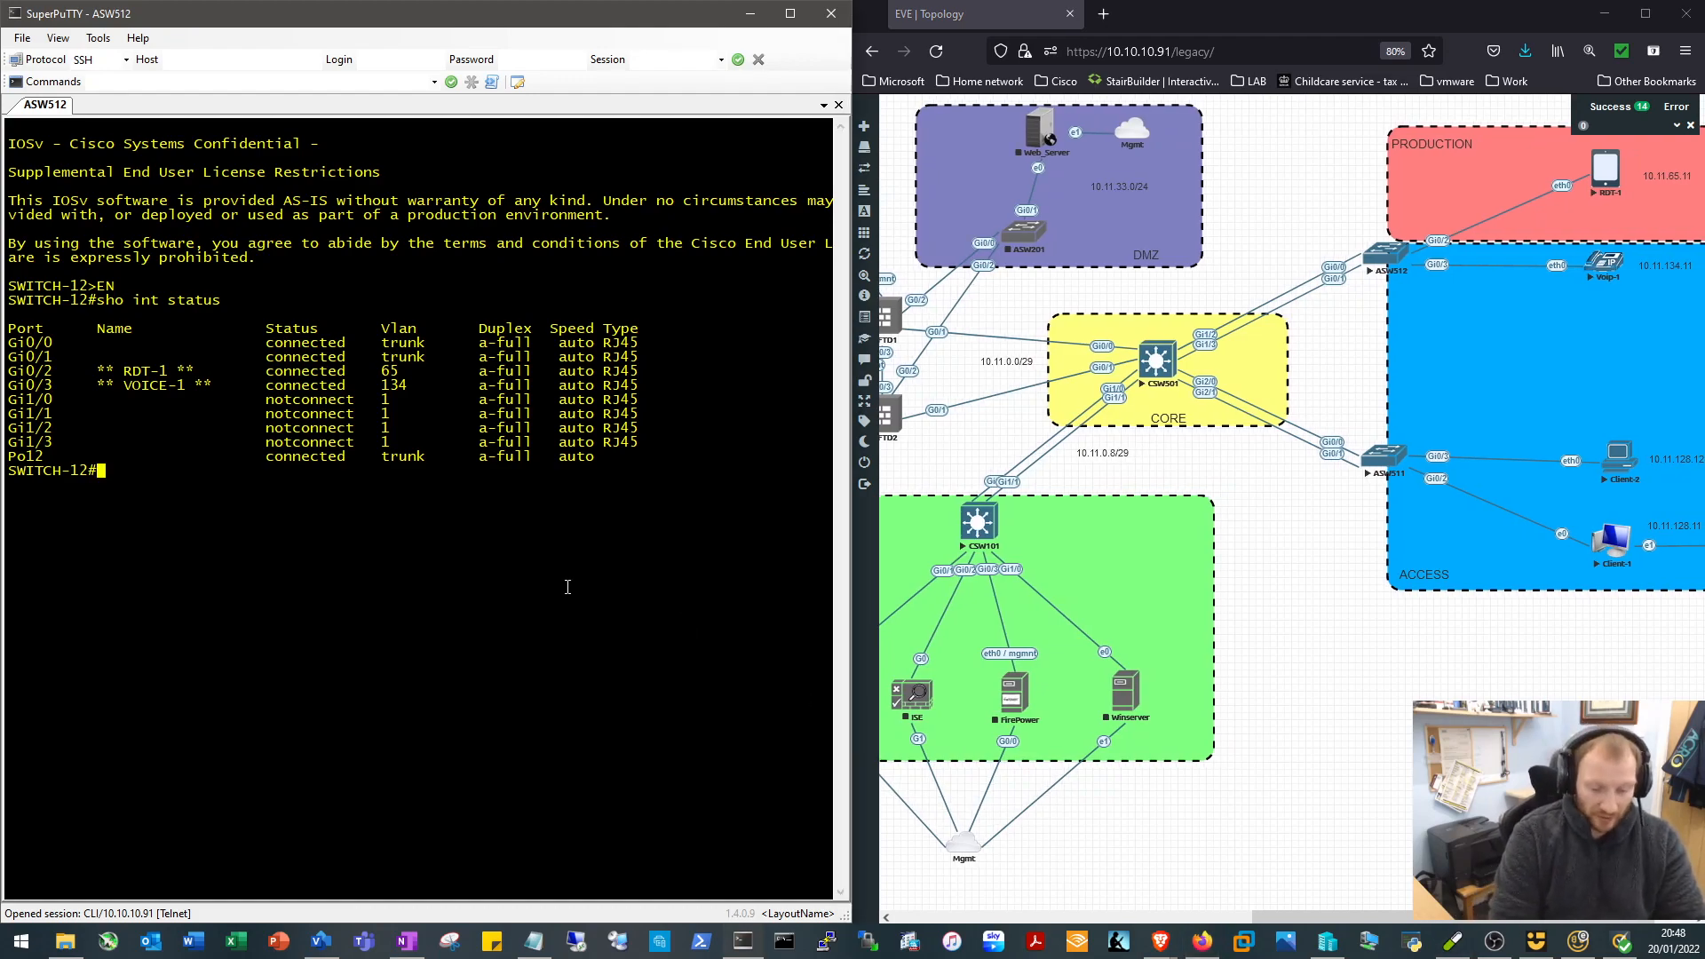
# Enter config mode and set the switch hostname to ASW512
pyautogui.write('conf t')
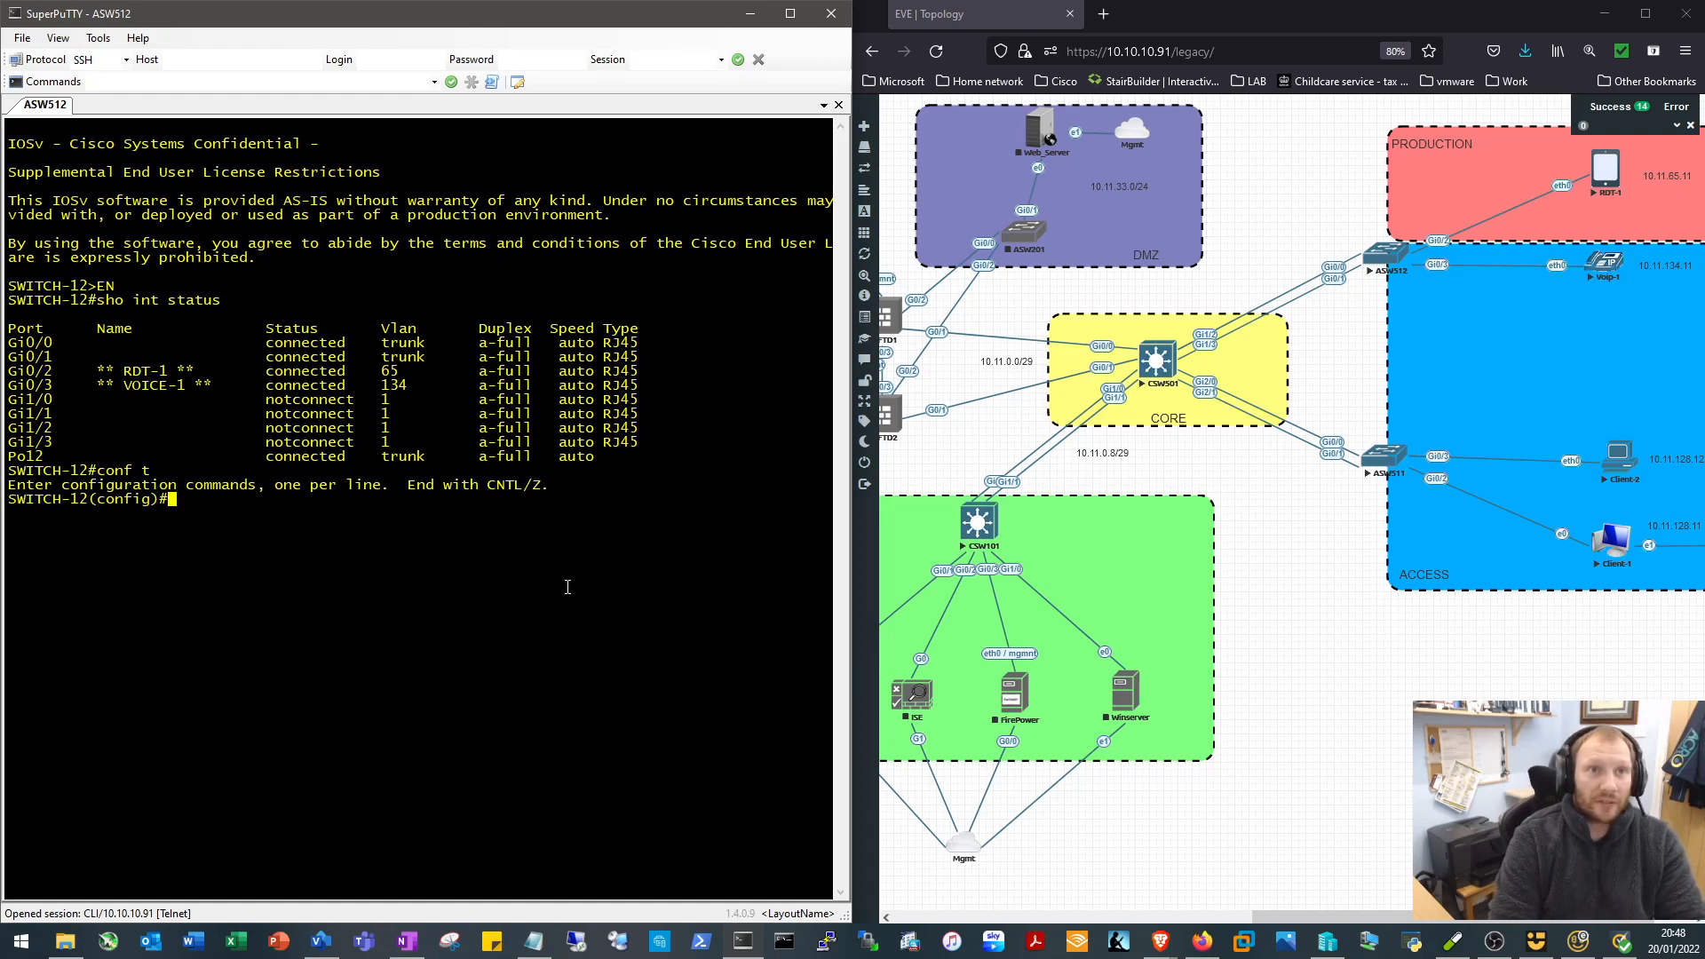
pyautogui.write('hostname')
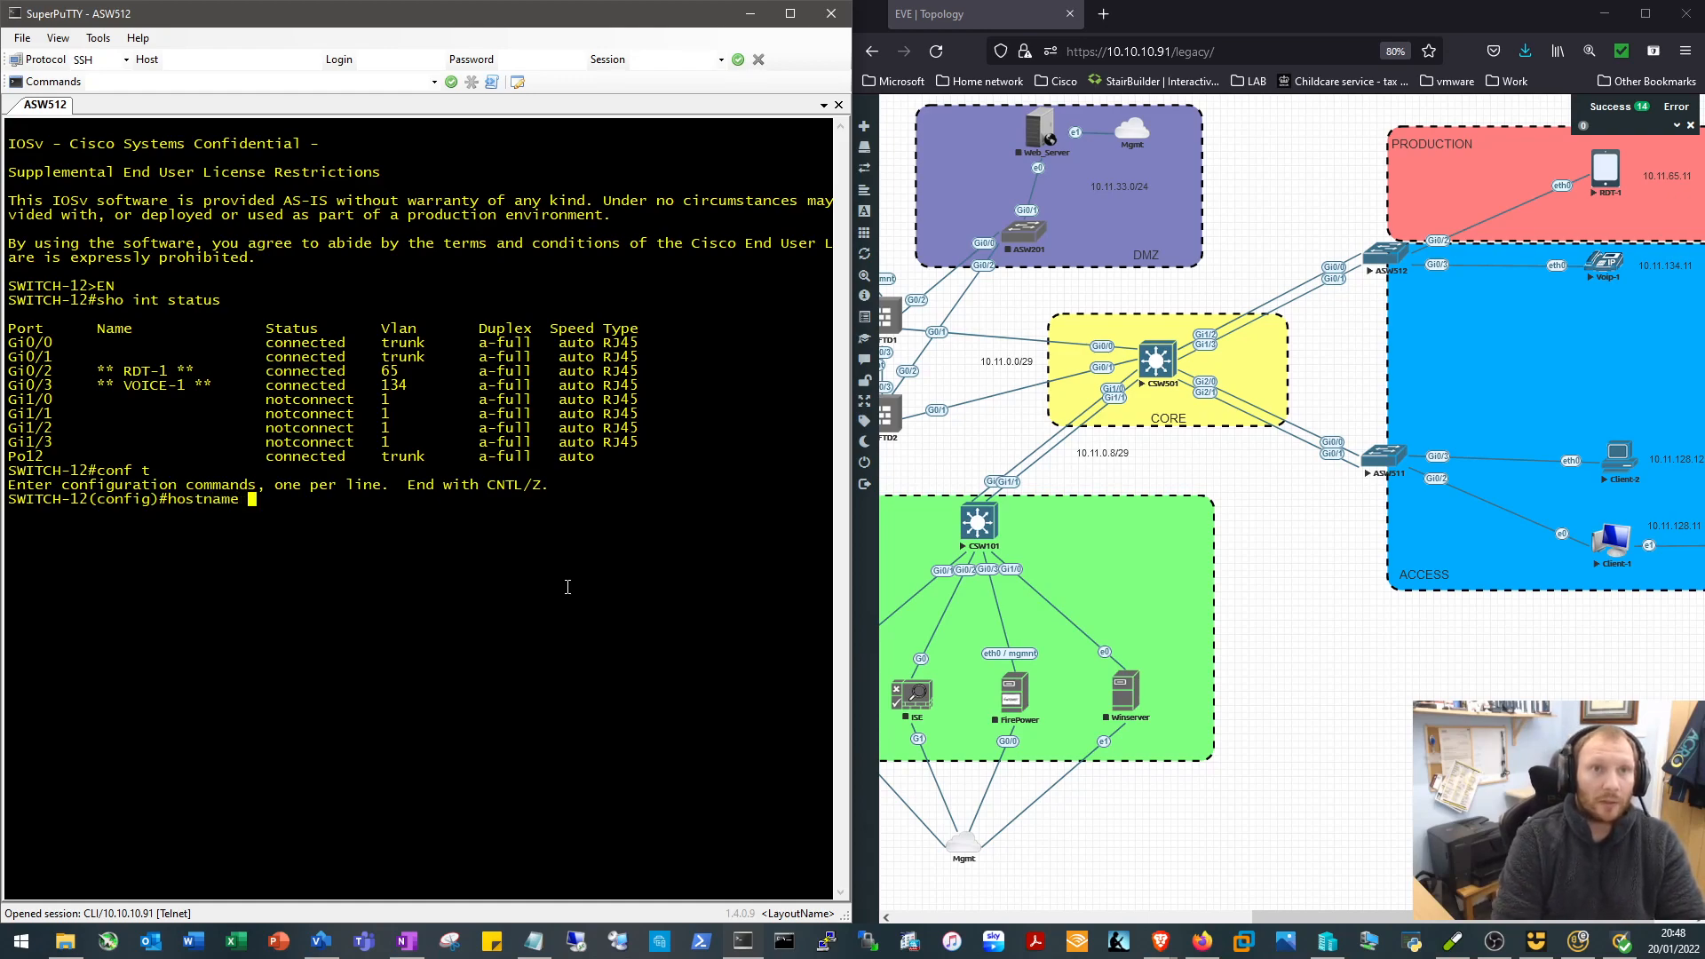
pyautogui.write('ASW')
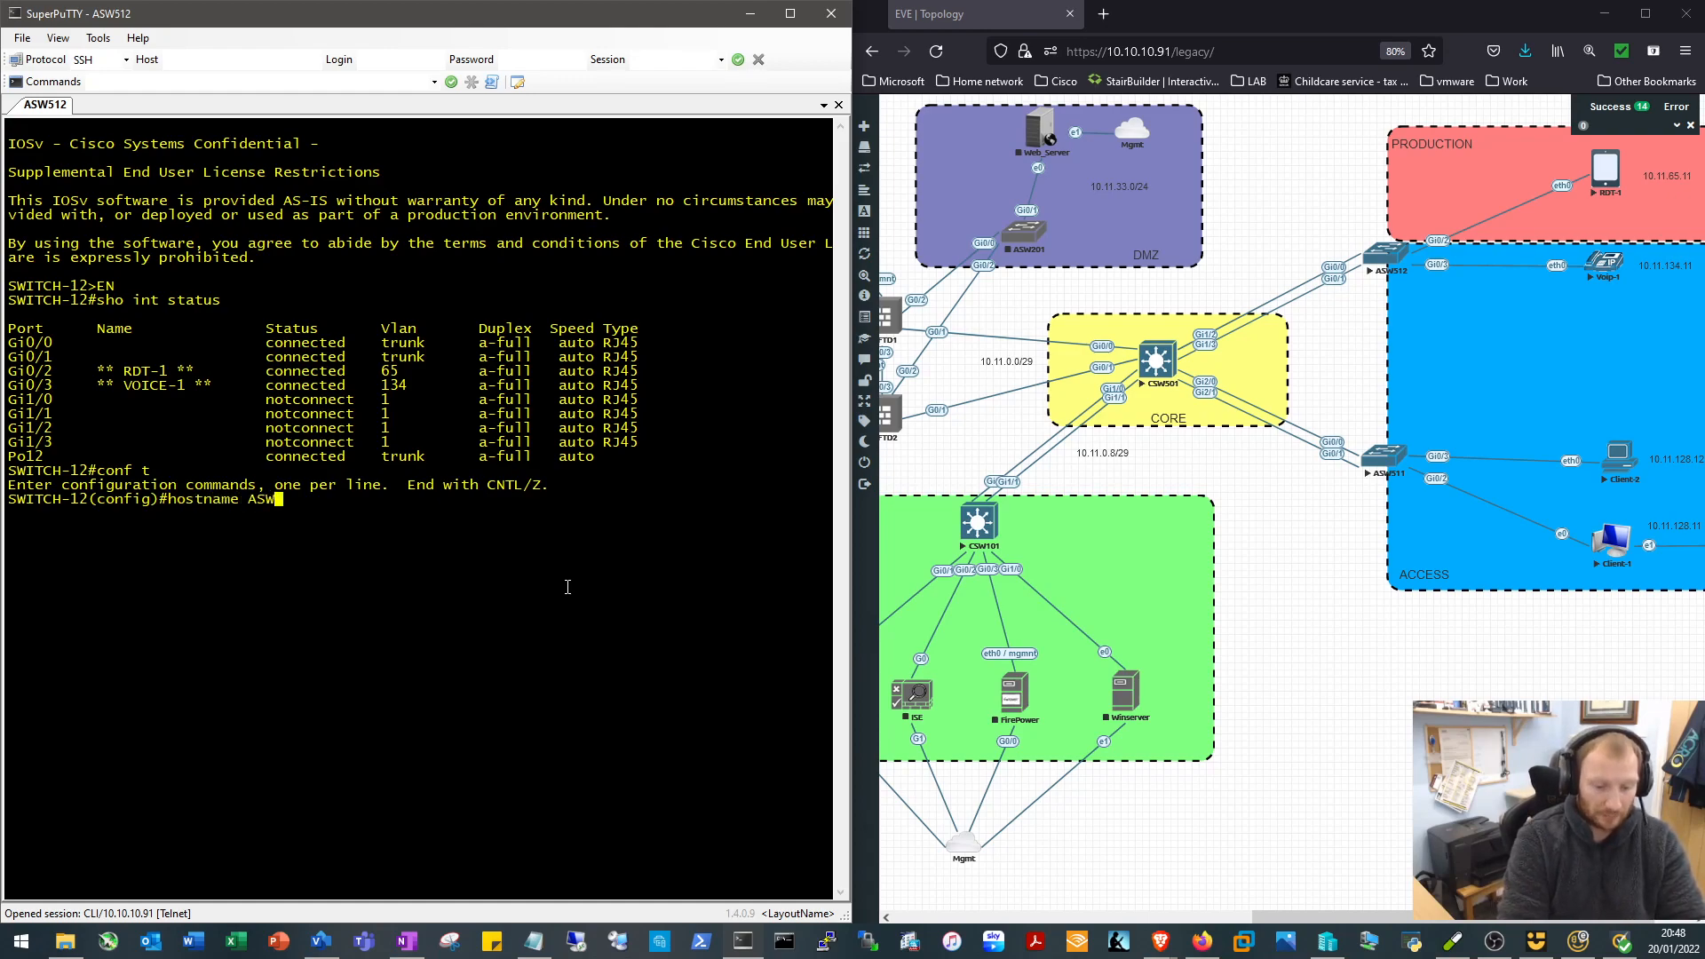
pyautogui.write('512')
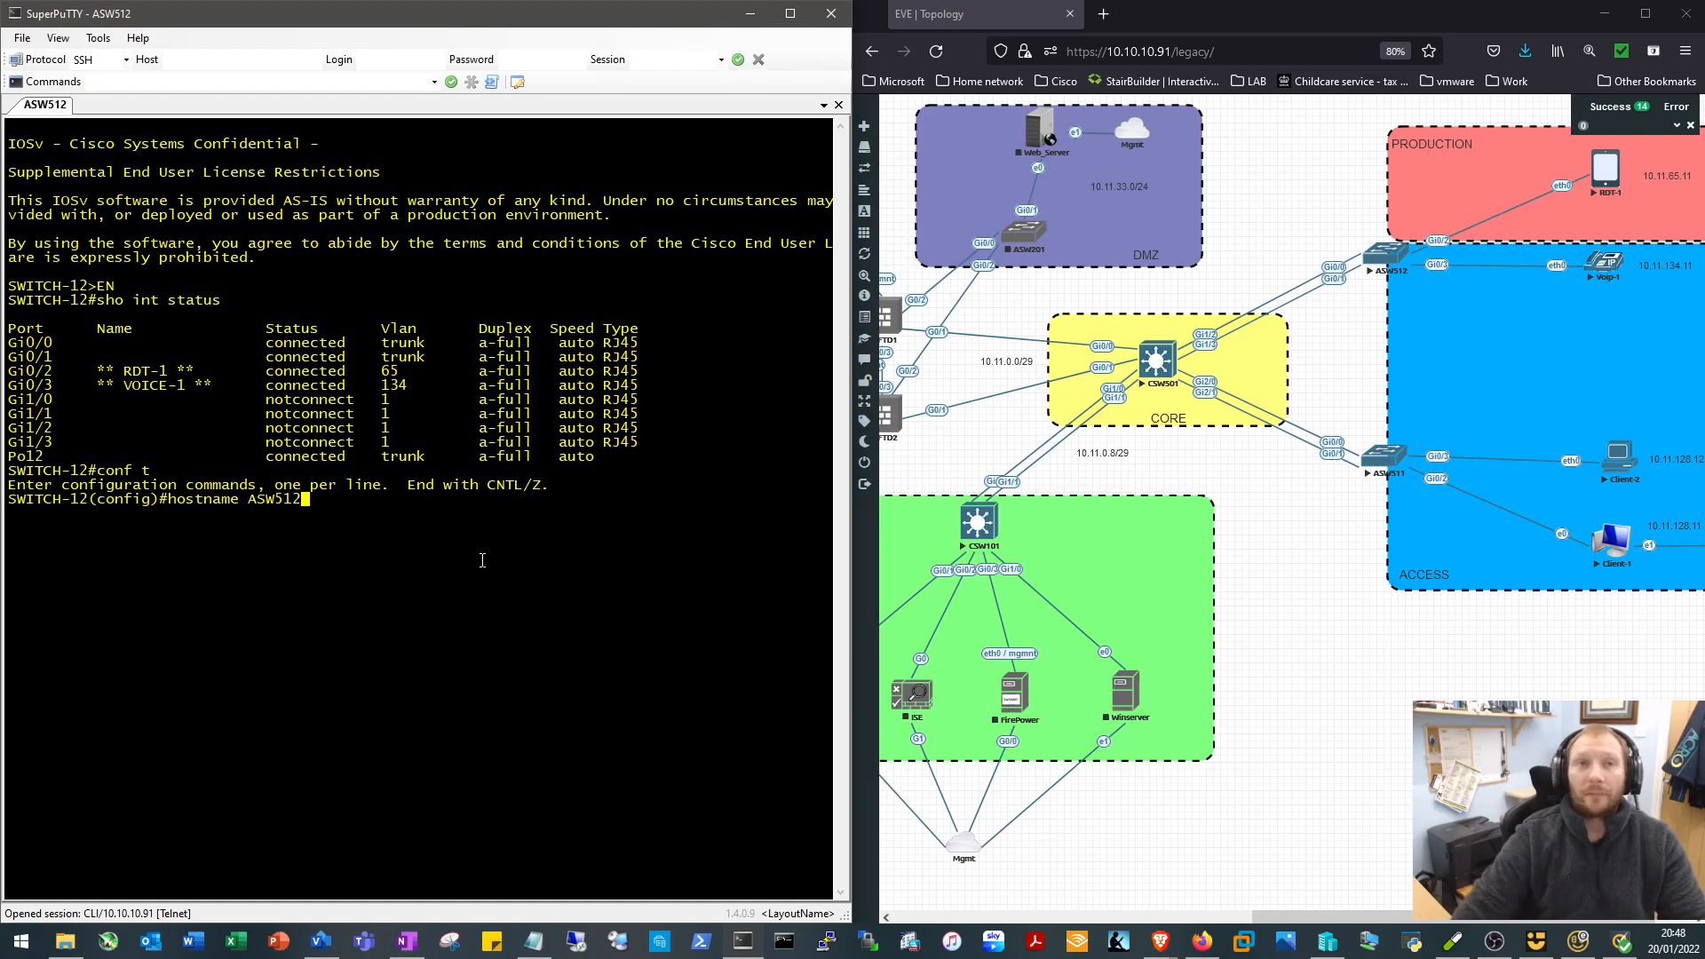
pyautogui.moveTo(951, 402)
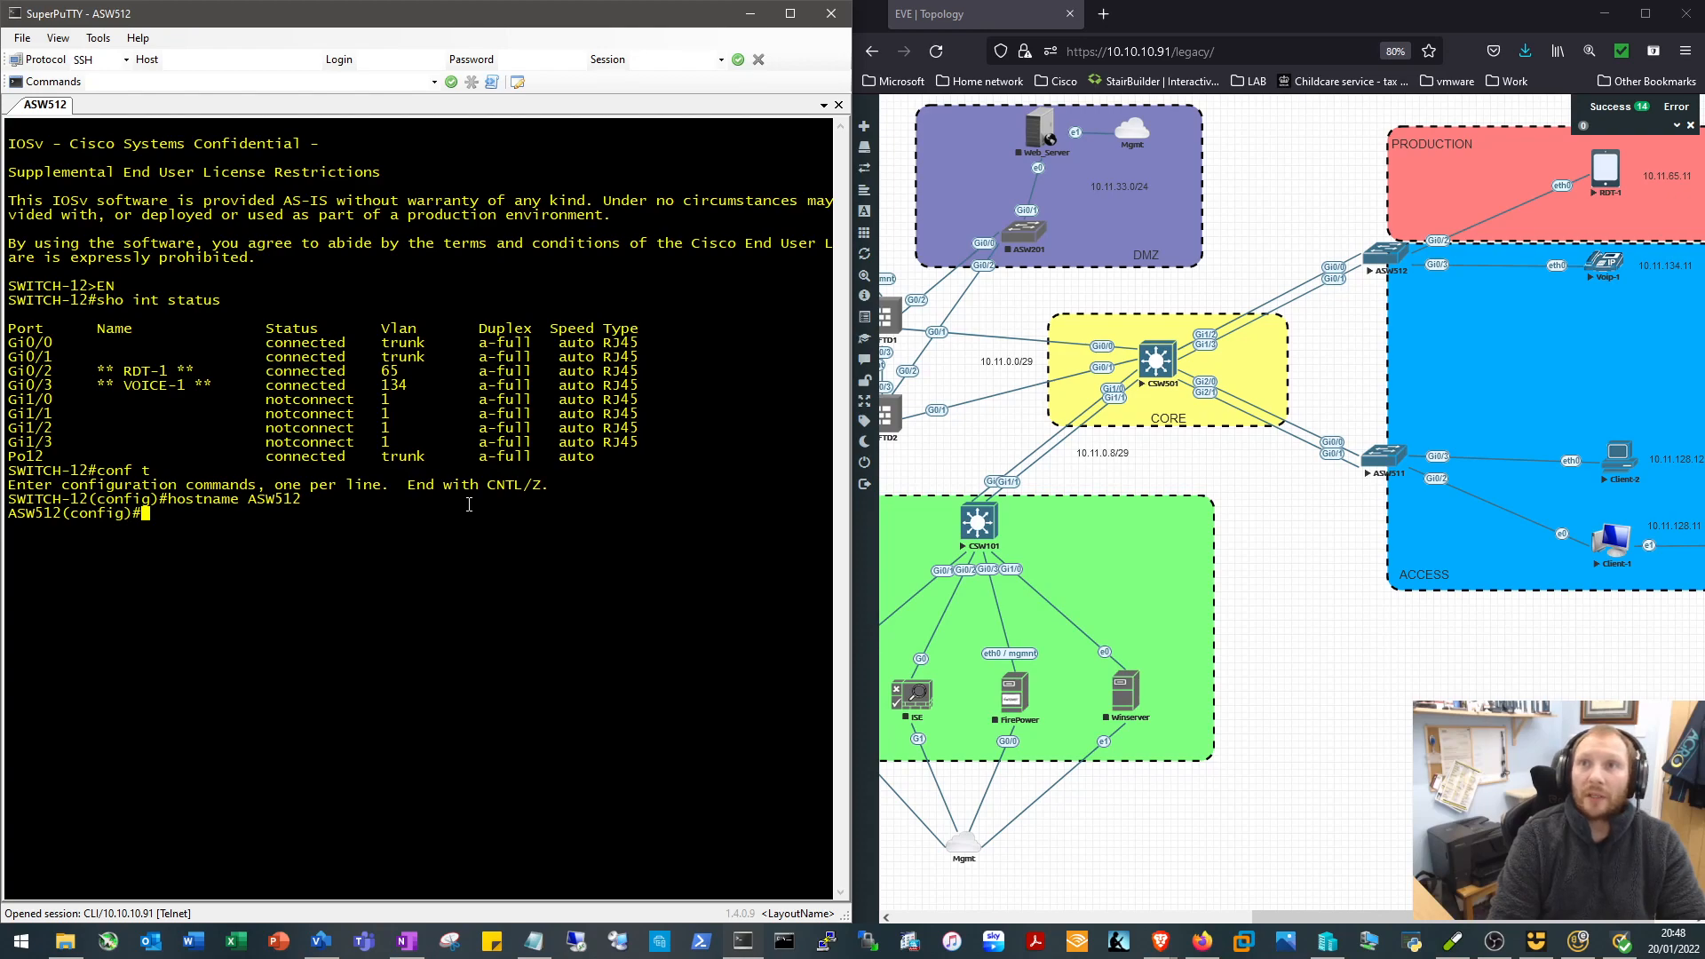
# Describe Gi0/0 and Gi0/1 as '** CSW501_Gi1/2 **' style uplinks to CSW501
pyautogui.write('INT GIG 0')
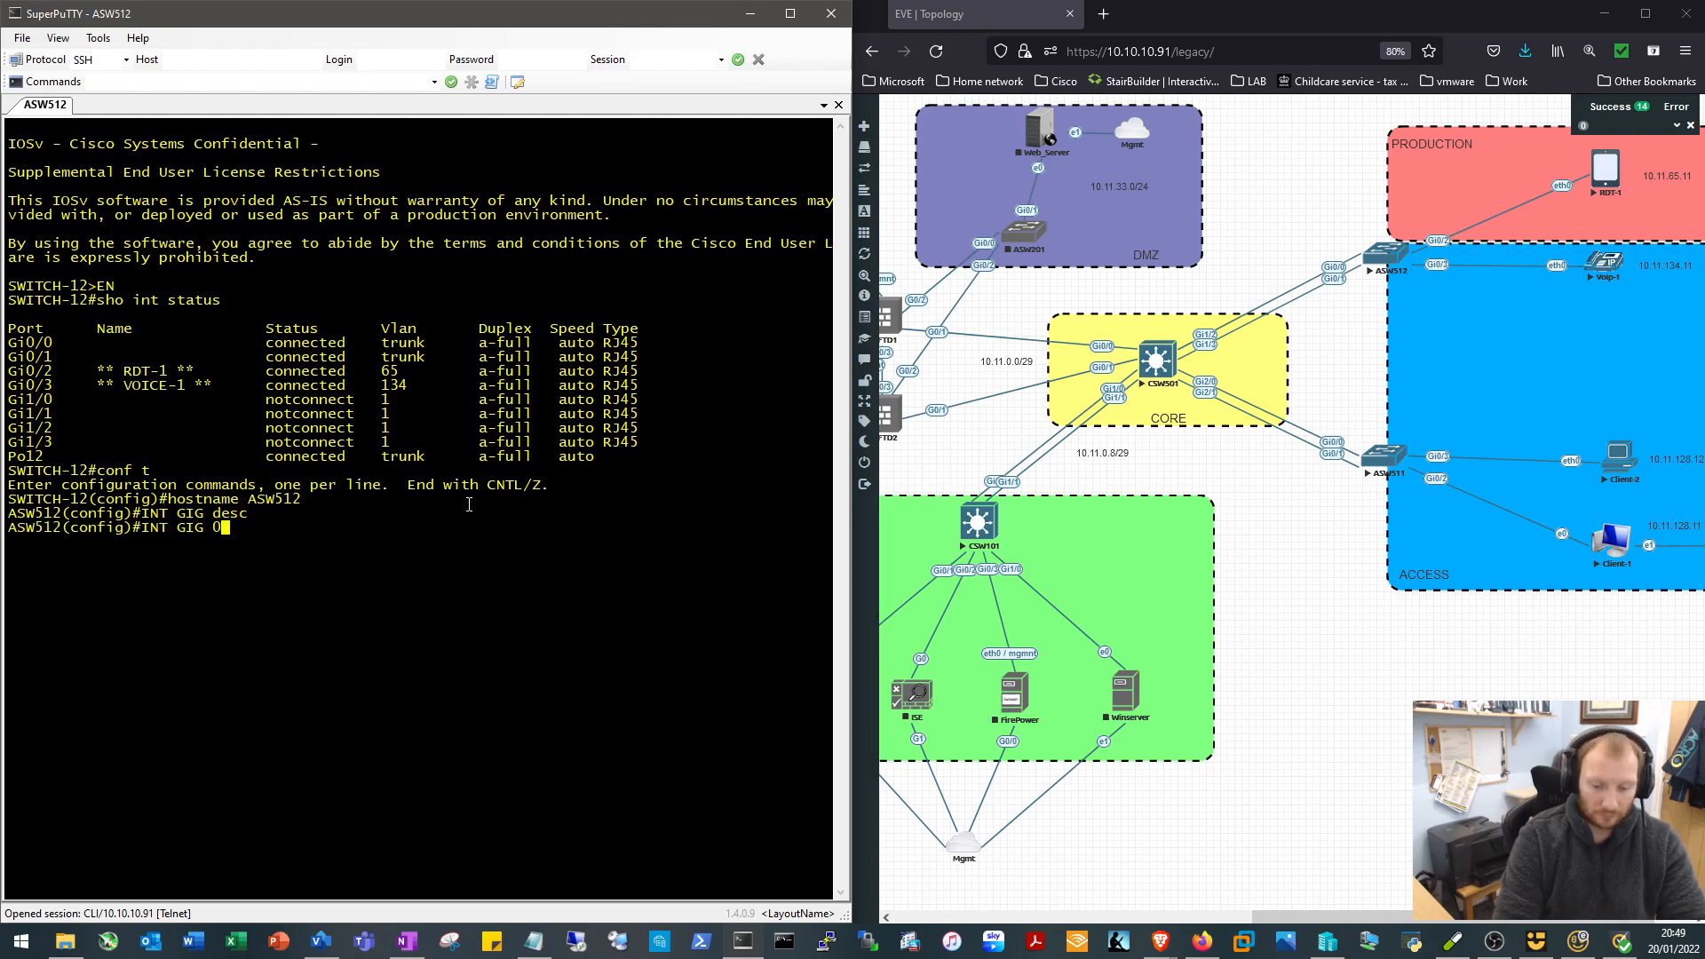
pyautogui.write('description')
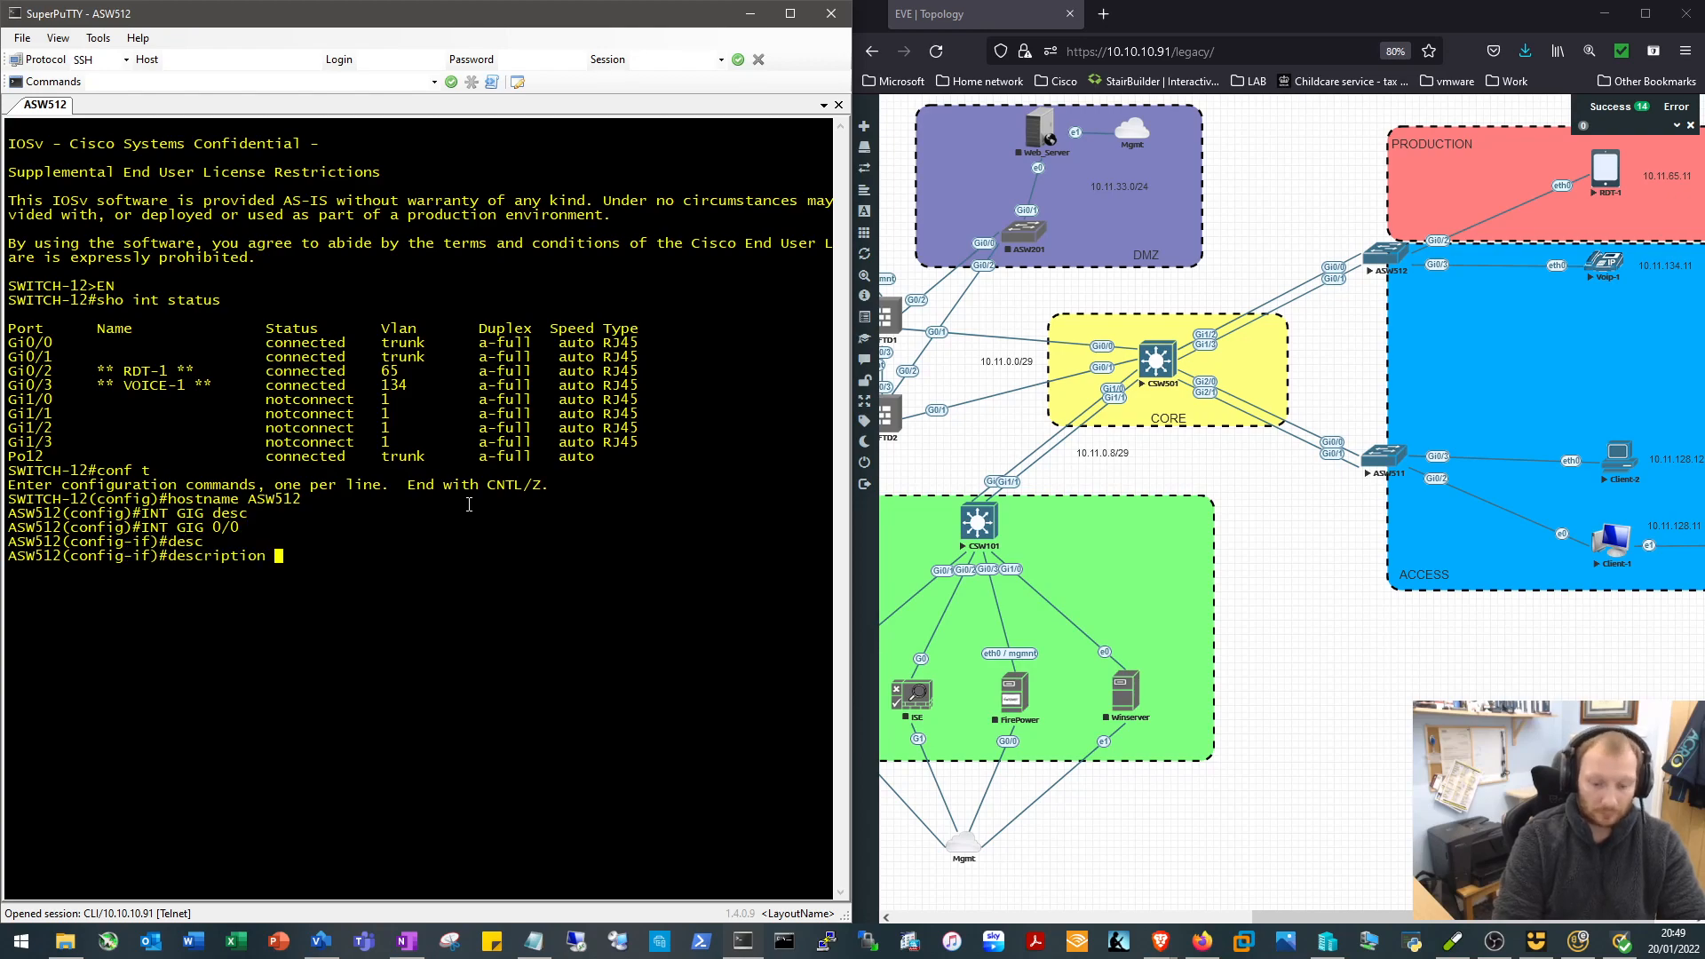
pyautogui.write('**')
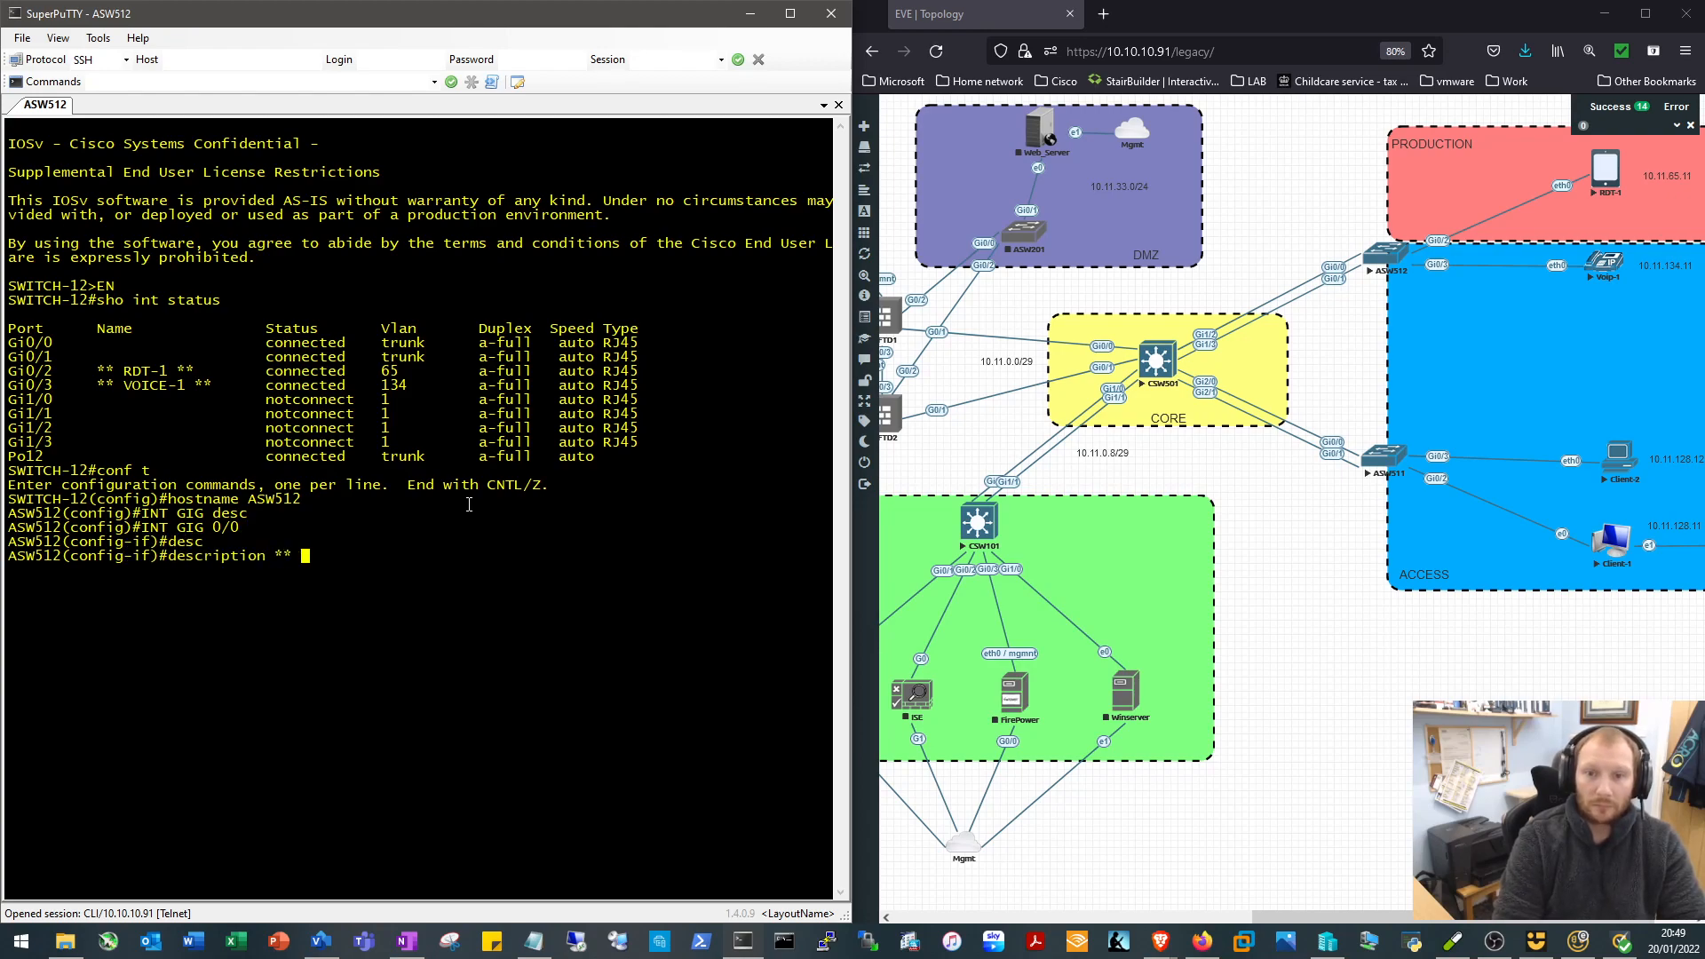
pyautogui.write('CSW')
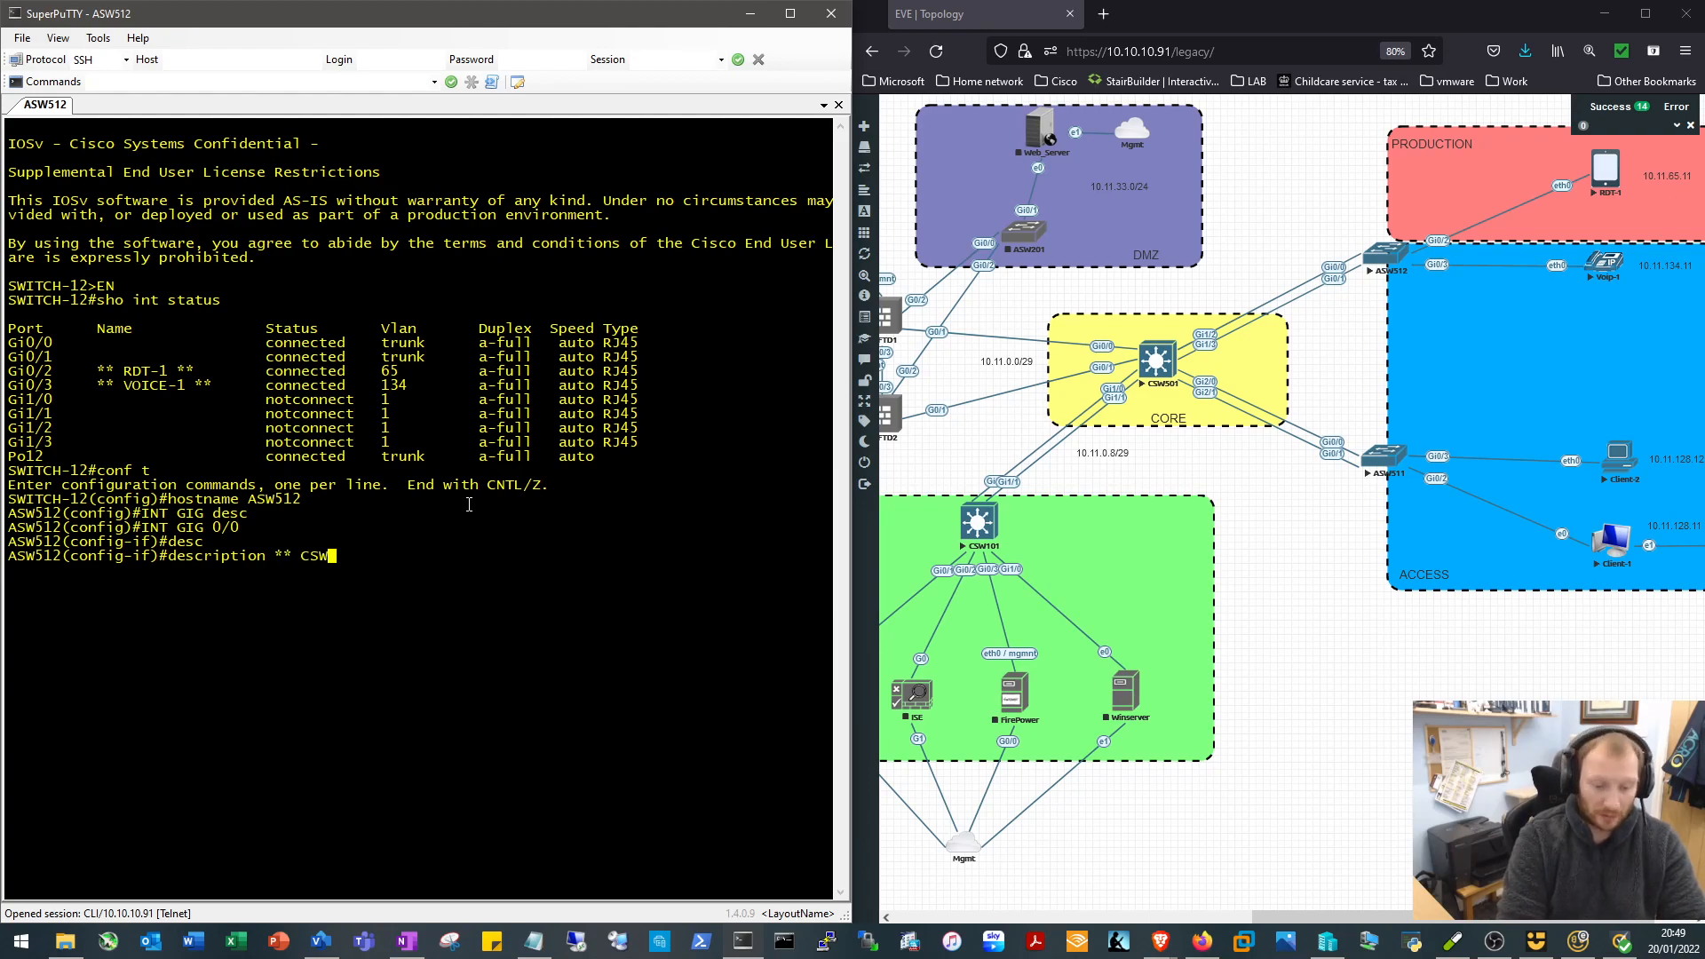
pyautogui.write('501_')
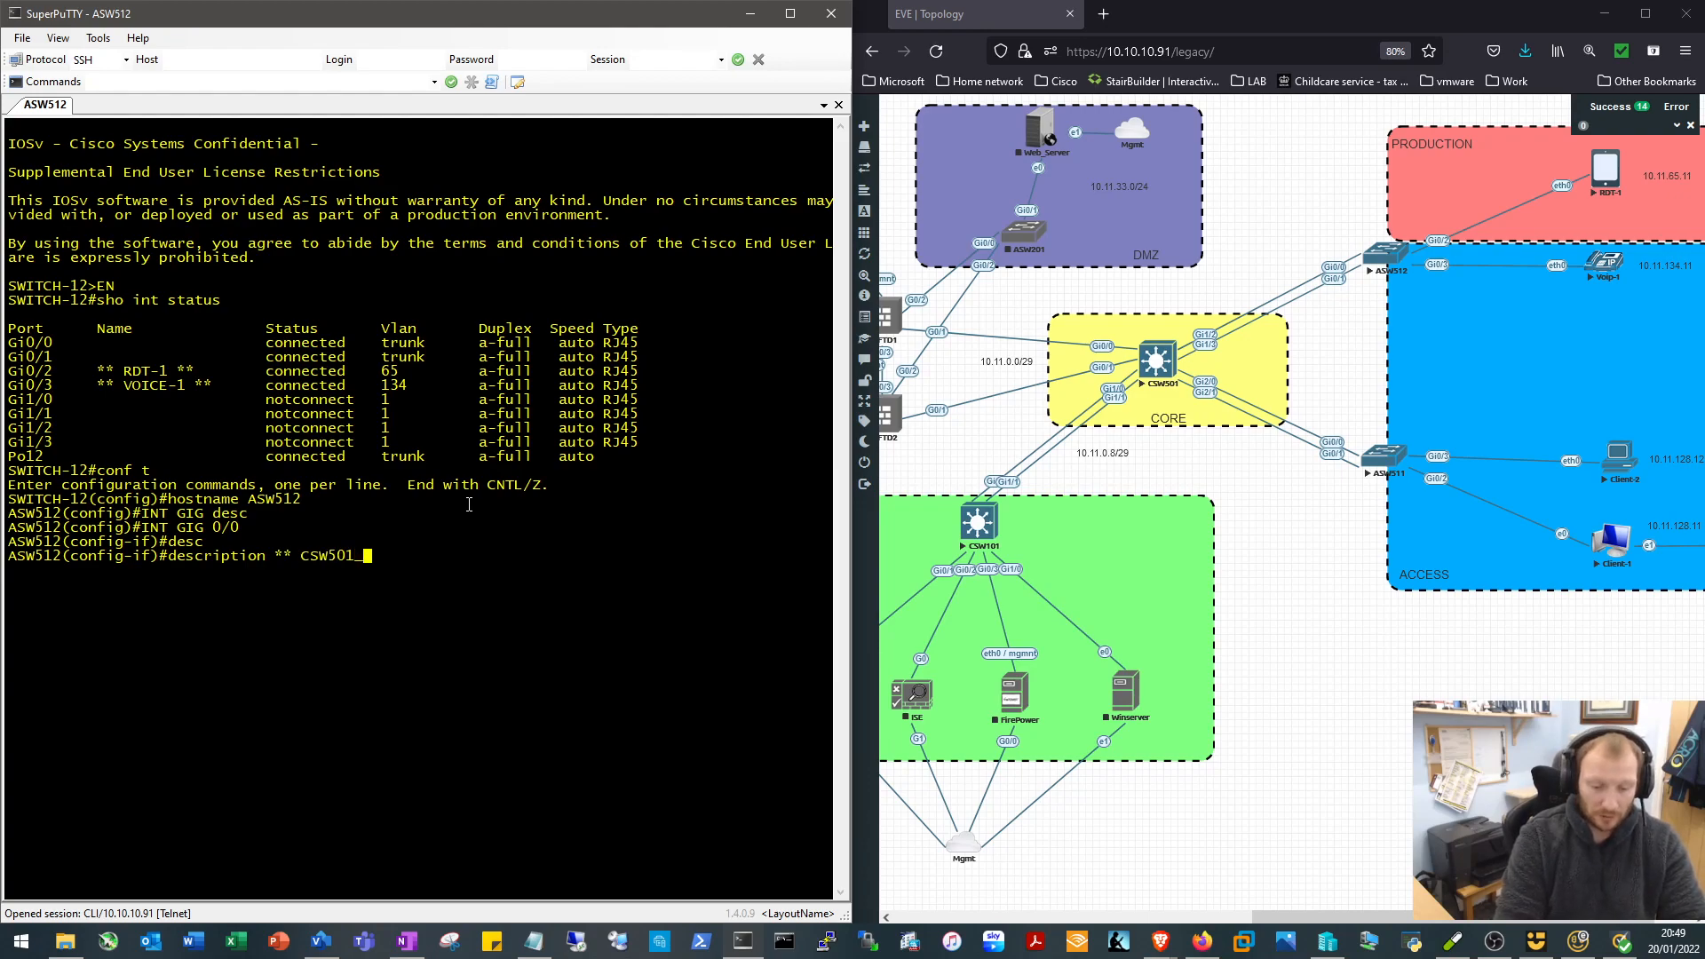
pyautogui.write('_Gi1/2')
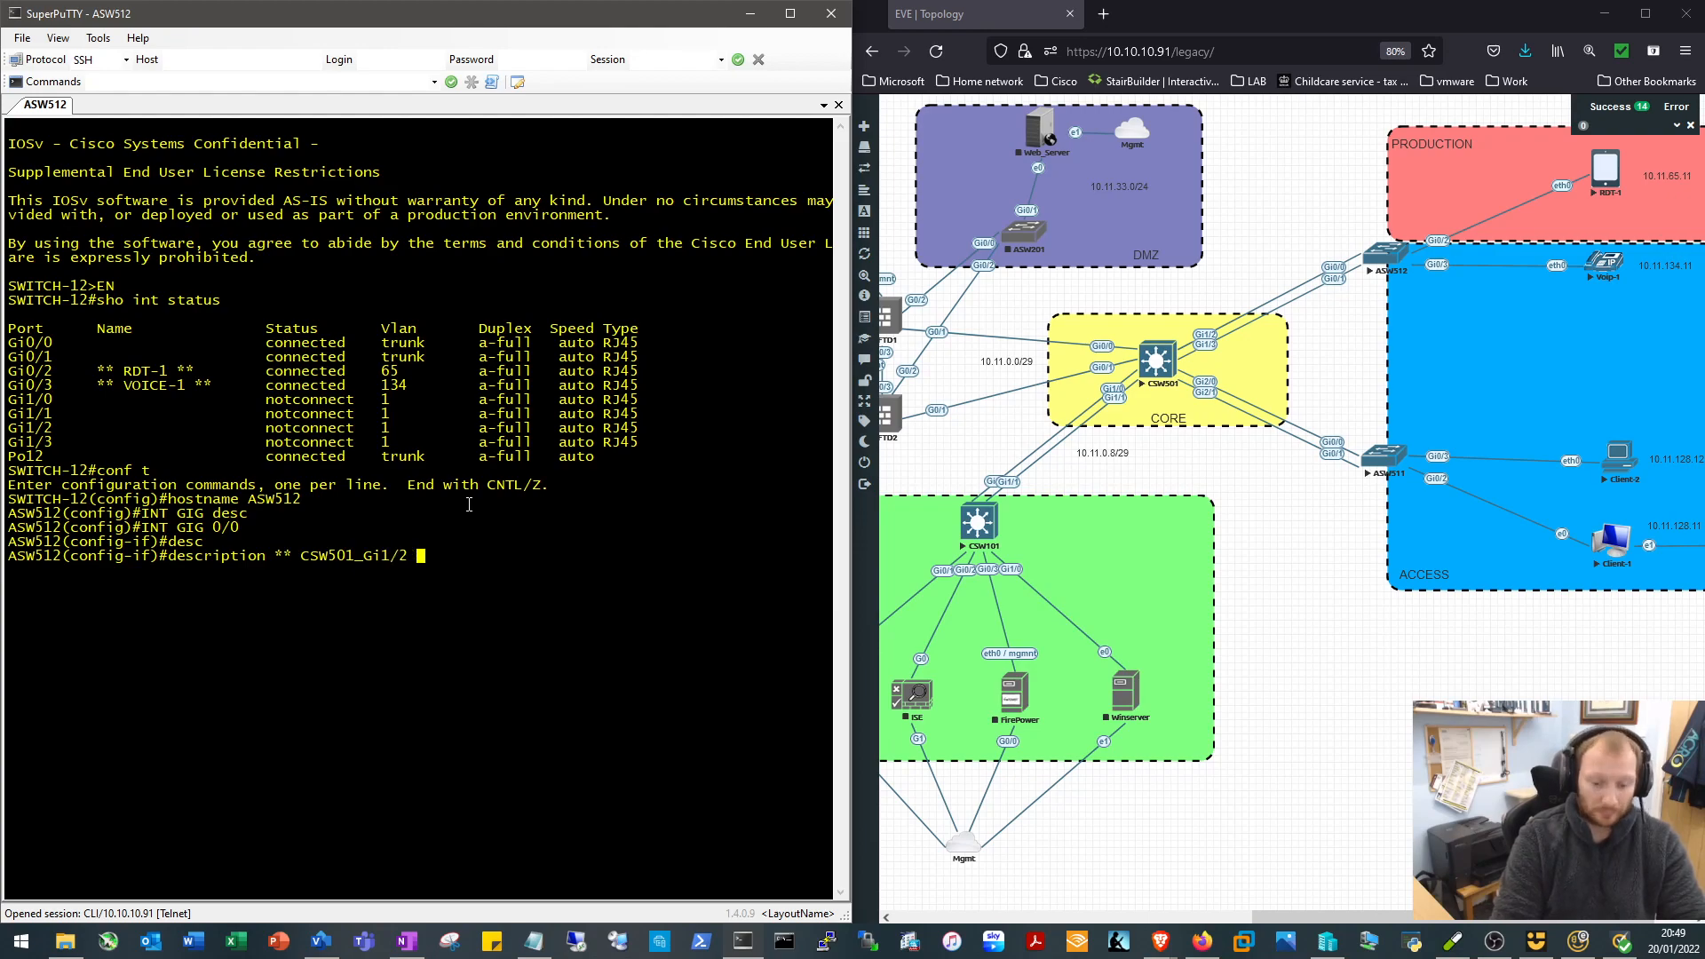
pyautogui.write('INT GIG 0/0')
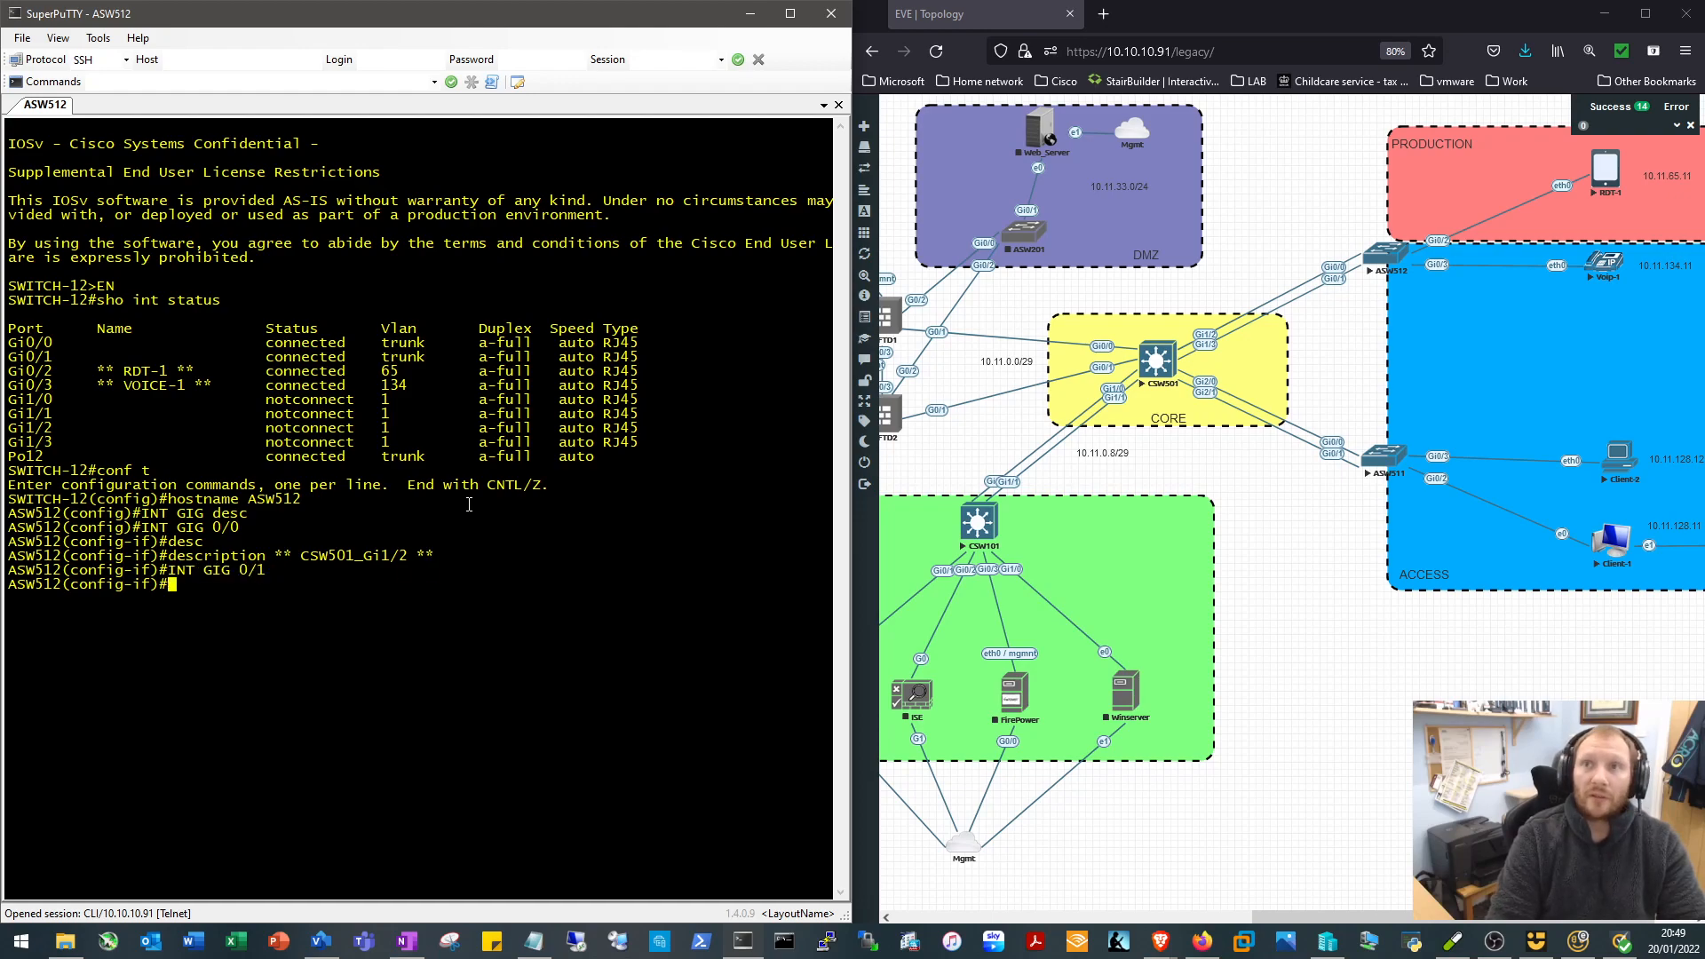
pyautogui.write('description ** CSW501_Gi1/2 **')
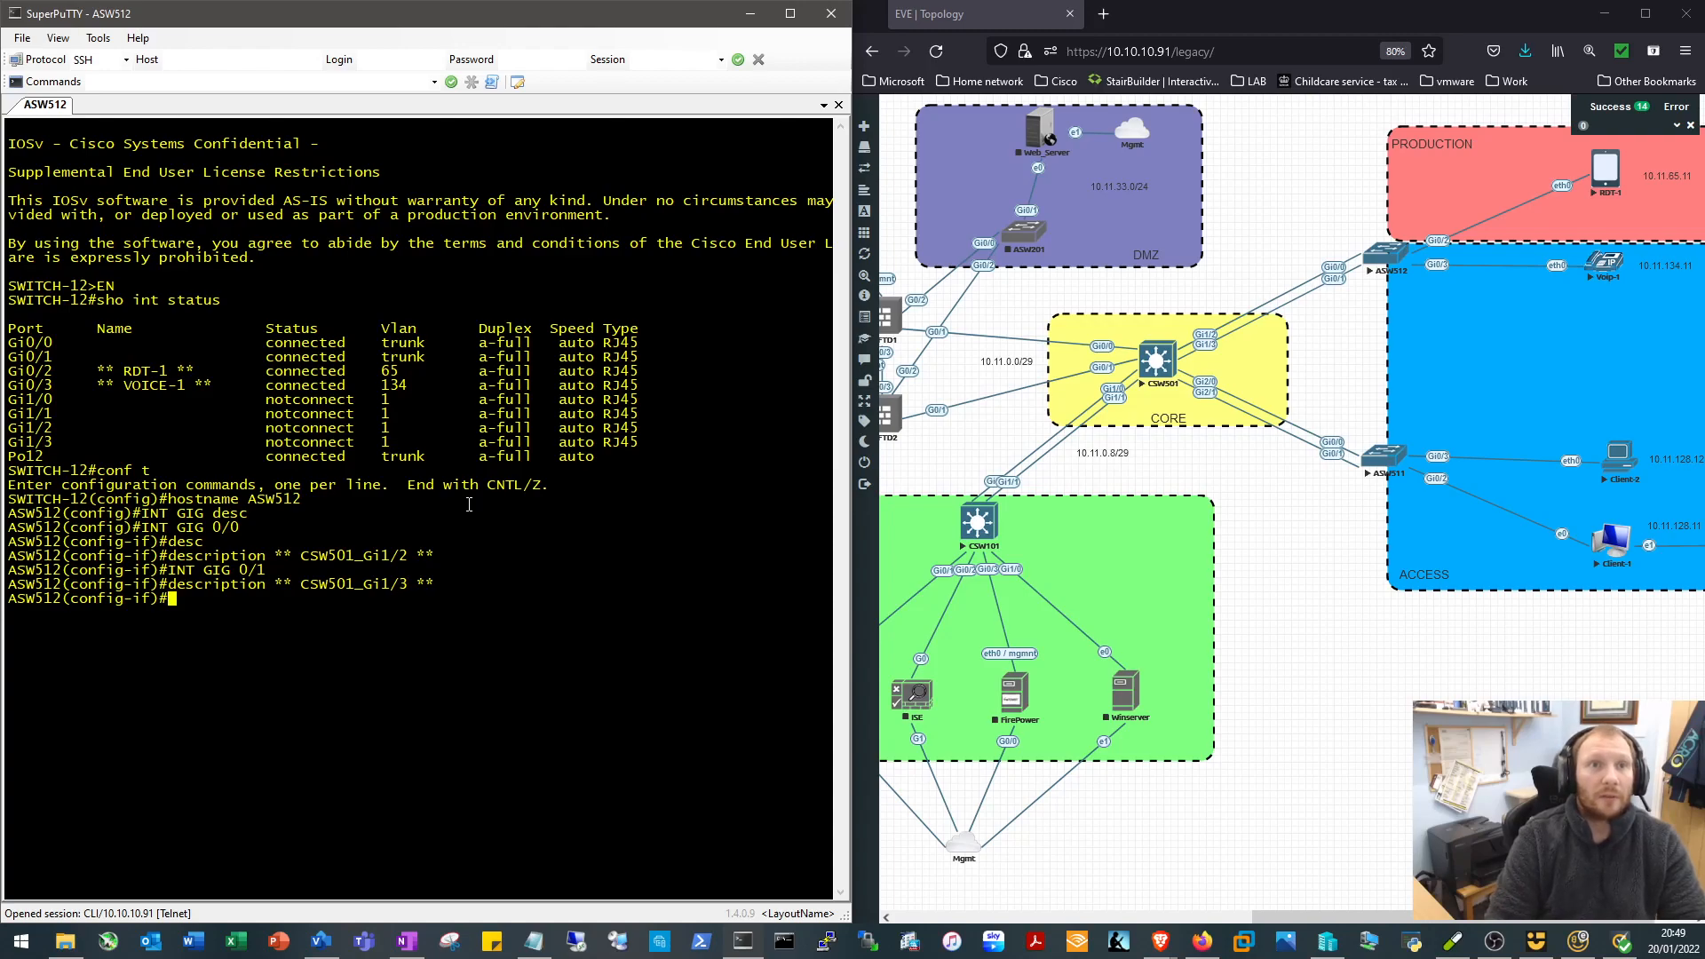
# Describe Po12 as the CSW501 Po12 link, check interface status and write the config
pyautogui.write('INT po12')
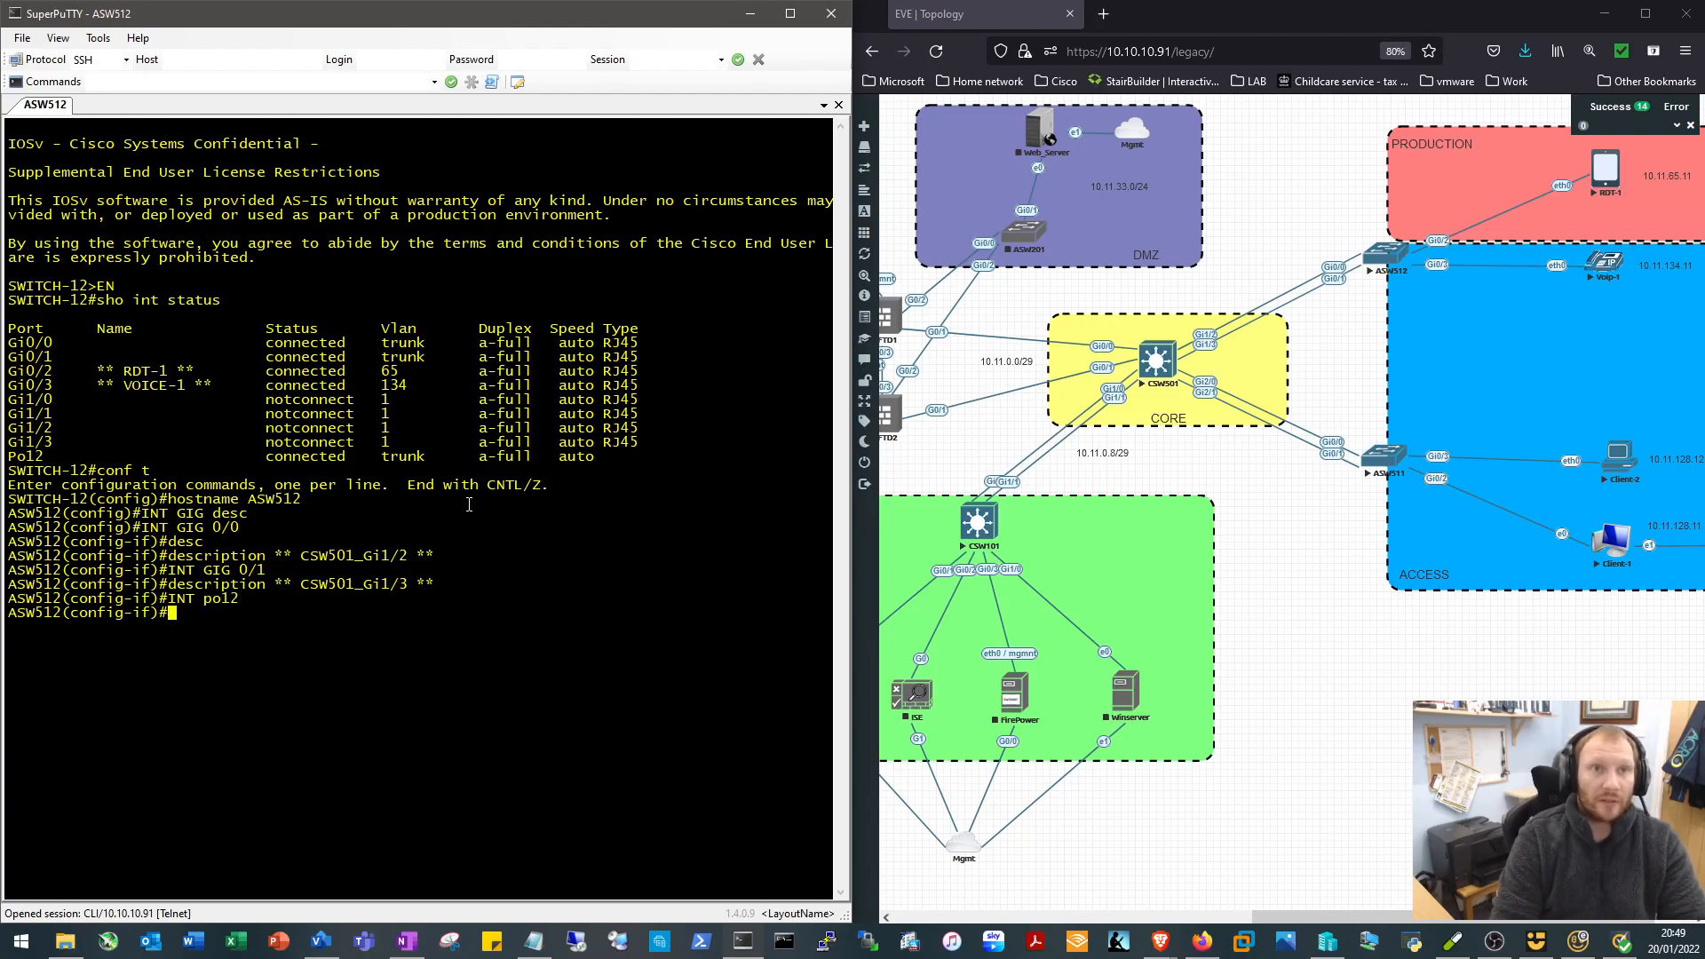
pyautogui.write('description')
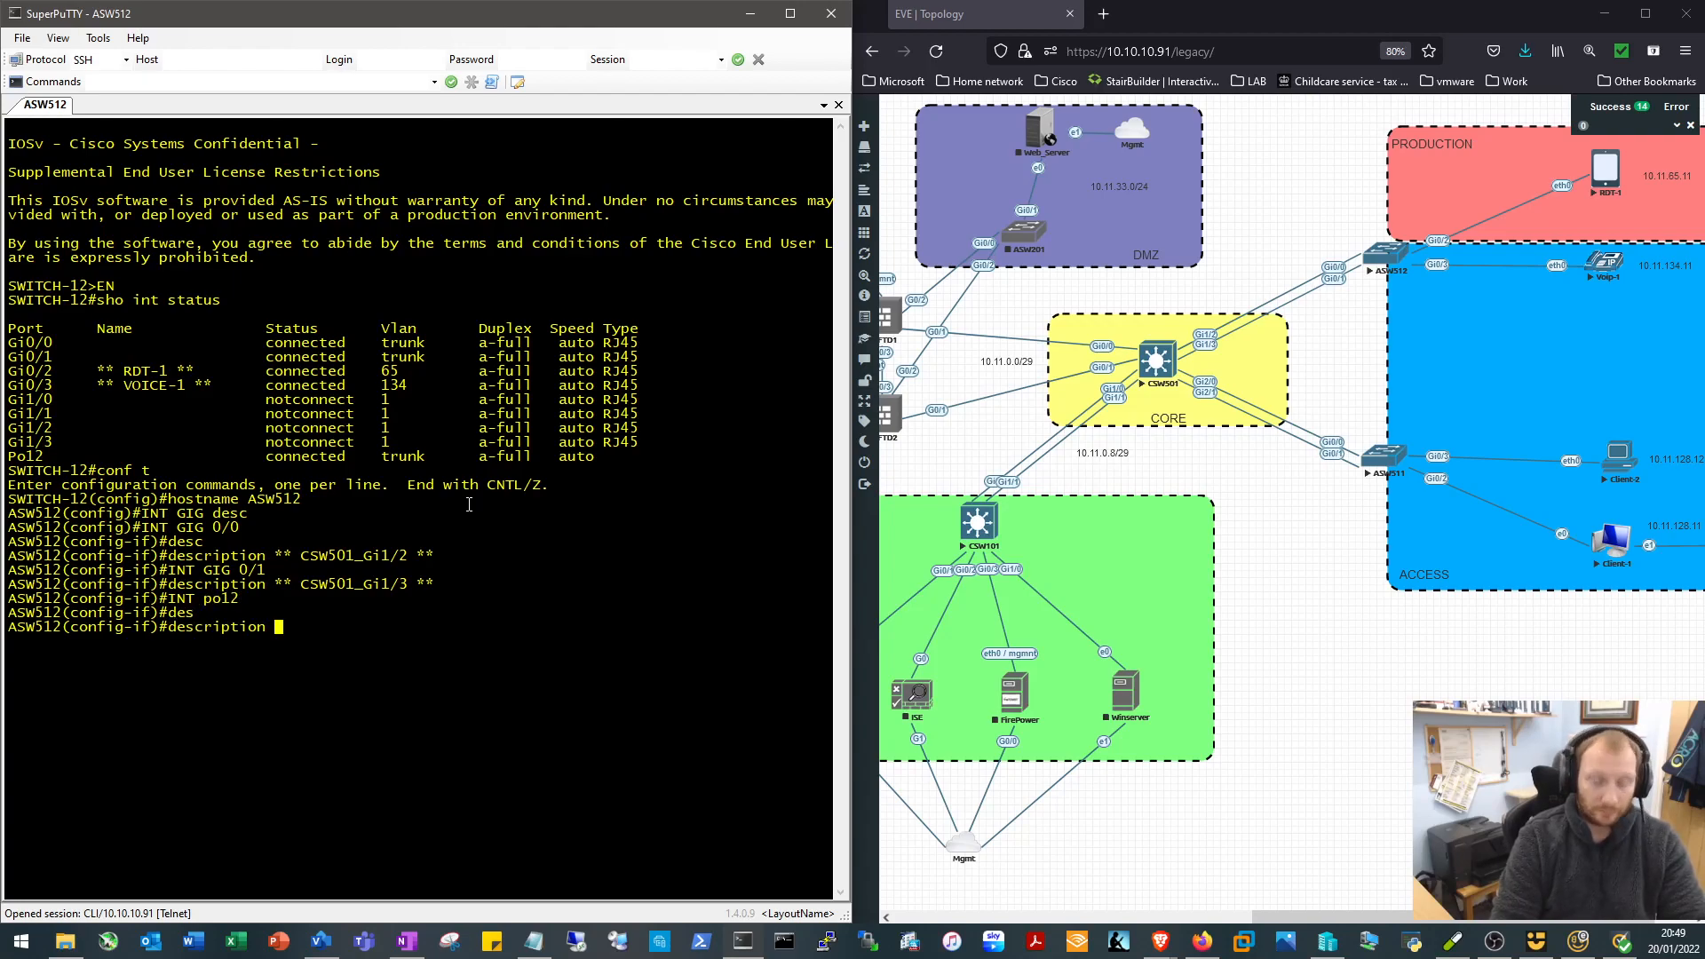
pyautogui.write('** [P')
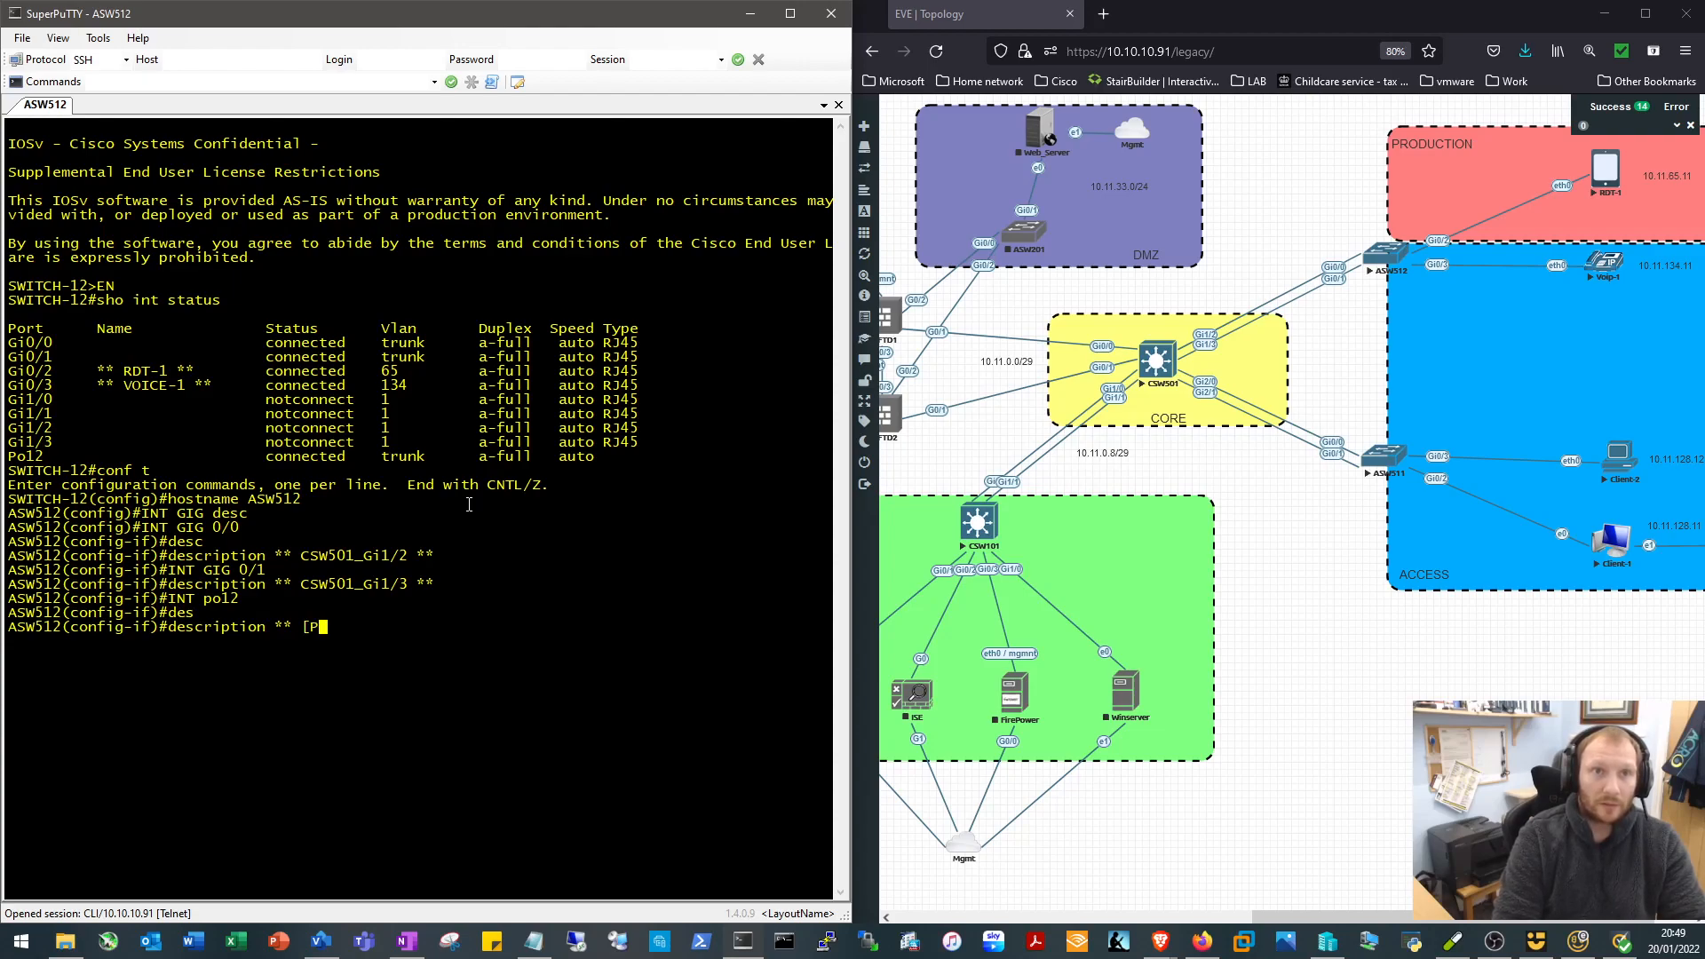
pyautogui.press('BackSpace')
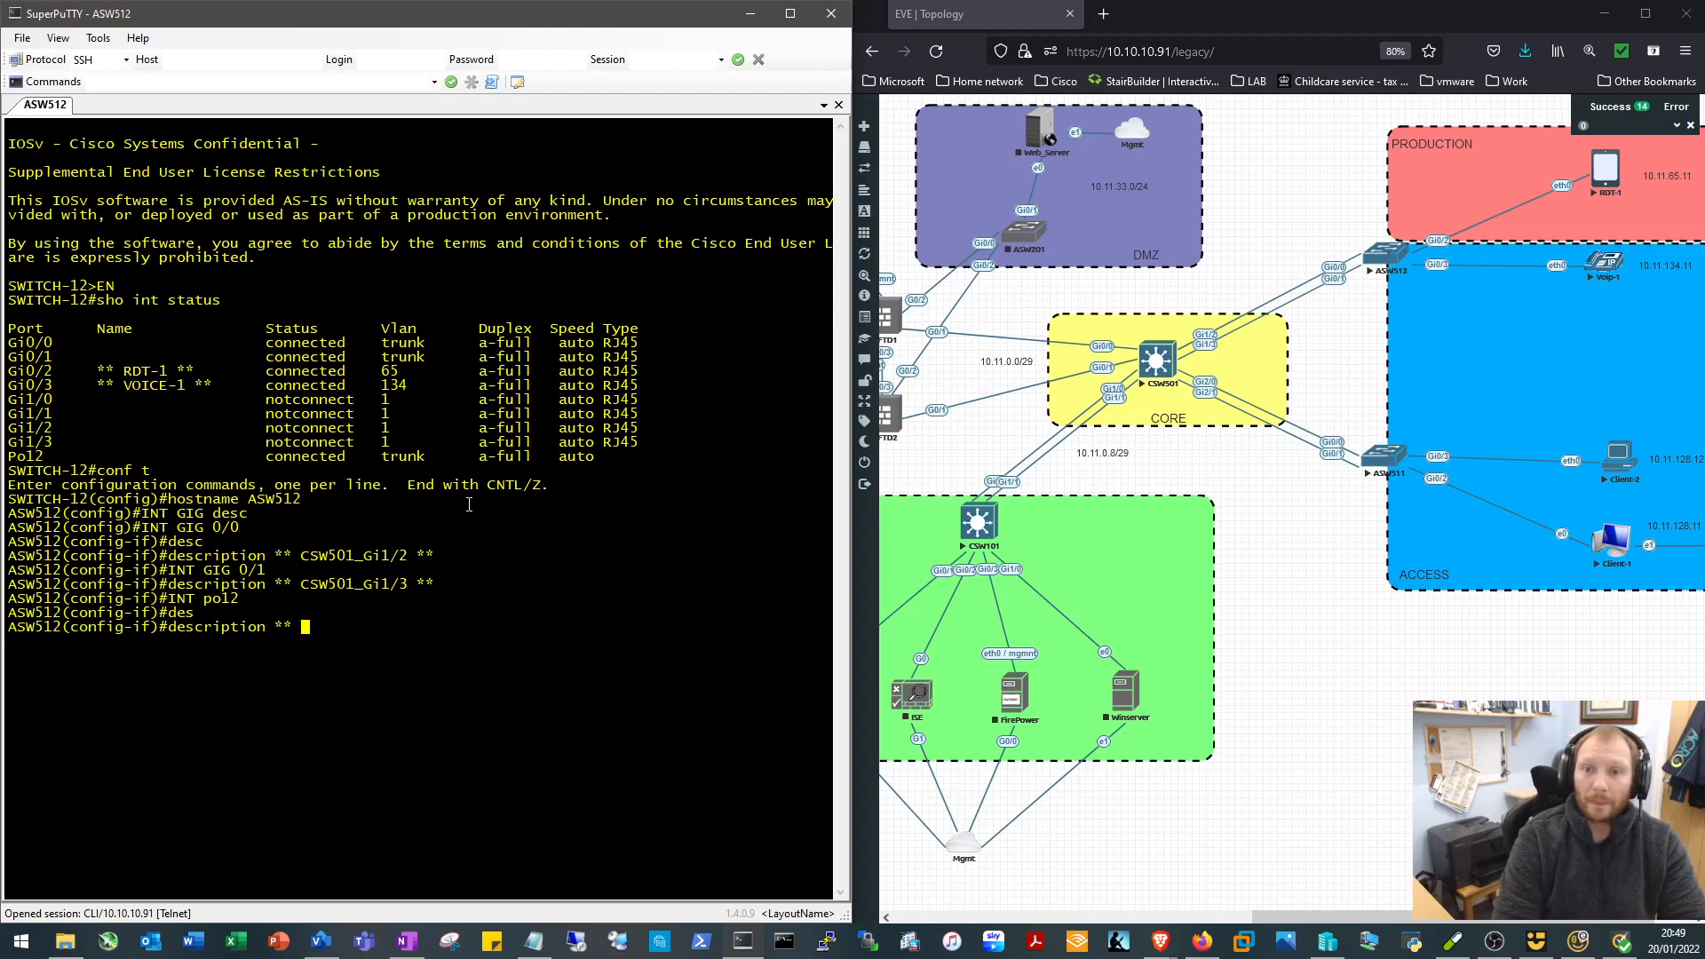
pyautogui.write('CSW501_')
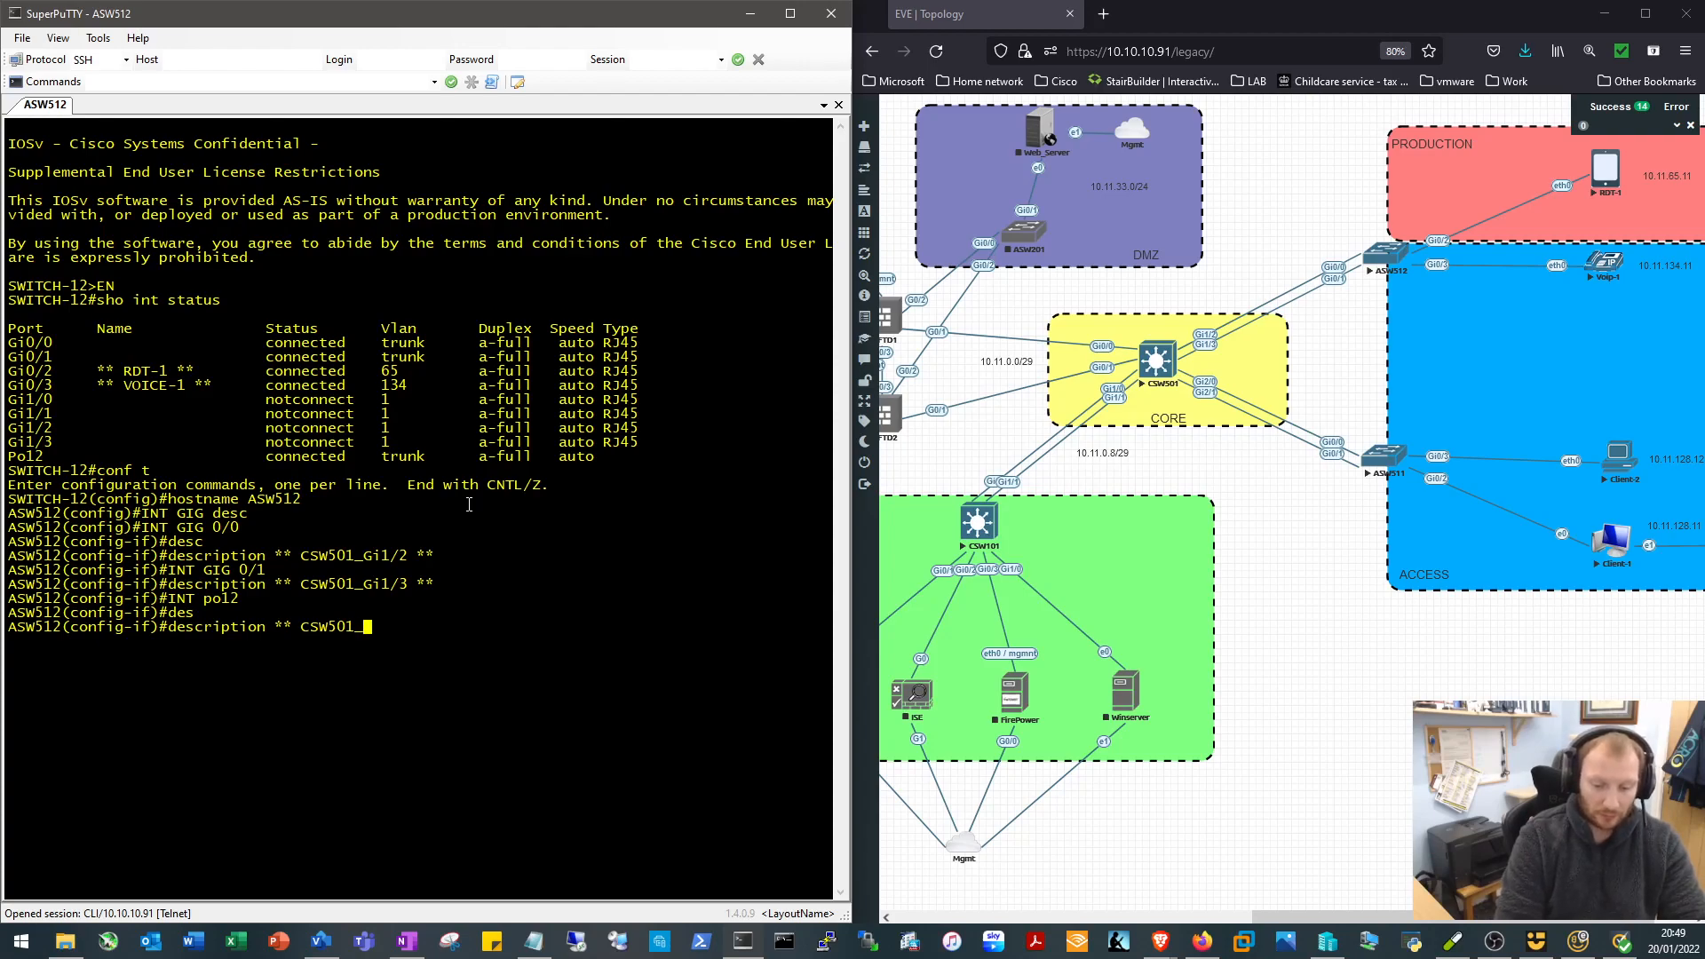
pyautogui.write('Po12 **')
pyautogui.write('END')
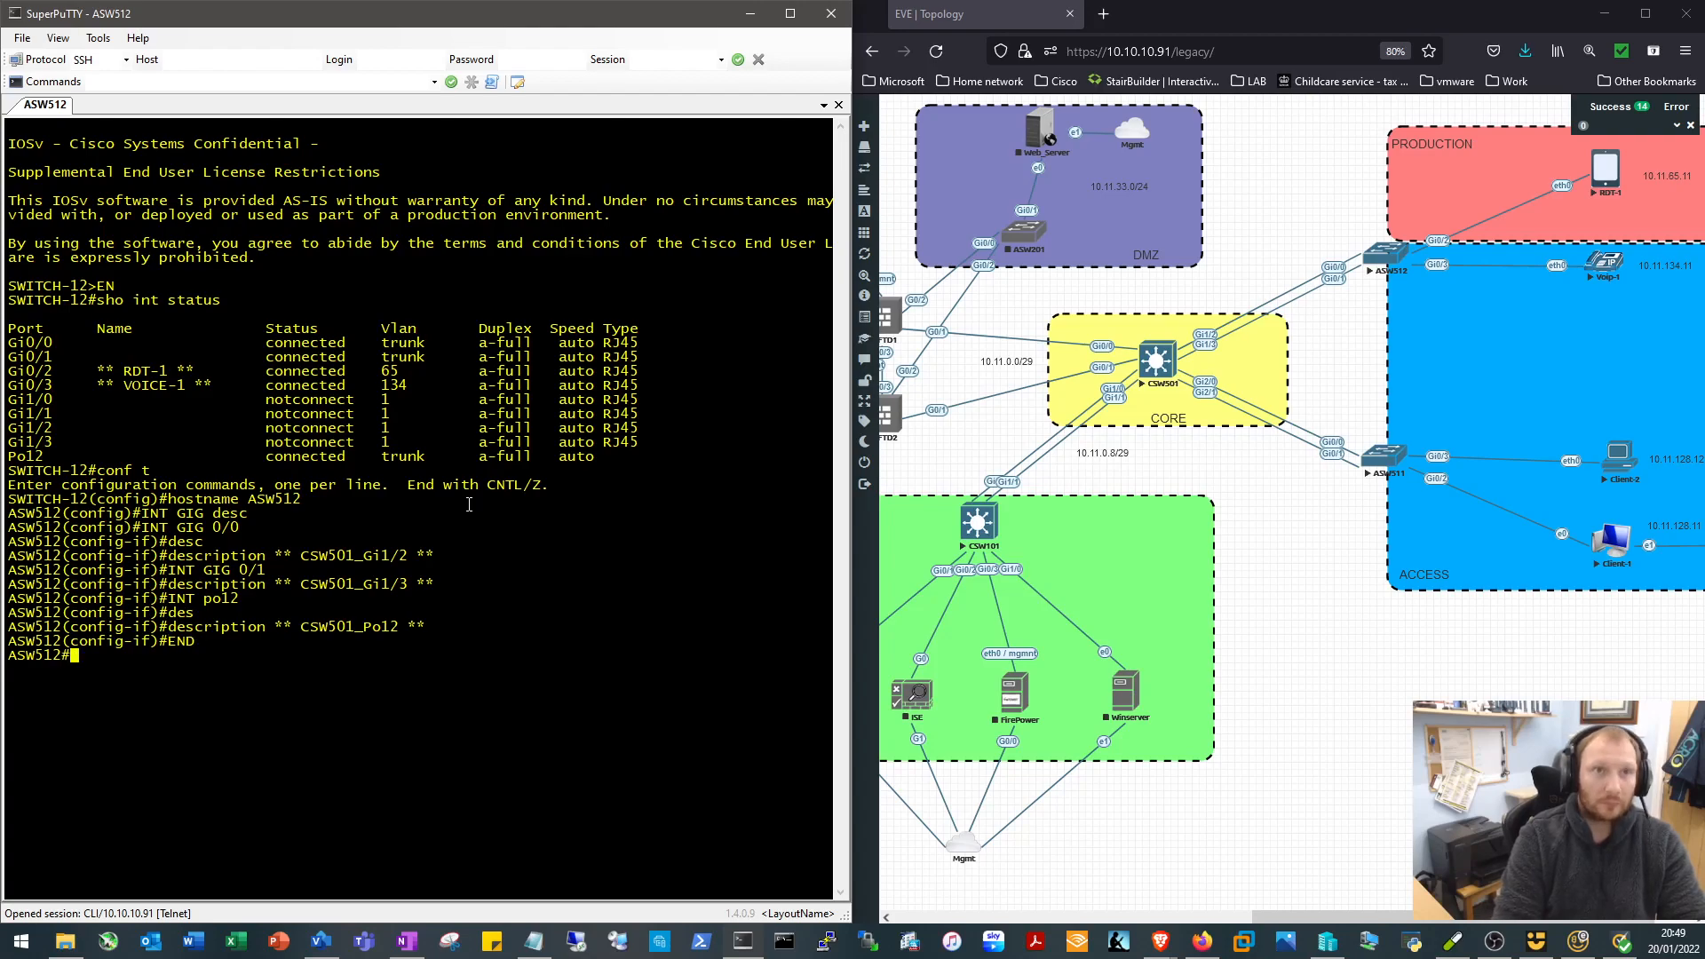
pyautogui.write('SHO INT st')
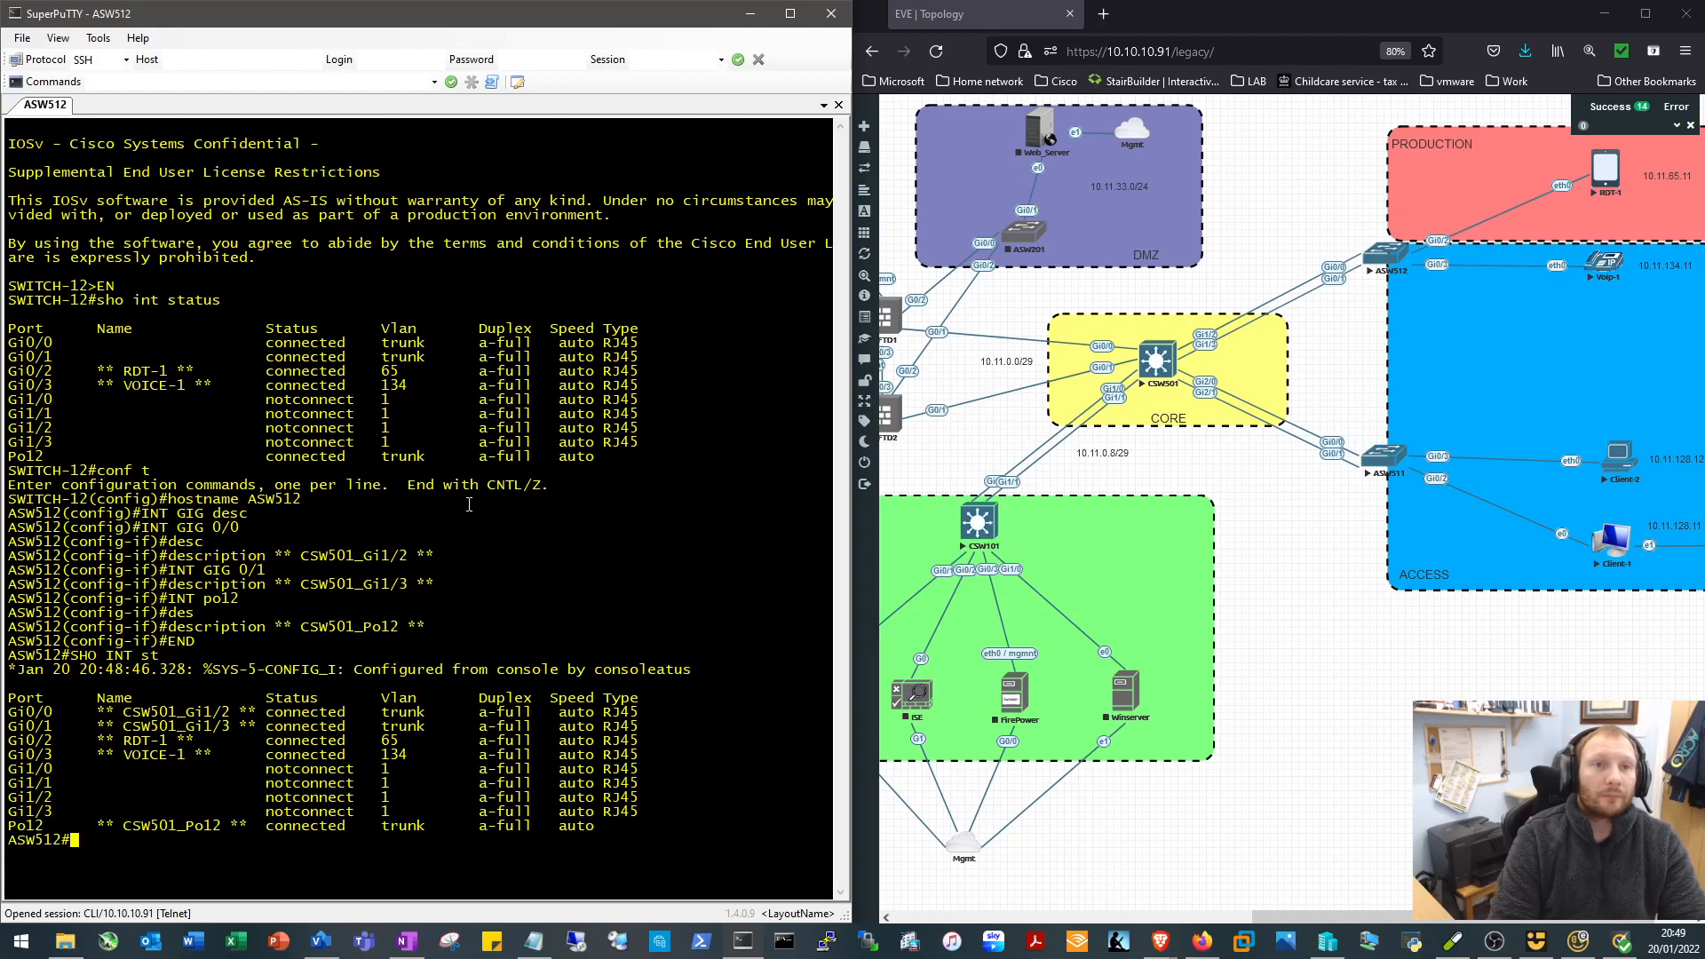
pyautogui.write('wr')
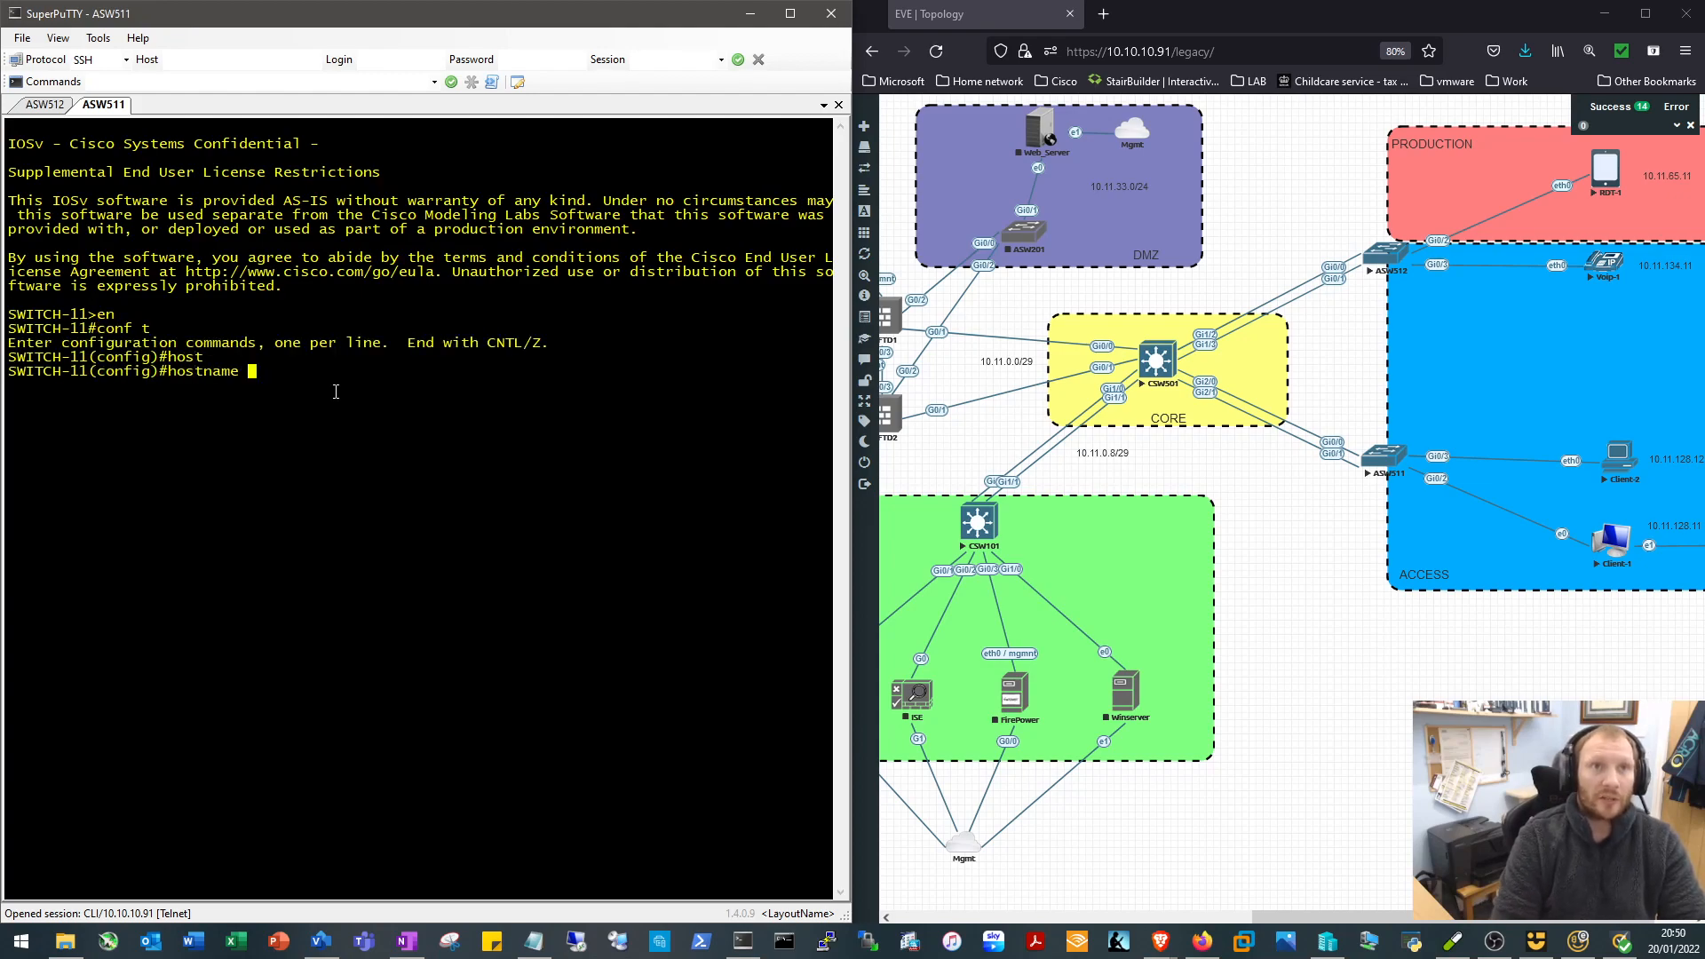
# Set hostname ASW511 and describe Gi0/0 and Gi0/1 with their CSW501 Gi2/x neighbour ports
pyautogui.write('ASW511')
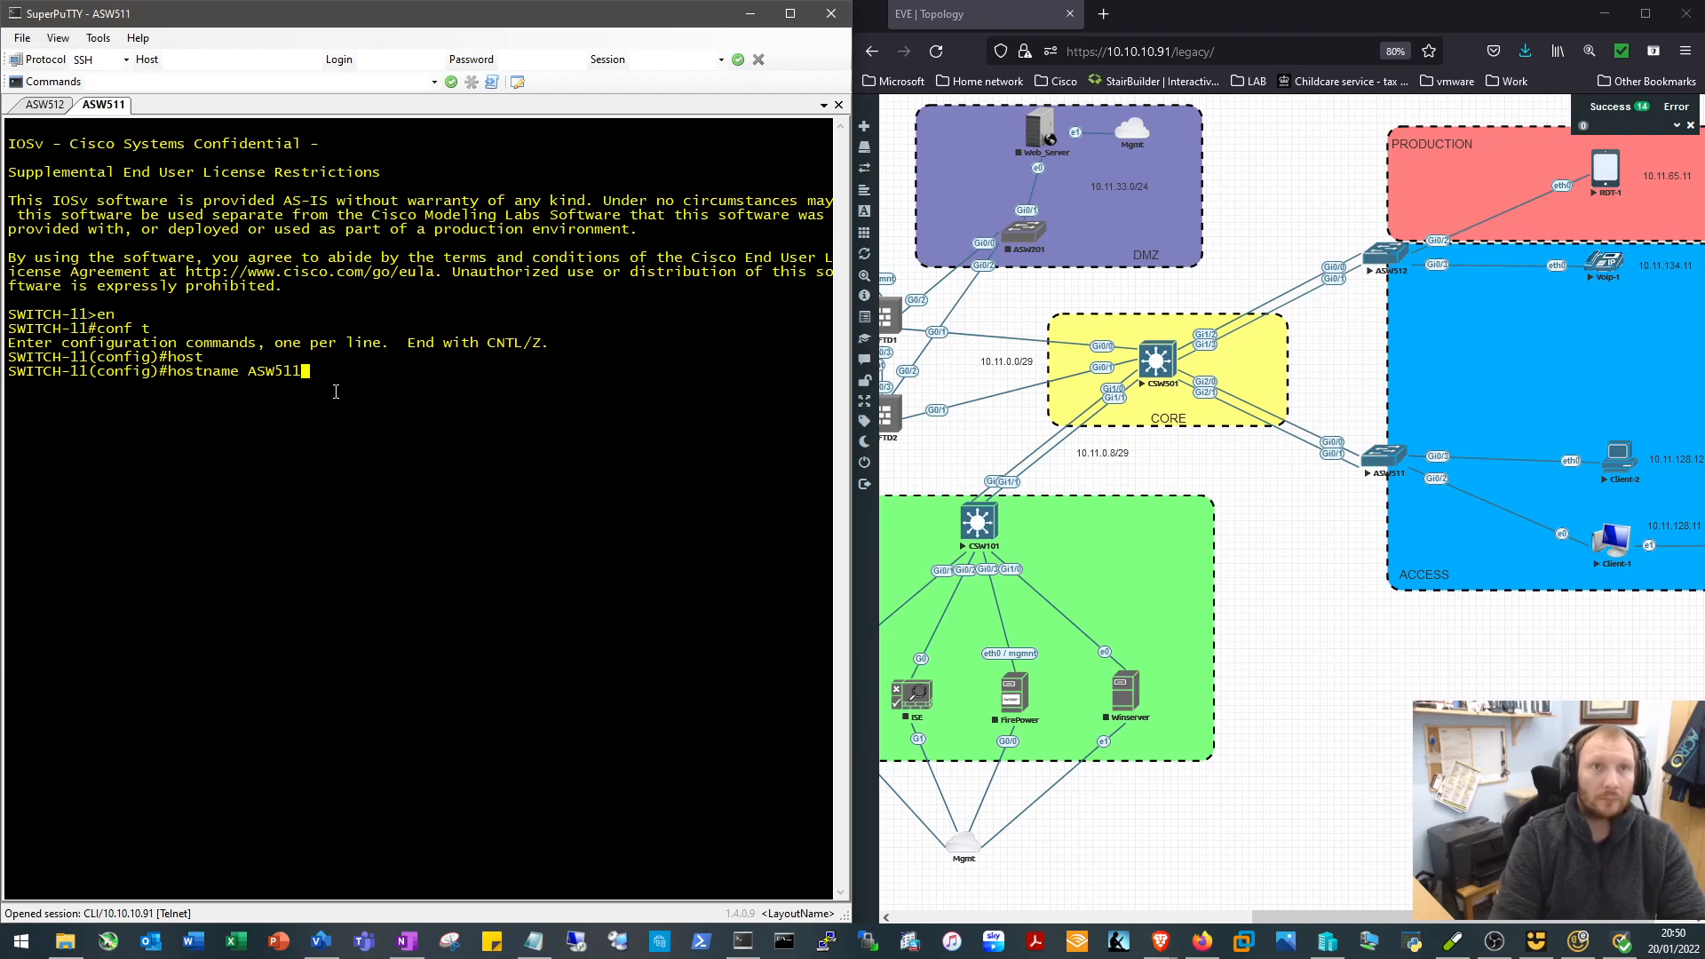
pyautogui.write('int gig')
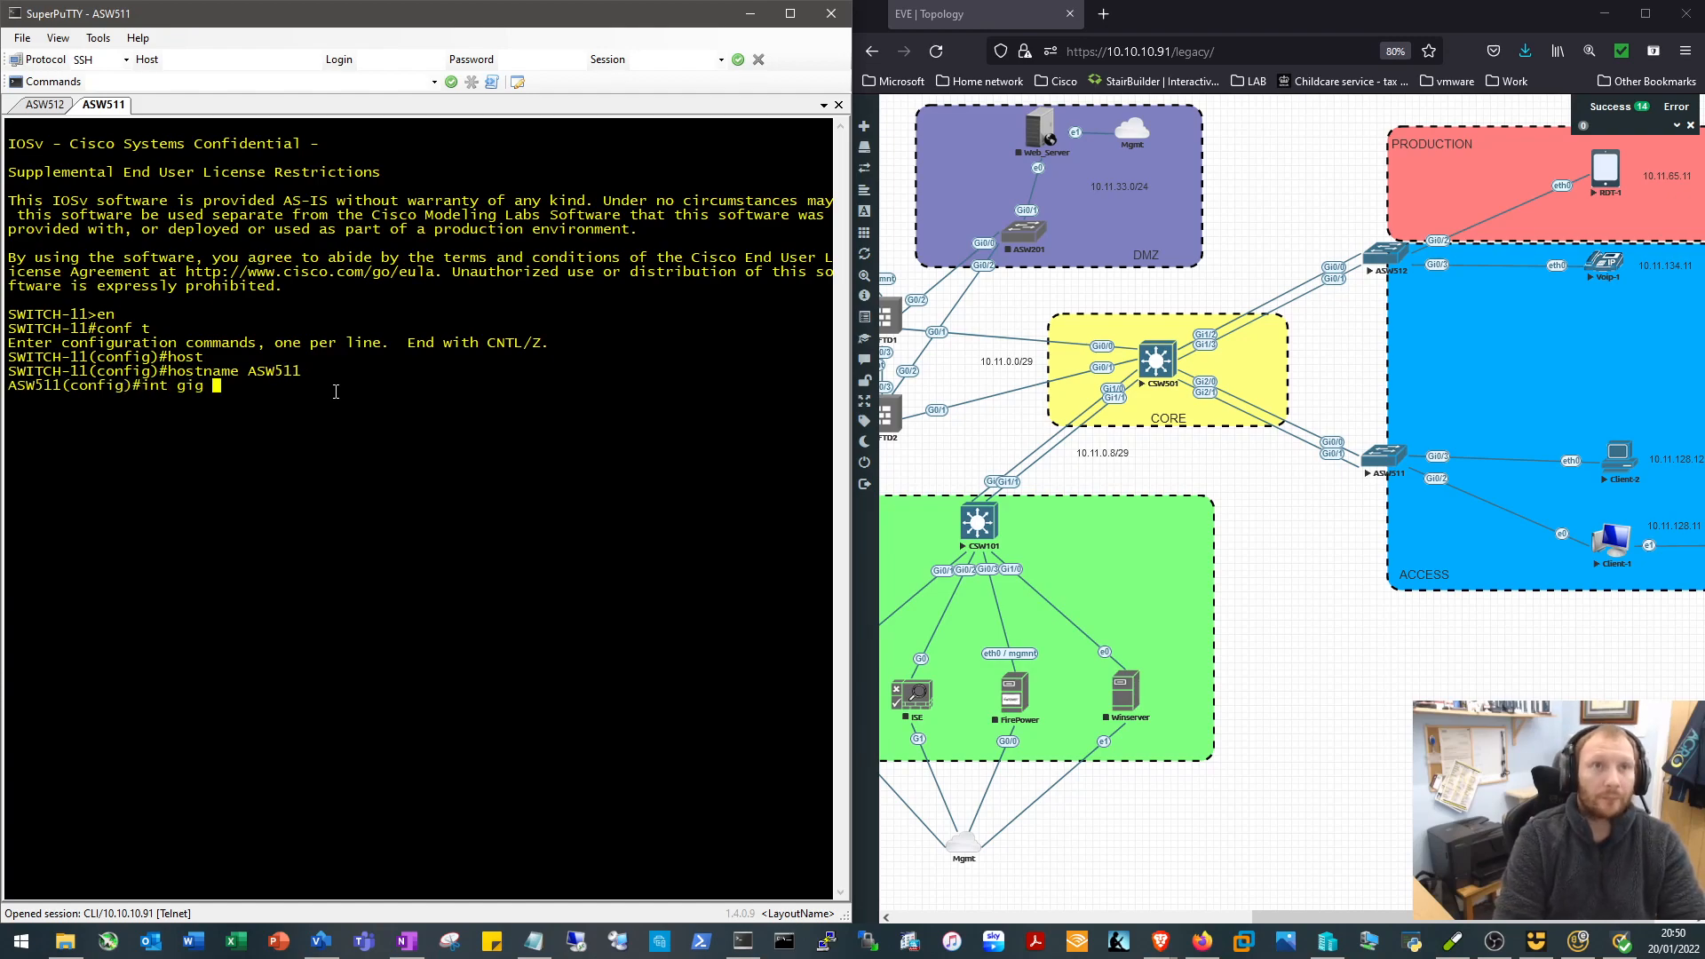
pyautogui.write('0/0')
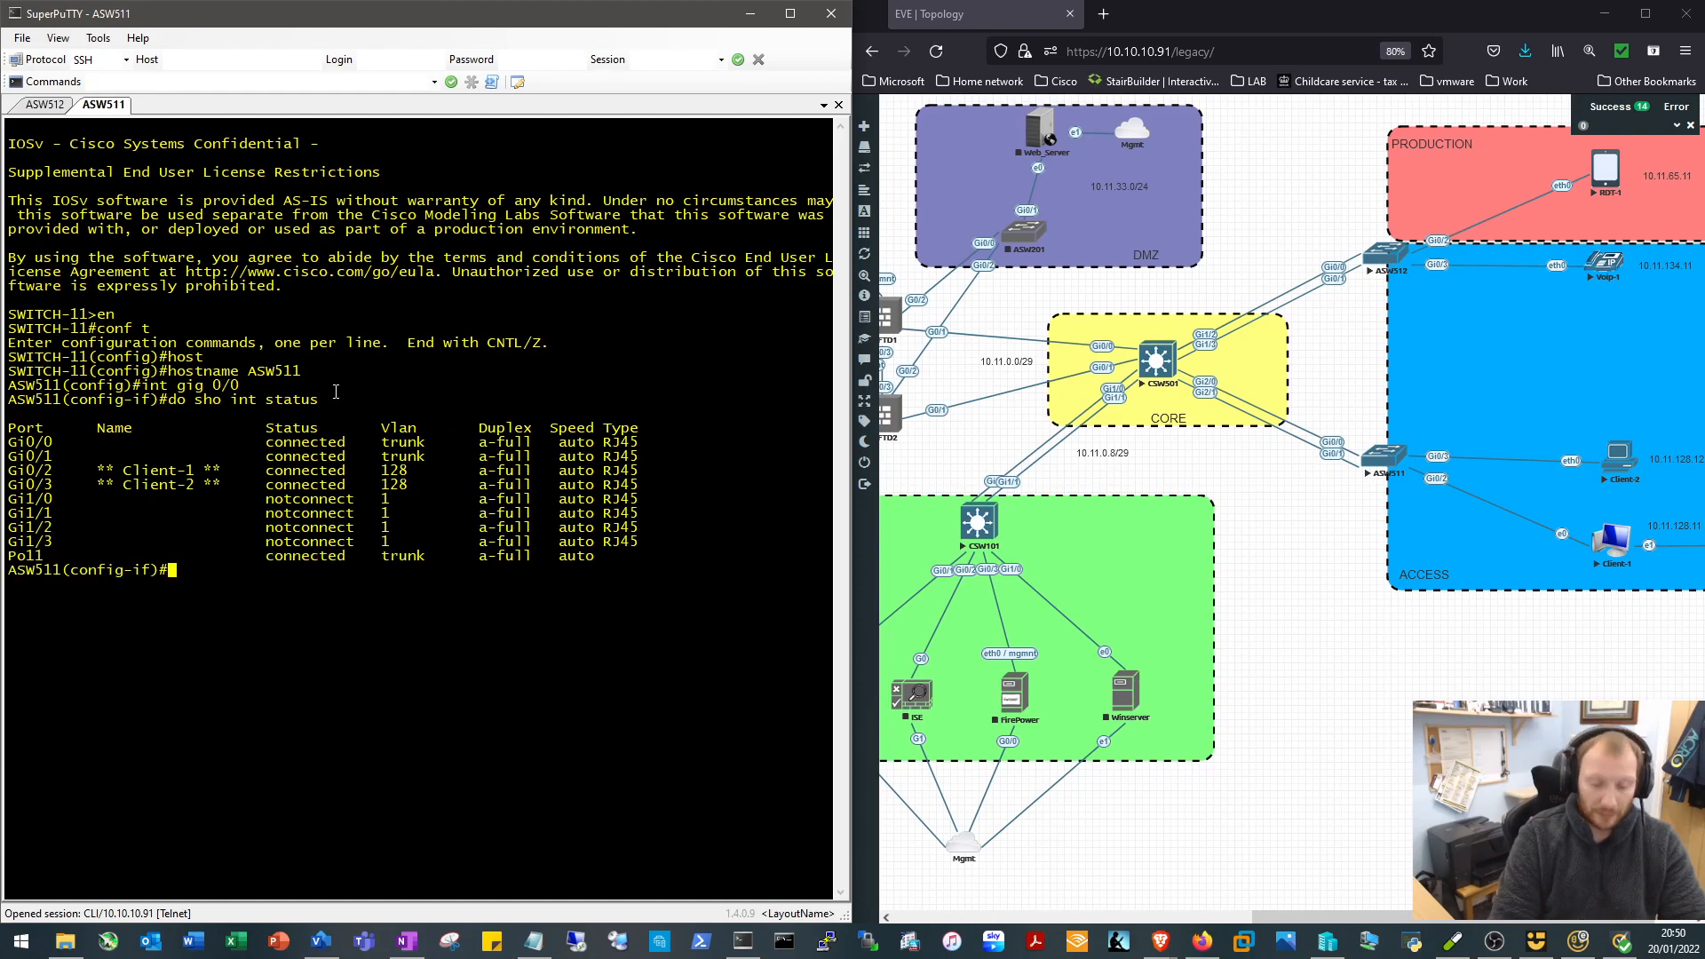
pyautogui.write('int gig 0/')
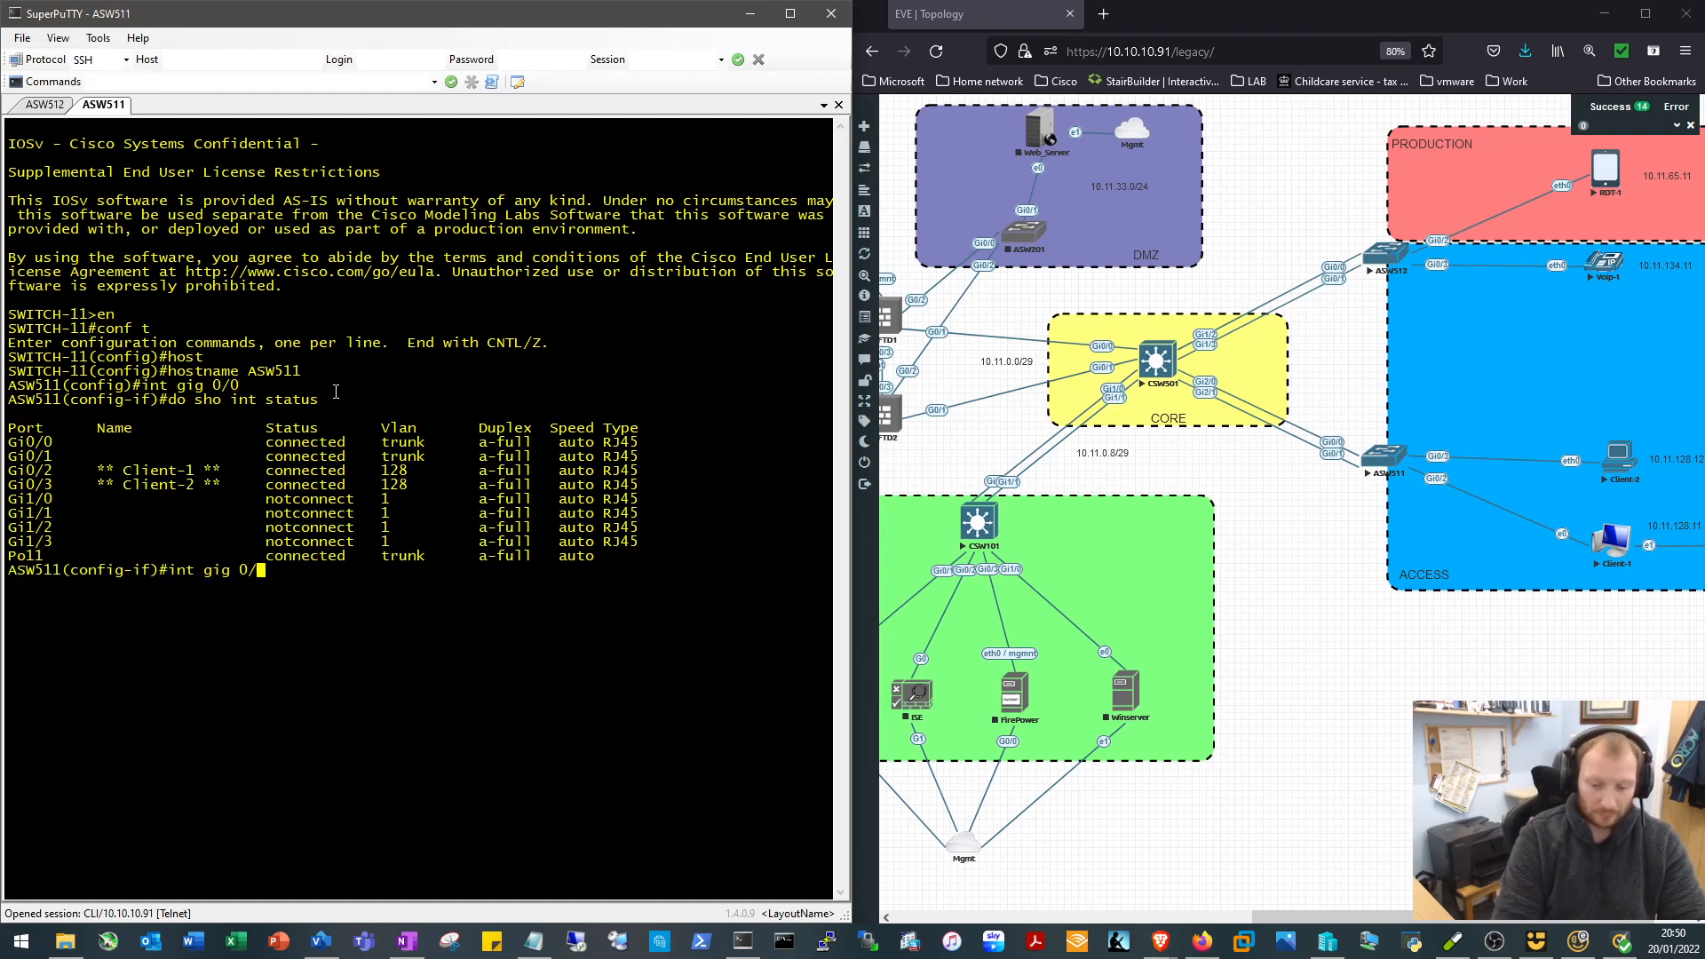
pyautogui.write('description')
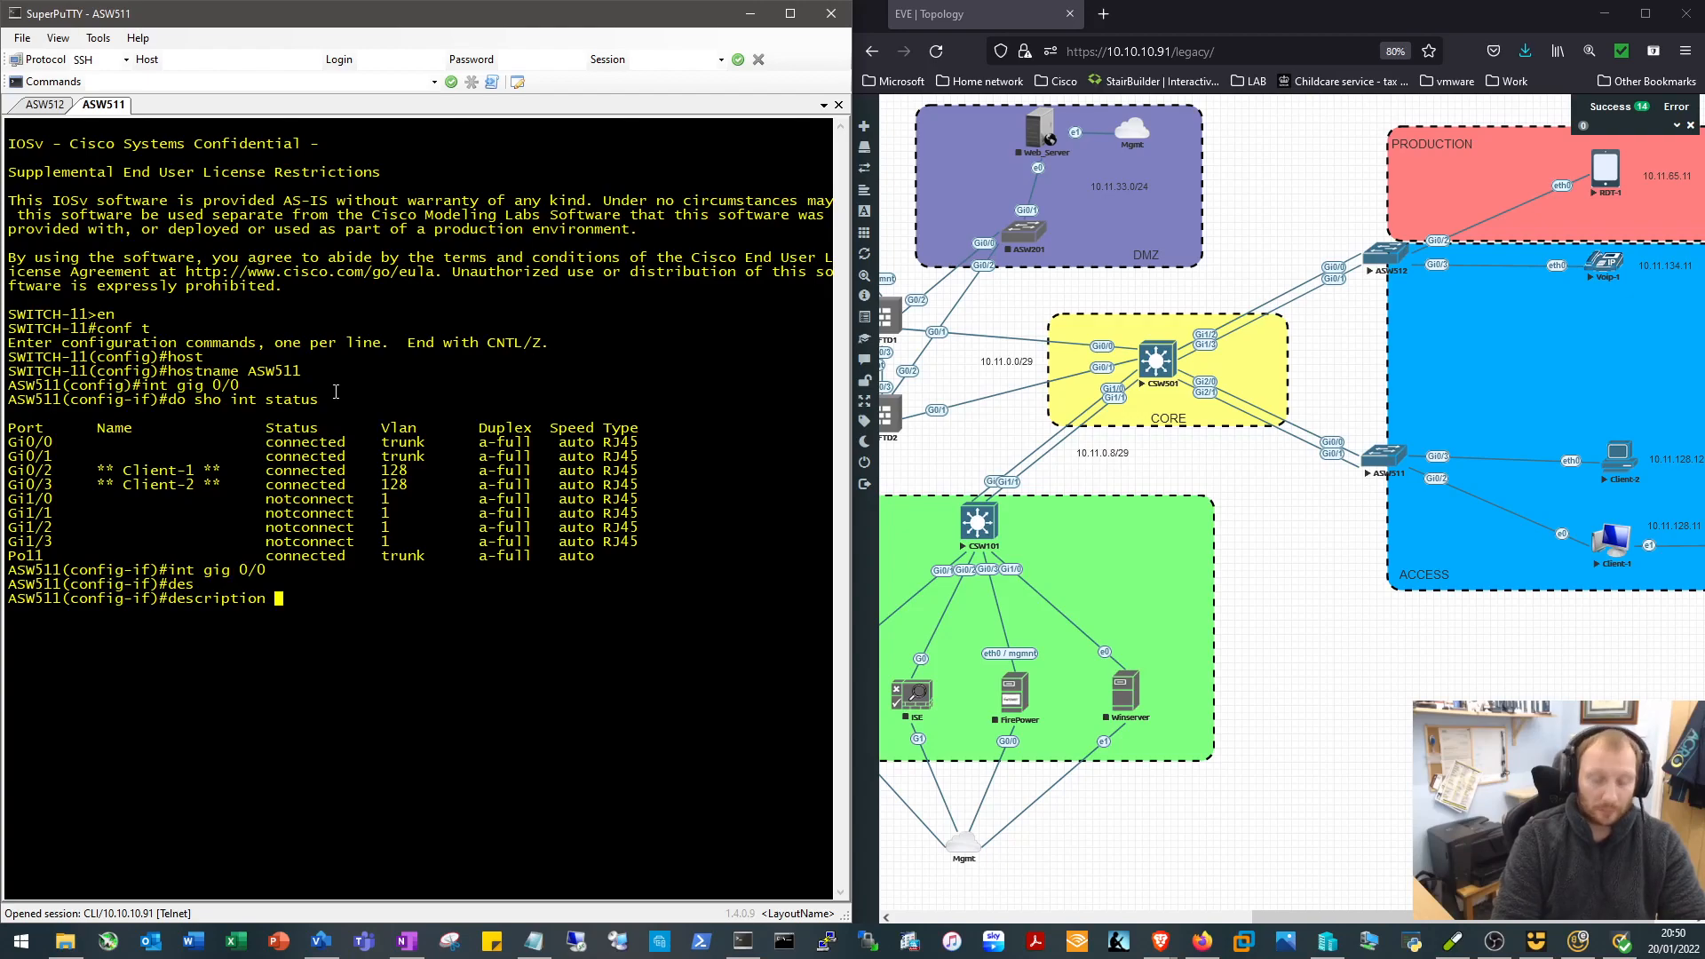
pyautogui.write('** C')
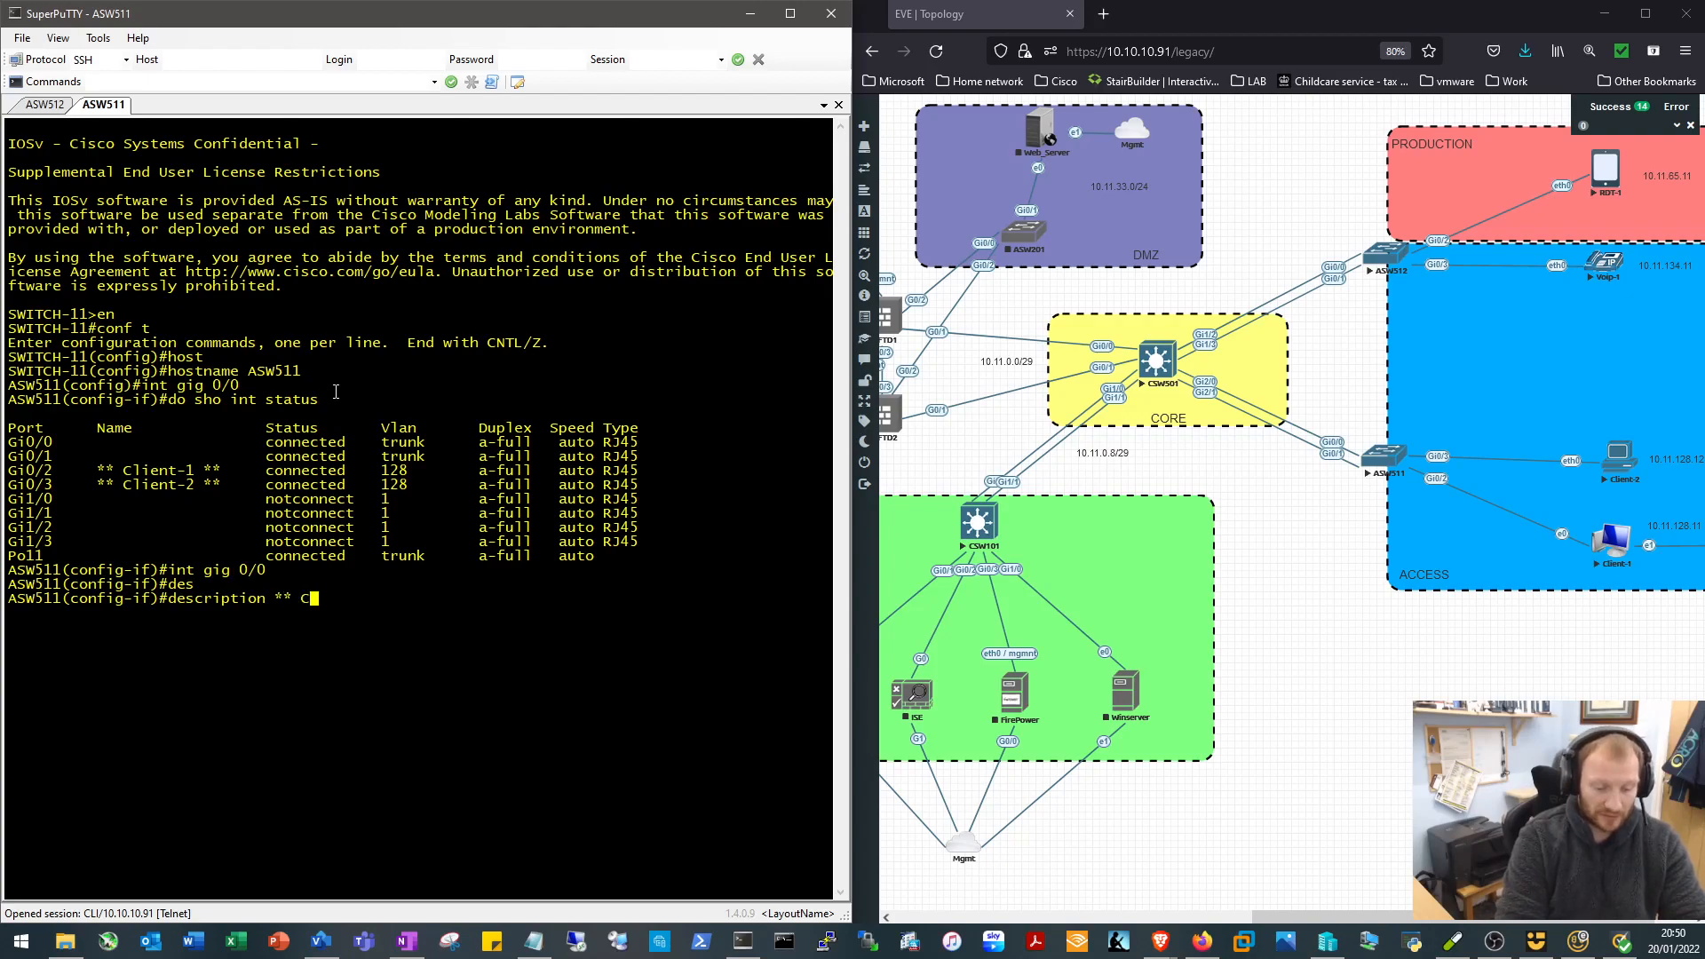
pyautogui.write('SW501')
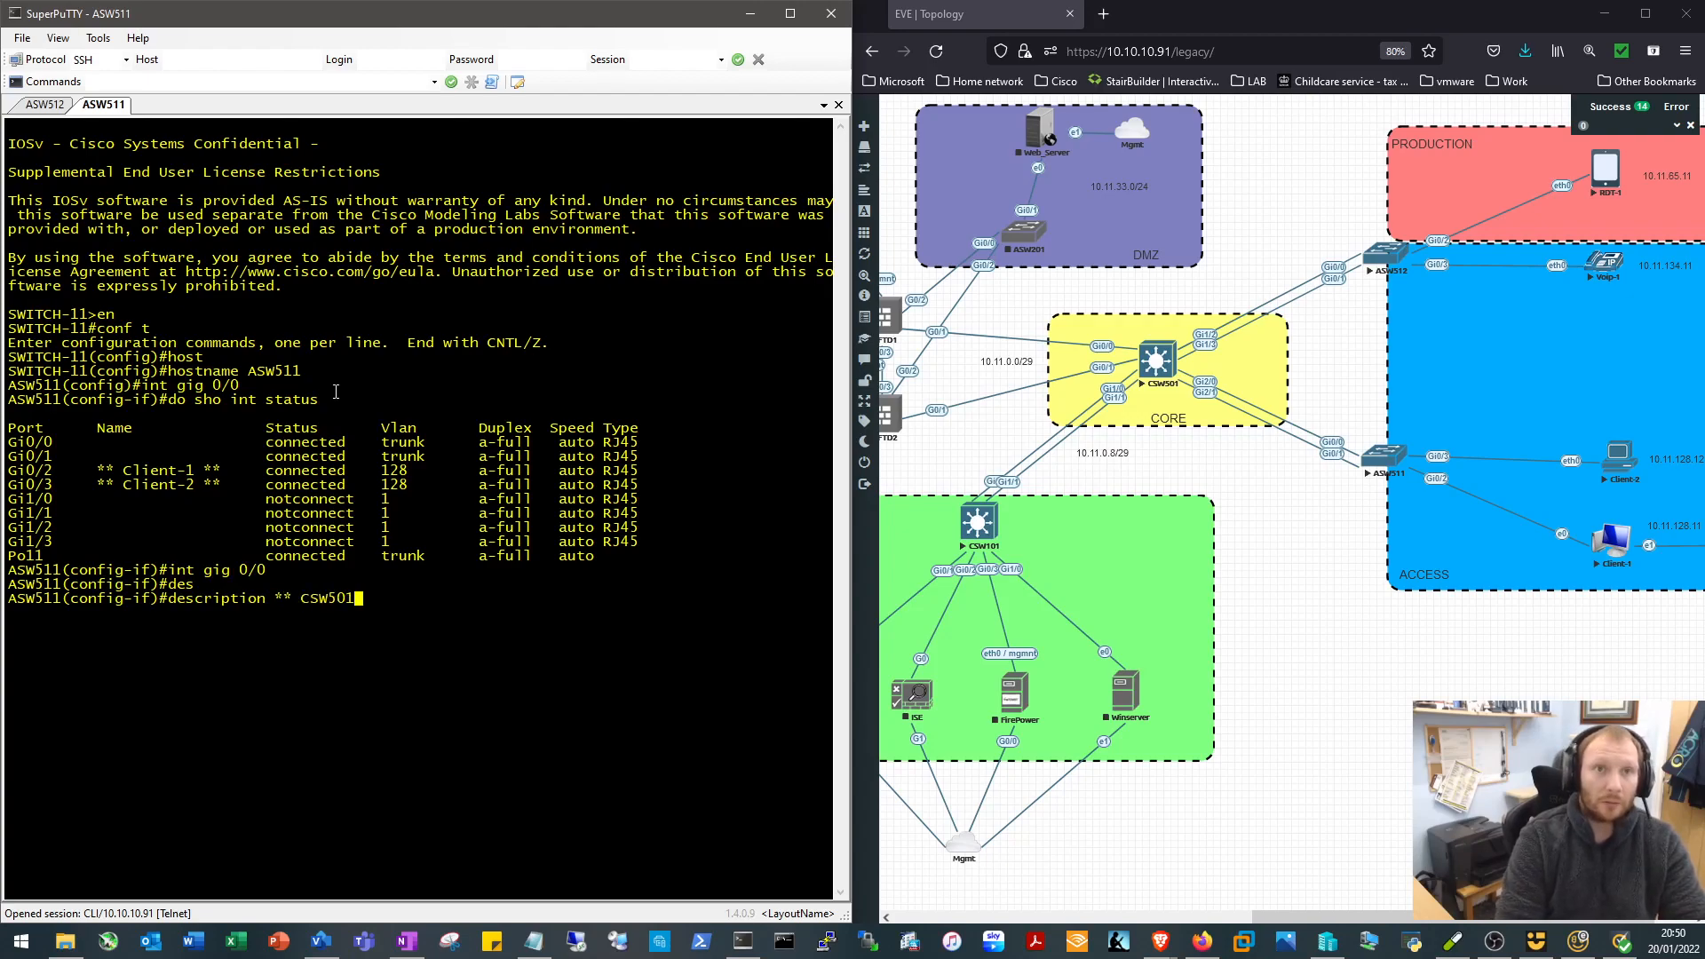
pyautogui.write('_Gi')
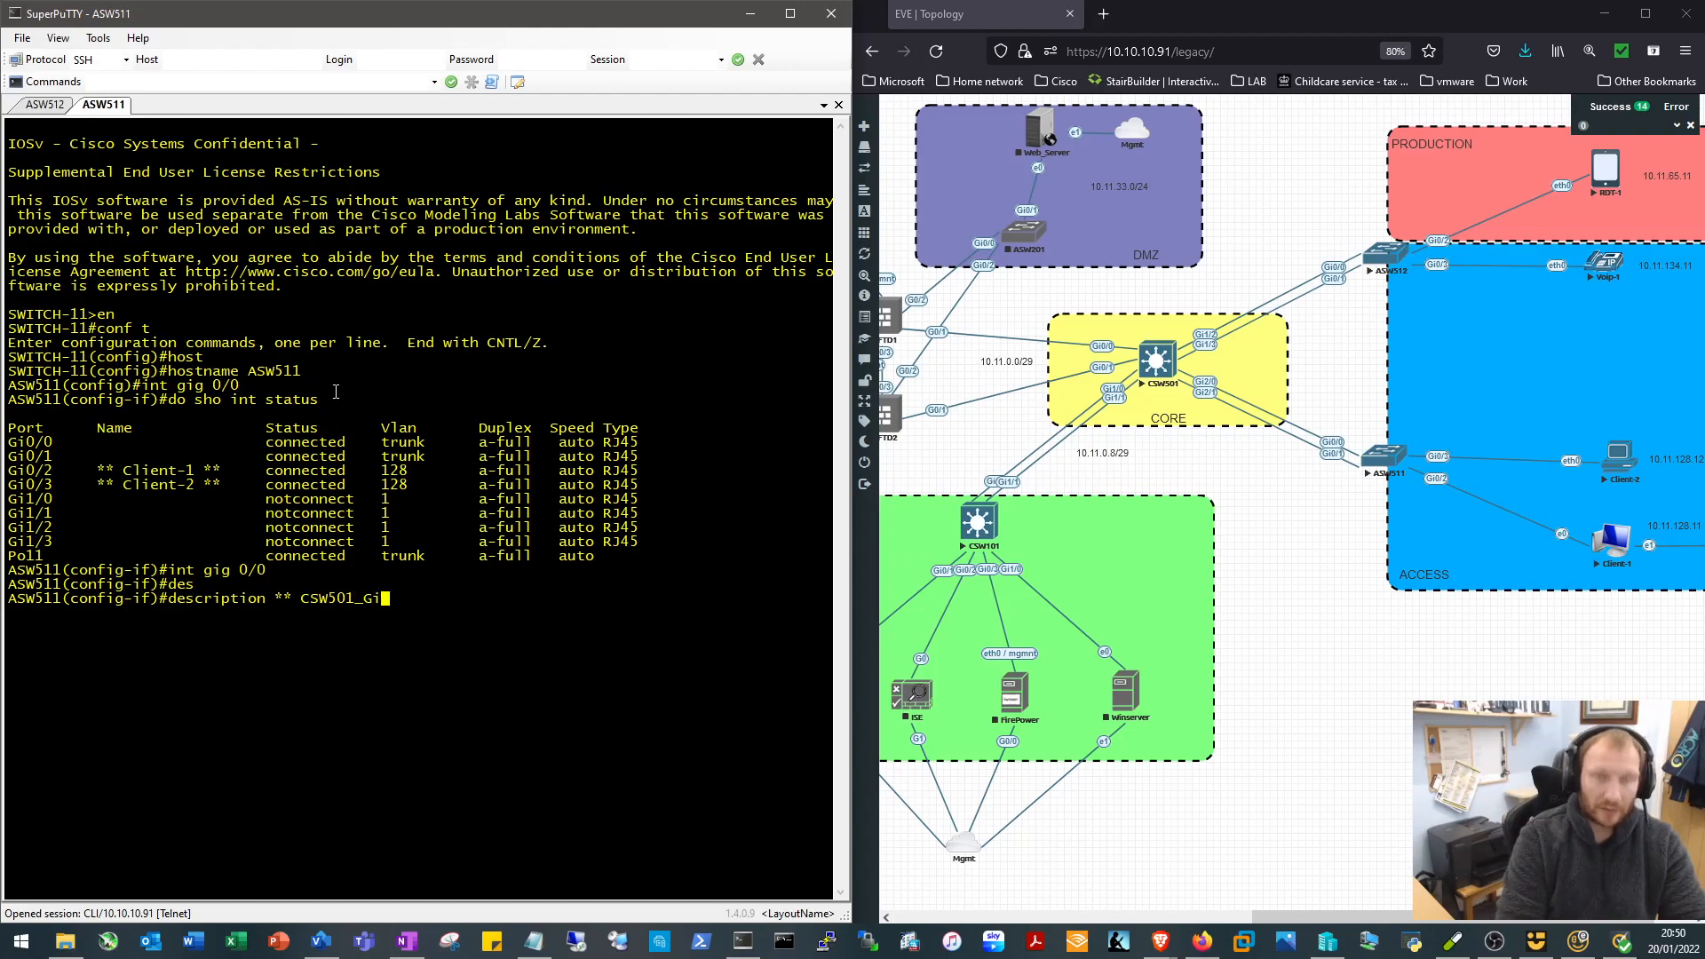
pyautogui.write('2/0 **')
pyautogui.write('description ** CSW501_Gi2/1 **')
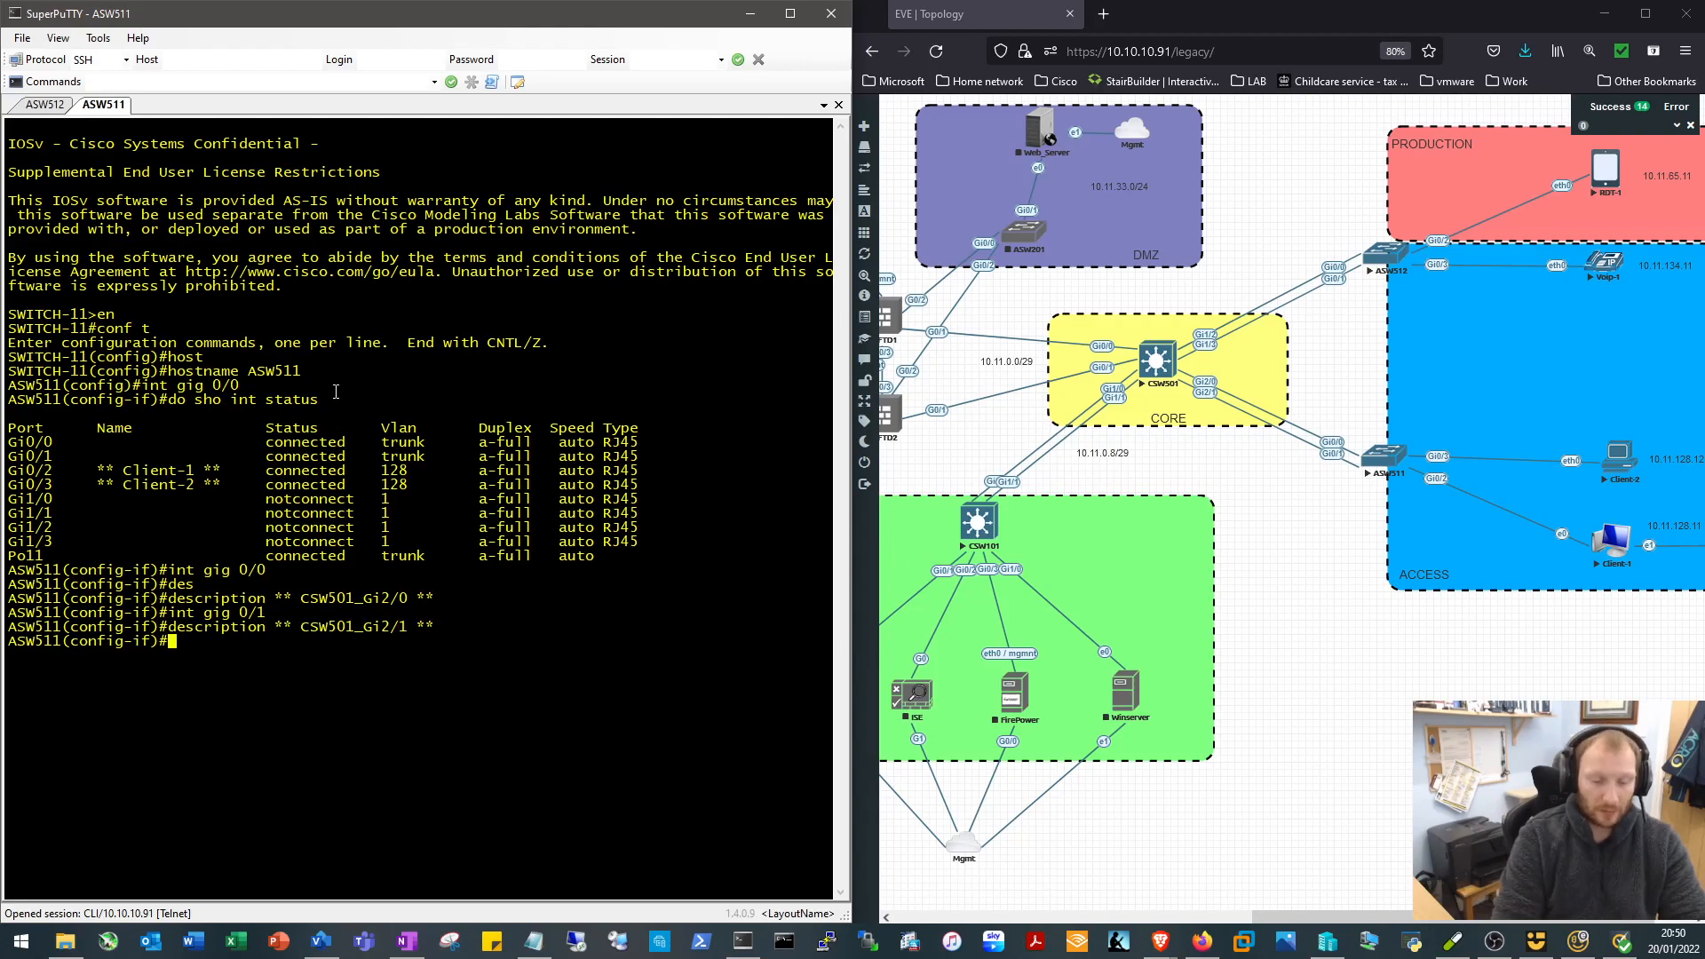
# Describe Po11 as '** CSW501_Po11 **' and write the configuration
pyautogui.write('INT PO1')
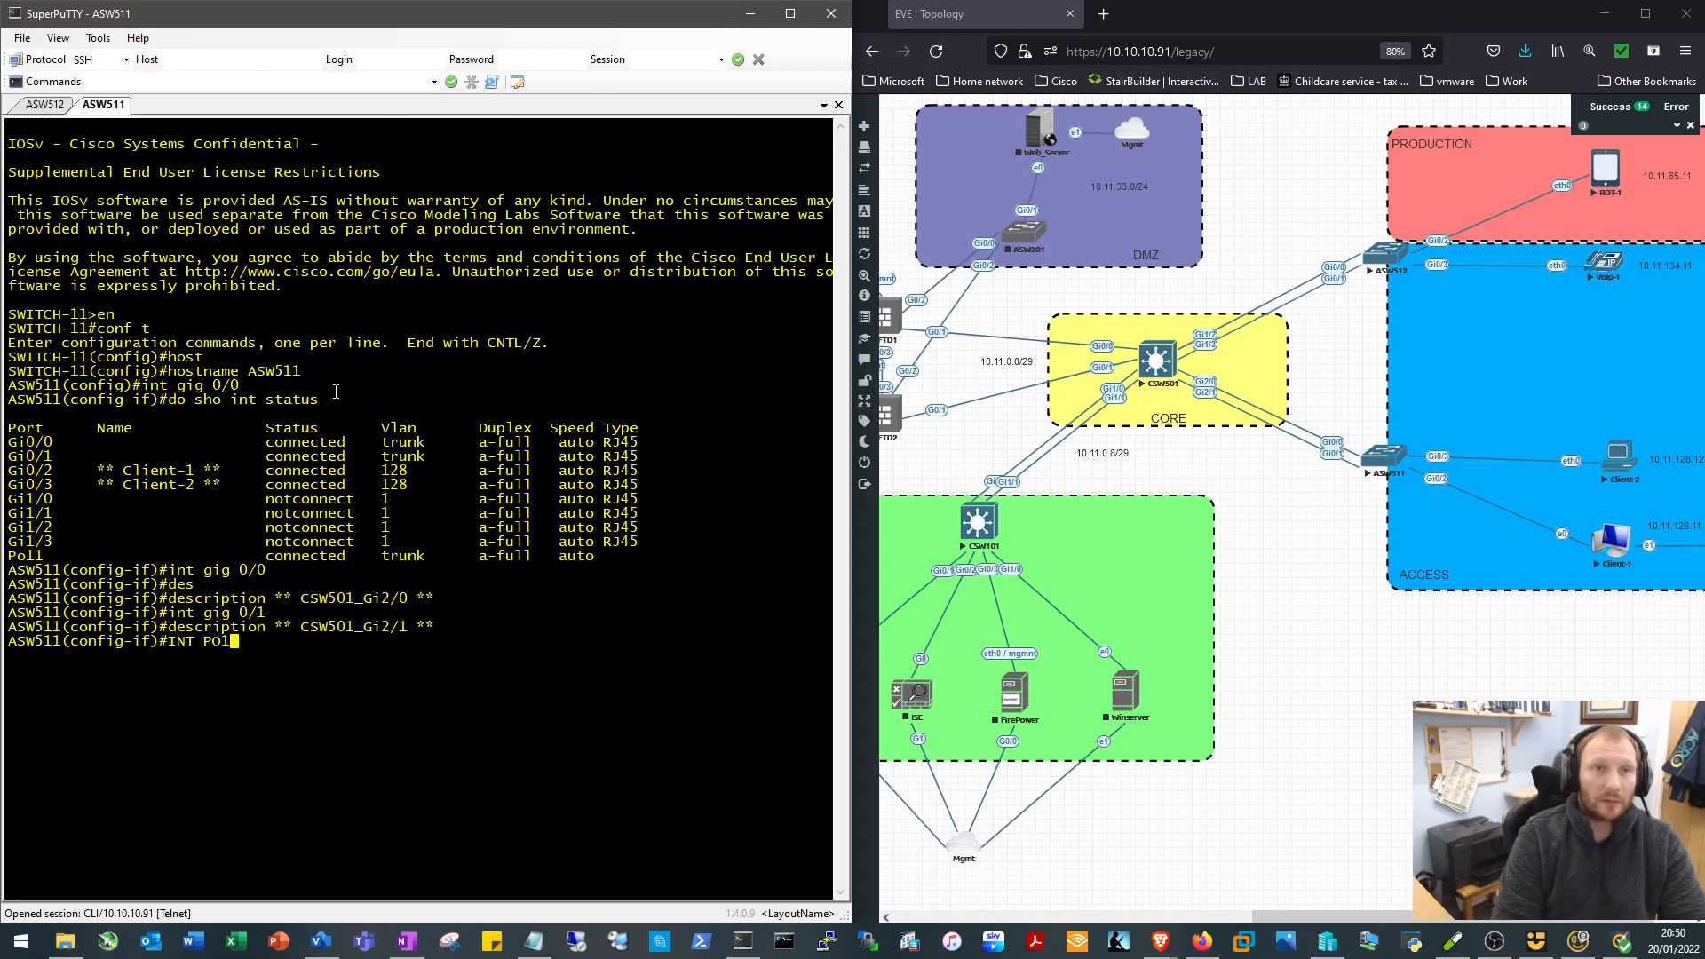
pyautogui.write('d')
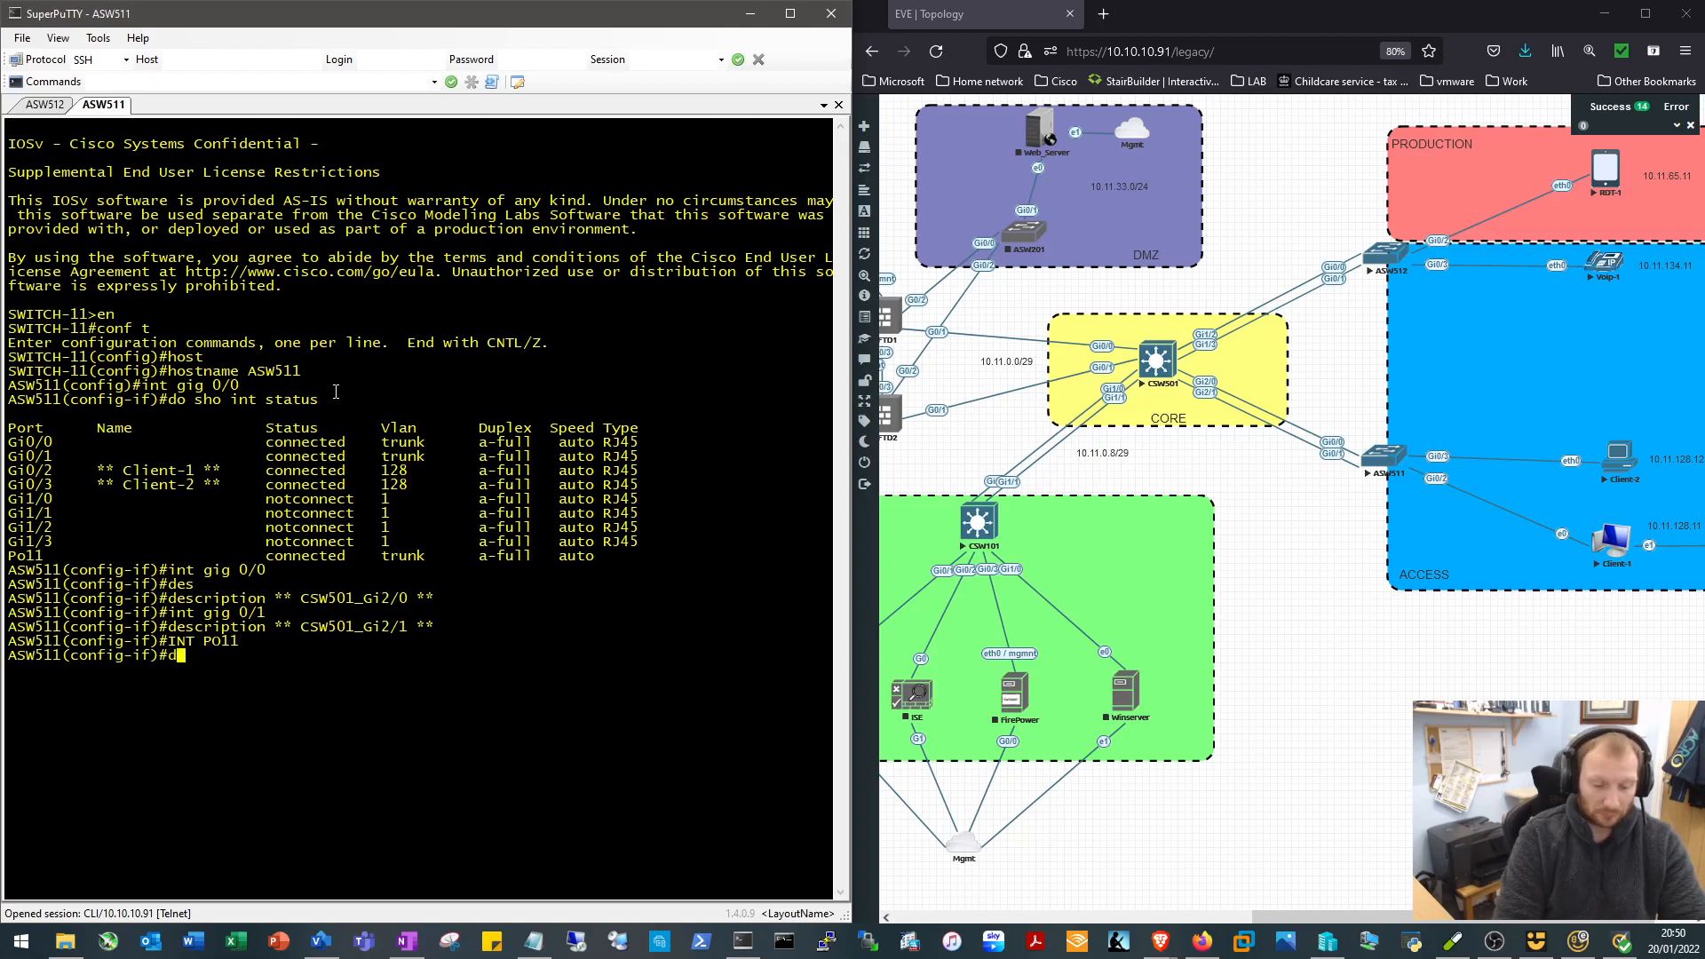
pyautogui.write('description **')
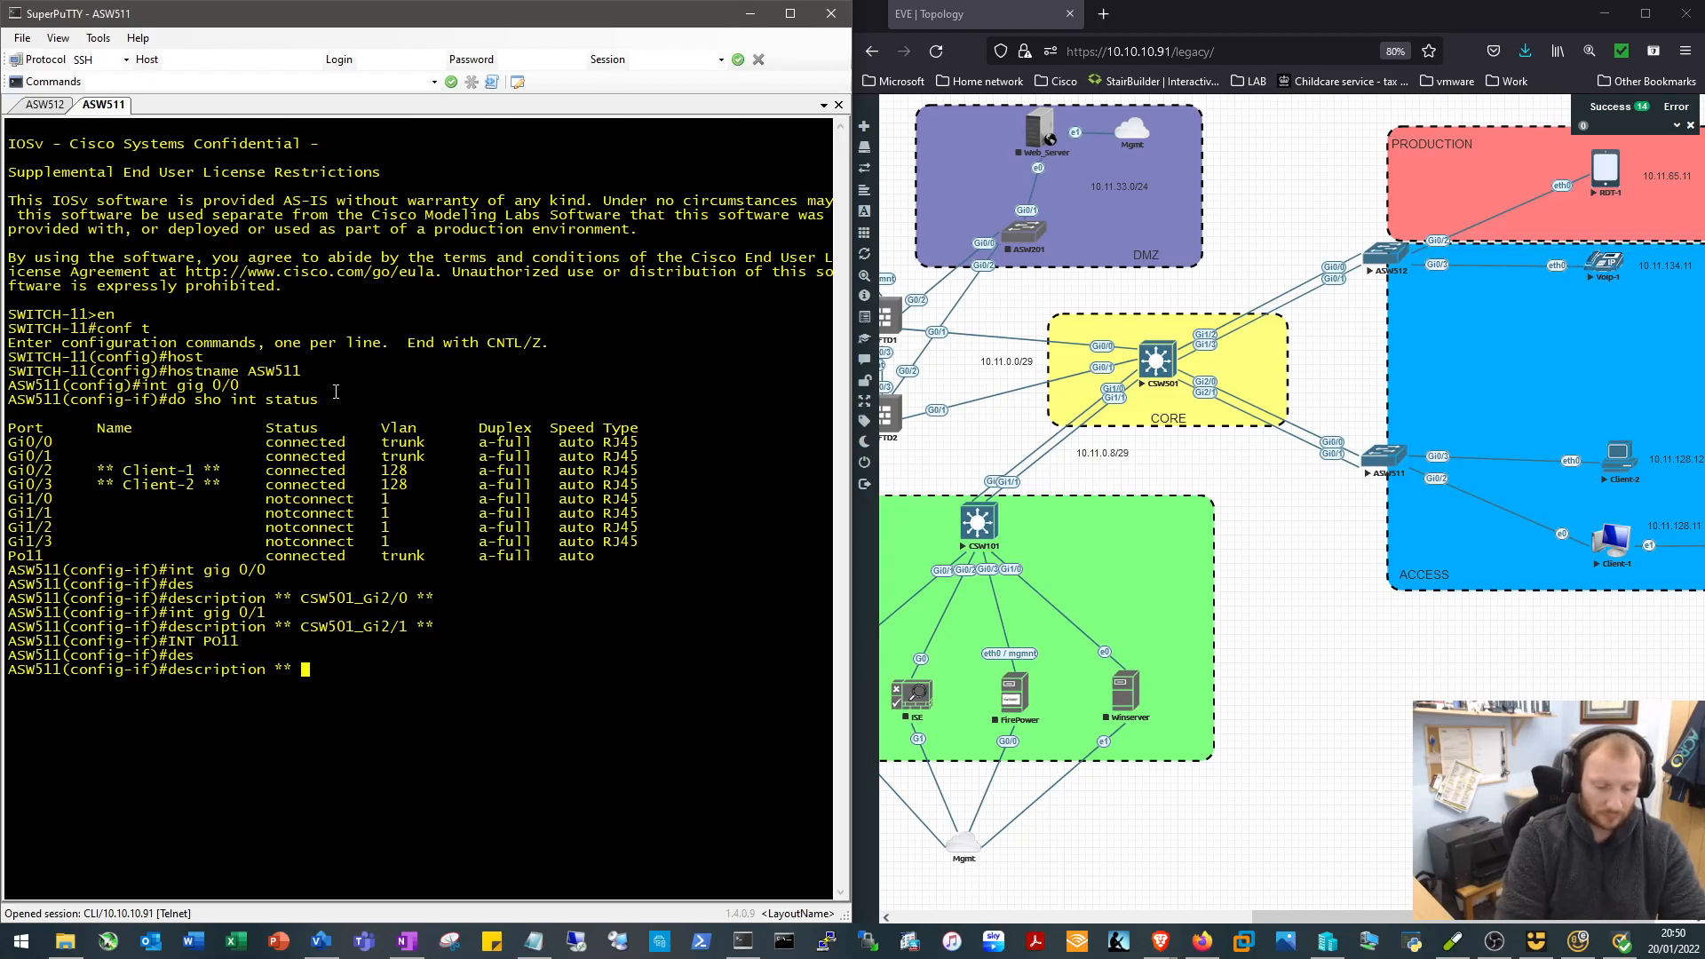
pyautogui.write('CSW')
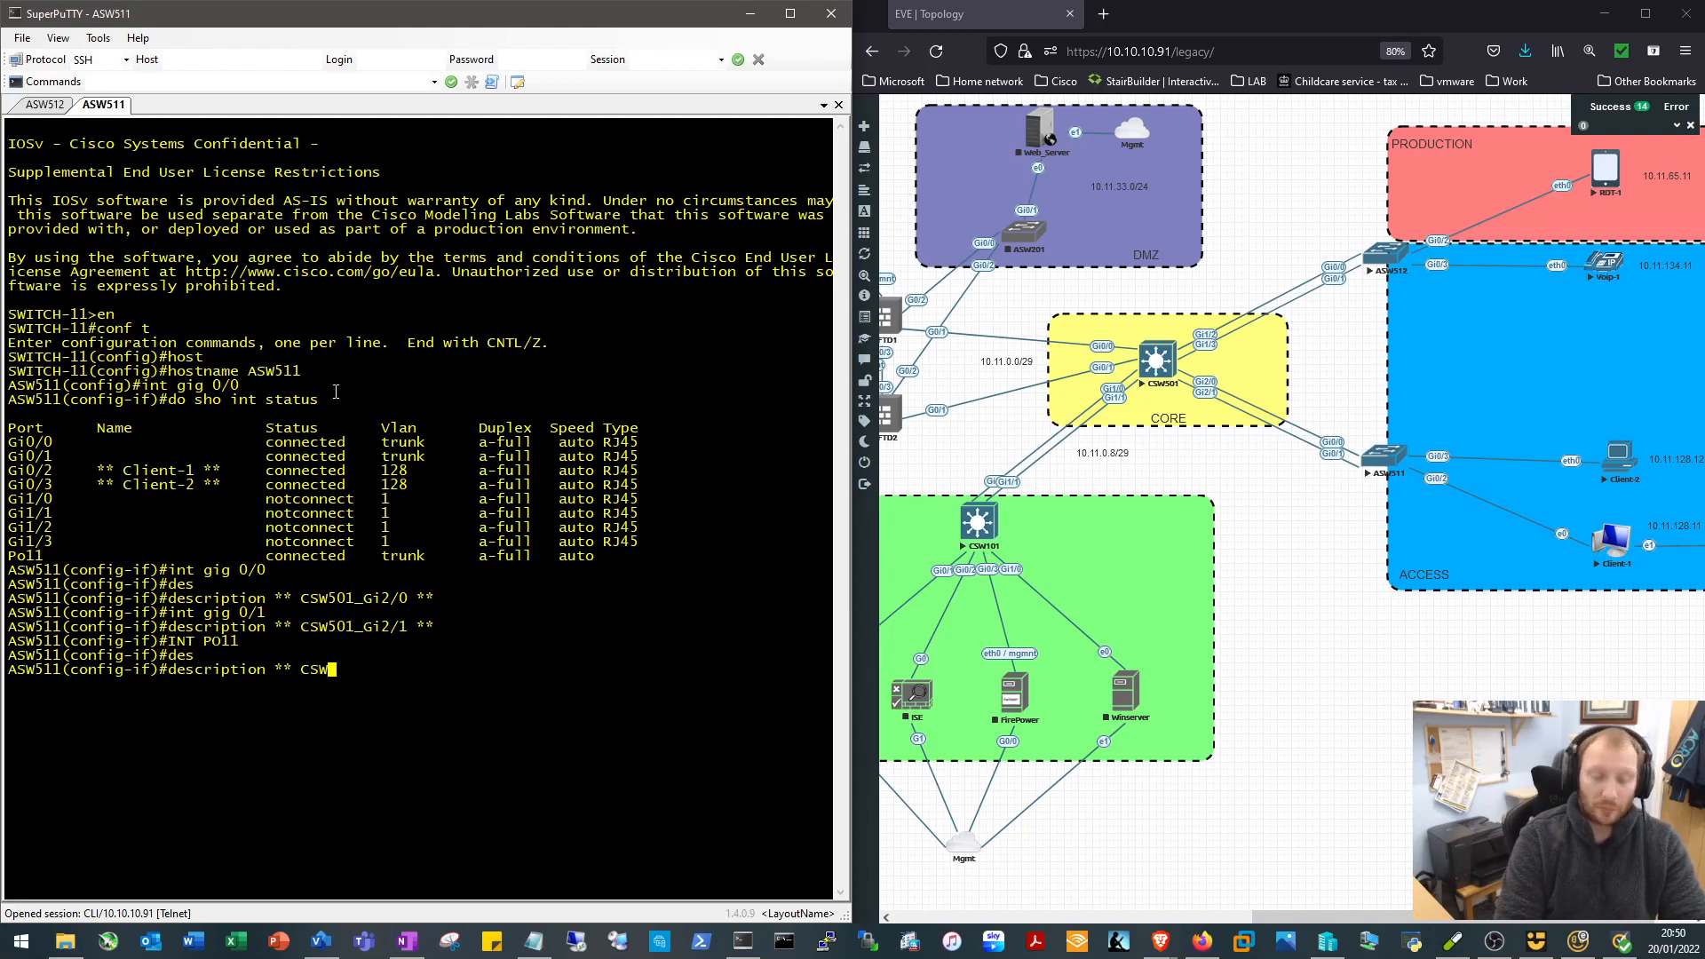
pyautogui.write('501_')
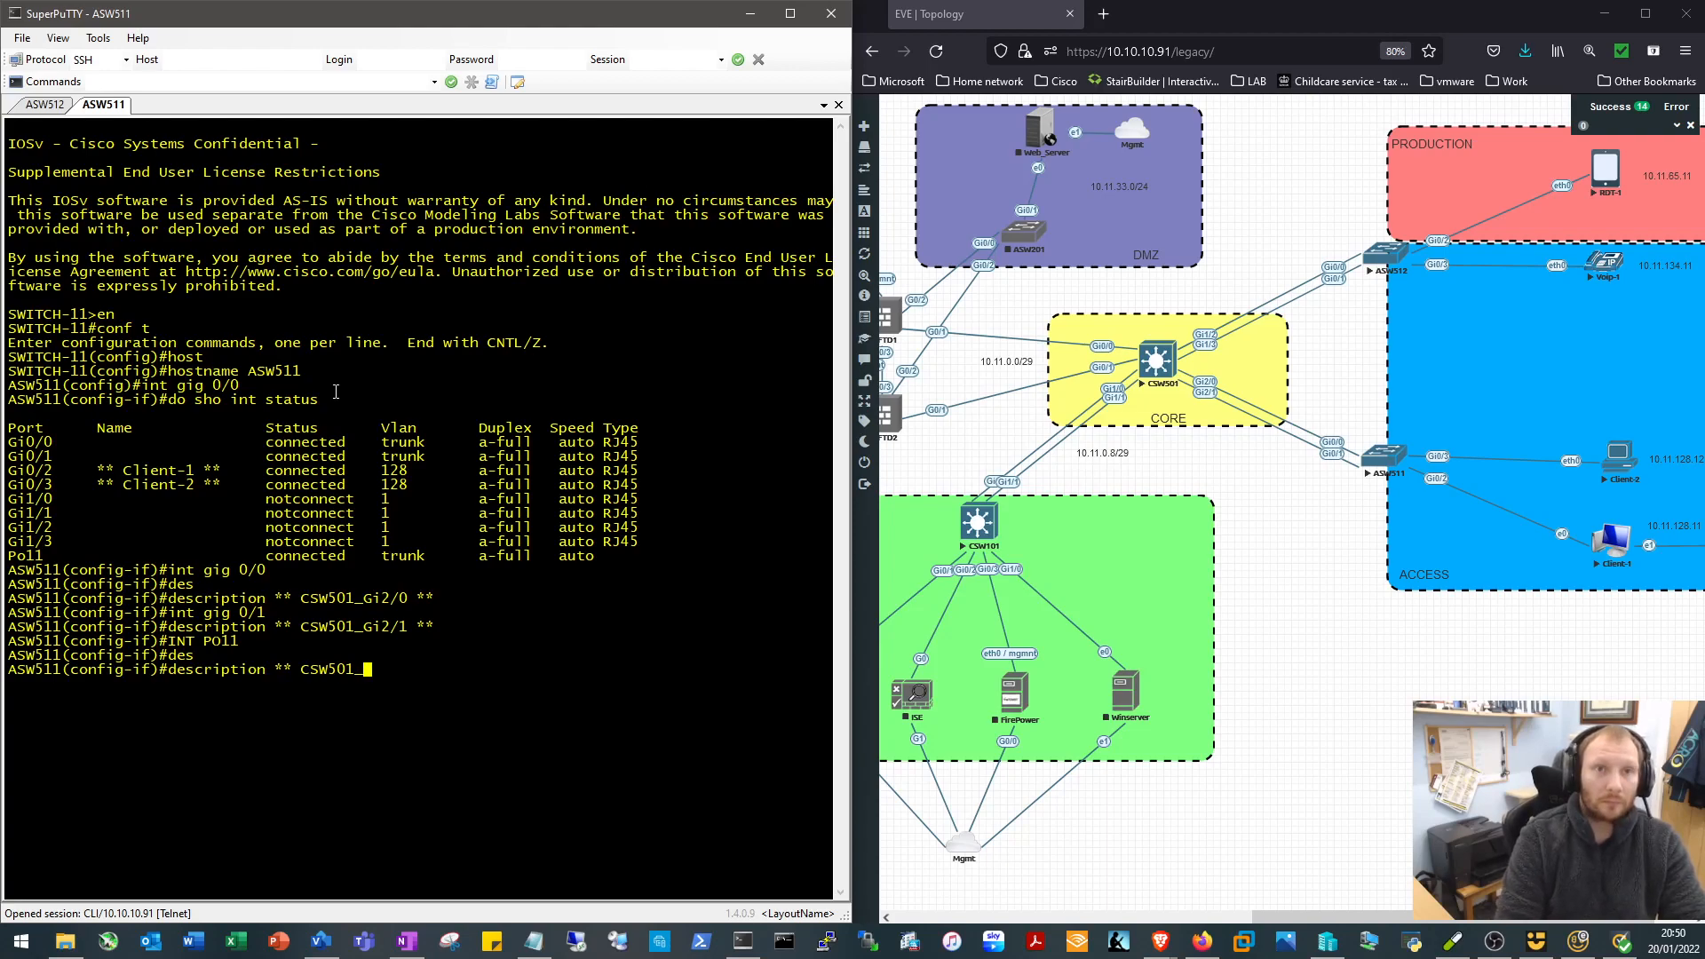
pyautogui.write('PO11 **')
pyautogui.write('sho int status')
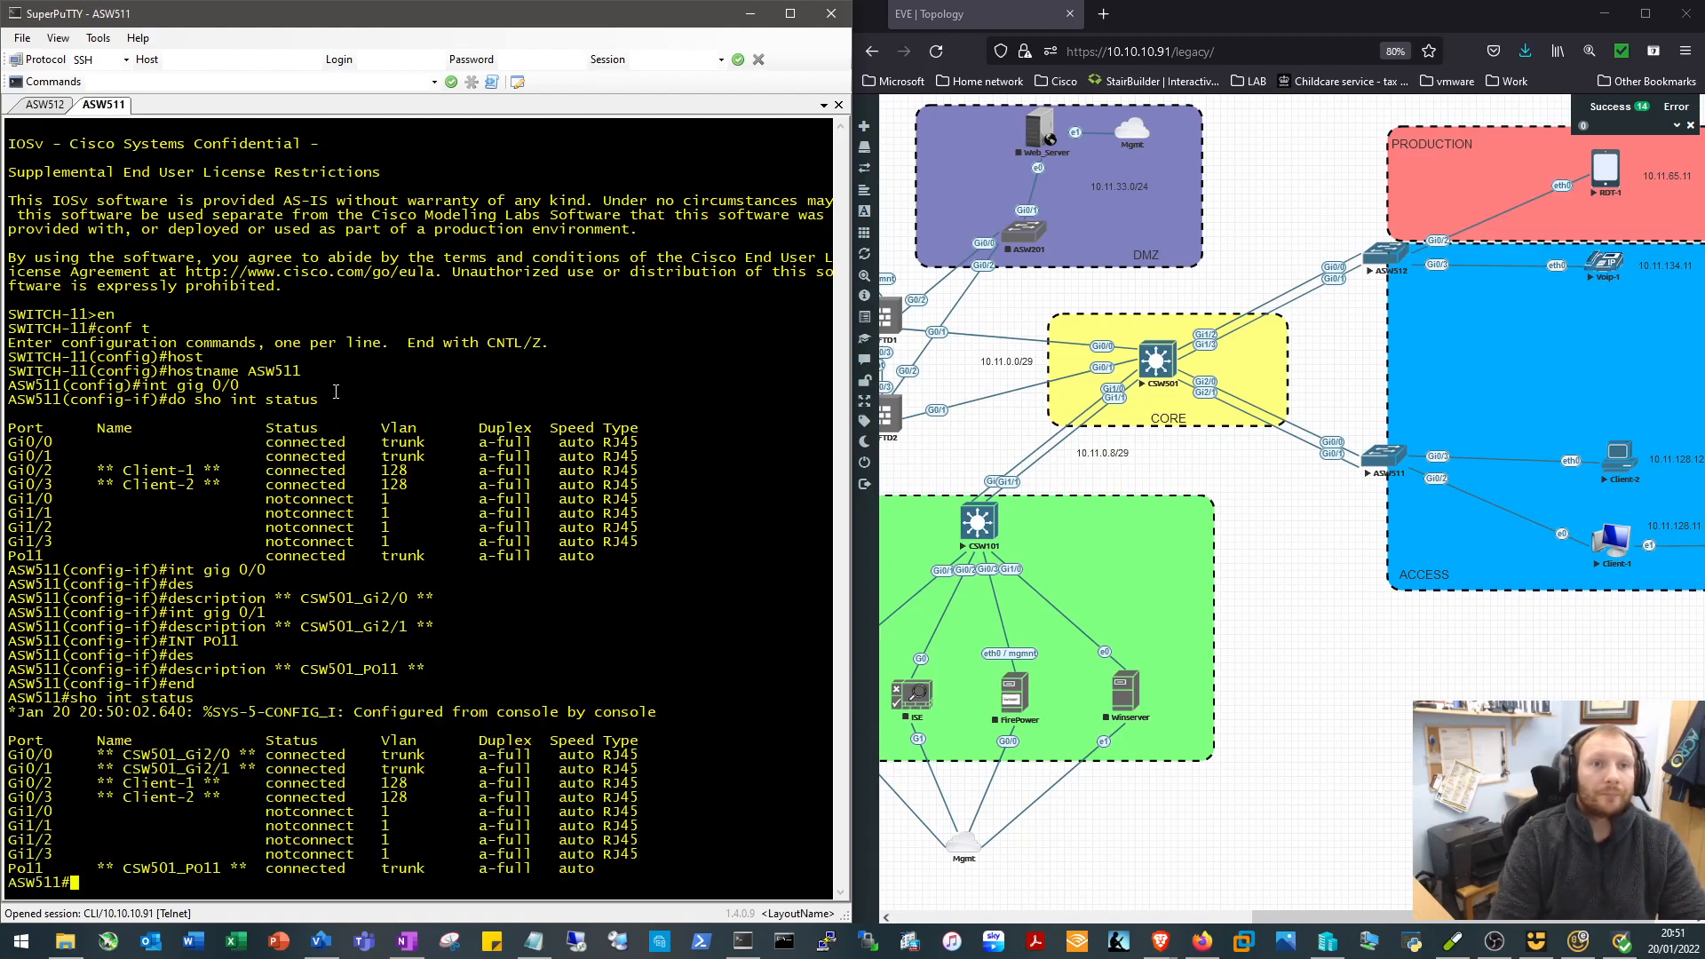
pyautogui.write('wr')
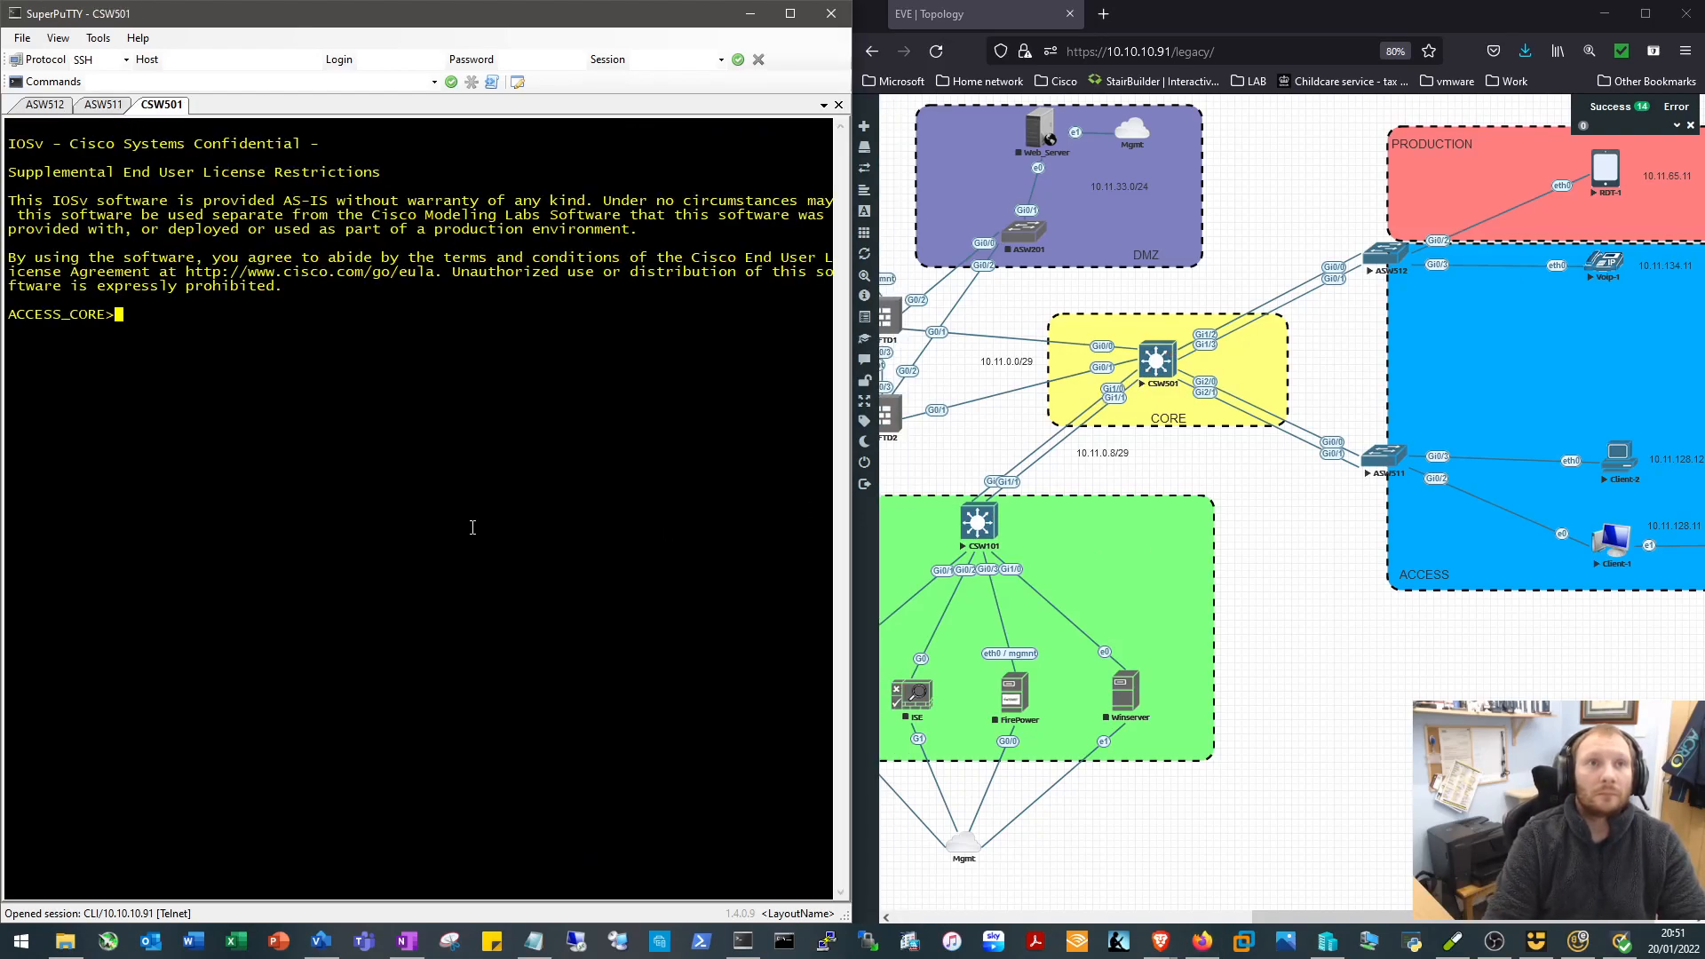
# Enable, set the core switch hostname to CSW501 and list its interface status
pyautogui.write('en')
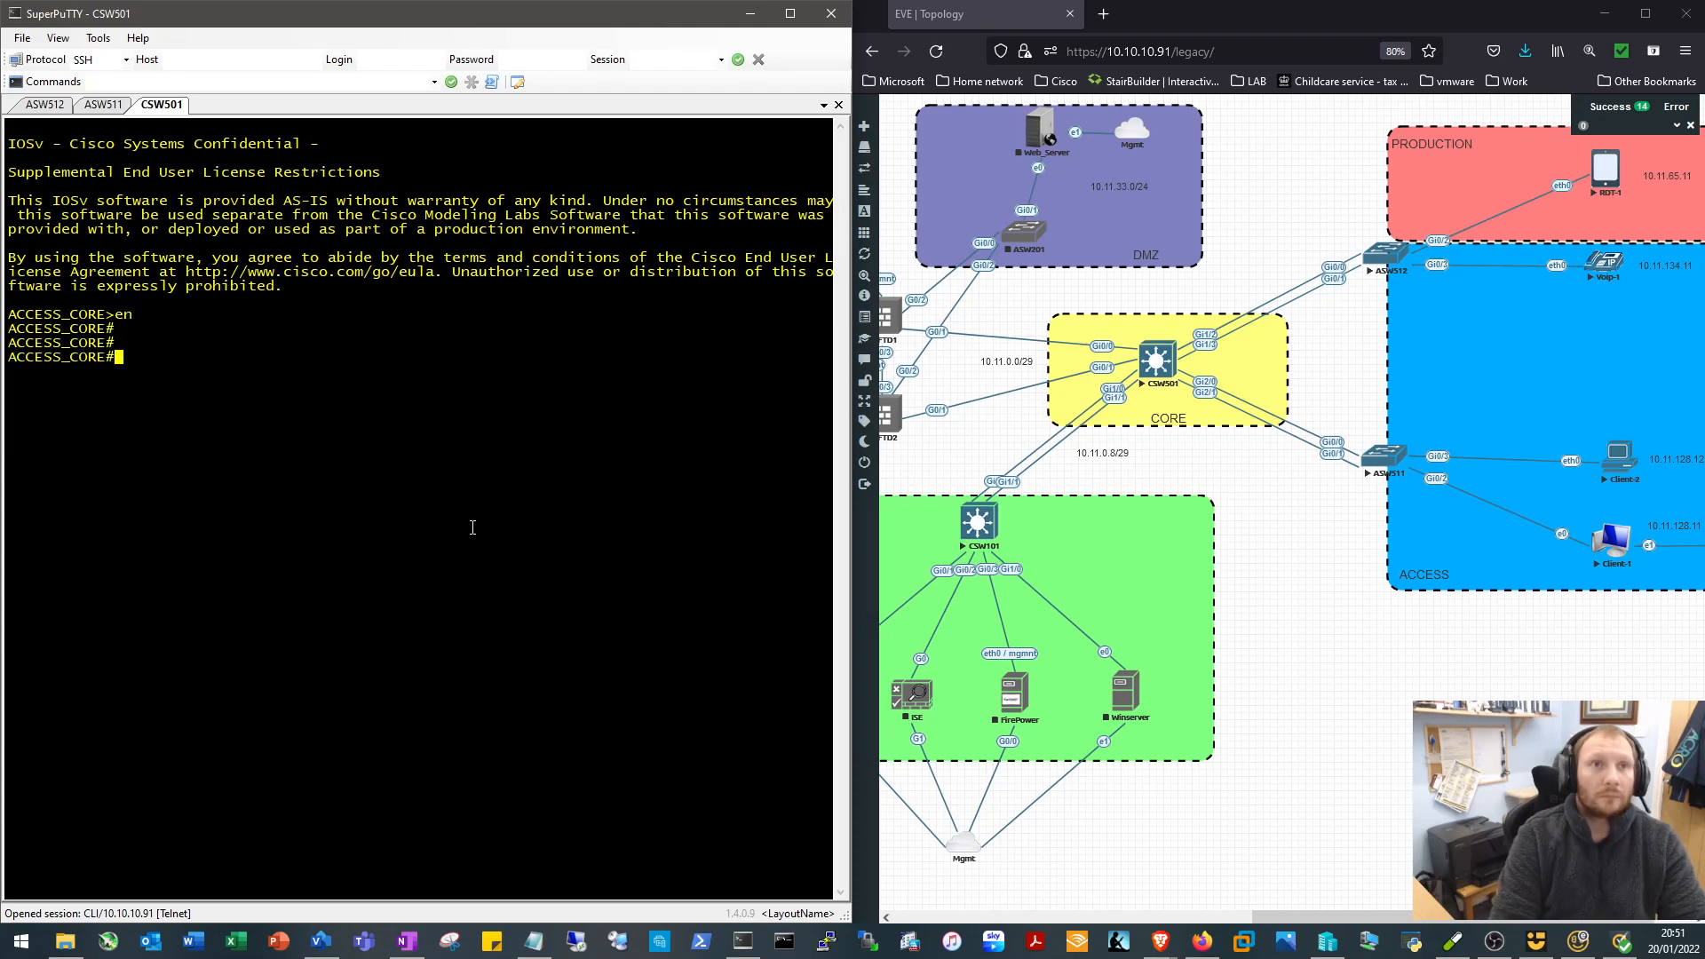
pyautogui.write('conf t')
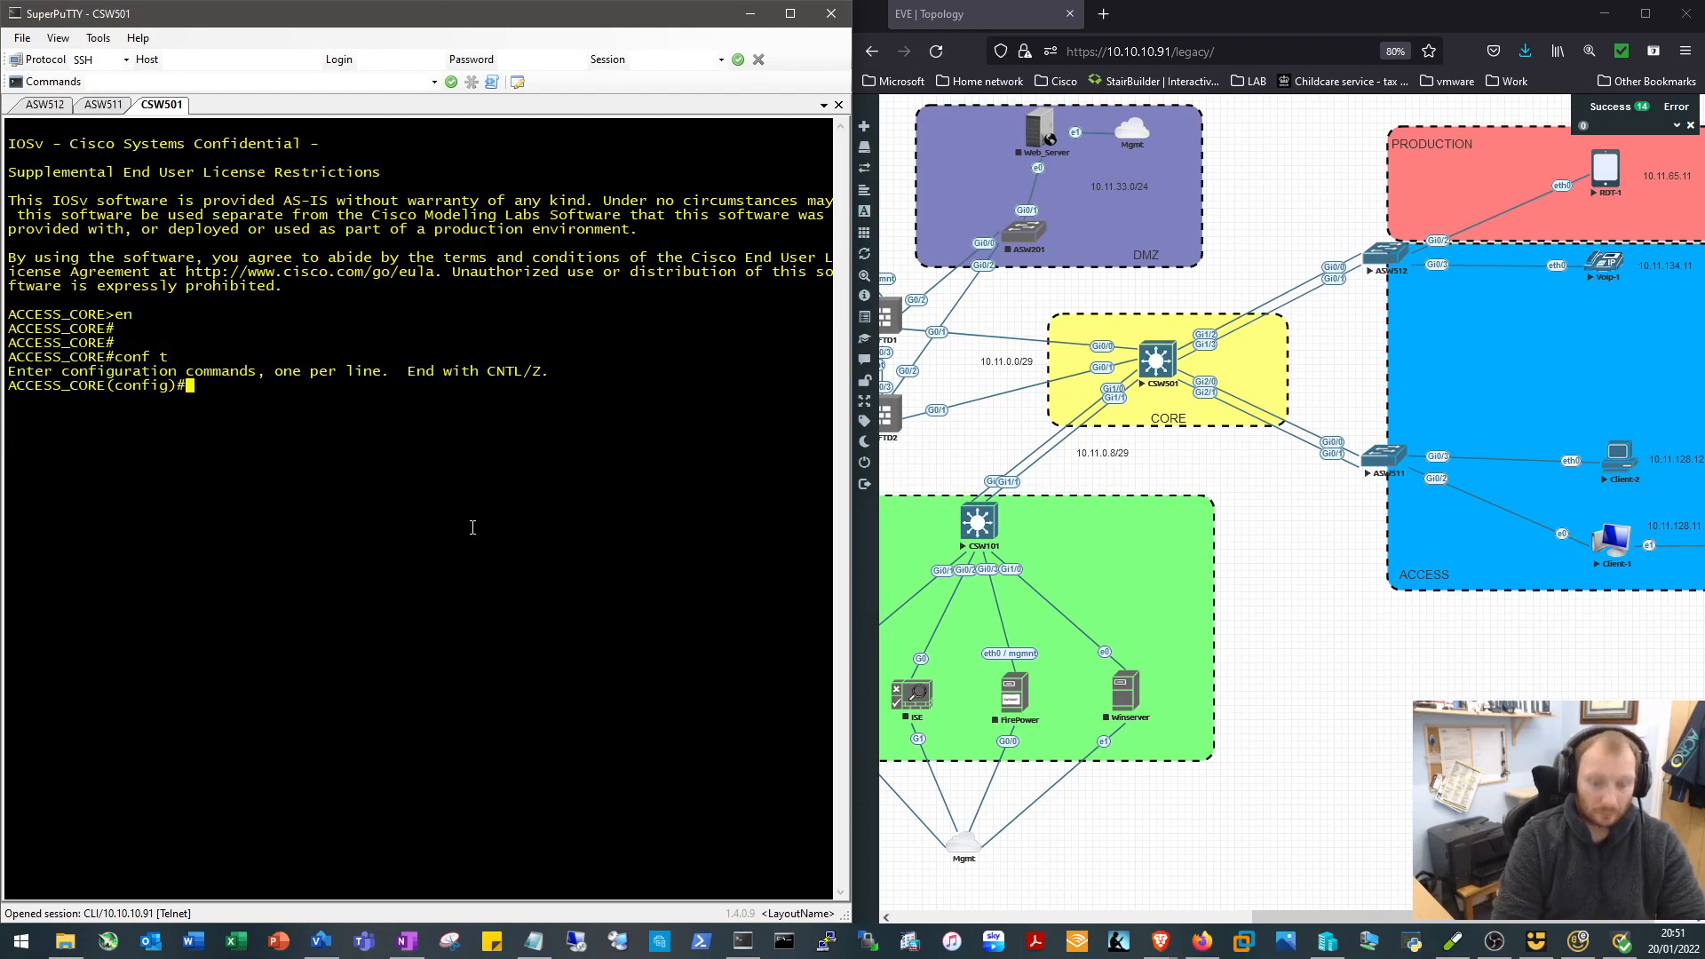
pyautogui.write('hostname')
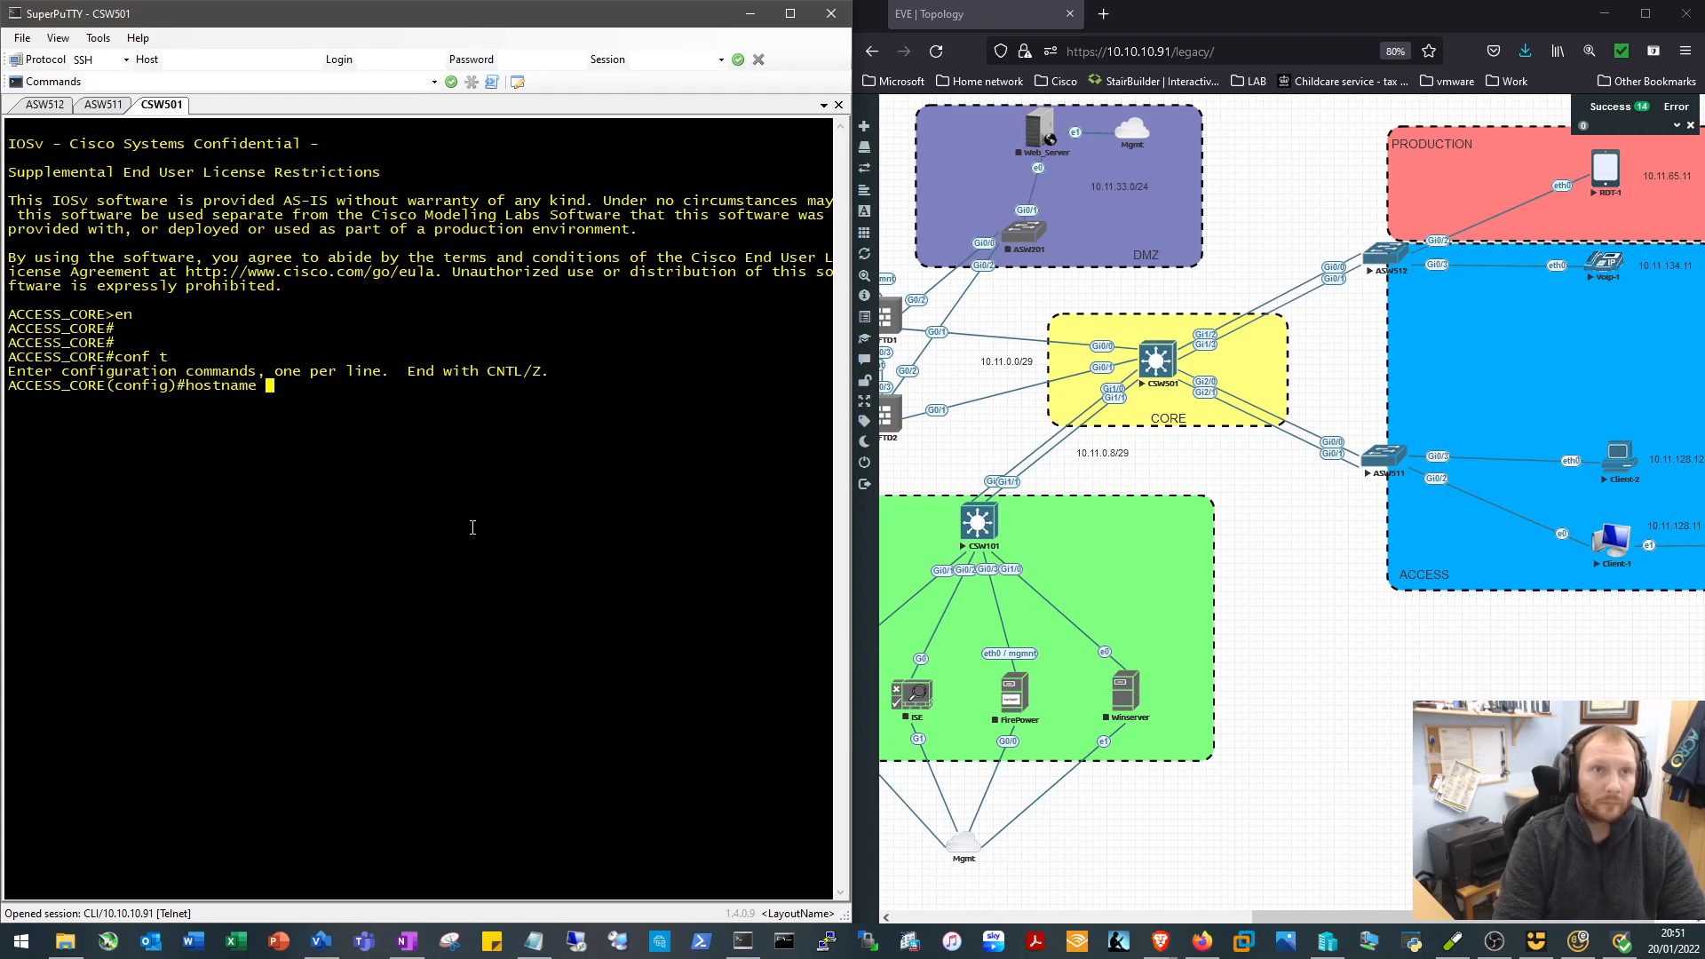
pyautogui.write('CSW501')
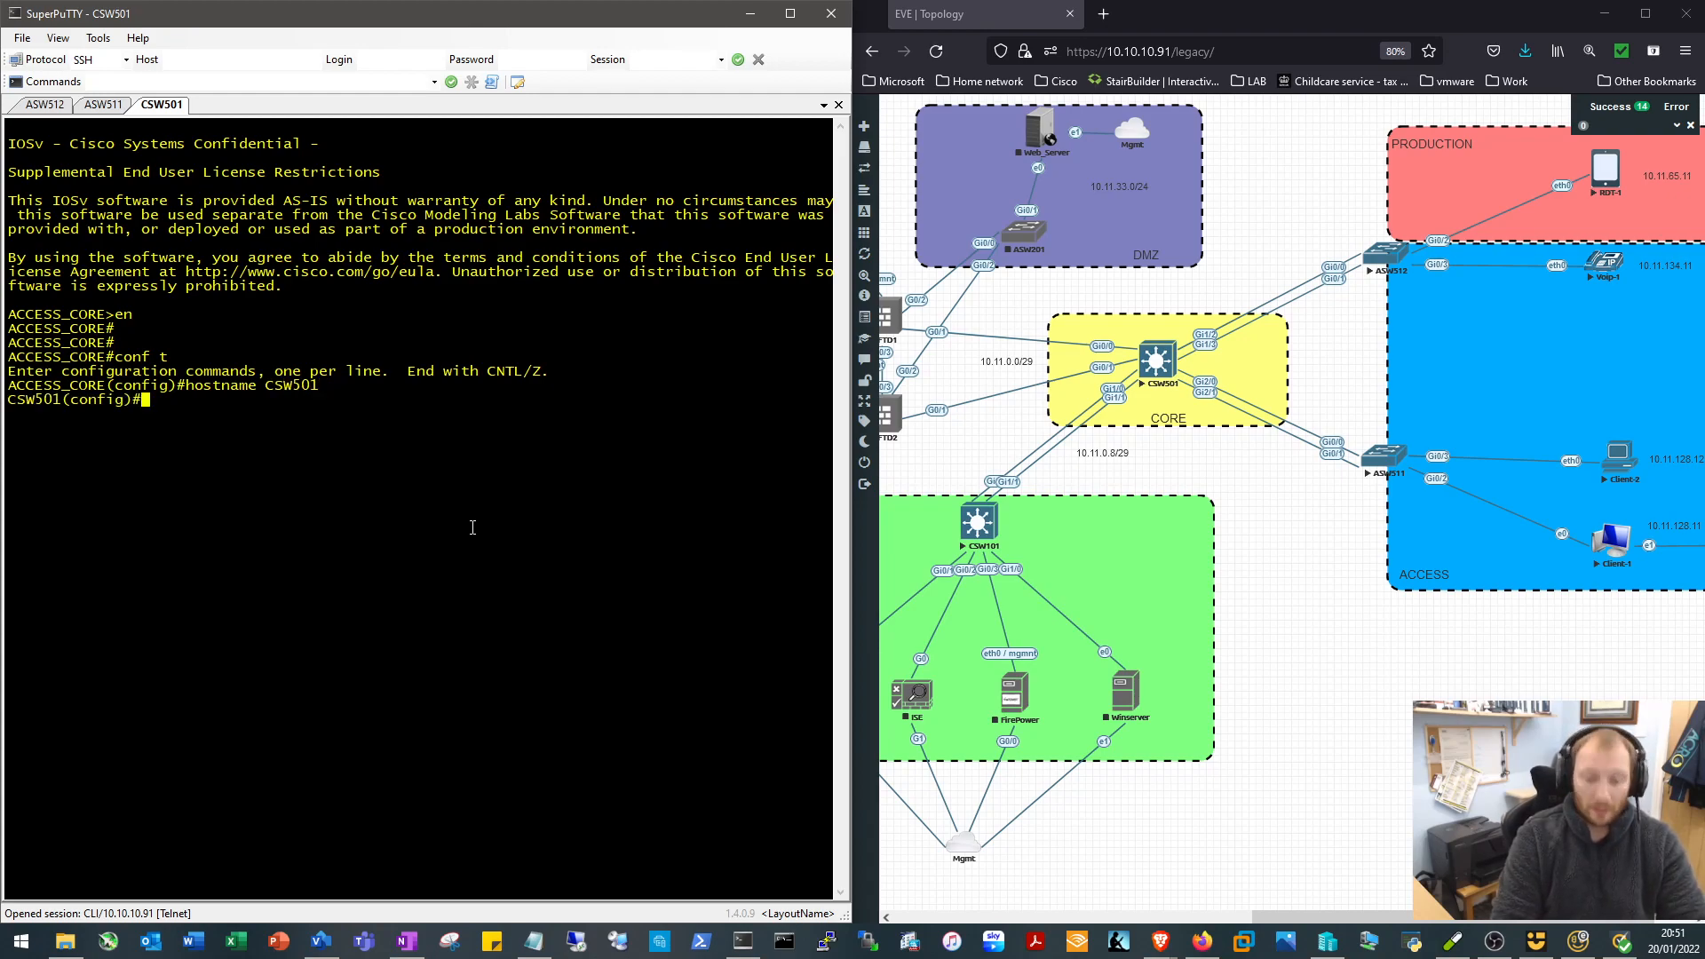
pyautogui.write('do sho int status')
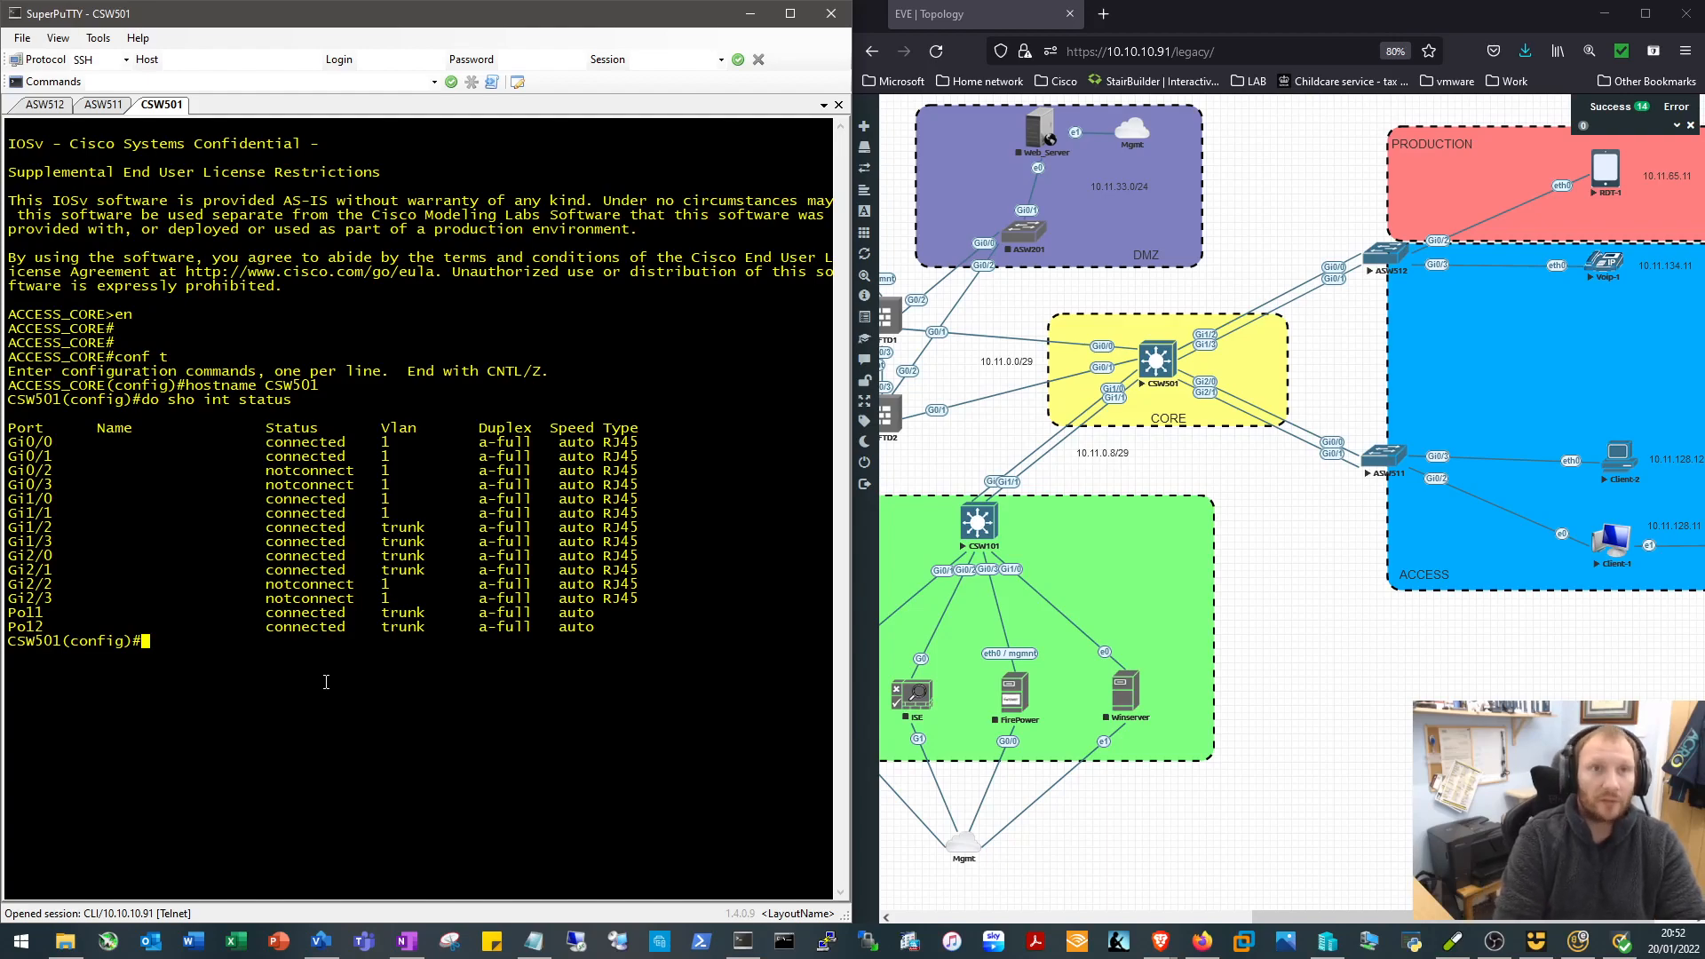
# Describe CSW501's Gi1/2 as '** ASW512_Gi0/0 **'
pyautogui.write('int gig 1/2')
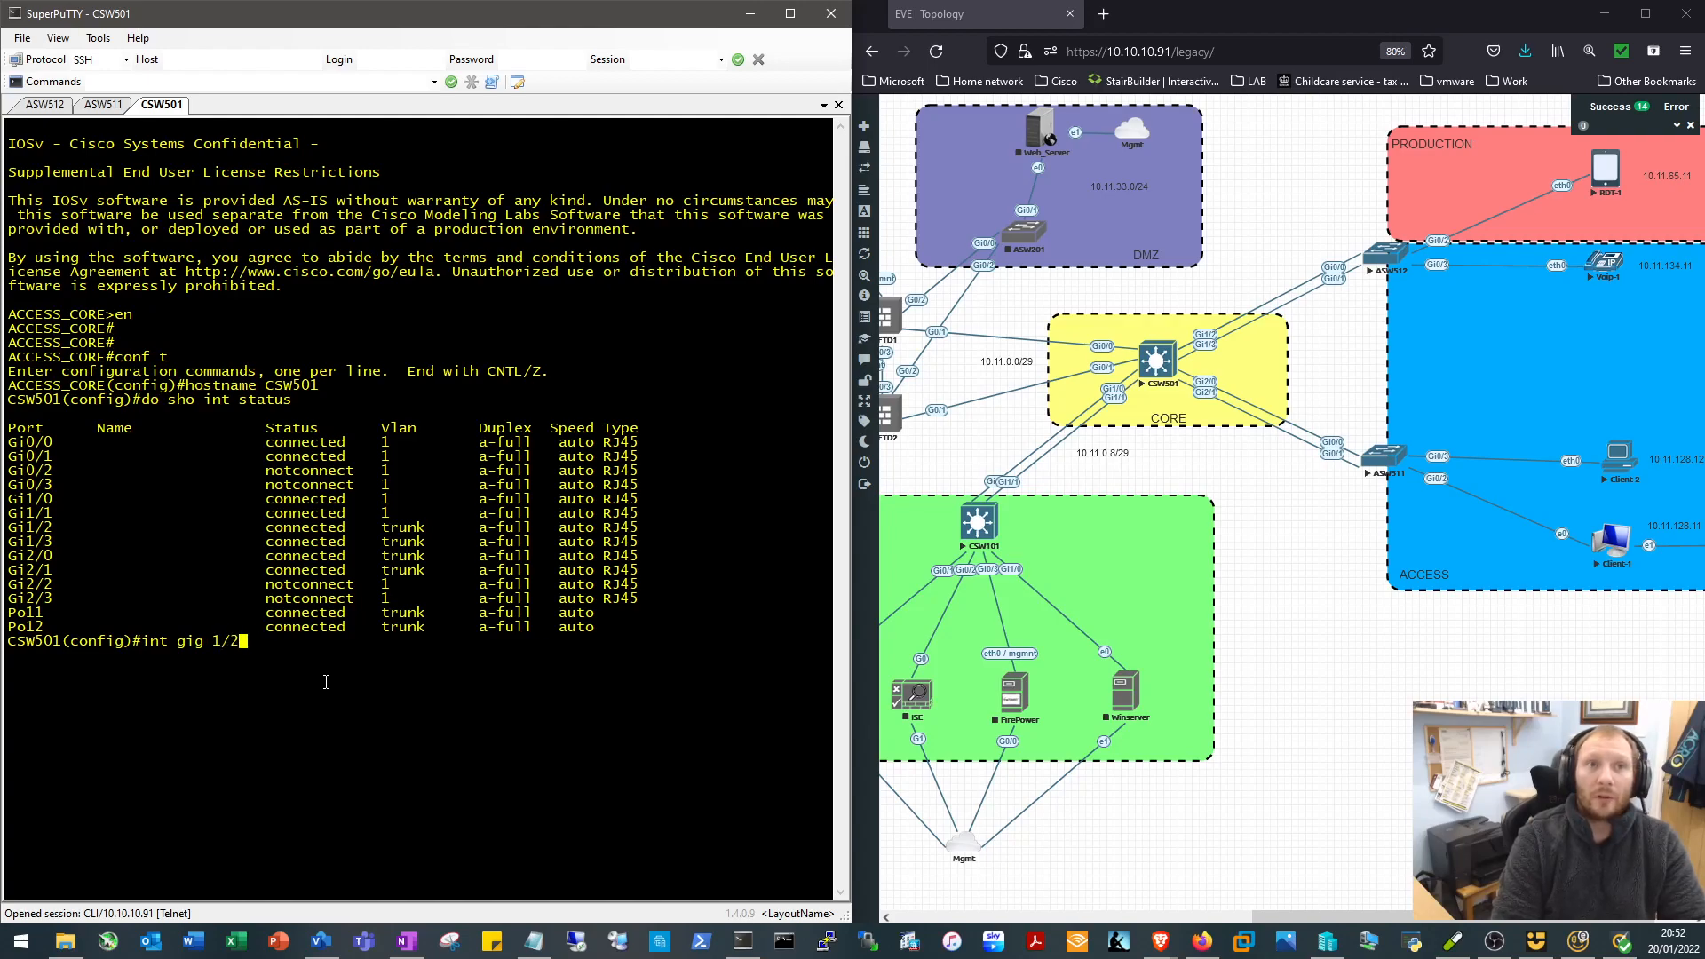
pyautogui.write('description **')
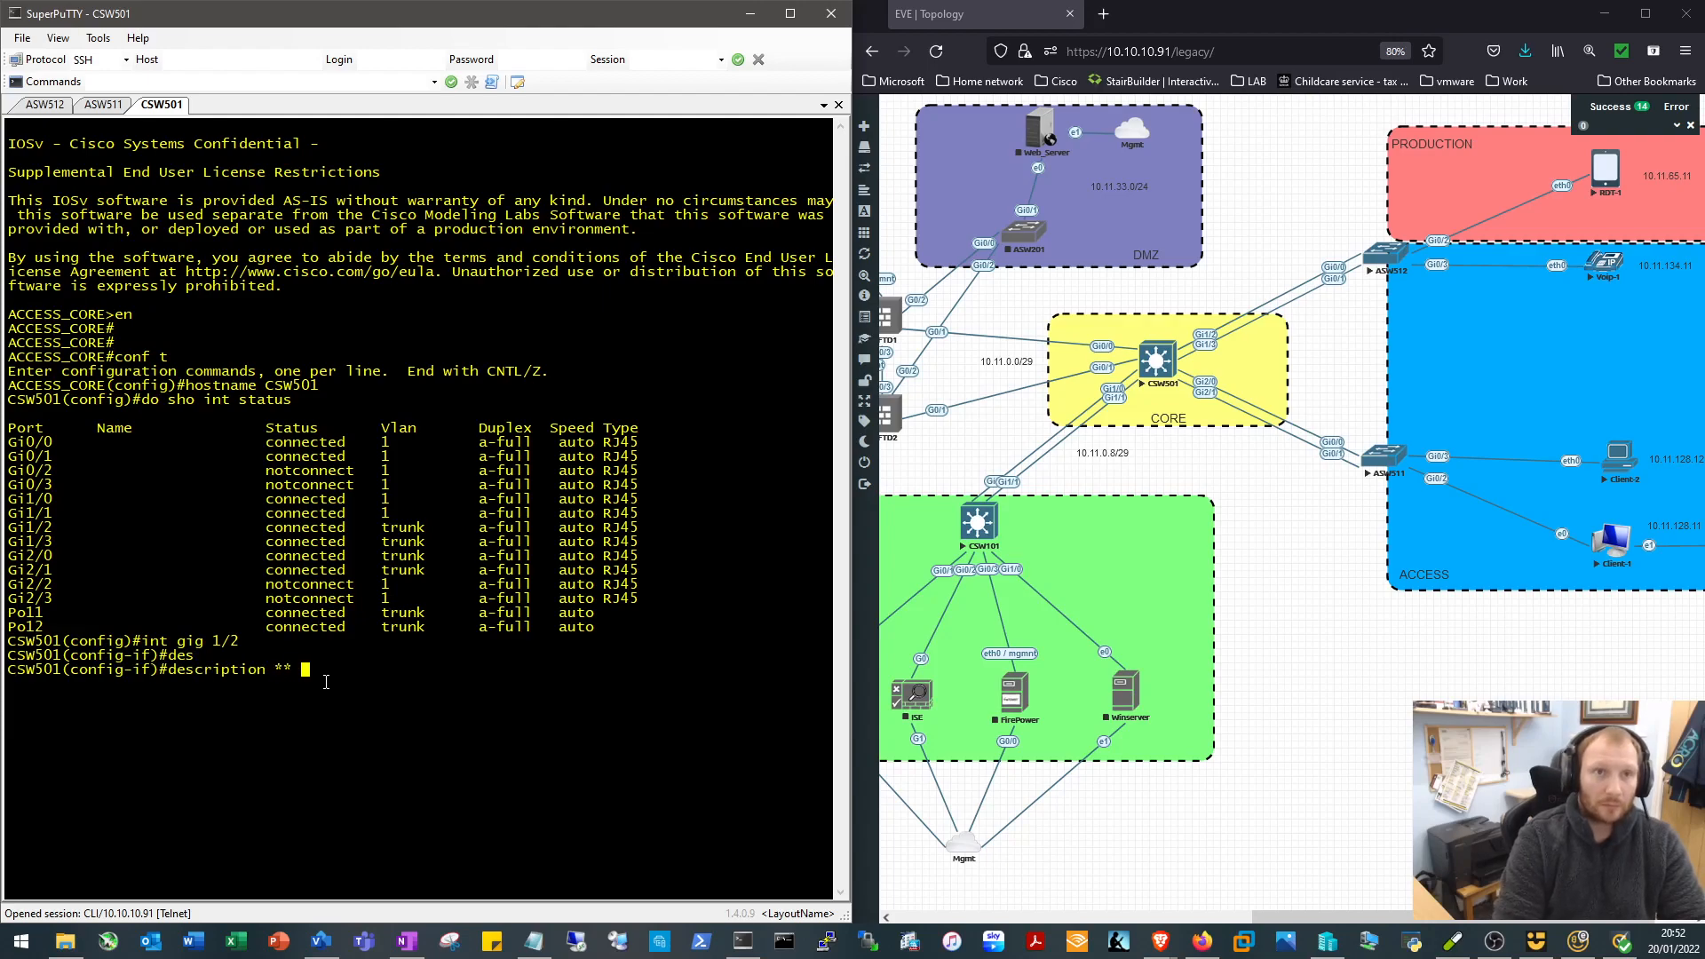
pyautogui.write('ASW512')
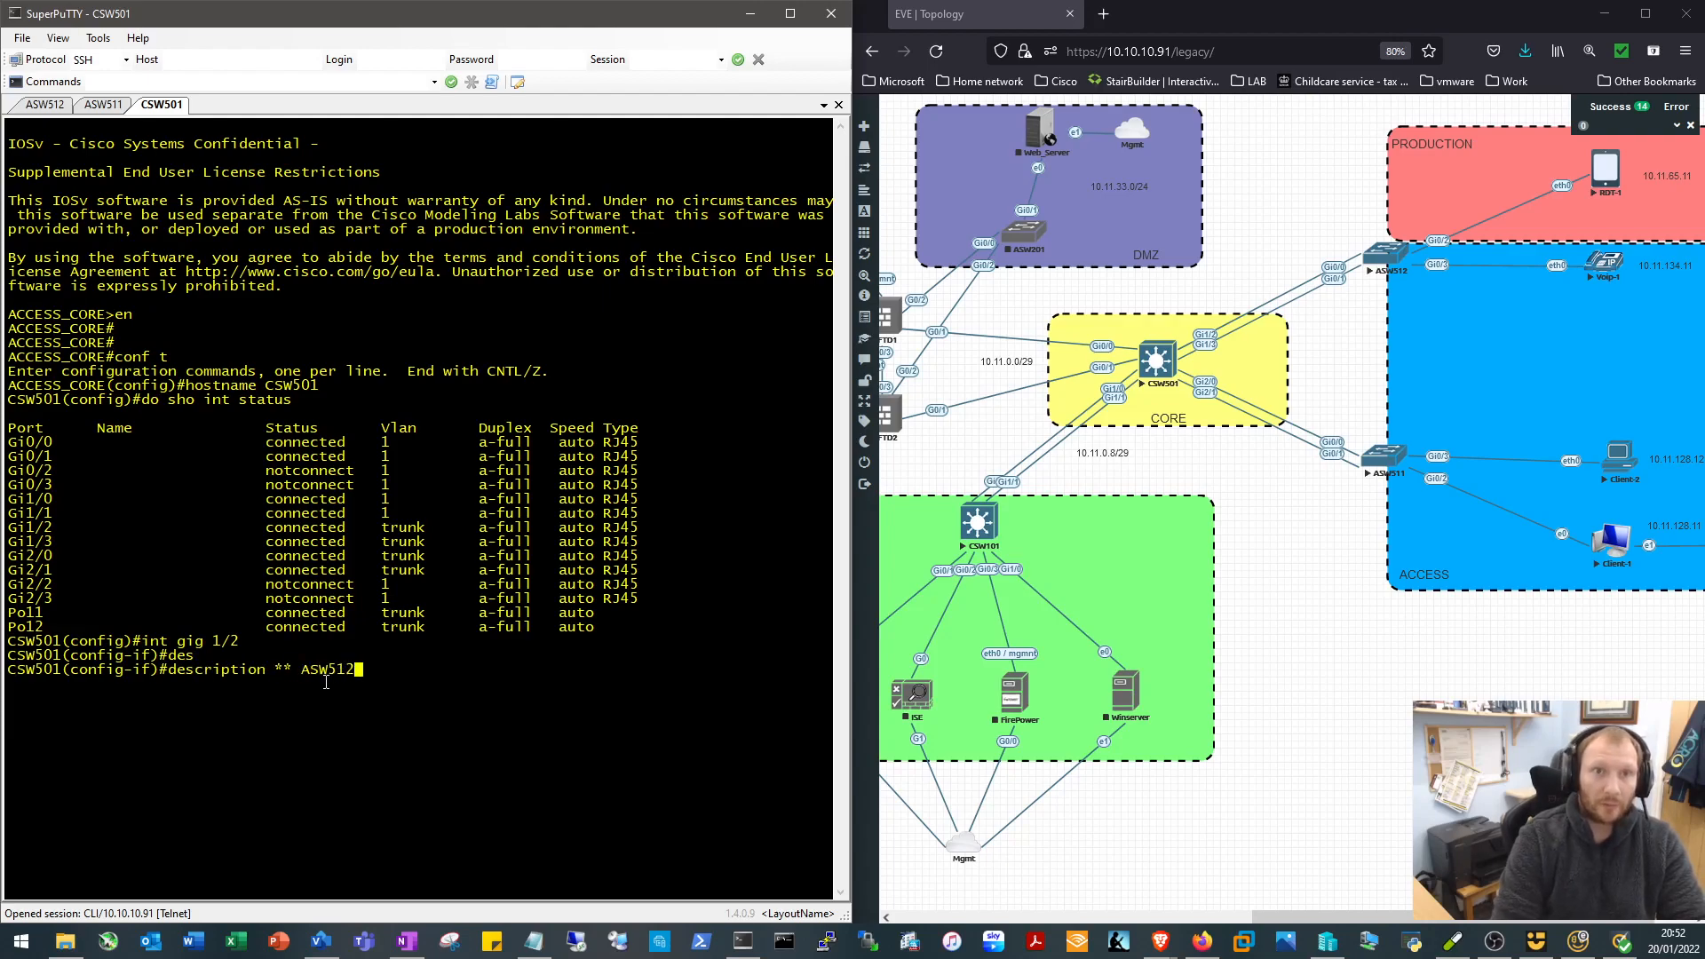
pyautogui.write('_Gi')
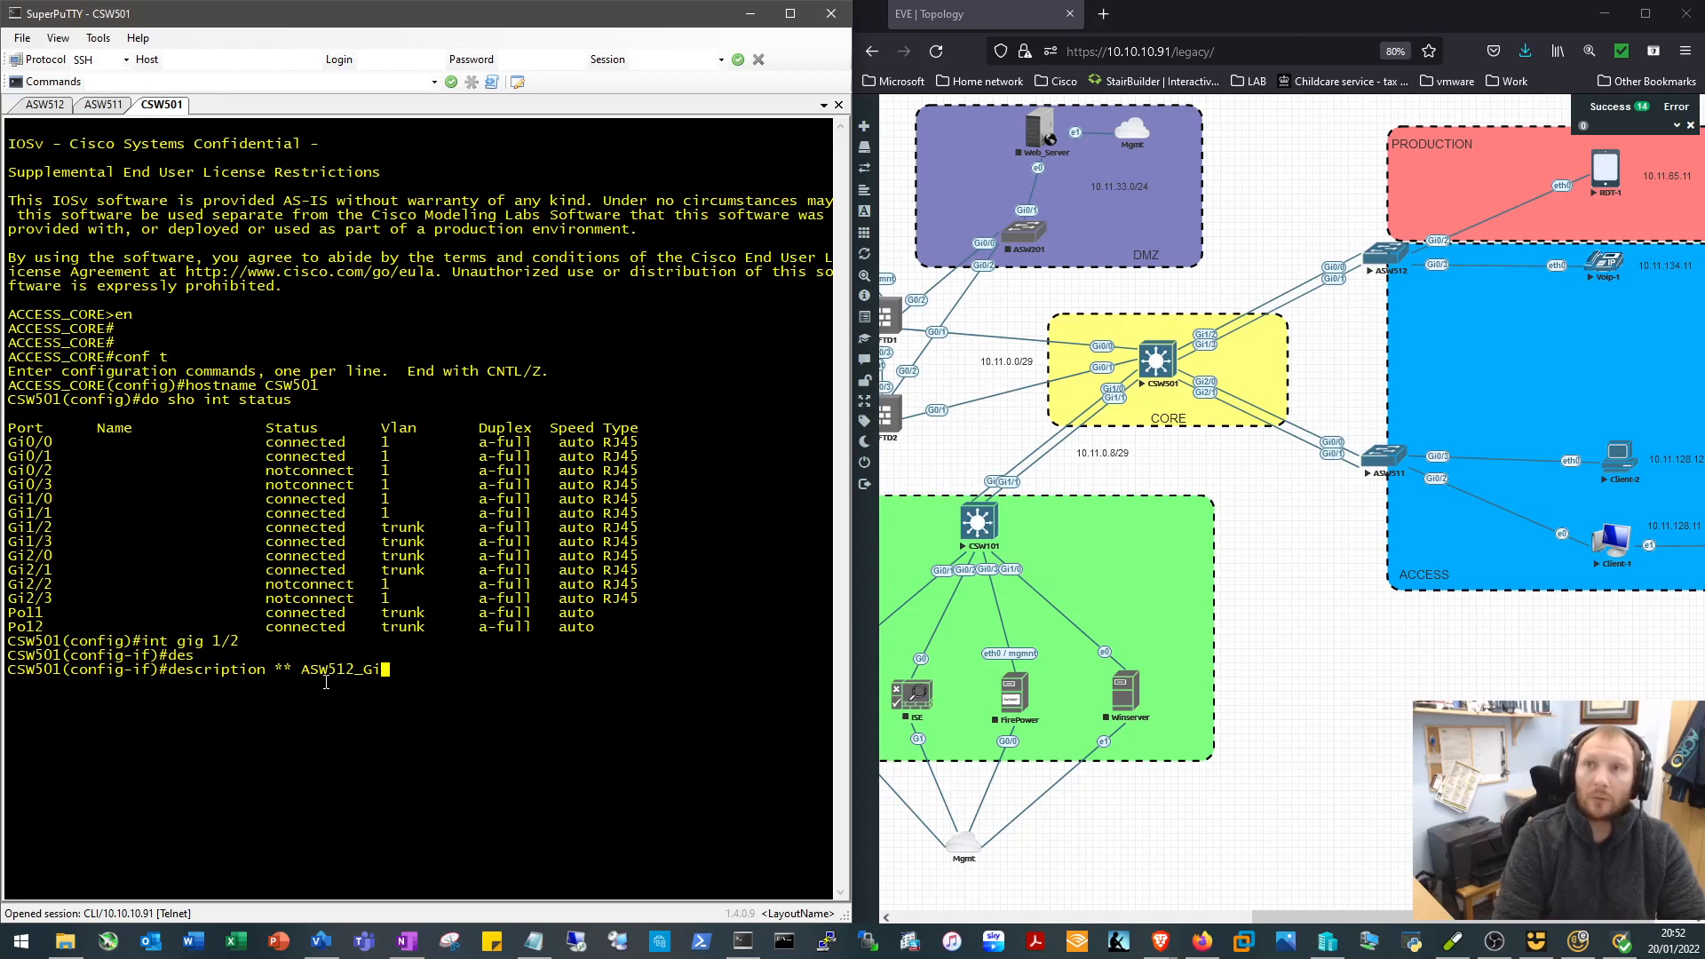
pyautogui.write('0/0 **')
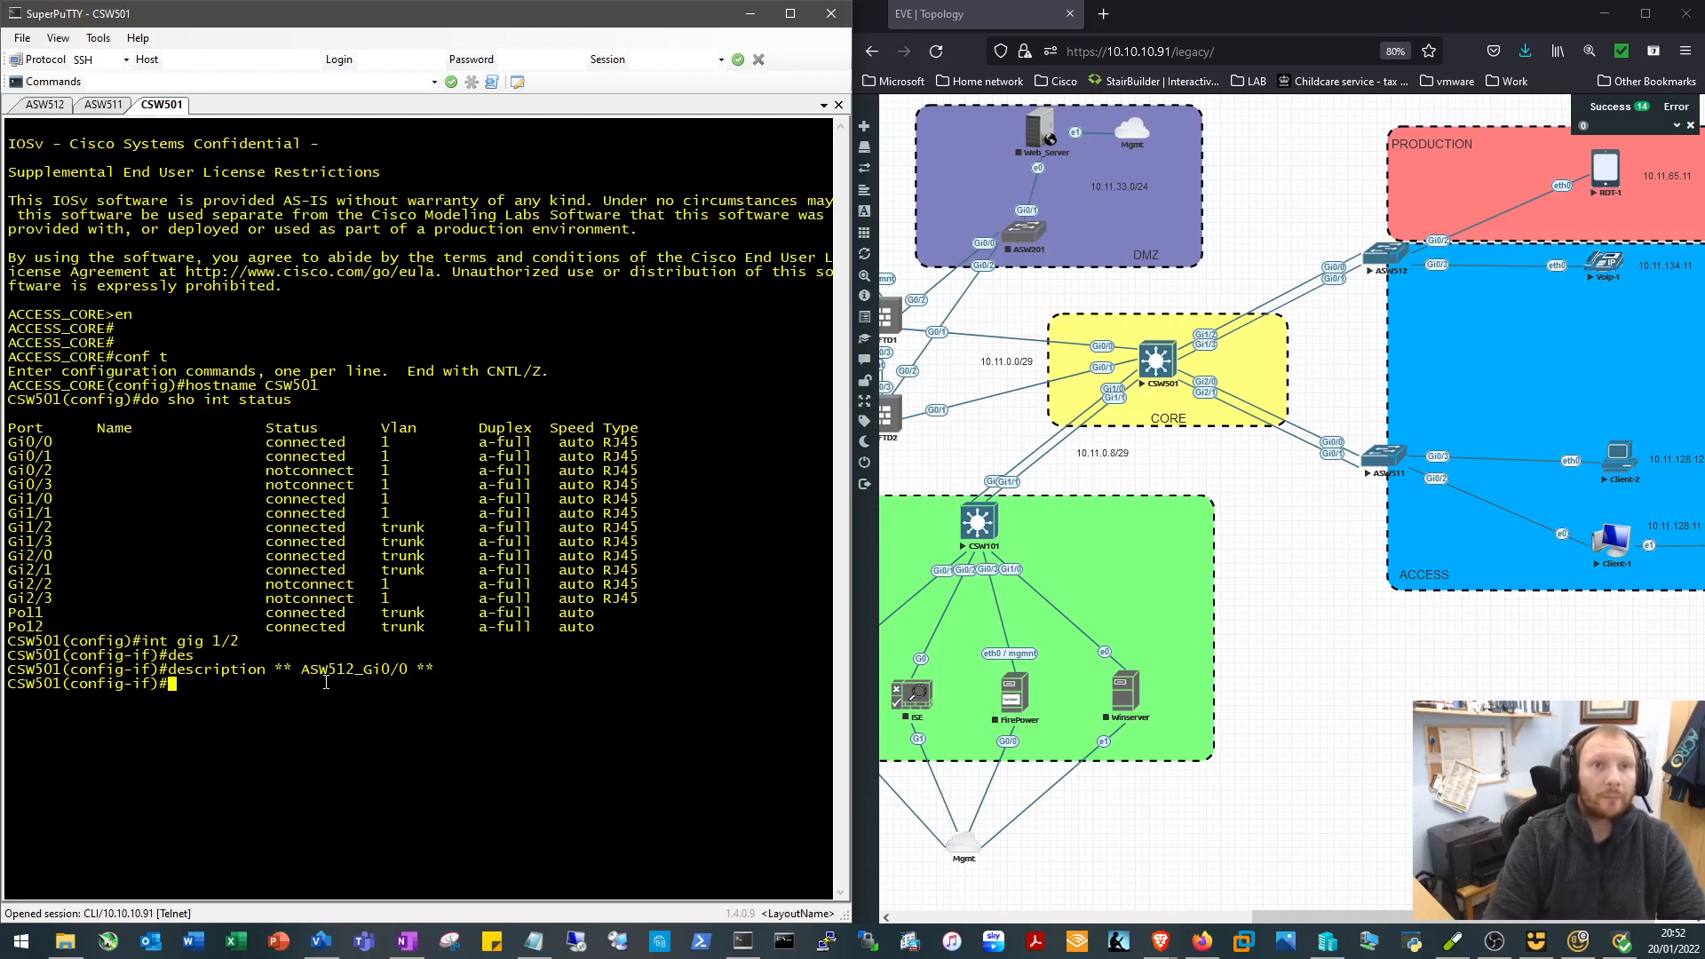
pyautogui.write('int gig 1/2')
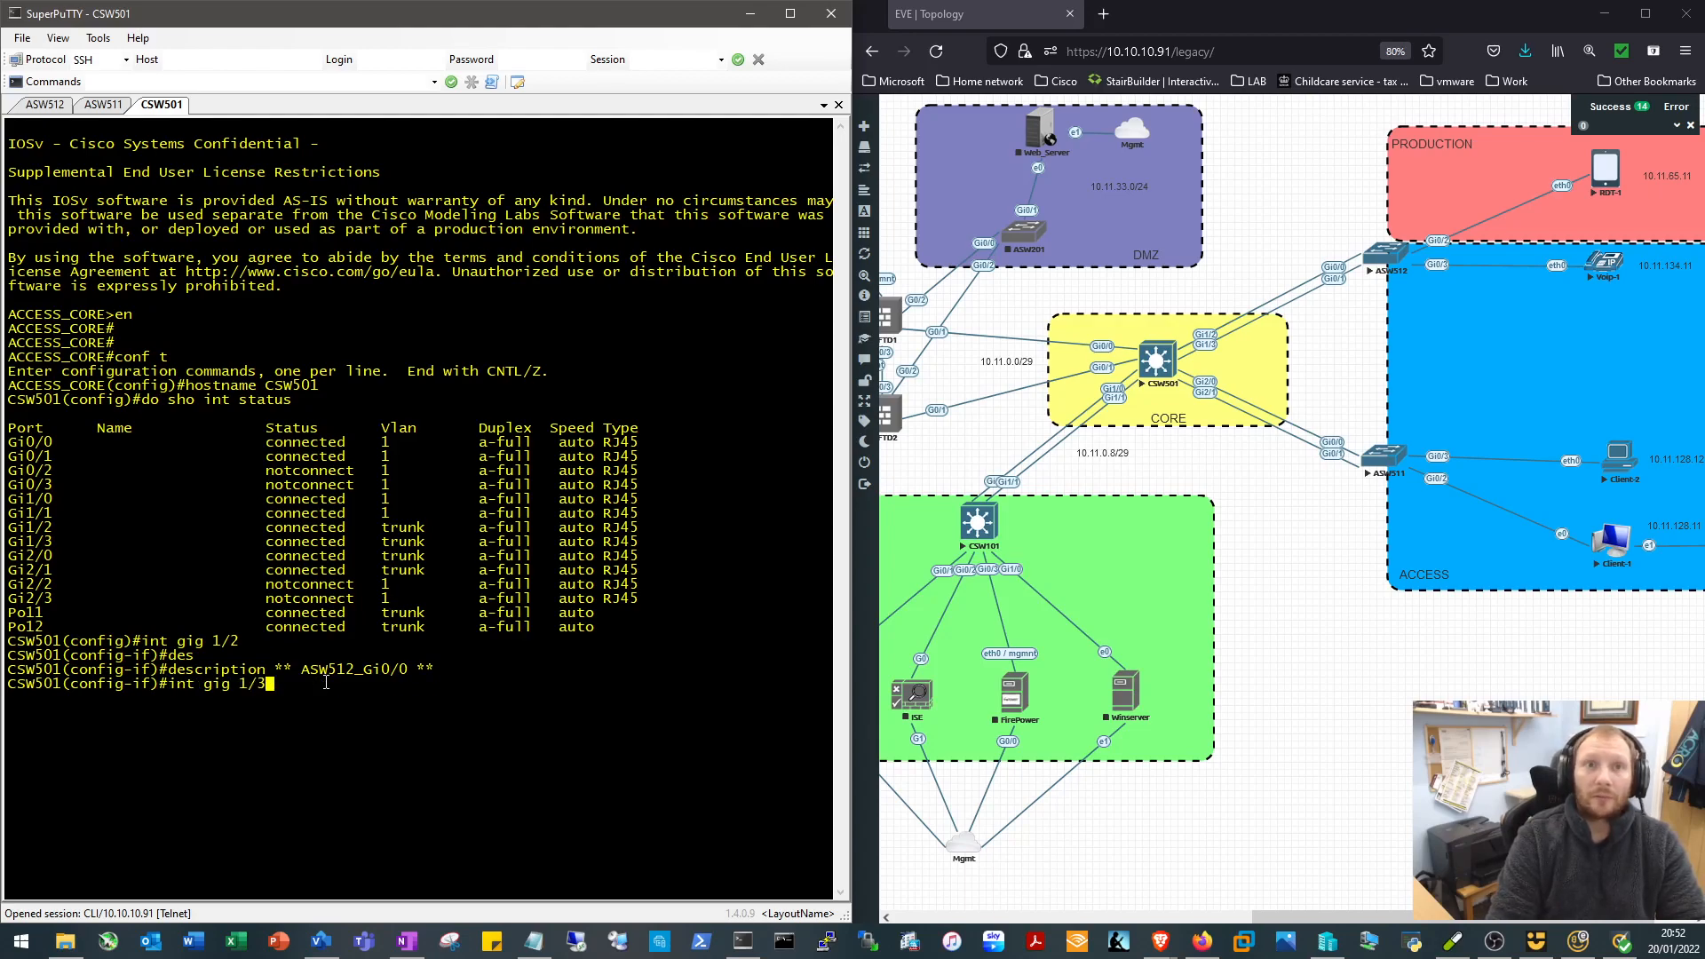
pyautogui.write('description ** ASW512_Gi0/0 **')
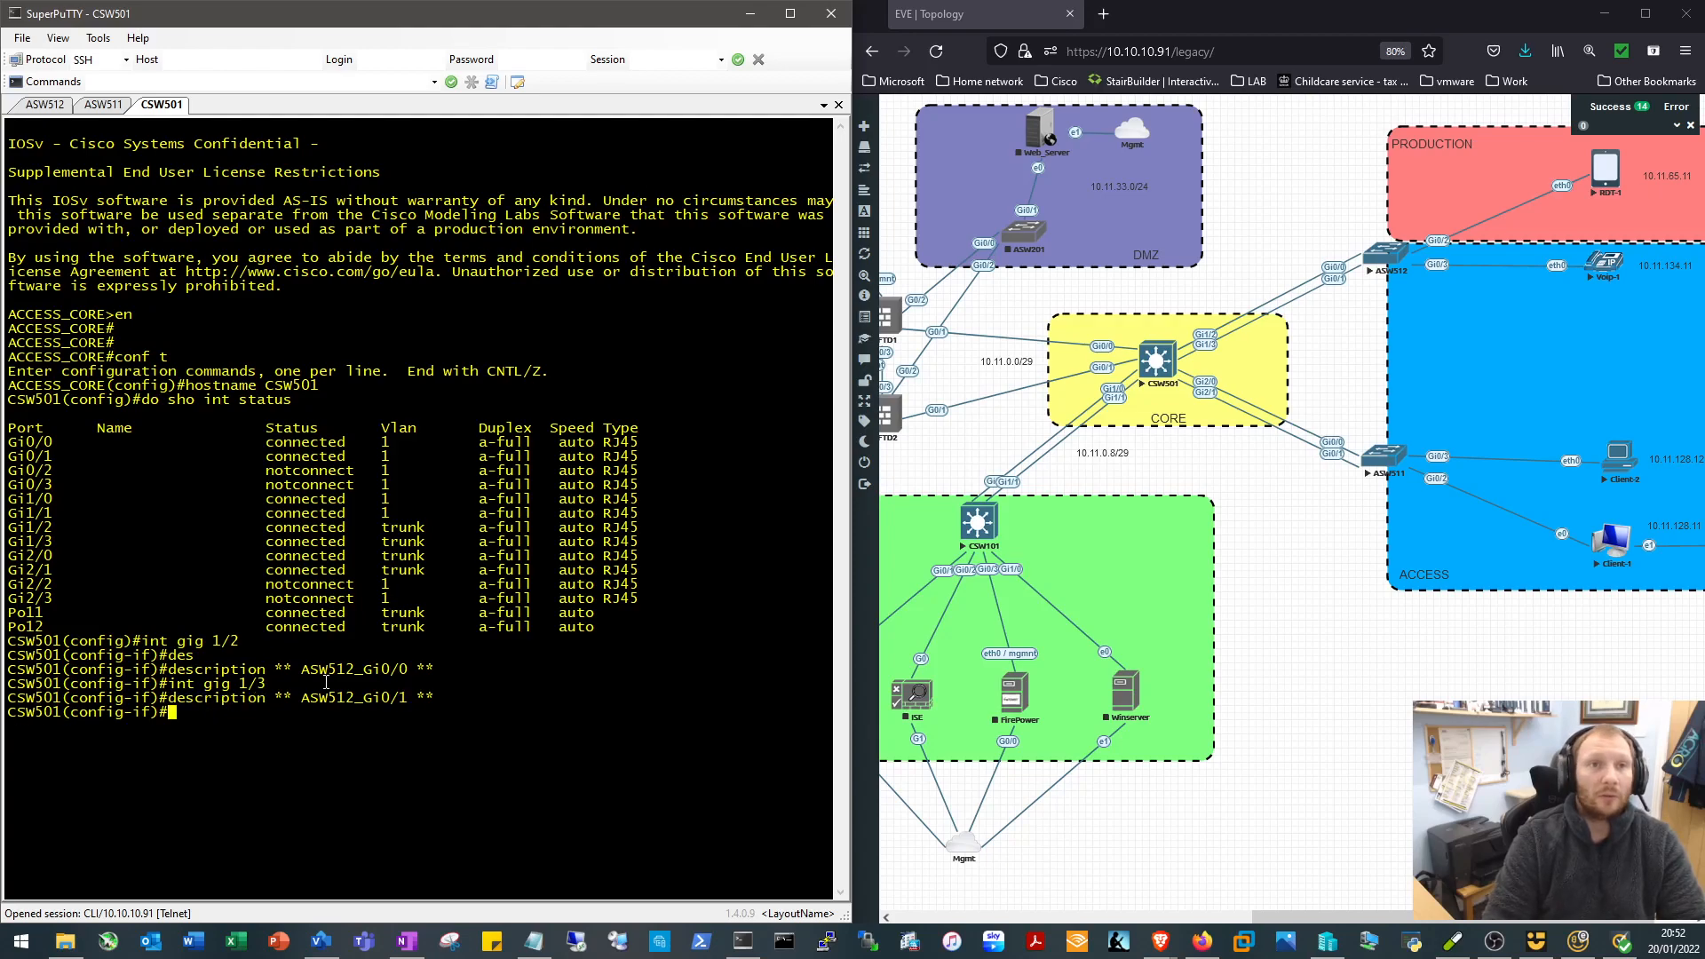
# Describe Gi2/0 and Gi2/1 as the ASW511 Gi0/0 and Gi0/1 links
pyautogui.write('int gig')
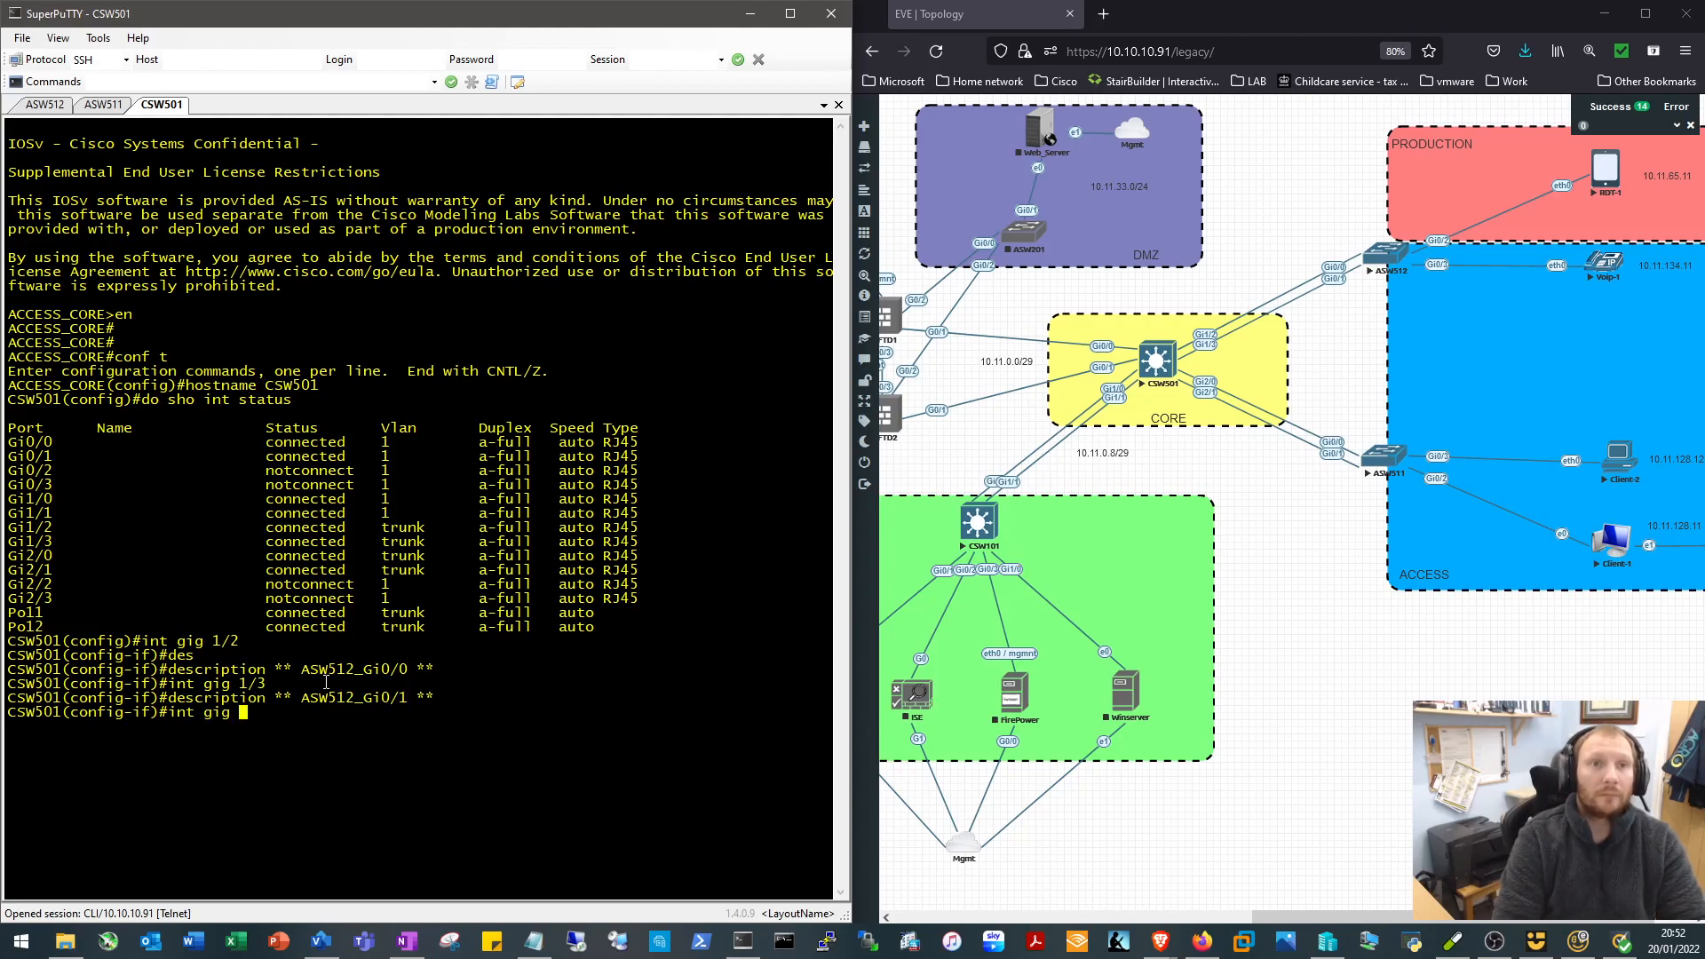
pyautogui.write('2/0')
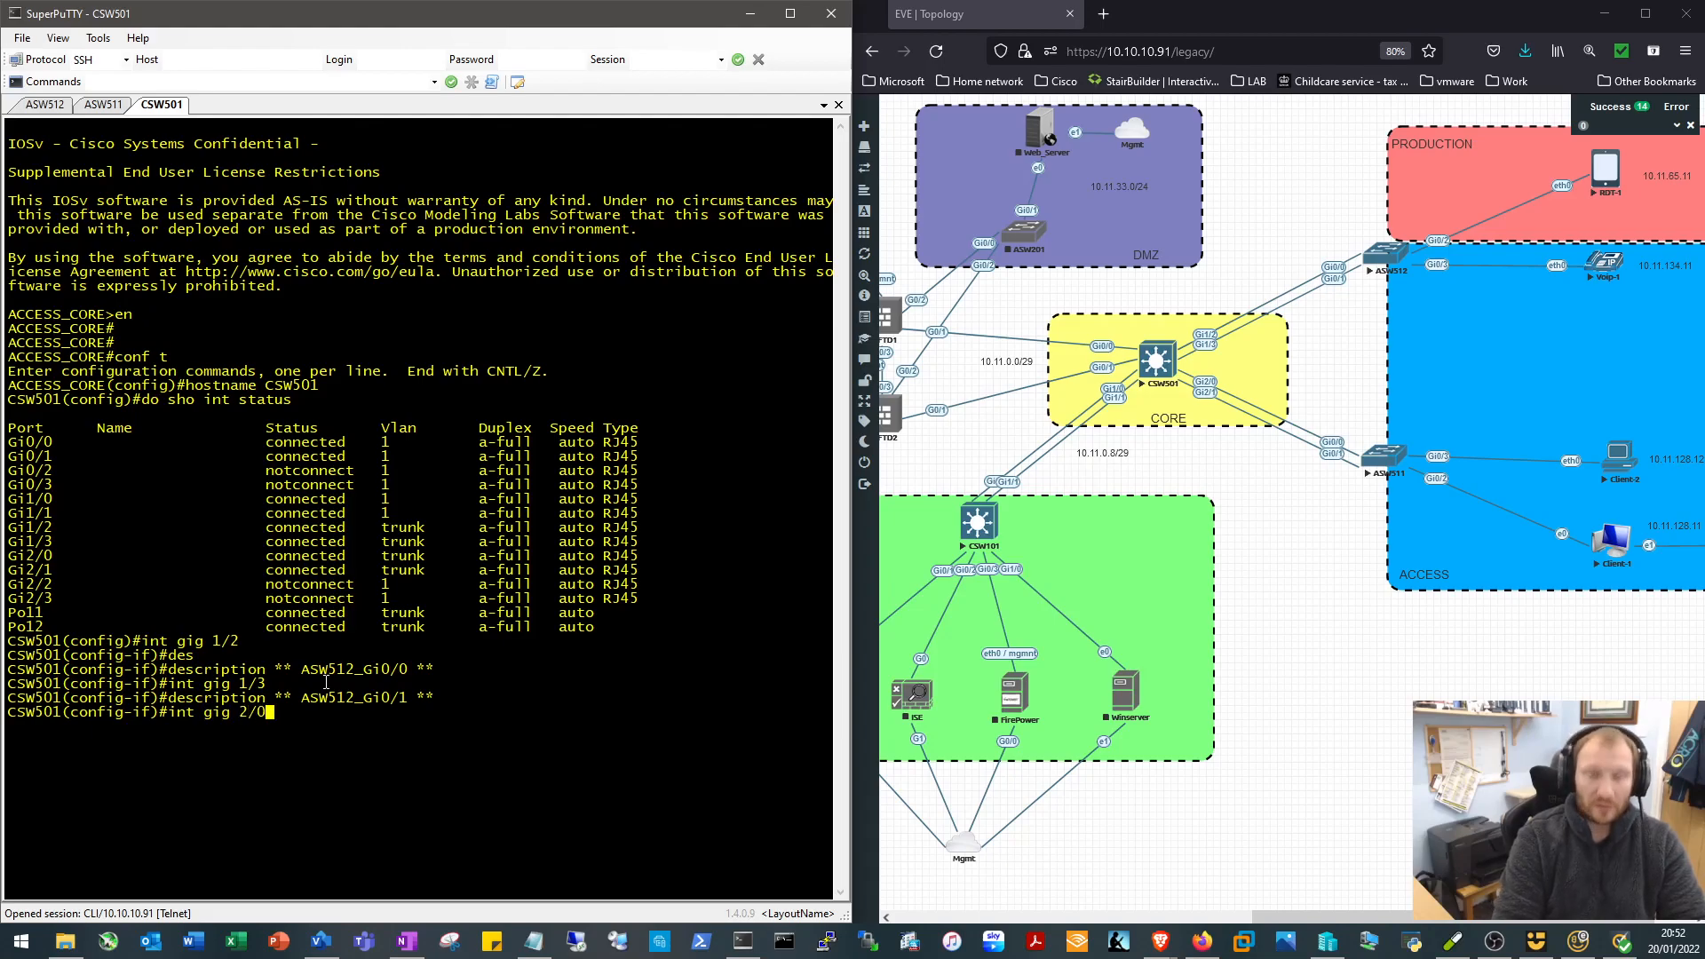
pyautogui.write('des')
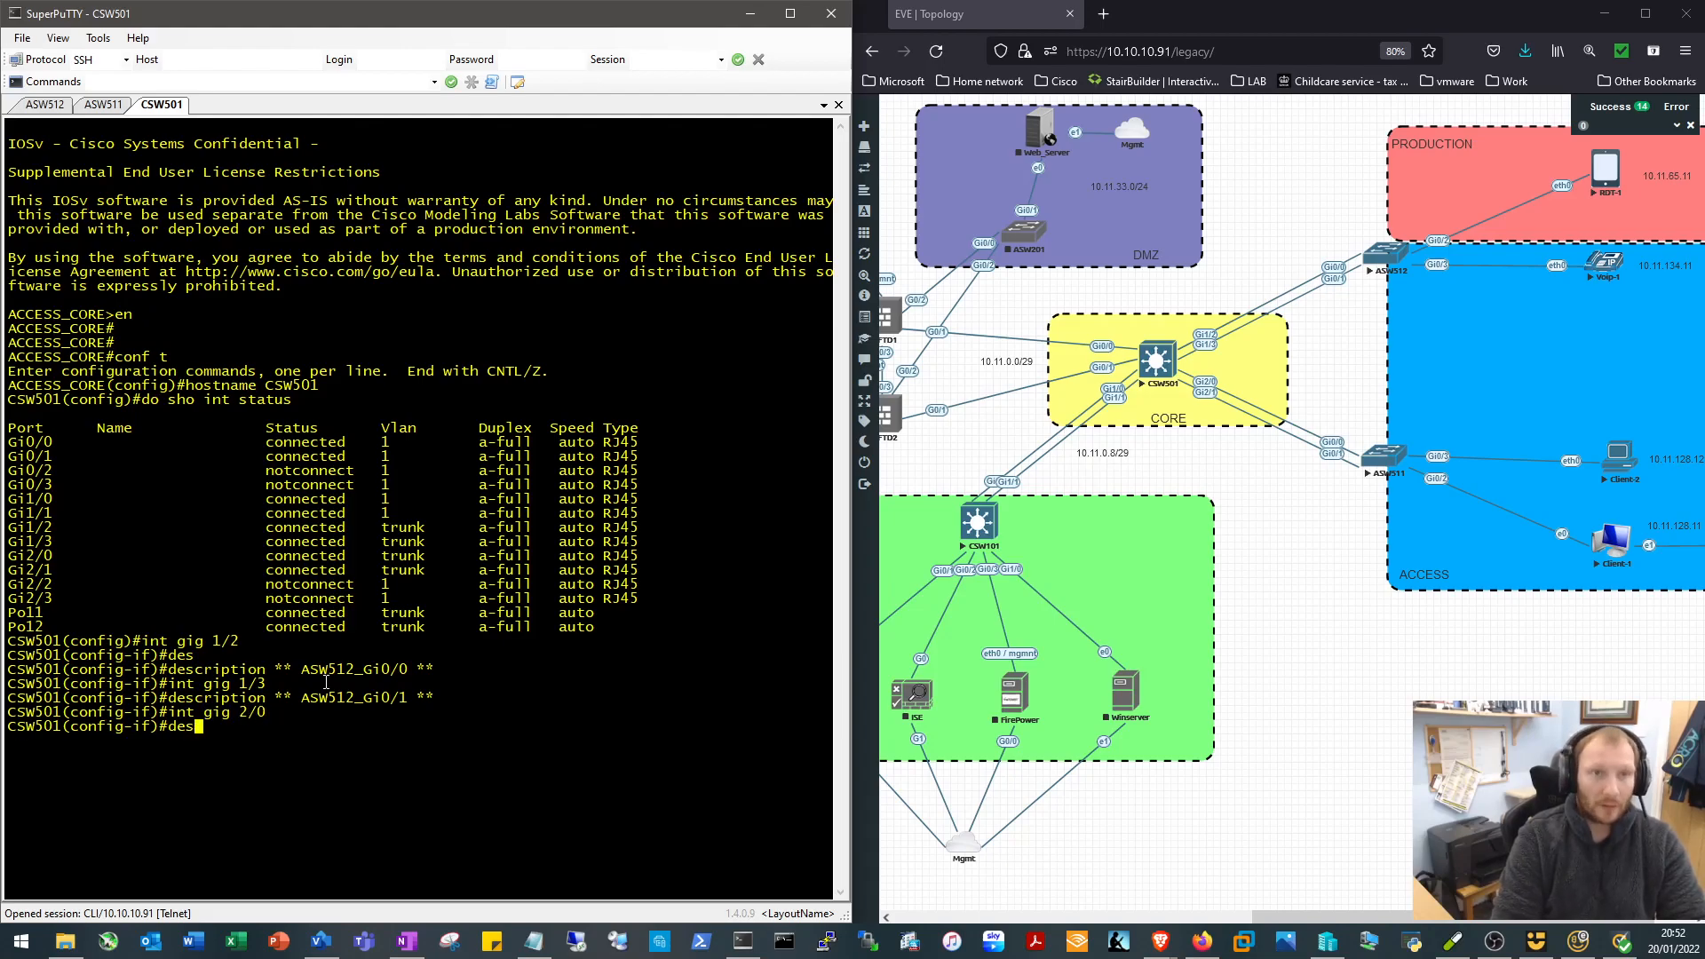
pyautogui.write('description **')
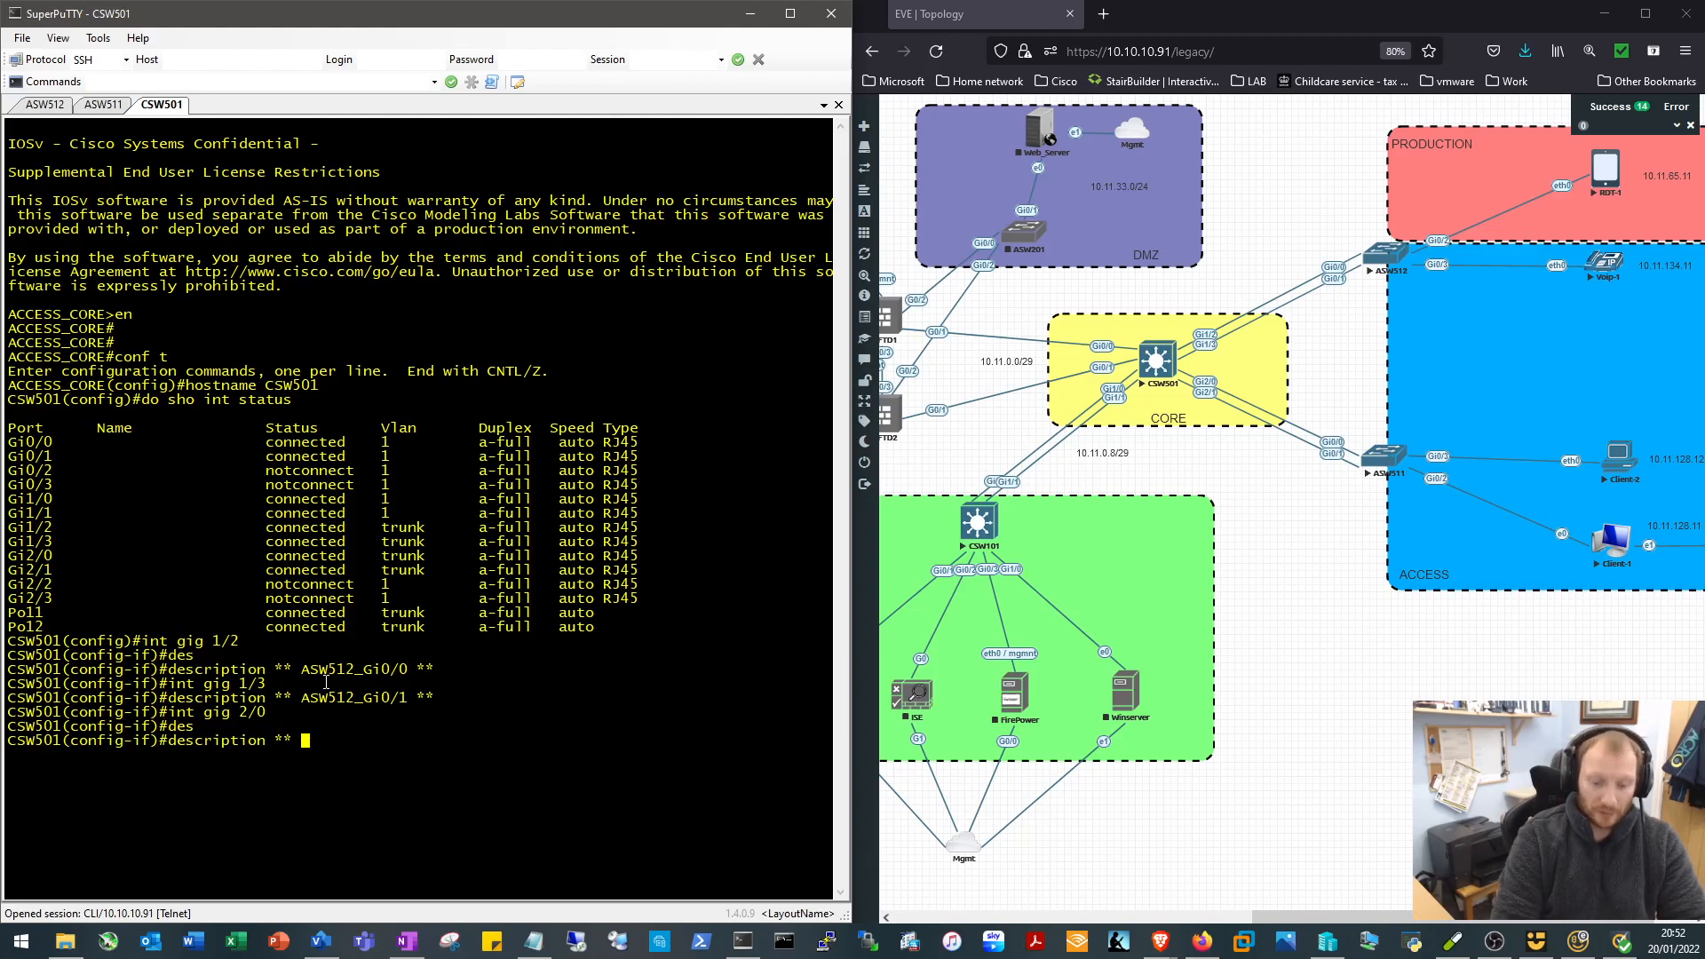
pyautogui.write('ASW511')
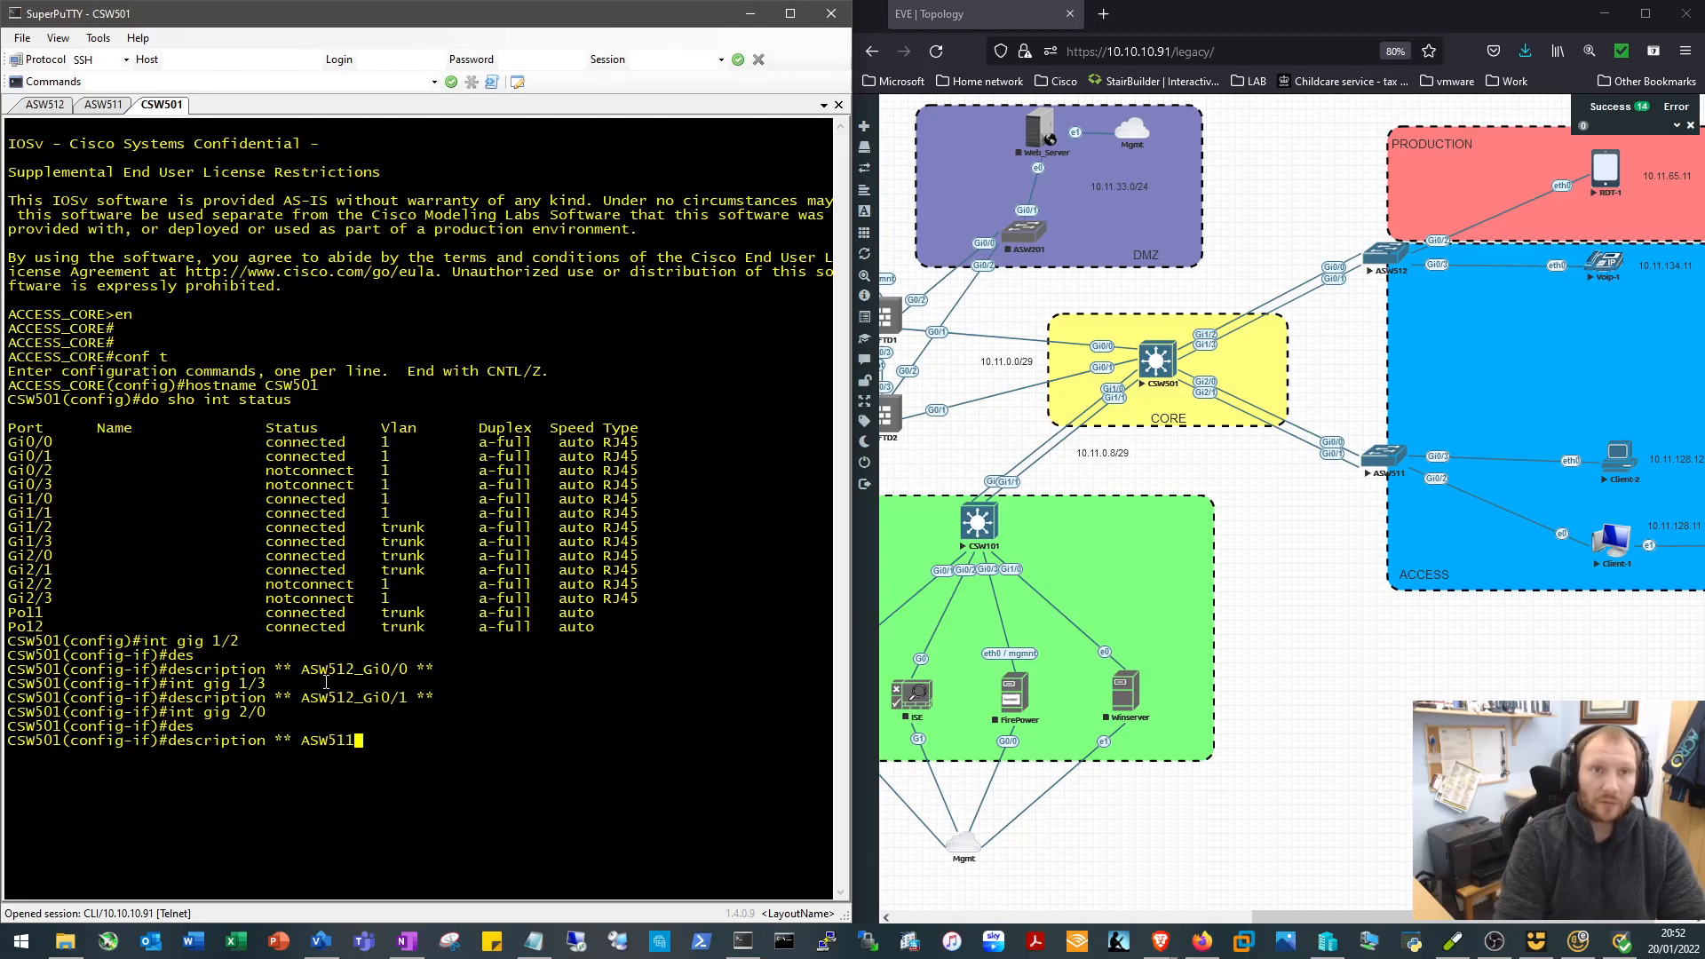
pyautogui.write('_Gi')
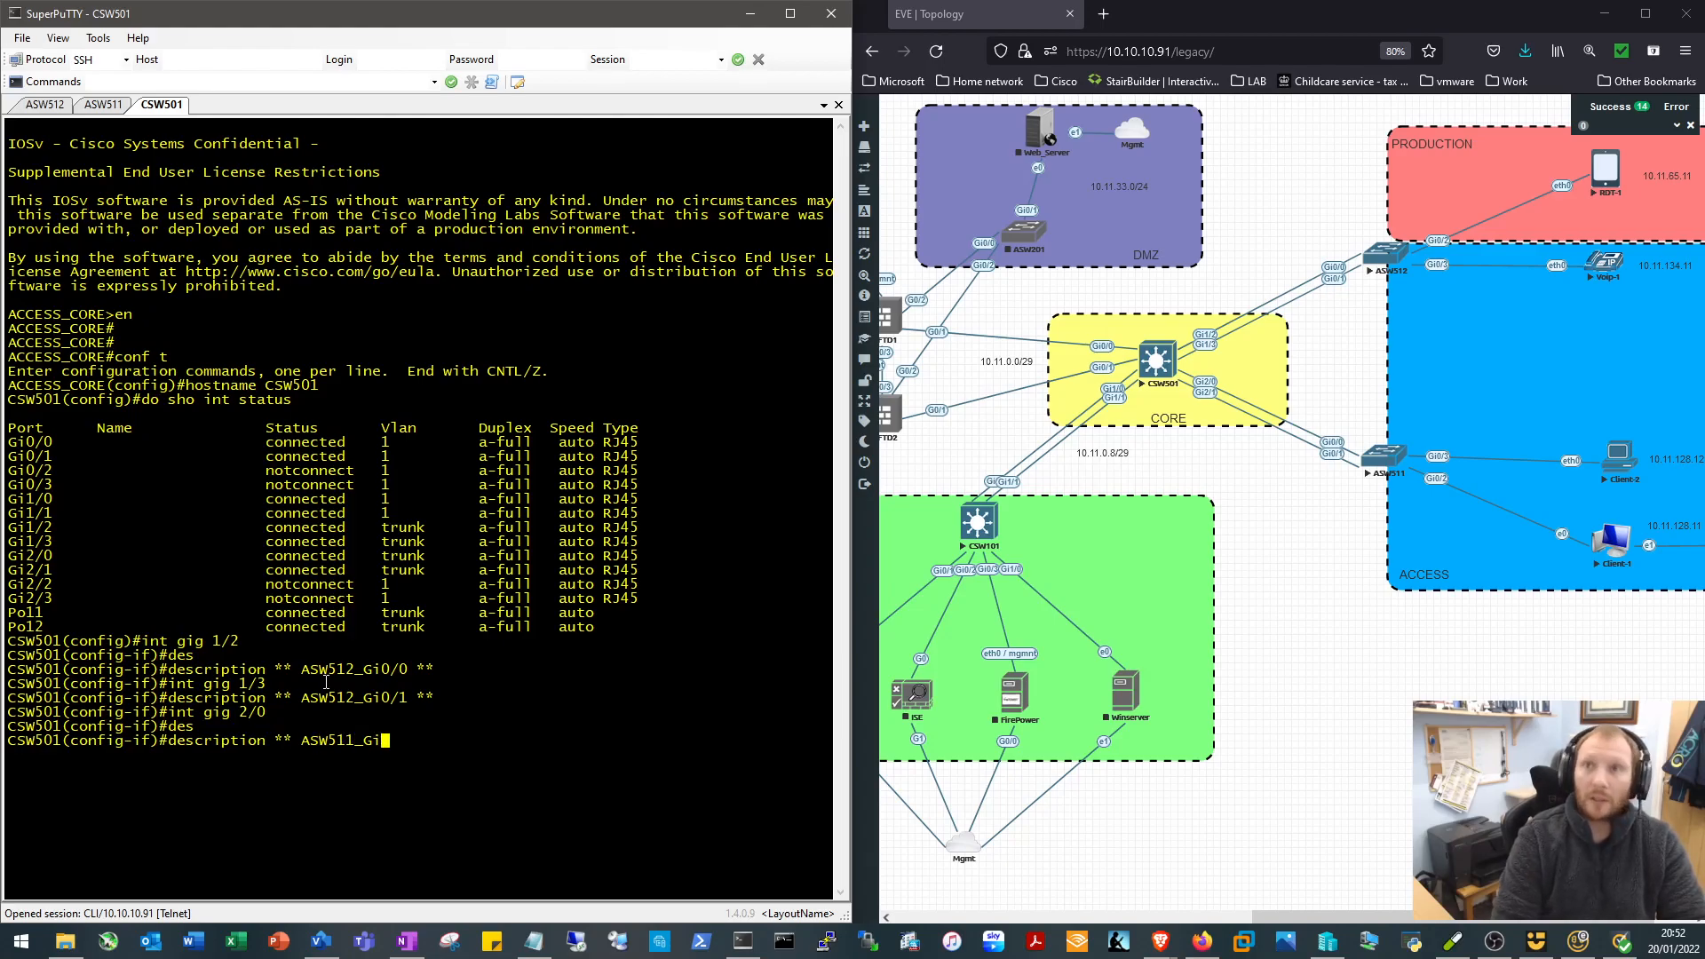
pyautogui.write('0/0 **')
pyautogui.write('int gig 2/1')
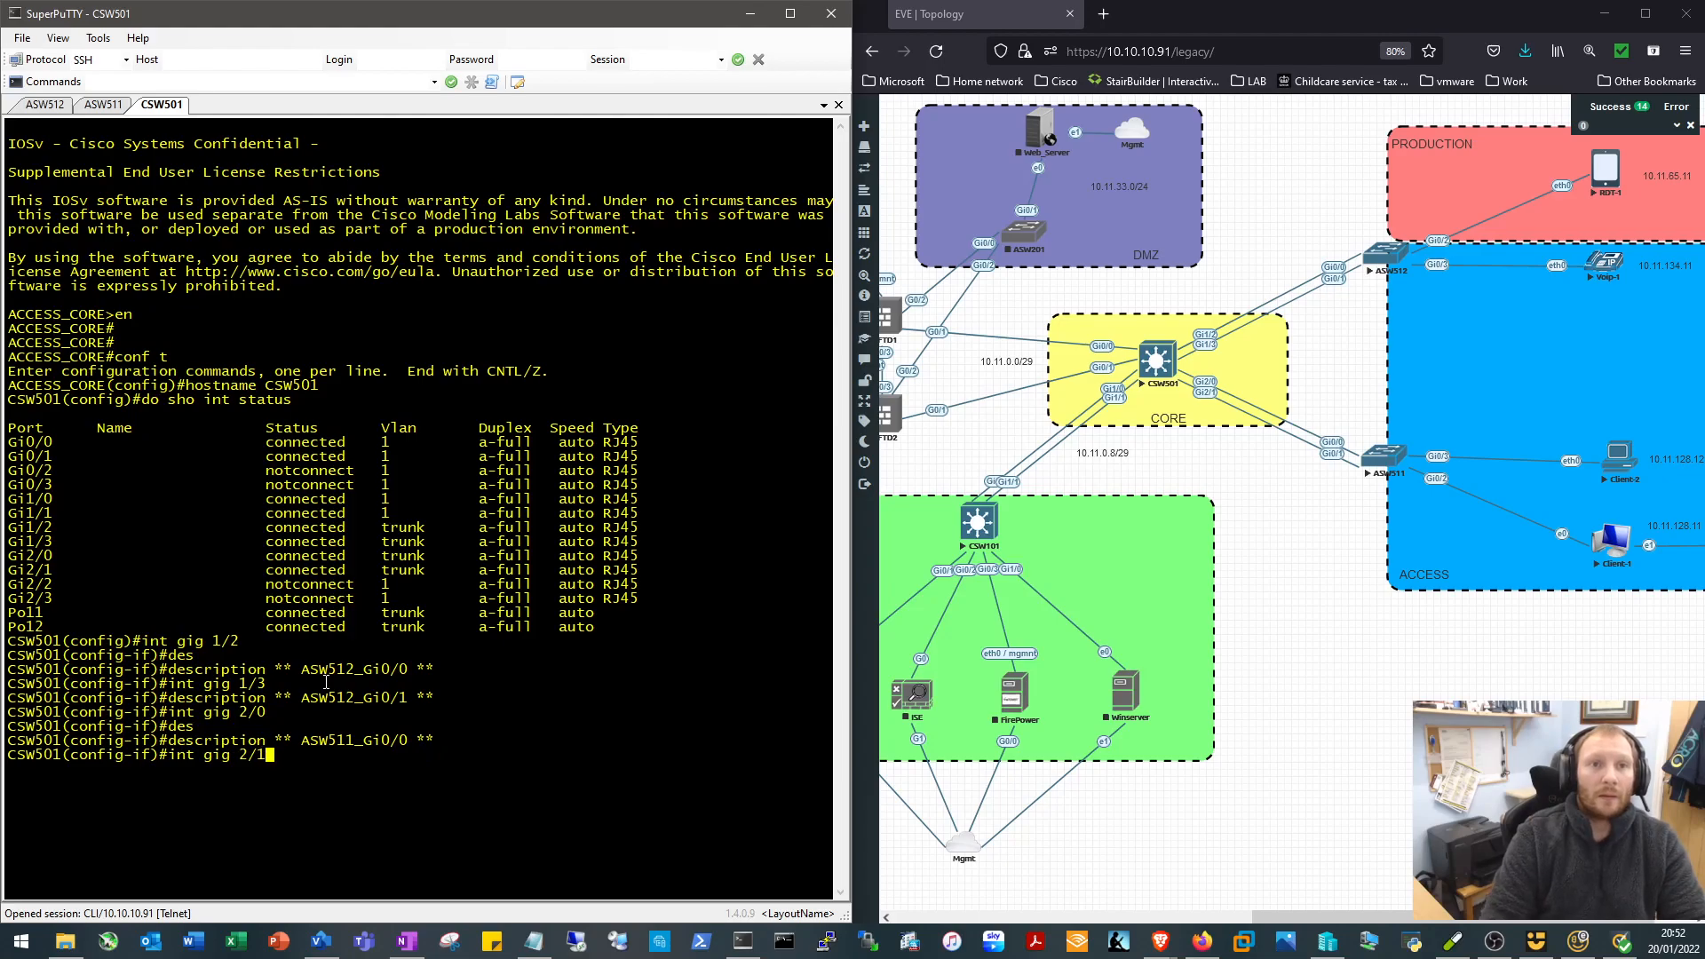
pyautogui.write('description ** ASW511_Gi0/0 **')
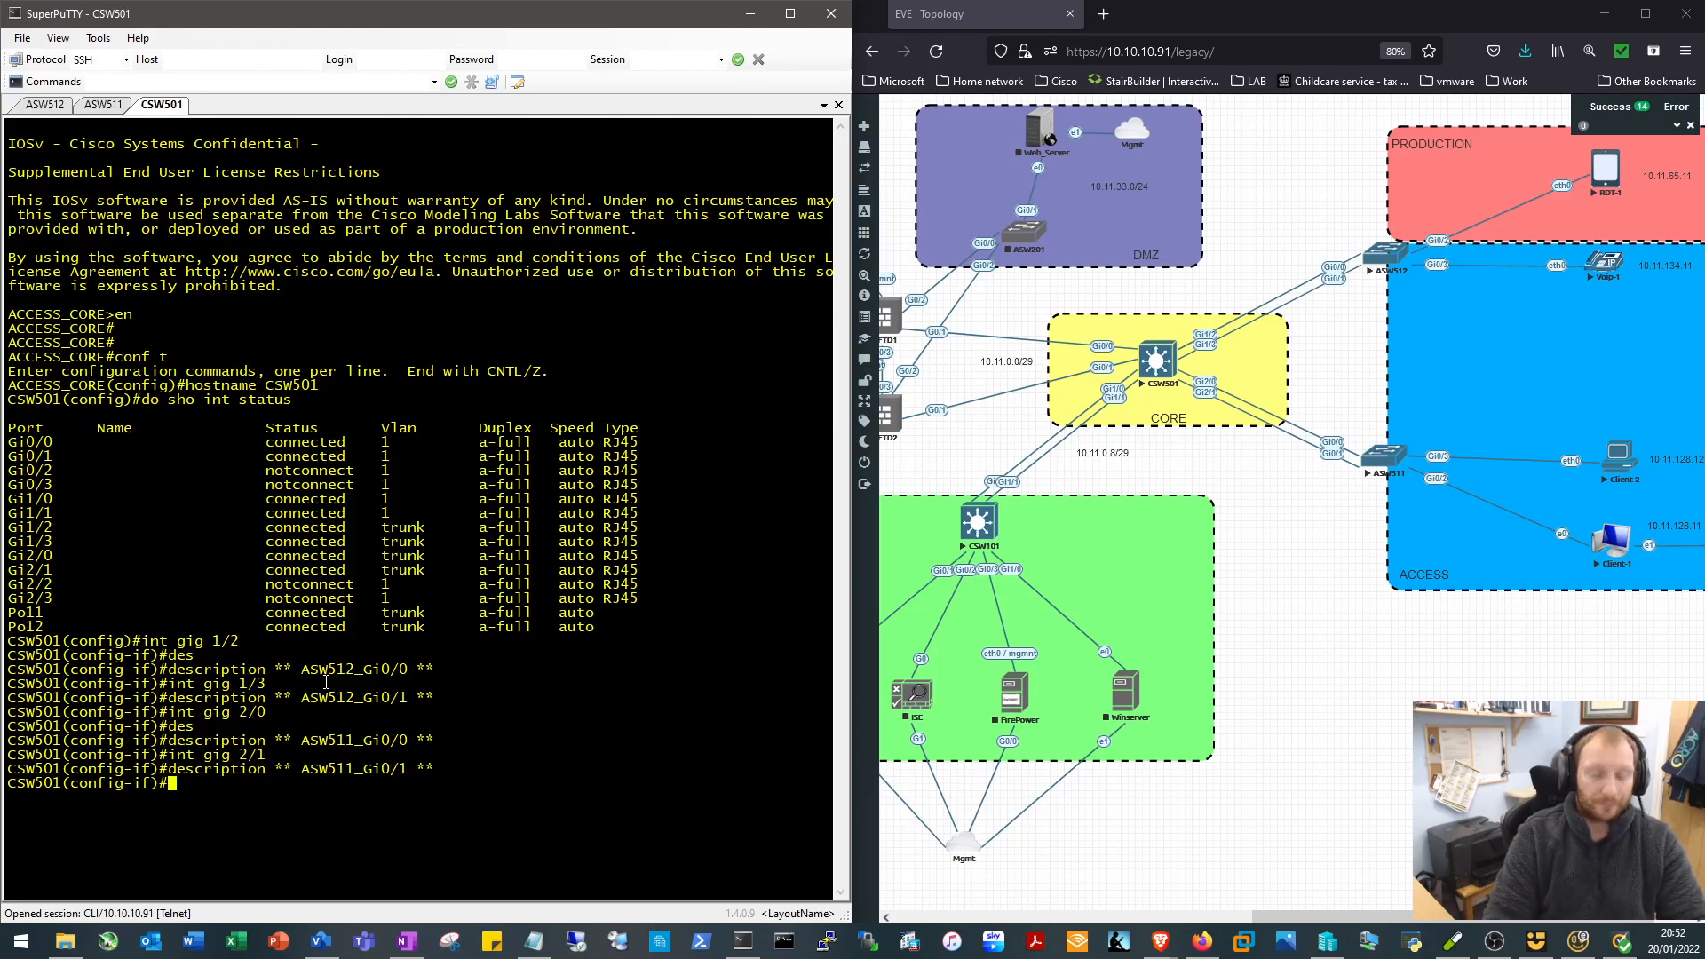
# Describe Port-channel 11 as the ASW511 Po11 link
pyautogui.write('int PO 11')
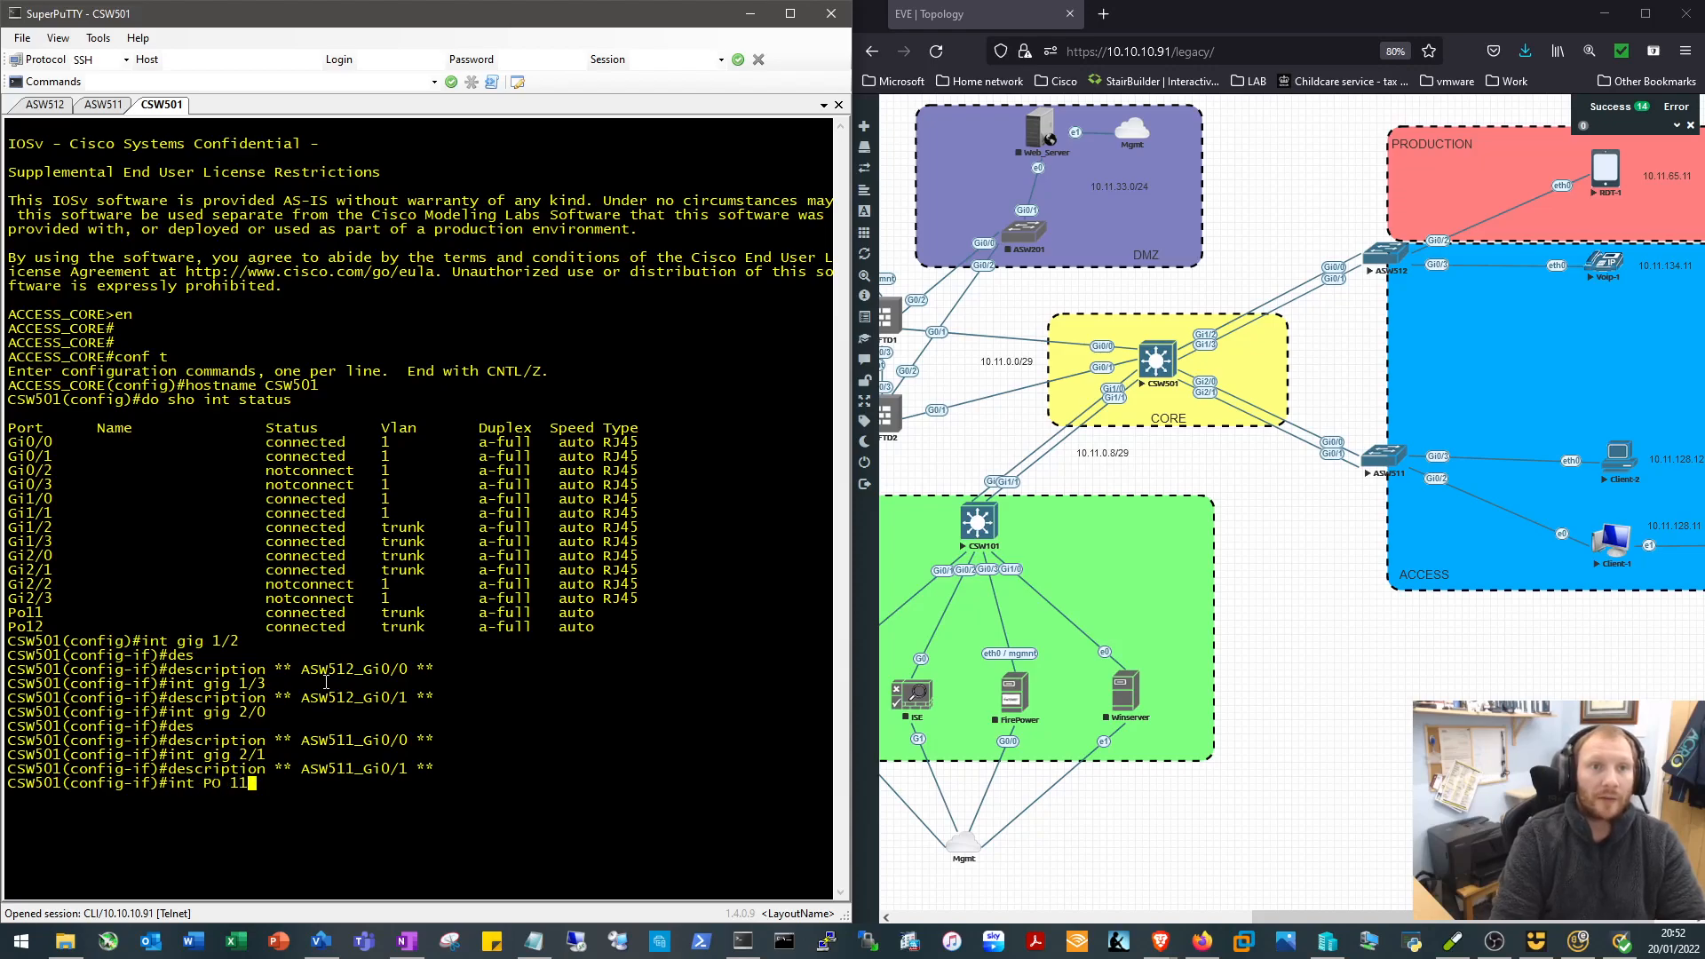
pyautogui.write('DSD')
pyautogui.write('description **')
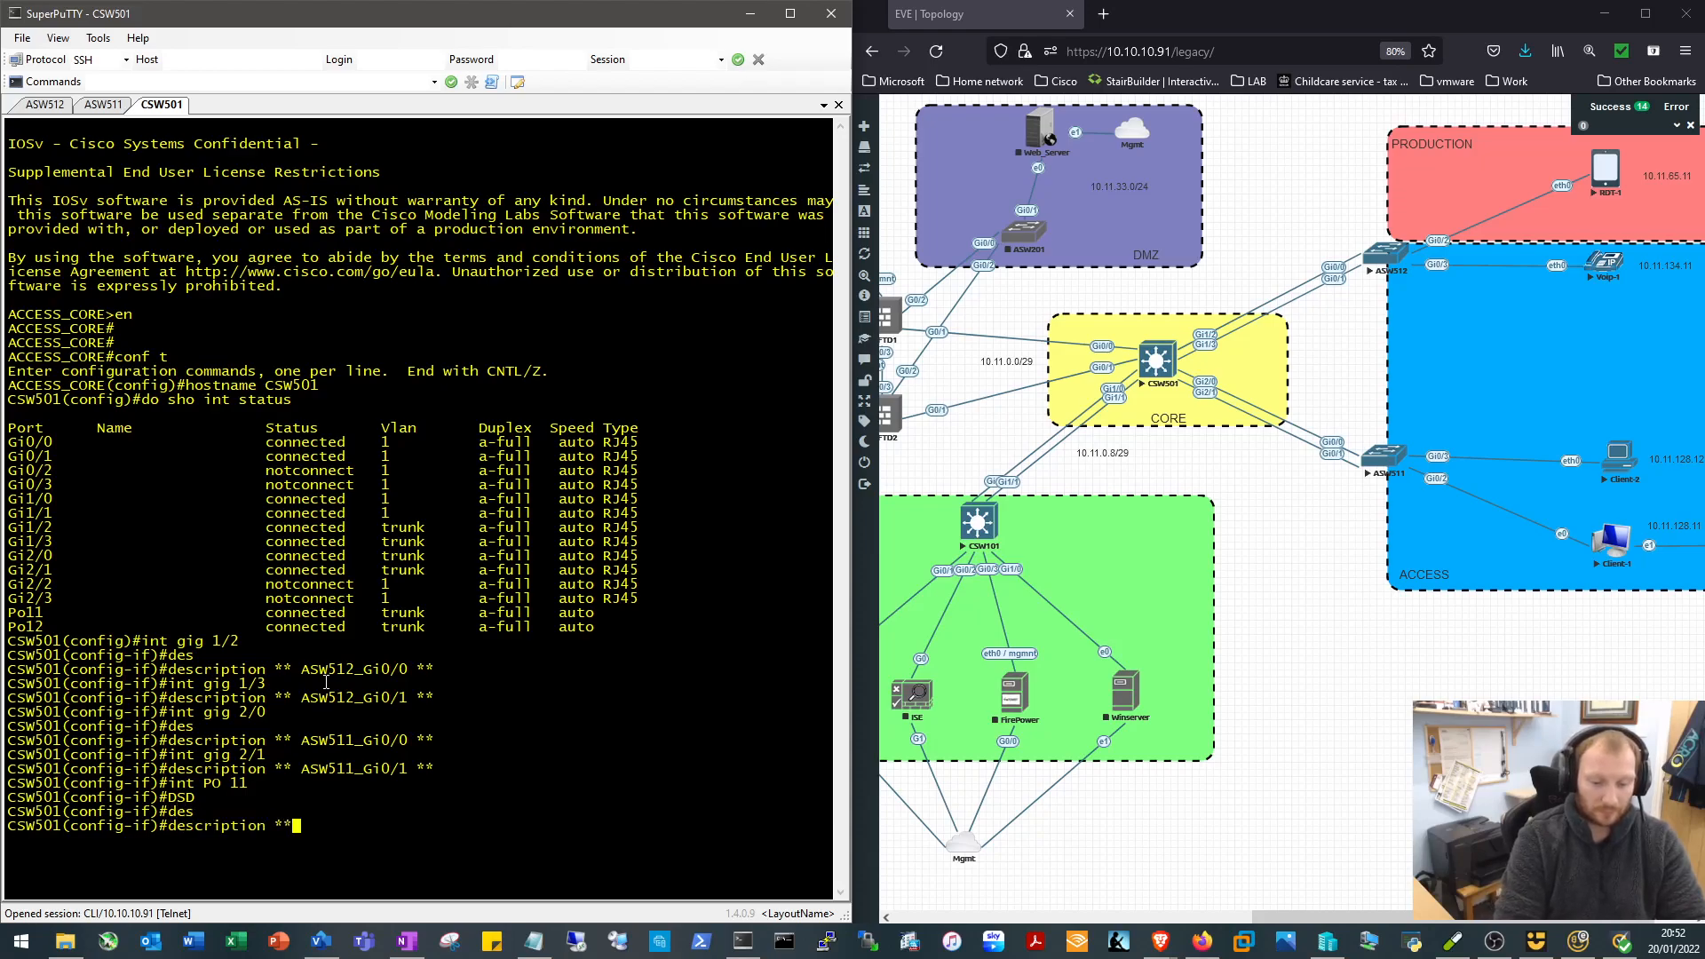
pyautogui.write('ASW')
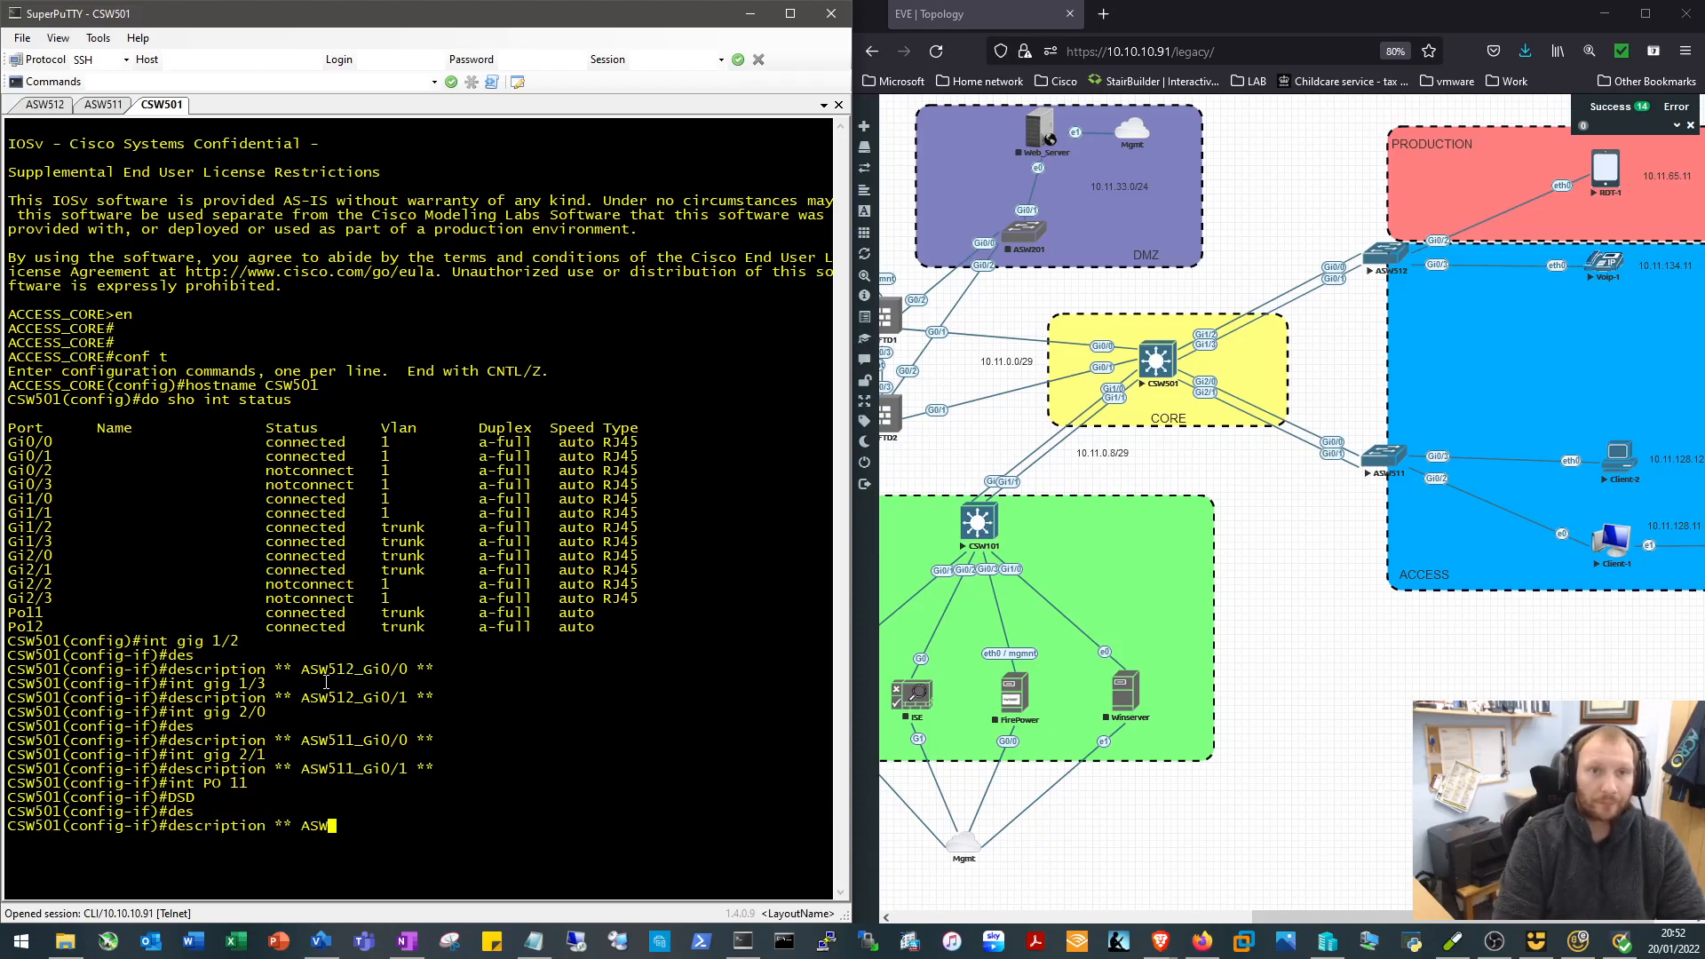
pyautogui.write('11')
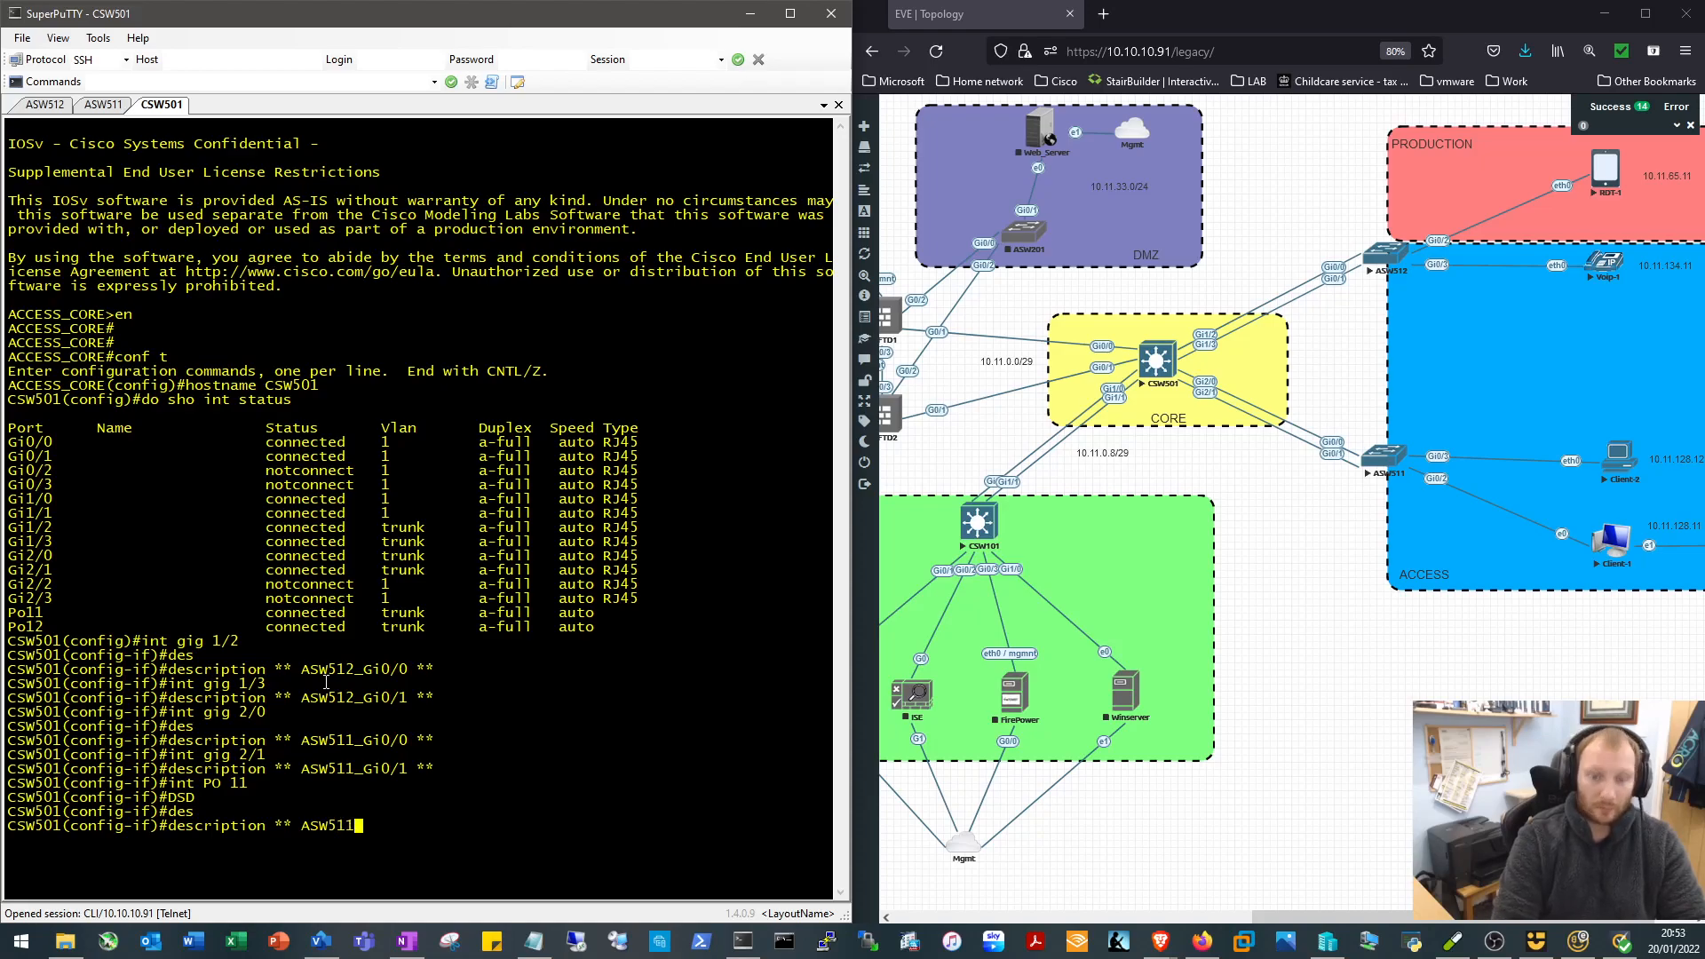
pyautogui.write('Po11')
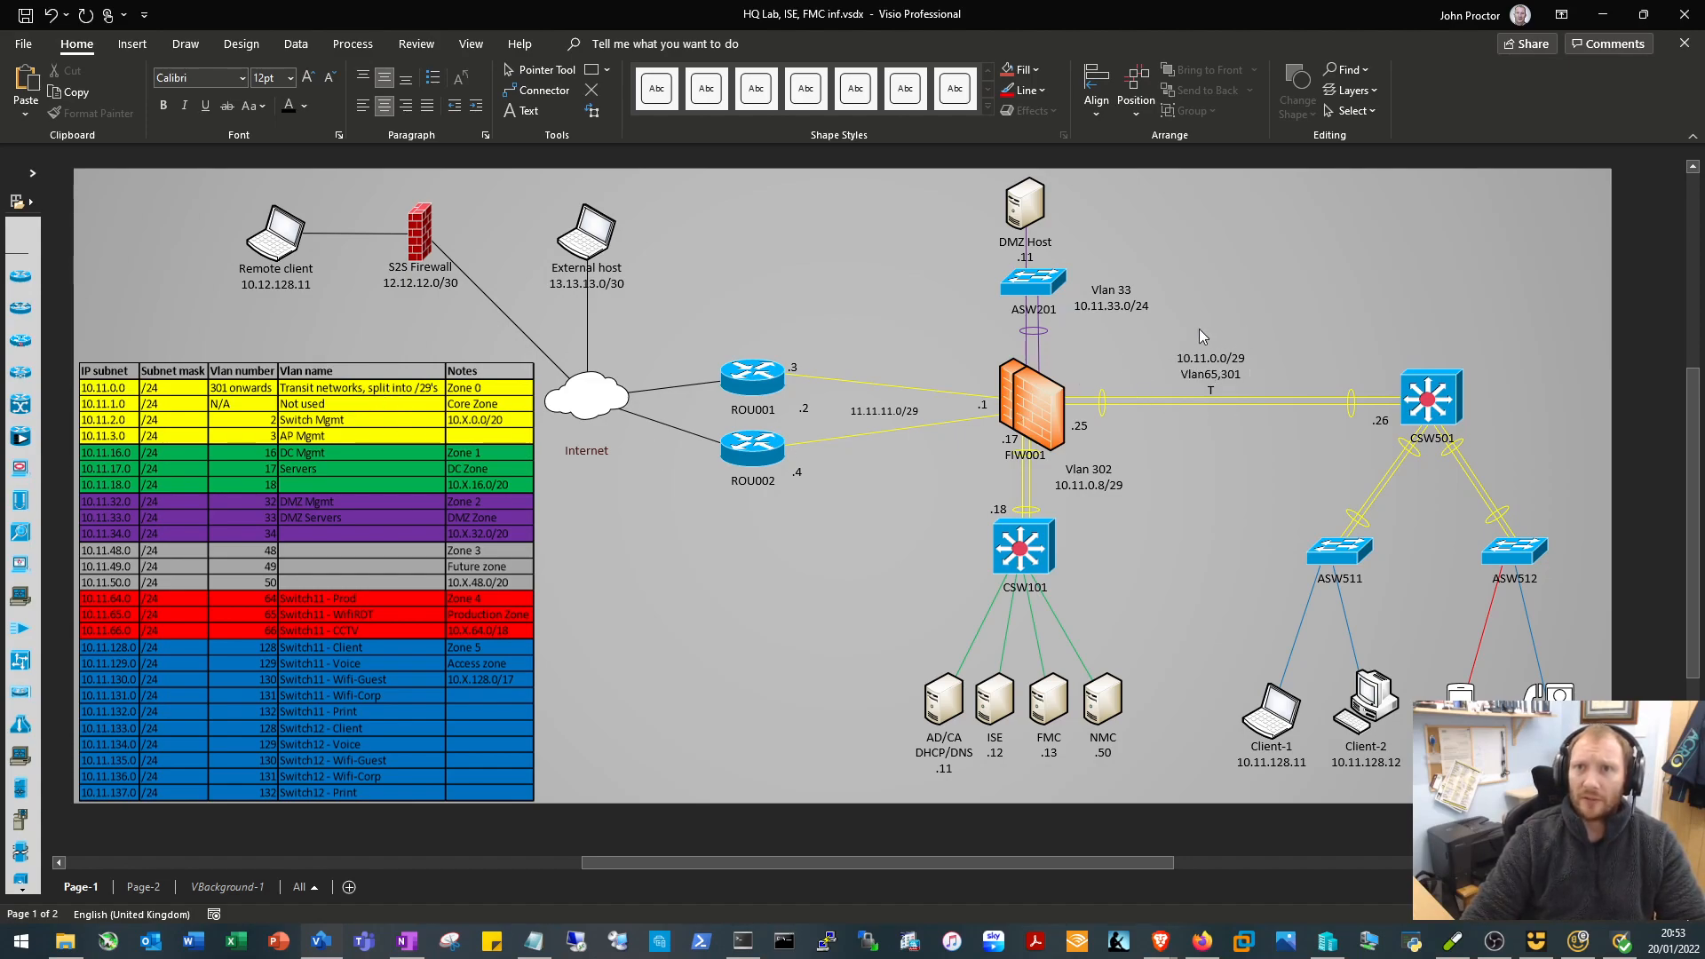
pyautogui.moveTo(1256, 400)
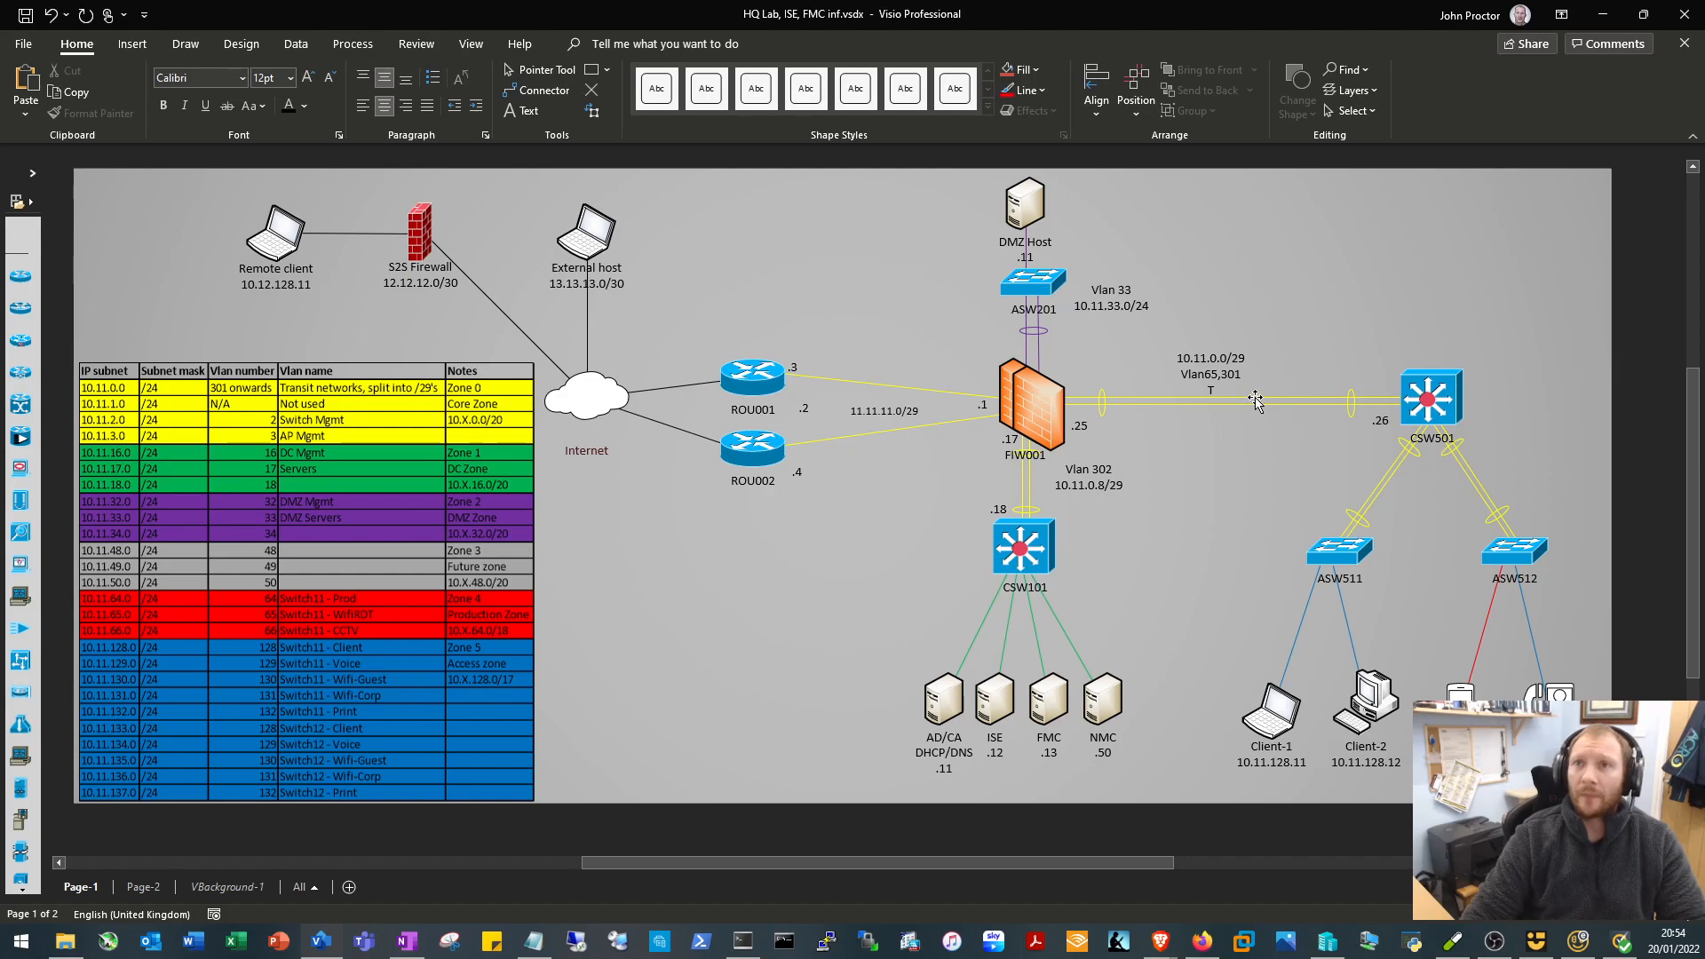
pyautogui.moveTo(1196, 381)
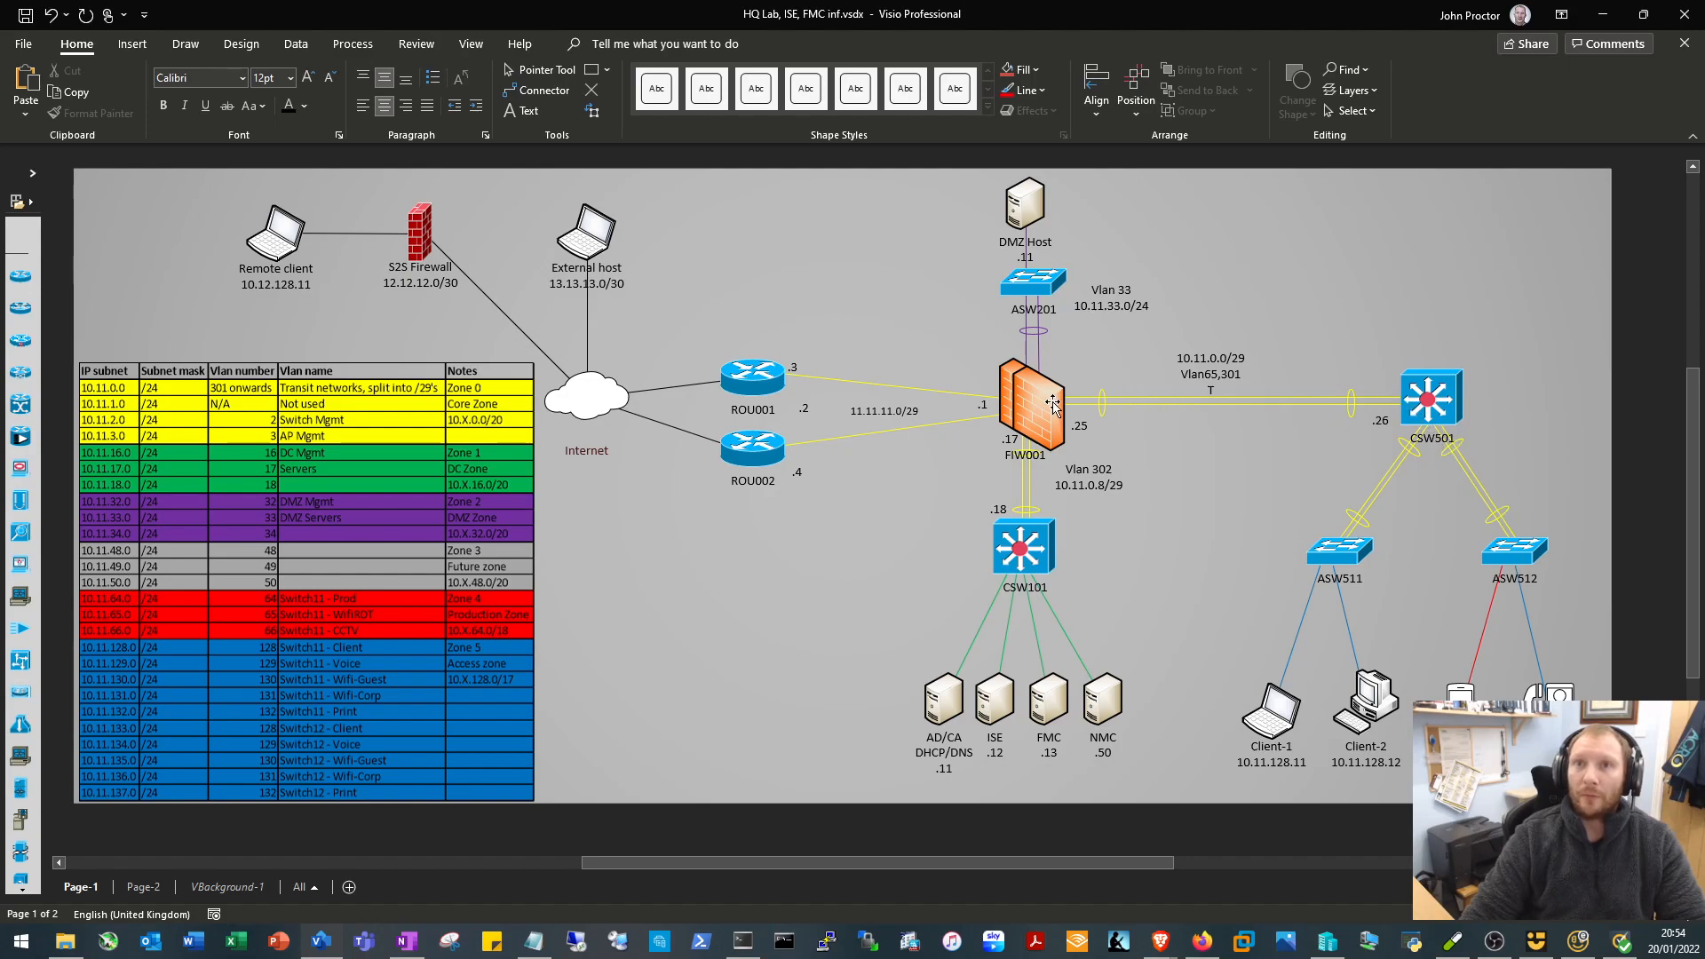
pyautogui.moveTo(1259, 418)
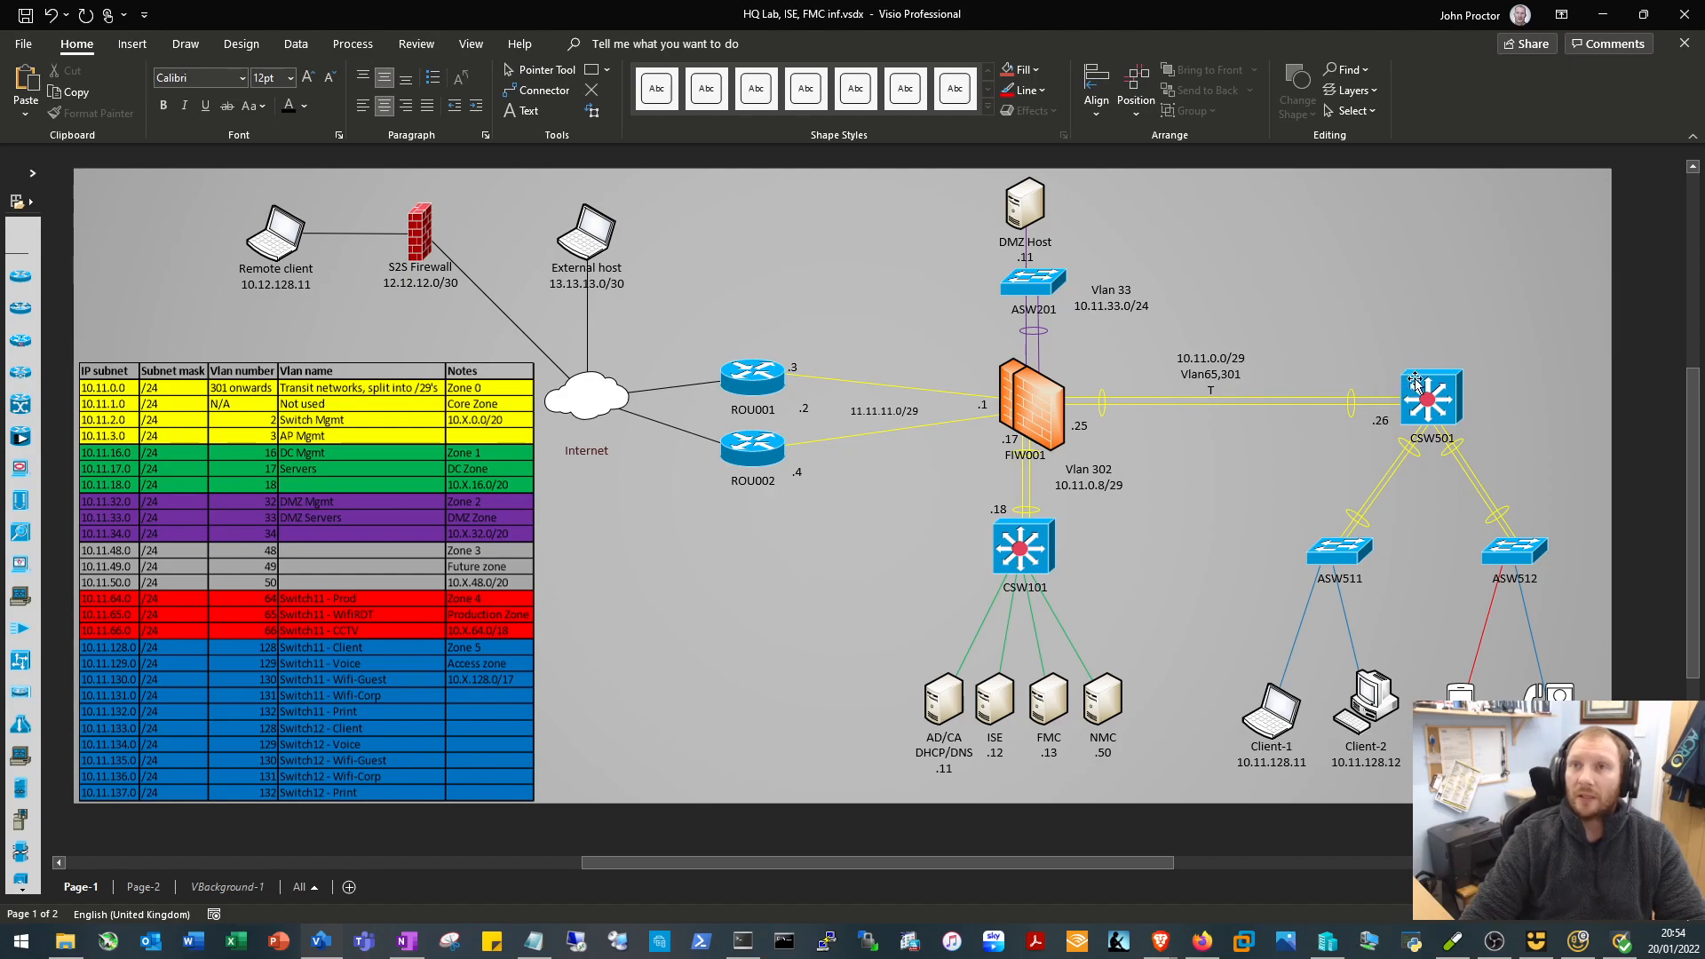
pyautogui.moveTo(1384, 394)
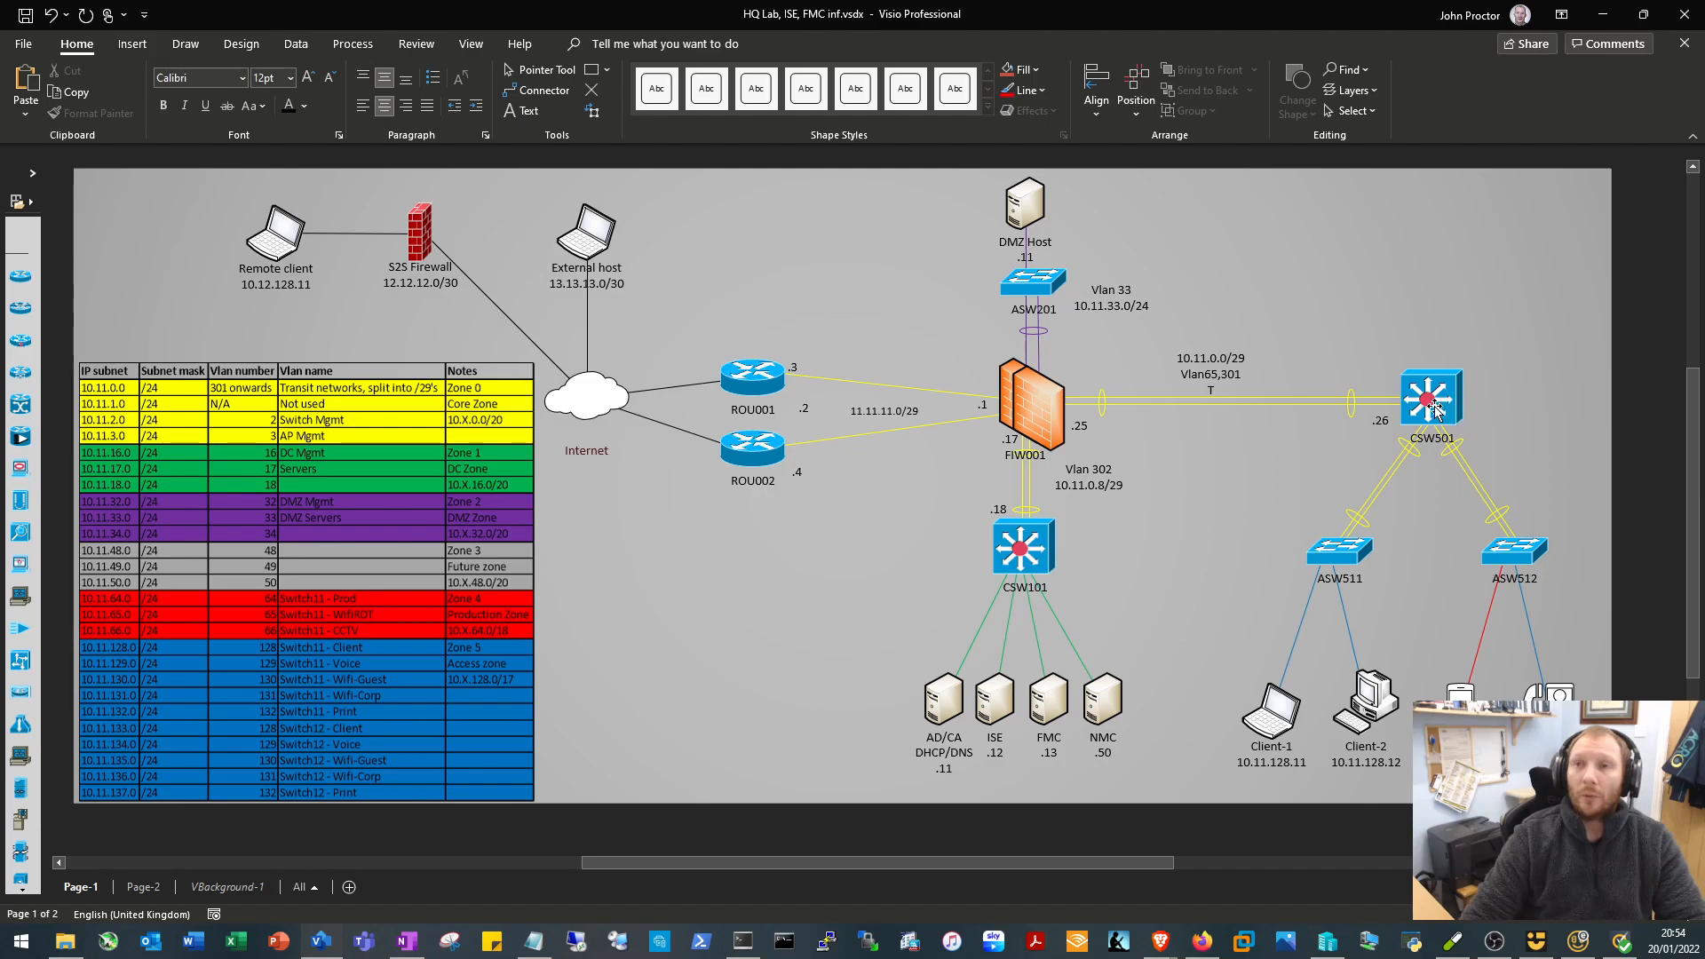
pyautogui.moveTo(926, 394)
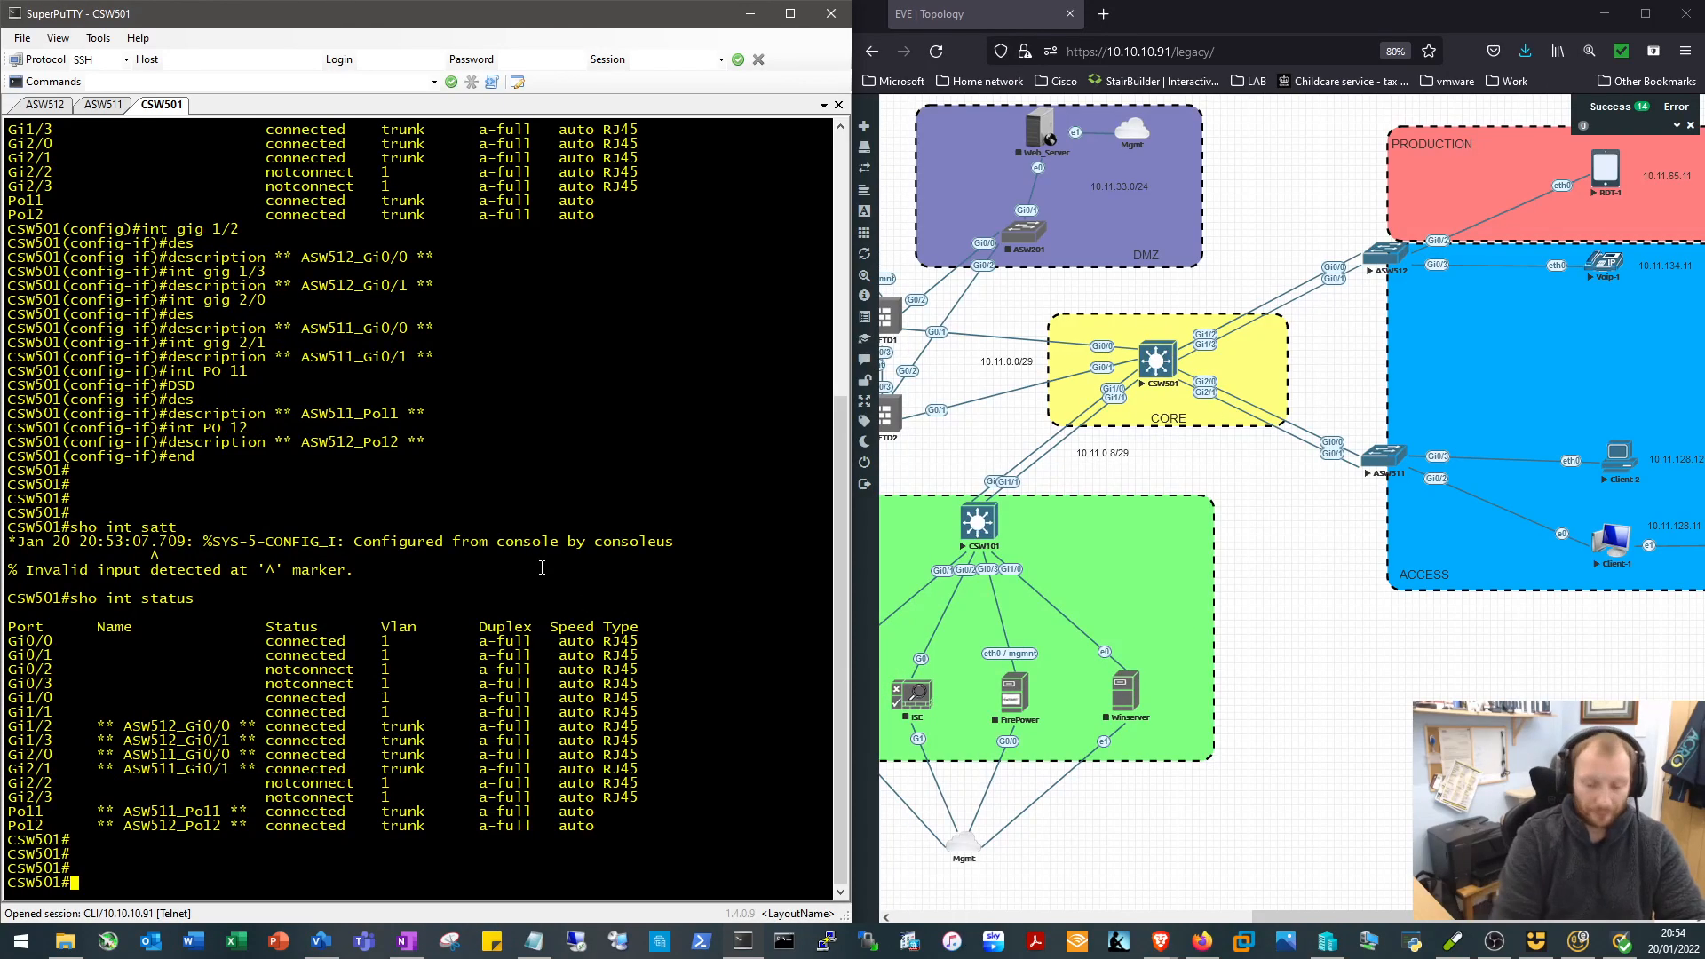
# In config mode create VLAN 301 named TRANSIT_1 on CSW501
pyautogui.write('conf t')
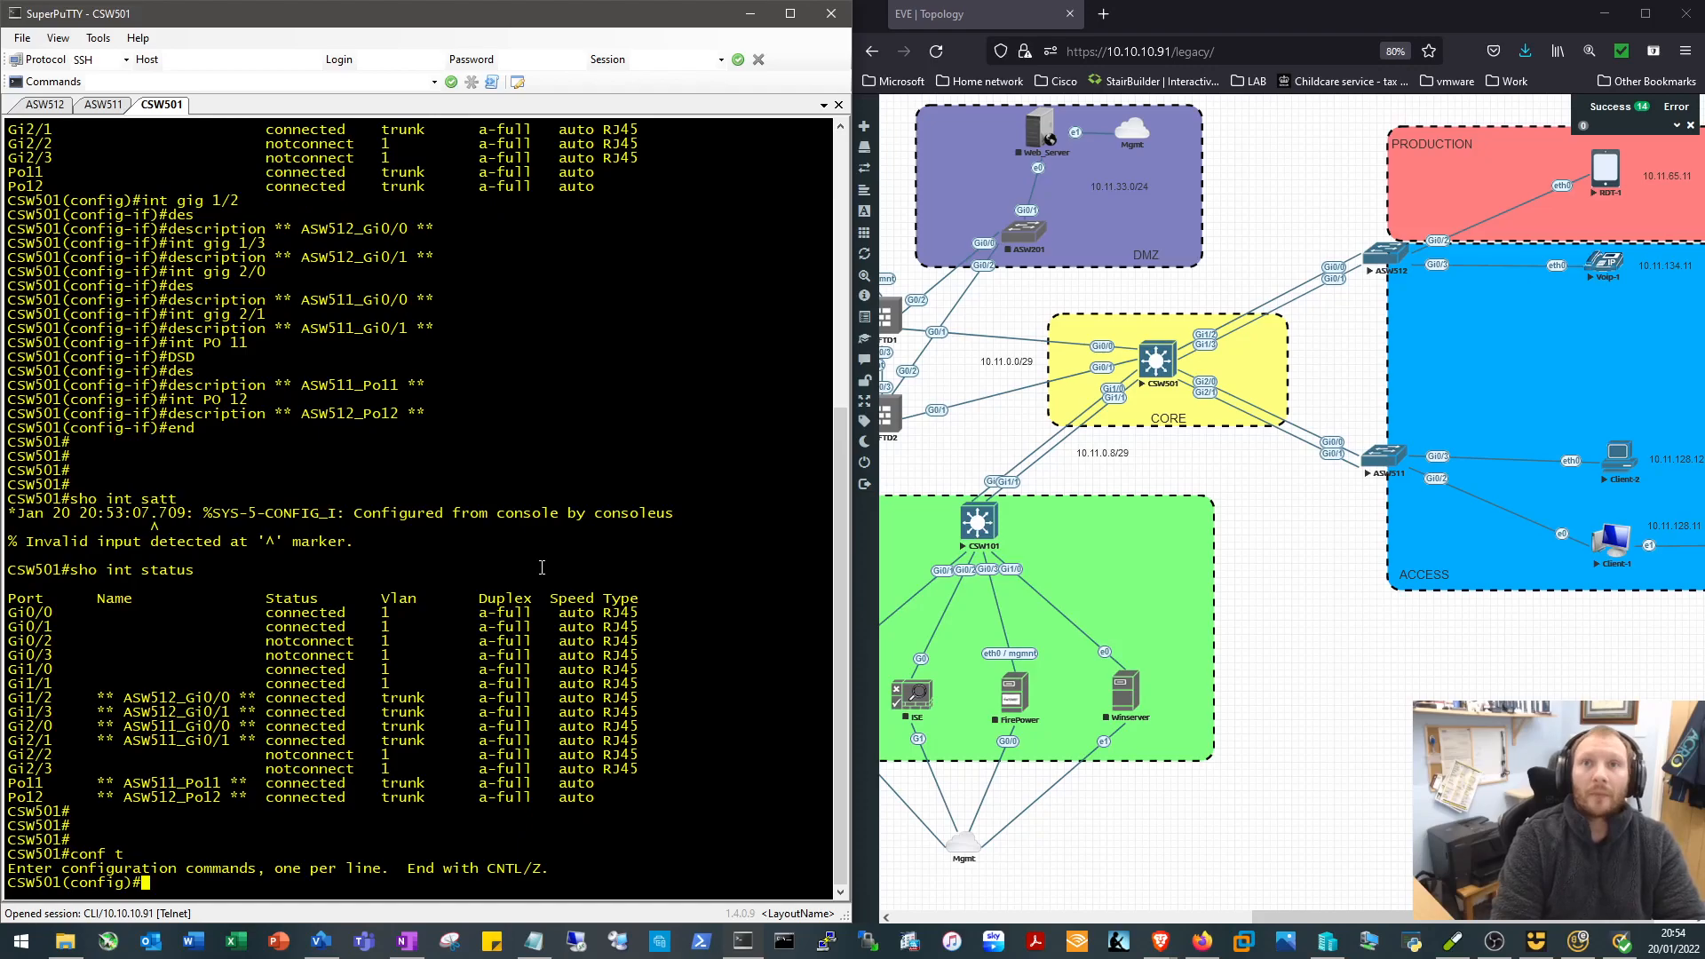
pyautogui.write('int g')
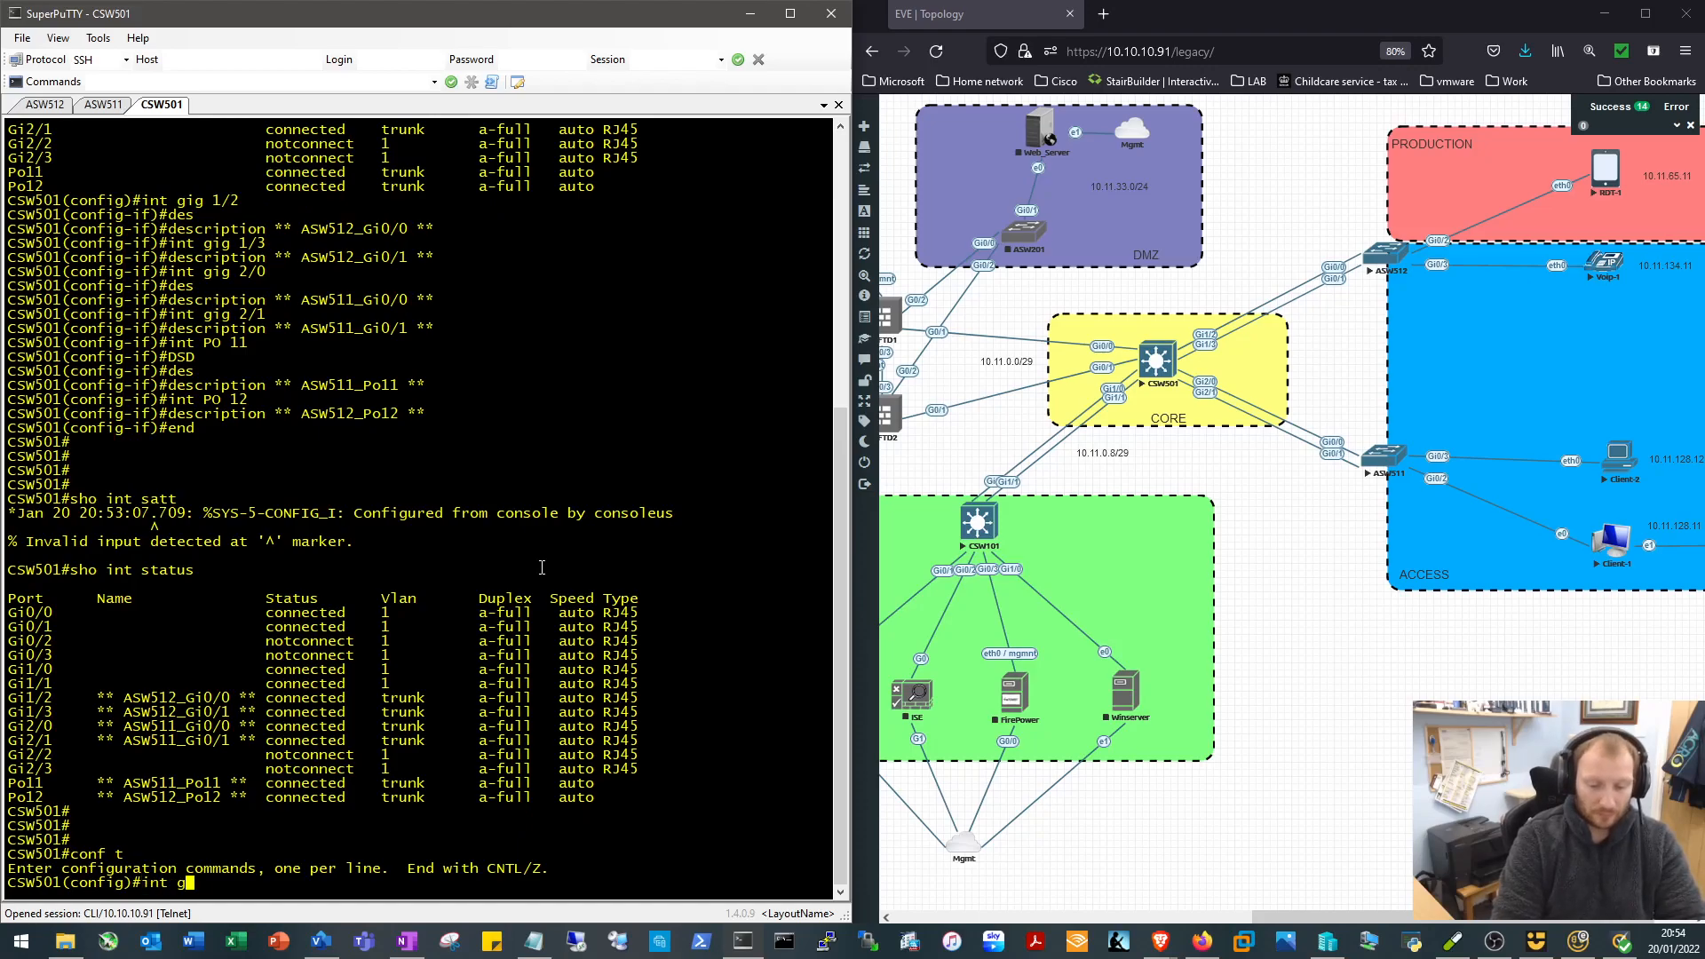
pyautogui.write('0')
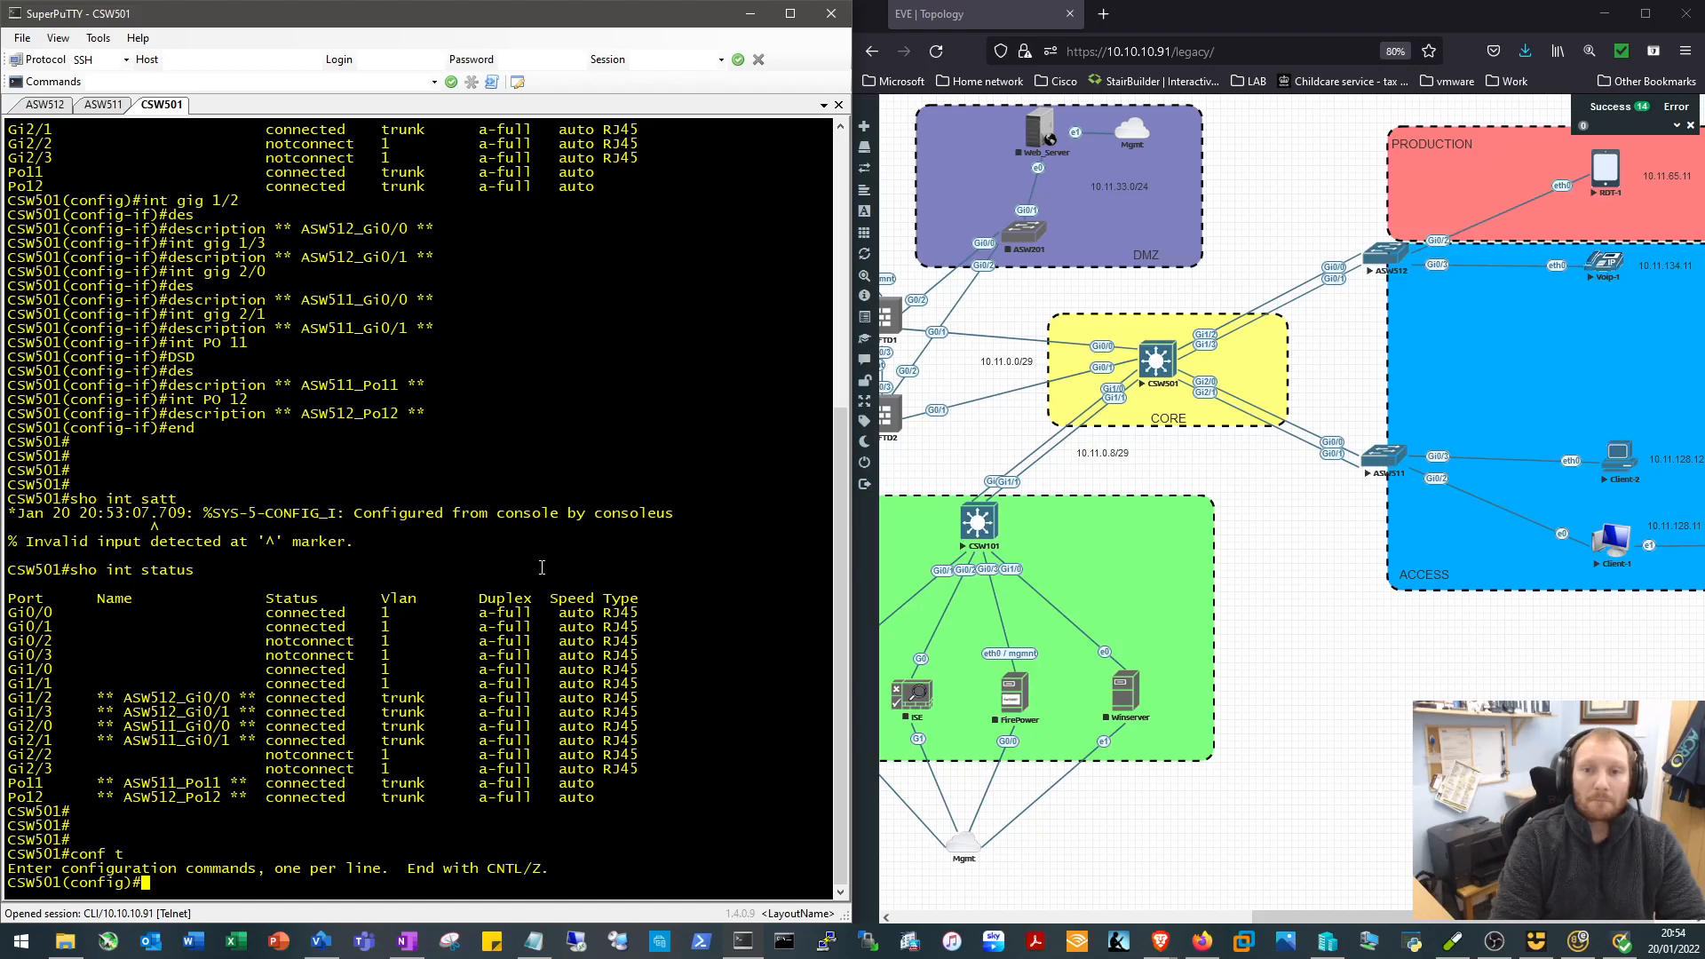
pyautogui.write('vlan 301')
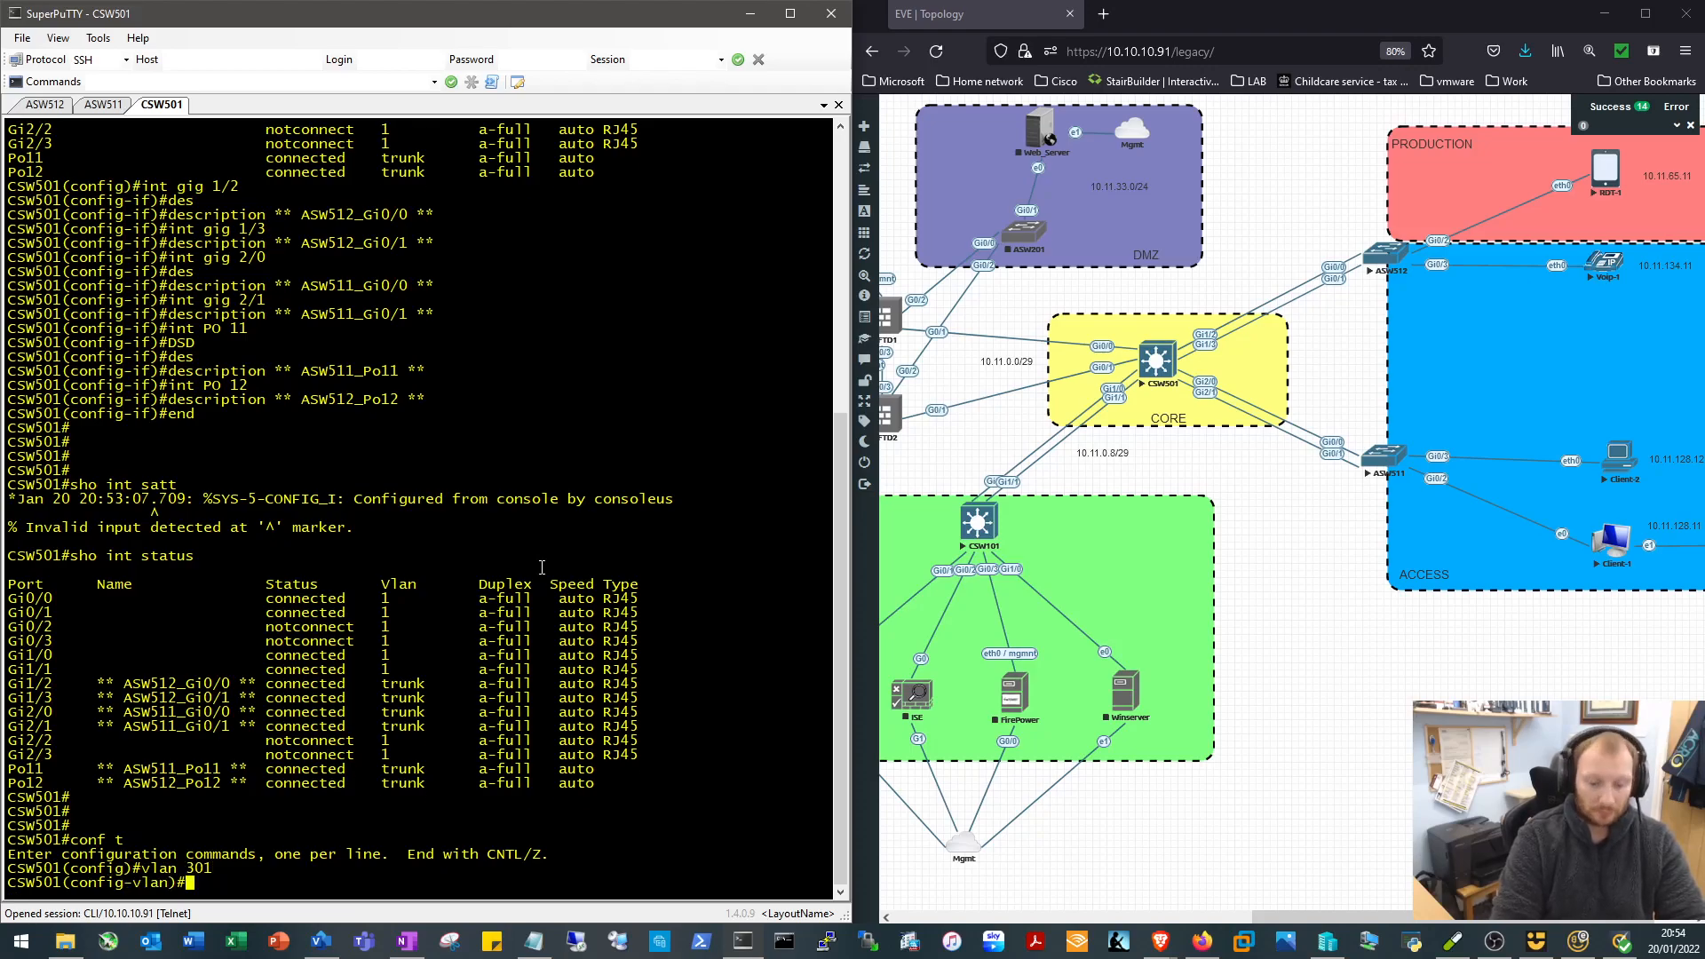
pyautogui.write('name')
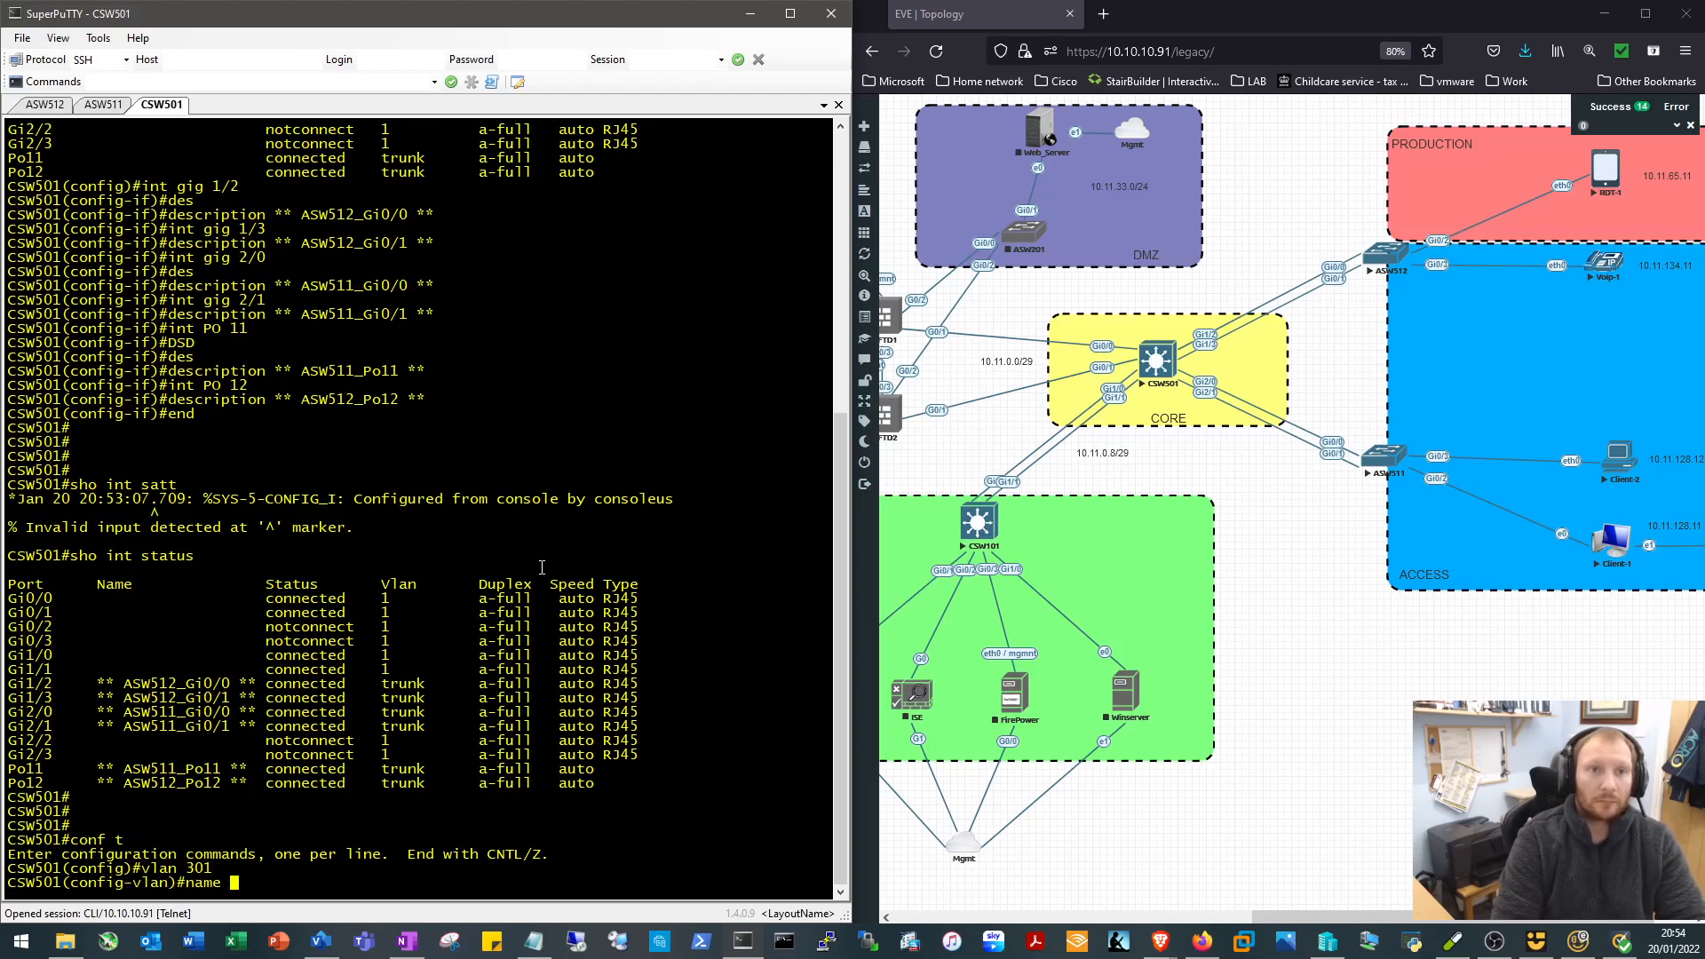
pyautogui.write('TRANSIT_1')
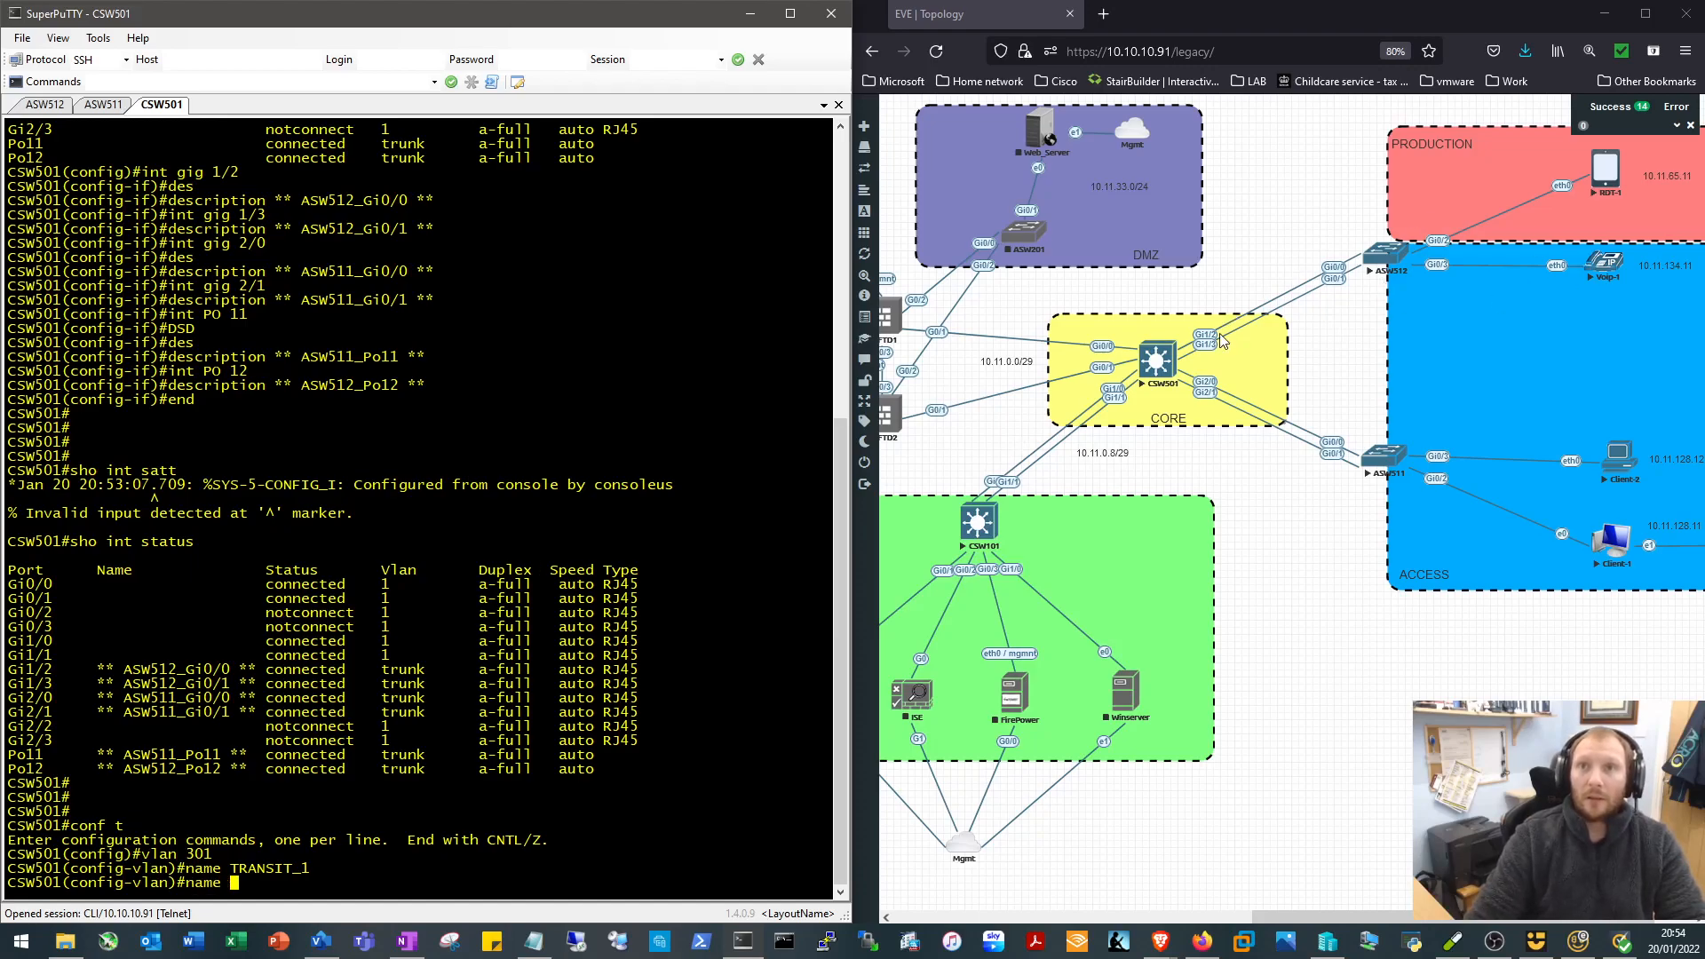
pyautogui.moveTo(1076, 487)
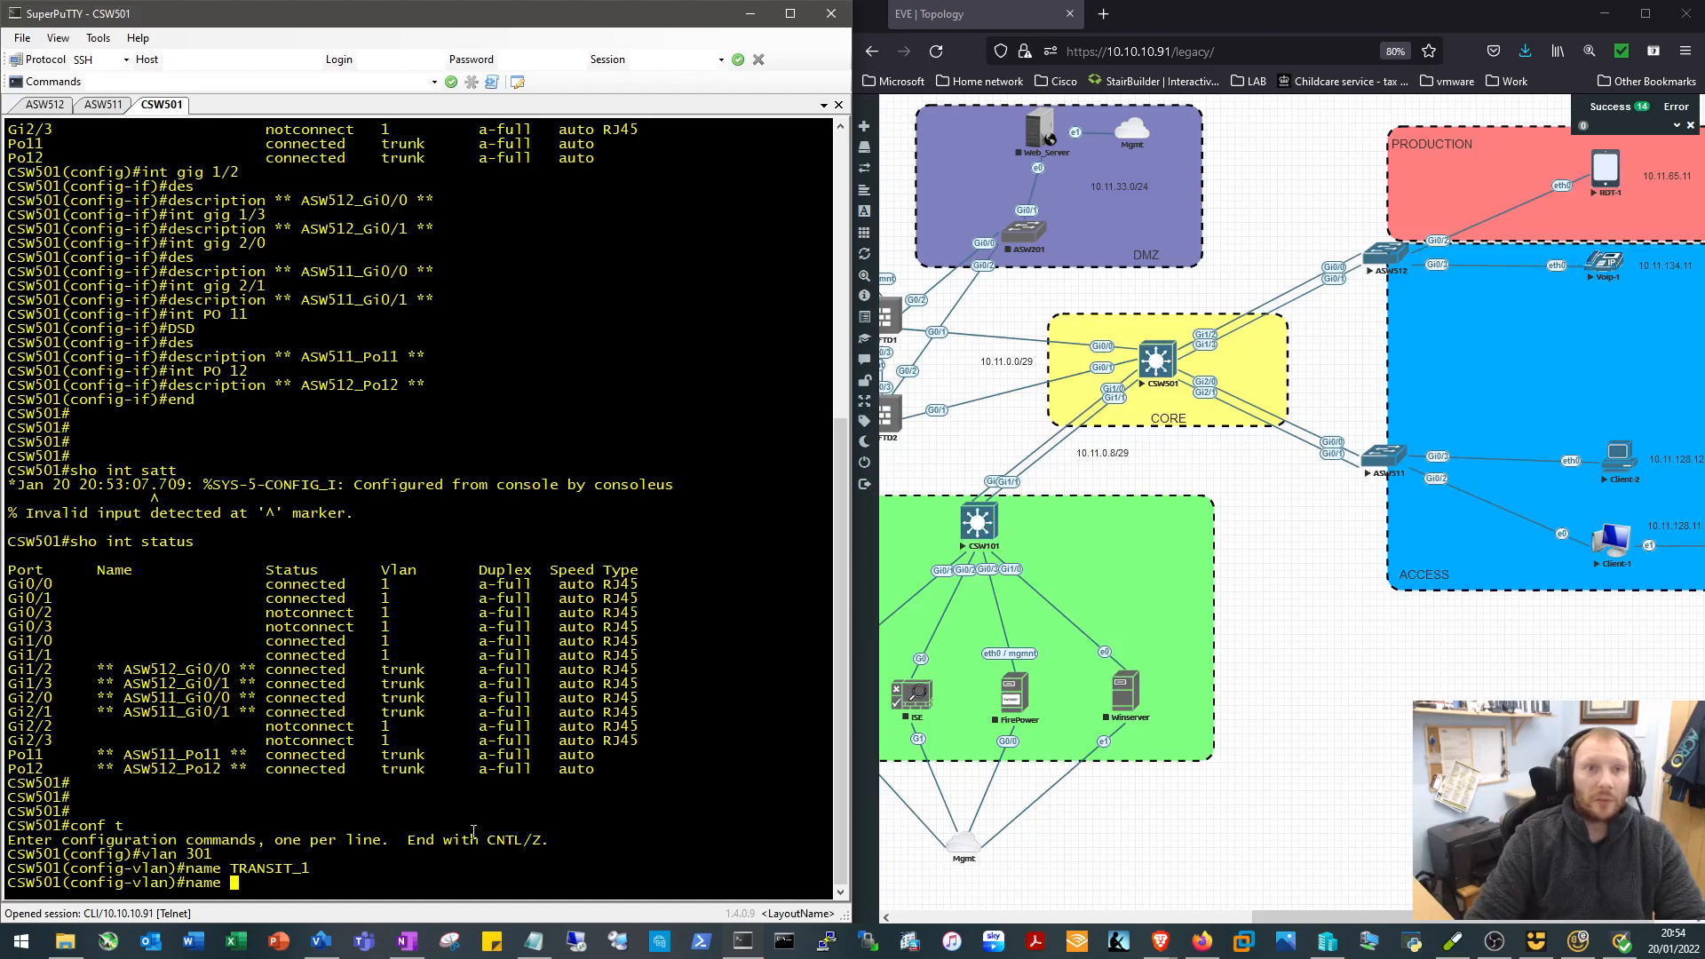
# Create VLAN 302 named TRANSIT_2, exit VLAN config and enter interface Vlan301
pyautogui.write('302')
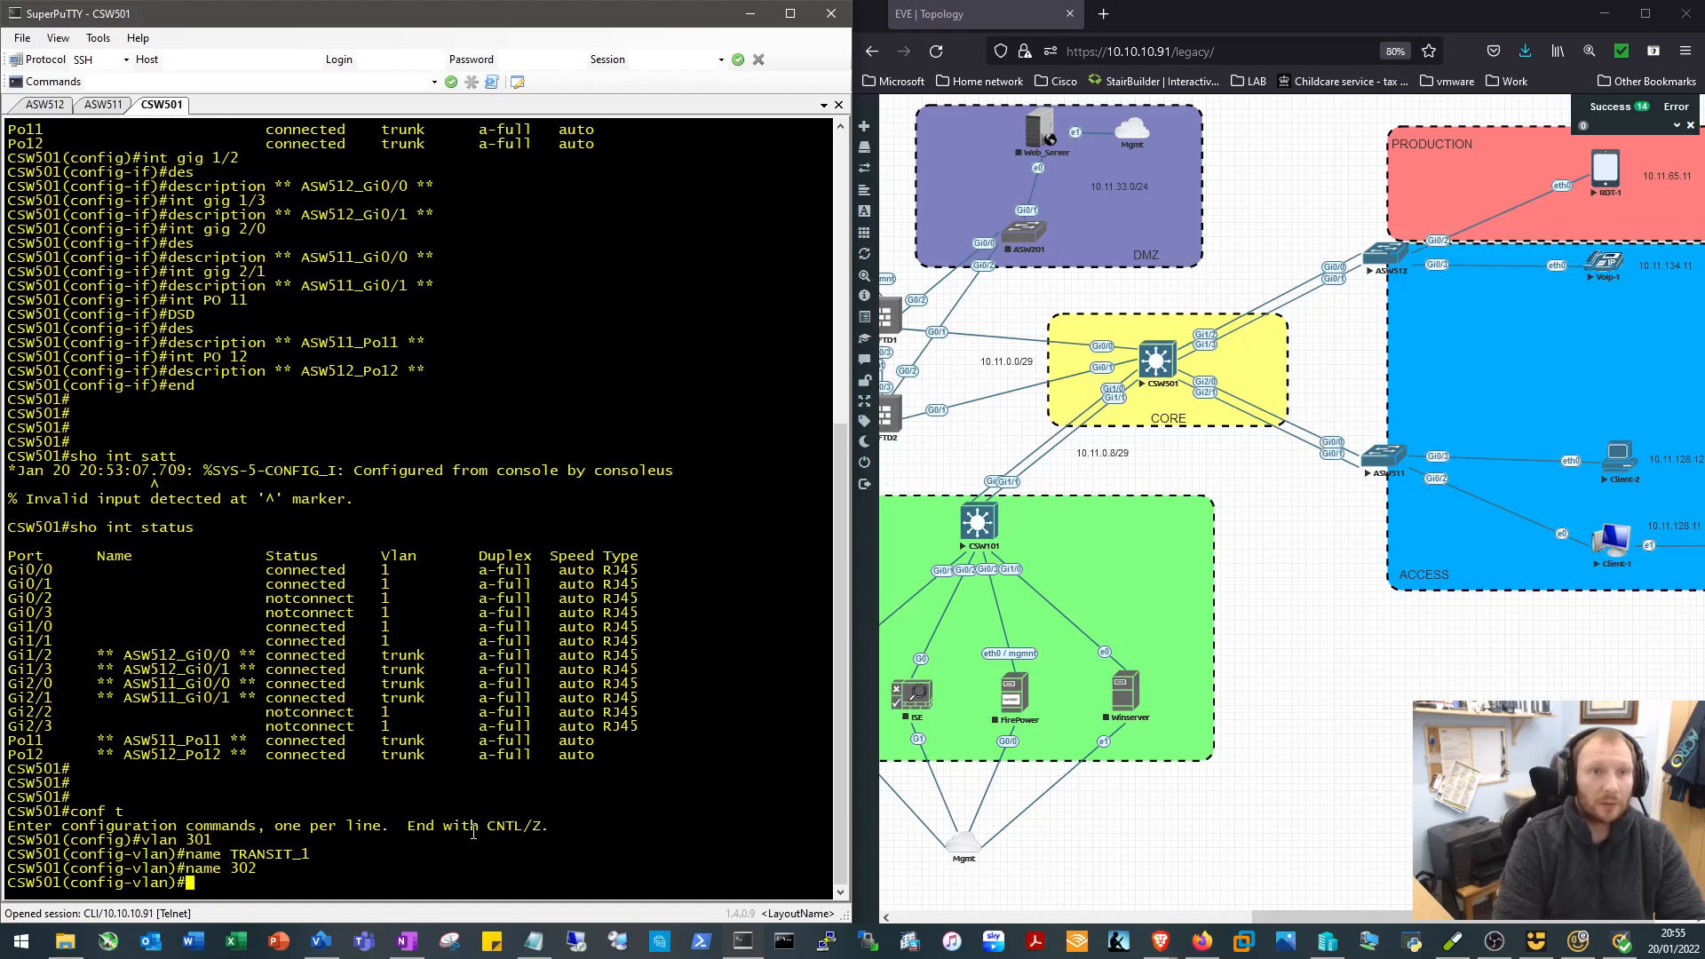
pyautogui.write('TRANSIT_2')
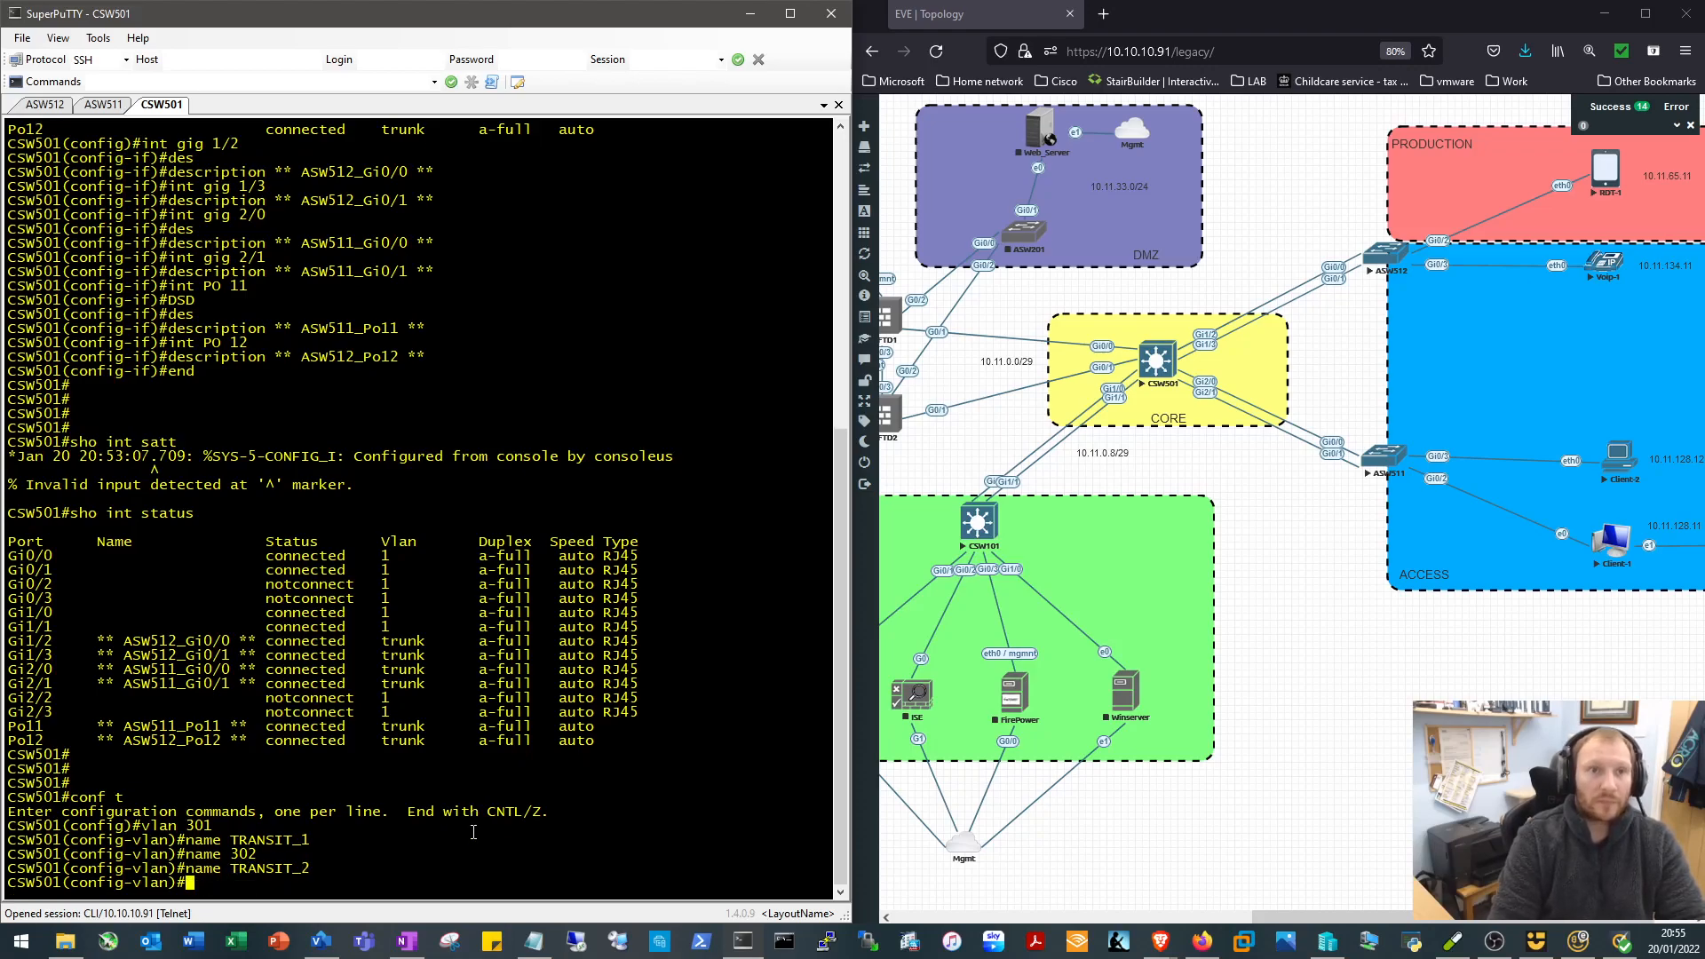
pyautogui.write('exitr')
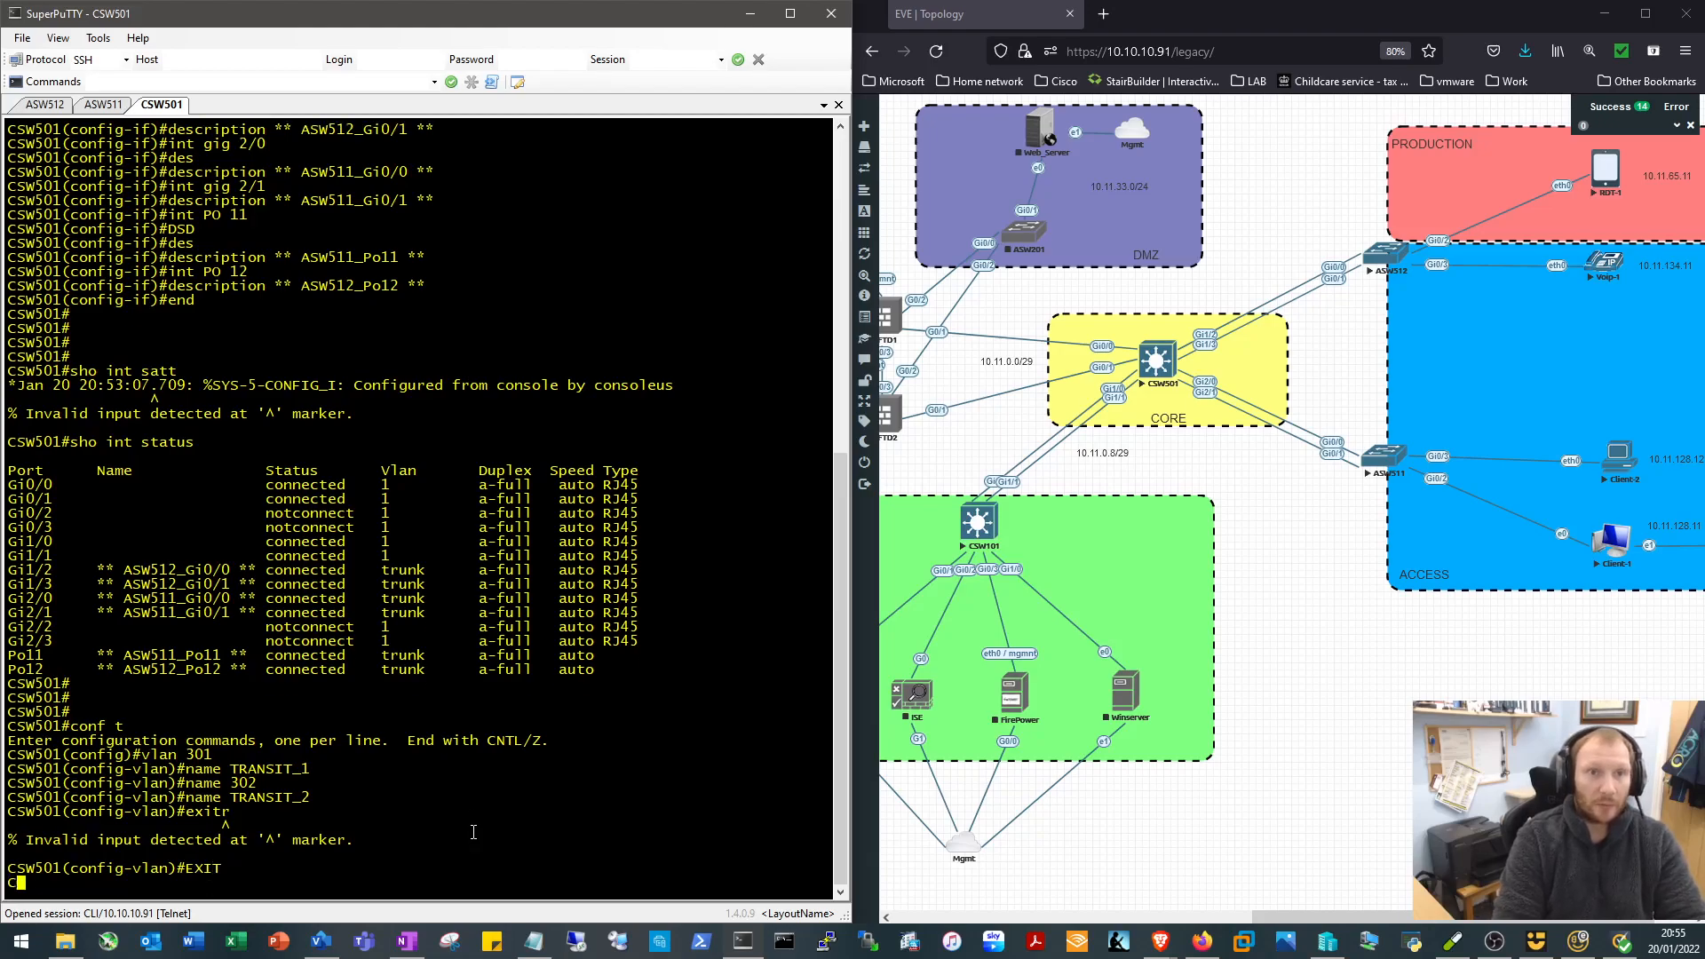
pyautogui.write('int vlan 30')
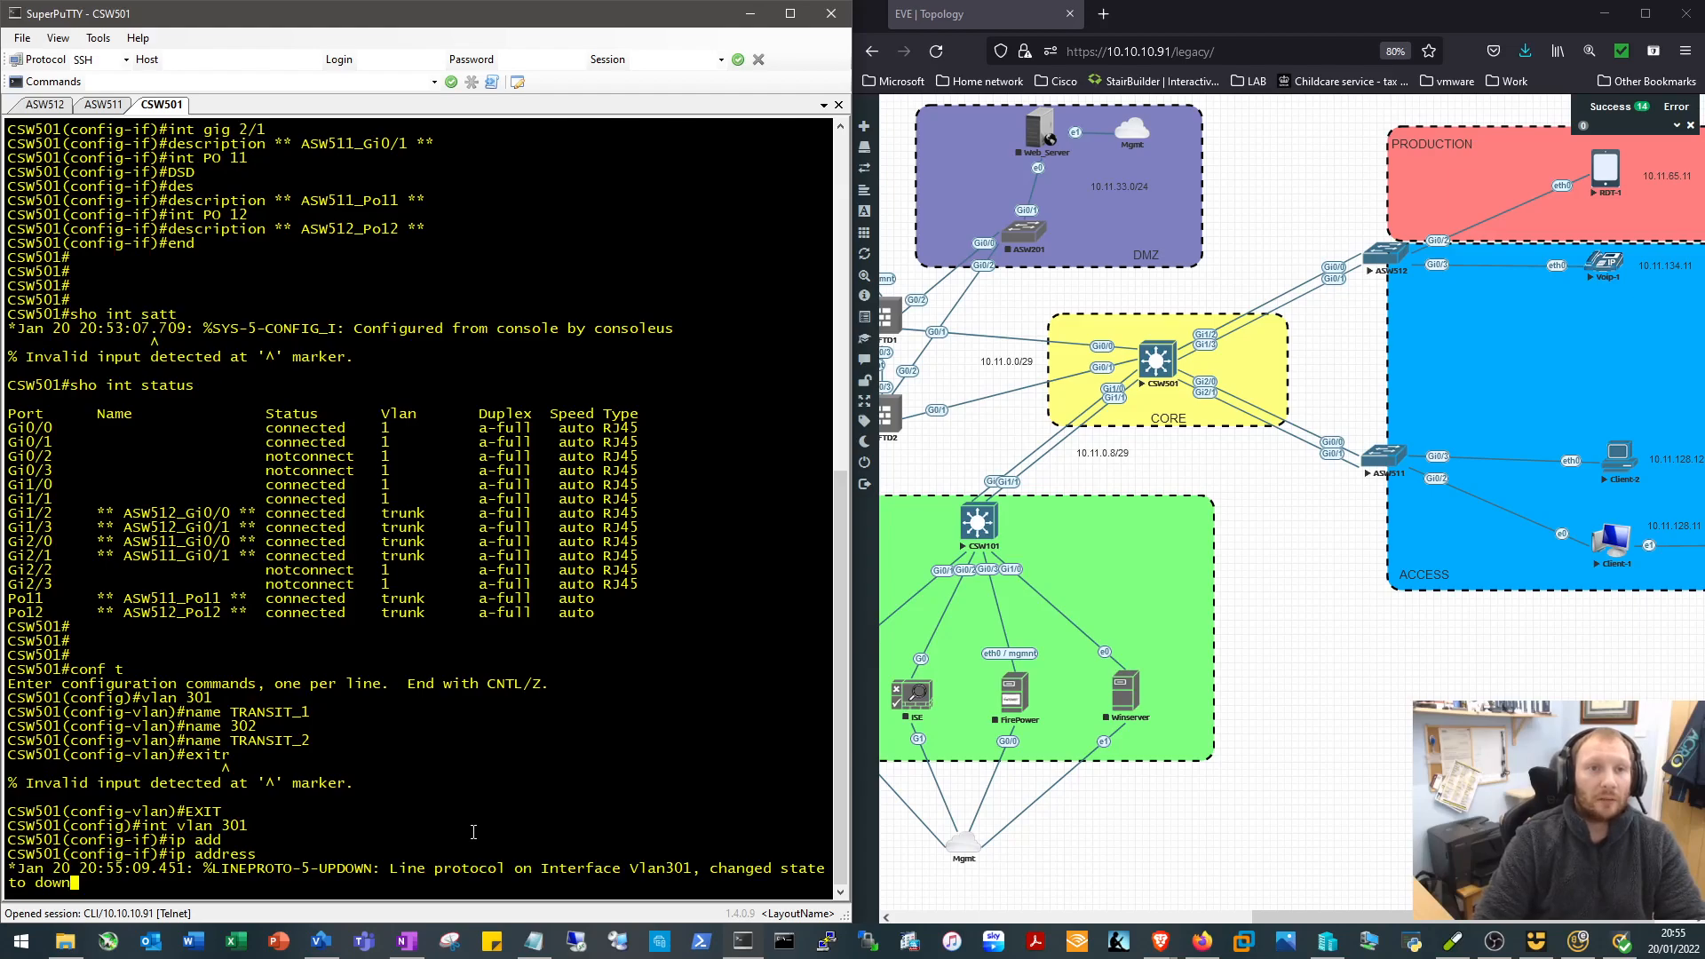
# Attempt 10.11.0.0 255.255.255.248 on Vlan301 (rejected) and no shut it
pyautogui.write('10.11.0')
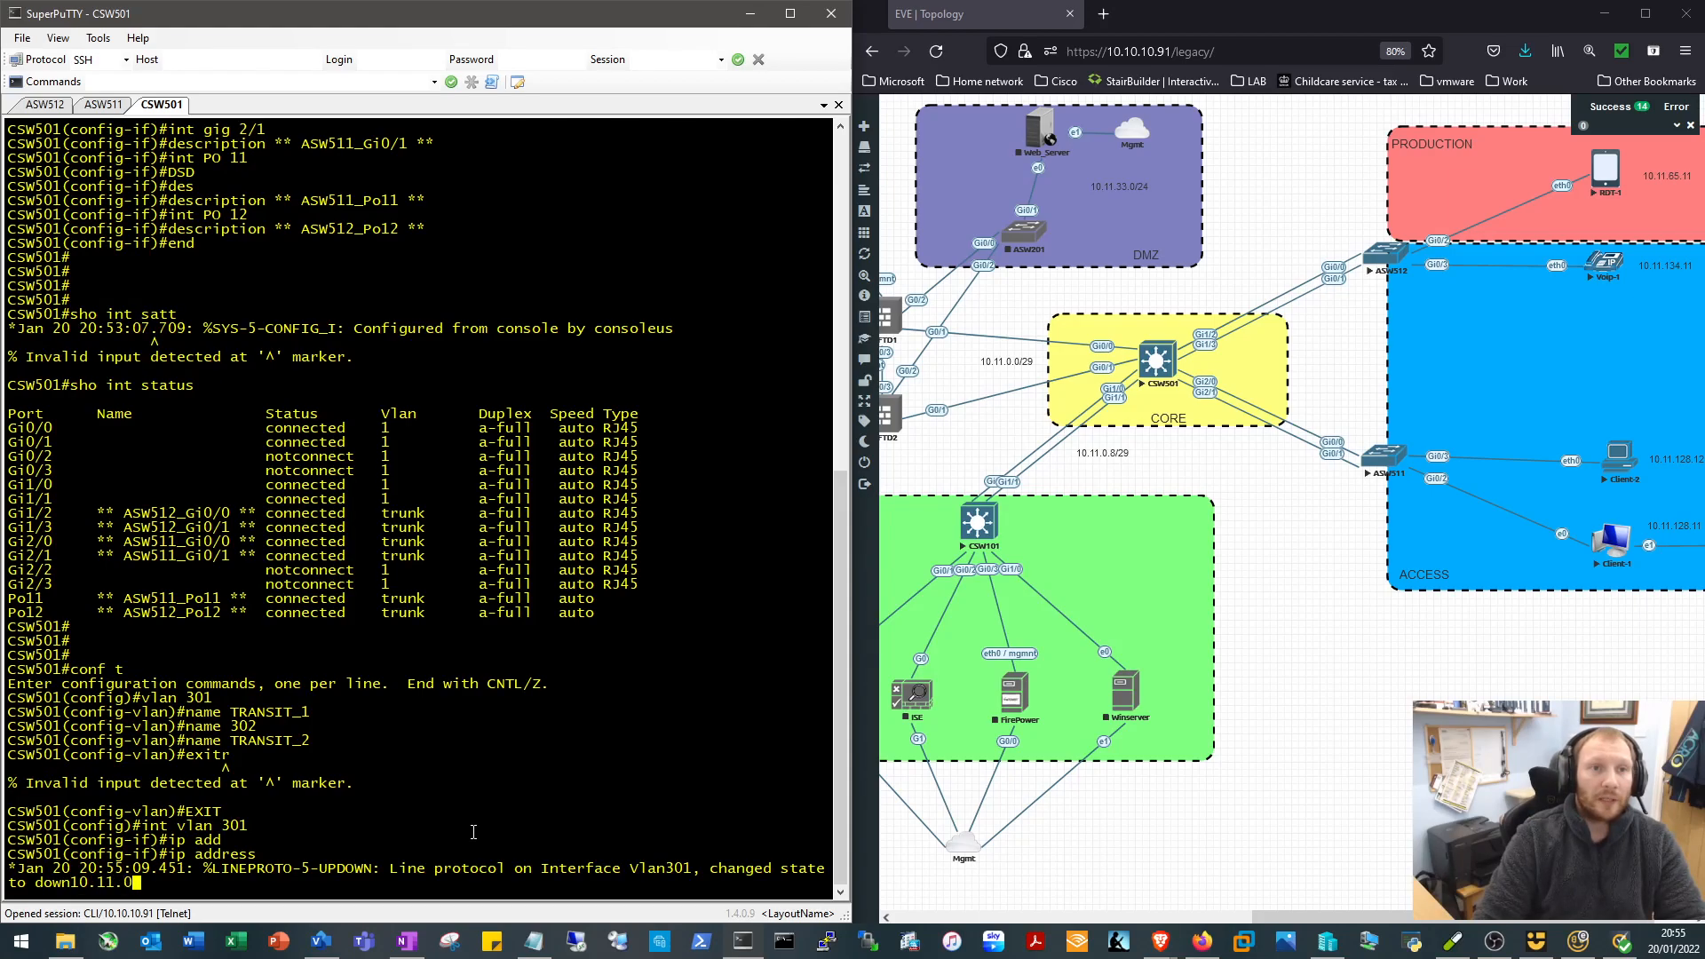
pyautogui.write('0')
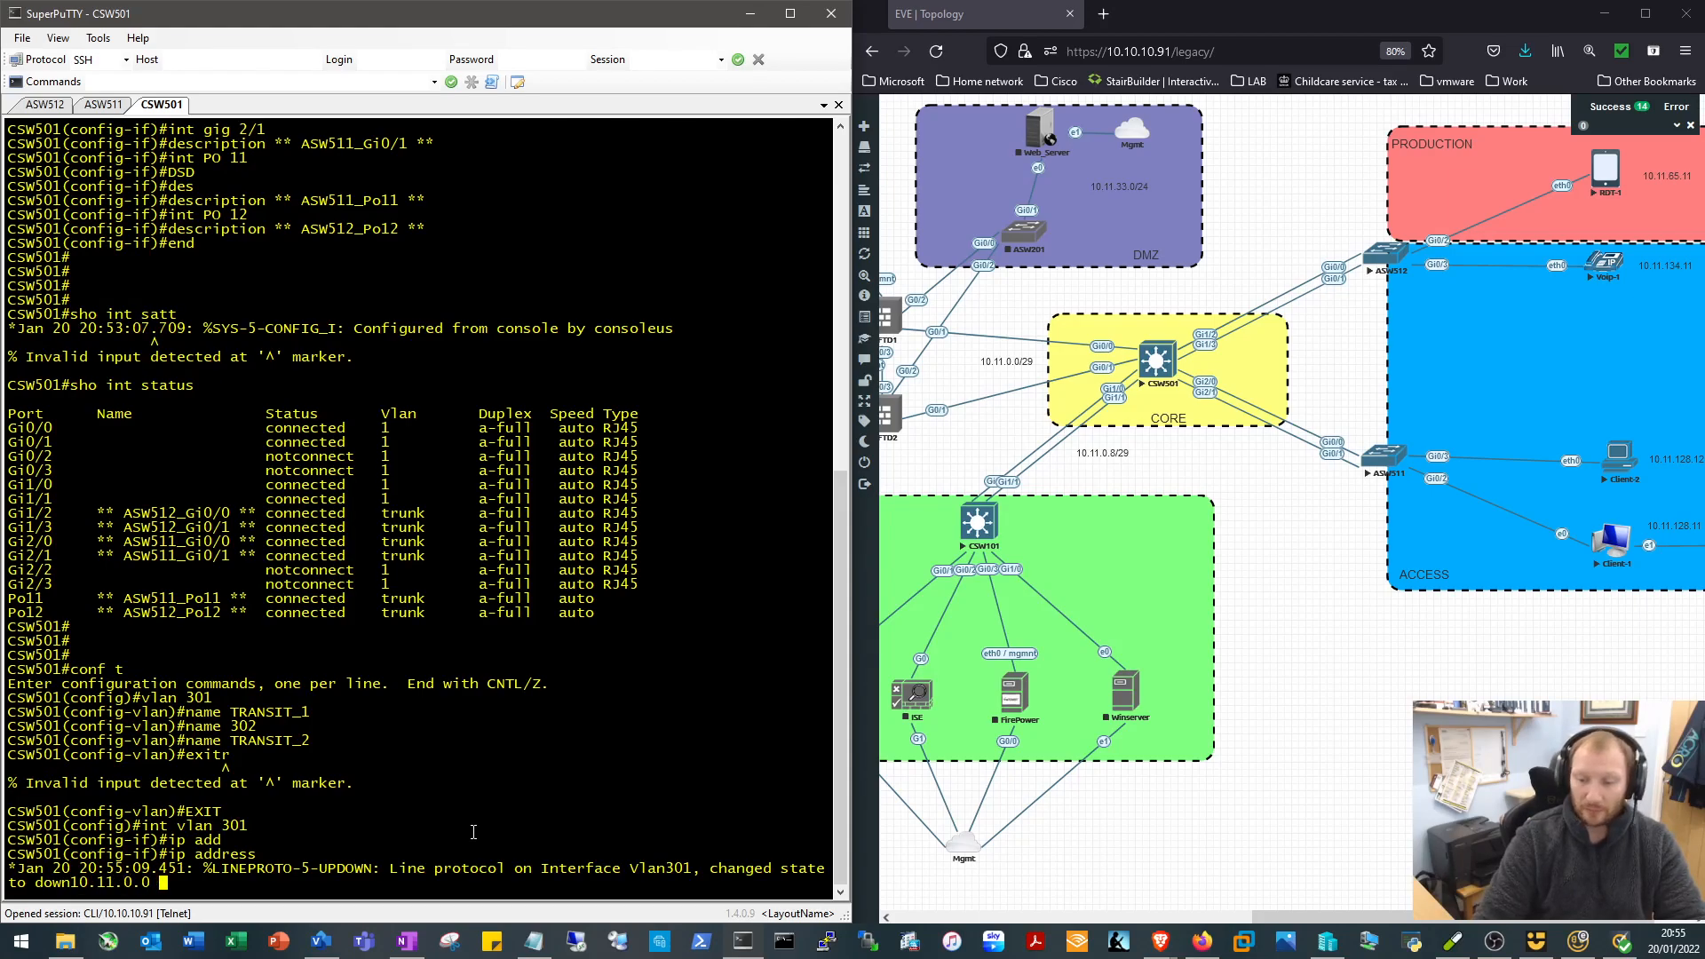
pyautogui.write('255')
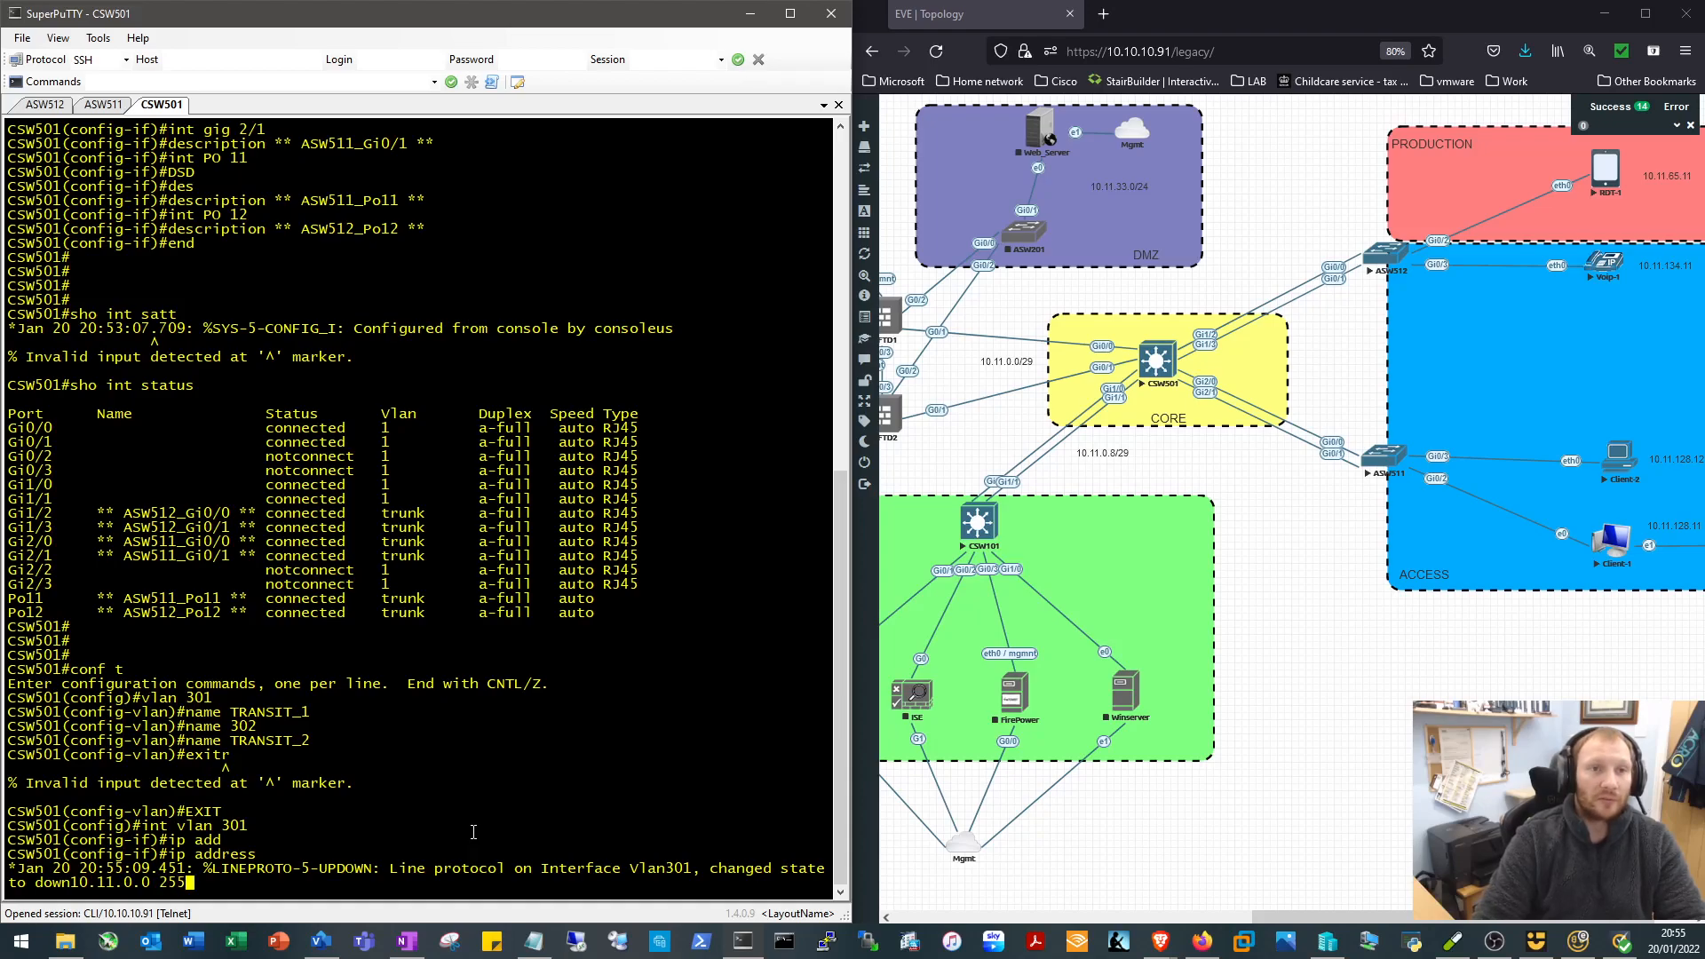
pyautogui.write('255.255.248')
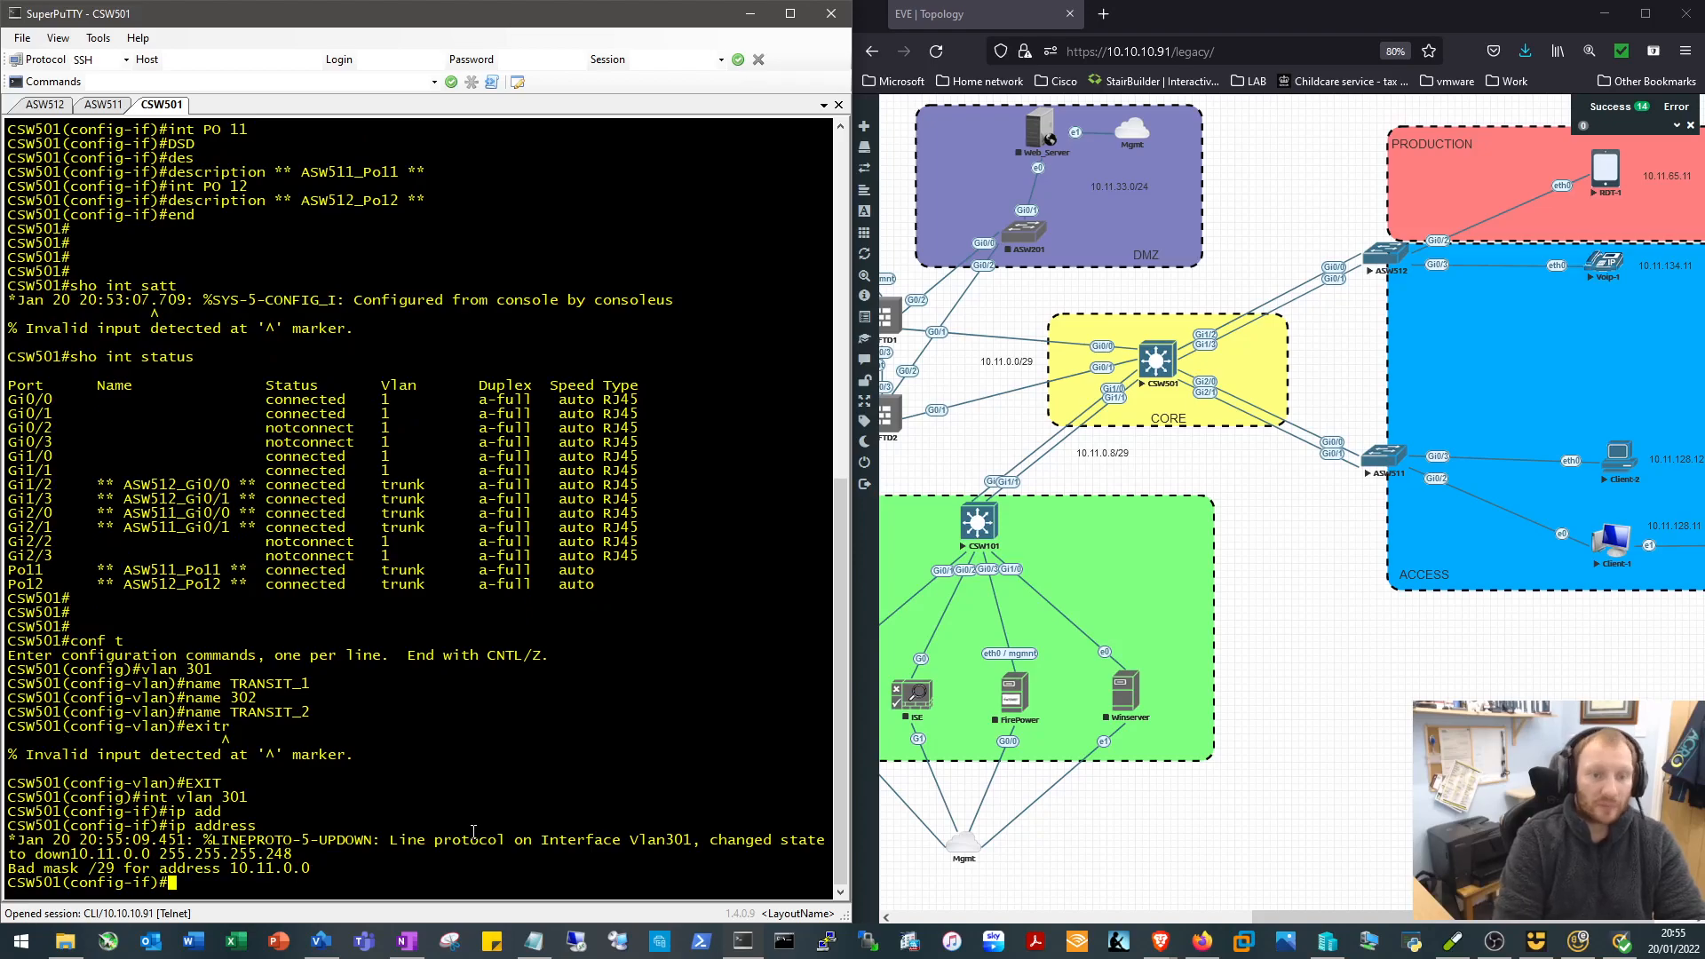
pyautogui.write('no shut')
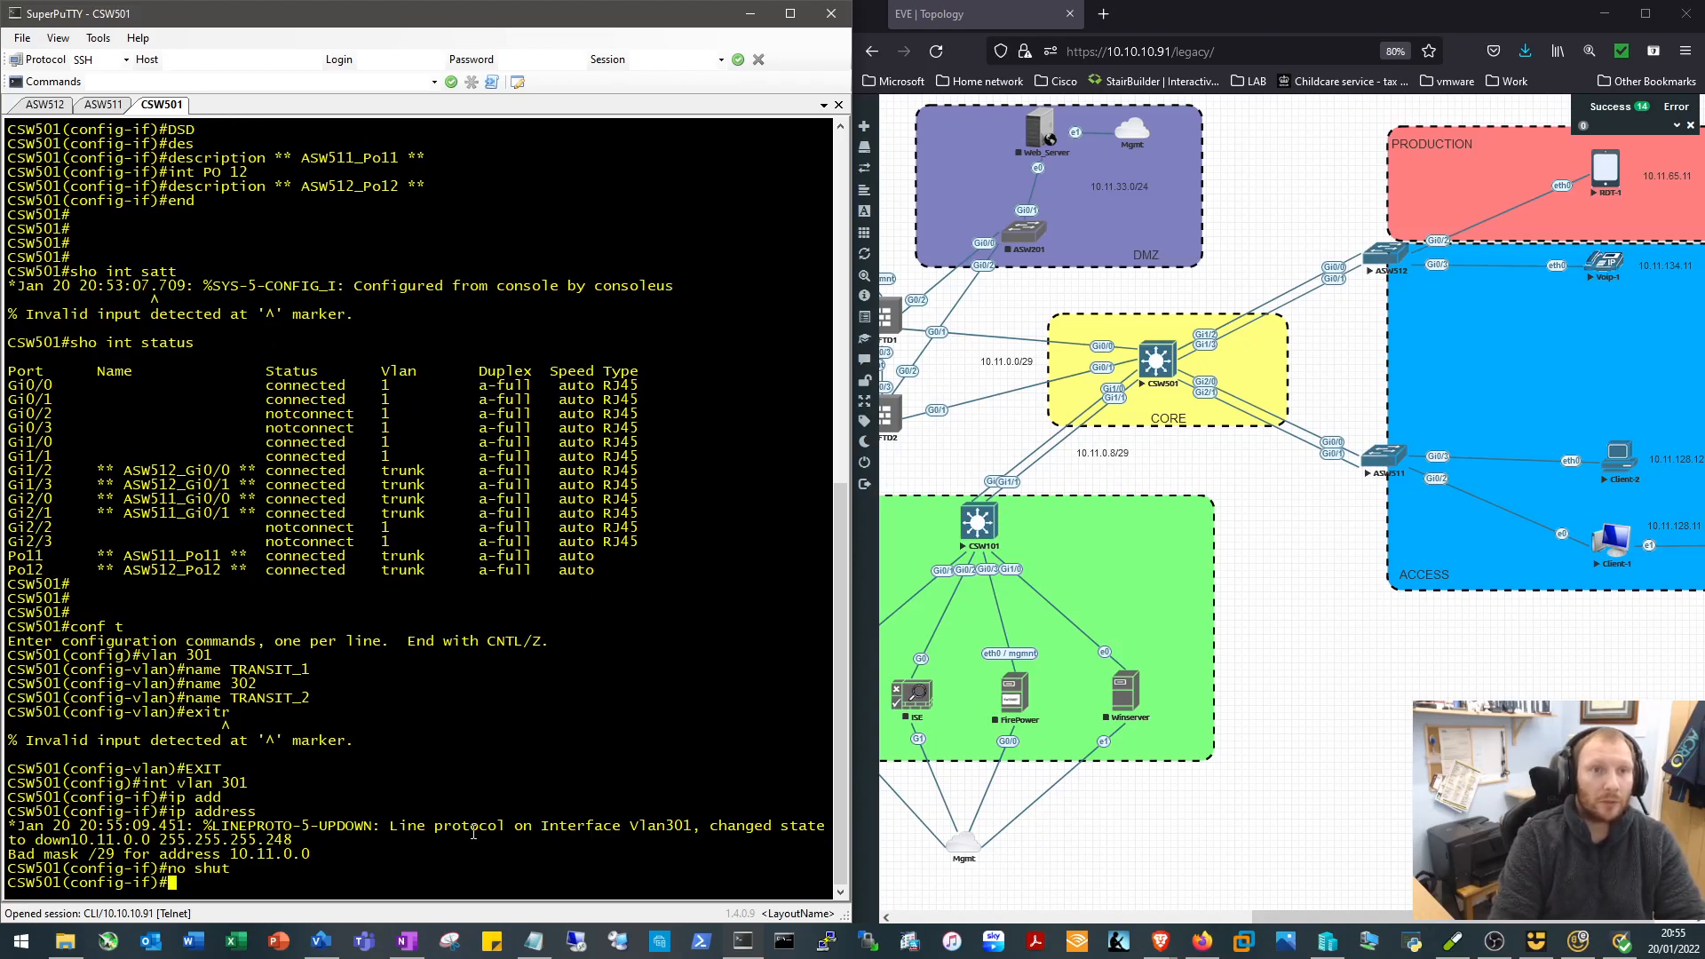
# Give Vlan302 10.11.0.9 255.255.255.248, enable it, end and show the VLAN table
pyautogui.write('int lan')
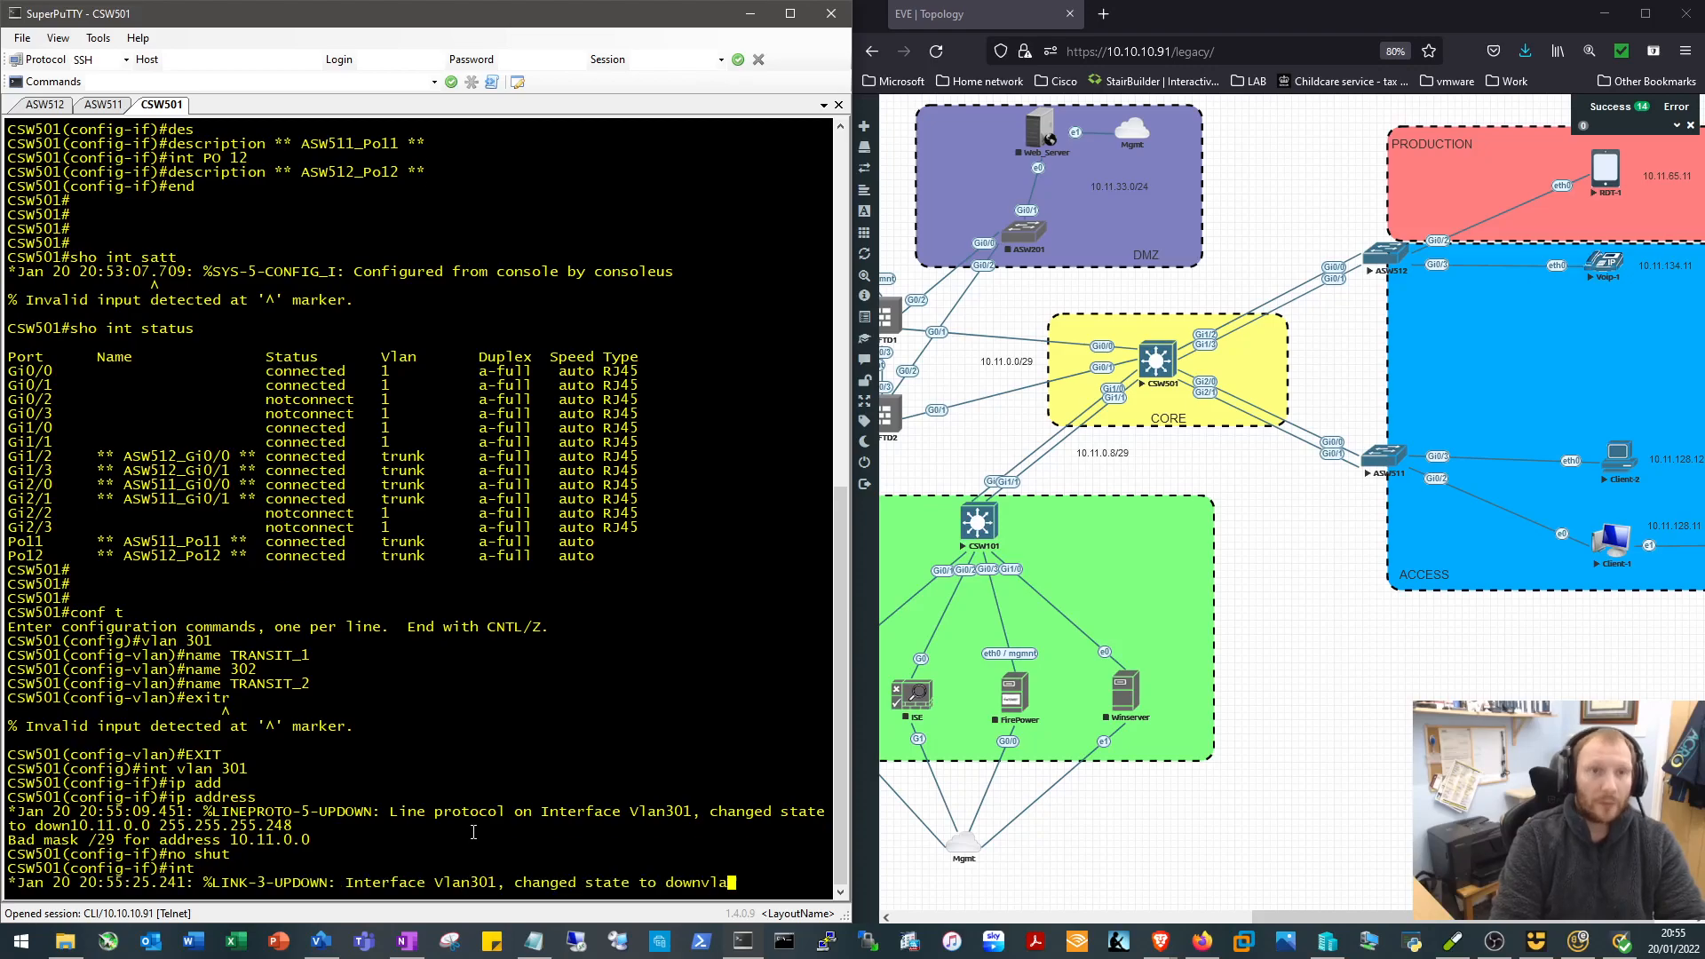
pyautogui.write('vlan 302')
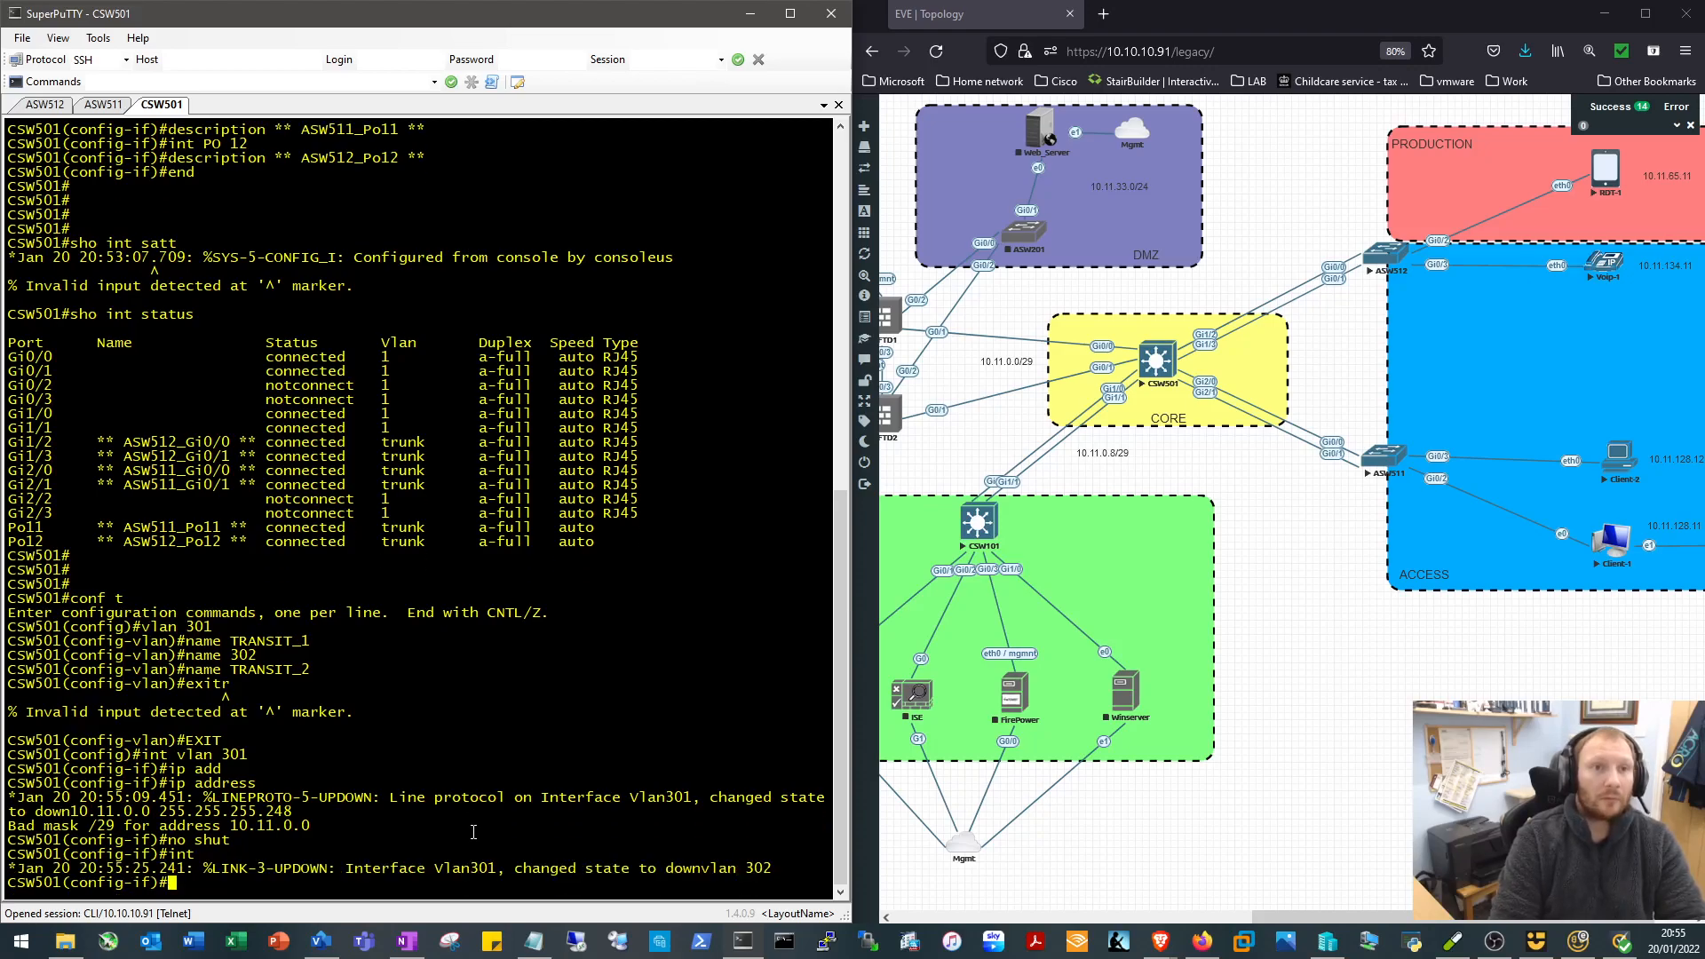
pyautogui.write('ip address 10.1')
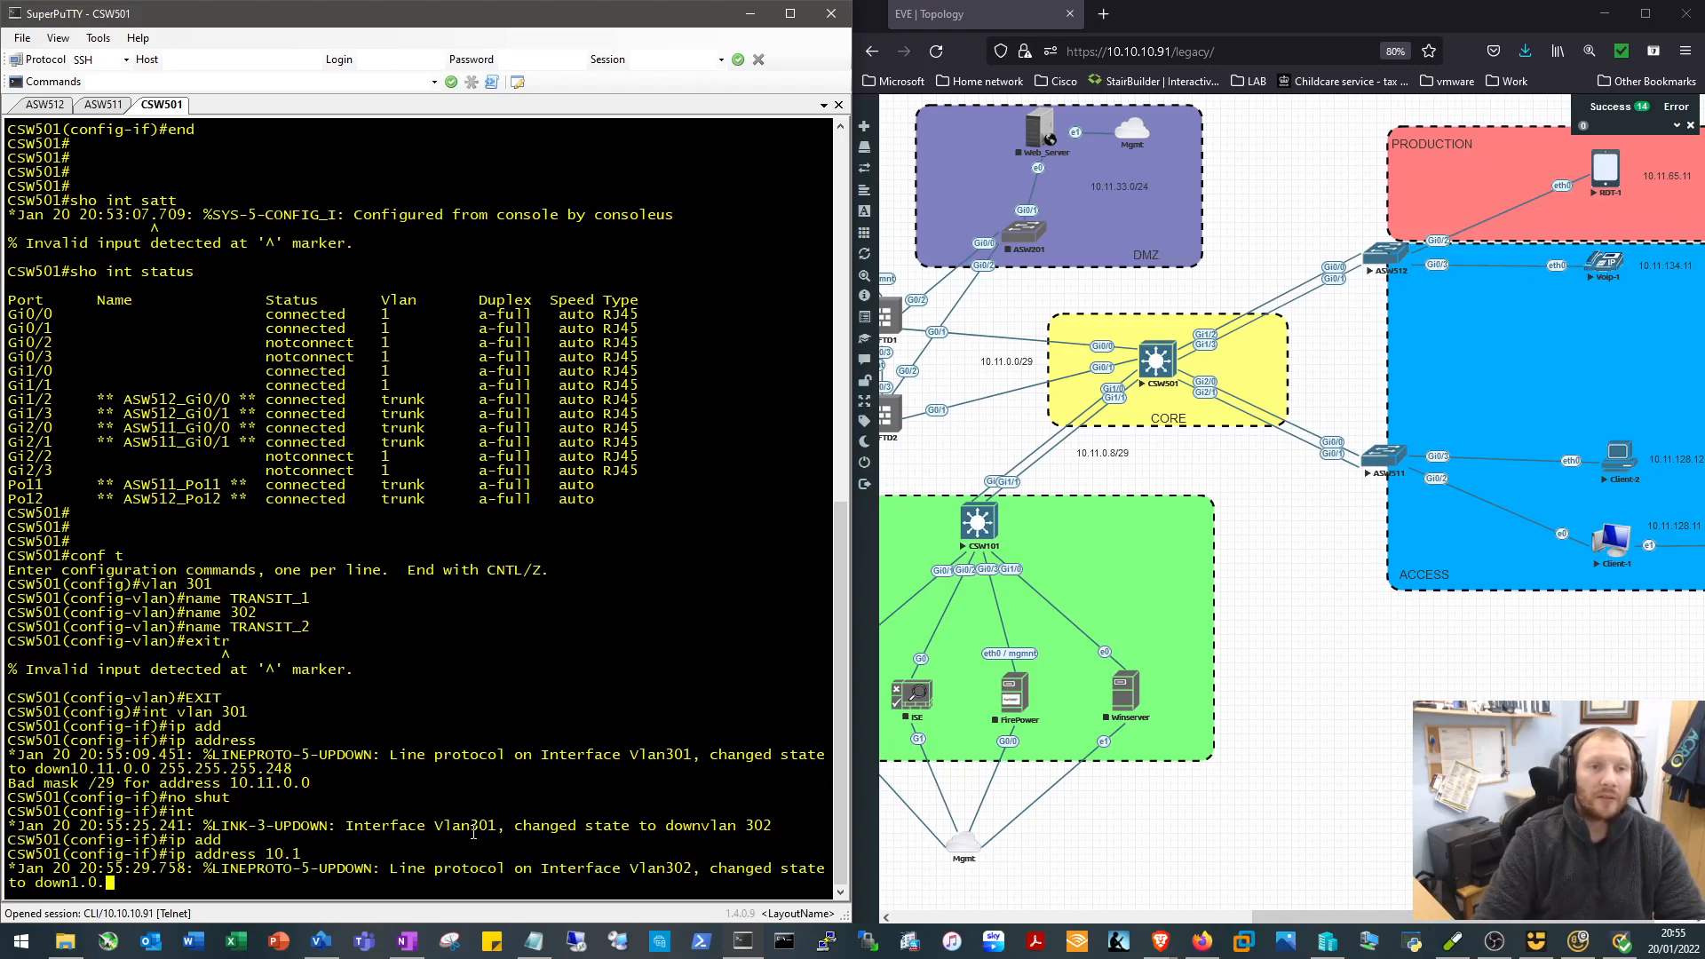
pyautogui.write('9')
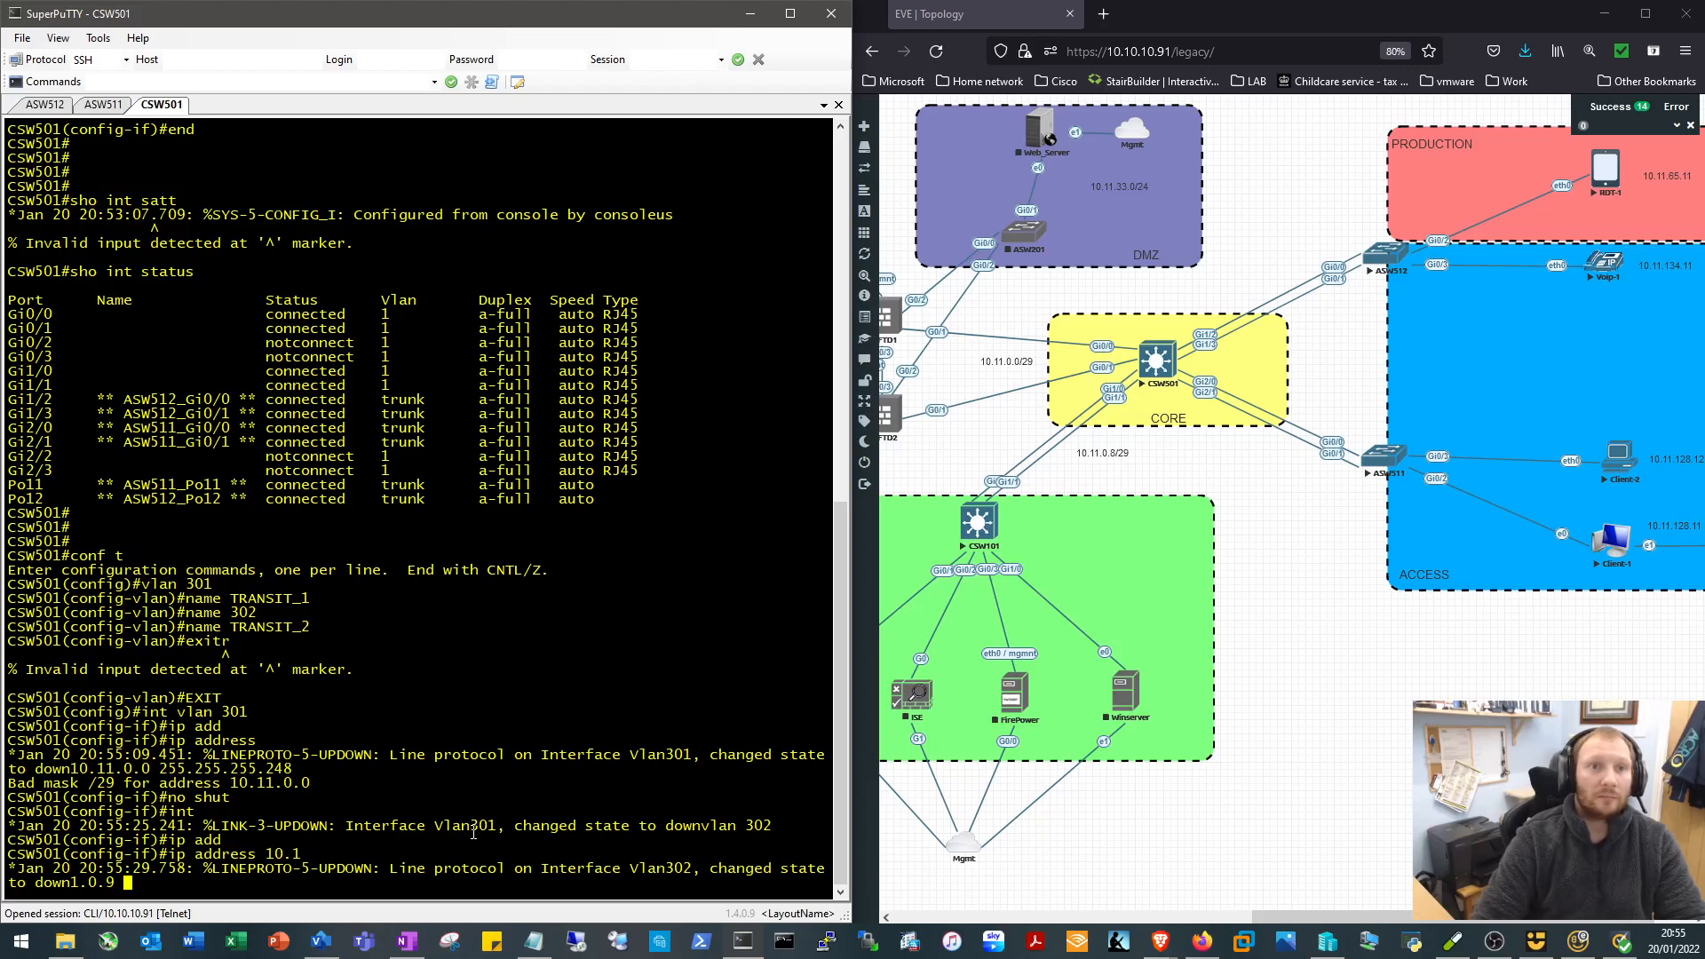
pyautogui.write('255.255.255.248')
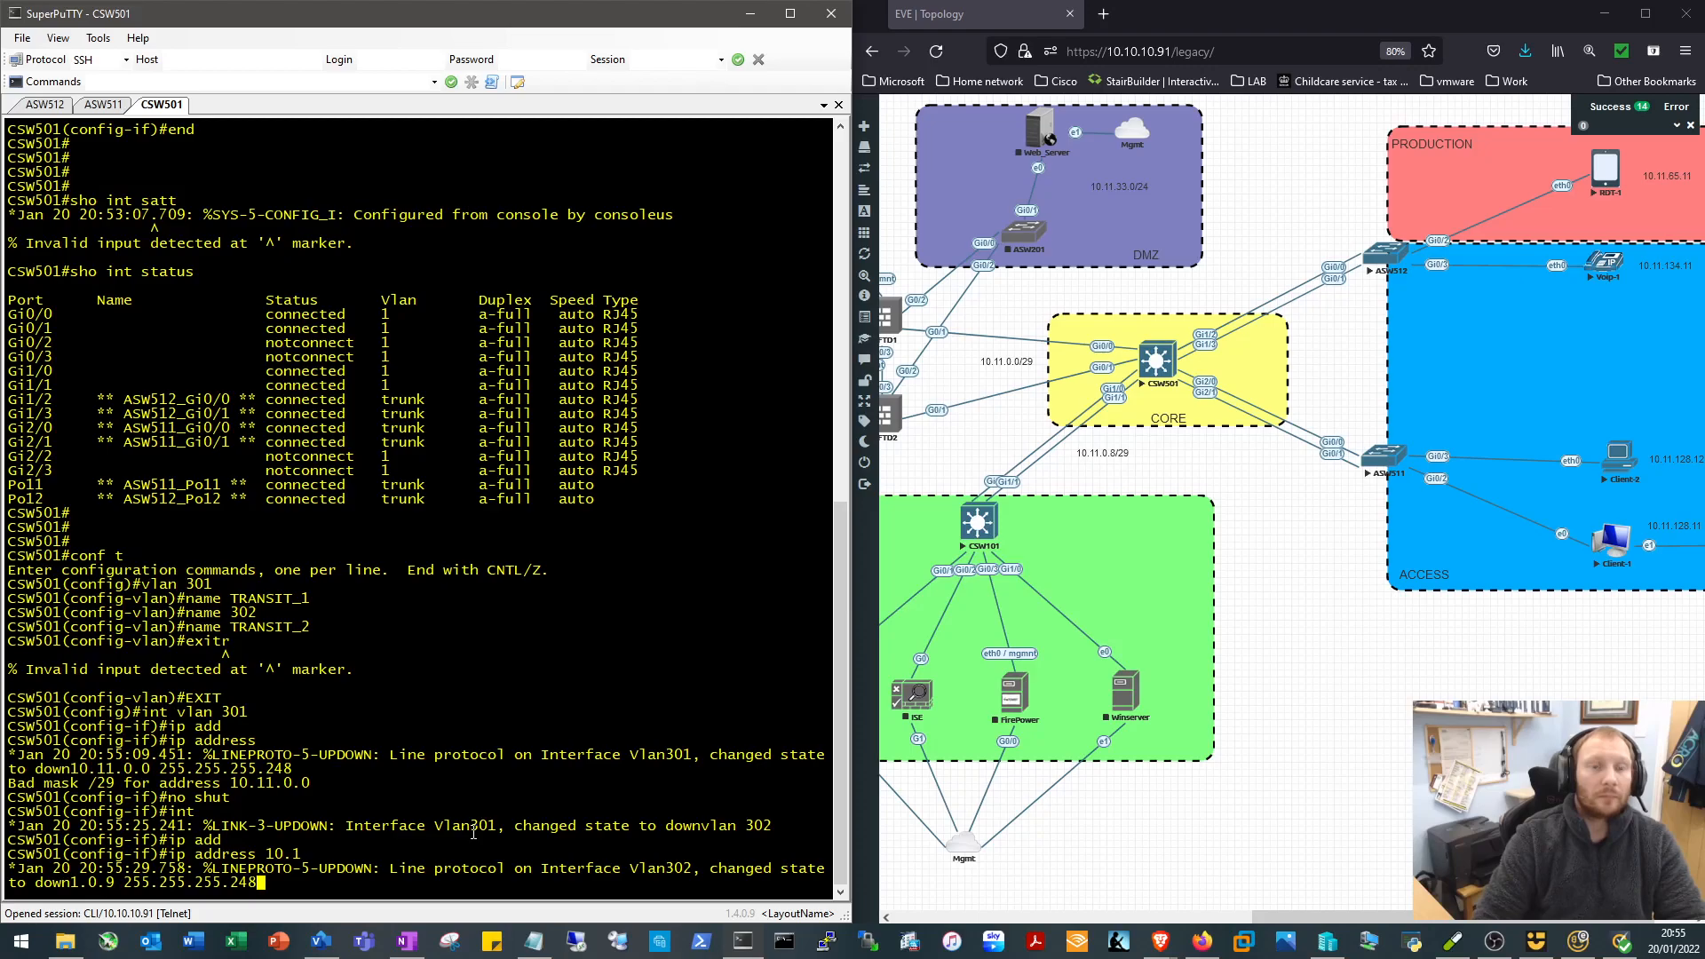
pyautogui.write('no shut')
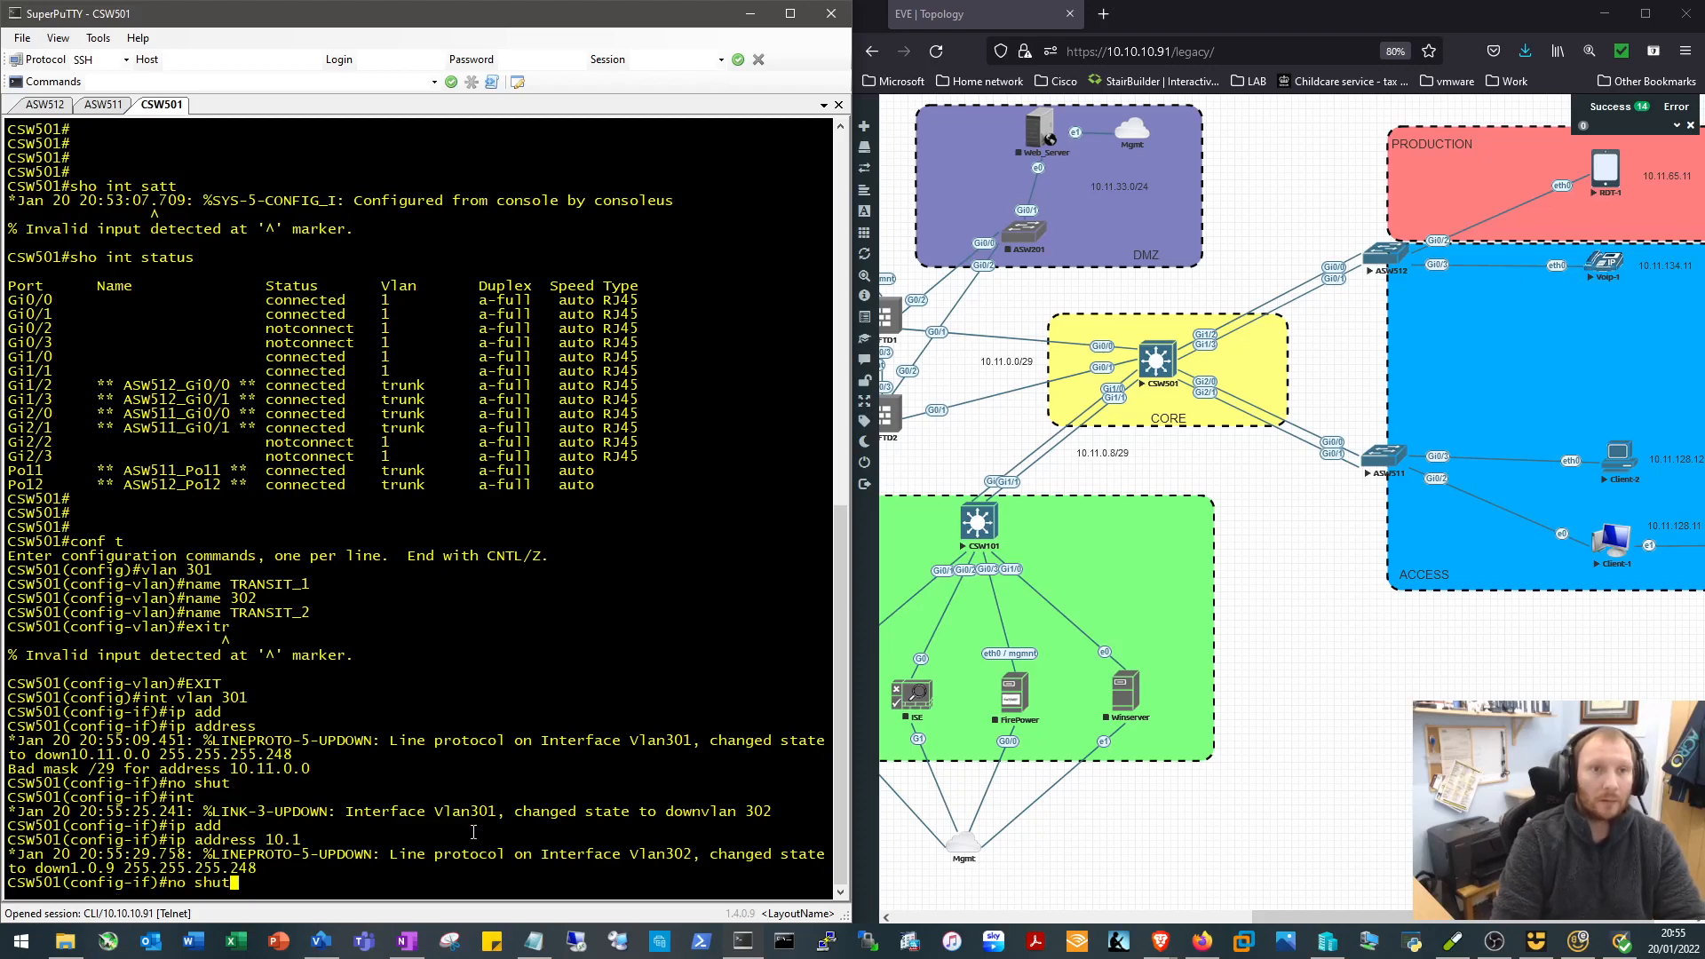
pyautogui.write('end')
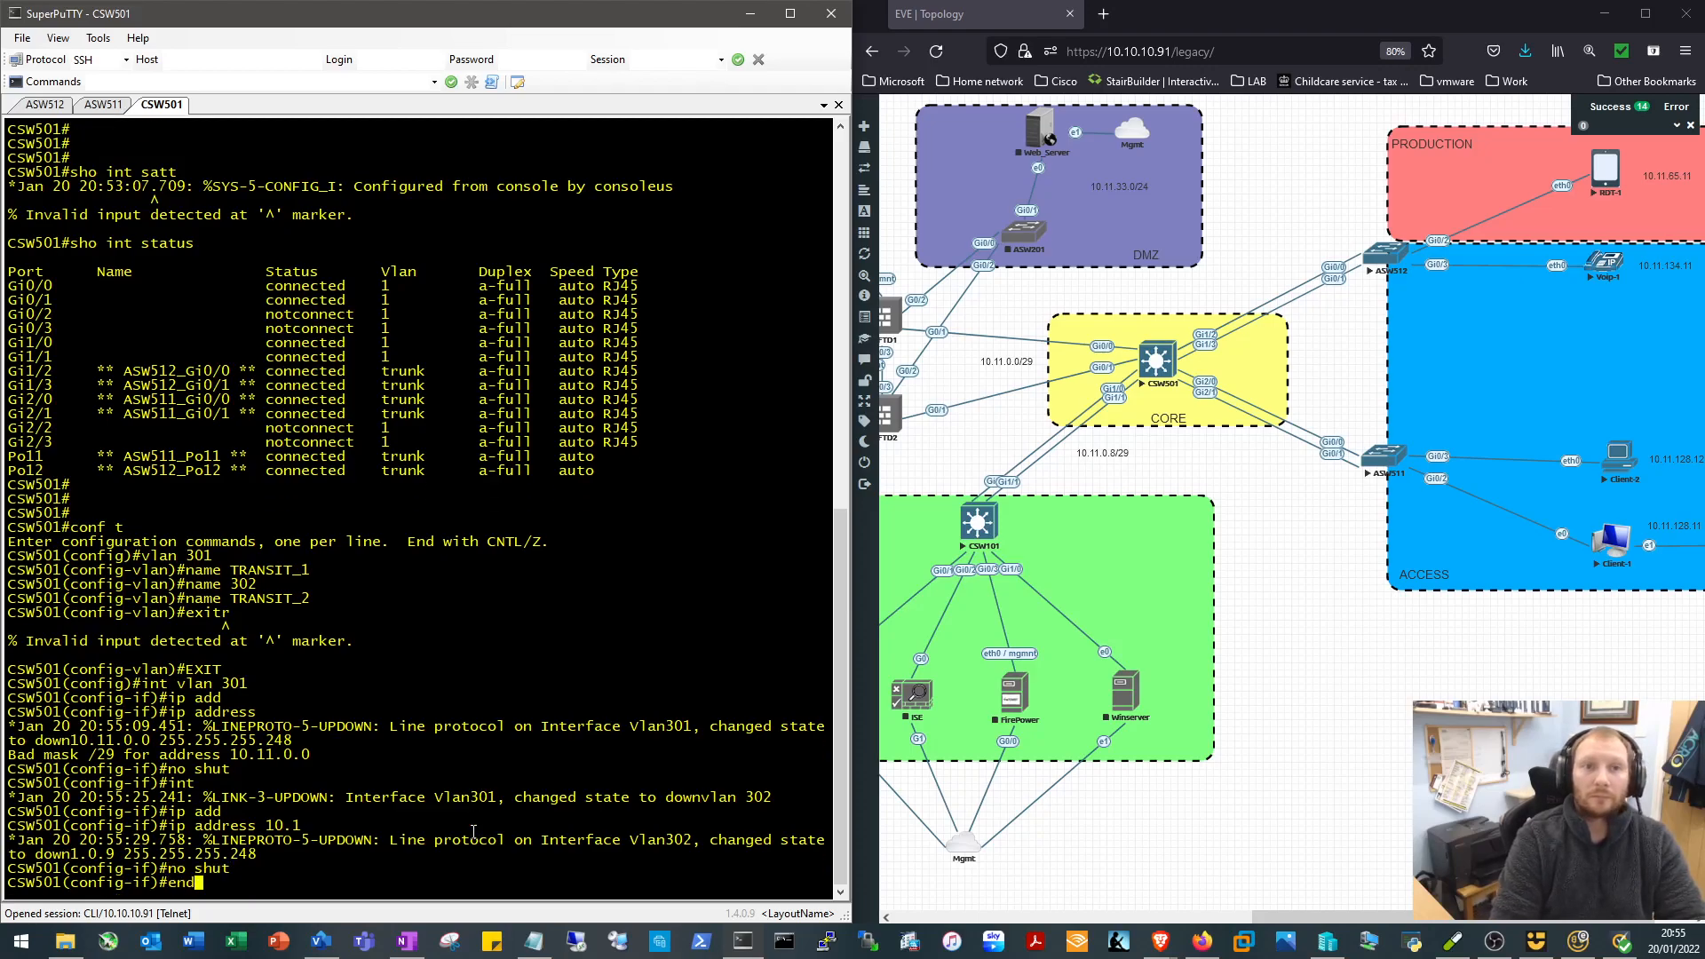
pyautogui.write('sho vlan')
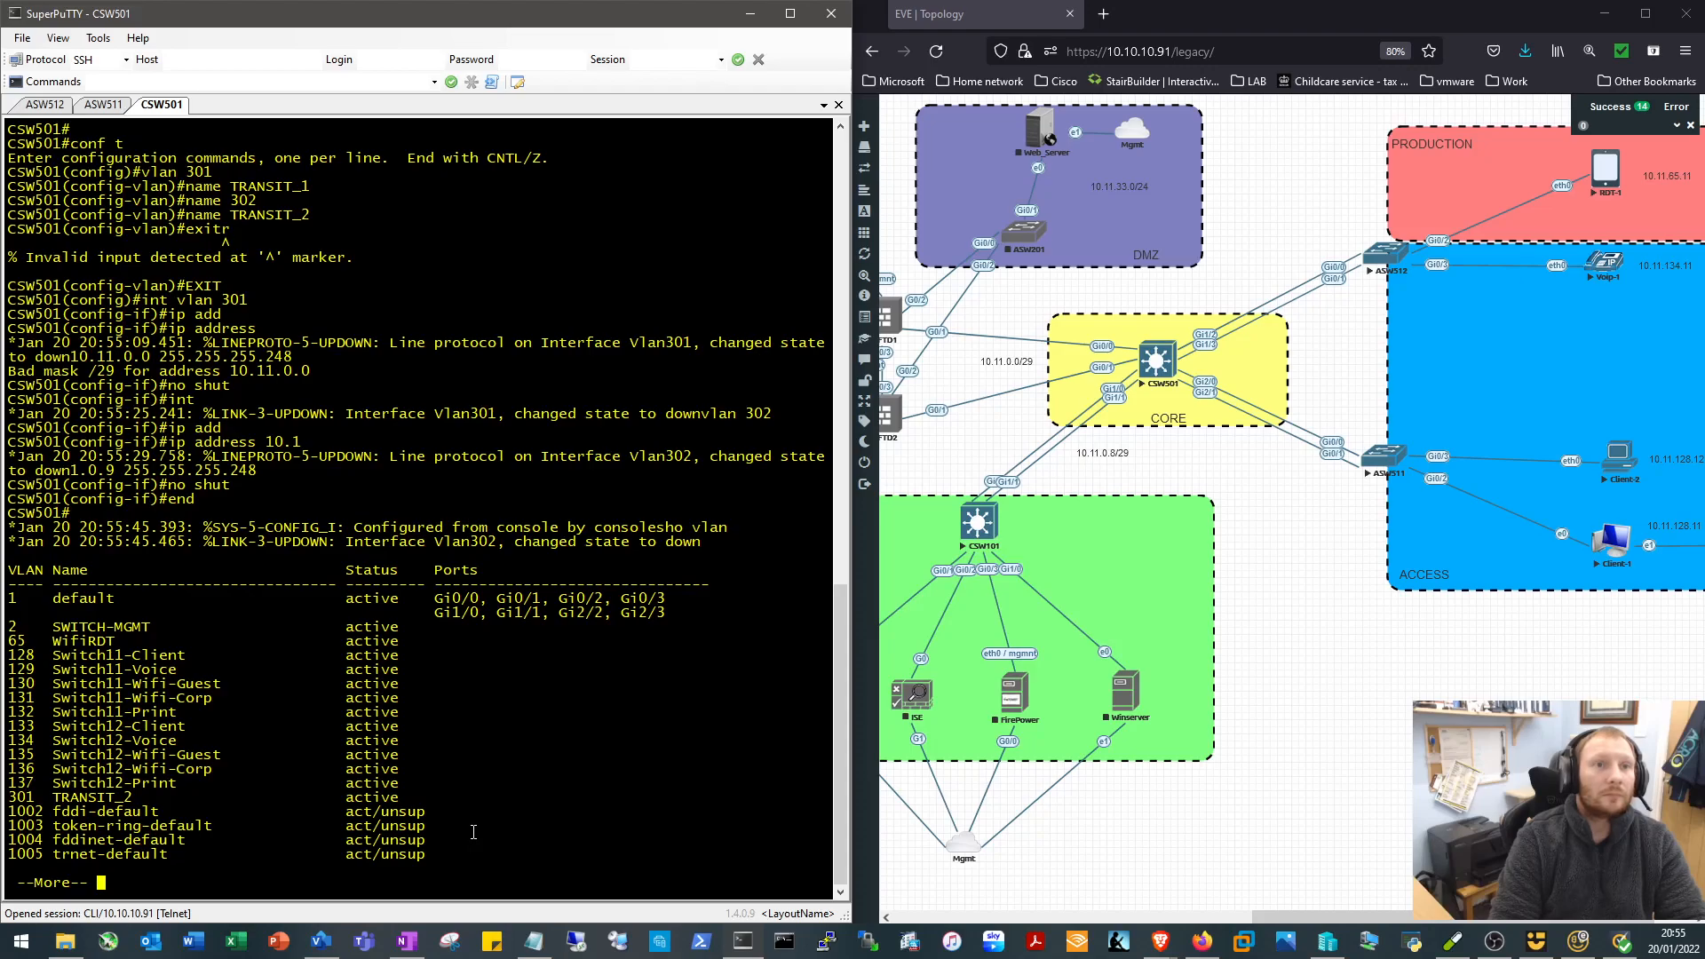
# After paging the VLAN list, name VLAN 301 TRANSIT_1 and VLAN 302 TRANSIT_2 on CSW501
pyautogui.press('space')
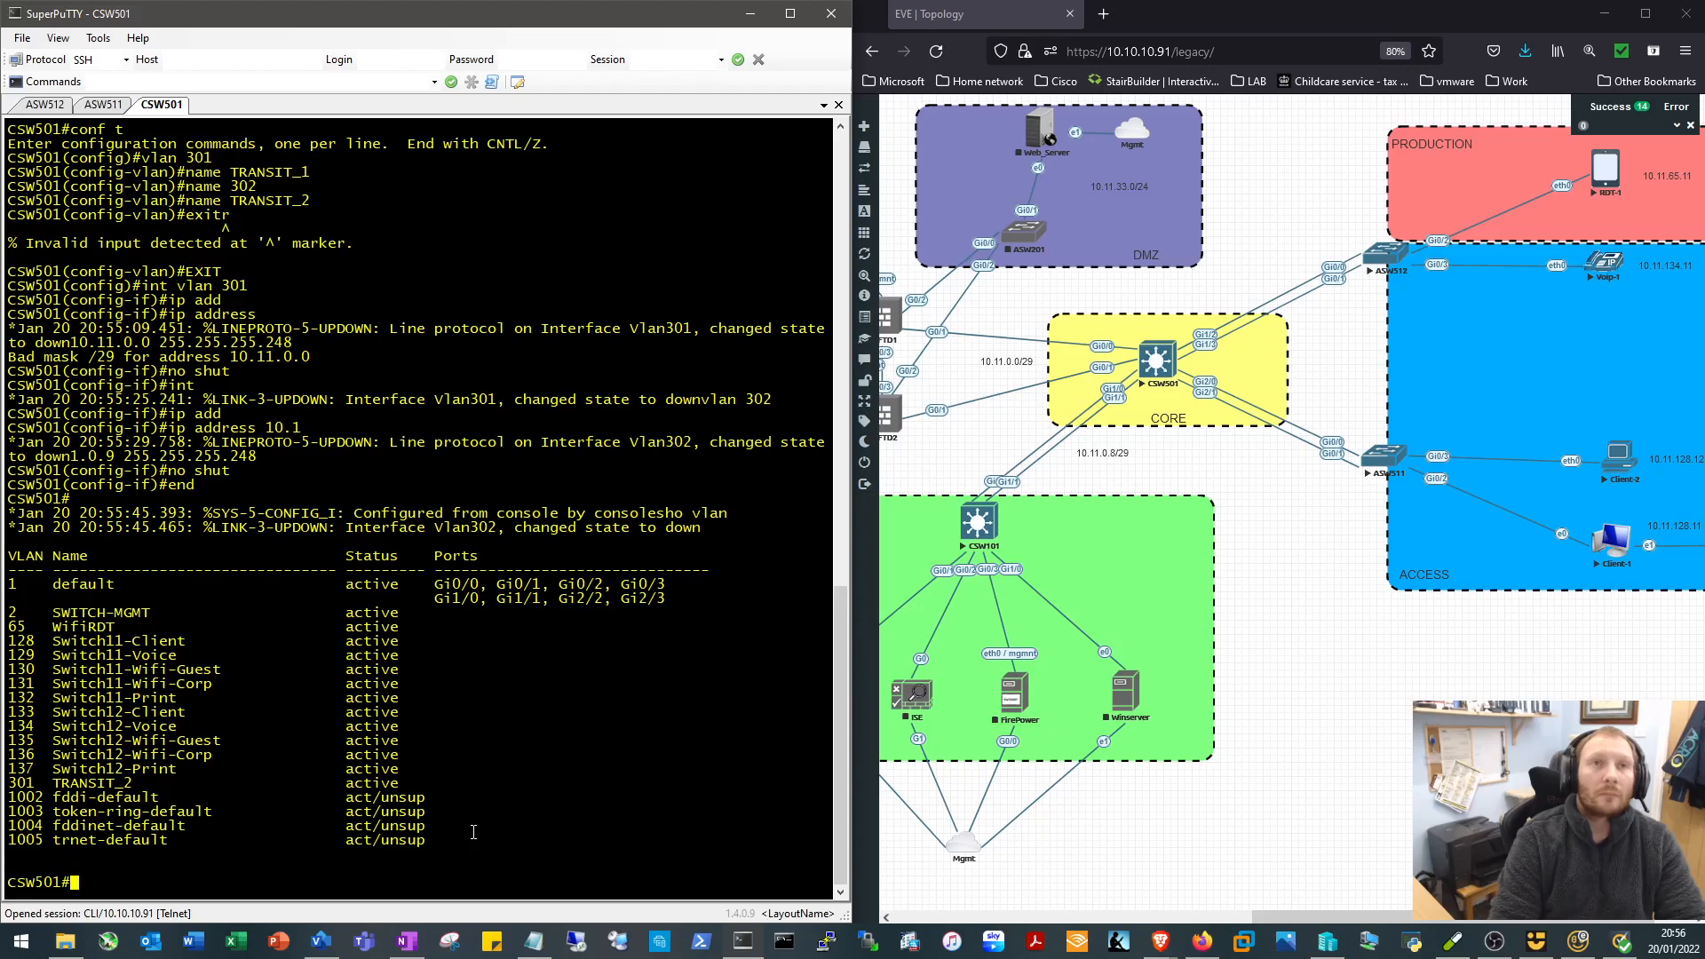
pyautogui.write('conf t')
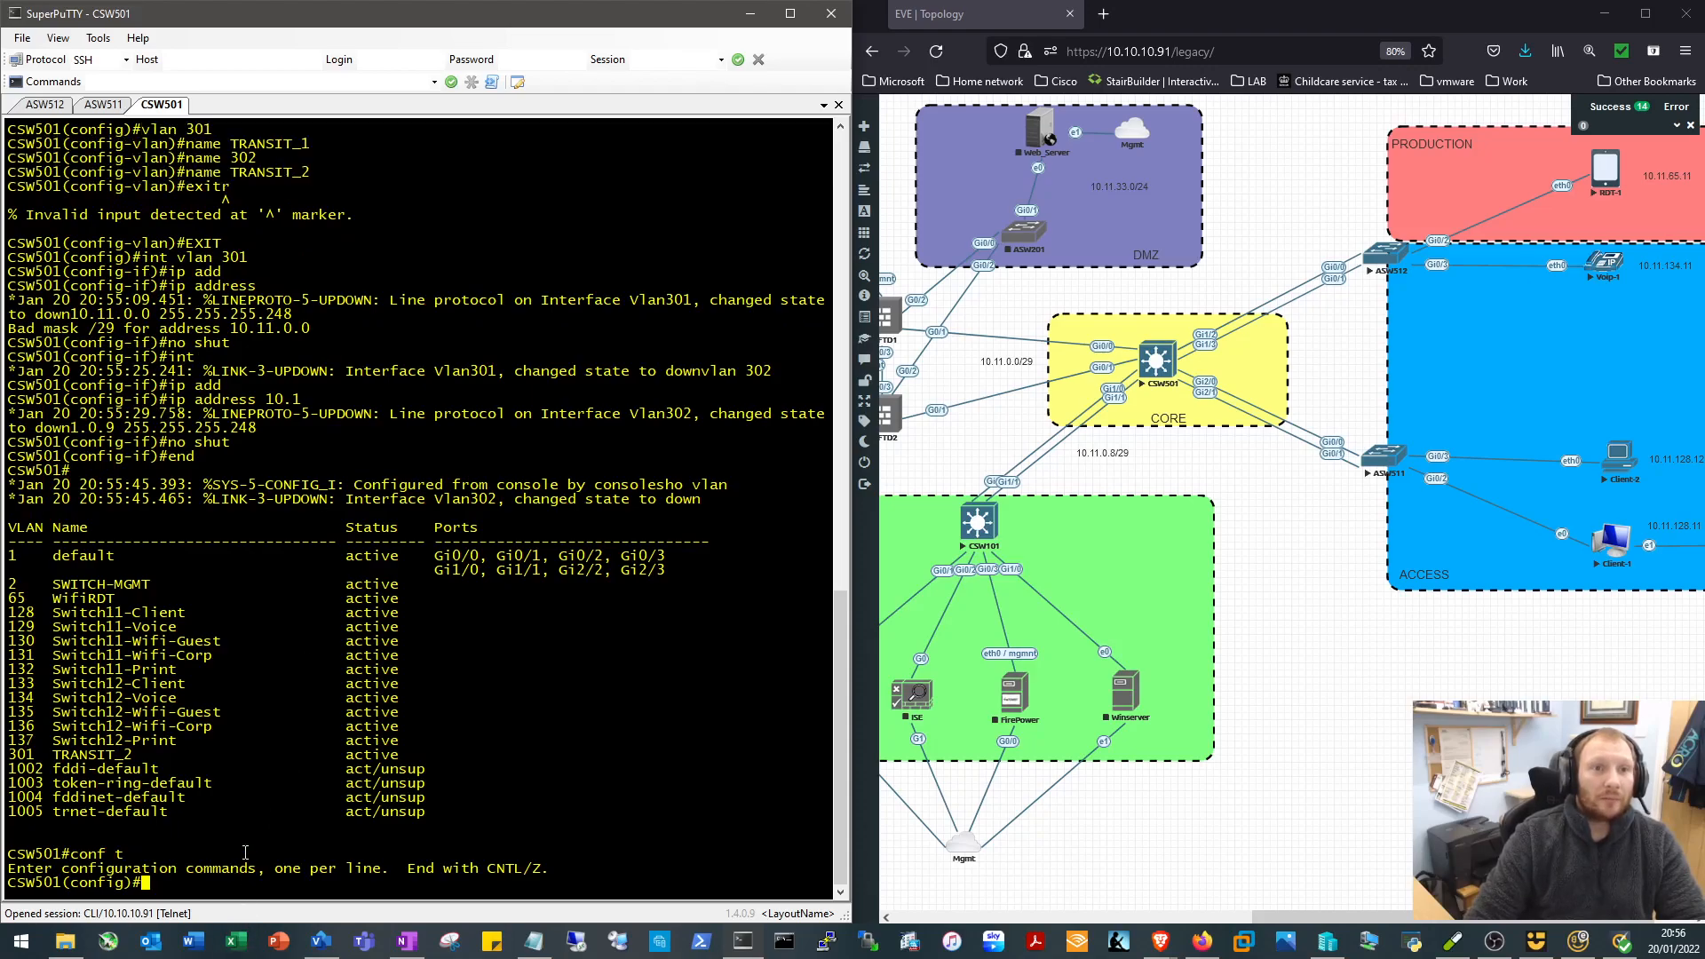
pyautogui.write('vlan 301')
pyautogui.write('name TR')
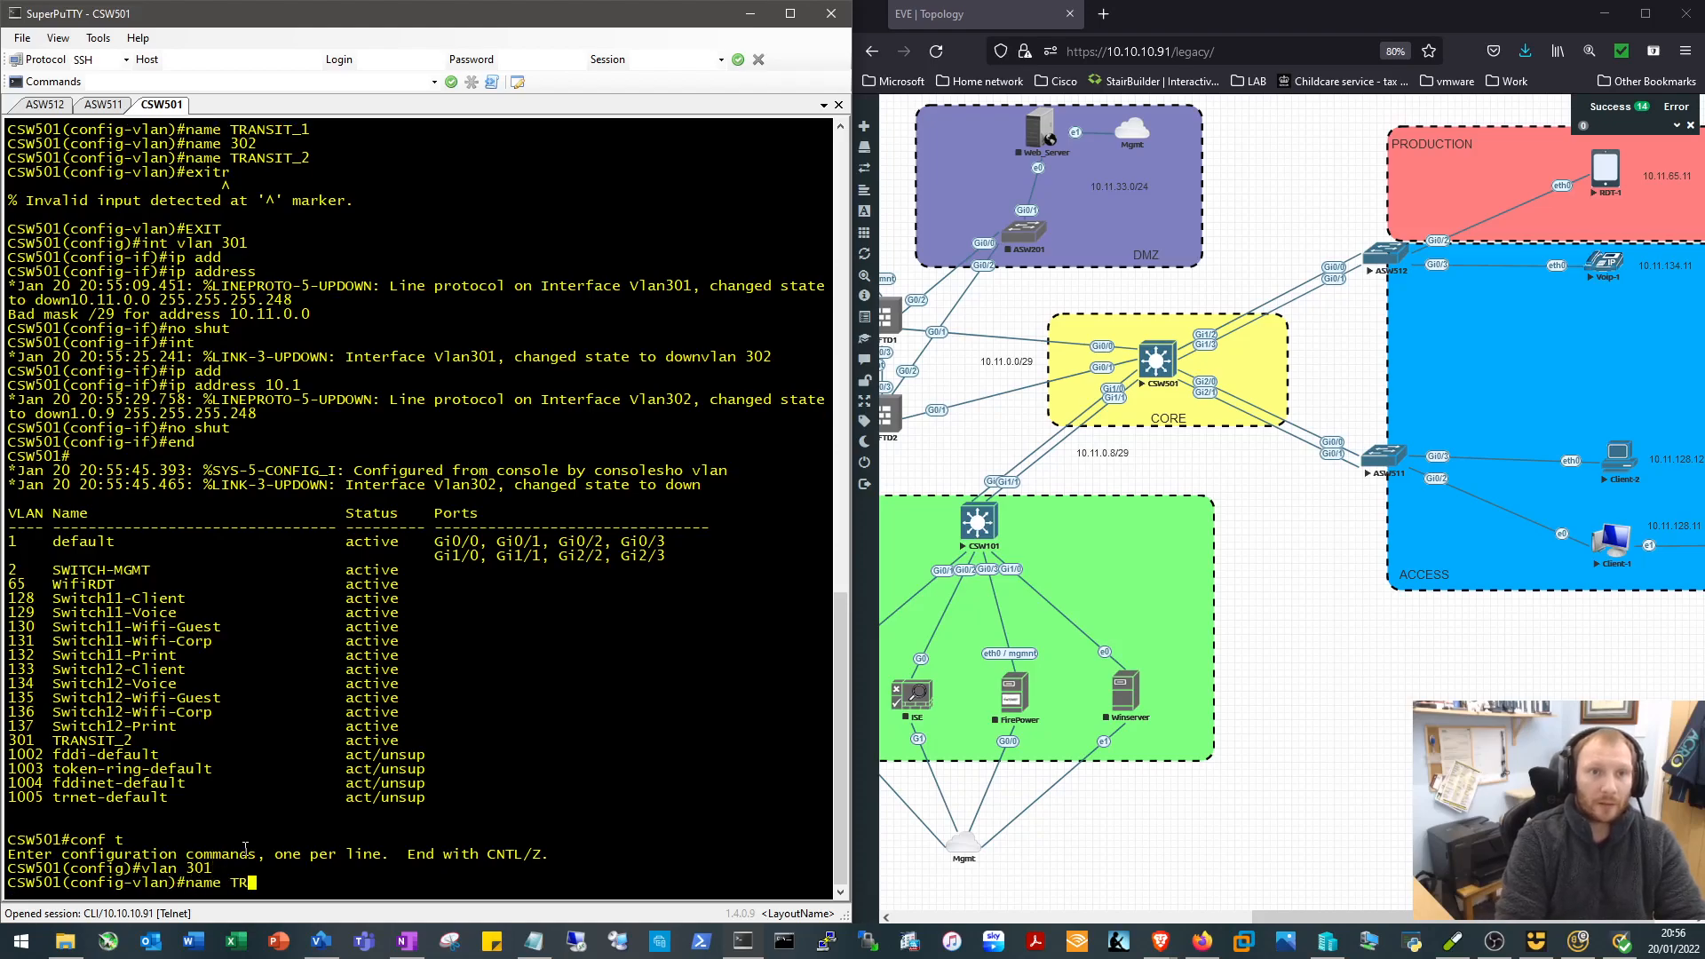
pyautogui.write('ANSIT_1')
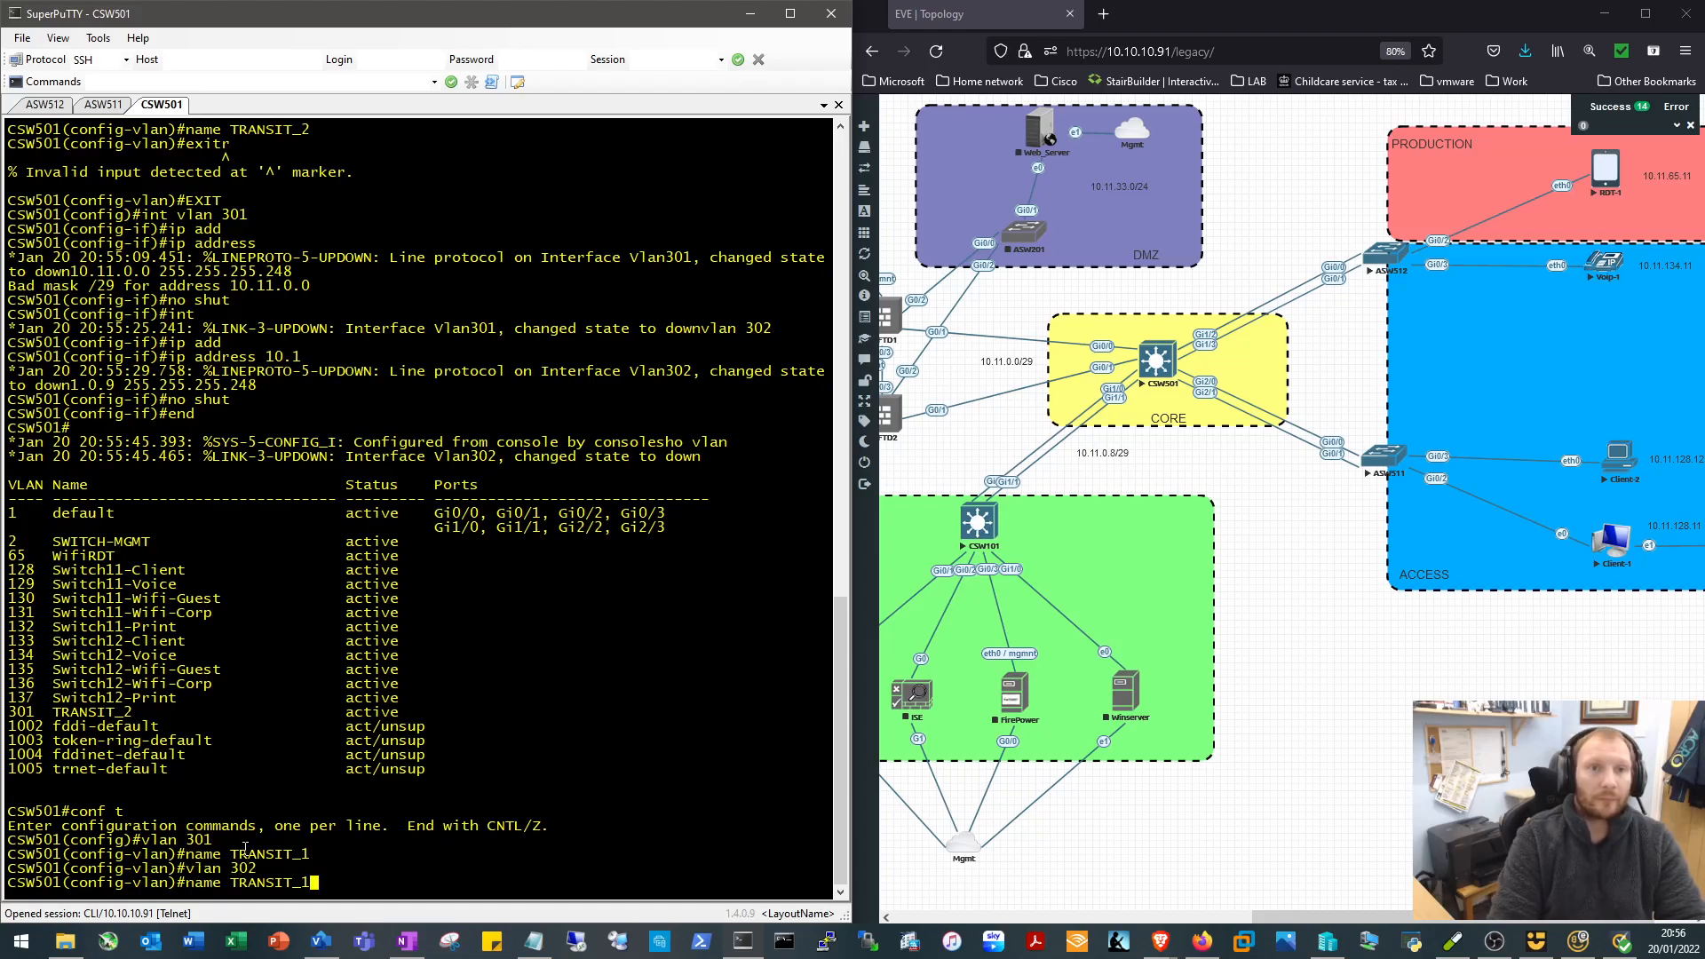
pyautogui.write('END')
pyautogui.write('SHO VLAN')
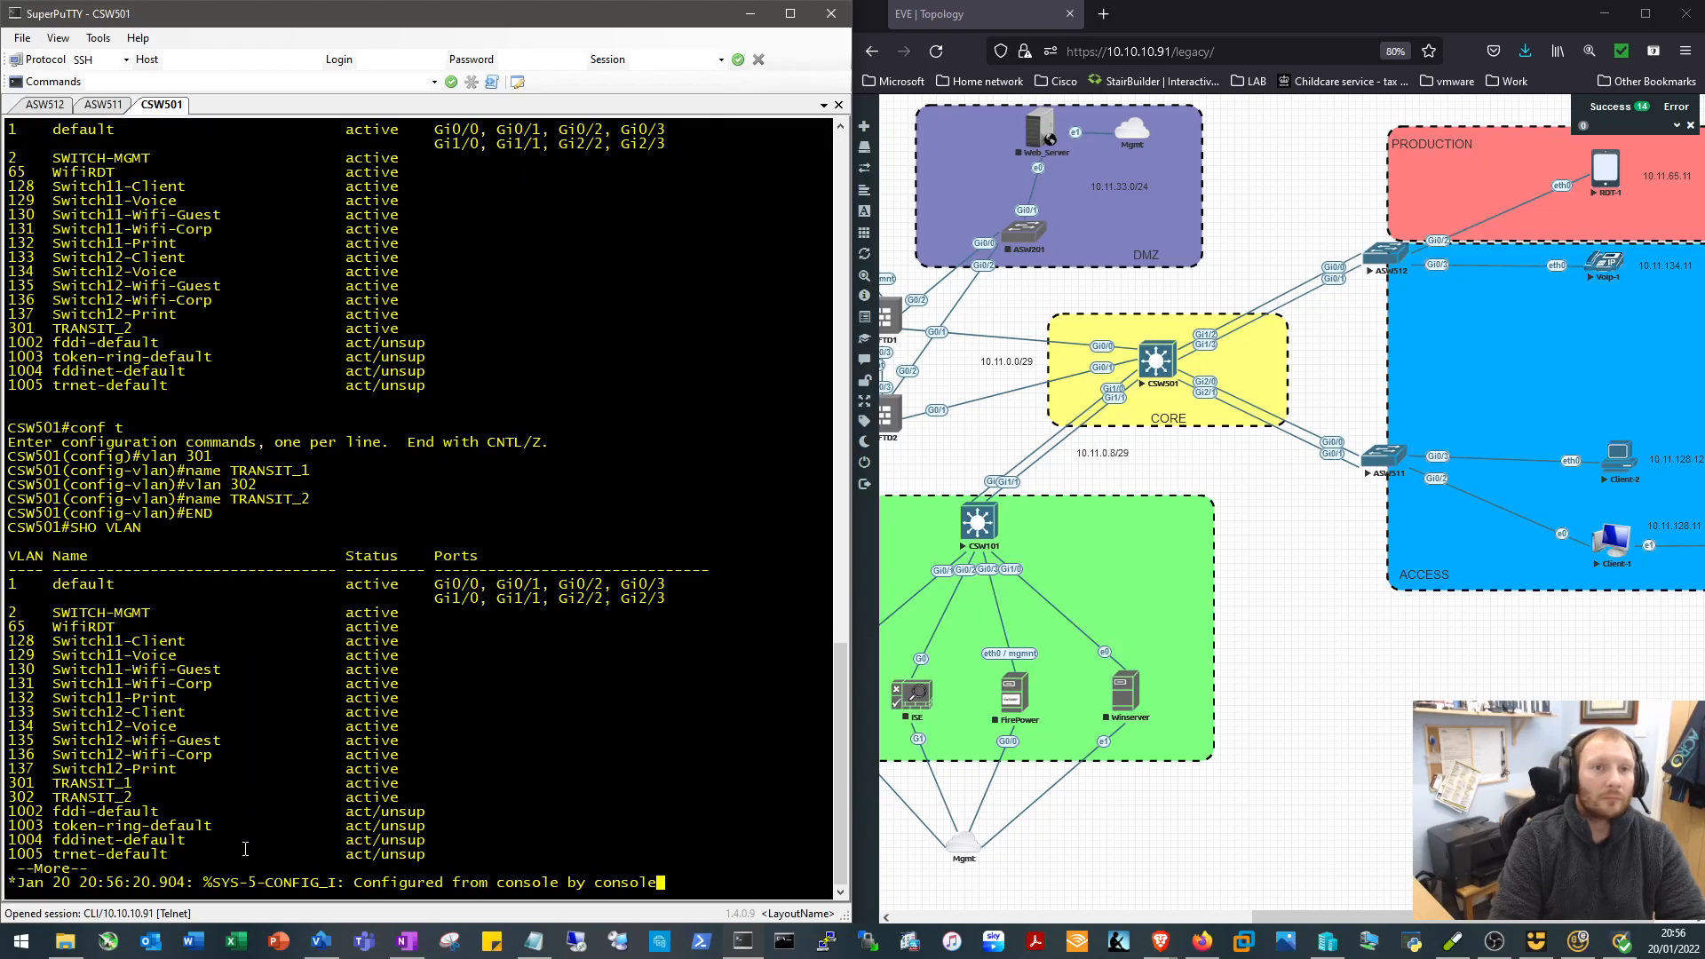
# Page through the VLAN list and show CSW501's IP interface brief
pyautogui.press('space')
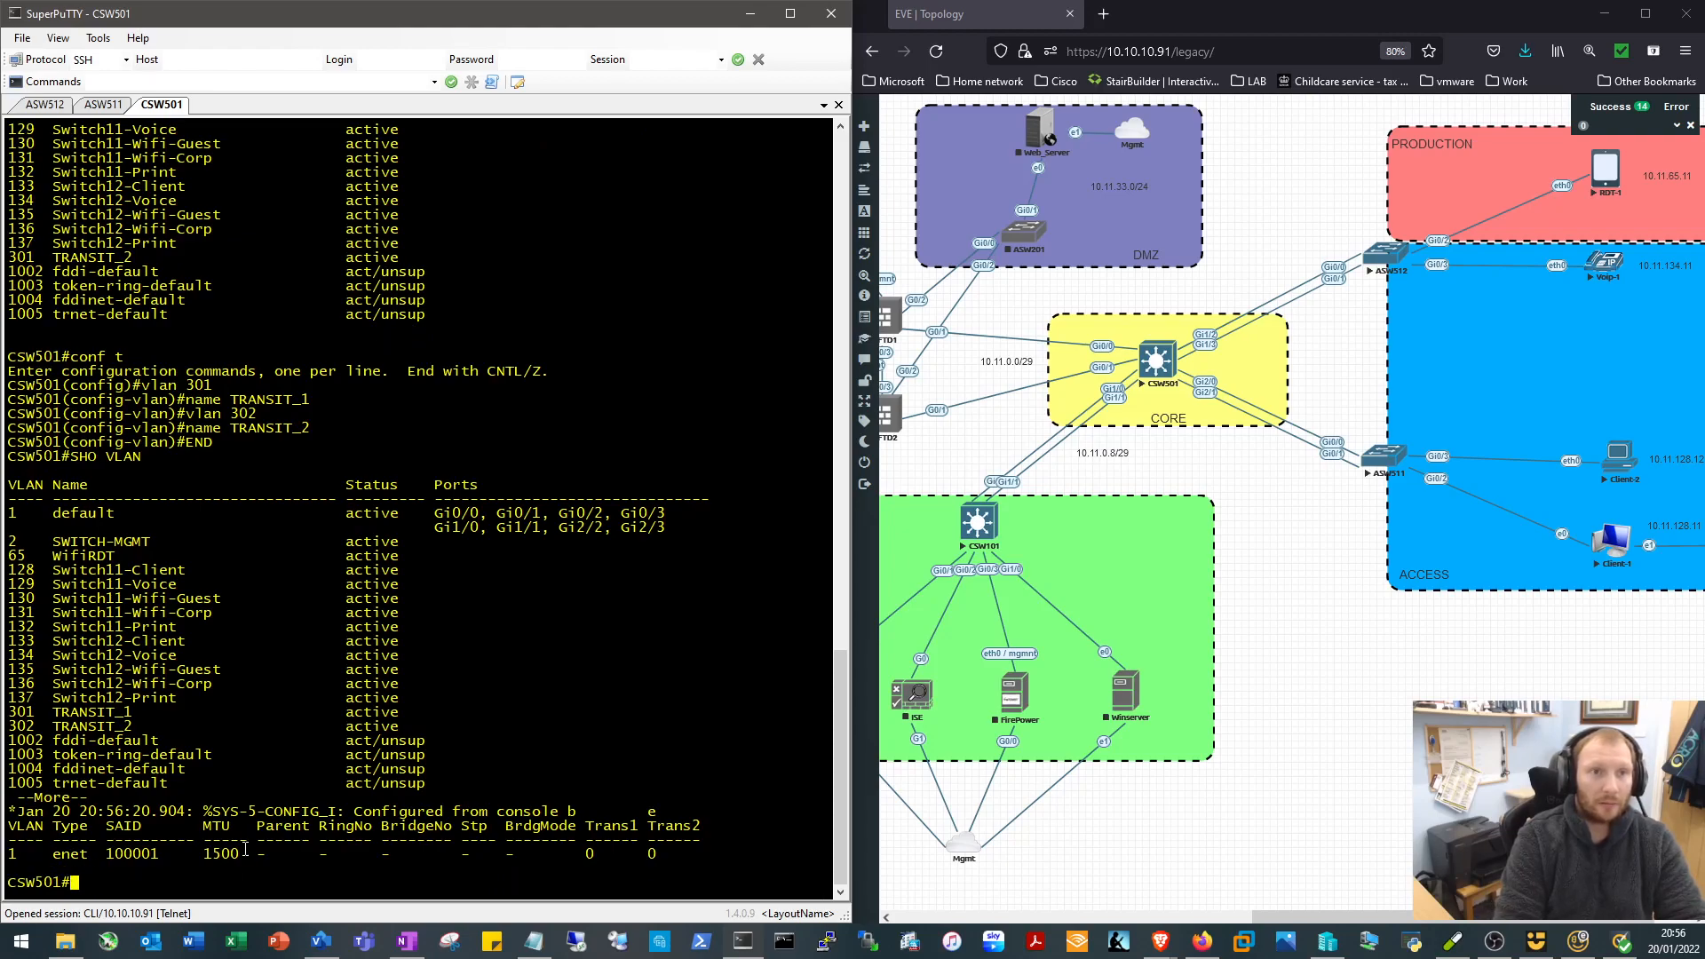
pyautogui.write('sho ip int brief')
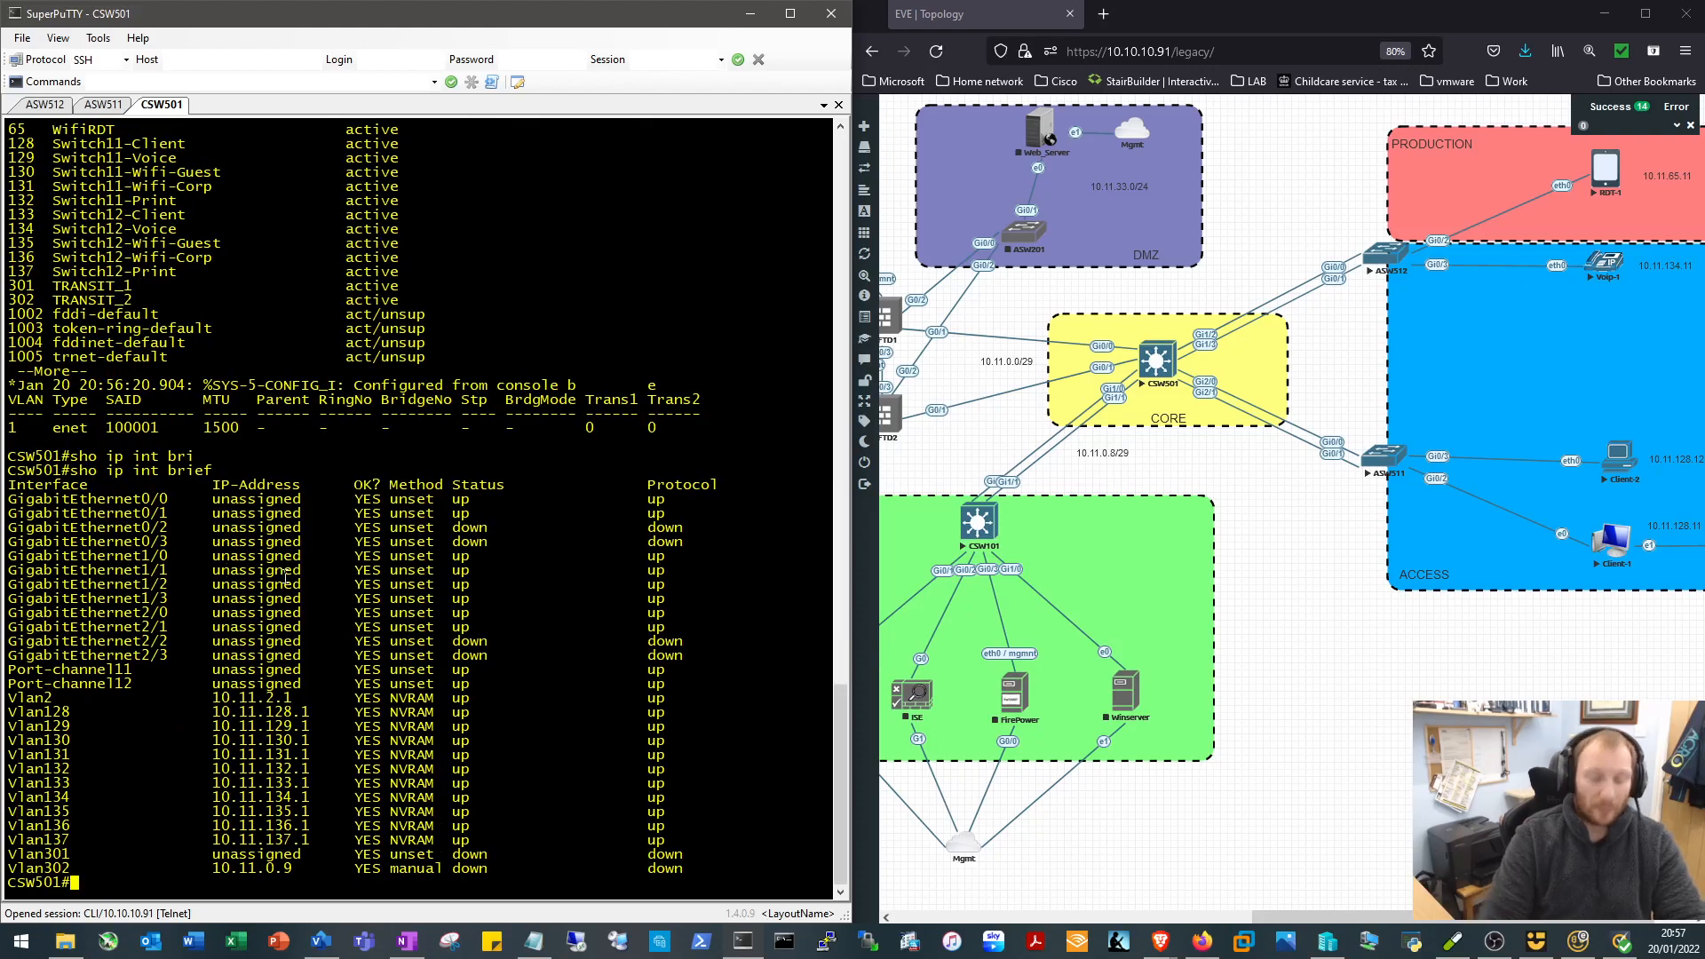
# Give Vlan301 address 10.11.0.1 255.255.255.248 with no shut and verify in the interface brief
pyautogui.write('conf t')
pyautogui.write('int vlan 301')
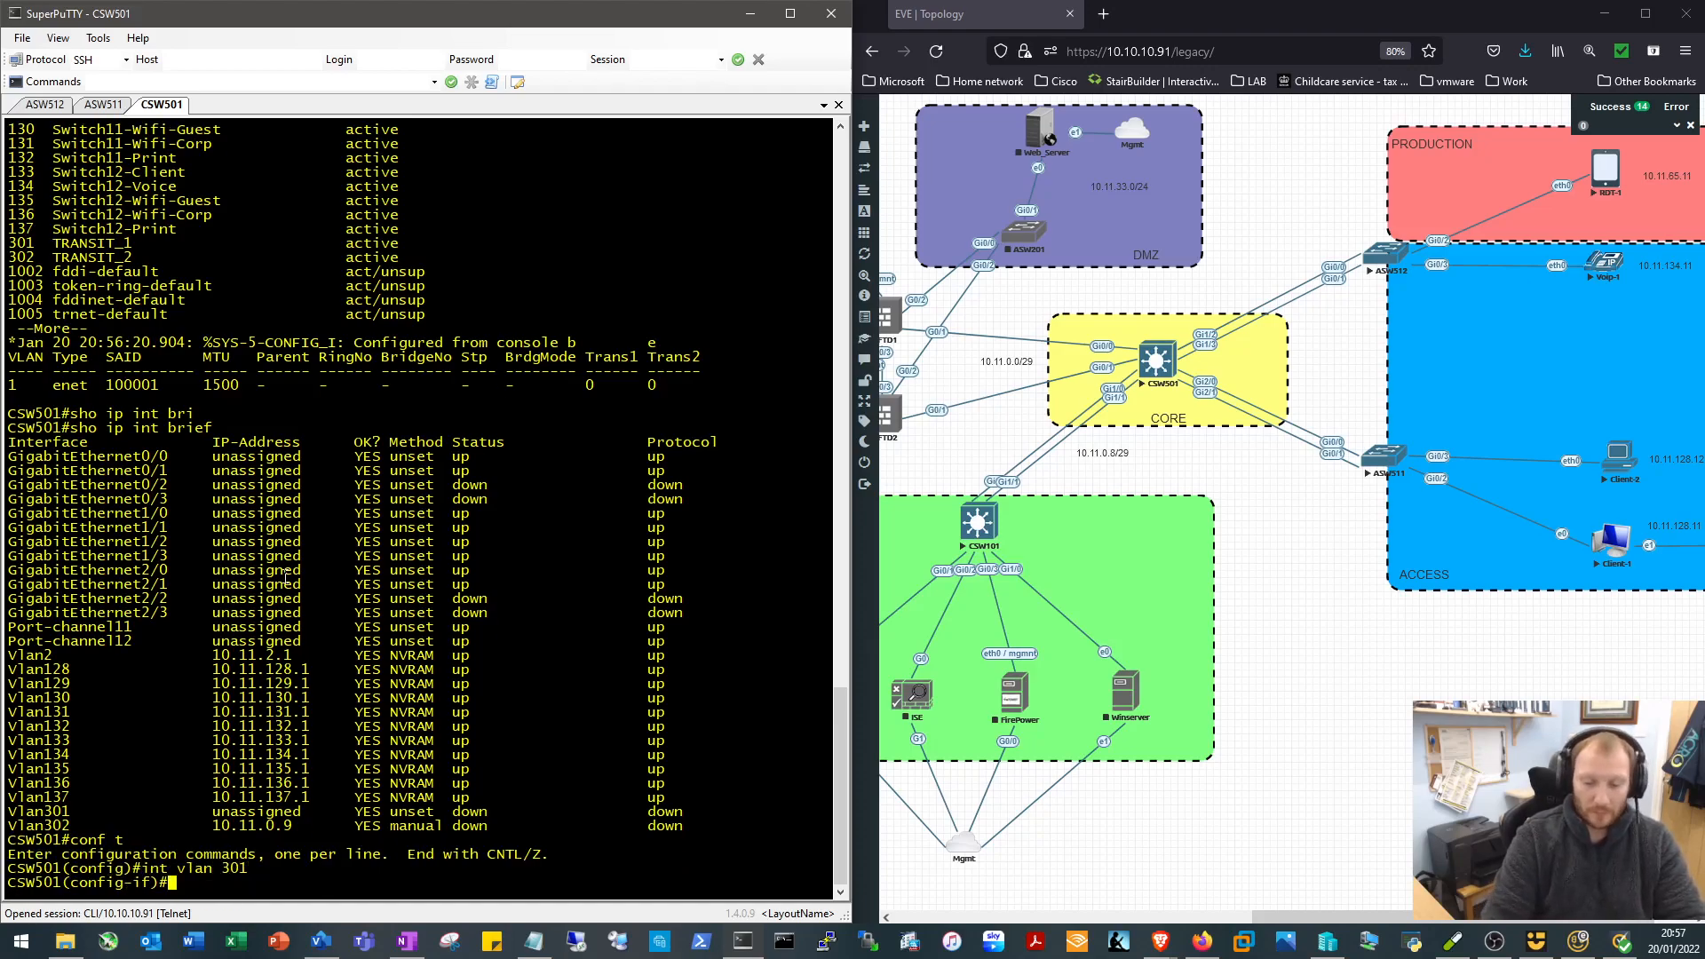
pyautogui.write('ip address 10.11.0')
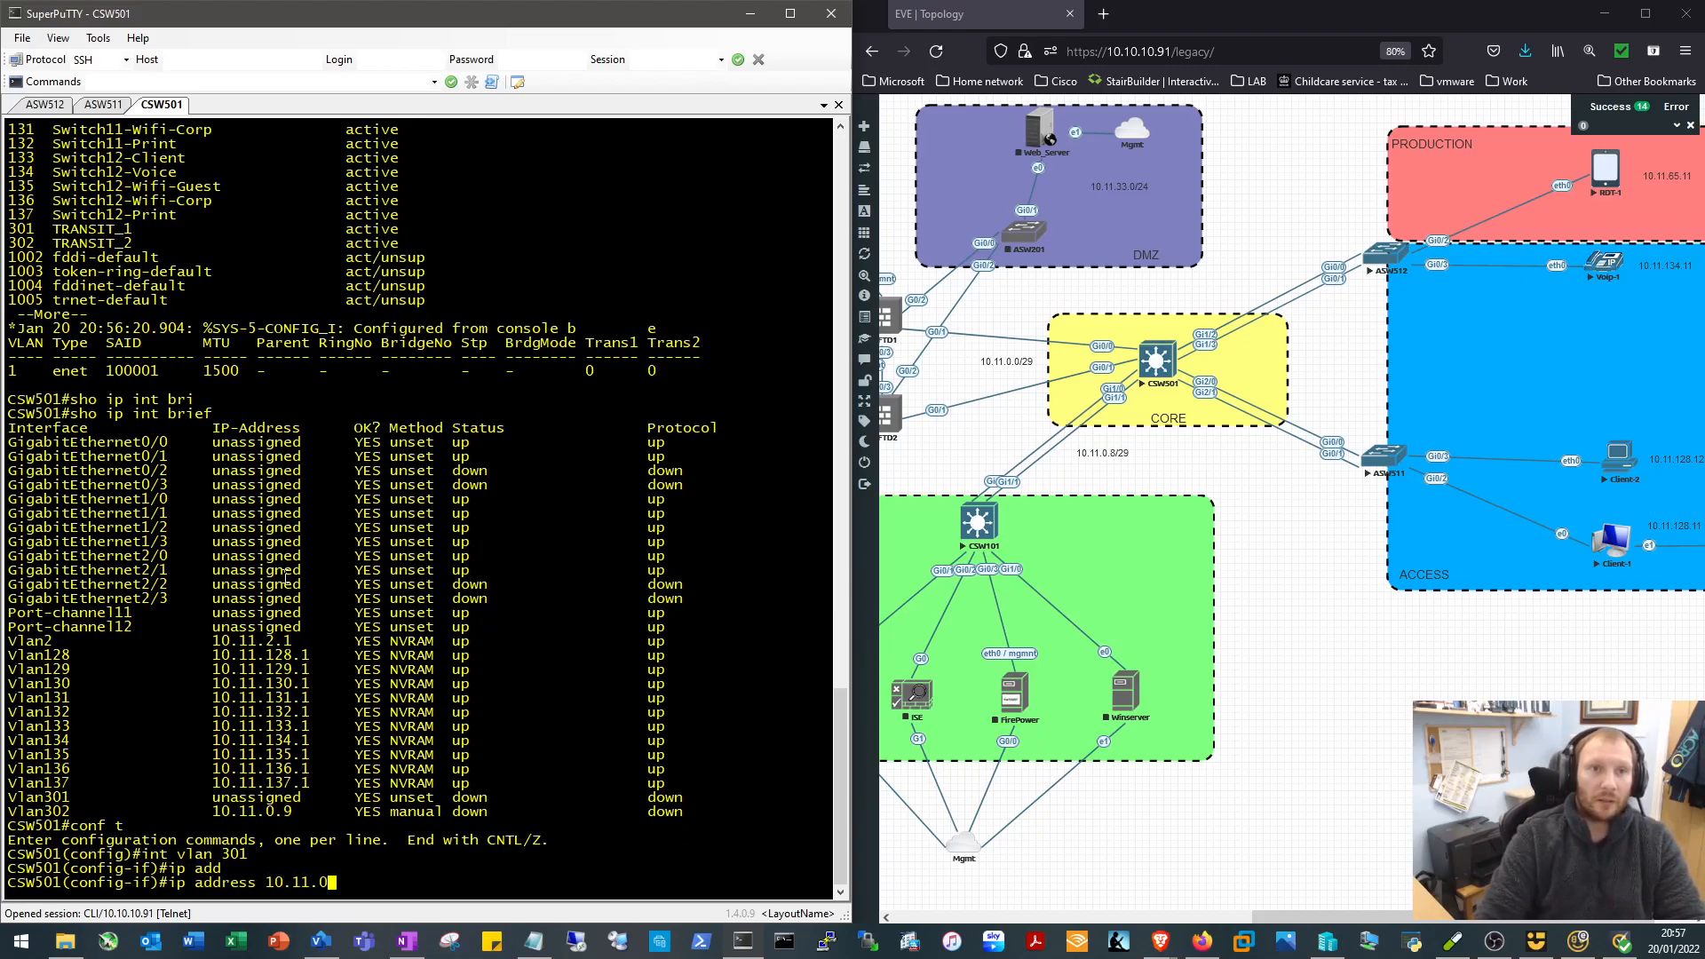
pyautogui.write('1')
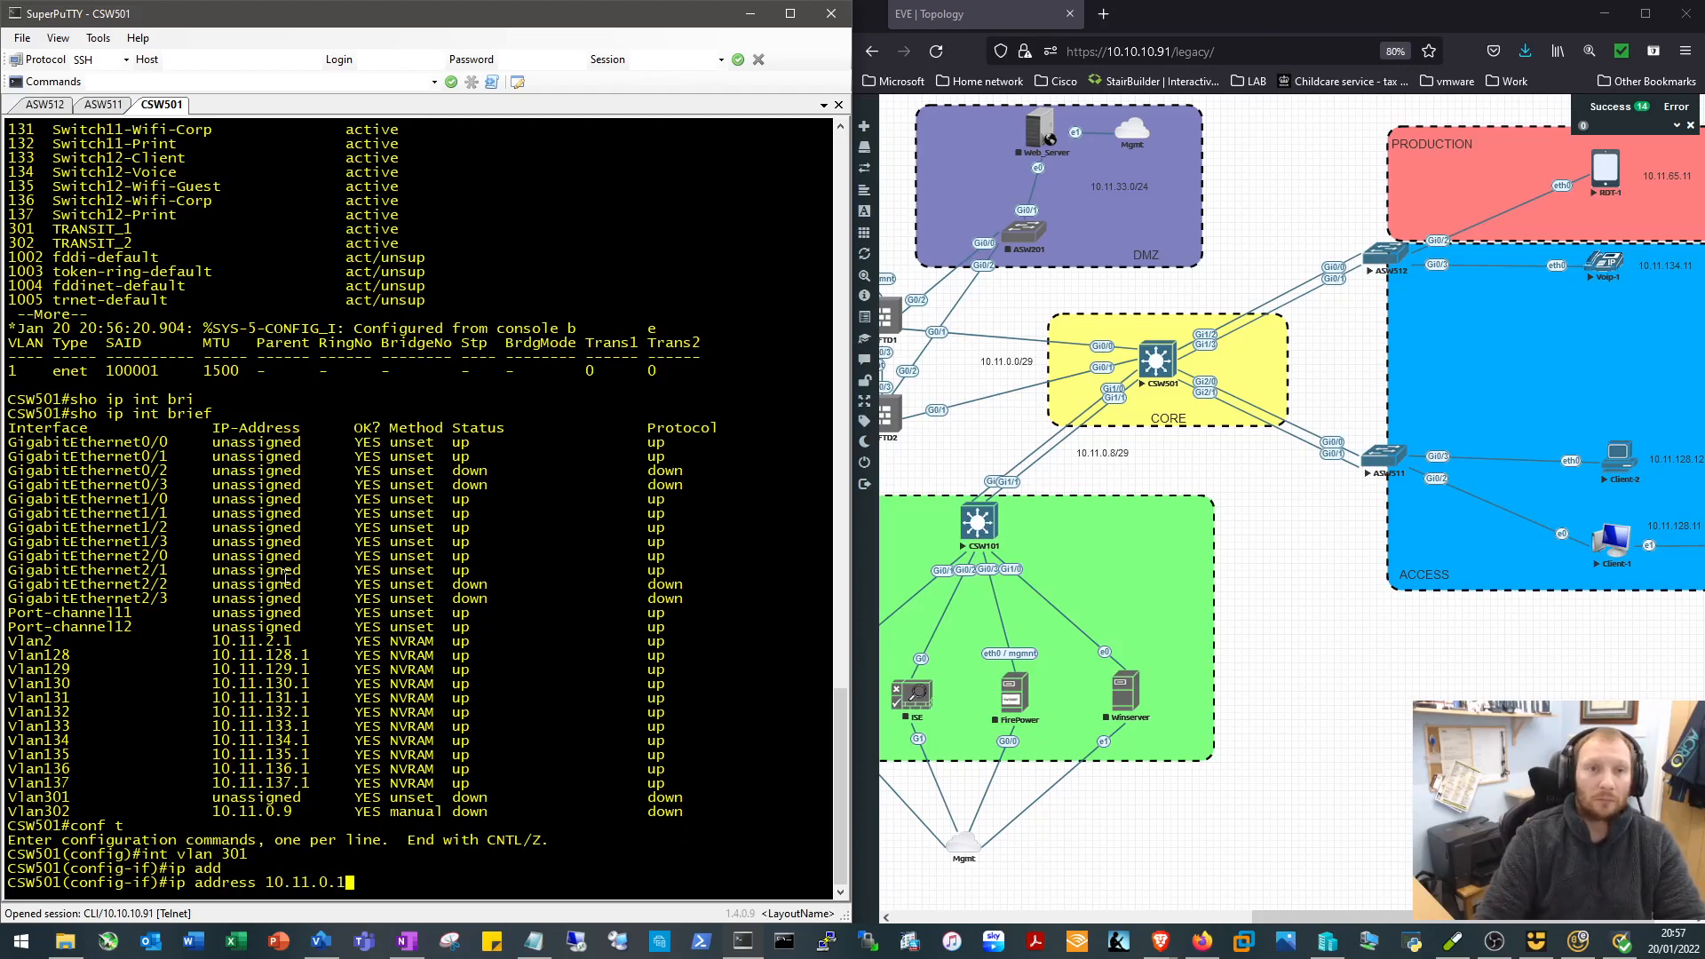
pyautogui.write('255.255.255.248')
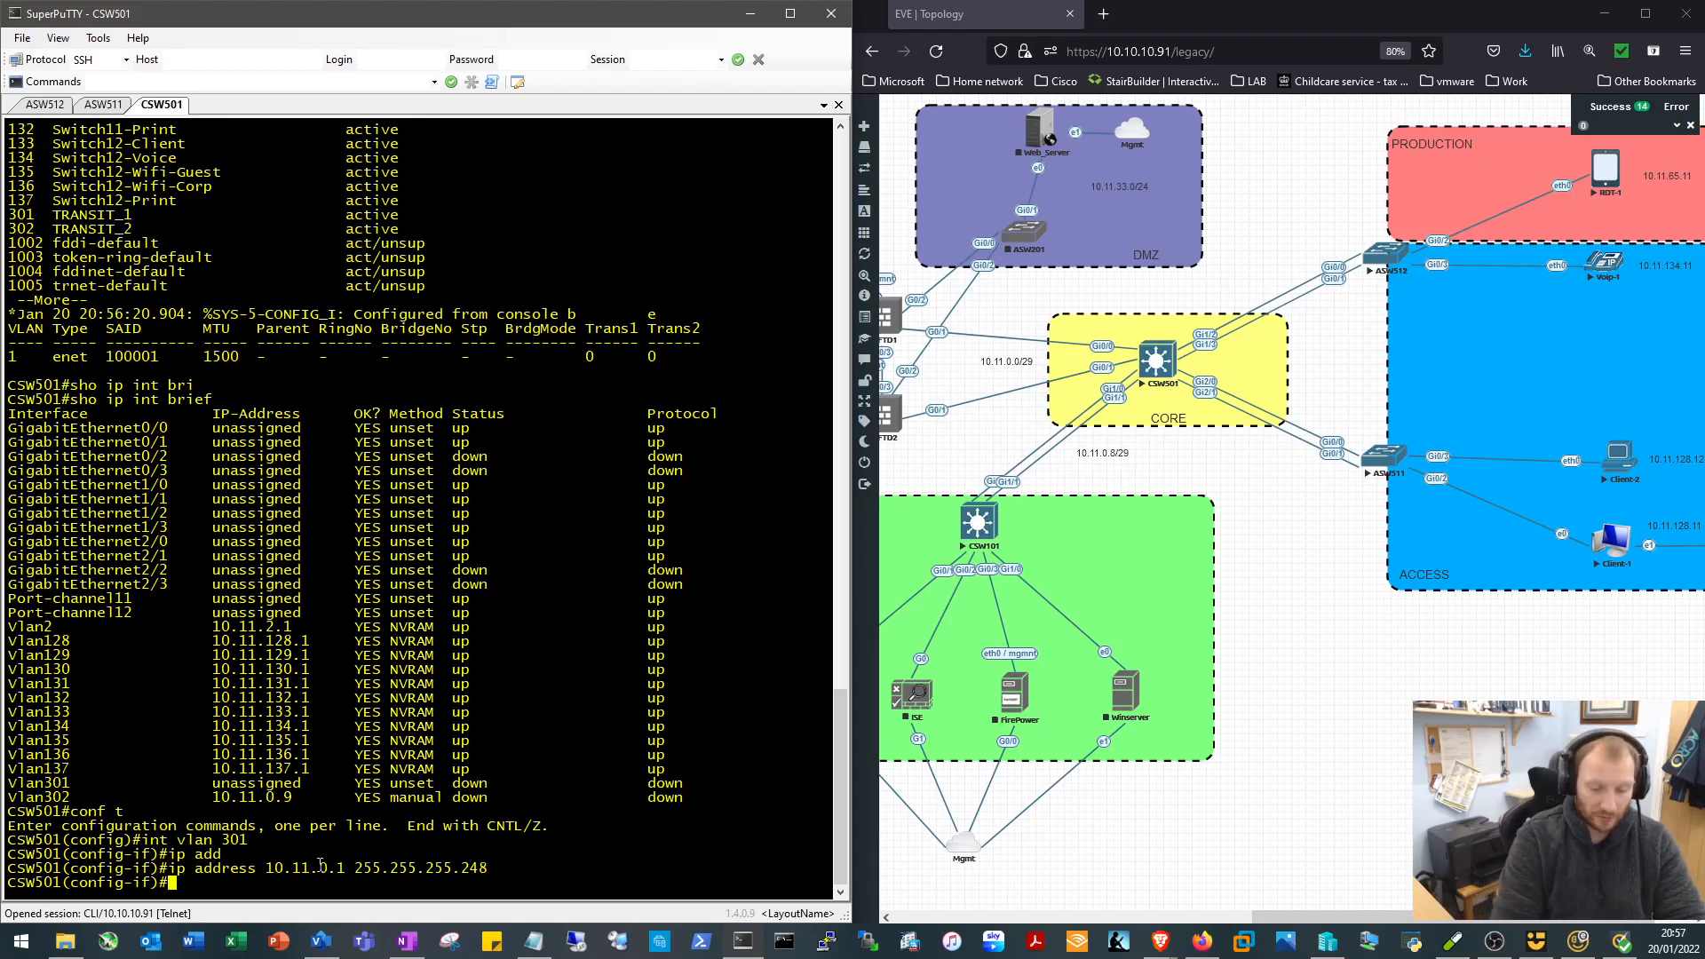
pyautogui.write('no shut')
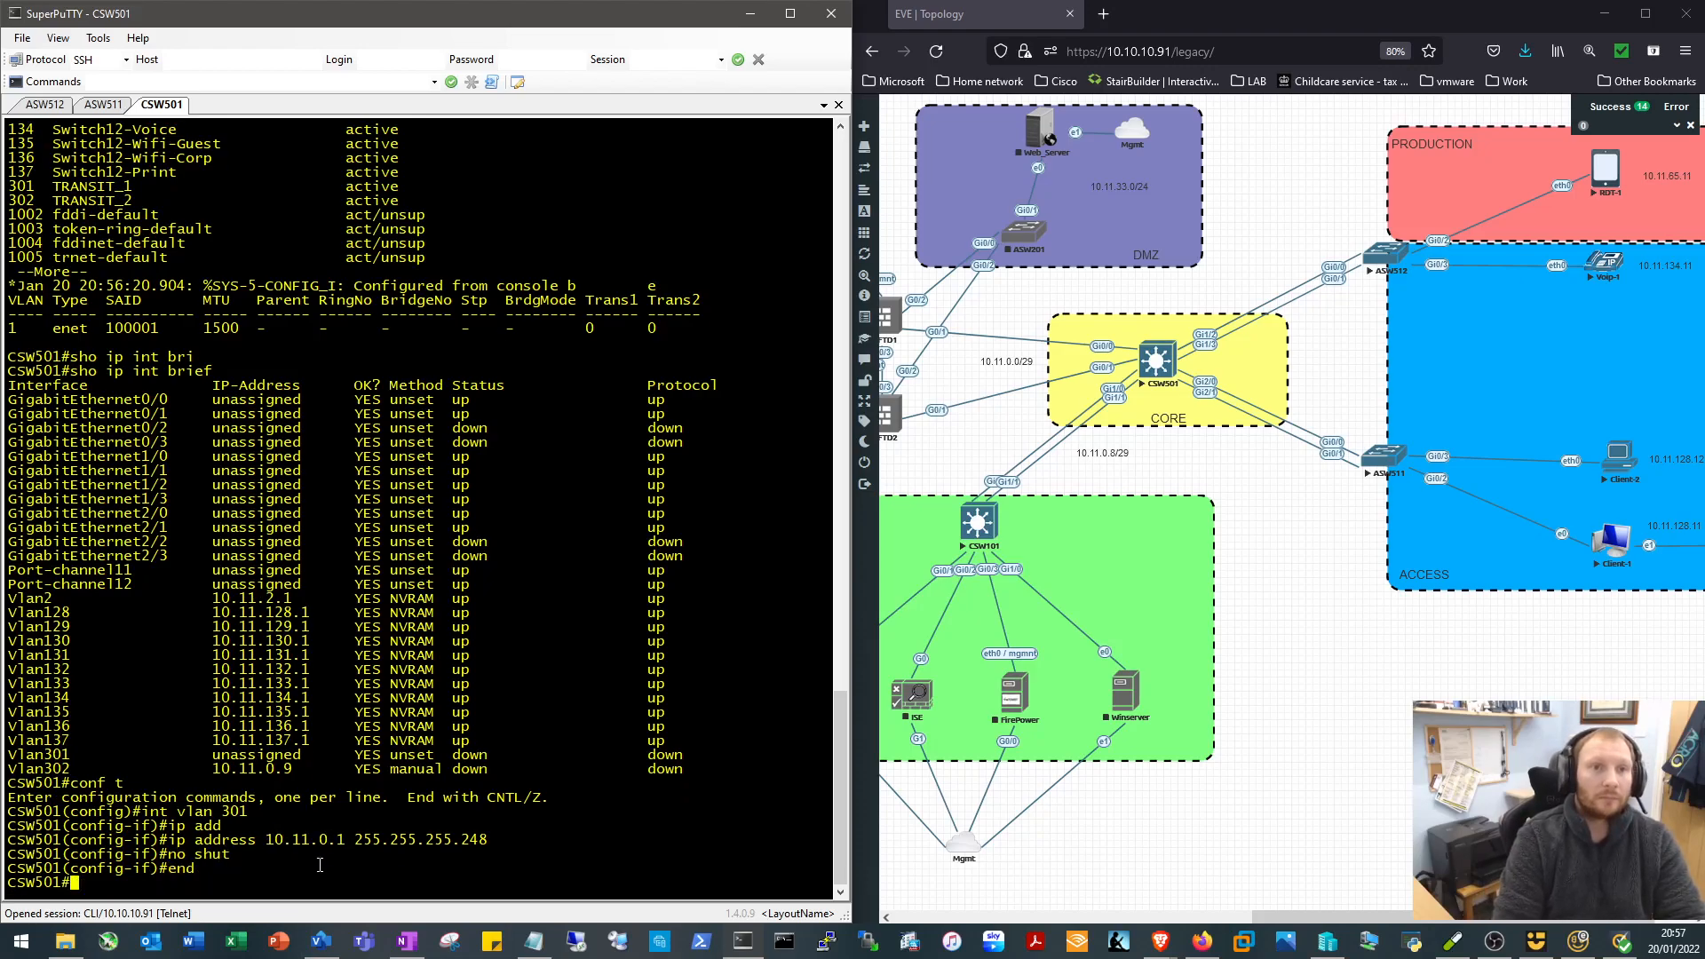
pyautogui.write('sho ip int brief')
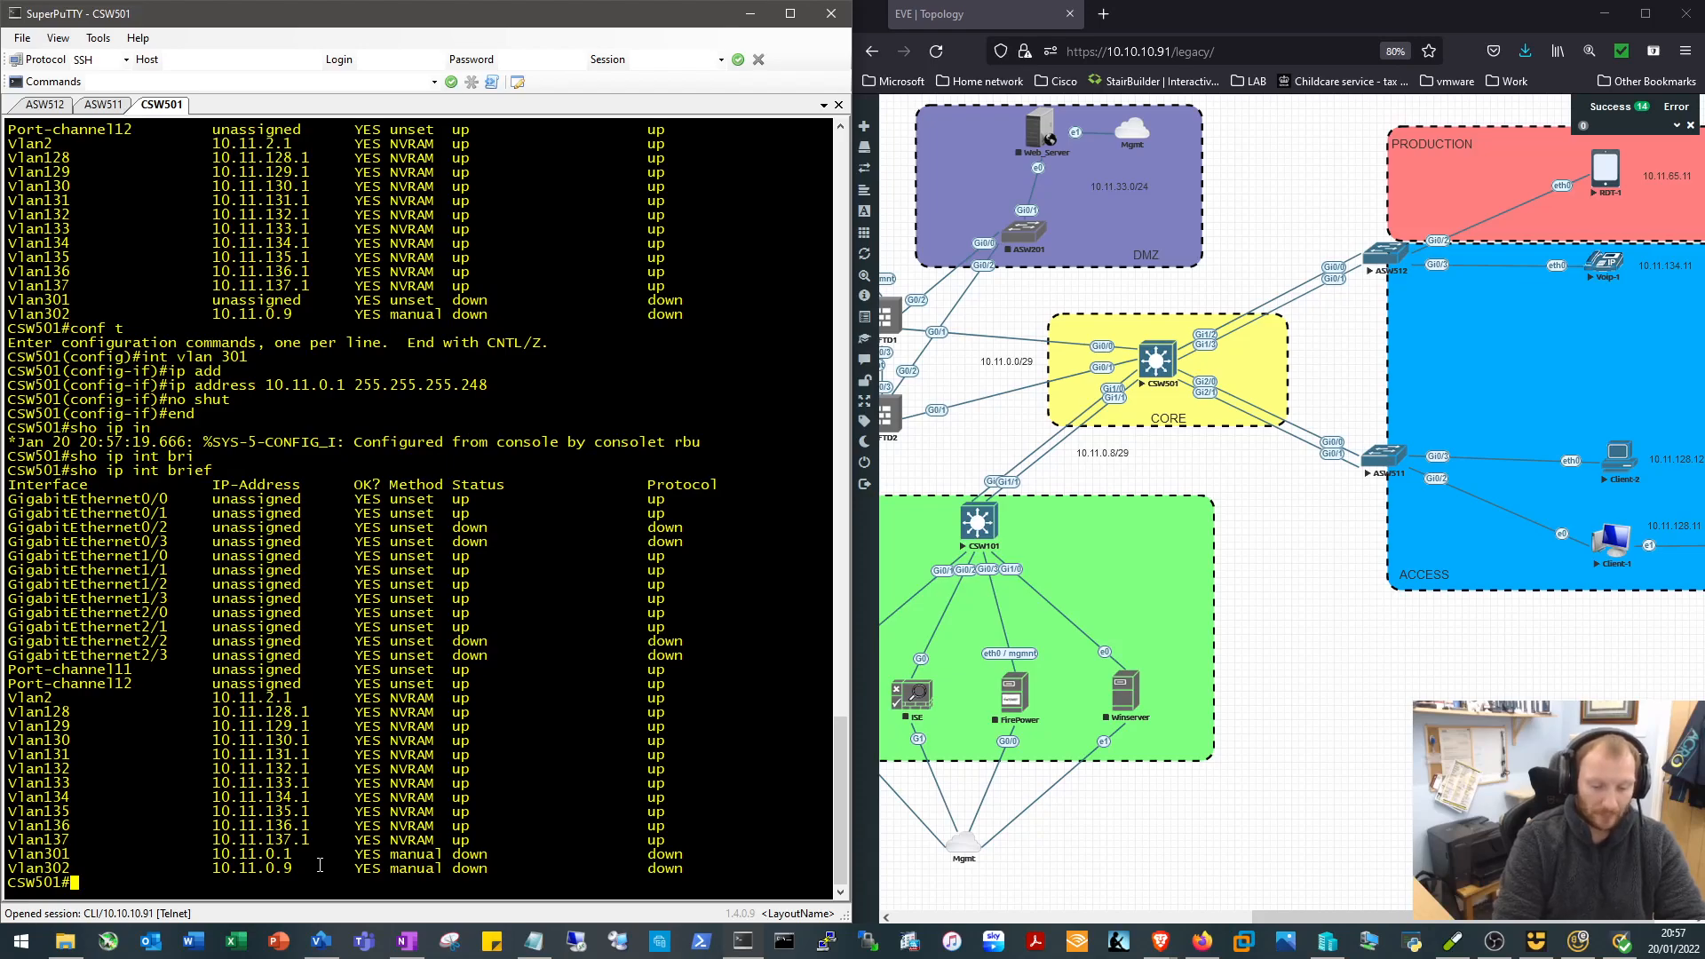
# Set logging synchronous on console line 0 of CSW501 and leave configuration mode
pyautogui.write('conf t')
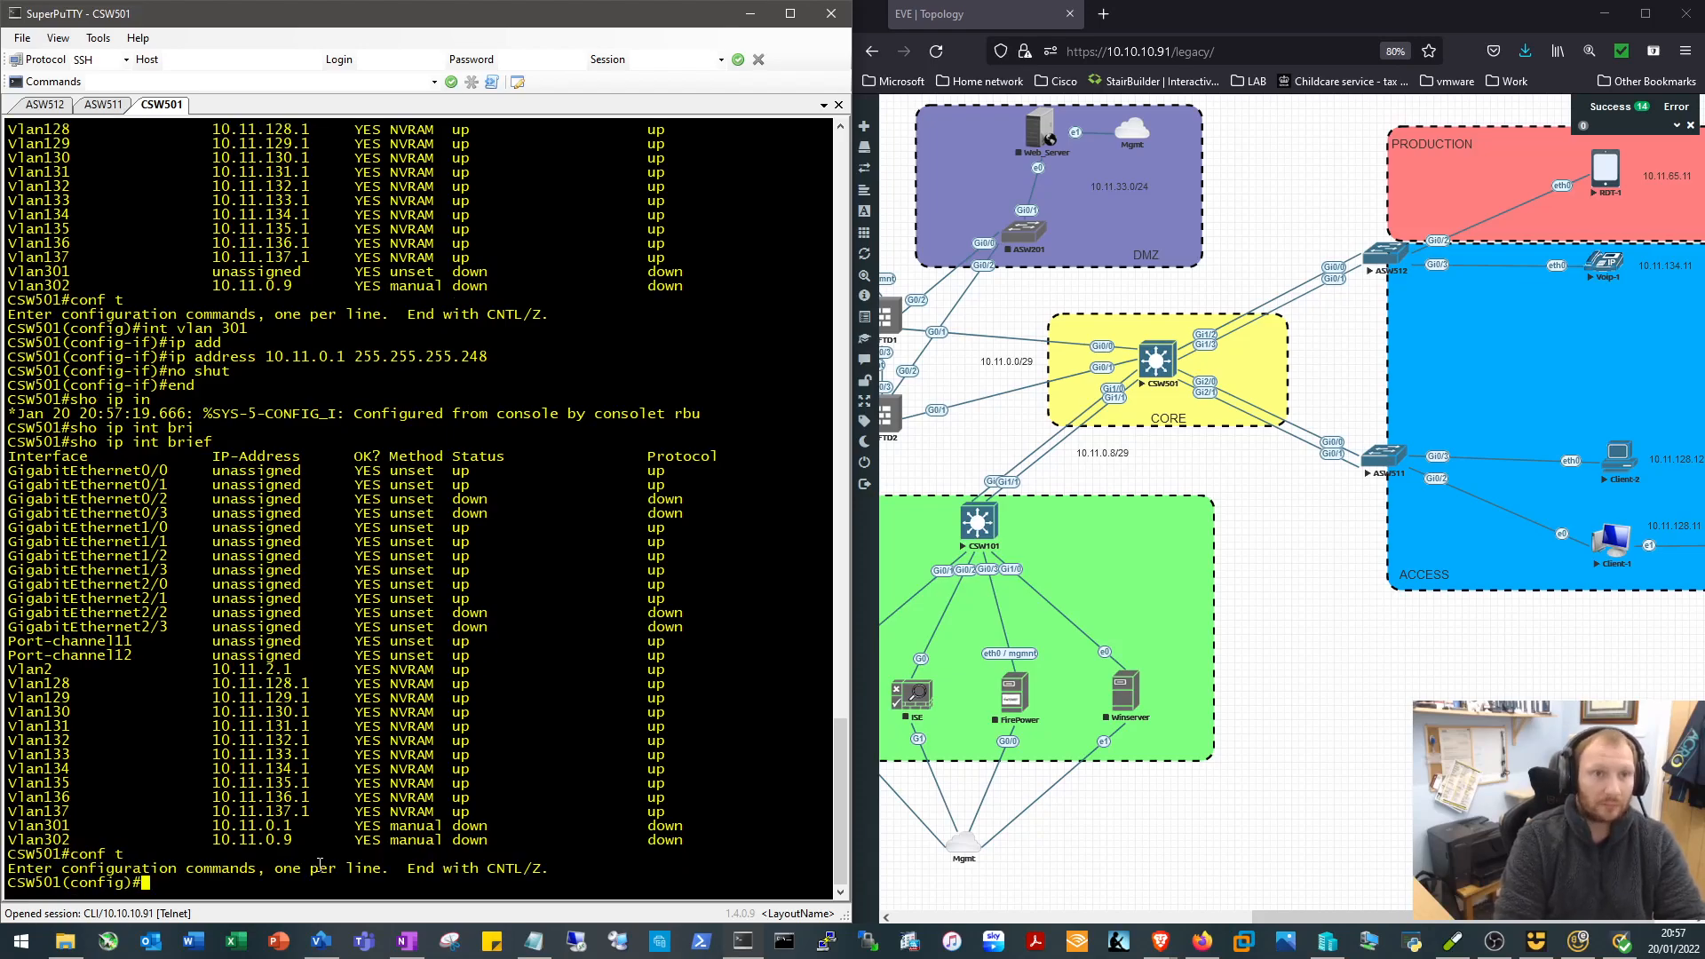
pyautogui.write('line con 0')
pyautogui.write('logging synchronous')
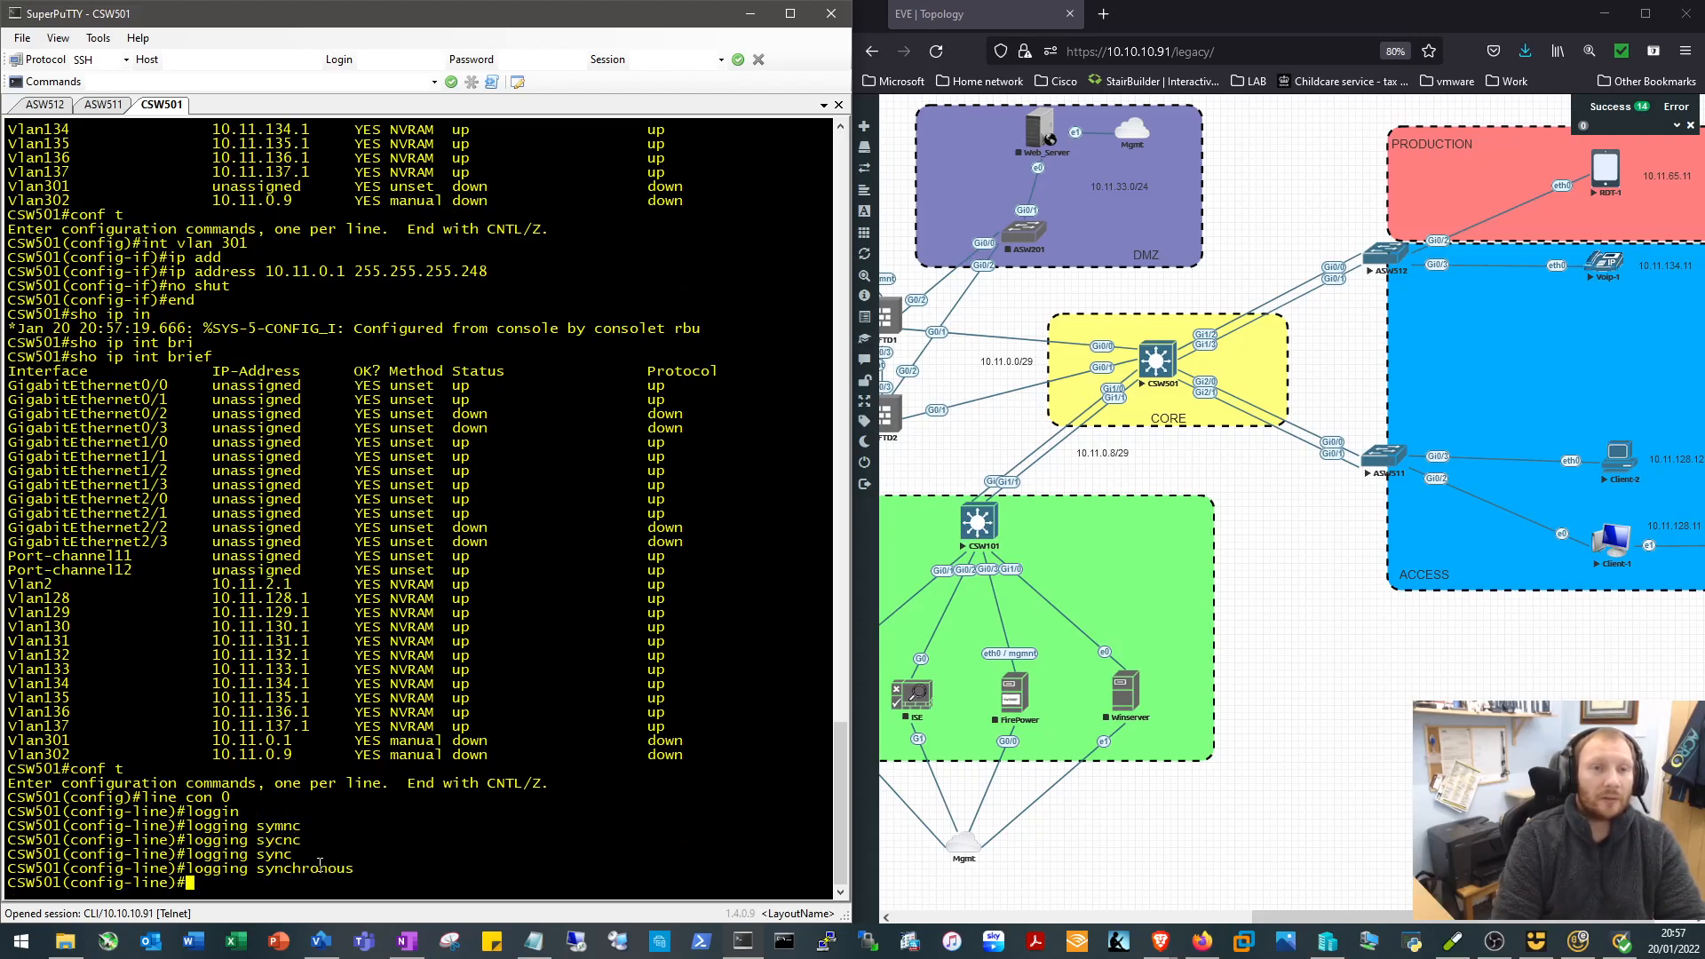
pyautogui.write('end')
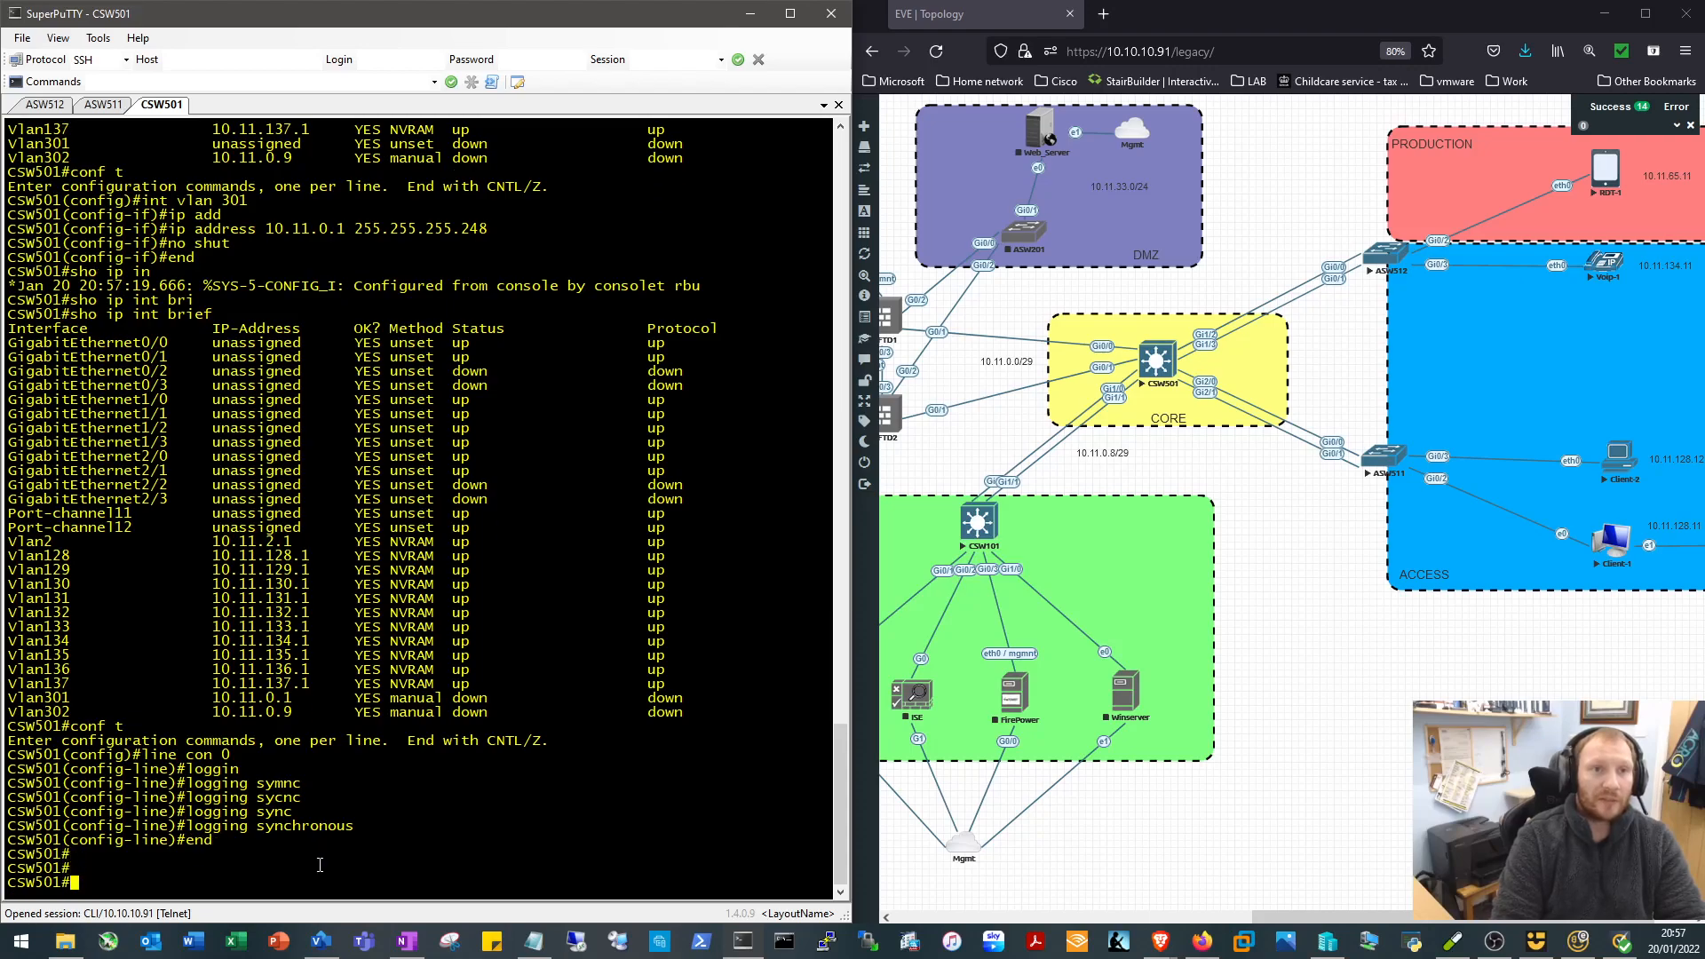
pyautogui.write('asdasd')
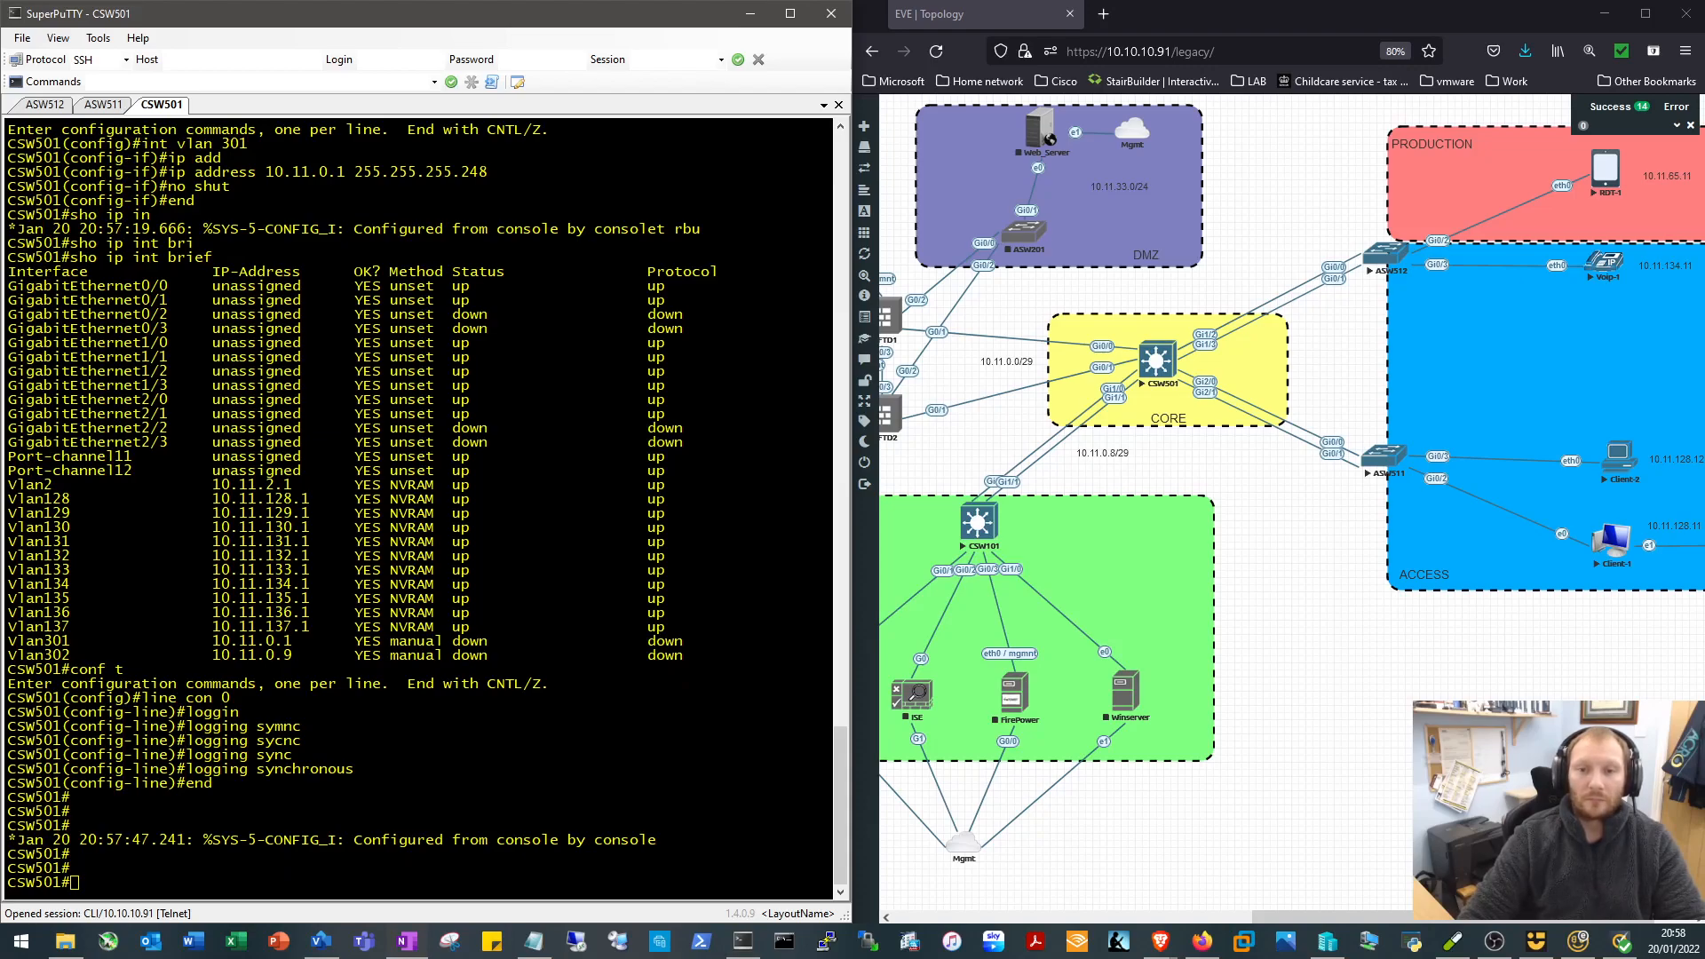
pyautogui.moveTo(1196, 604)
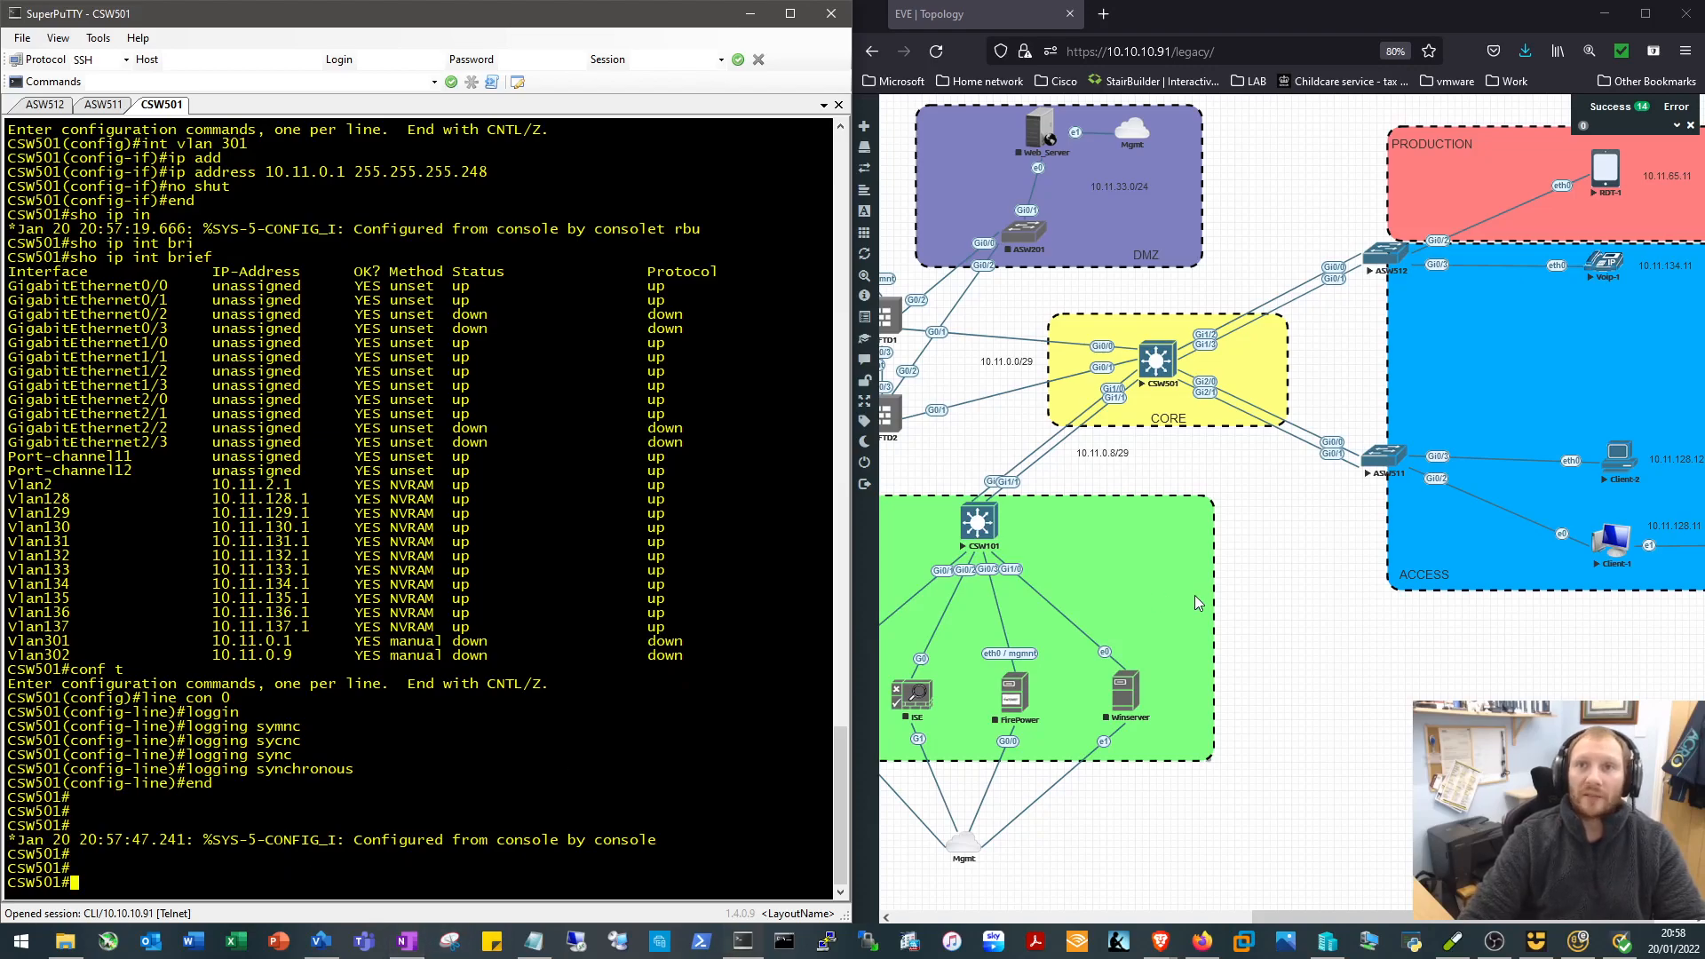
pyautogui.moveTo(1077, 334)
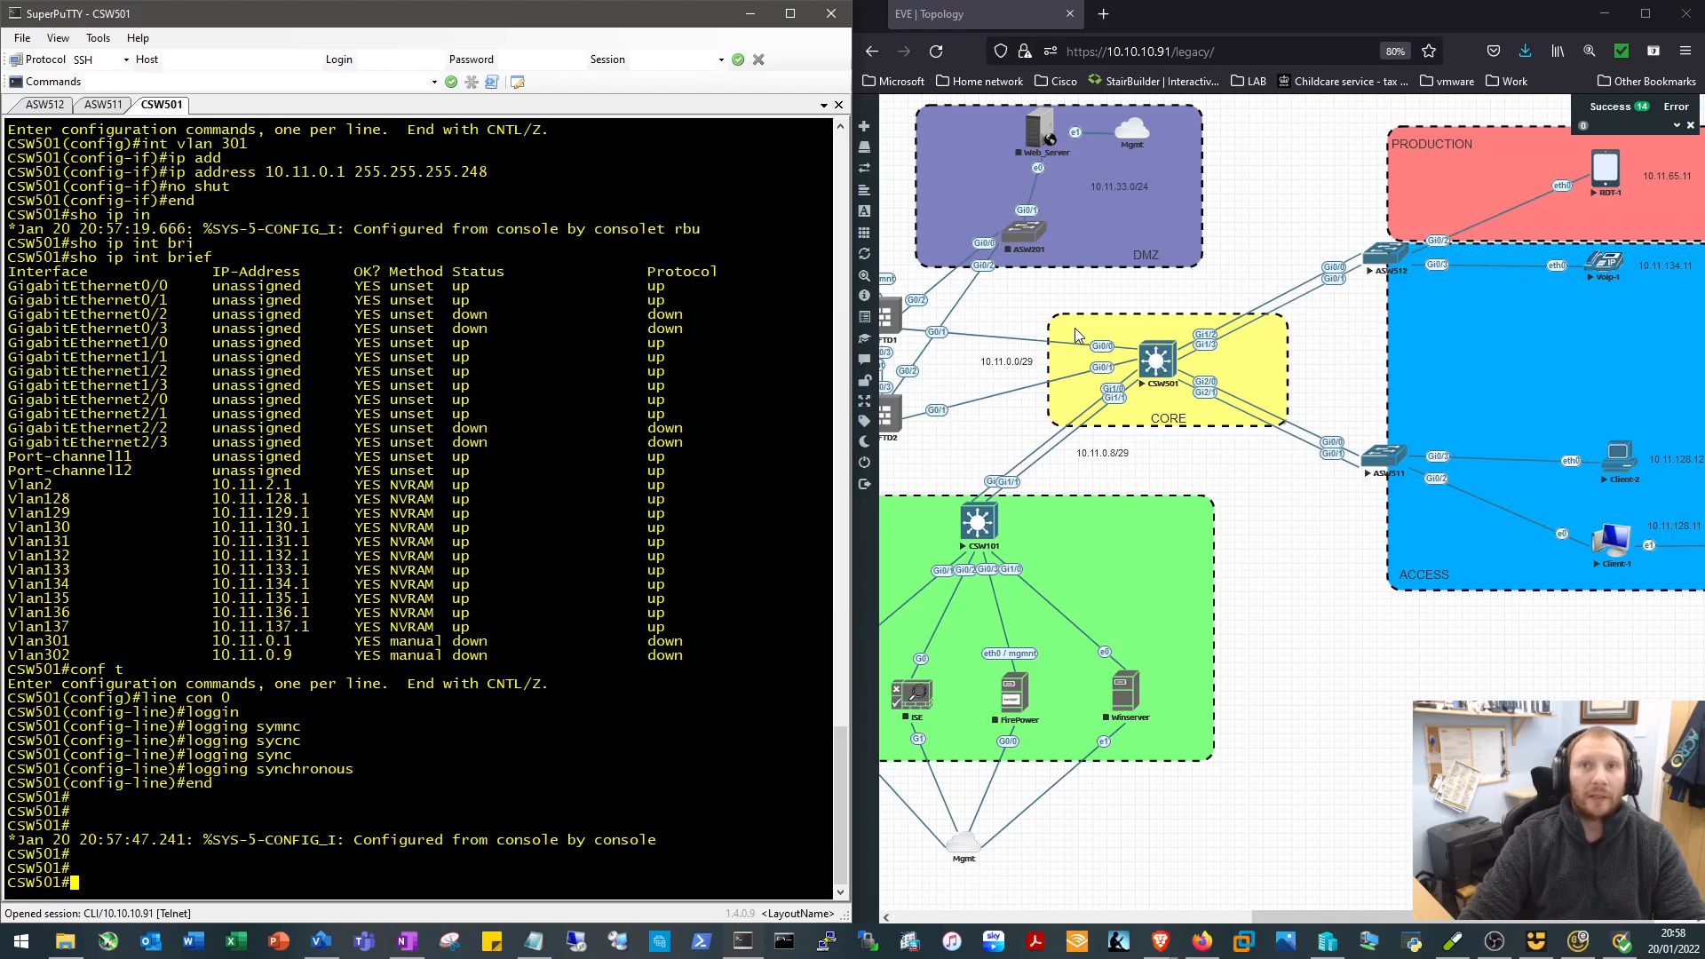
pyautogui.moveTo(1118, 375)
pyautogui.write('conf t')
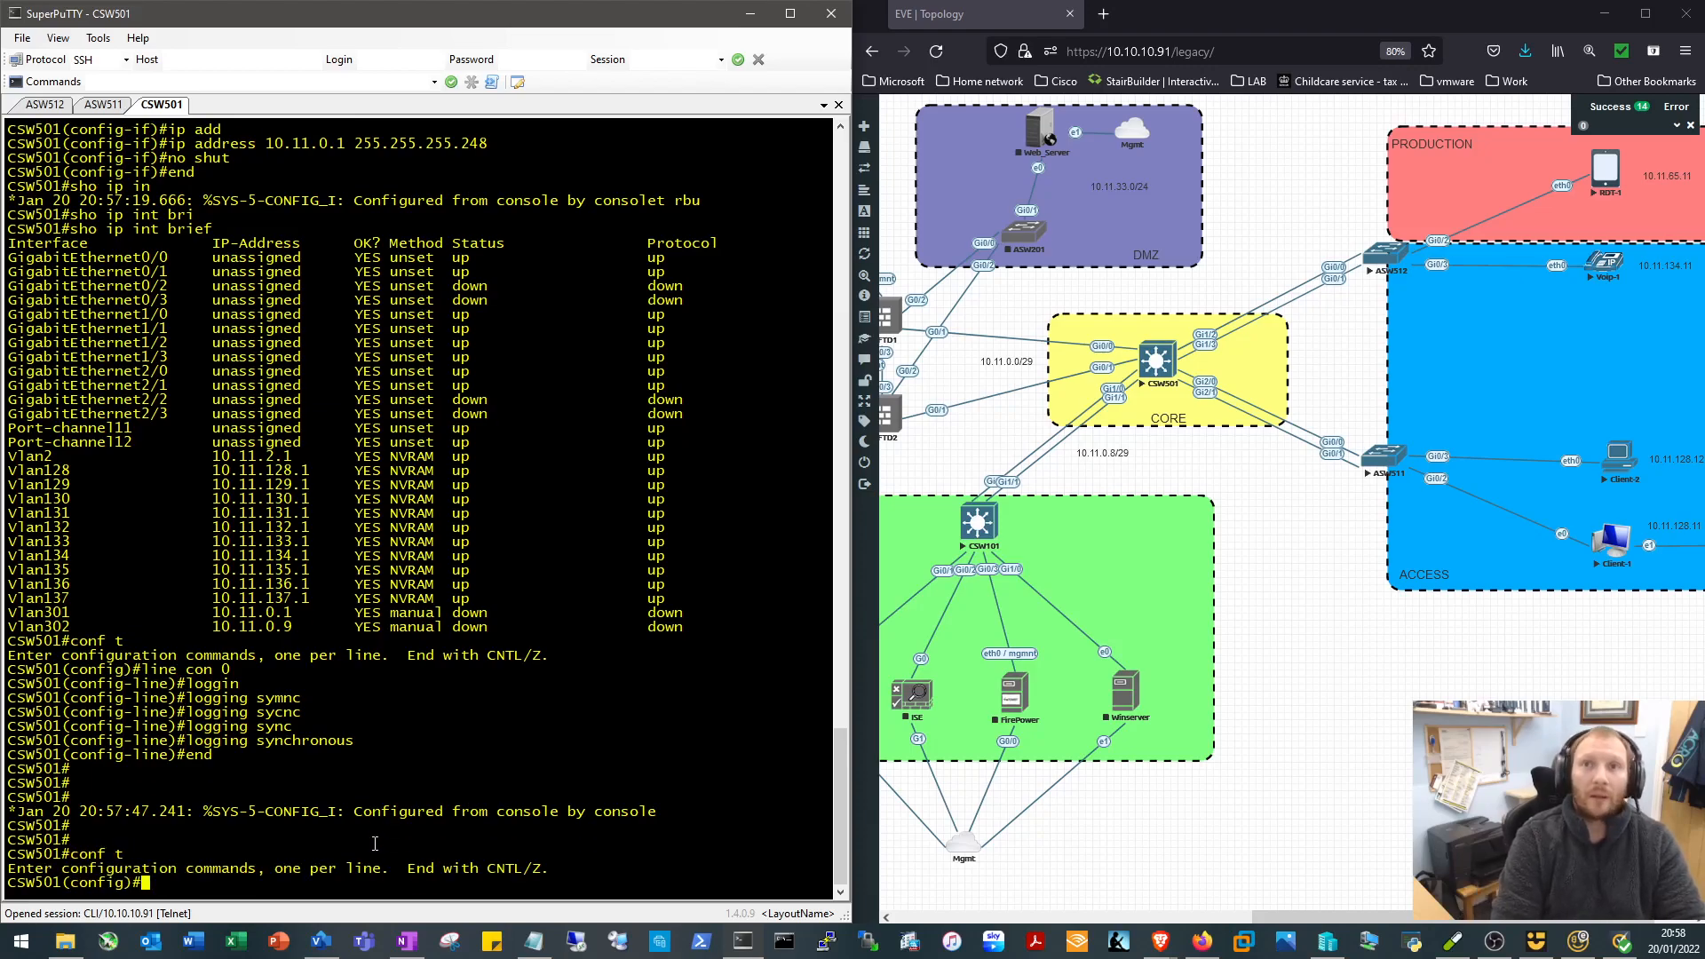
# Describe CSW501's Gi0/0 as ** FTD1_G0/1 **
pyautogui.write('int gig')
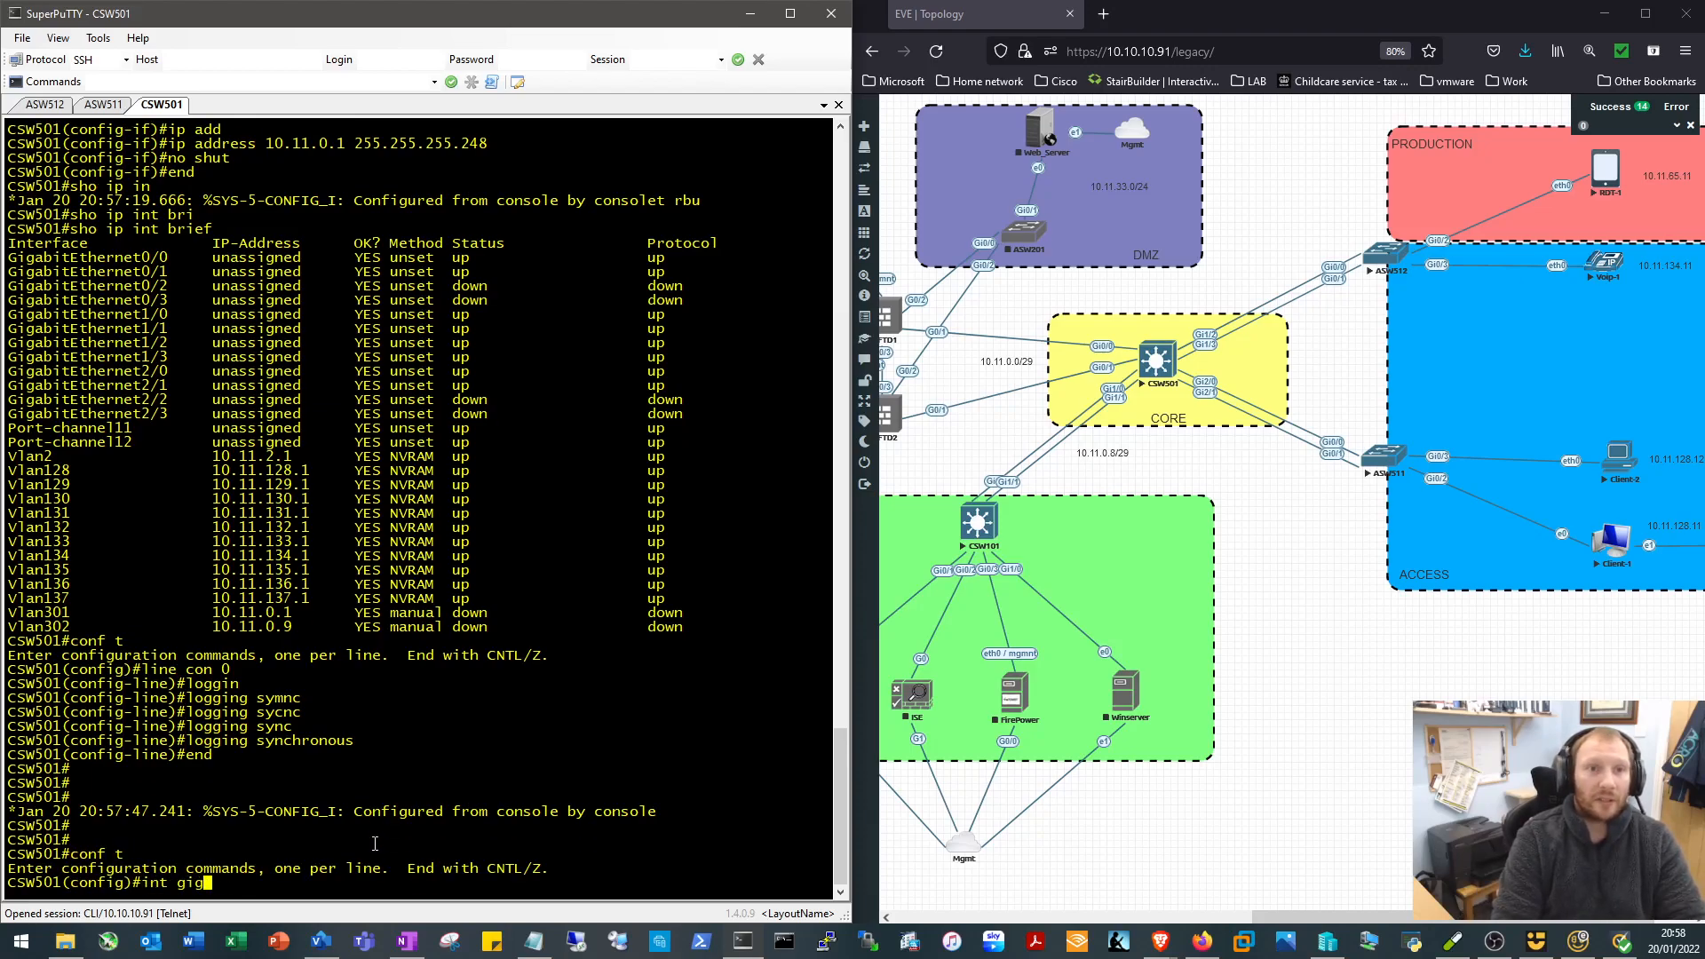
pyautogui.write('0/0')
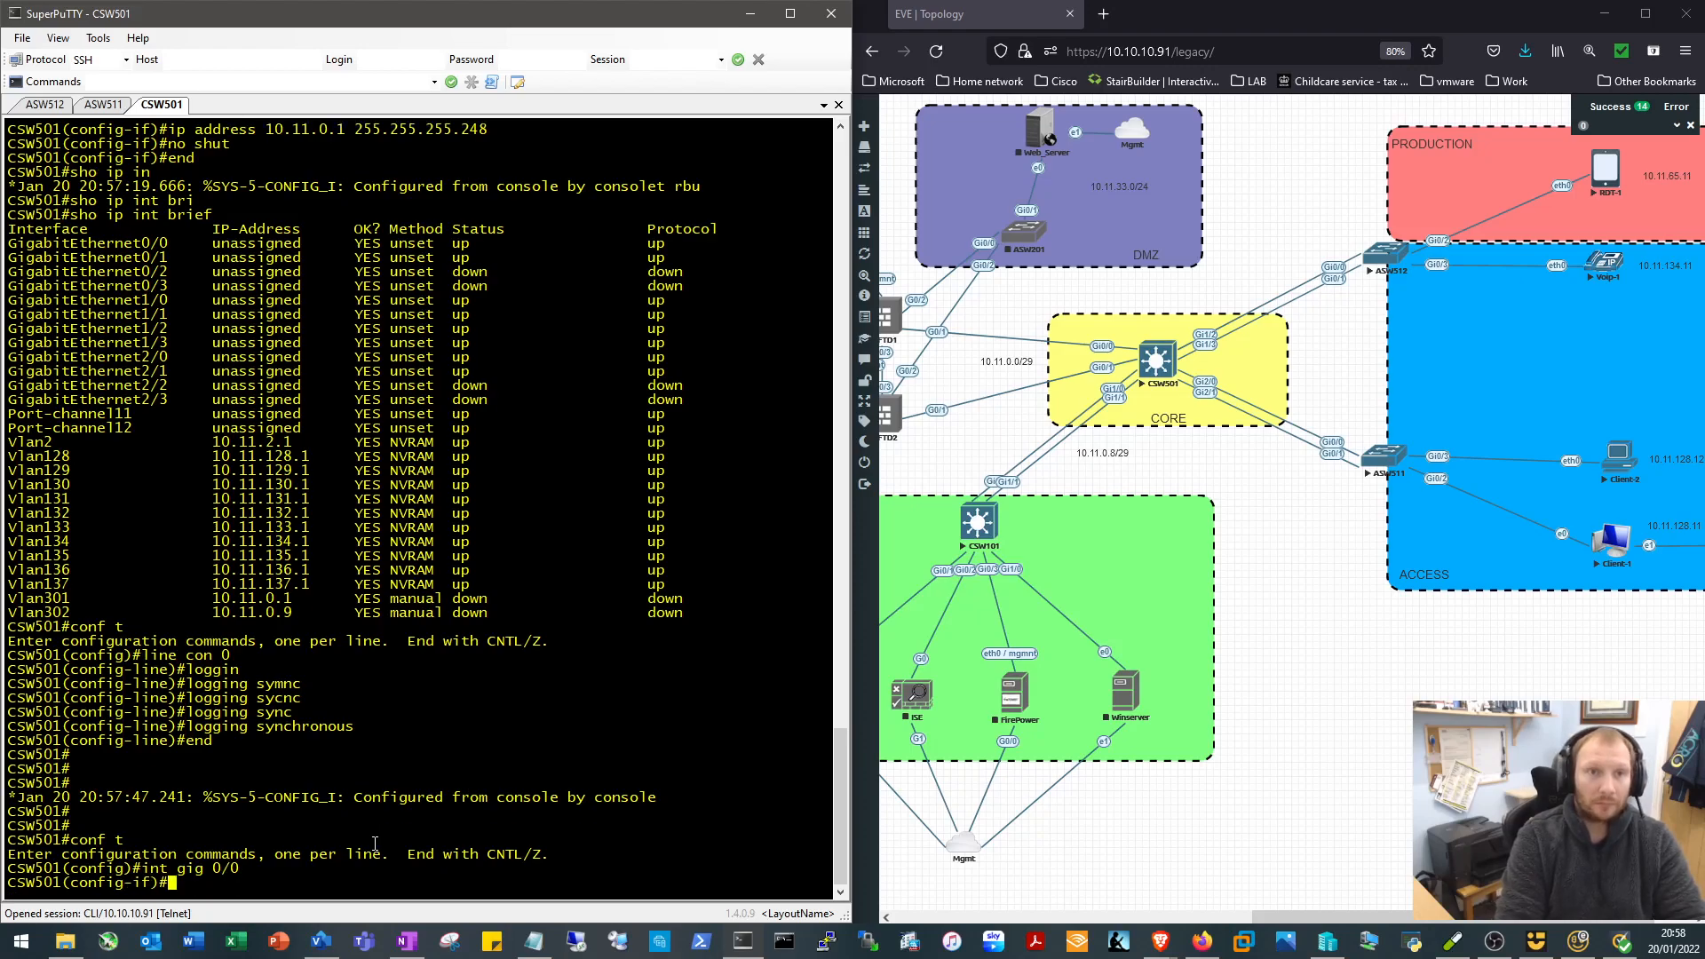
pyautogui.write('description')
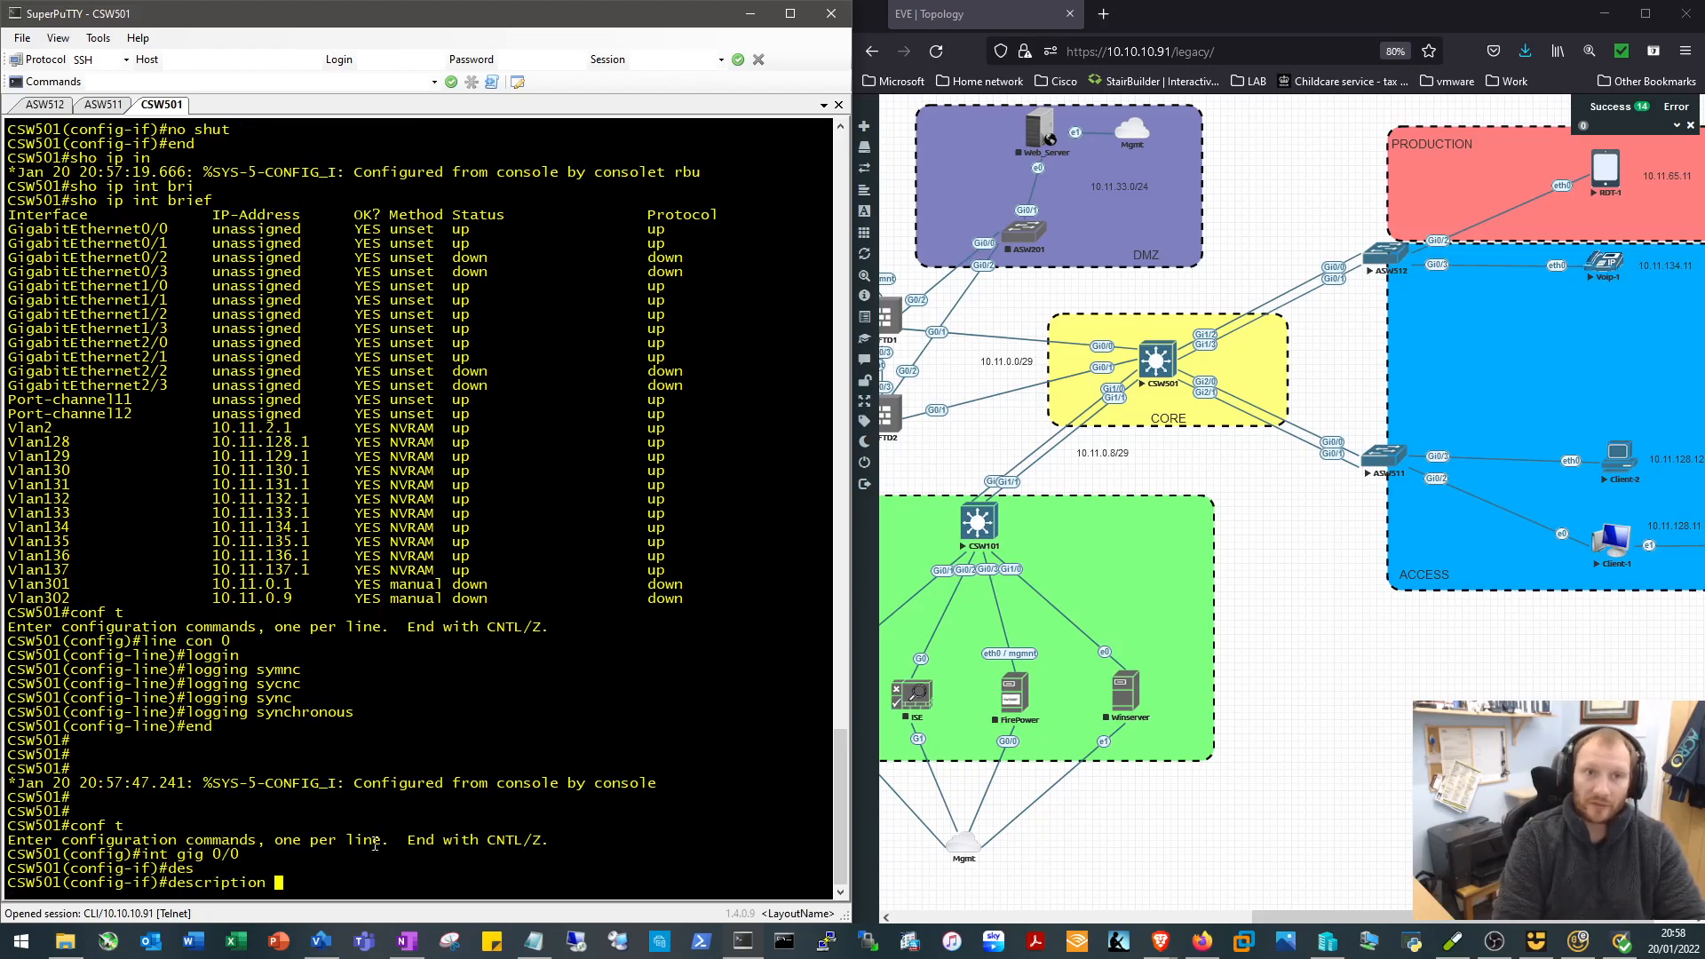
pyautogui.write('**')
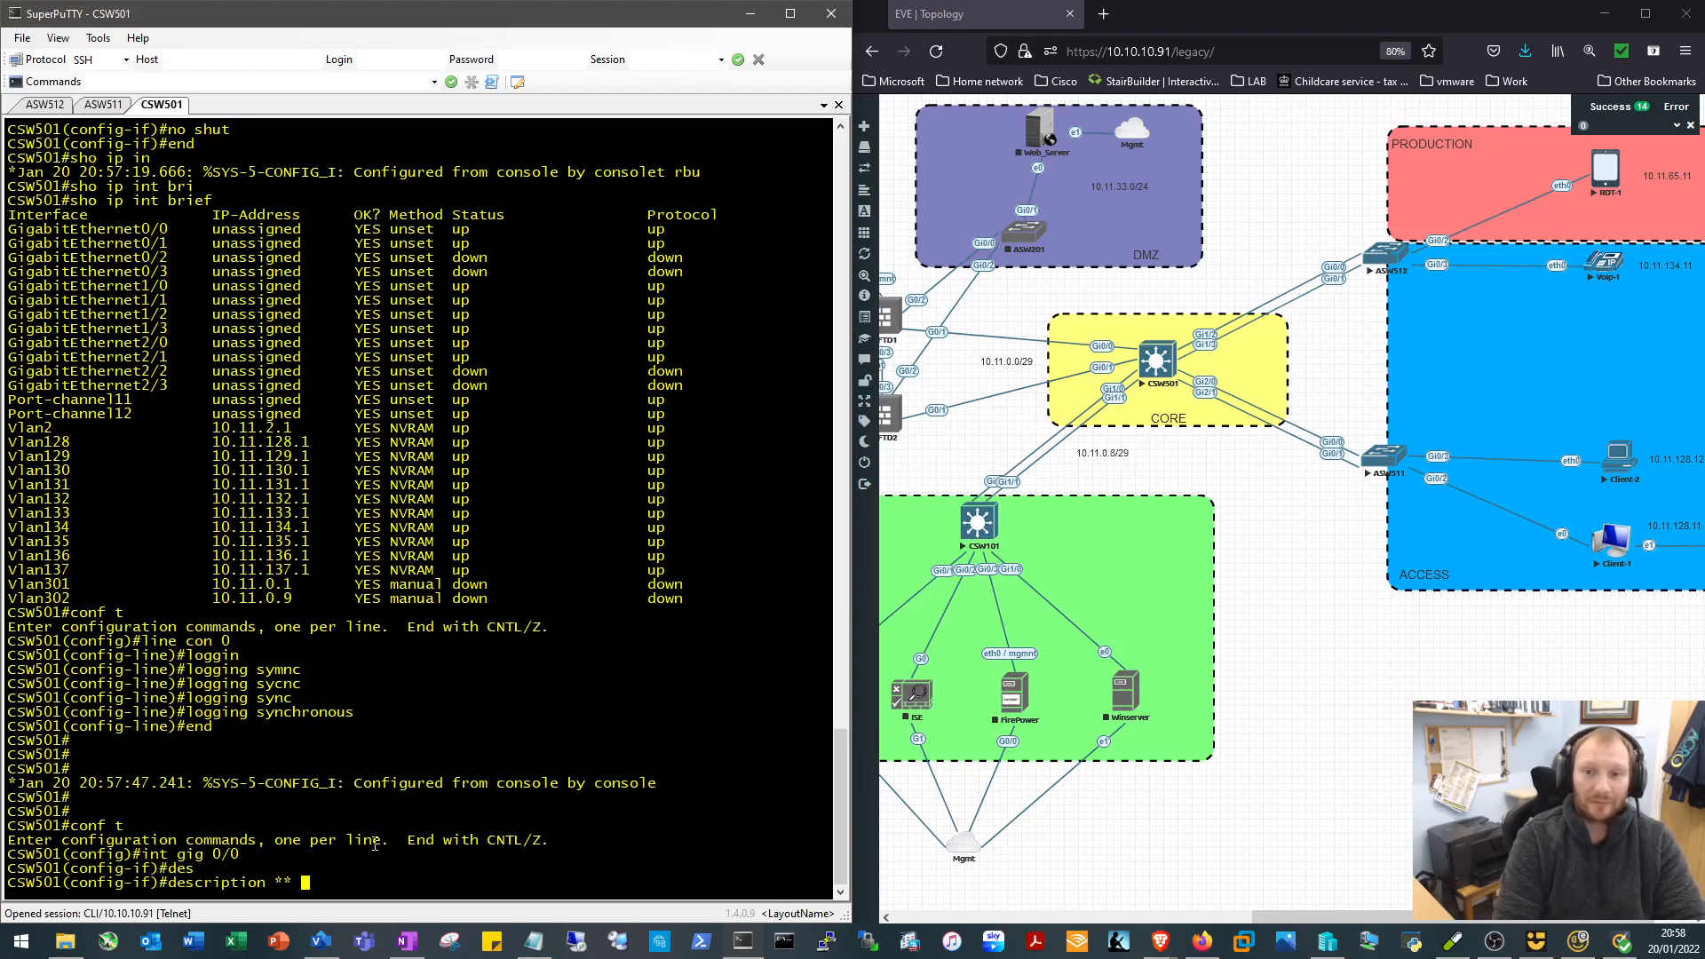
pyautogui.write('FTD')
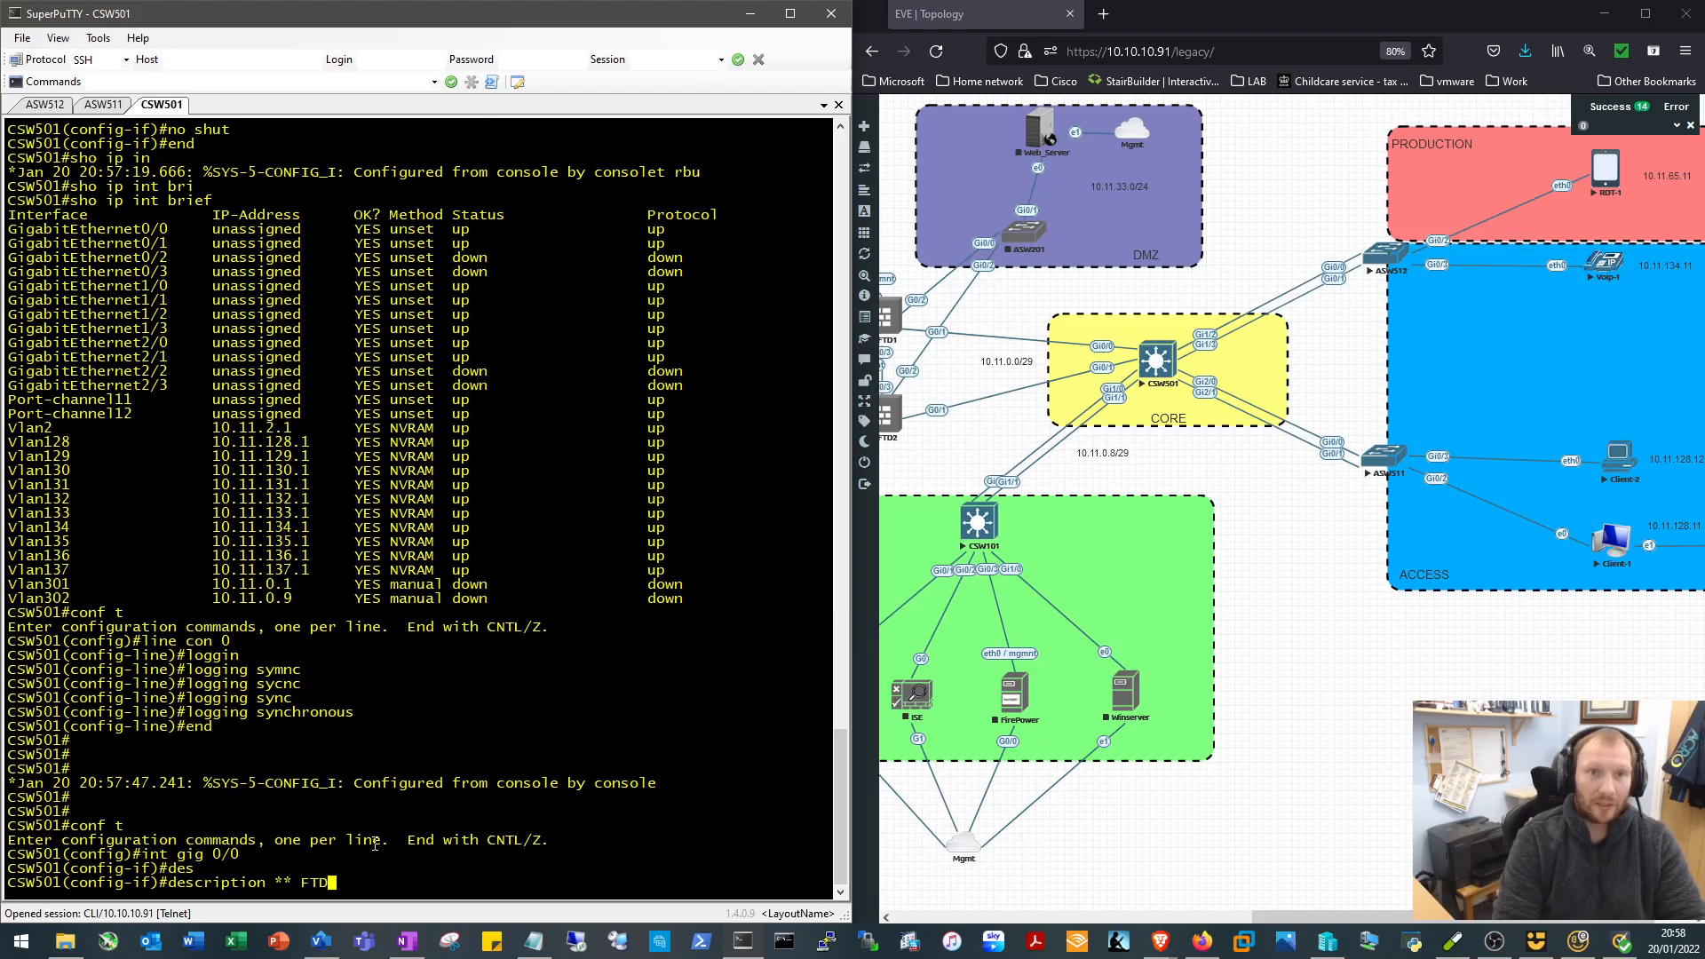
pyautogui.write('1')
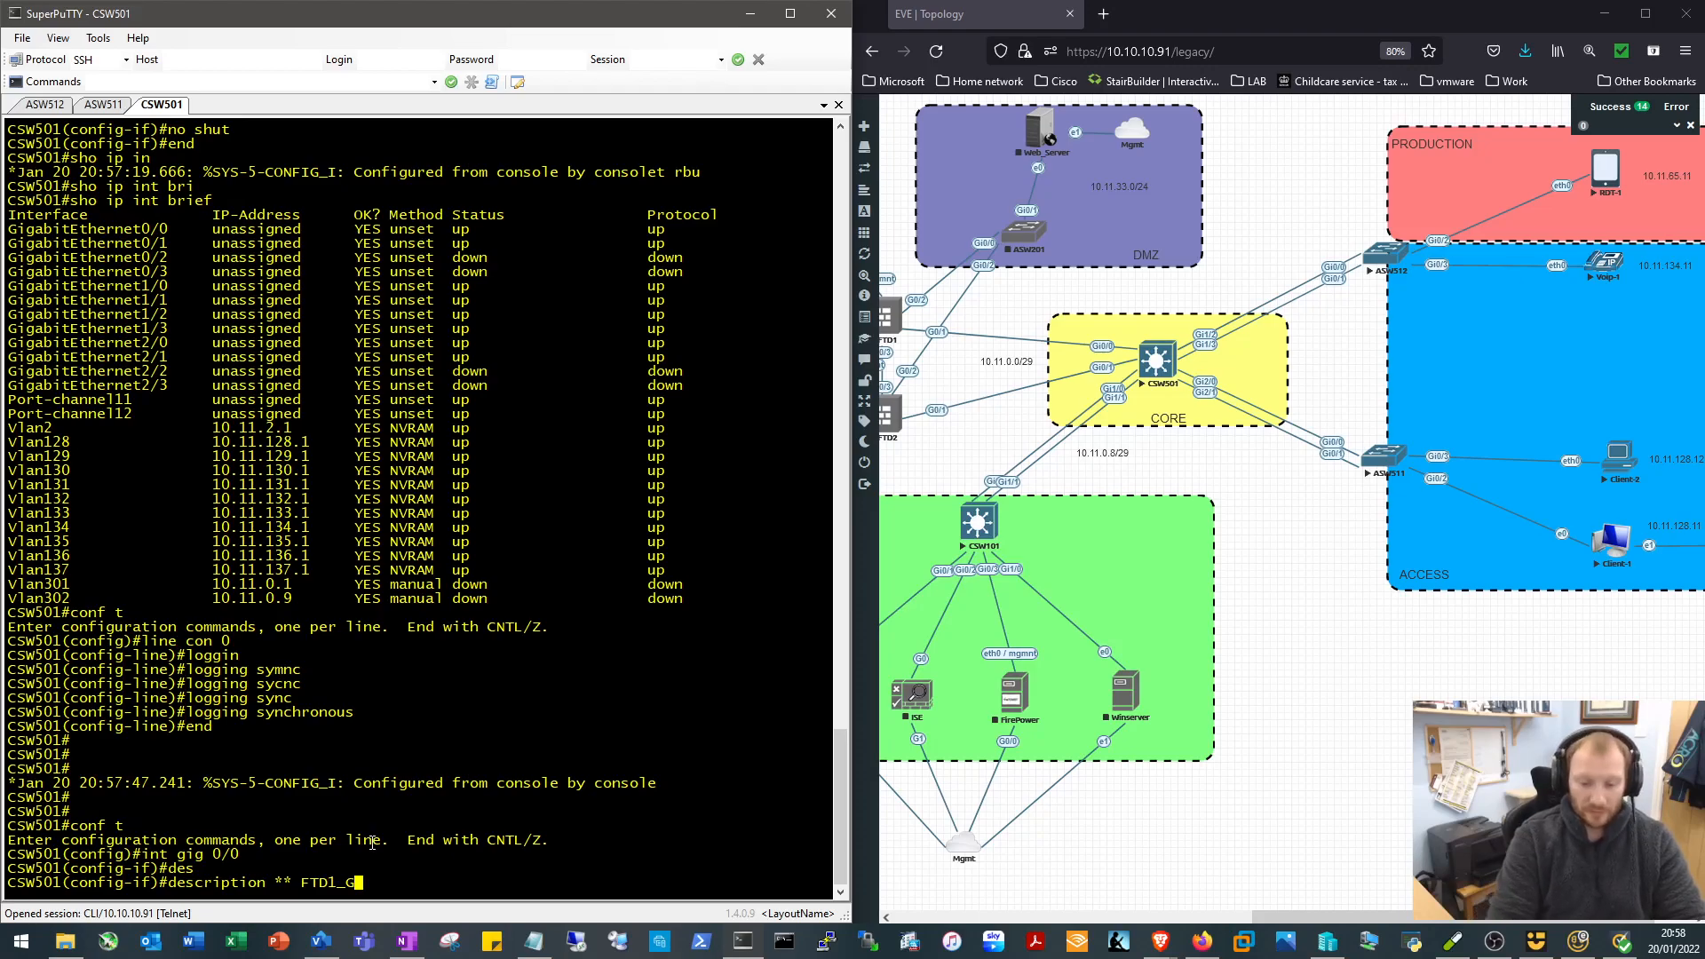
pyautogui.write('_G0/1 **')
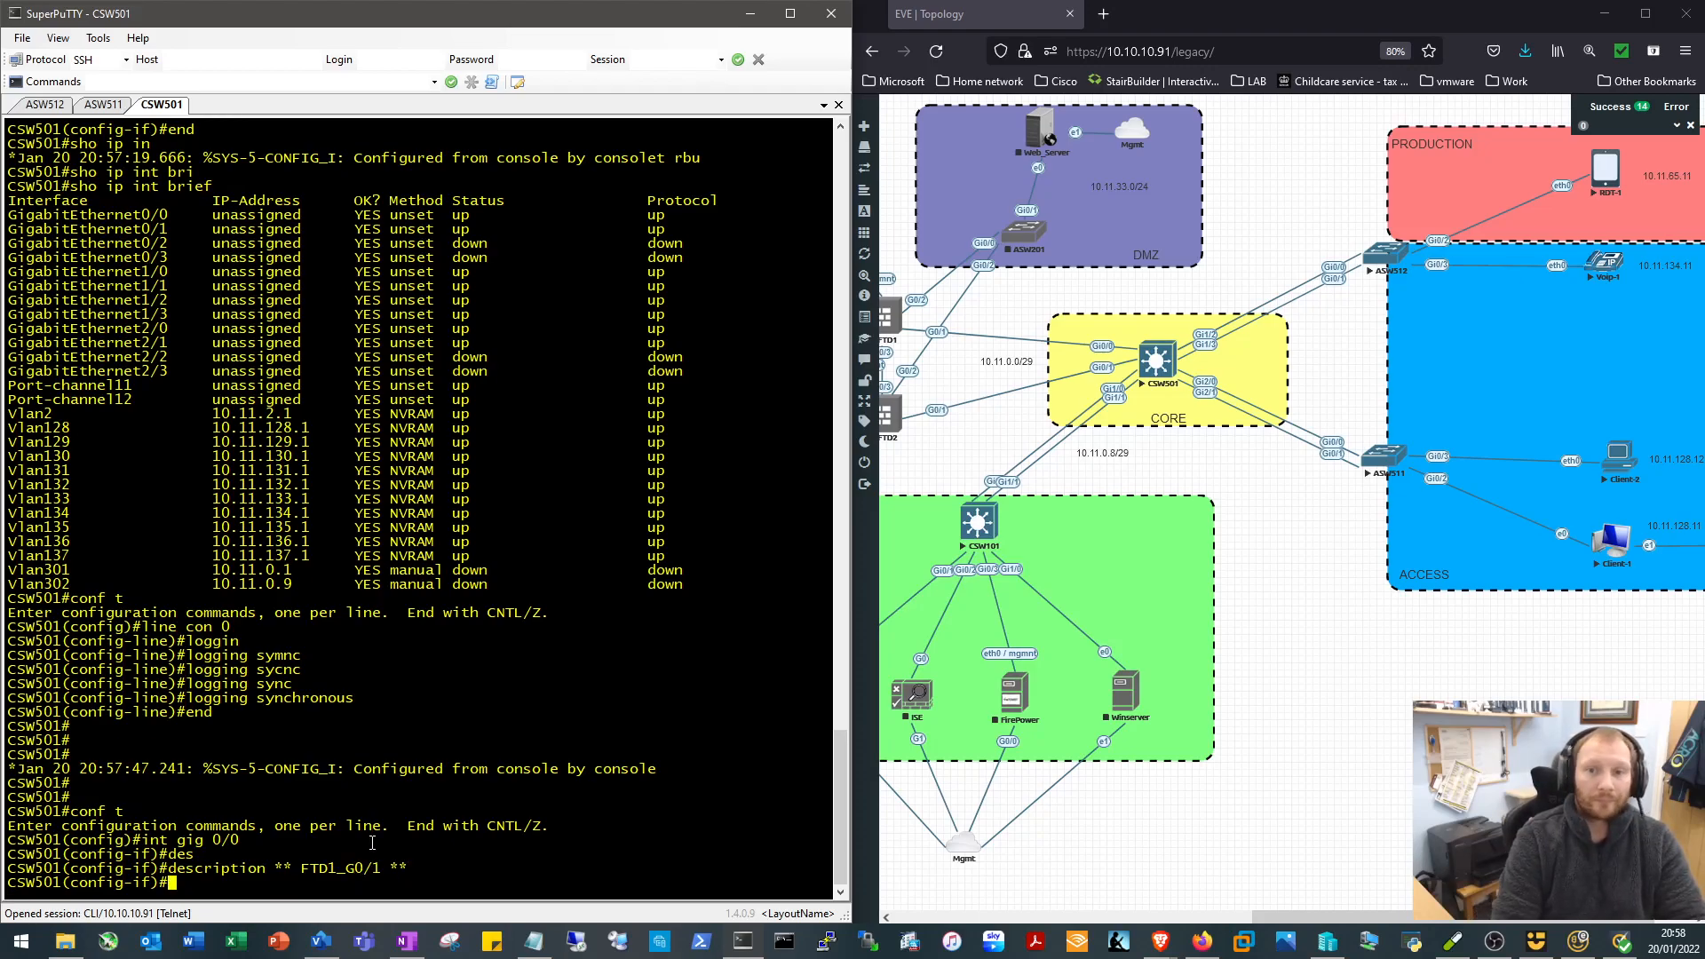
# Make Gi0/0 a nonegotiating dot1q trunk allowing VLANs 65,301 in channel-group 1 mode on
pyautogui.write('Switchport TRunk ENcapsulation dot1q')
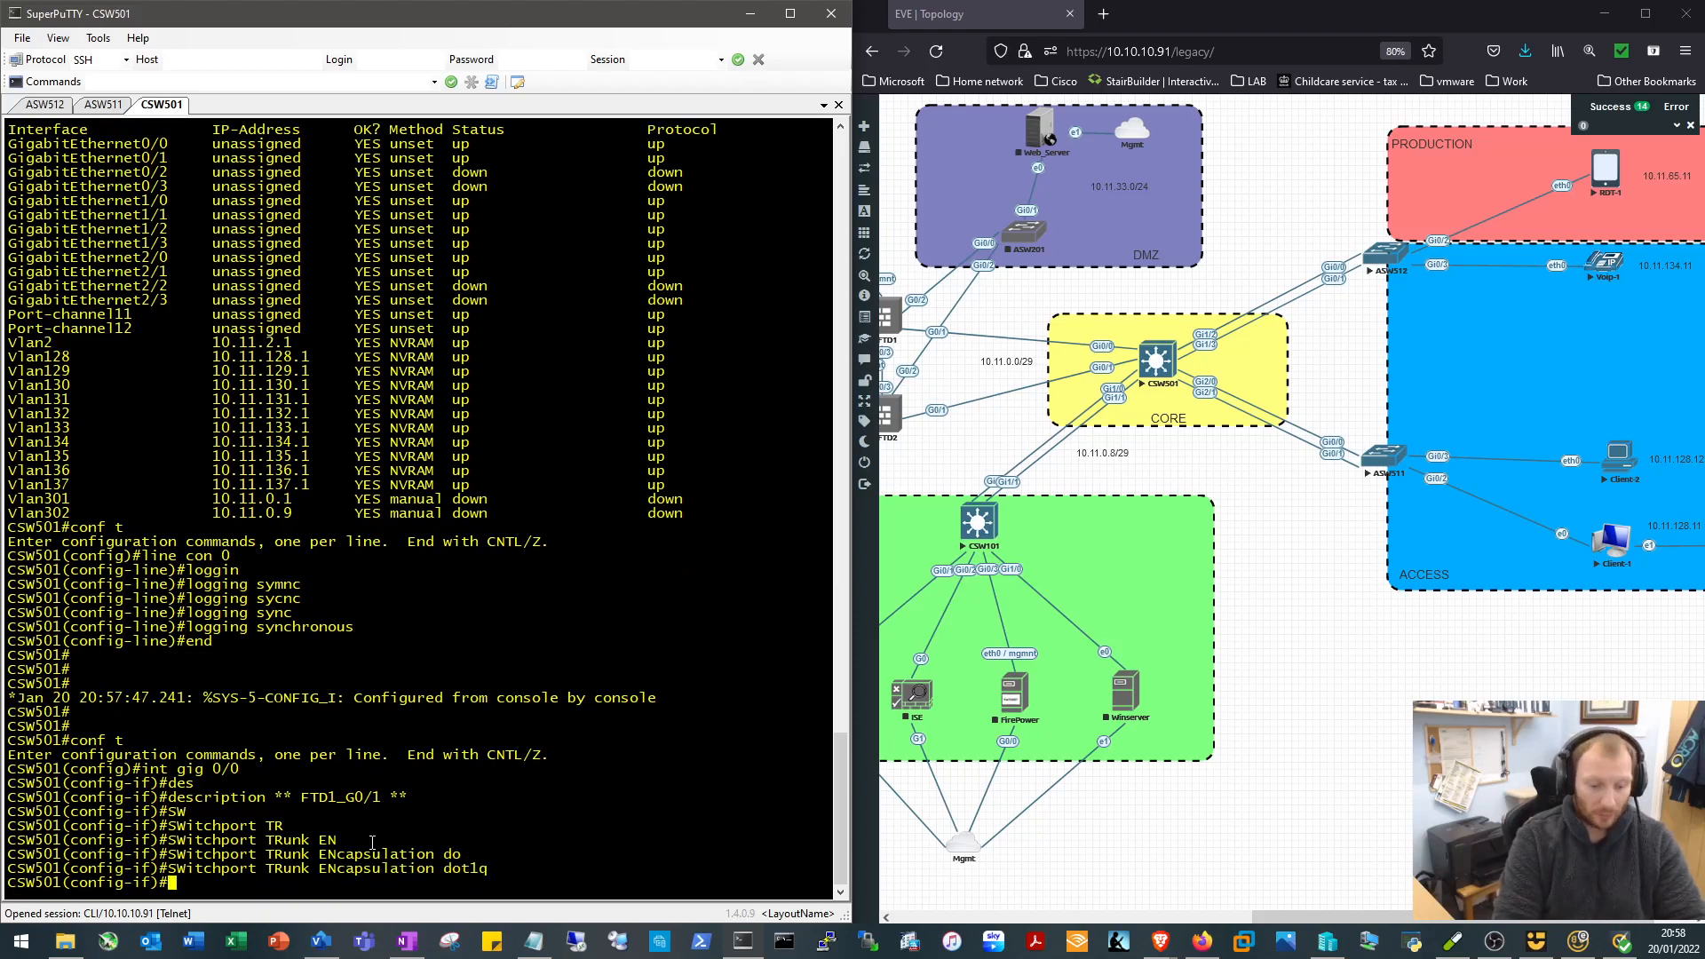
pyautogui.write('switchport mode trunk')
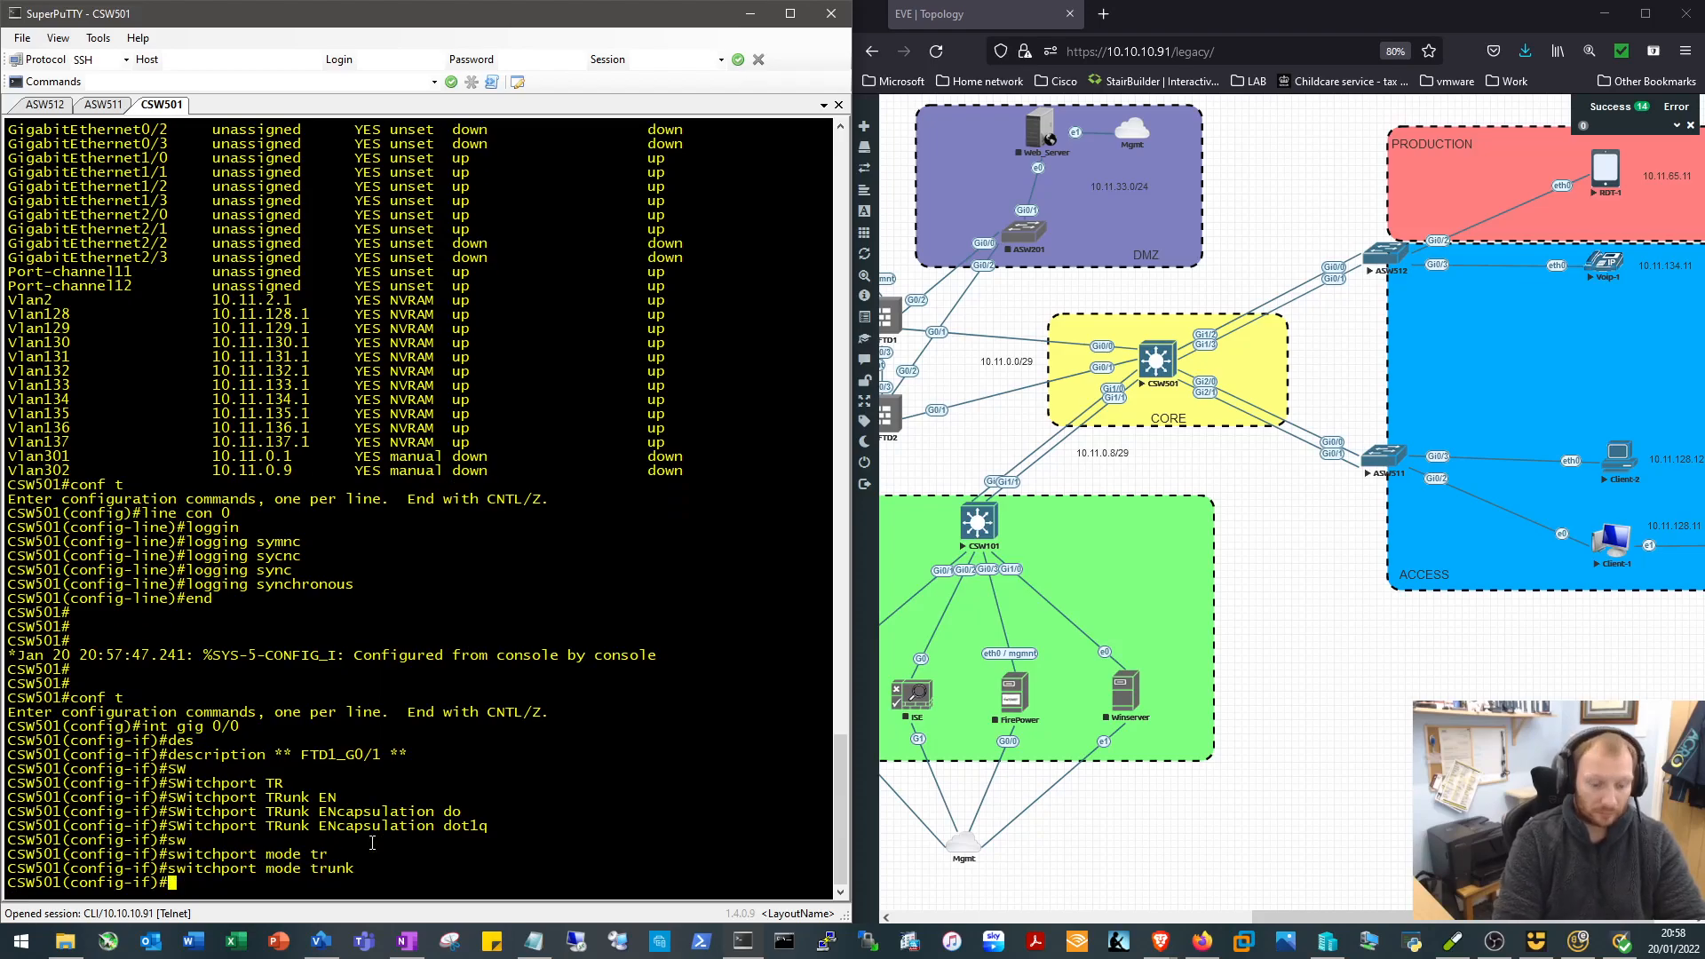
pyautogui.write('switchport tra')
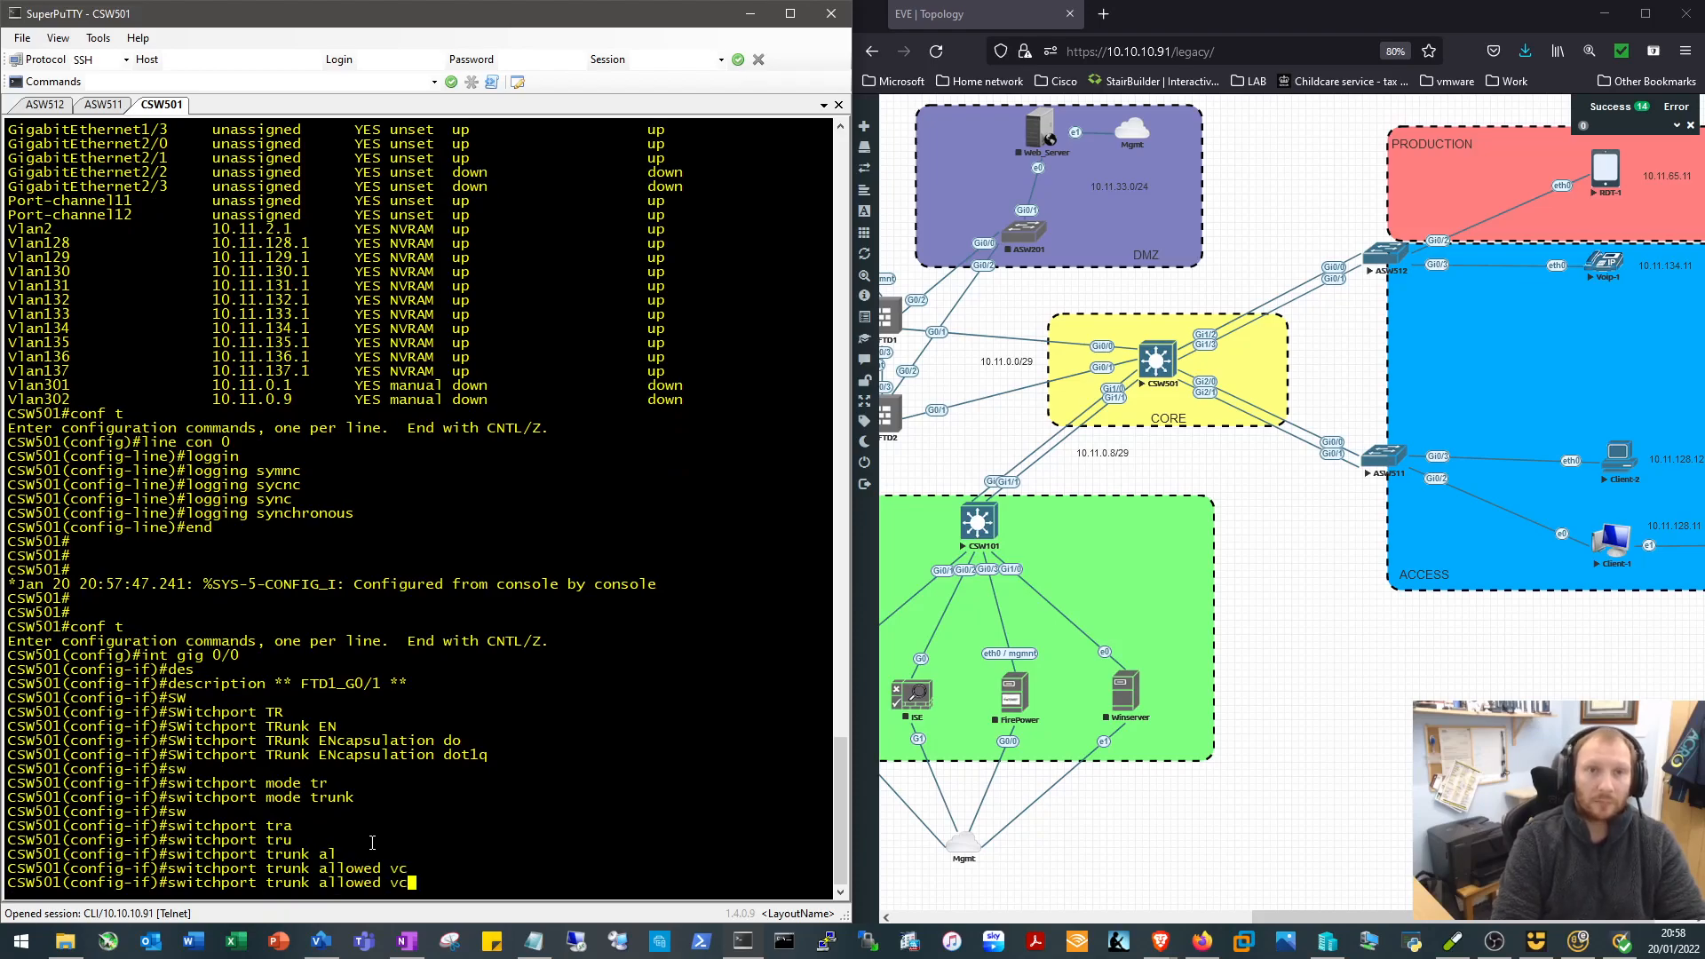
pyautogui.write('lan')
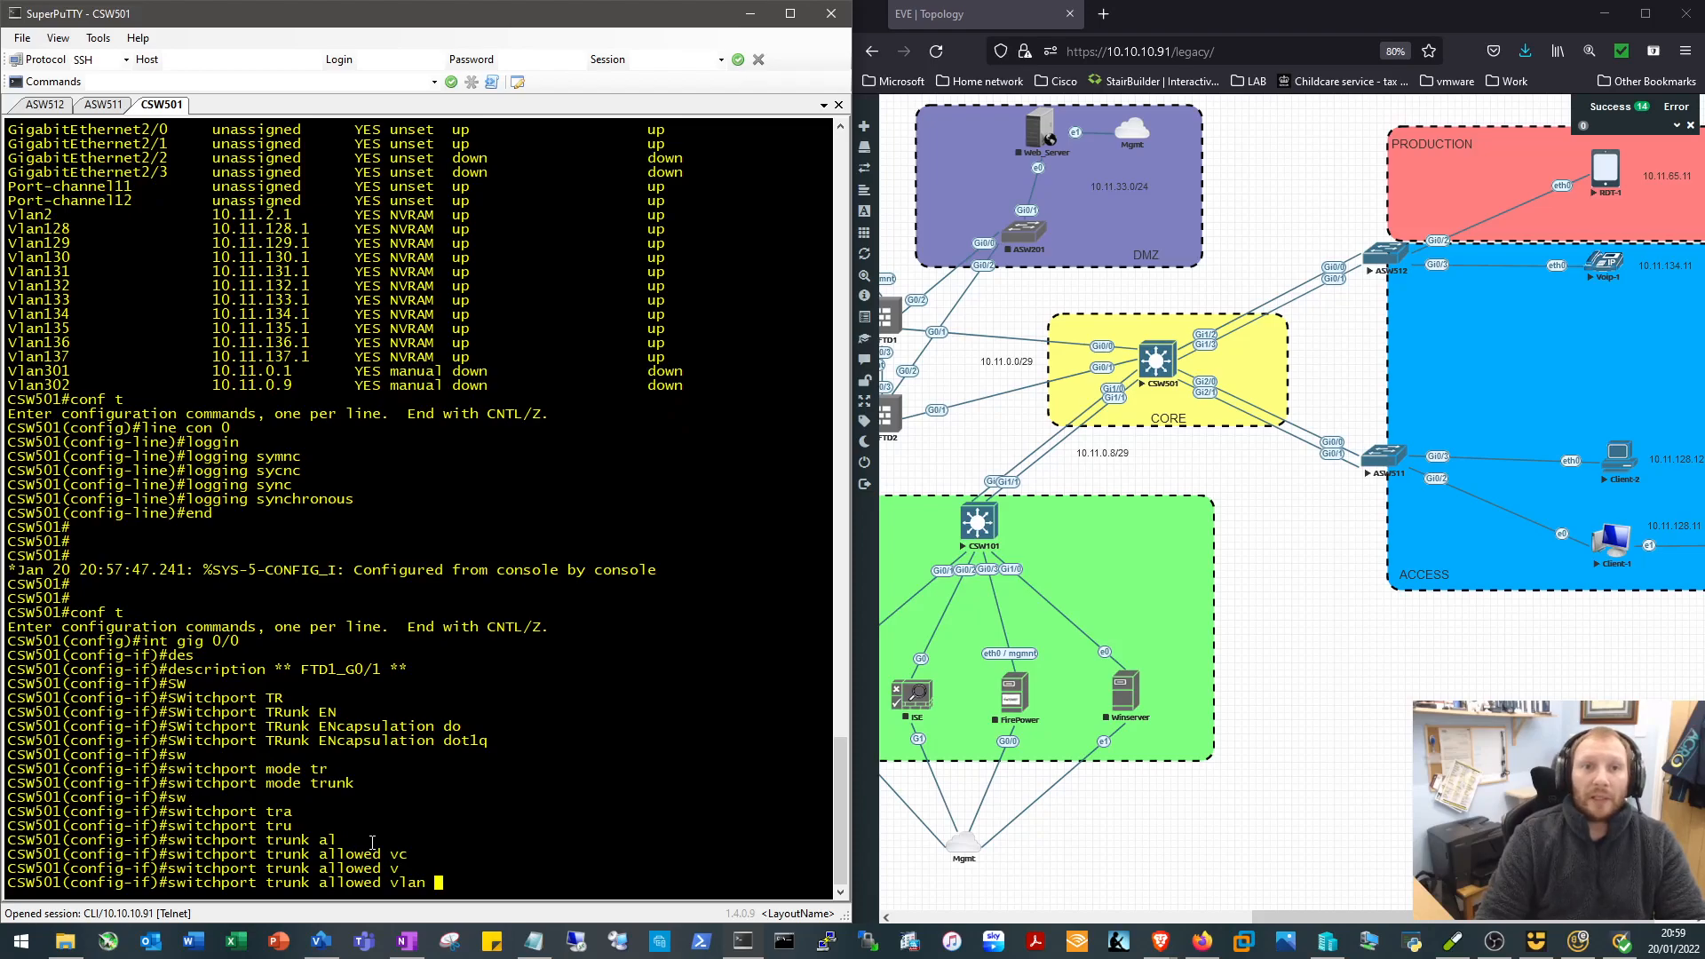
pyautogui.write('65')
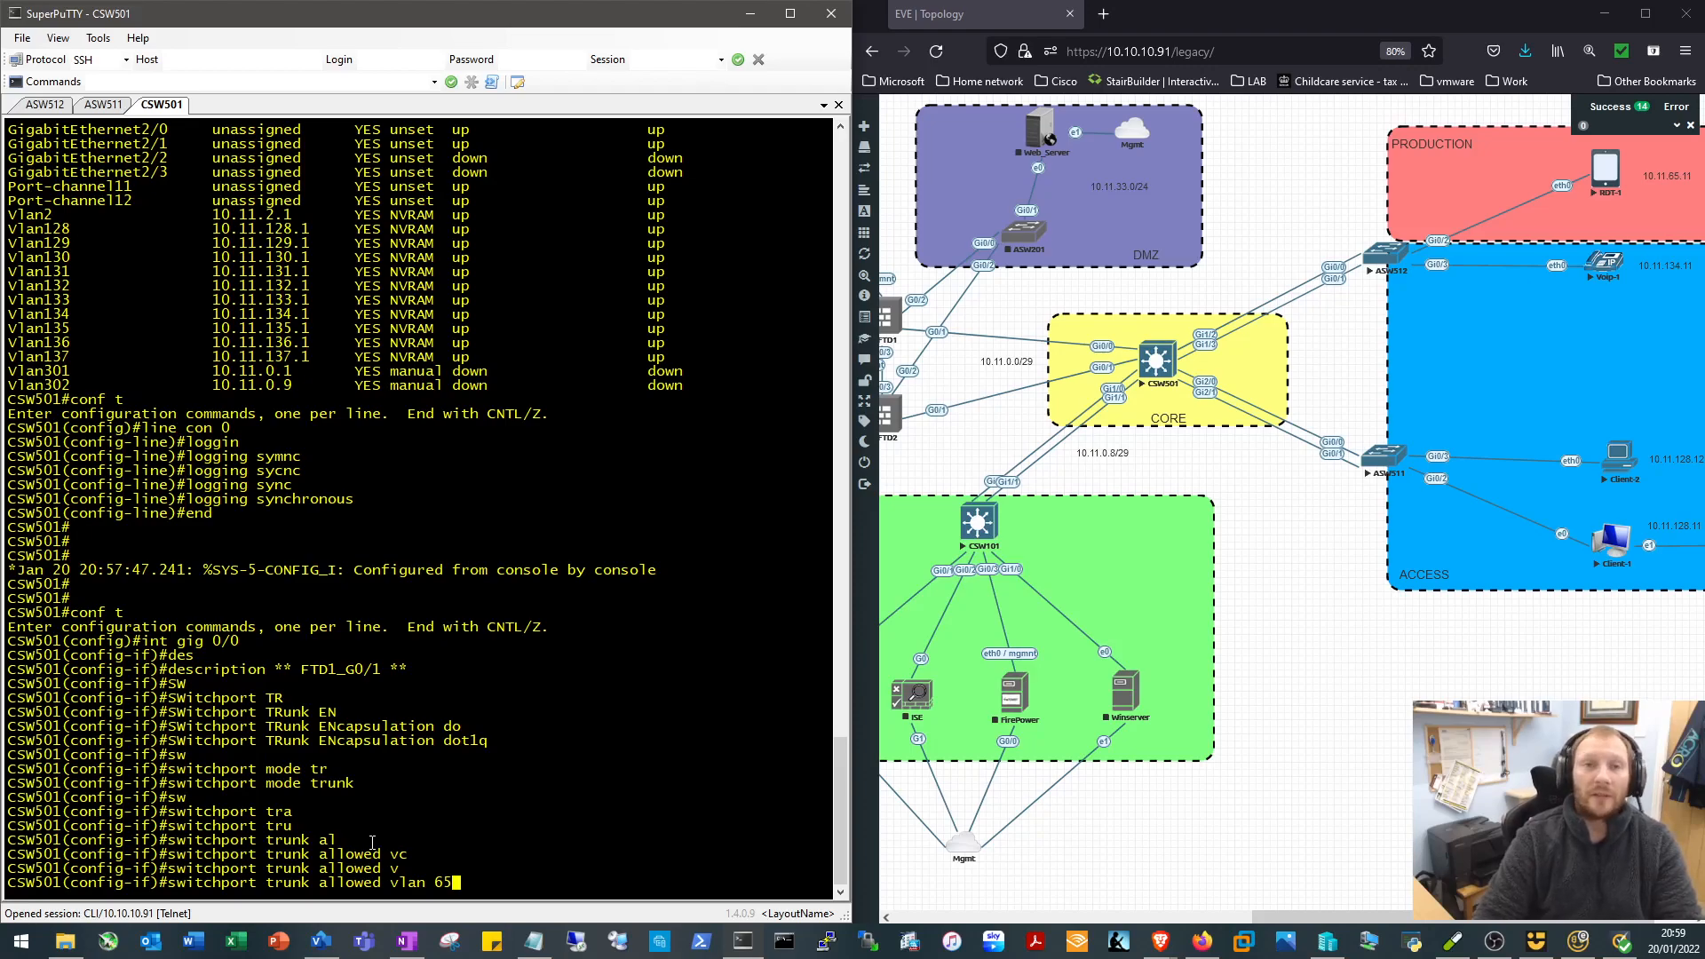
pyautogui.write(',301')
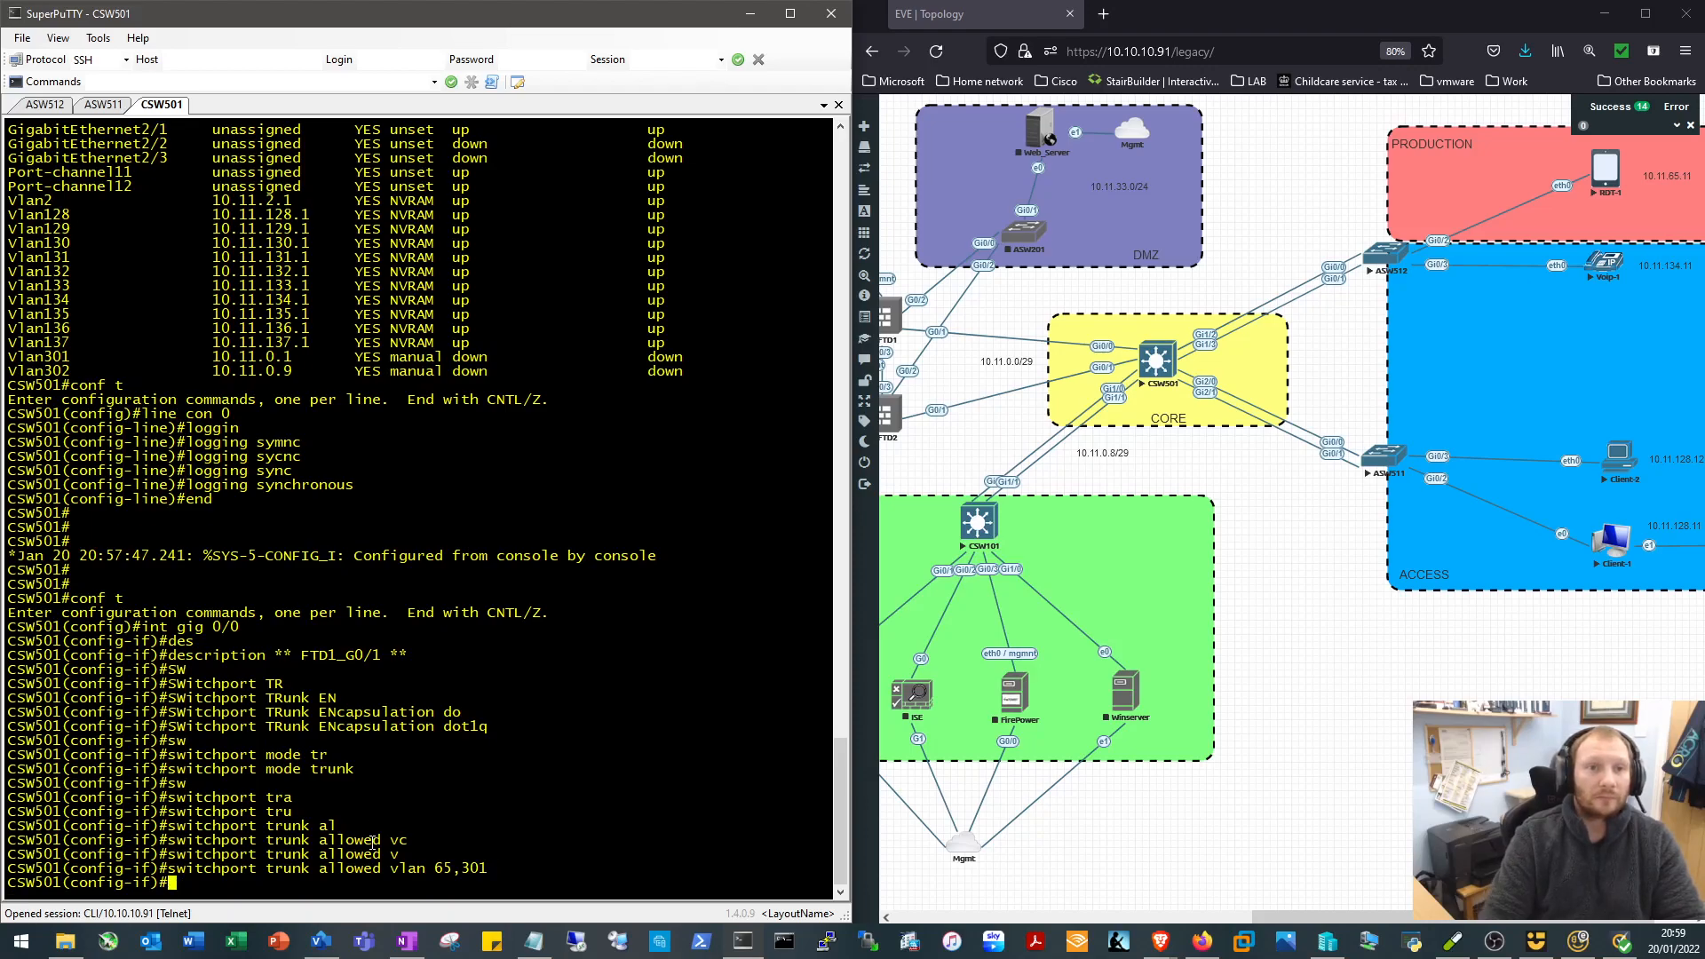
pyautogui.write('switchport')
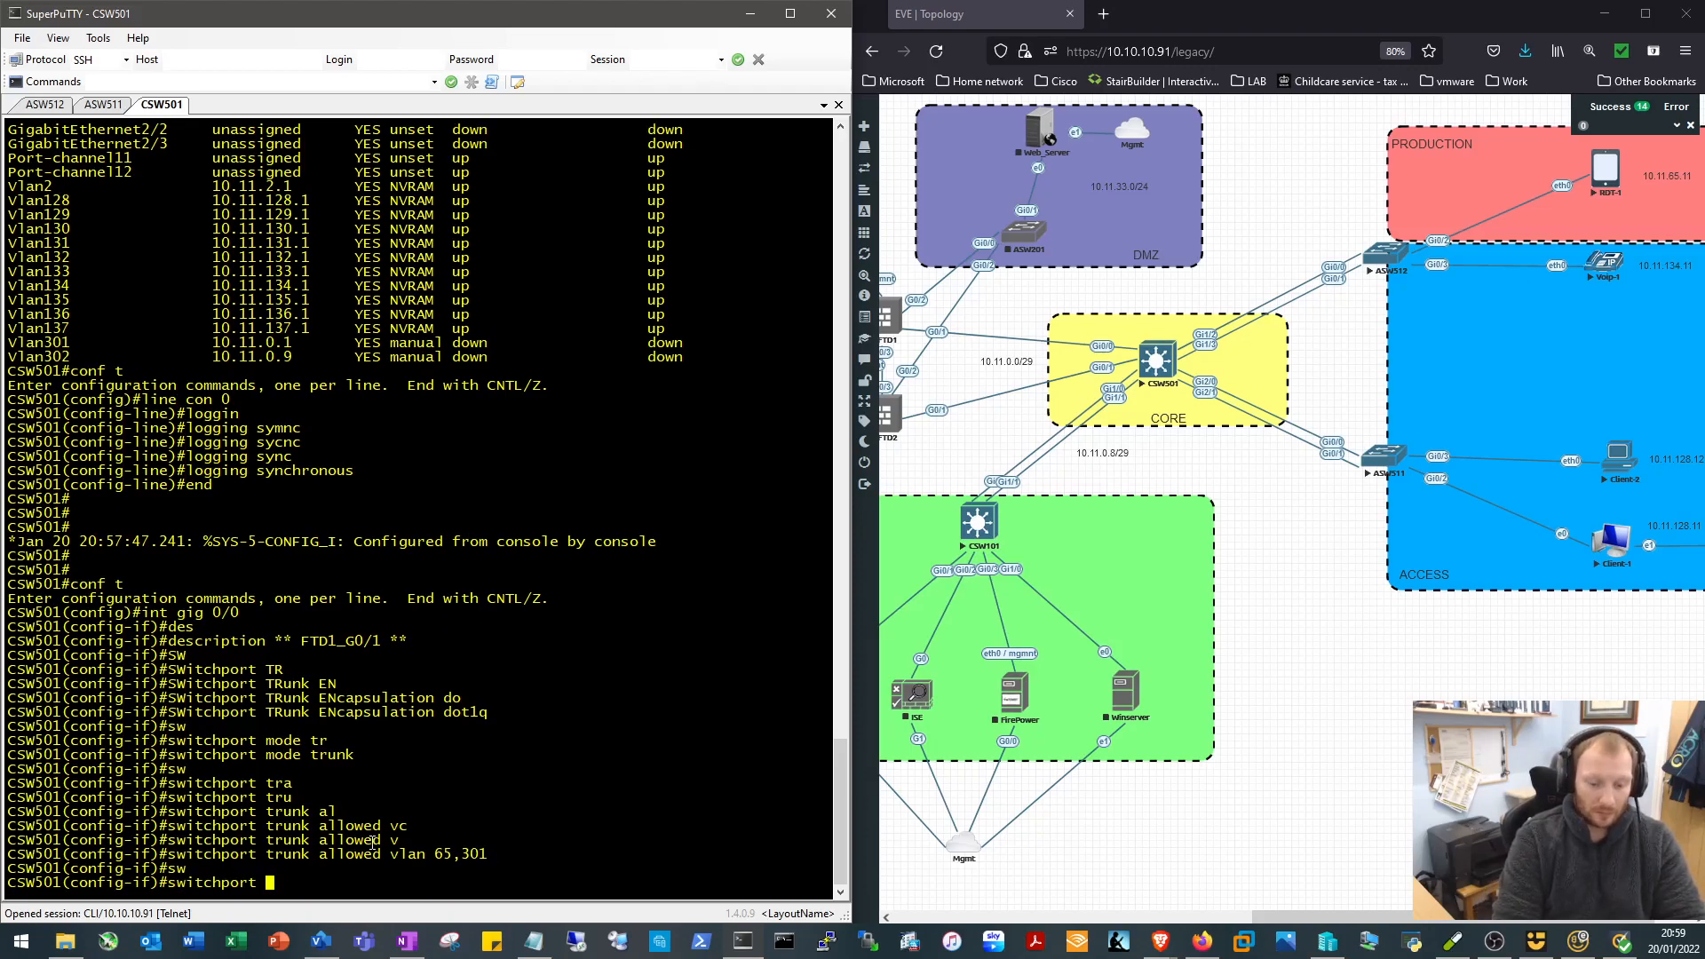
pyautogui.write('switchport trunk non')
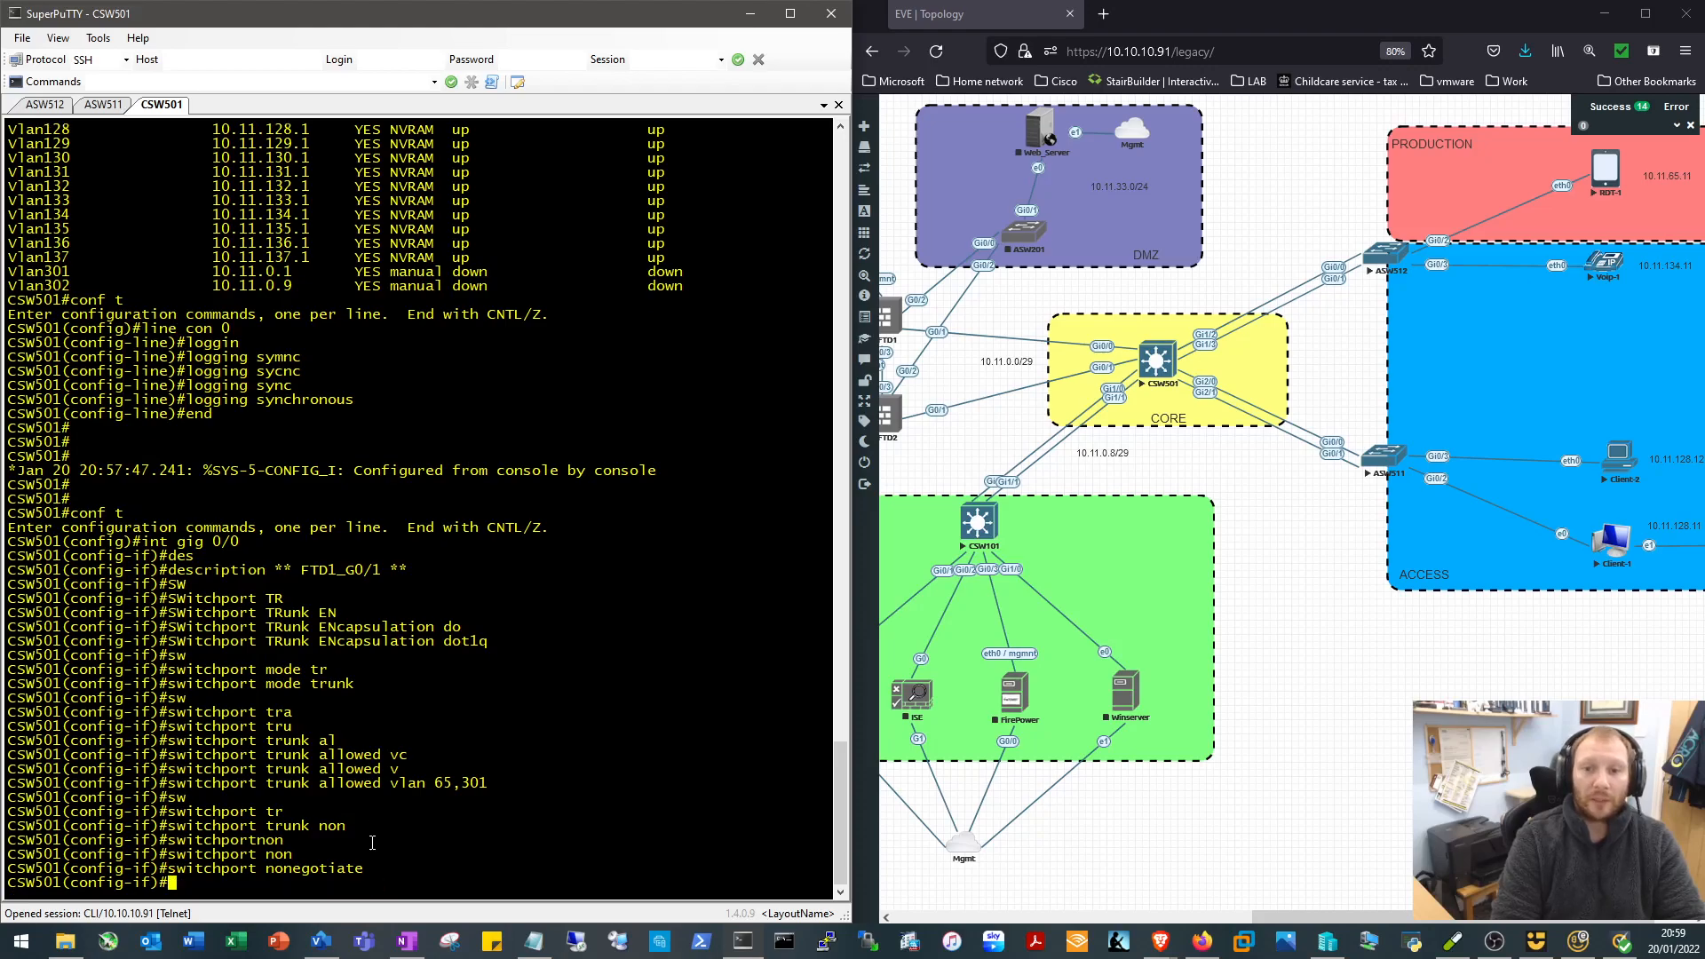
pyautogui.write('channel-group 1')
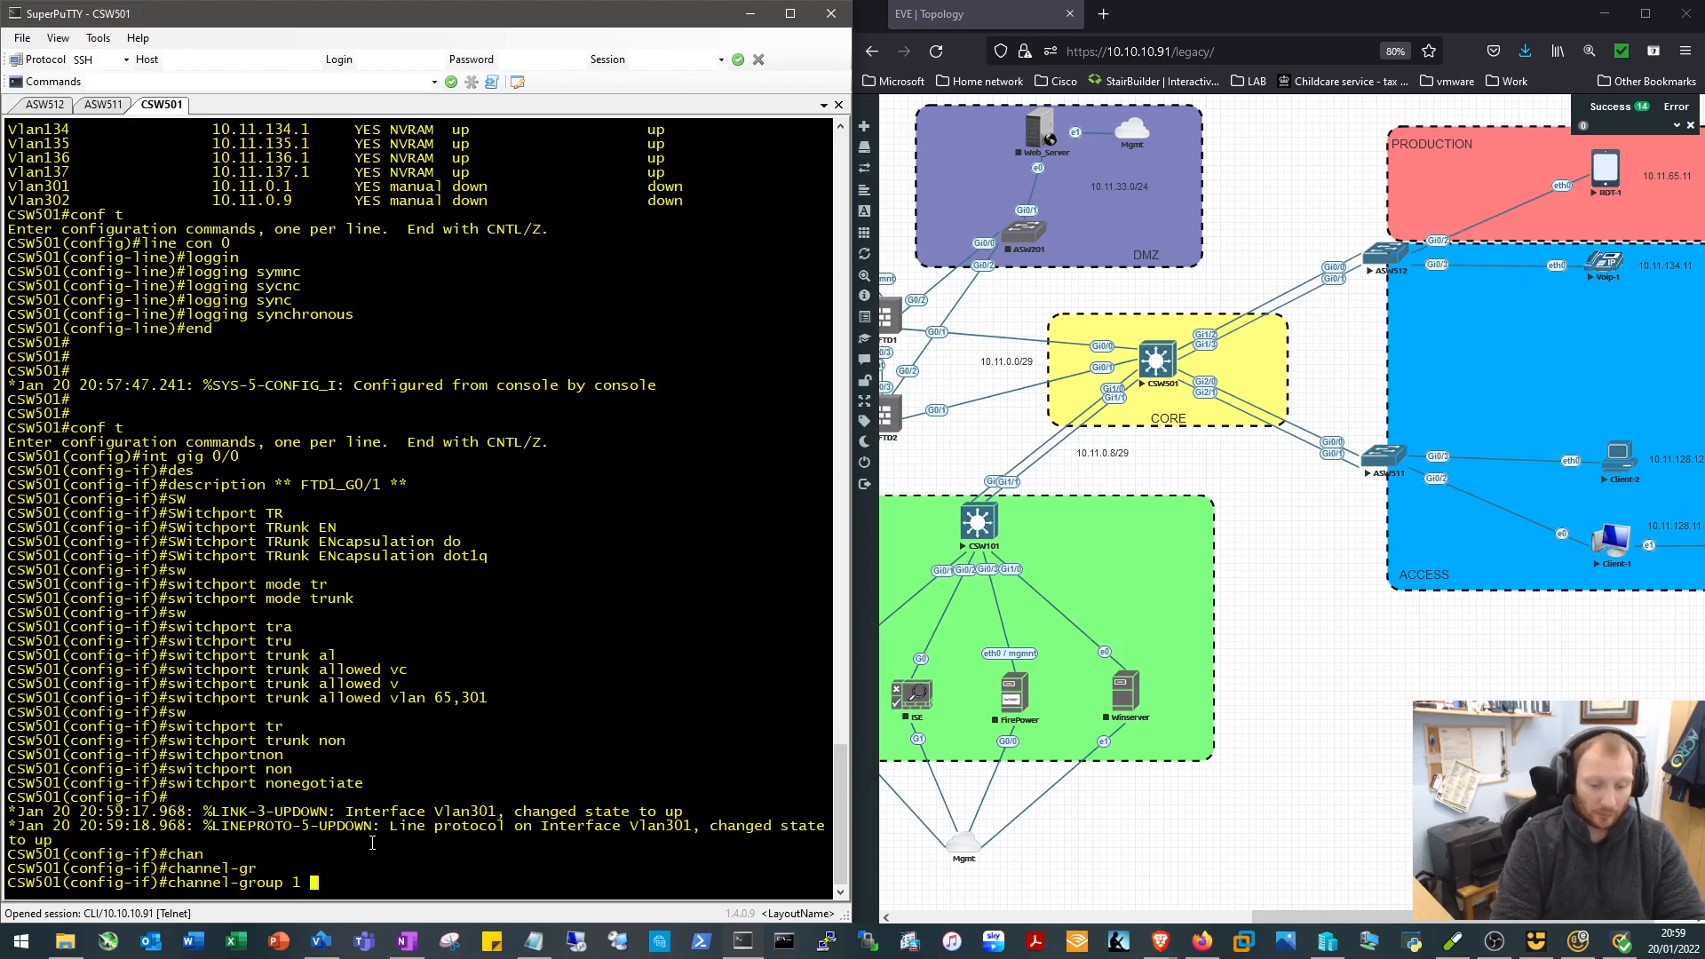
pyautogui.write('mode on')
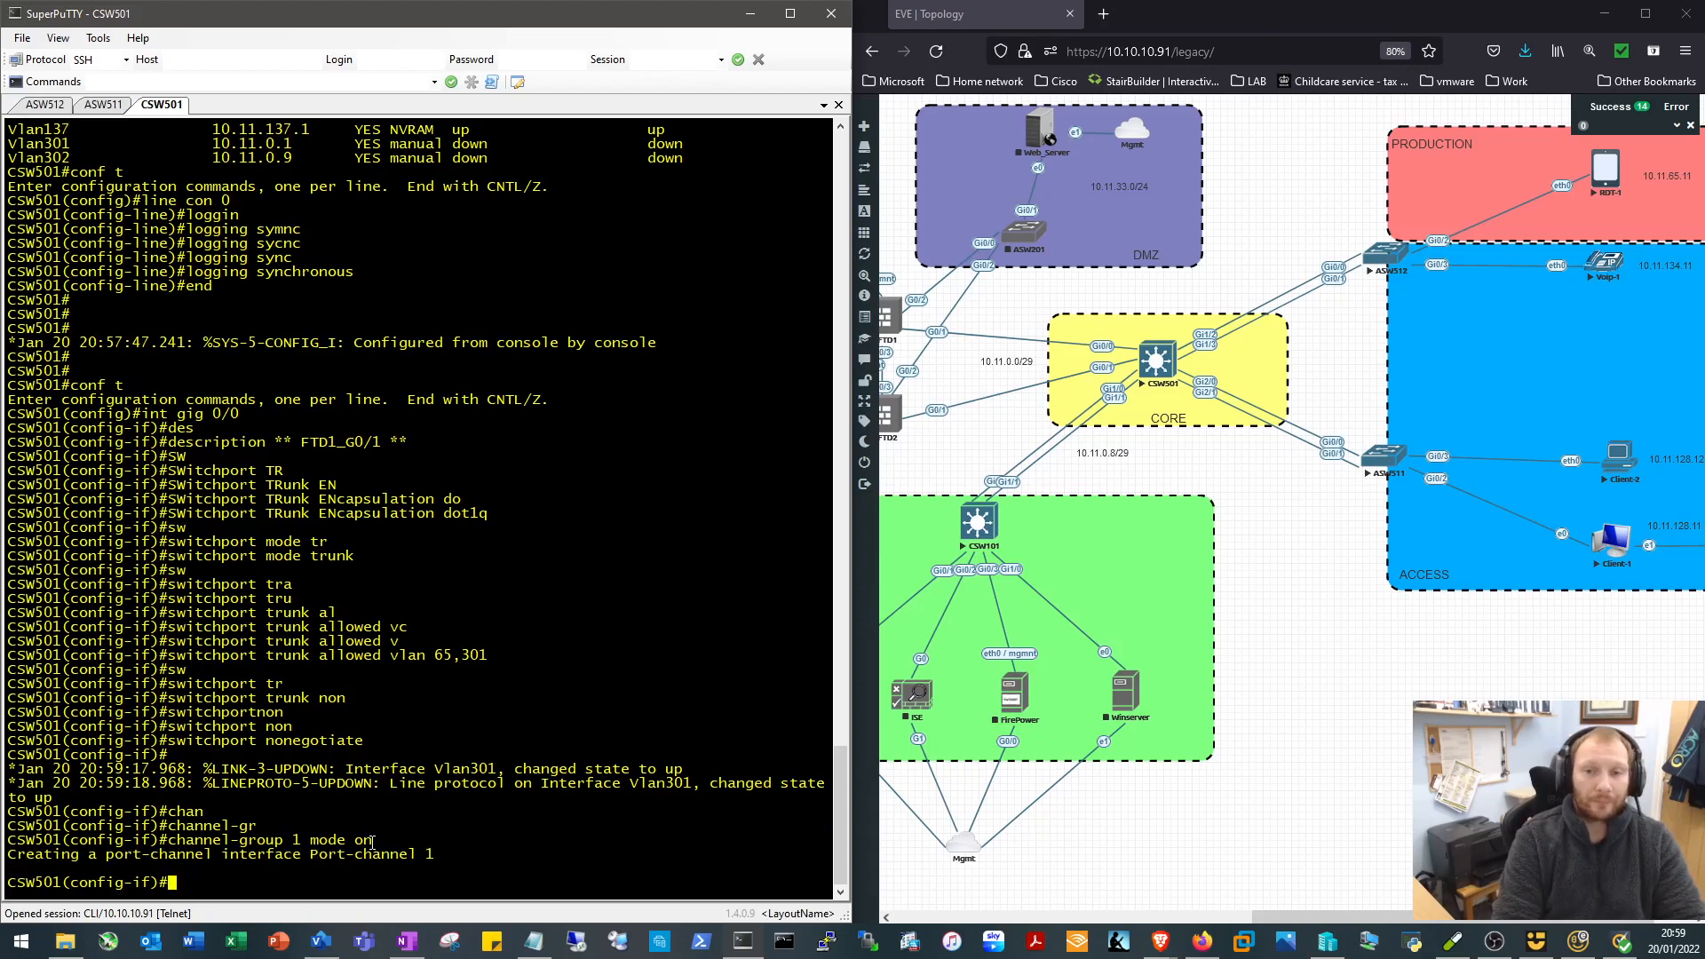
# Describe CSW501's Gi0/2 toward the FTD Gi0/1 link
pyautogui.write('int gi')
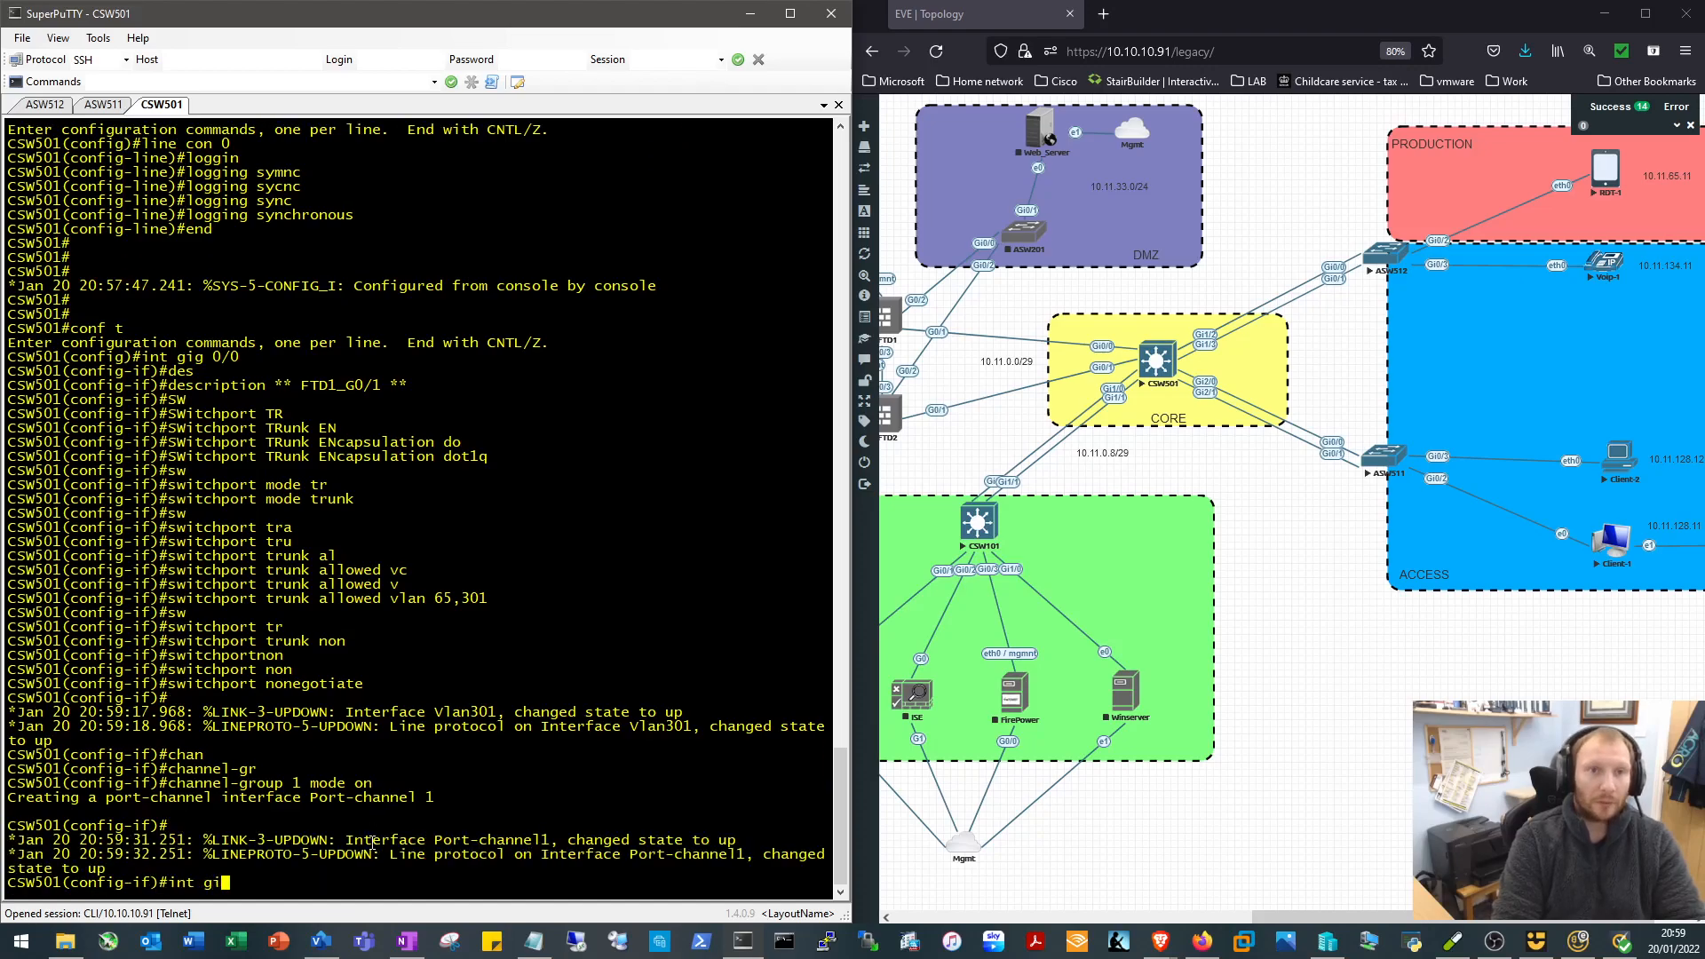
pyautogui.write('0/2')
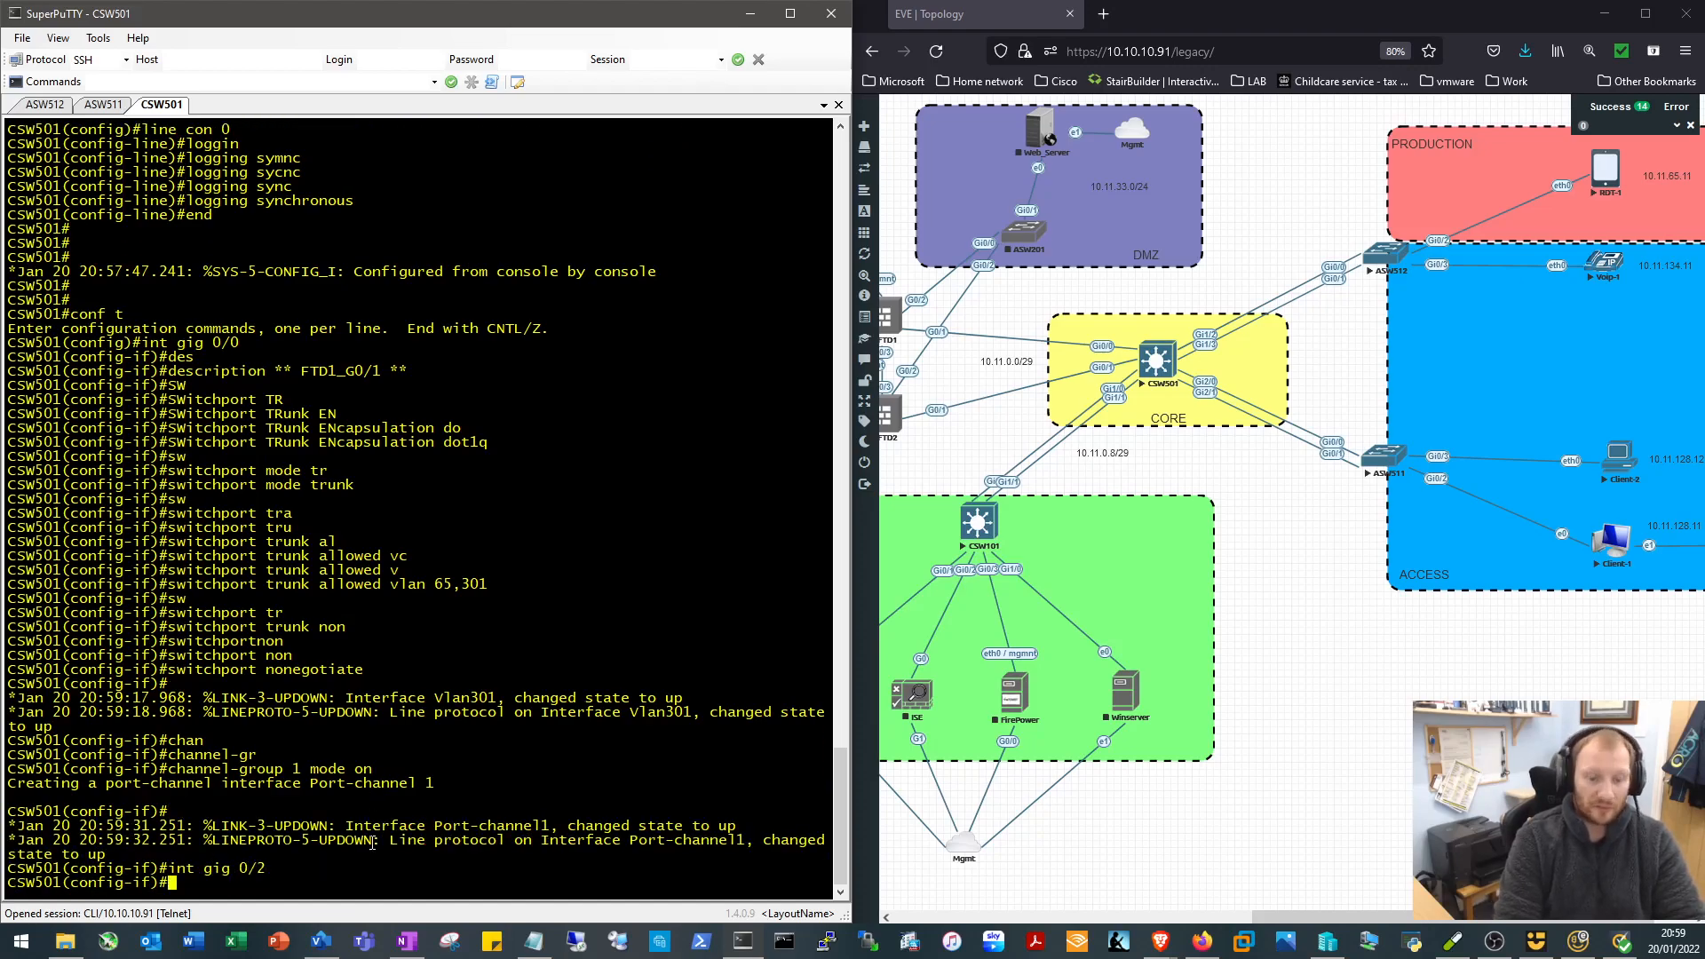
pyautogui.write('description **')
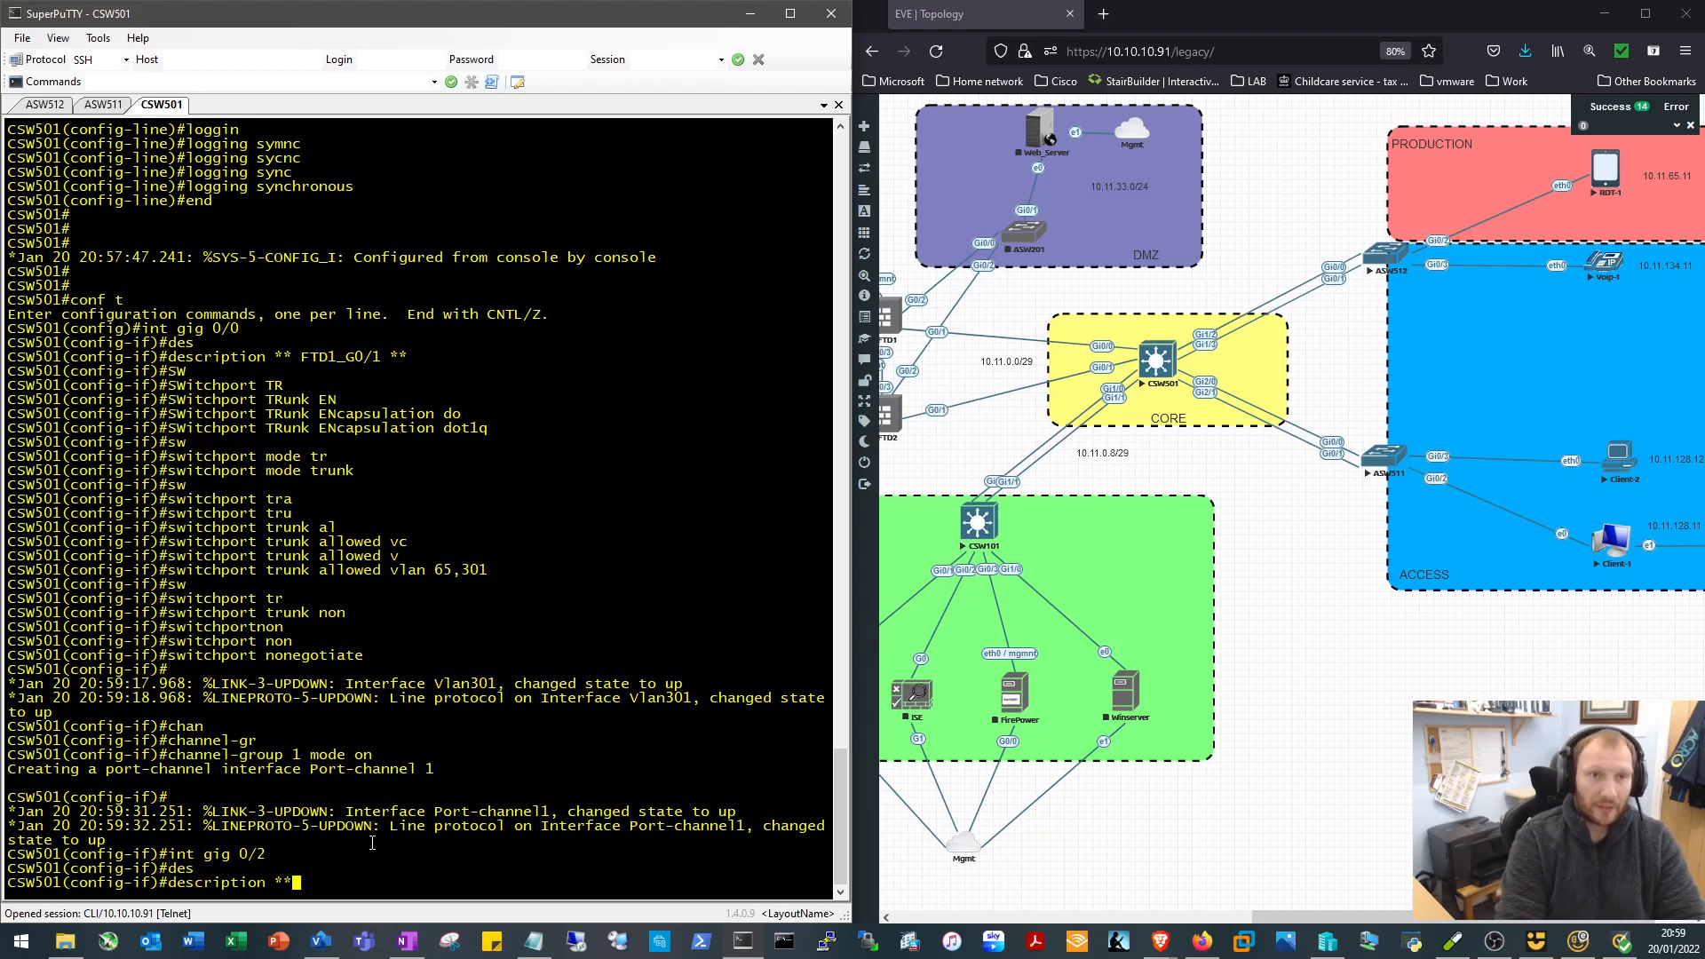
pyautogui.write('FTD1')
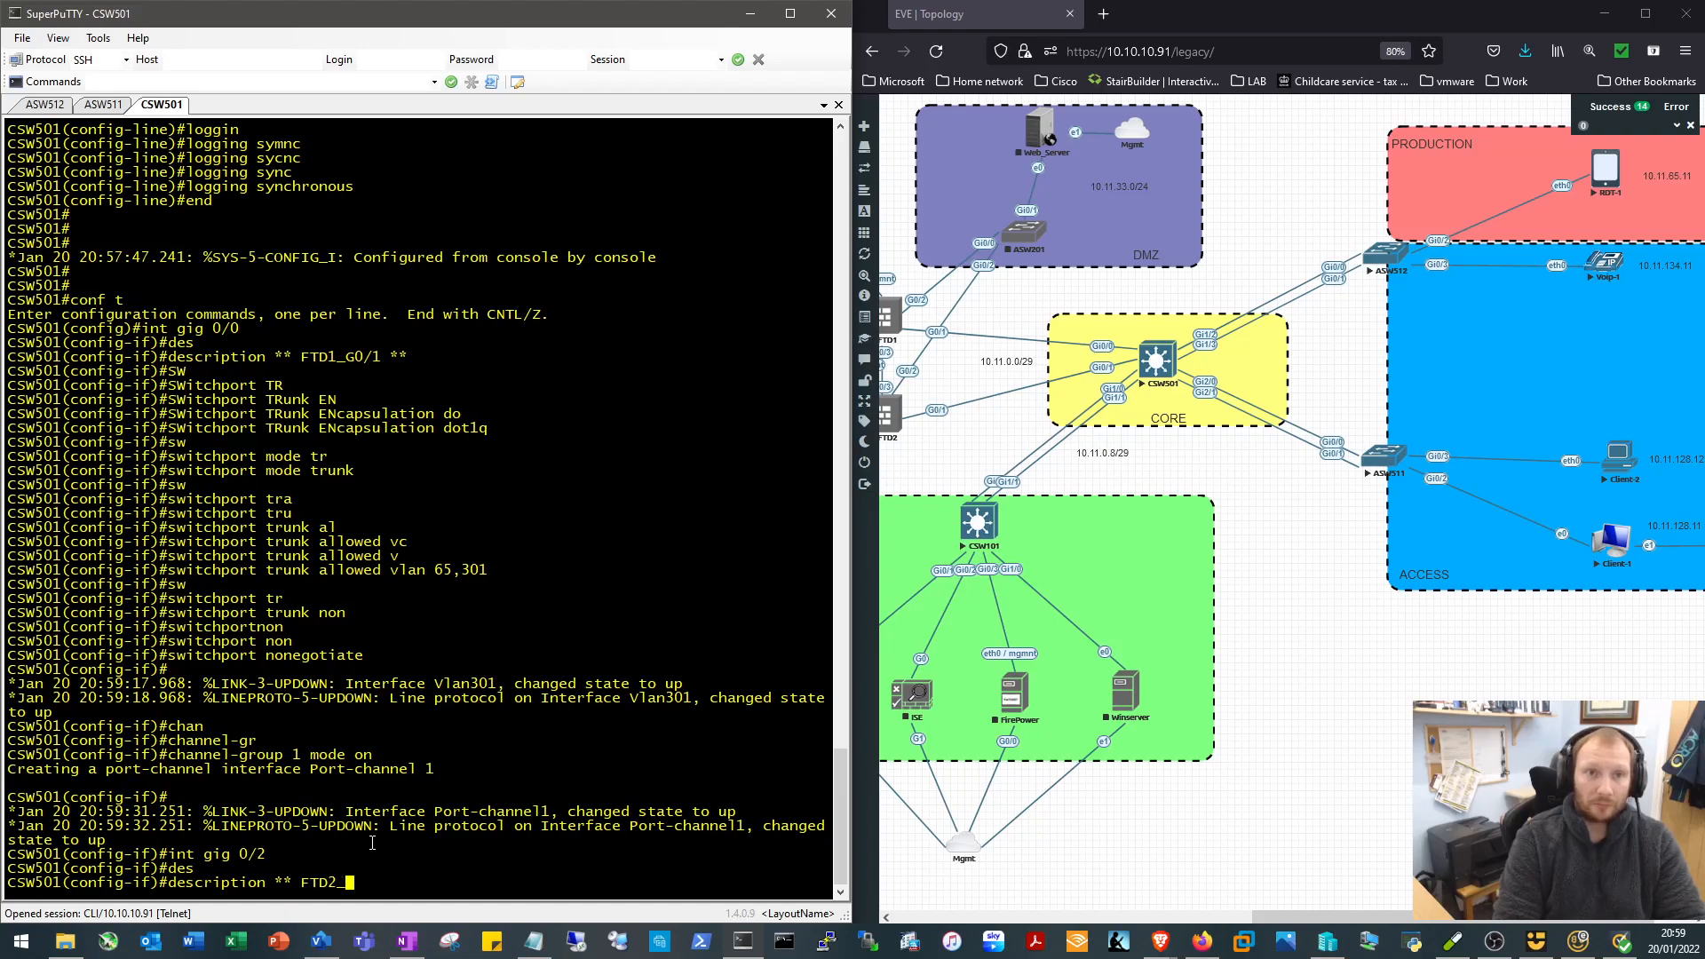
pyautogui.write('_Gi0/1 **')
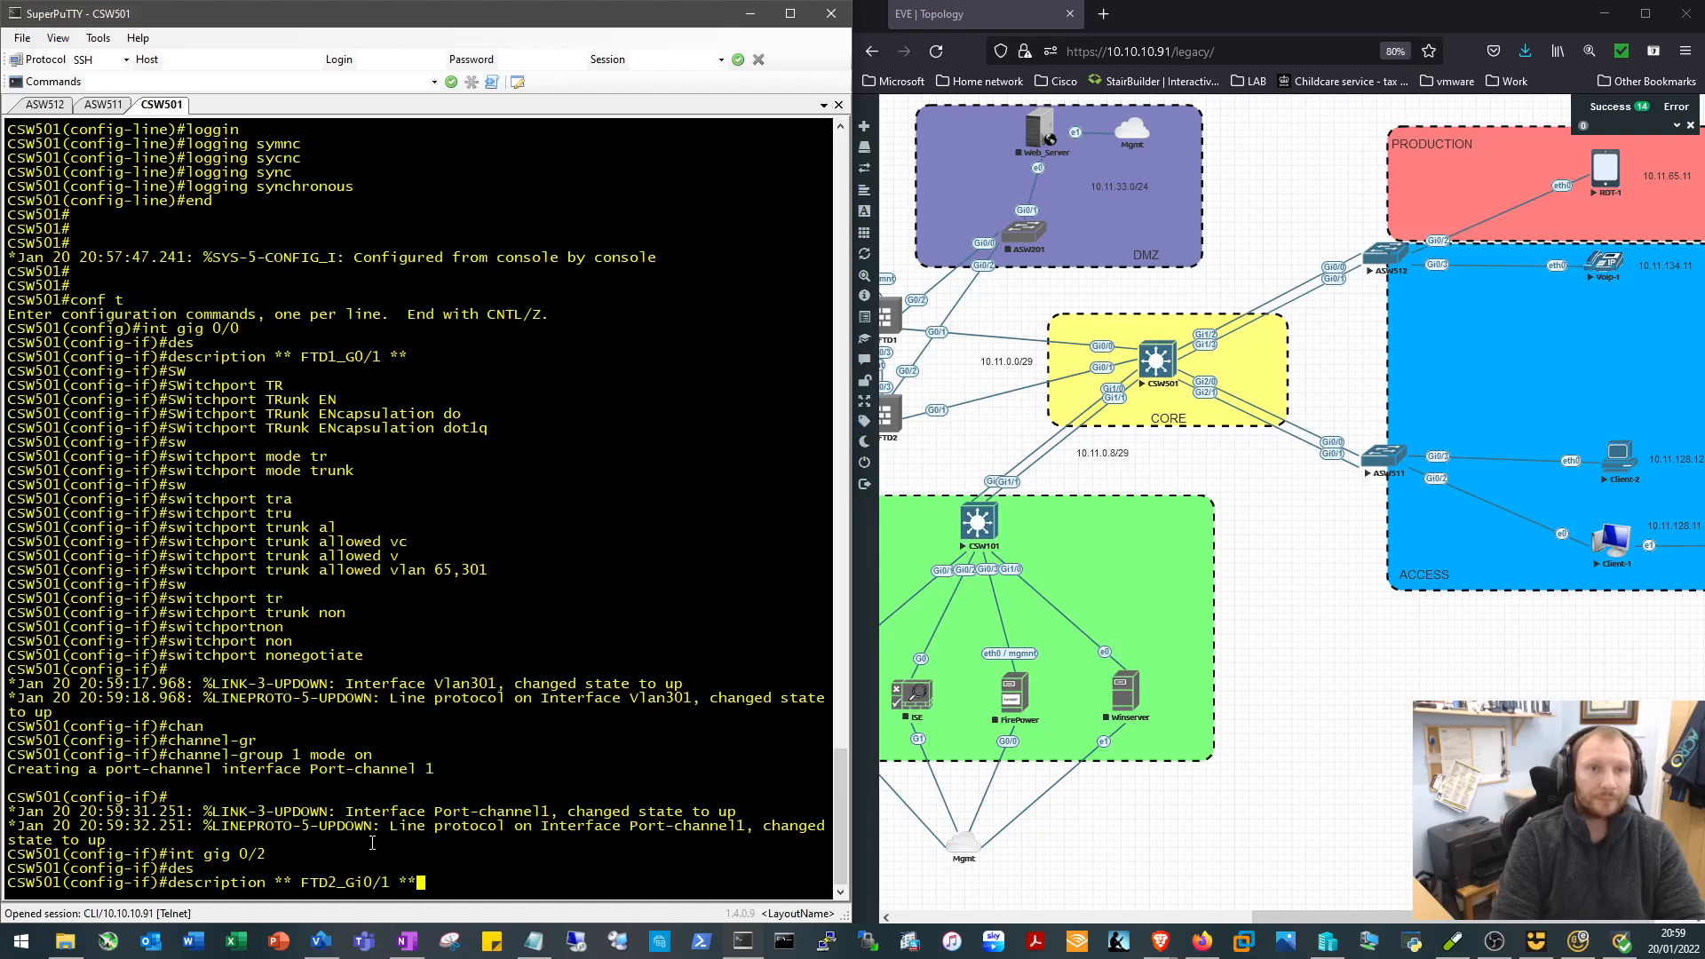
pyautogui.write('SW501(config-if)#SW')
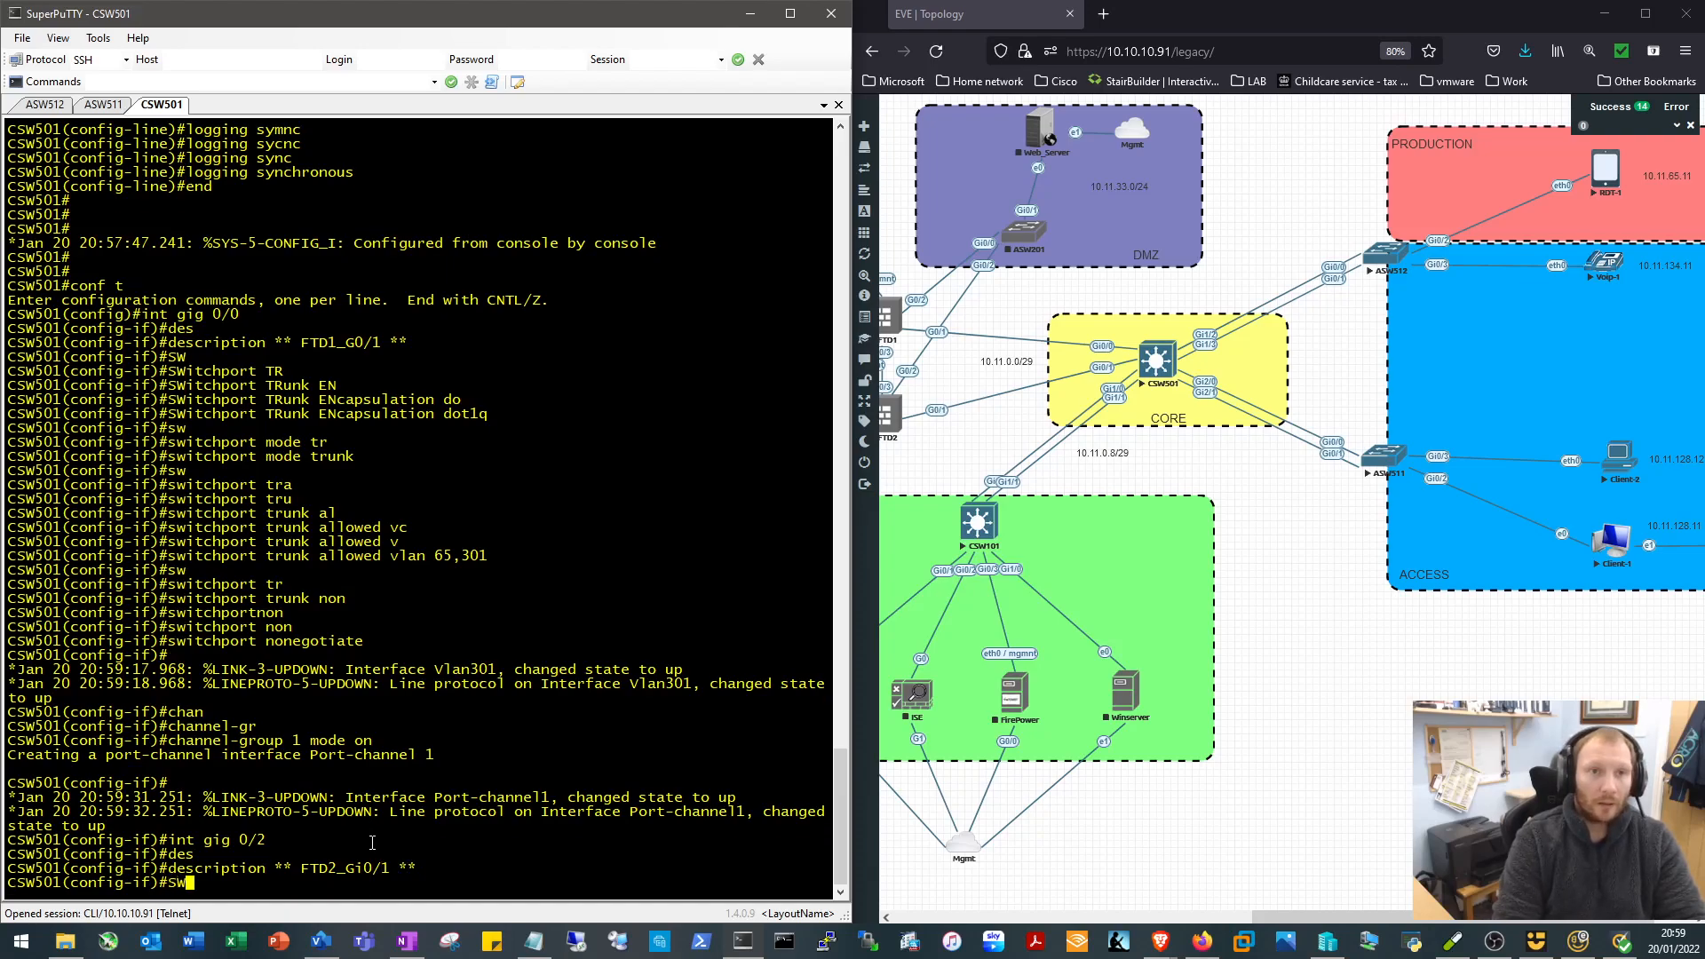
# Make Gi0/2 a nonegotiating dot1q trunk allowing VLANs 65,301 in channel-group 1 mode on
pyautogui.write('switchport')
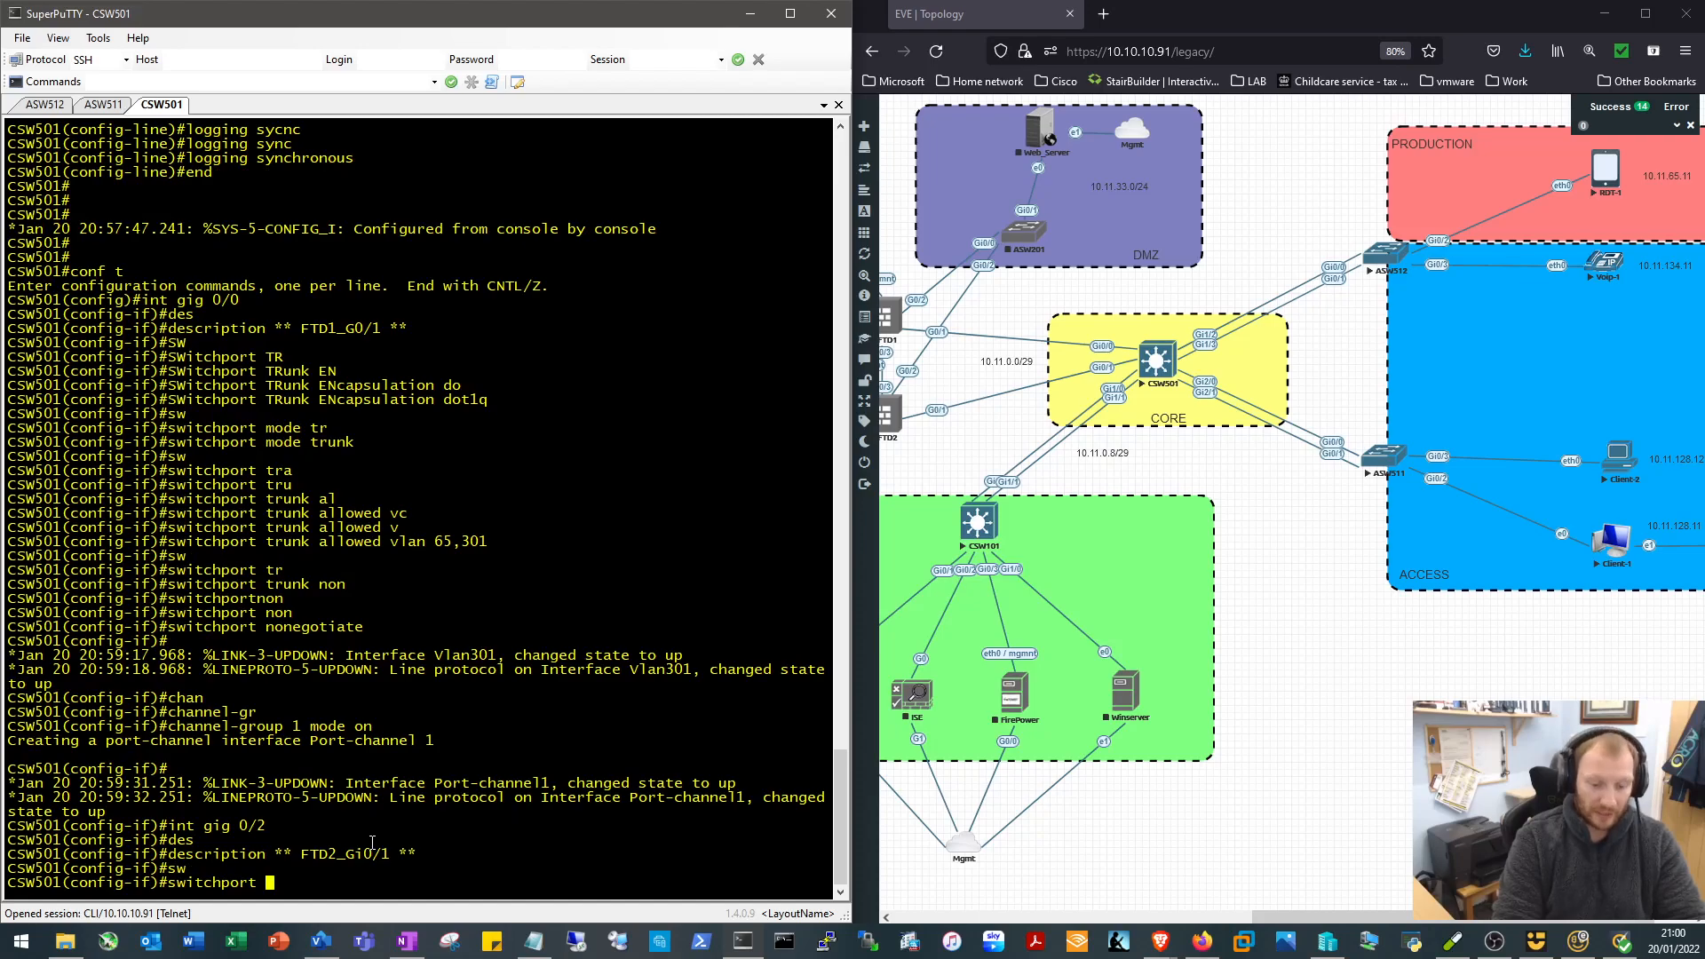
pyautogui.write('switchport trunk encapsulation dot1q')
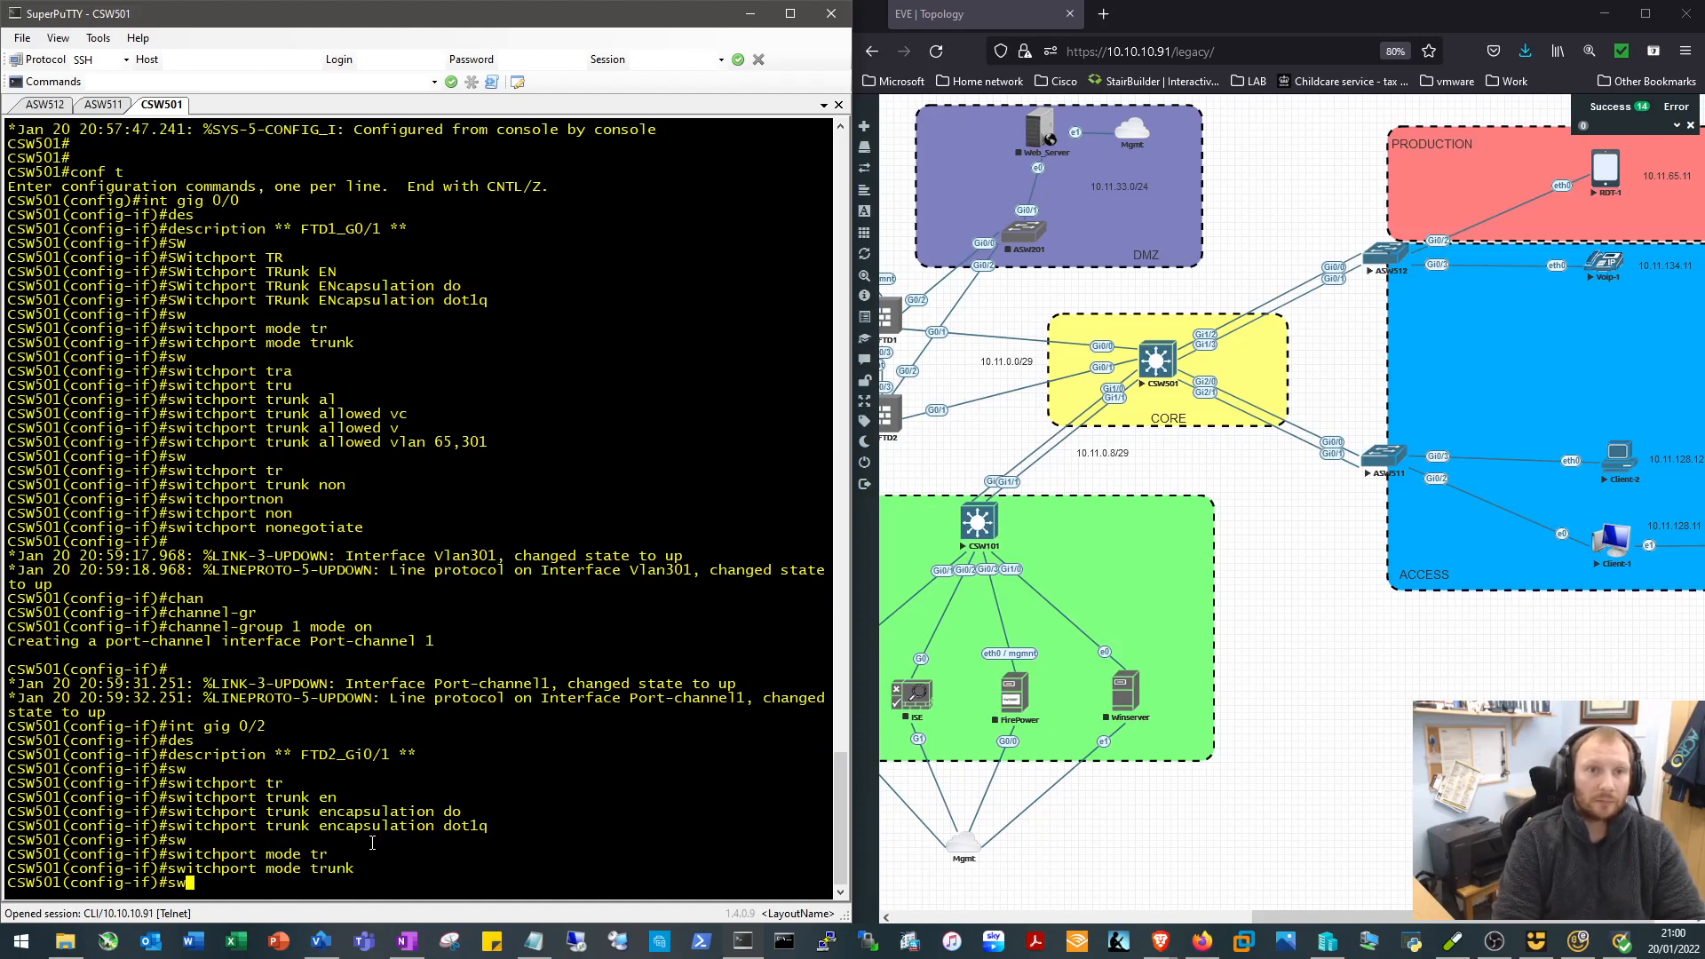
pyautogui.write('switchport trunk allowed vlan')
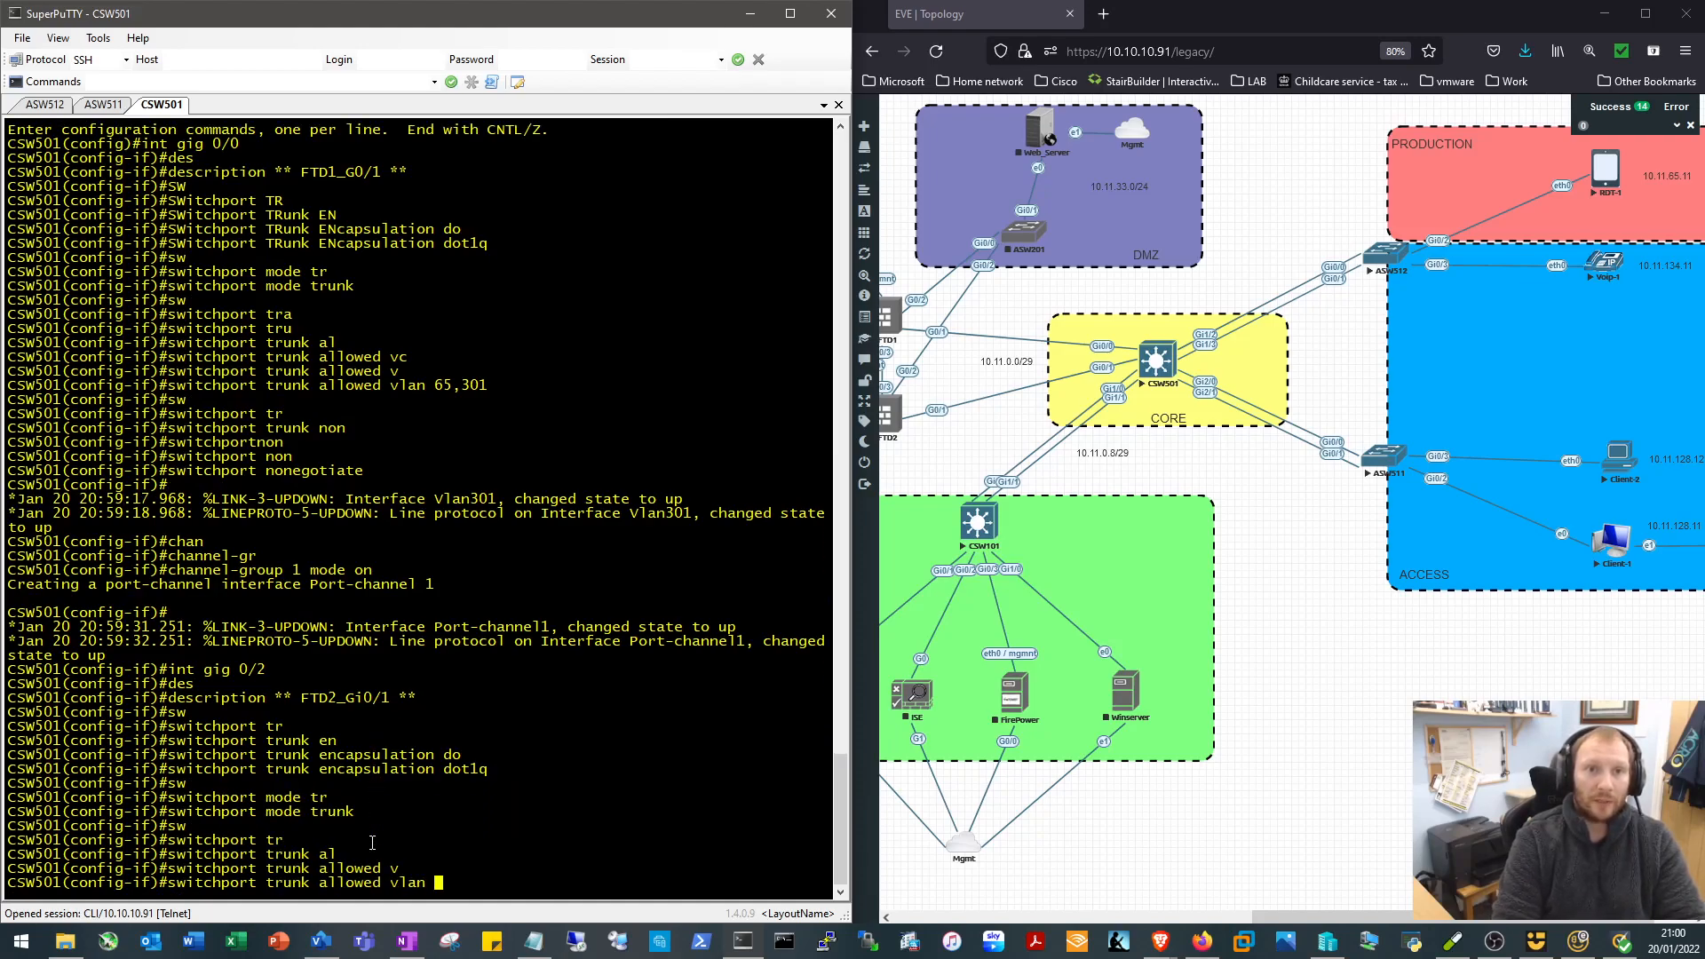
pyautogui.write('65')
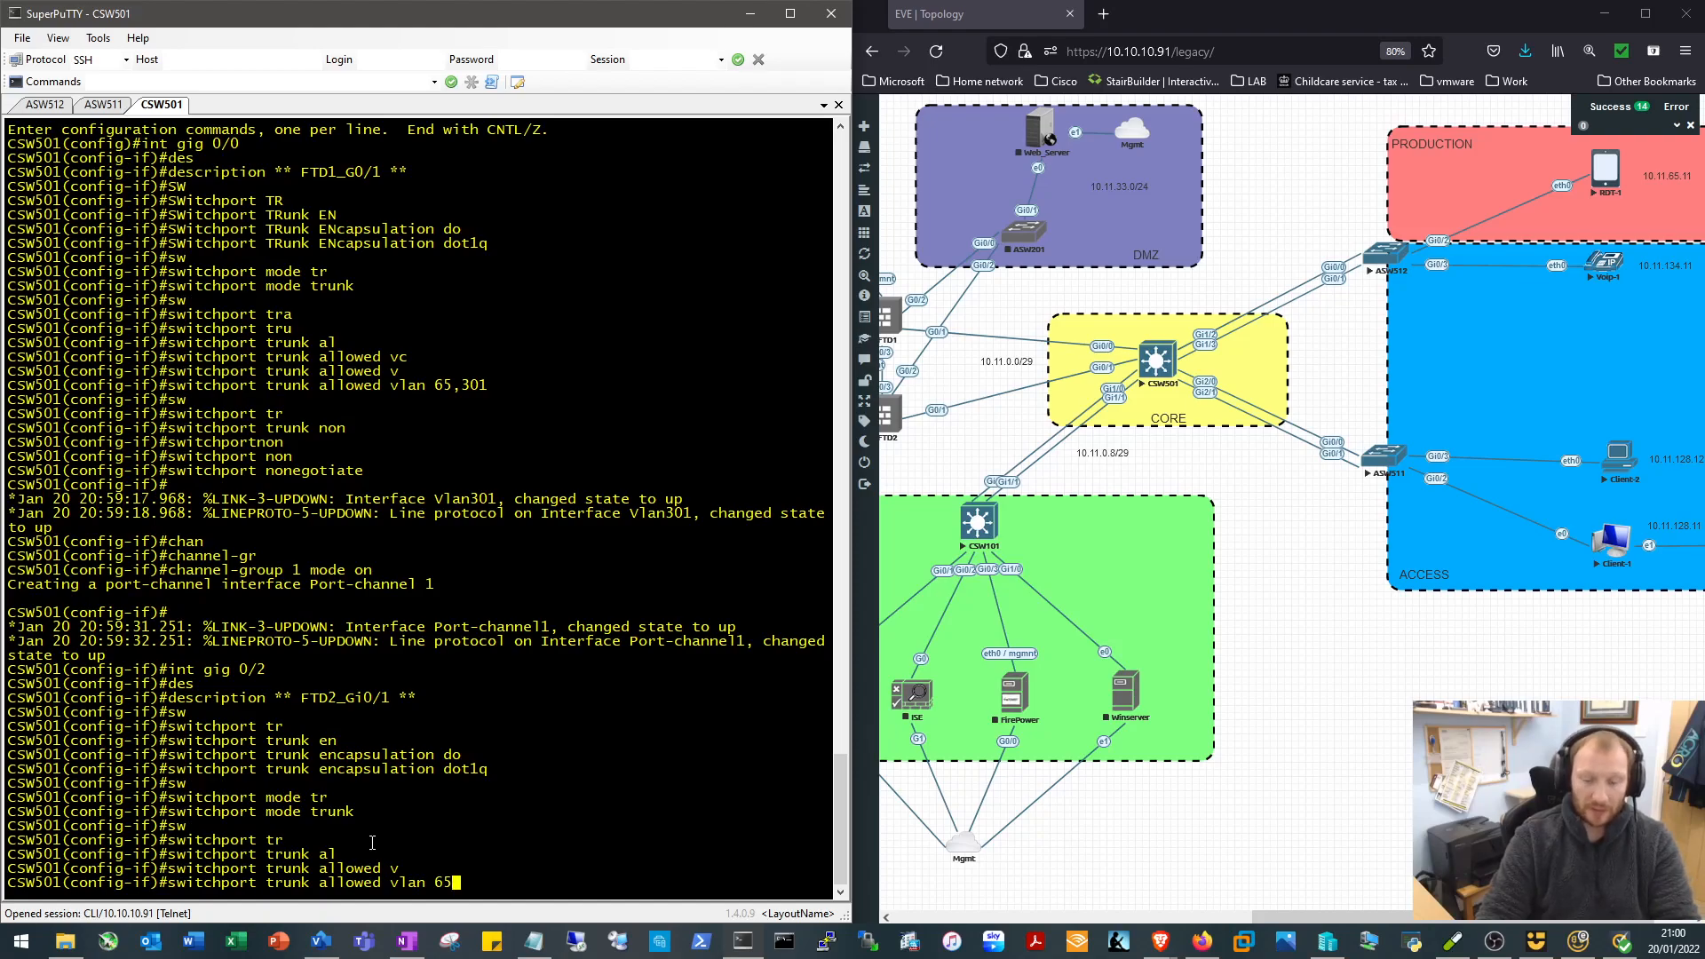
pyautogui.write(',301')
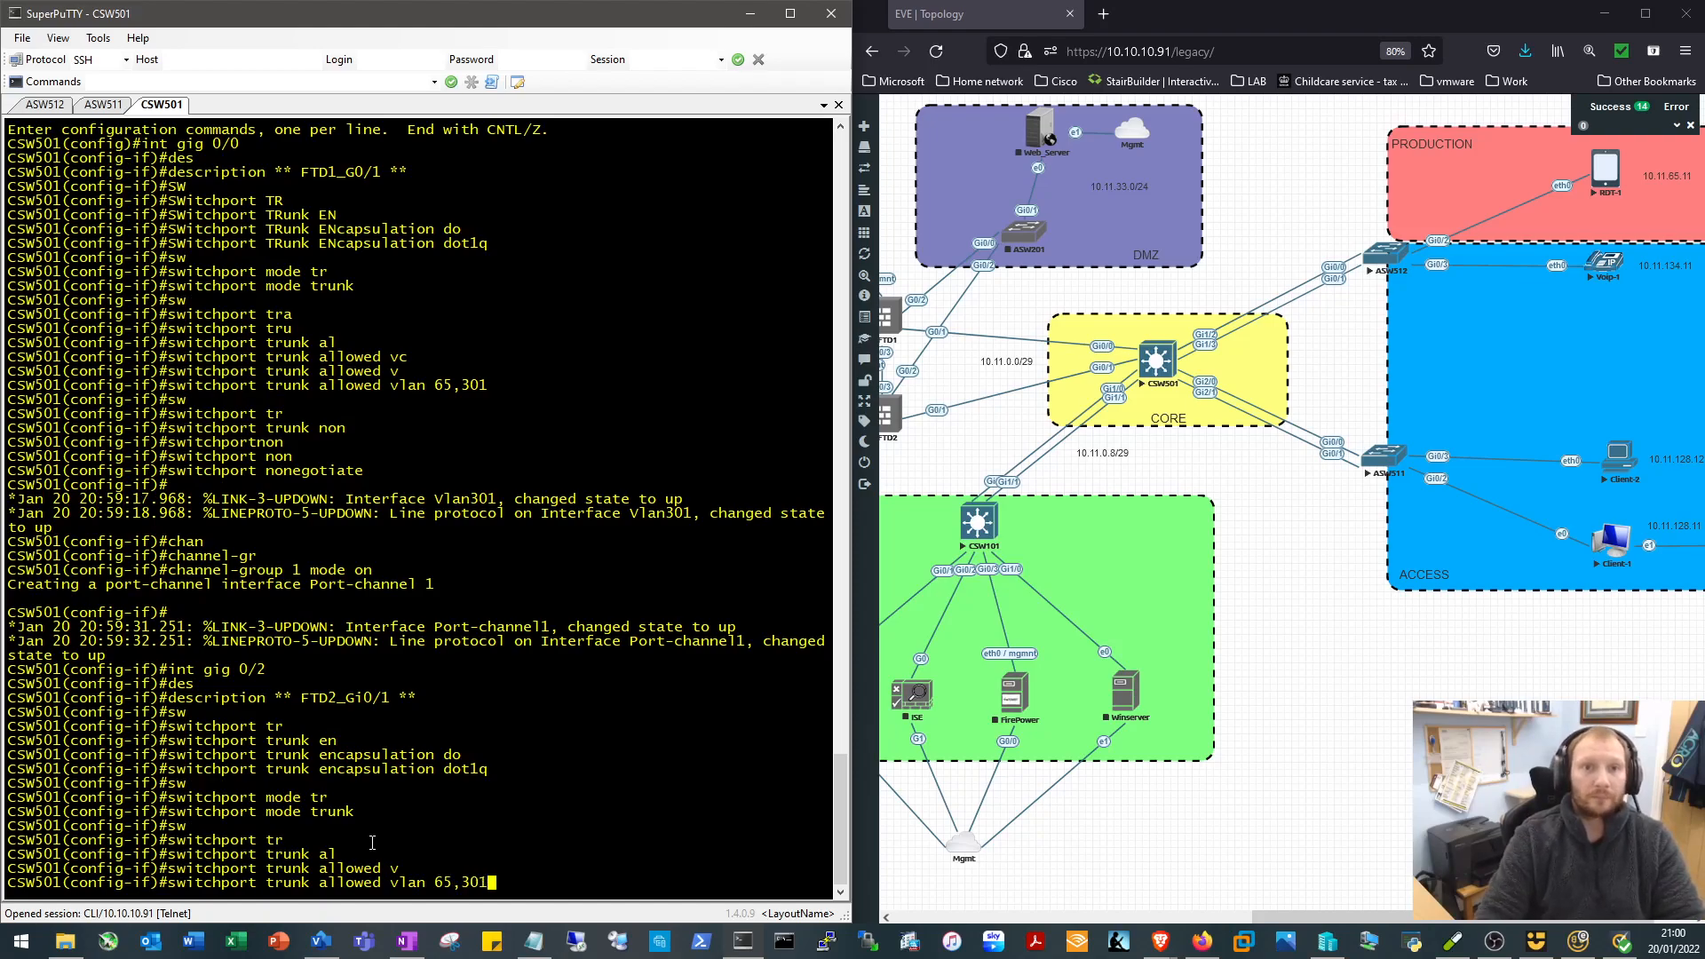
pyautogui.write('switchport non')
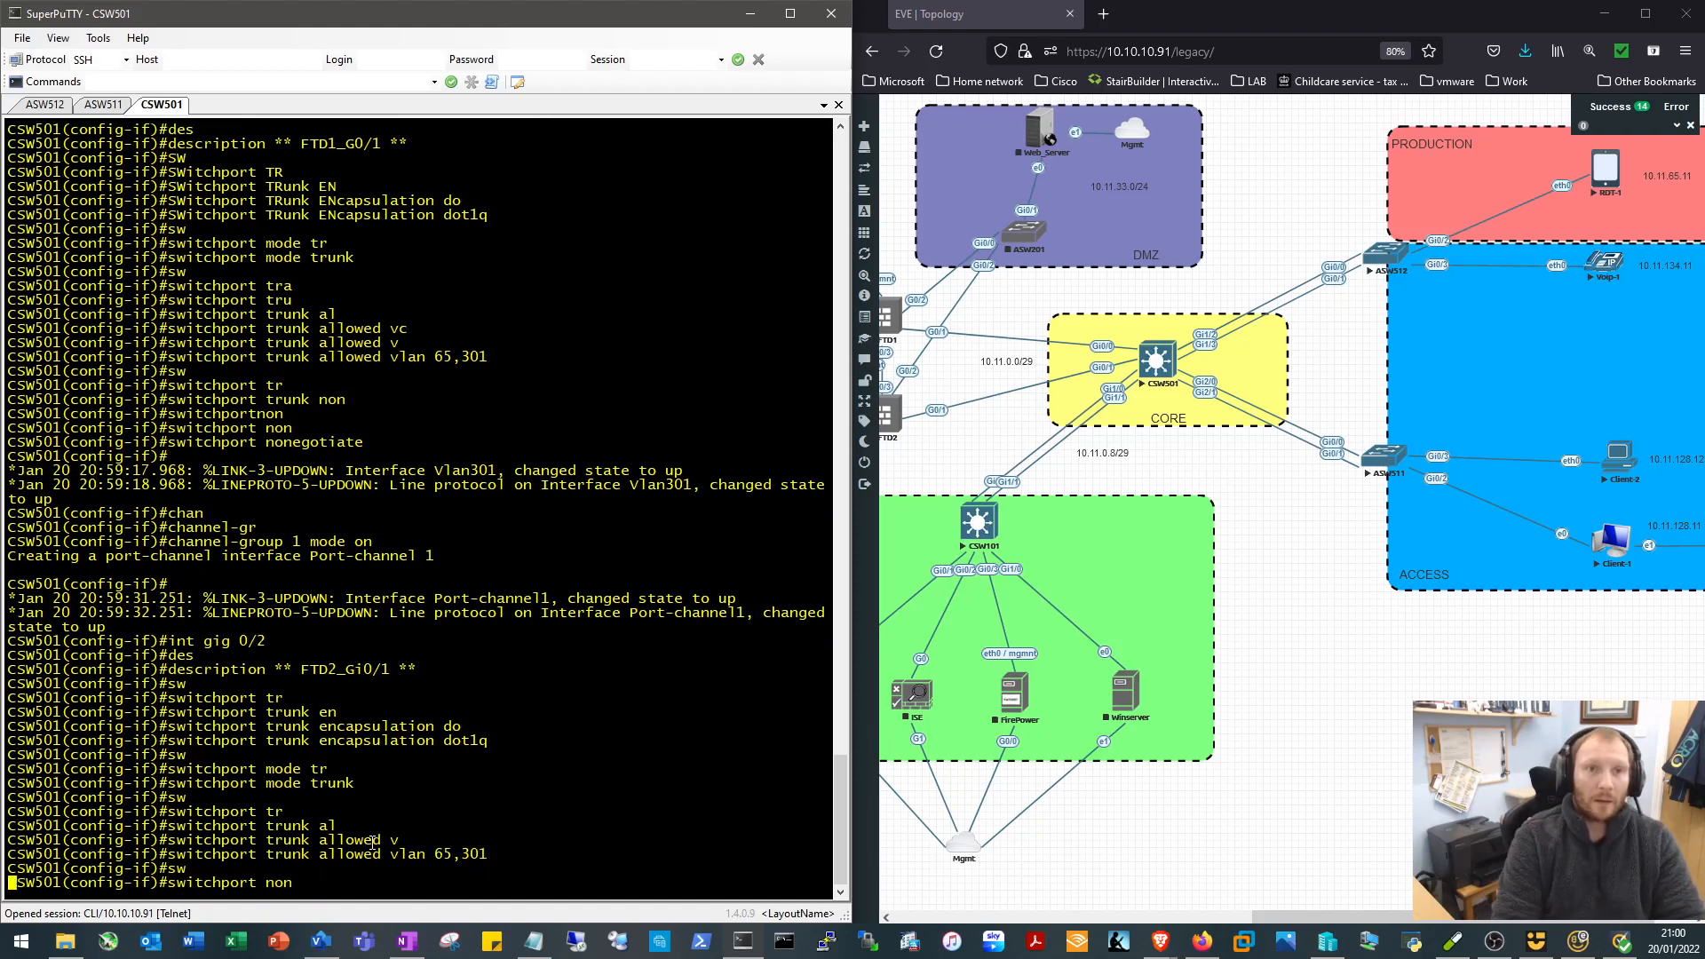
pyautogui.write('channel-n')
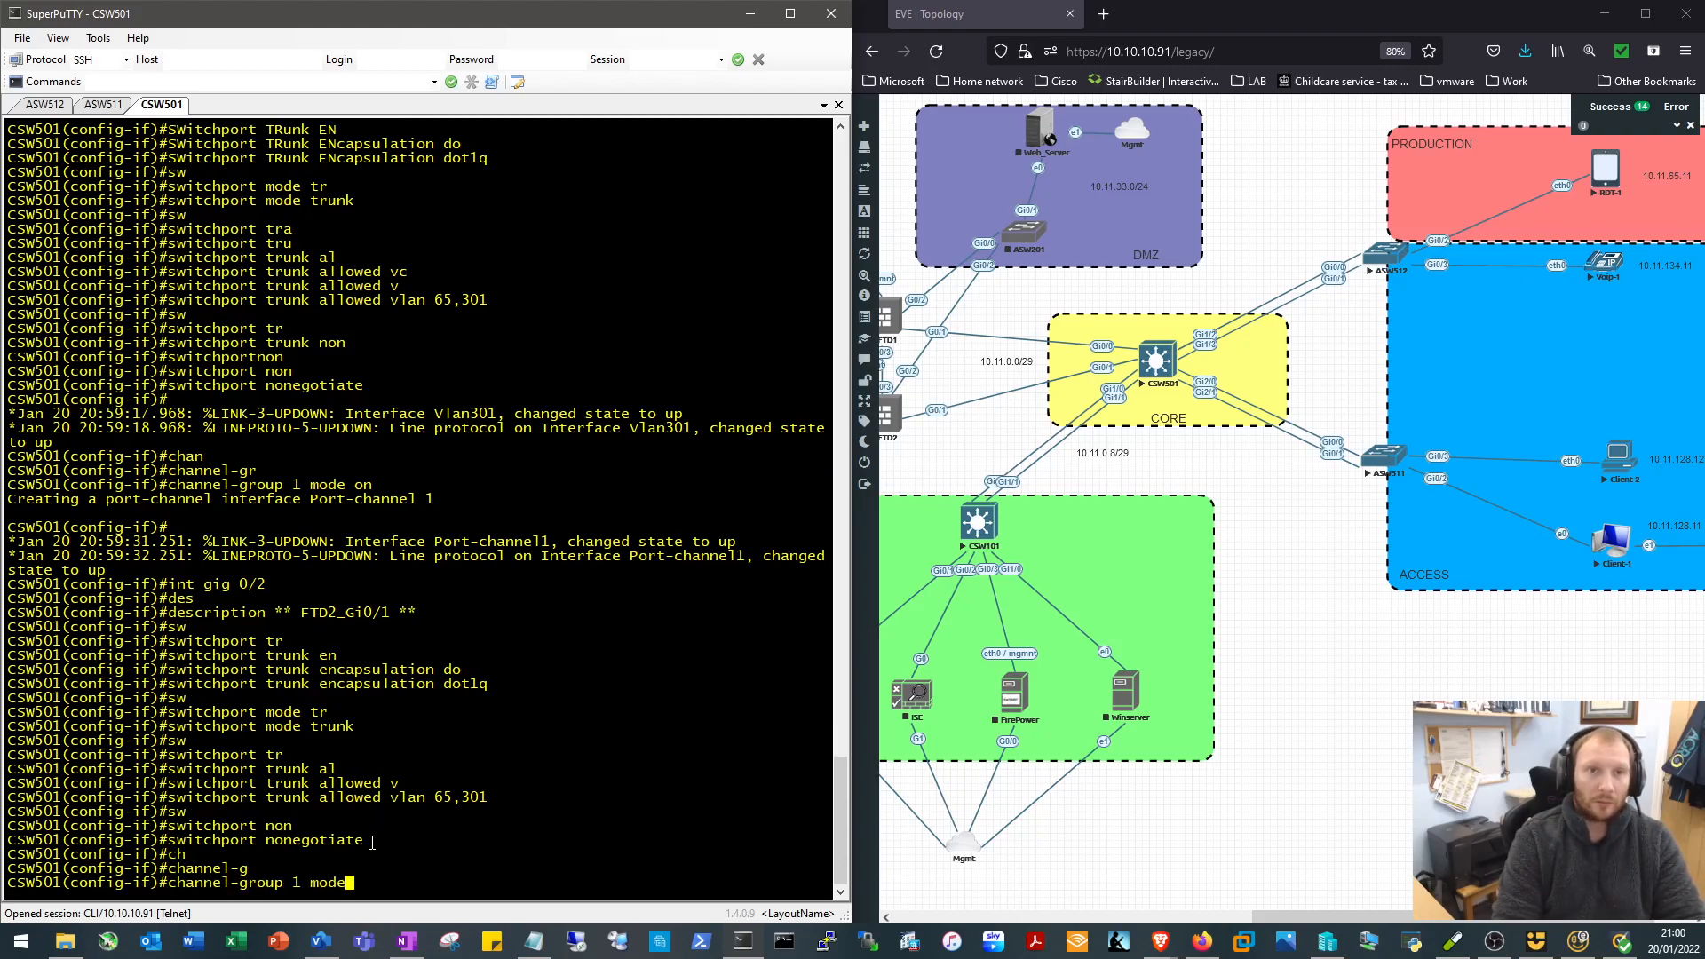
pyautogui.write('on')
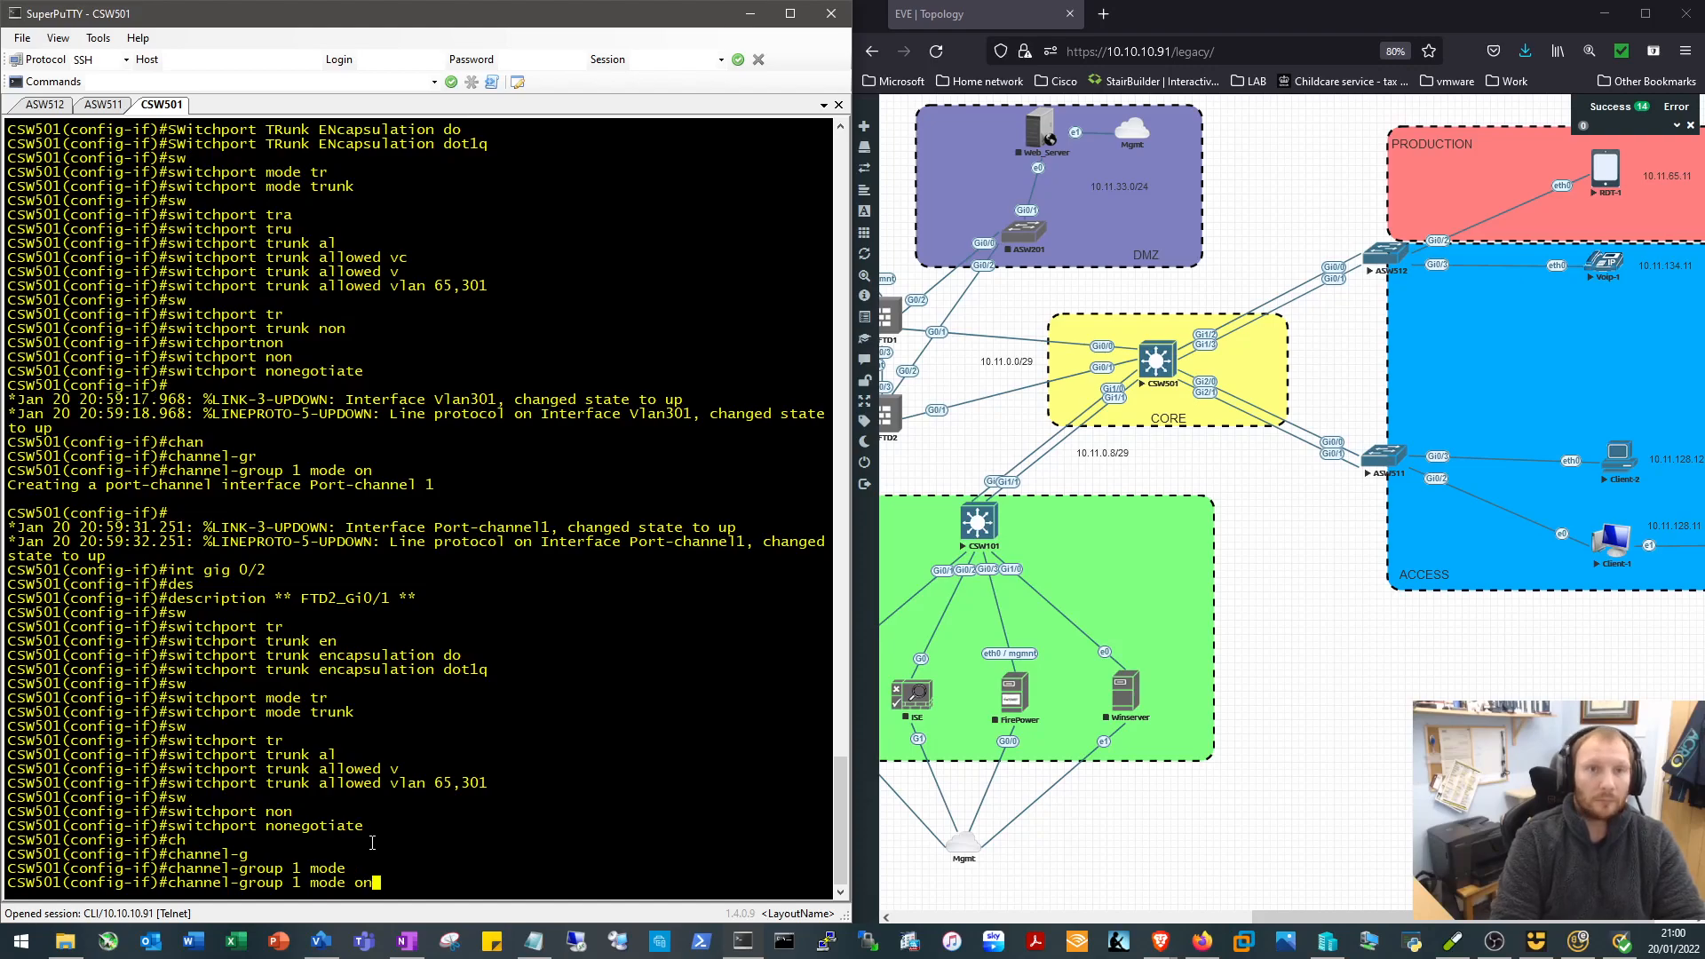
# Enter Port-channel 1 configuration and start showing the Gi0/2 running config
pyautogui.write('int')
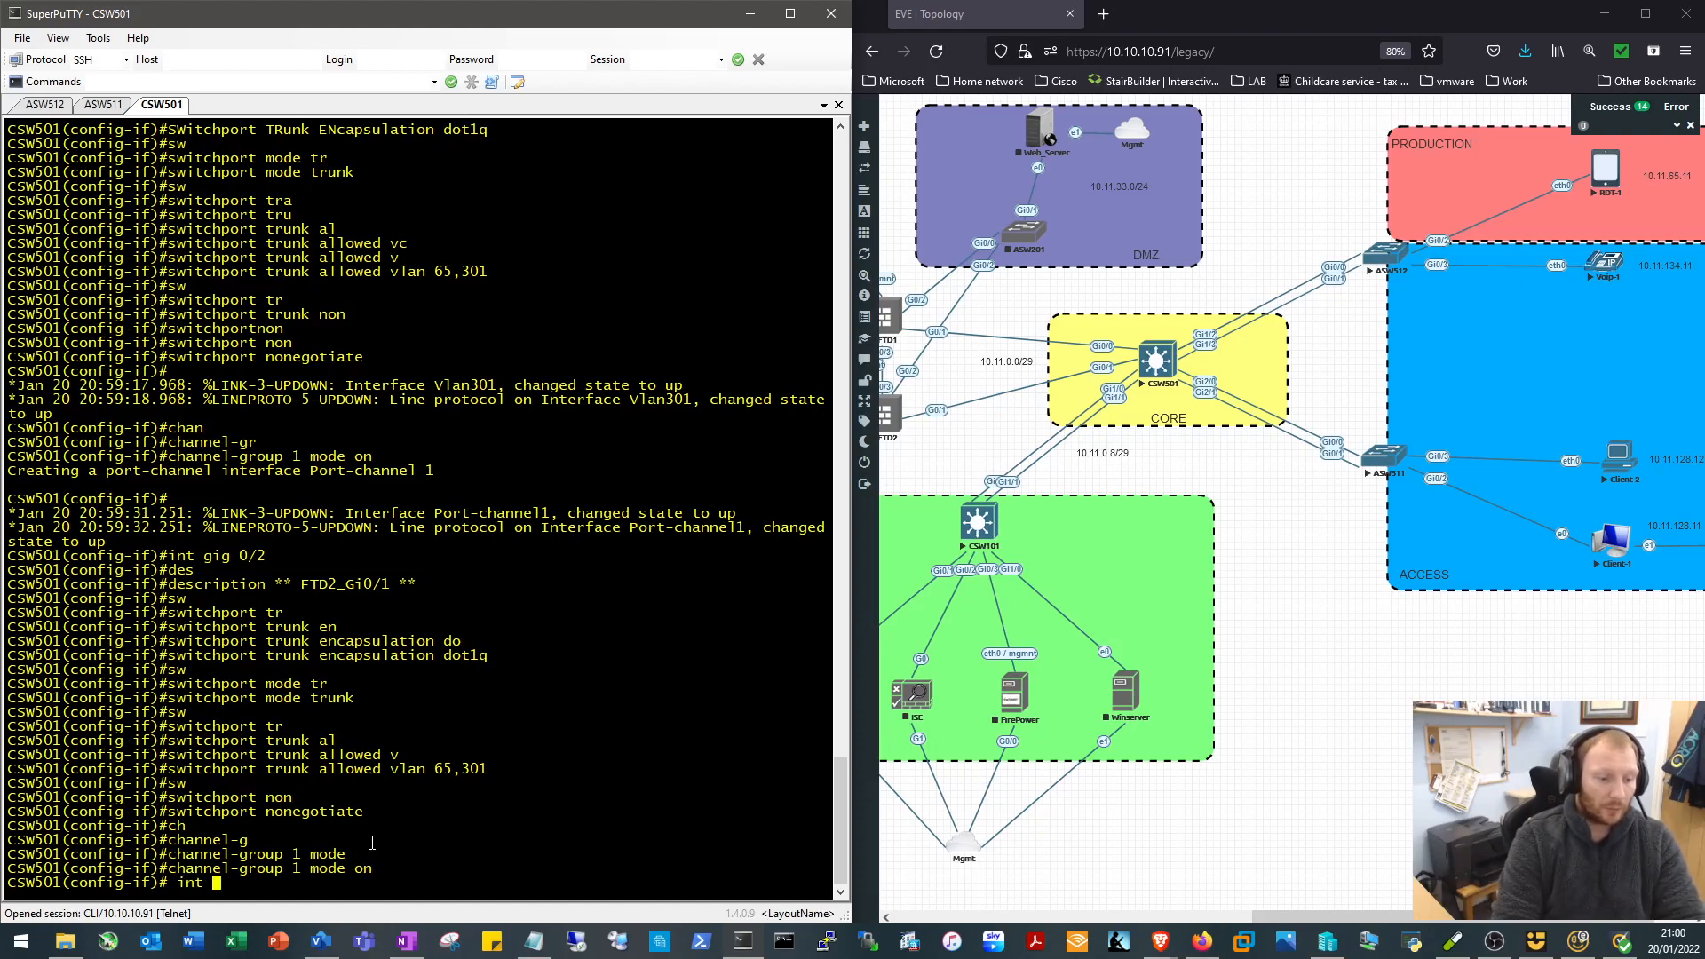
pyautogui.write('po1')
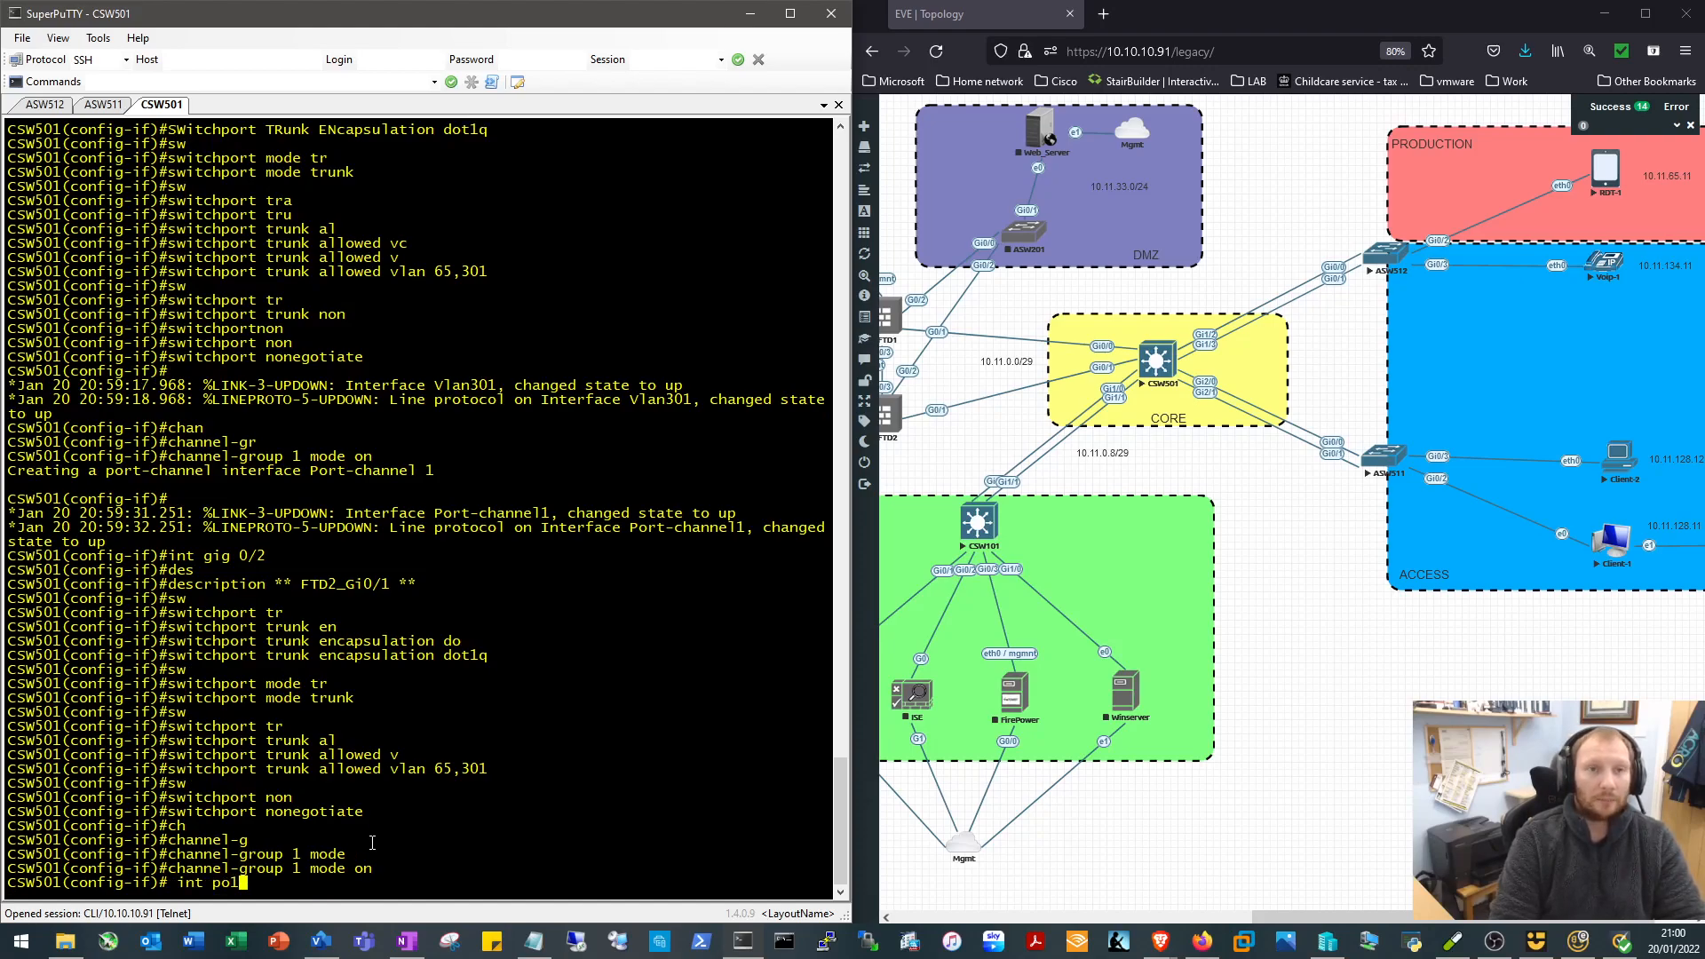
pyautogui.press('enter')
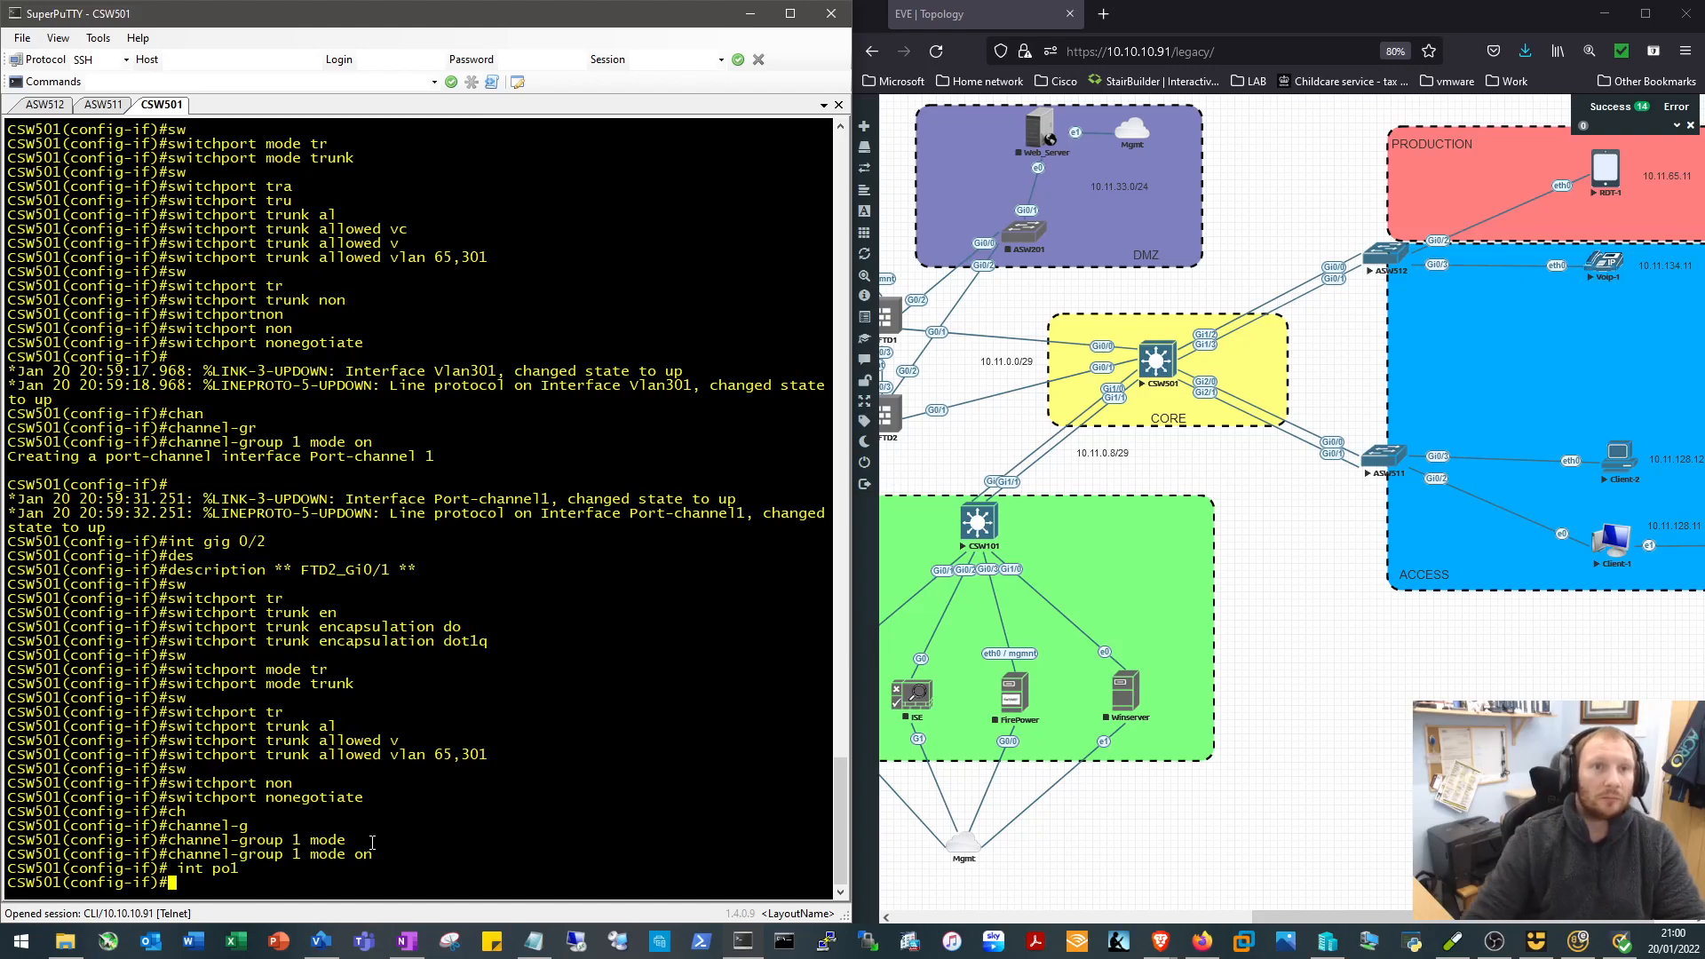
pyautogui.write('do sho run int gig0/2')
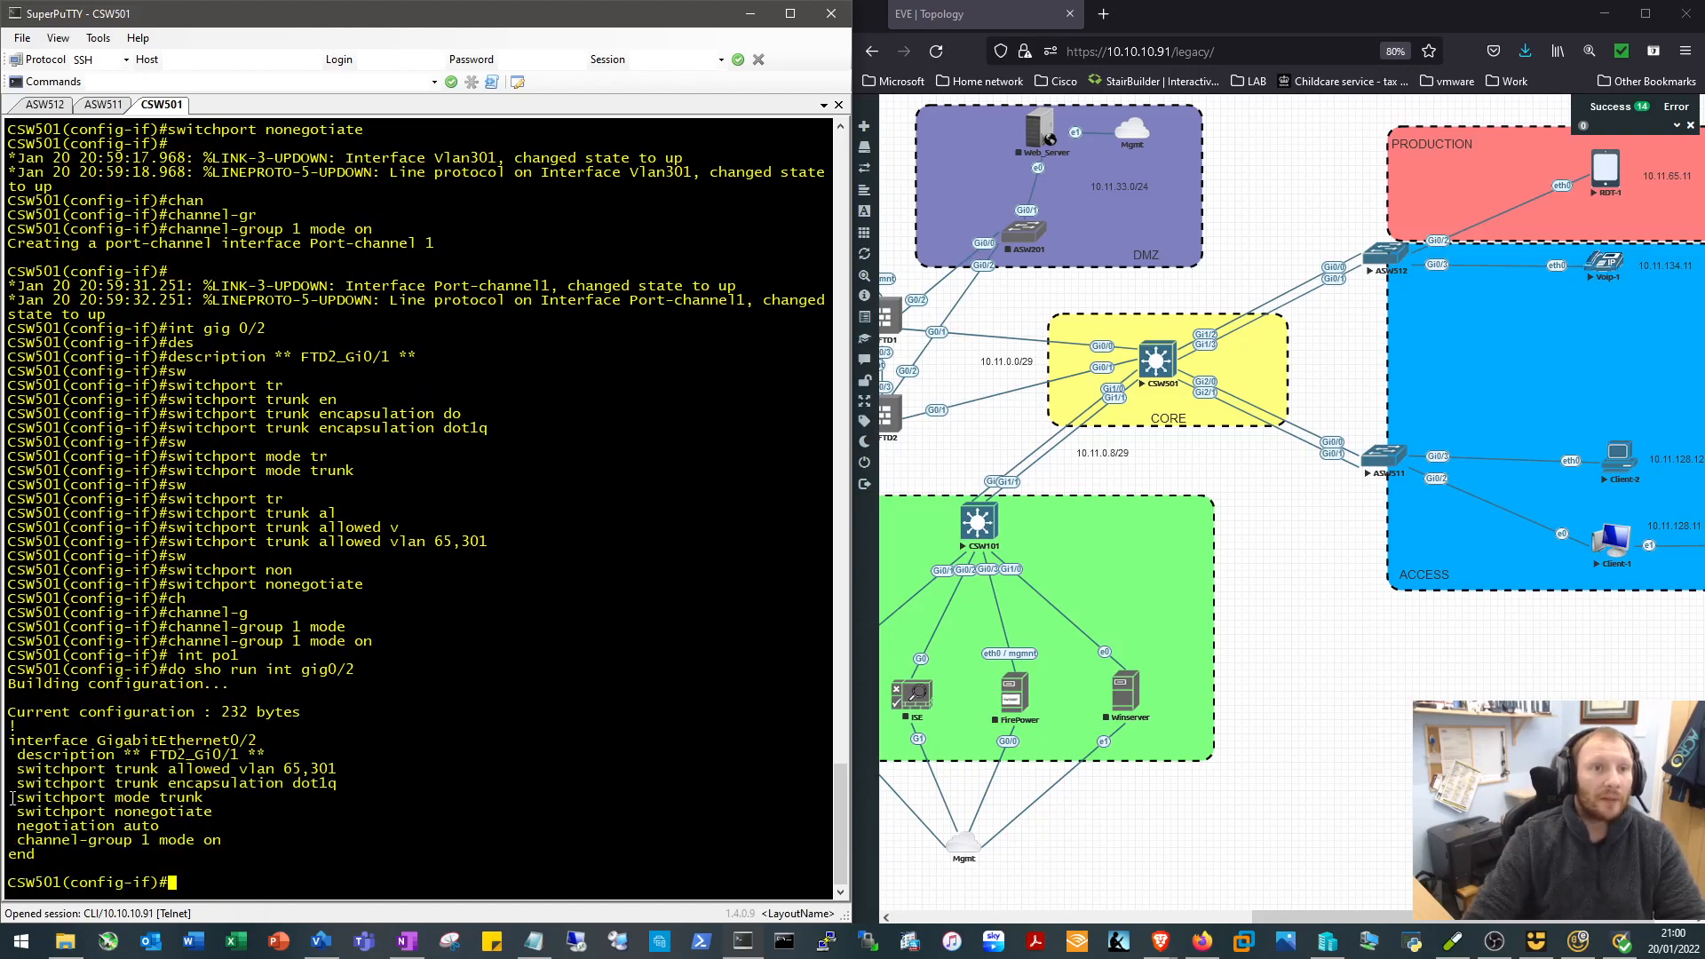
# Copy the Gi0/2 trunk settings into Po1 and describe it ** Po_To_FTD **
pyautogui.moveTo(15, 770); pyautogui.dragTo(229, 824)
pyautogui.write('description')
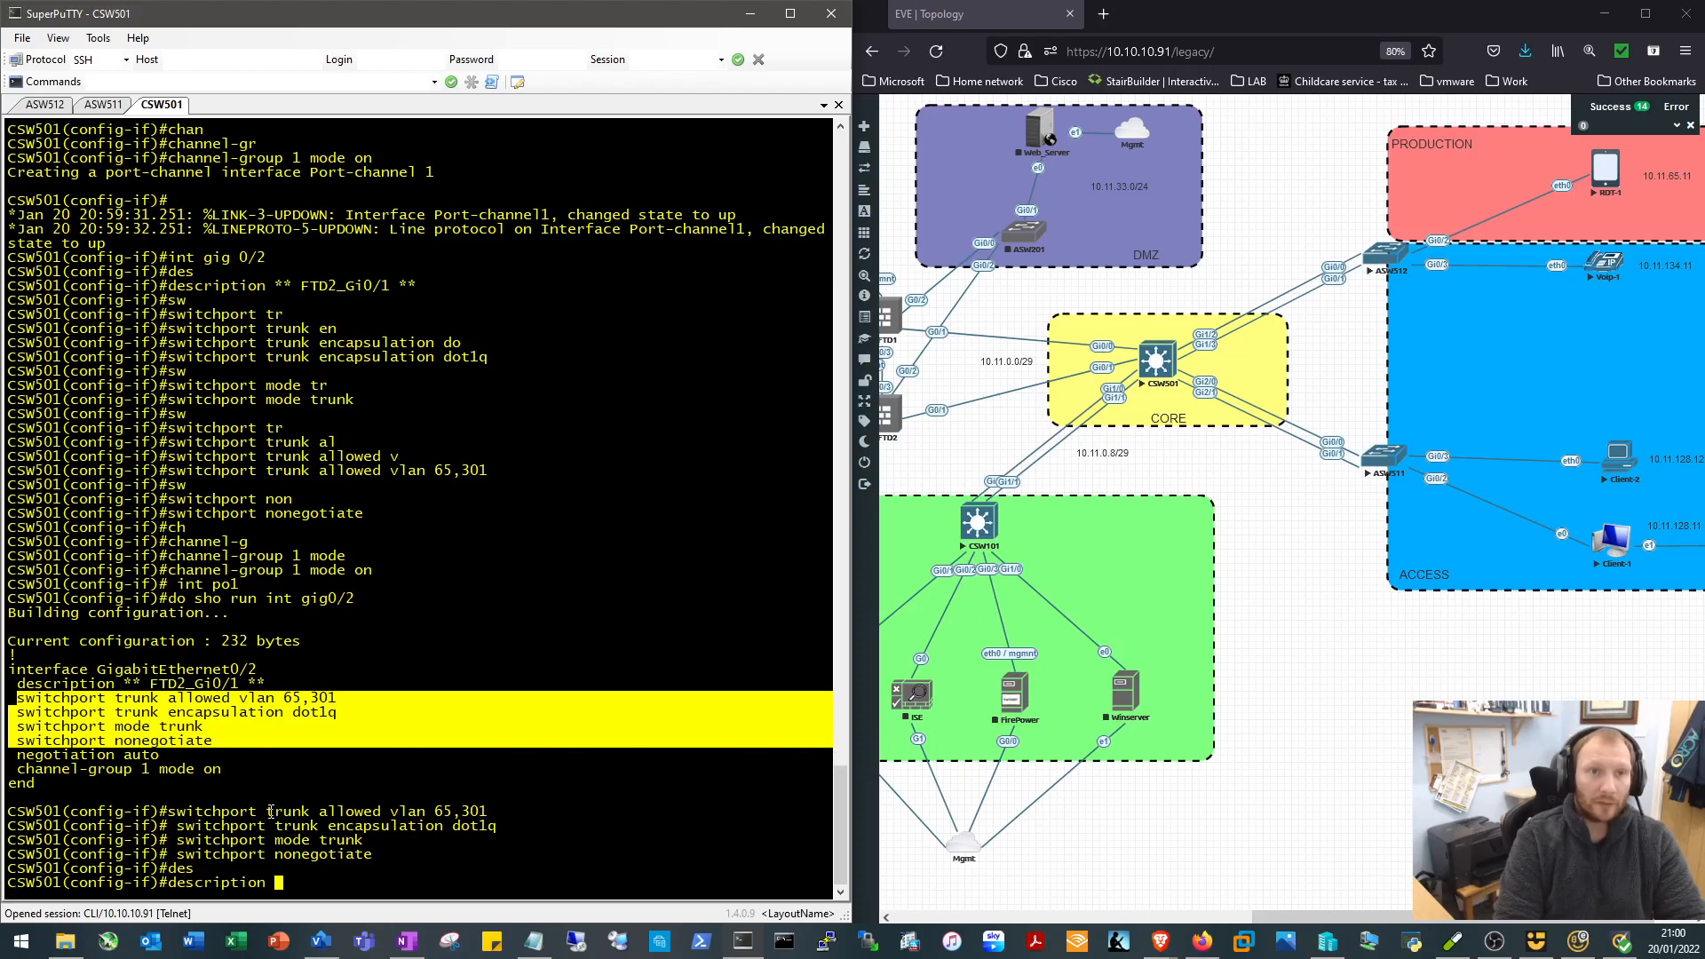
pyautogui.write('**')
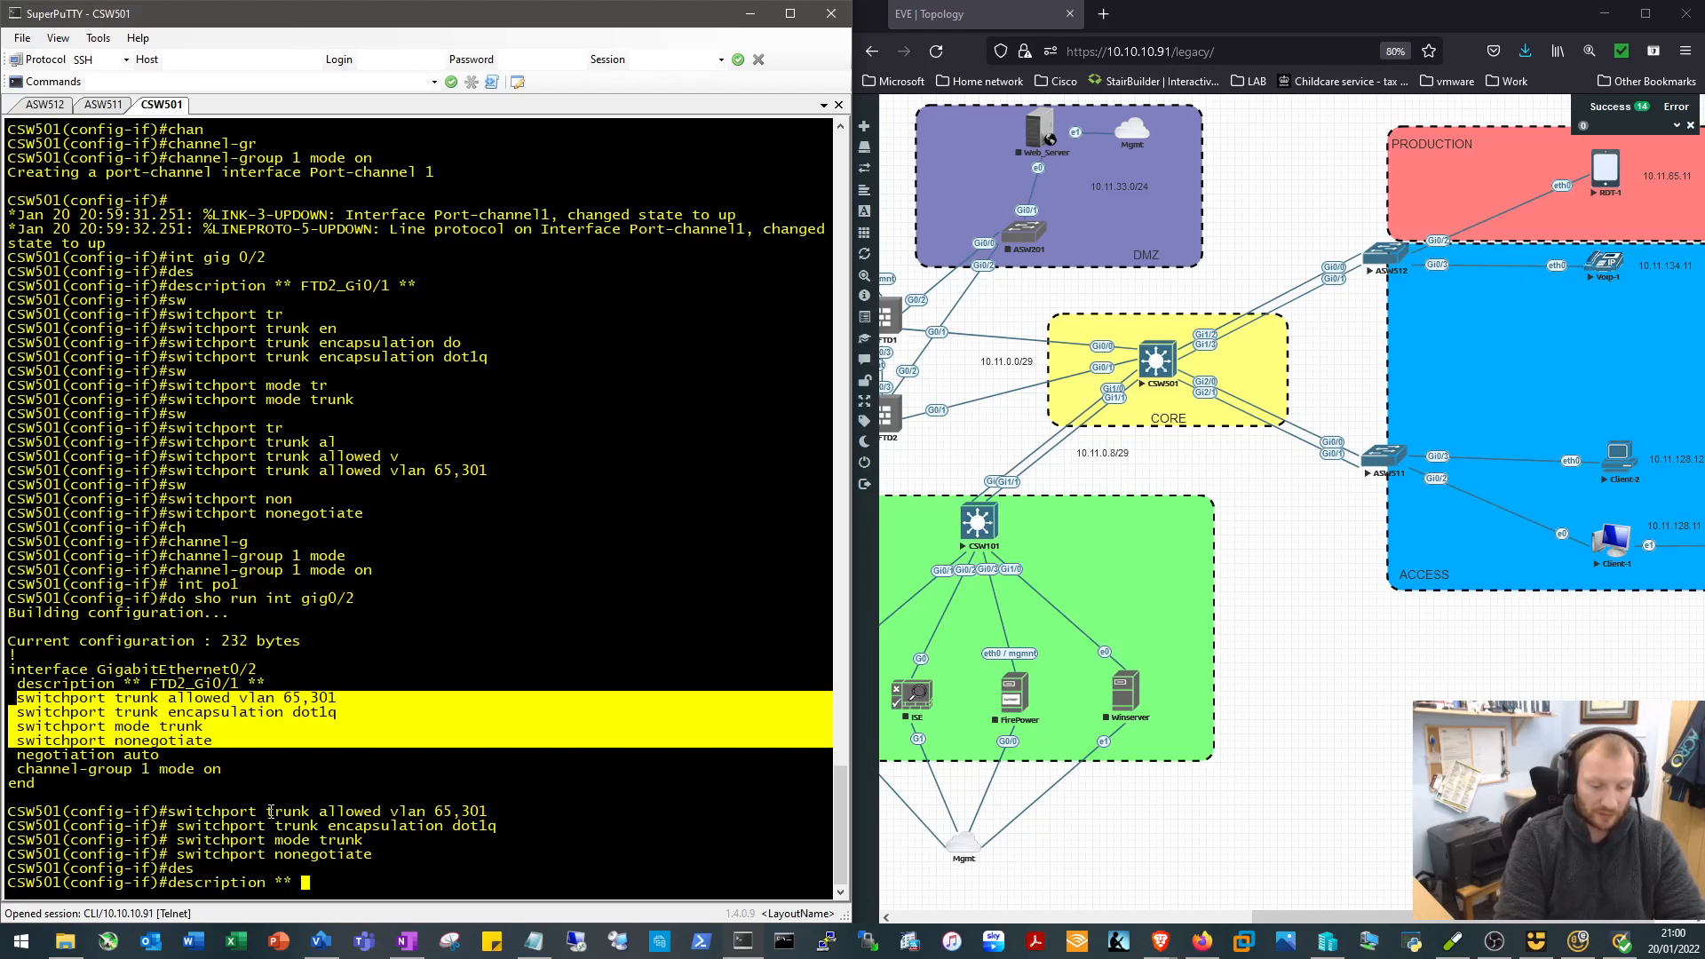
pyautogui.write('FTD_Po')
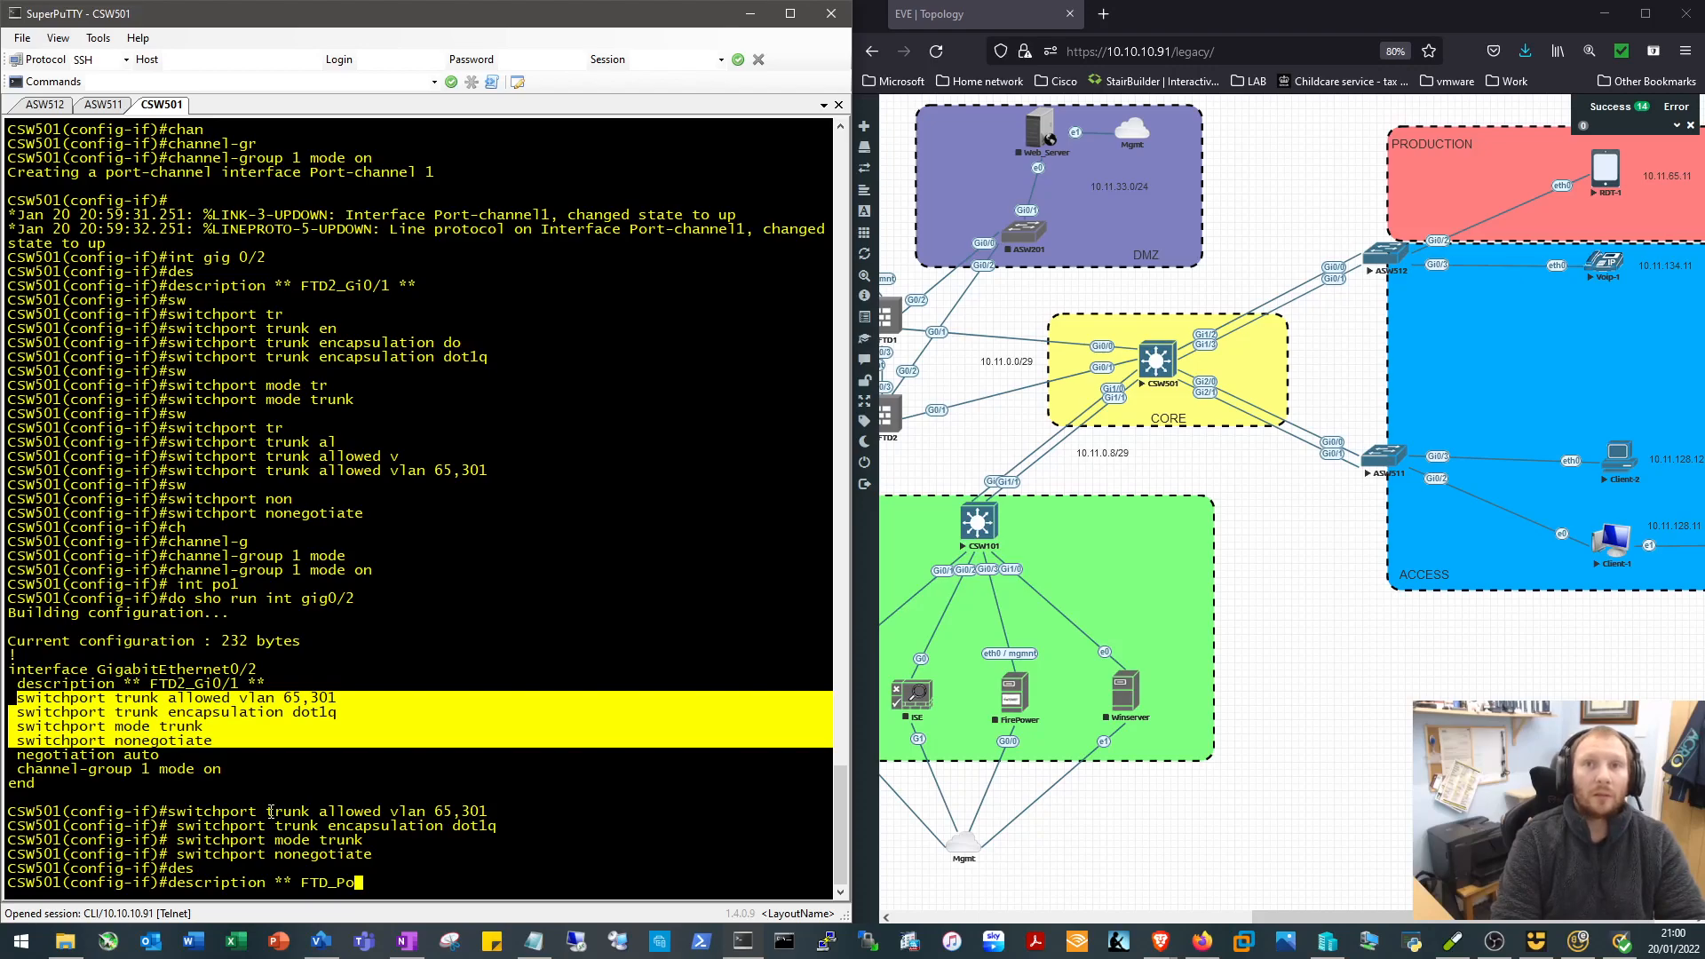
pyautogui.write('**')
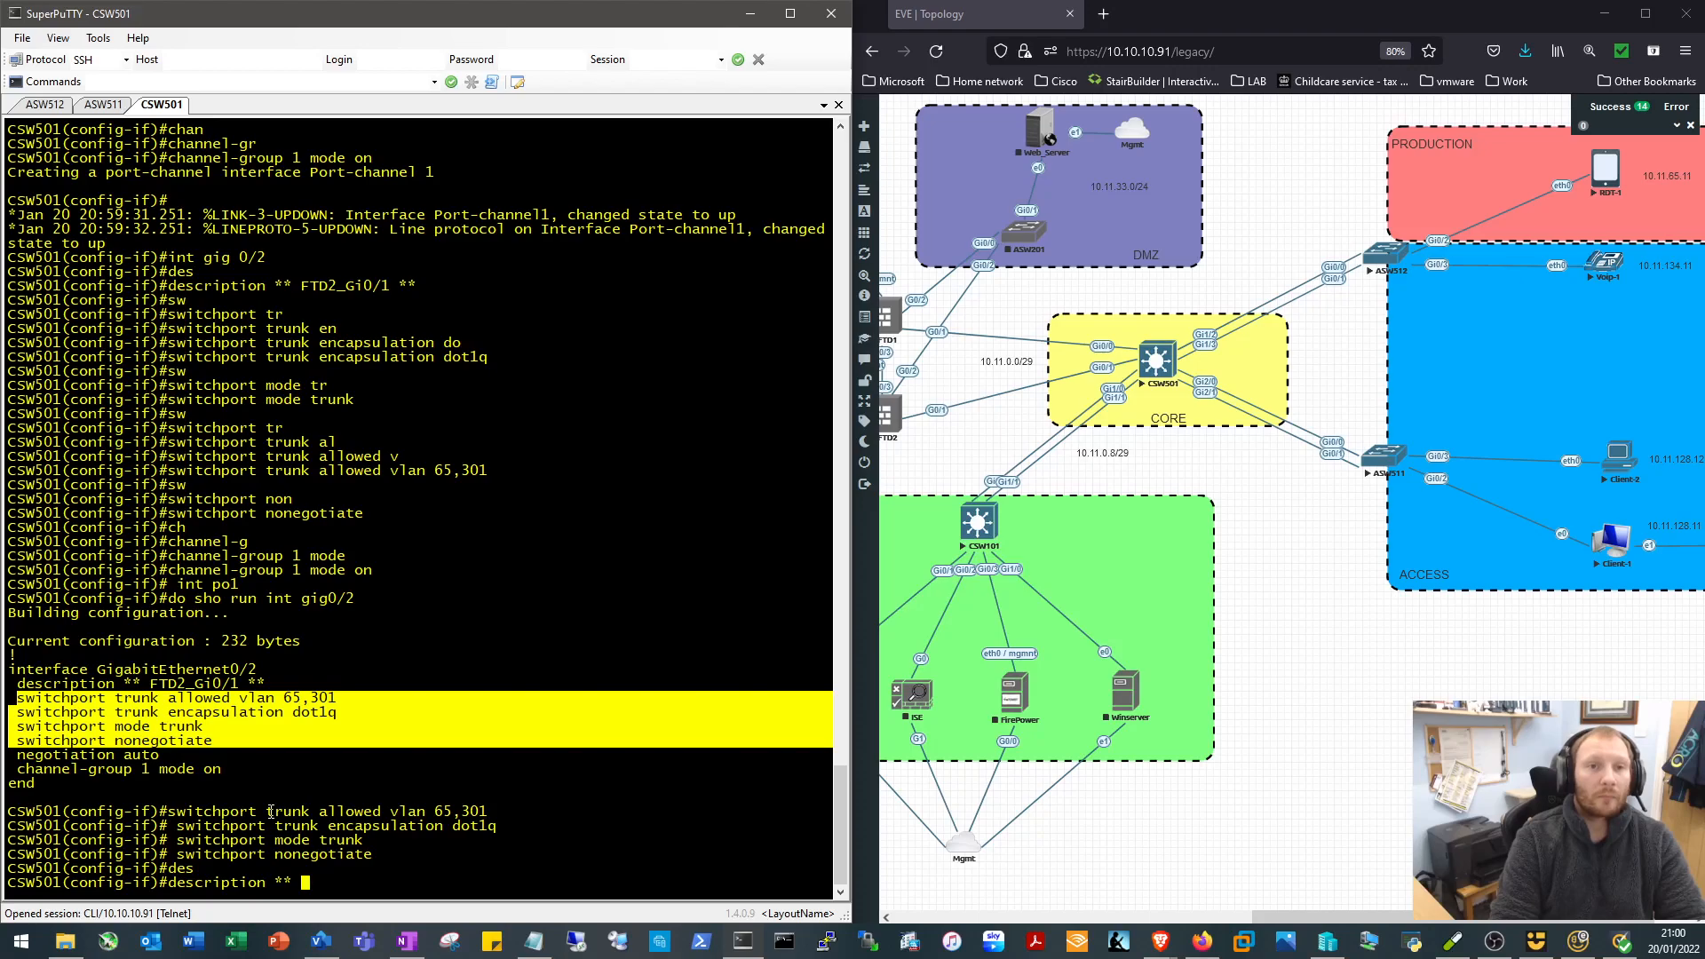
pyautogui.write('Po_T')
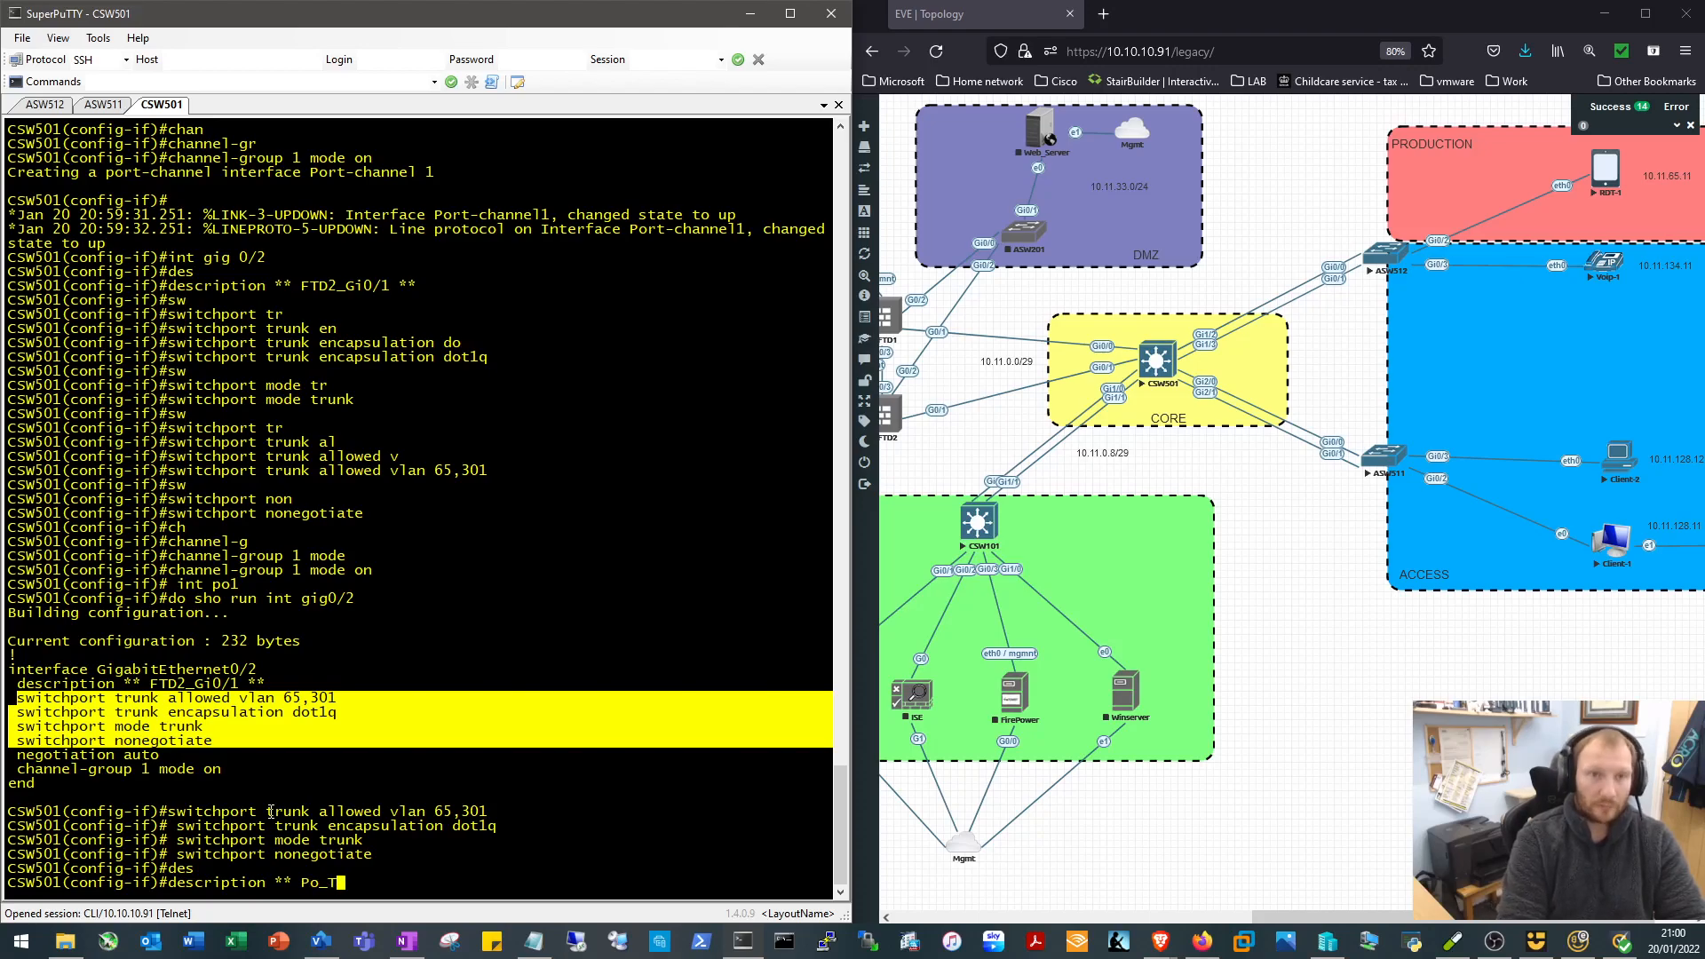
pyautogui.write('_FTD **')
pyautogui.write('sho int sta')
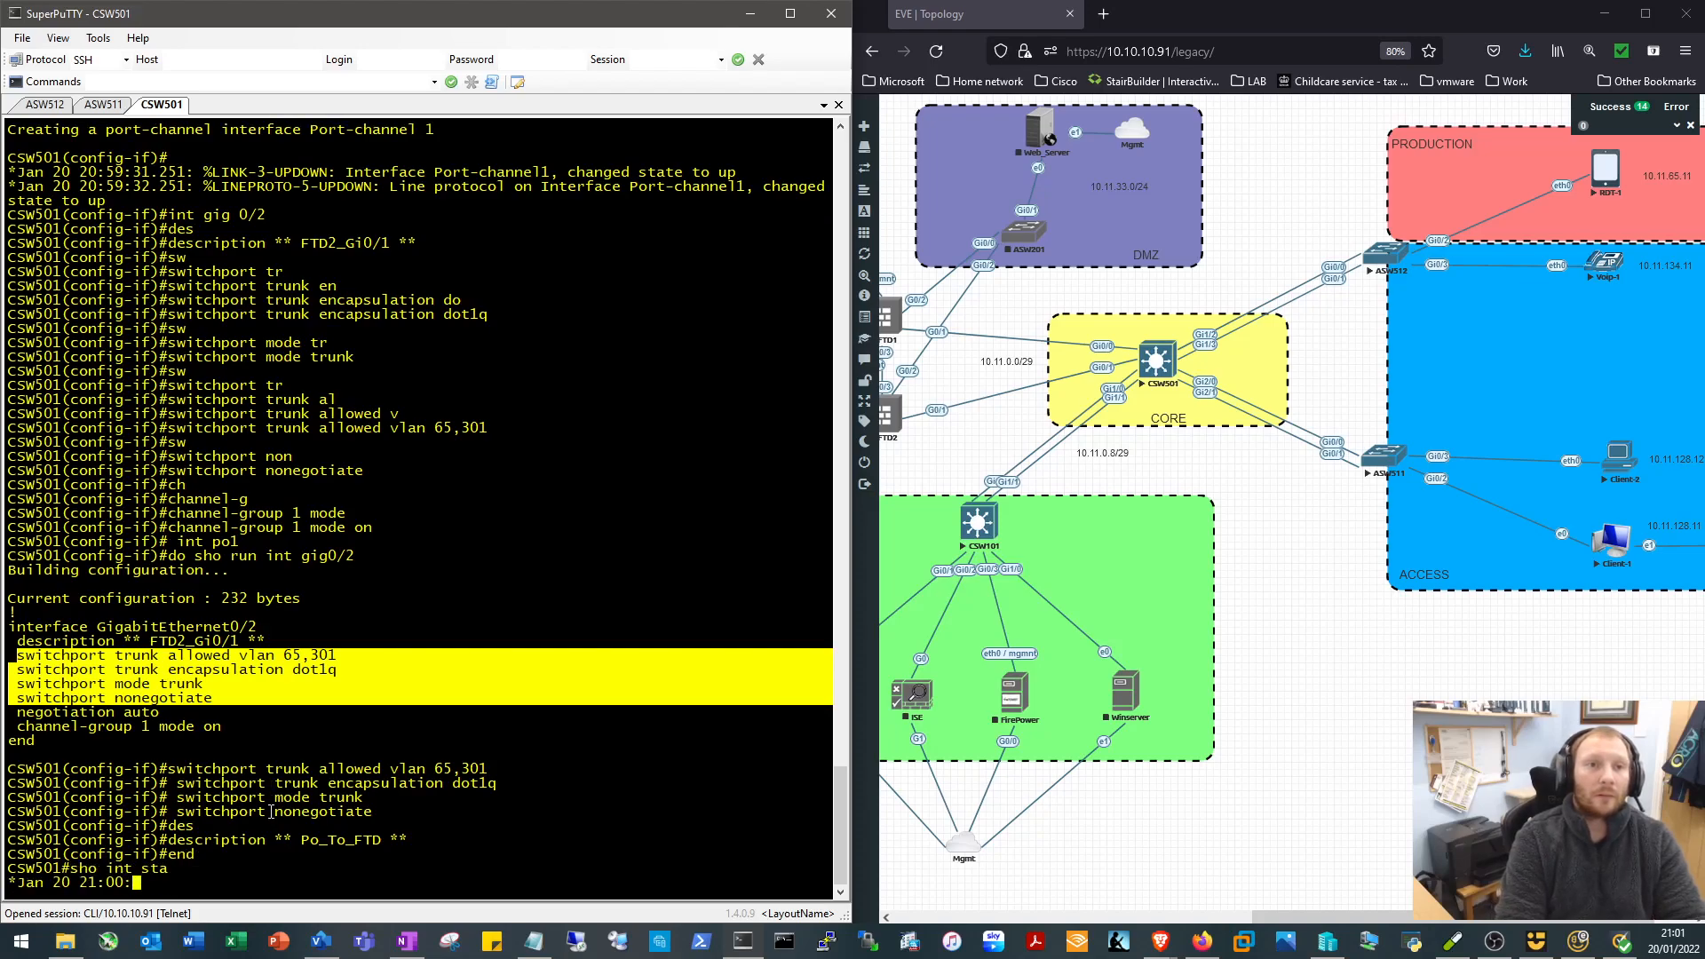
# Check interface status and show the running config of Gi0/2 for reuse
pyautogui.press('Return')
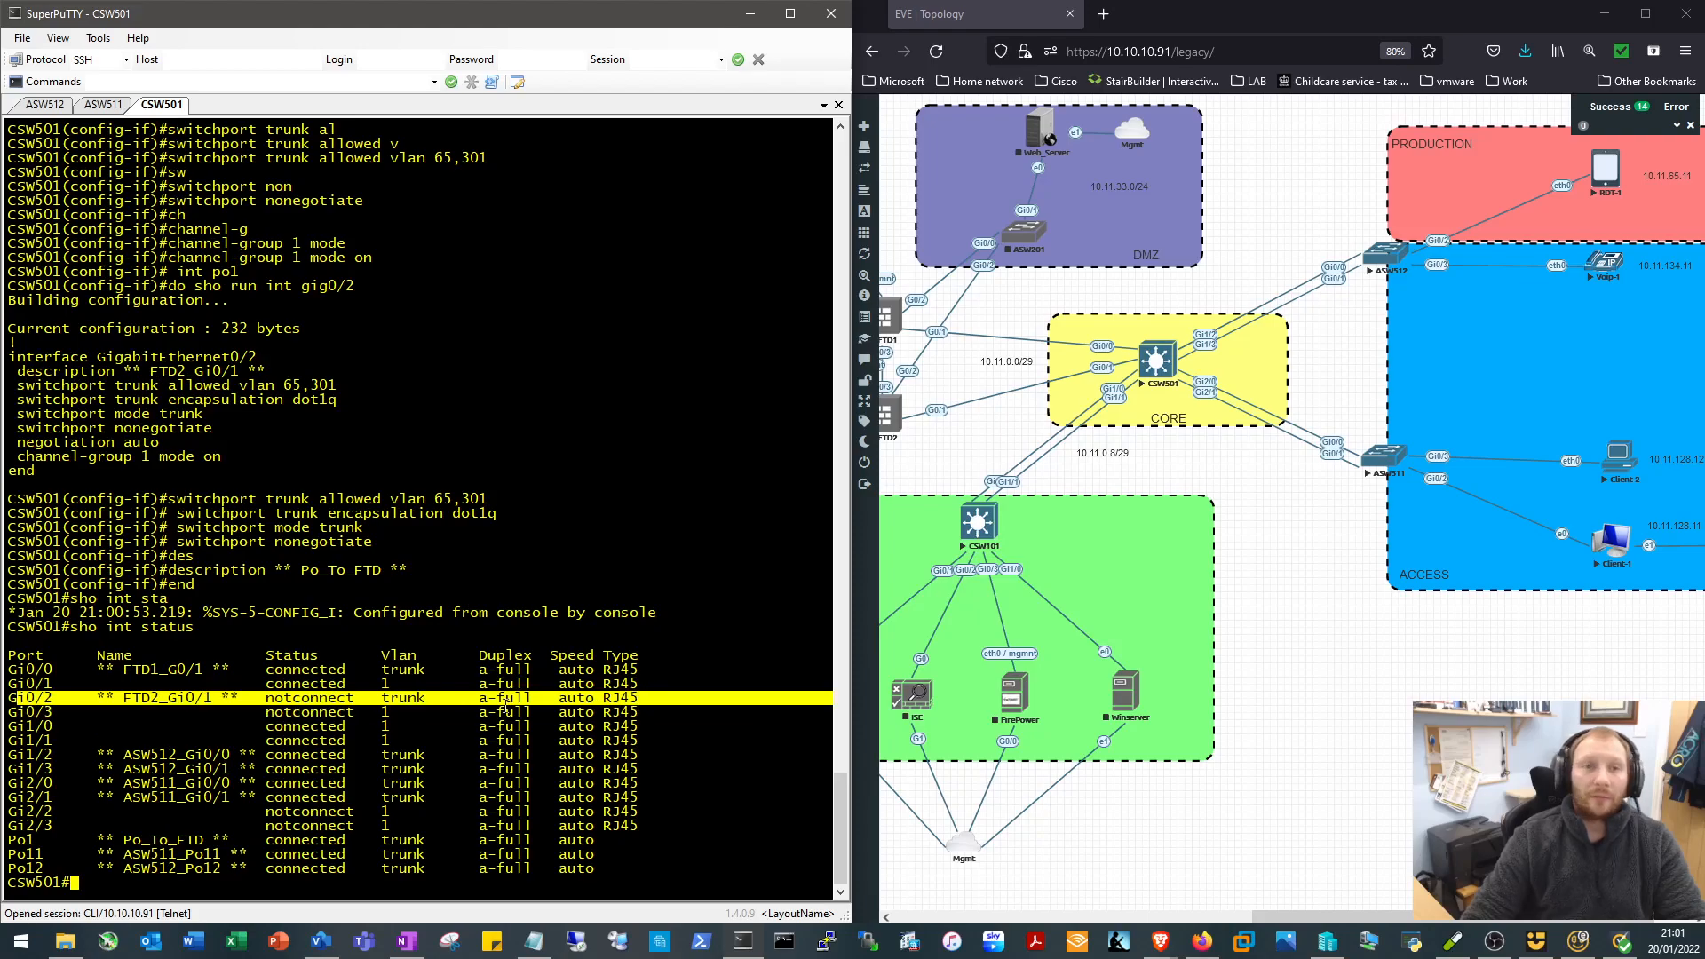
pyautogui.write('conf')
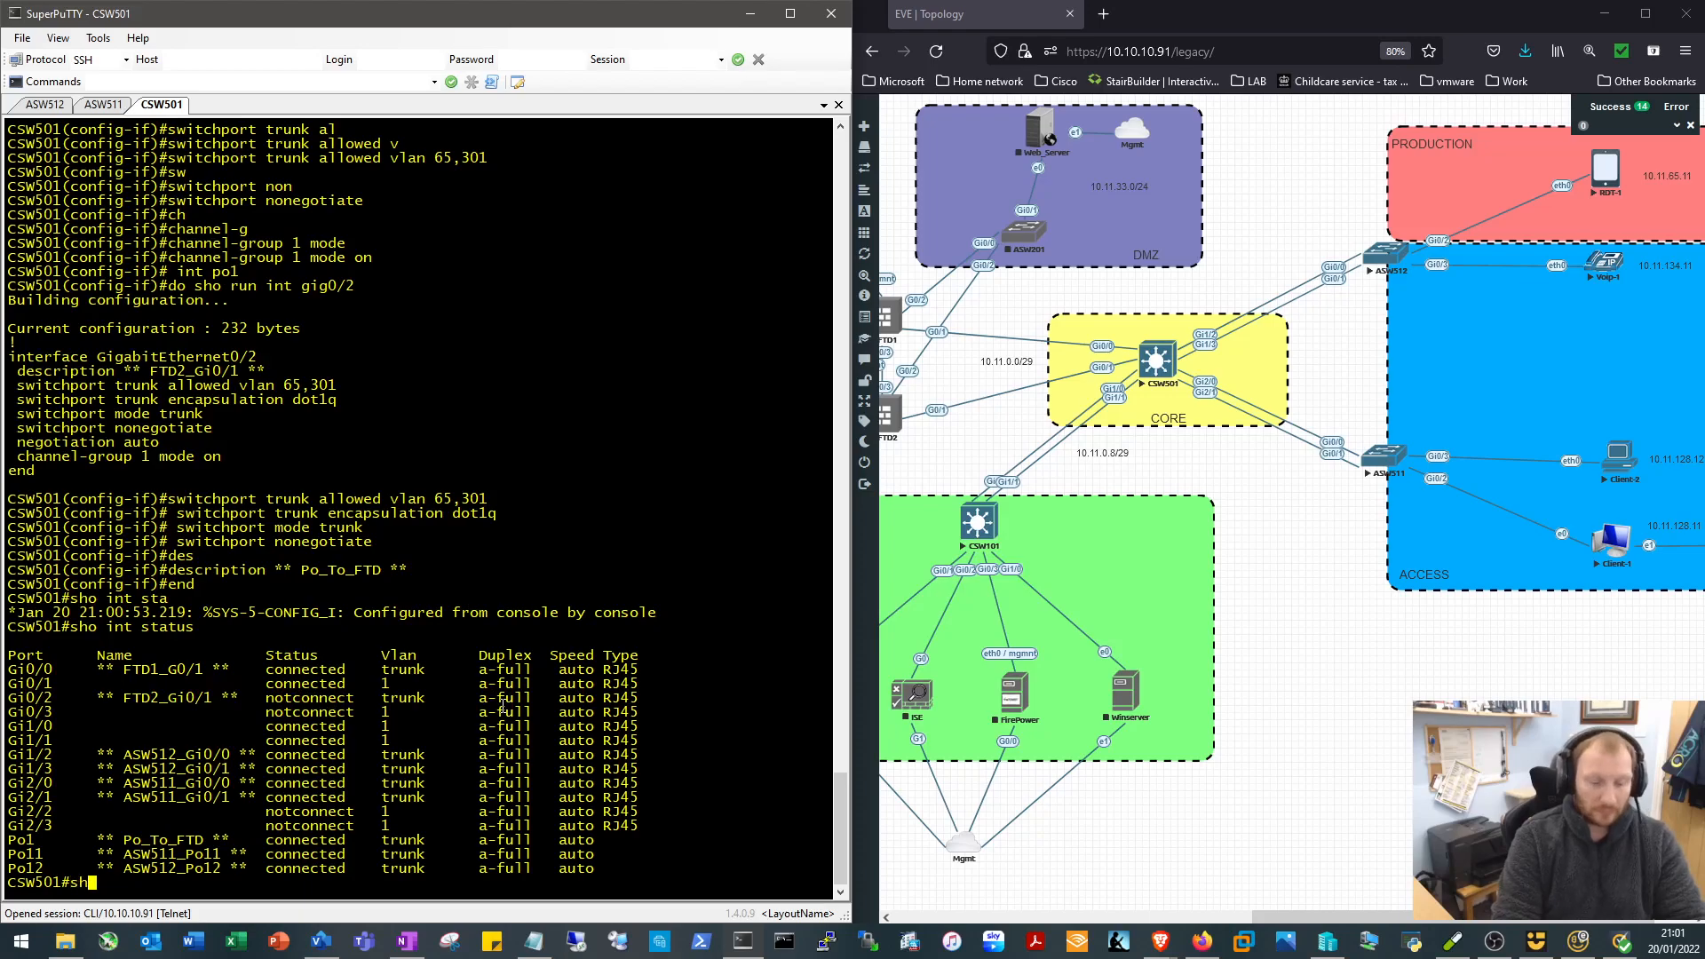
pyautogui.write('sho run int gig 0/2')
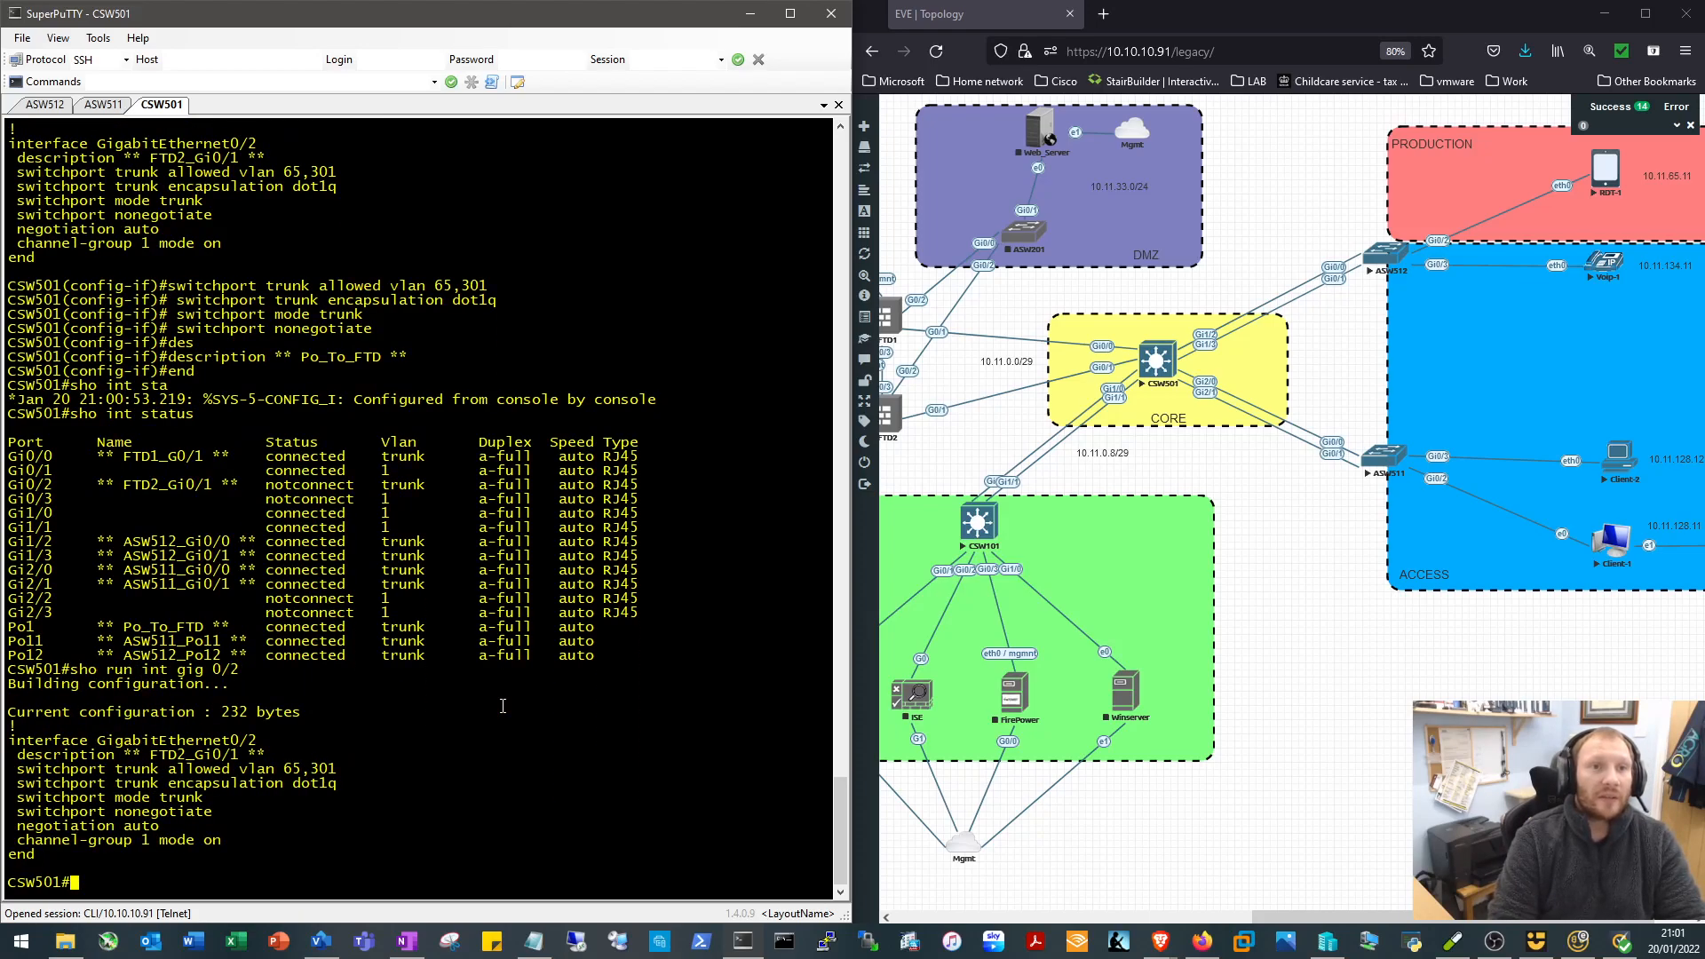
# Paste the FTD2 trunk settings onto Gi0/1 and reset Gi0/2 to default
pyautogui.write('conf t')
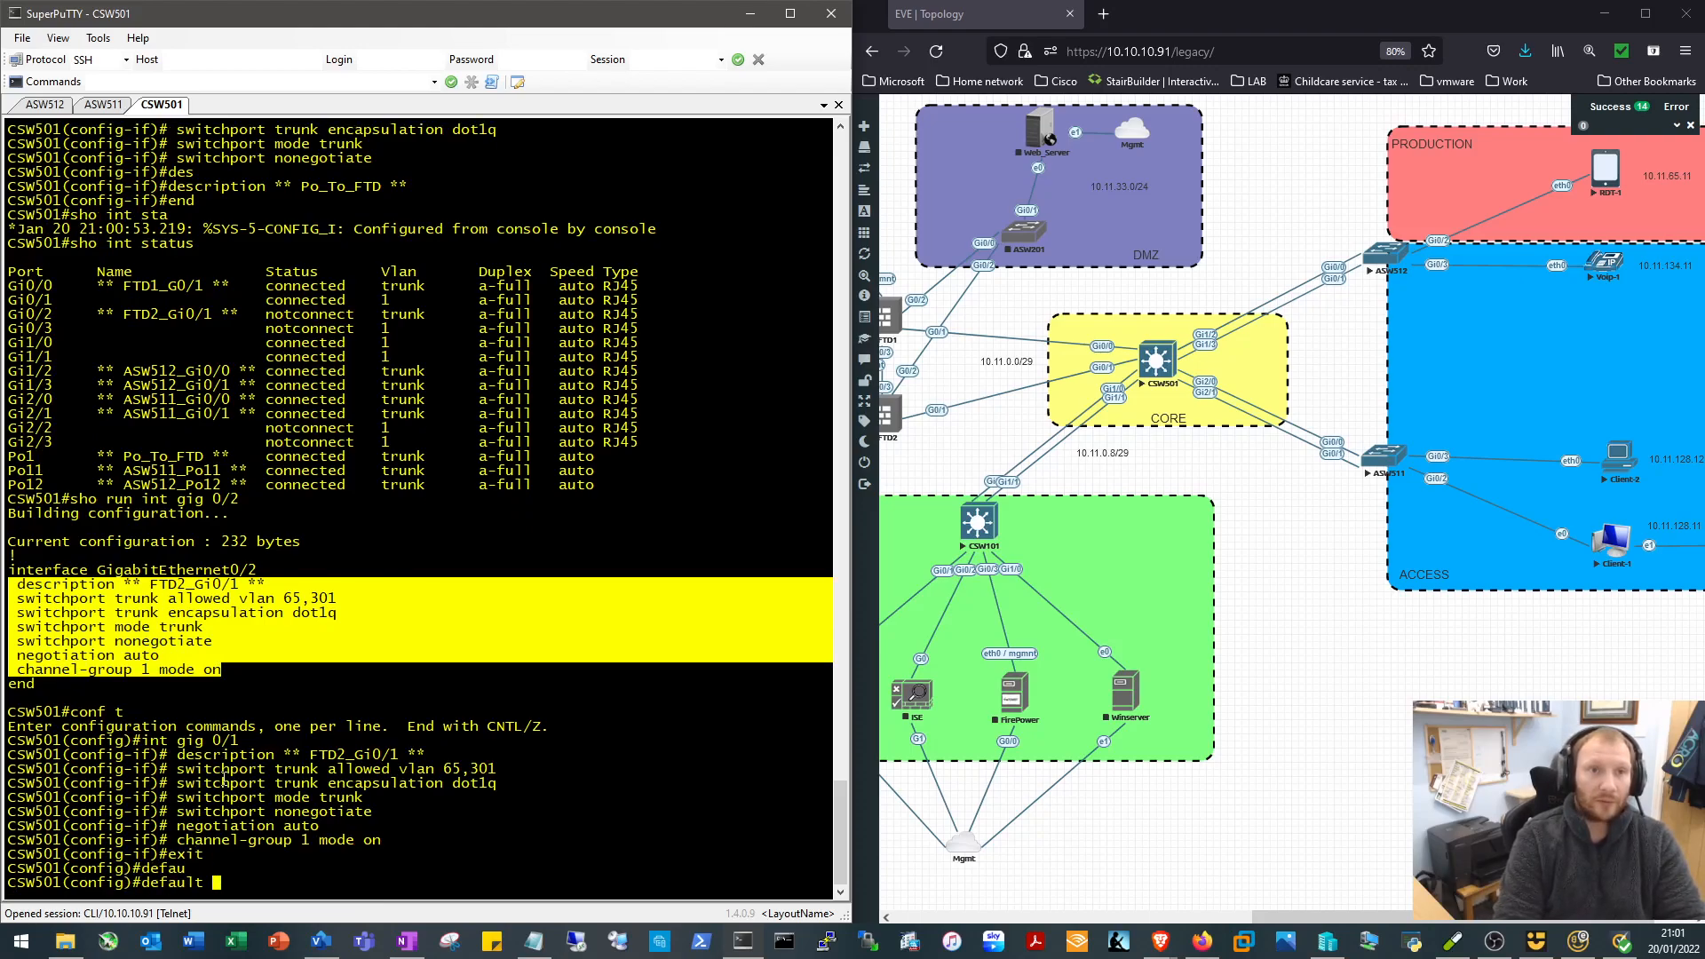
pyautogui.write('int gig 0')
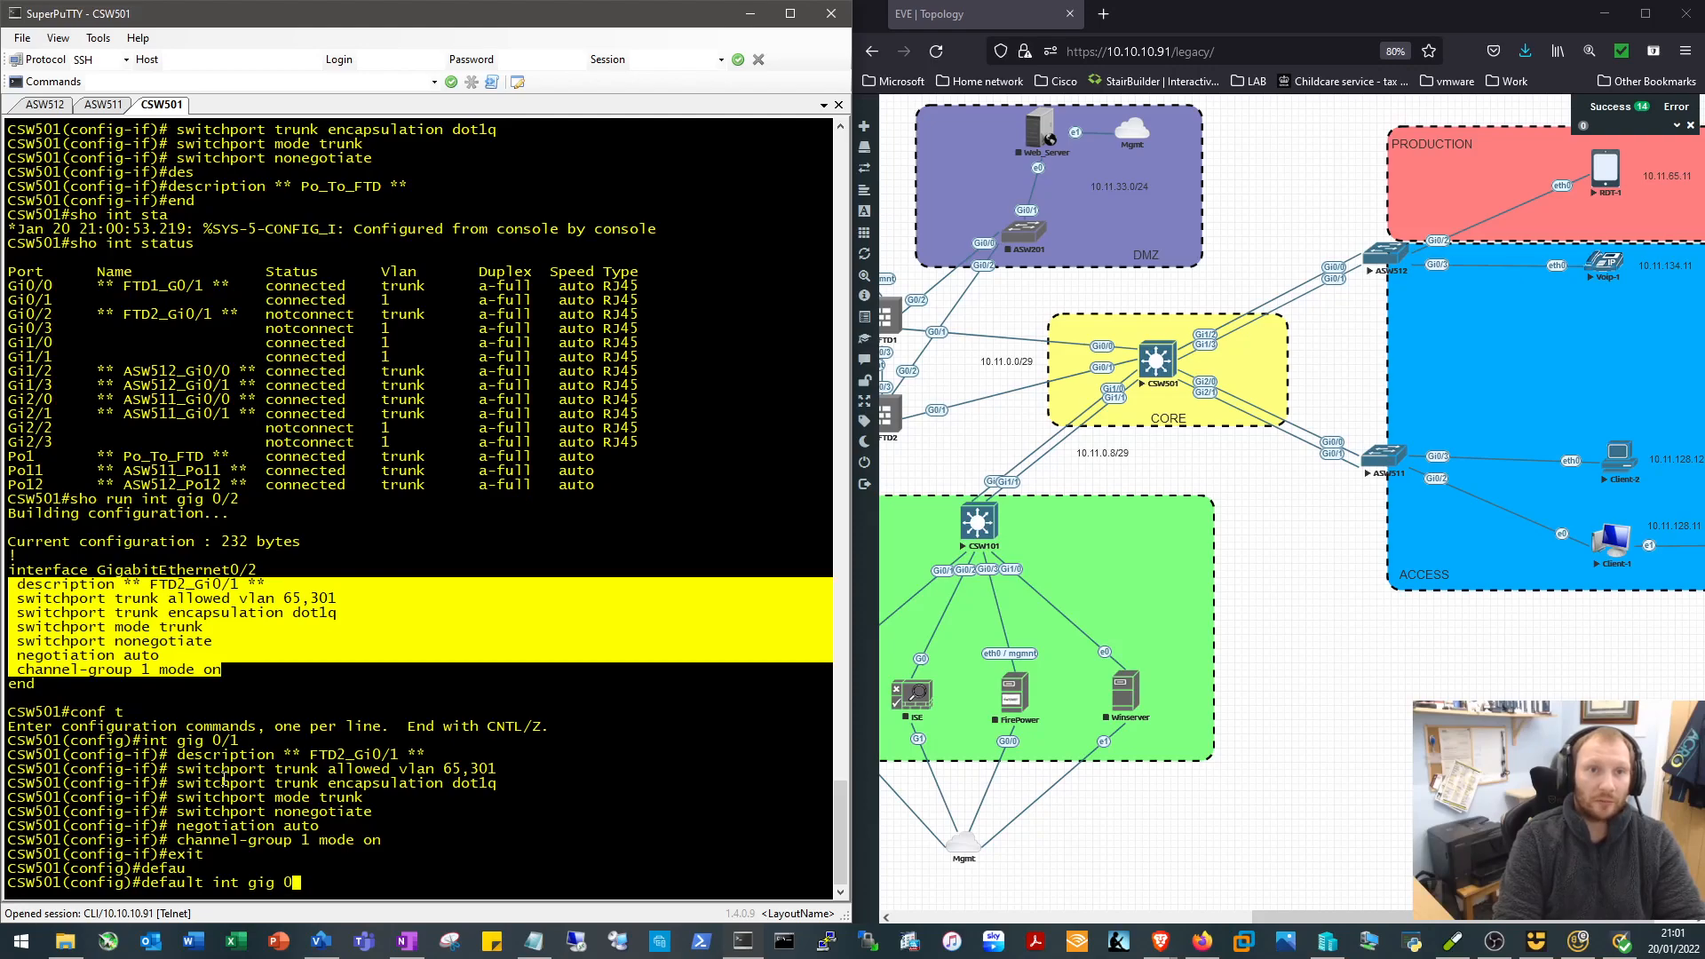
pyautogui.press('Return')
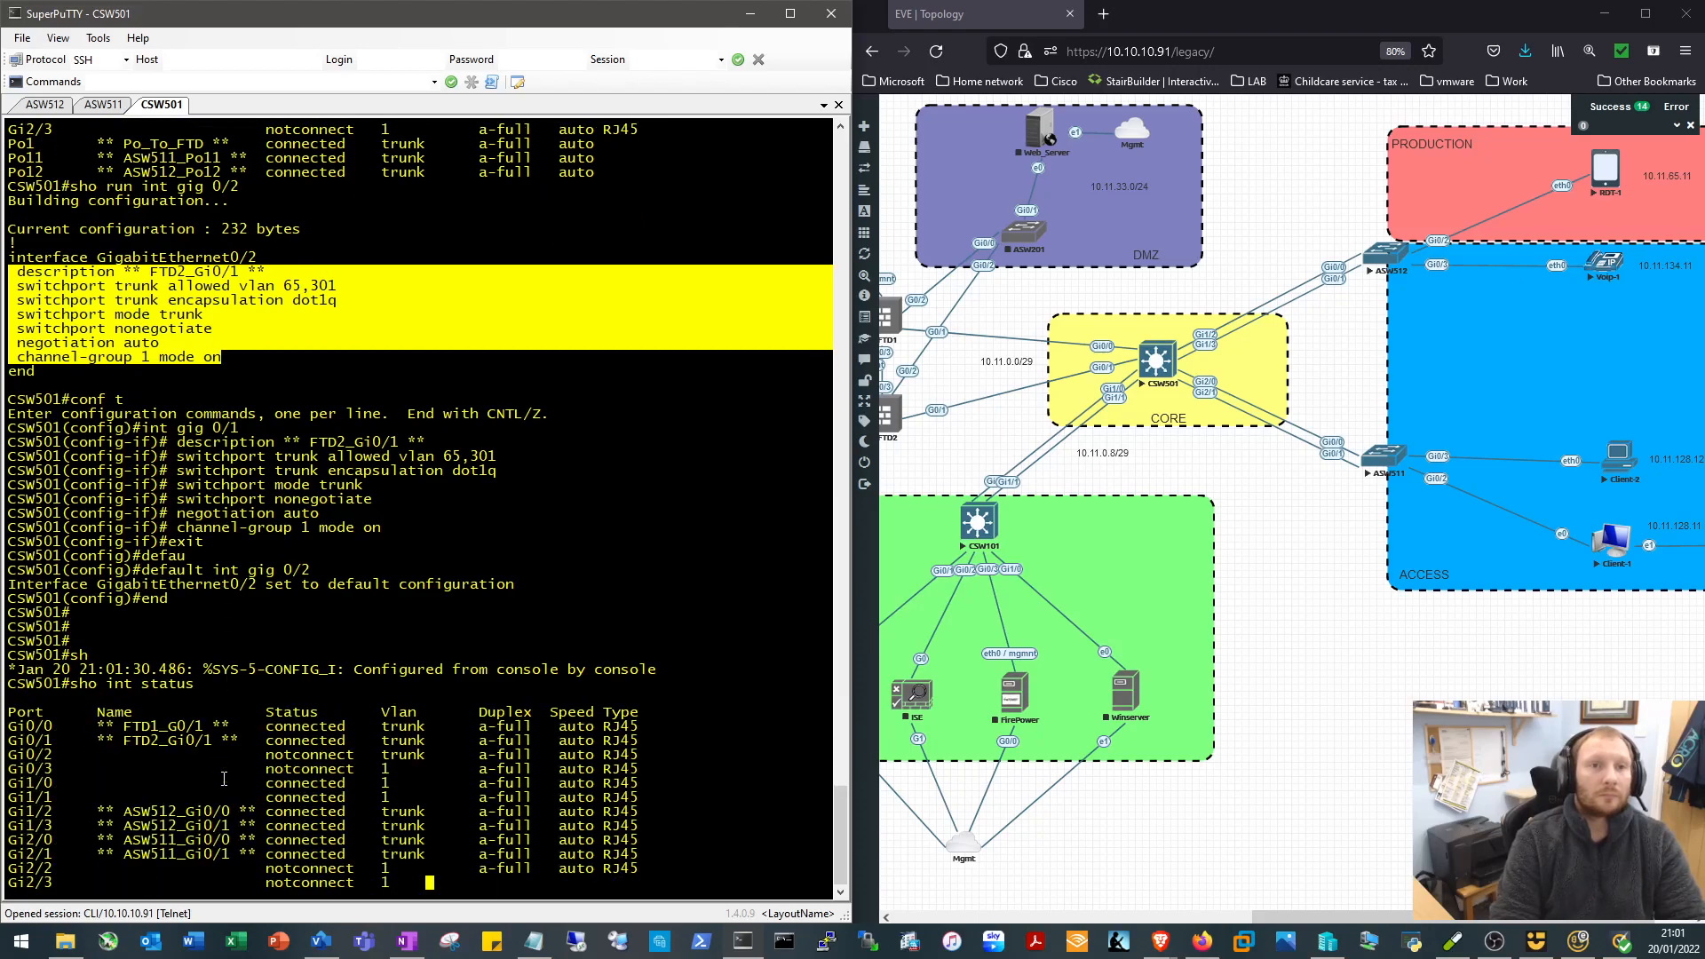
# Set initial descriptions on CSW501's Gi0/0 and Gi0/1 for the FTD links
pyautogui.scroll(-3)
pyautogui.write('int')
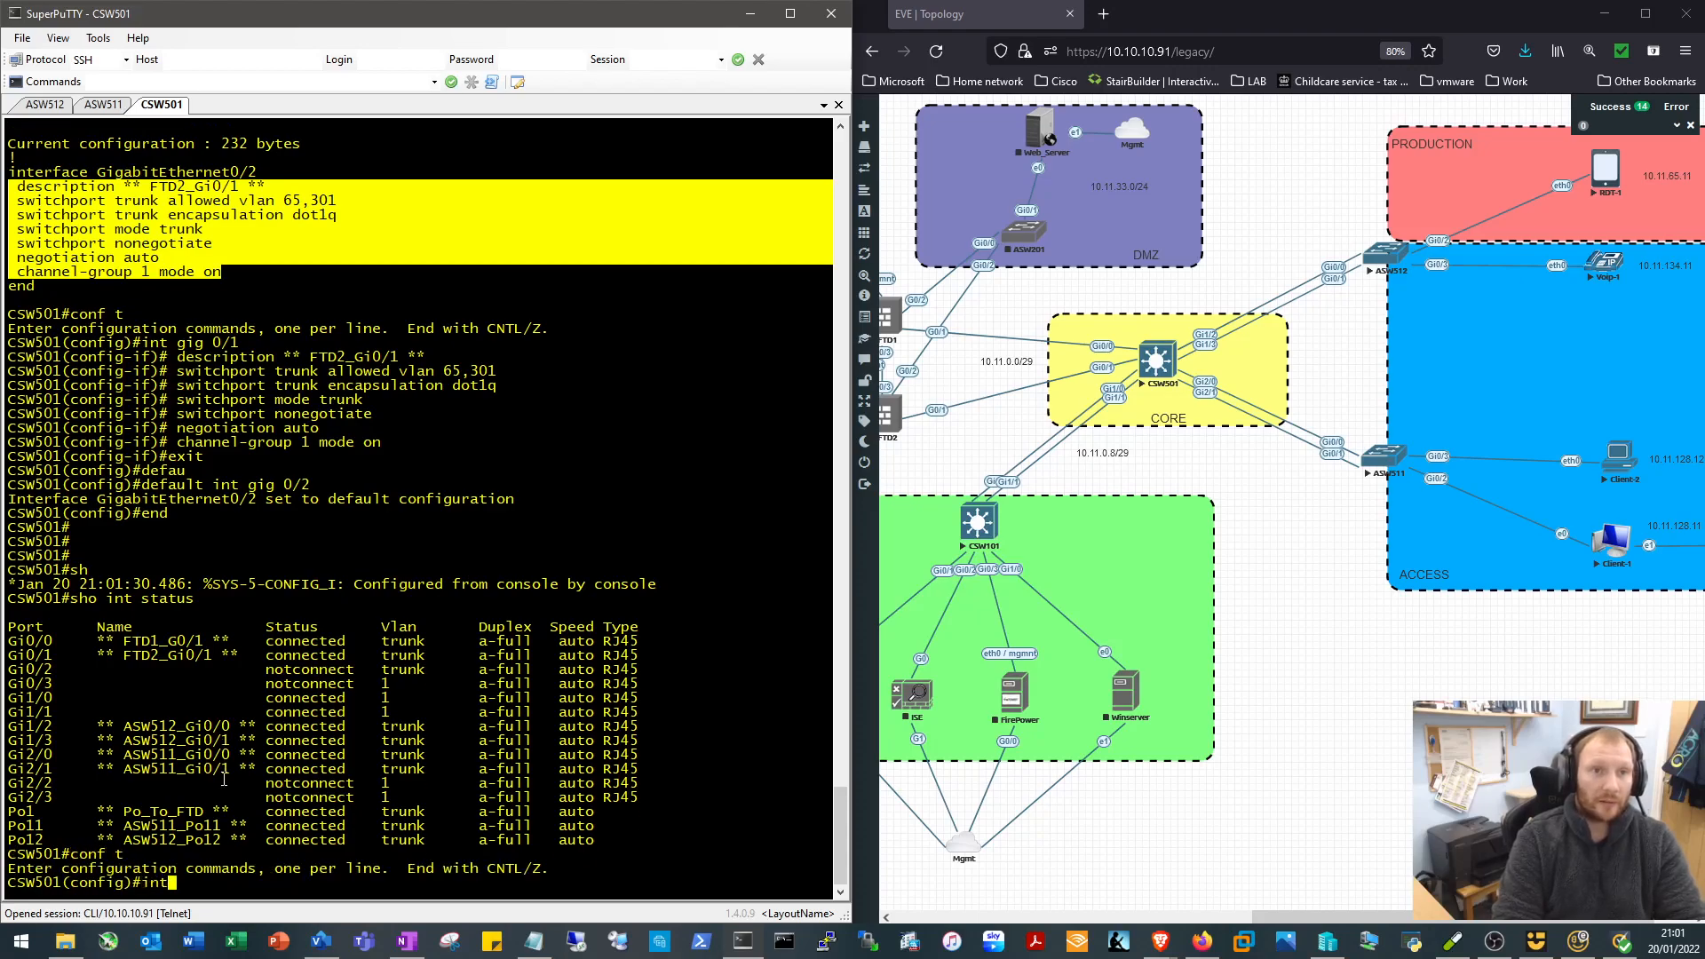
pyautogui.write('gi g0')
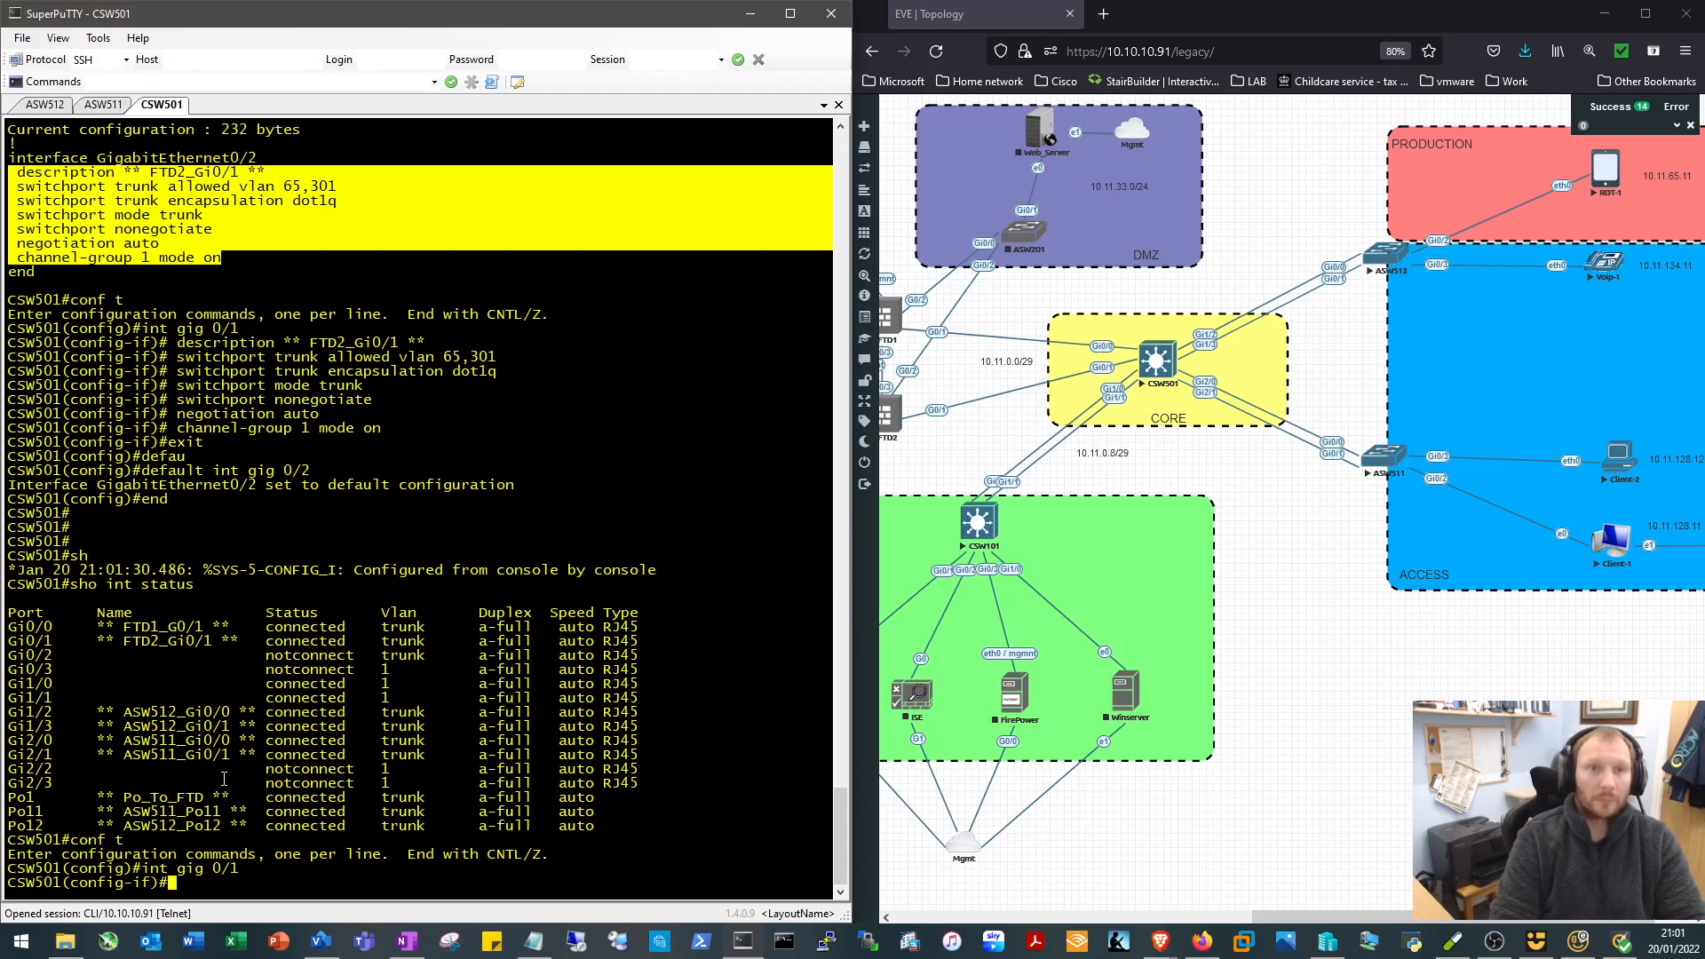
pyautogui.write('description')
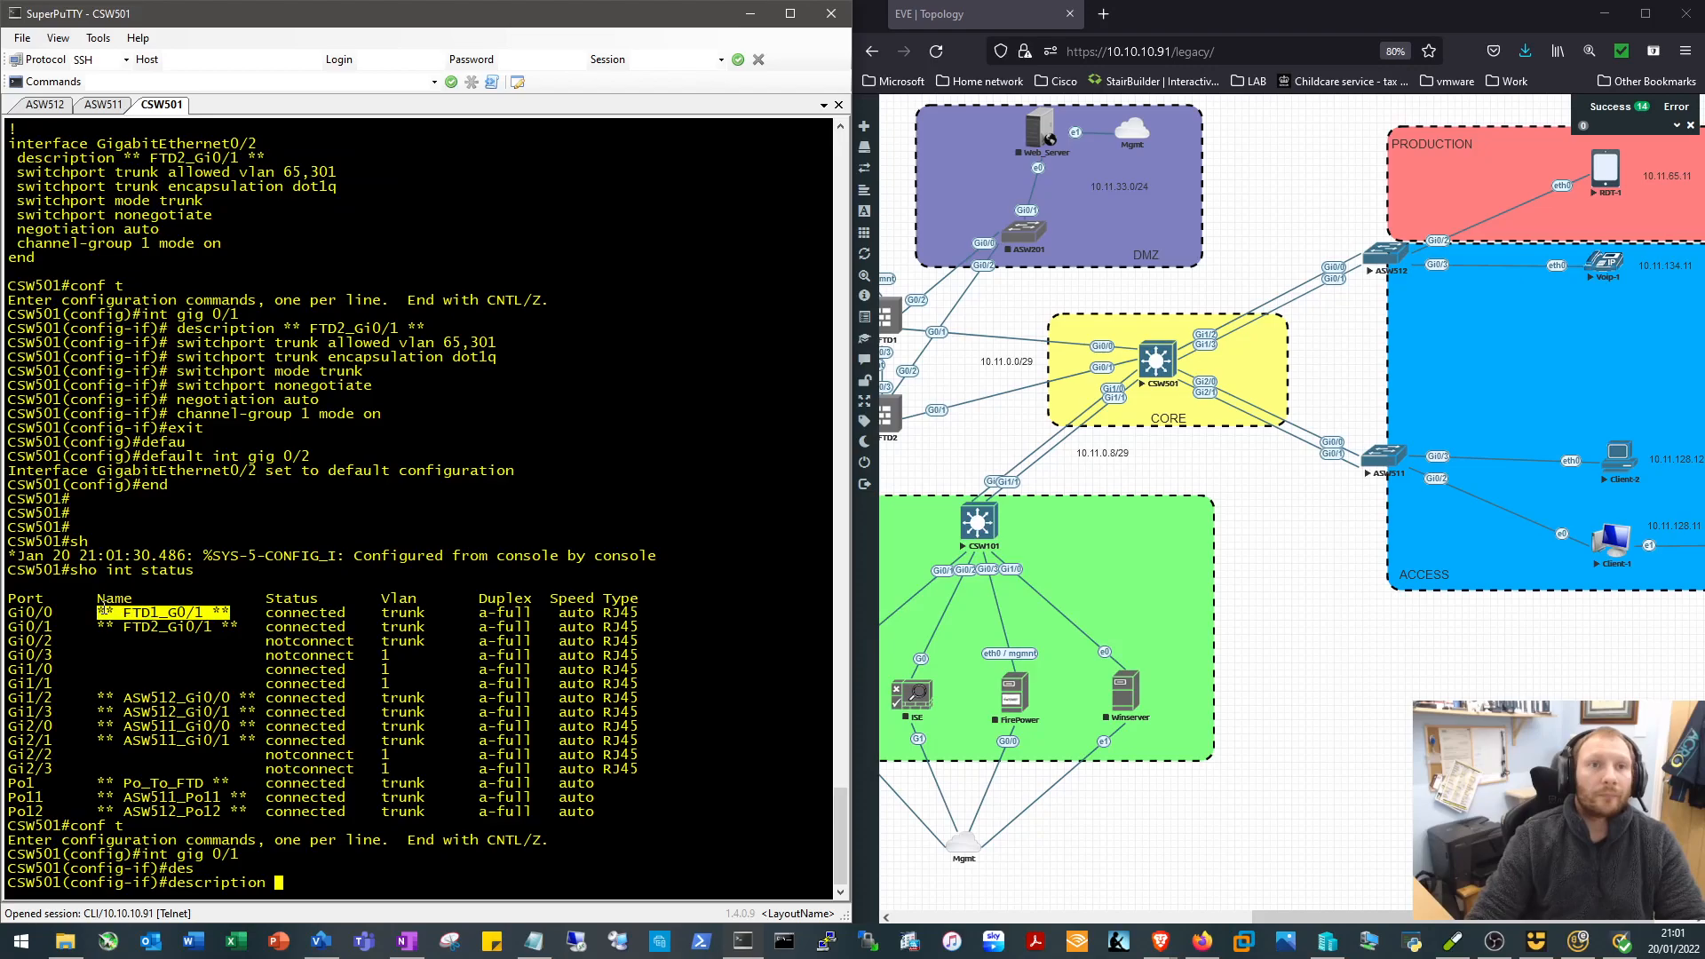
pyautogui.write('** FTD1_G0/1 **')
pyautogui.write('sho int status')
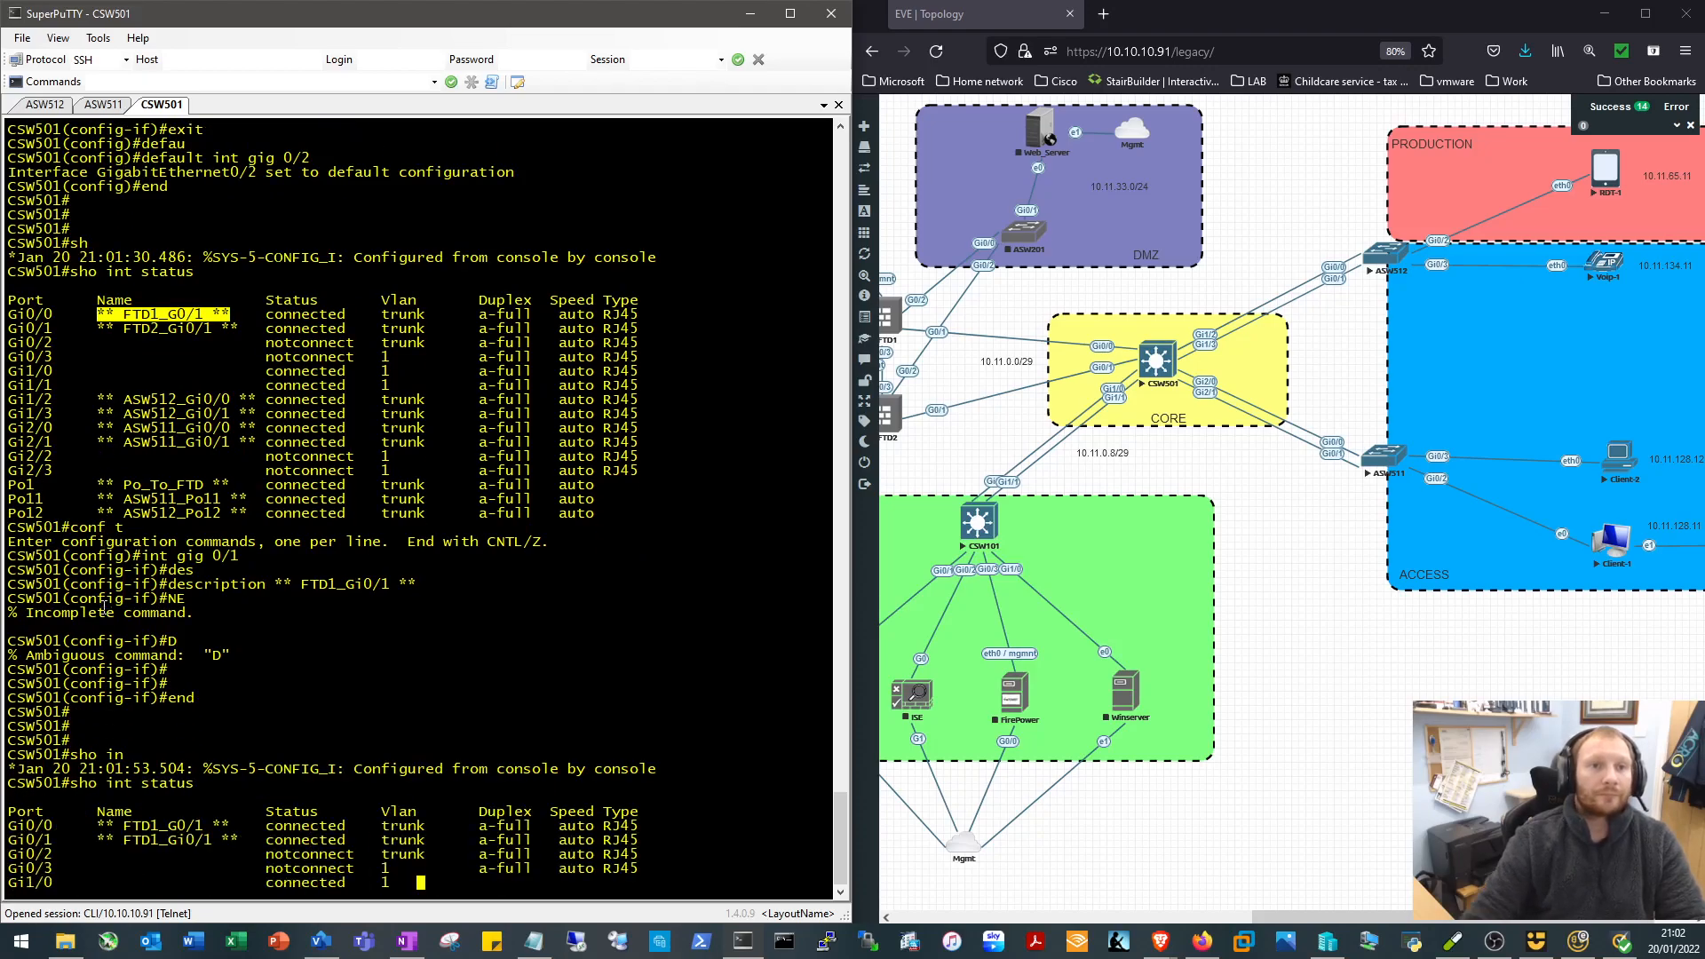
pyautogui.scroll(-3)
pyautogui.write('int gig 0')
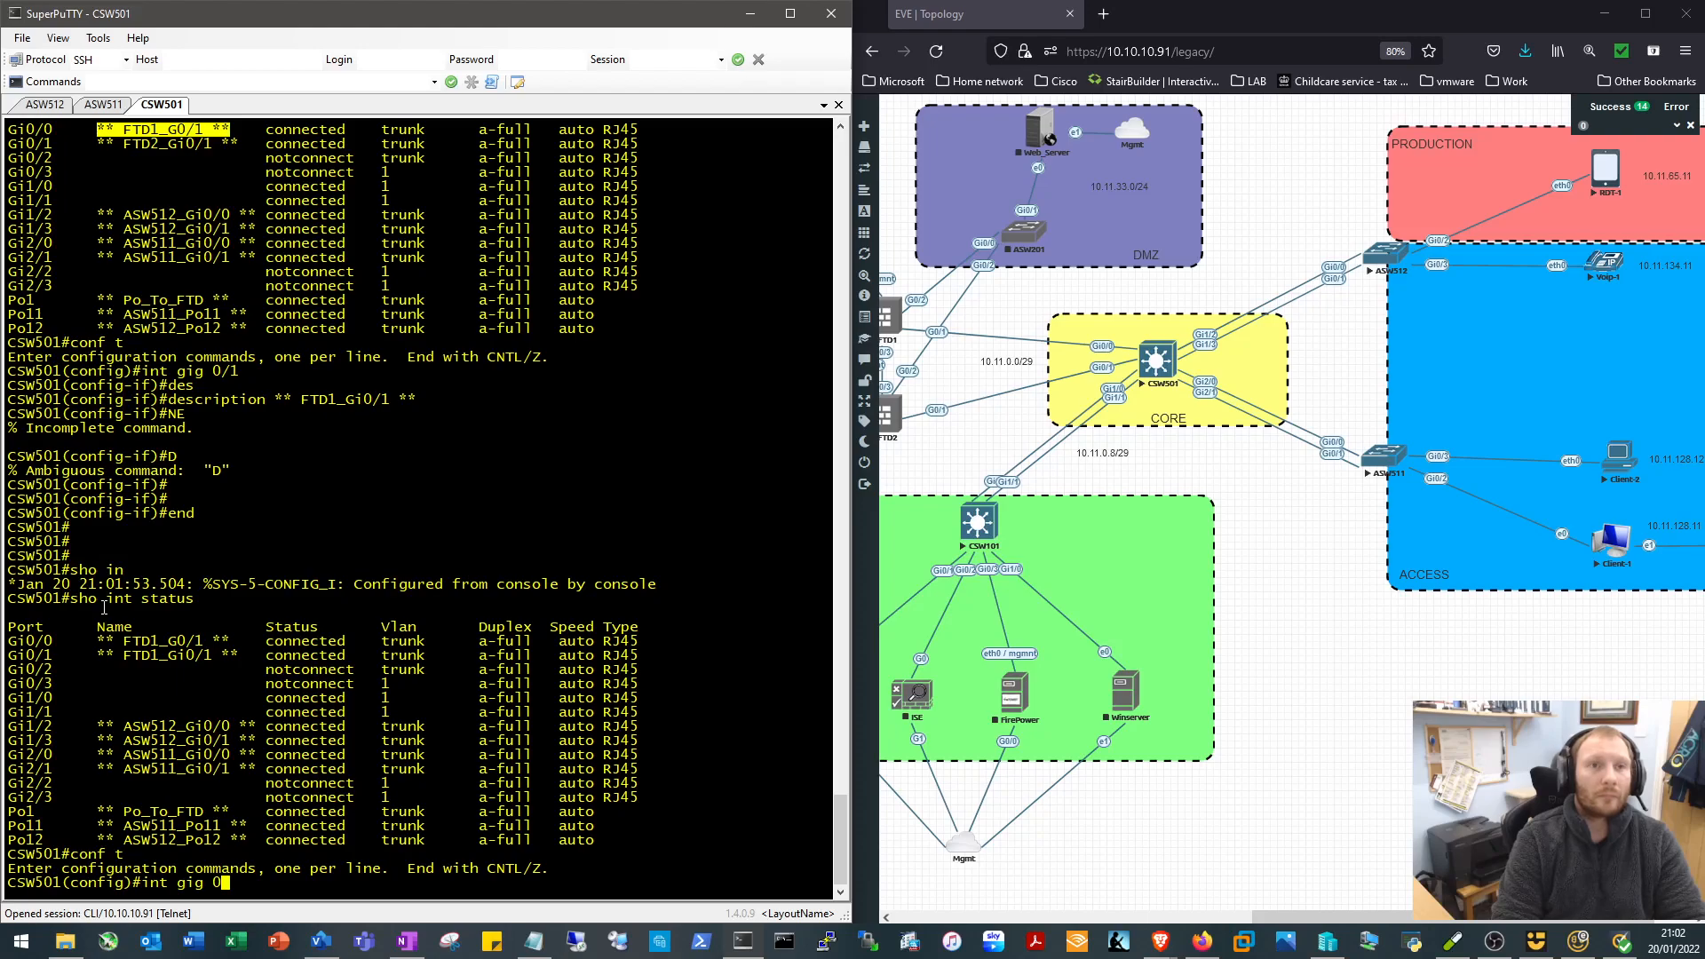
pyautogui.write('/0')
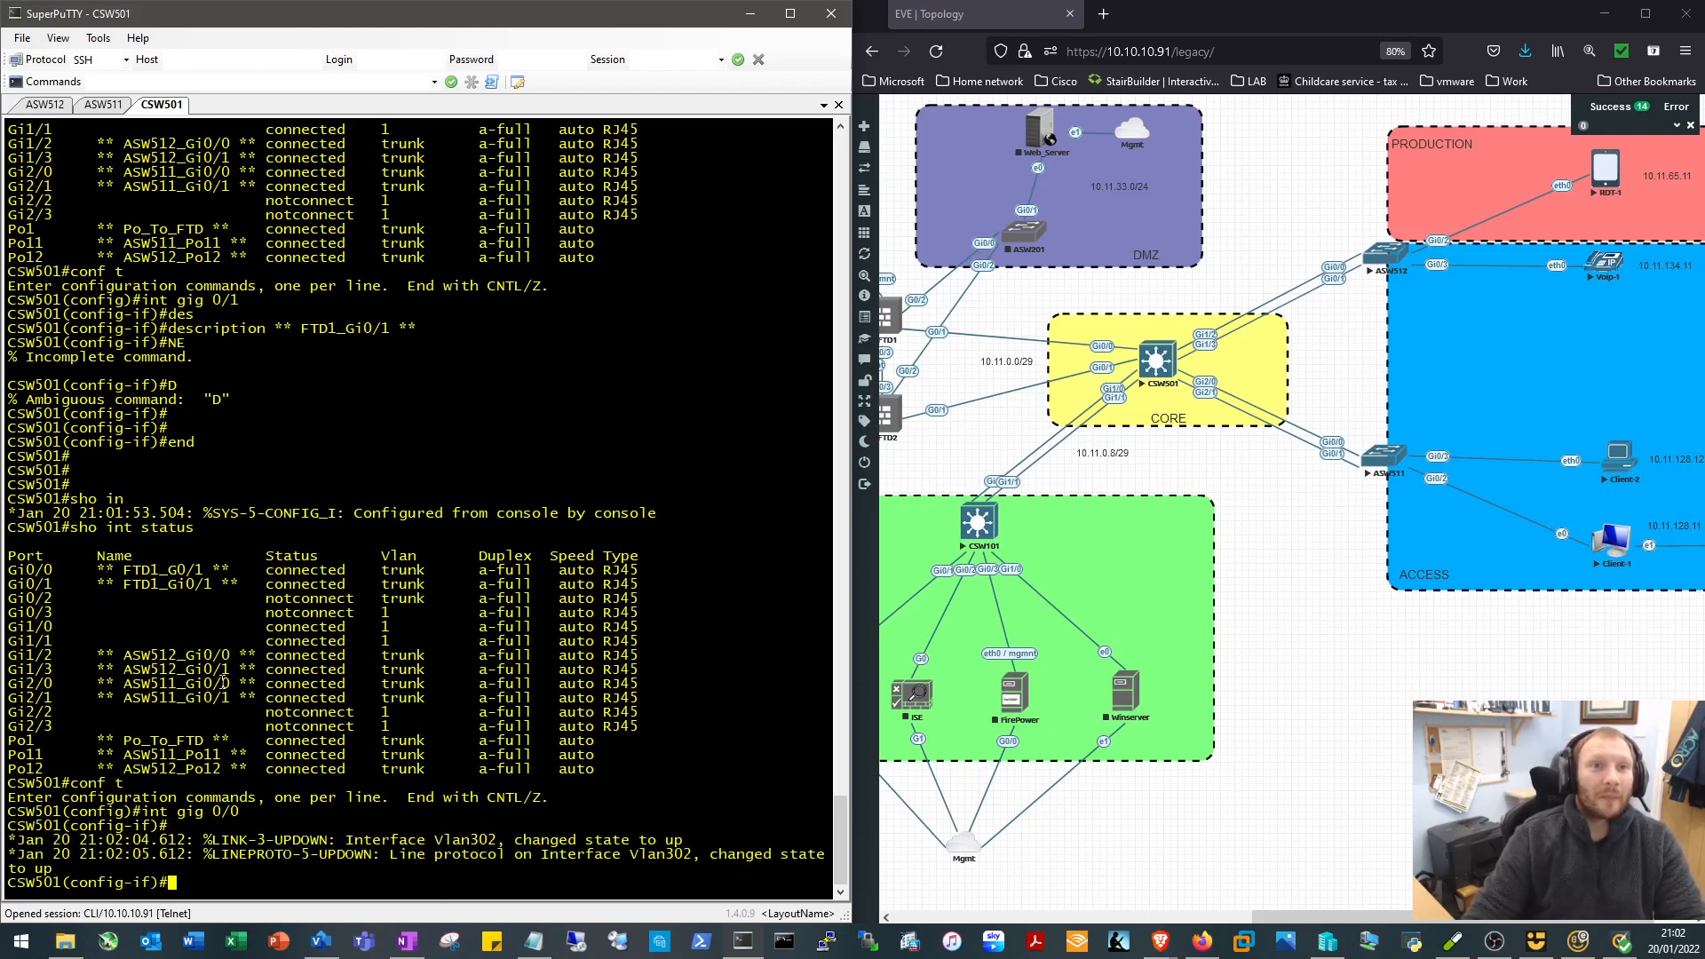
pyautogui.write('description')
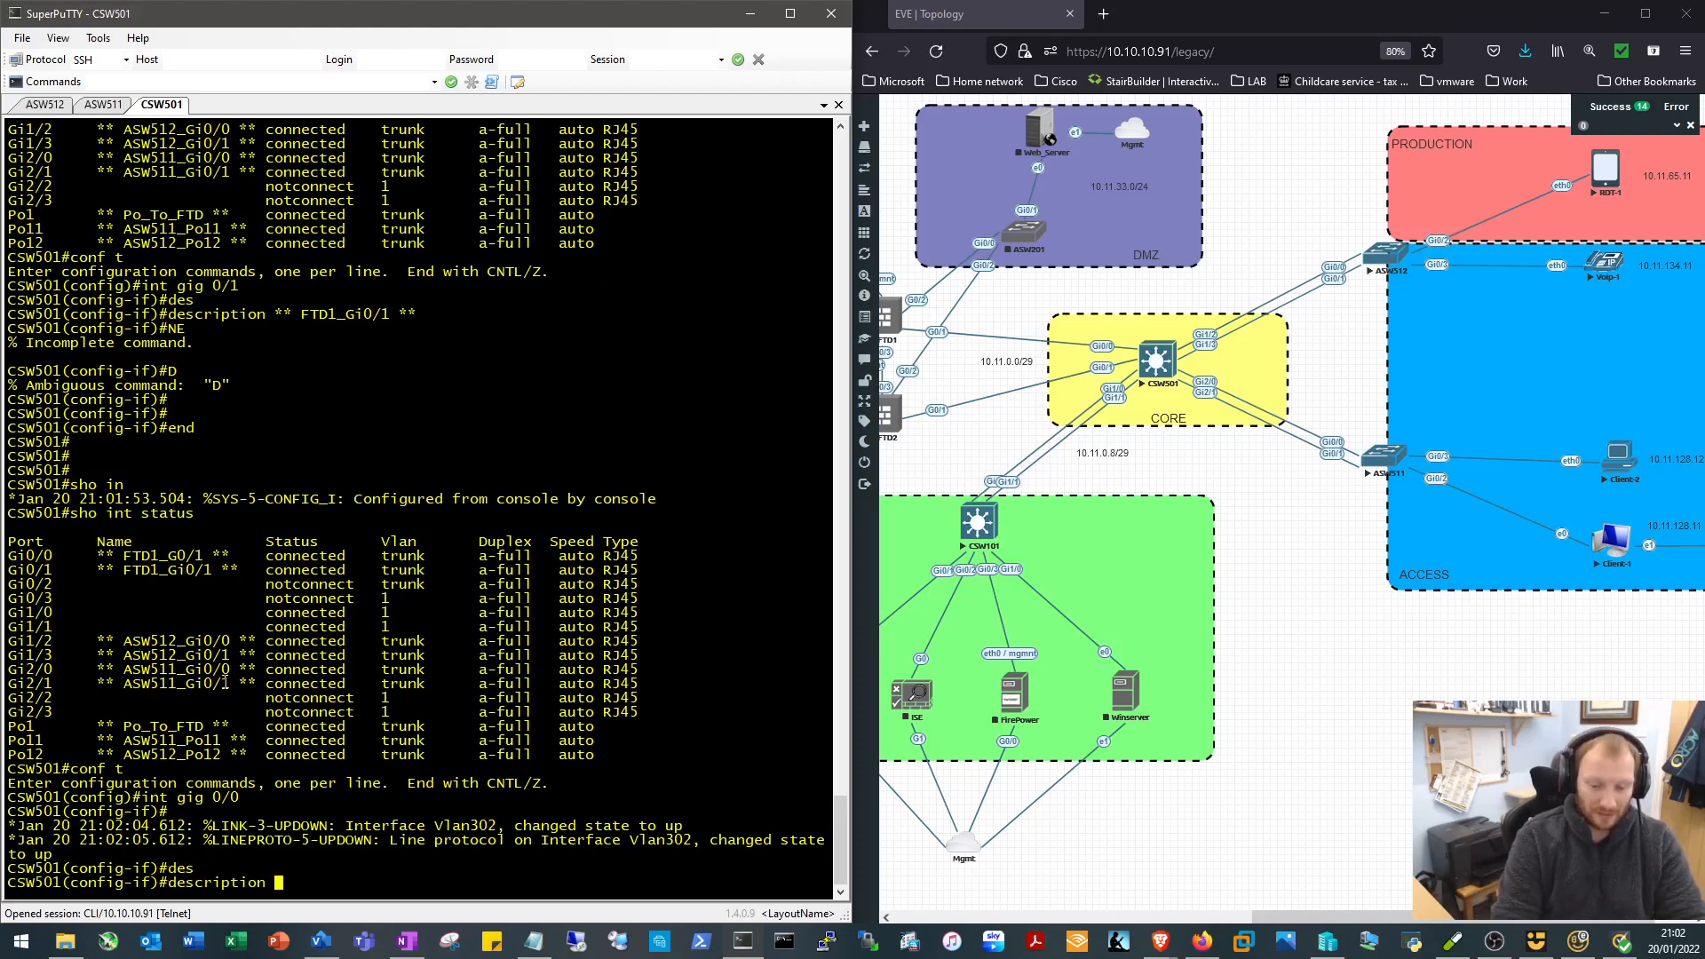
pyautogui.write('FTD')
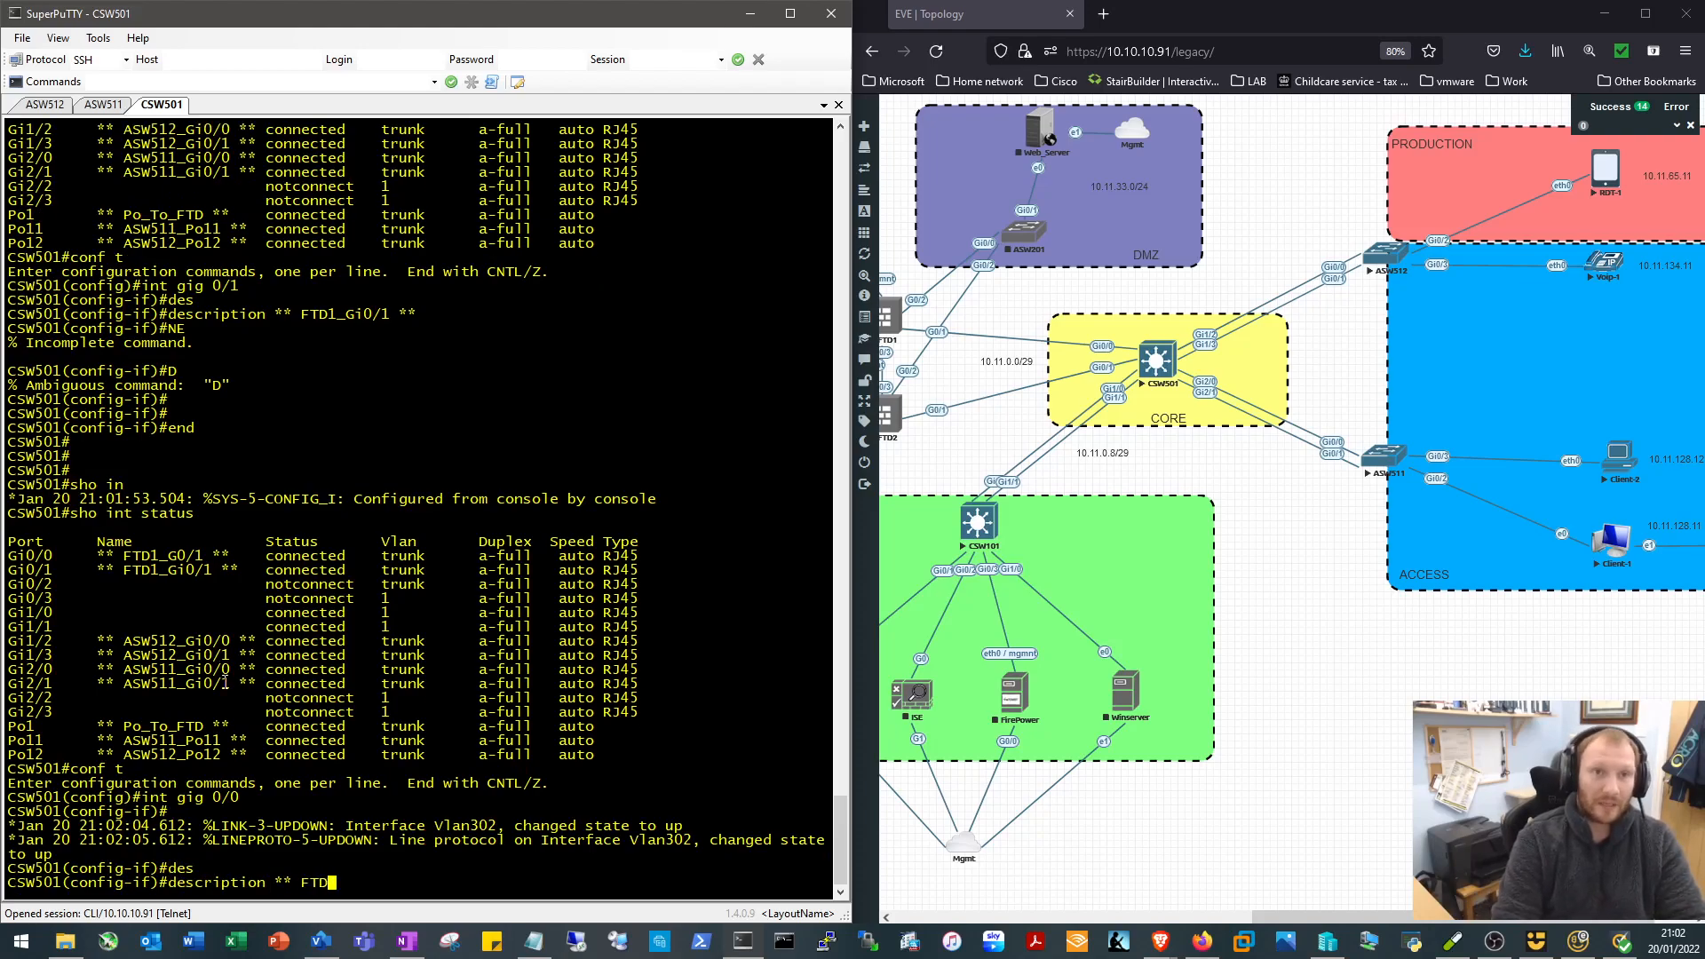
pyautogui.write('1_Gi0/1')
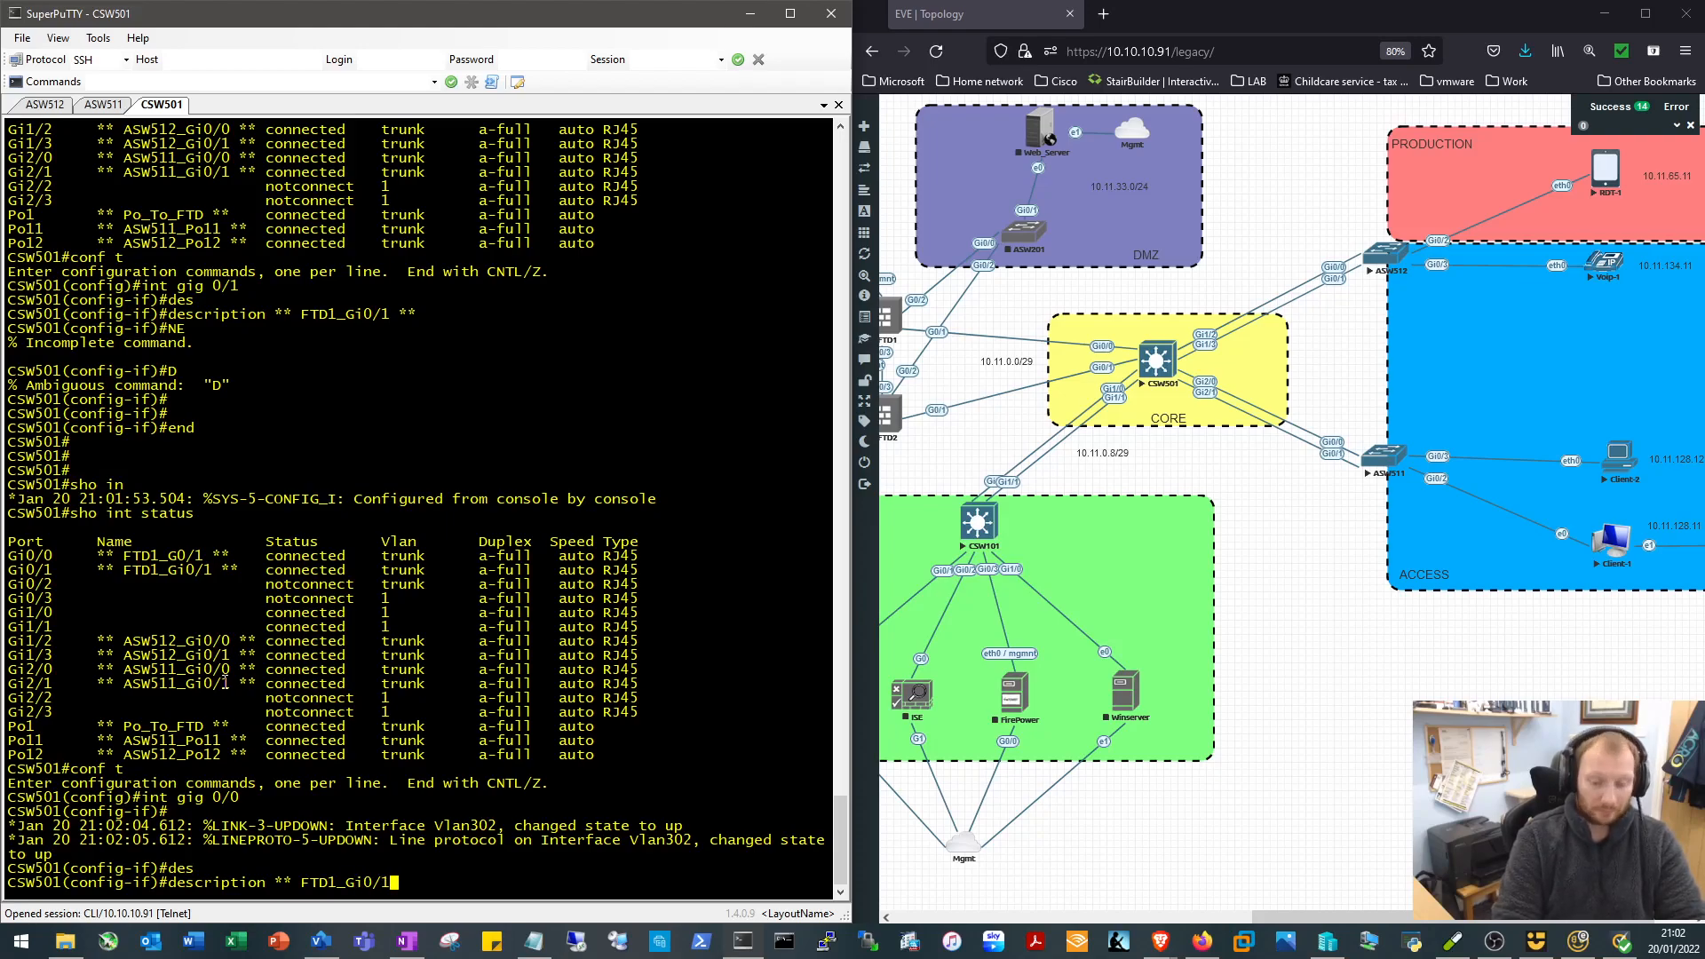
# Correct Gi0/0's description to ** FTD1_Gi0/1 ** and confirm in the interface status
pyautogui.write('int gig 0/0')
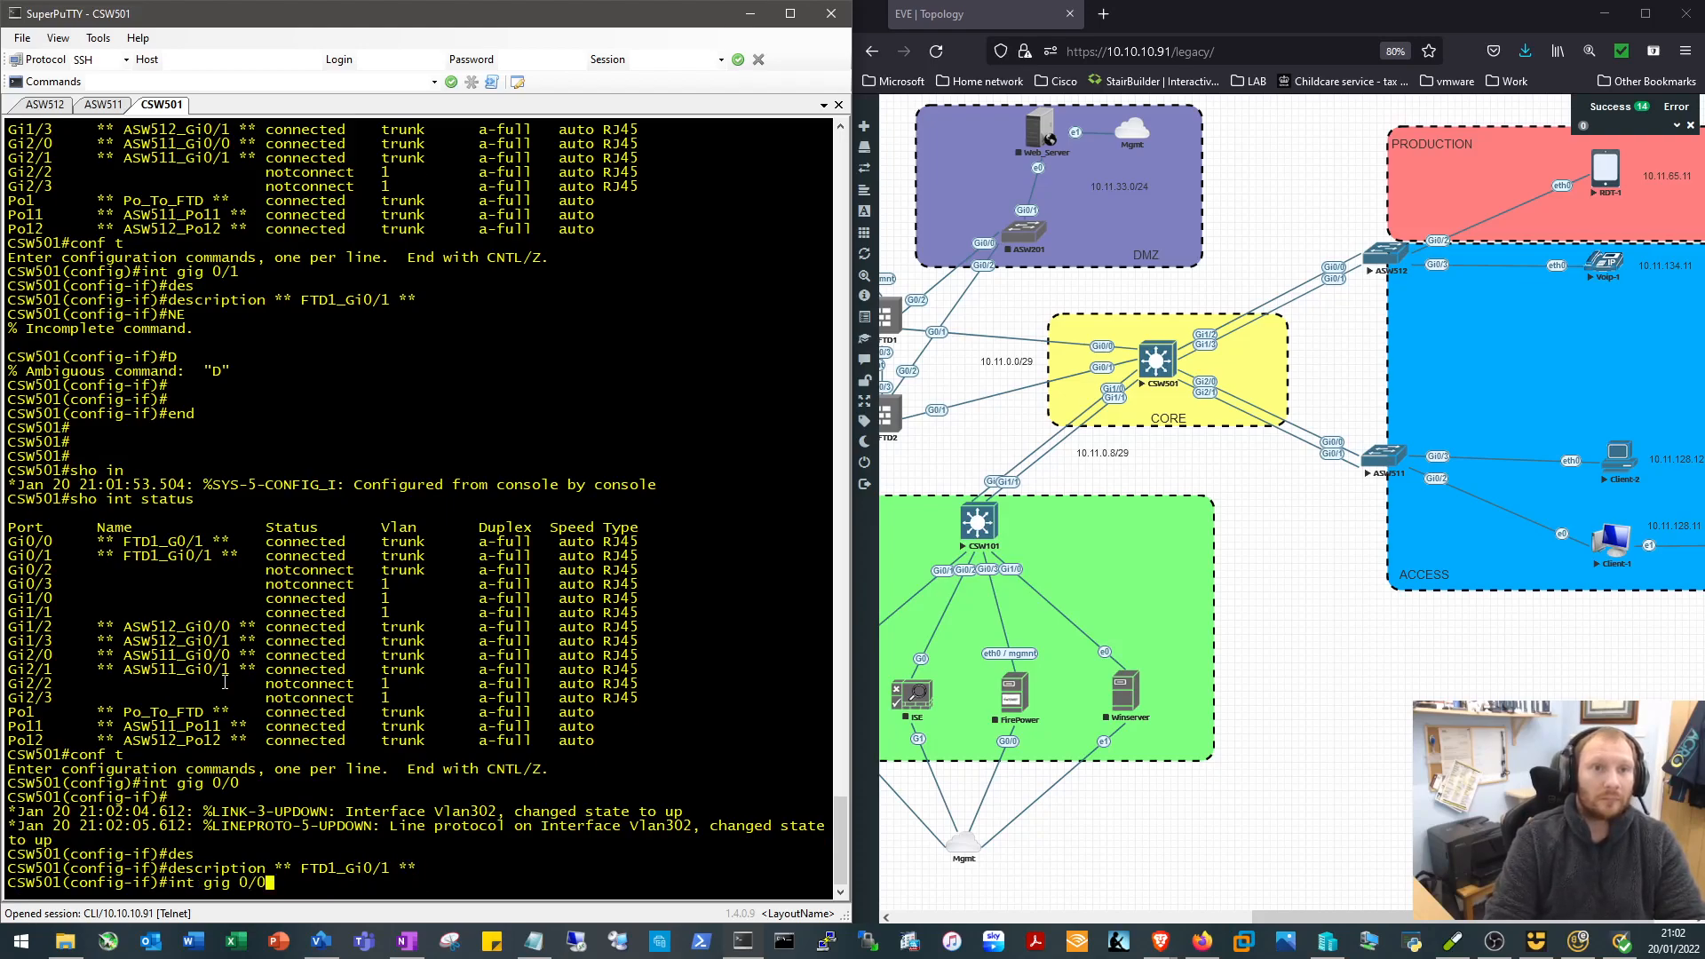
pyautogui.write('description ** FTD1_Gi0/1 **')
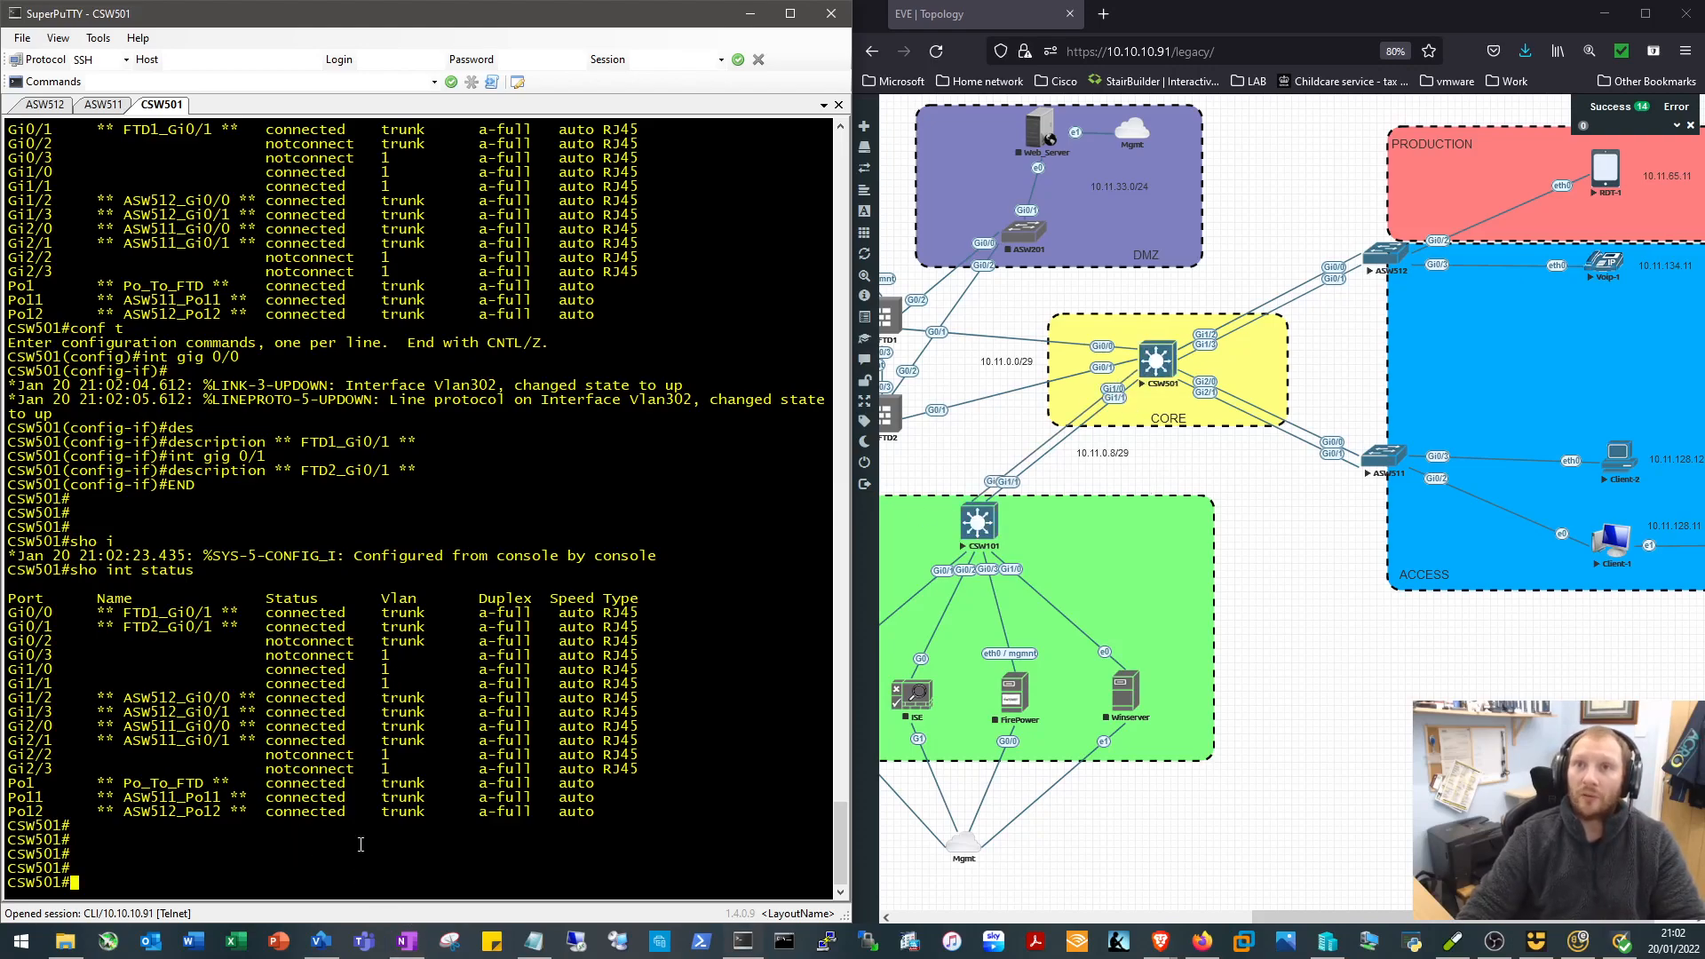
# Describe CSW501's Gi1/0 as CSW101_Gi1/0
pyautogui.write('conf t')
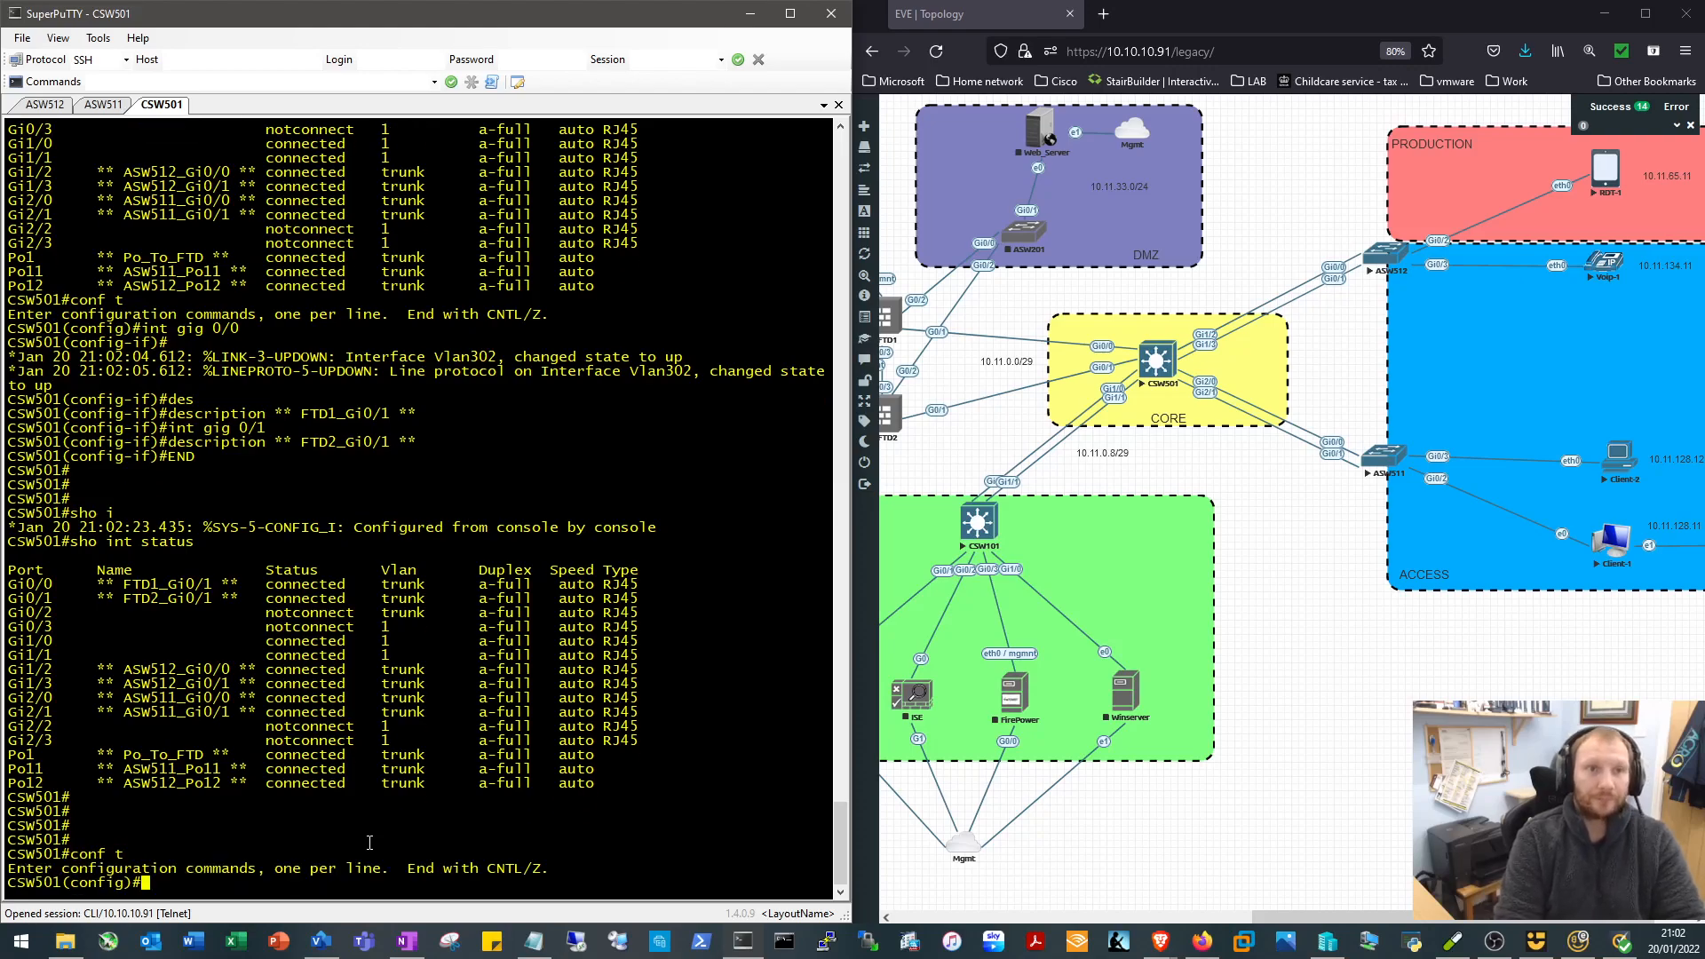
pyautogui.write('int gig 1/0')
pyautogui.write('description **')
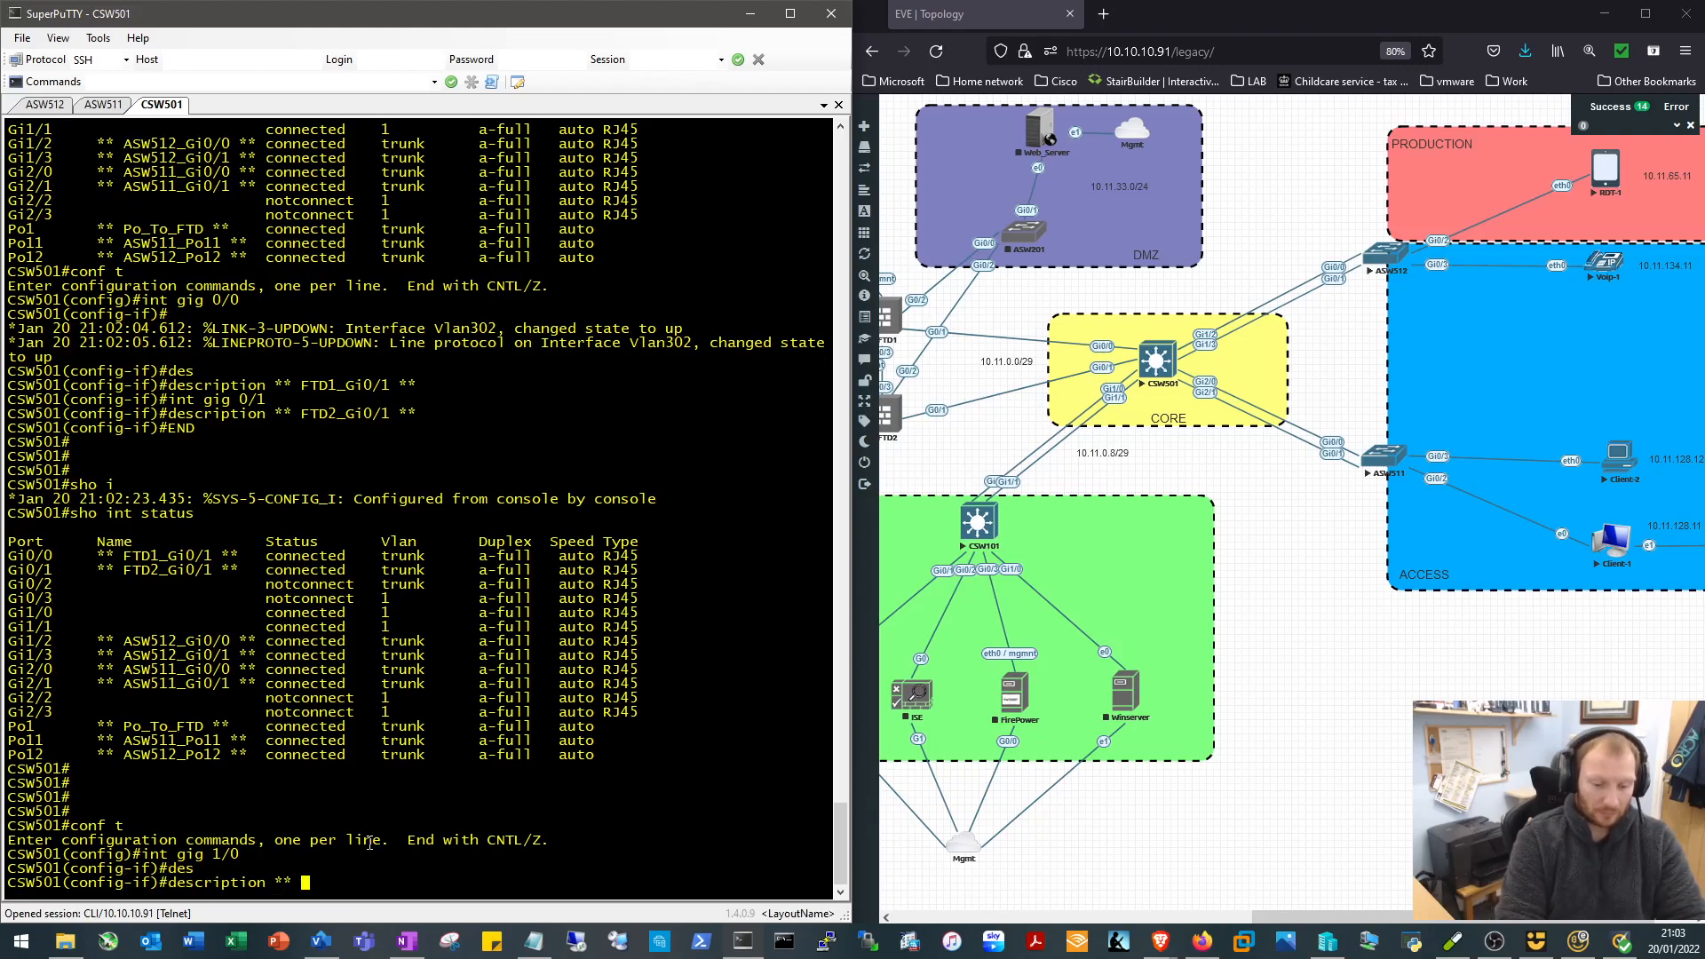
pyautogui.write('CSW101')
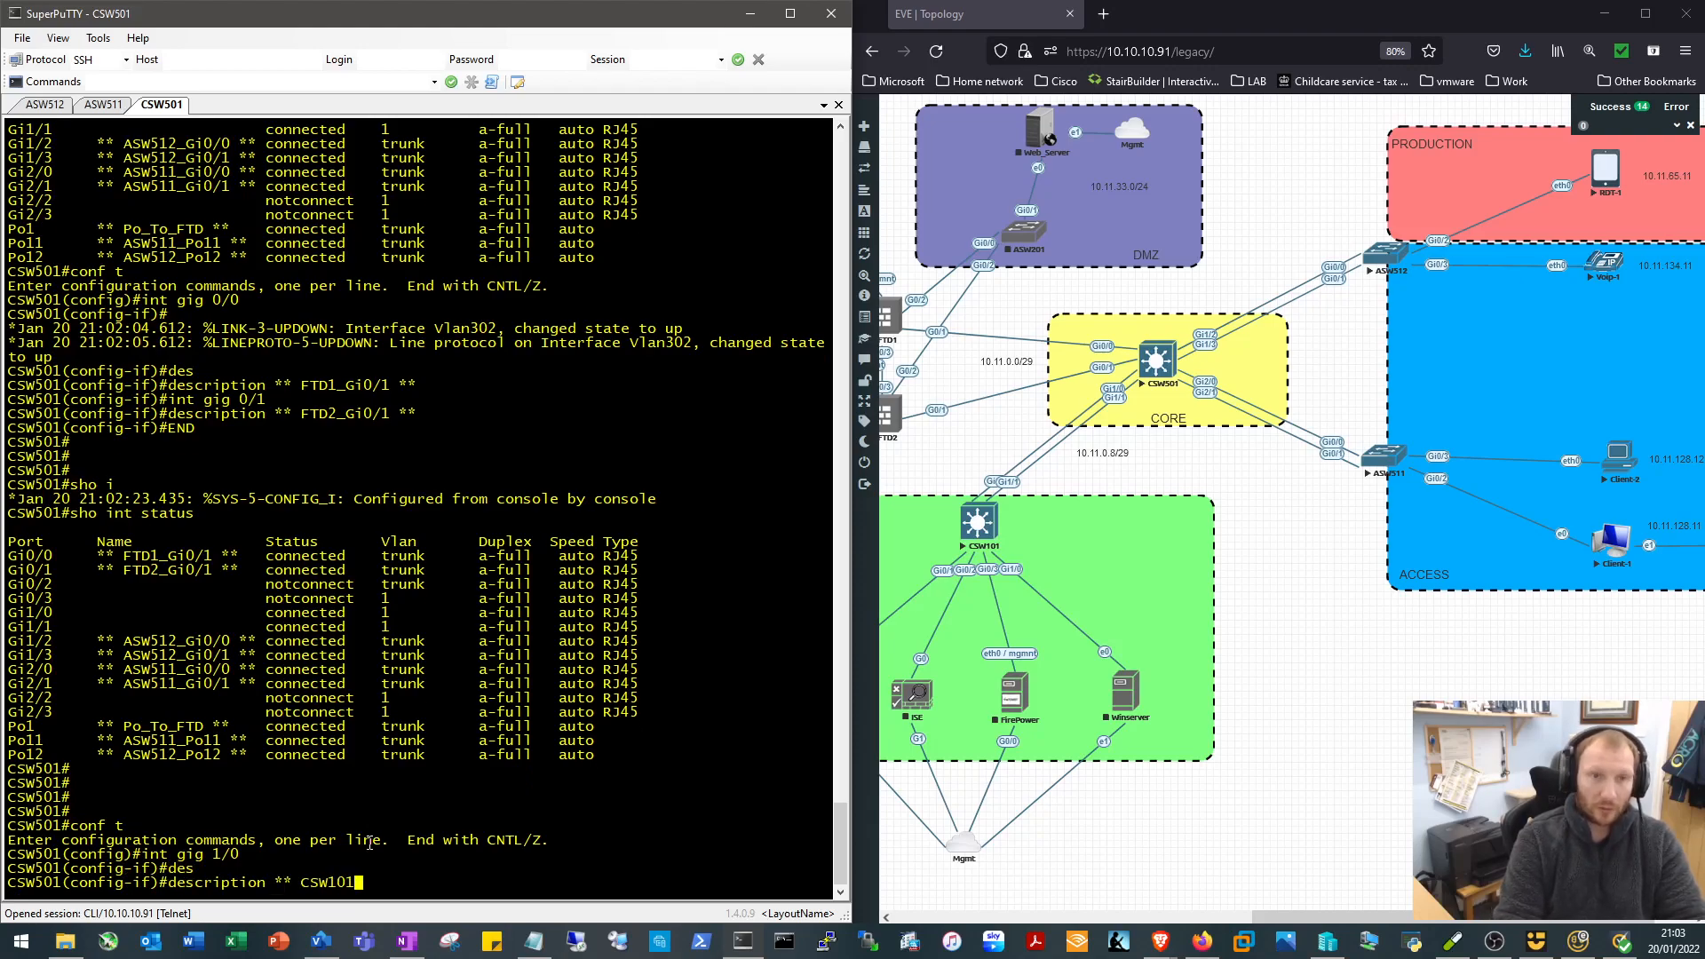
pyautogui.write('_gi')
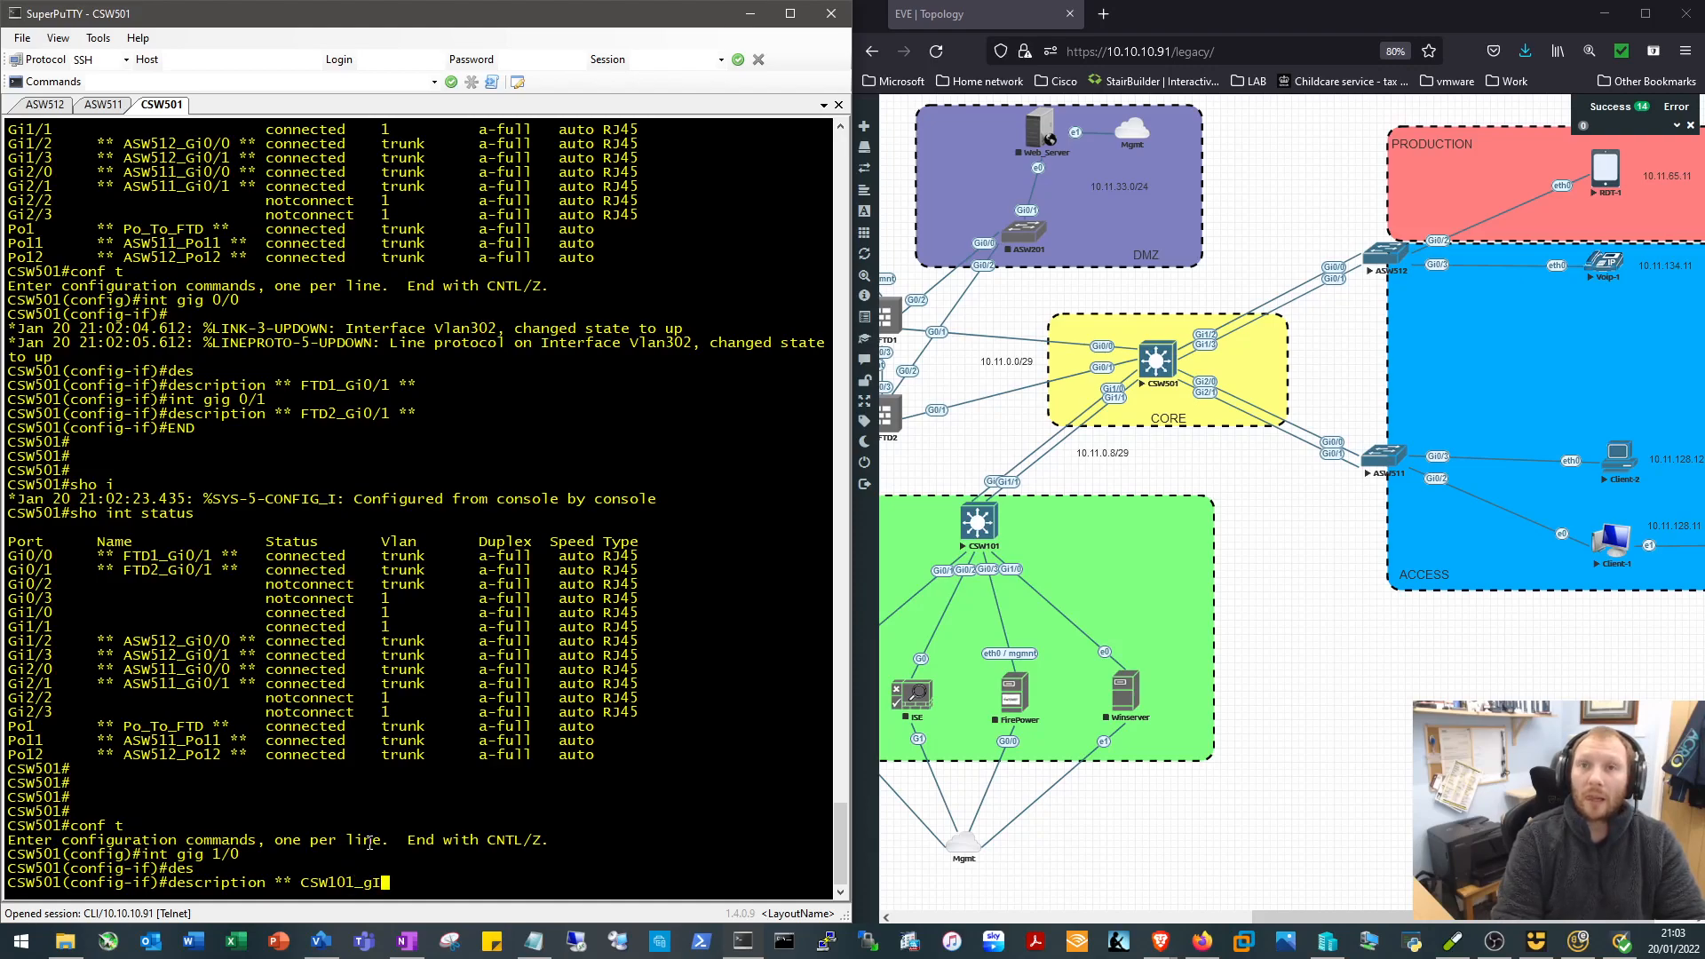
pyautogui.write('1/0')
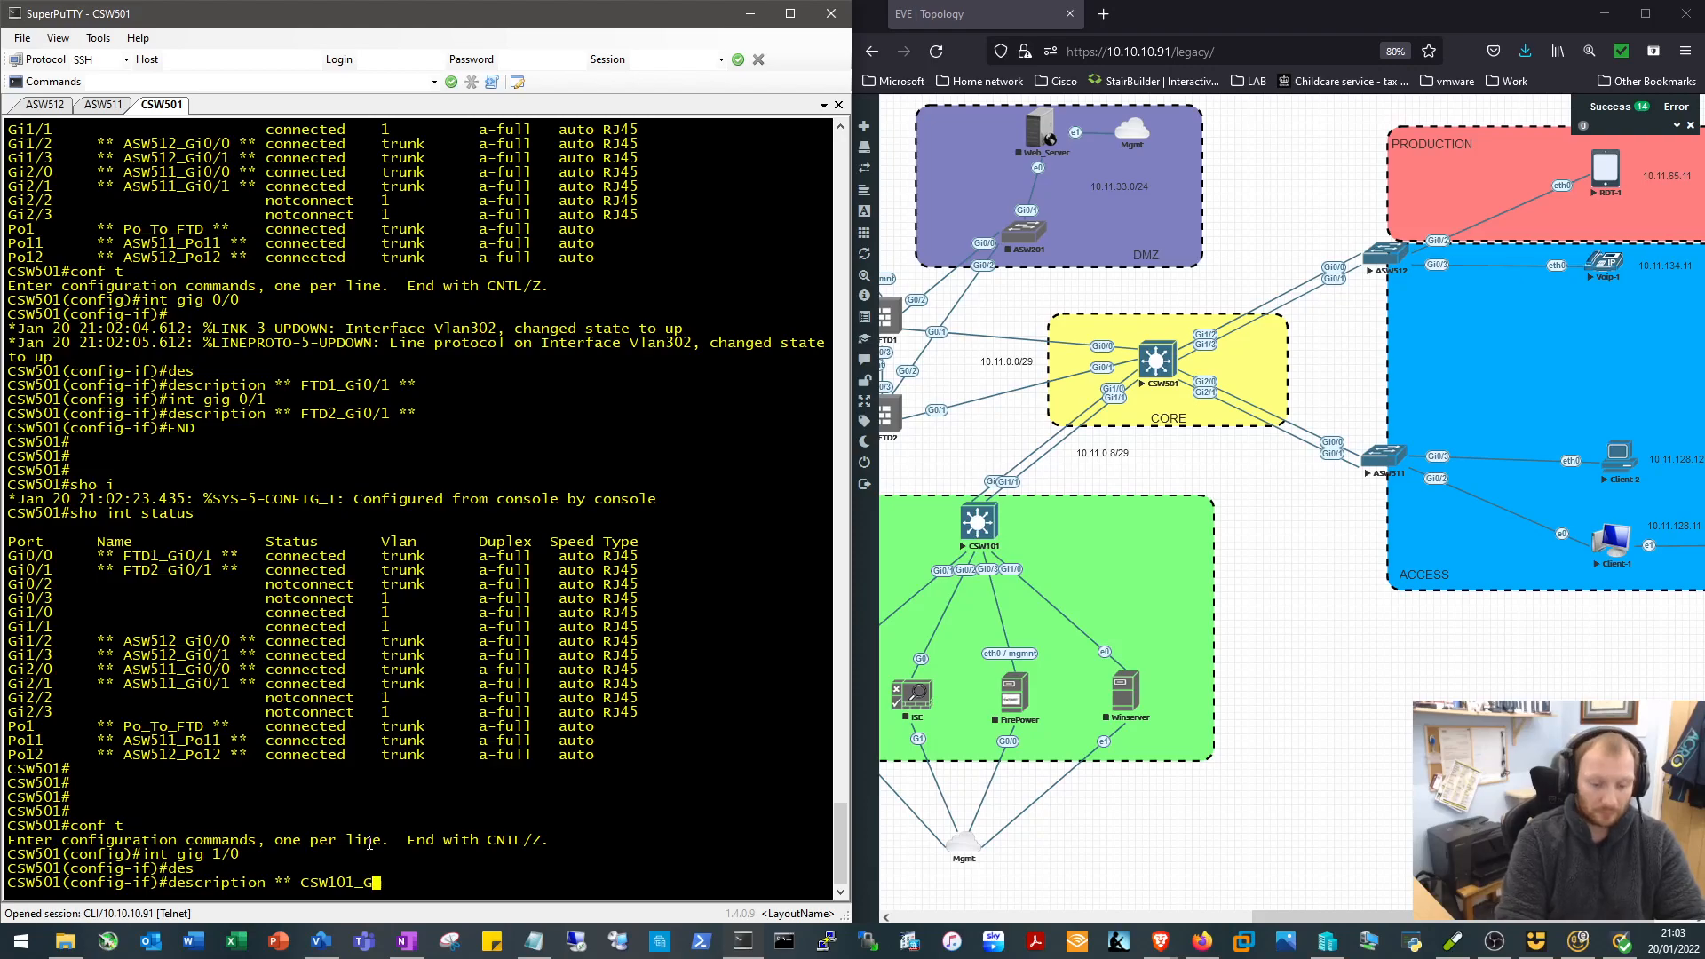
pyautogui.write('i')
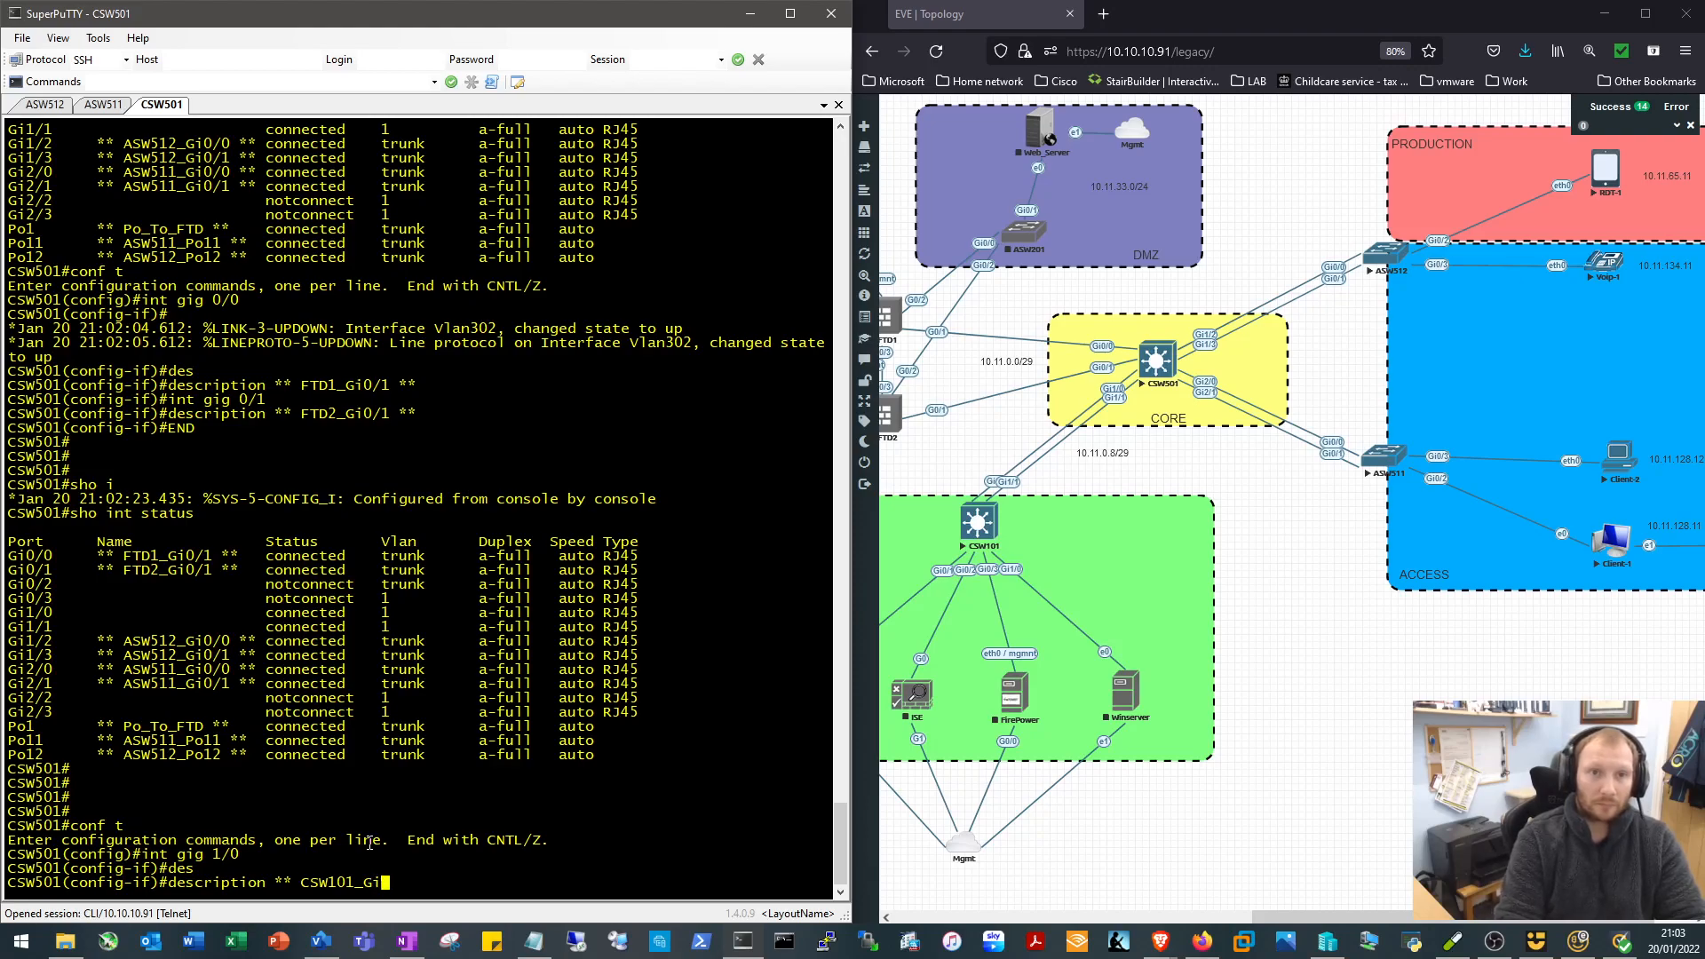
pyautogui.write('1/0 **')
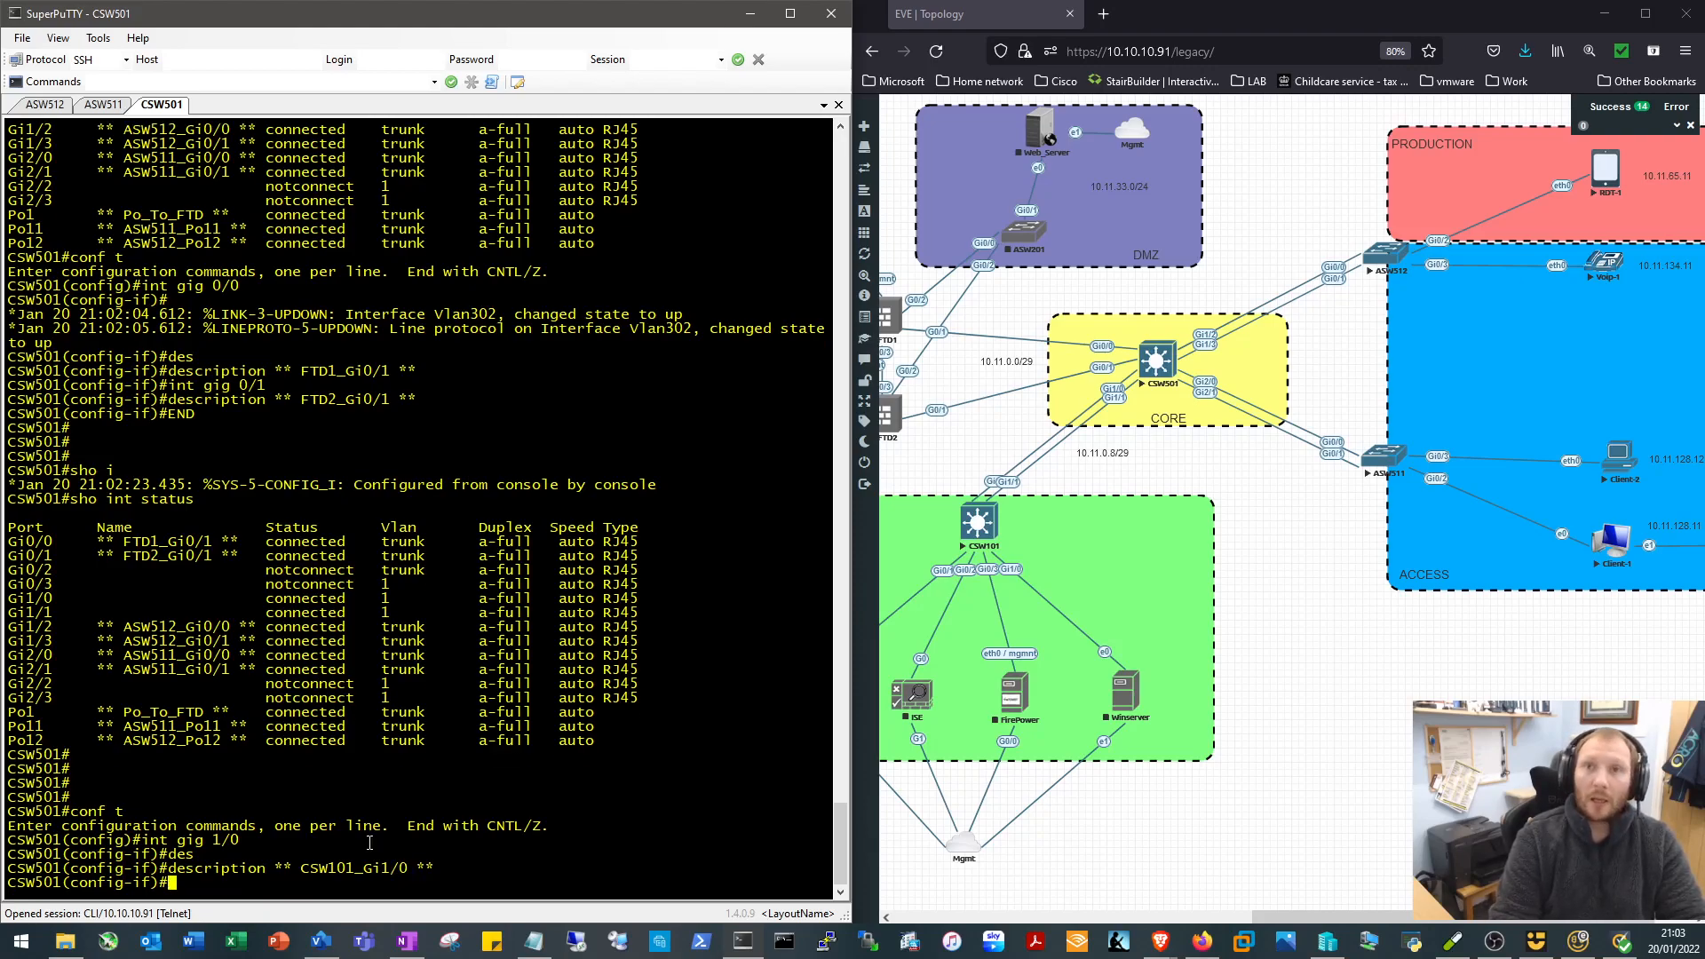
# Make Gi1/0 a nonegotiating access port in VLAN 302 in channel-group 2 mode on
pyautogui.write('switchport mode acces')
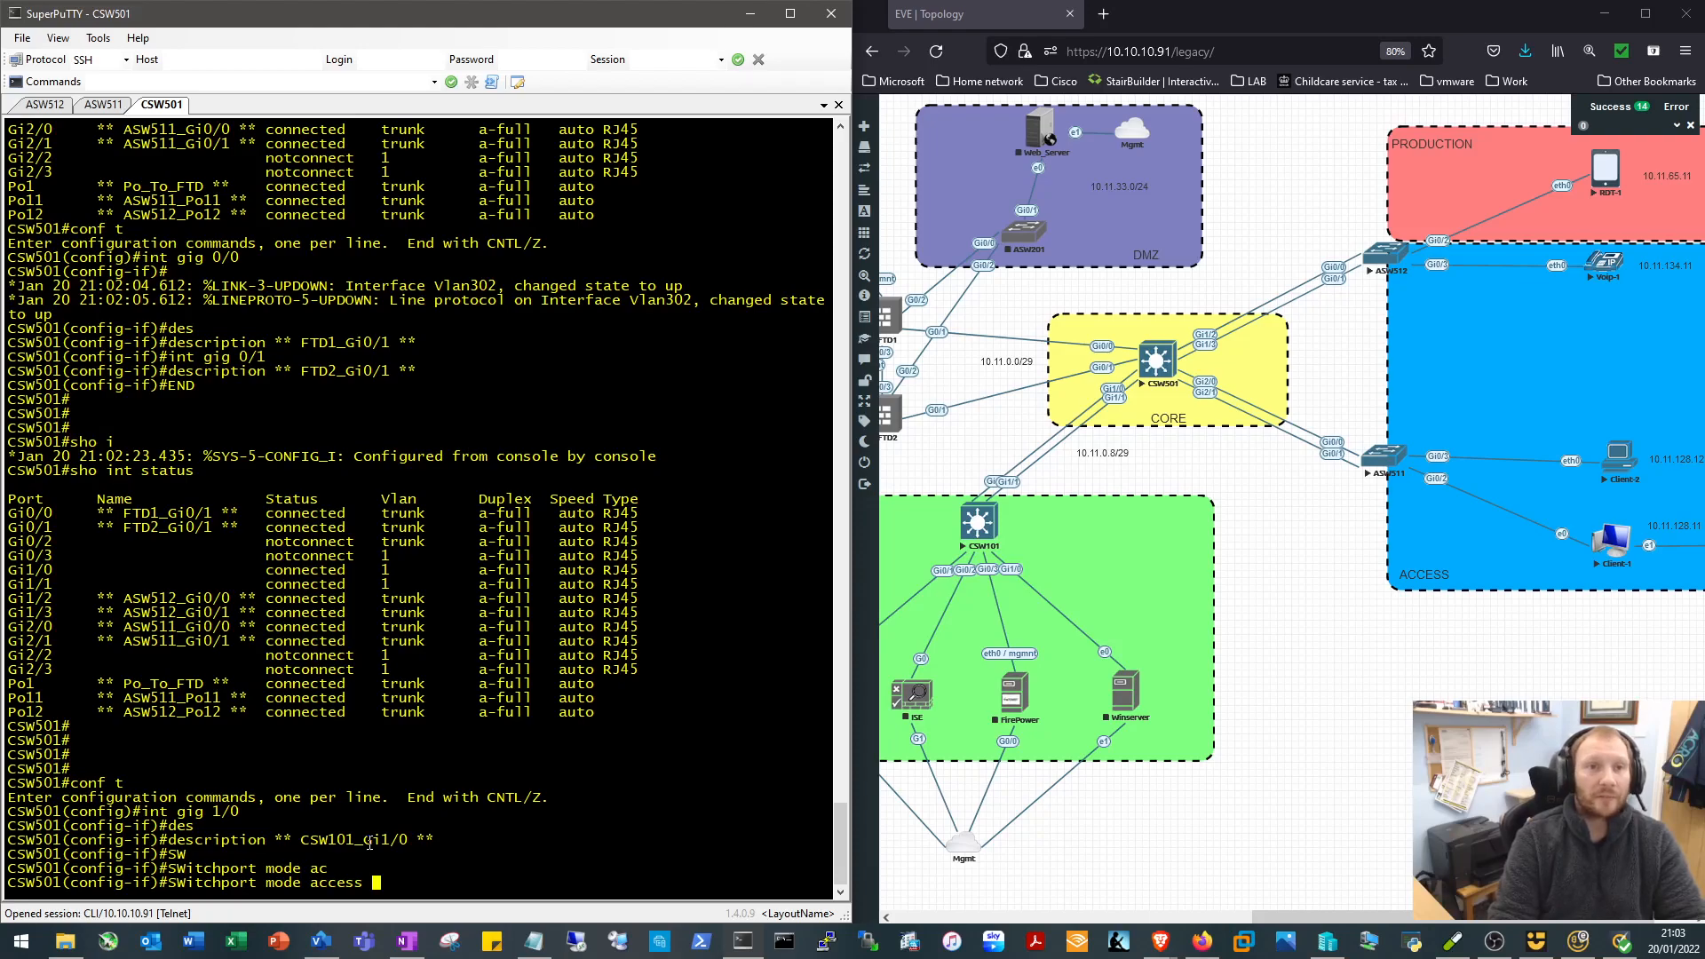
pyautogui.write('switchport')
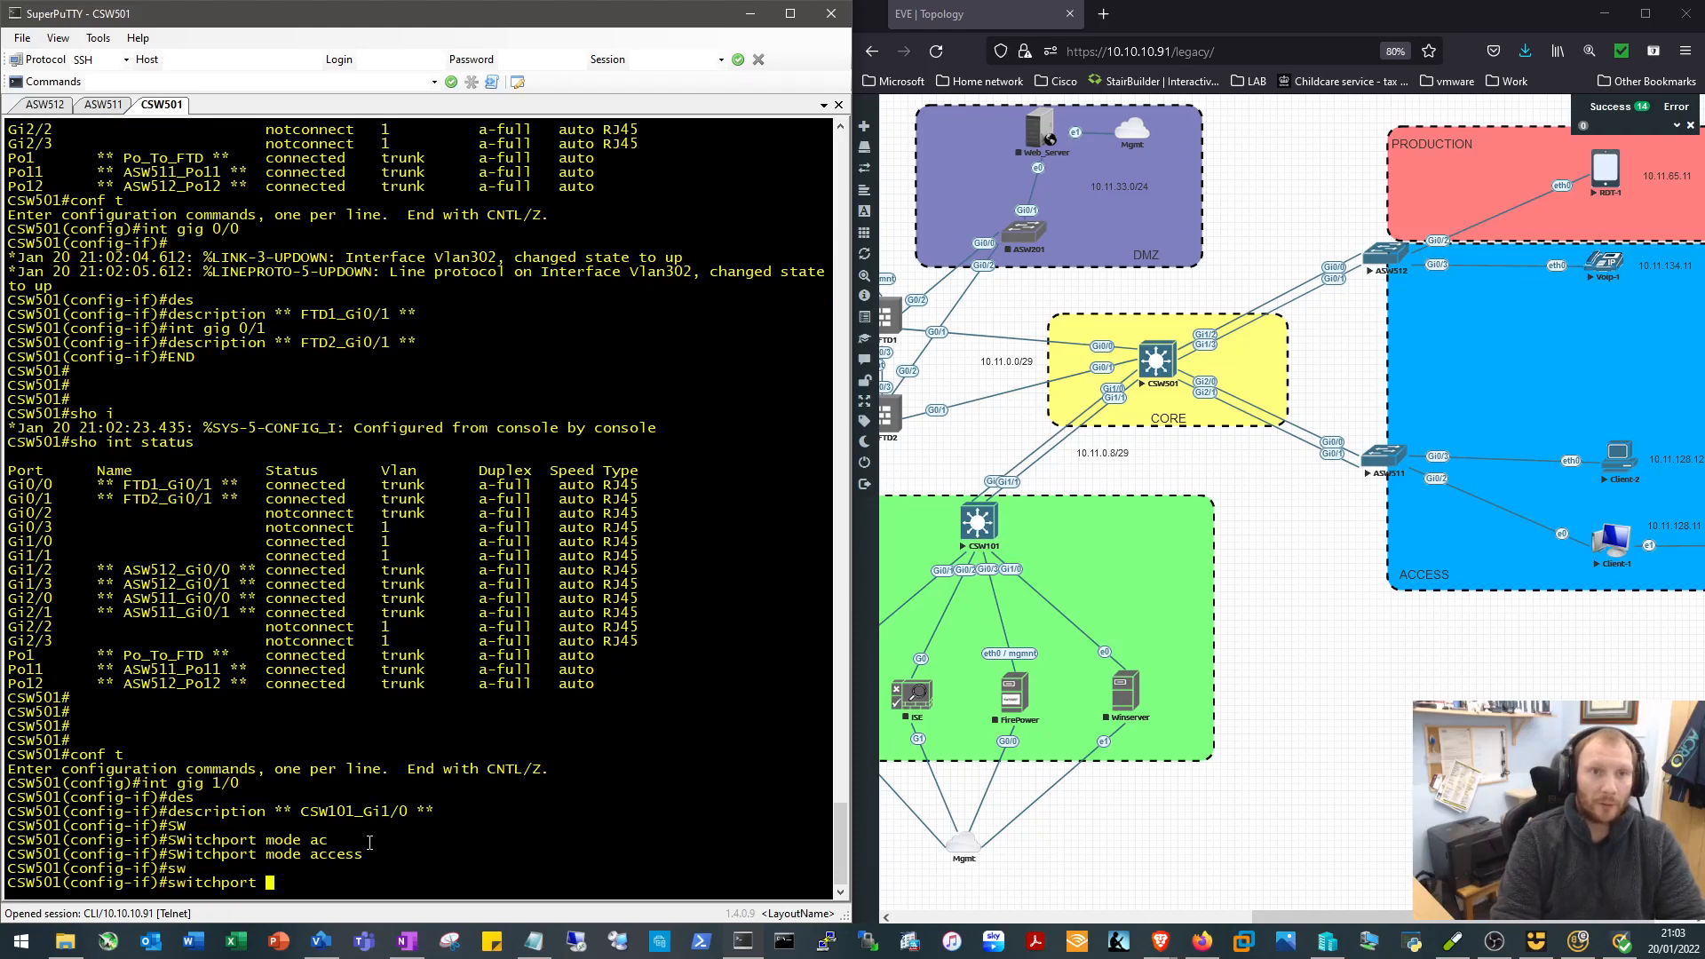
pyautogui.write('vlan 302')
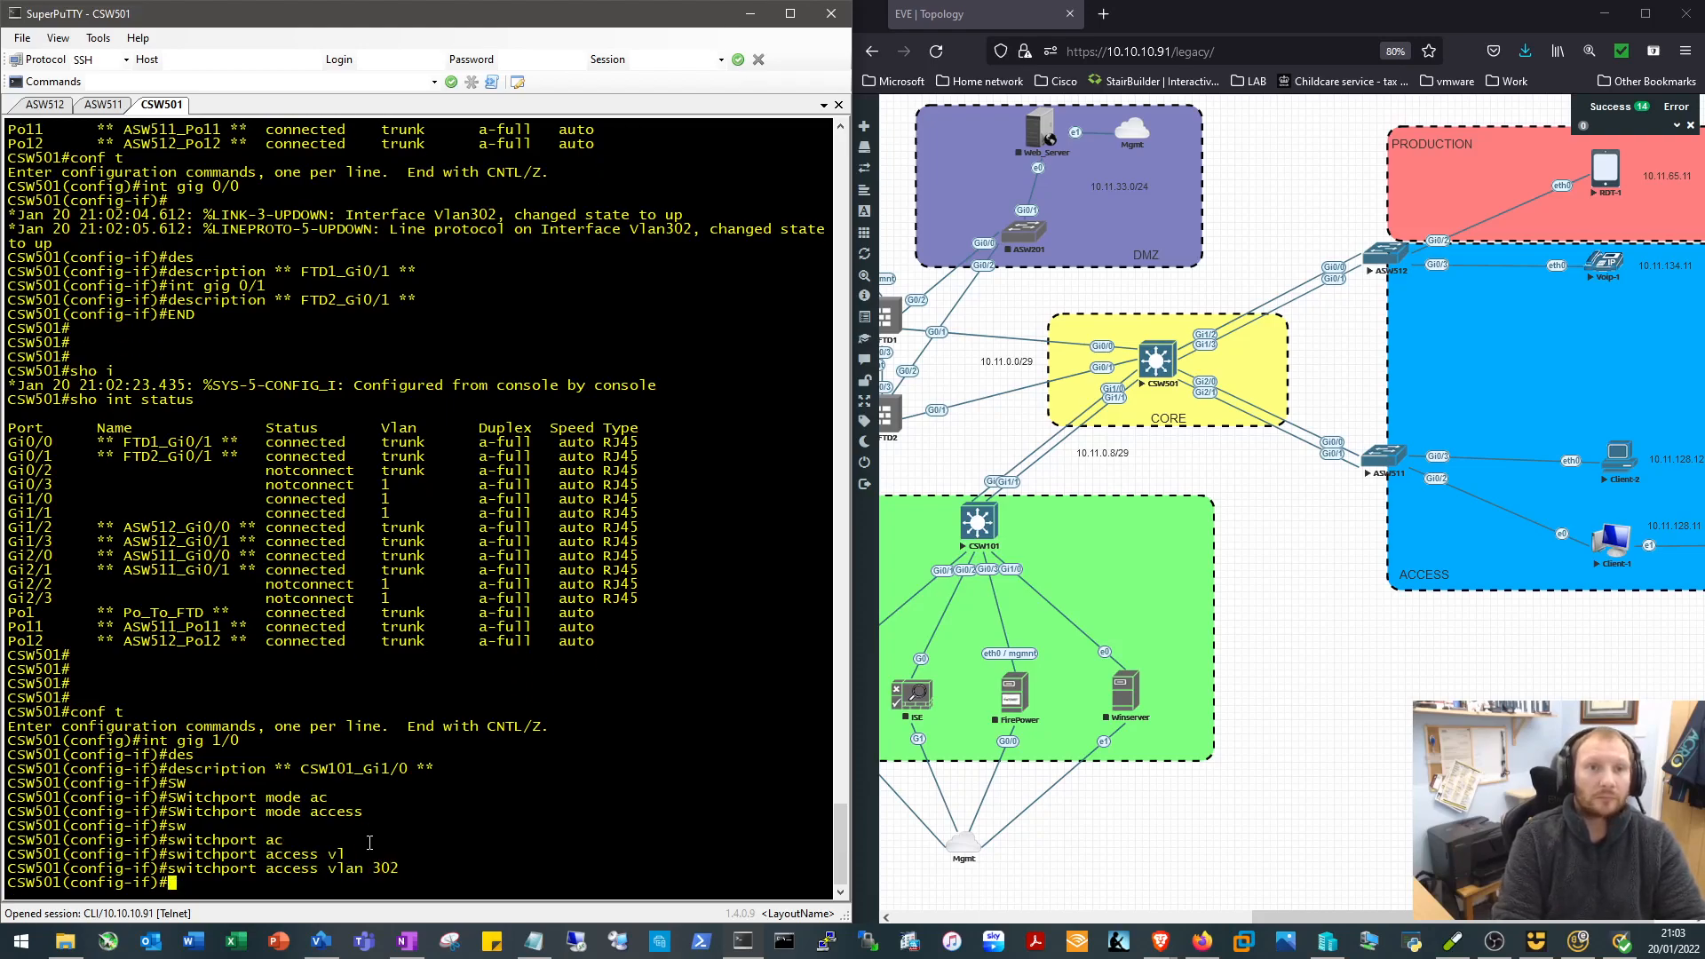
pyautogui.write('switchport nonegotiate')
pyautogui.write('channel-group 2')
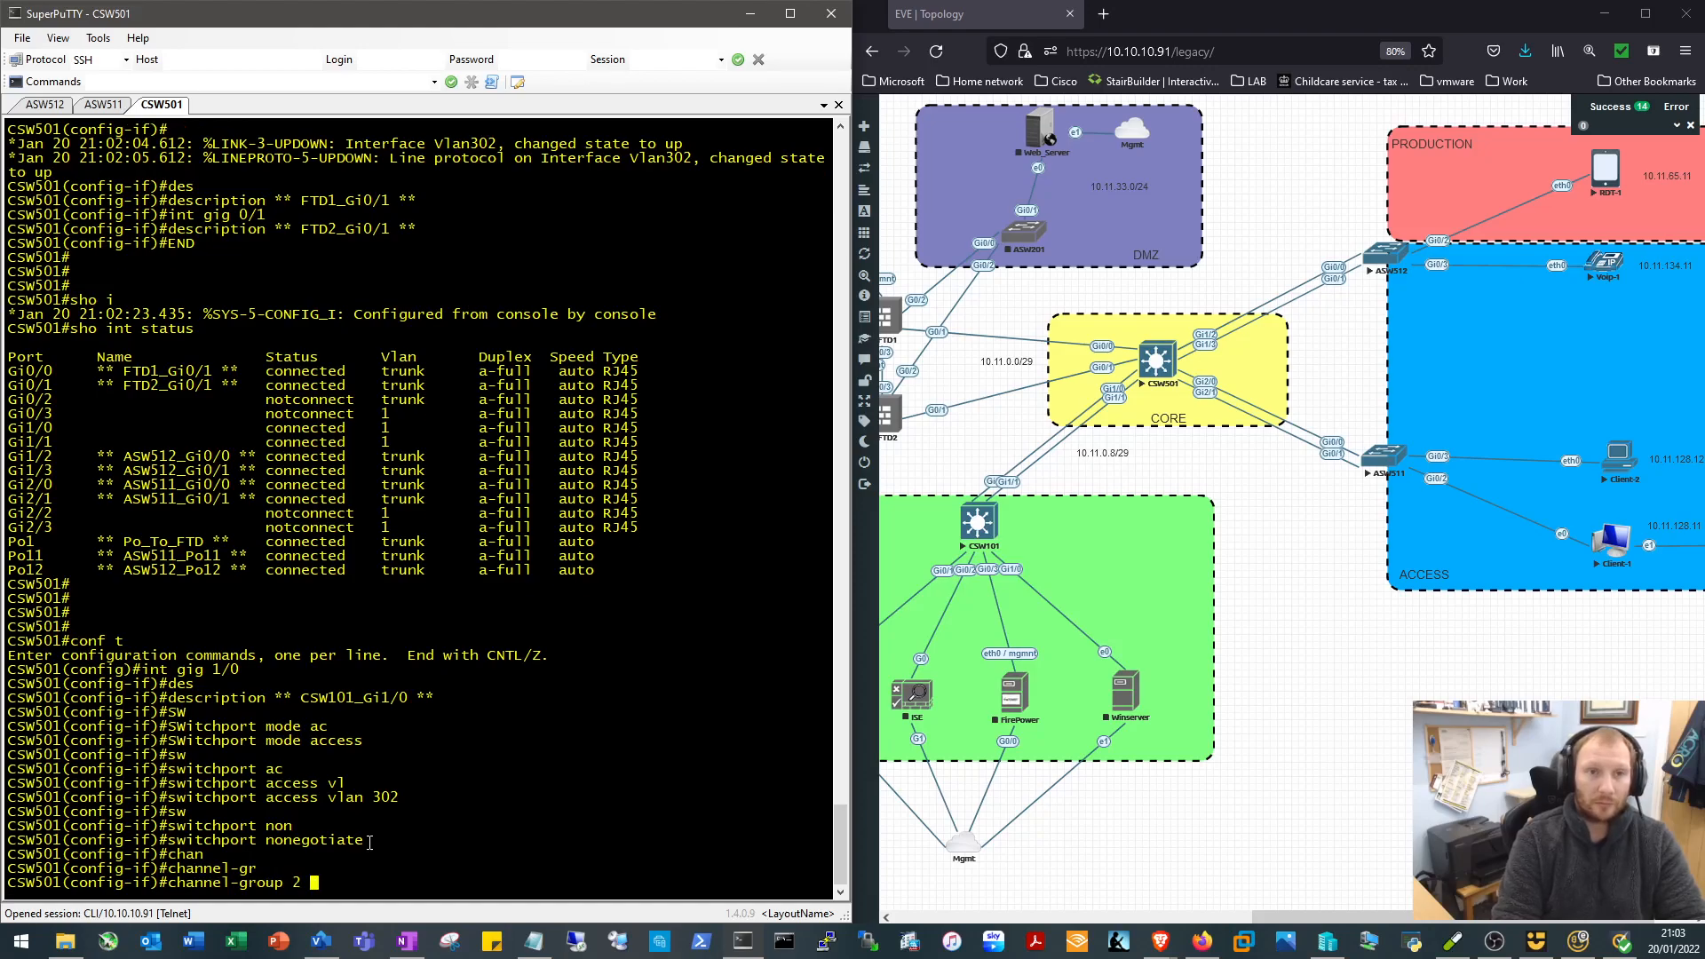
pyautogui.write('mode on')
pyautogui.write('description **')
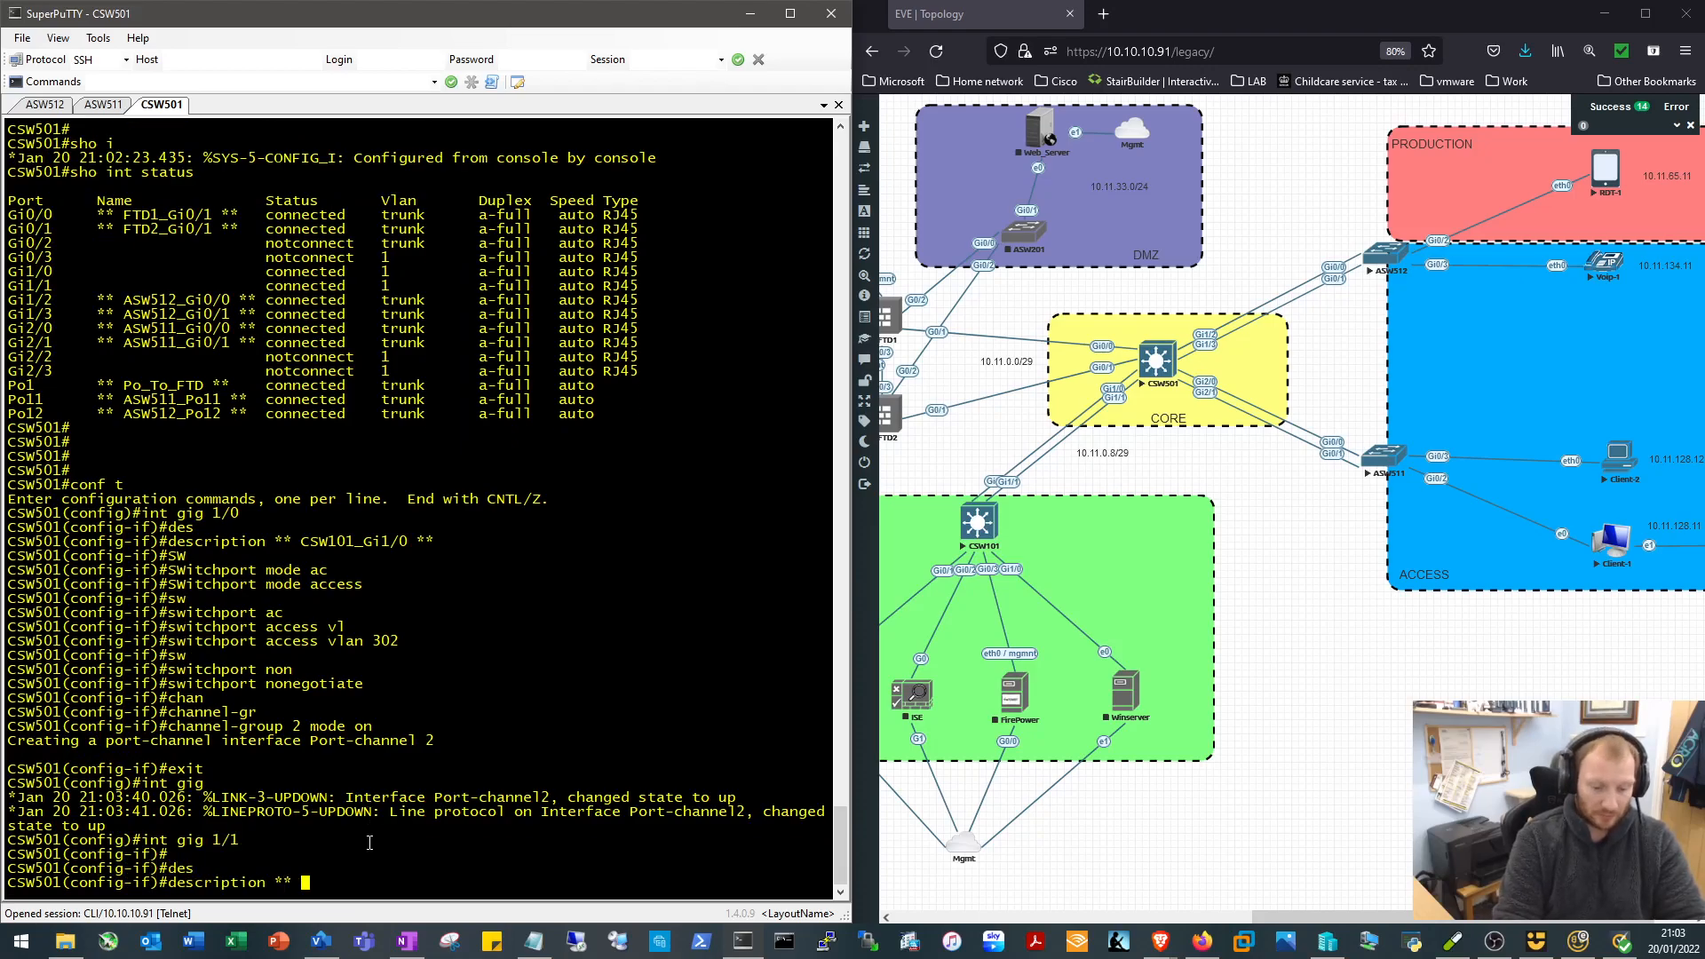
# Describe Gi1/1 as CSW101_Gi1/1, a non-negotiating VLAN 302 access port in channel-group 2 mode on
pyautogui.write('CSW101_')
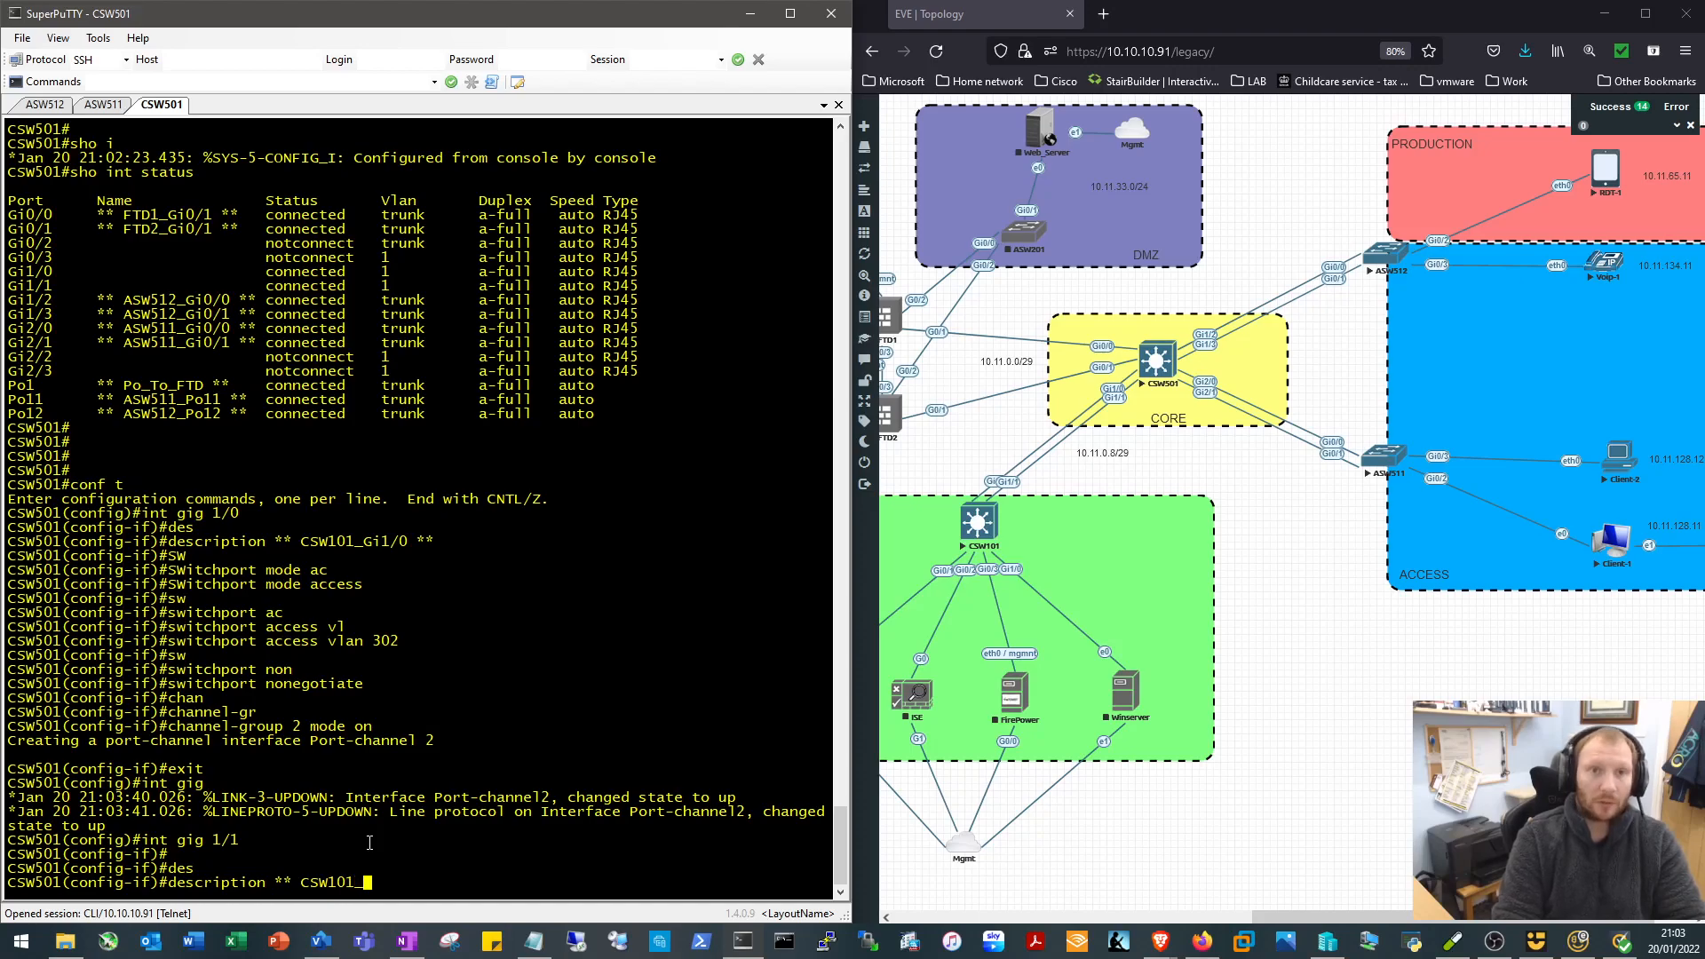
pyautogui.write('Gi')
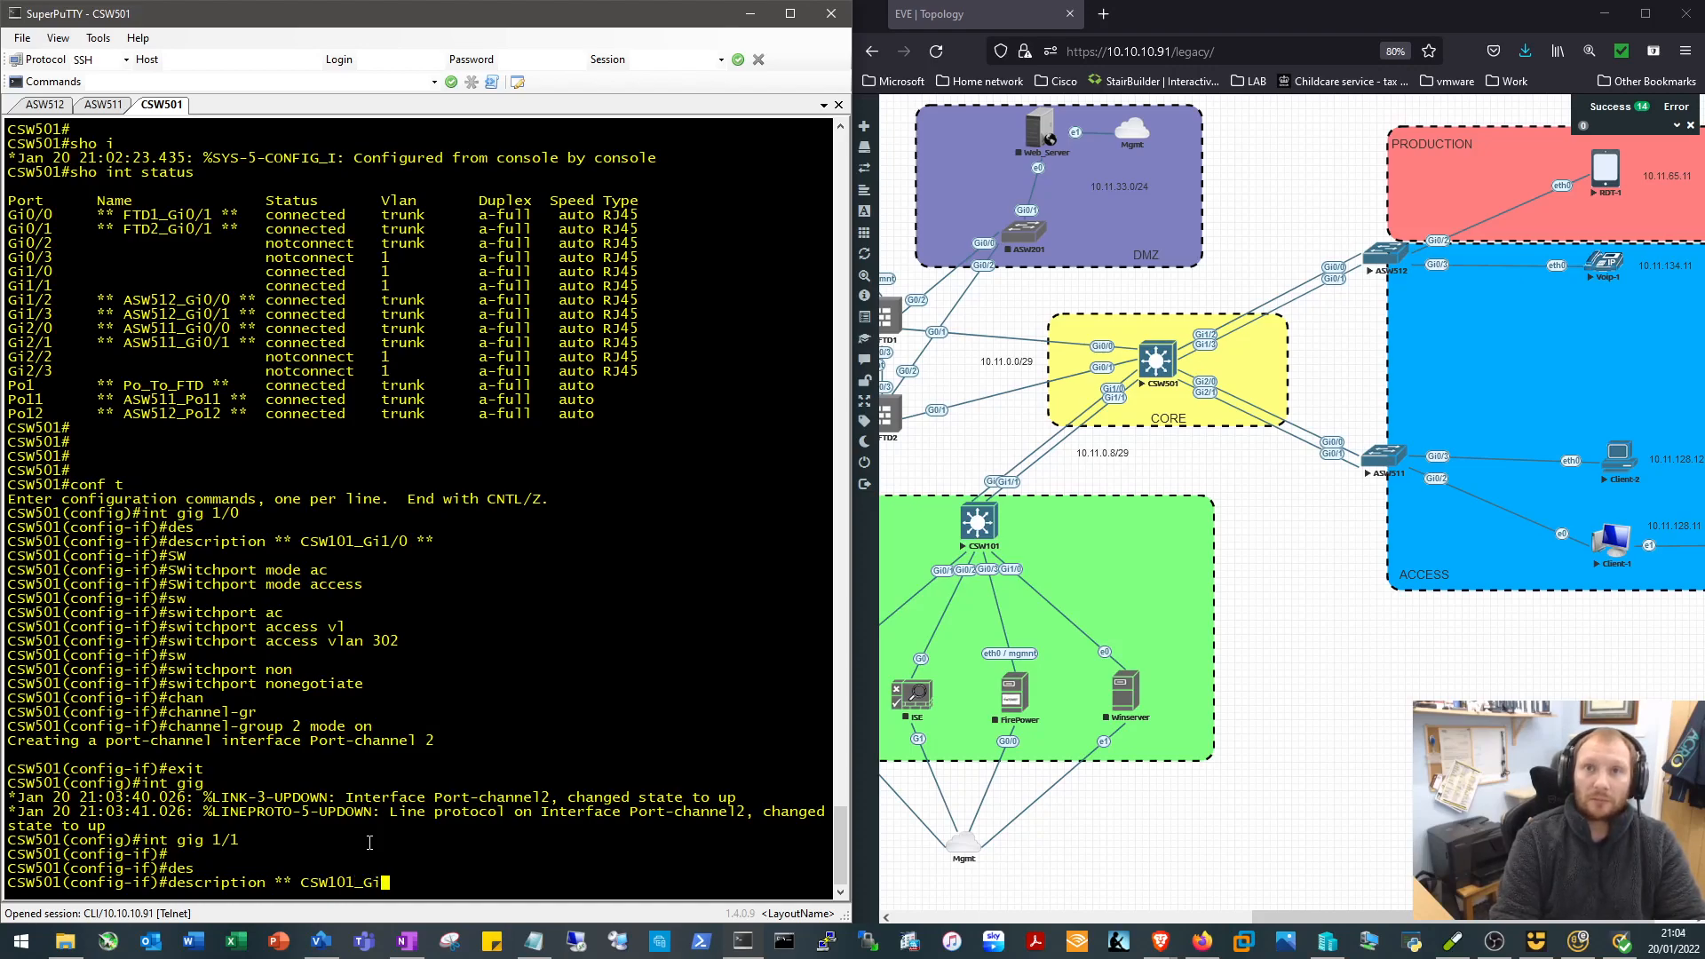
pyautogui.write('1/1 **')
pyautogui.write('service')
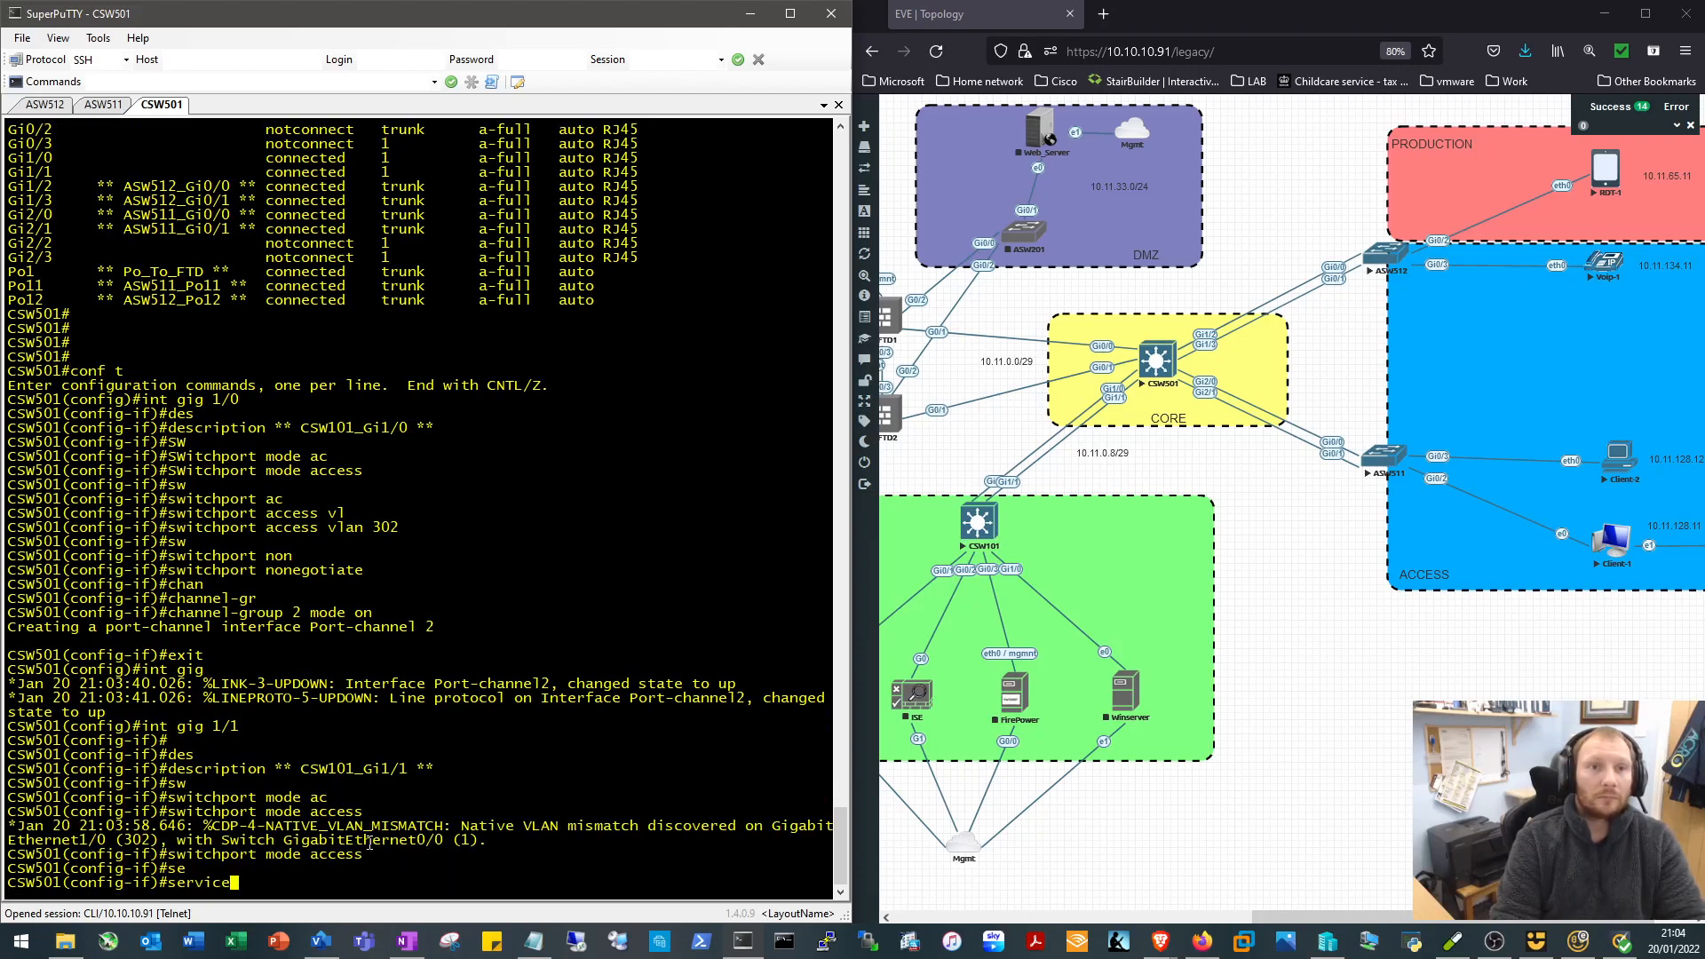
pyautogui.write('swi')
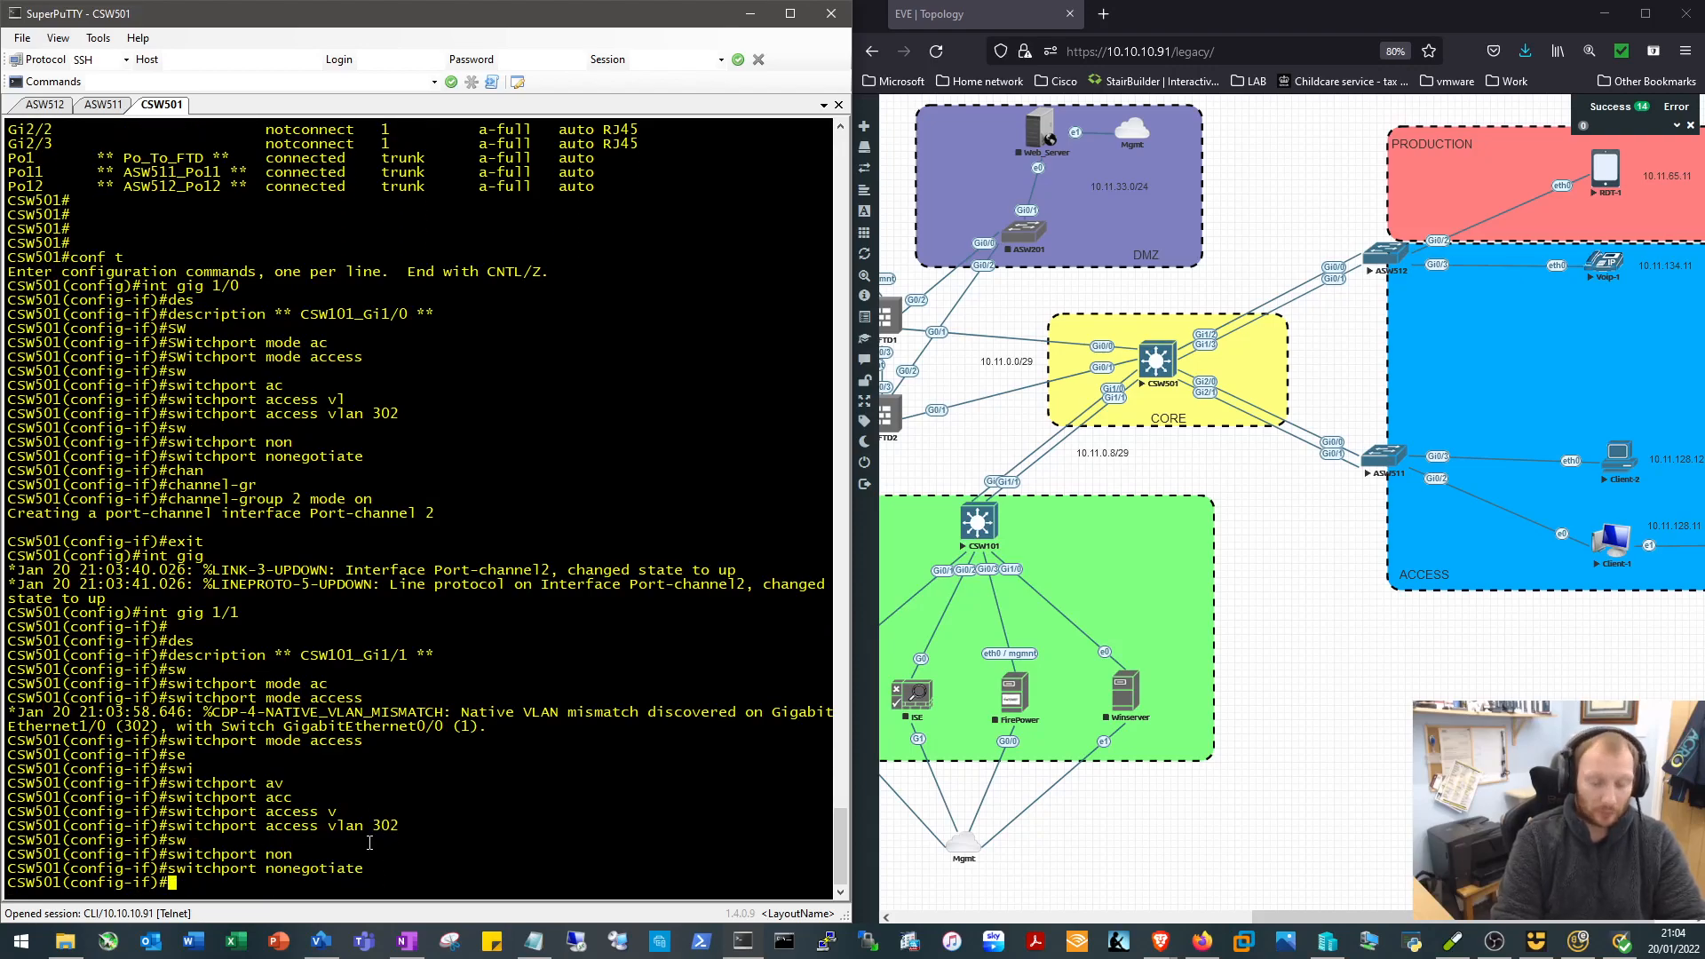
pyautogui.write('channel-group')
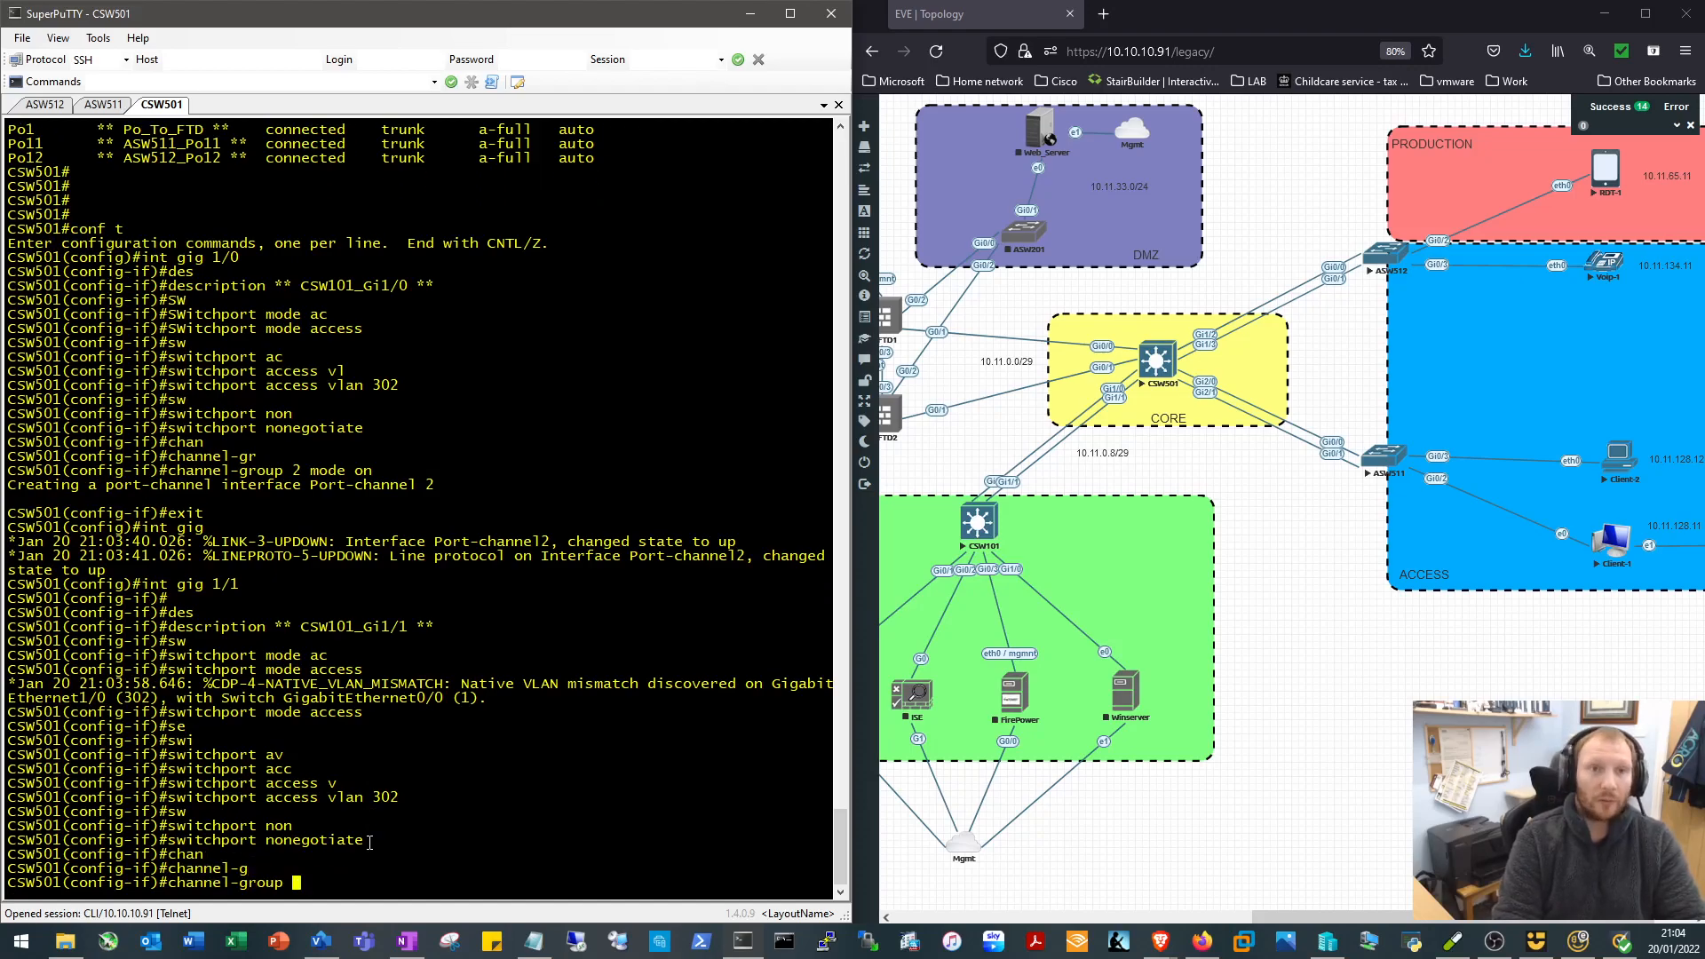
pyautogui.write('2')
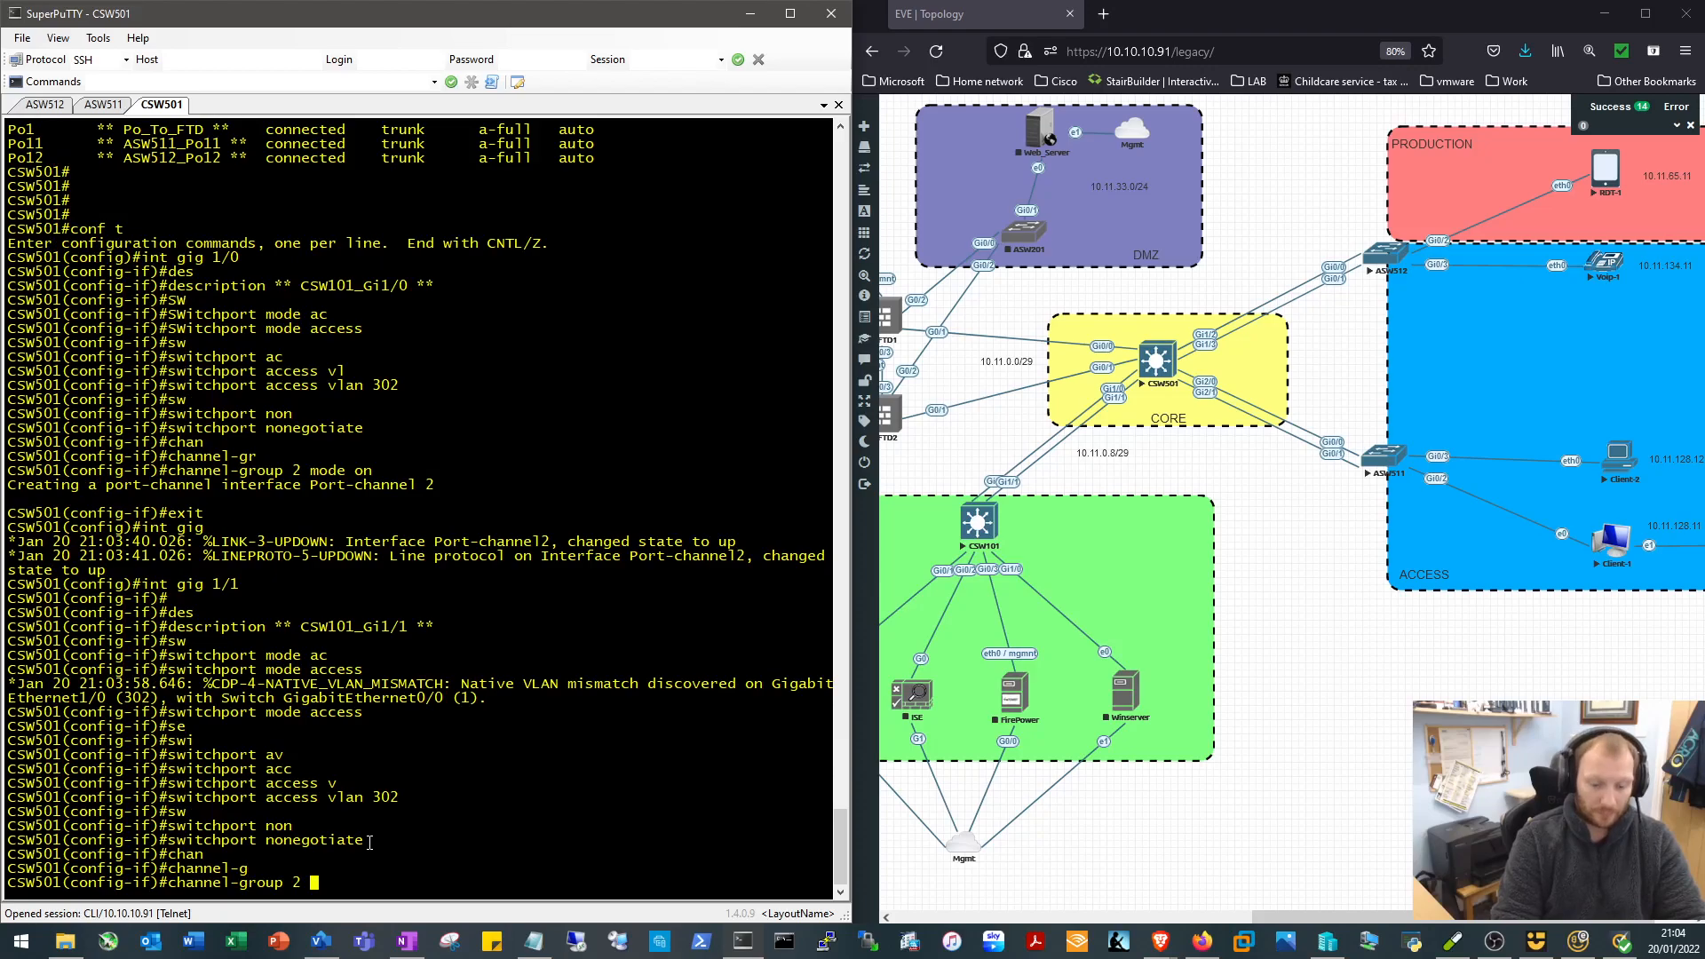
pyautogui.write('mode on')
pyautogui.write('in po')
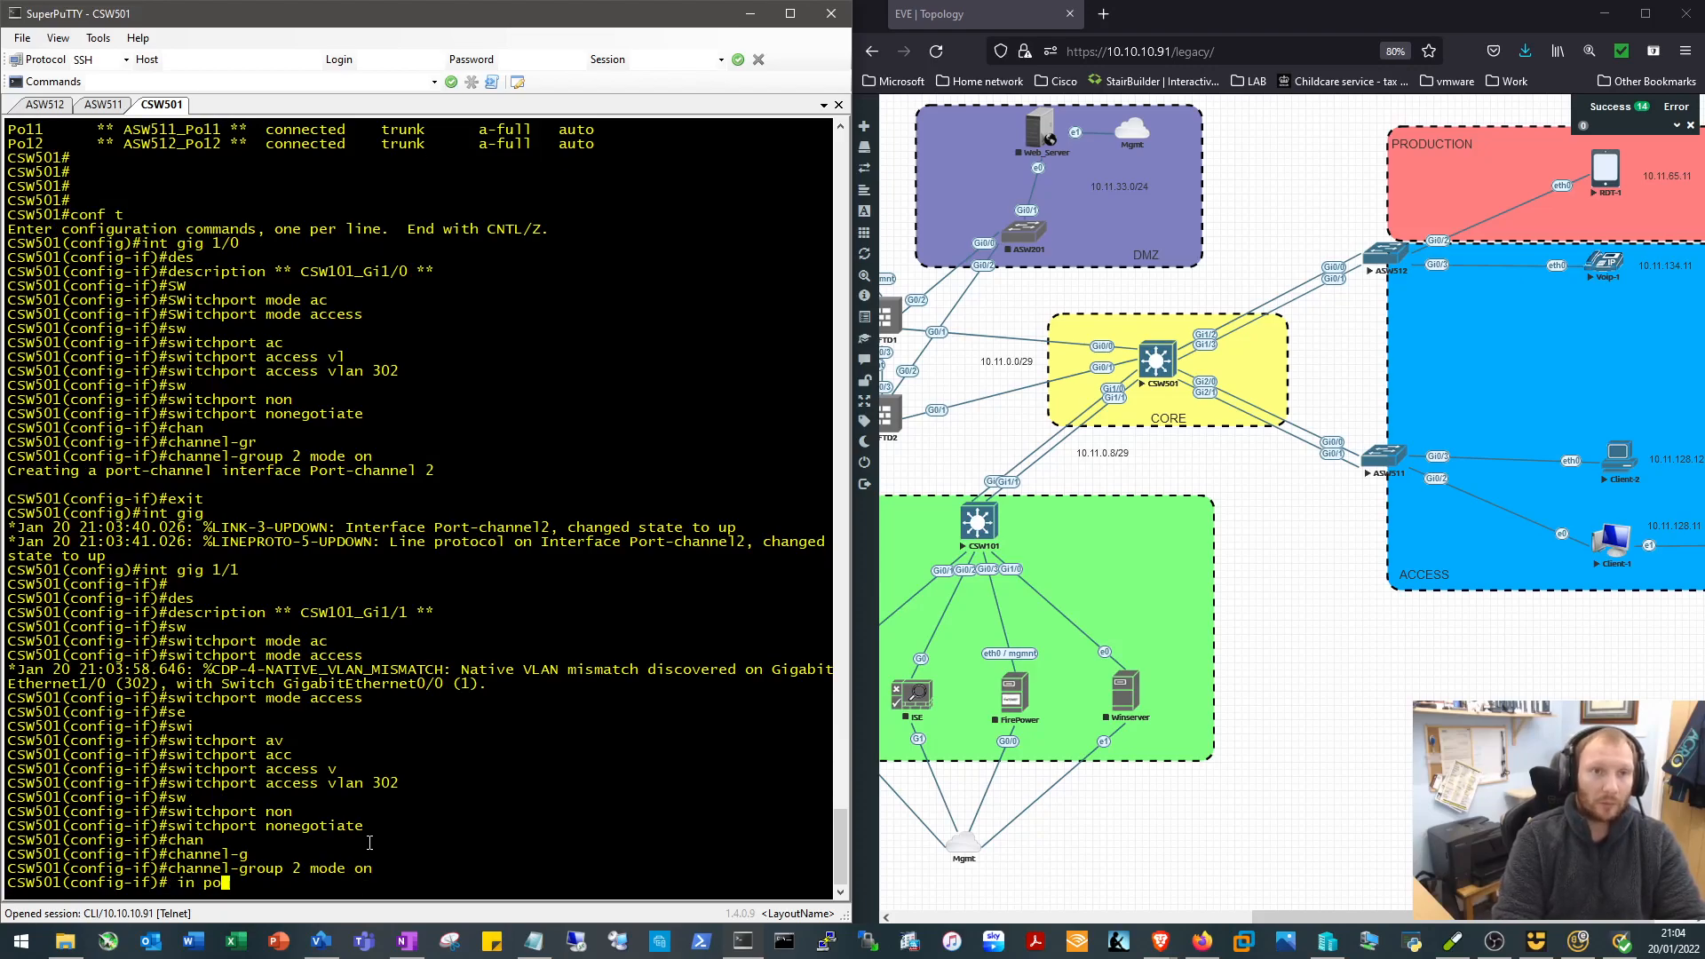
# Move into Port-channel2 and request Gi1/1's running configuration with 'do sho run int gig 1/1'
pyautogui.press('BackSpace')
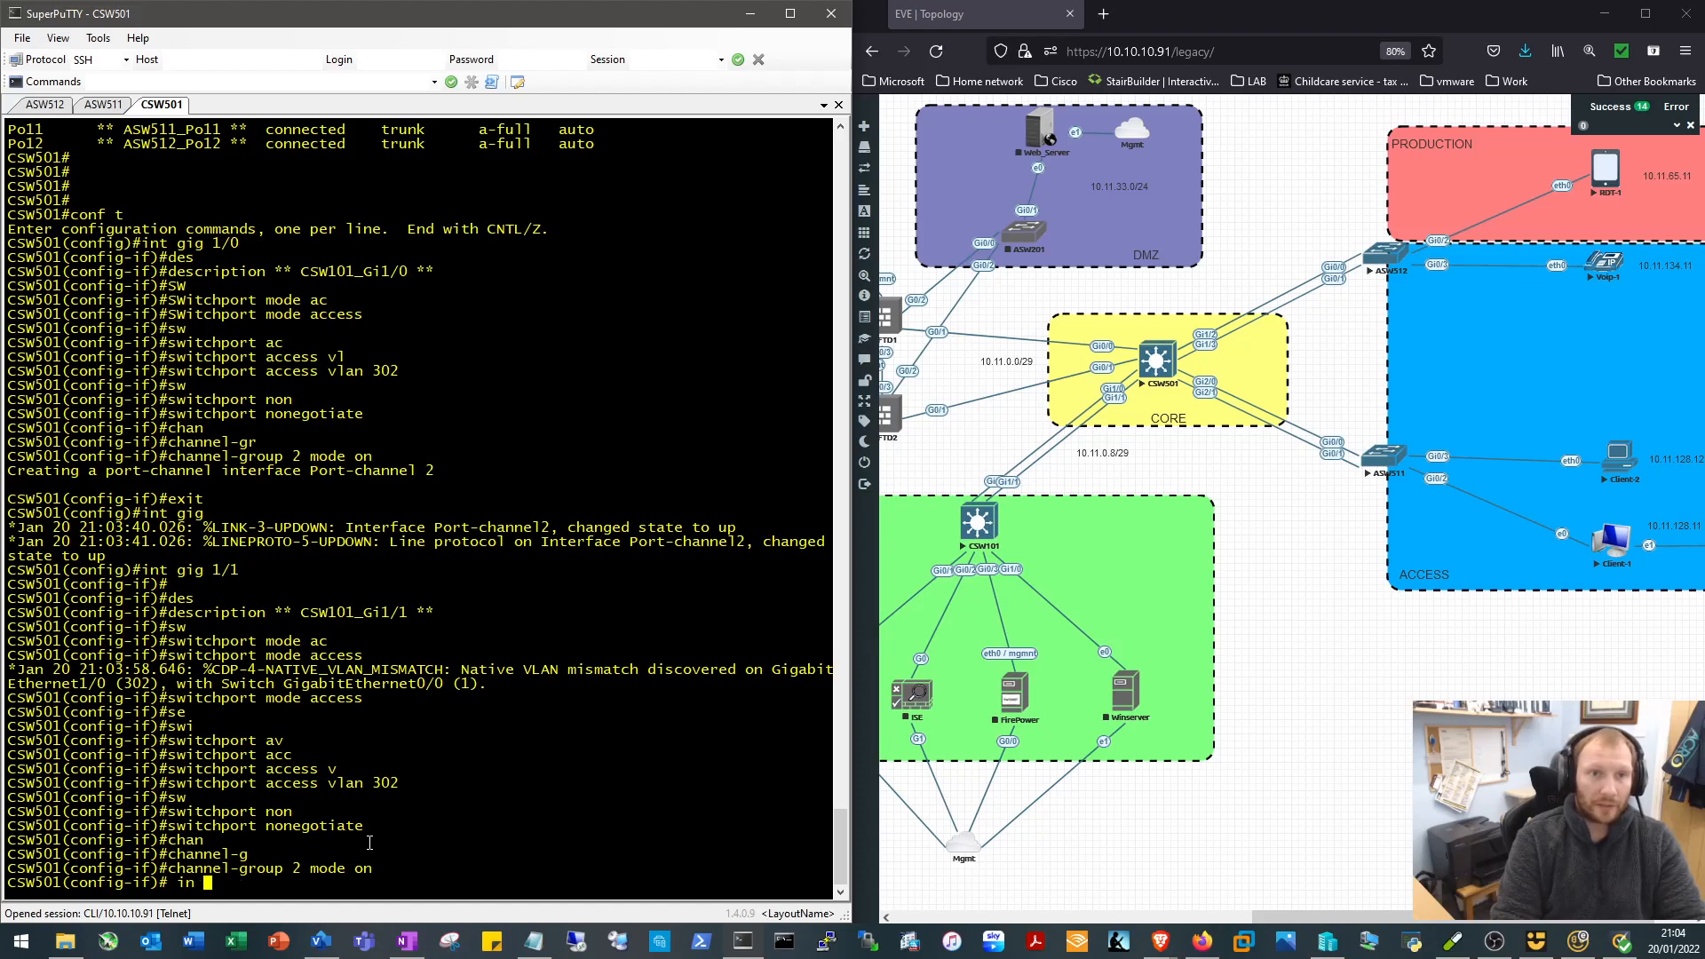
pyautogui.write('int po2')
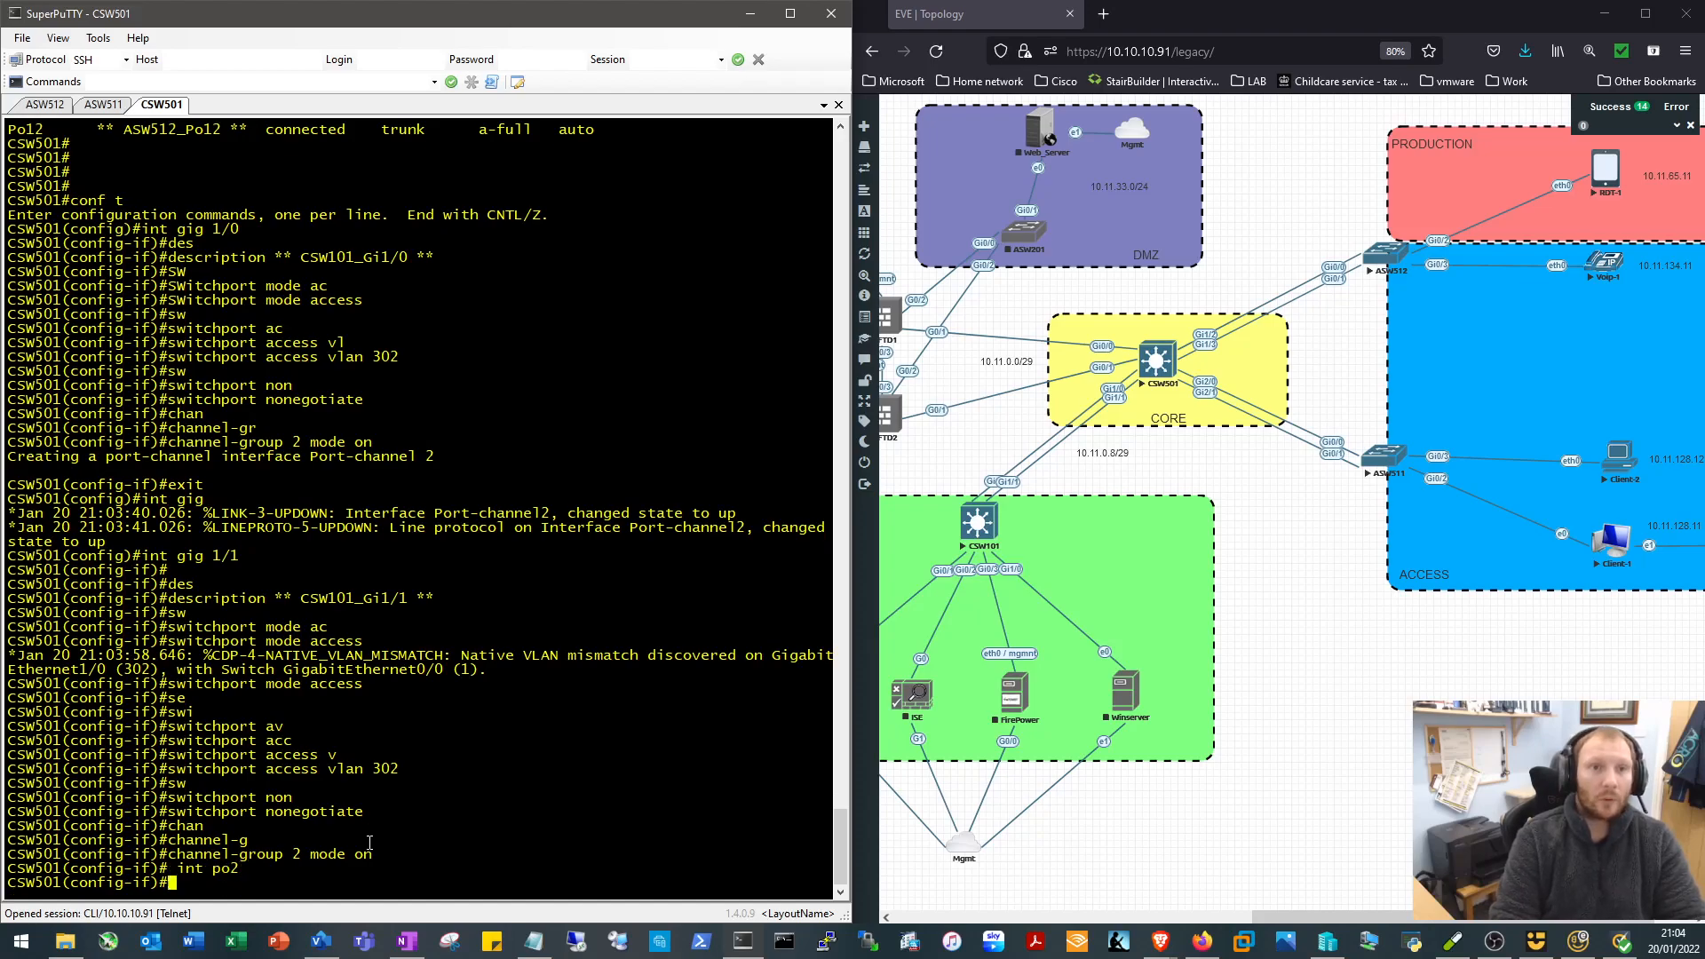
pyautogui.write('do sho')
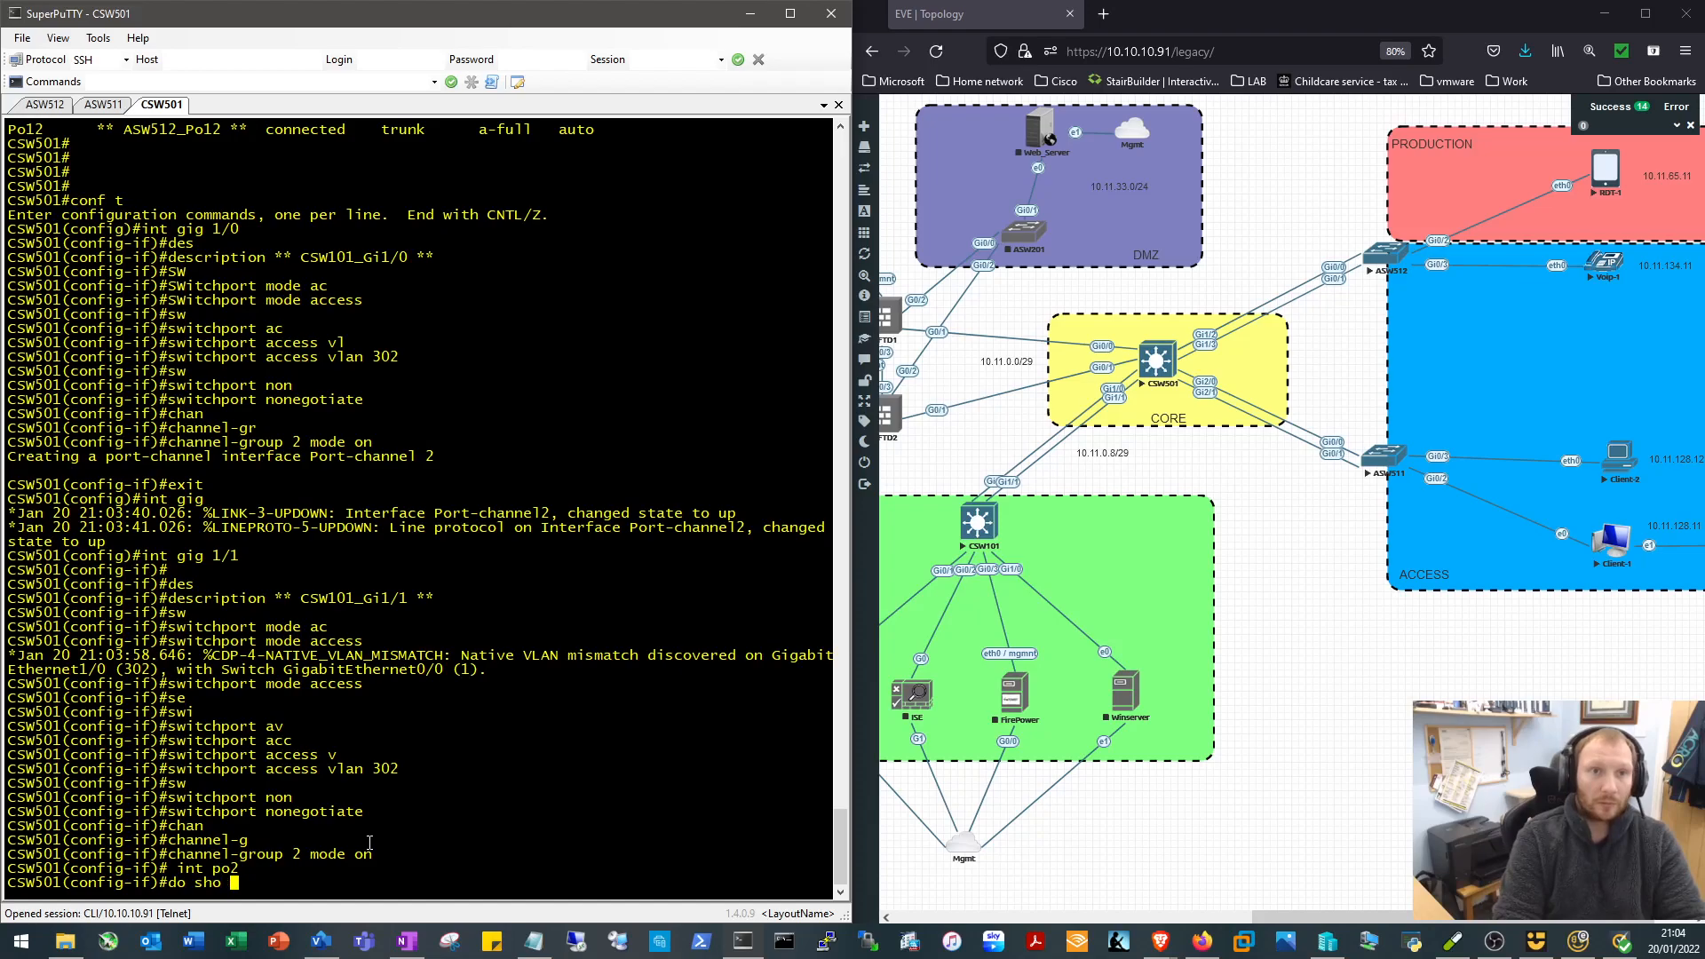
pyautogui.write('run tin g')
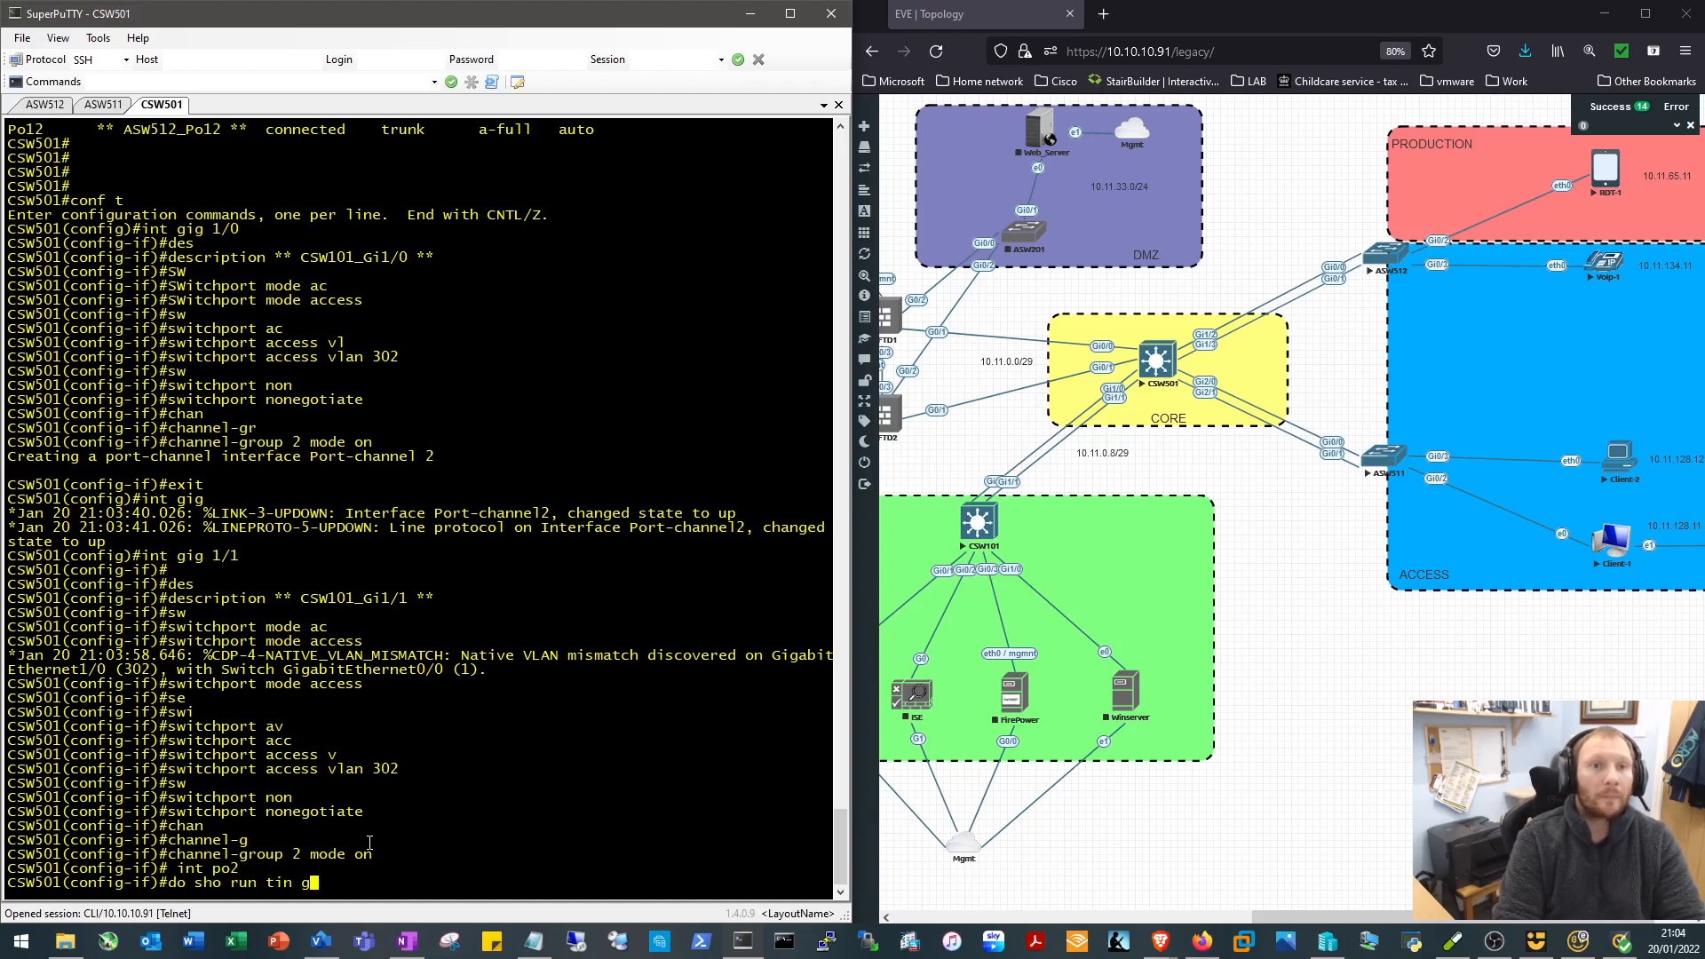
pyautogui.write('int gig 0')
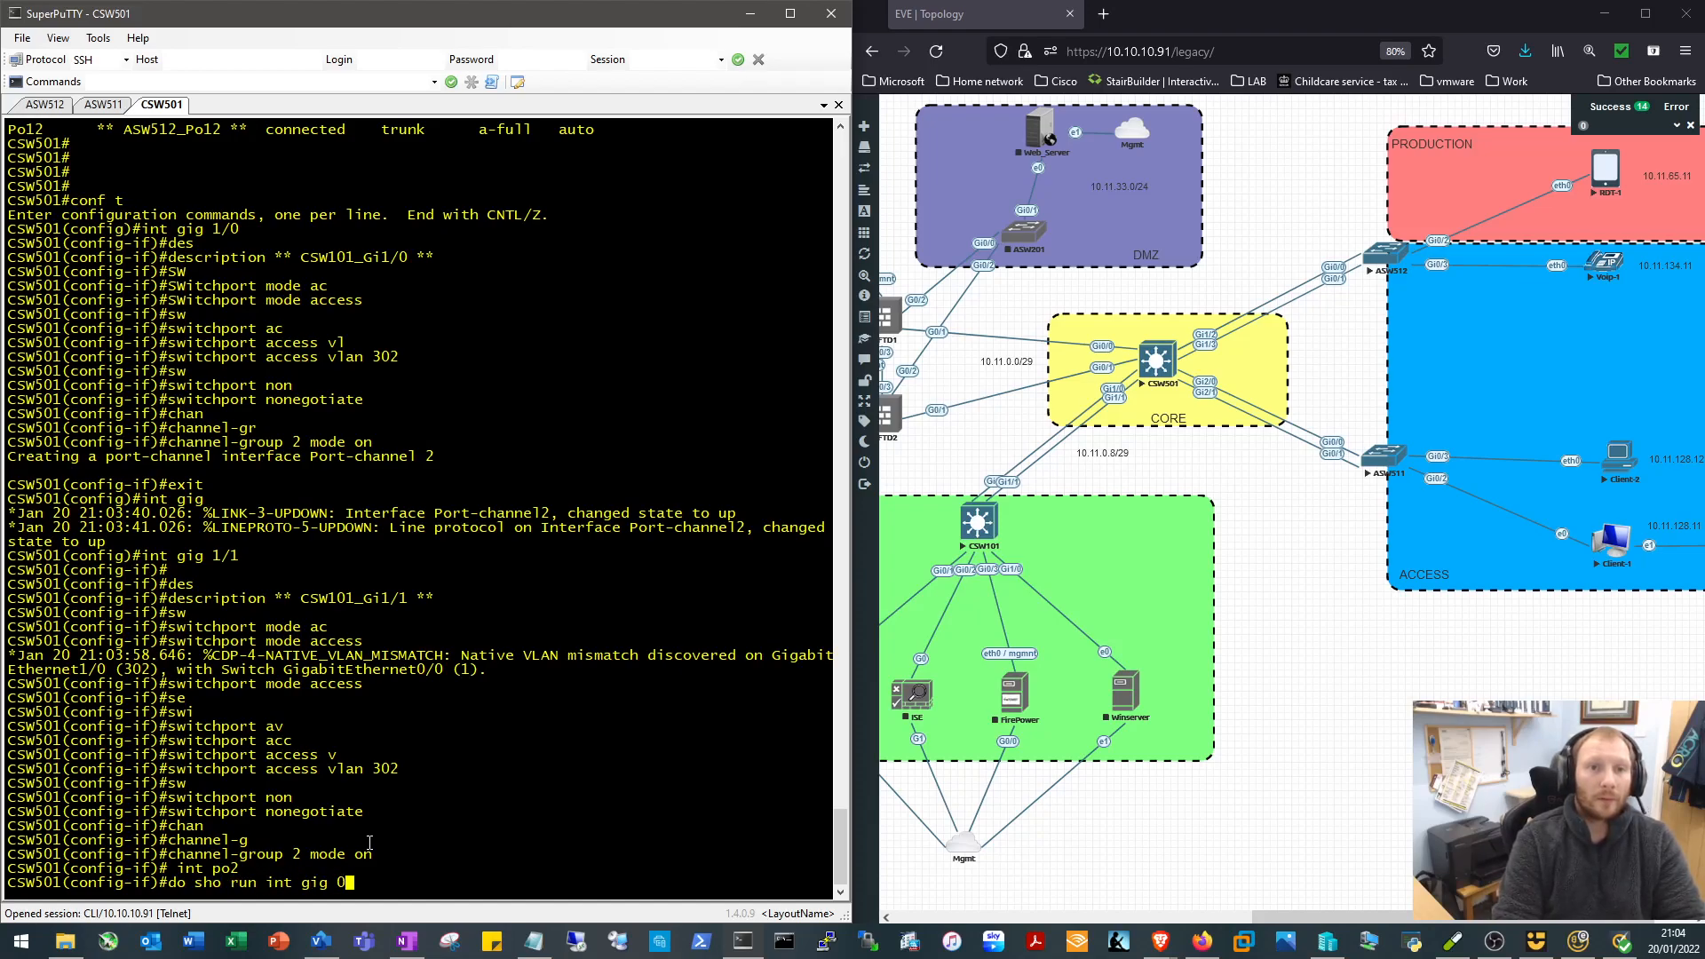
pyautogui.write('/1')
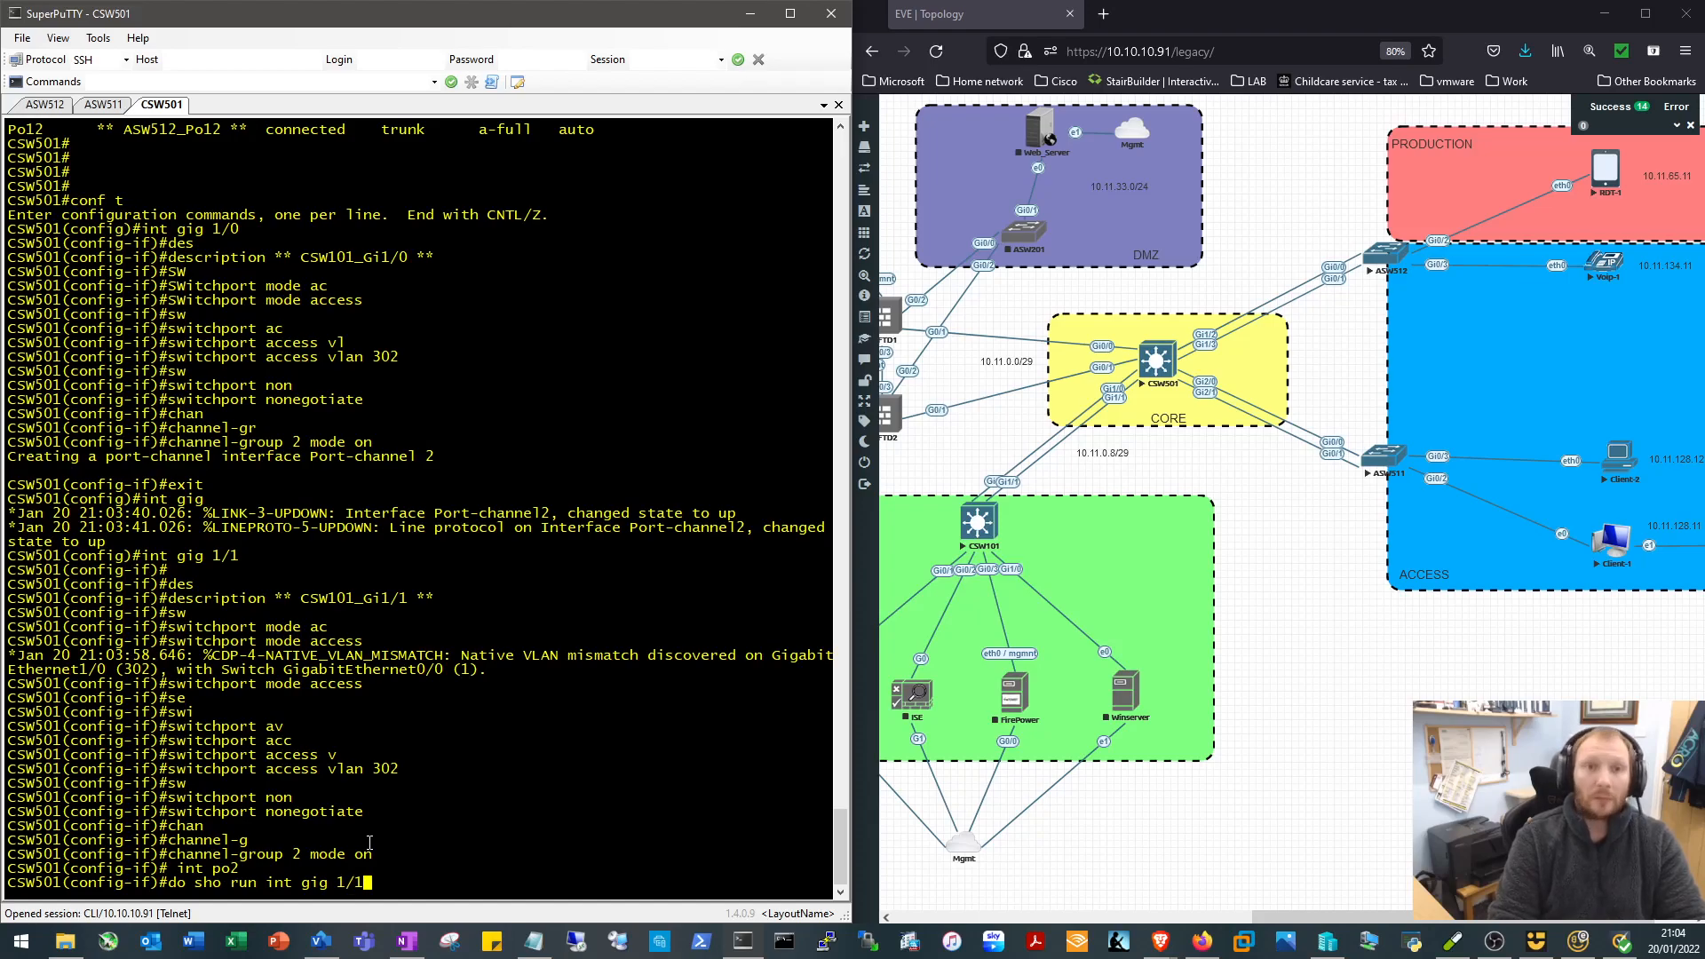
# Display Gi1/1's running config, copy its switchport lines, and highlight the native VLAN mismatch warning
pyautogui.press('Return')
pyautogui.write('end')
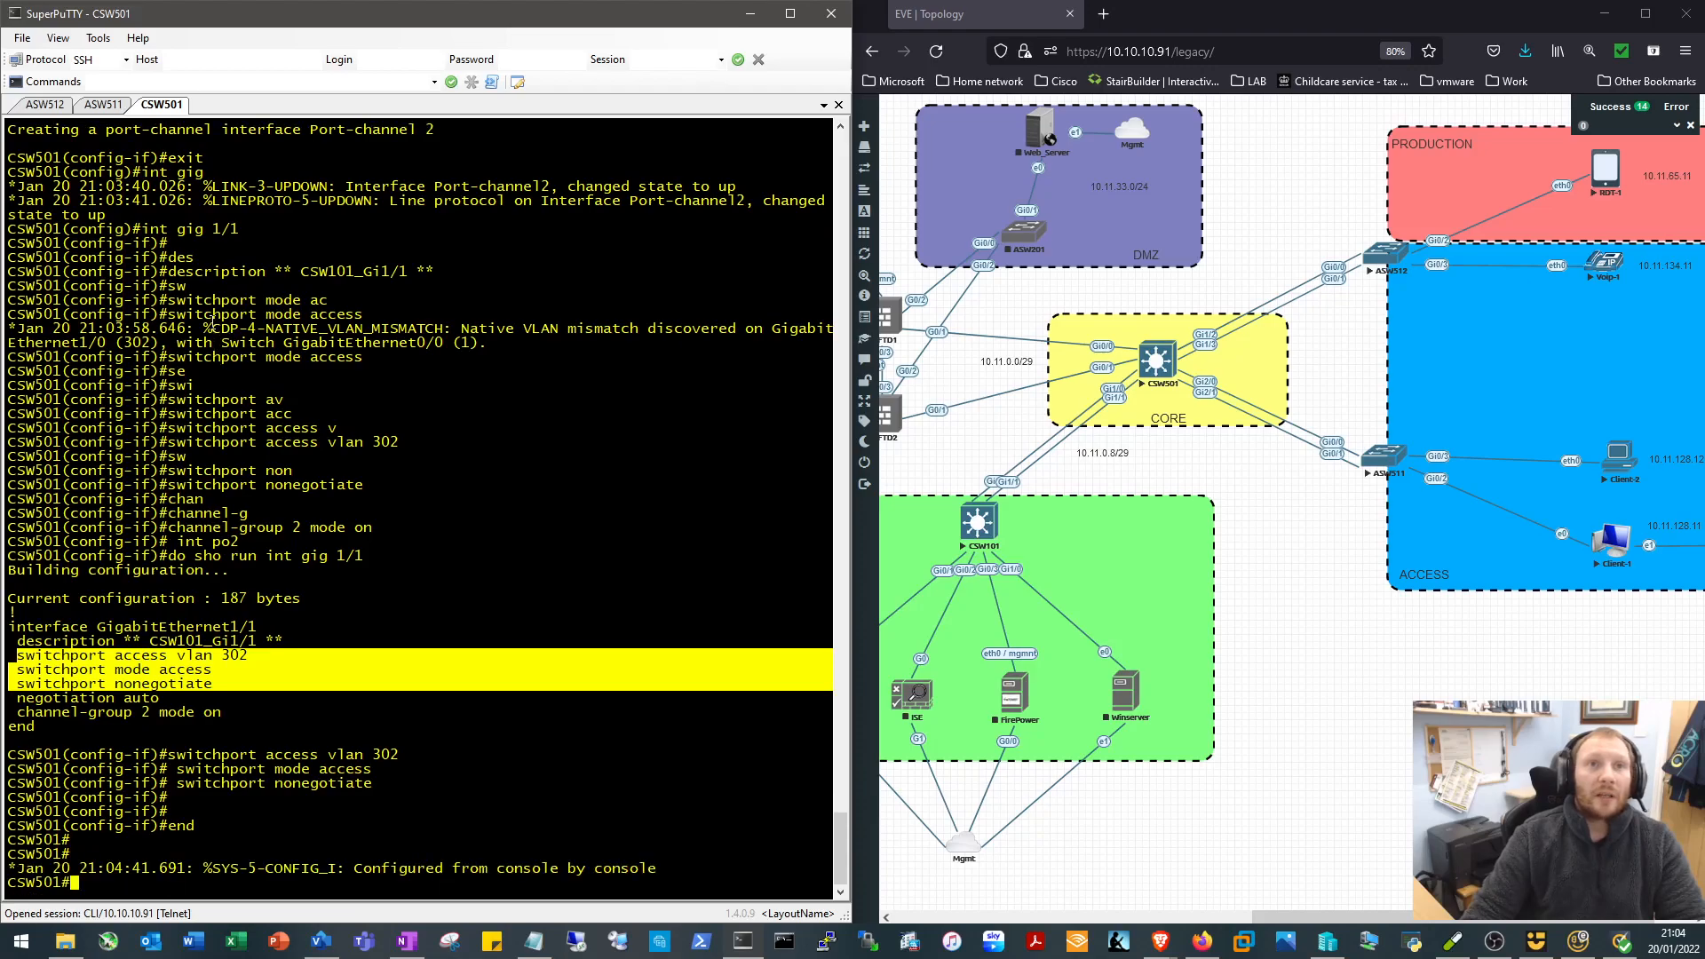
pyautogui.moveTo(201, 327); pyautogui.dragTo(615, 327)
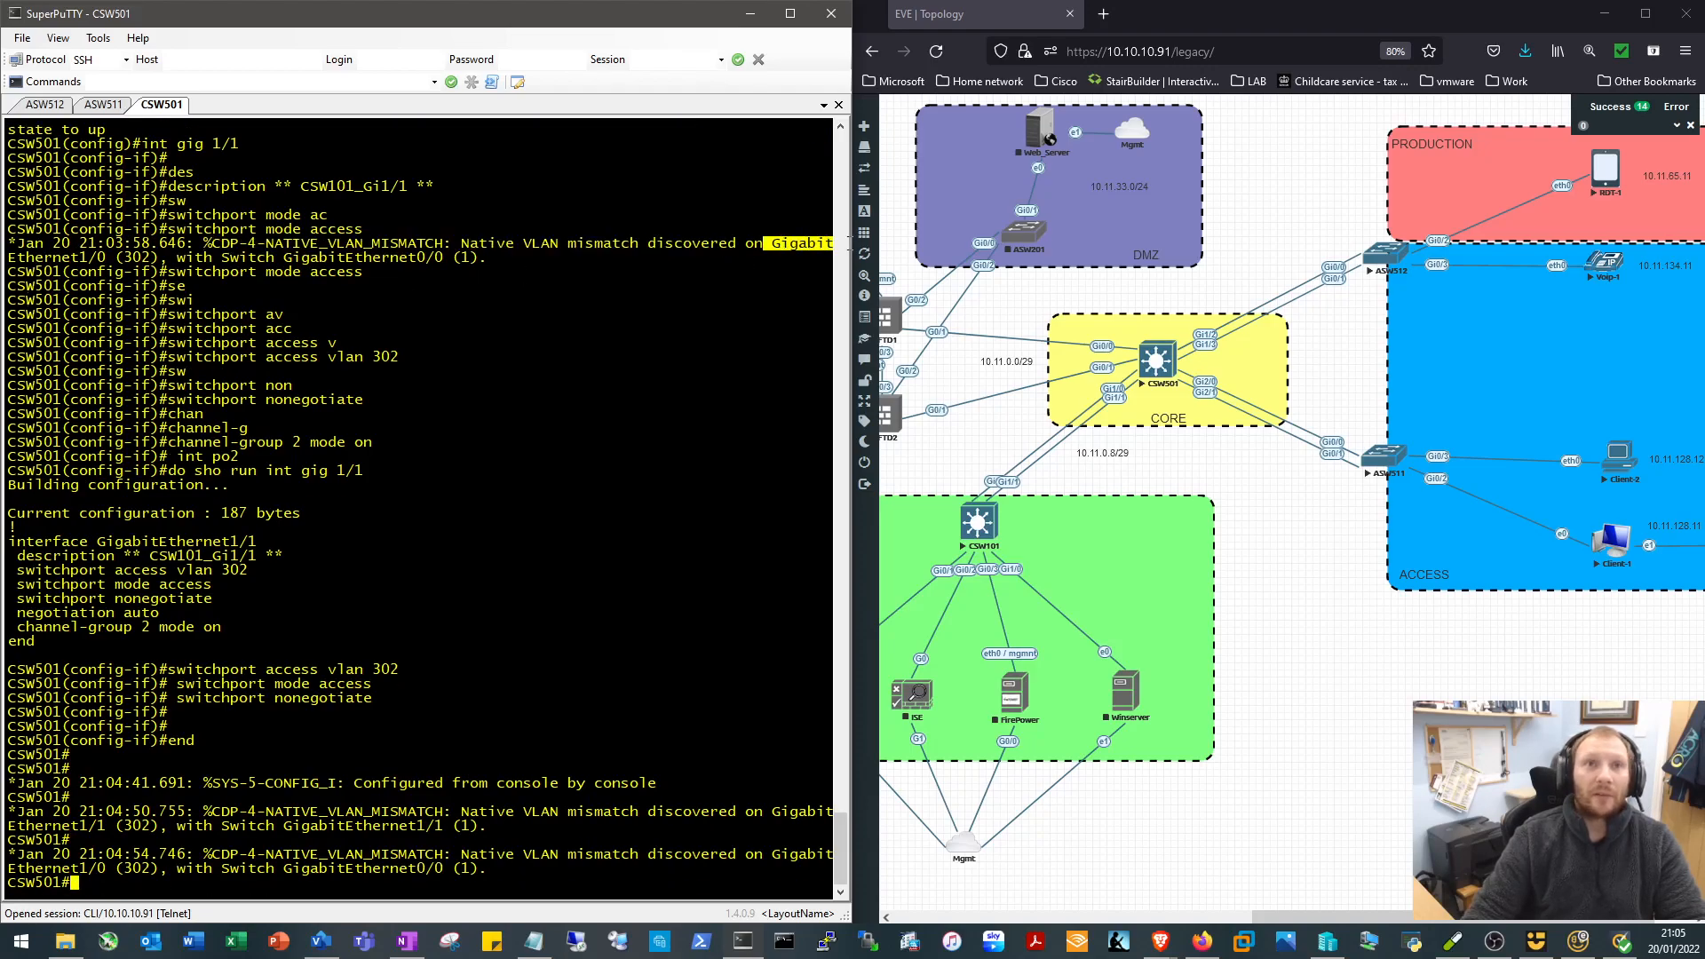
pyautogui.moveTo(765, 243); pyautogui.dragTo(488, 258)
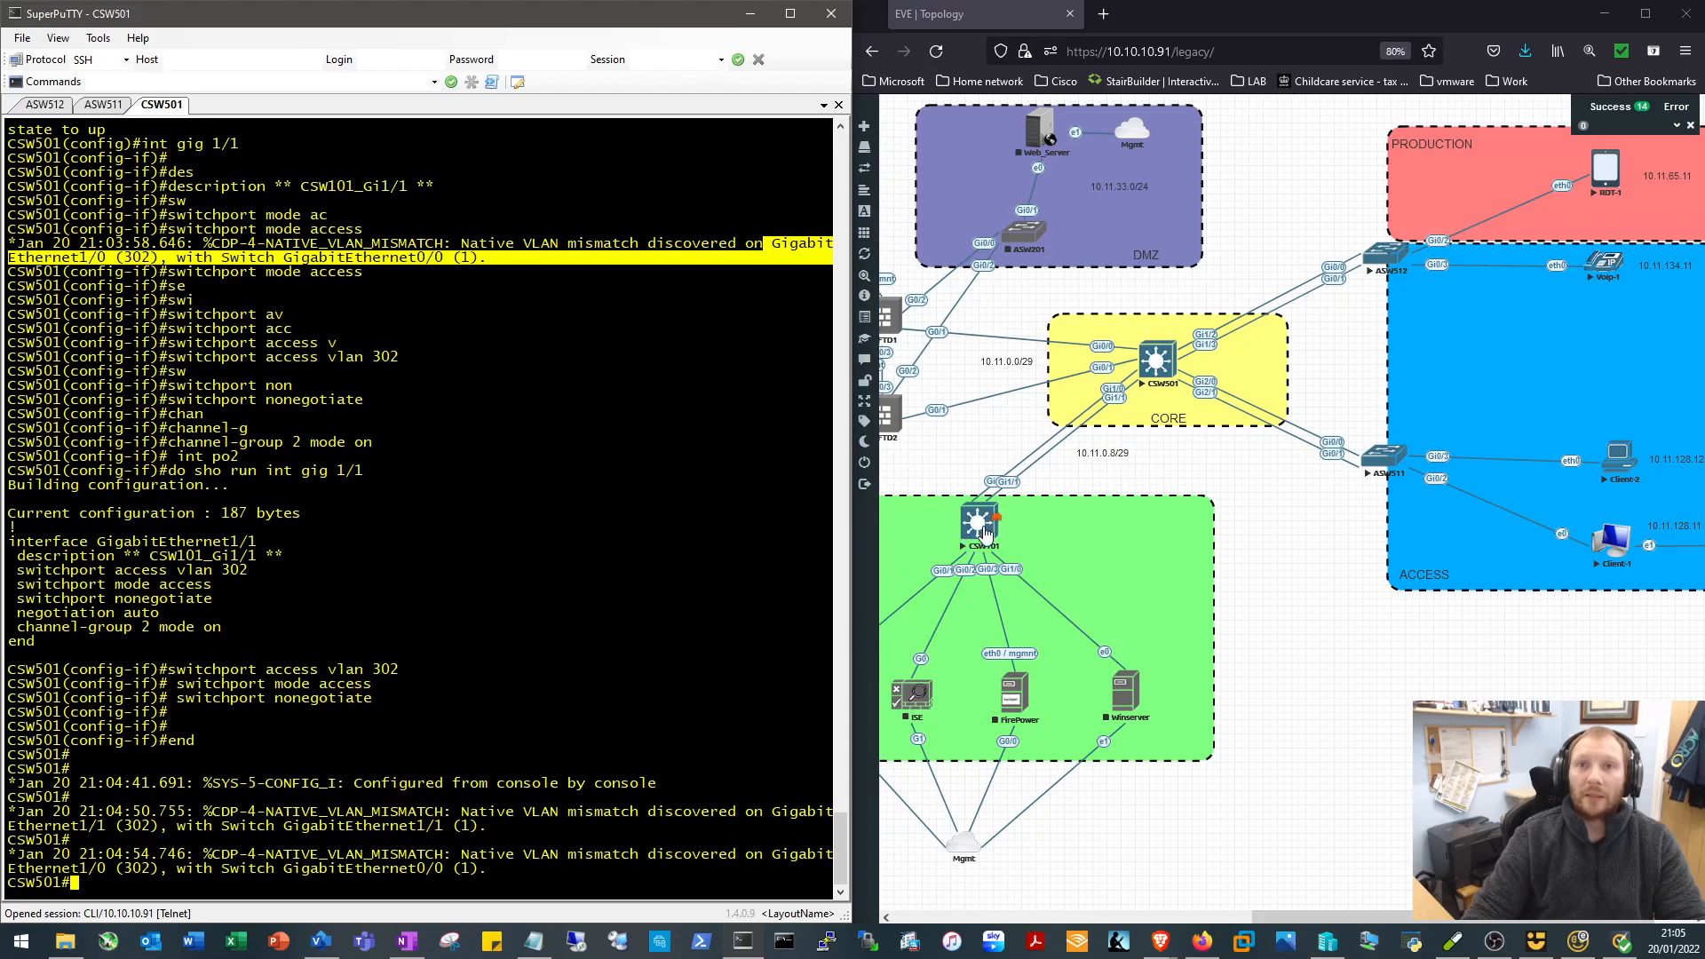
pyautogui.moveTo(933, 532)
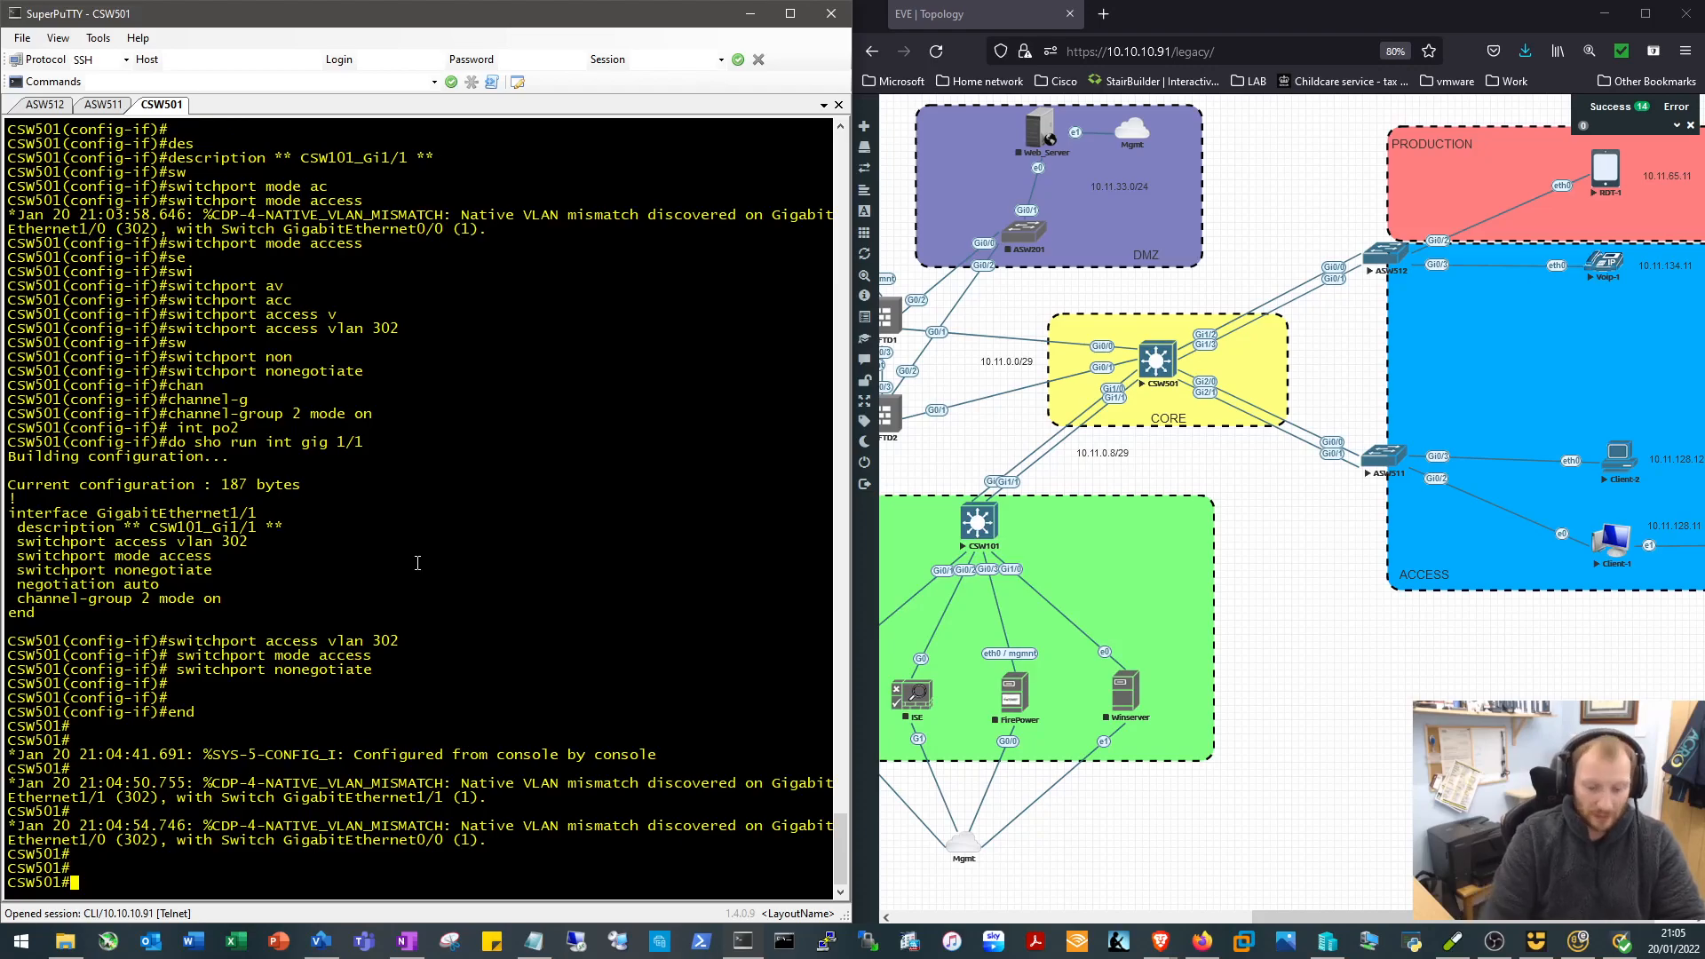
# Show interface status on CSW501 and highlight Gi1/0 and Gi1/1 in VLAN 302 before they err-disable
pyautogui.write('sho int status')
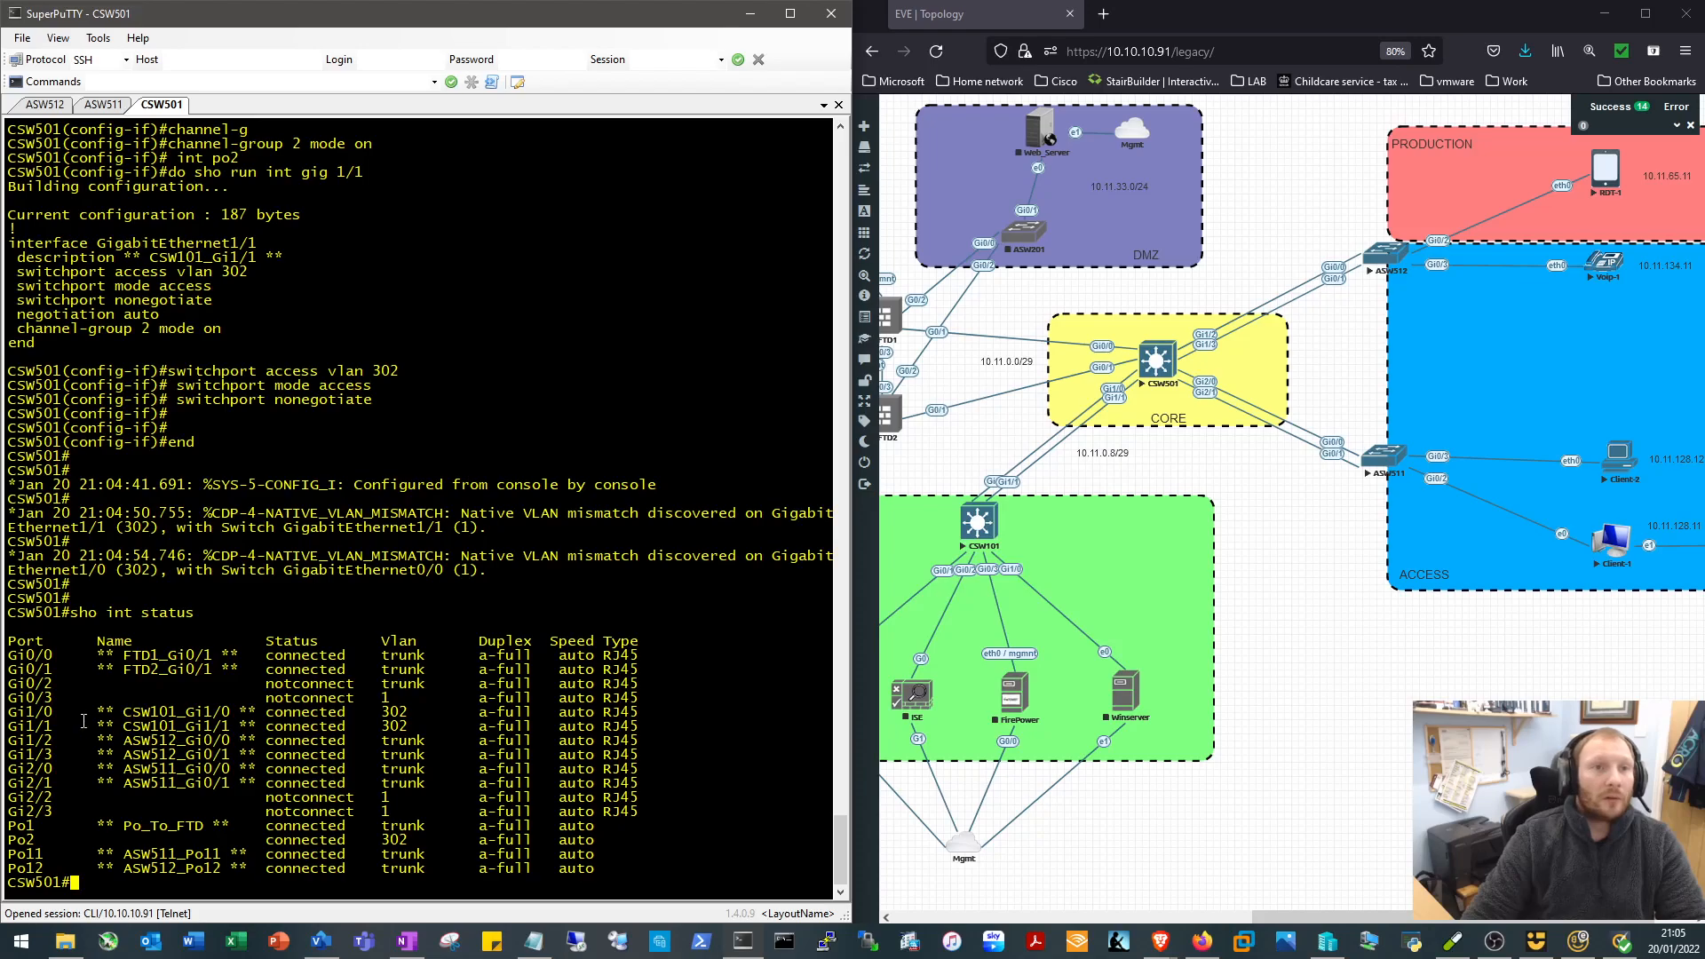
pyautogui.moveTo(11, 712); pyautogui.dragTo(435, 727)
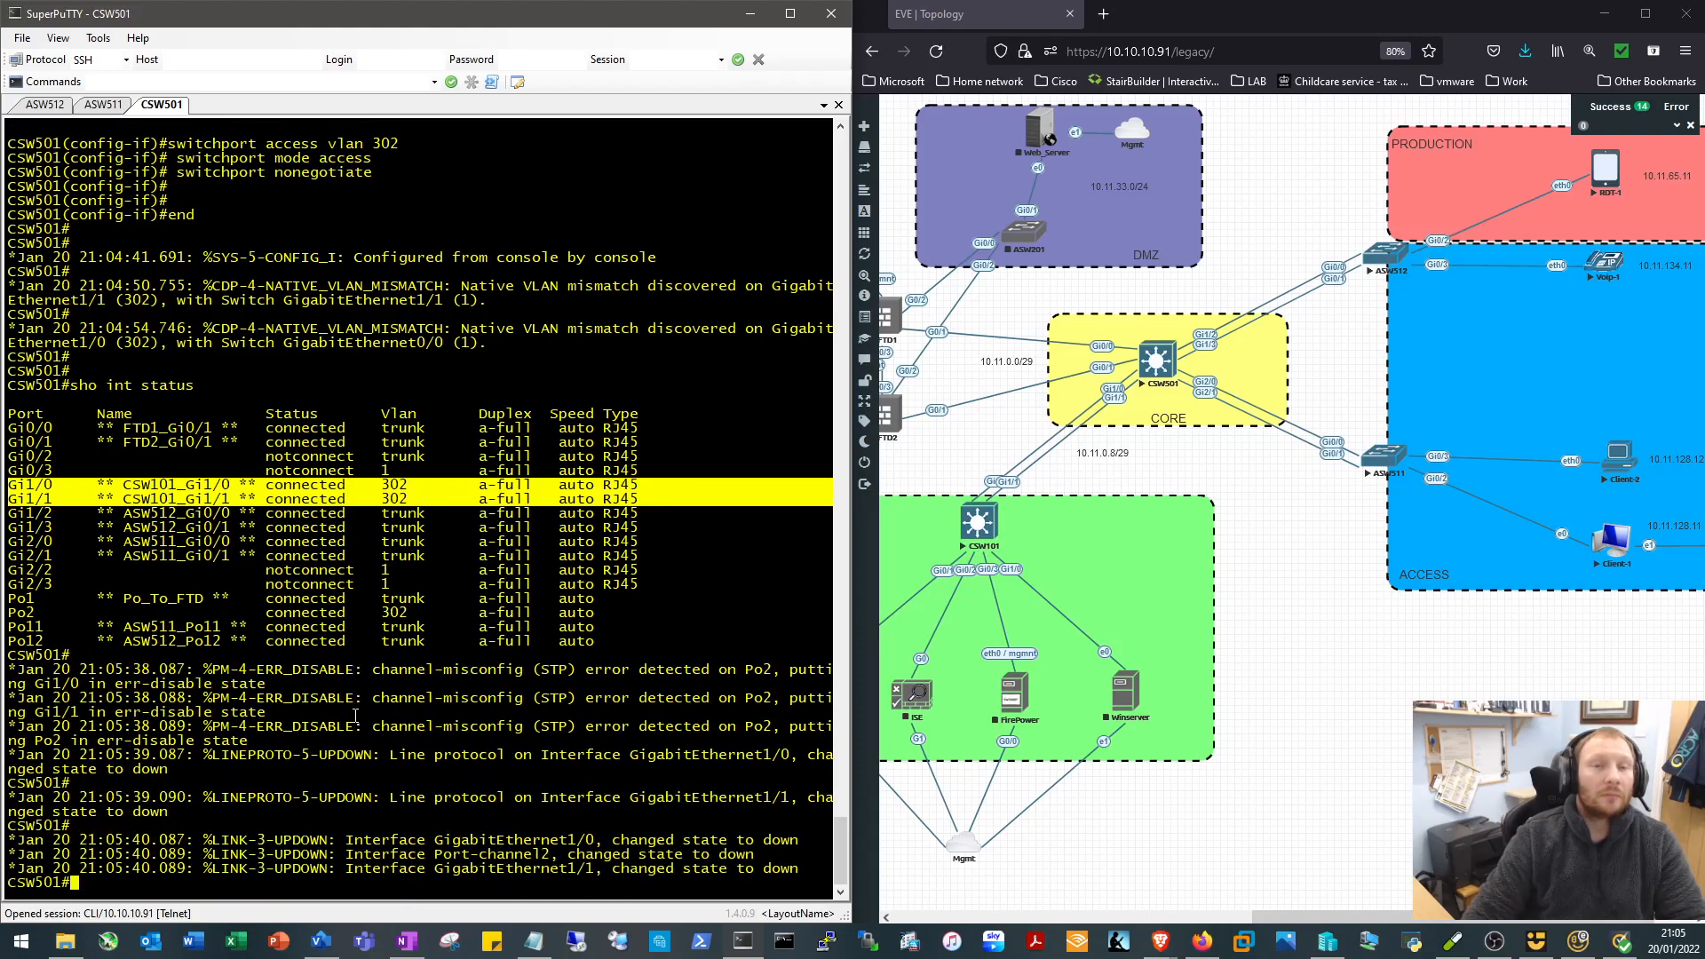
pyautogui.scroll(-3)
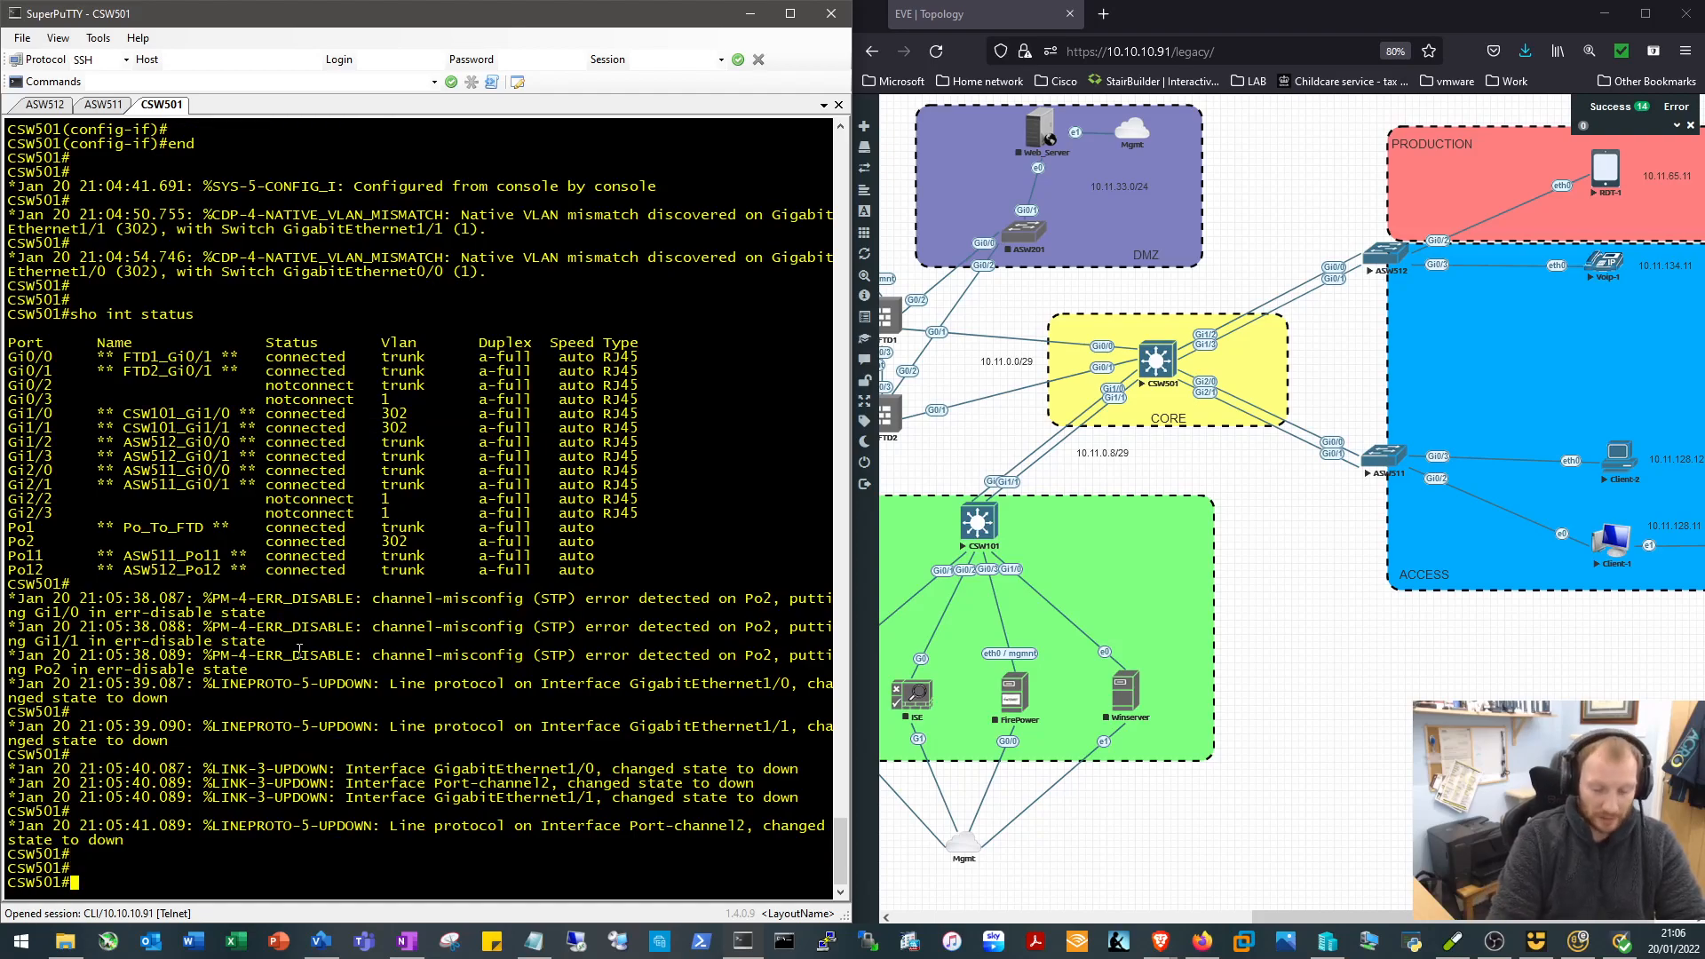
# Show the EtherChannel summary: Po1, Po11, Po12 up and Po2 down
pyautogui.write('show etherchannel summary')
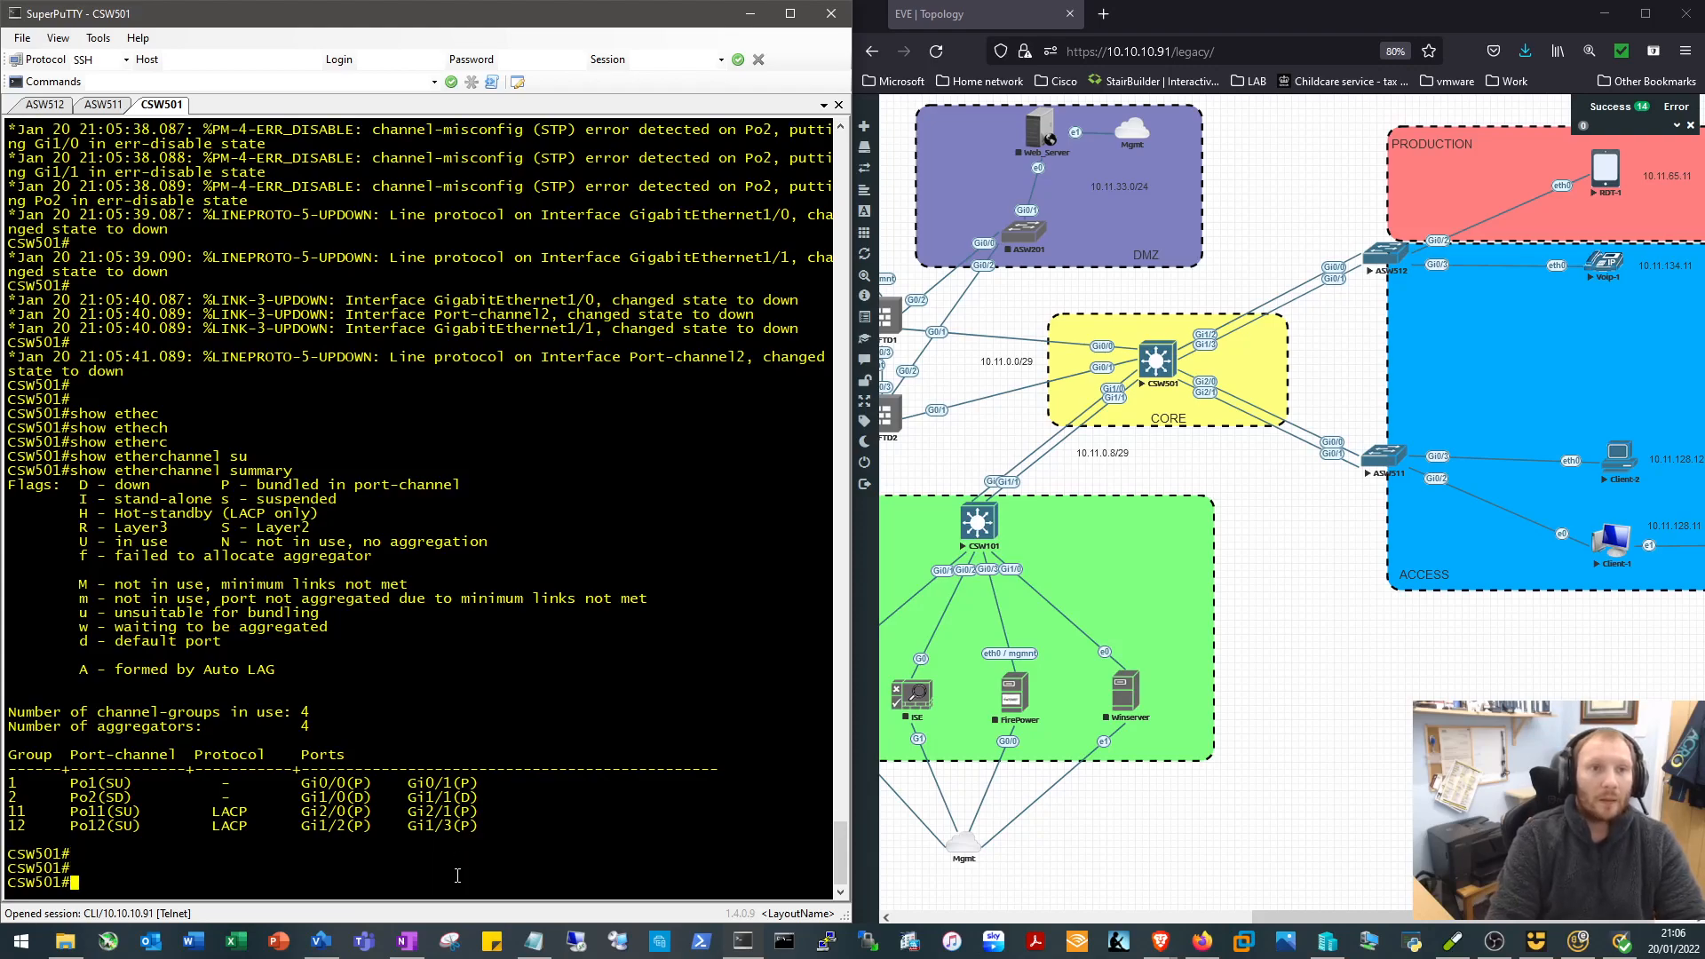
# Enable ip routing and OSPF 1 with network 10.11.0.0 0.0.0.255 area 0, then save
pyautogui.write('conf t')
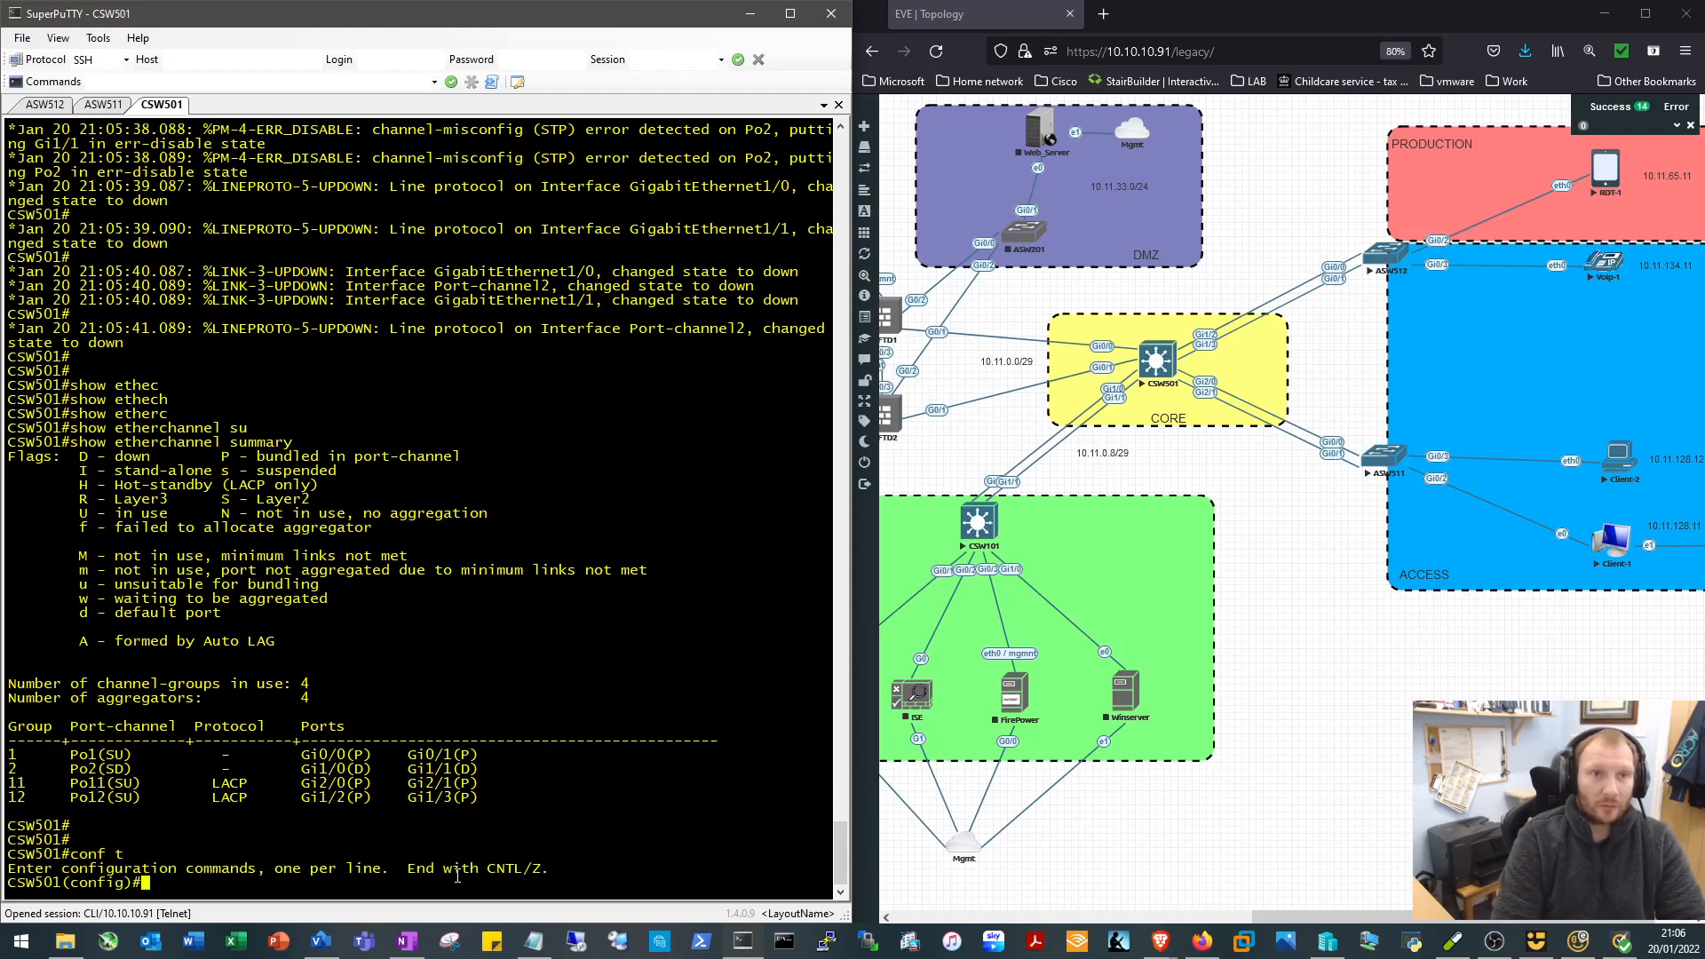
pyautogui.write('ip route')
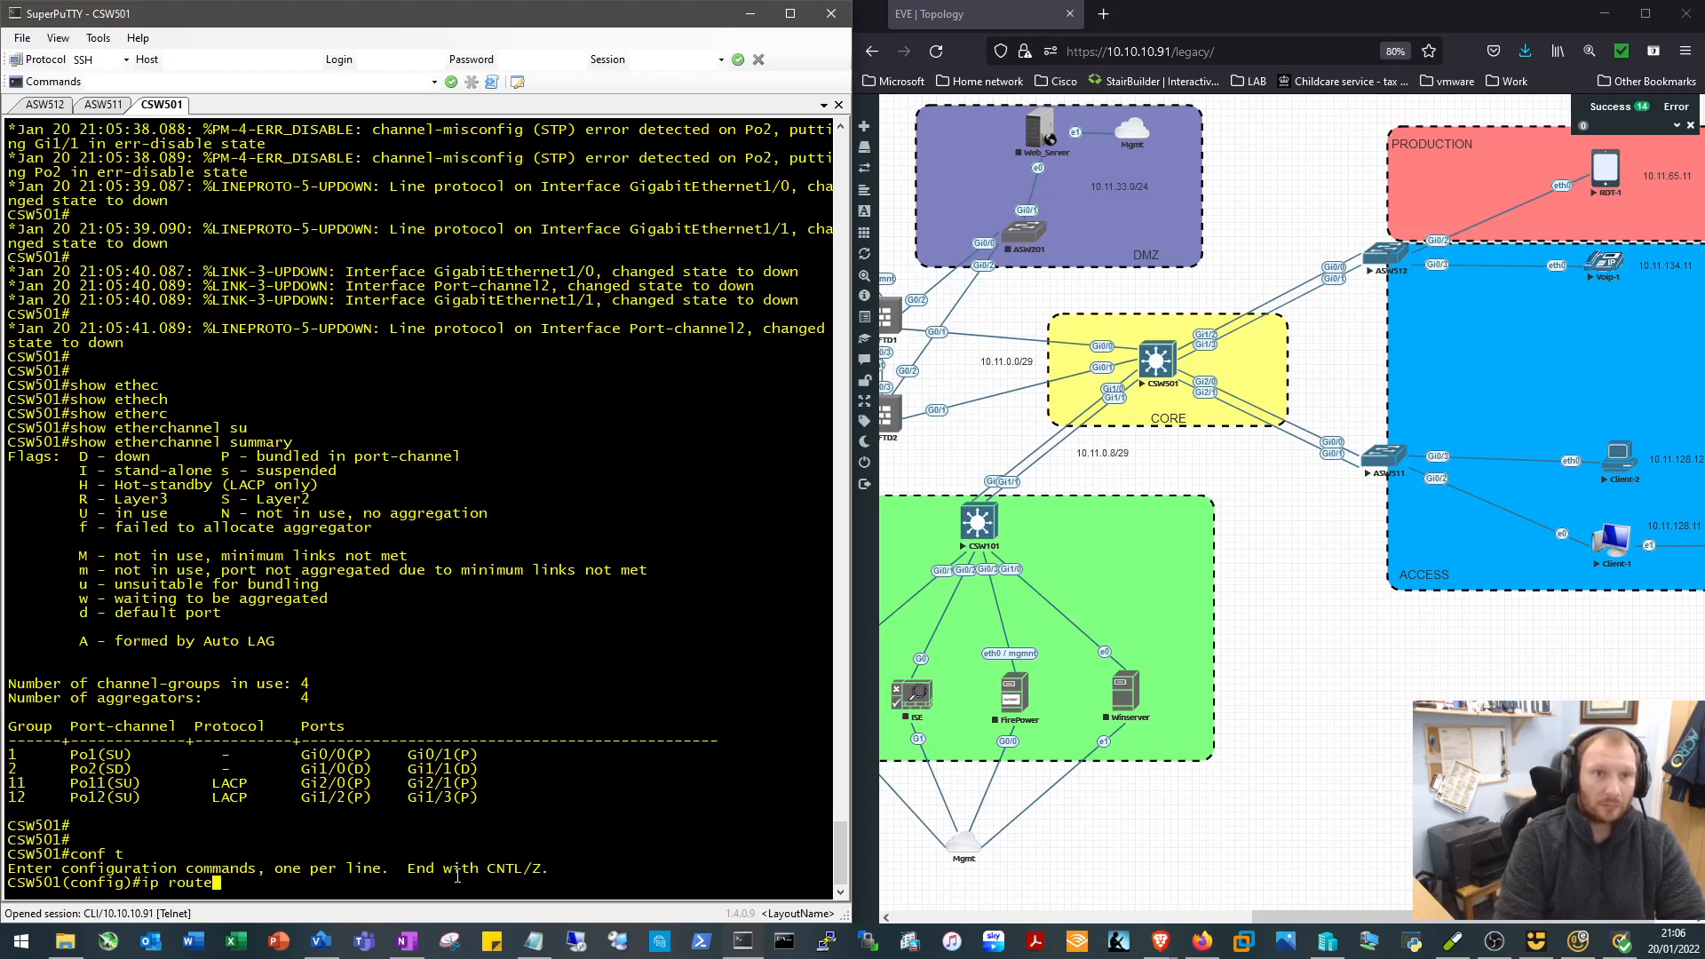
pyautogui.write('ng')
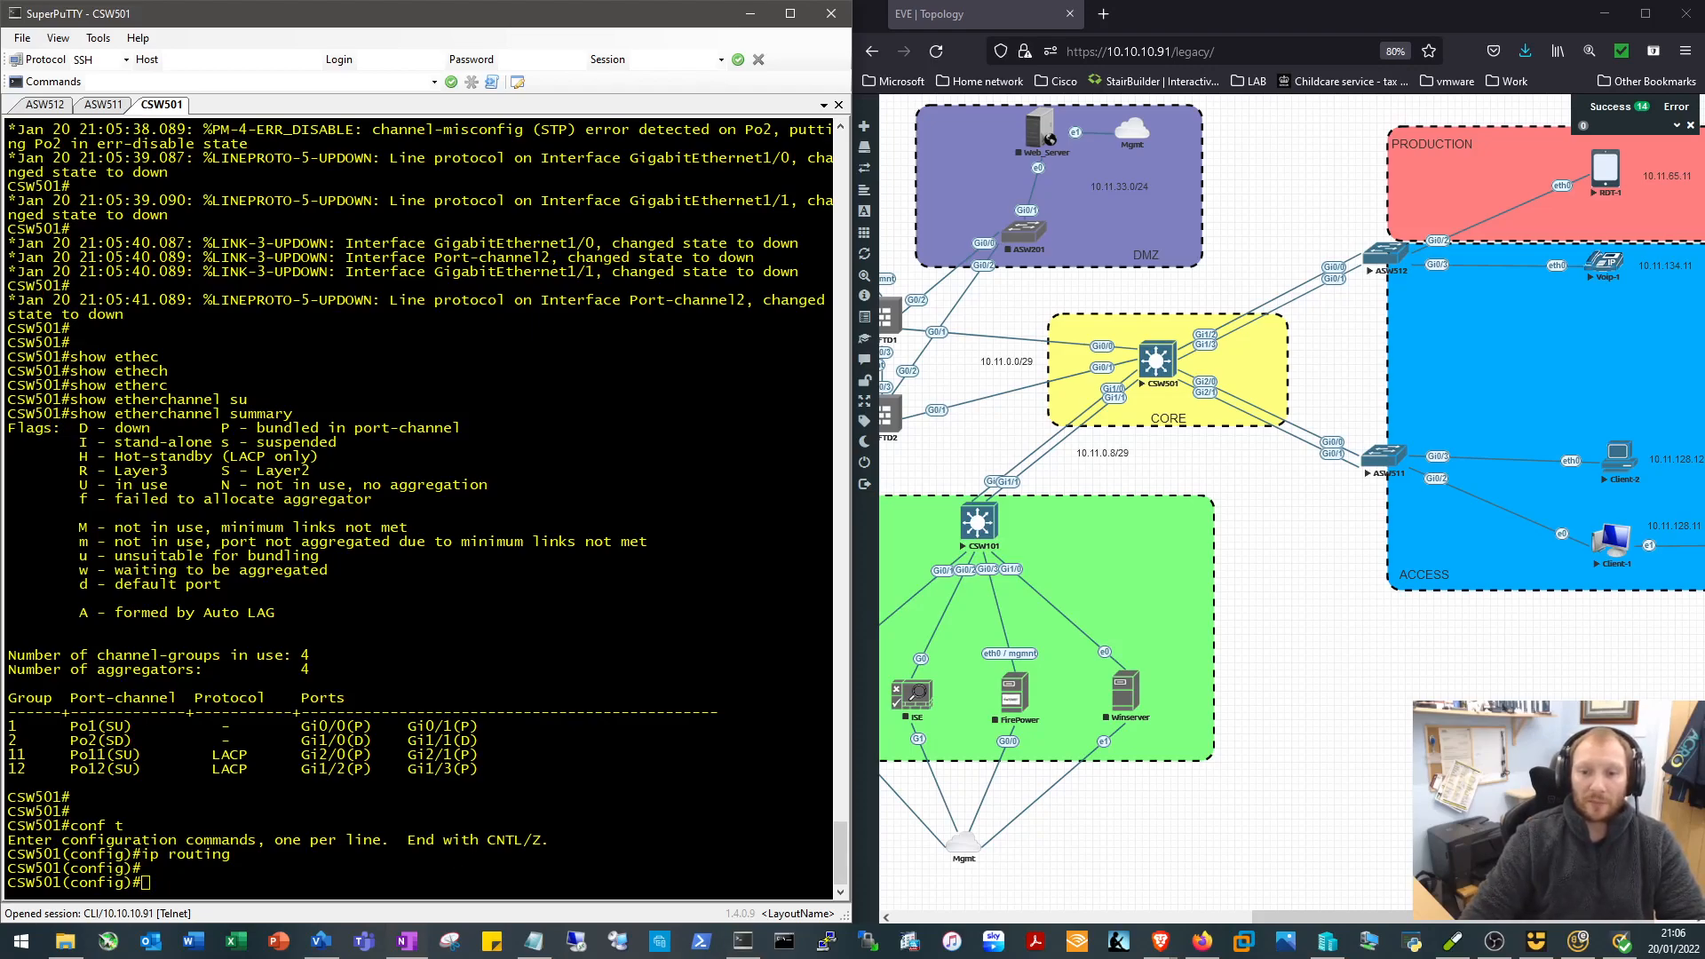
pyautogui.write('r')
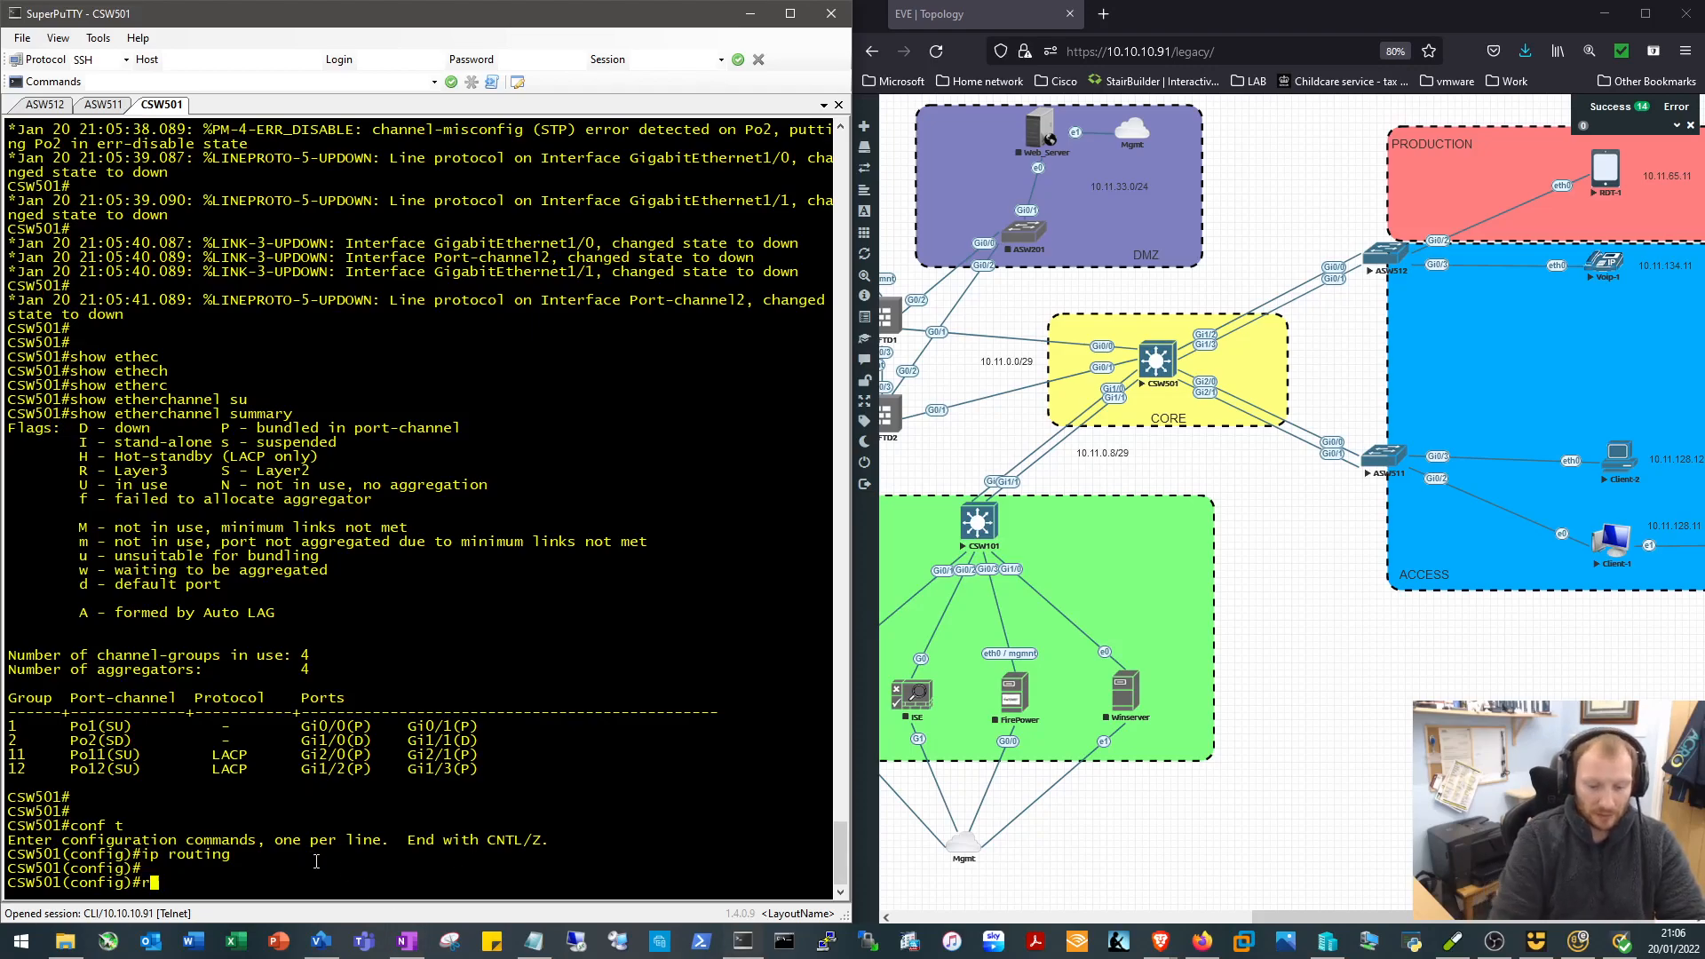
pyautogui.write('router ospf 1')
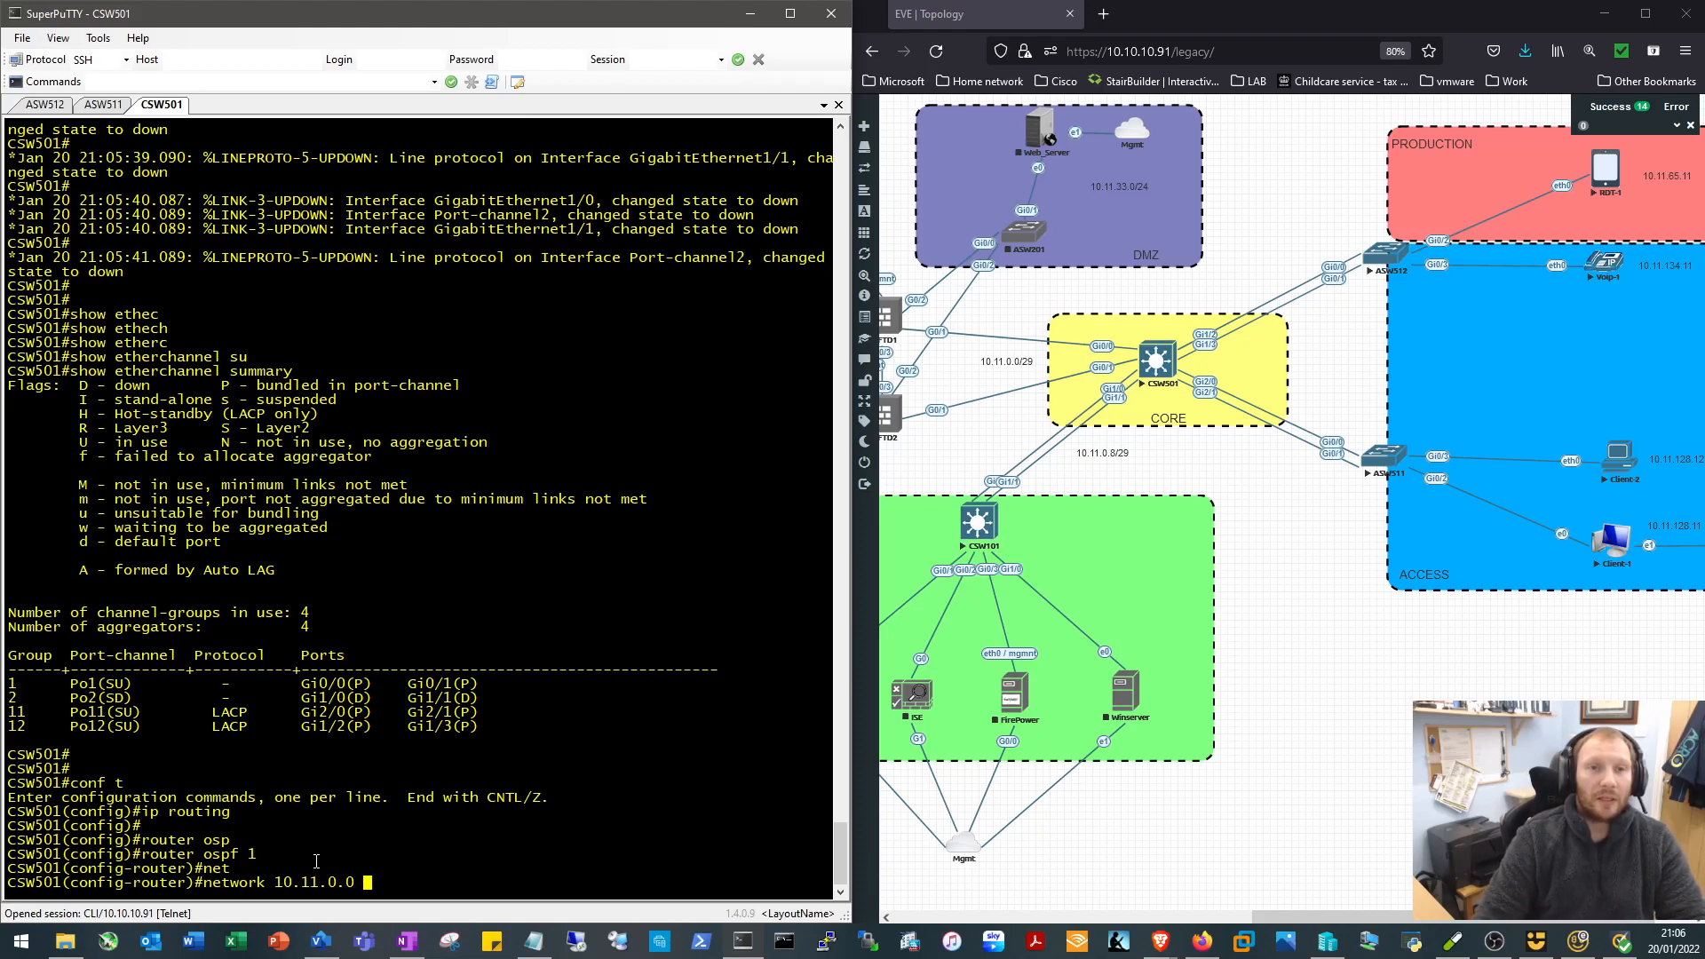
pyautogui.write('0.0.0.255')
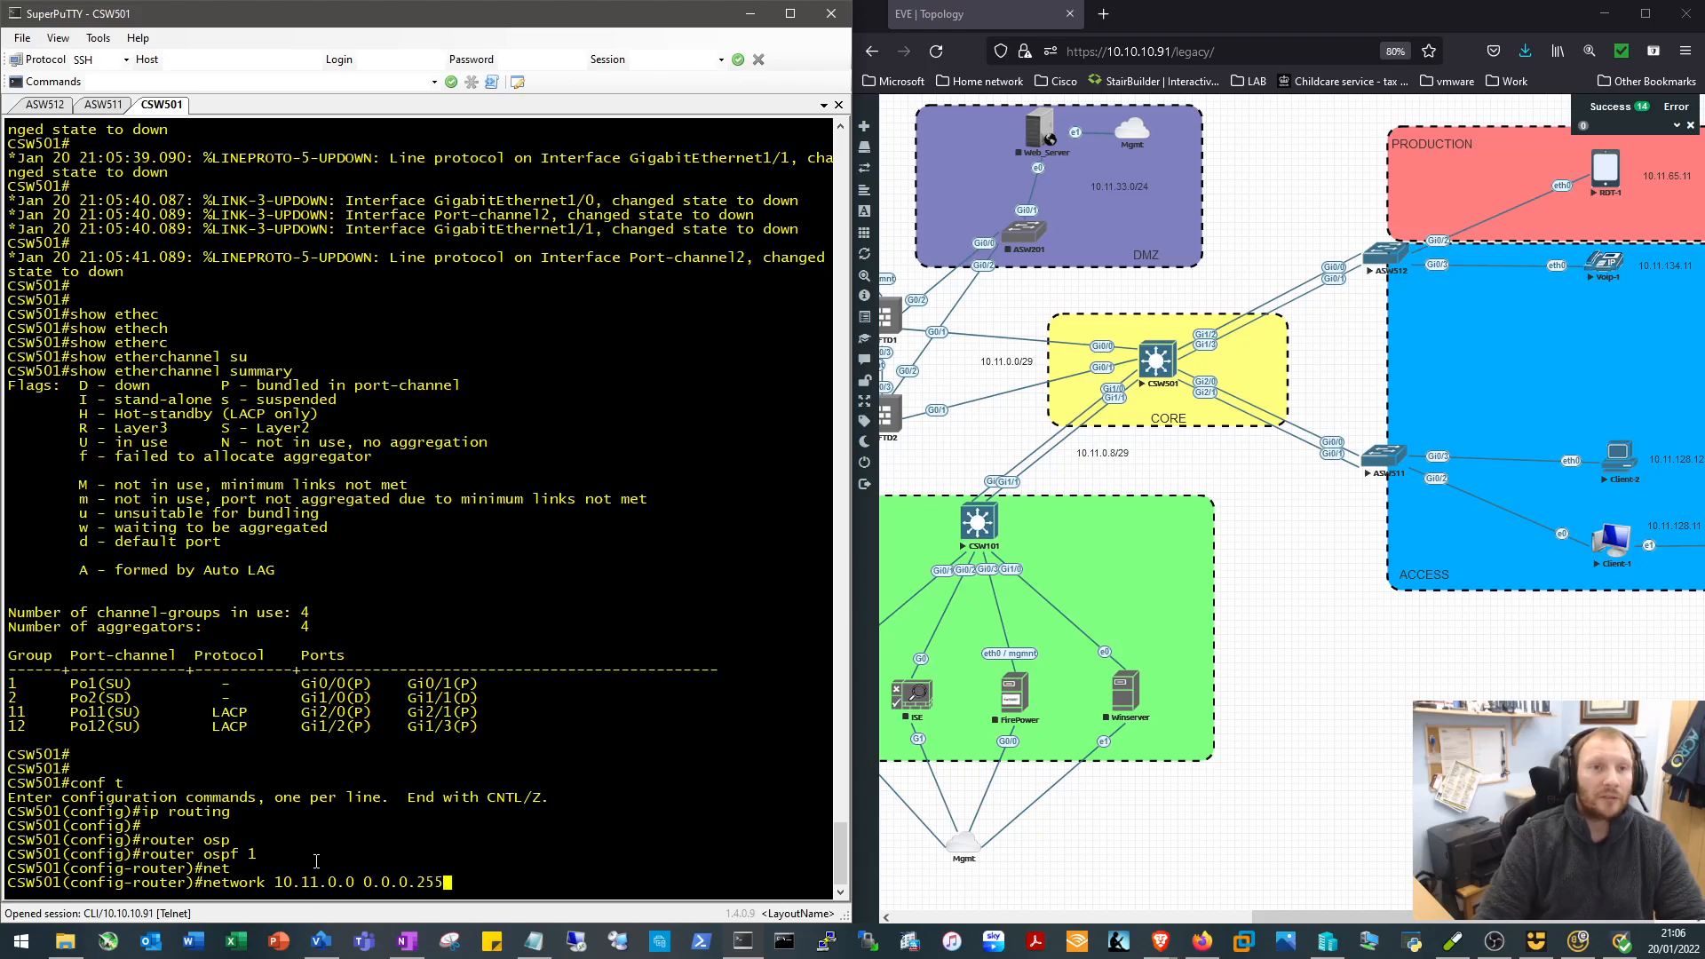
pyautogui.write('area 0')
pyautogui.write('wr')
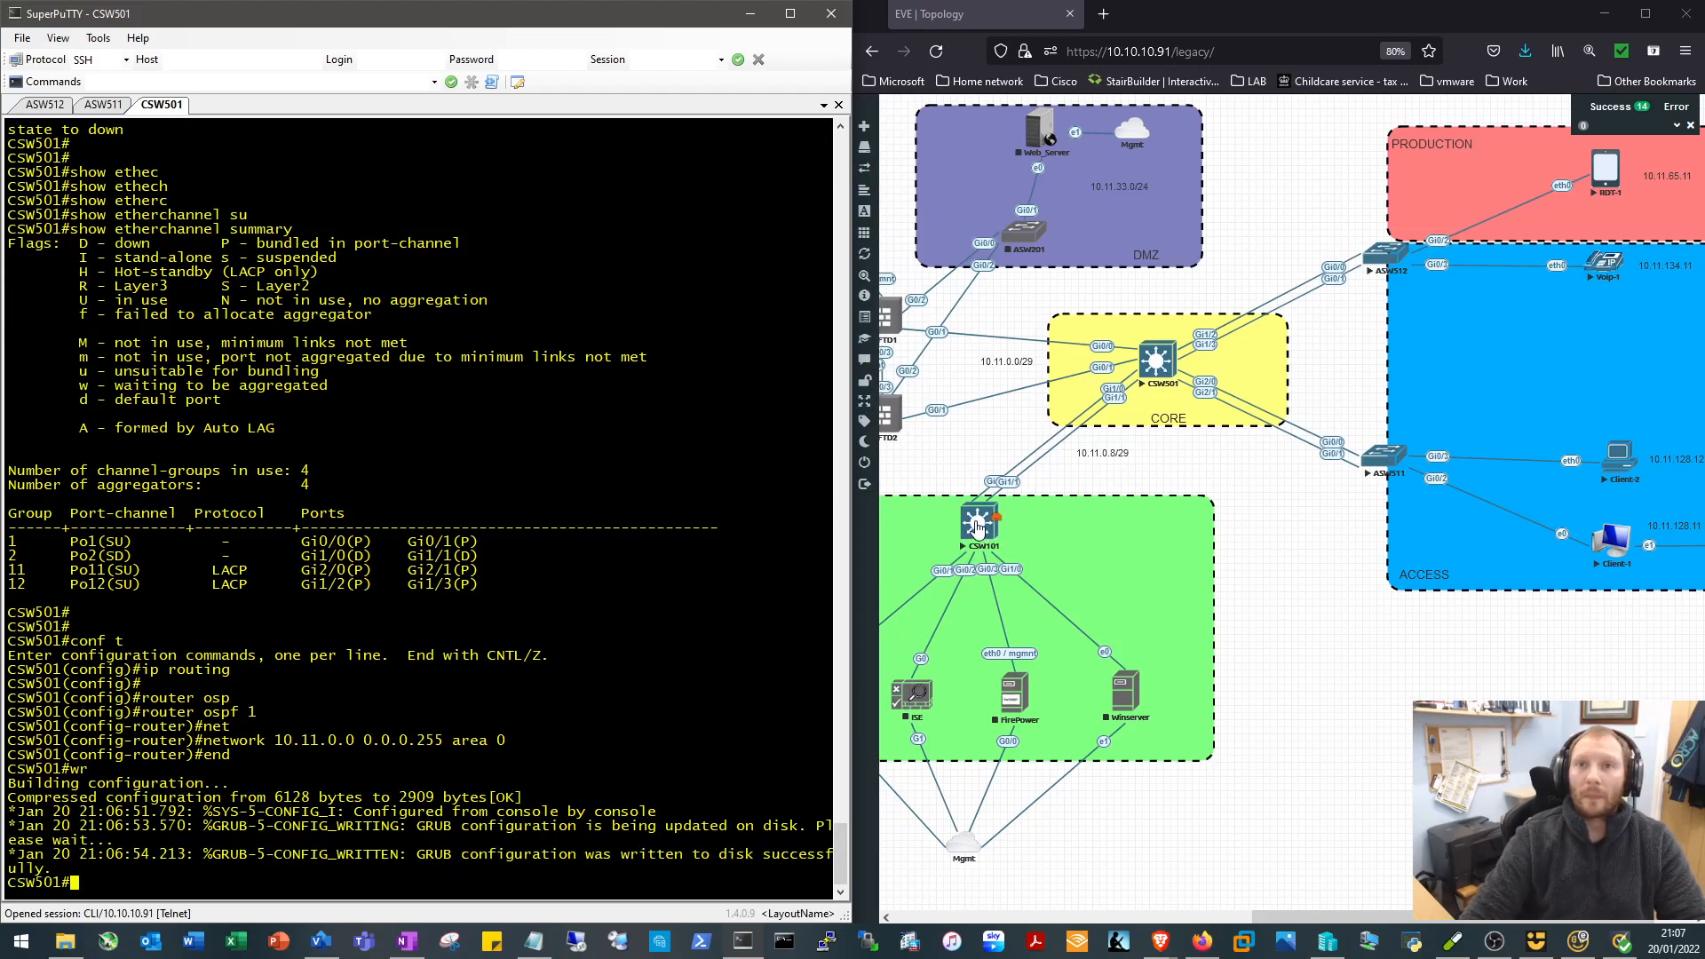
# In the second core switch's console, name it CSW101
pyautogui.click(219, 105)
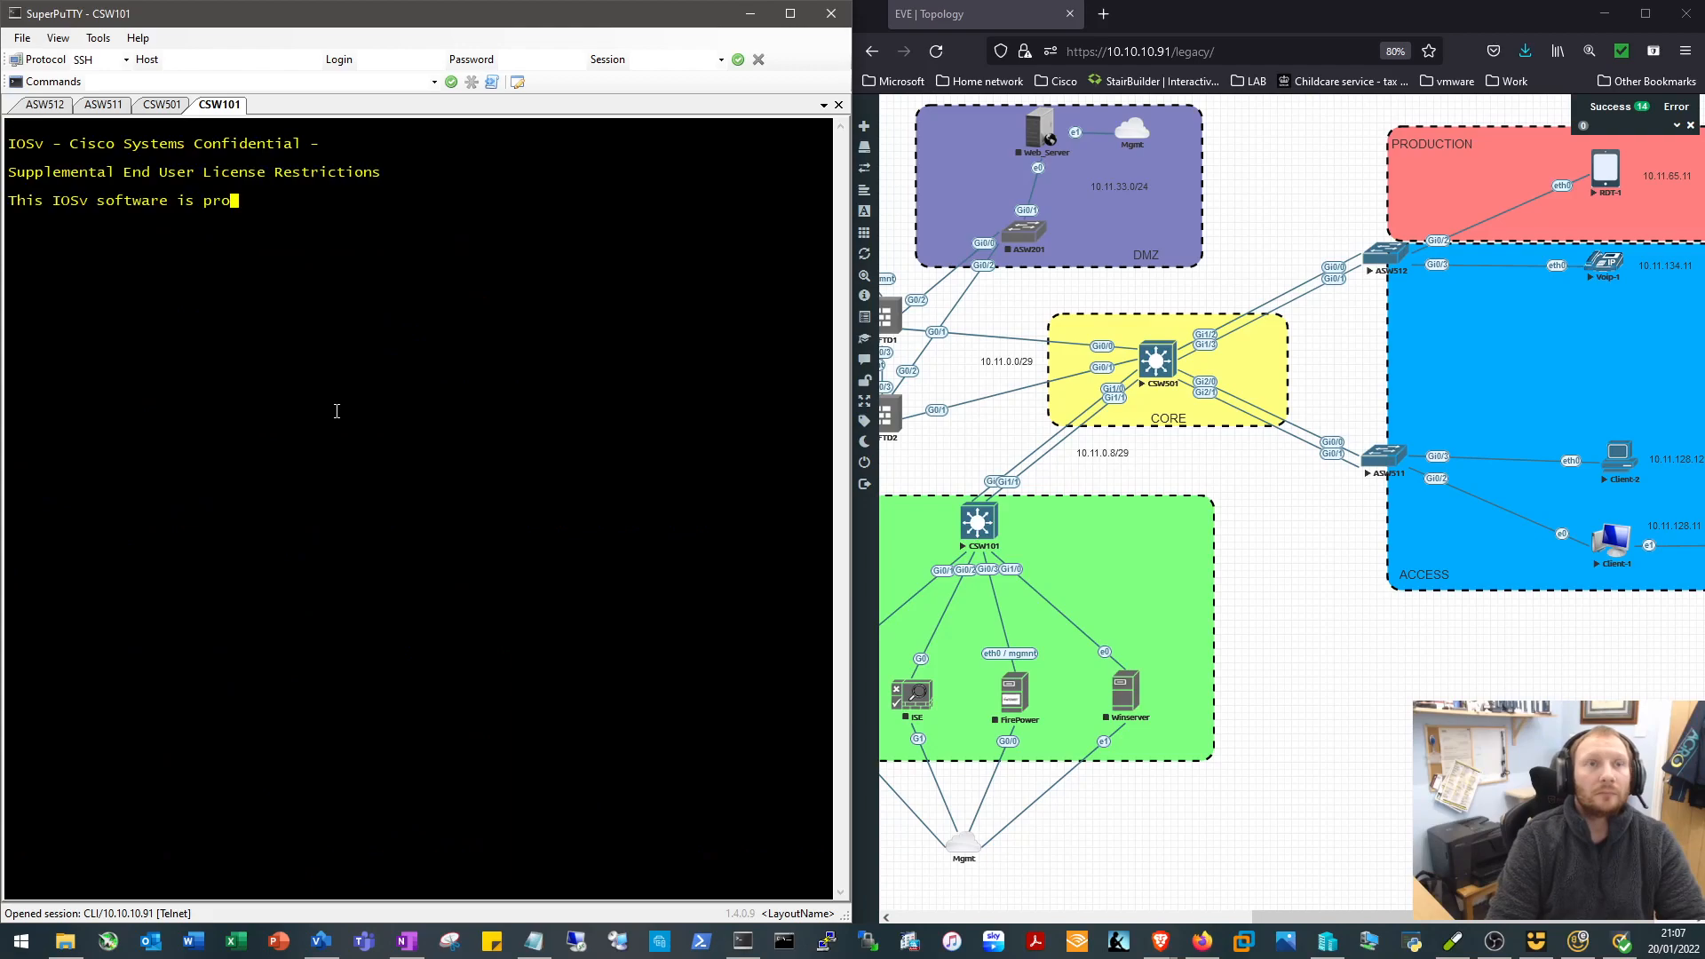
pyautogui.write('en')
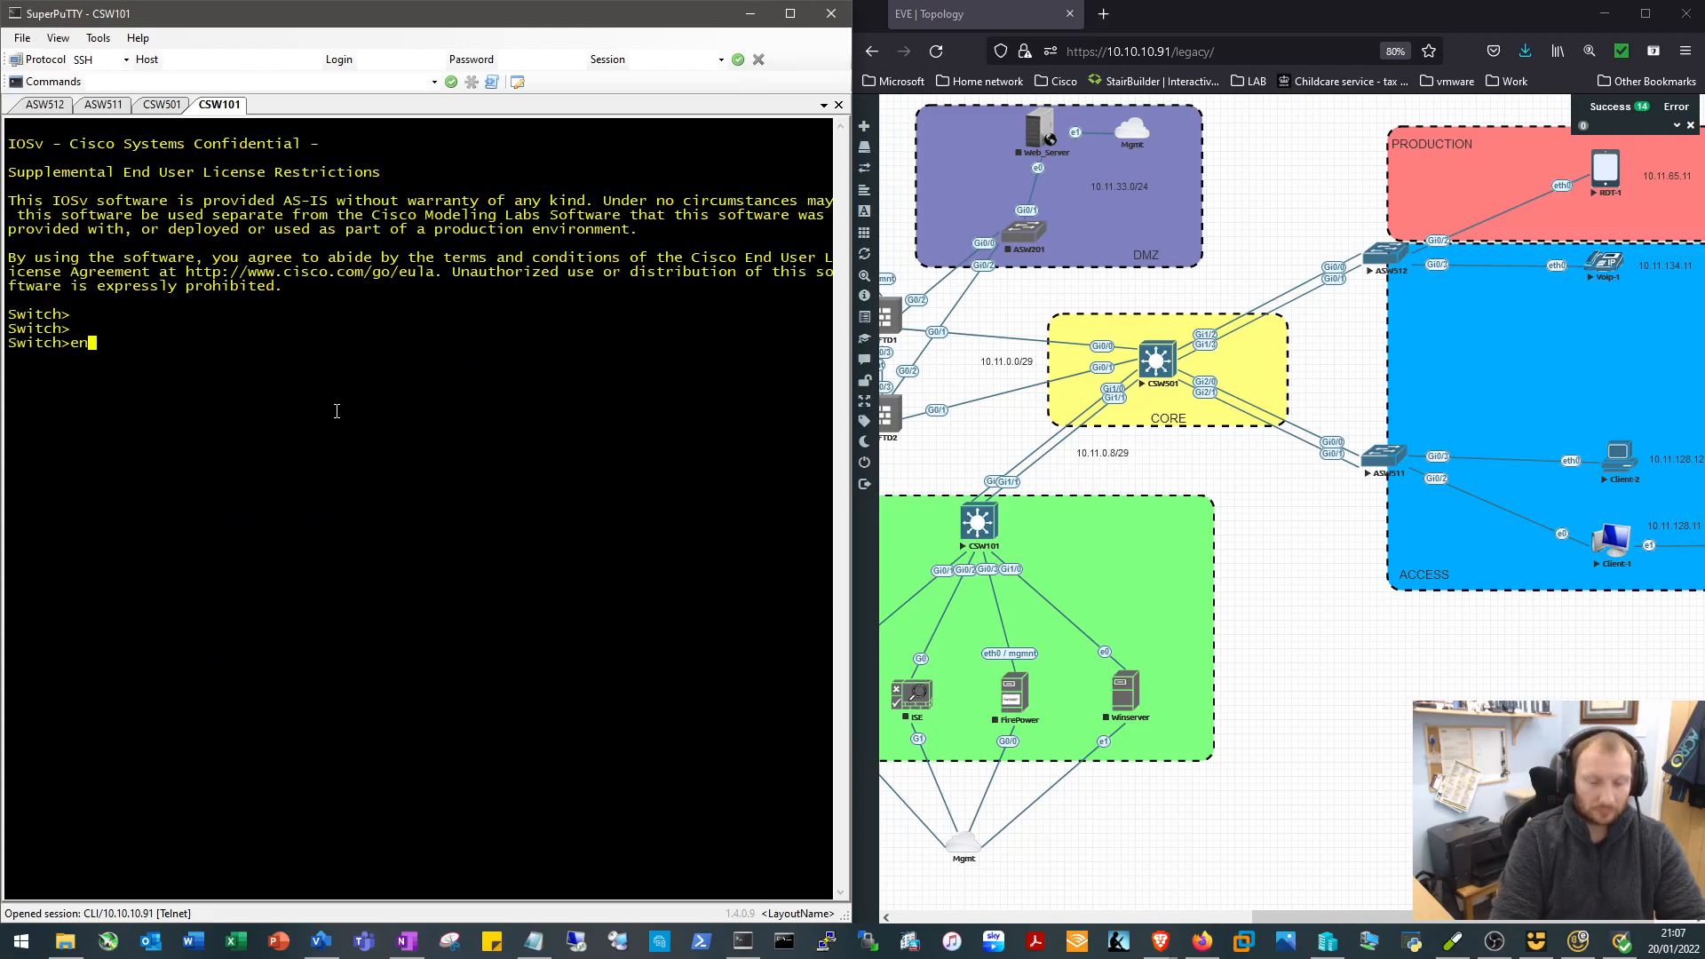
pyautogui.write('conf t')
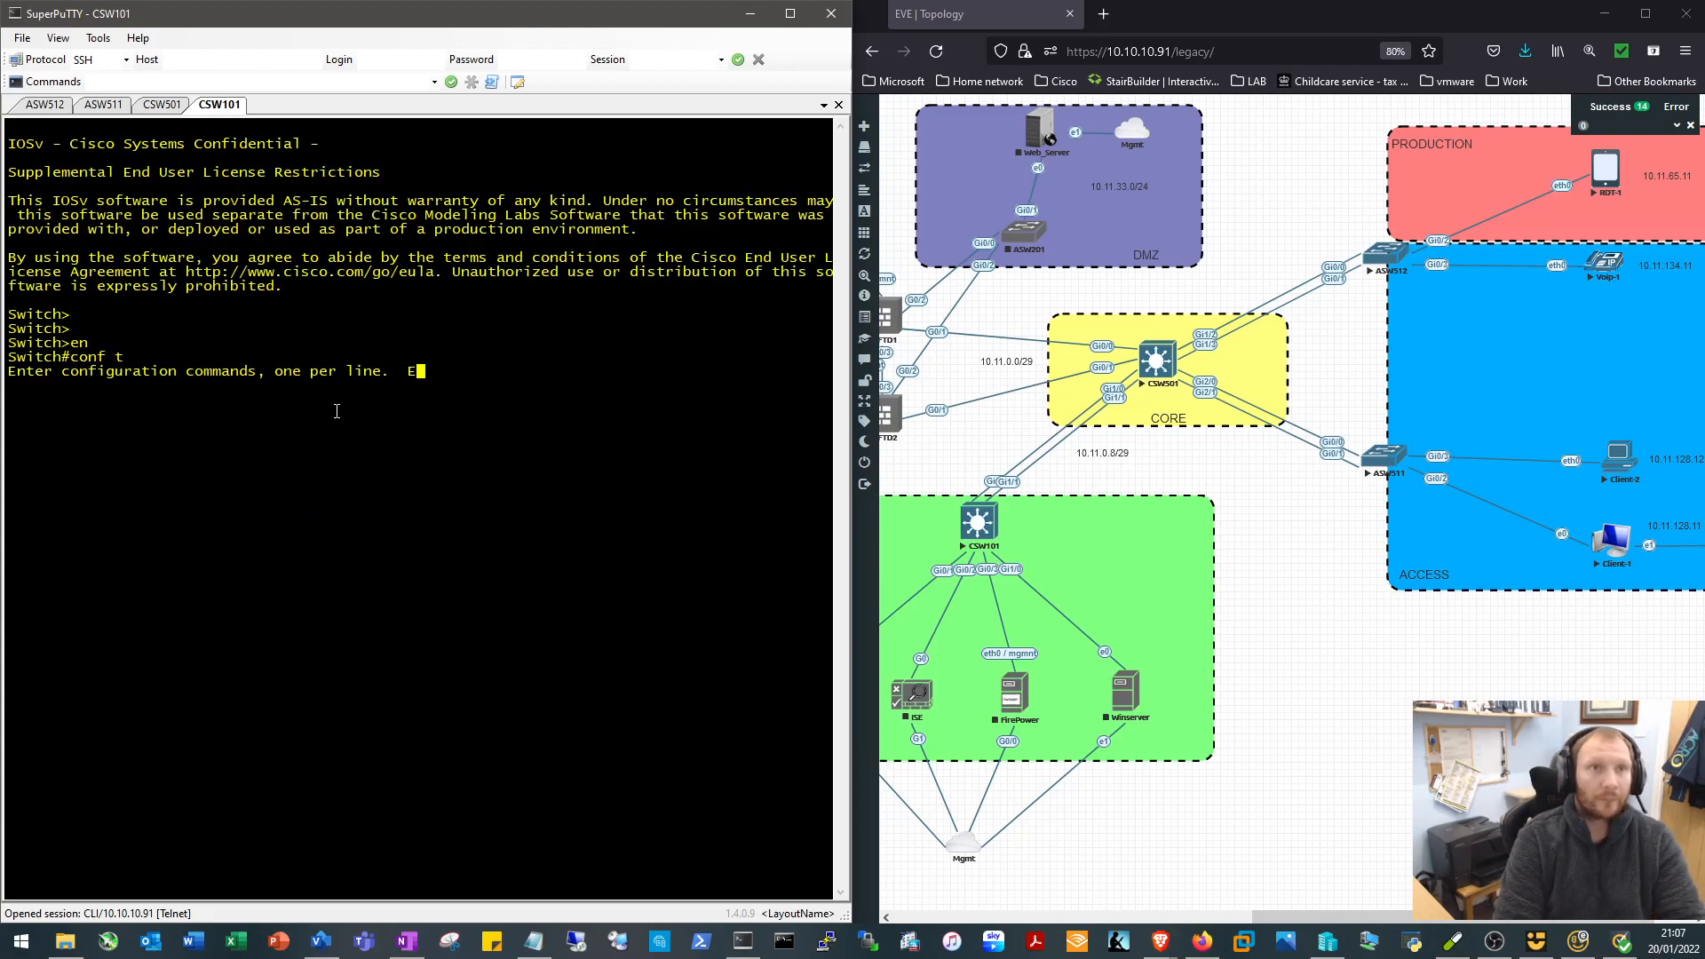
pyautogui.write('hostname CSW101')
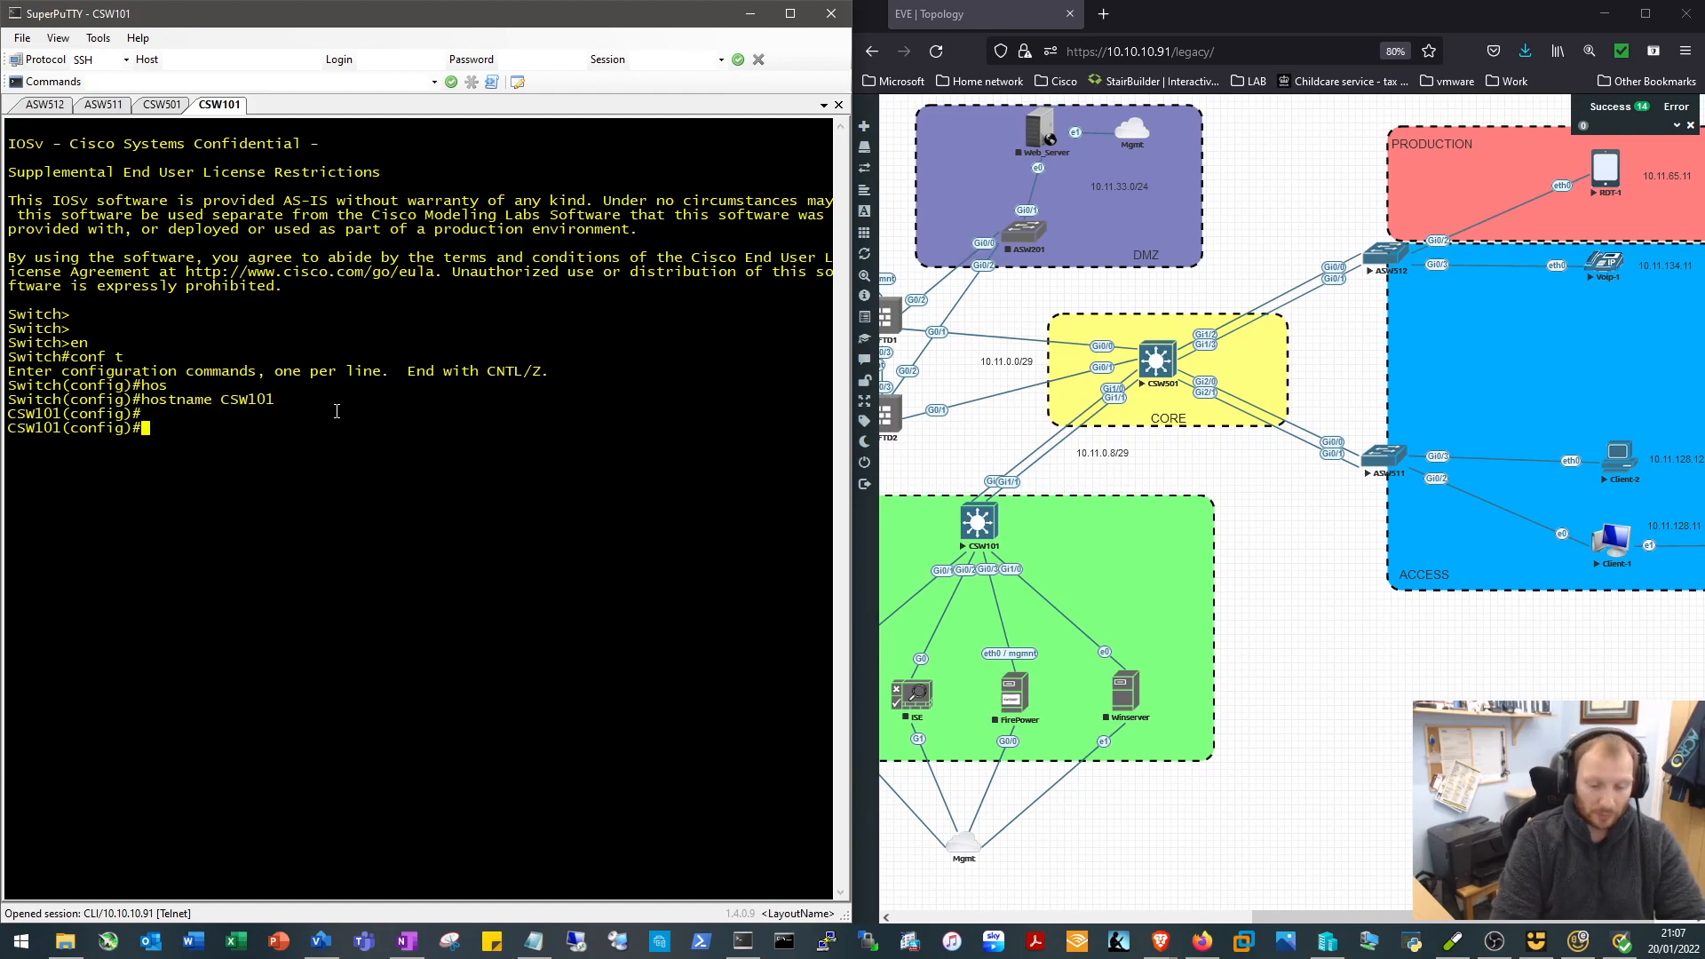
# Create VLAN 302 named TRANSIT_2 and VLAN 17 named DC_SERVERS
pyautogui.write('vlan 302')
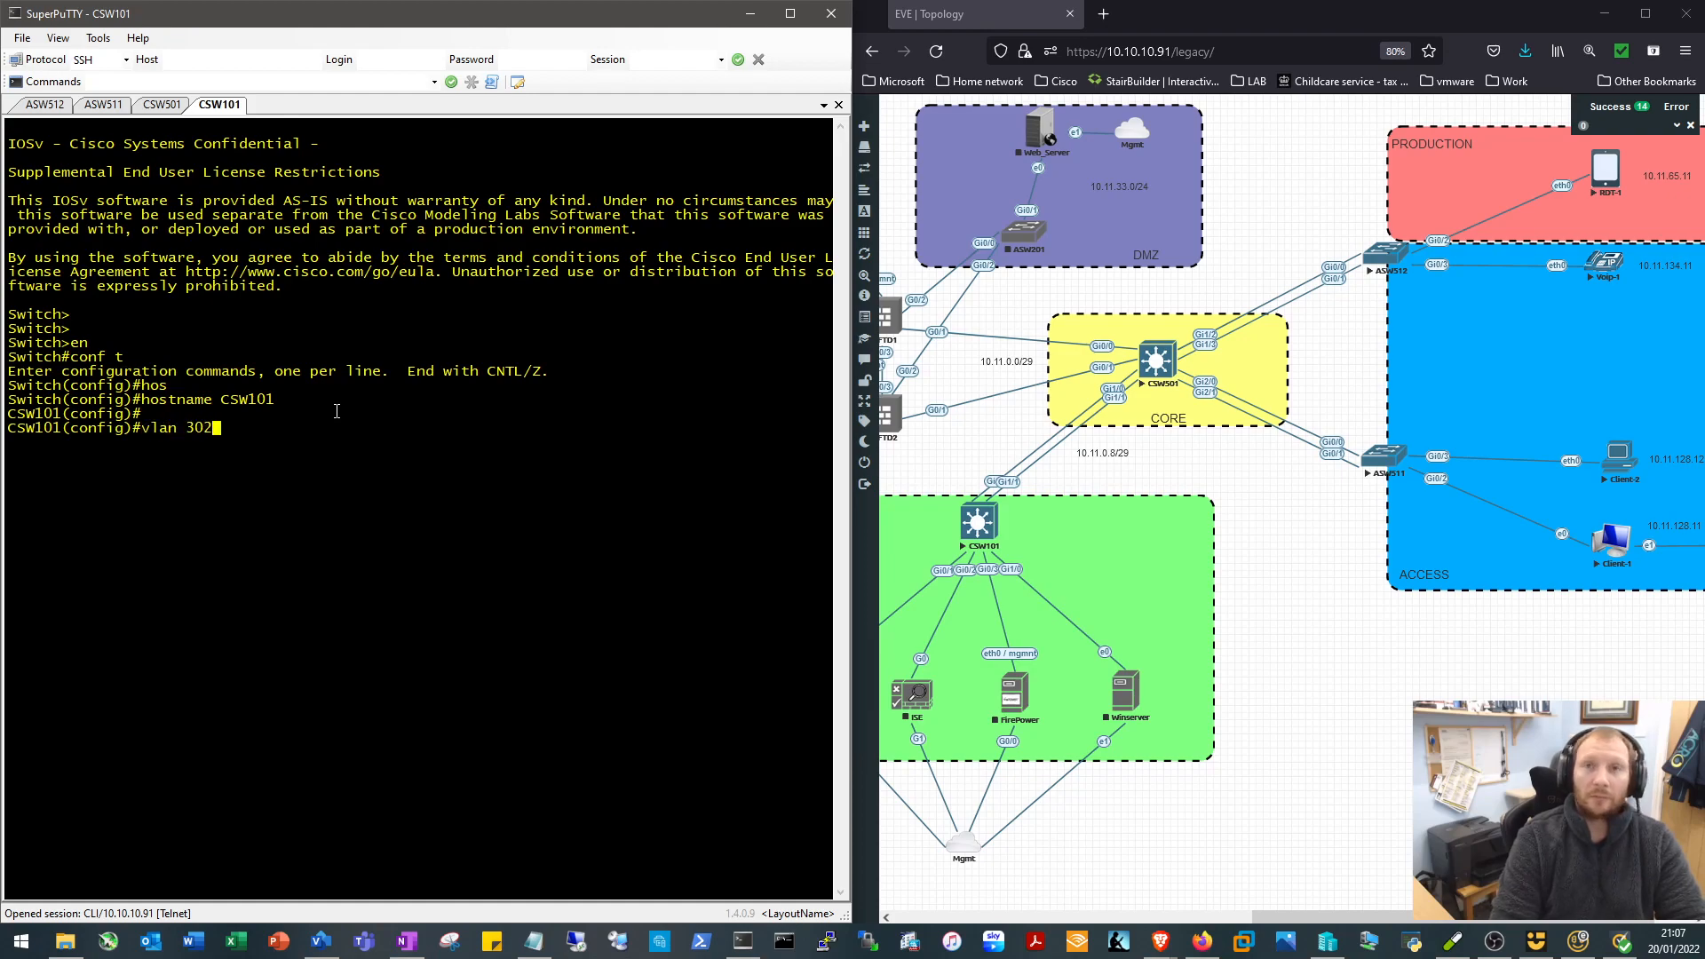
pyautogui.write('name')
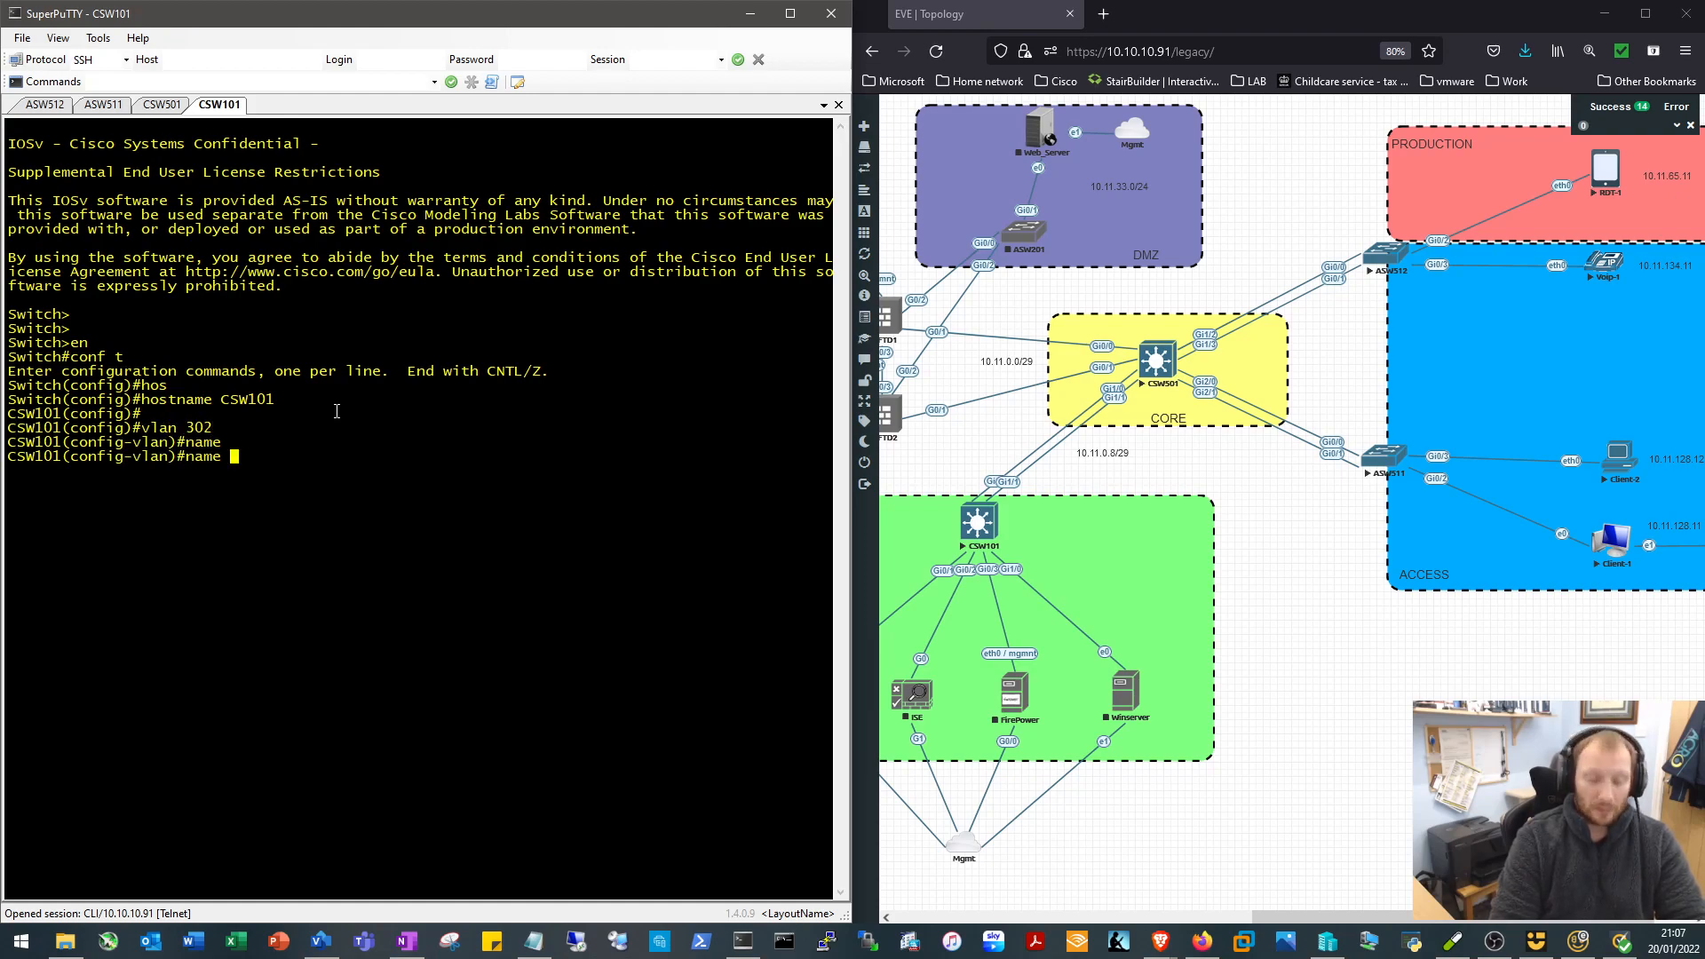
pyautogui.write('TRANSIT_2')
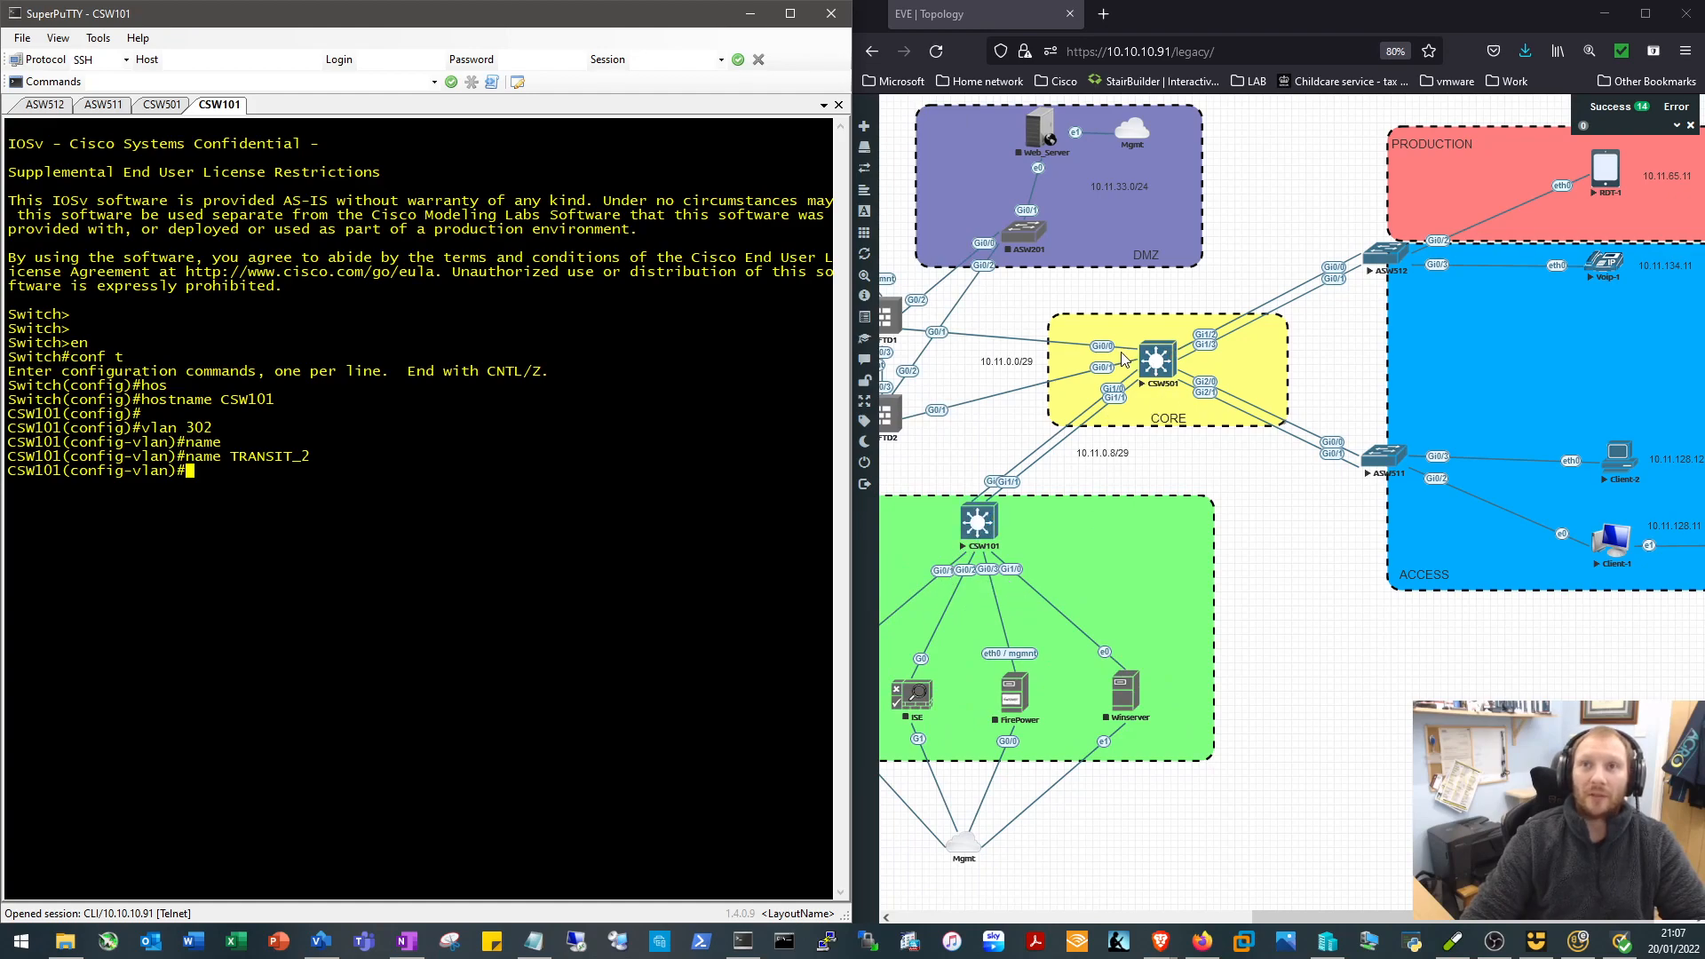
pyautogui.moveTo(1114, 483)
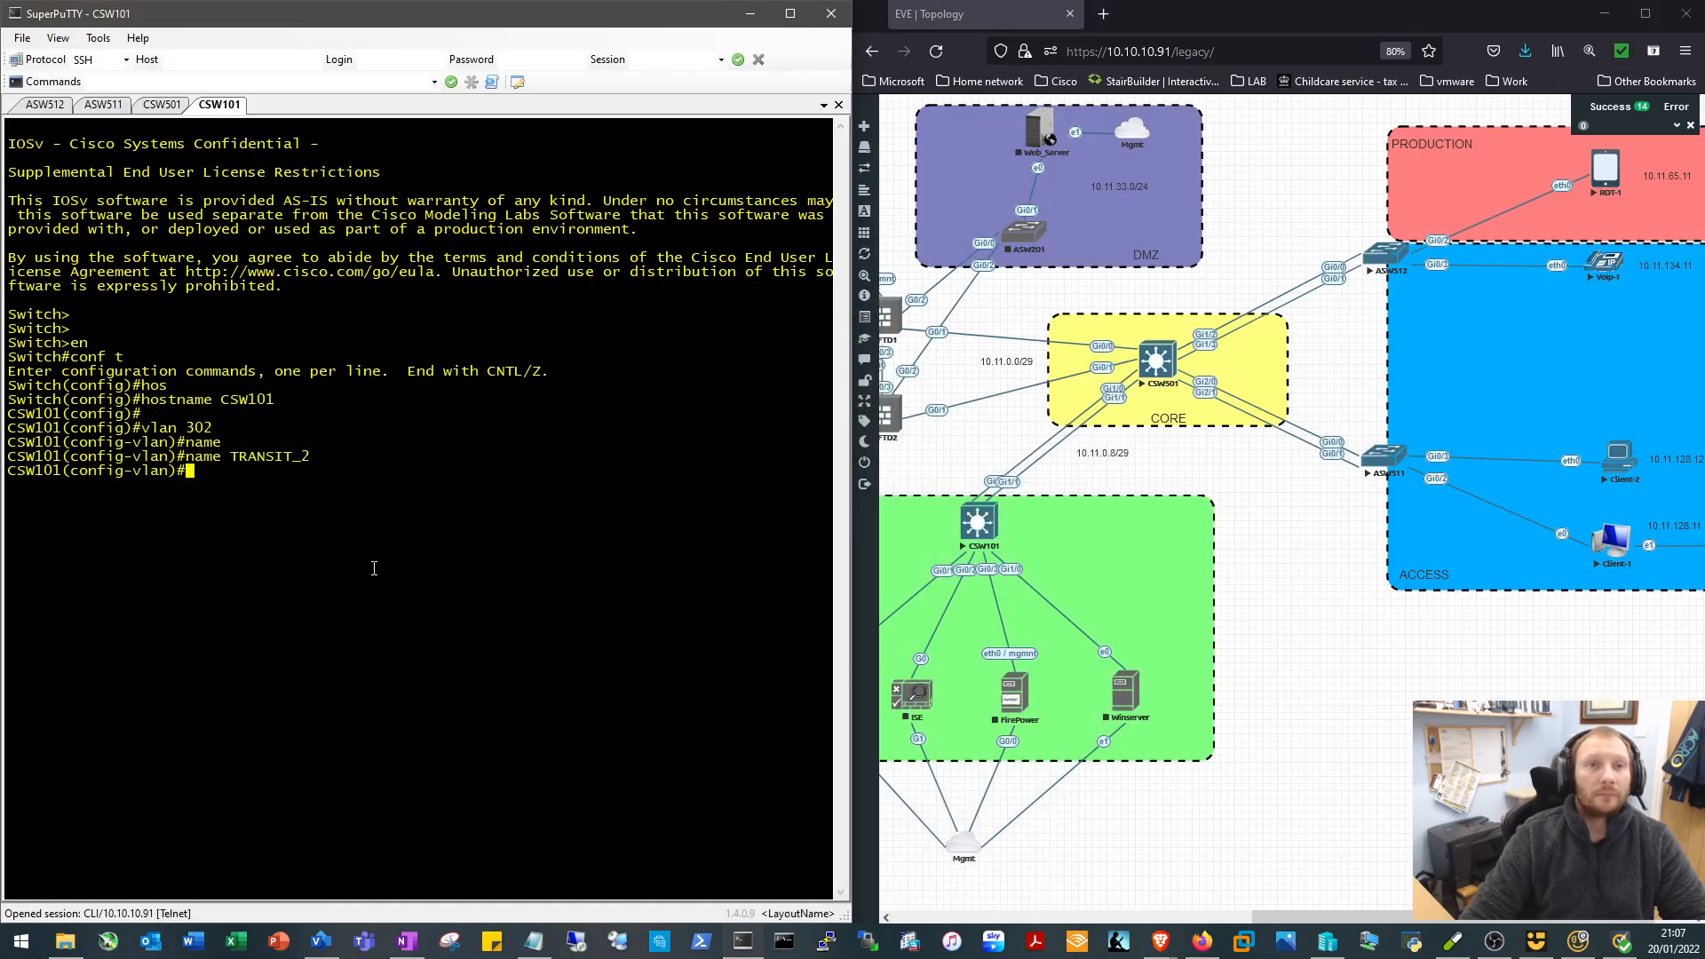
pyautogui.write('e')
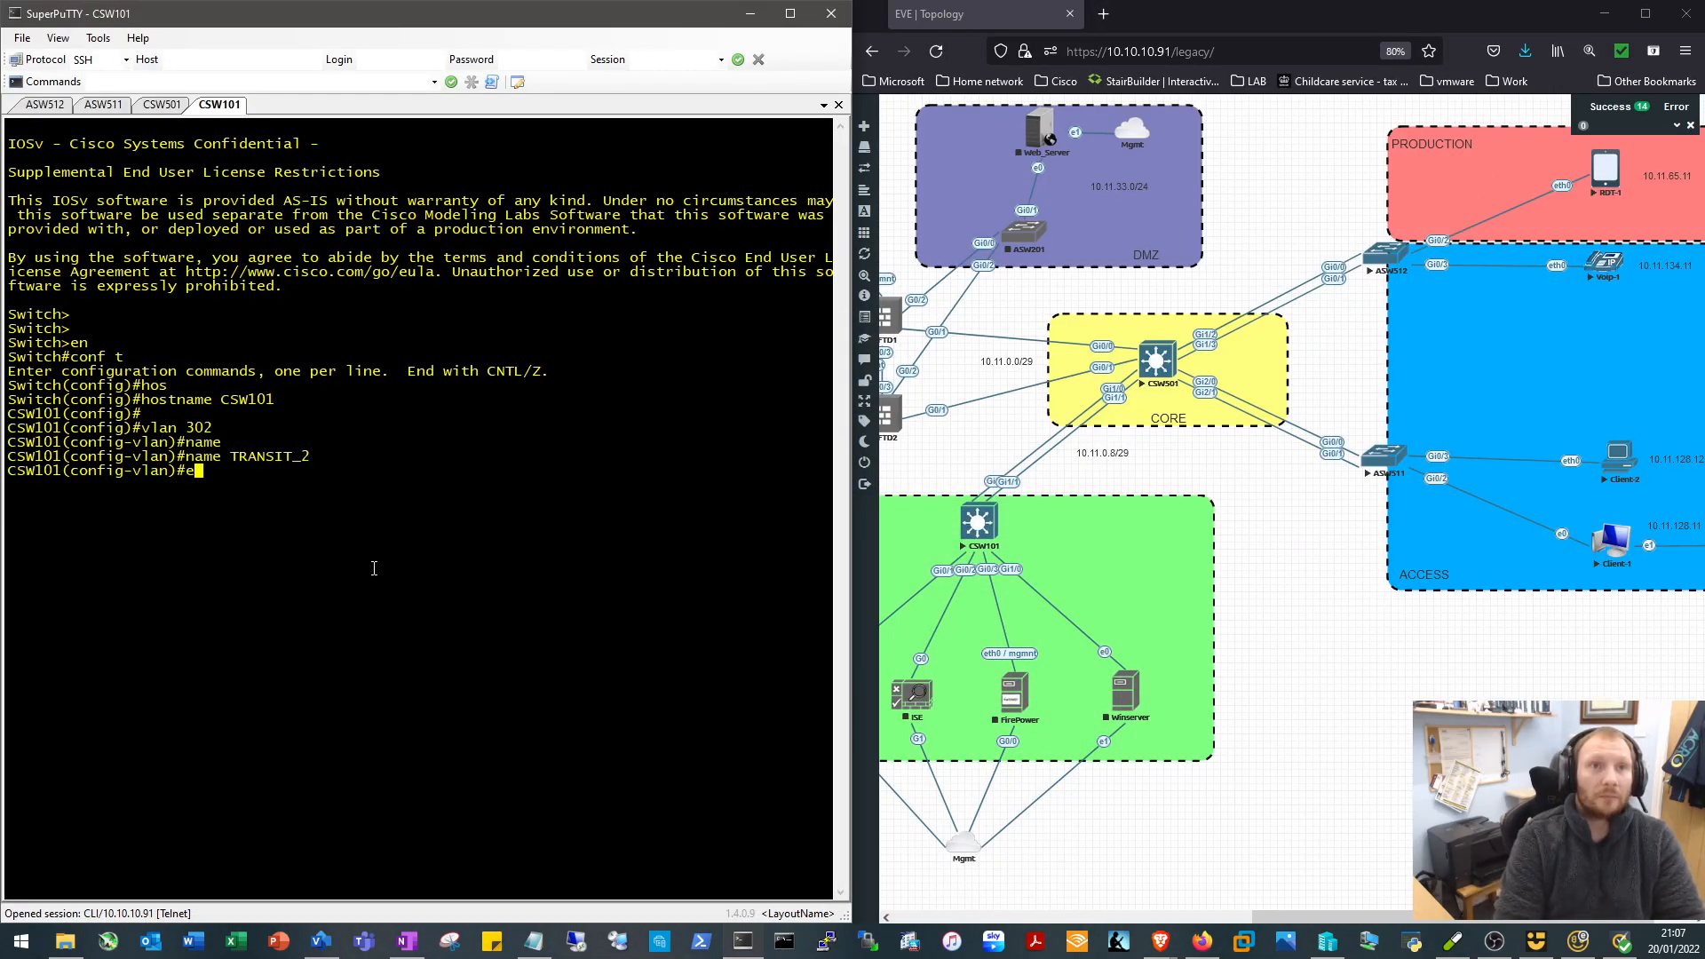
pyautogui.write('exit')
pyautogui.write('na')
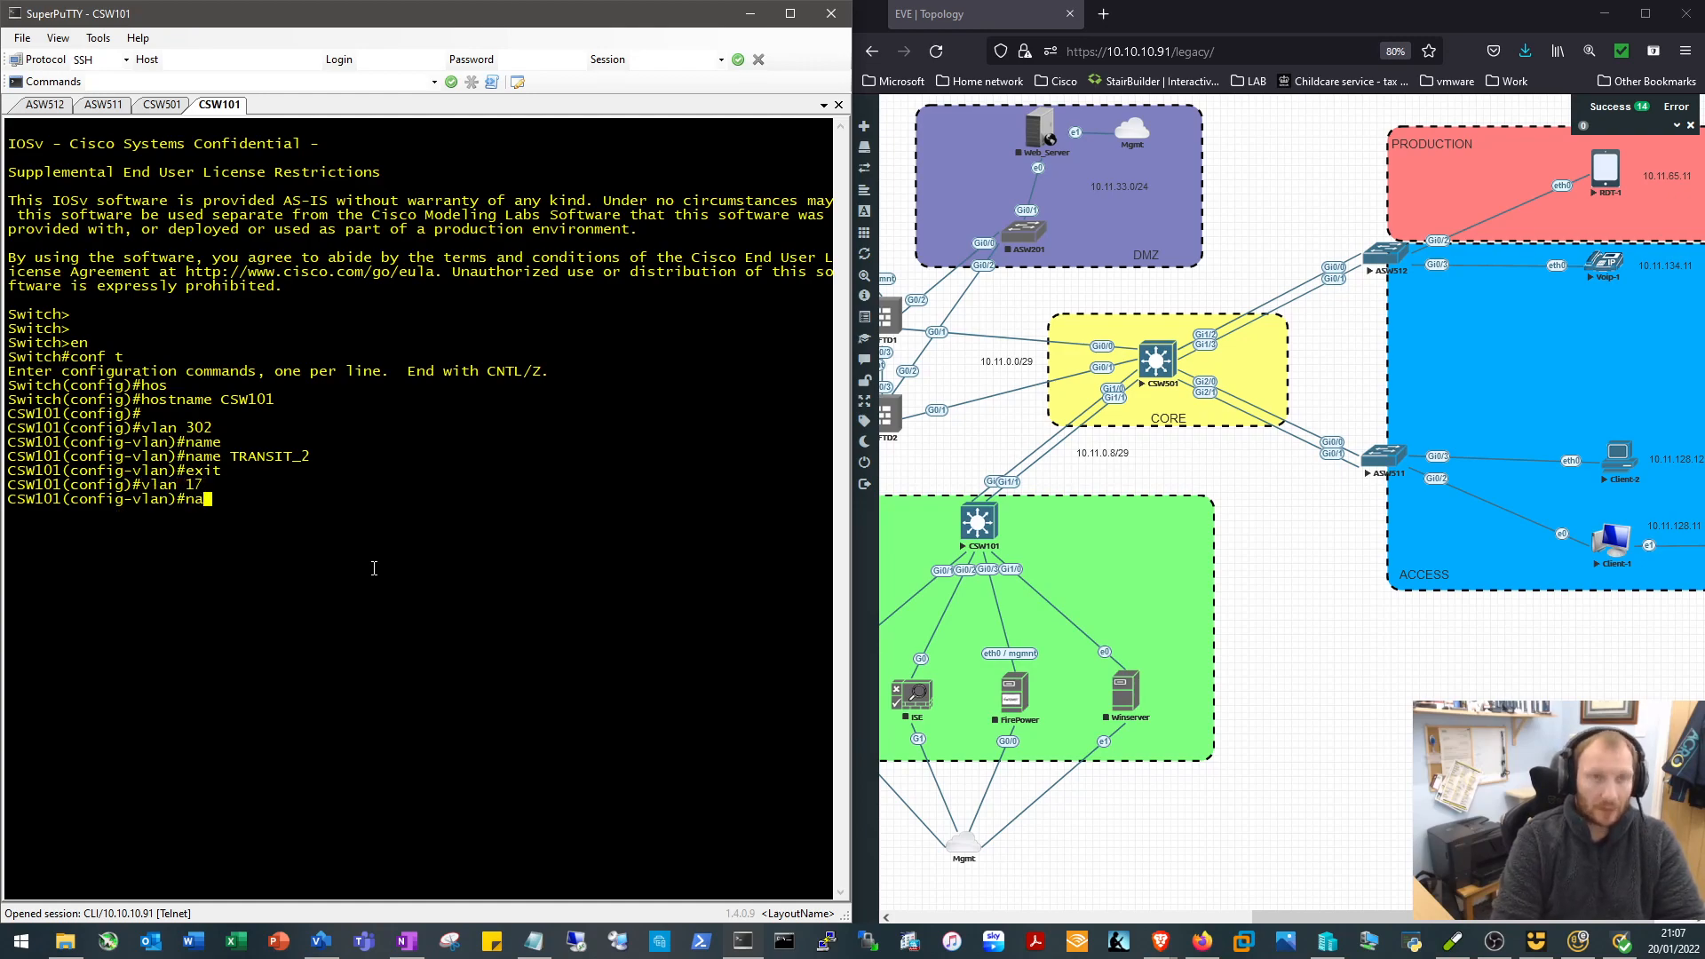
pyautogui.write('DC_')
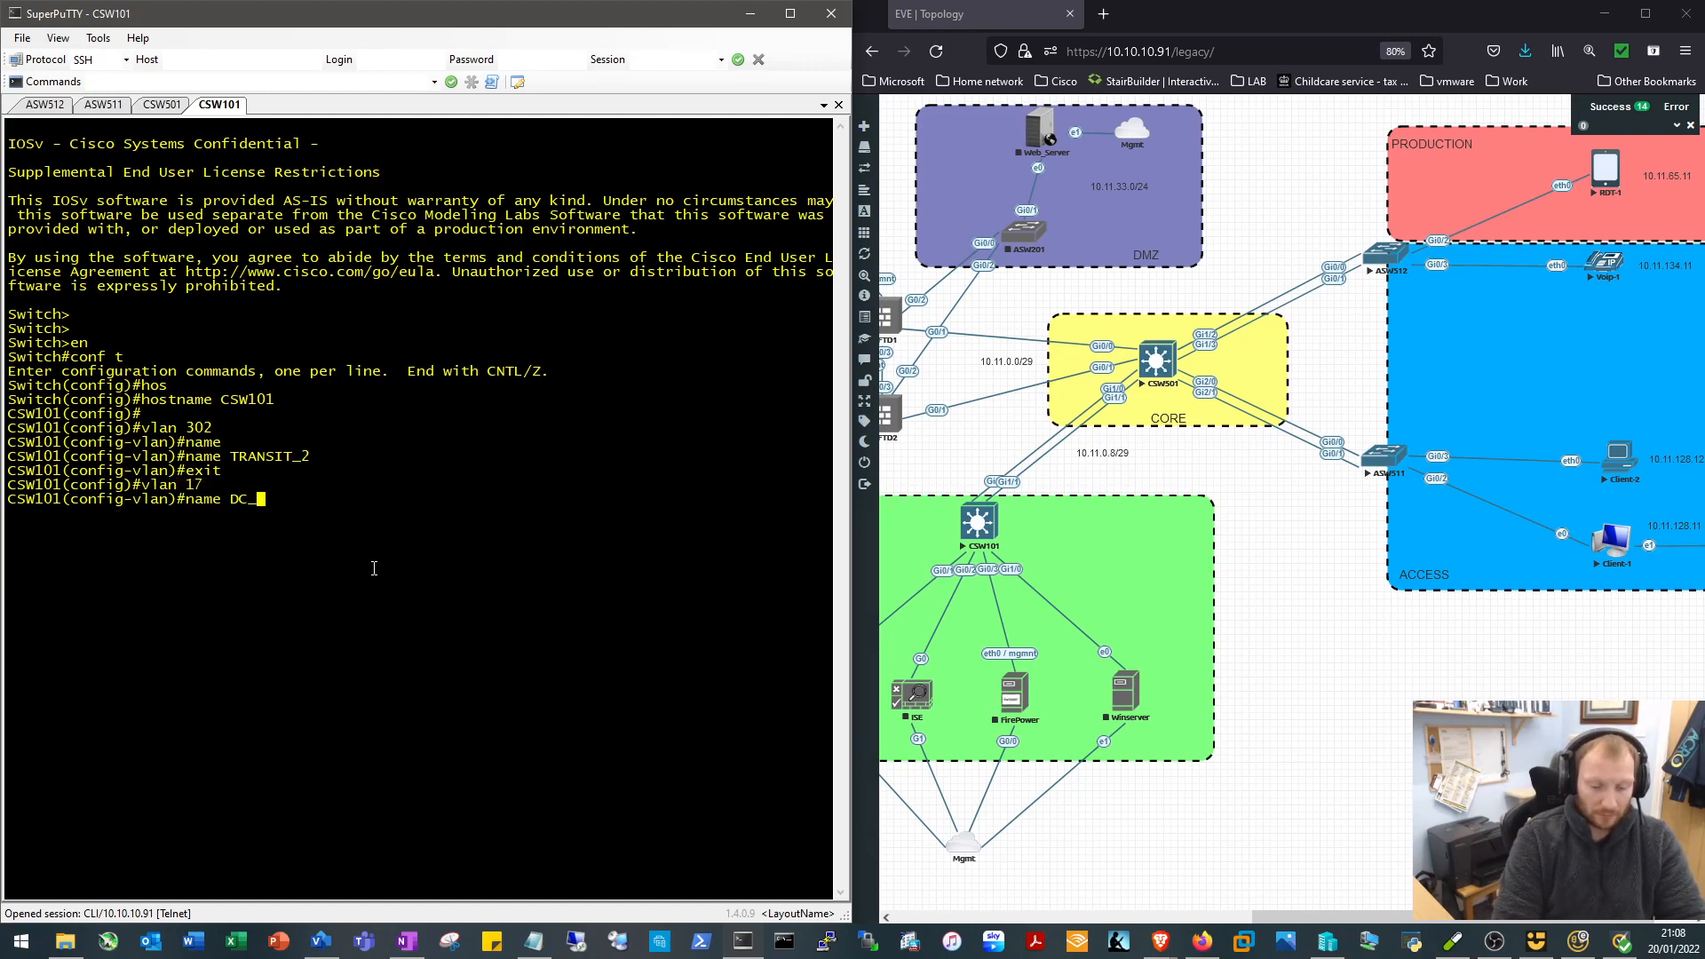
pyautogui.write('SERVERS')
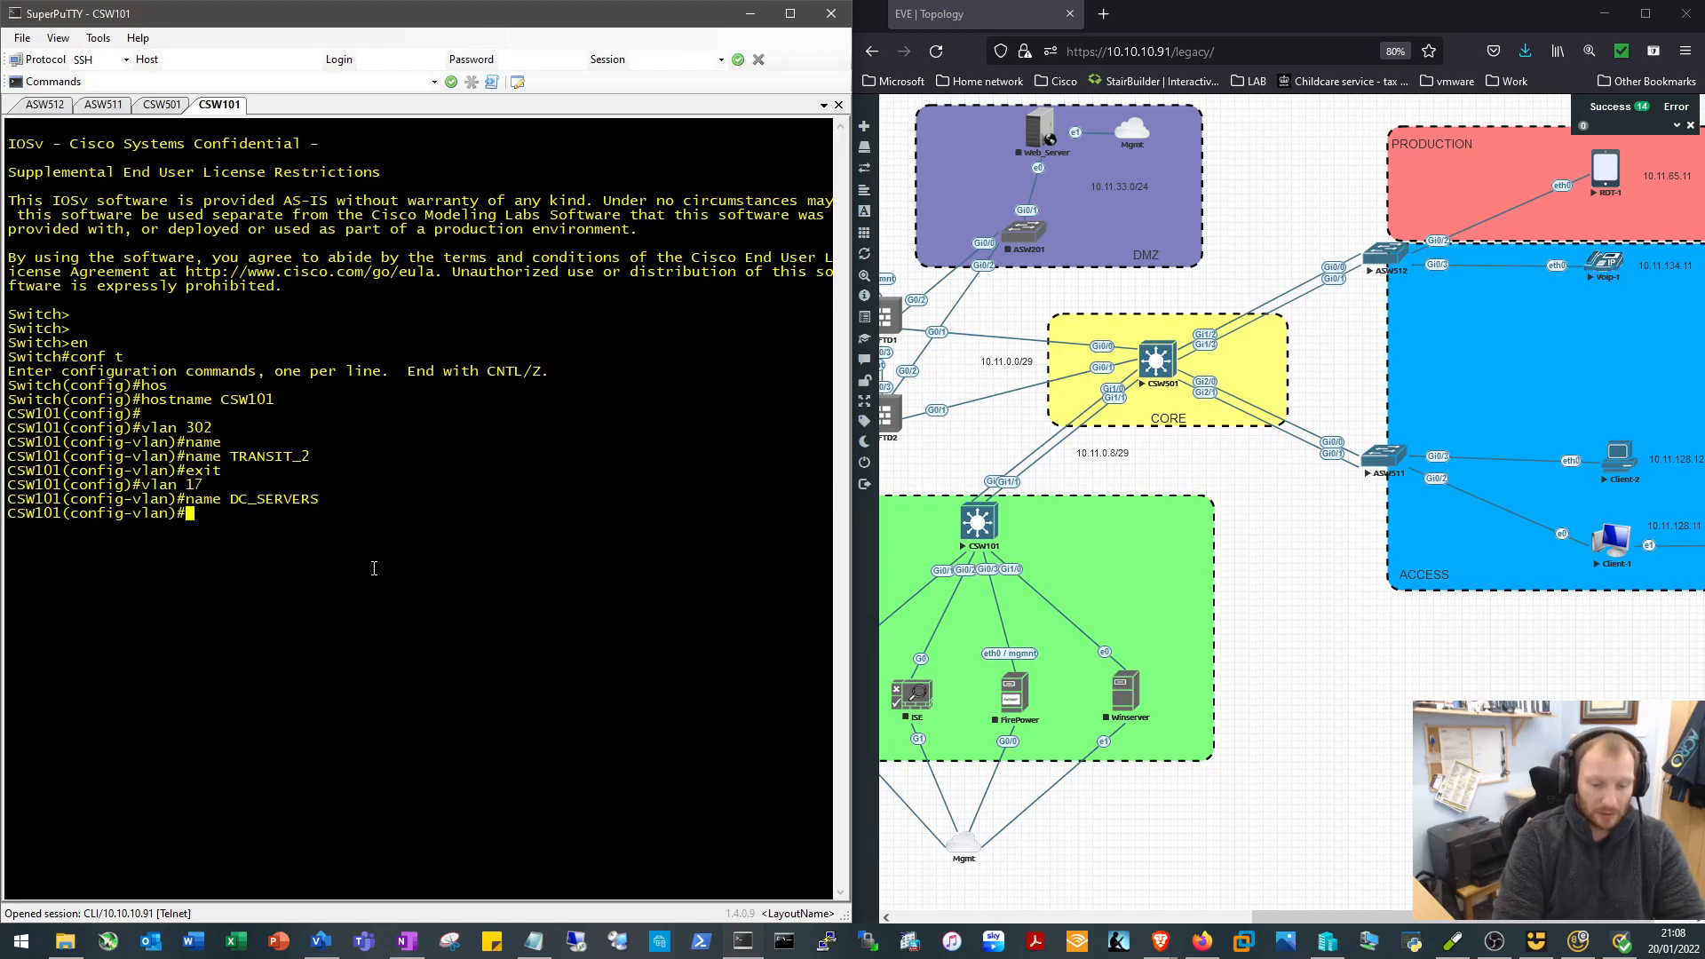
# Address and enable CSW101's Vlan302 interface
pyautogui.write('int')
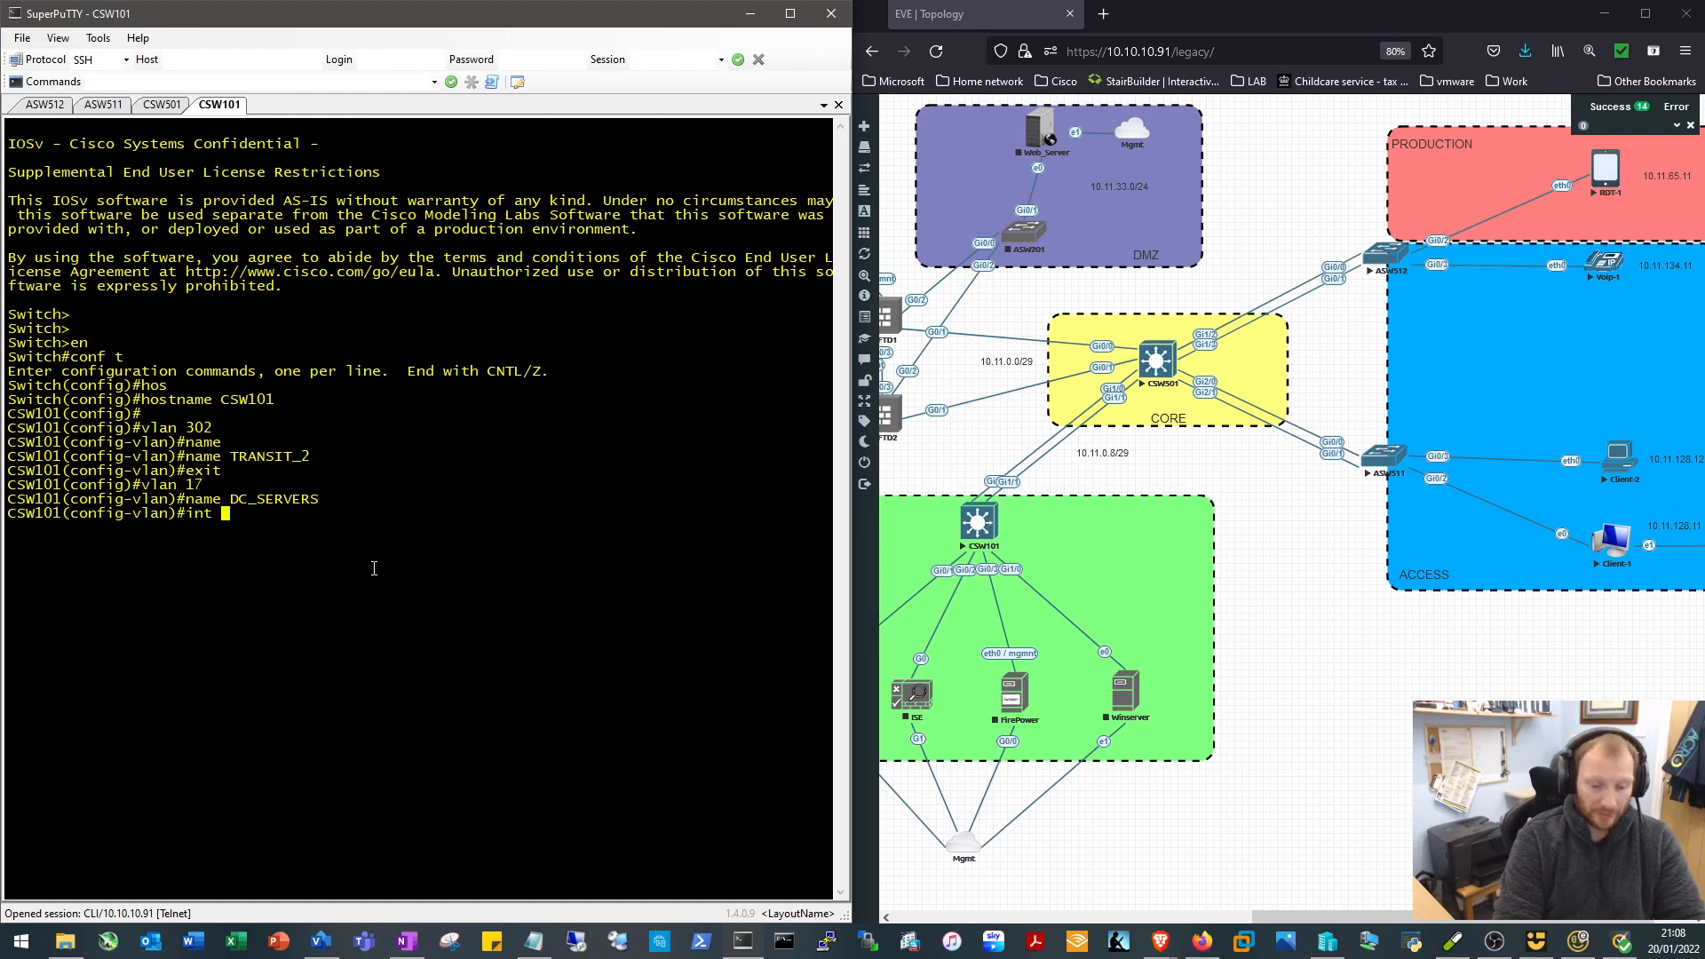
pyautogui.write('vlan 301')
pyautogui.write('ip address ')
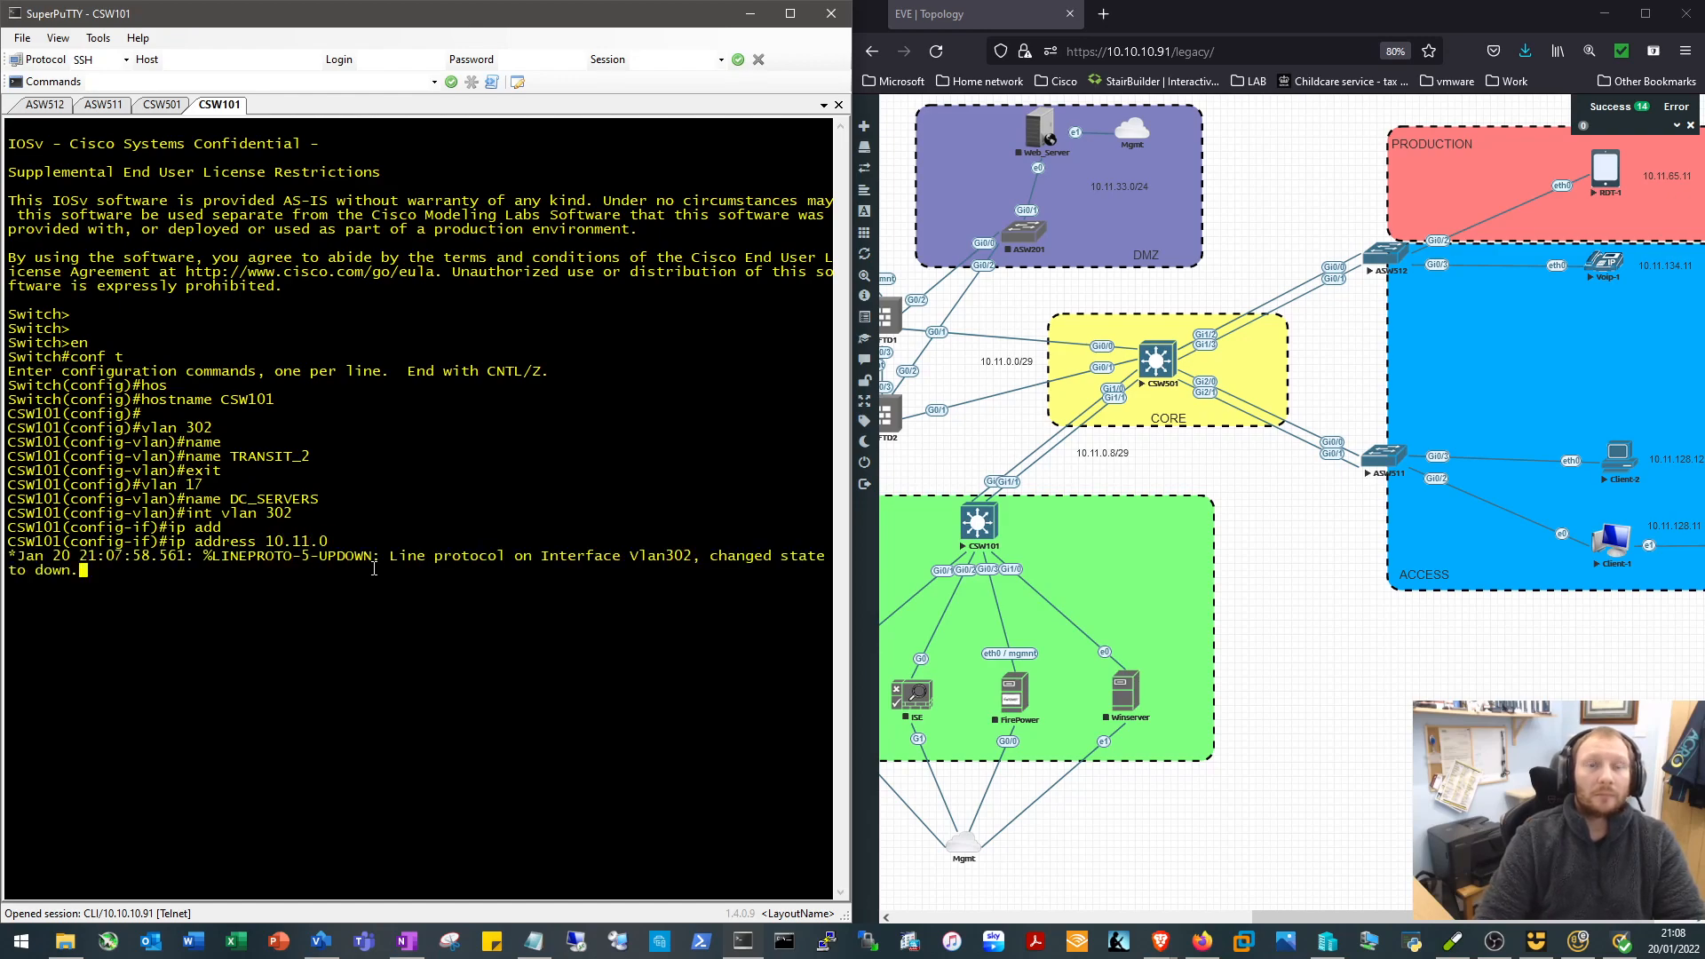
pyautogui.write('10')
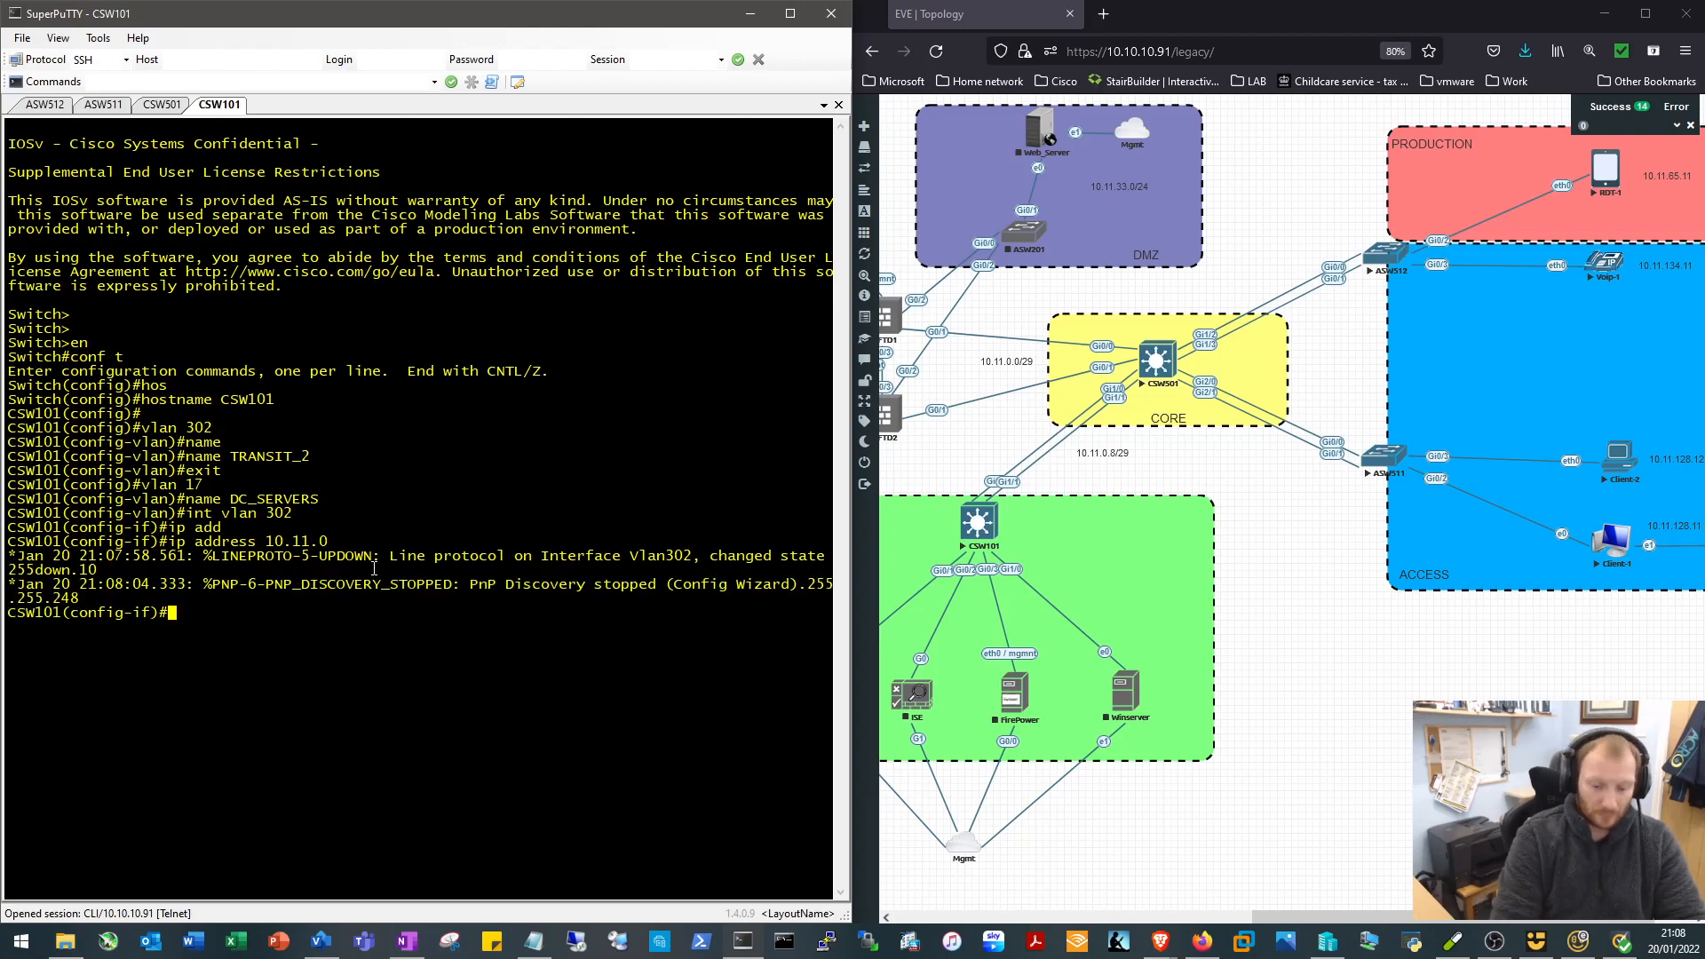
pyautogui.write('no shut')
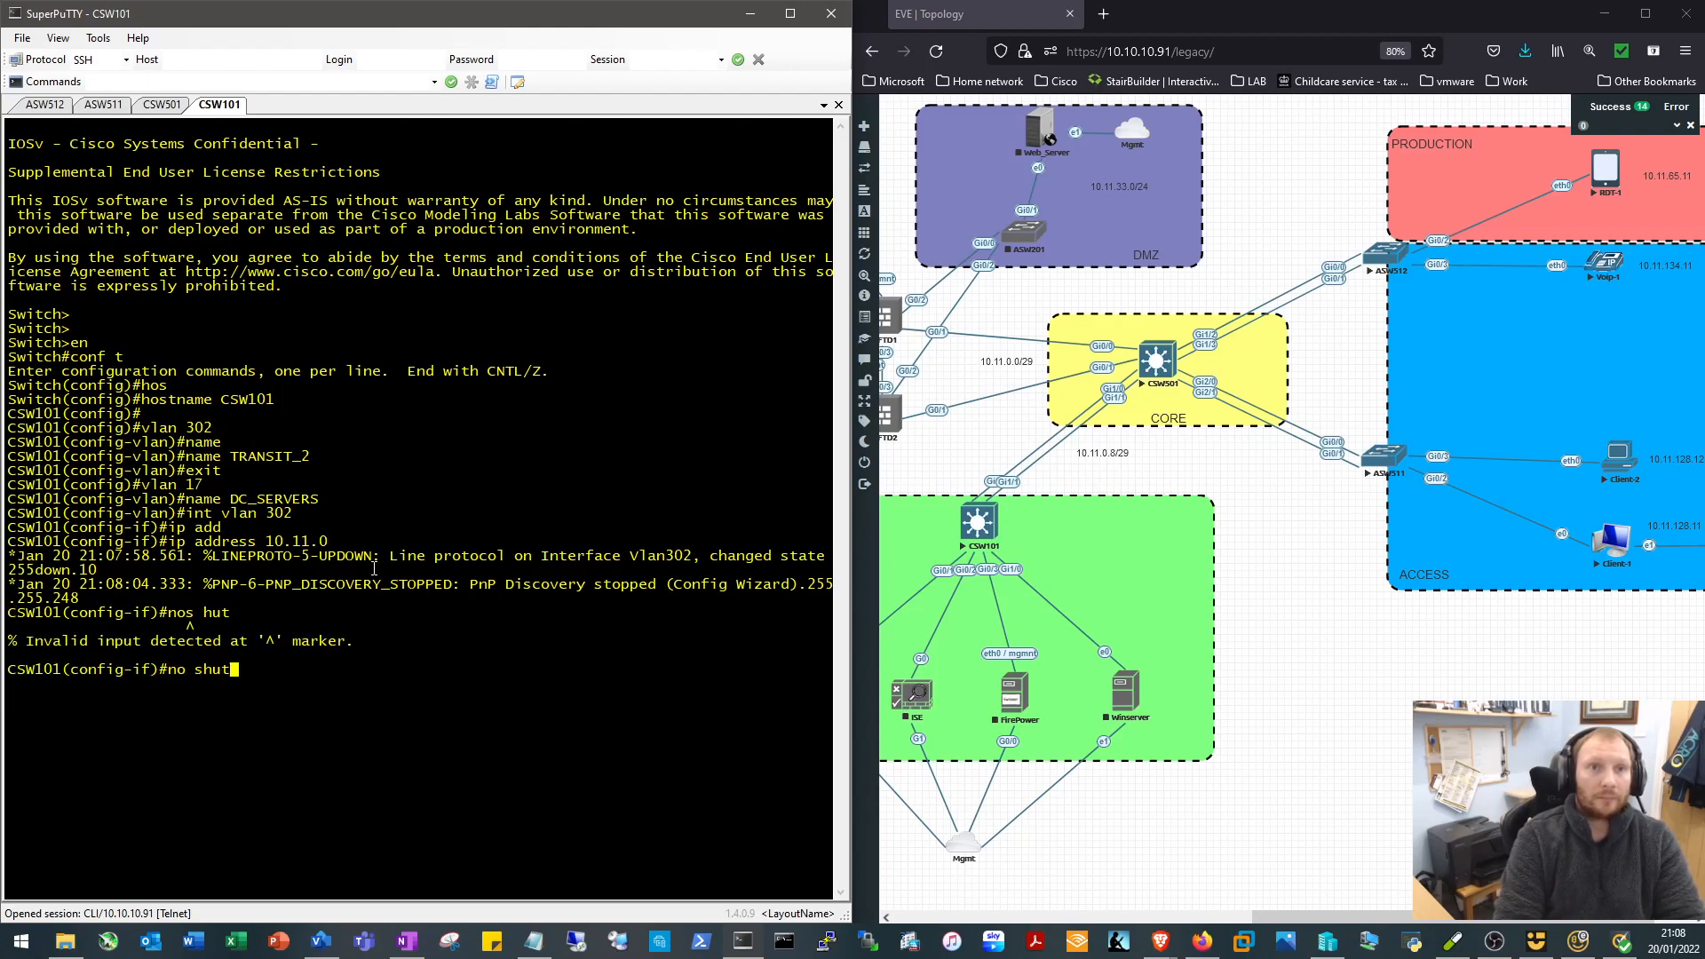
pyautogui.write('exit')
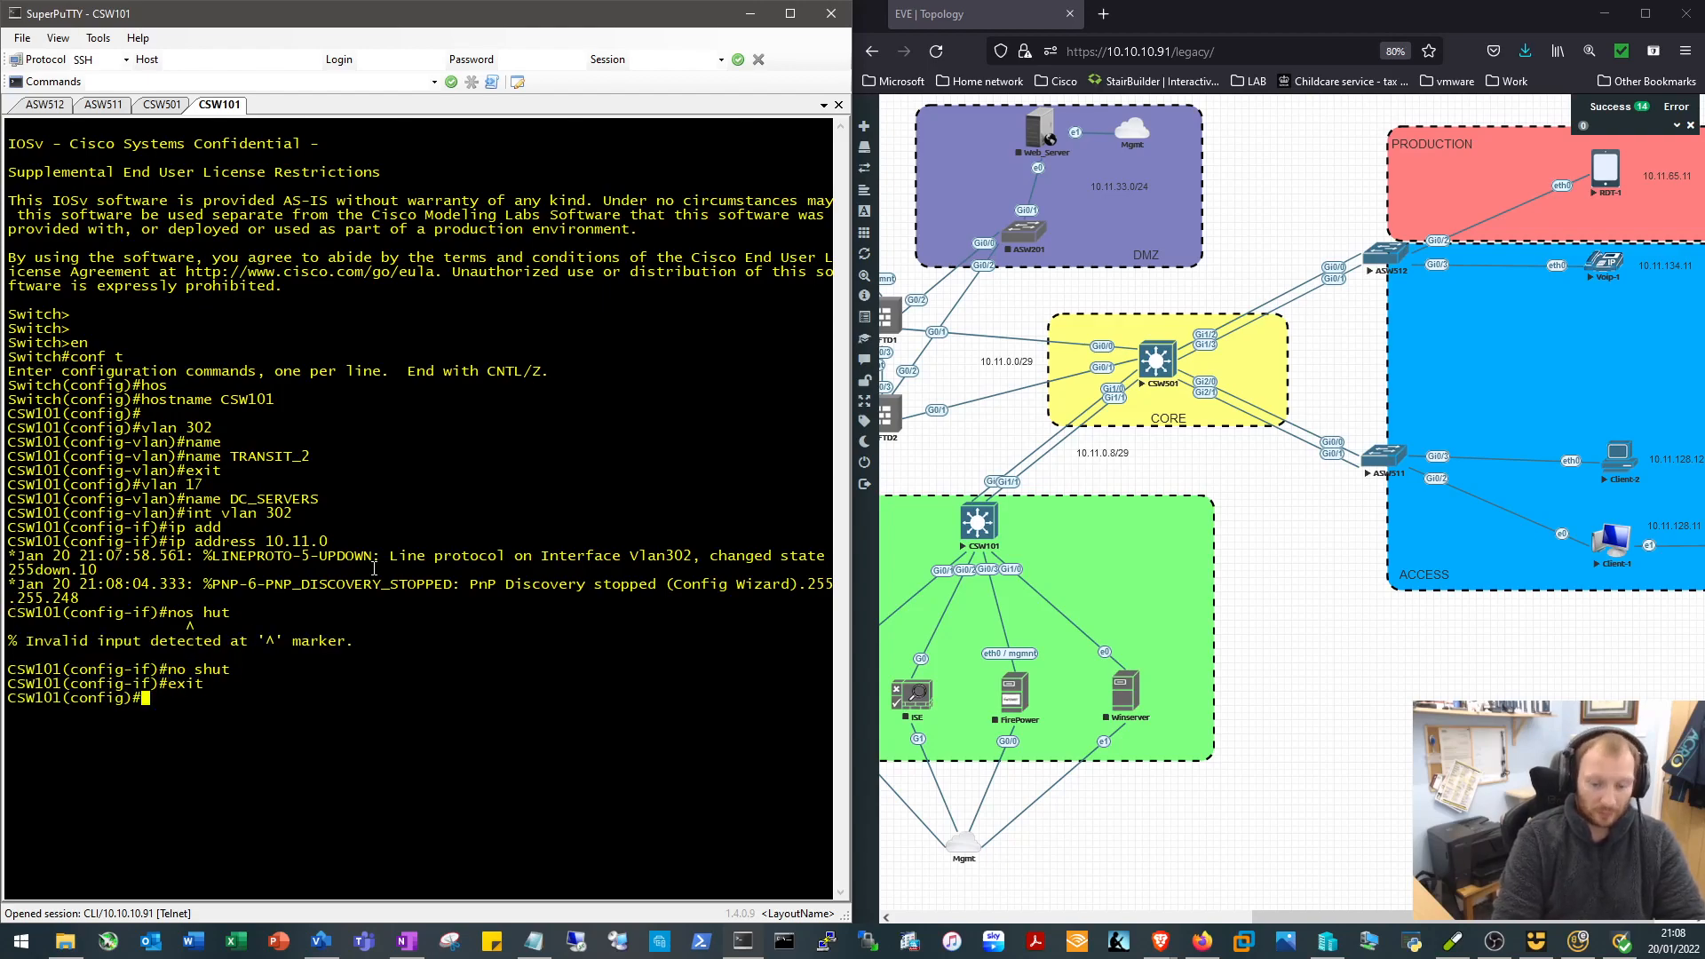
# Make console logging synchronous and give Vlan17 10.11.17.1 255.255.255.0, enabled
pyautogui.write('lin')
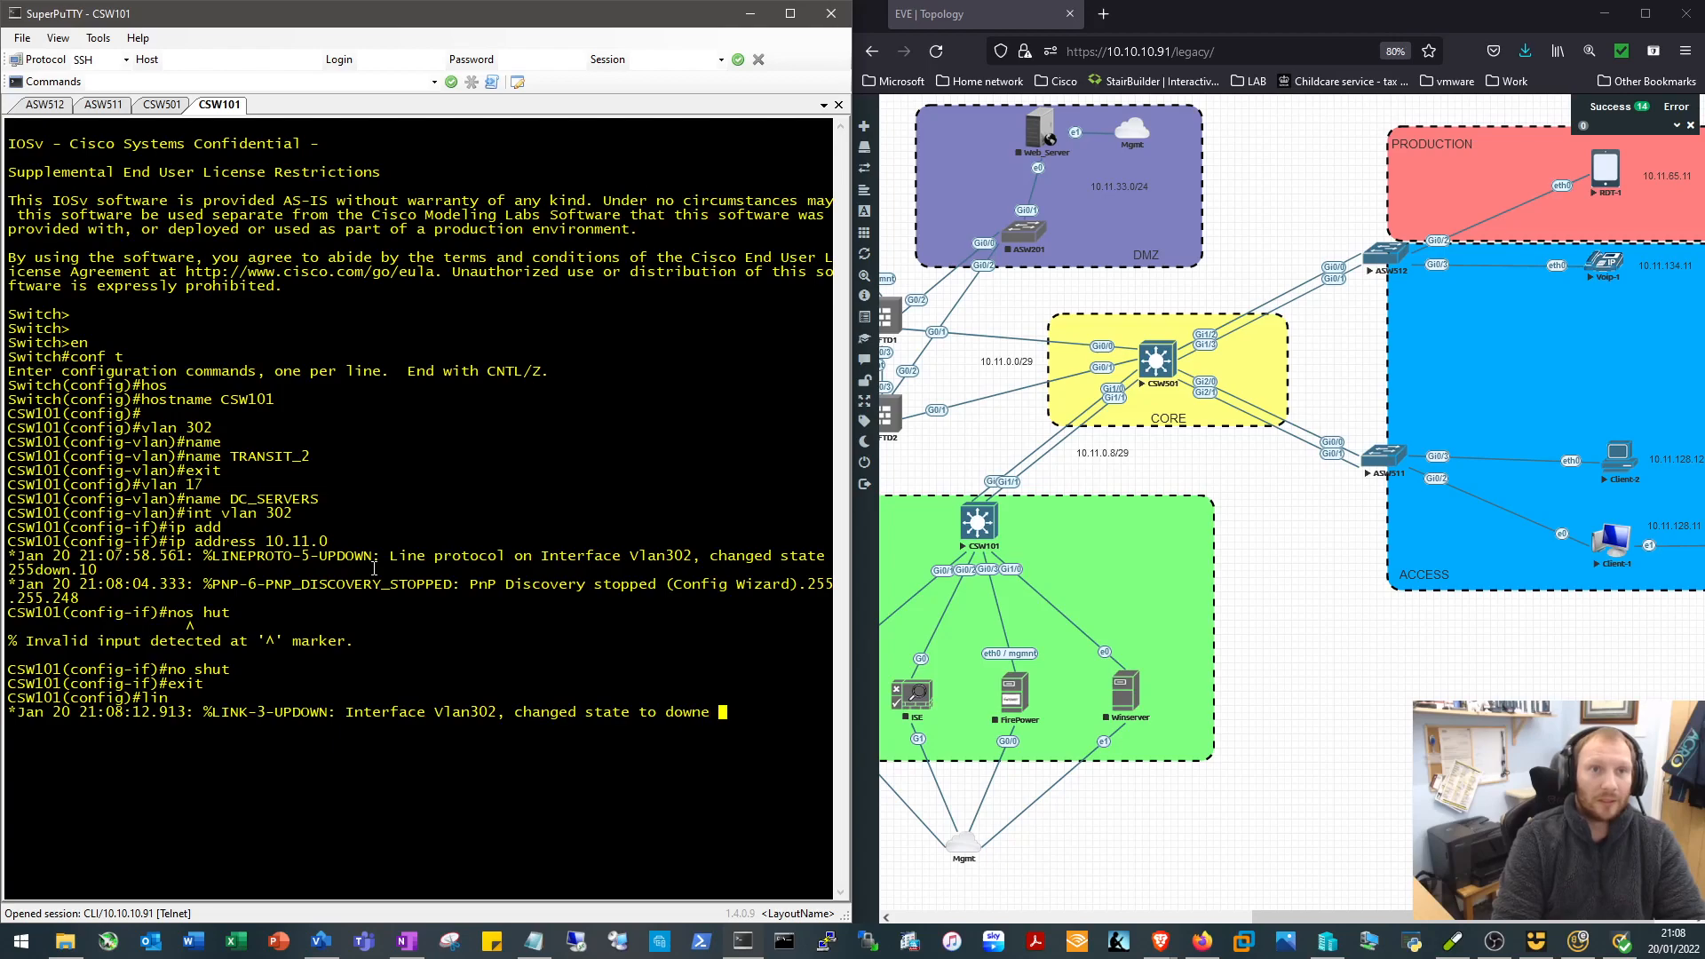
pyautogui.write('con 0')
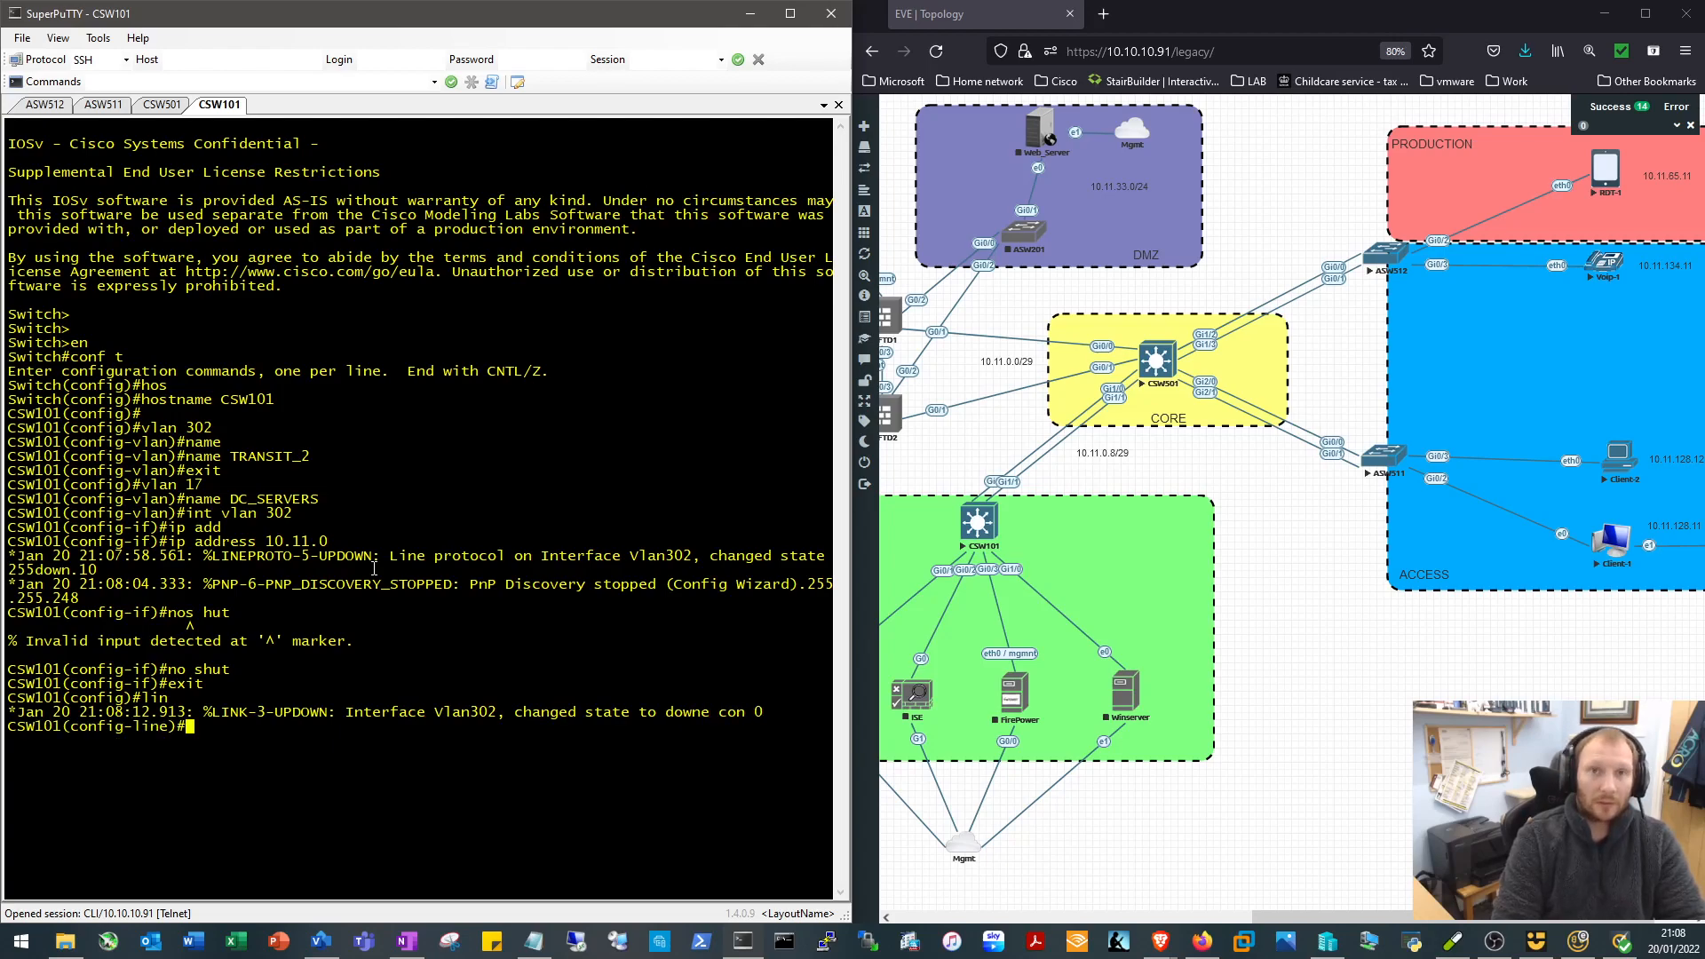
pyautogui.write('login sy')
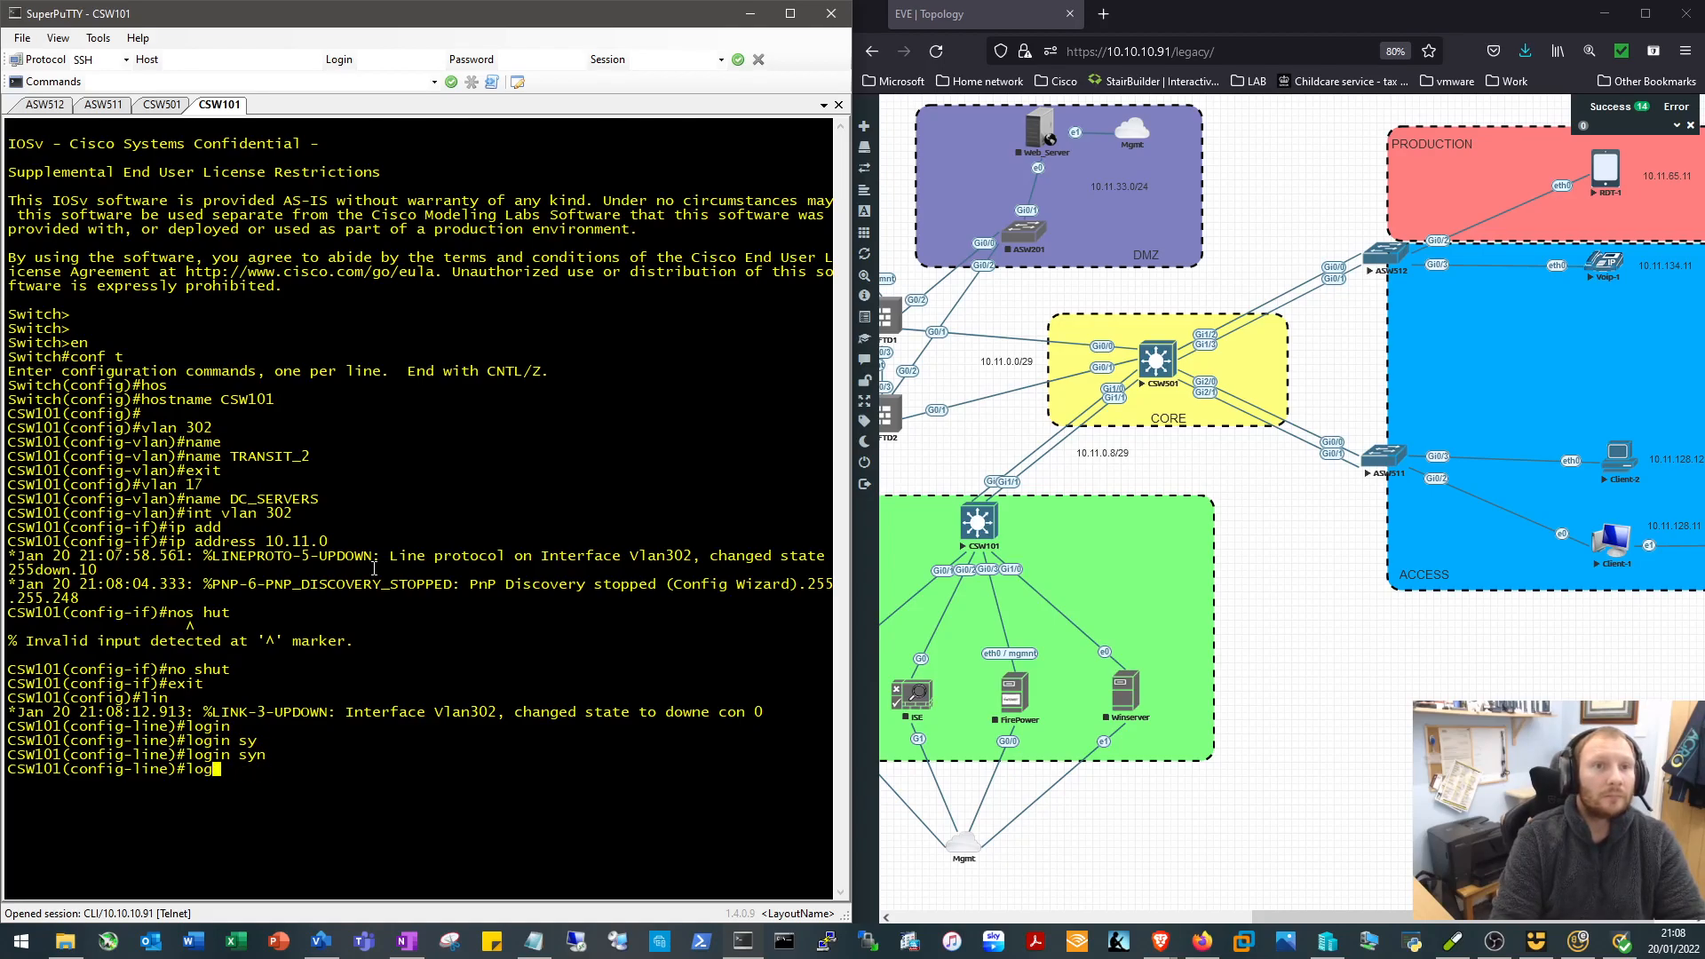
pyautogui.write('logging synchronous')
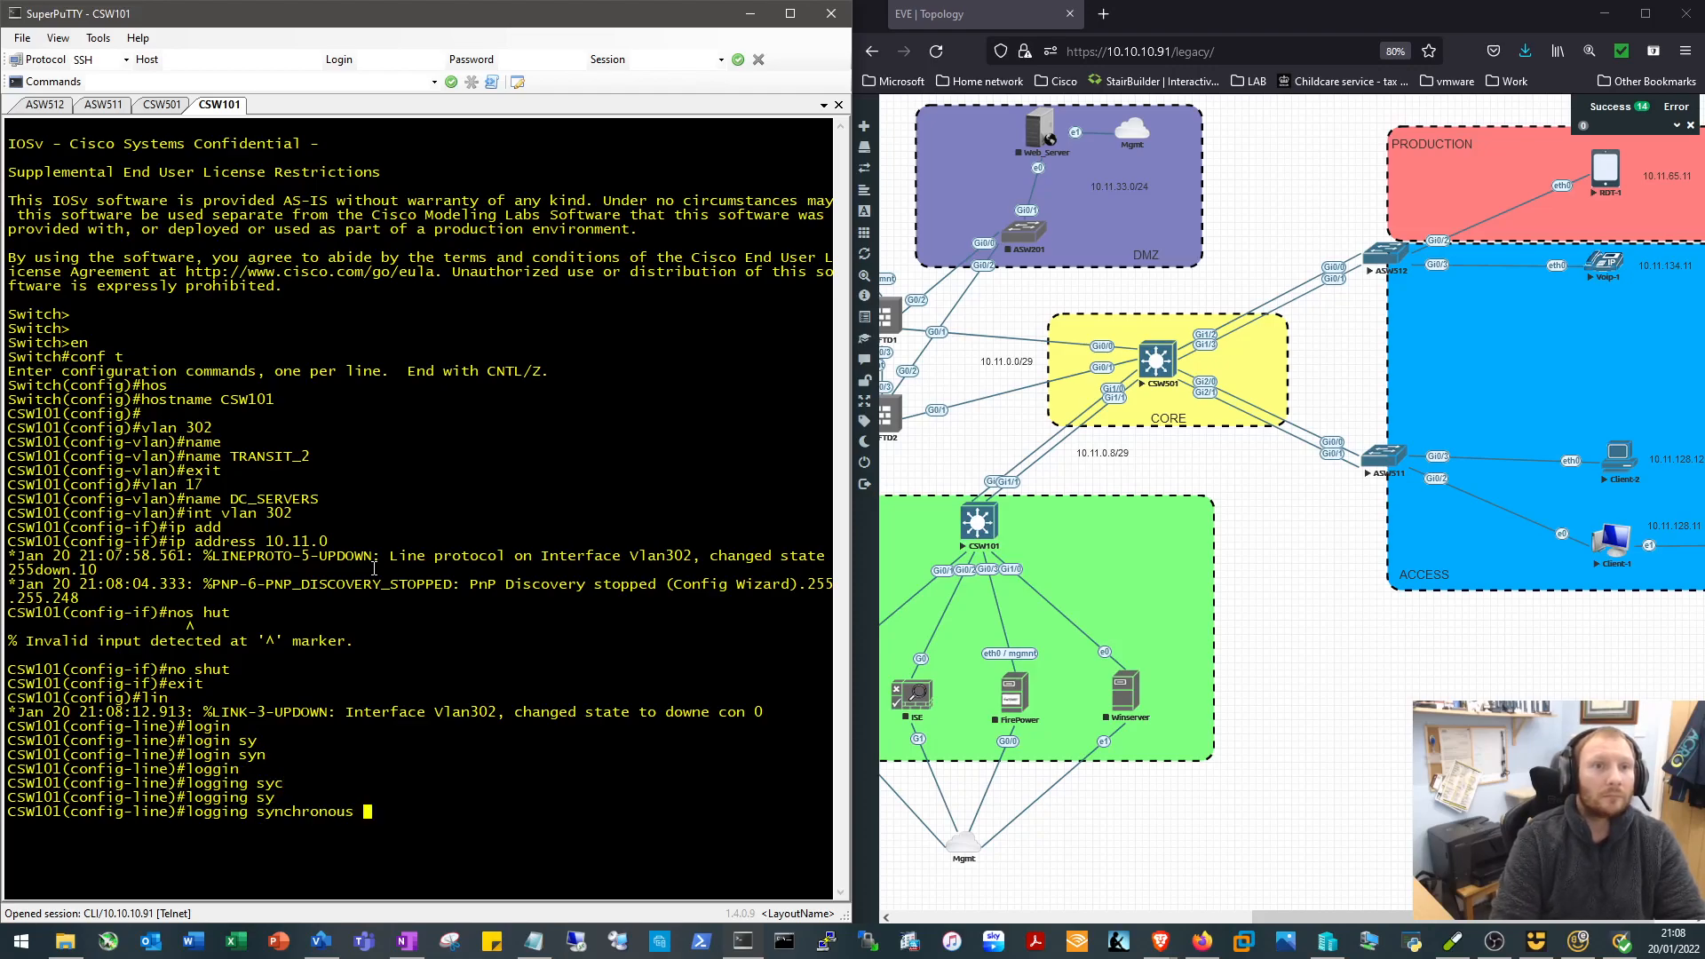
pyautogui.write('exit')
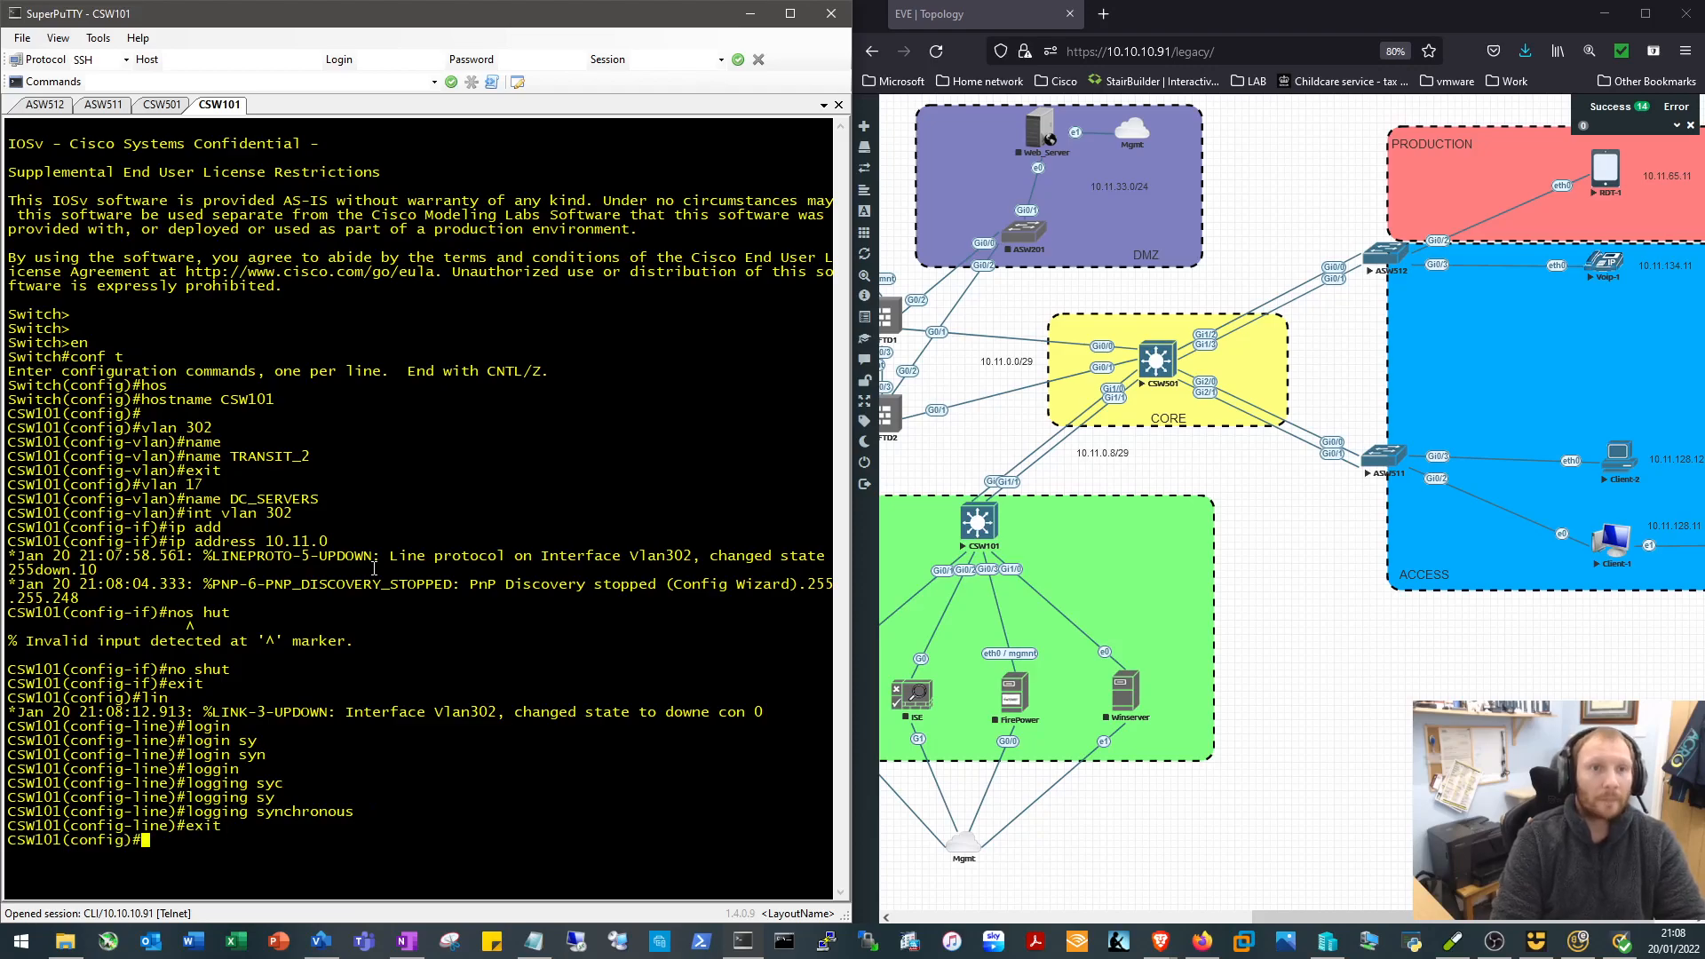
pyautogui.write('int vlan')
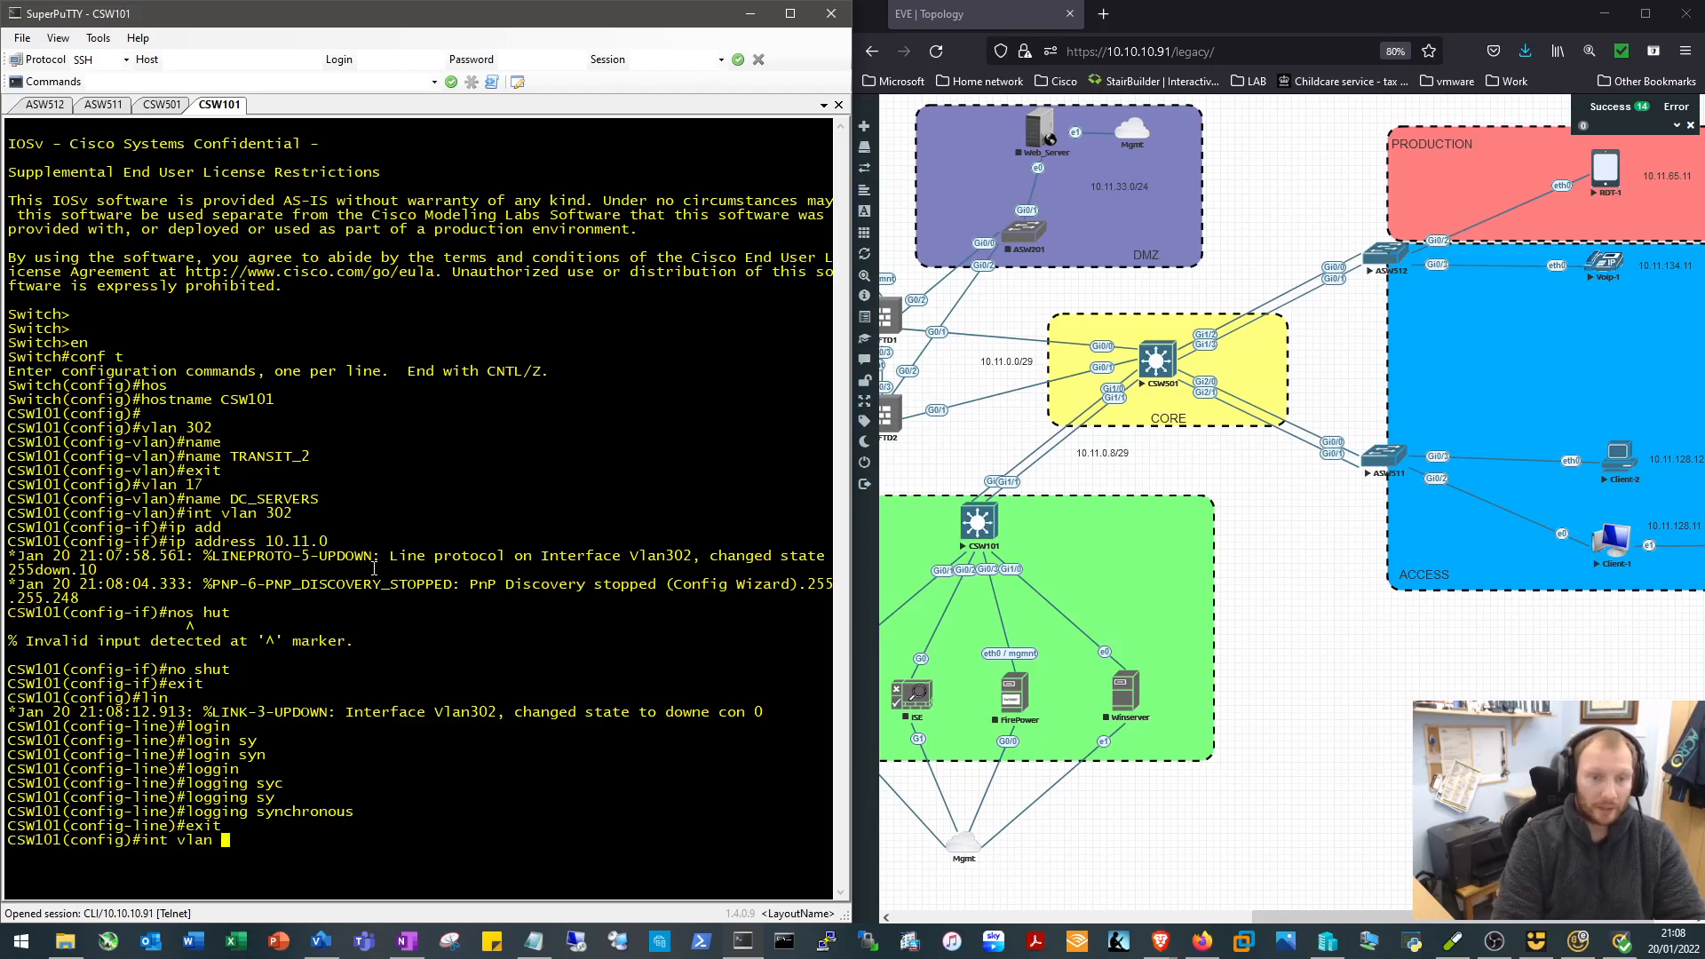
pyautogui.write('17')
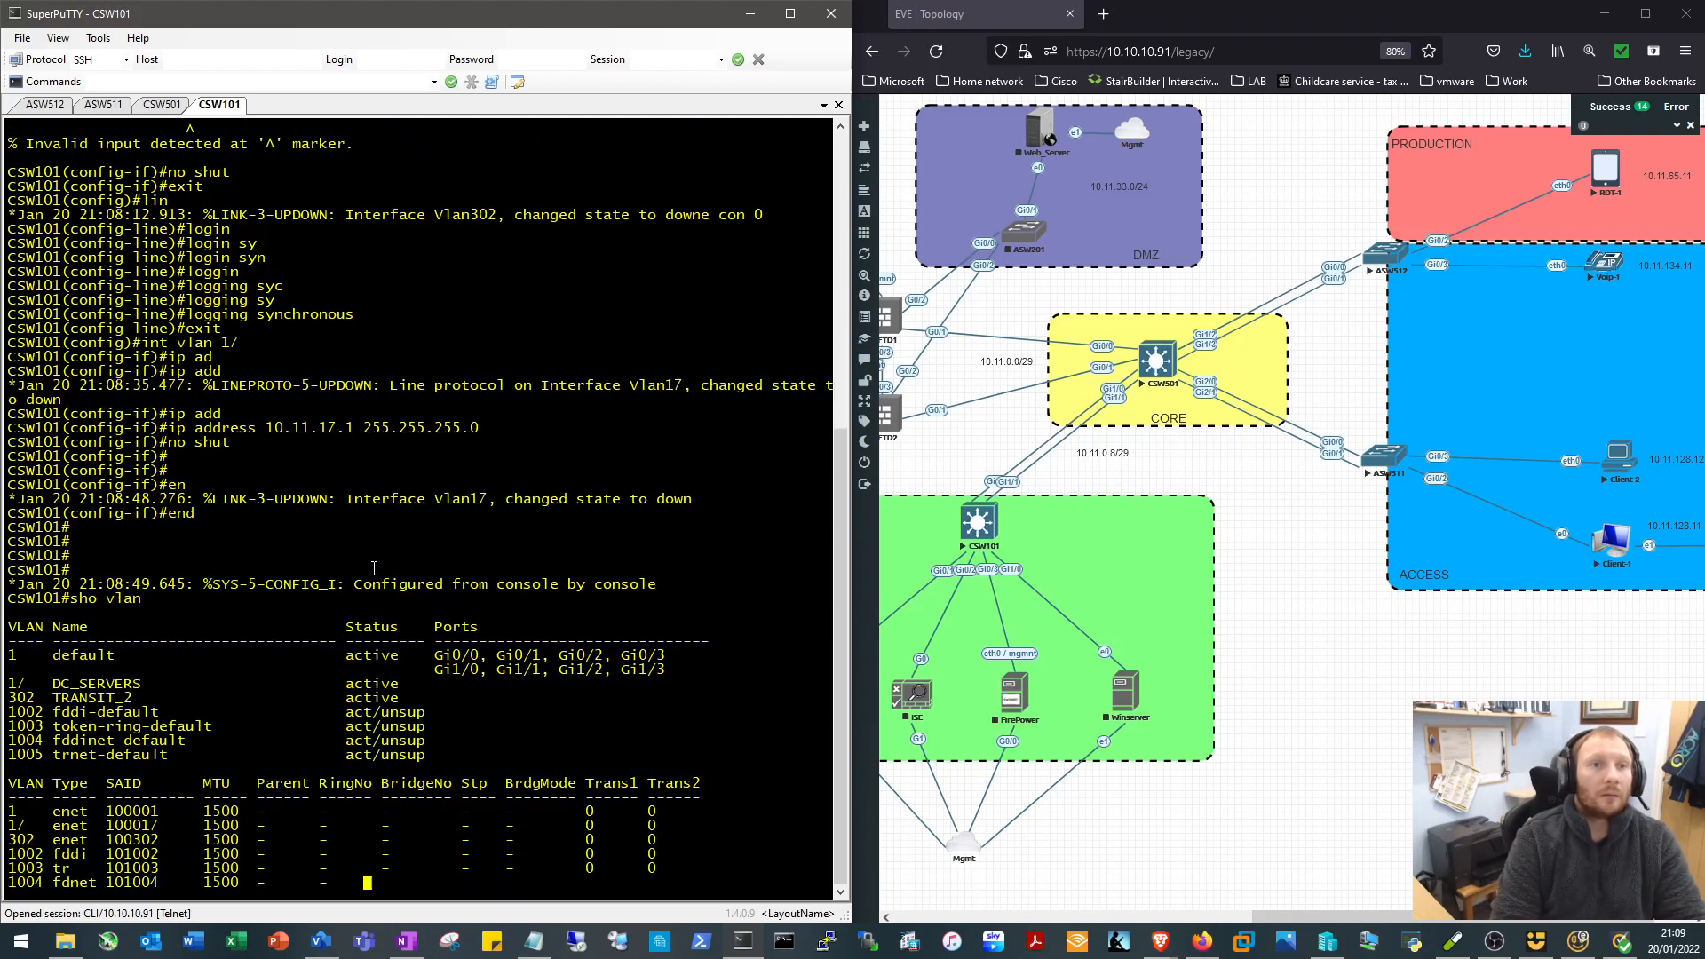
# Page through the VLAN listing showing DC_SERVERS and TRANSIT_2 active
pyautogui.press('space')
pyautogui.write('conf t')
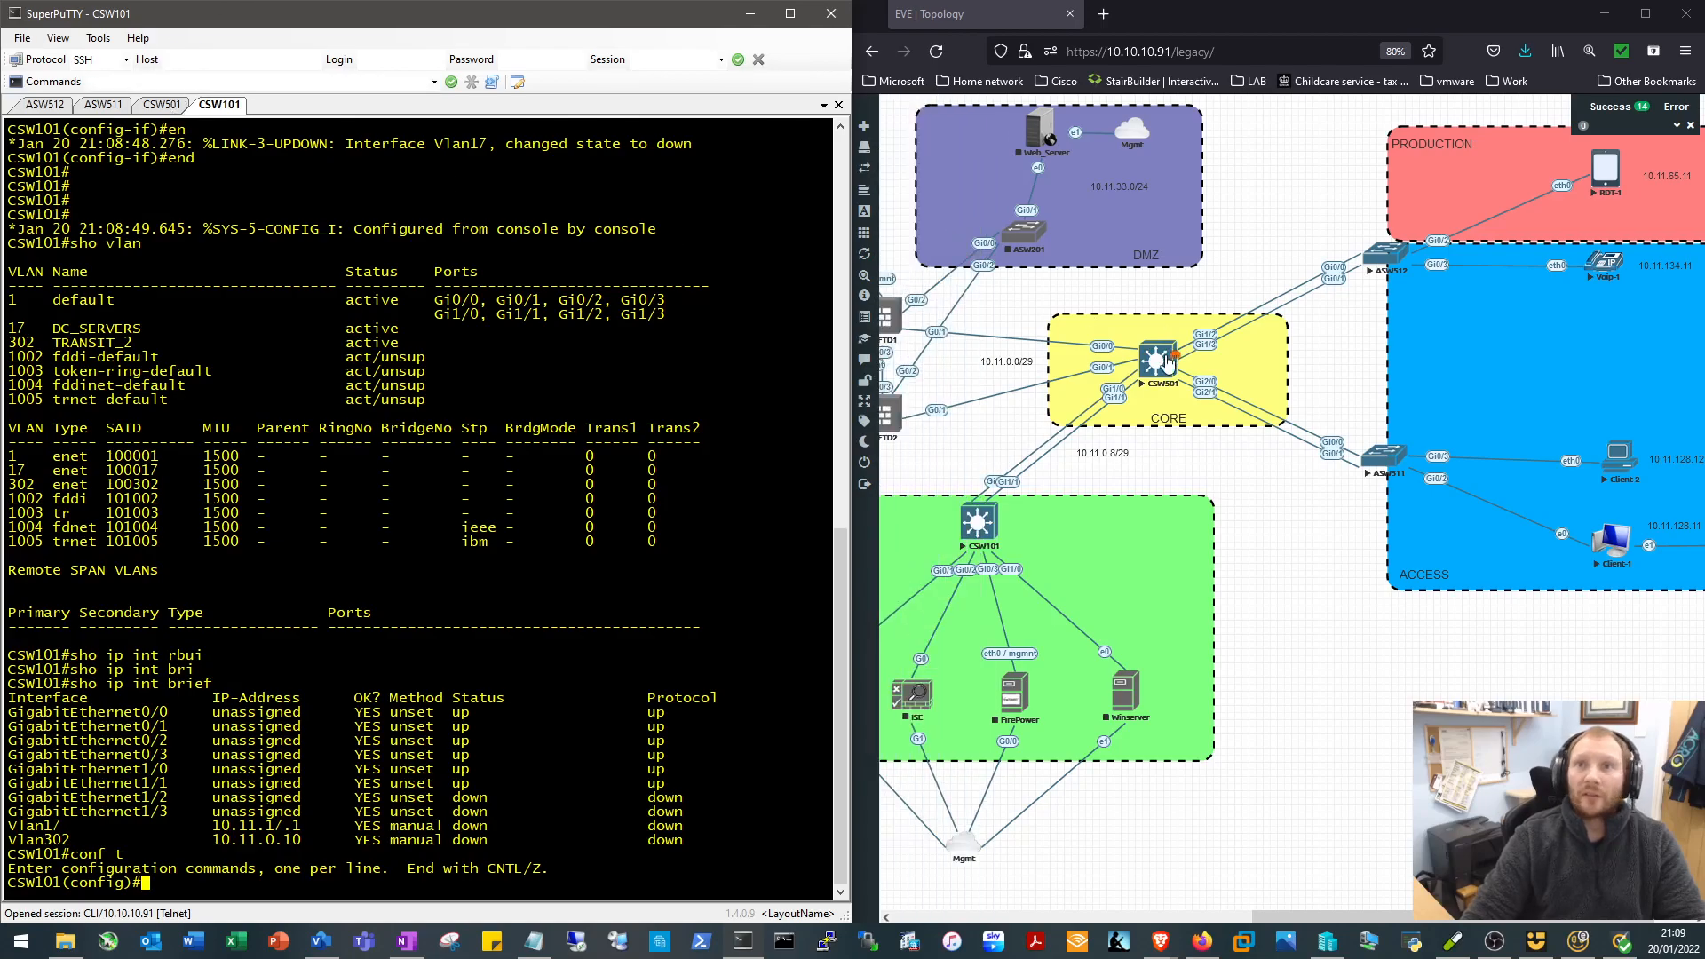
# On CSW501, show interface status and pick out the CSW101_Gi1/0 port description
pyautogui.click(161, 105)
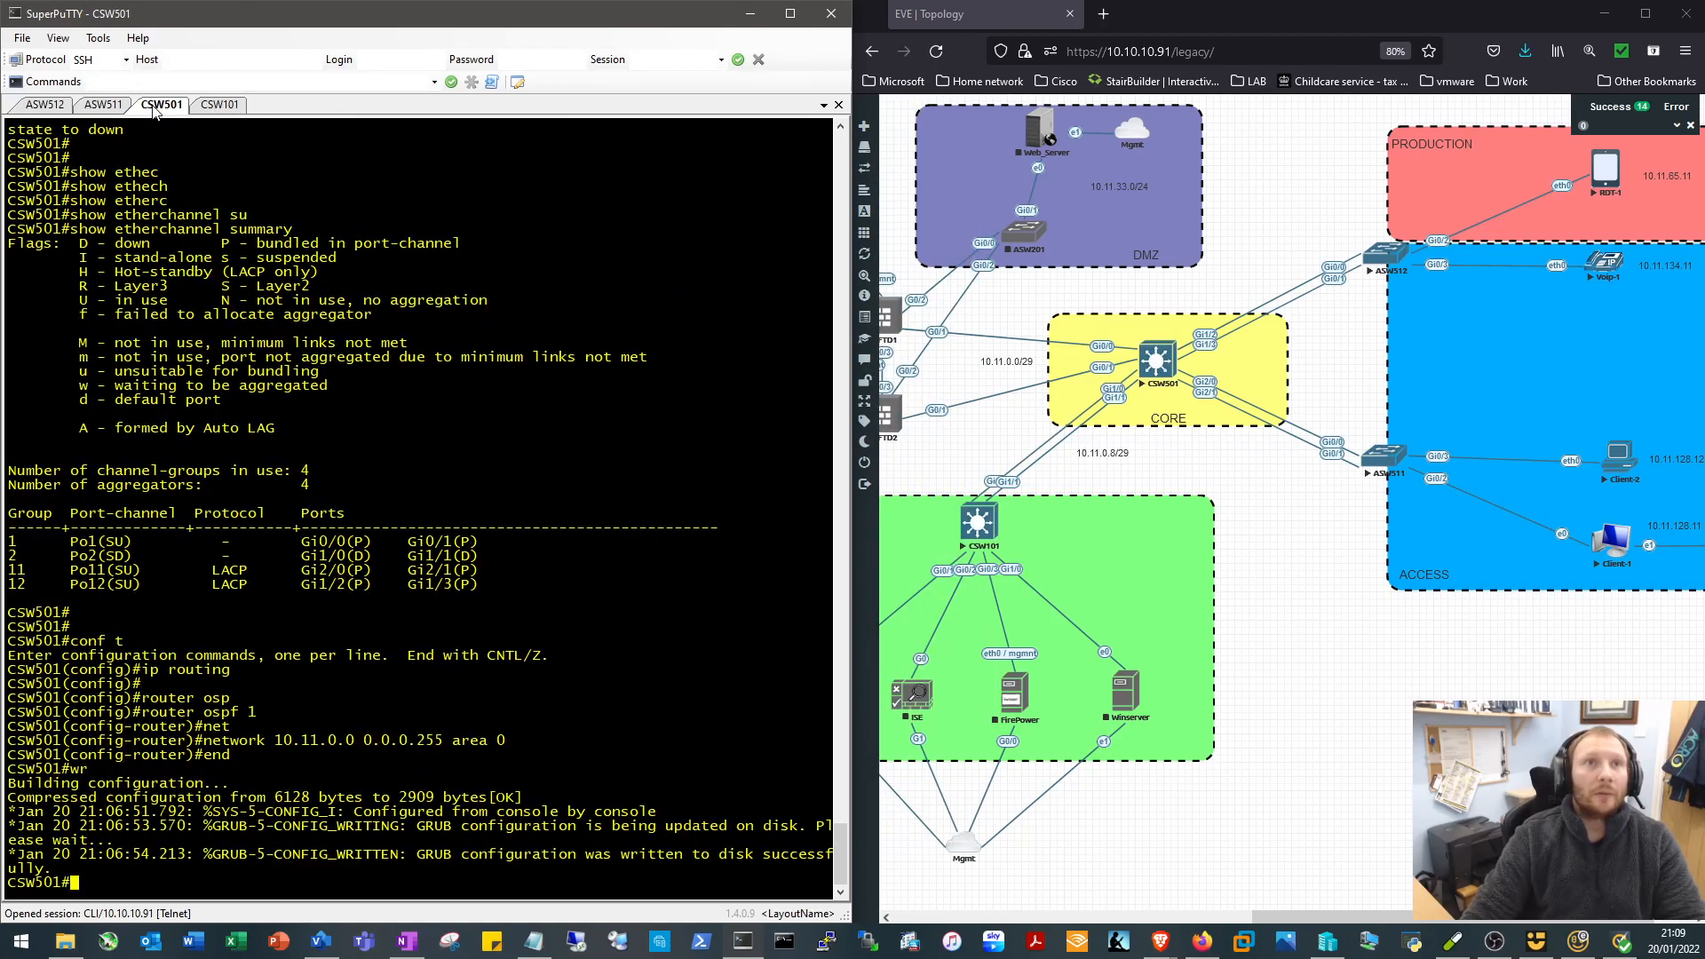
pyautogui.write('sh oint st')
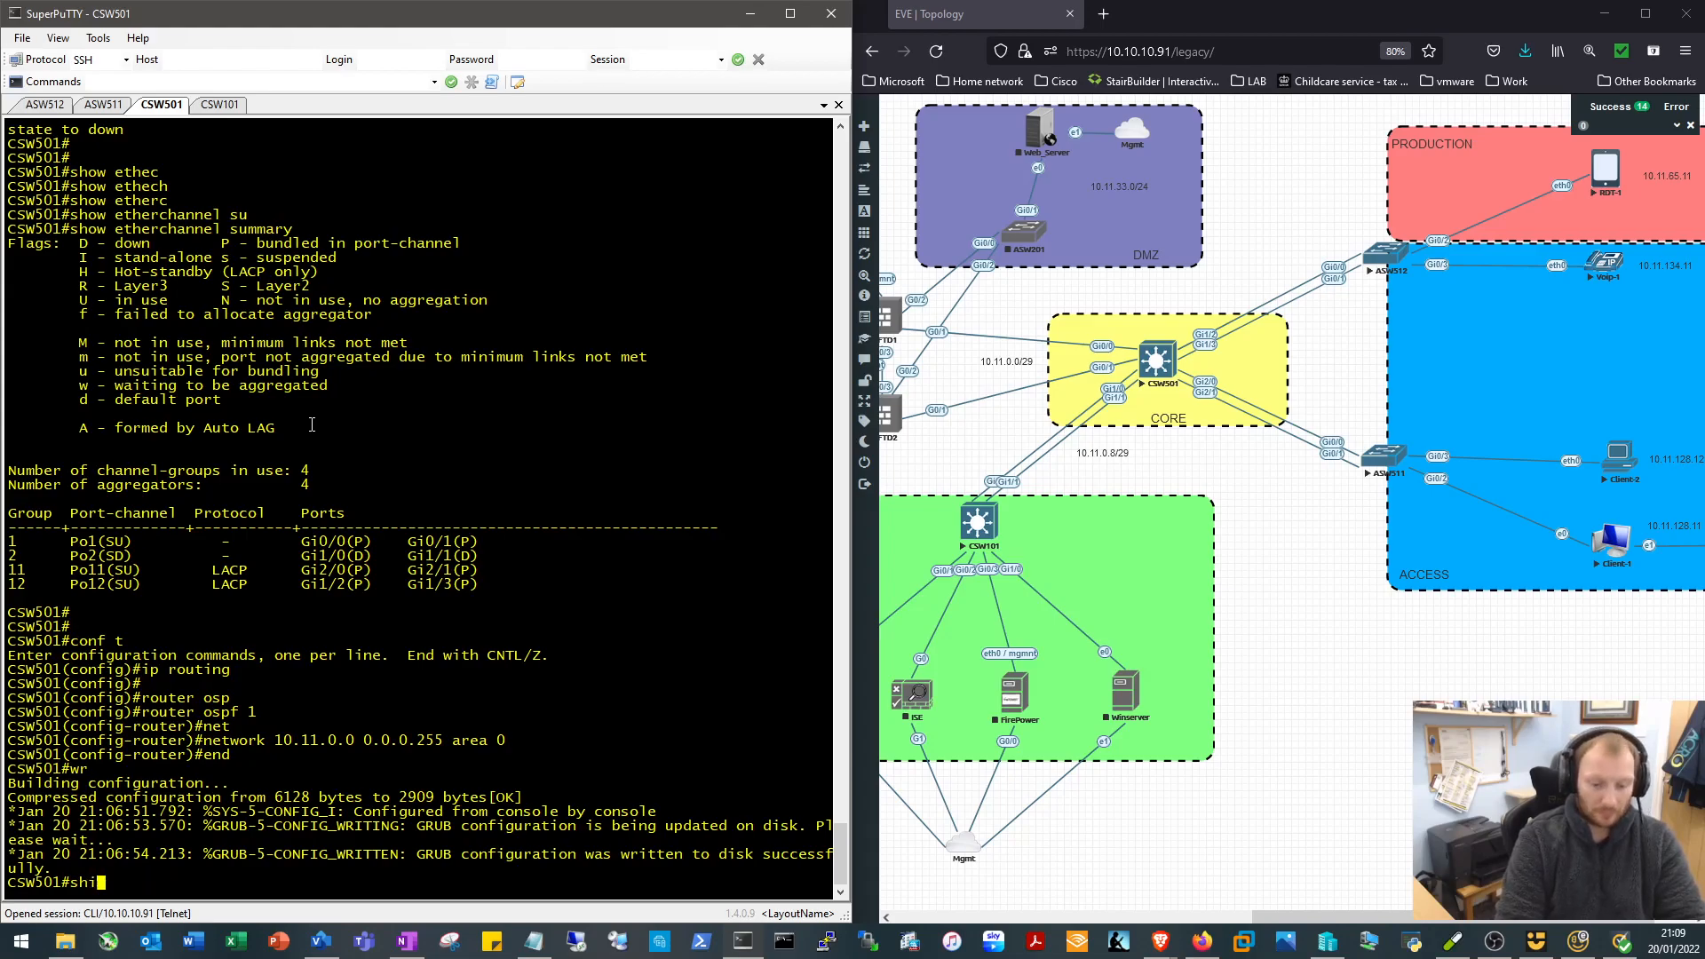
pyautogui.write('sho int status')
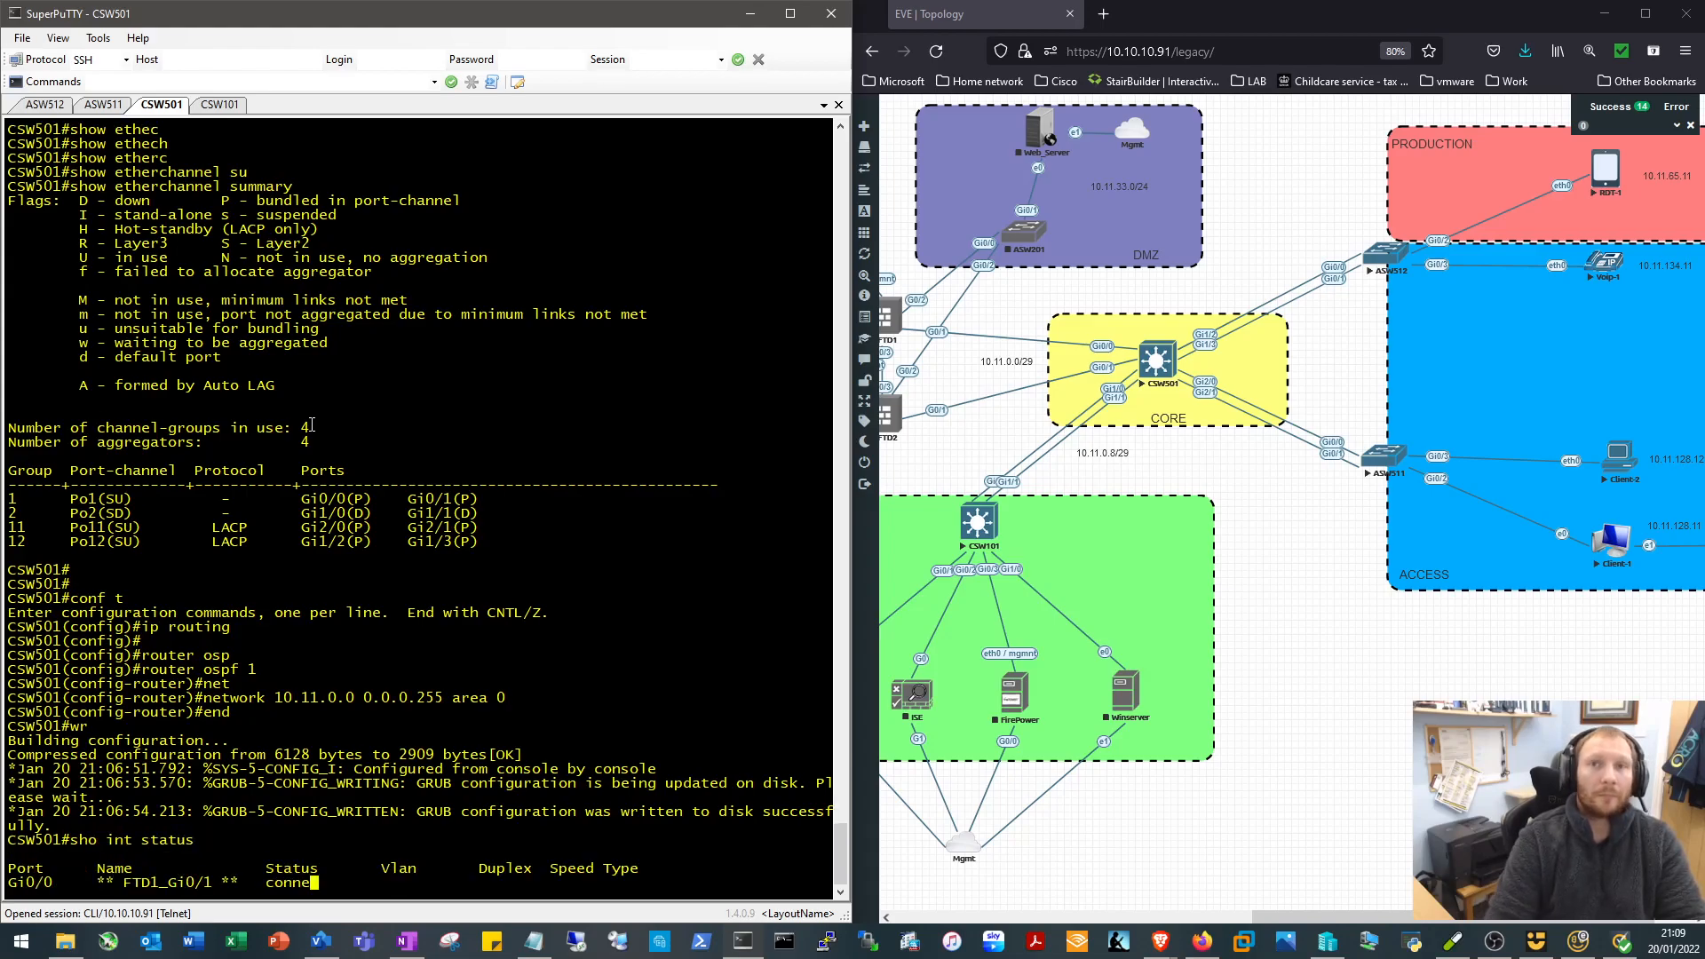
pyautogui.scroll(-3)
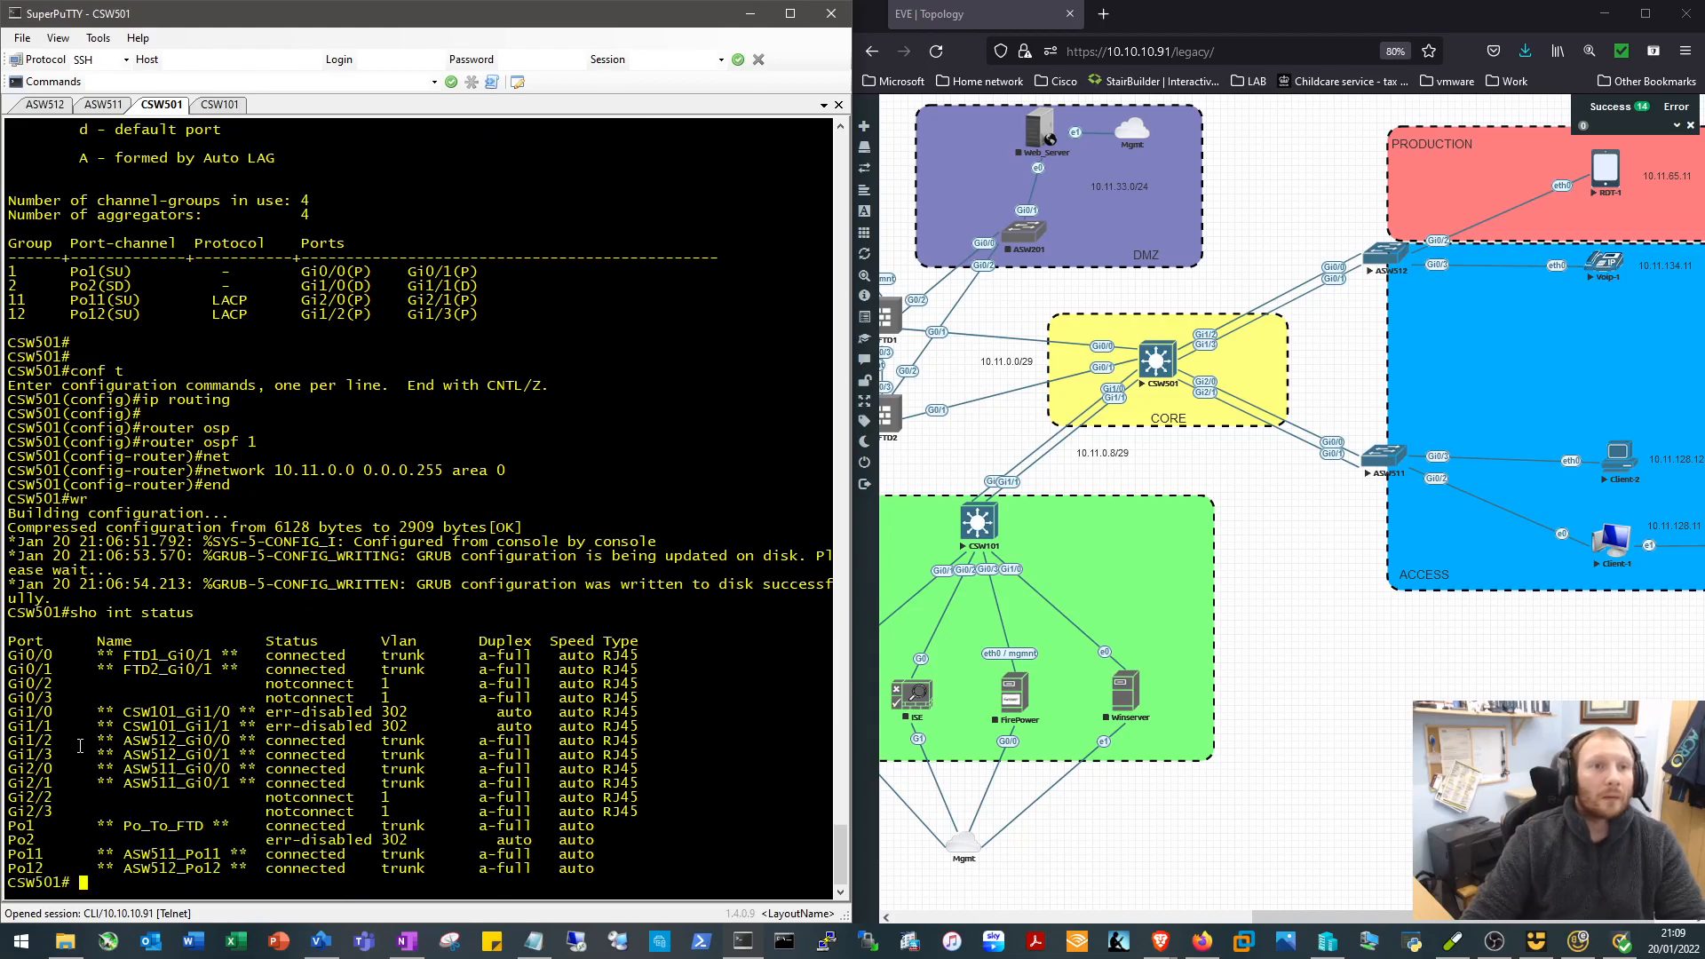
pyautogui.doubleClick(174, 712)
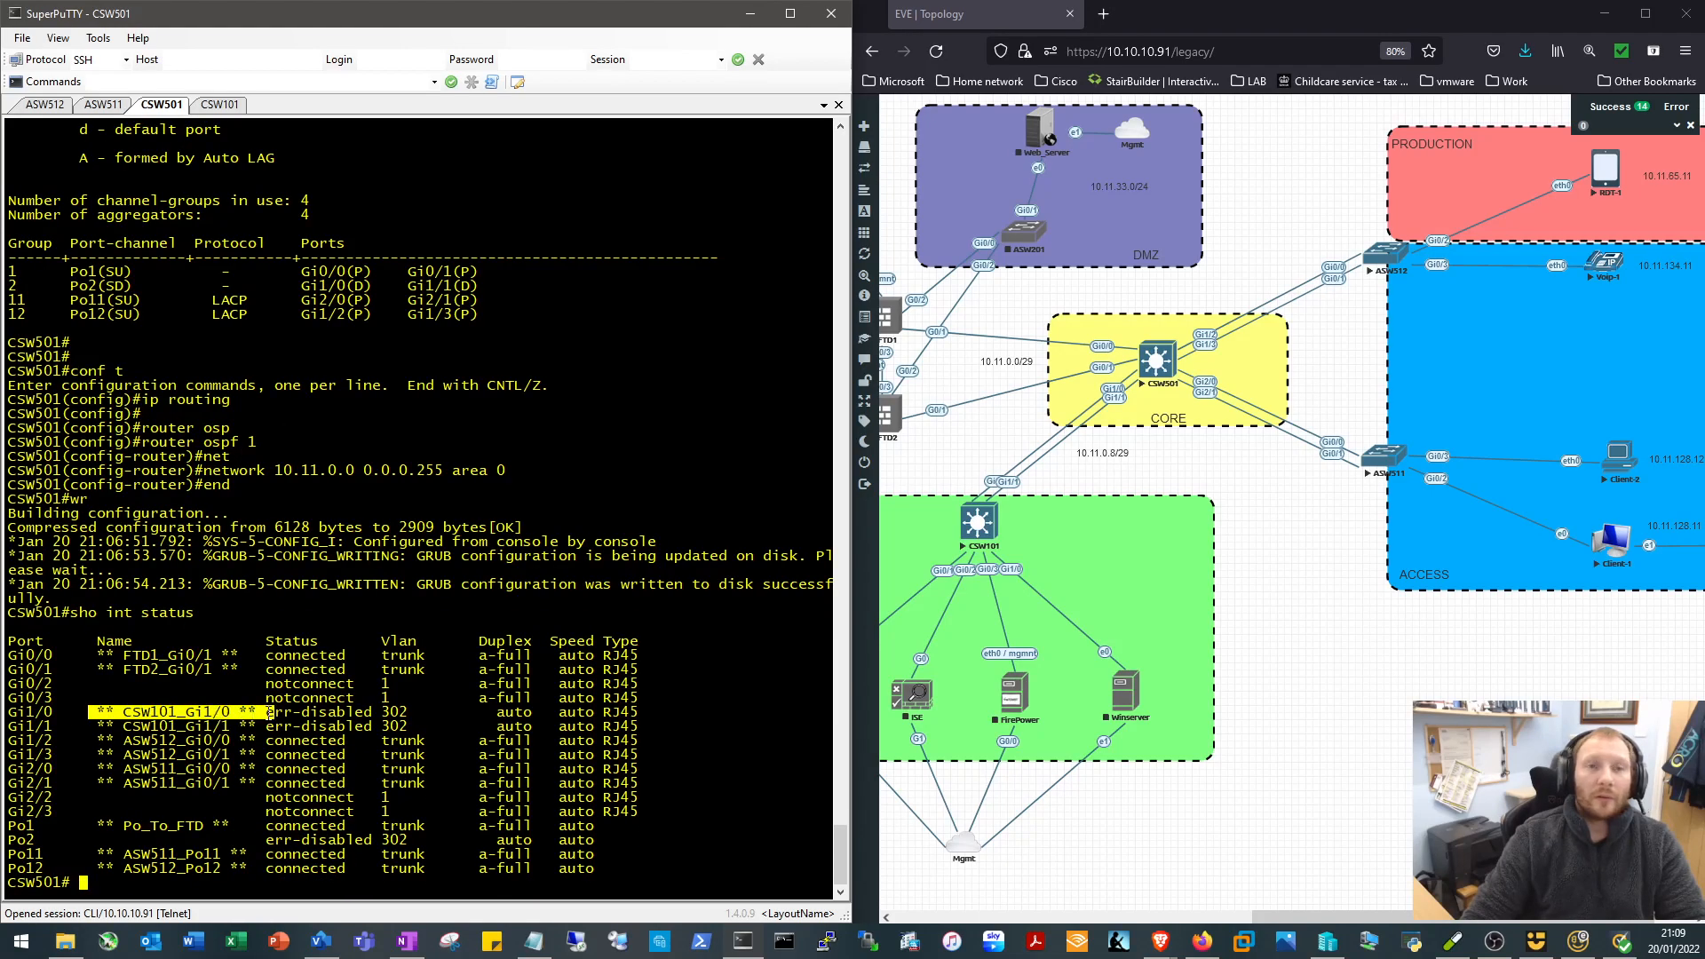
# Describe CSW501's Gi1/0 as ** CSW101_Gi0/0 ** and save the configuration
pyautogui.write('c')
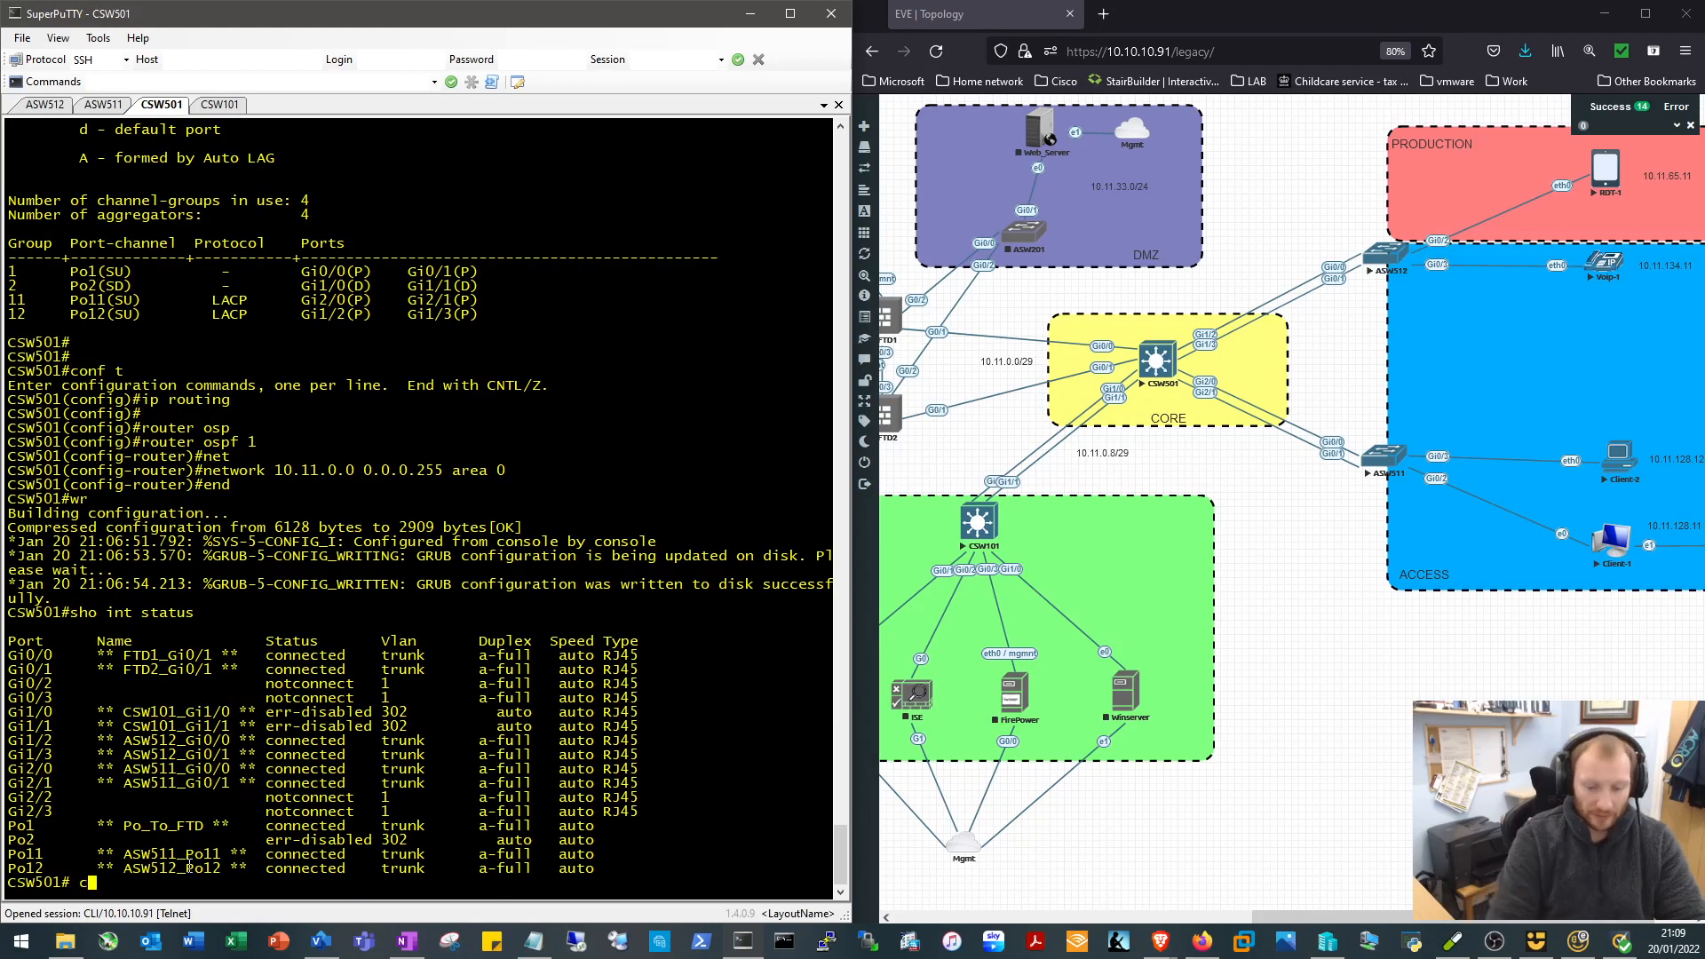
pyautogui.write('int gig 0')
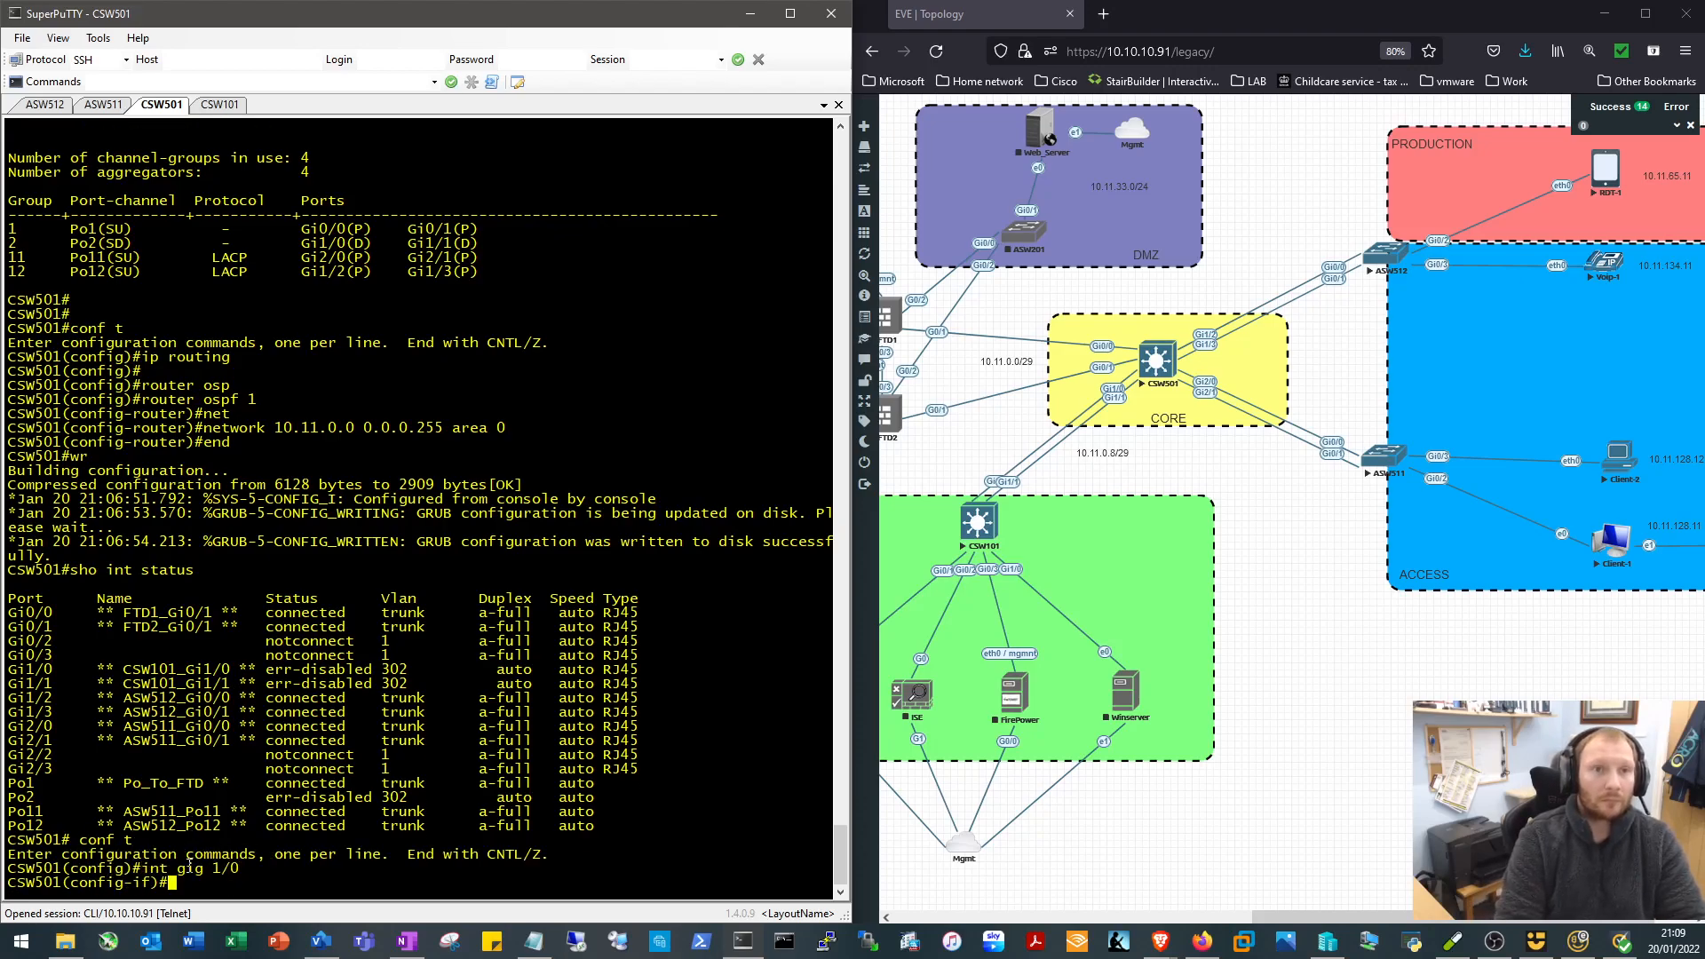
pyautogui.write('description **')
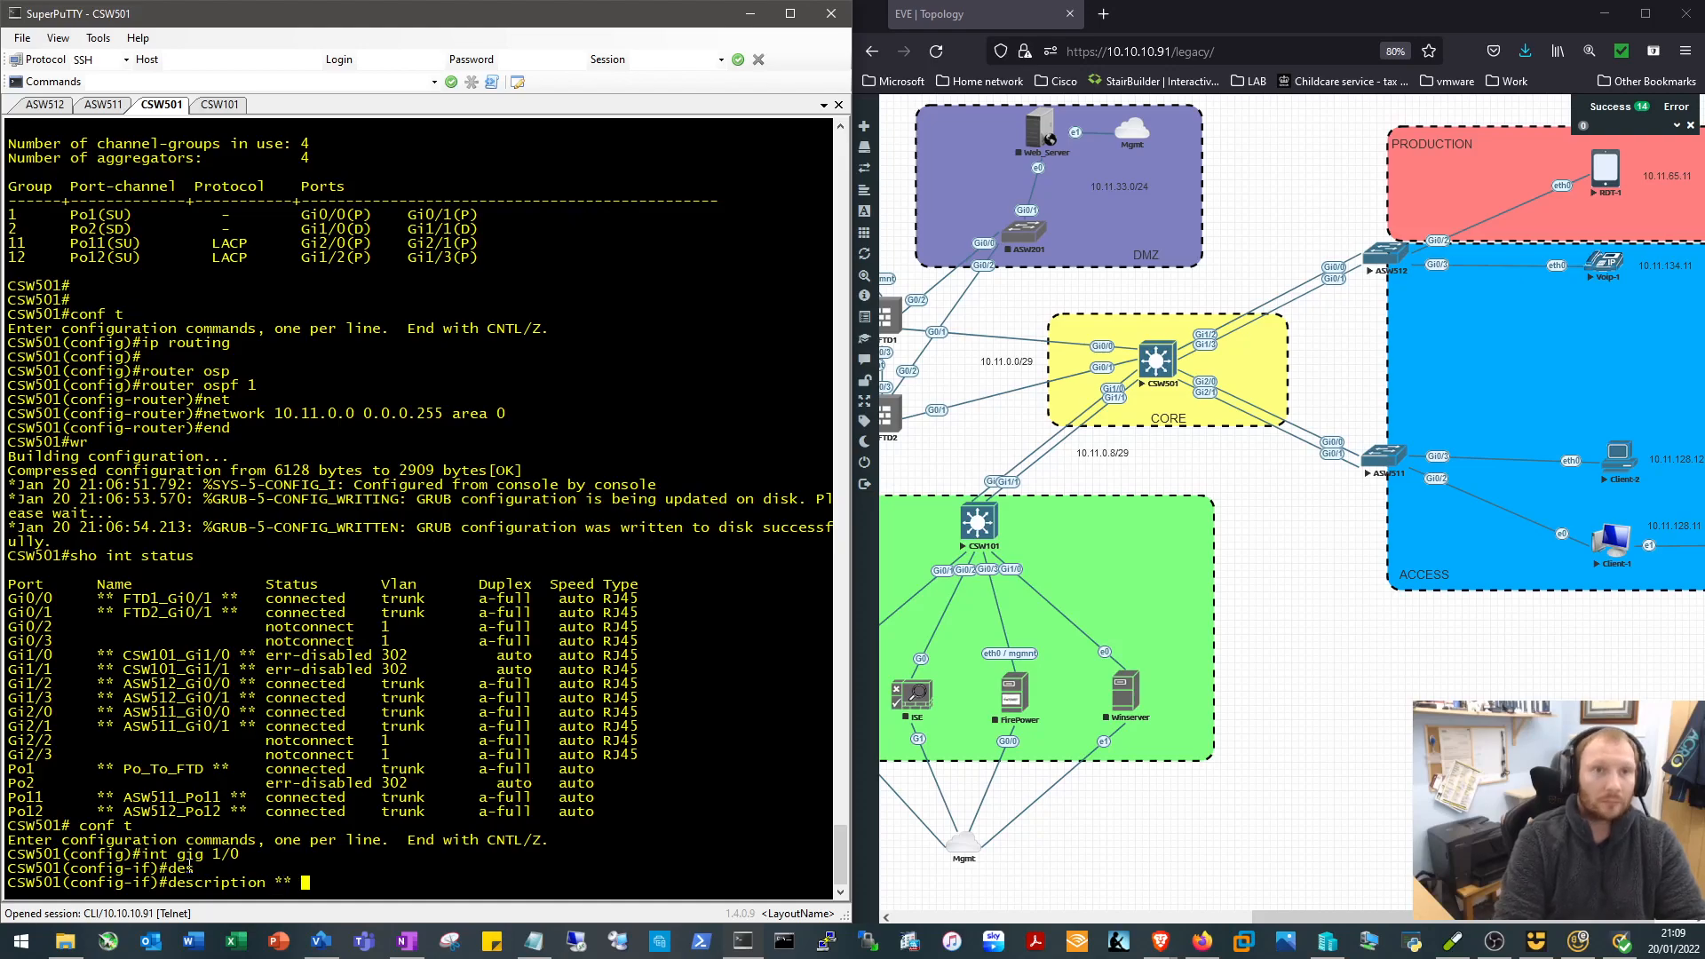
pyautogui.write('CSW')
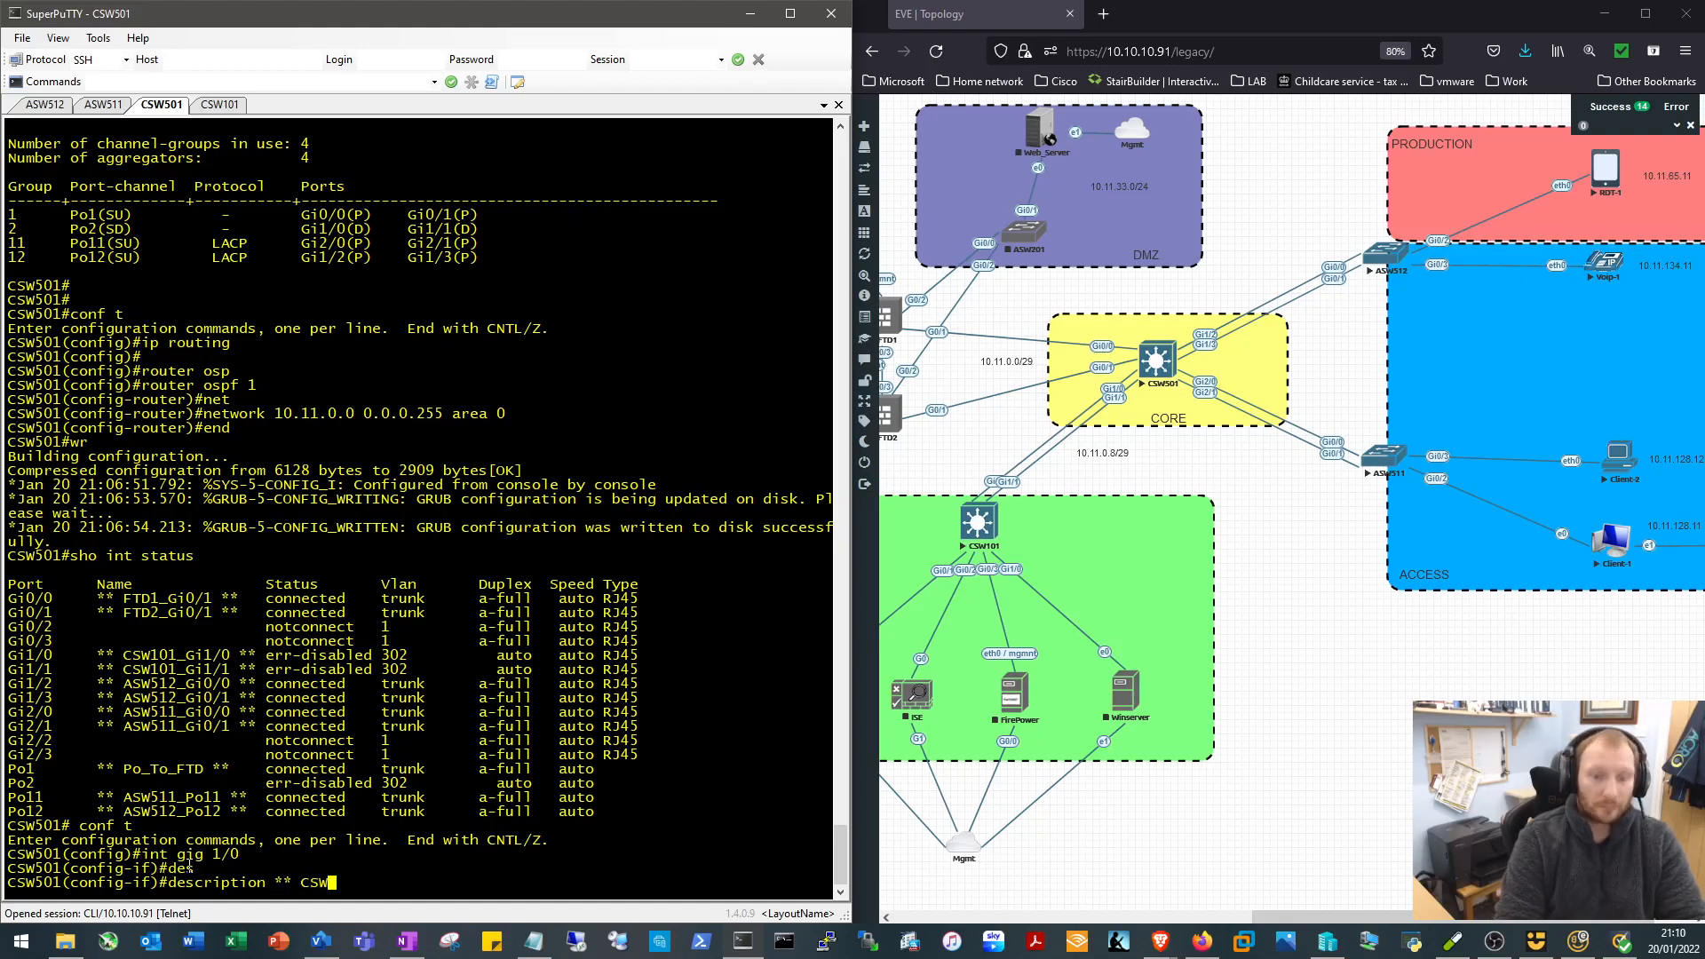
pyautogui.write('101_')
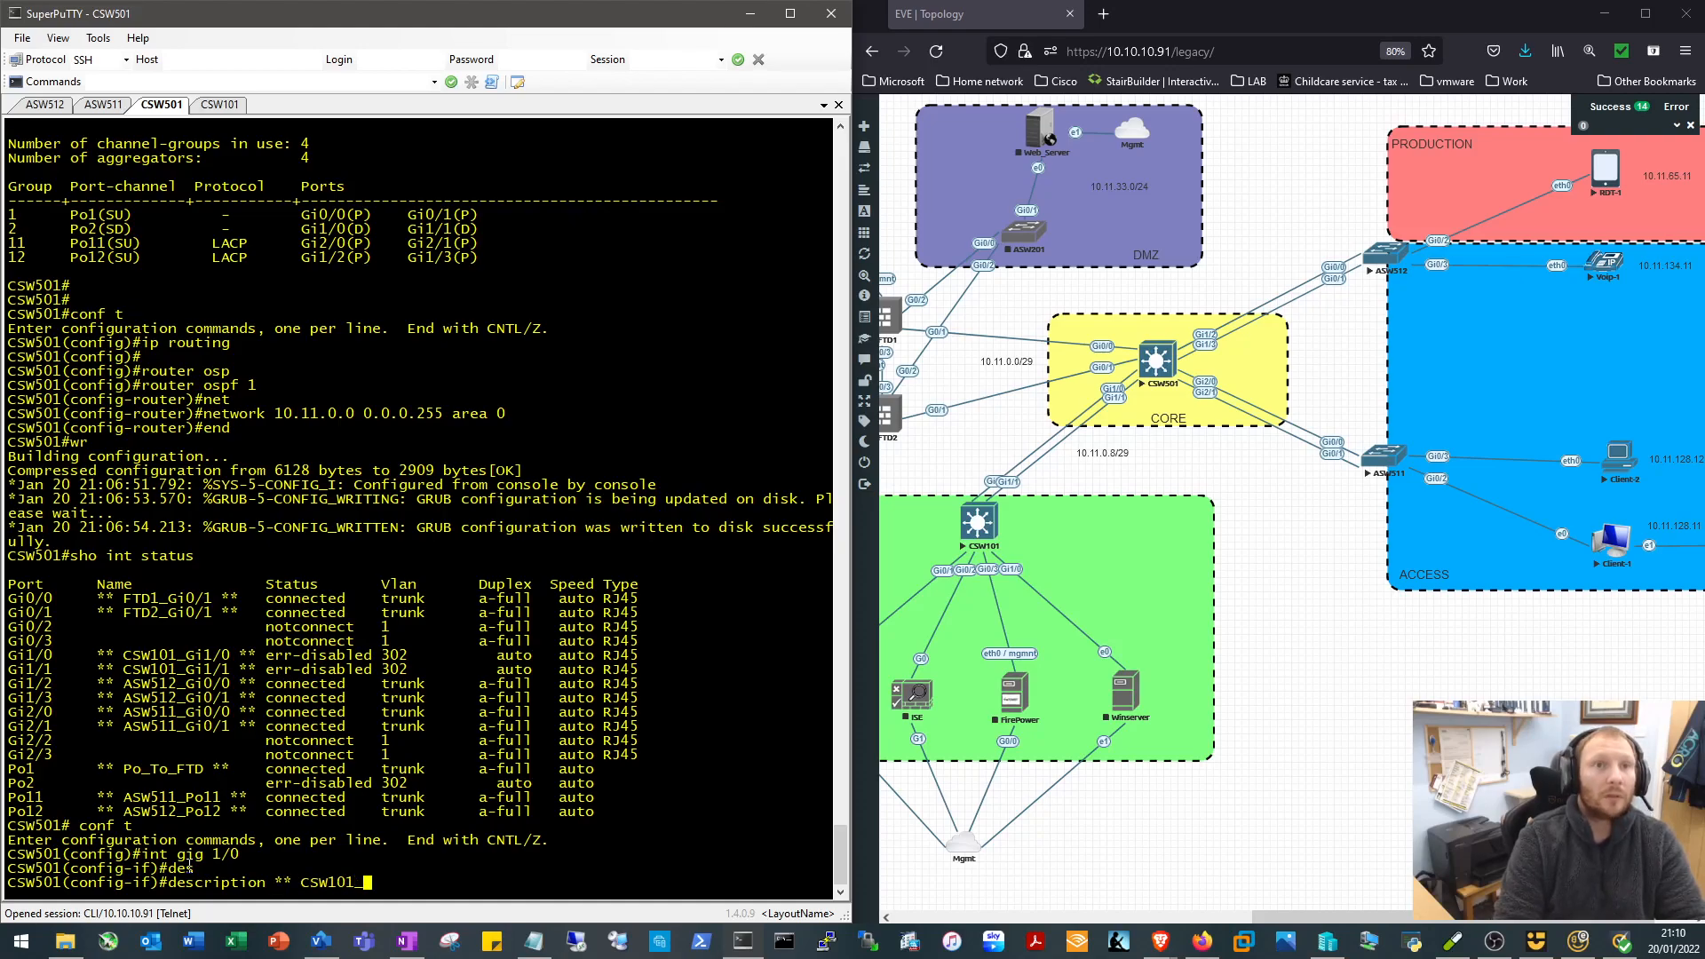
pyautogui.write('Gi0-')
pyautogui.write('END')
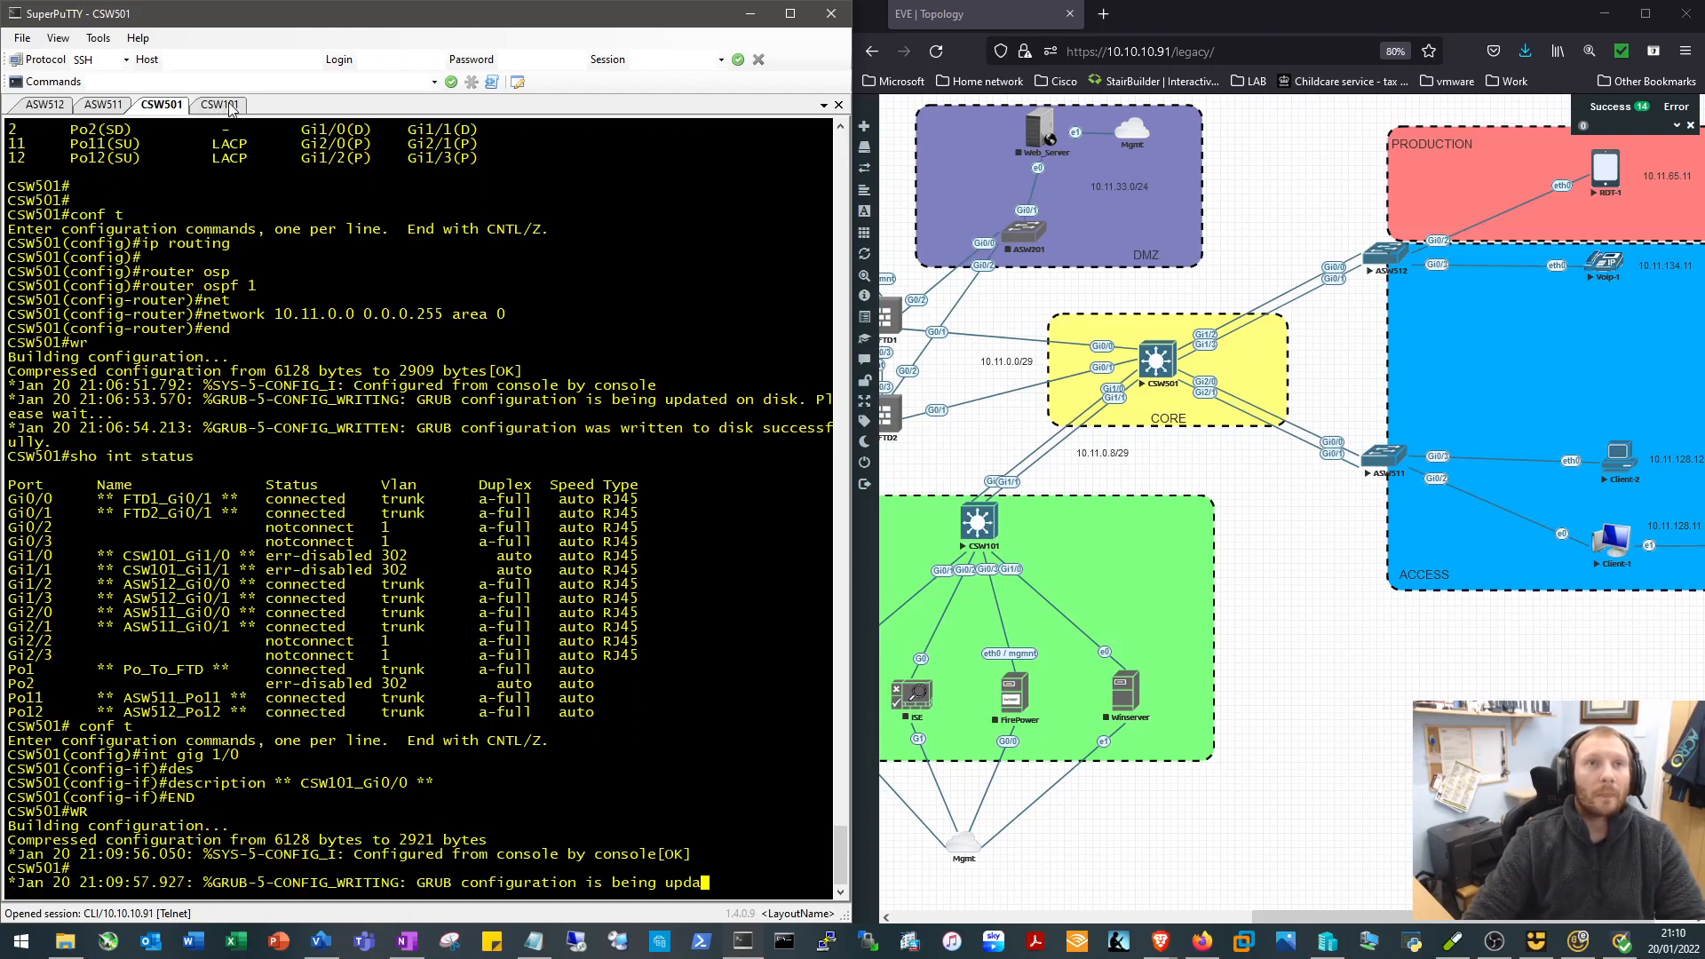
# Back on CSW501, filter the running config for spanning-tree with 'sho run | s'
pyautogui.click(219, 105)
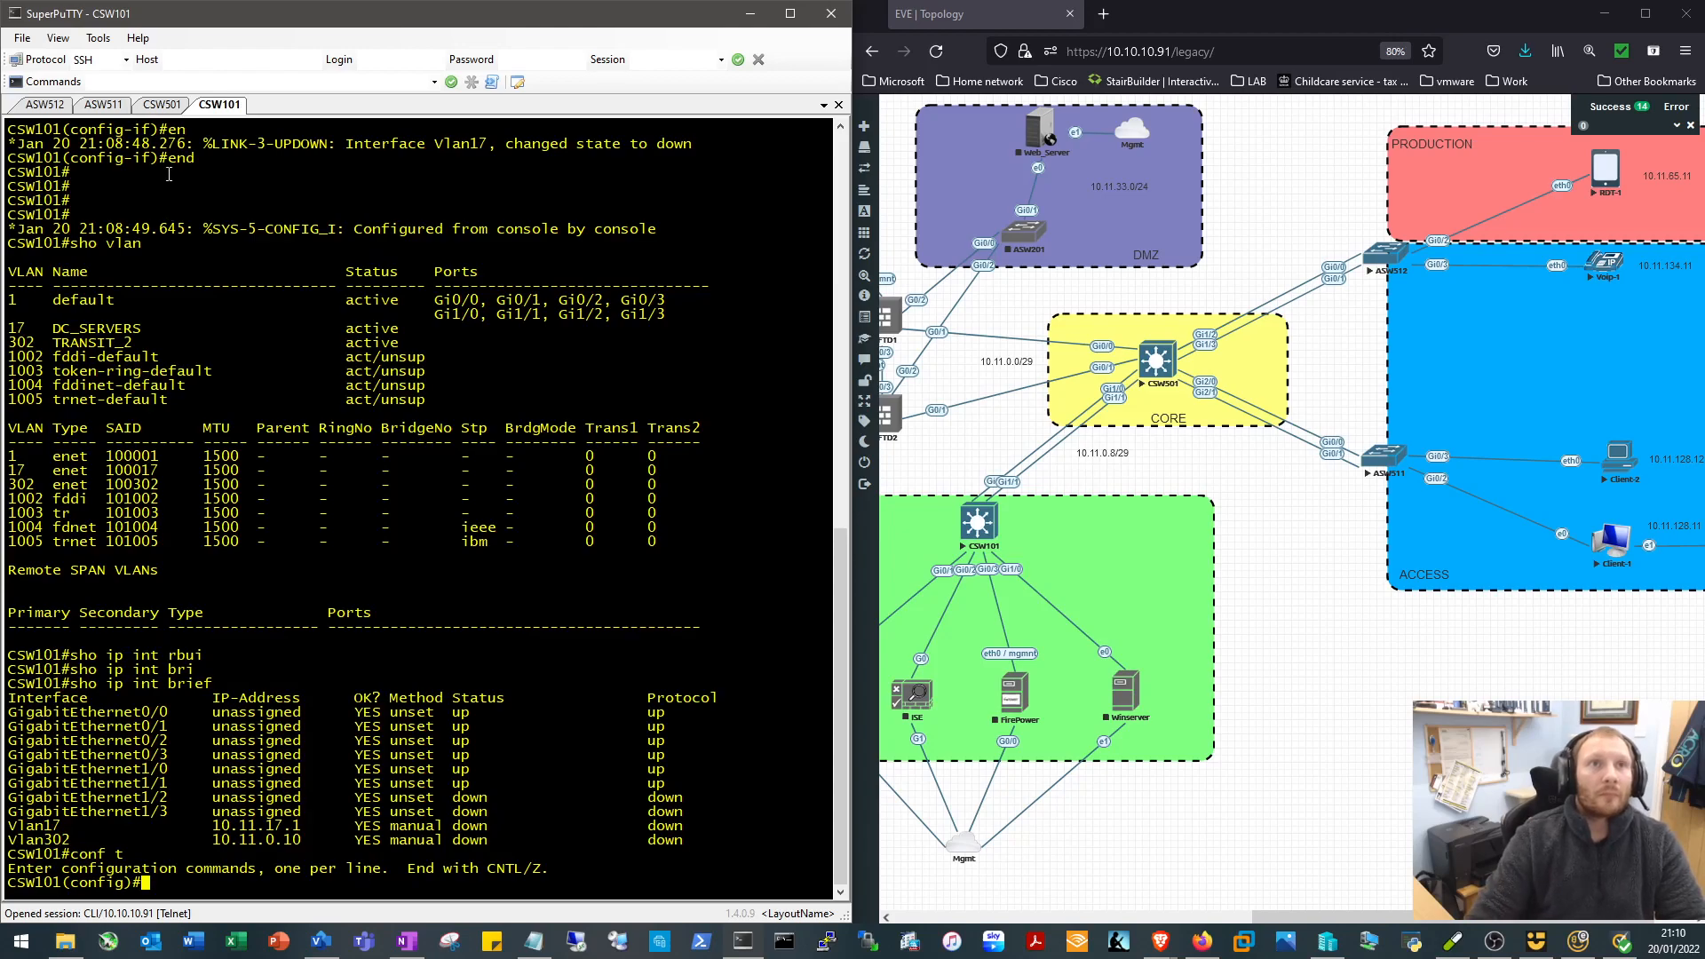
pyautogui.click(160, 105)
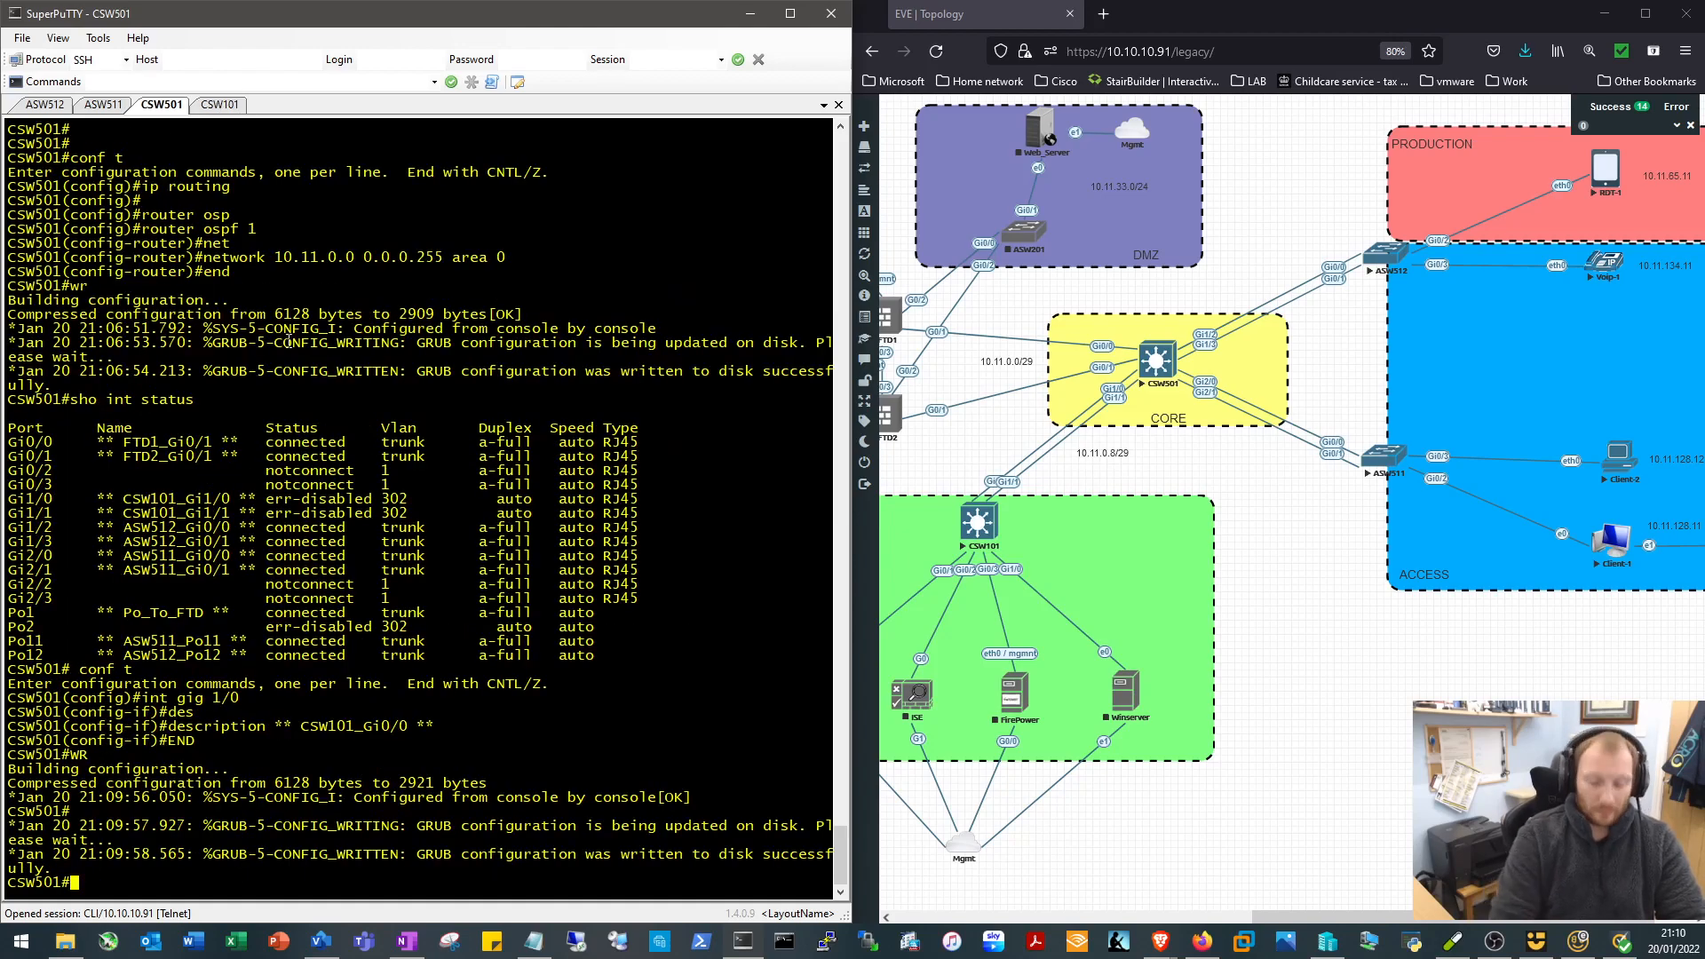
pyautogui.write('sho run | s')
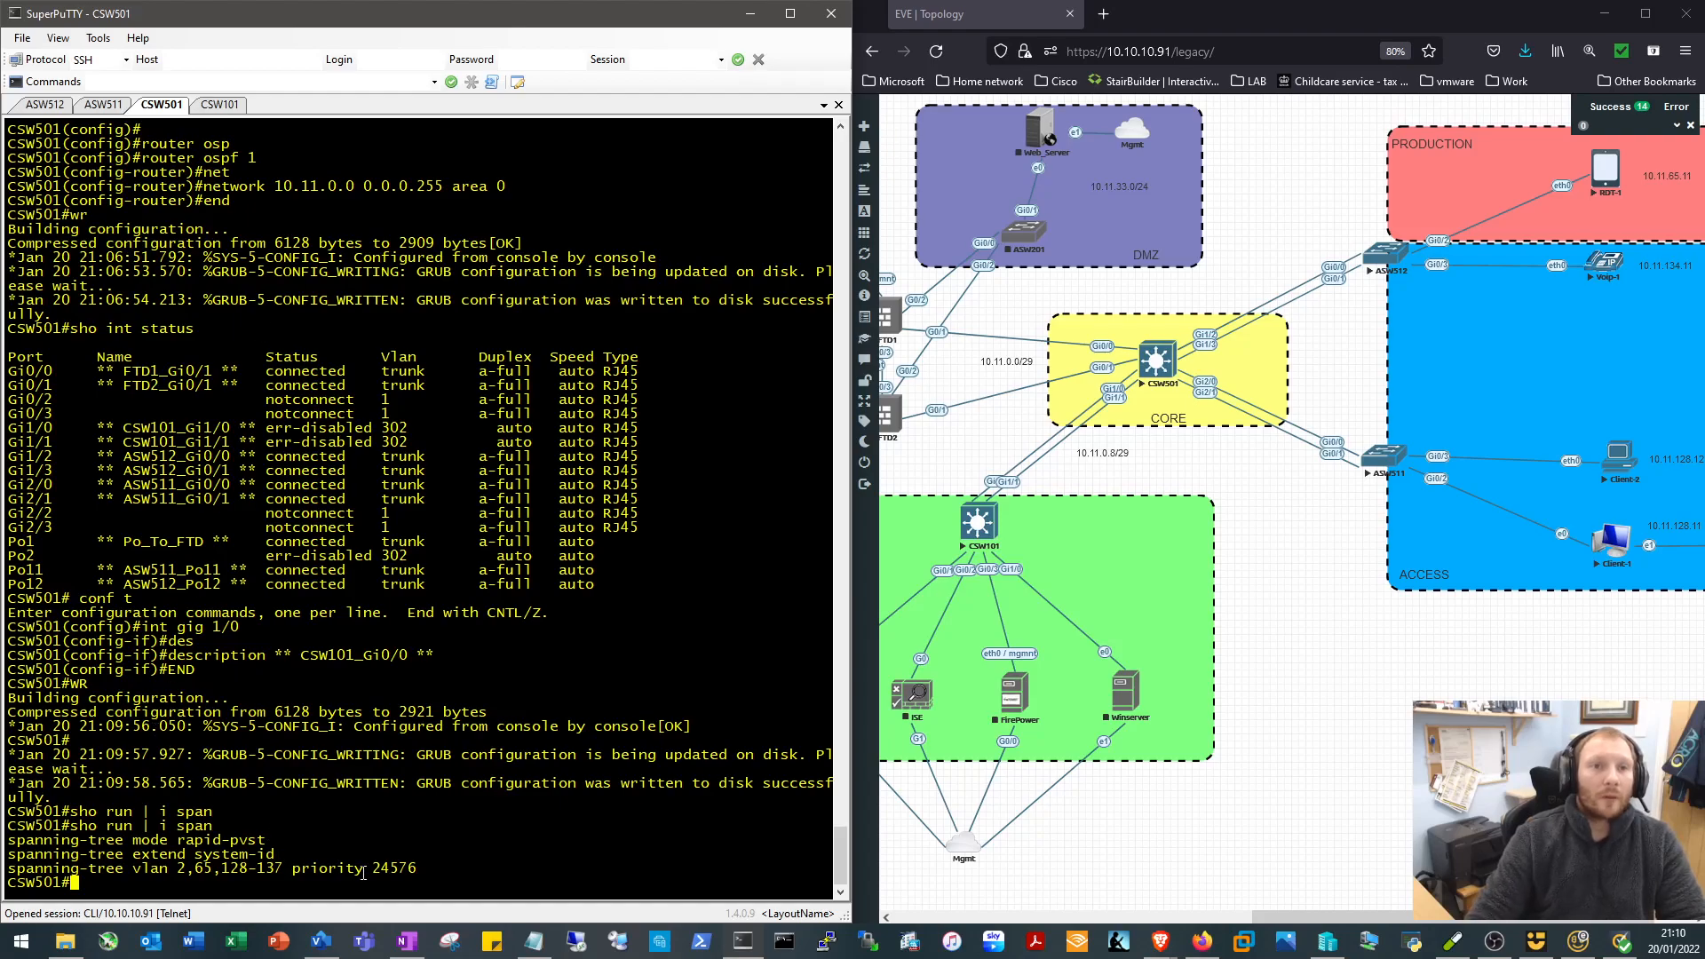
# Make CSW501 spanning-tree root primary for VLANs 301,302 and save
pyautogui.moveTo(6, 853); pyautogui.dragTo(413, 868)
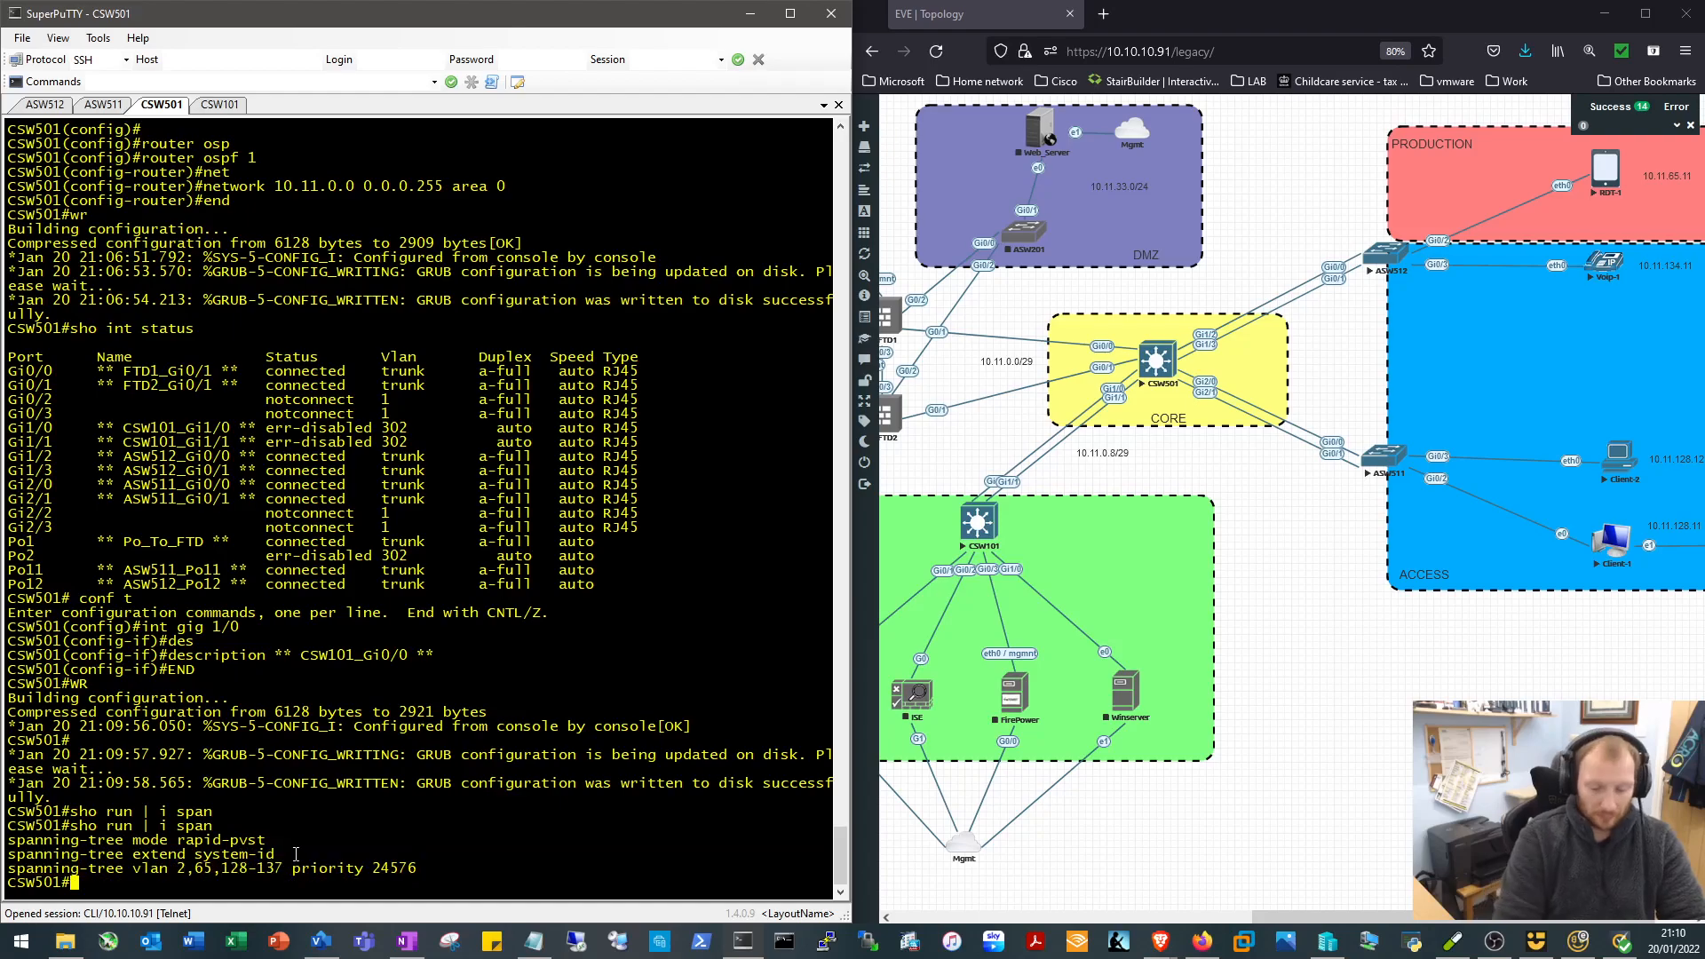
pyautogui.write('spanning-tree vlan')
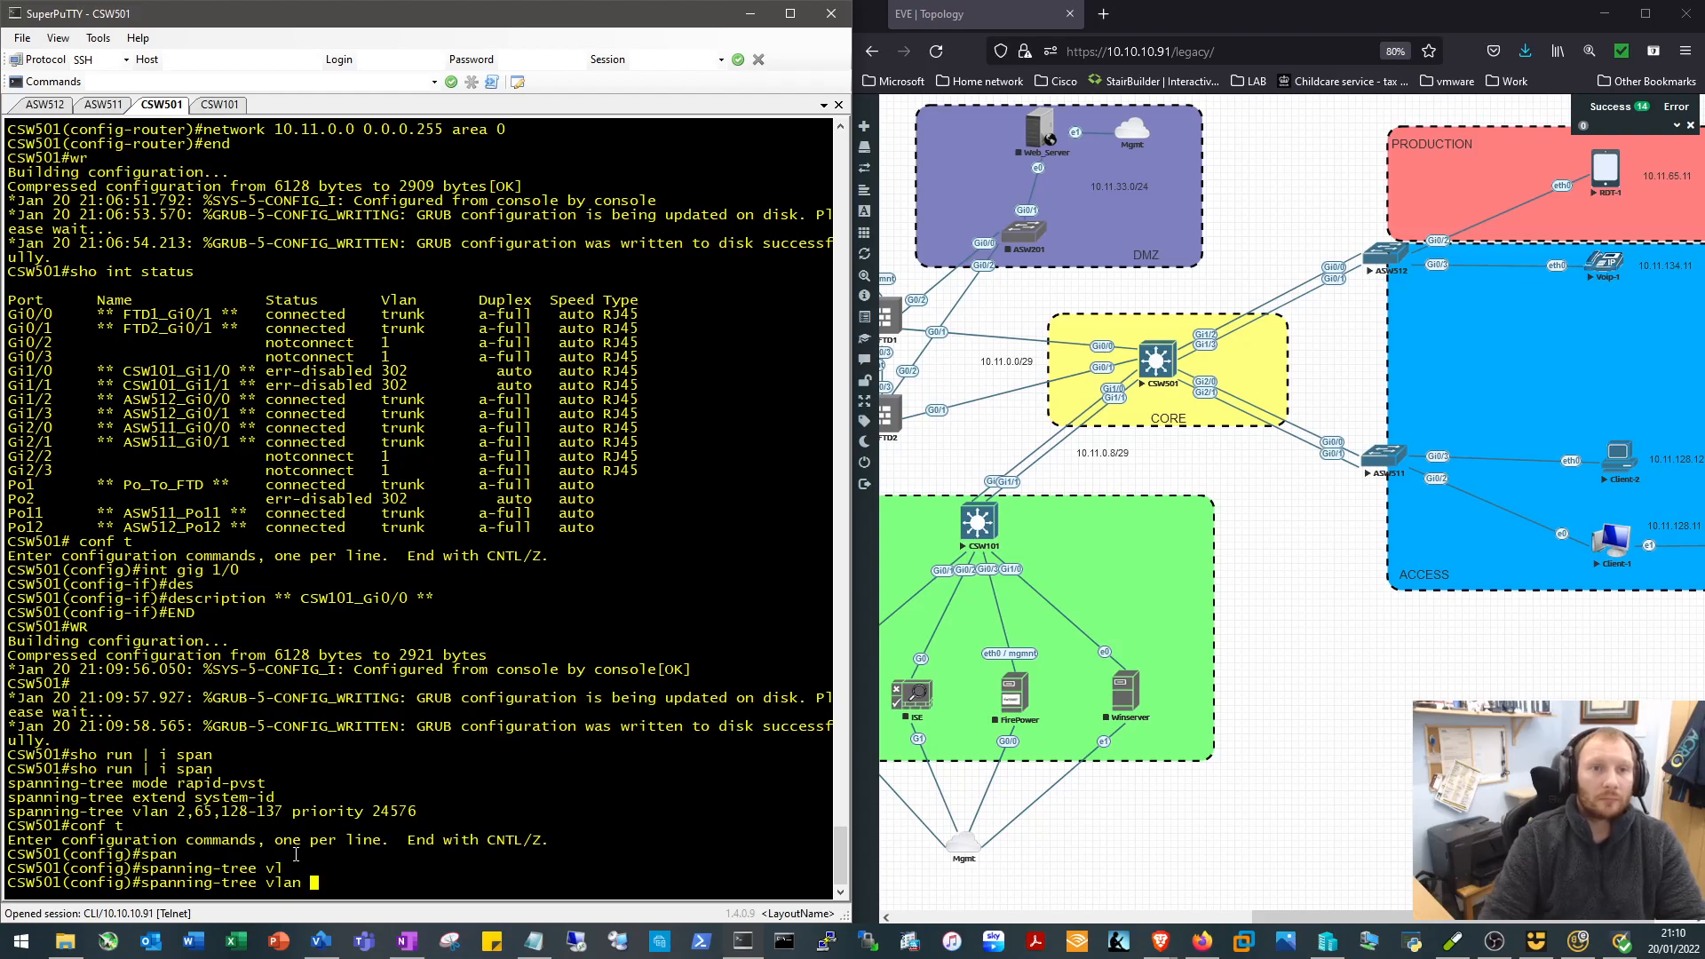
pyautogui.write('301,302 ro')
pyautogui.write('wr')
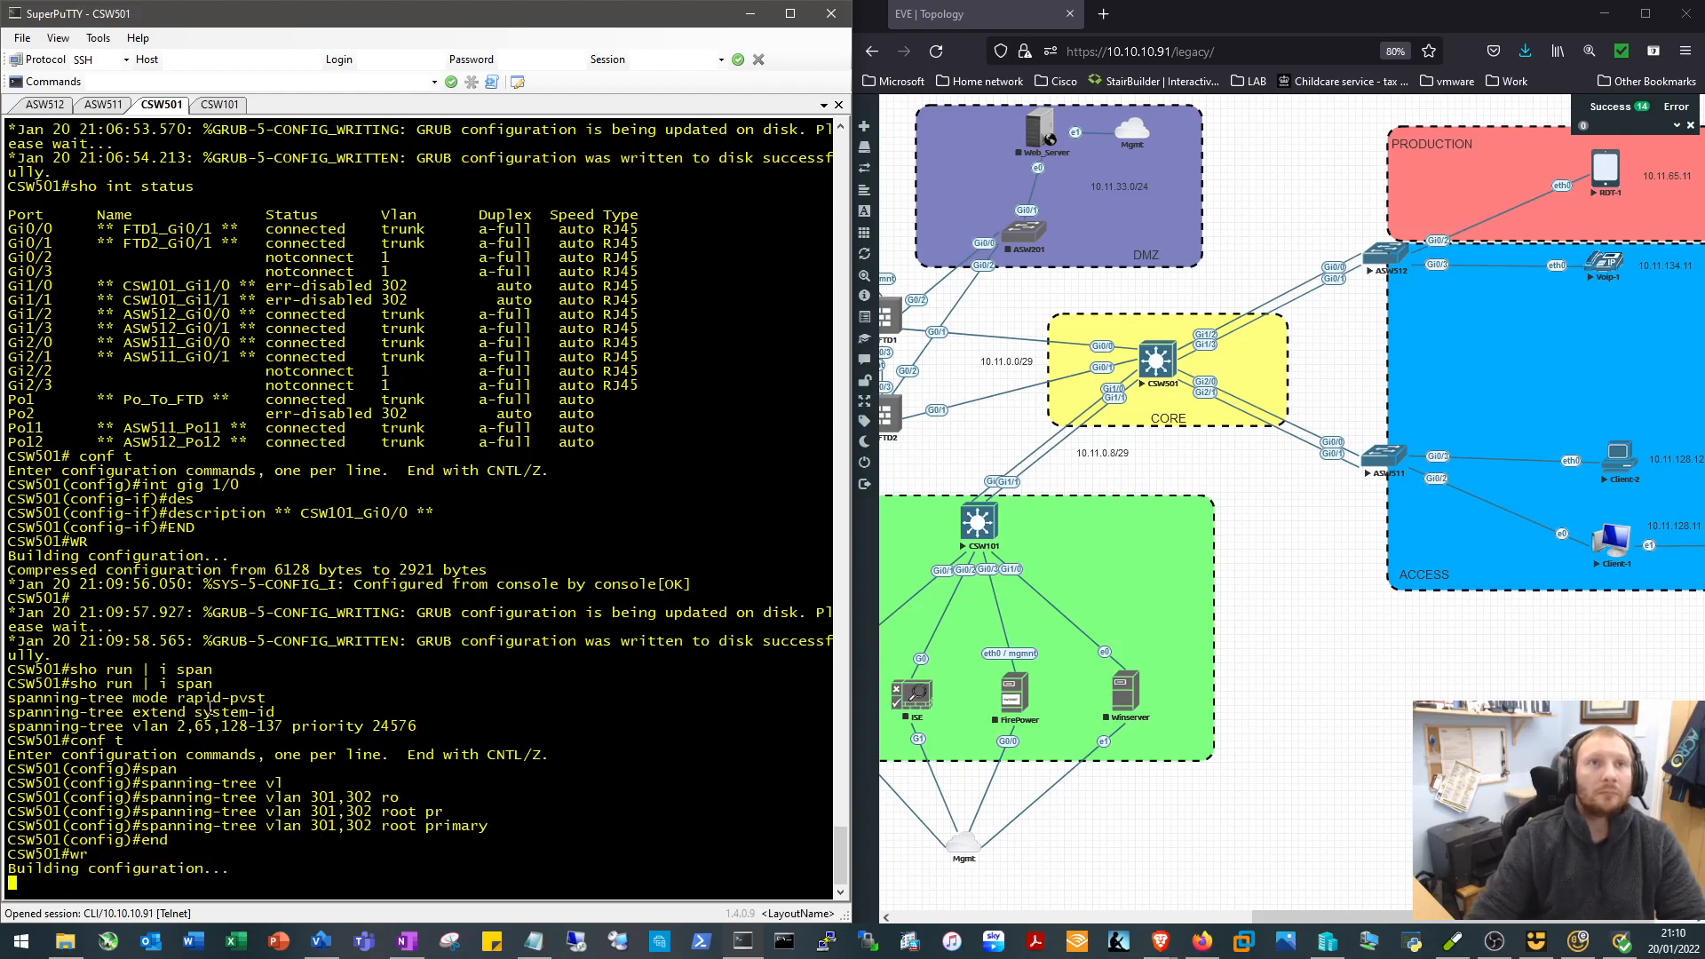
# On CSW101, make Gi0/0 a described VLAN 302 access port in channel-group 2 mode on
pyautogui.click(218, 105)
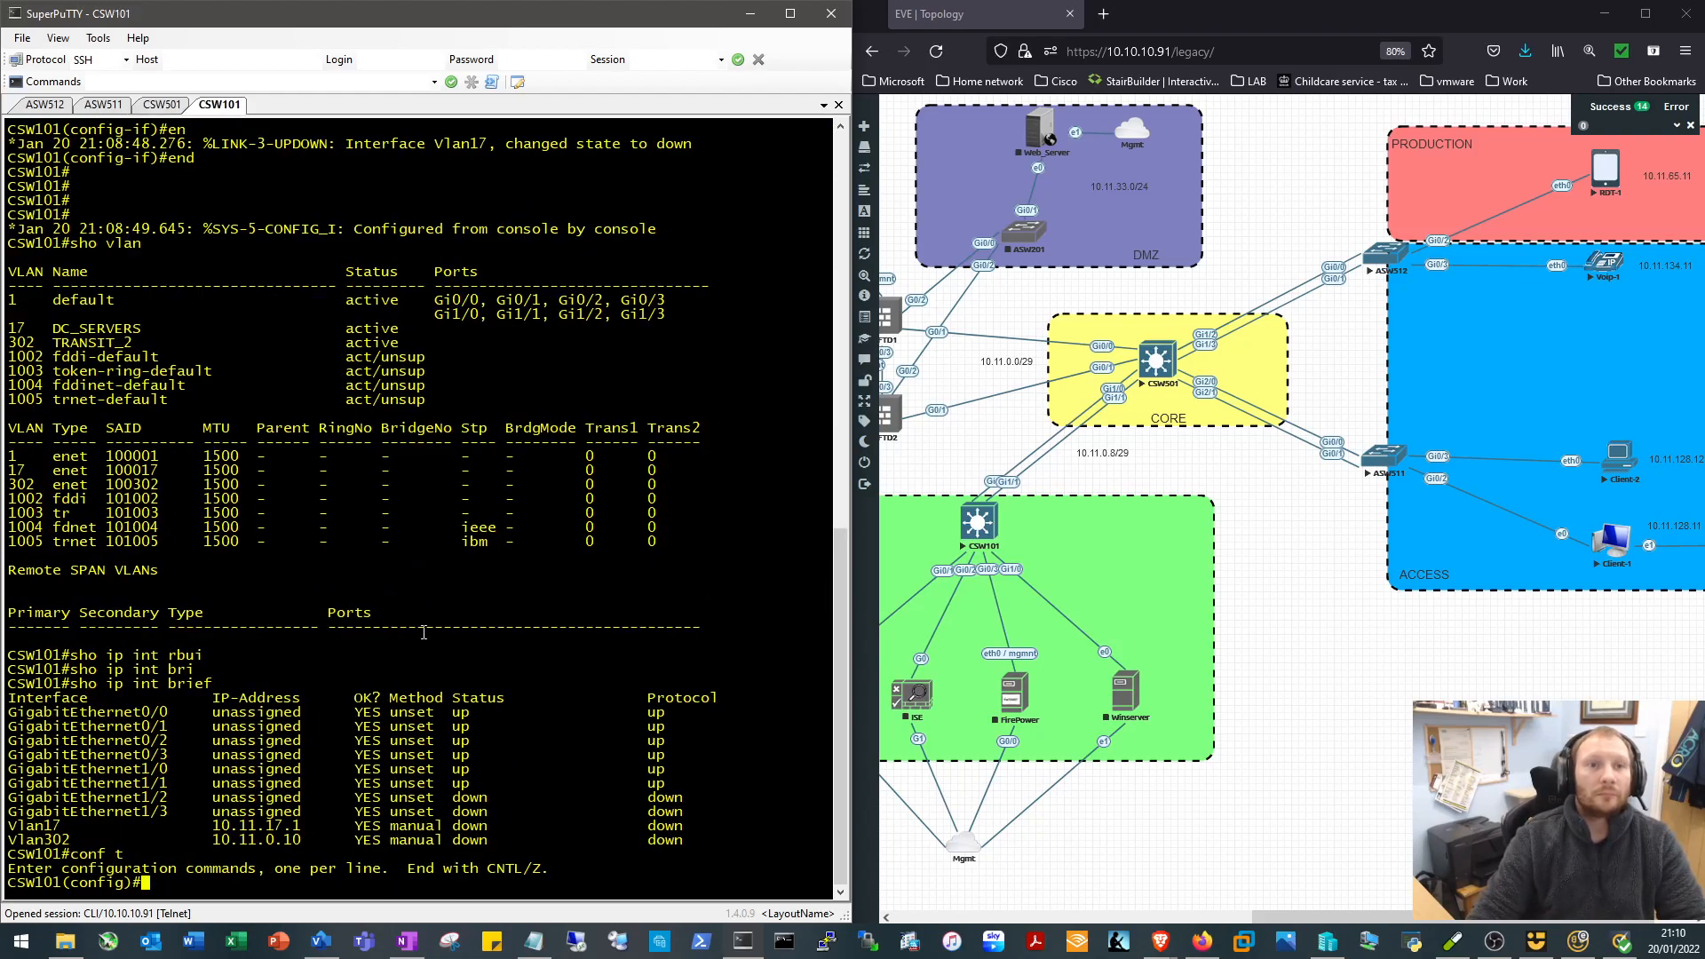
pyautogui.write('int gig 0/')
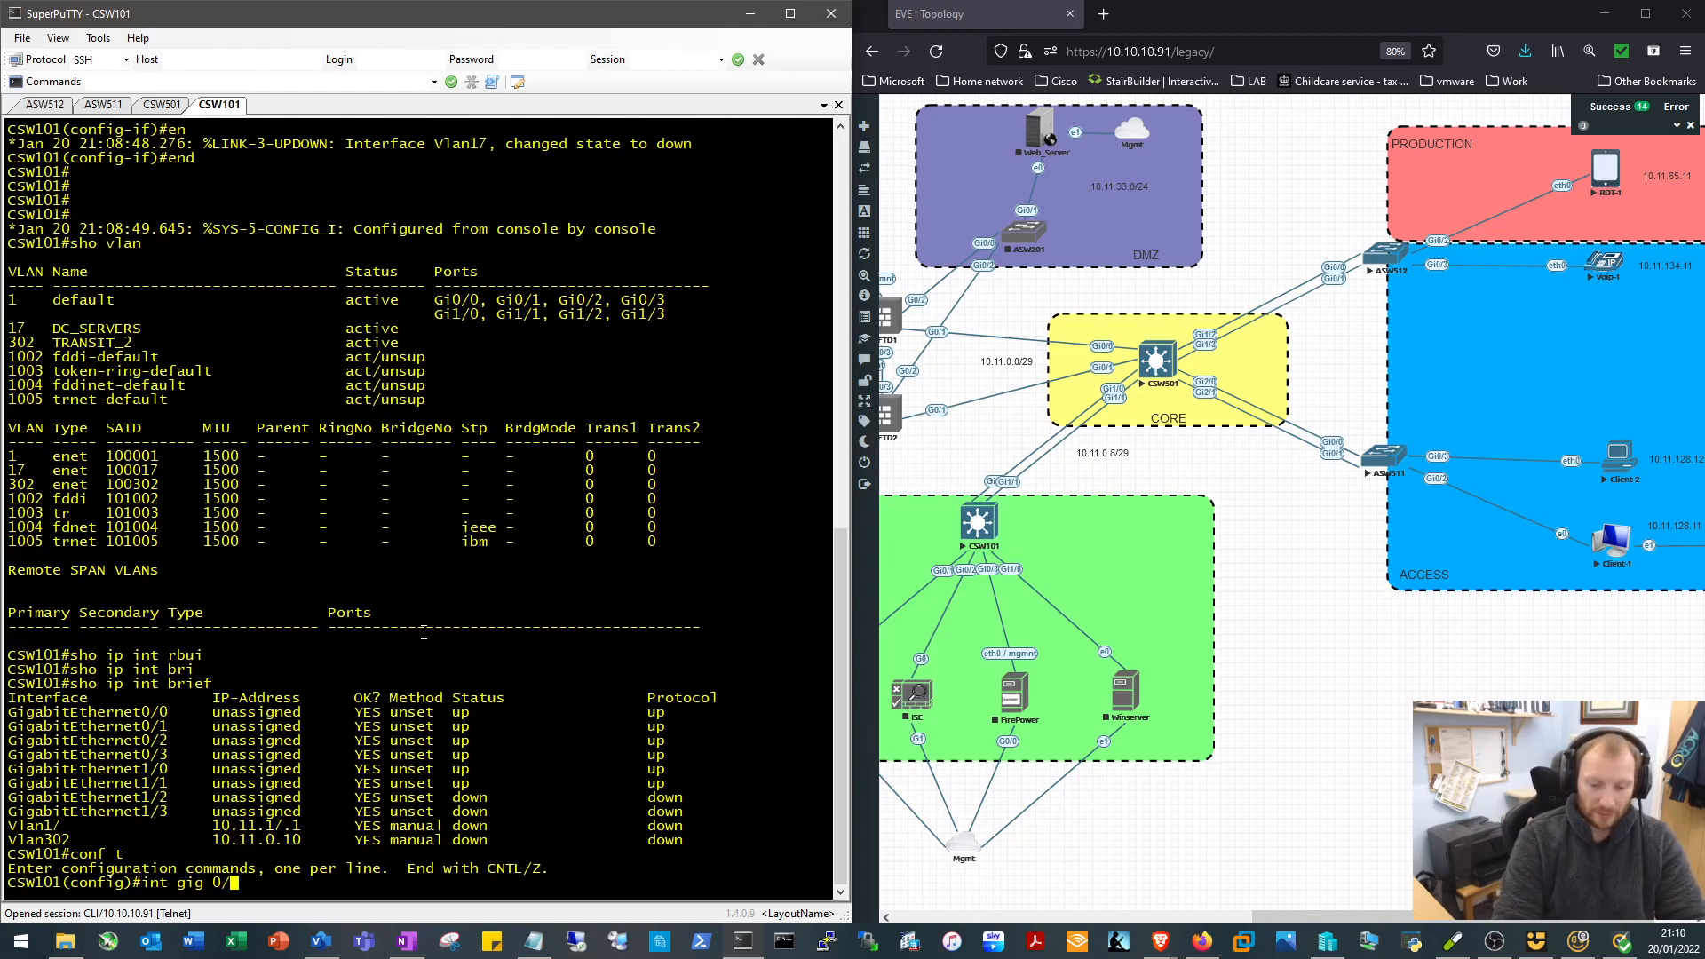
pyautogui.write('description')
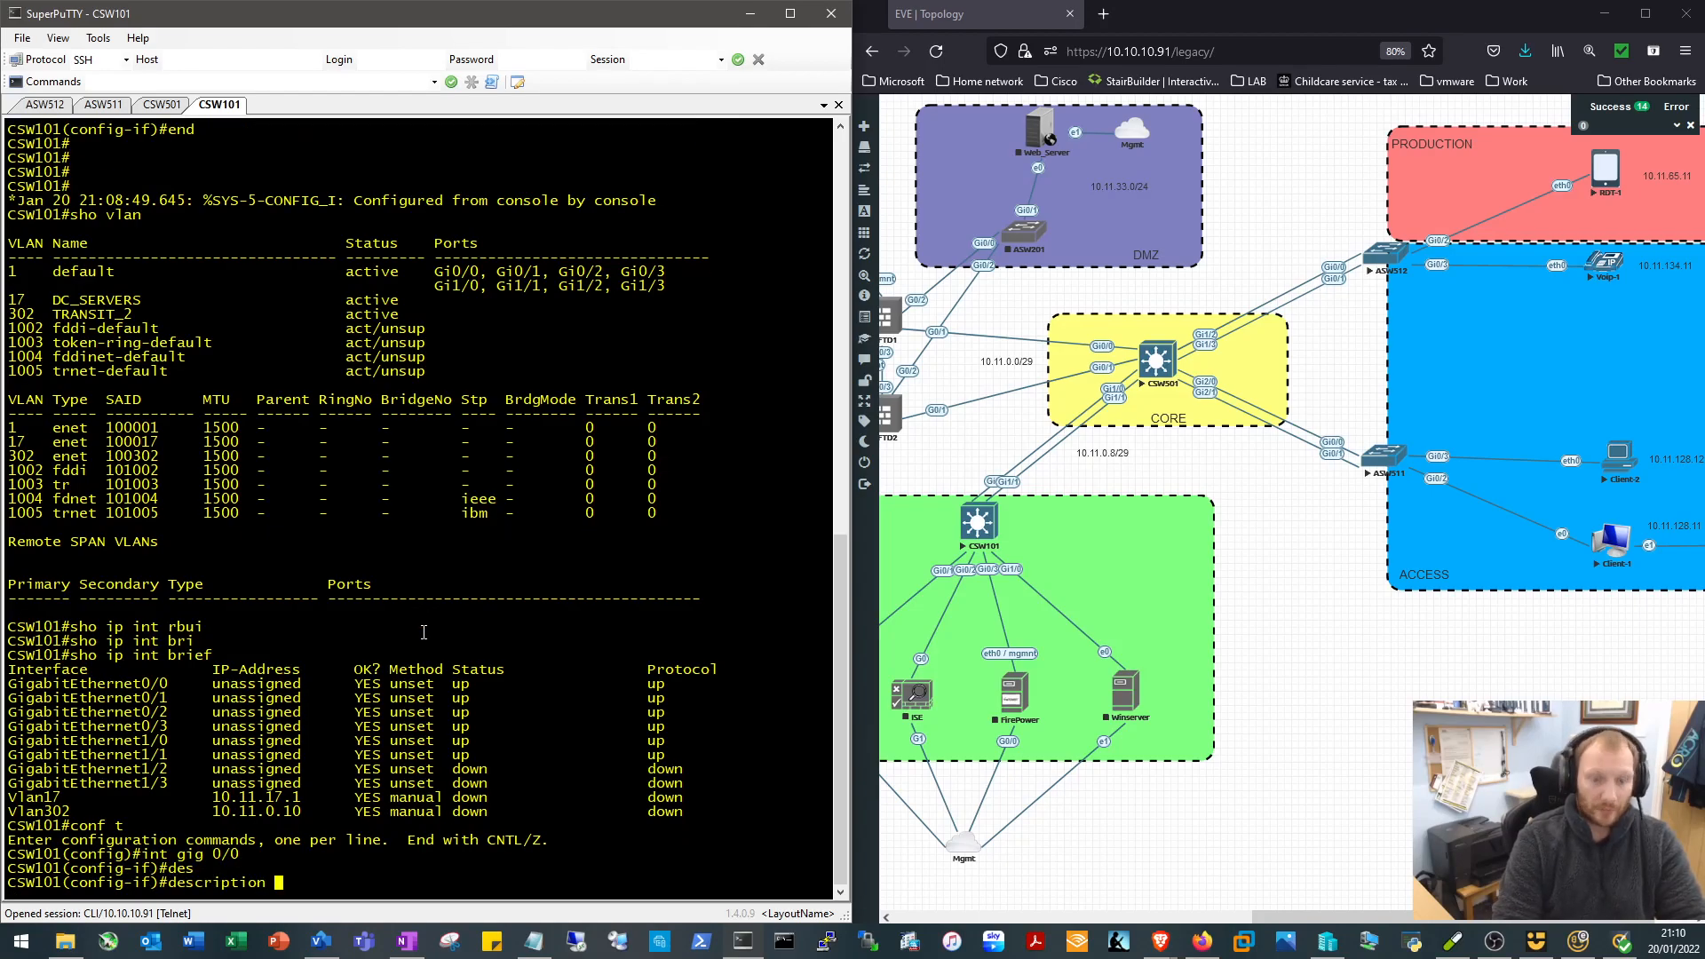
pyautogui.write('** CSW501_')
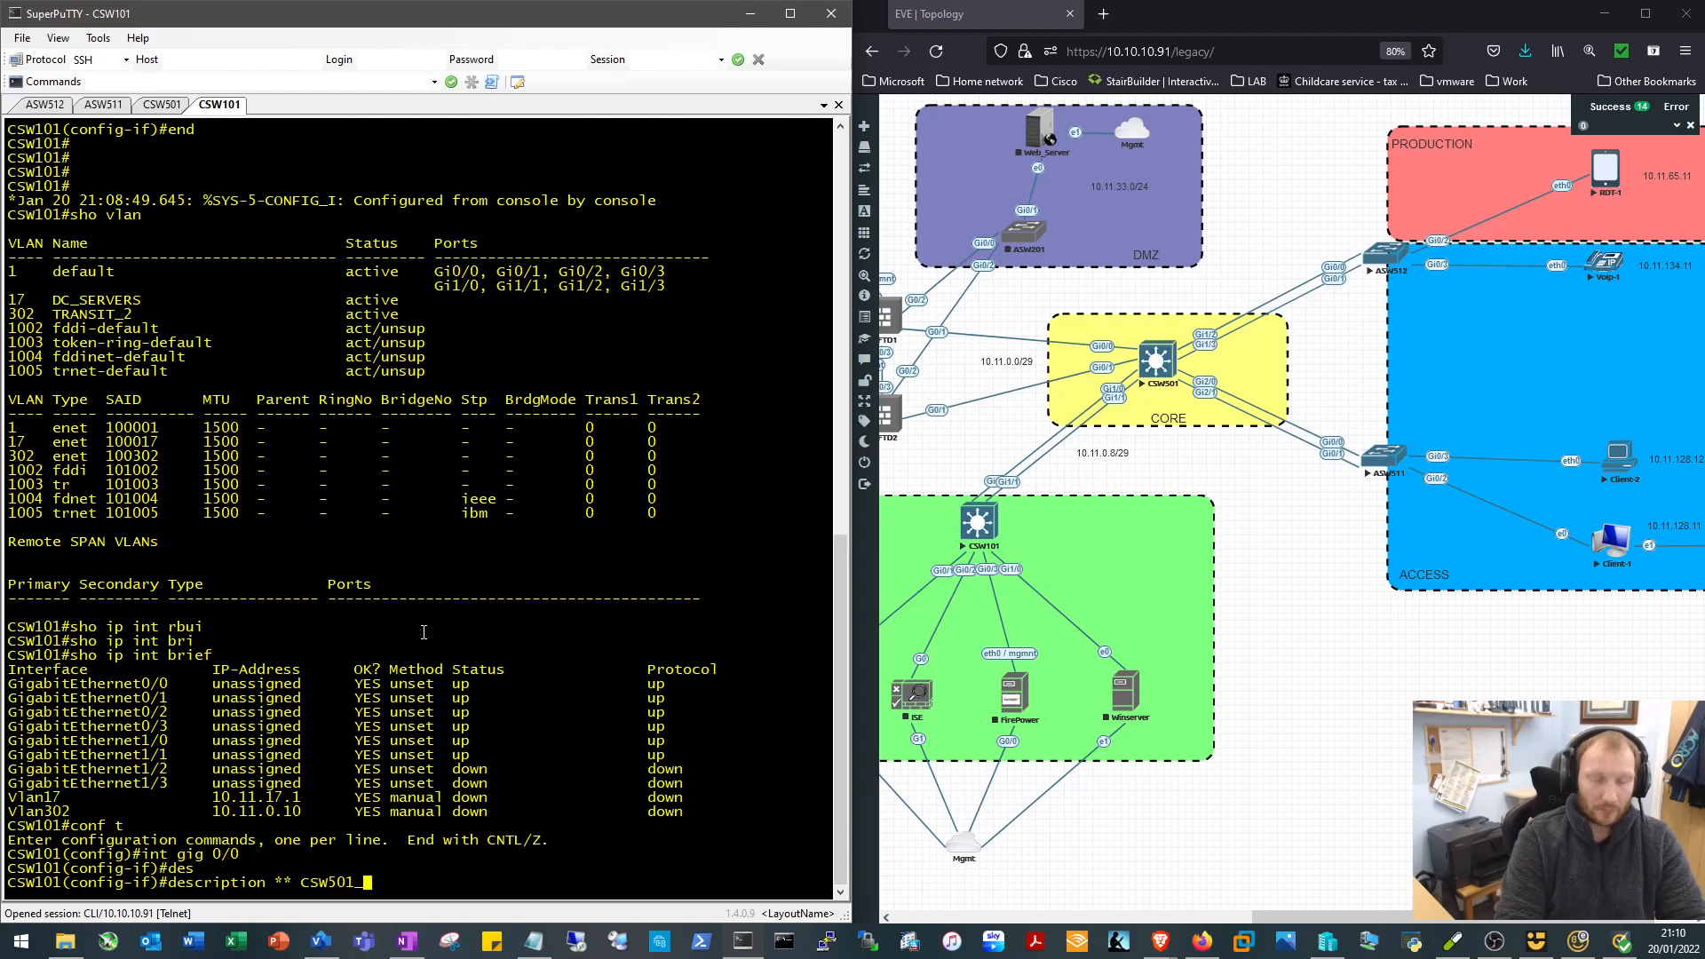
pyautogui.write('Gi1/0 **')
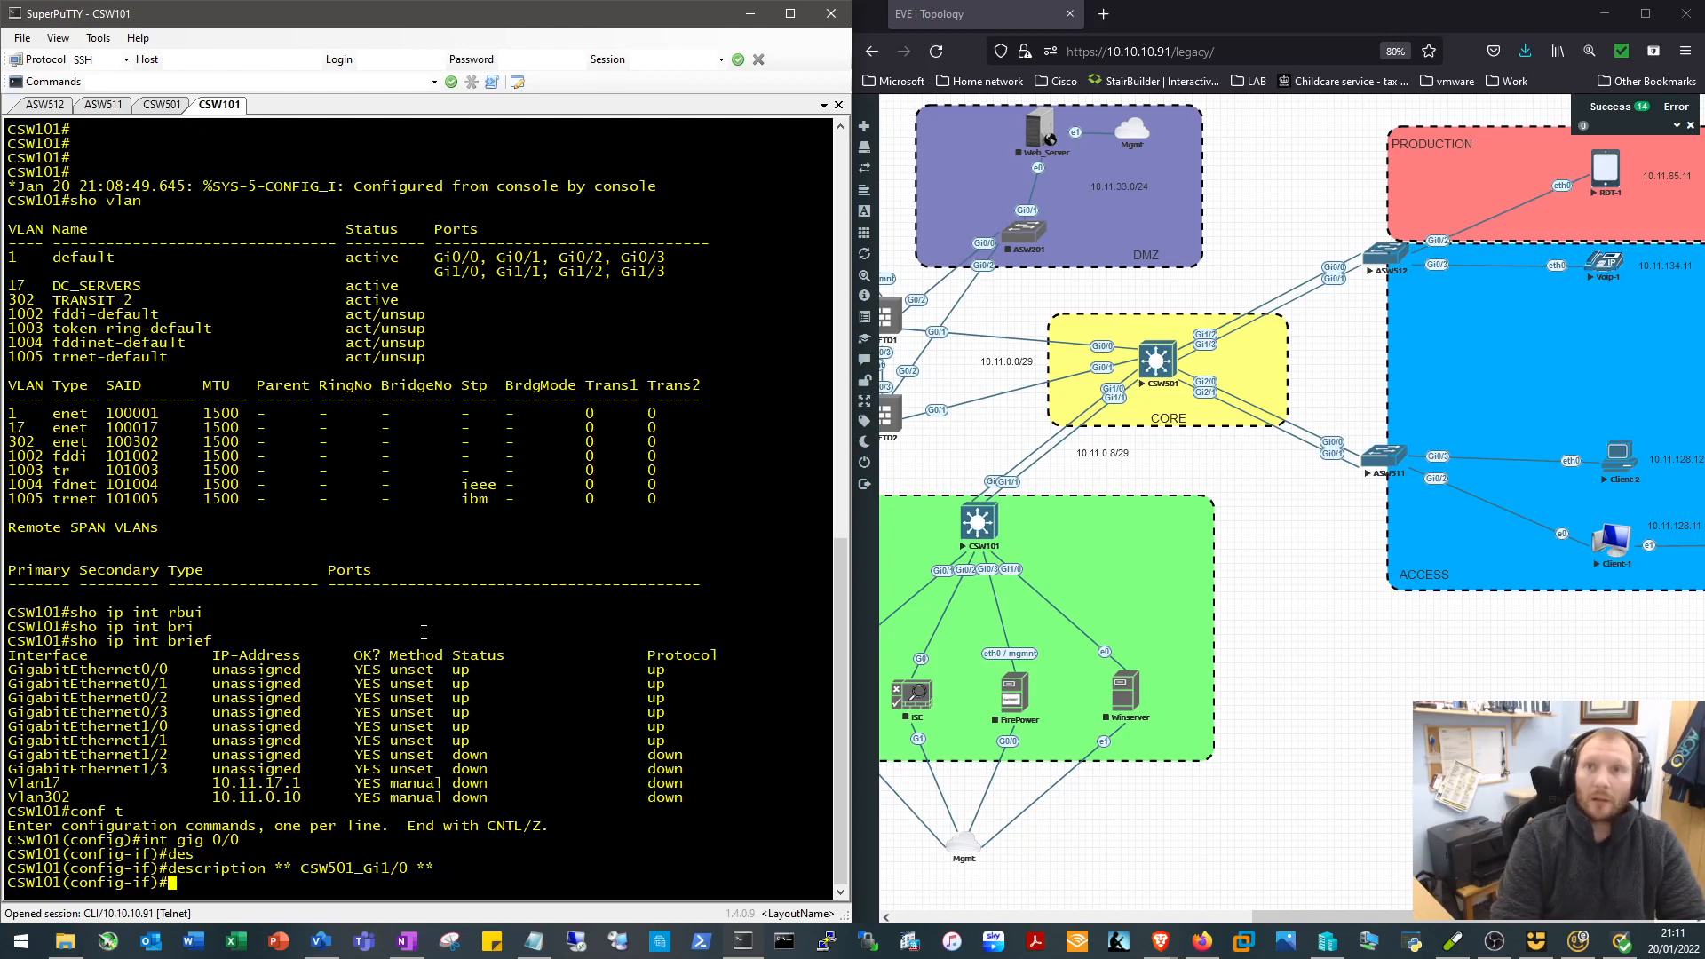
pyautogui.write('witchport')
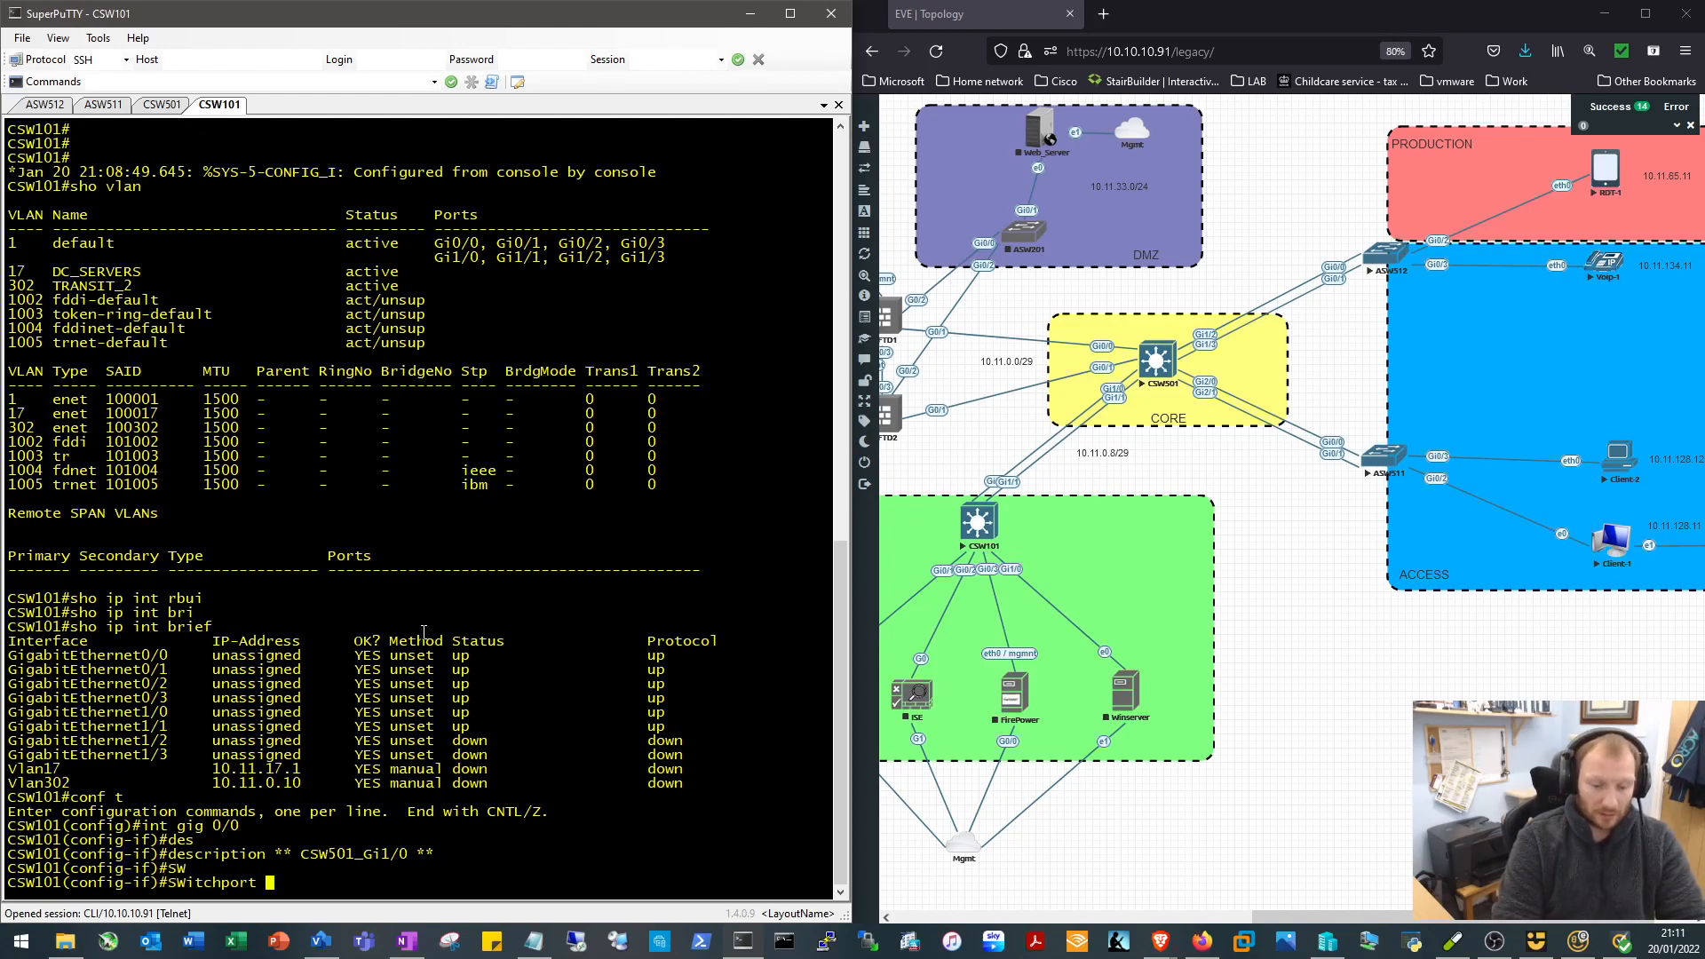
pyautogui.write('ac')
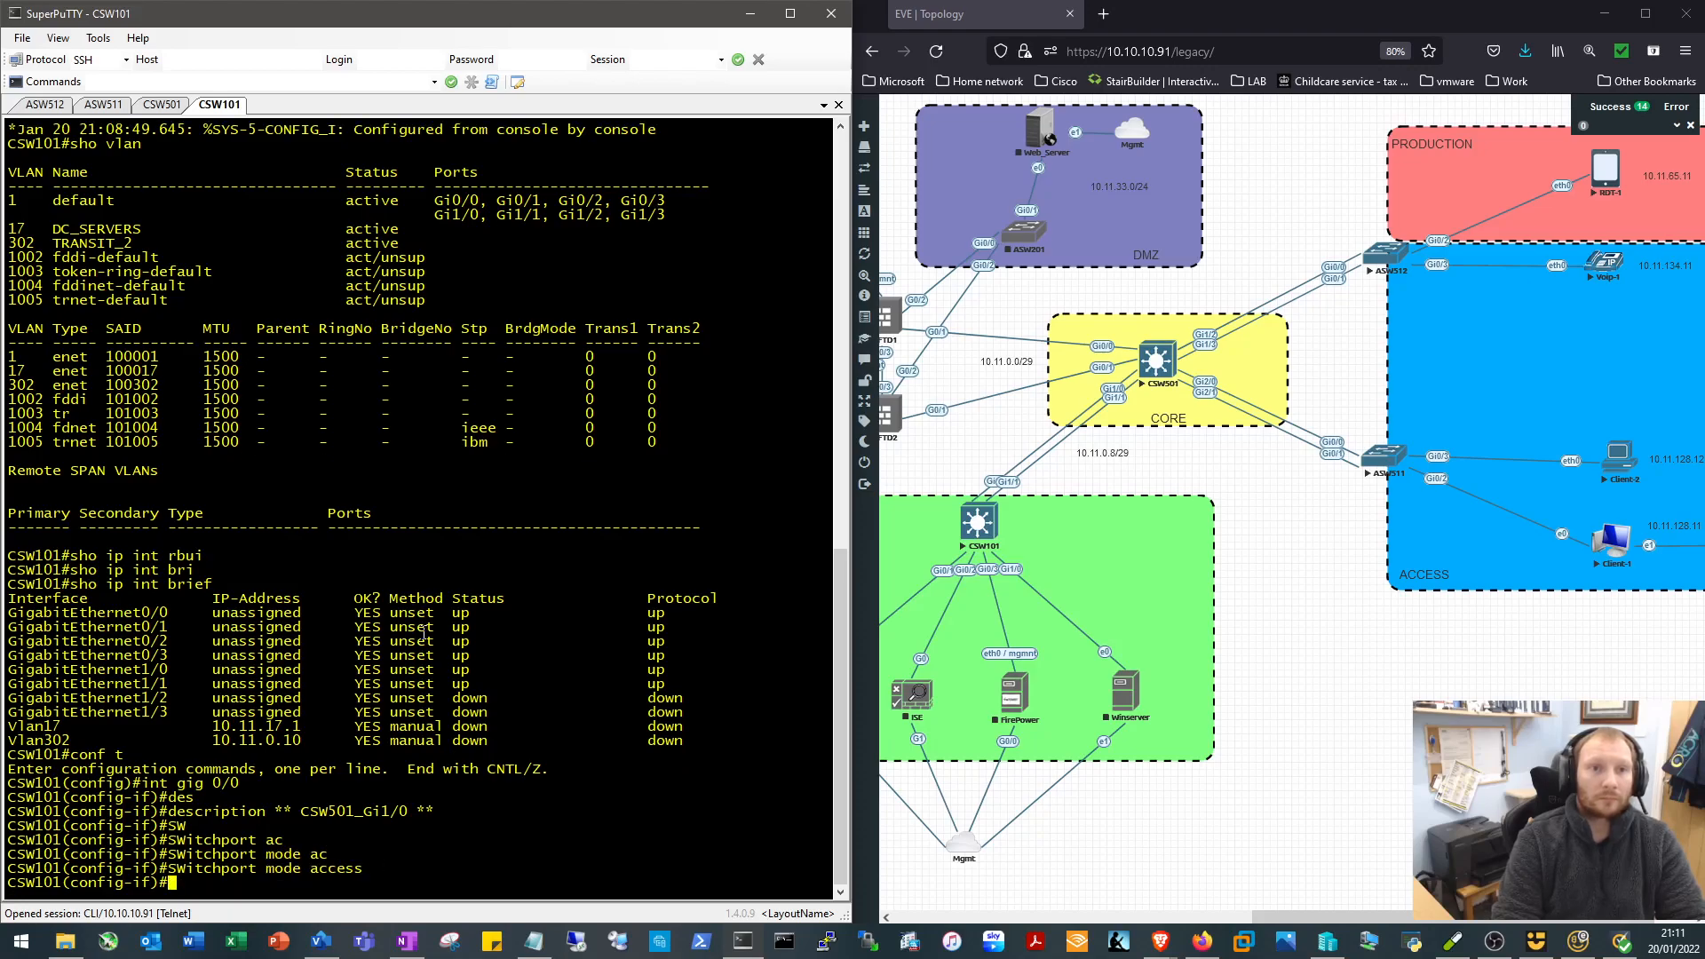
pyautogui.write('switchport access v')
pyautogui.write('channel-group 2 mode')
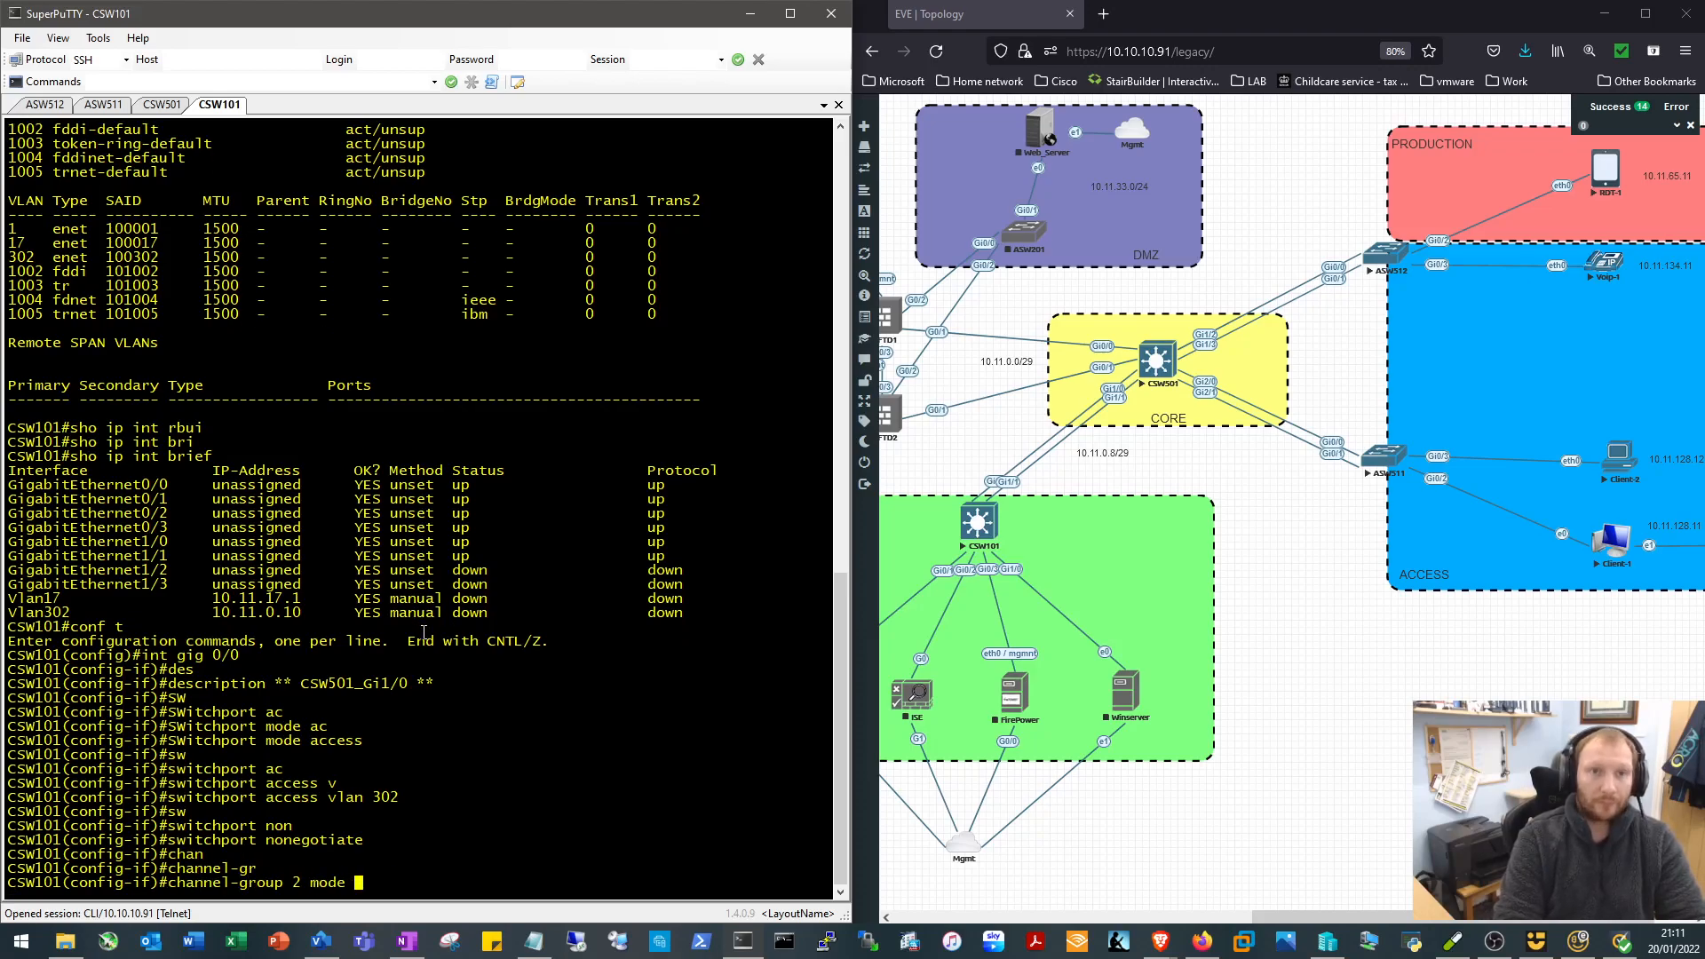
pyautogui.write('on')
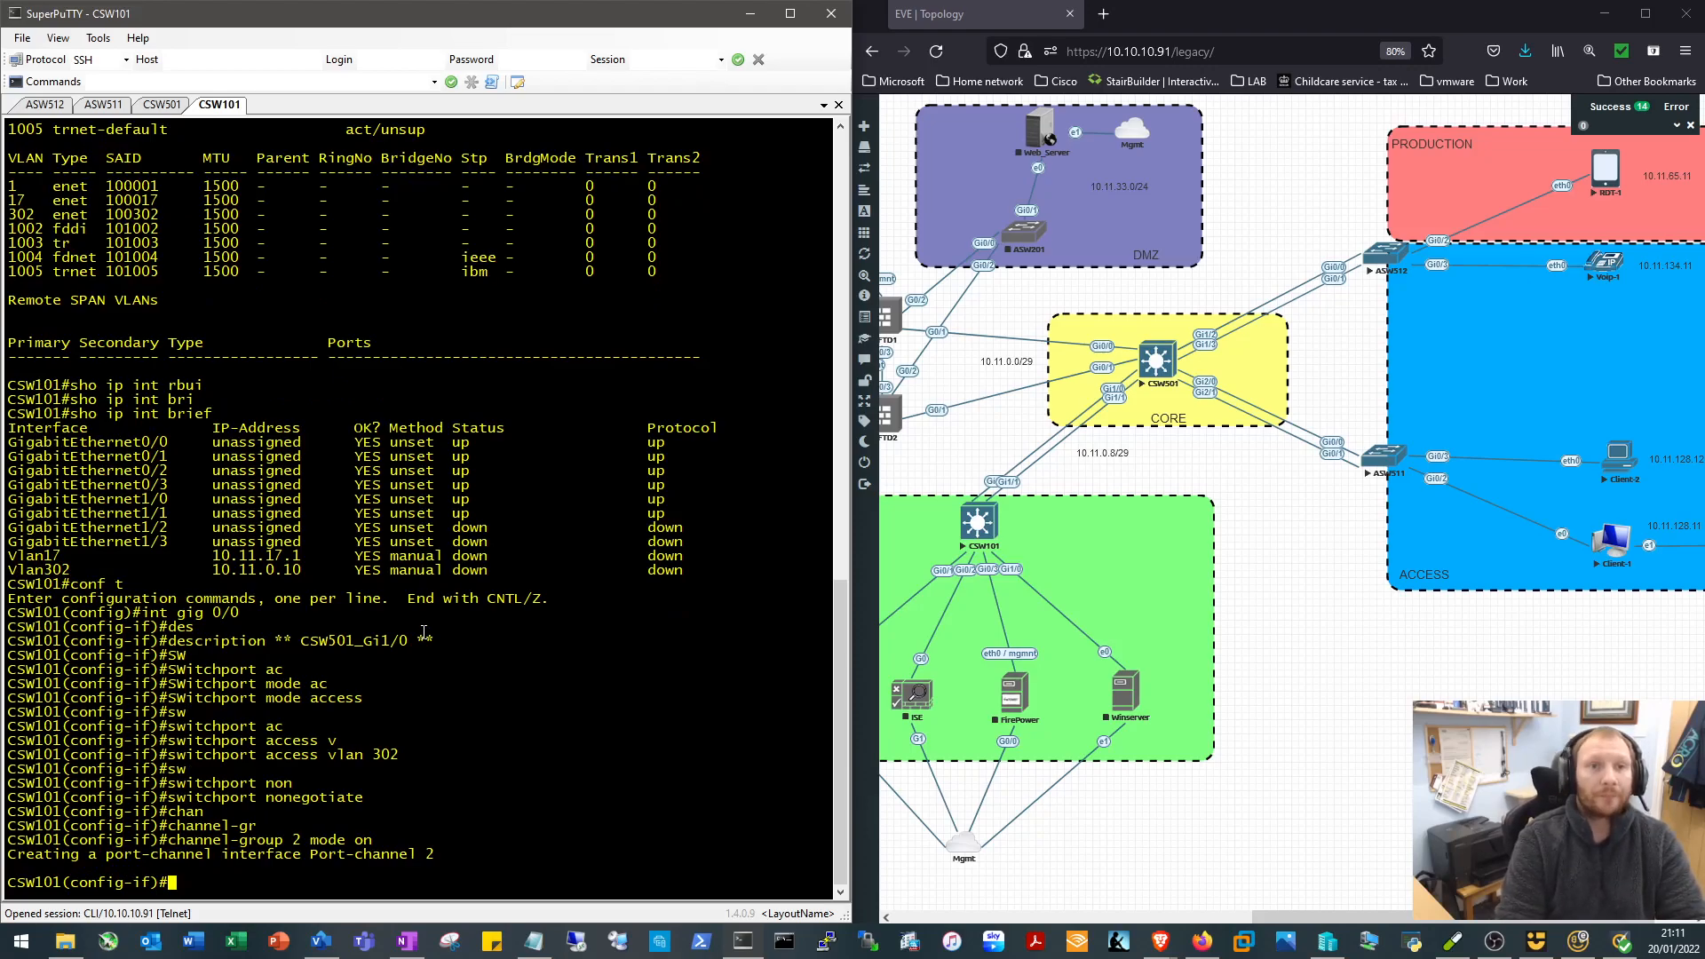
# Configure Gi1/1 with description ** CSW501_Gi1/1 **, access VLAN 302 and switchport nonegotiate
pyautogui.write('int gig 1/1')
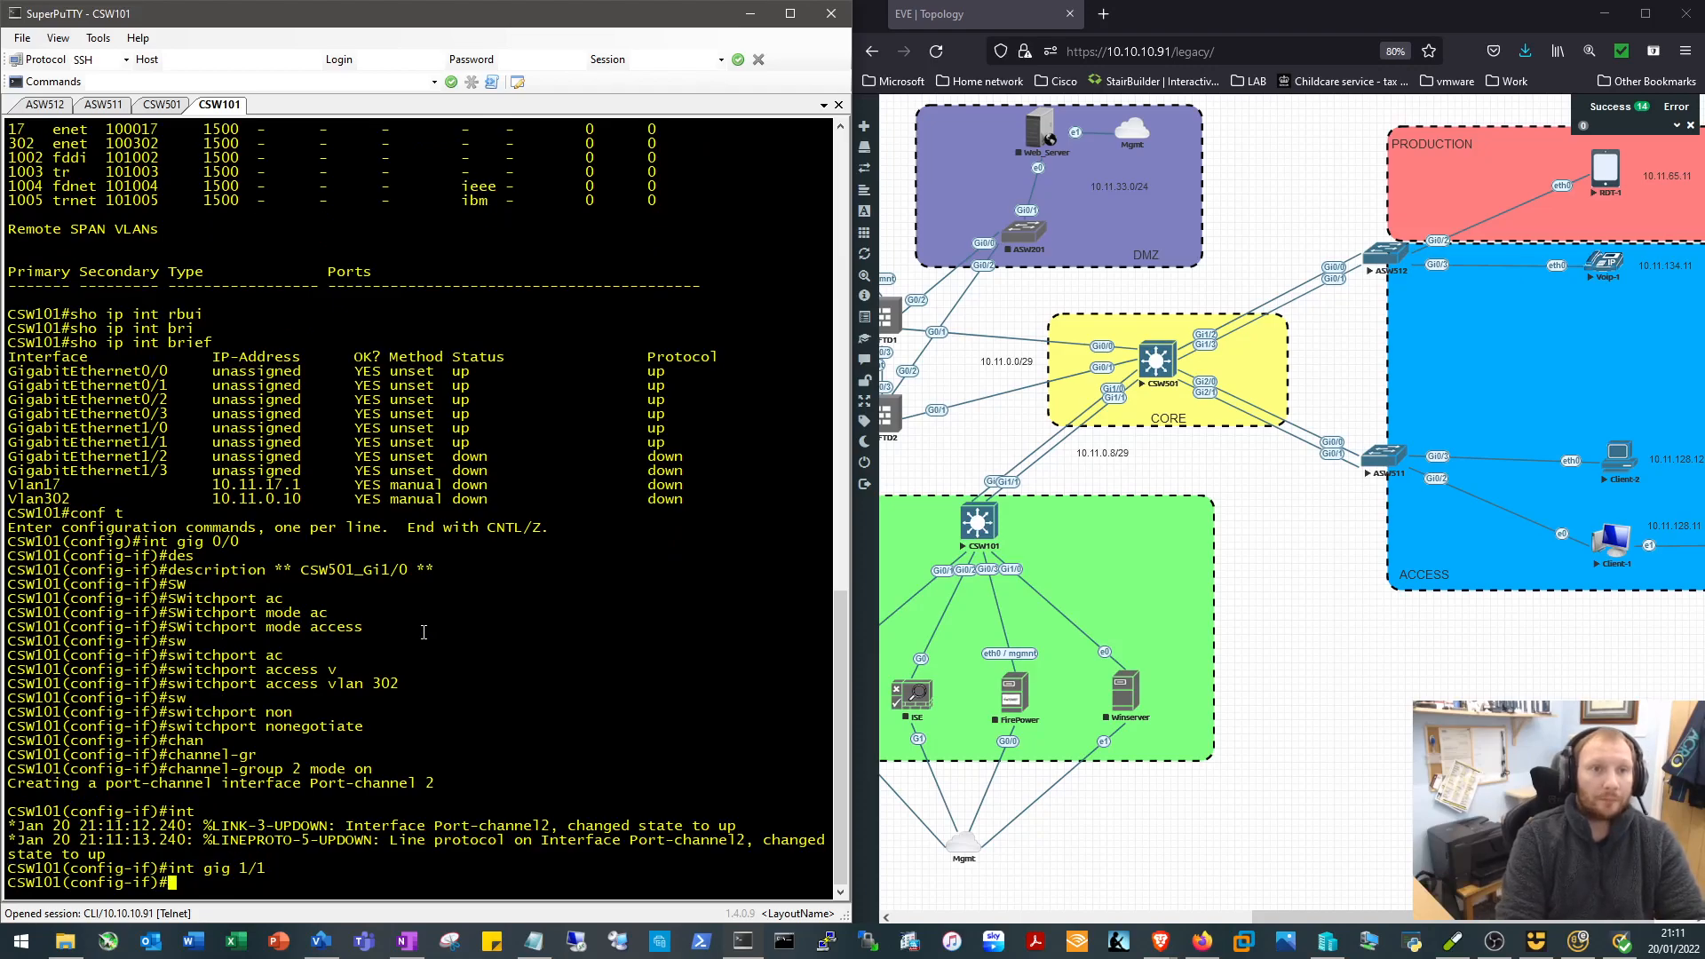
pyautogui.write('description')
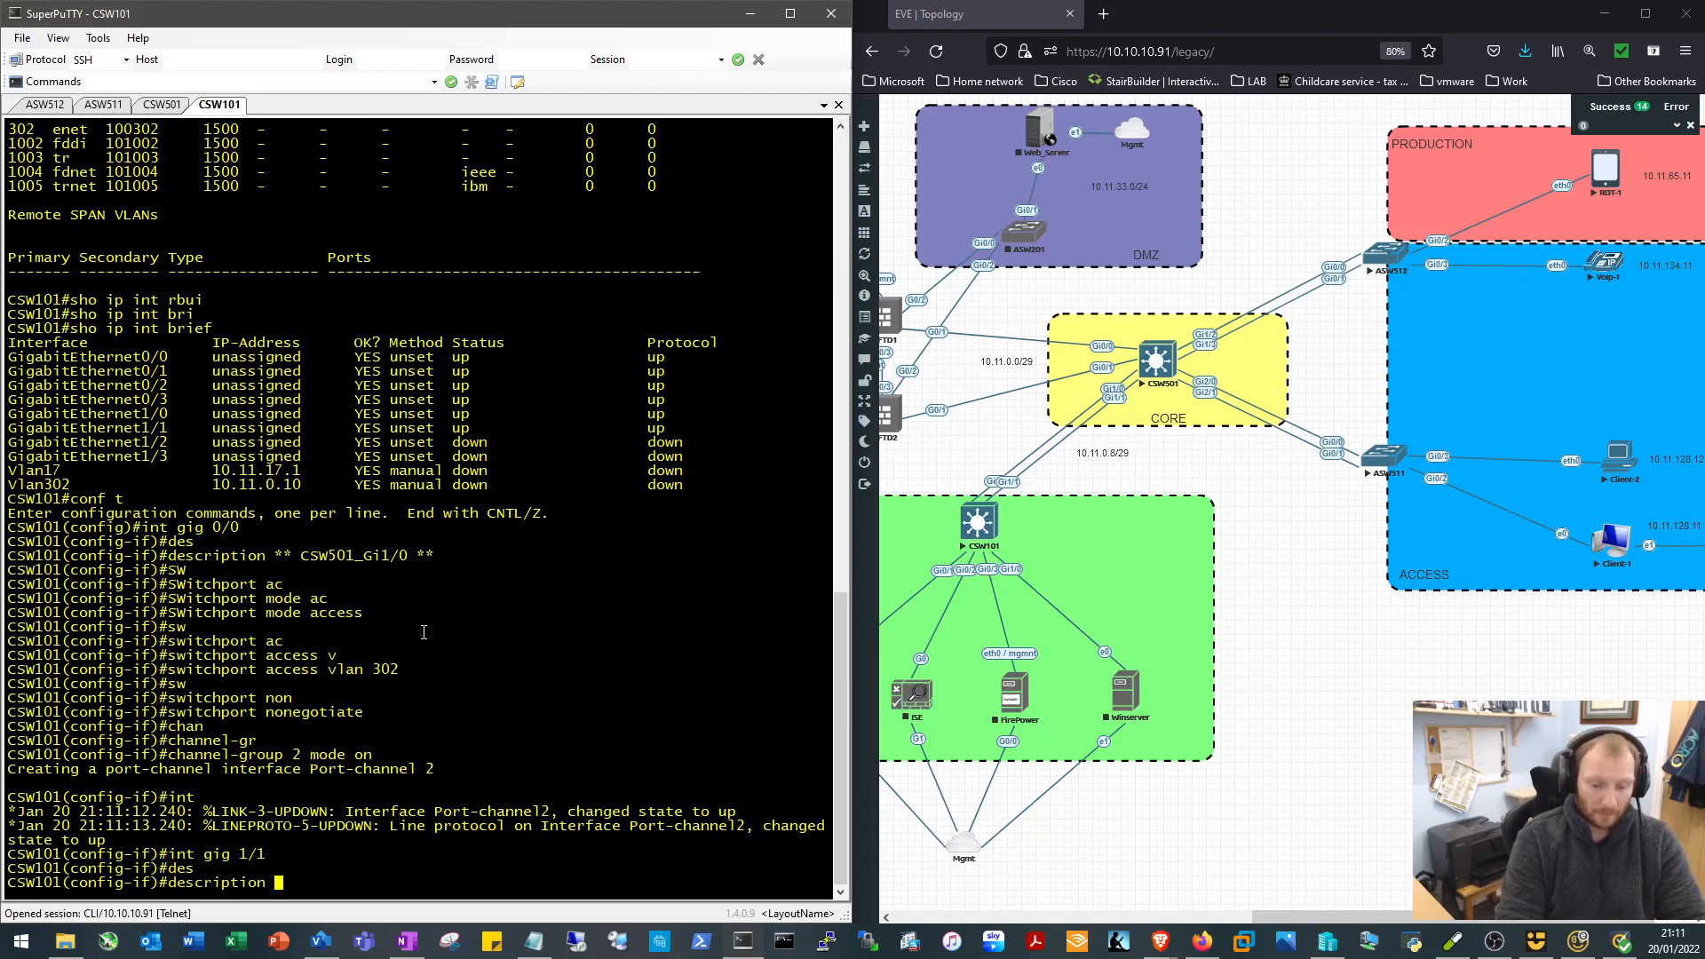
pyautogui.write('** CSW501')
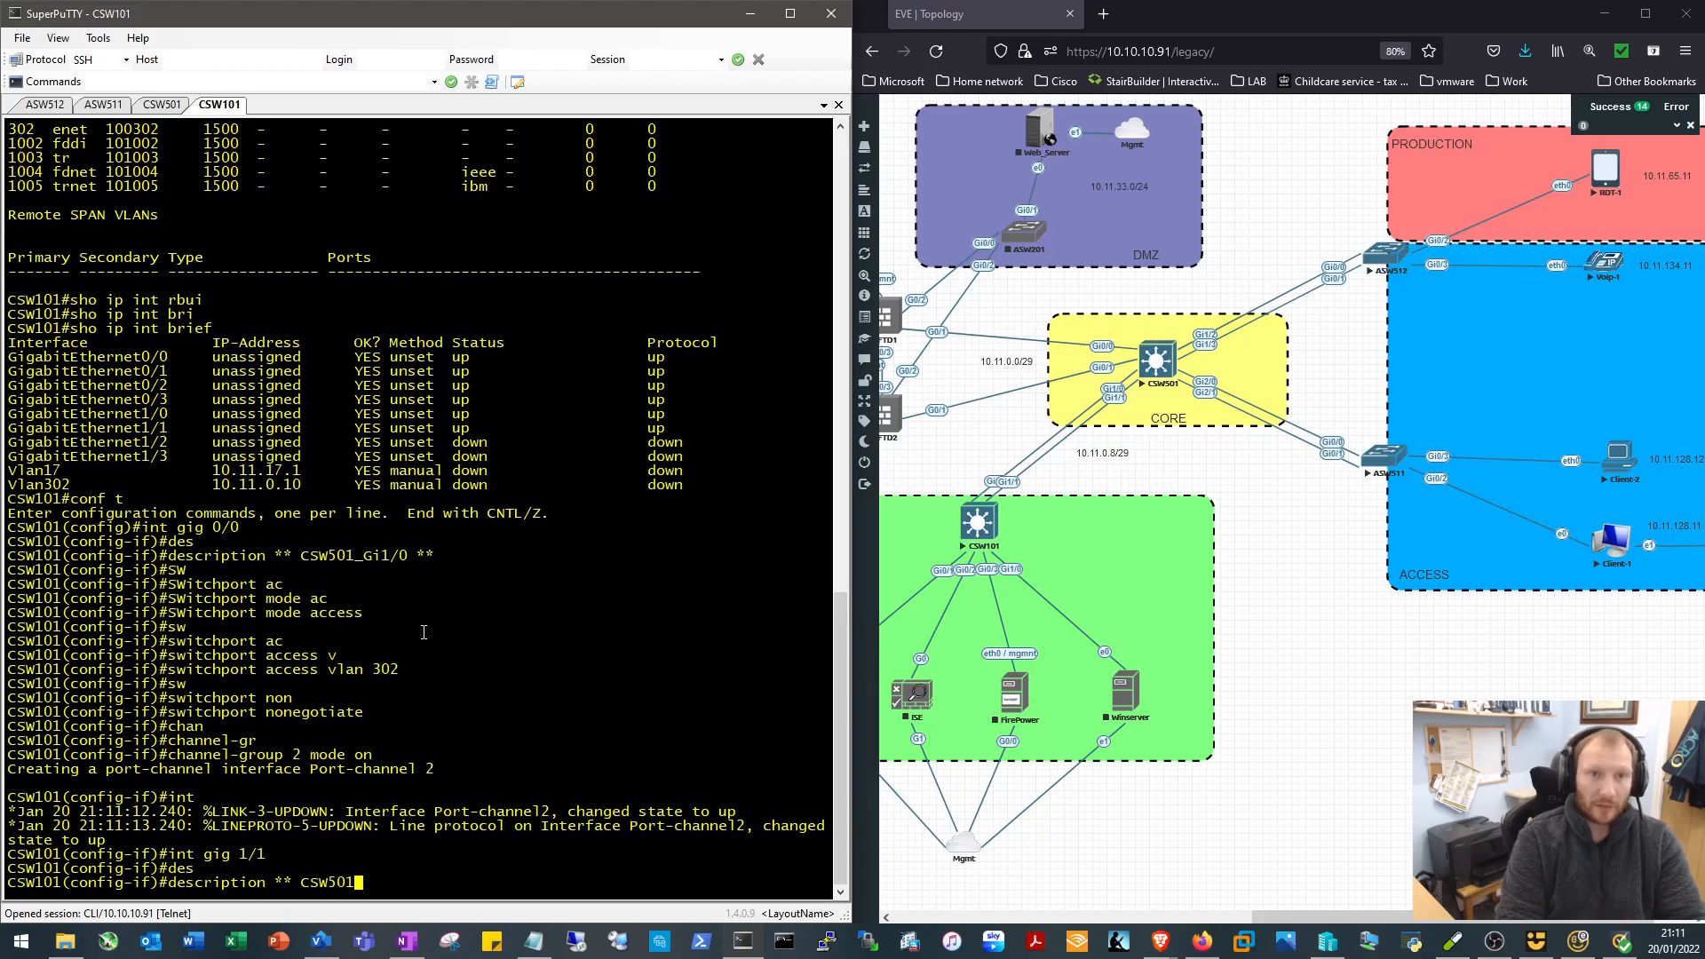
pyautogui.write('Gi')
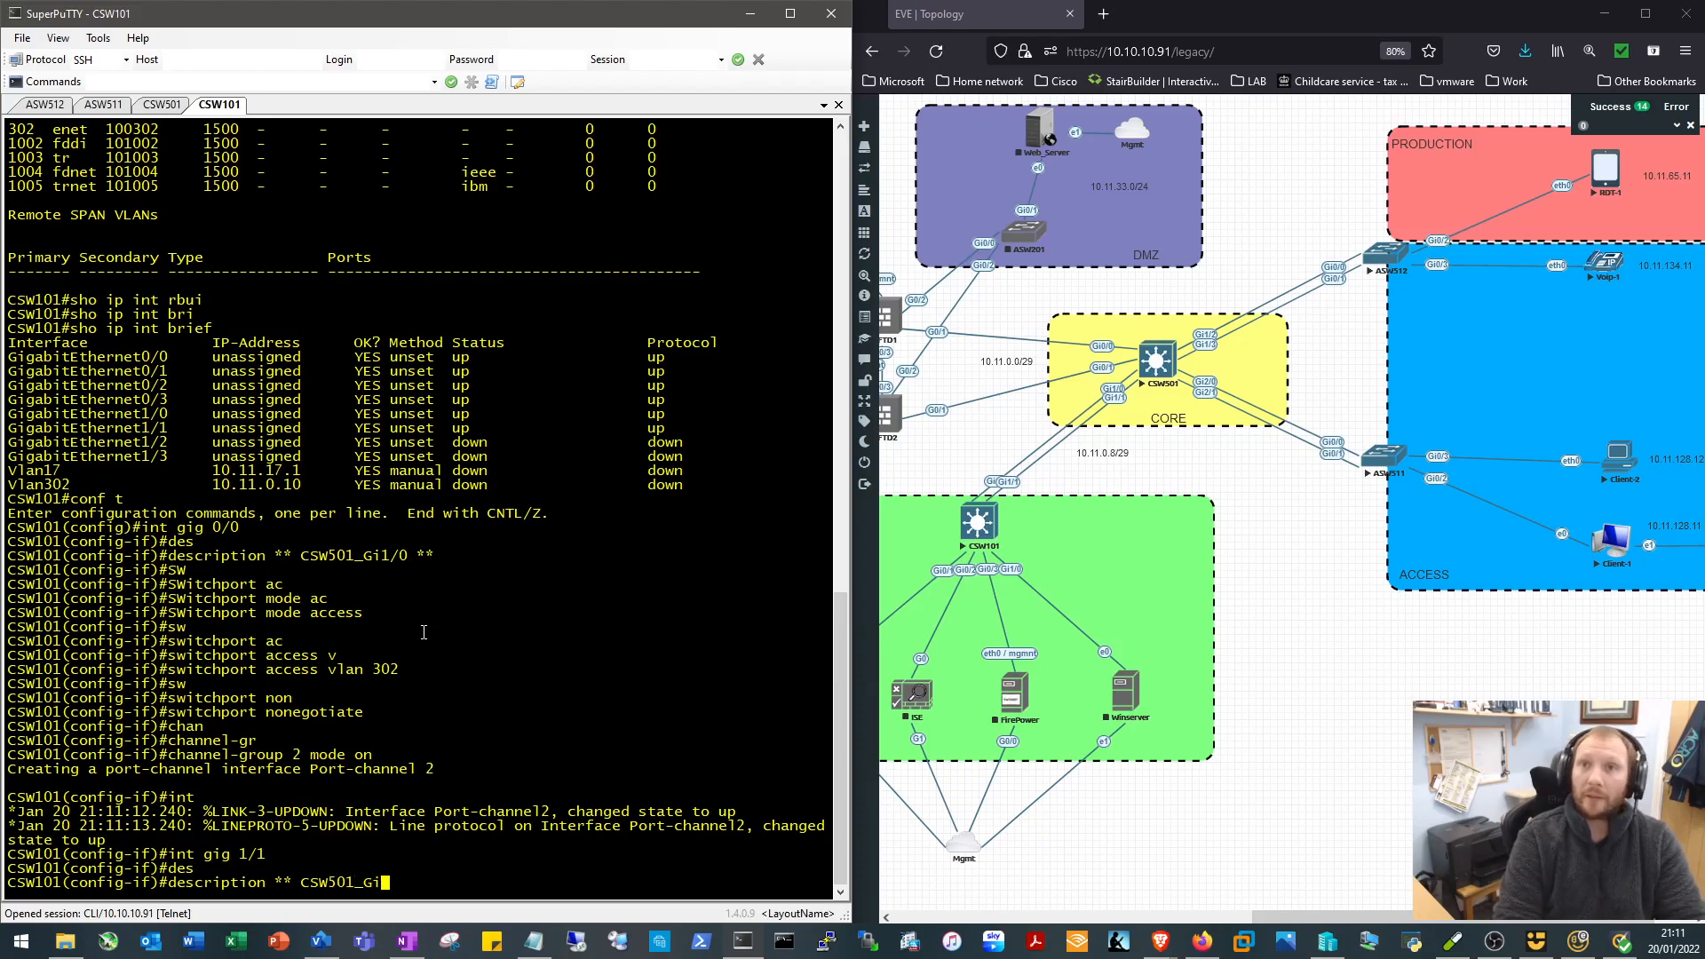
pyautogui.write('/1 **')
pyautogui.write('SWitchport MODE ACcess ')
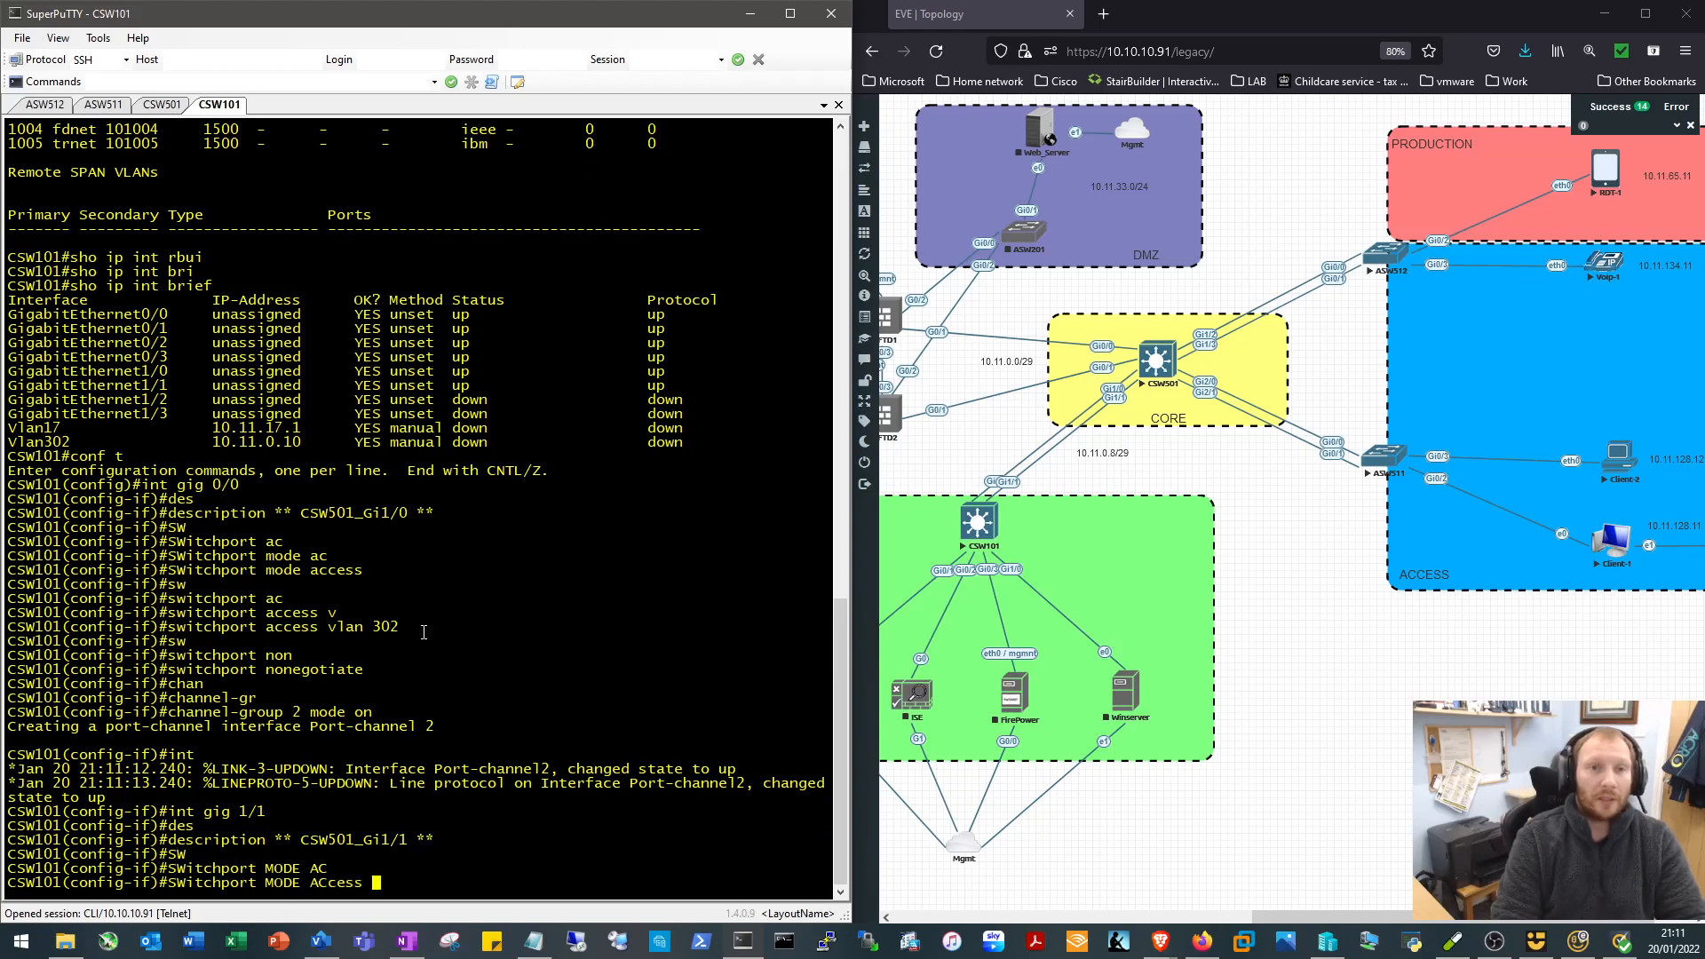
pyautogui.write('switchport ac')
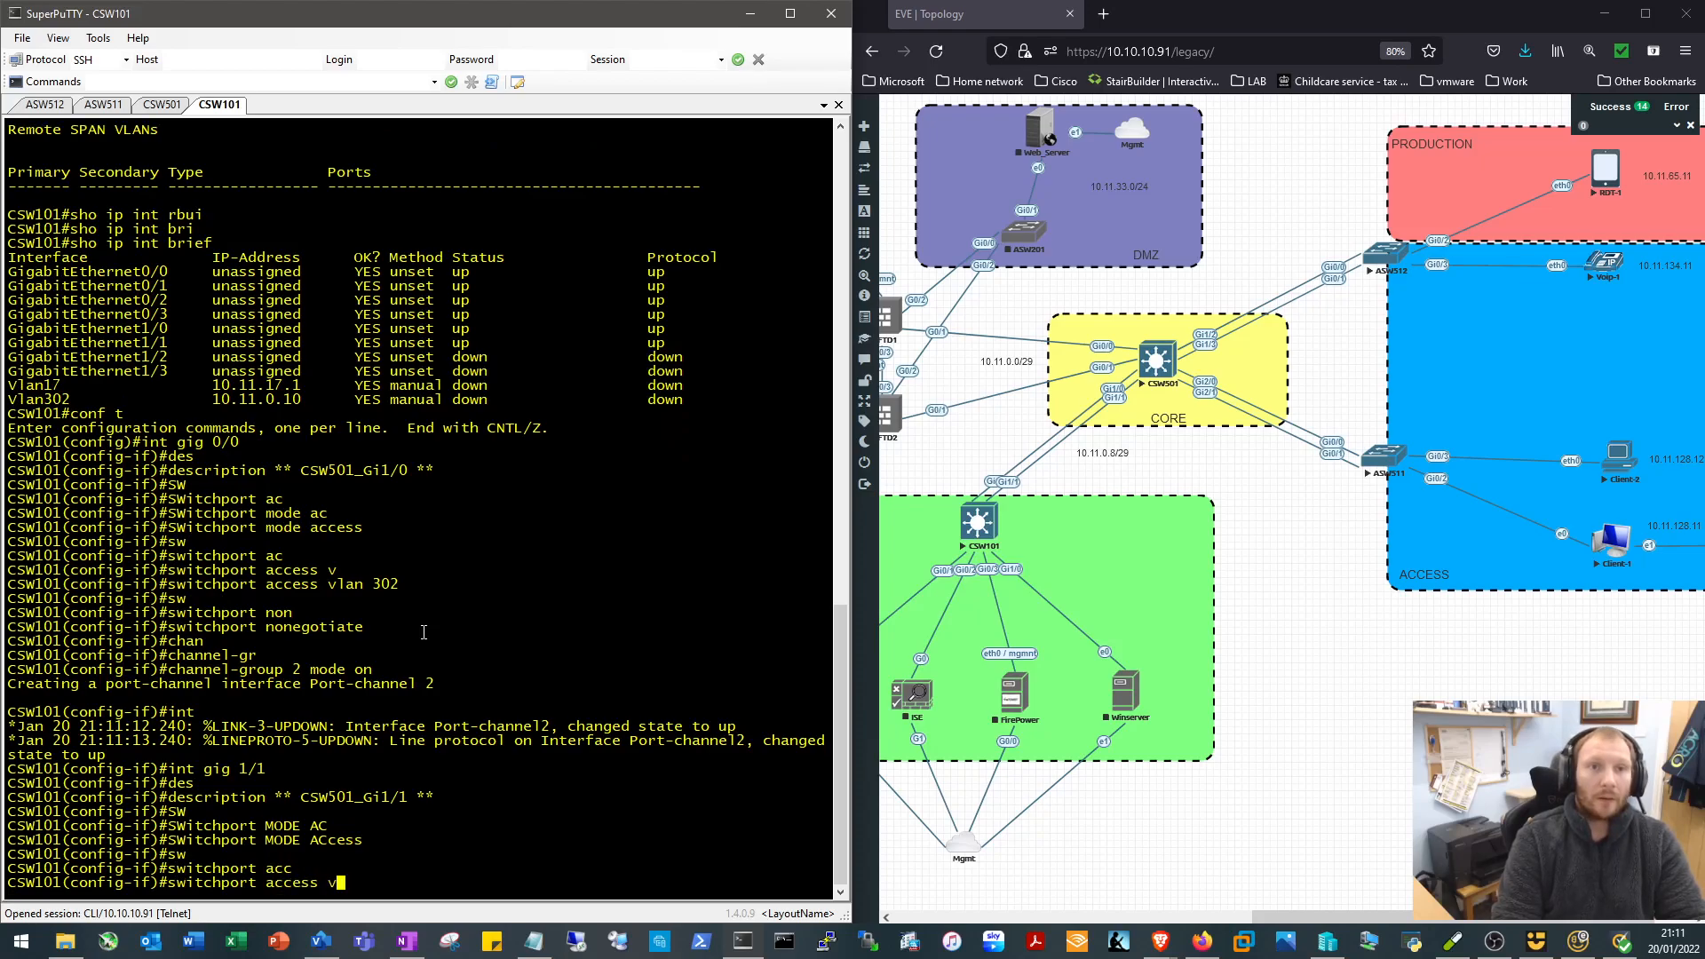
pyautogui.write('lan 302')
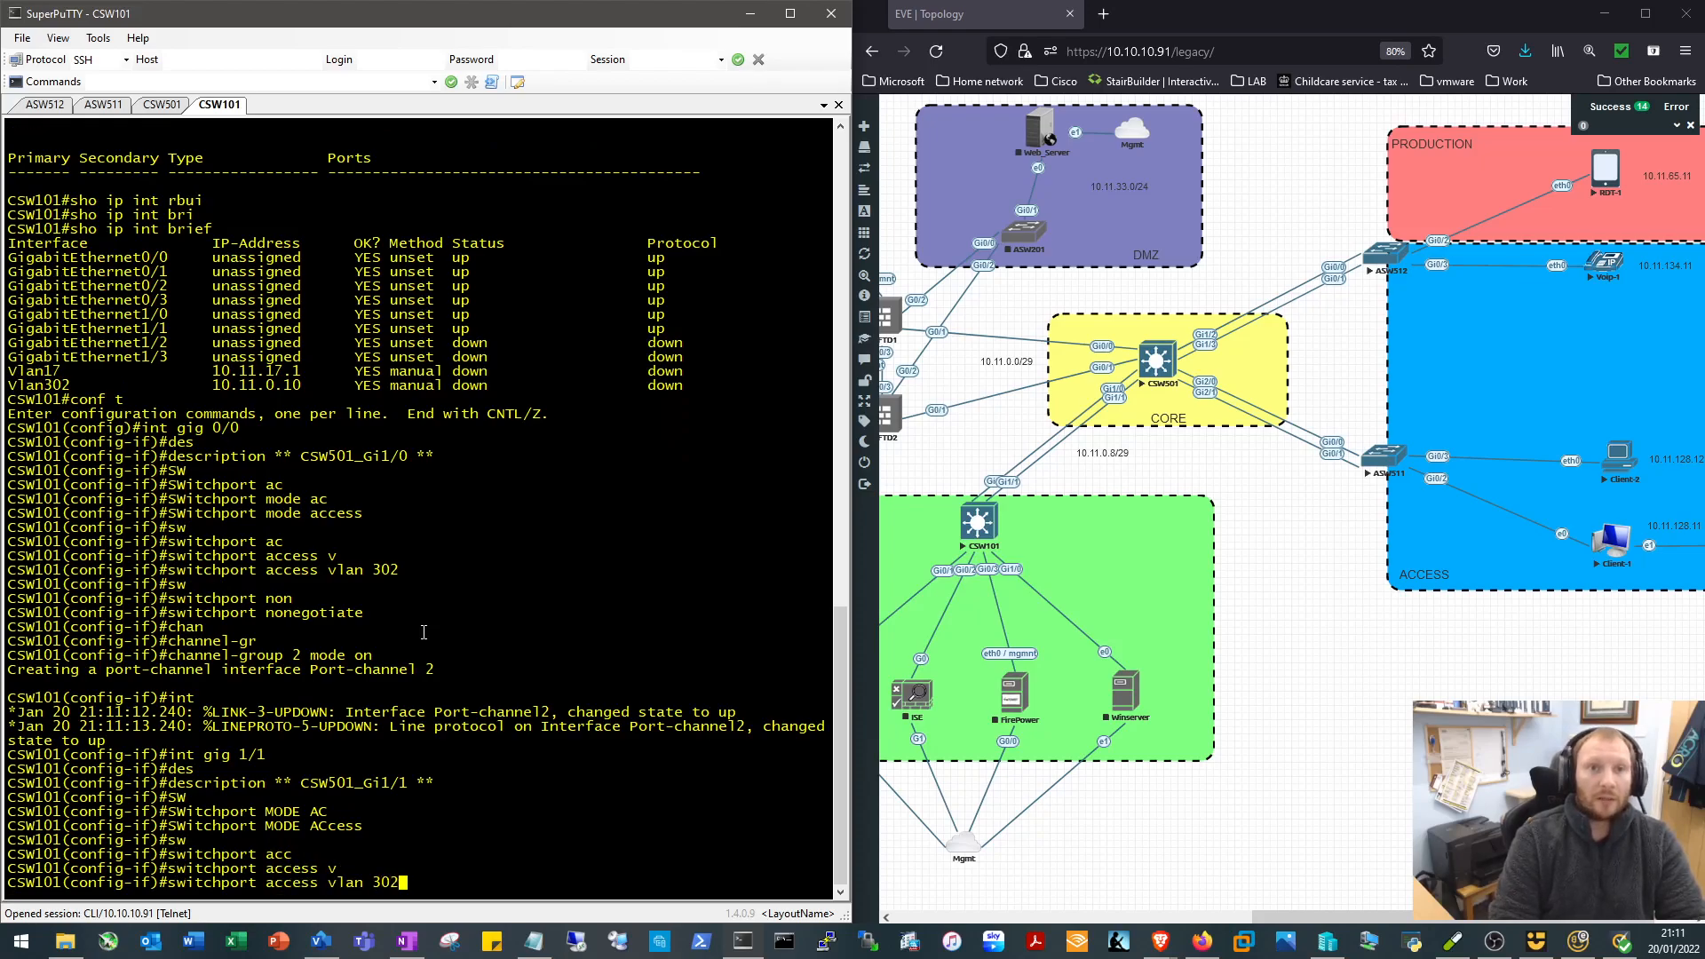
pyautogui.write('switchport nonegotiate')
pyautogui.write('channel-group 2 mode on')
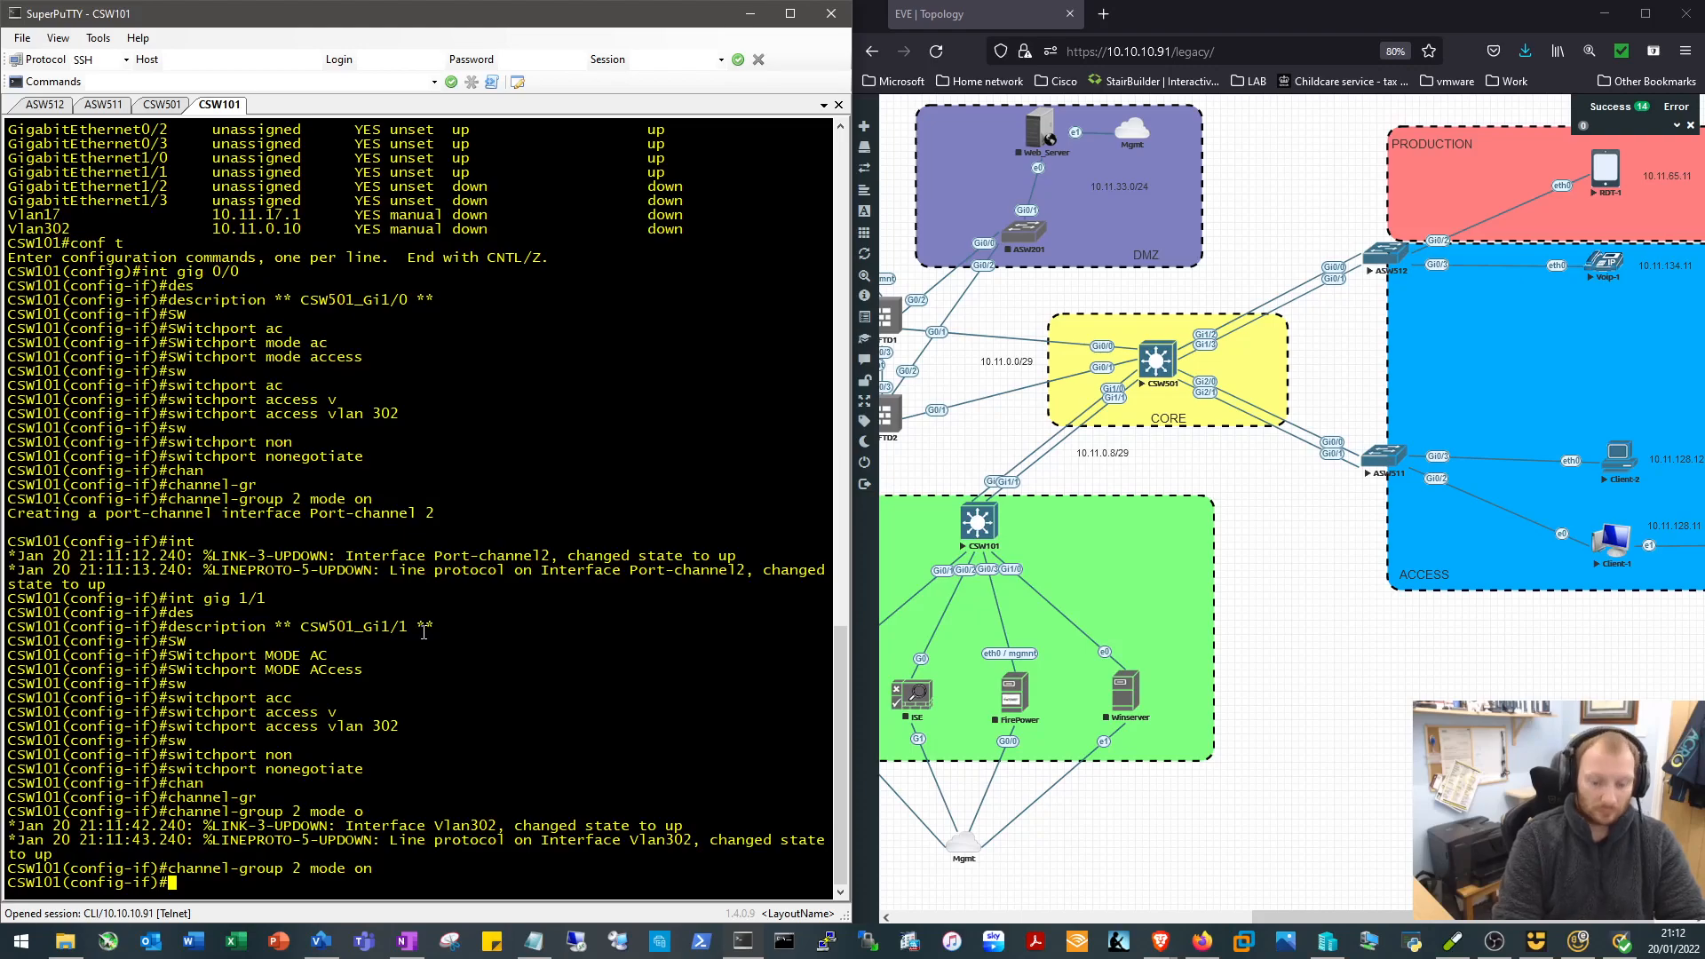
# Under int po 2, check Gi1/1's running config and set description ** Po_To_CSW501 **
pyautogui.write('inn')
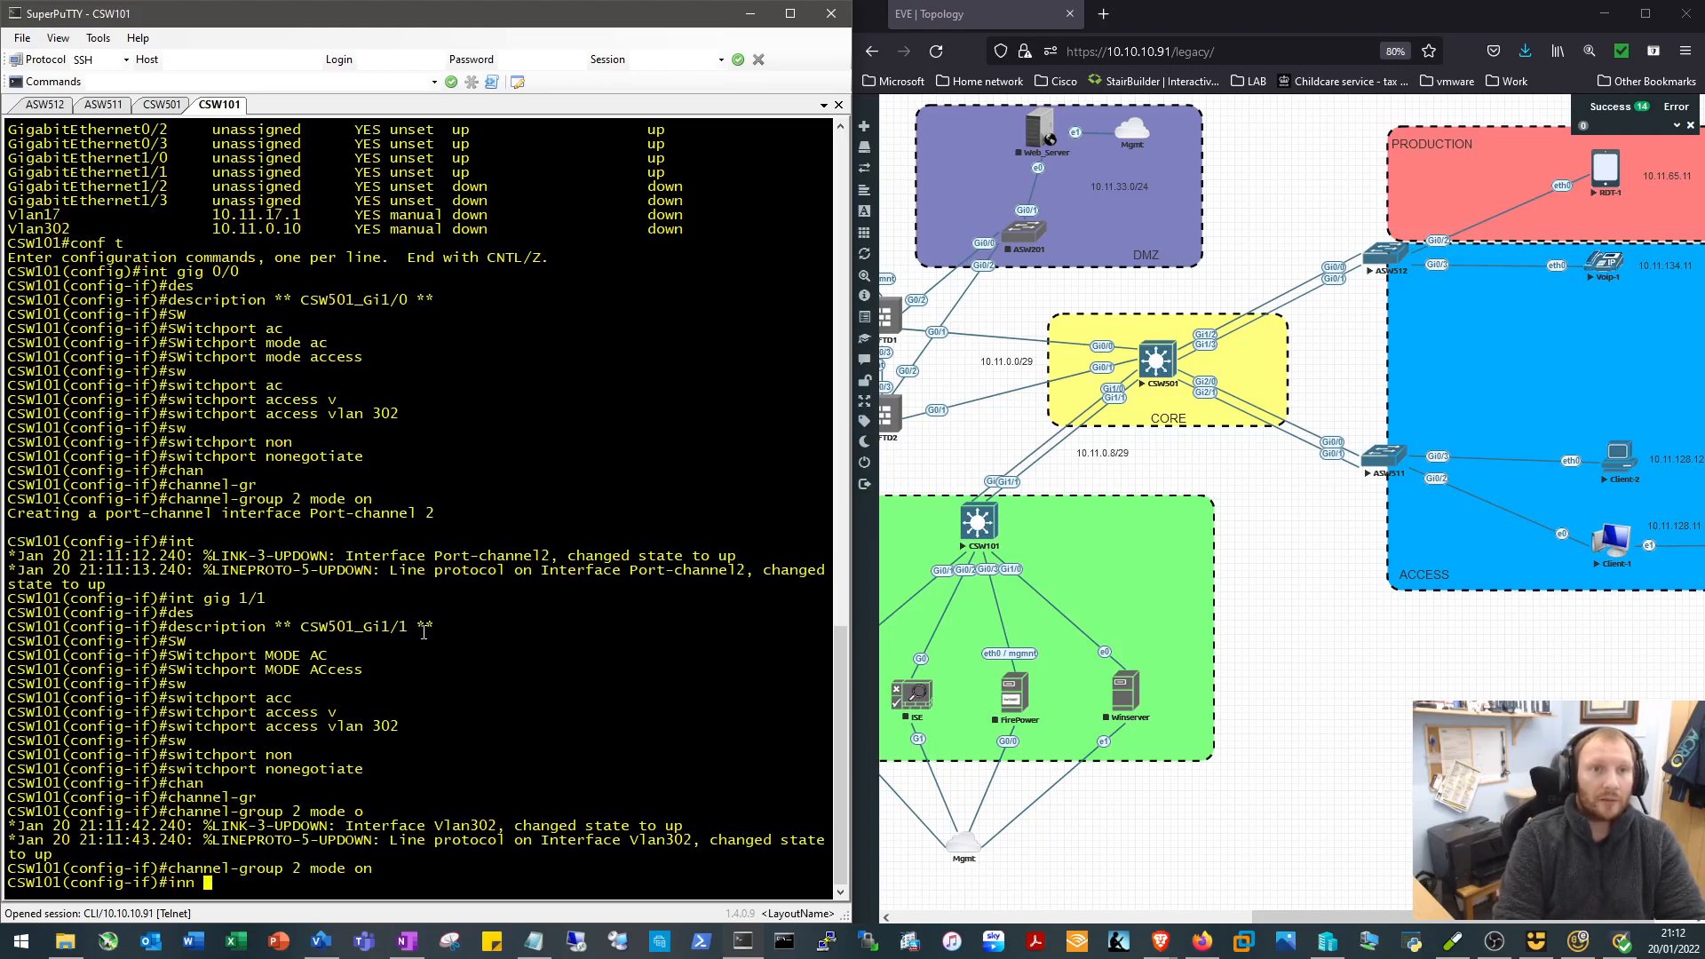
pyautogui.write('int po 2')
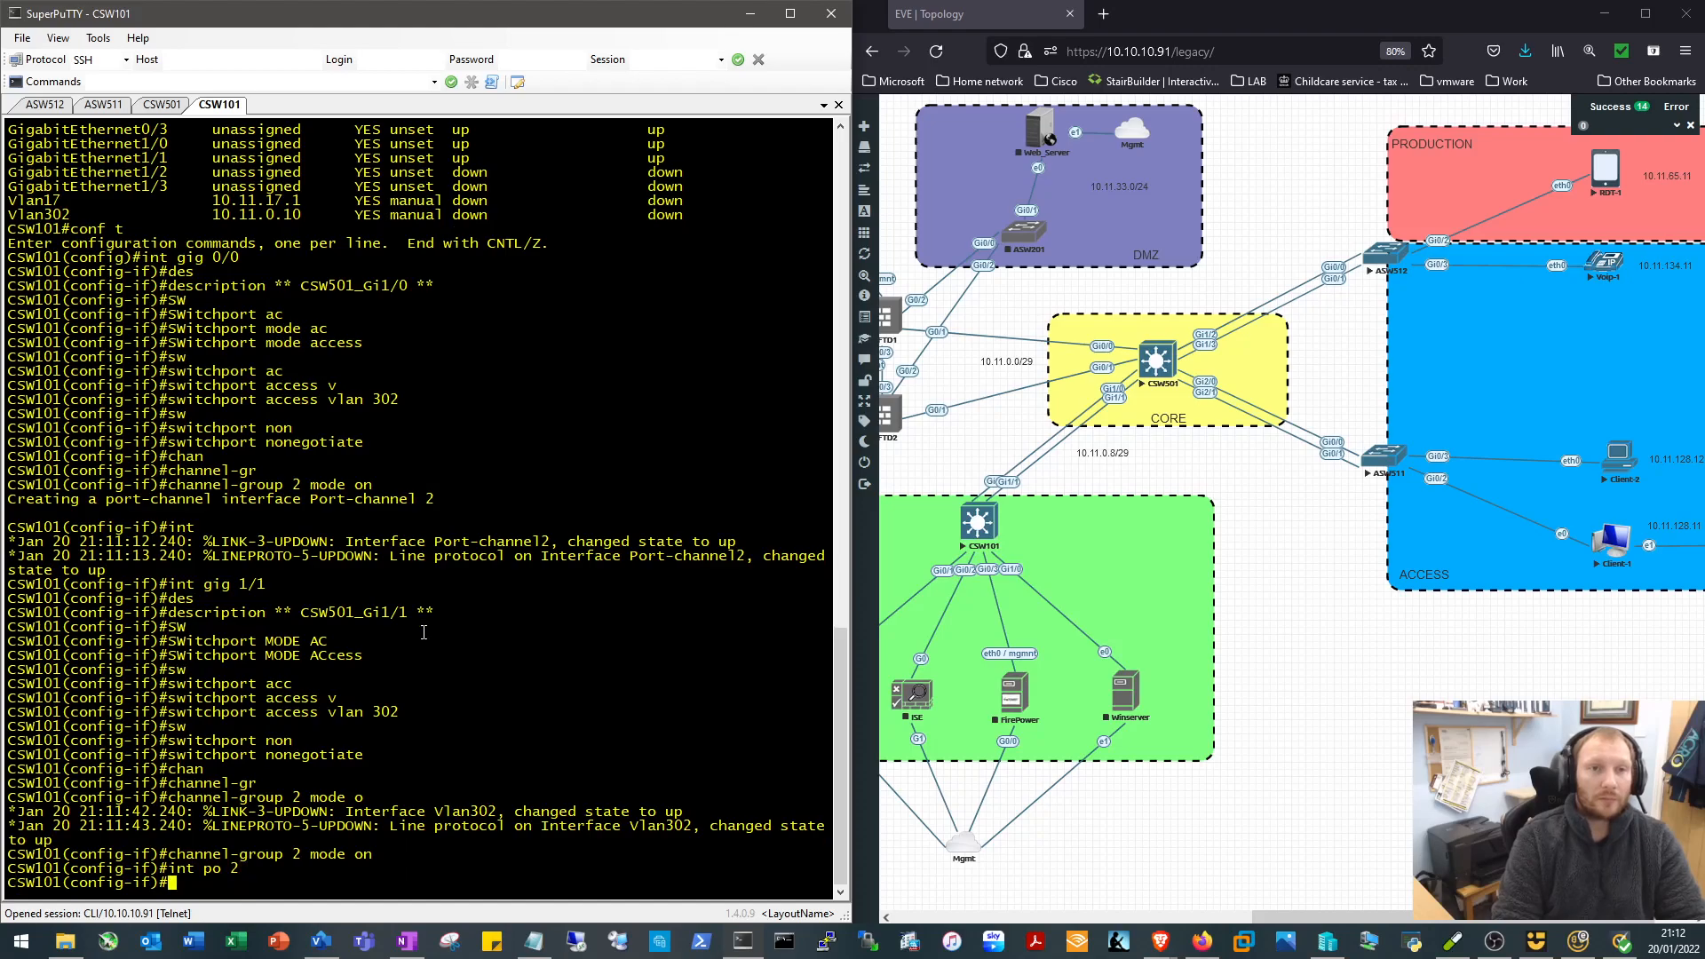
pyautogui.write('do sho')
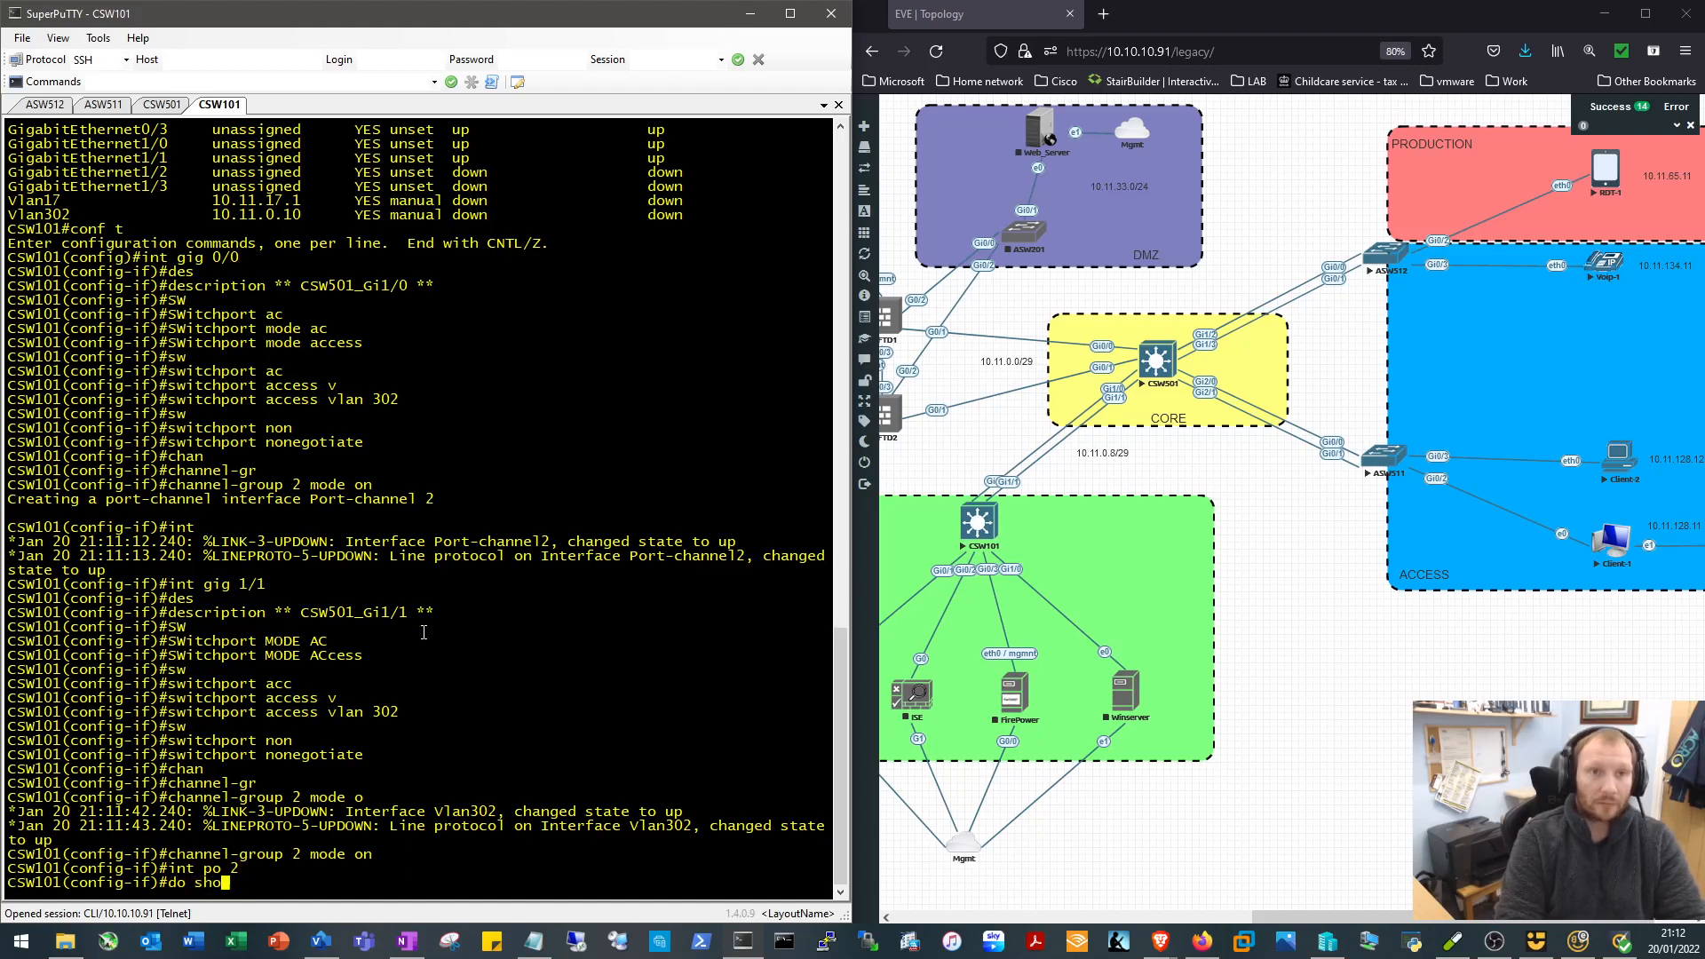
pyautogui.write('run int gig 1/1')
pyautogui.write('description')
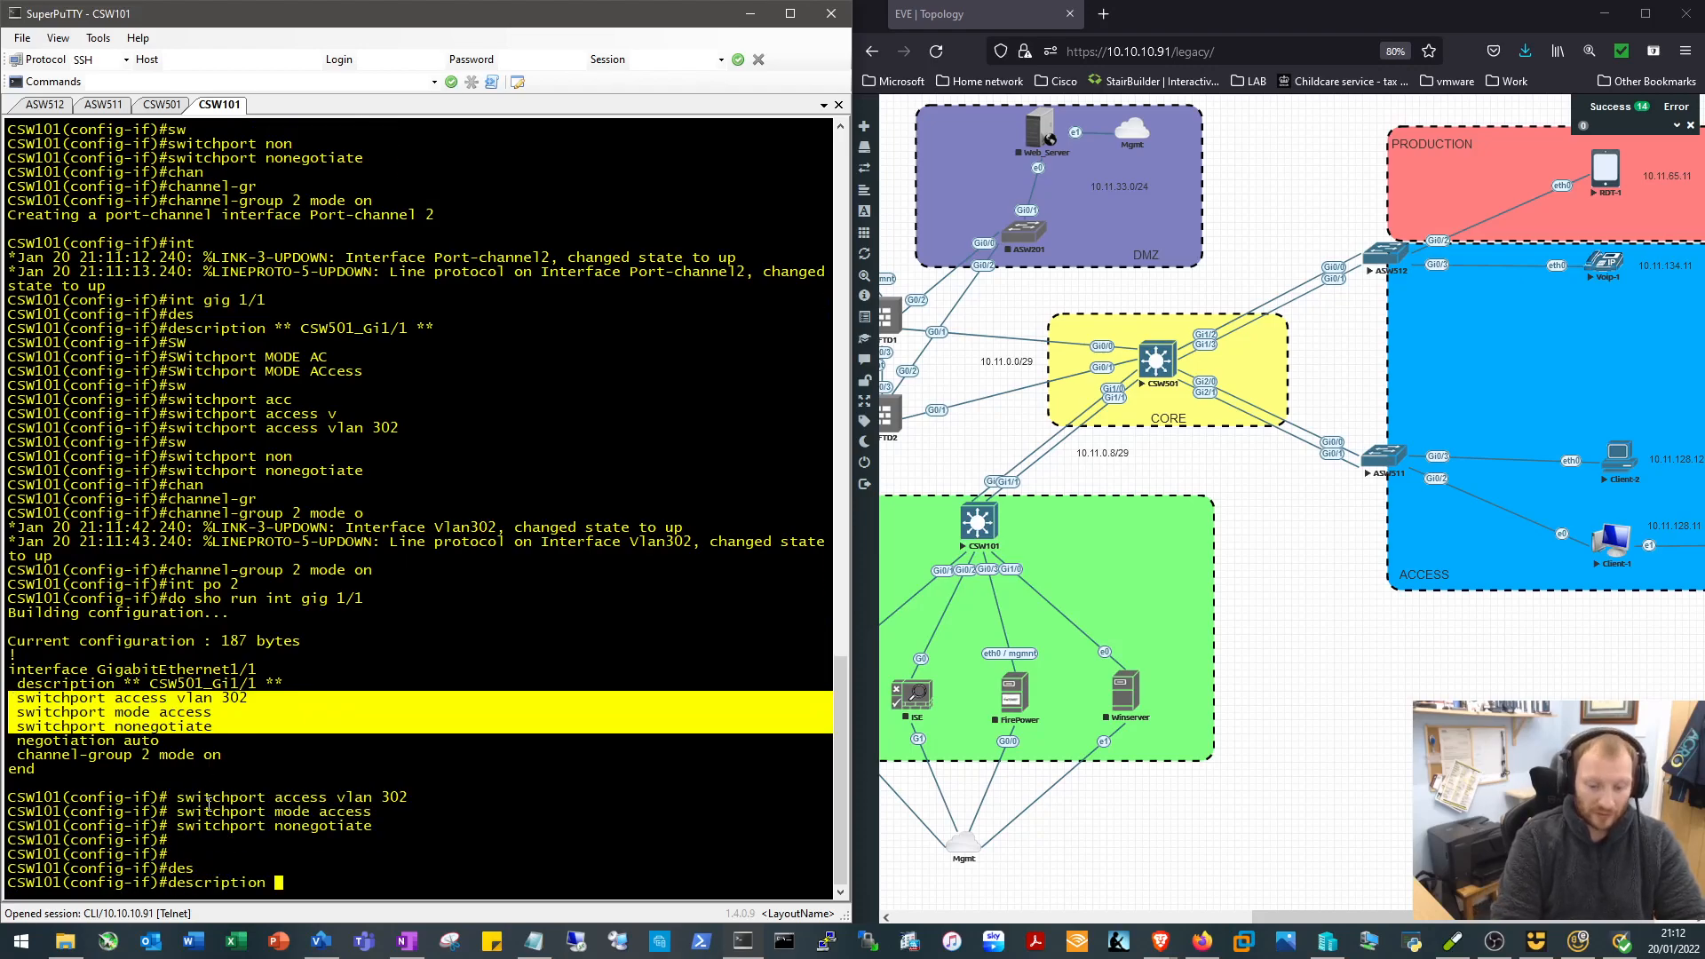
pyautogui.write('** Po')
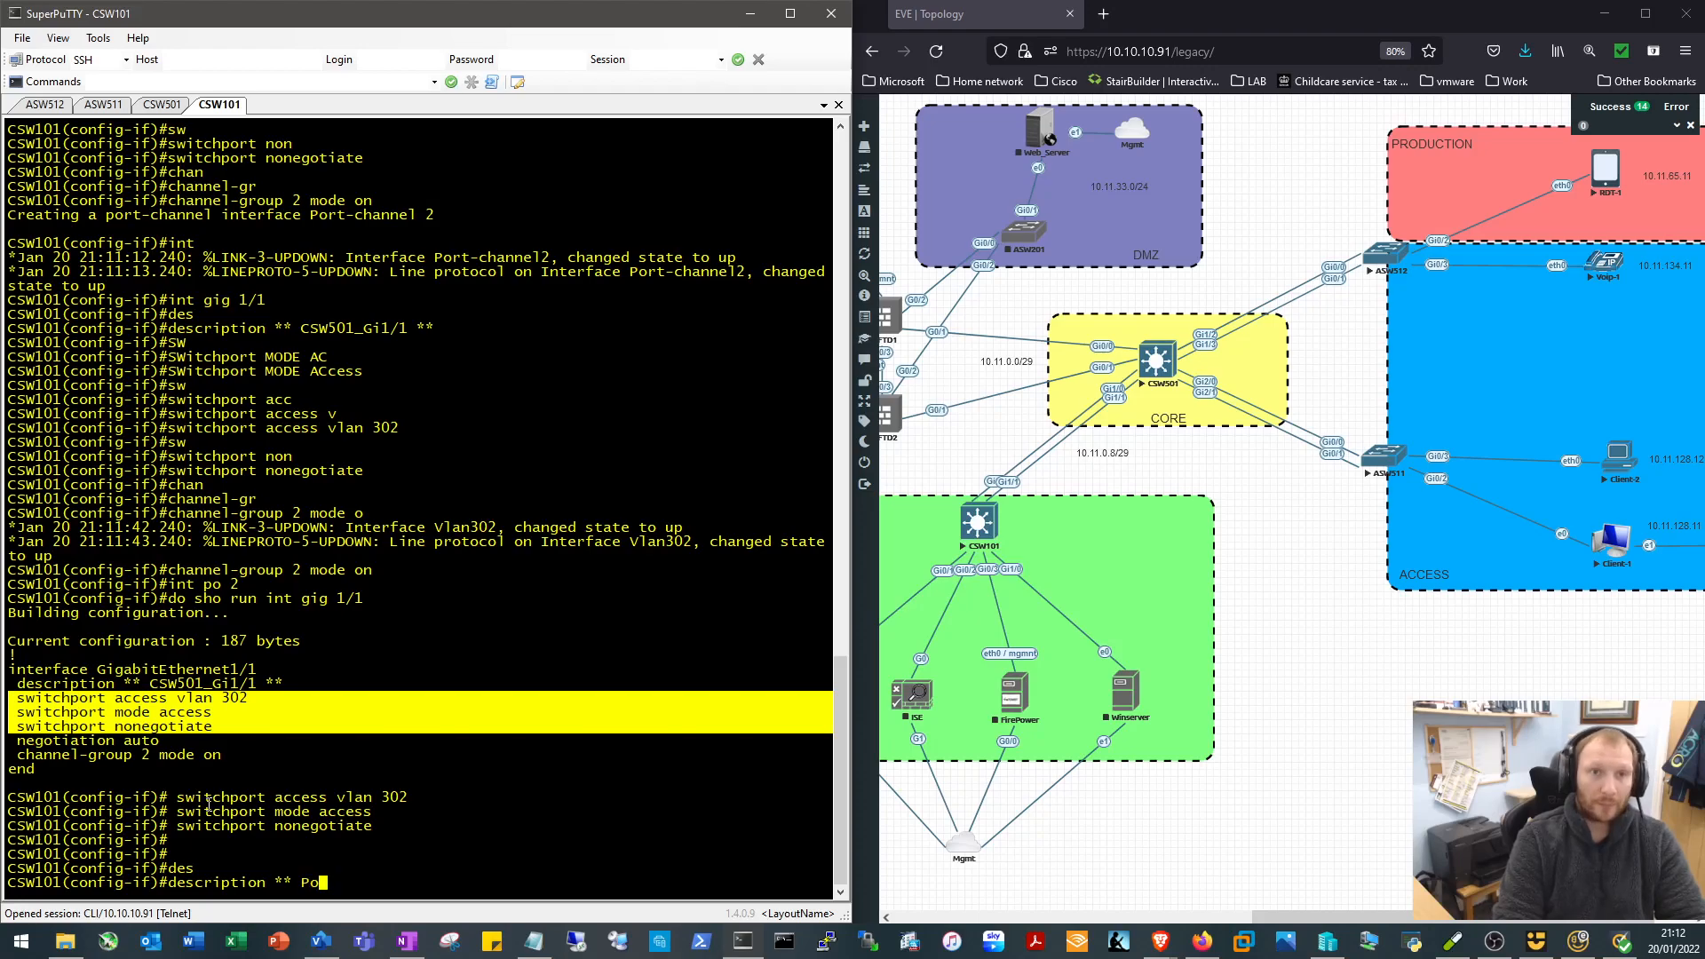
pyautogui.write('To_')
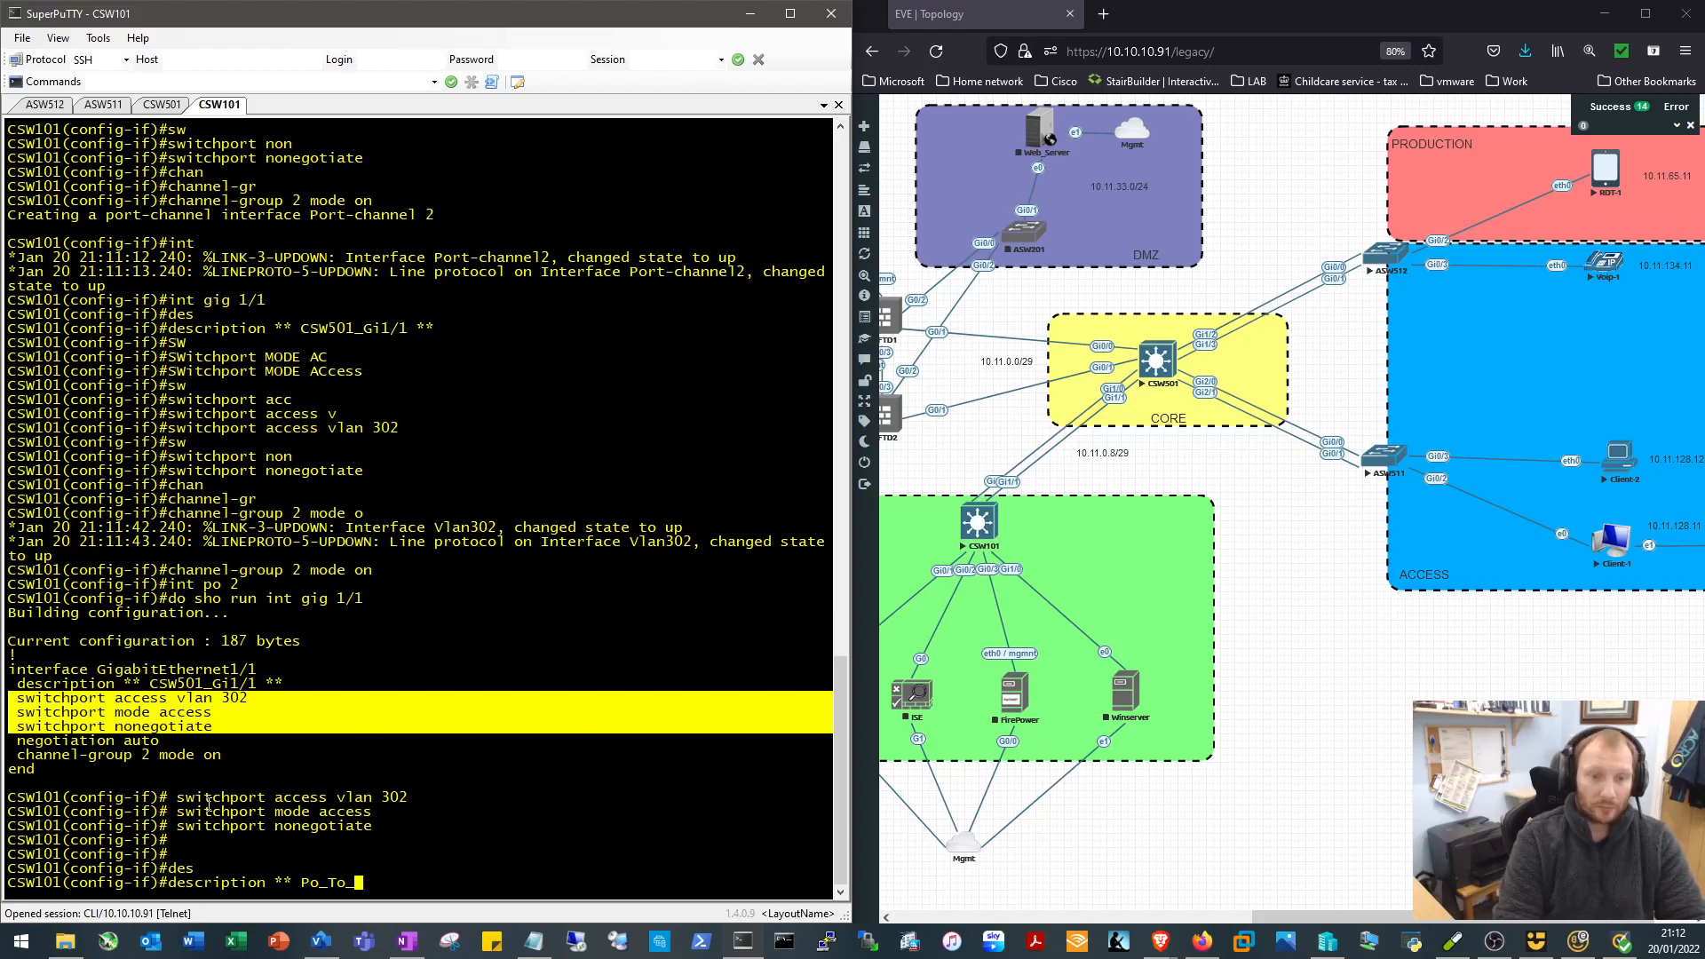
pyautogui.write('SW501')
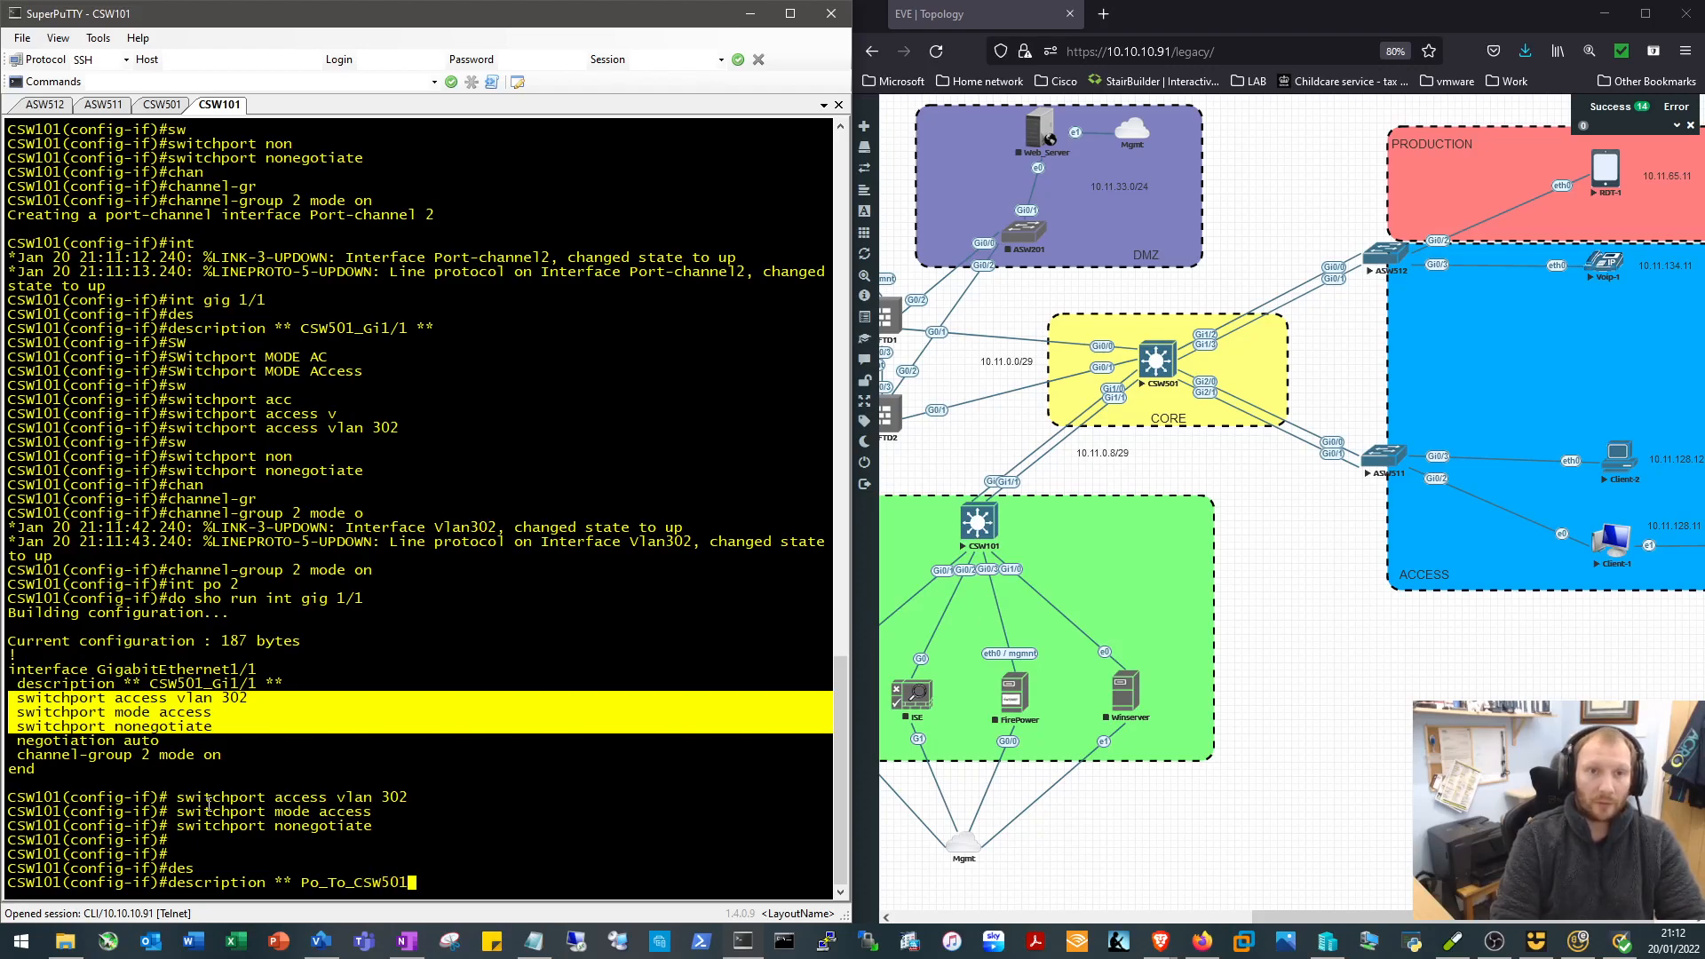
pyautogui.press('Return')
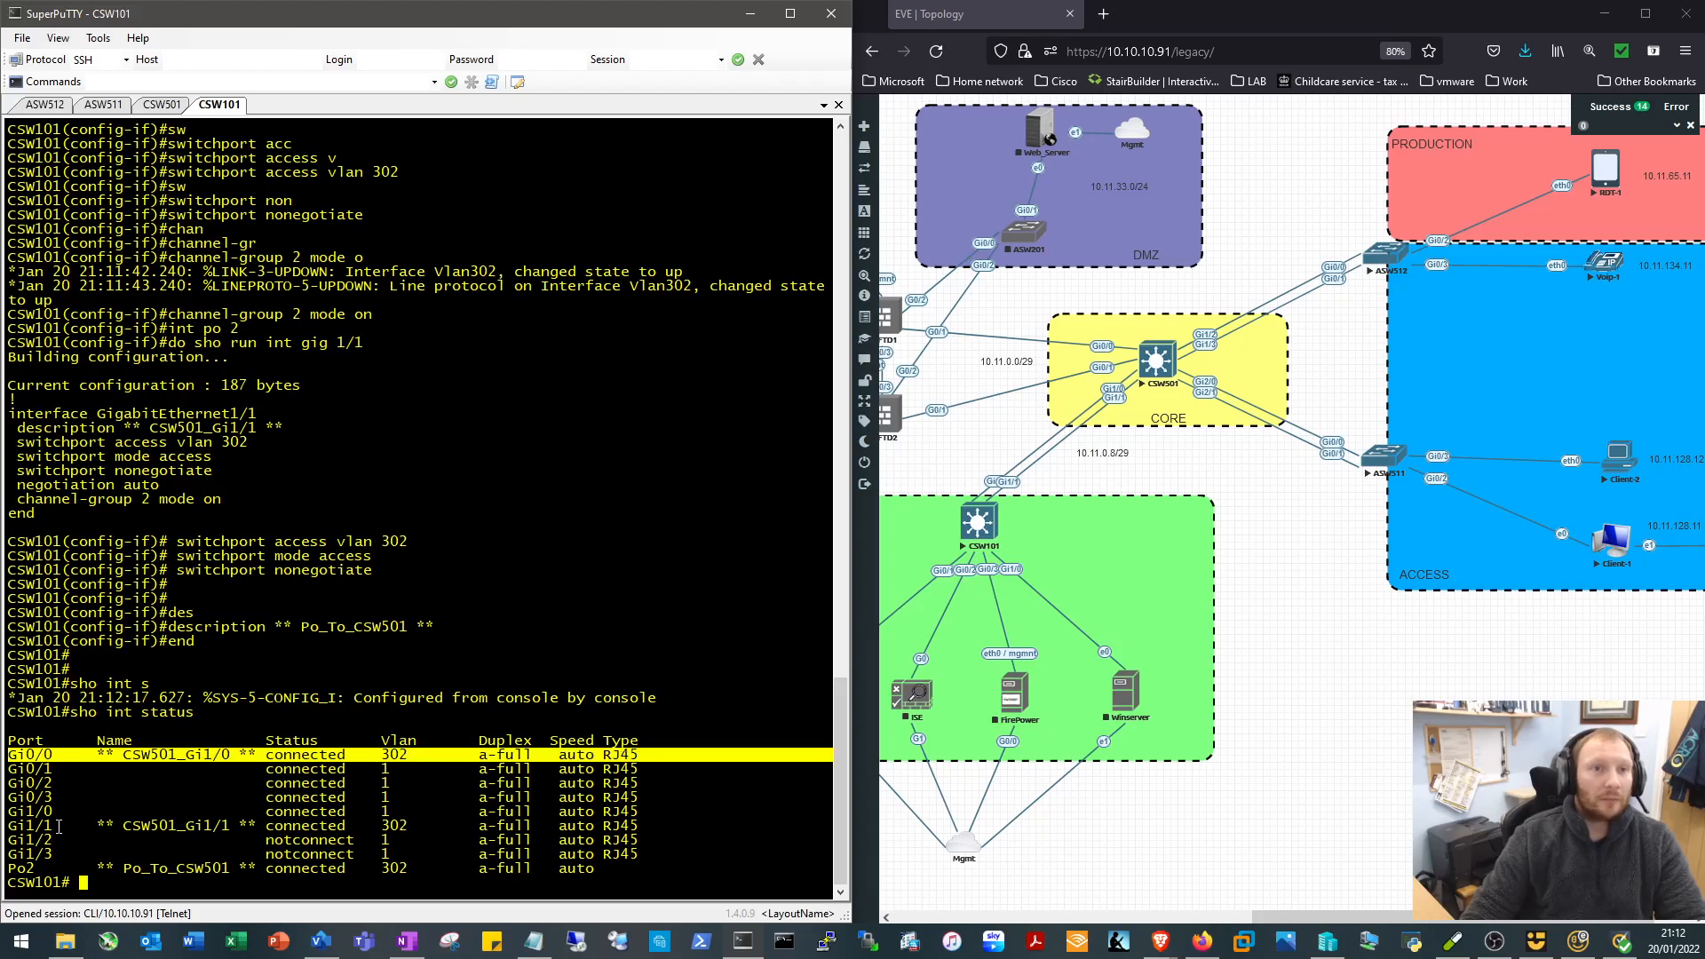
# Run sho etherchannel summary to confirm Po2 bundles Gi0/0 and Gi1/1
pyautogui.write('sho etherchannel summary')
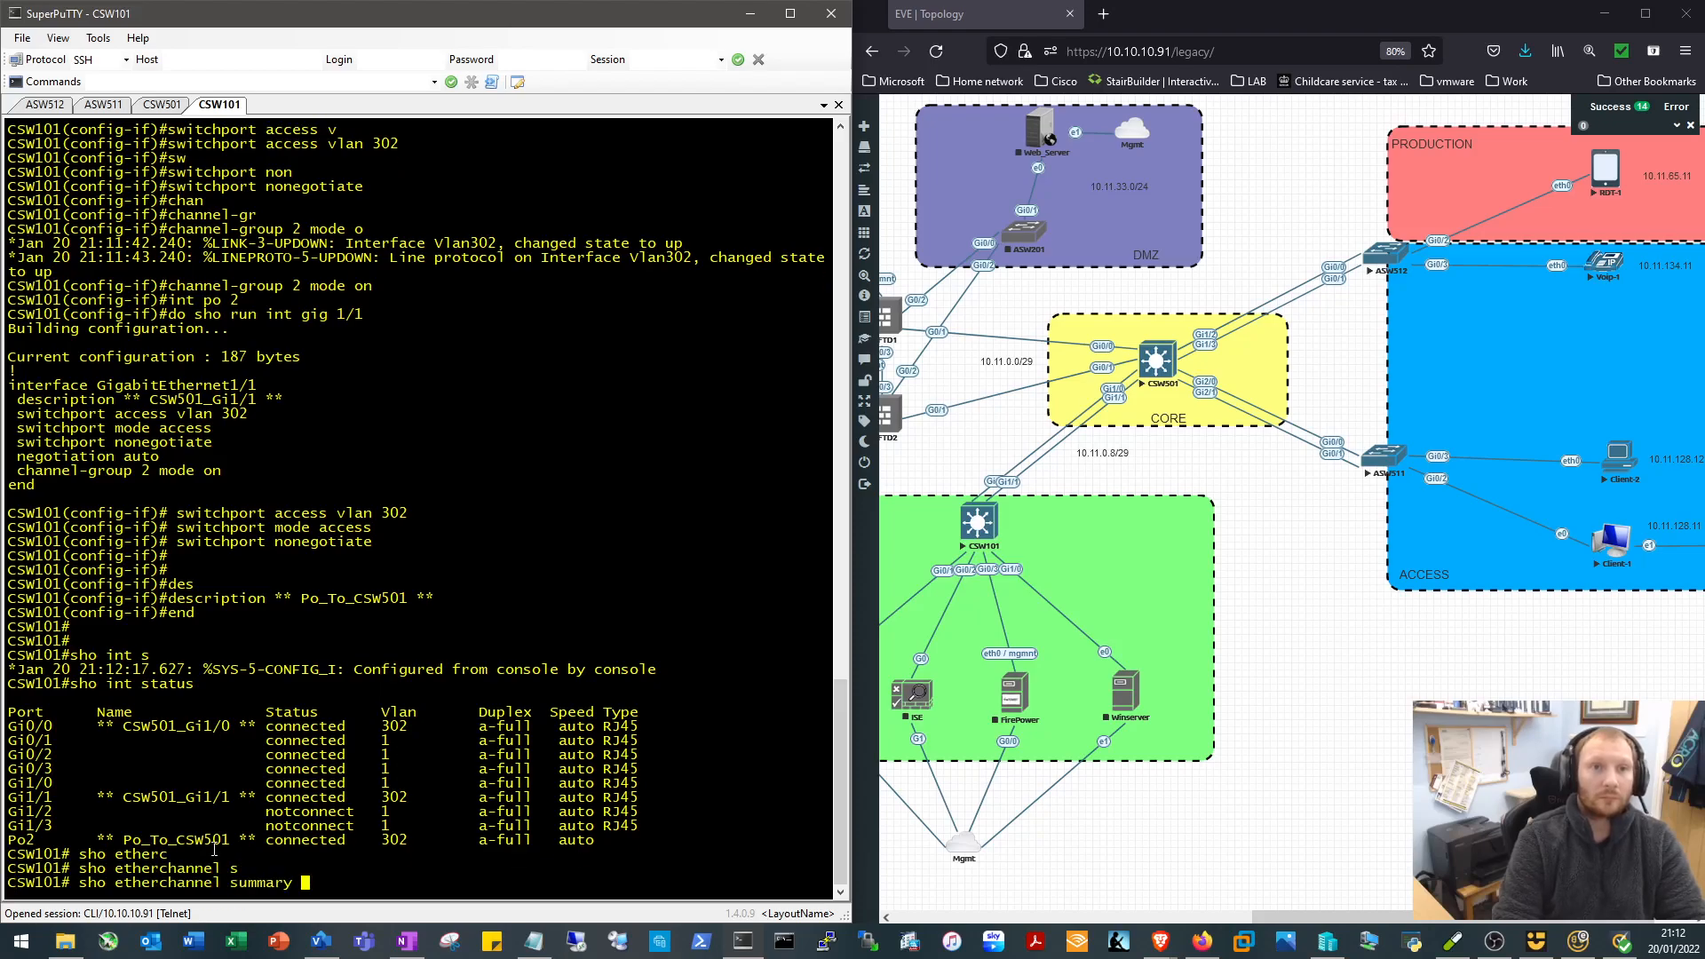
pyautogui.press('Return')
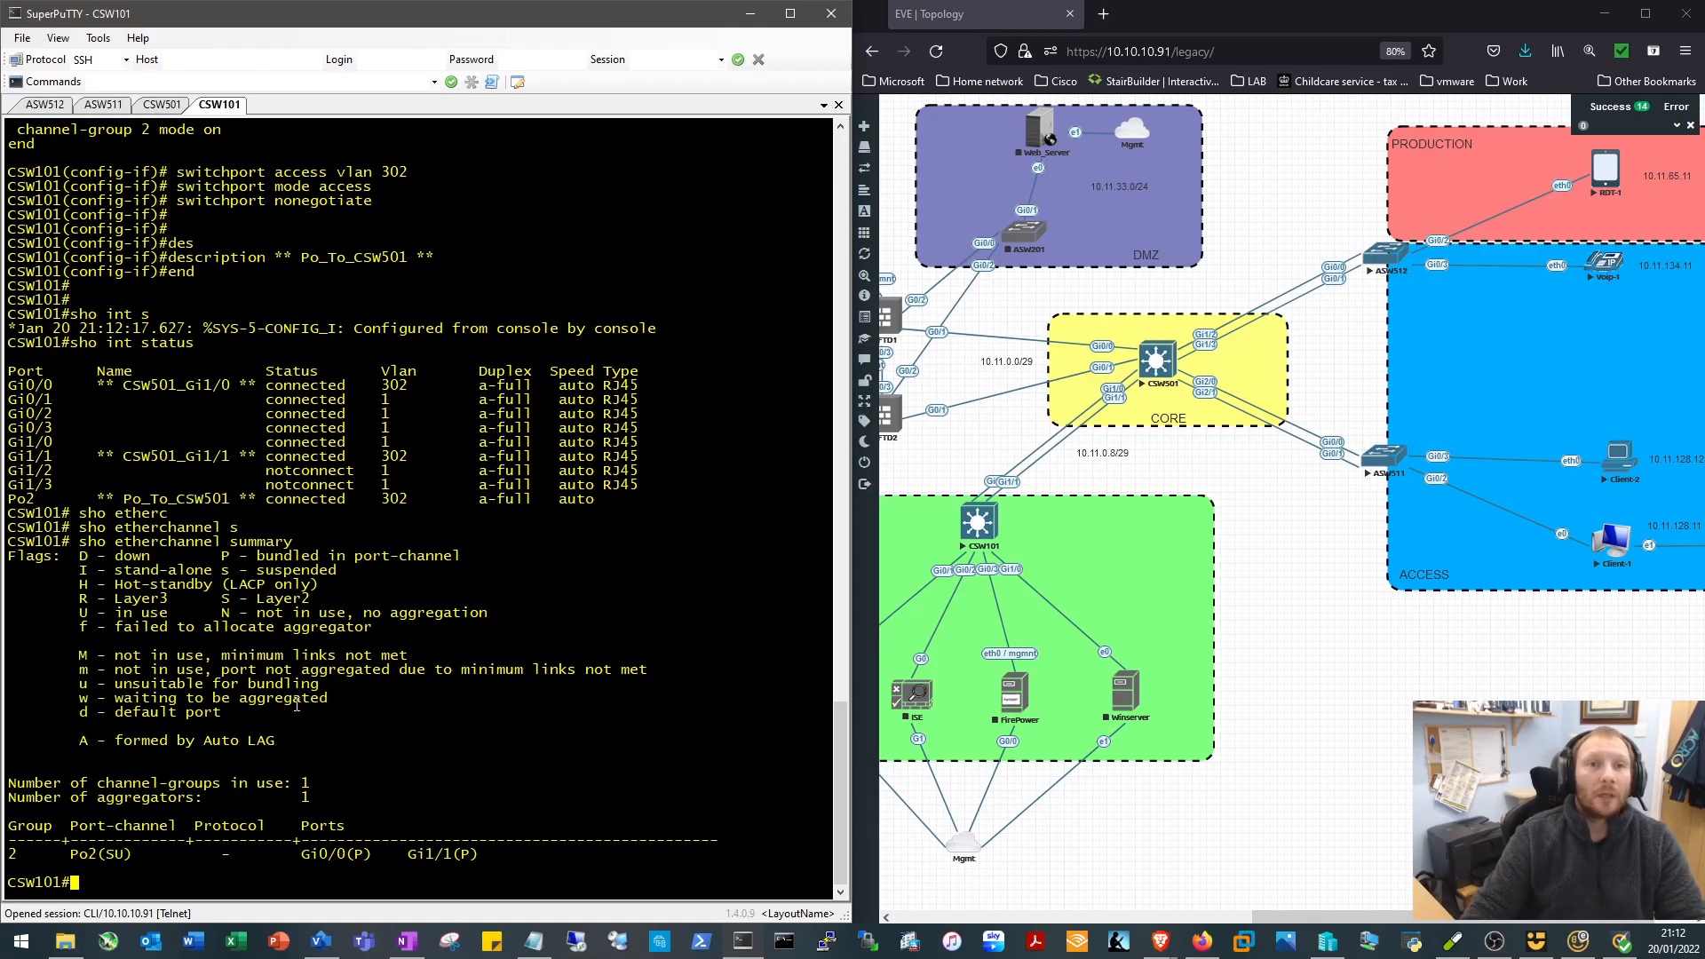
# Enable ip routing and add network 10.11.0.0 0.0.0.255 area 0 under router ospf 1
pyautogui.write('conf t')
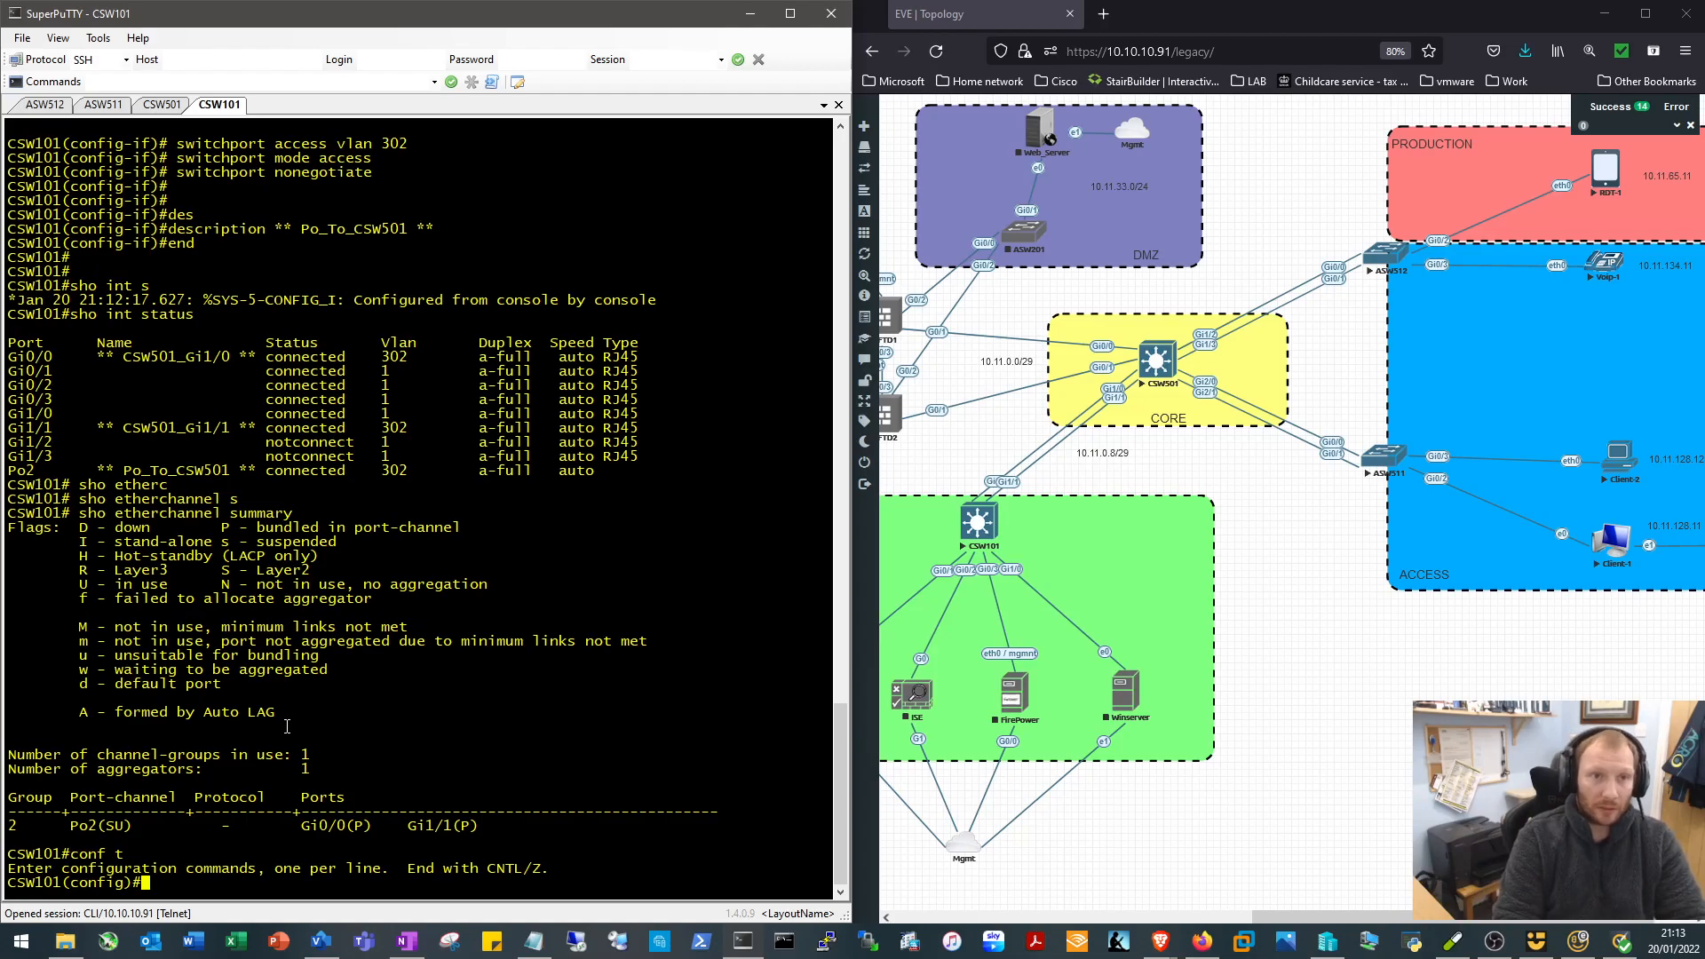
pyautogui.write('ip route')
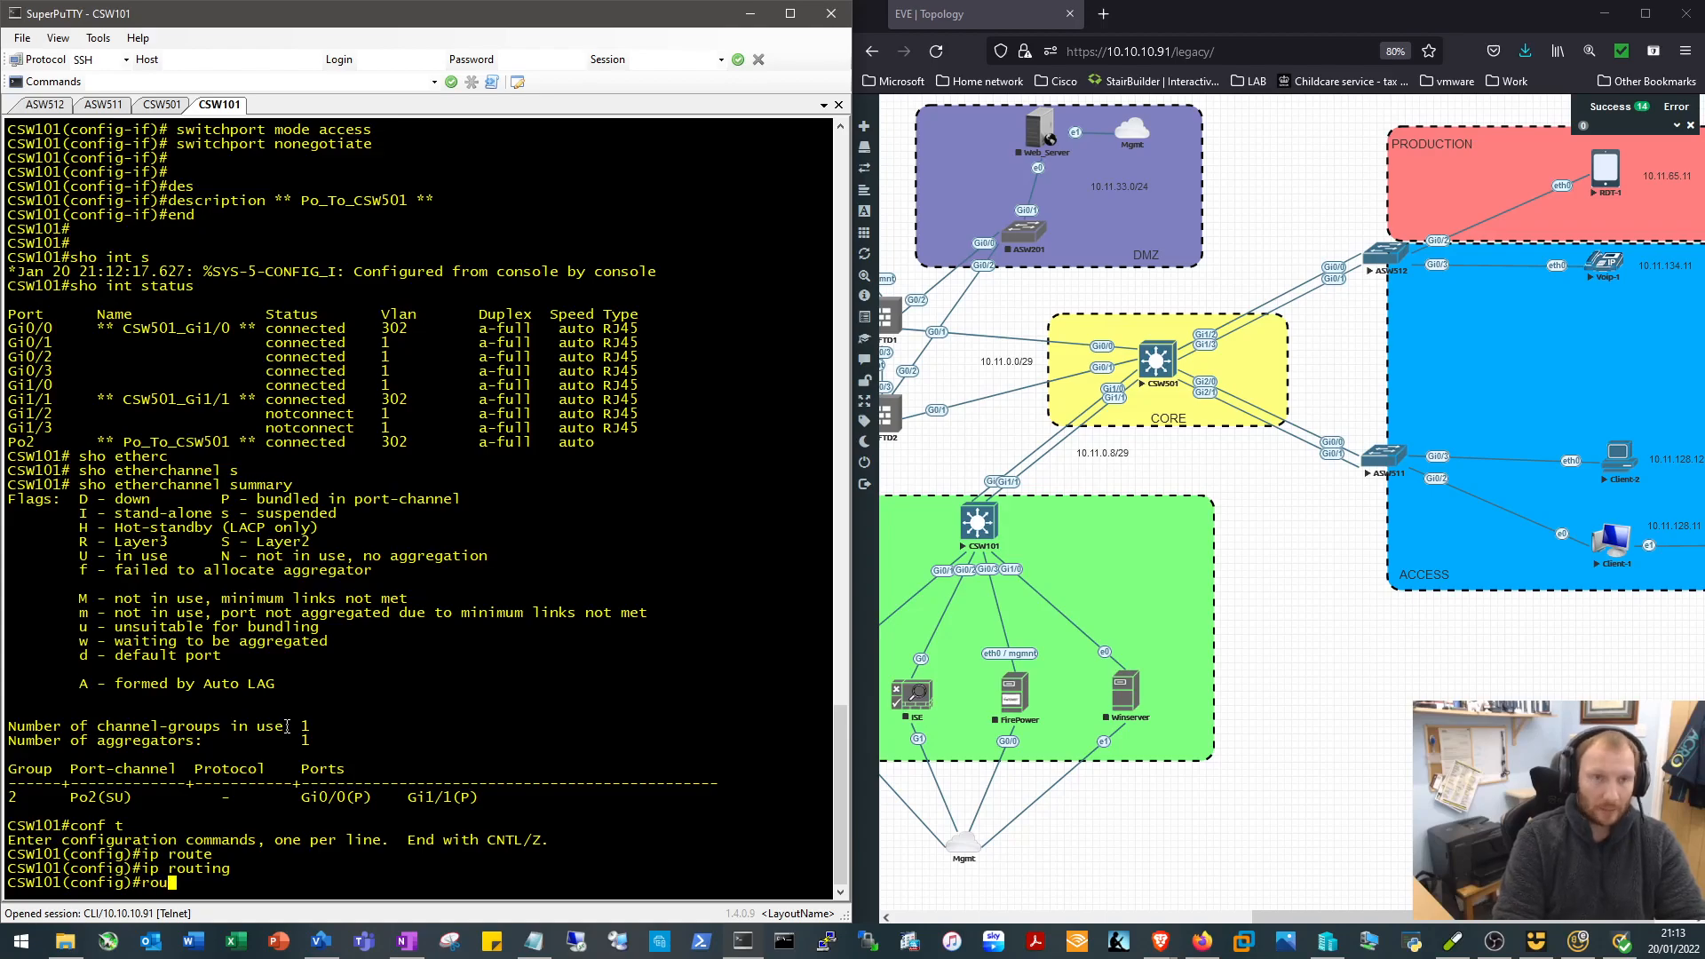
pyautogui.write('router ospf 1')
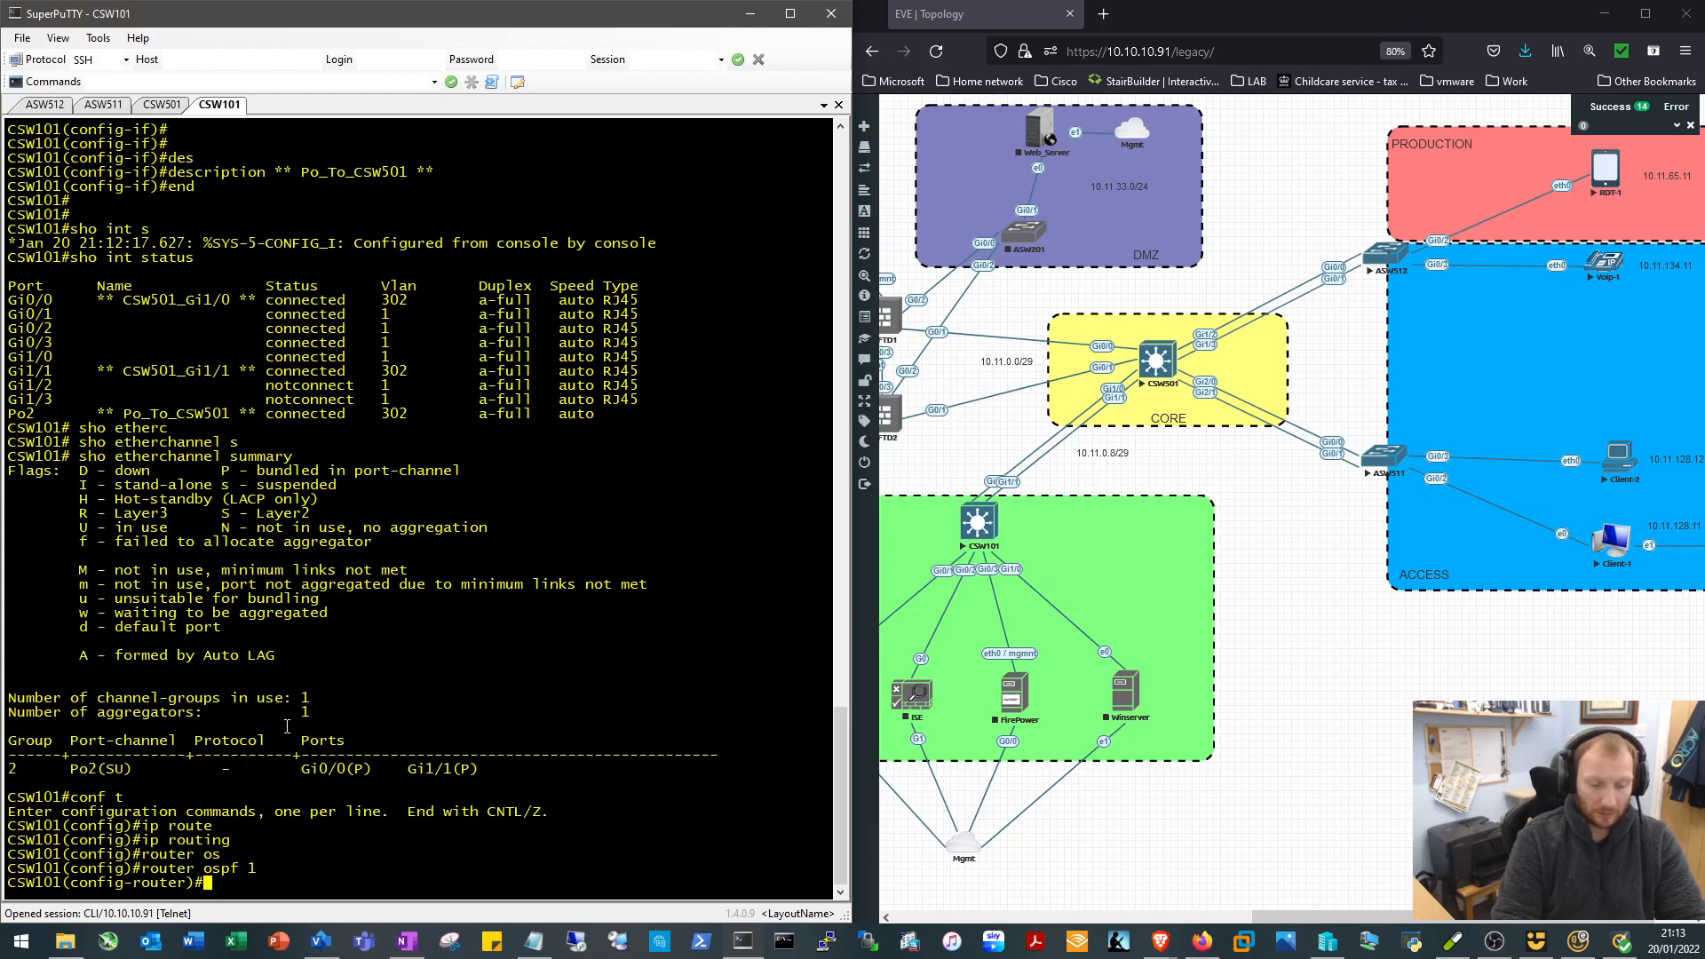
pyautogui.write('network 10.11.')
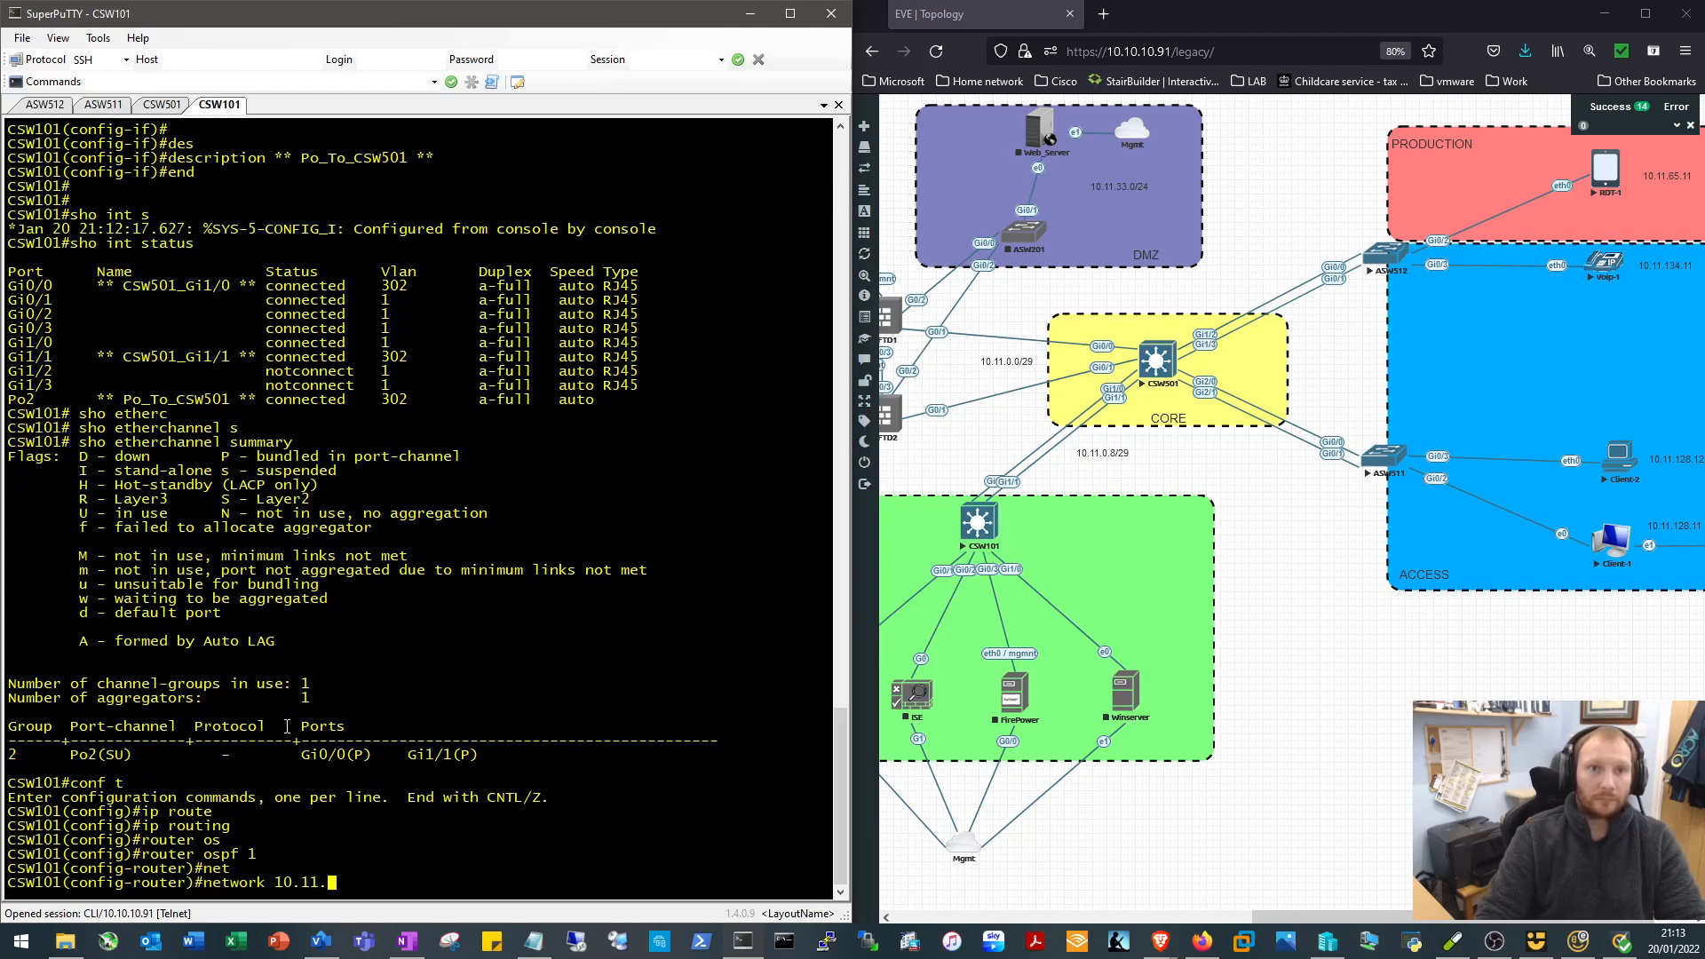
pyautogui.write('.0 0.0.0.255')
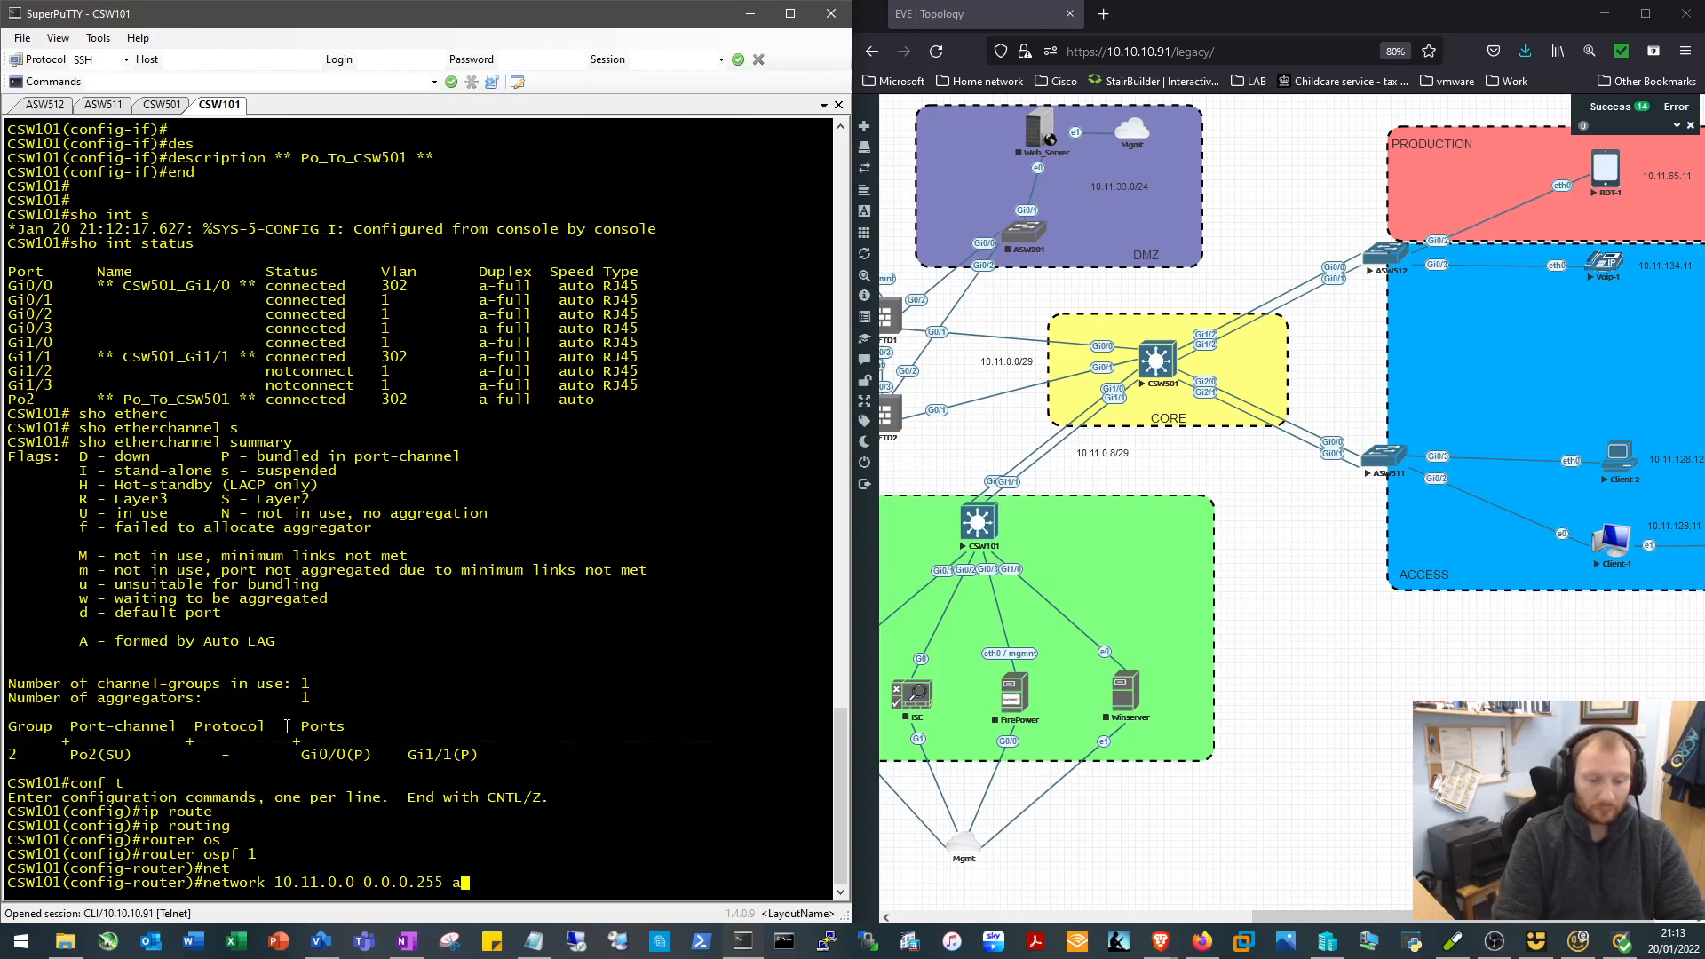
pyautogui.write('area 0')
pyautogui.write('end')
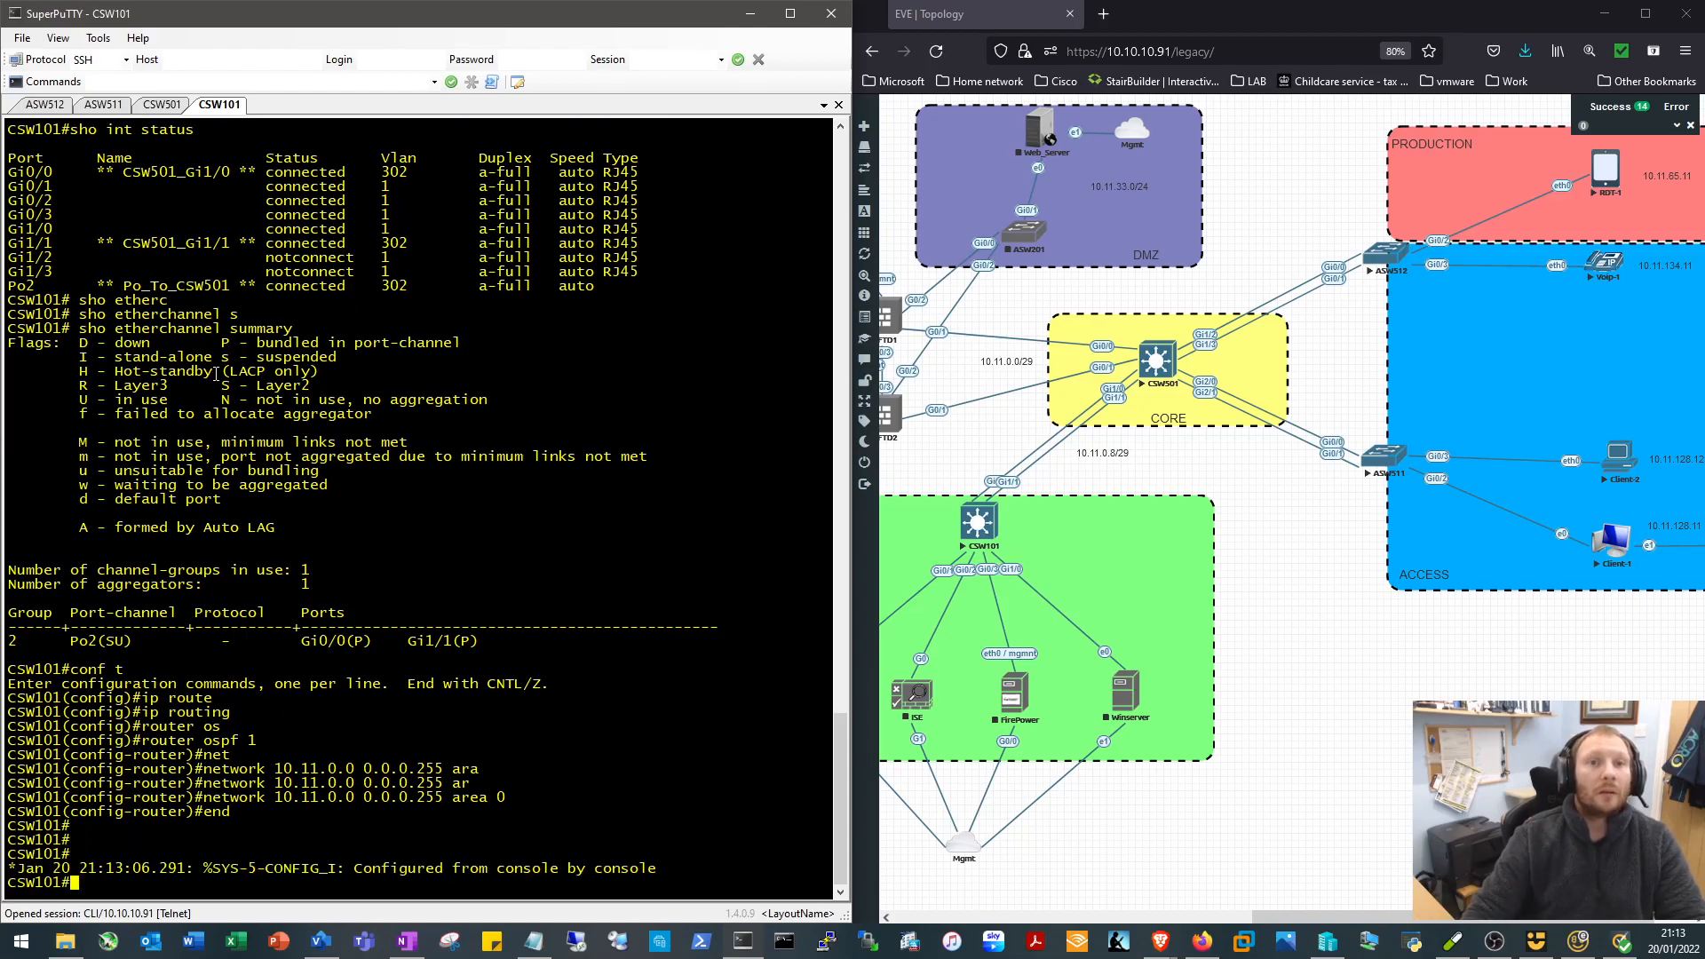
# On CSW501, check interface status, bounce Gi1/0–1/1, then show run int gig 1/0 and po2
pyautogui.click(160, 105)
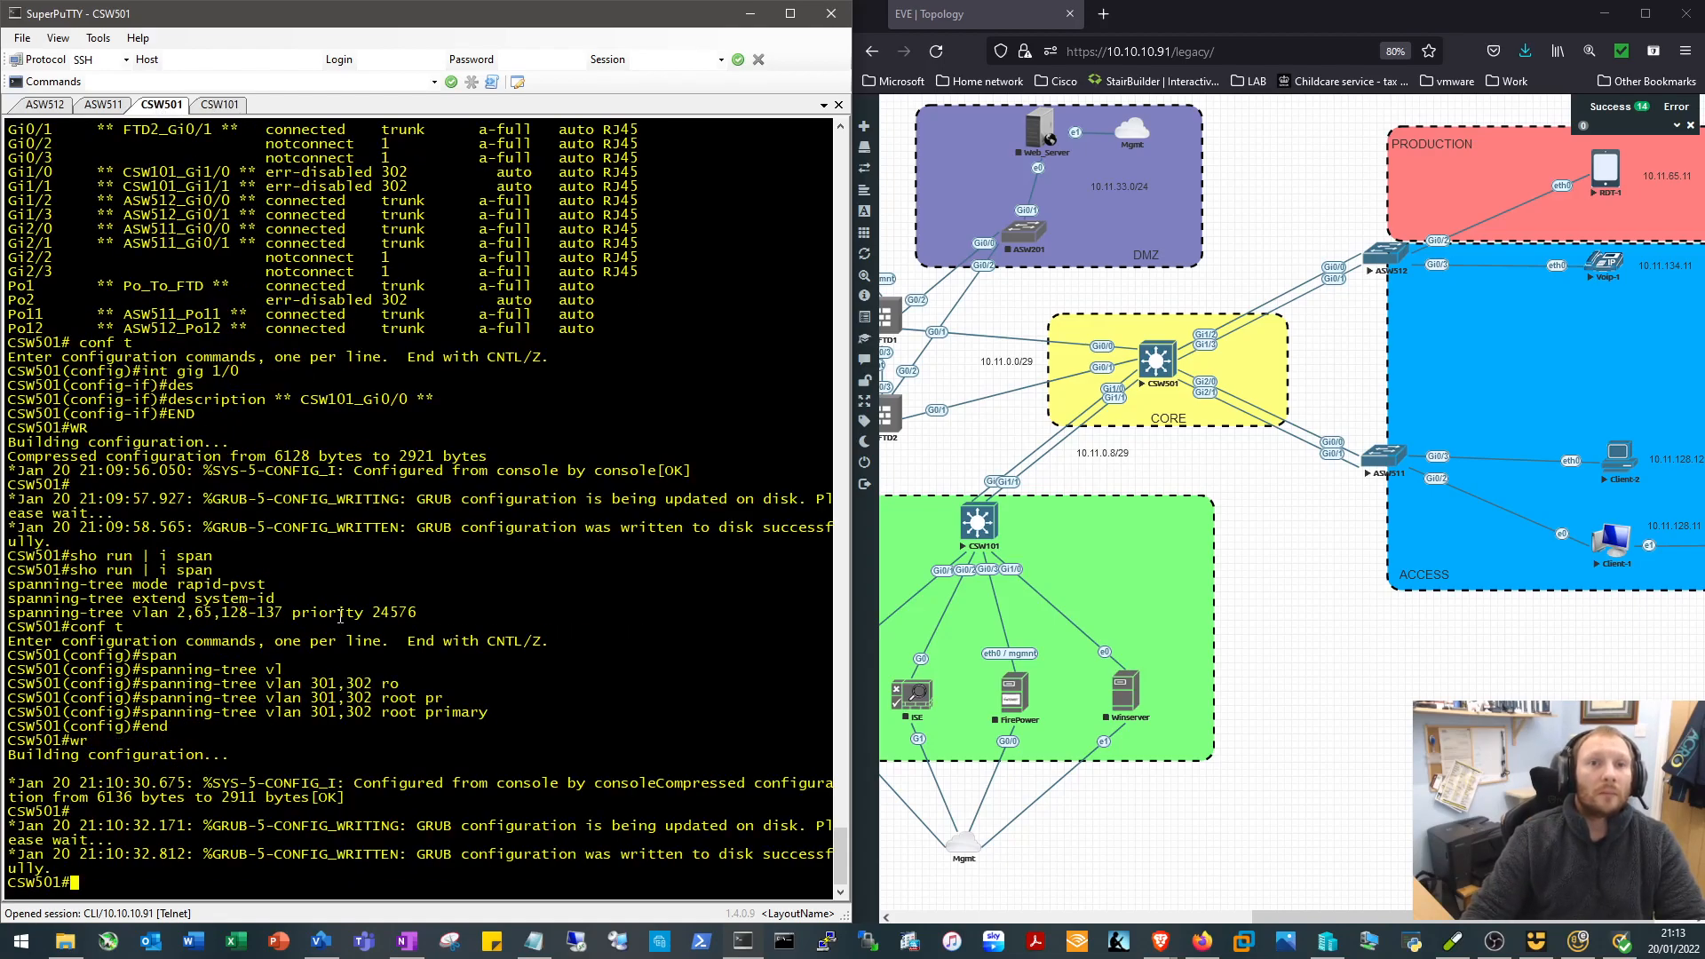
pyautogui.write('sho int status')
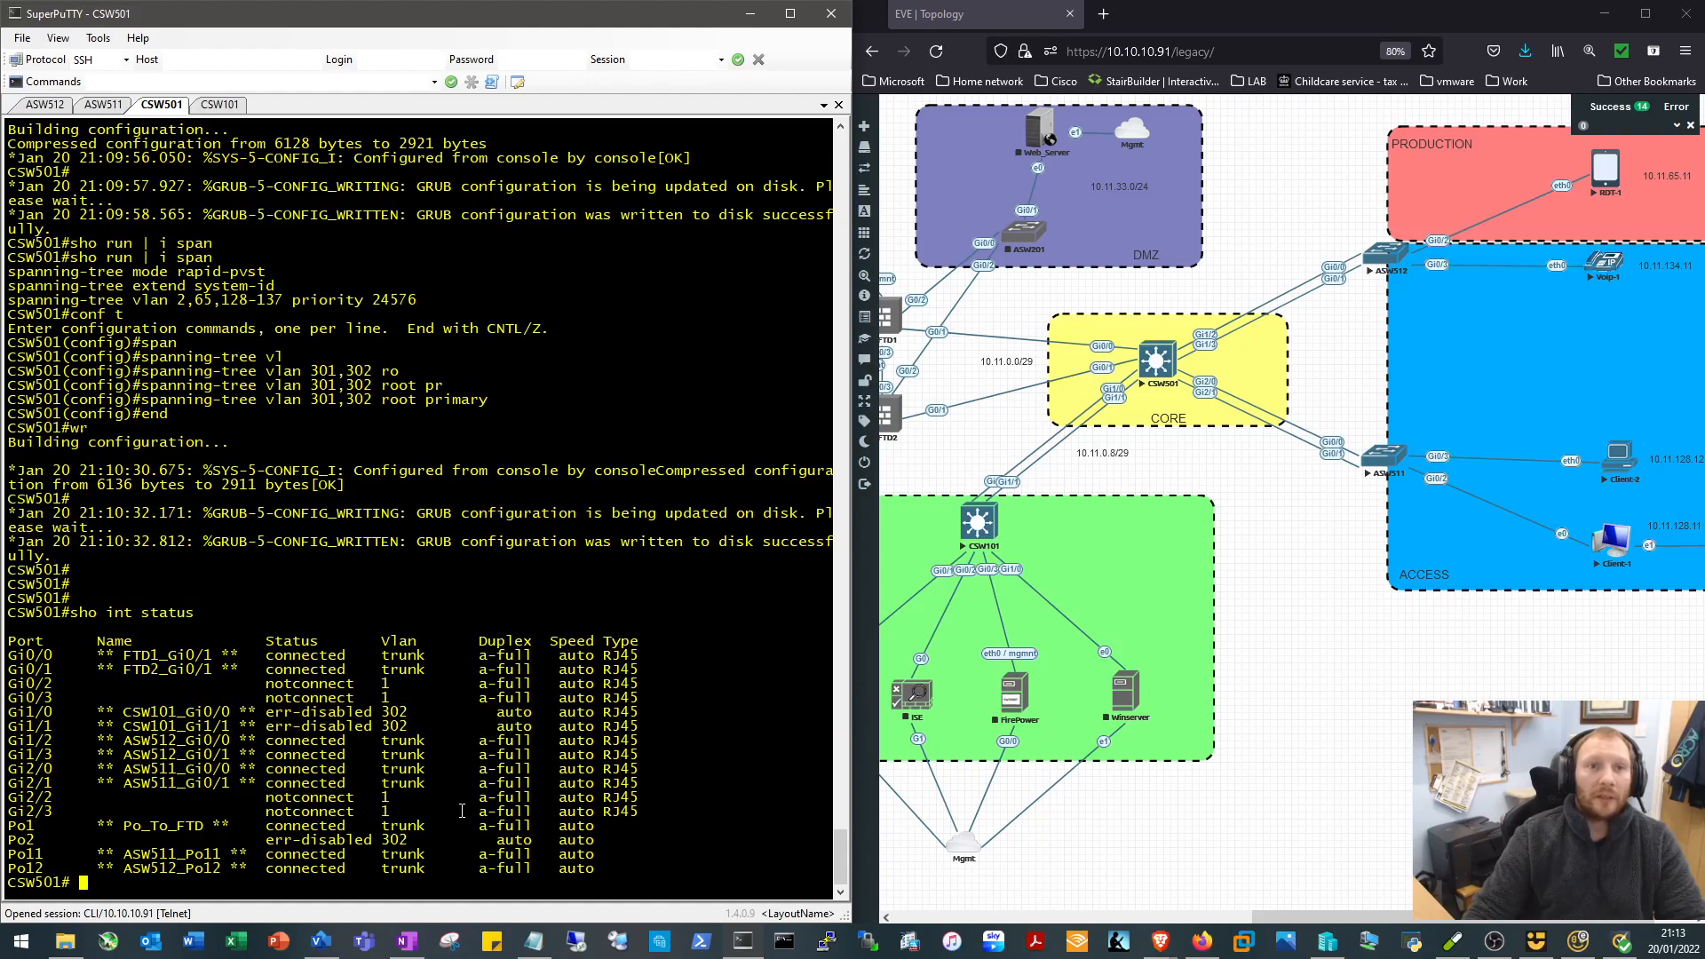
pyautogui.write('conf')
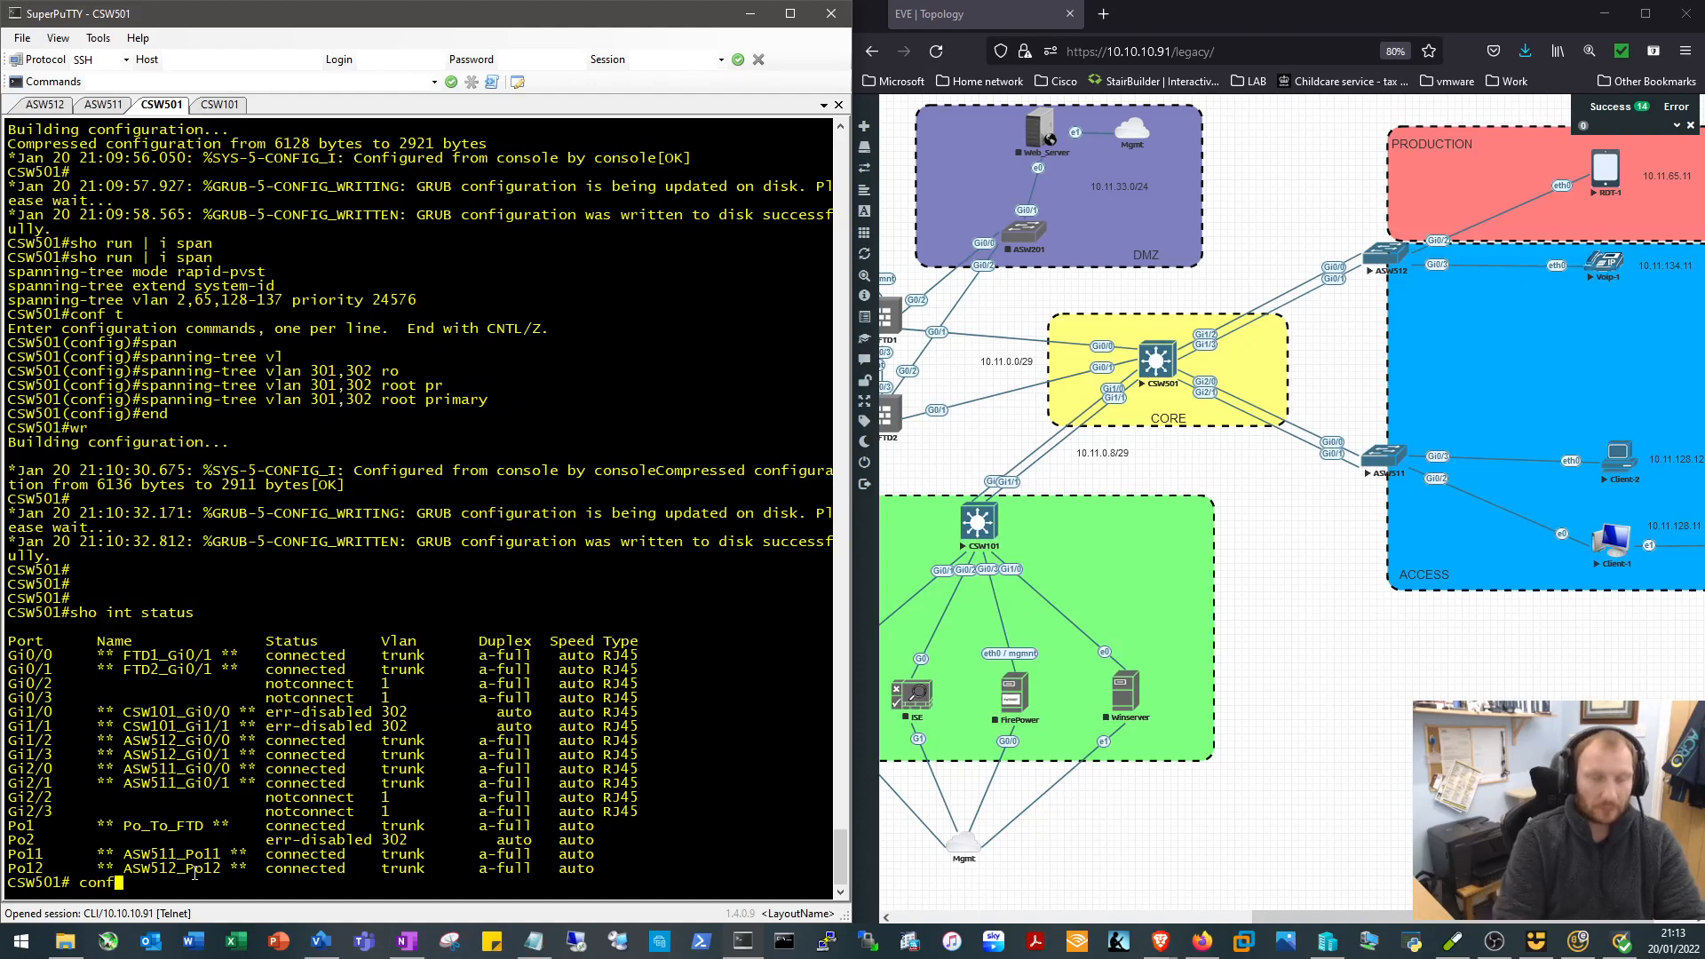
pyautogui.write('conf t')
pyautogui.write('int range gig')
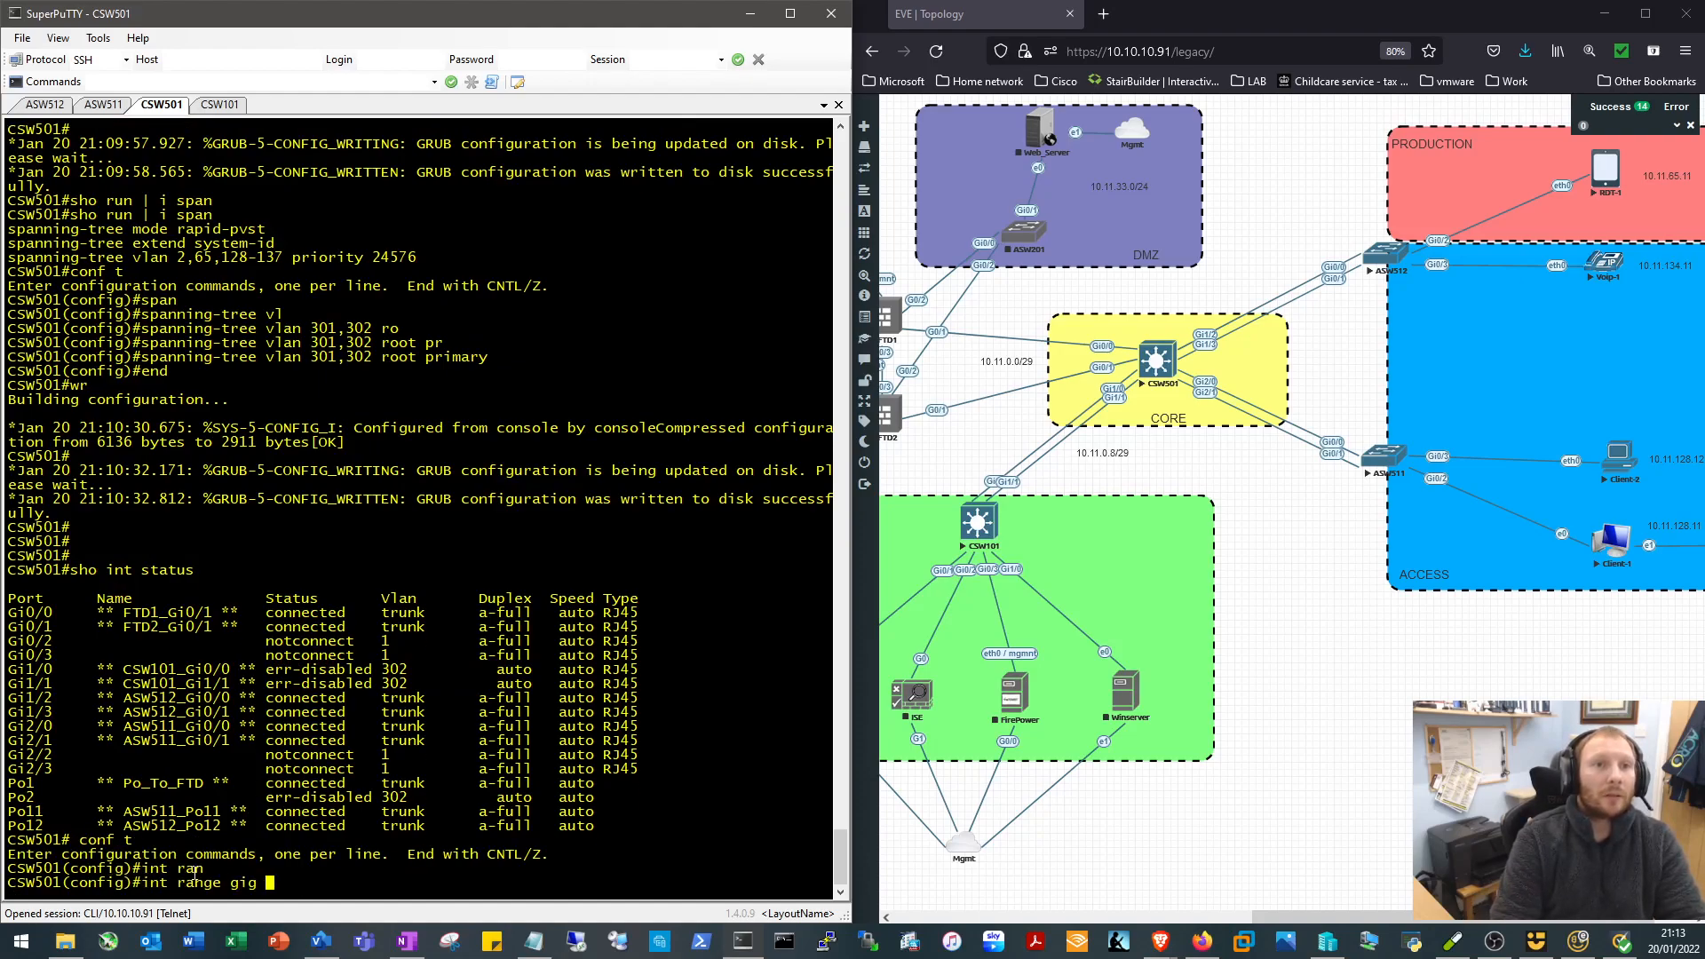
pyautogui.write('1/0/')
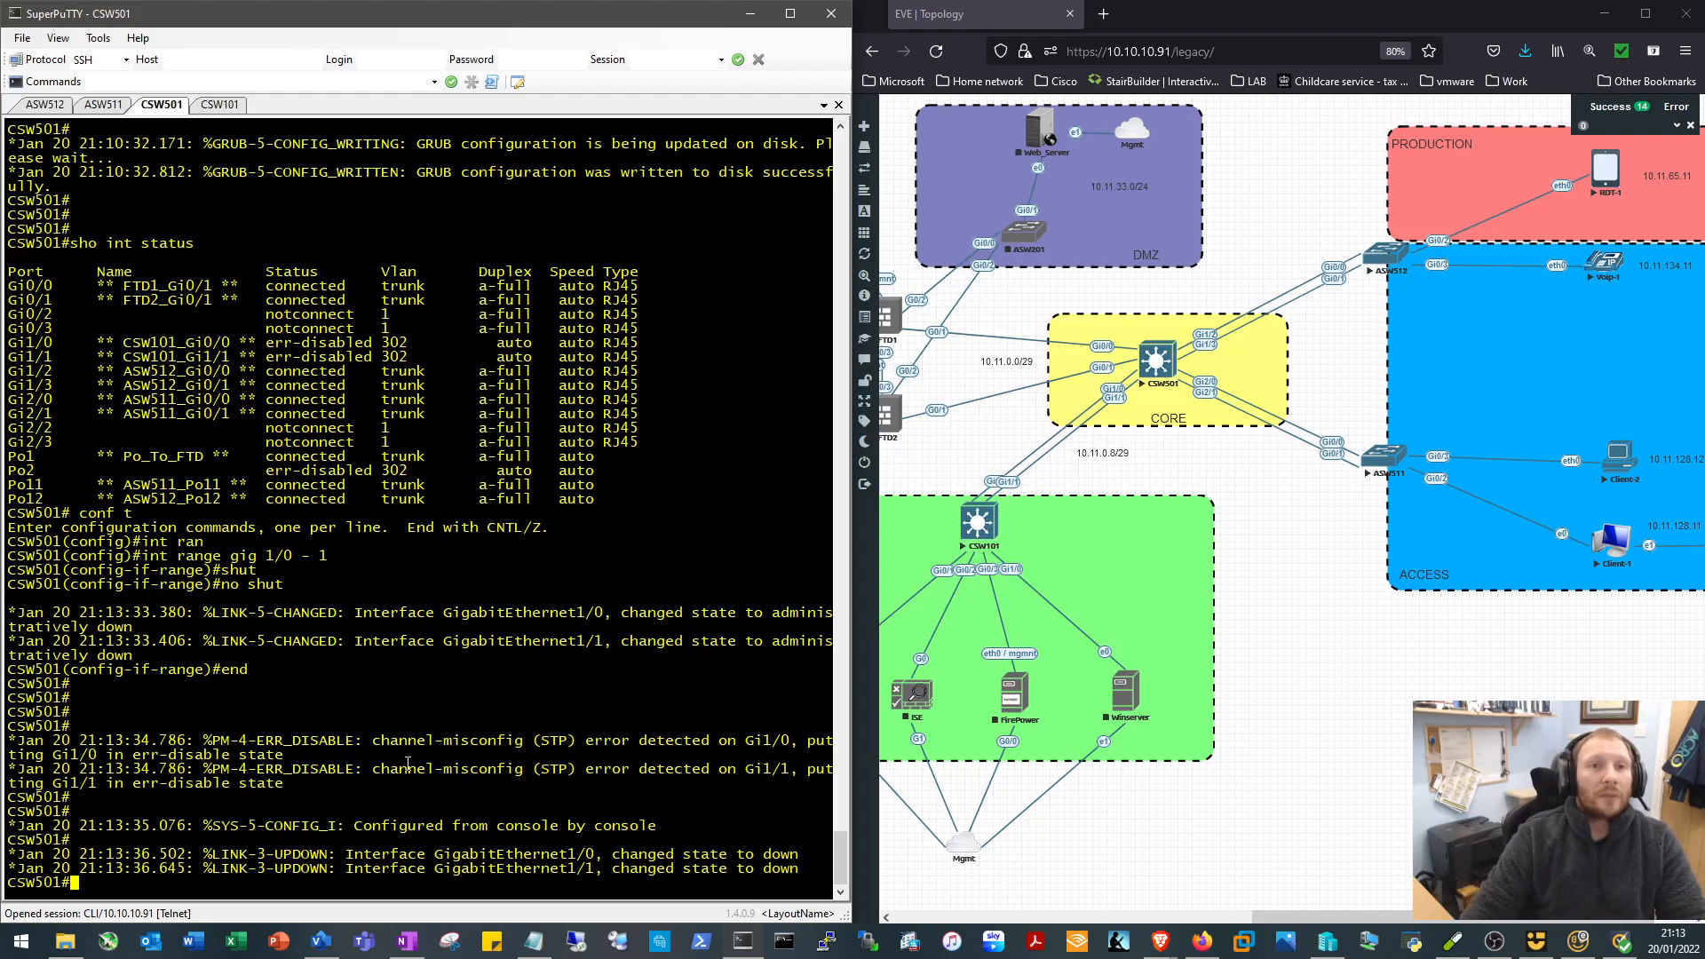
pyautogui.moveTo(359, 781)
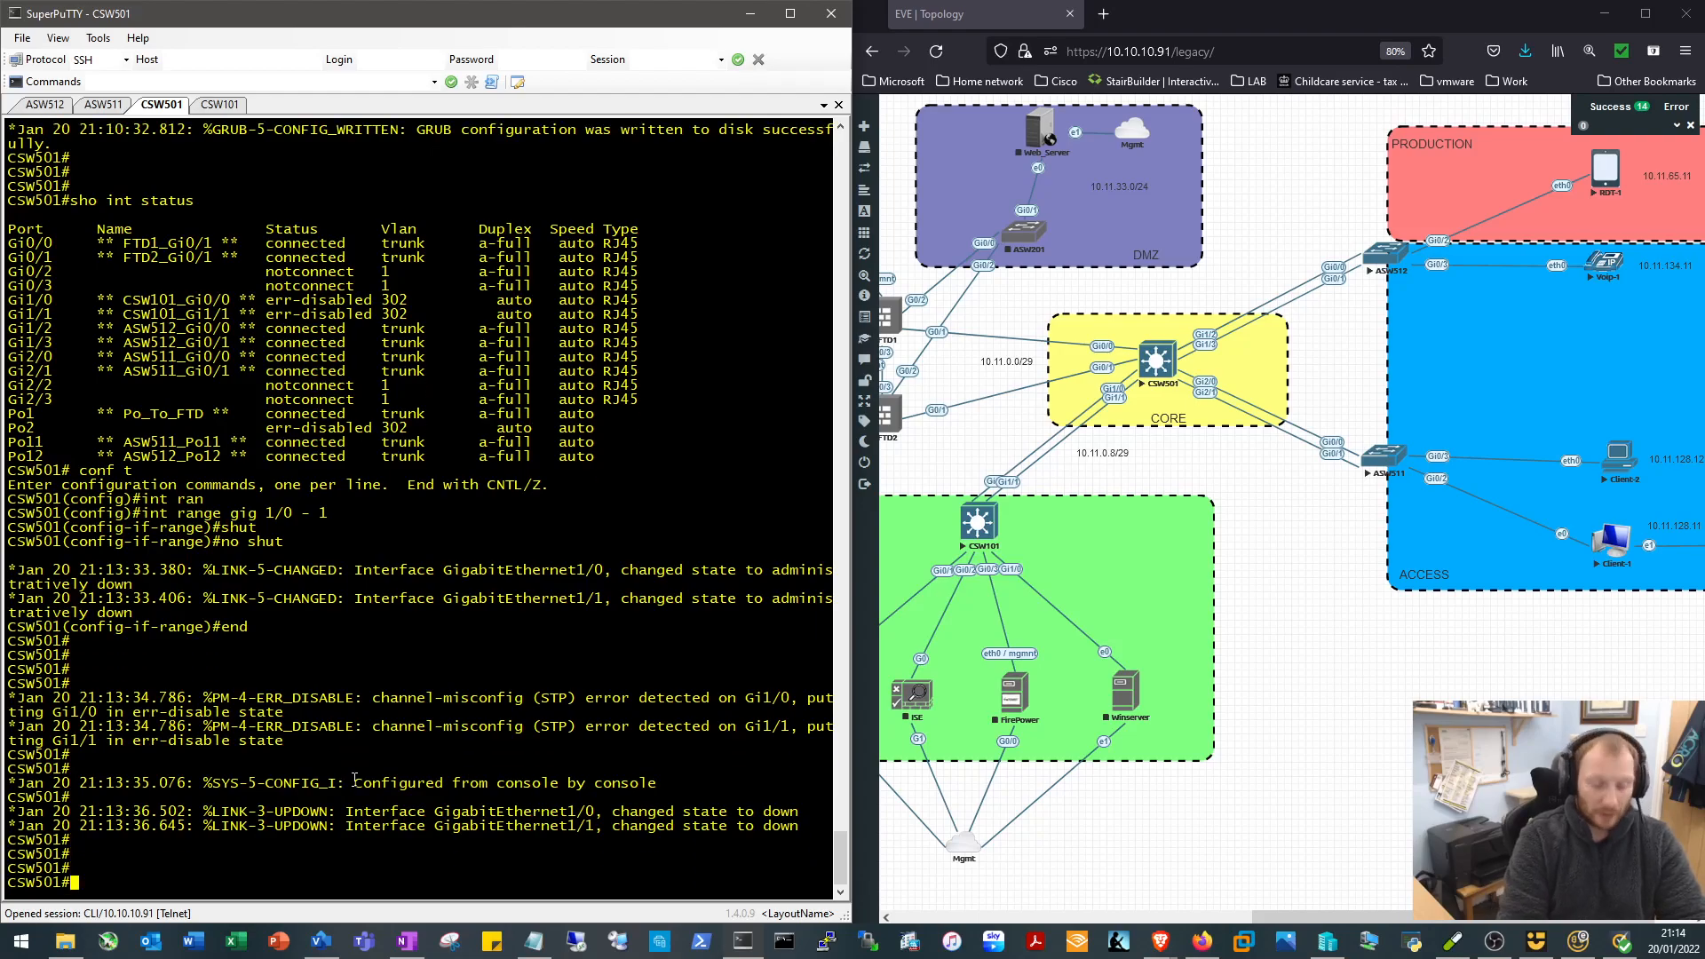
pyautogui.write('sho run int gig')
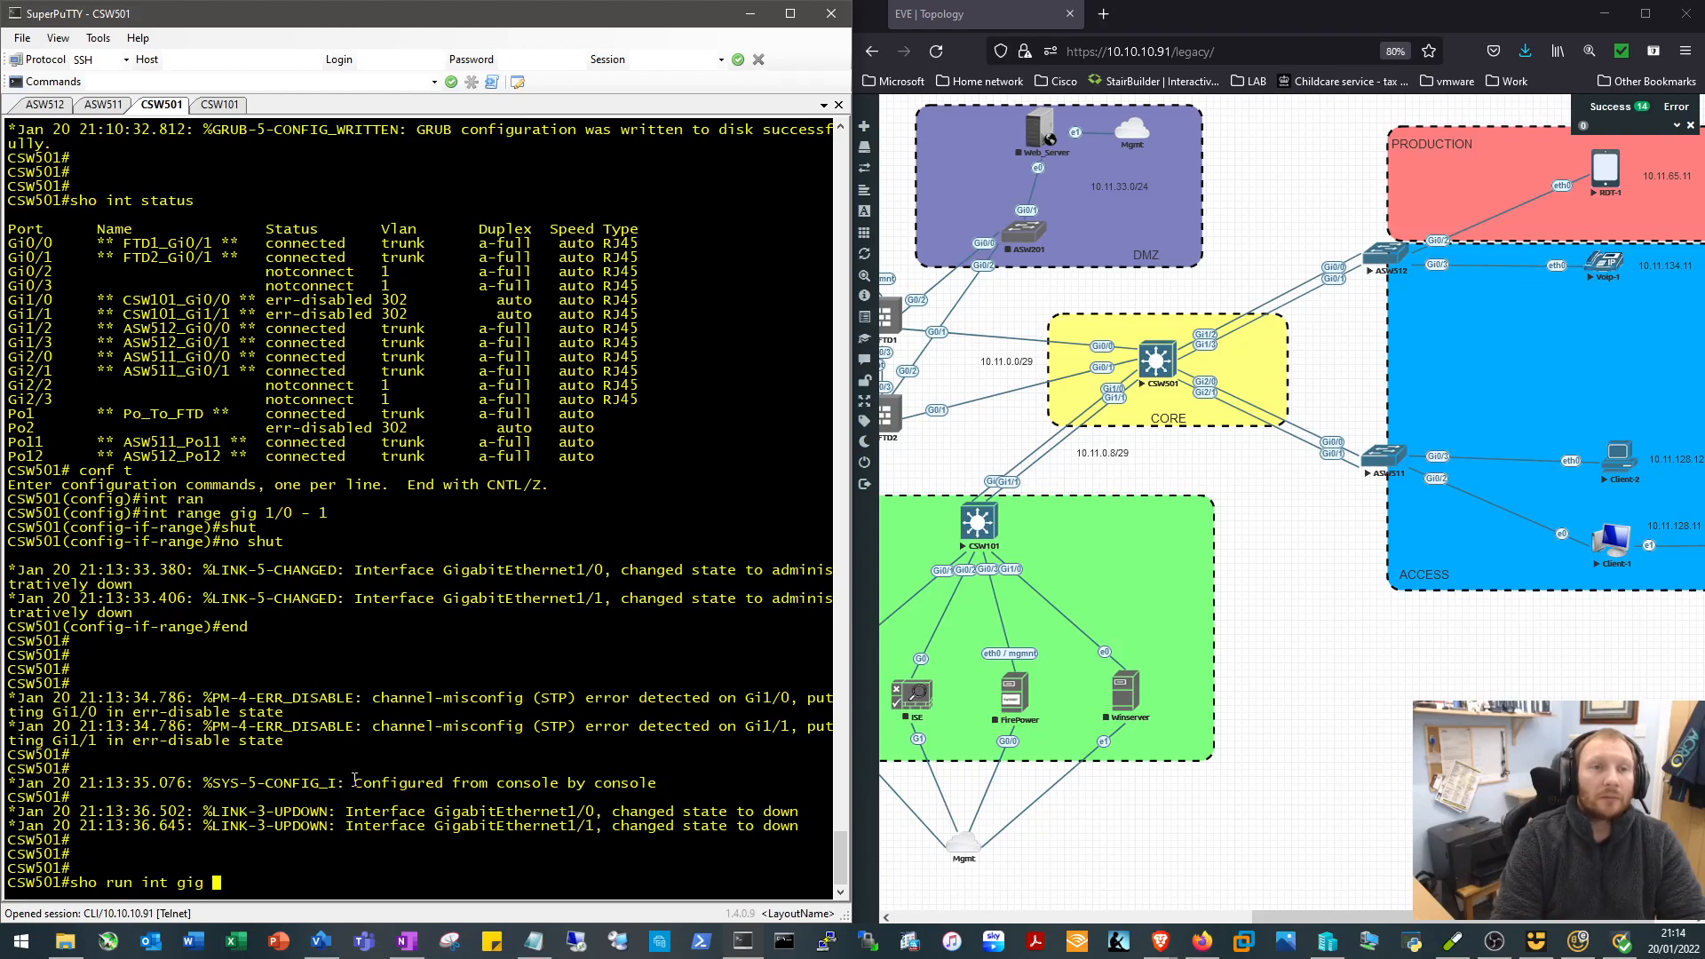
pyautogui.write('1/0')
pyautogui.write('sho run int po2')
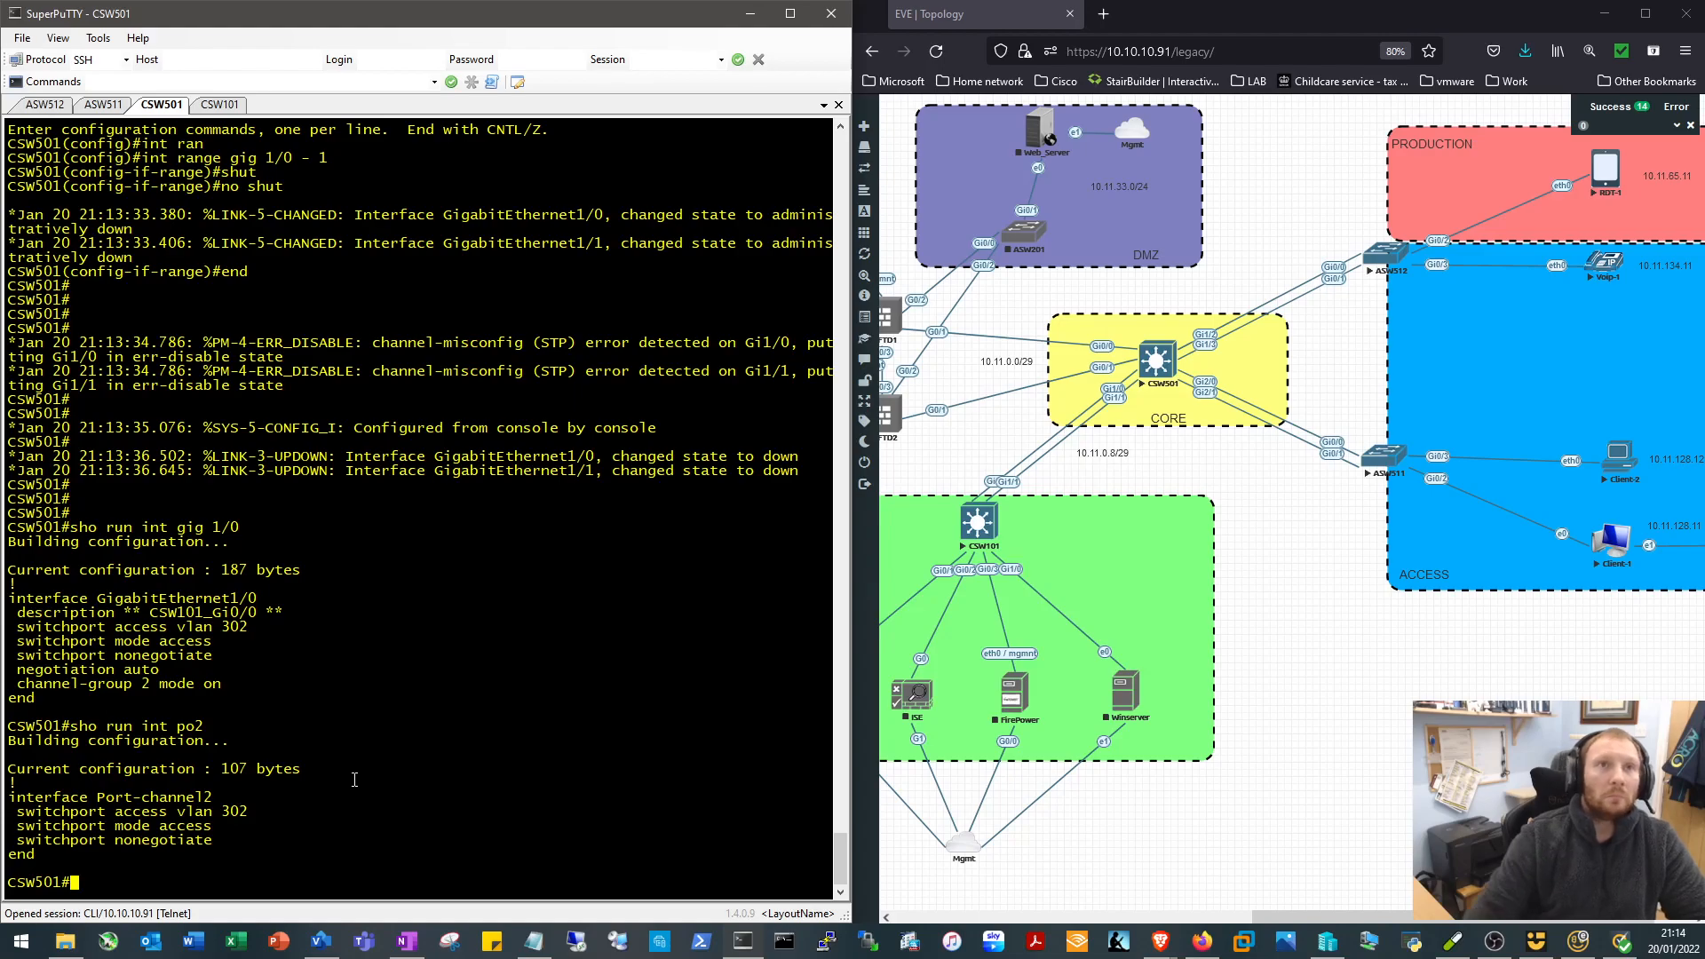
pyautogui.click(217, 105)
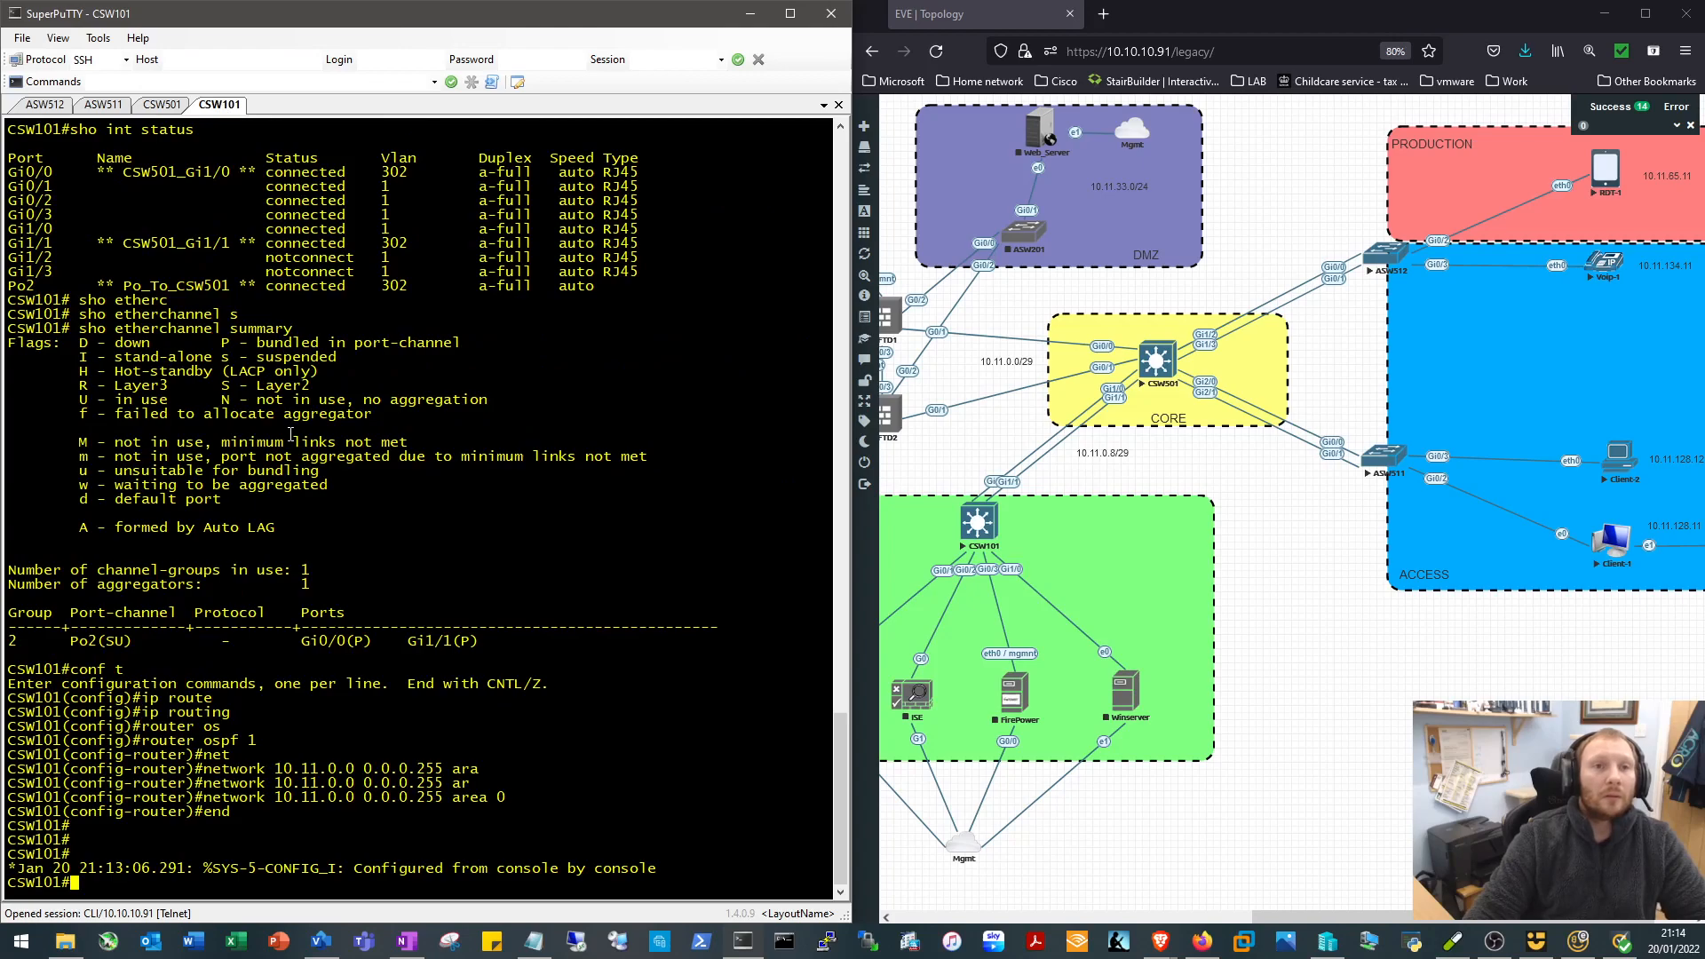
pyautogui.write('sho run int')
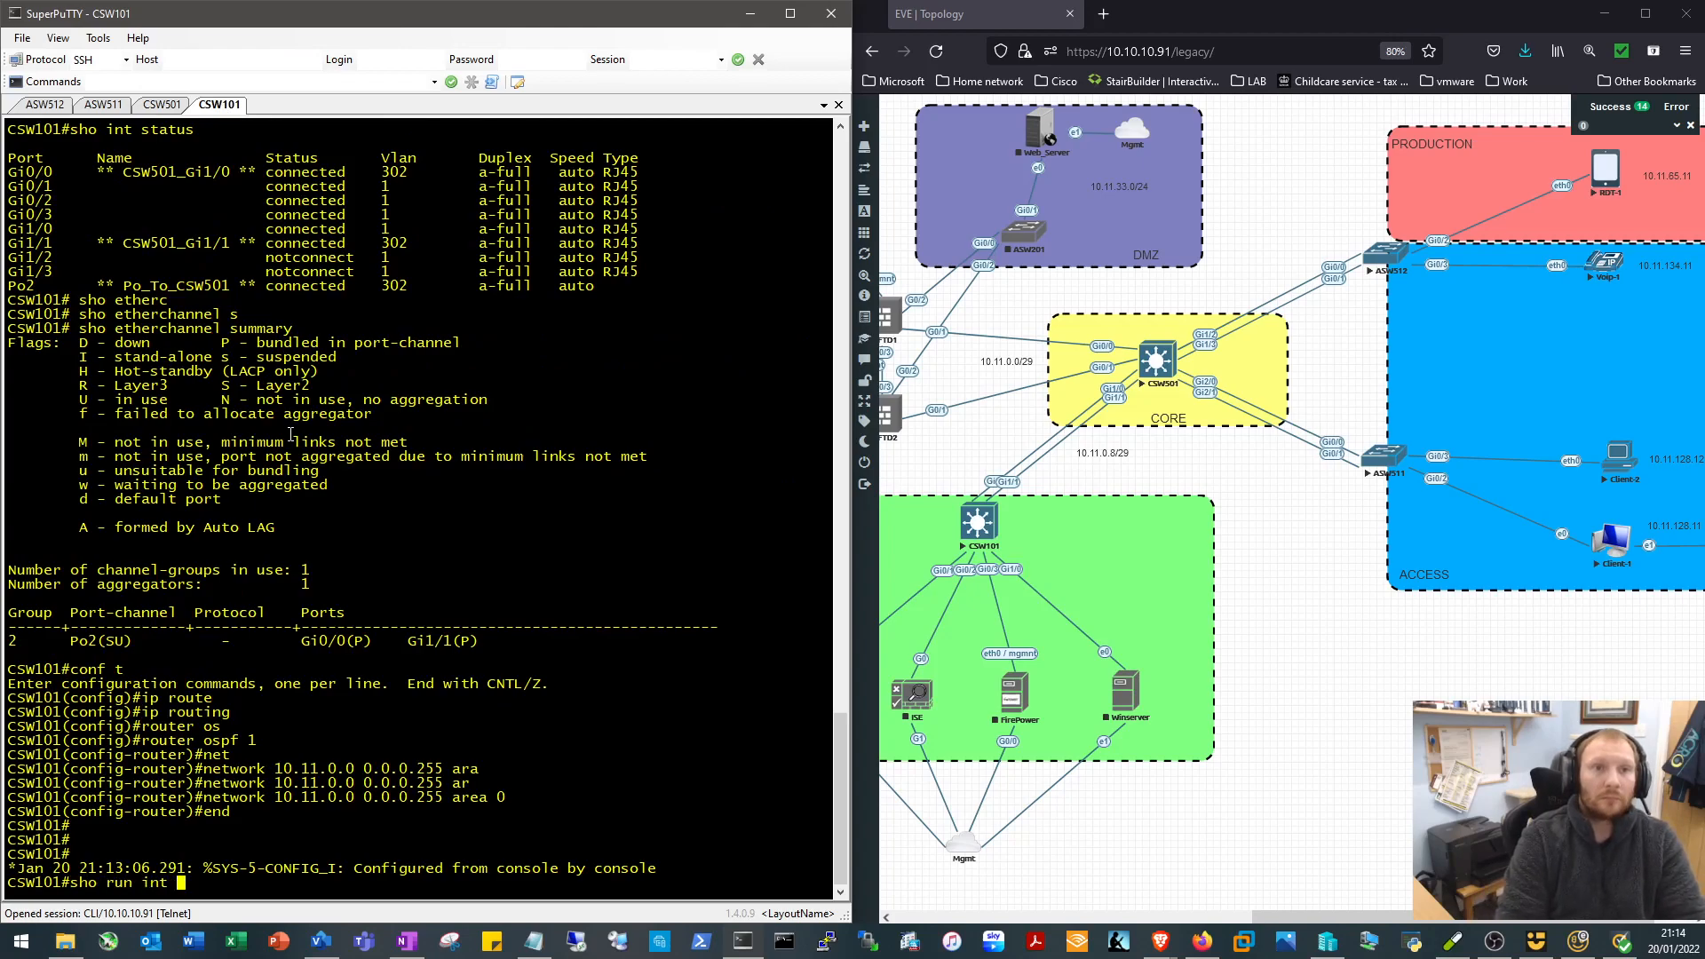
pyautogui.write('gig 0/0')
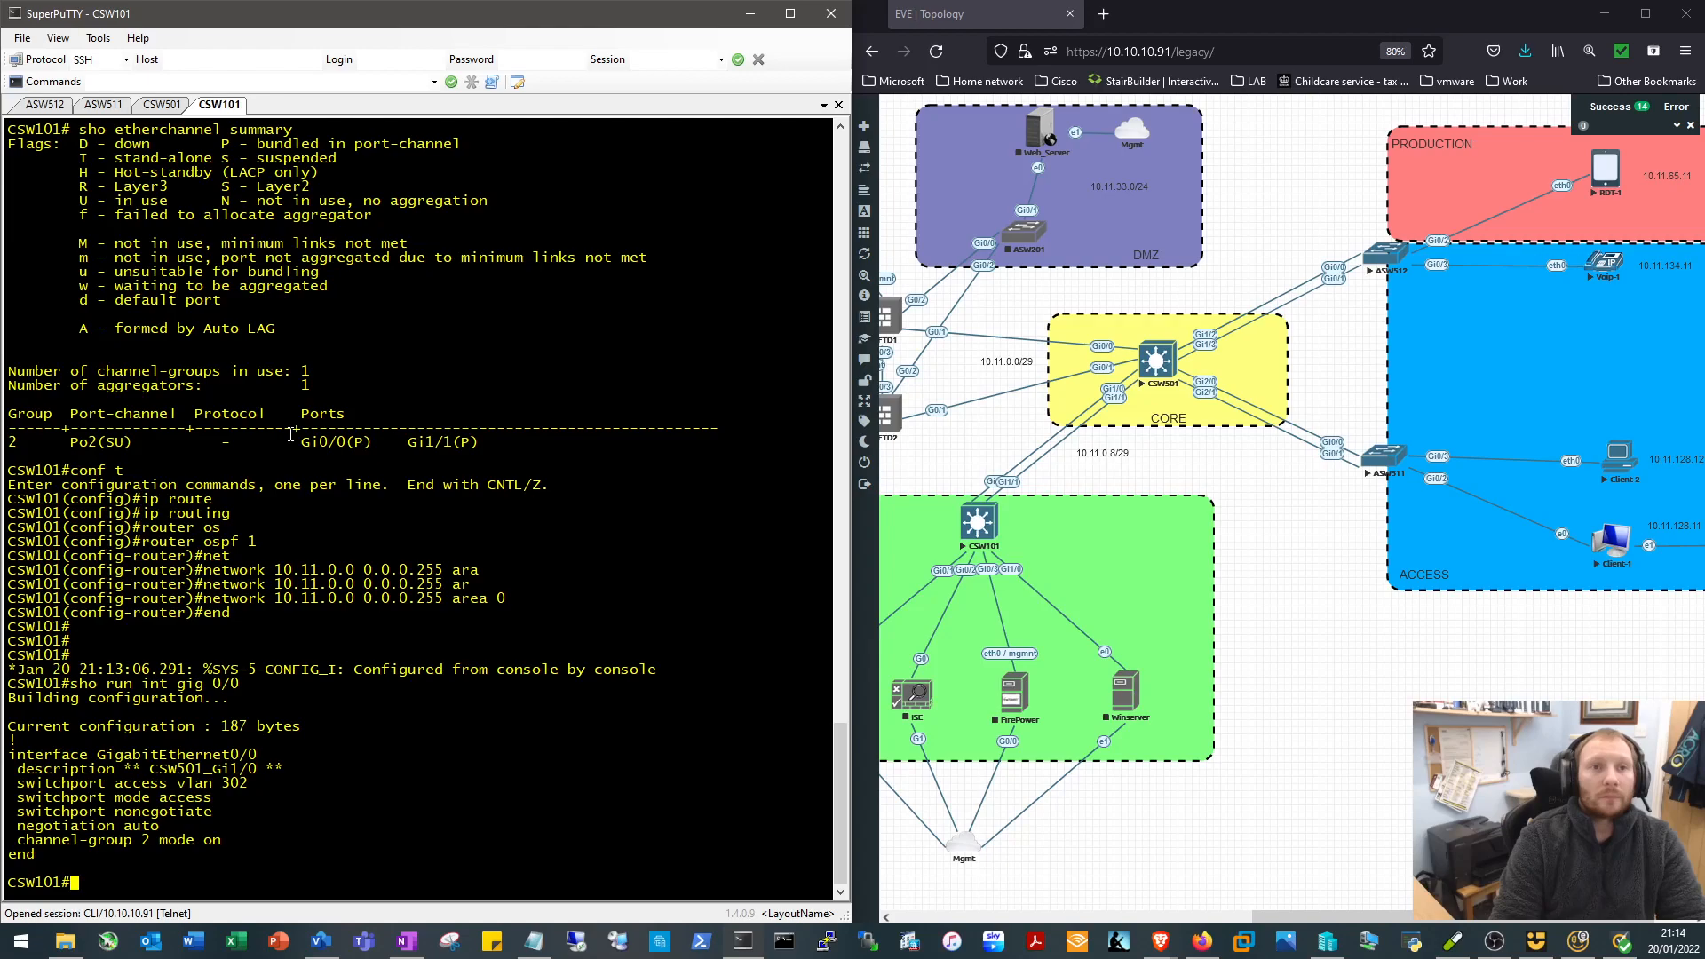
pyautogui.write('sho run int g')
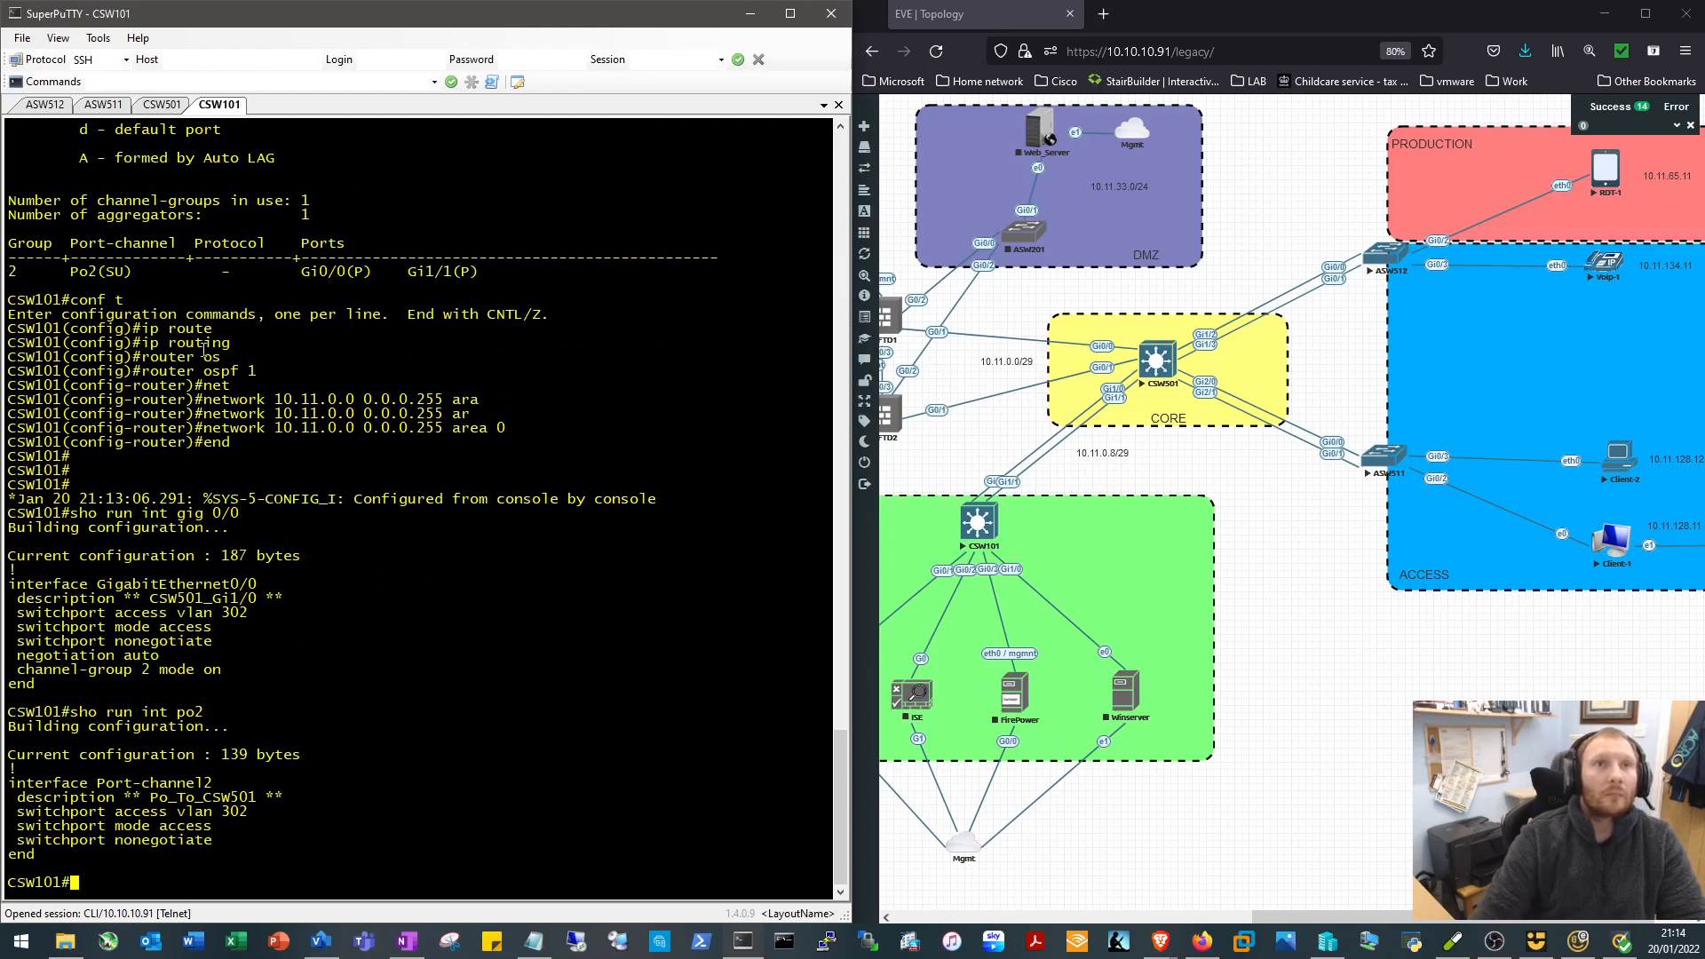
pyautogui.click(161, 104)
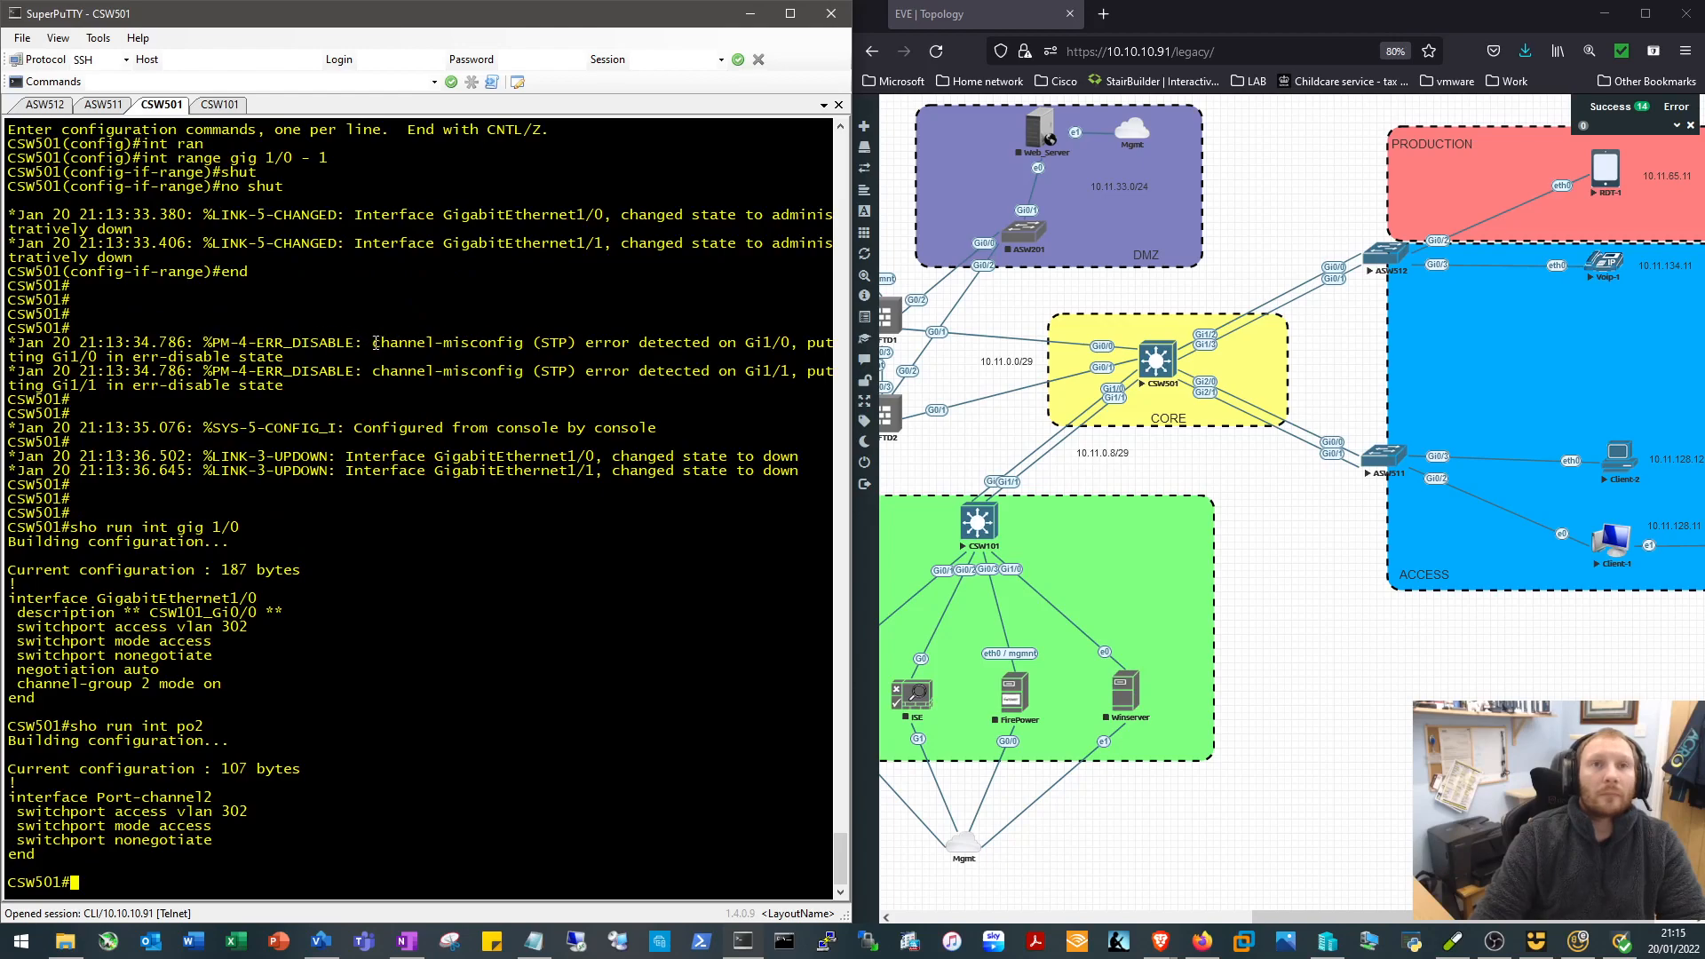
# List CSW501's err-disabled interfaces with show int status err-disabled
pyautogui.doubleClick(446, 341)
pyautogui.write('sho')
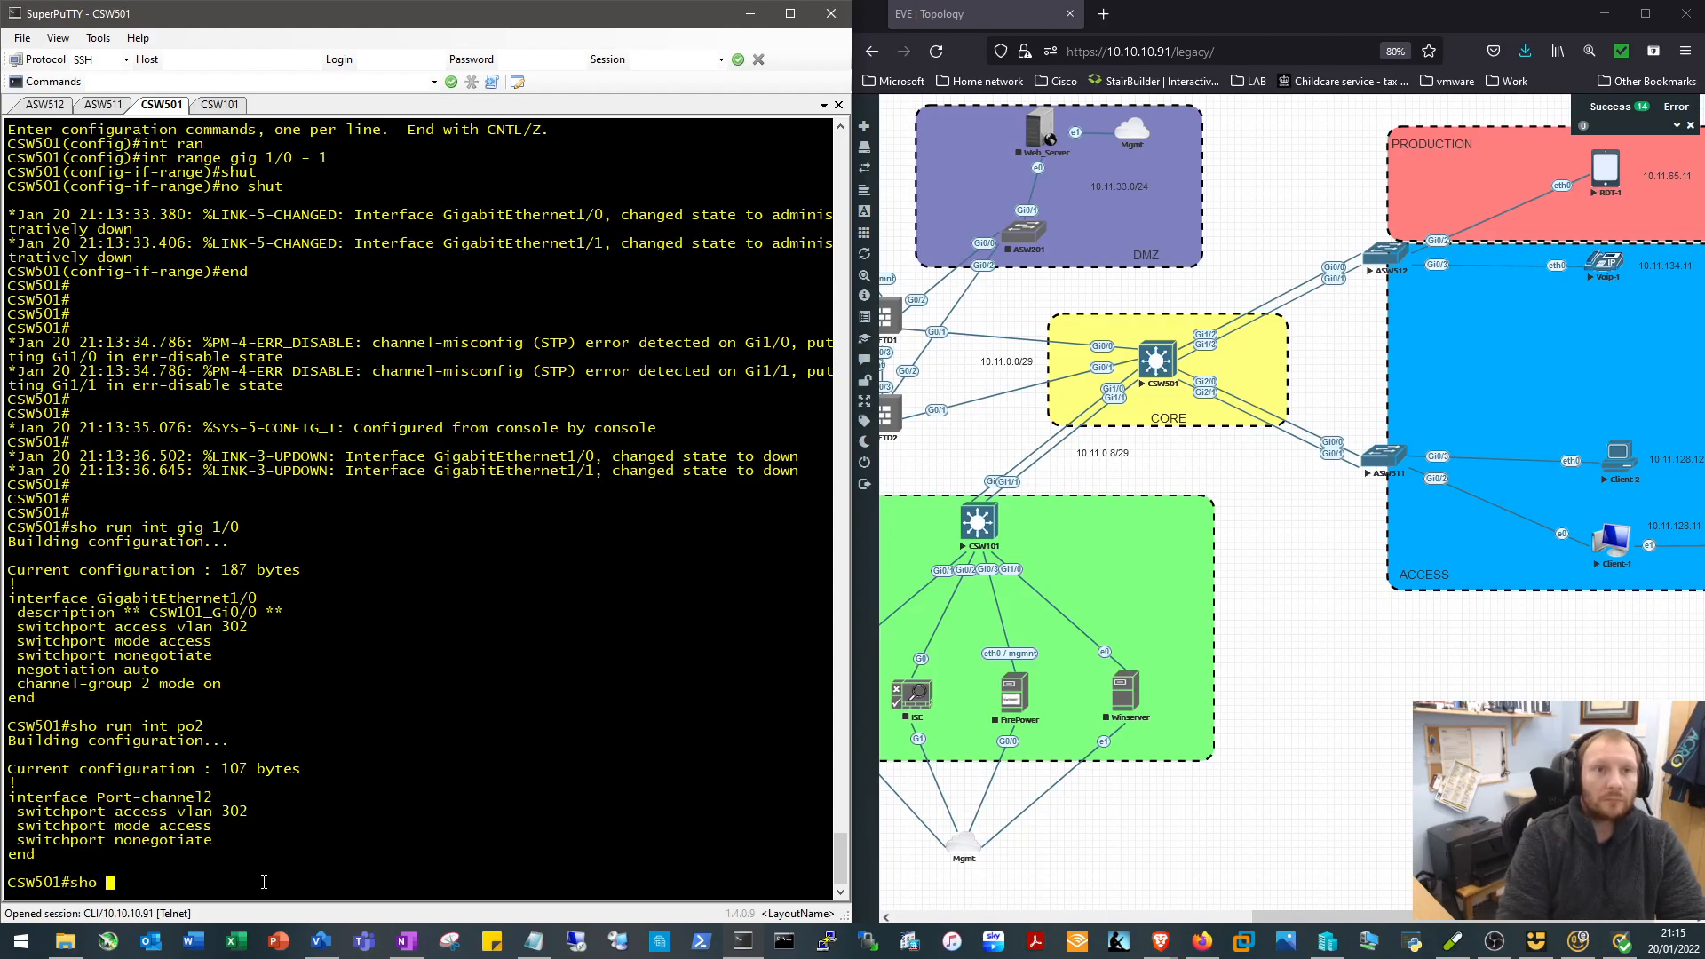
pyautogui.write('errdisable')
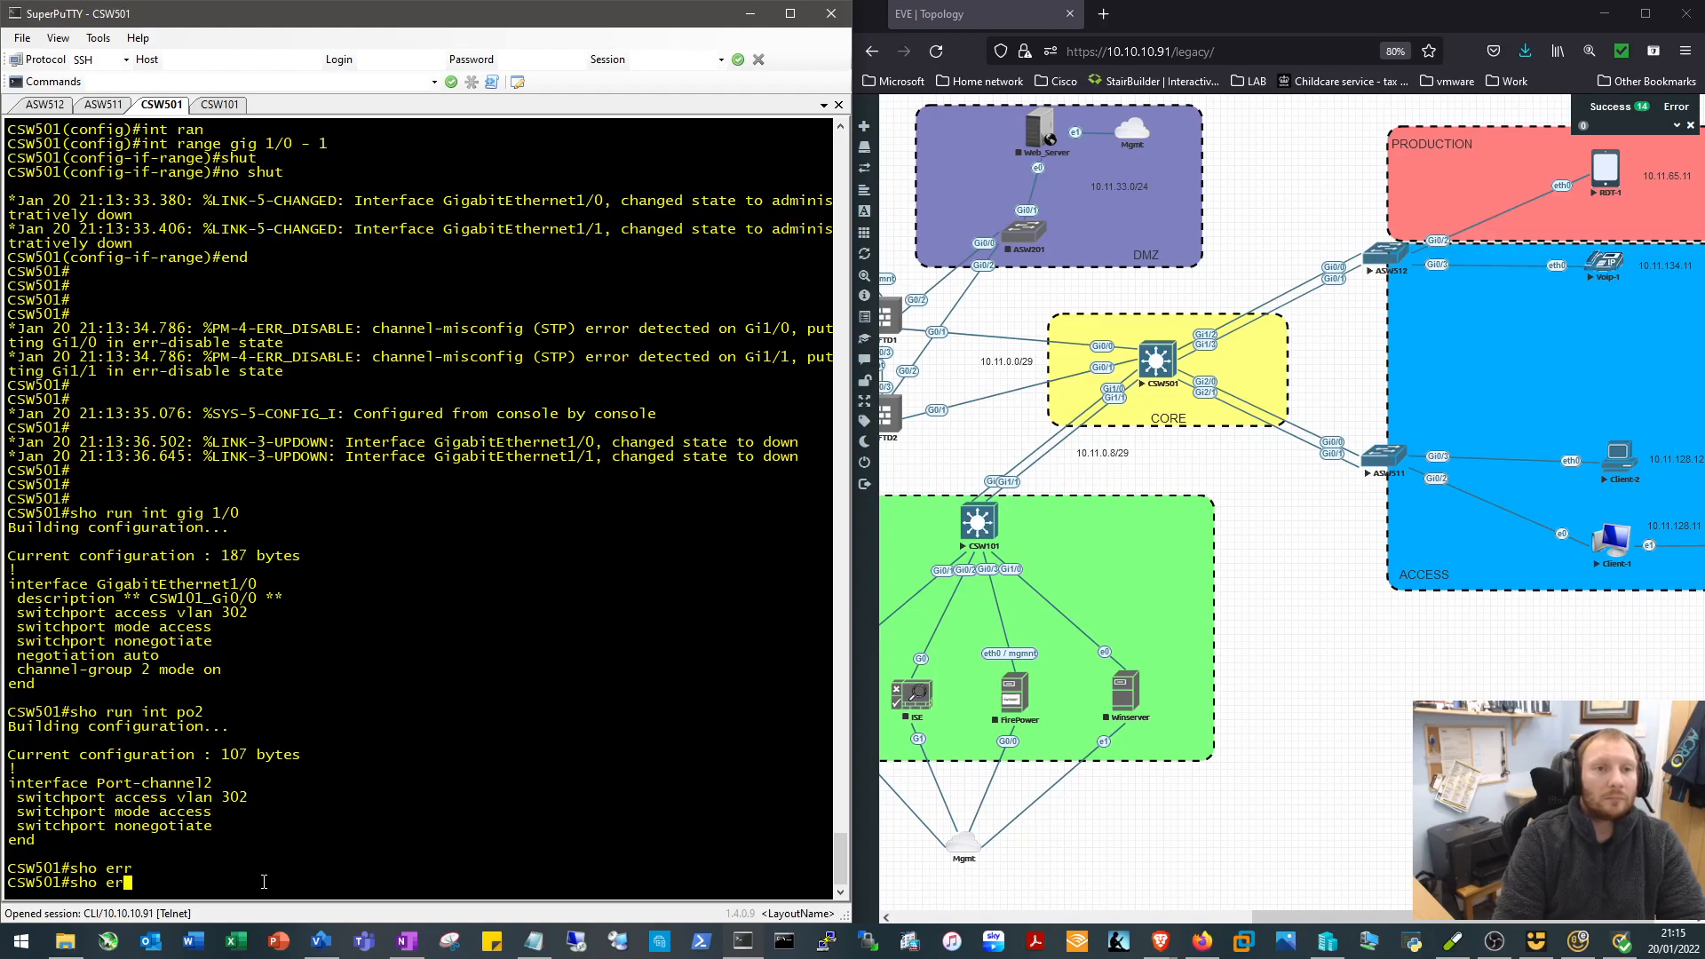
pyautogui.write('int status err-disabled')
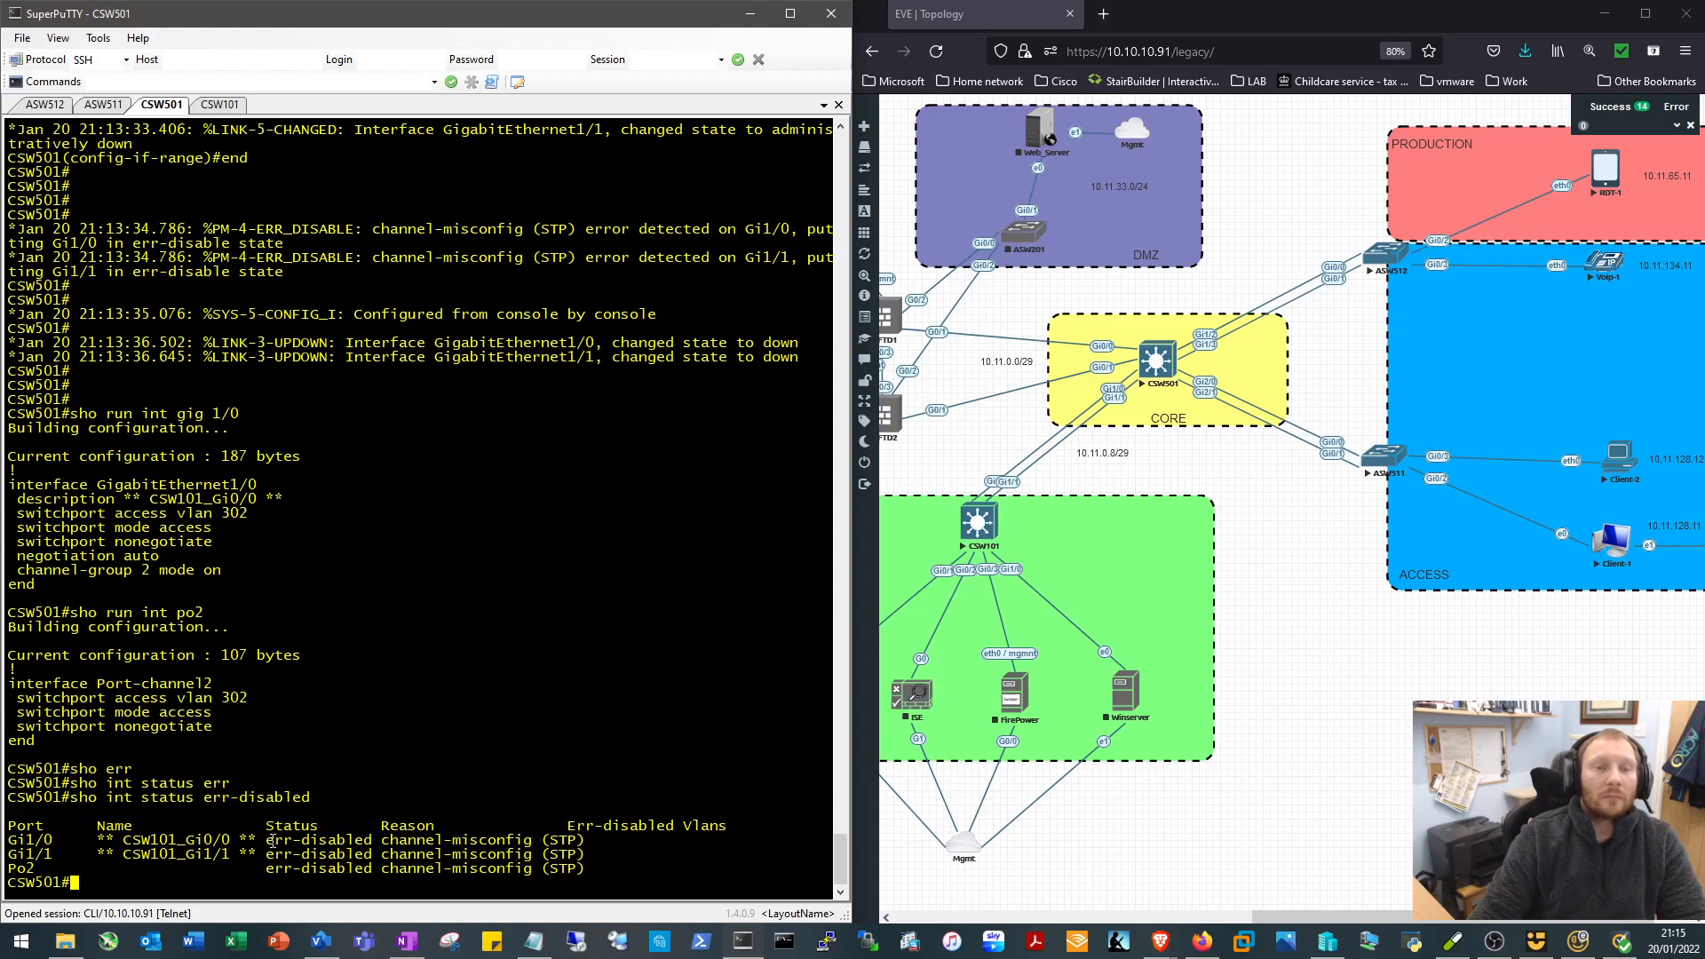
# Attempt channel-group 2 mode active on int range gig 1/0 - 1, which is rejected
pyautogui.write('conf t')
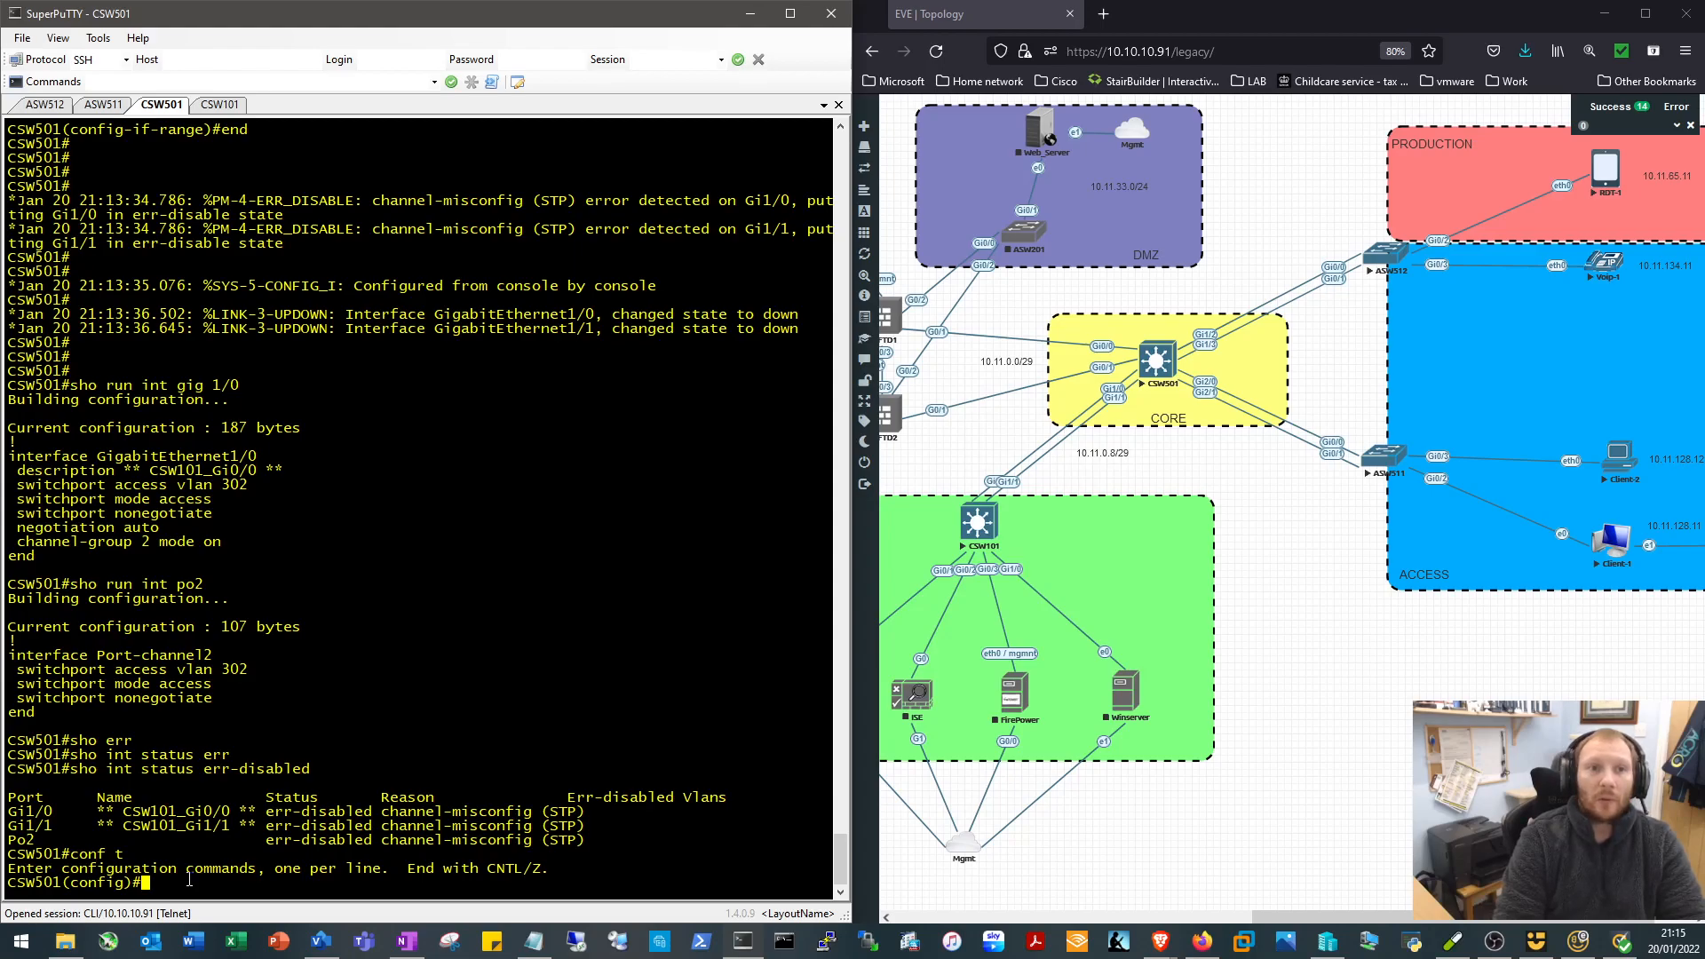
pyautogui.write('int')
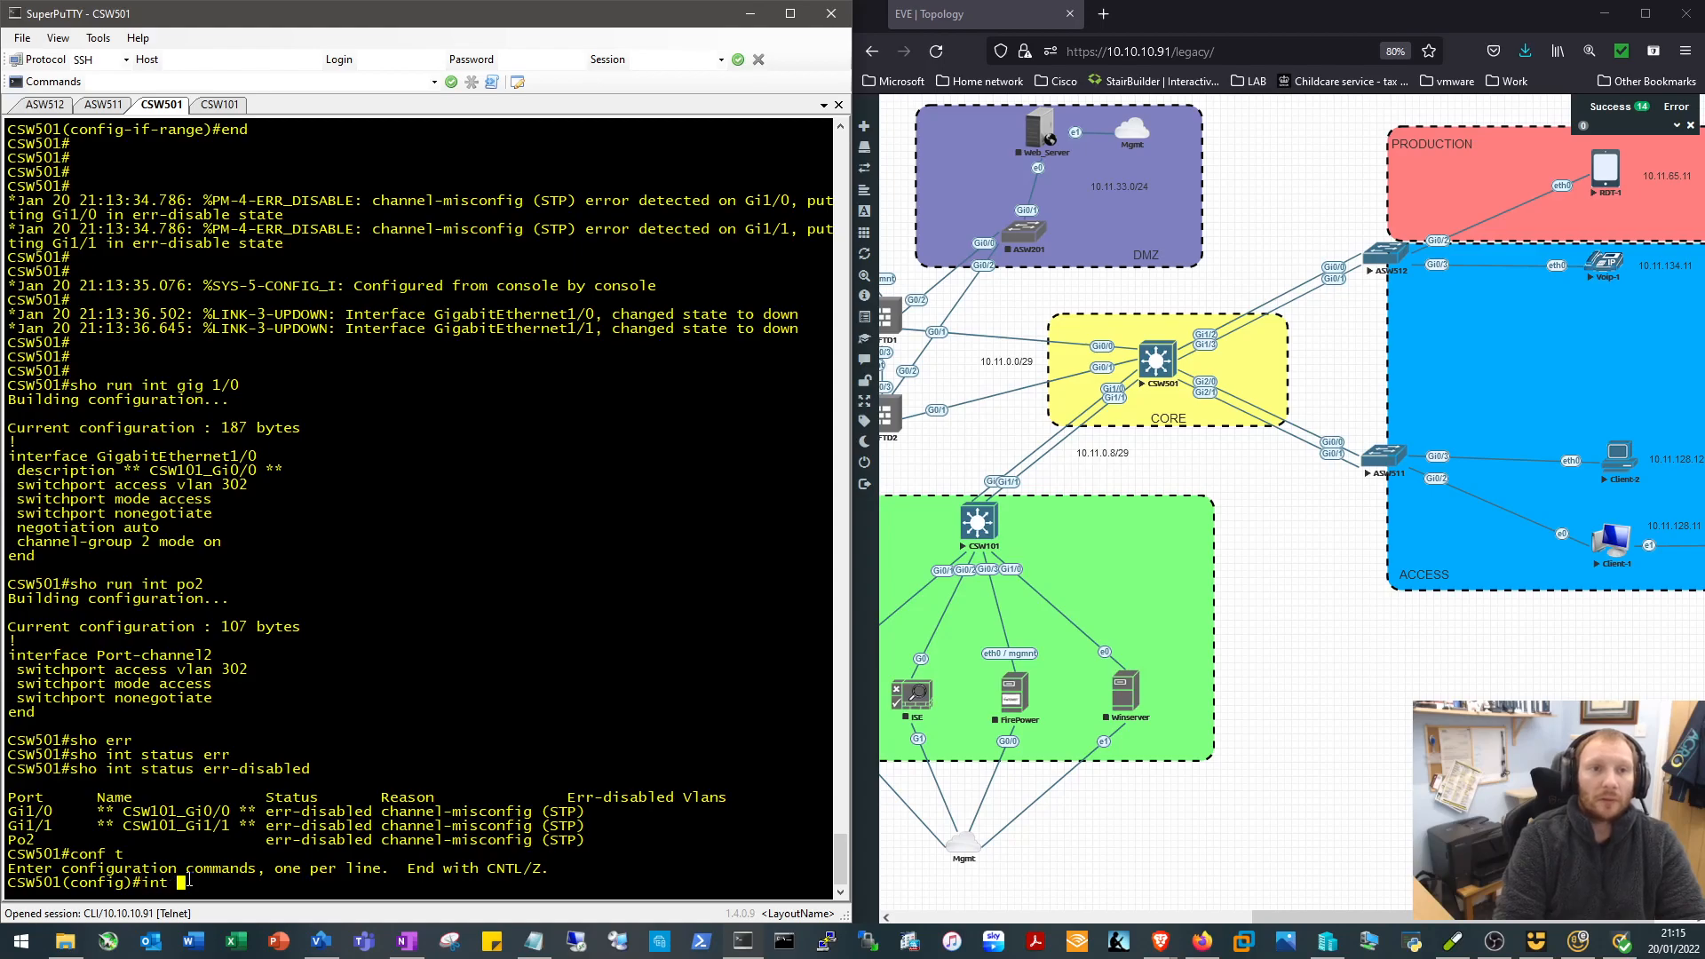
pyautogui.write('range')
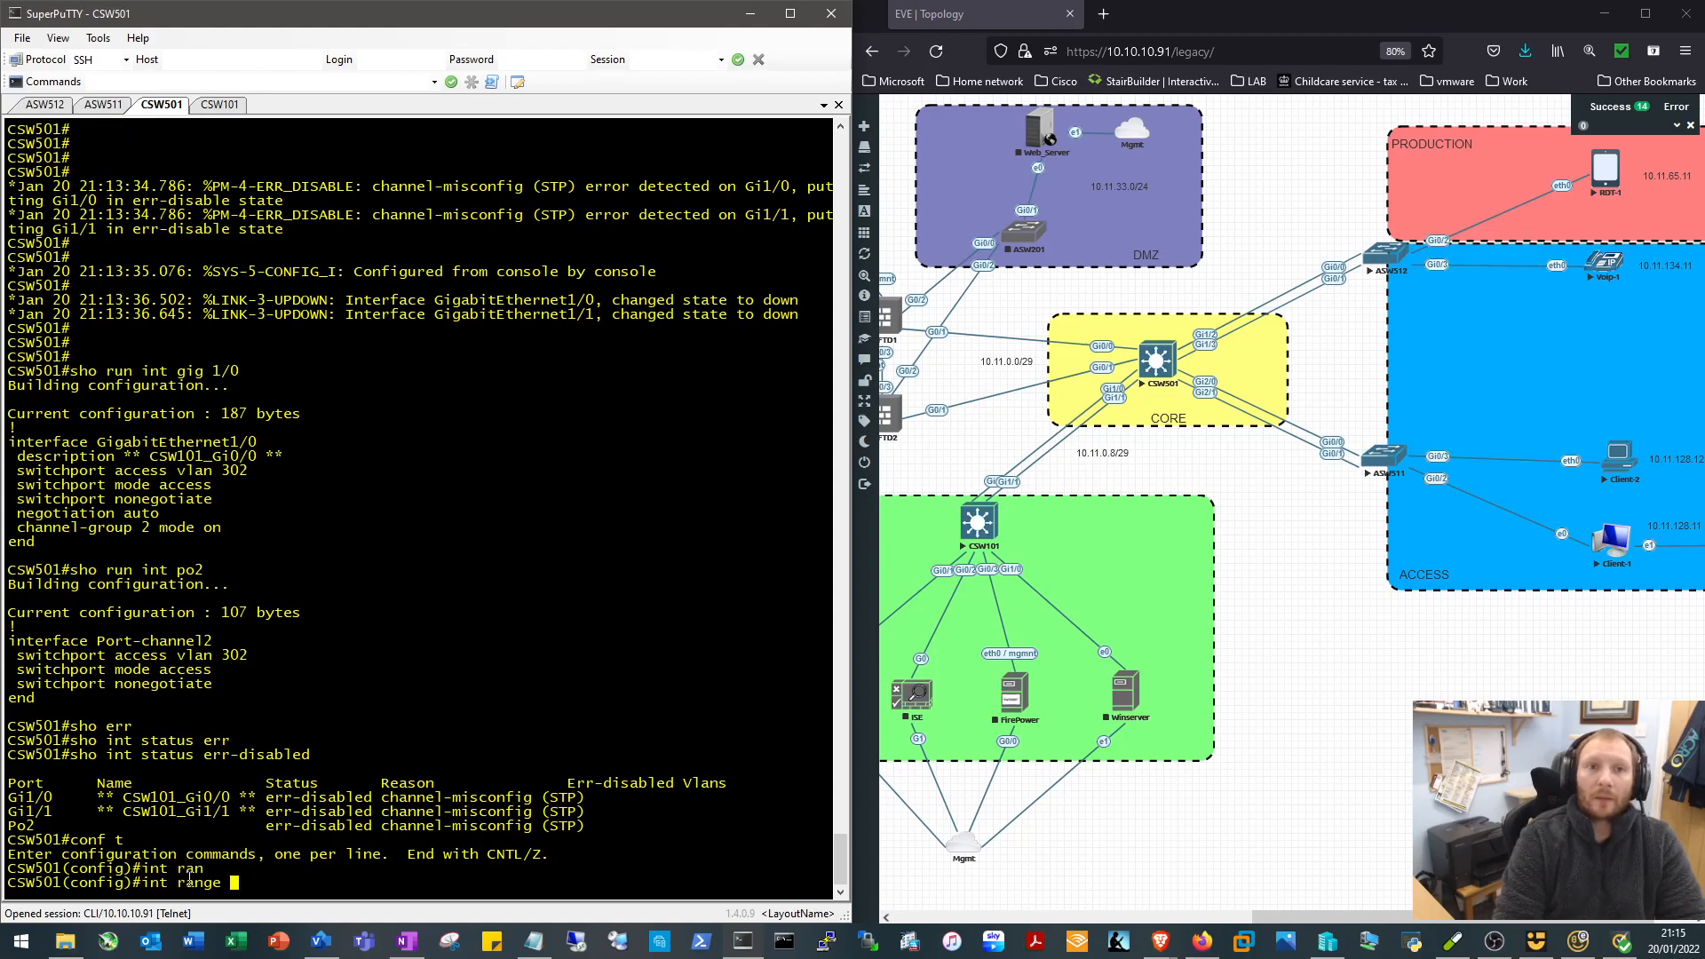
pyautogui.write('gig 1/0 - 1')
pyautogui.write('channel-group')
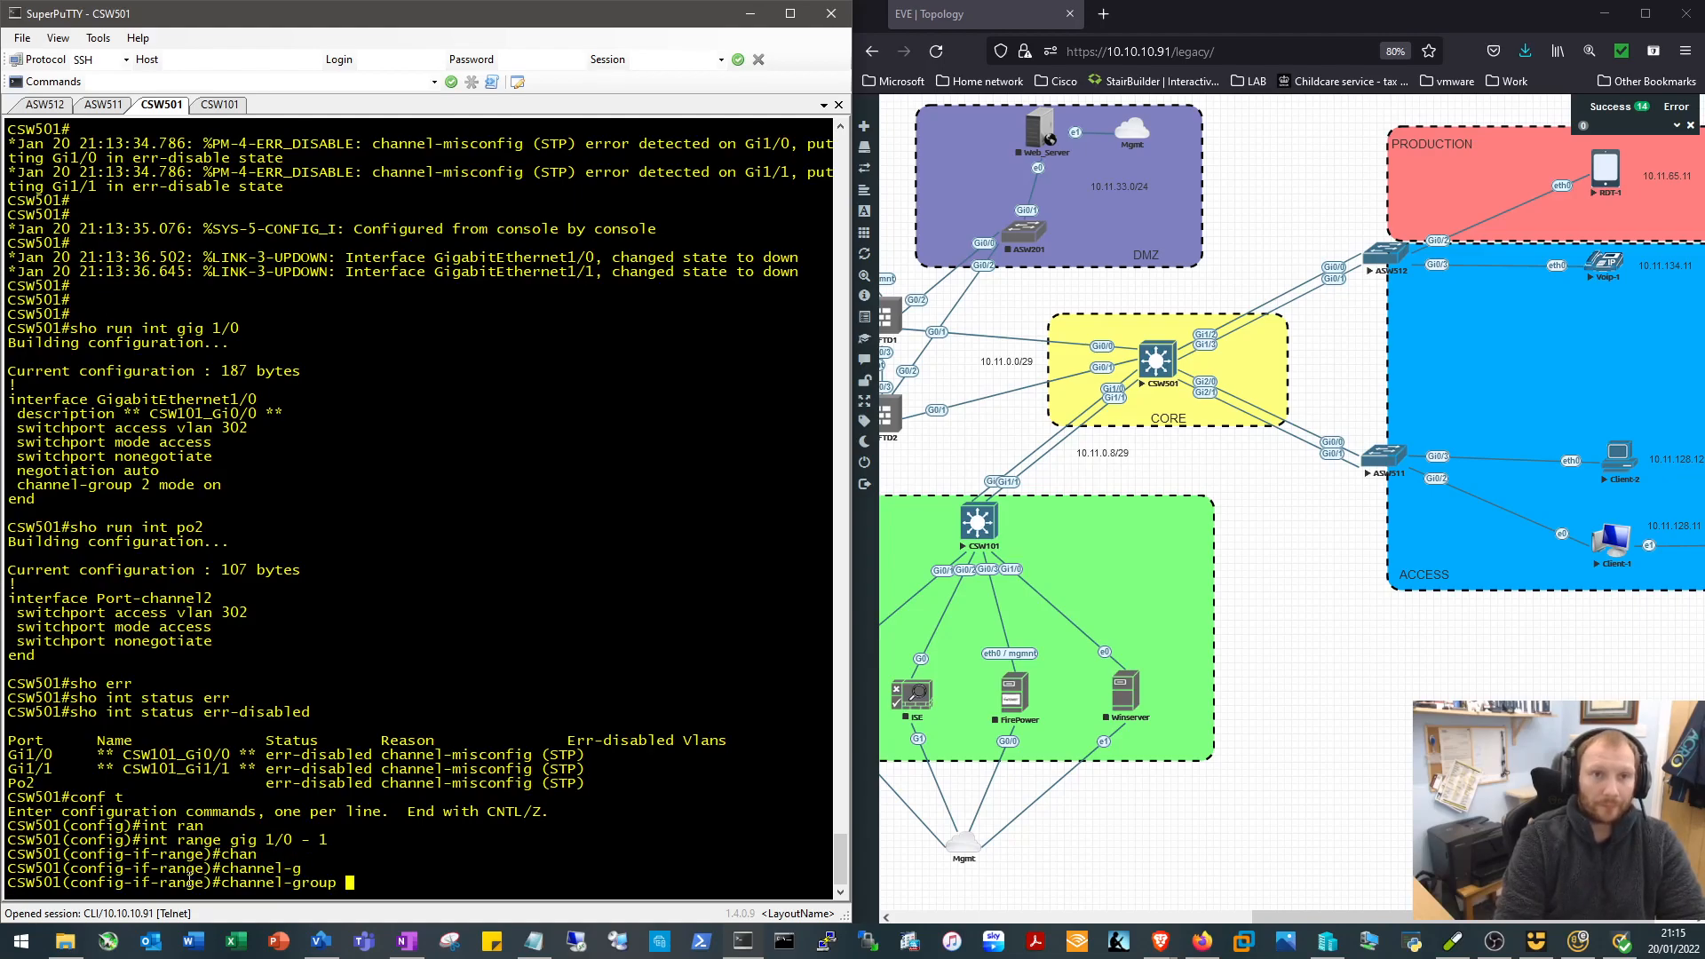
pyautogui.write('2 mode active')
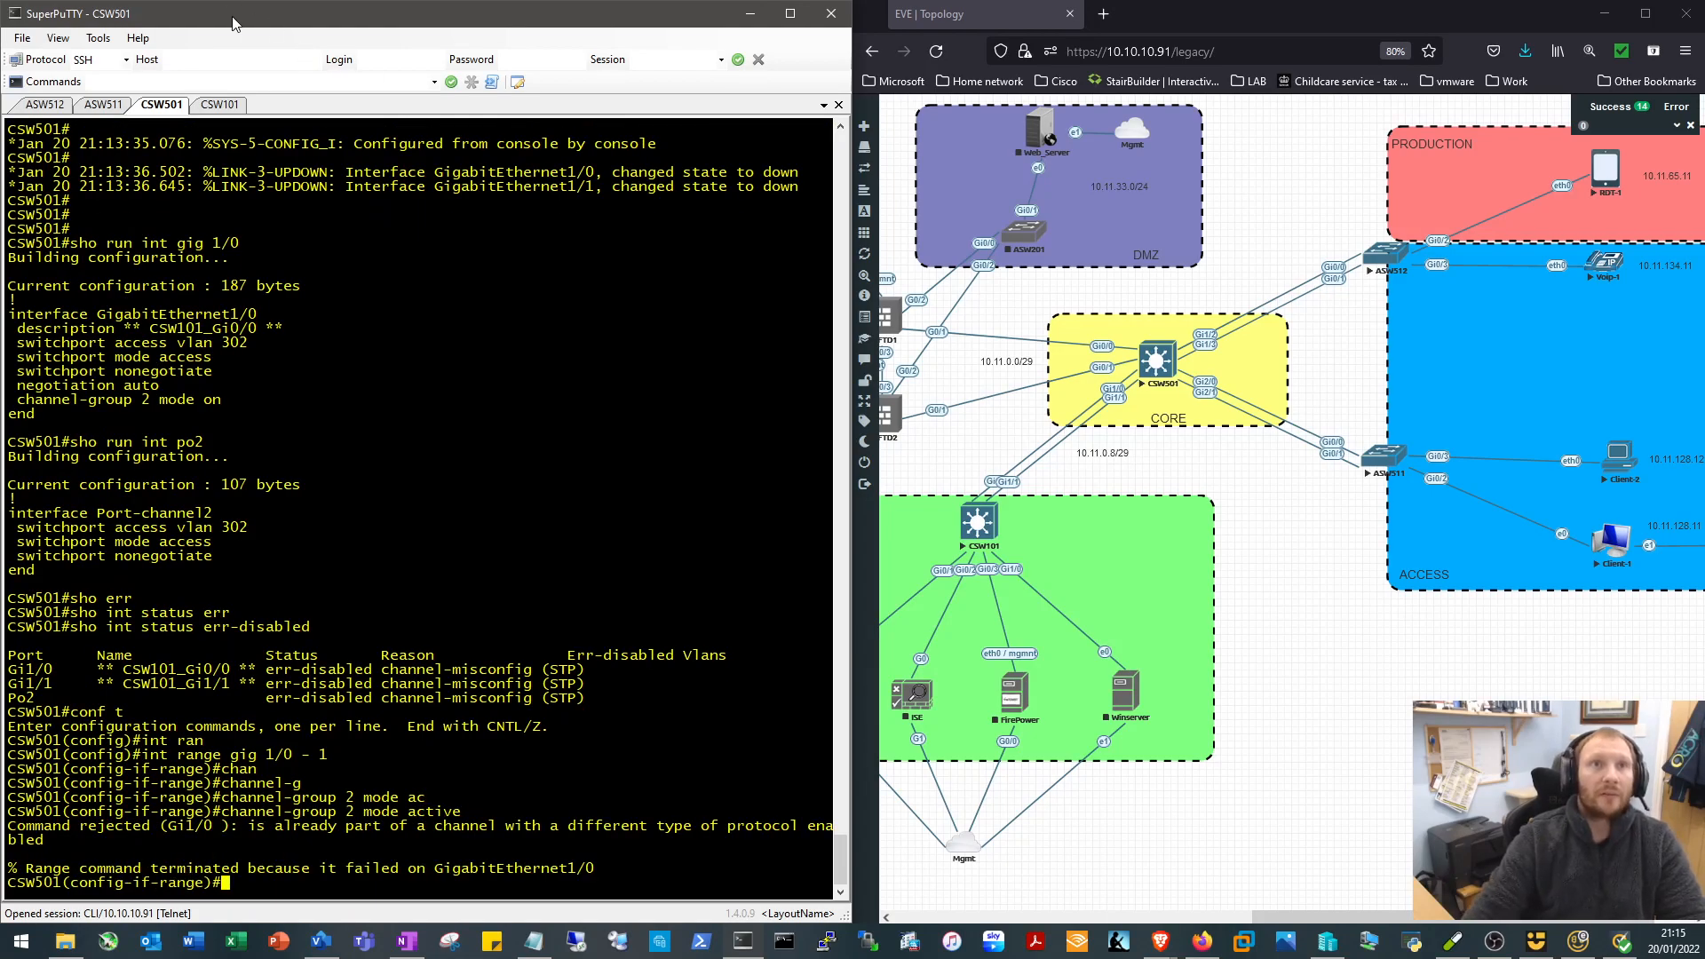
# On CSW101, change Gi0/0 and Gi1/1 from channel-group 2 mode on to mode active
pyautogui.click(217, 105)
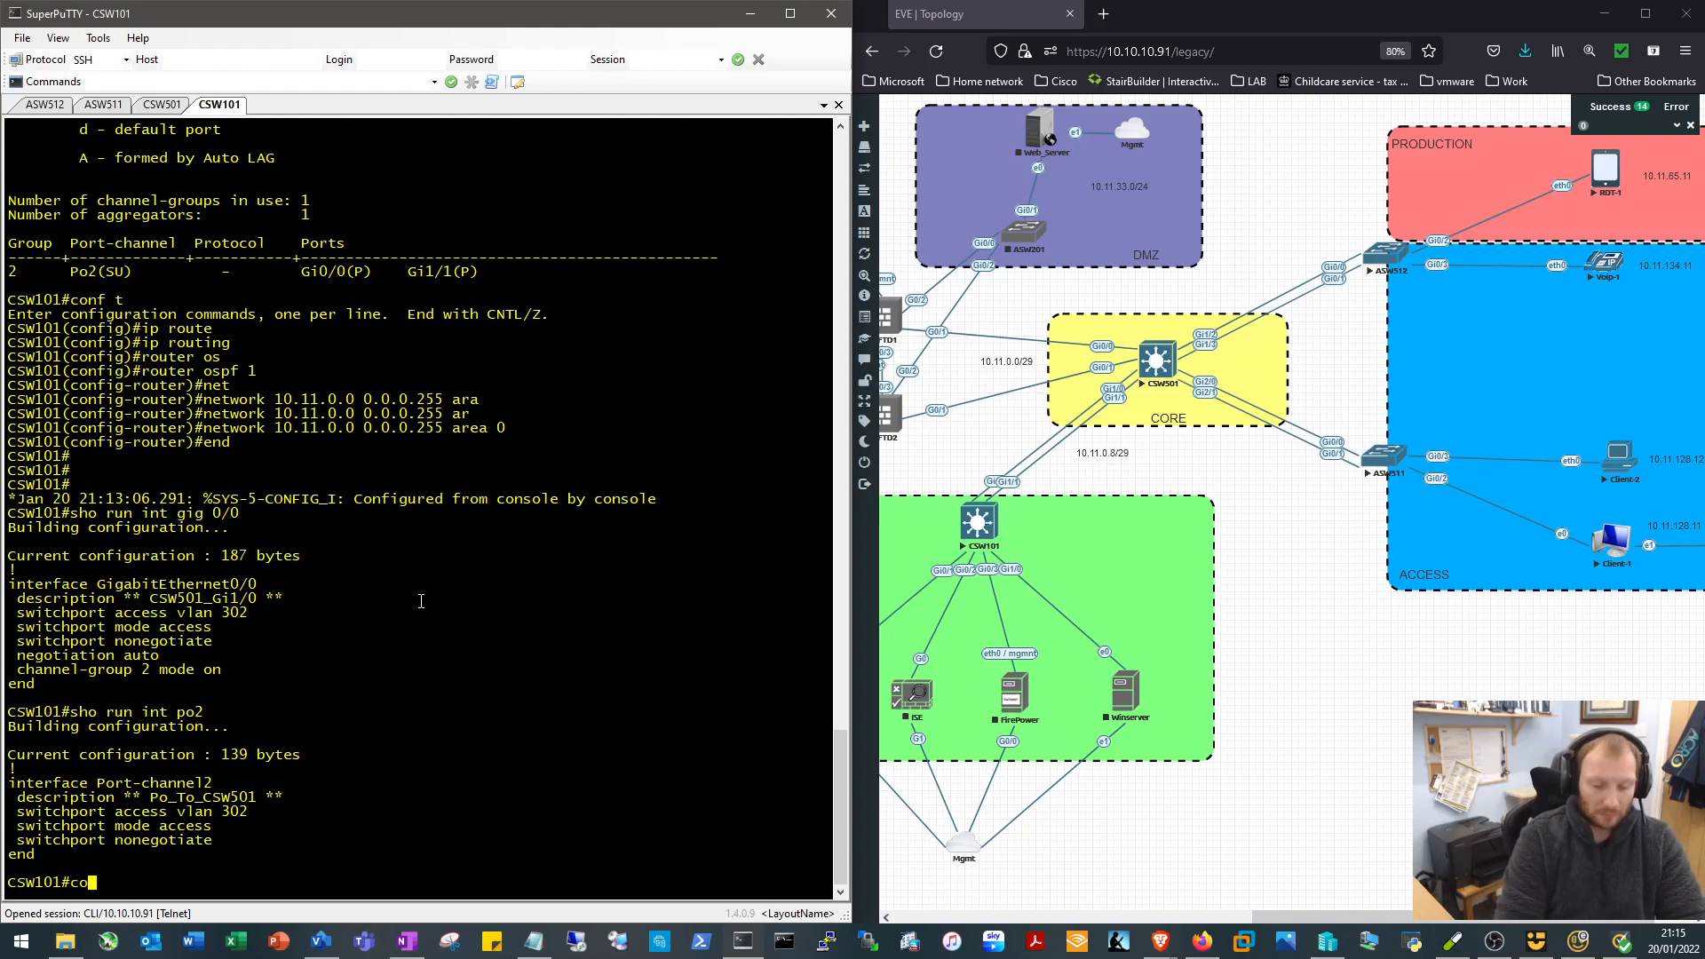
pyautogui.write('conf t')
pyautogui.write('int range')
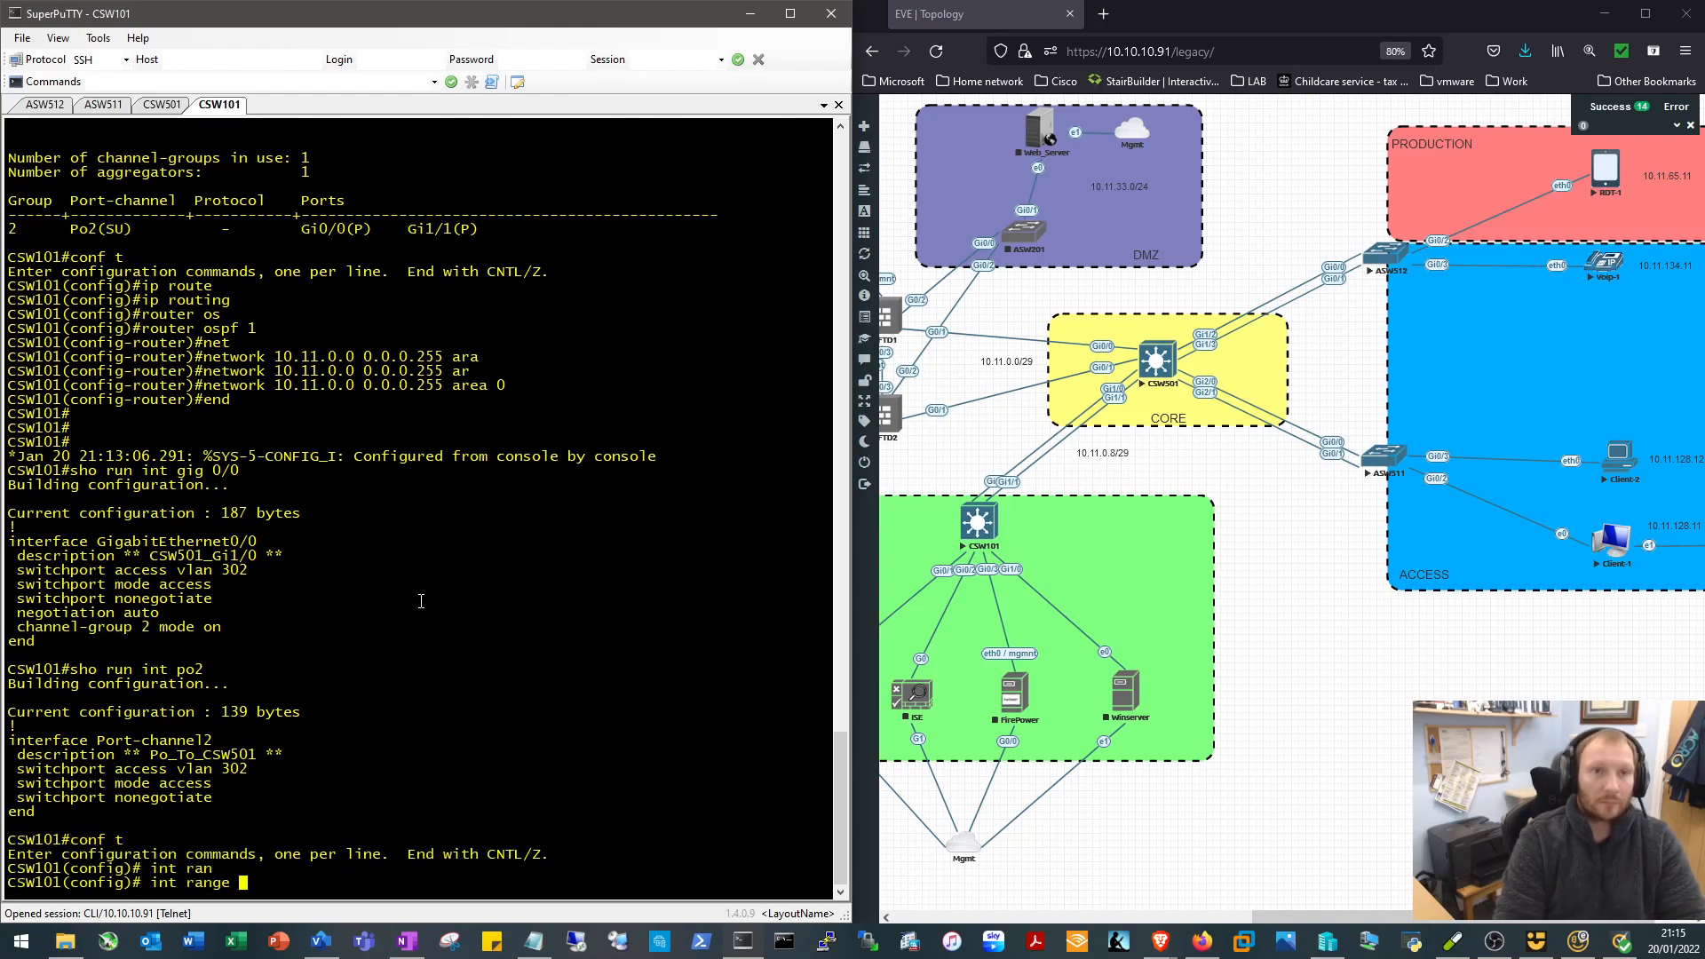
pyautogui.write('g')
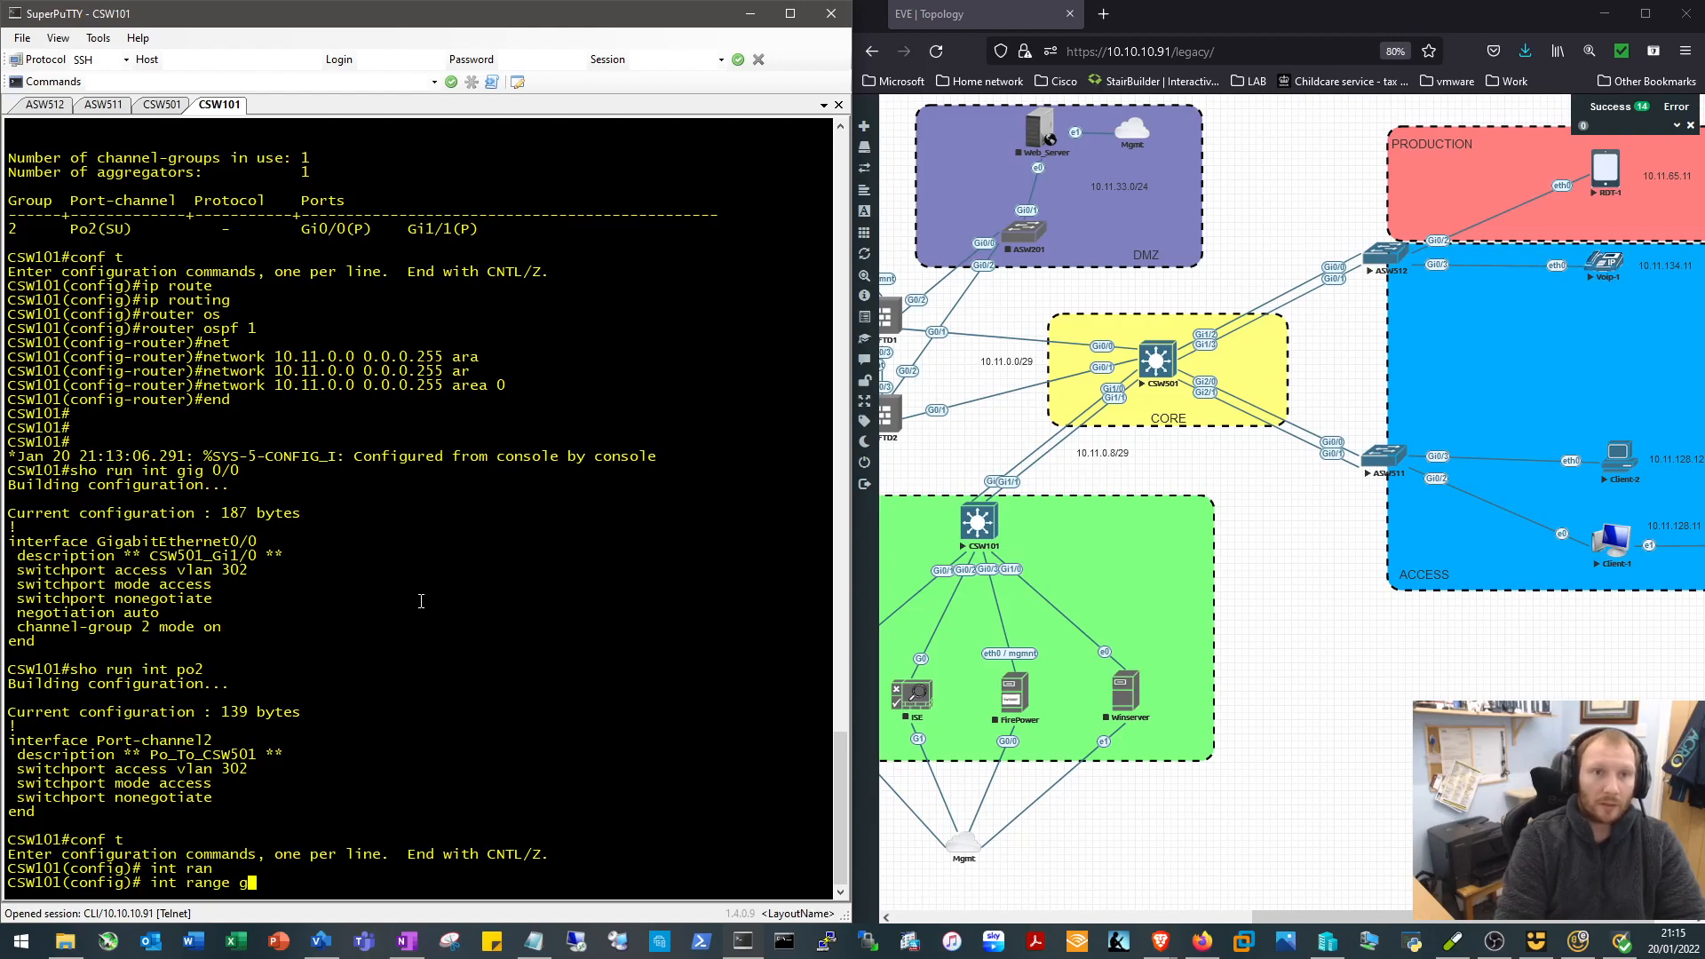
pyautogui.write('ig 0/0, gig')
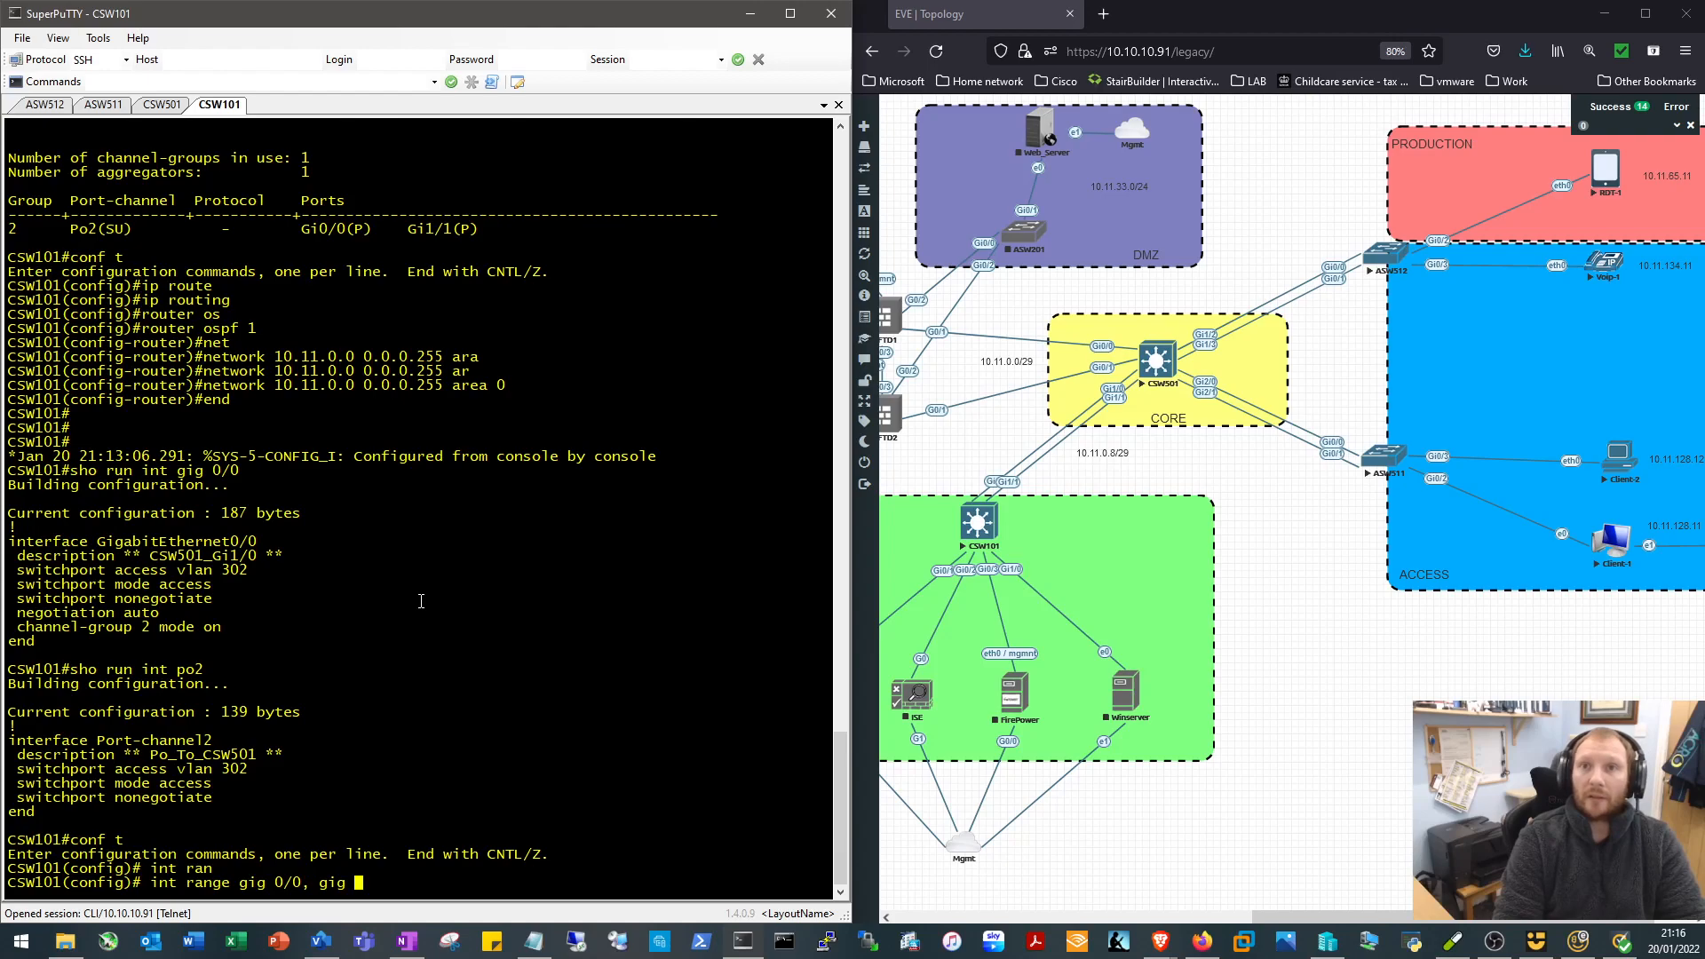
pyautogui.write('1/1')
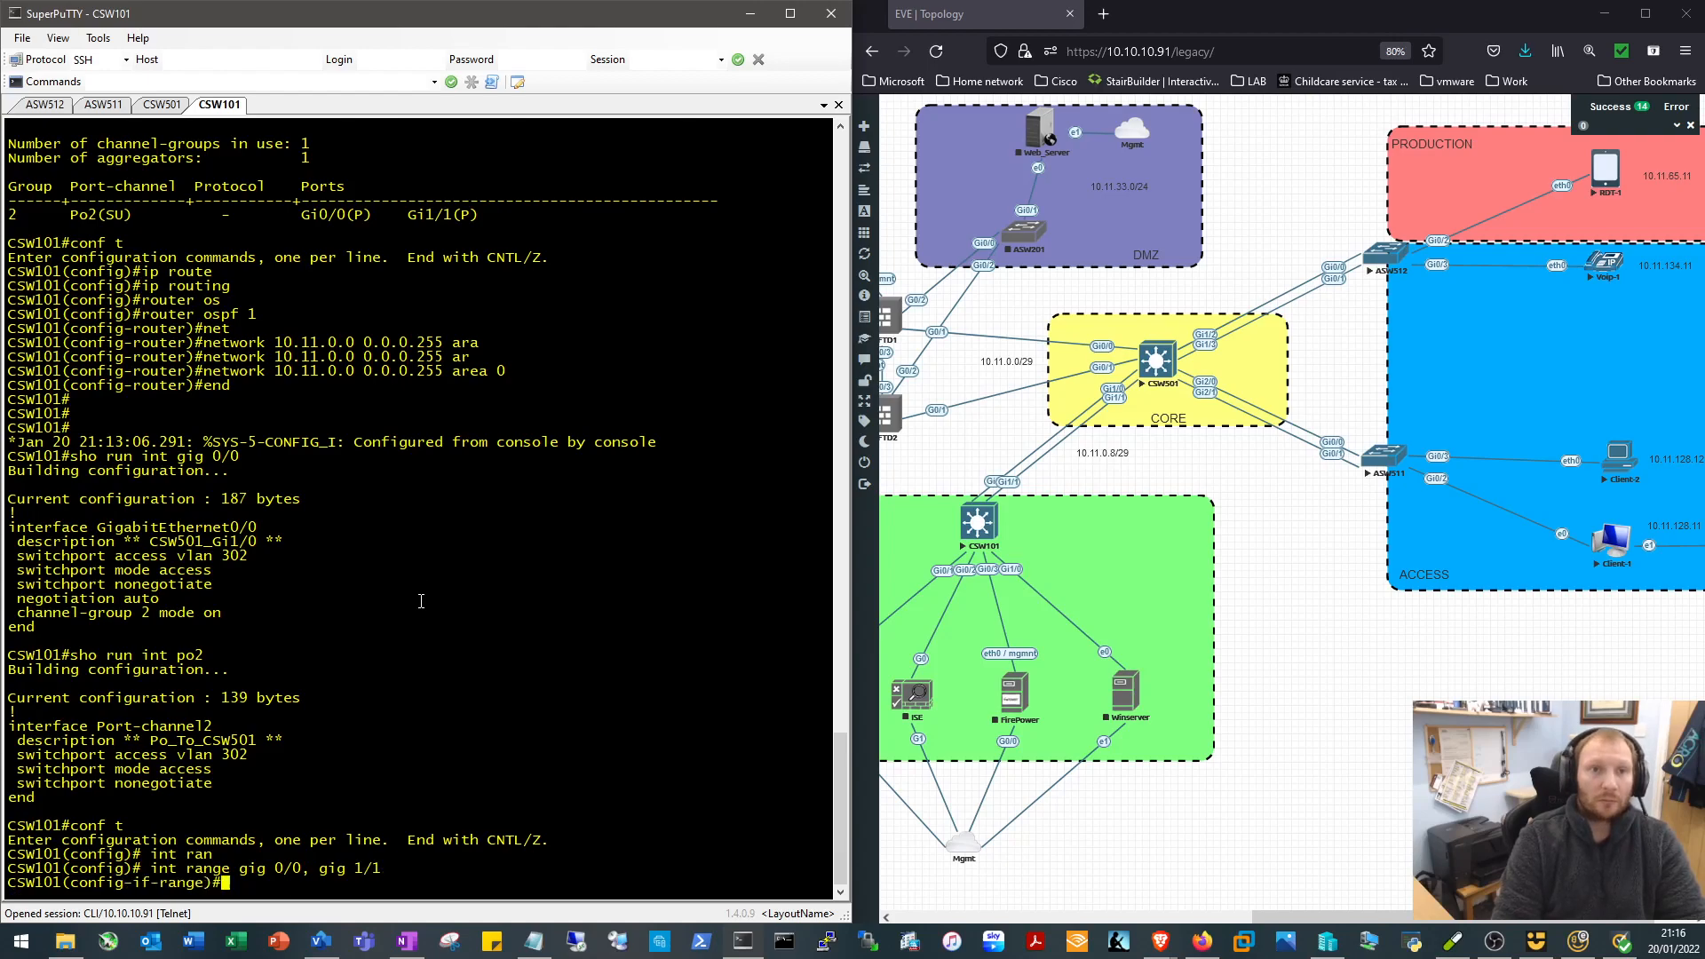
pyautogui.write('channel-group 2 mdoe a')
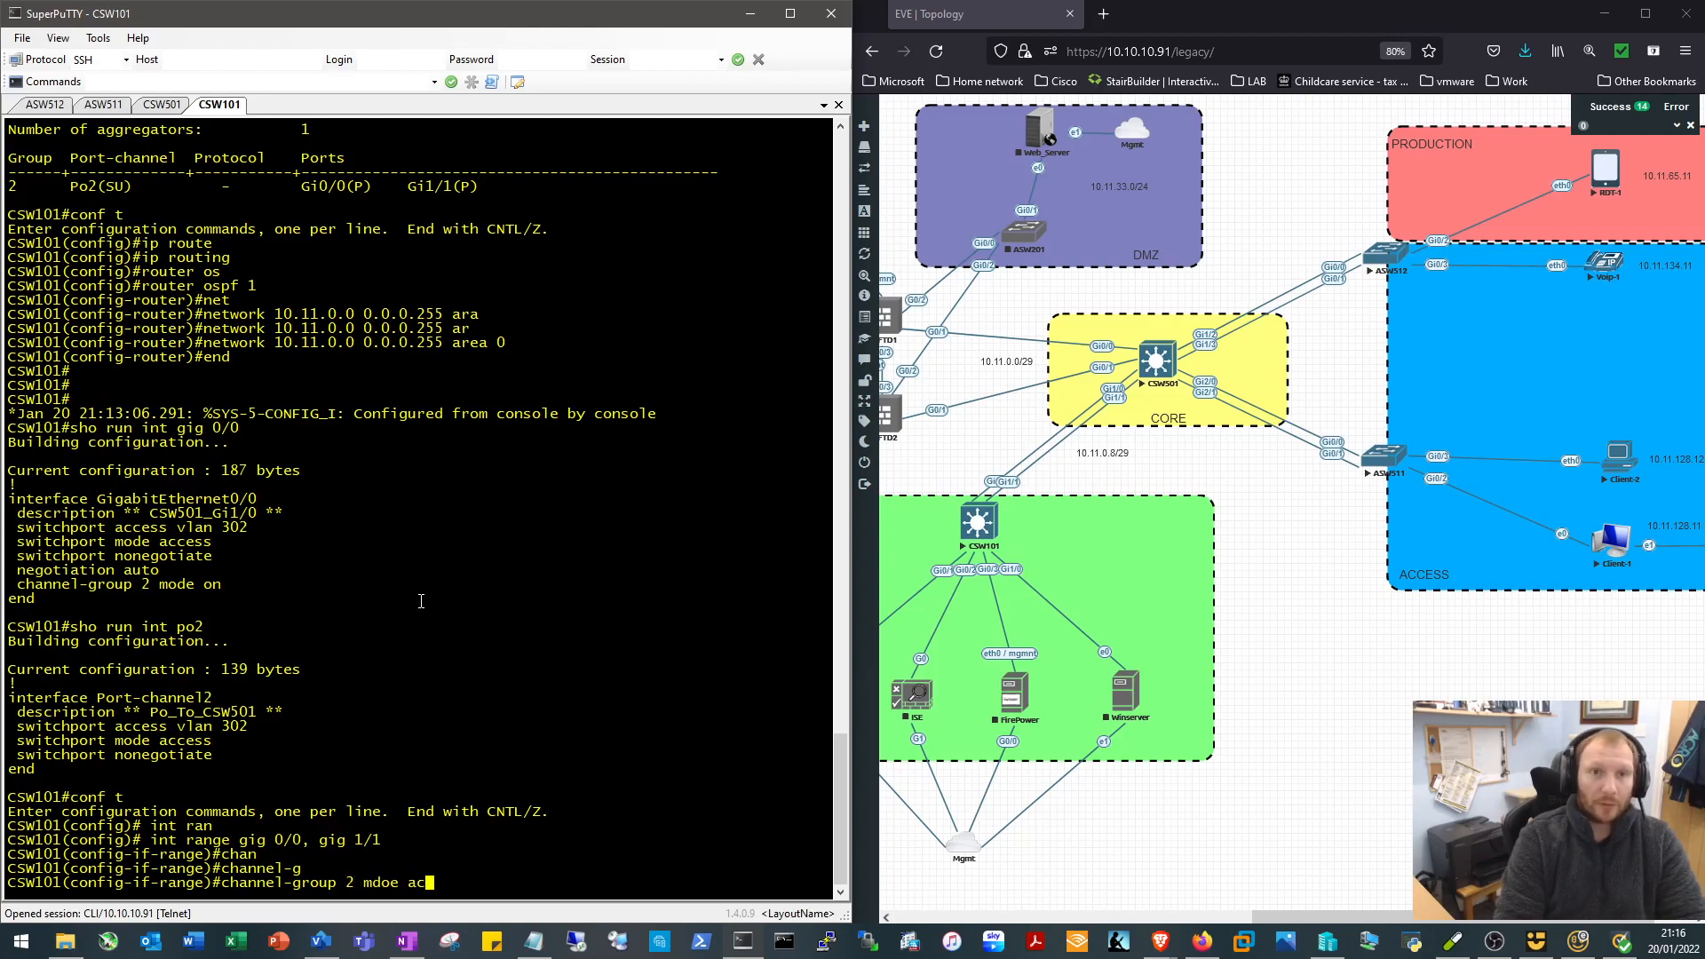
pyautogui.write('channel-group 2 mo')
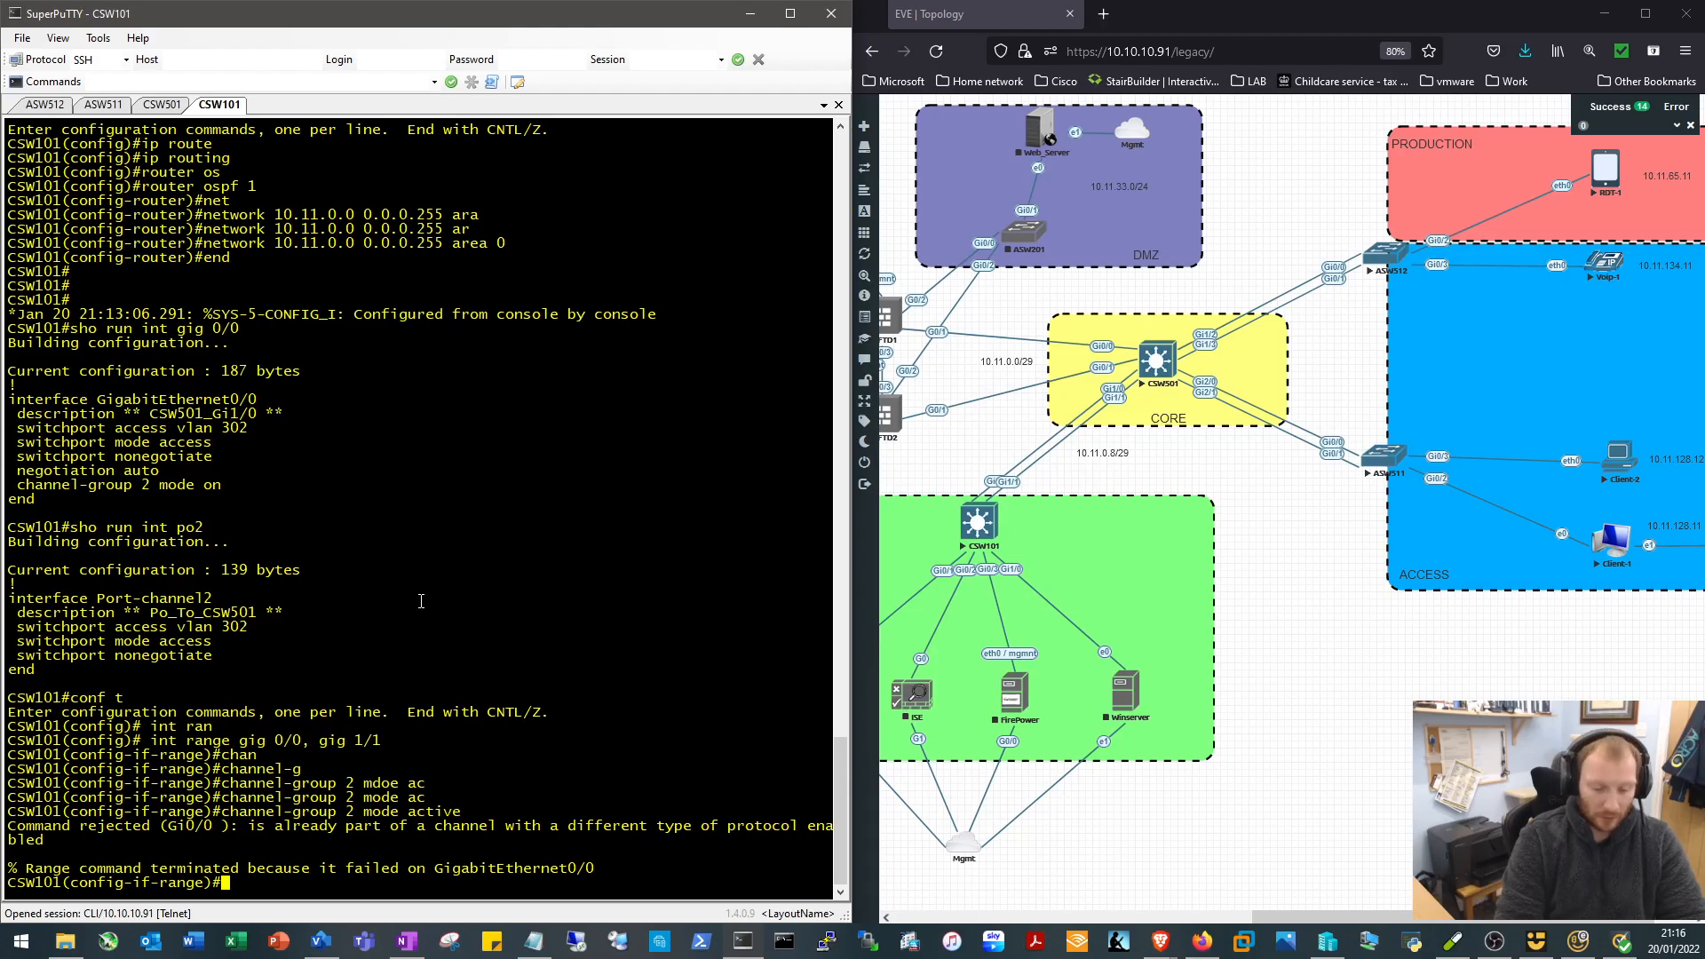
pyautogui.write('no channel-group 2 mode')
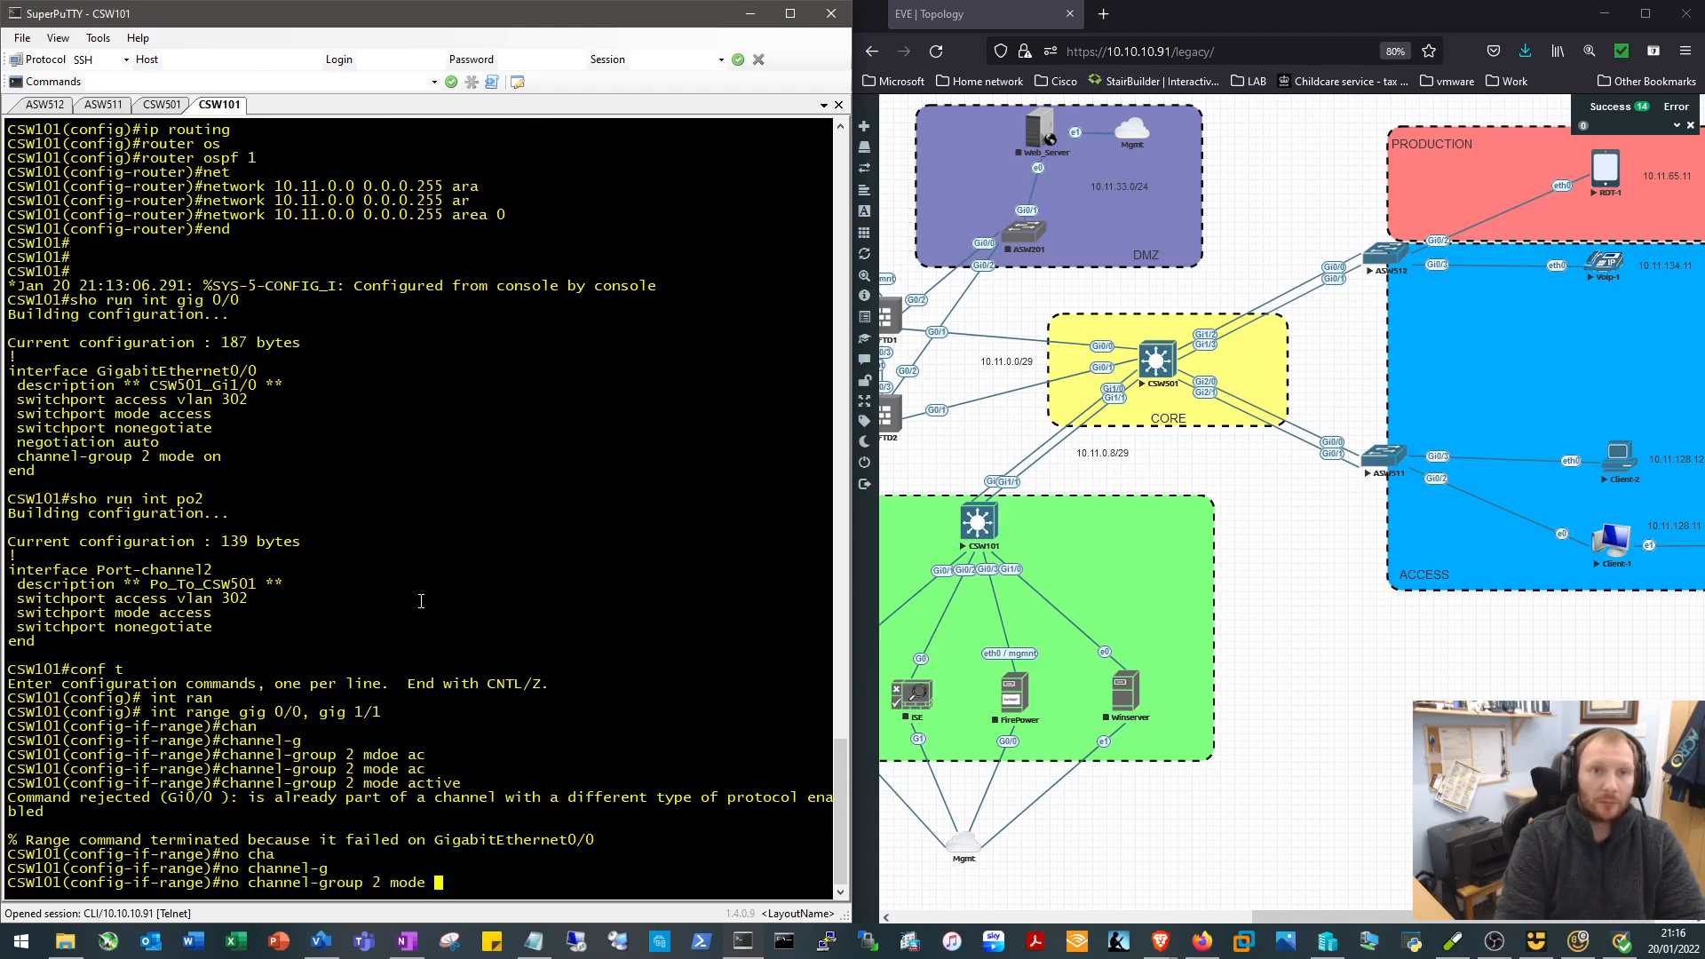
pyautogui.write('channel-group 2 mode active')
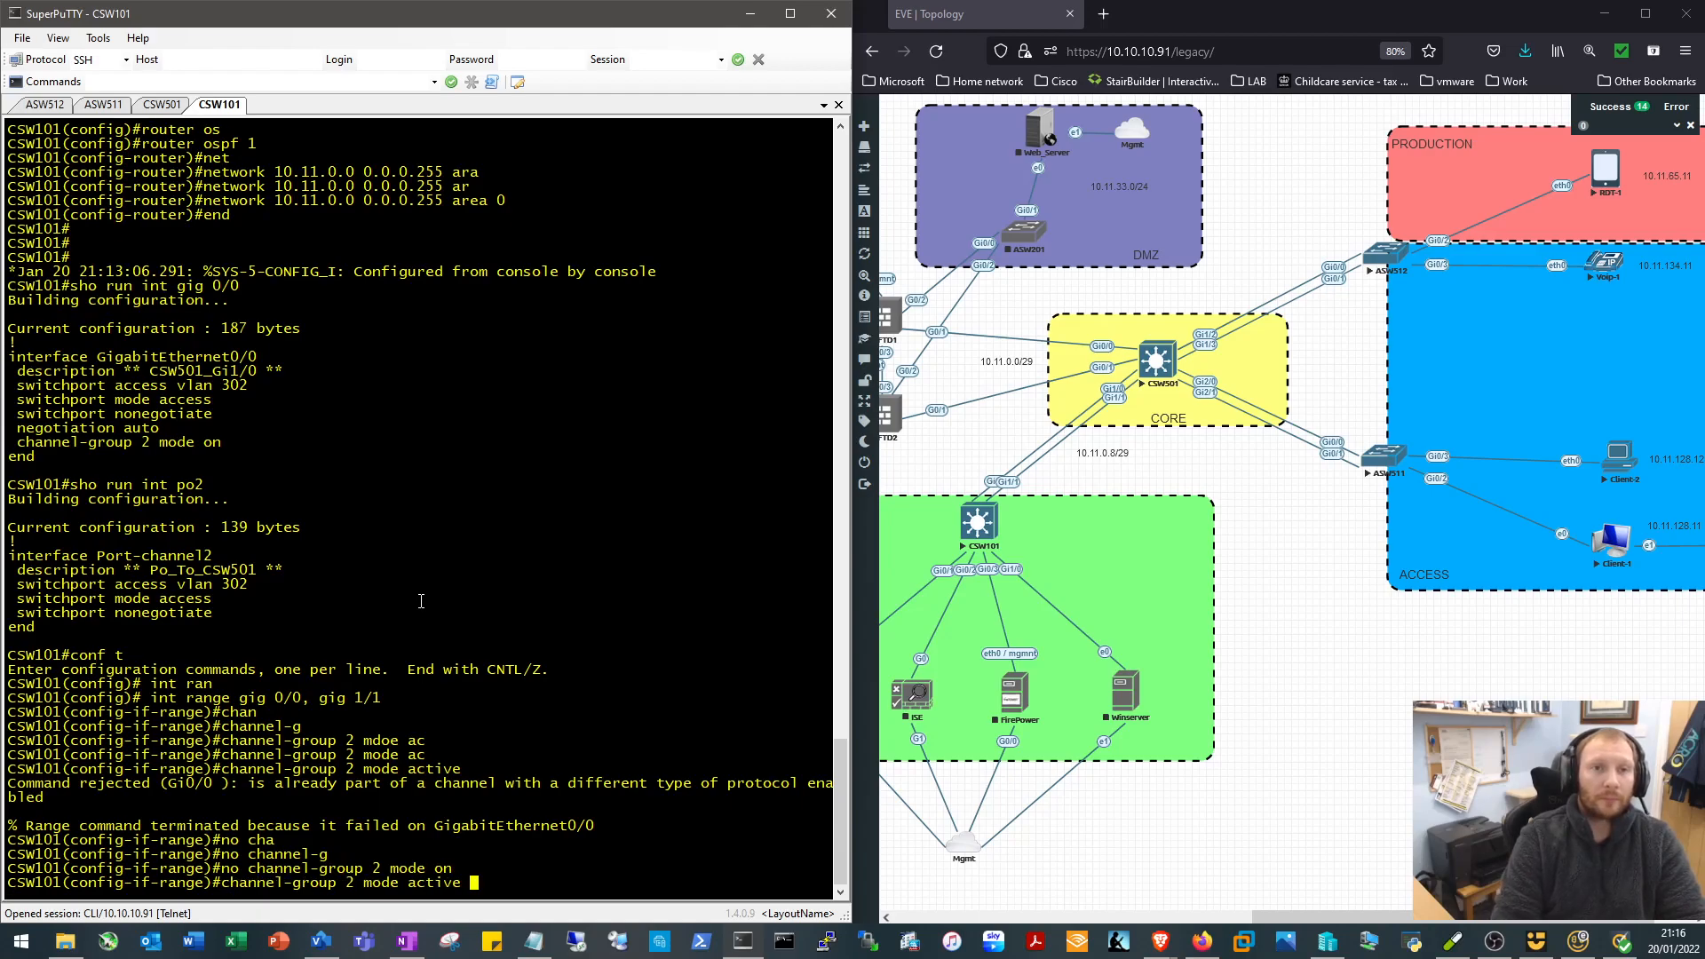
pyautogui.press('Return')
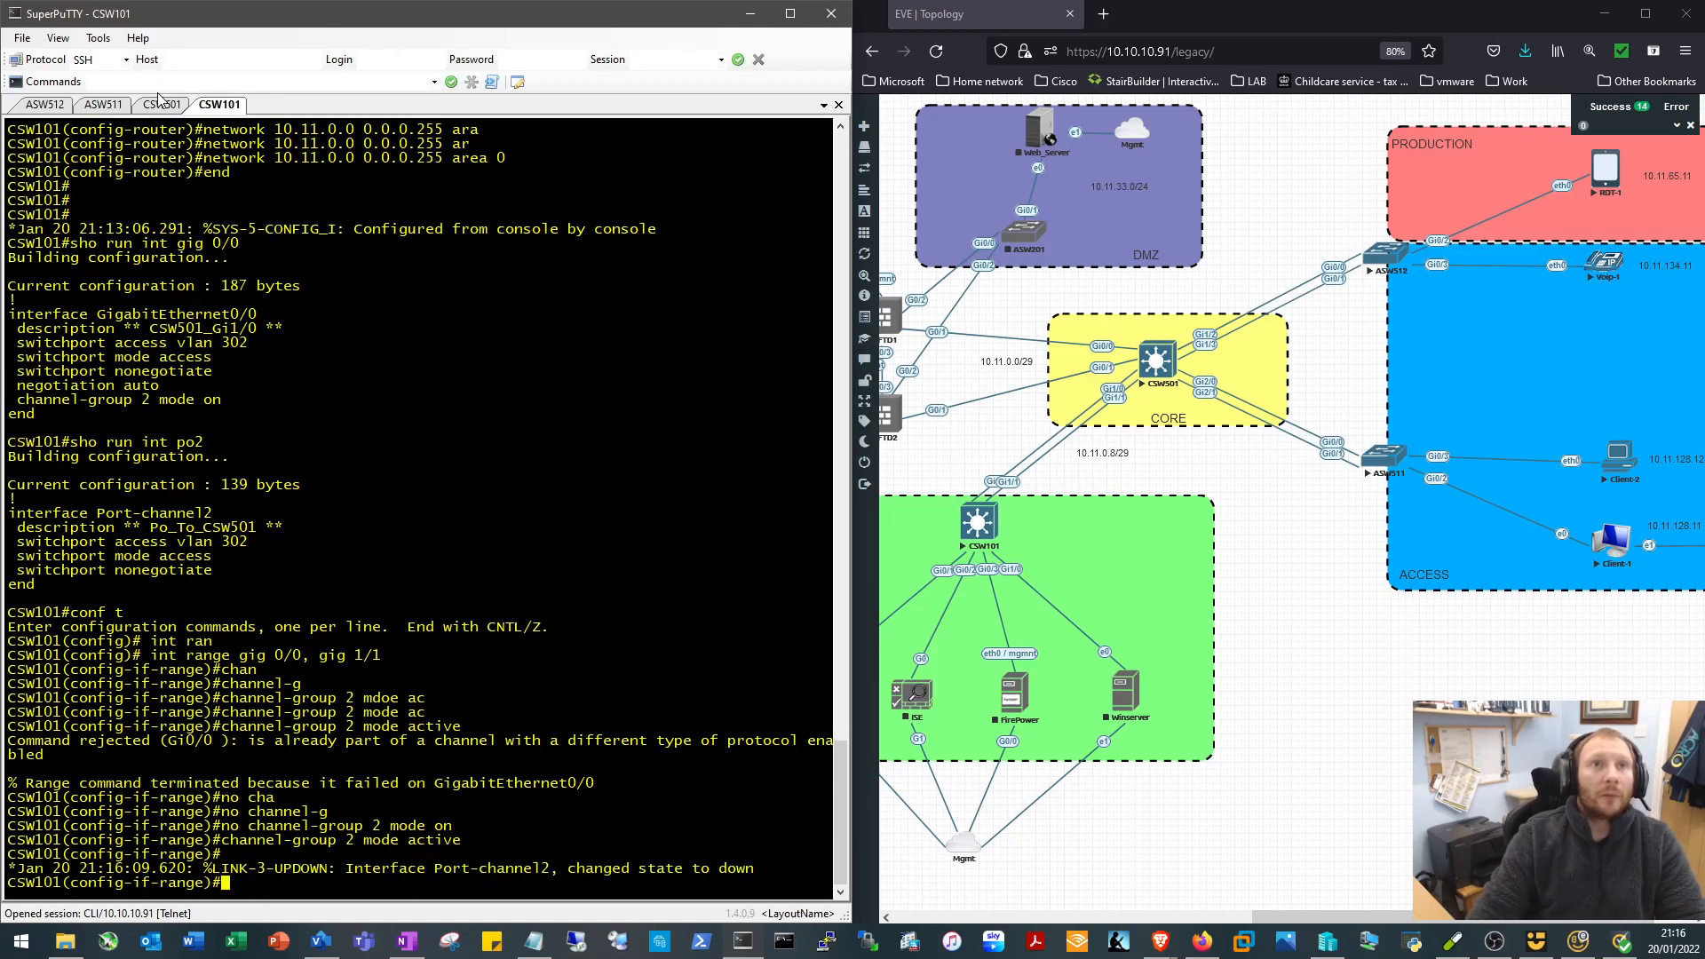
# On CSW501, remove the old channel-group, set LACP active and no shut the member ports
pyautogui.click(161, 105)
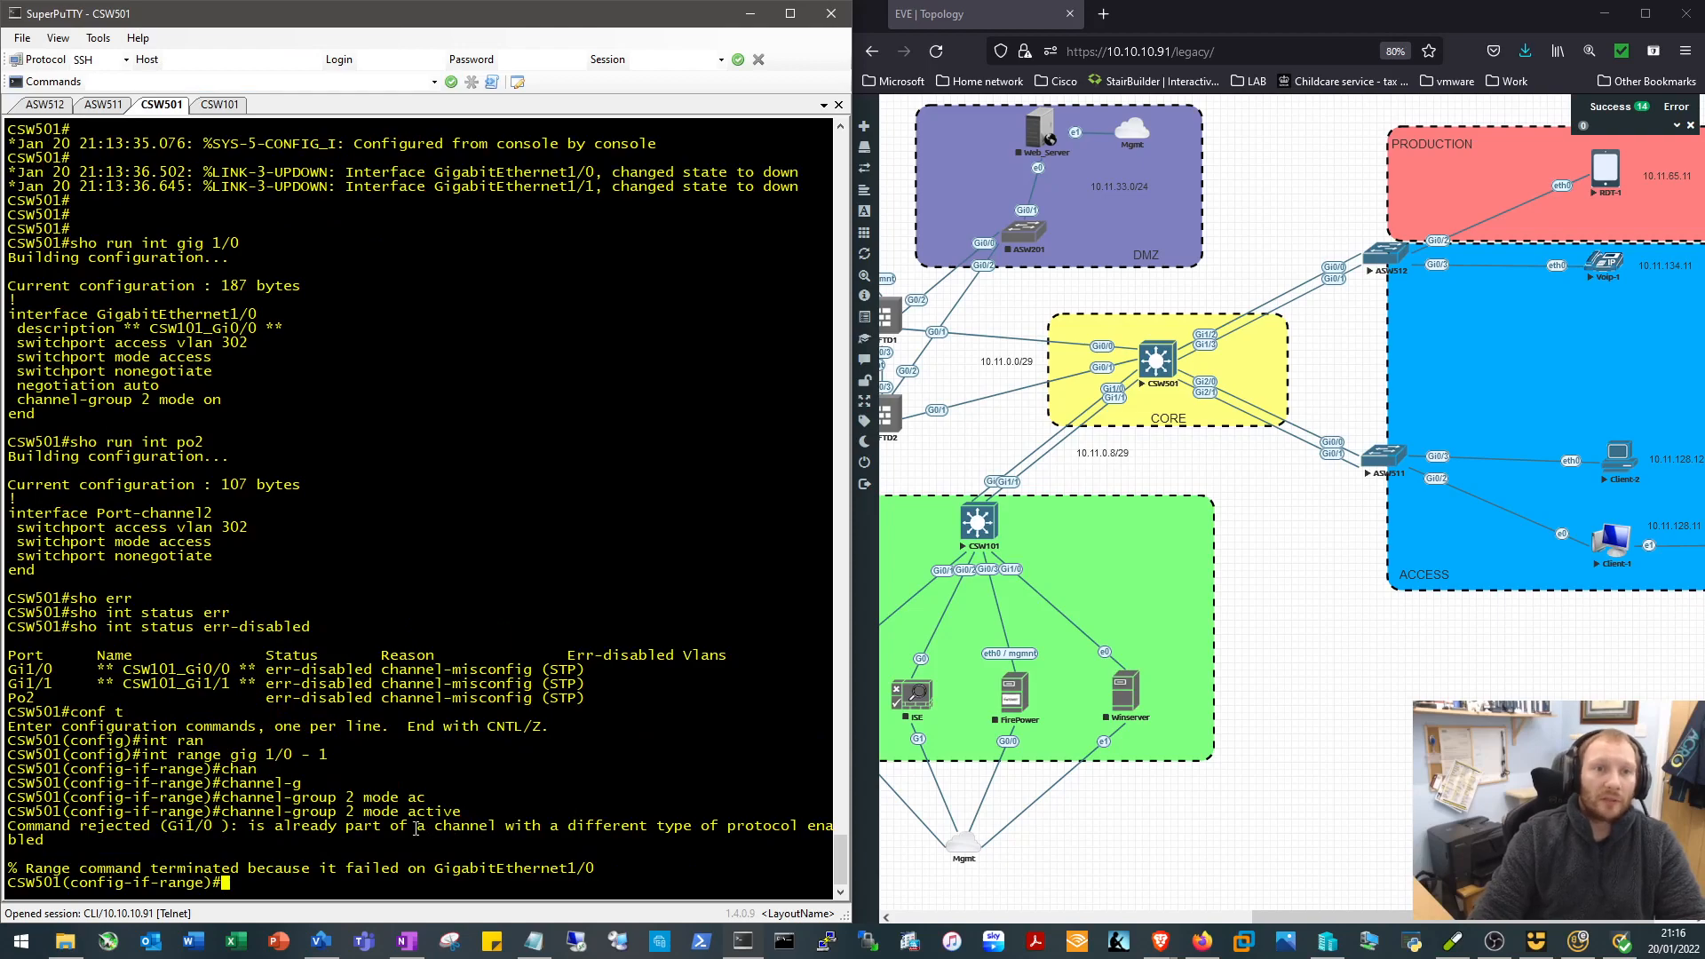
pyautogui.write('no channel-group 2 mode o')
pyautogui.write('sh')
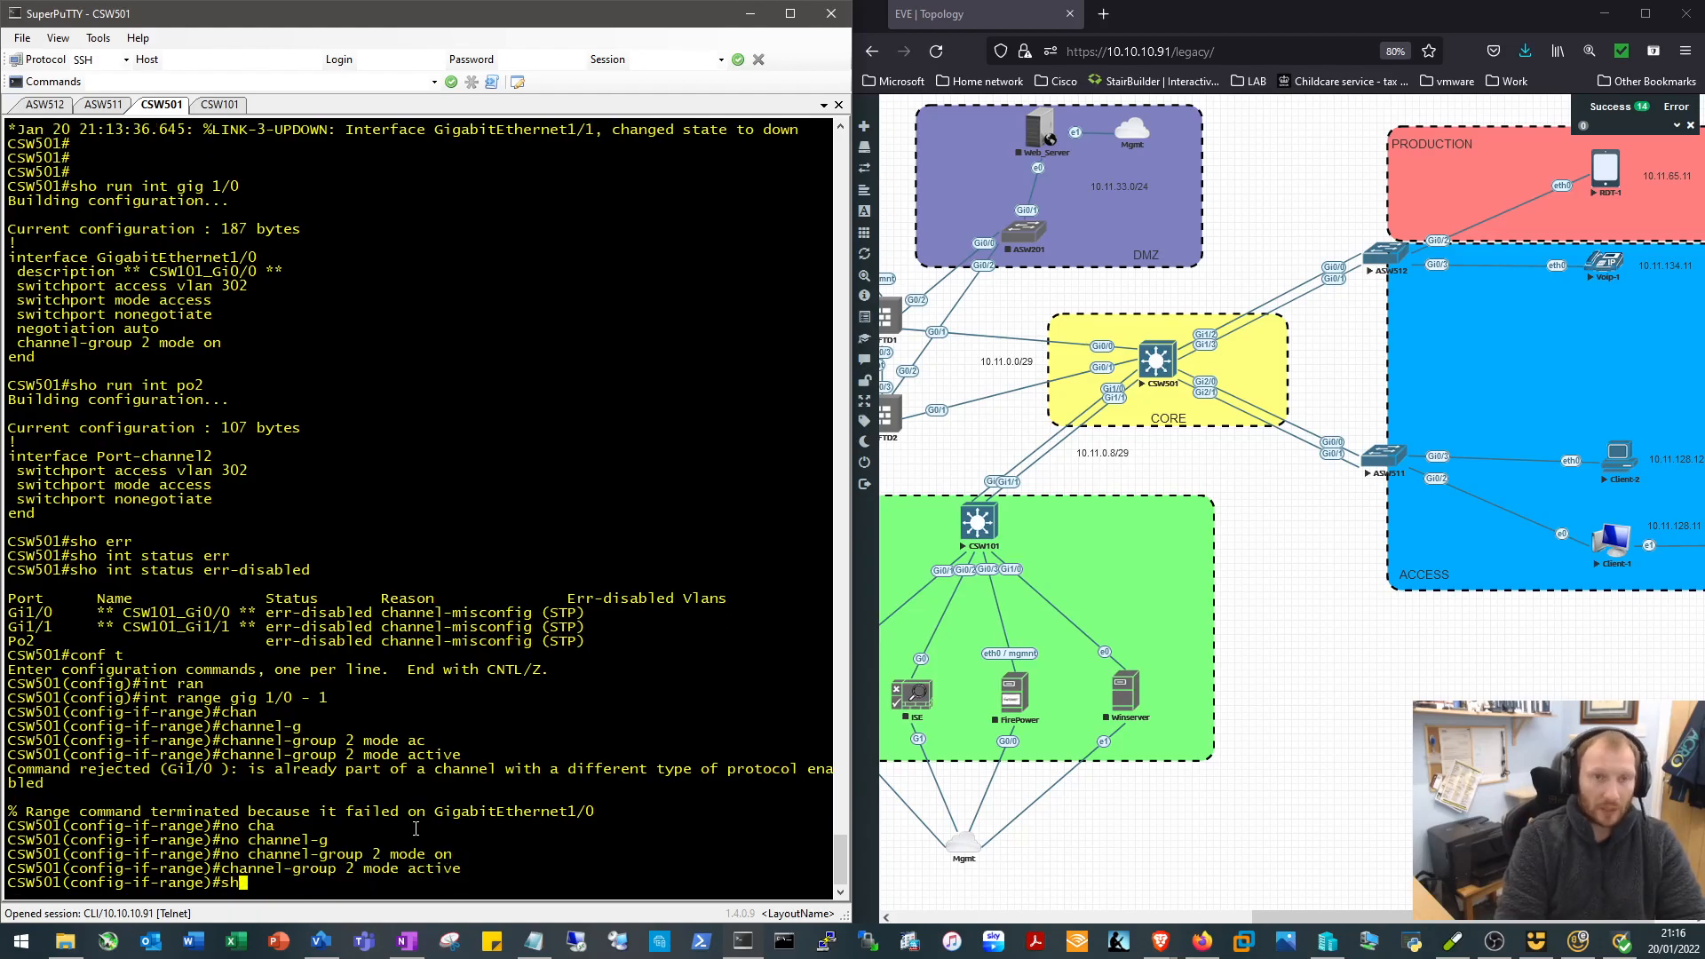
pyautogui.write('no shut')
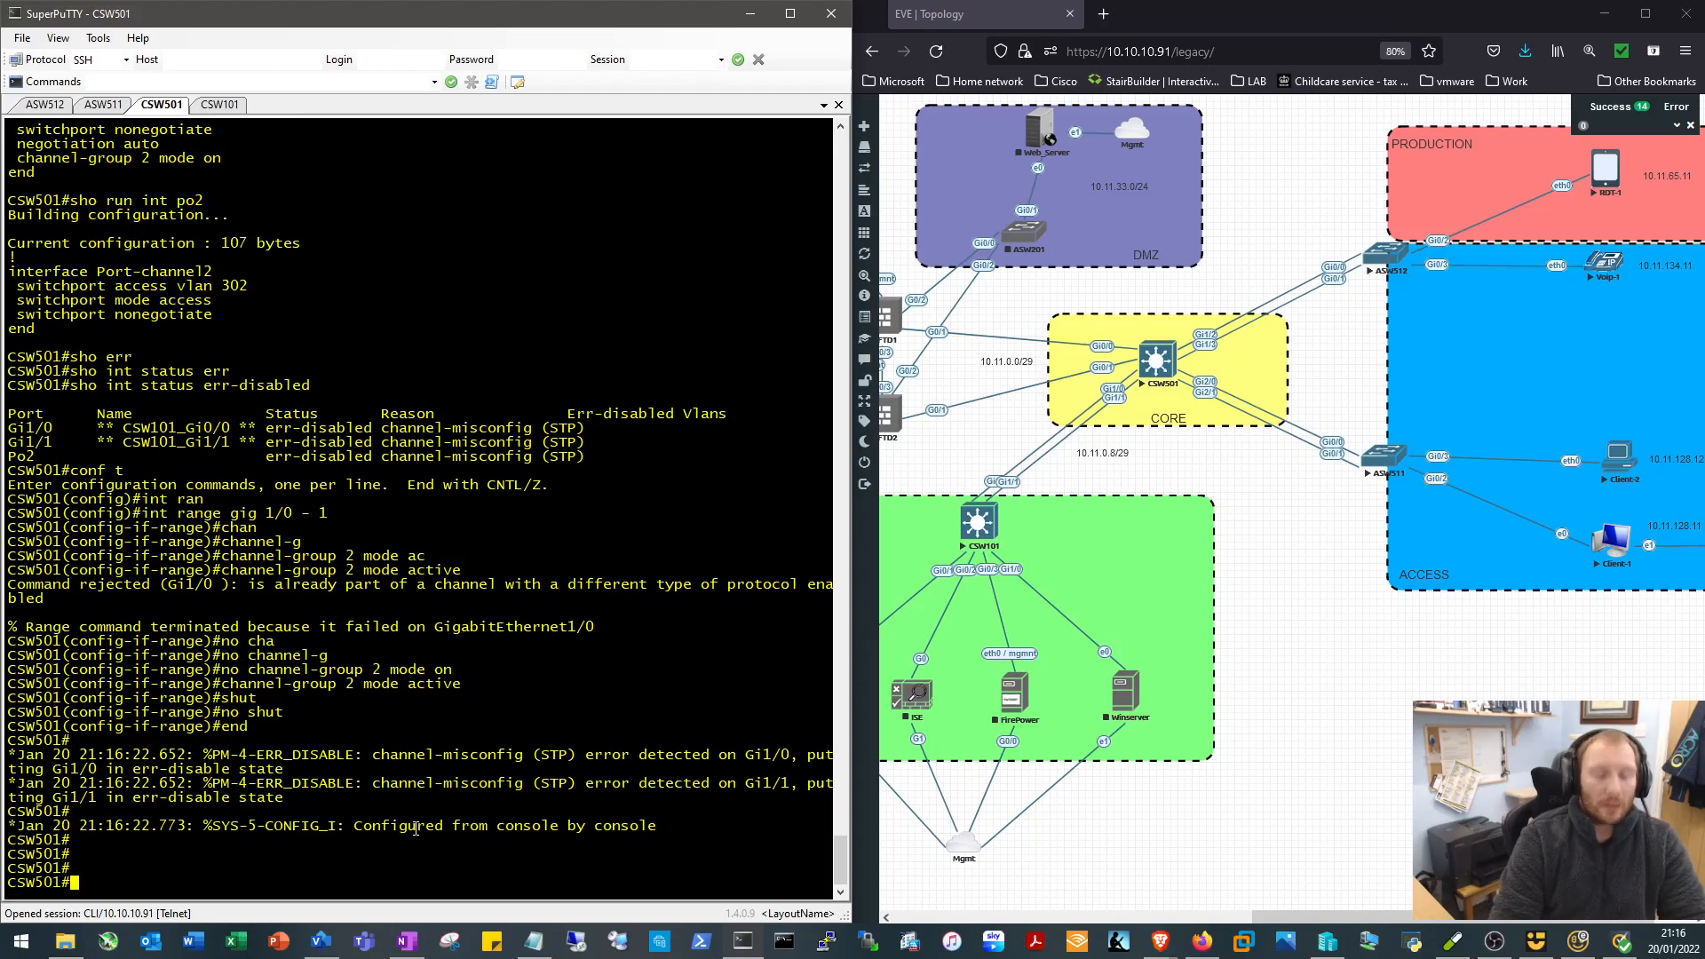
# Show CSW501's running config for Gi1/0, Gi1/1 and Po2, then return to CSW101
pyautogui.write('sho run int gi')
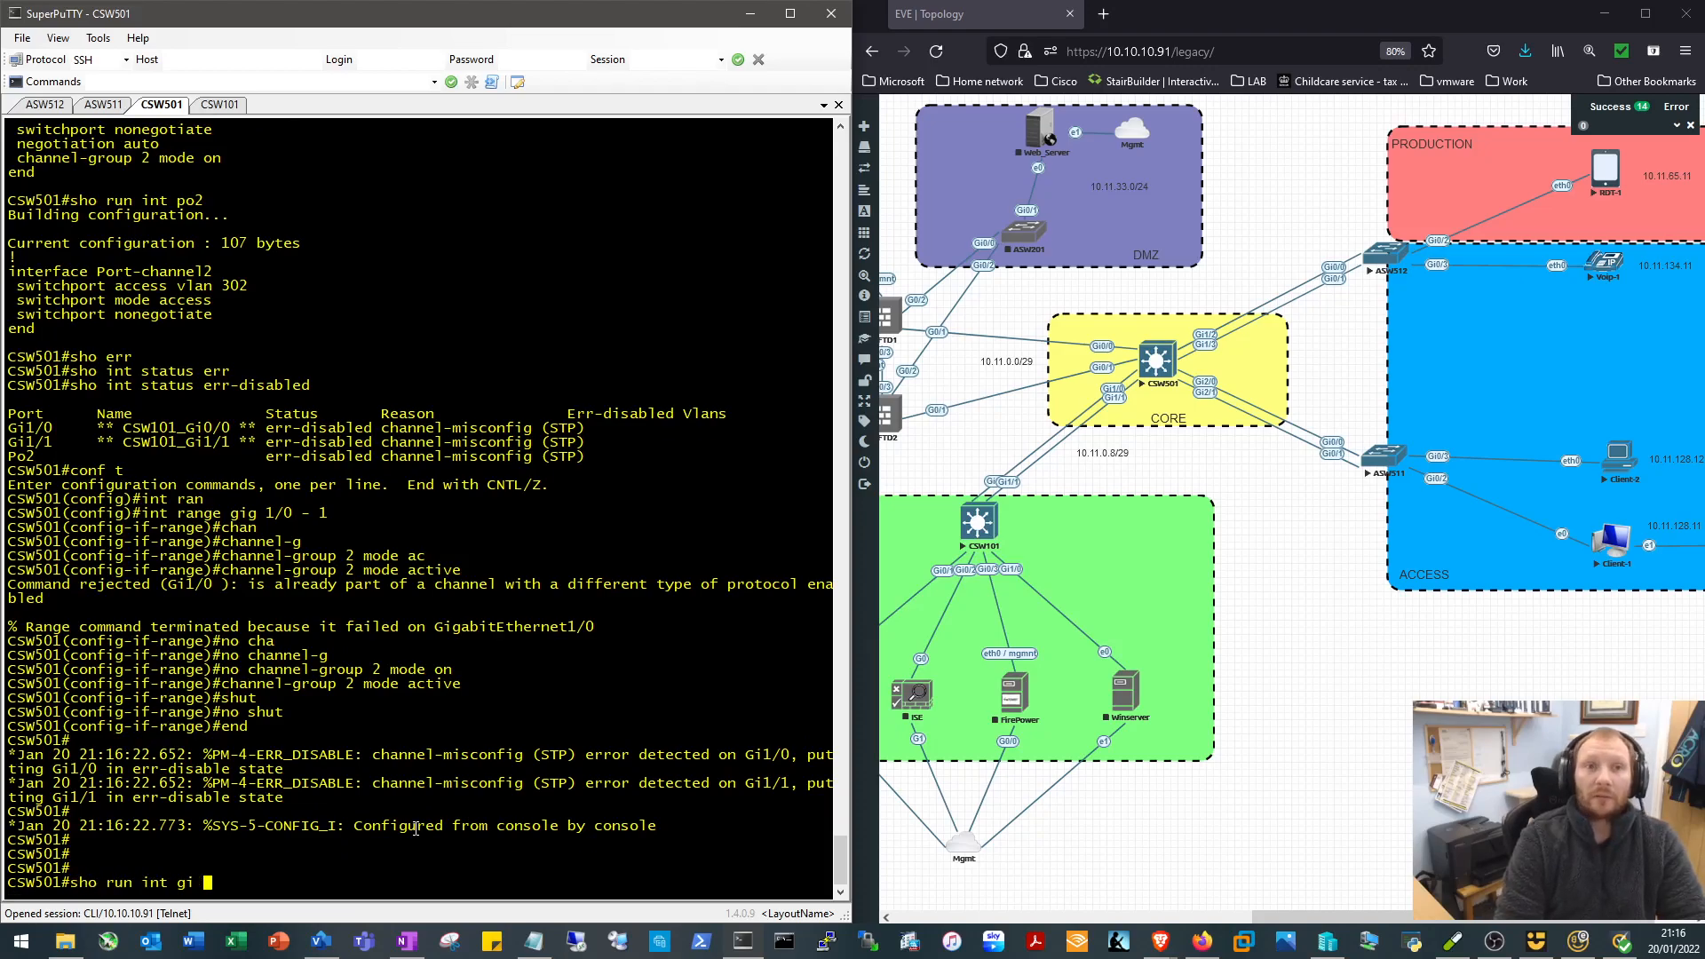
pyautogui.write('g')
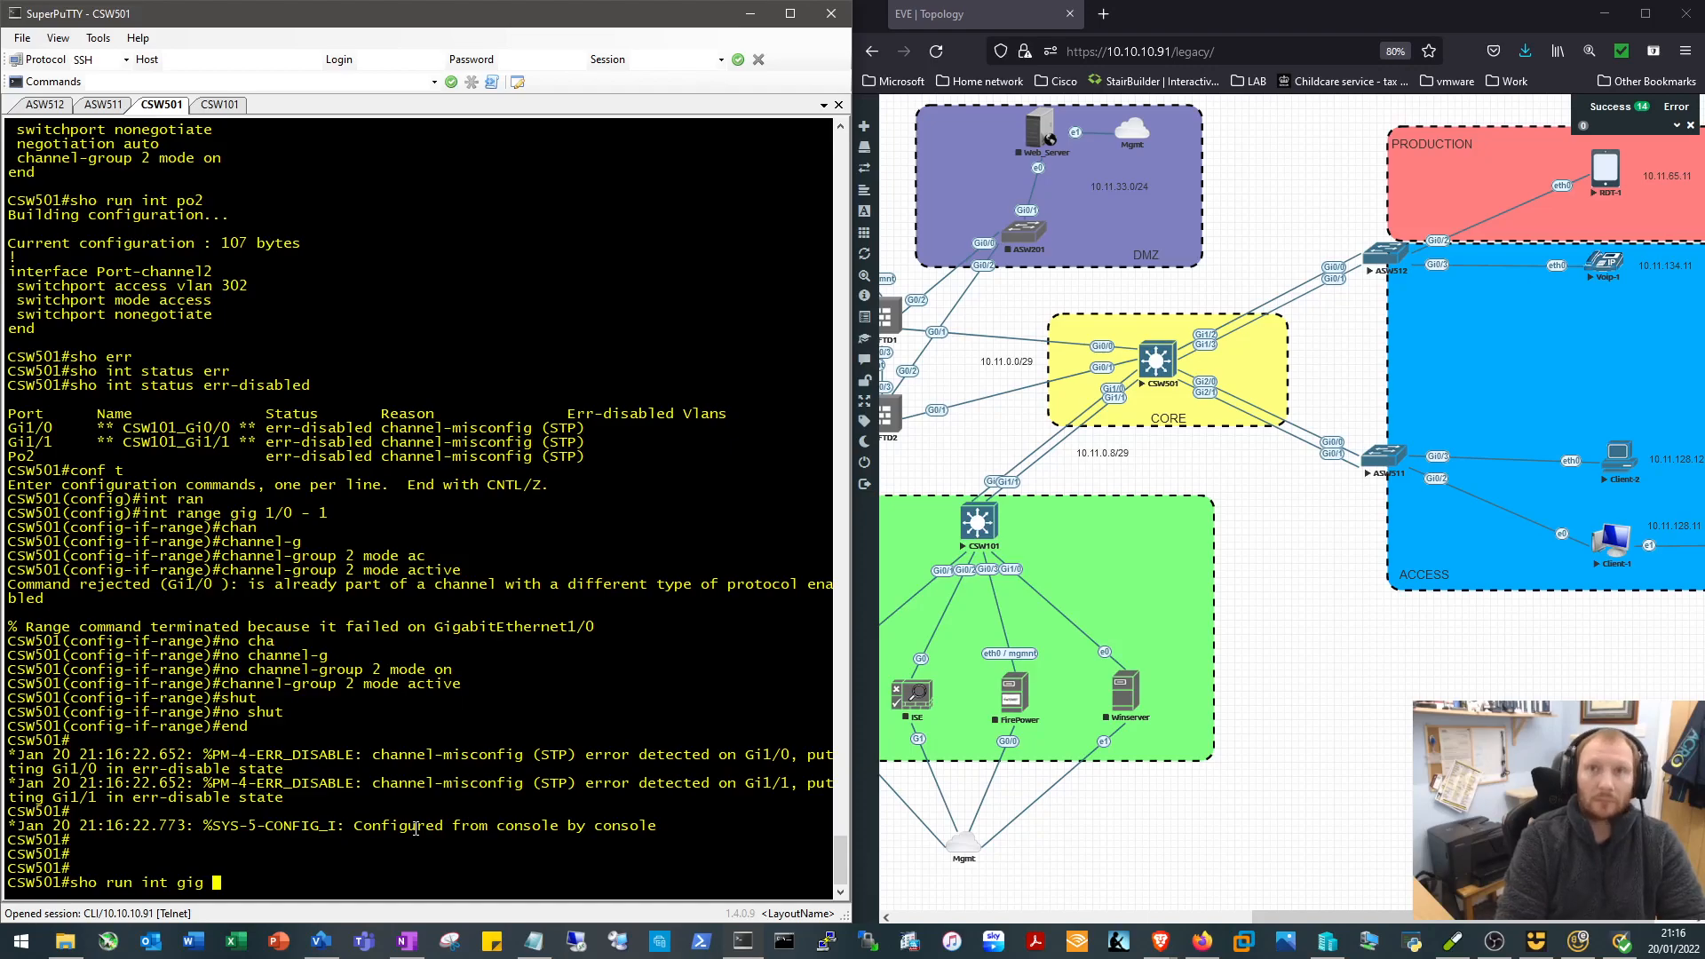
pyautogui.write('1/0')
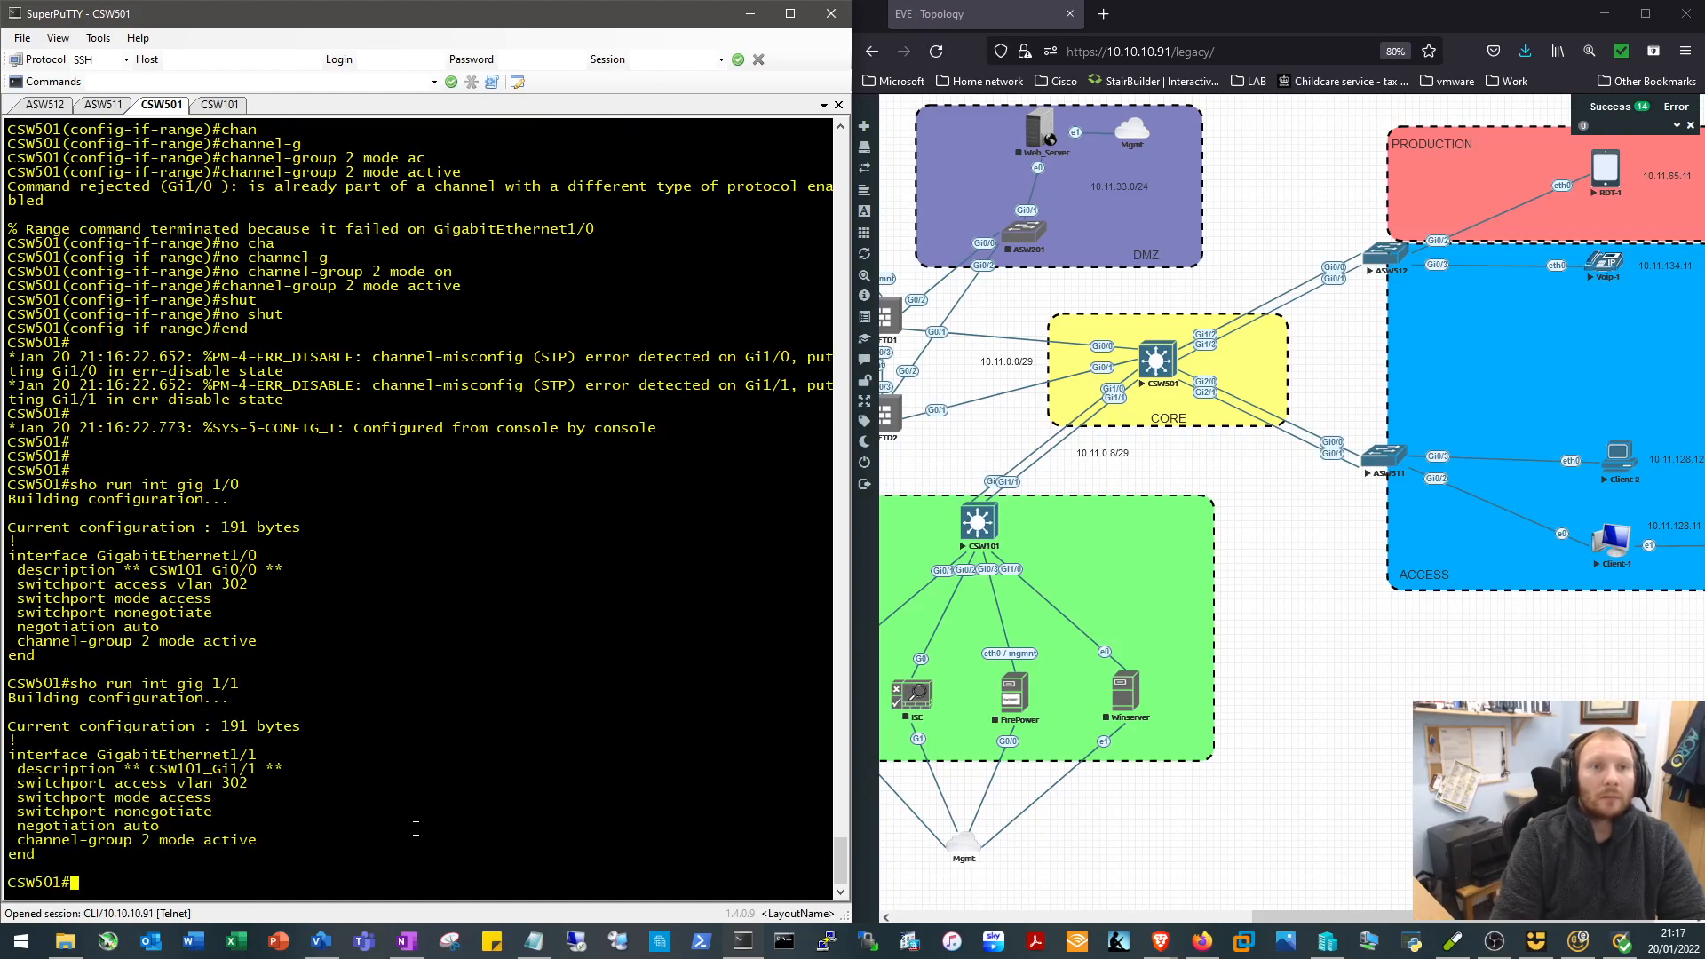
pyautogui.write('sho run int gig 1')
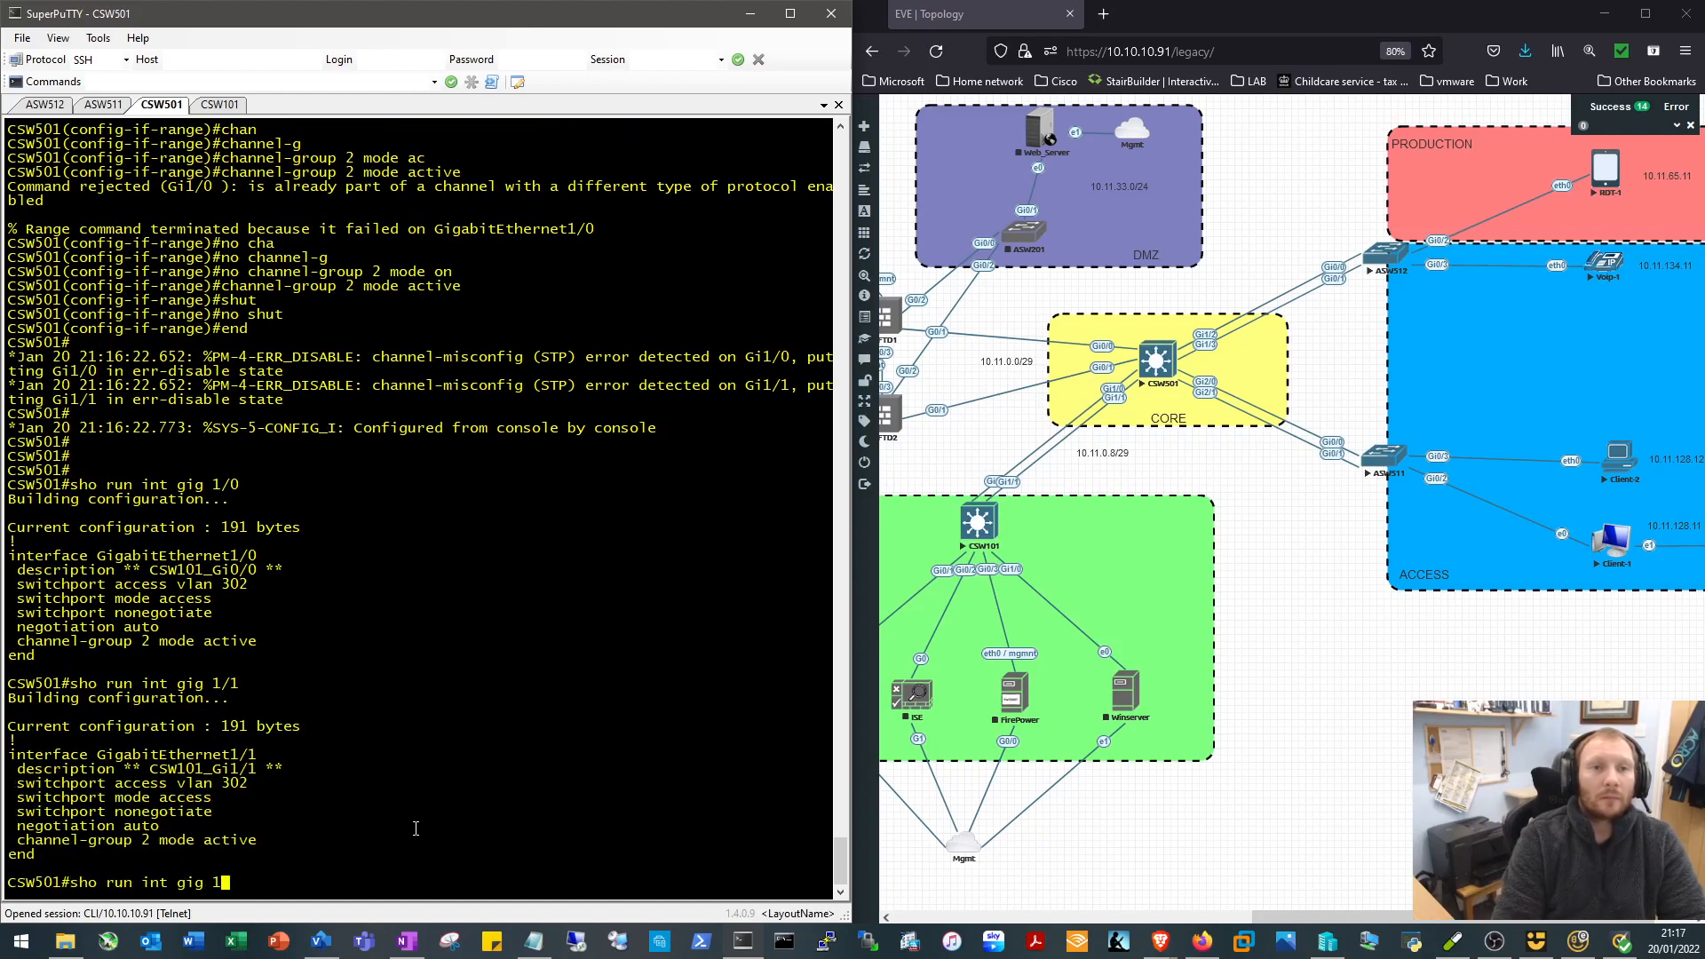
pyautogui.write('sho run int po2')
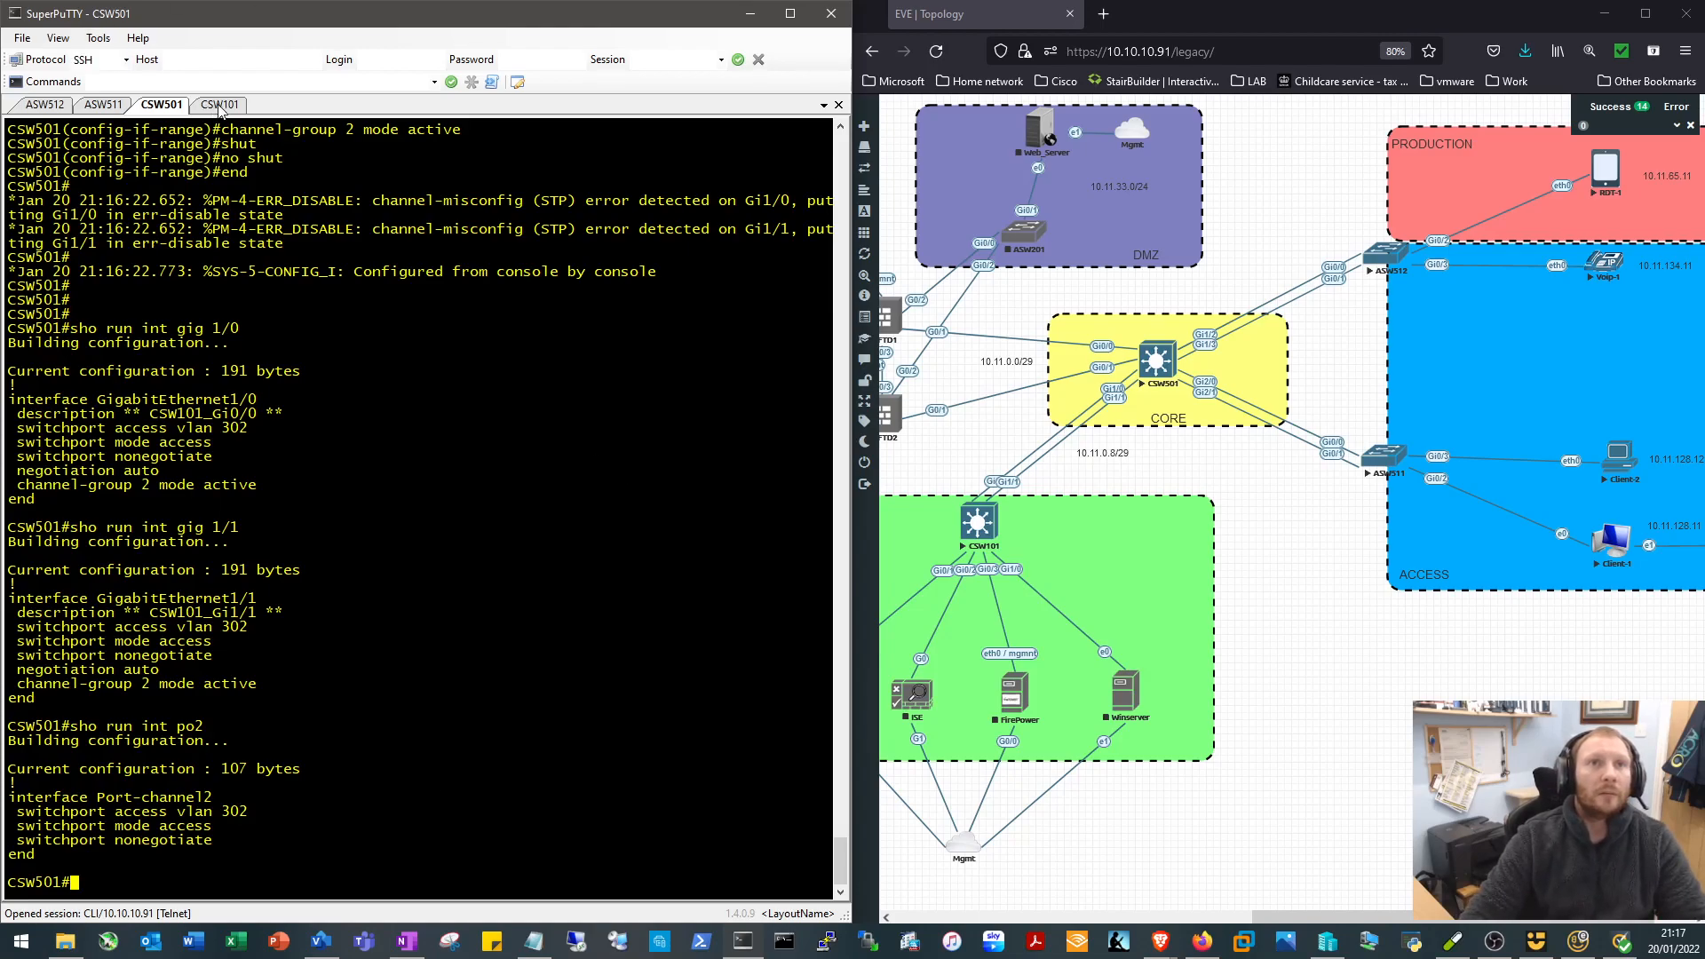
pyautogui.click(218, 105)
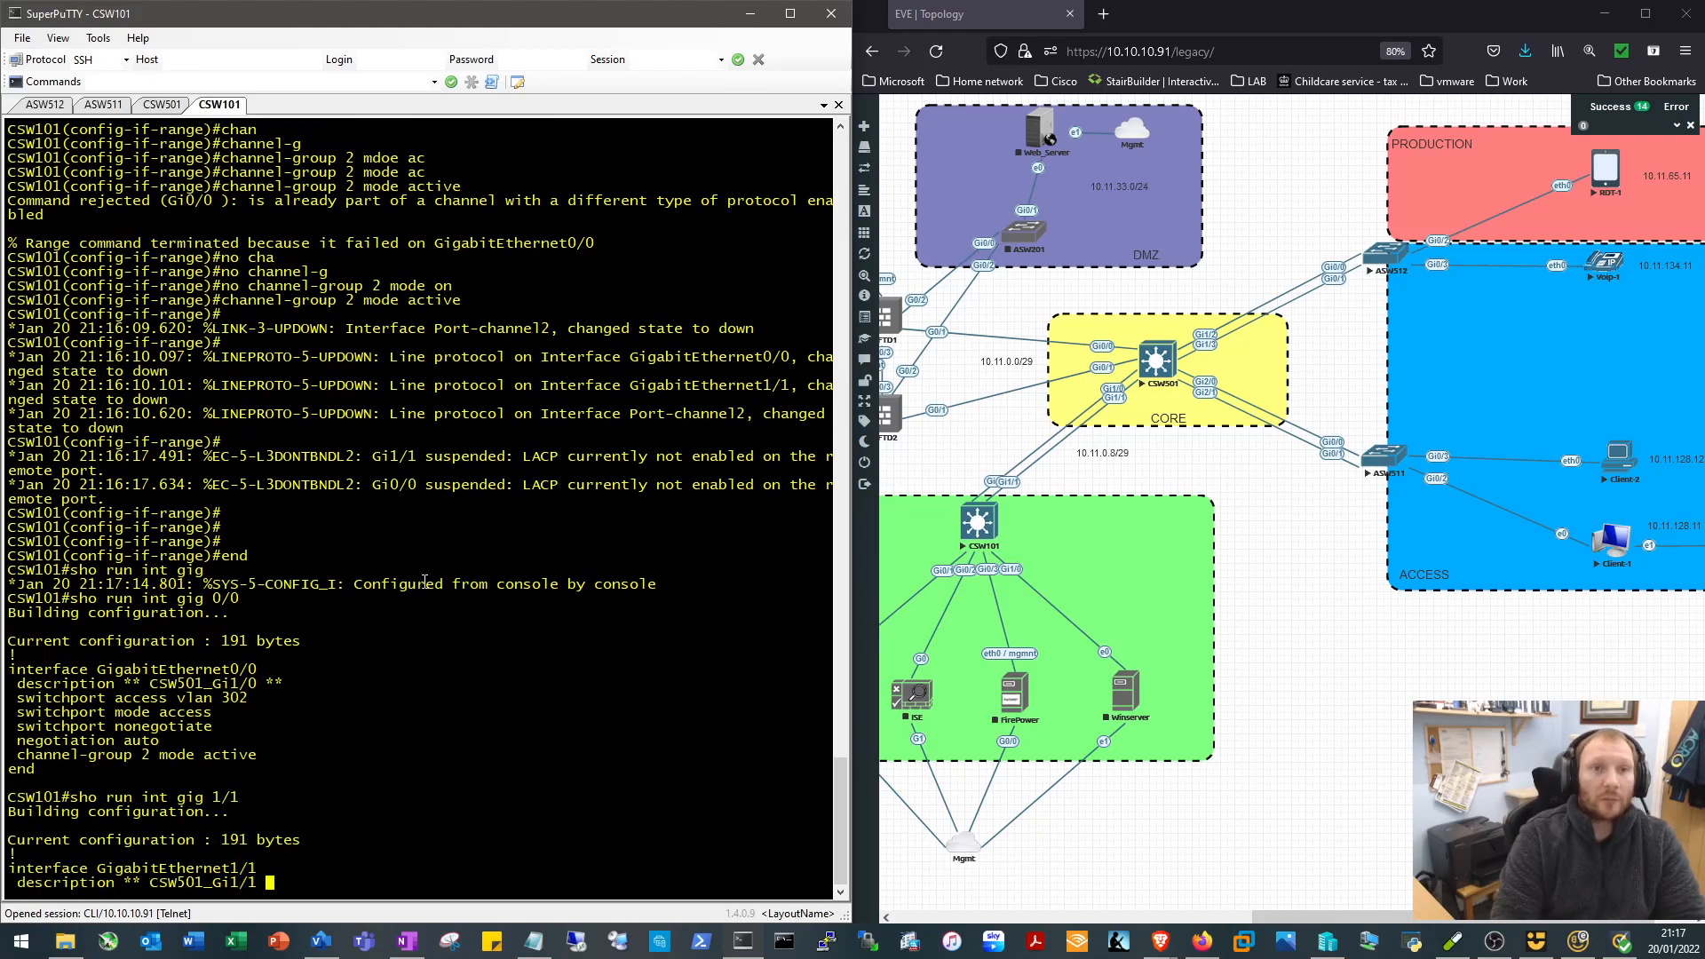
# Show CSW101's Gi1/1 and Po2 configs, highlight the access vlan 302 line, return to CSW501
pyautogui.write('sho run int gi')
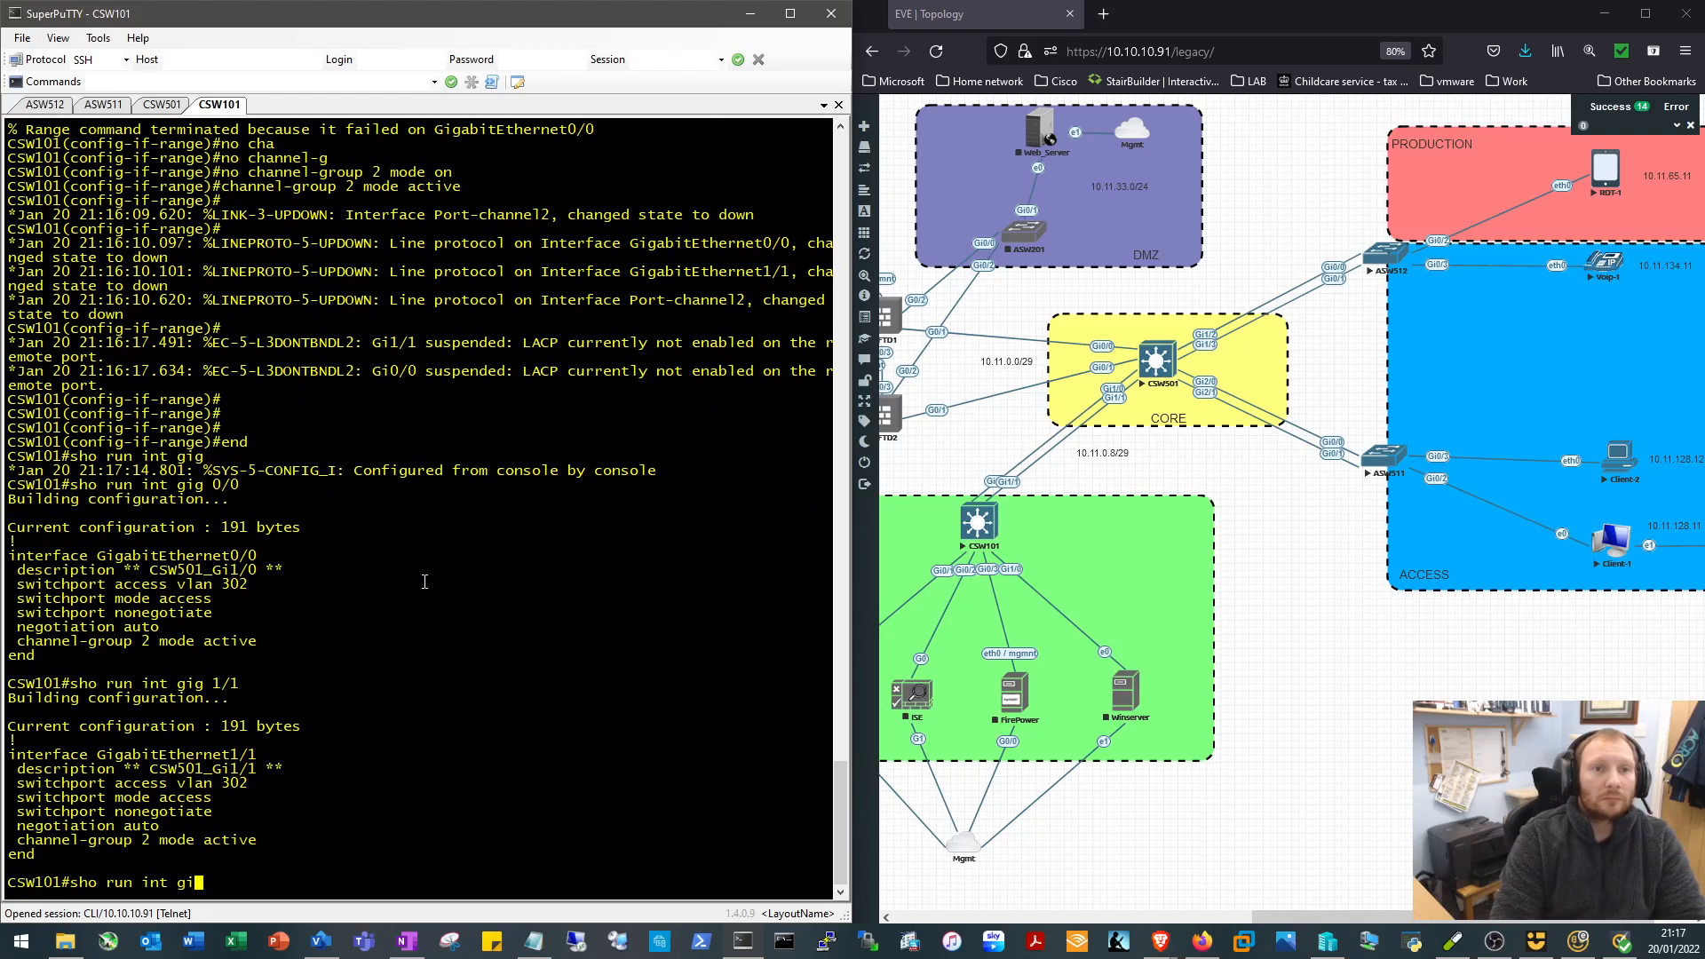
pyautogui.write('sho run int po2')
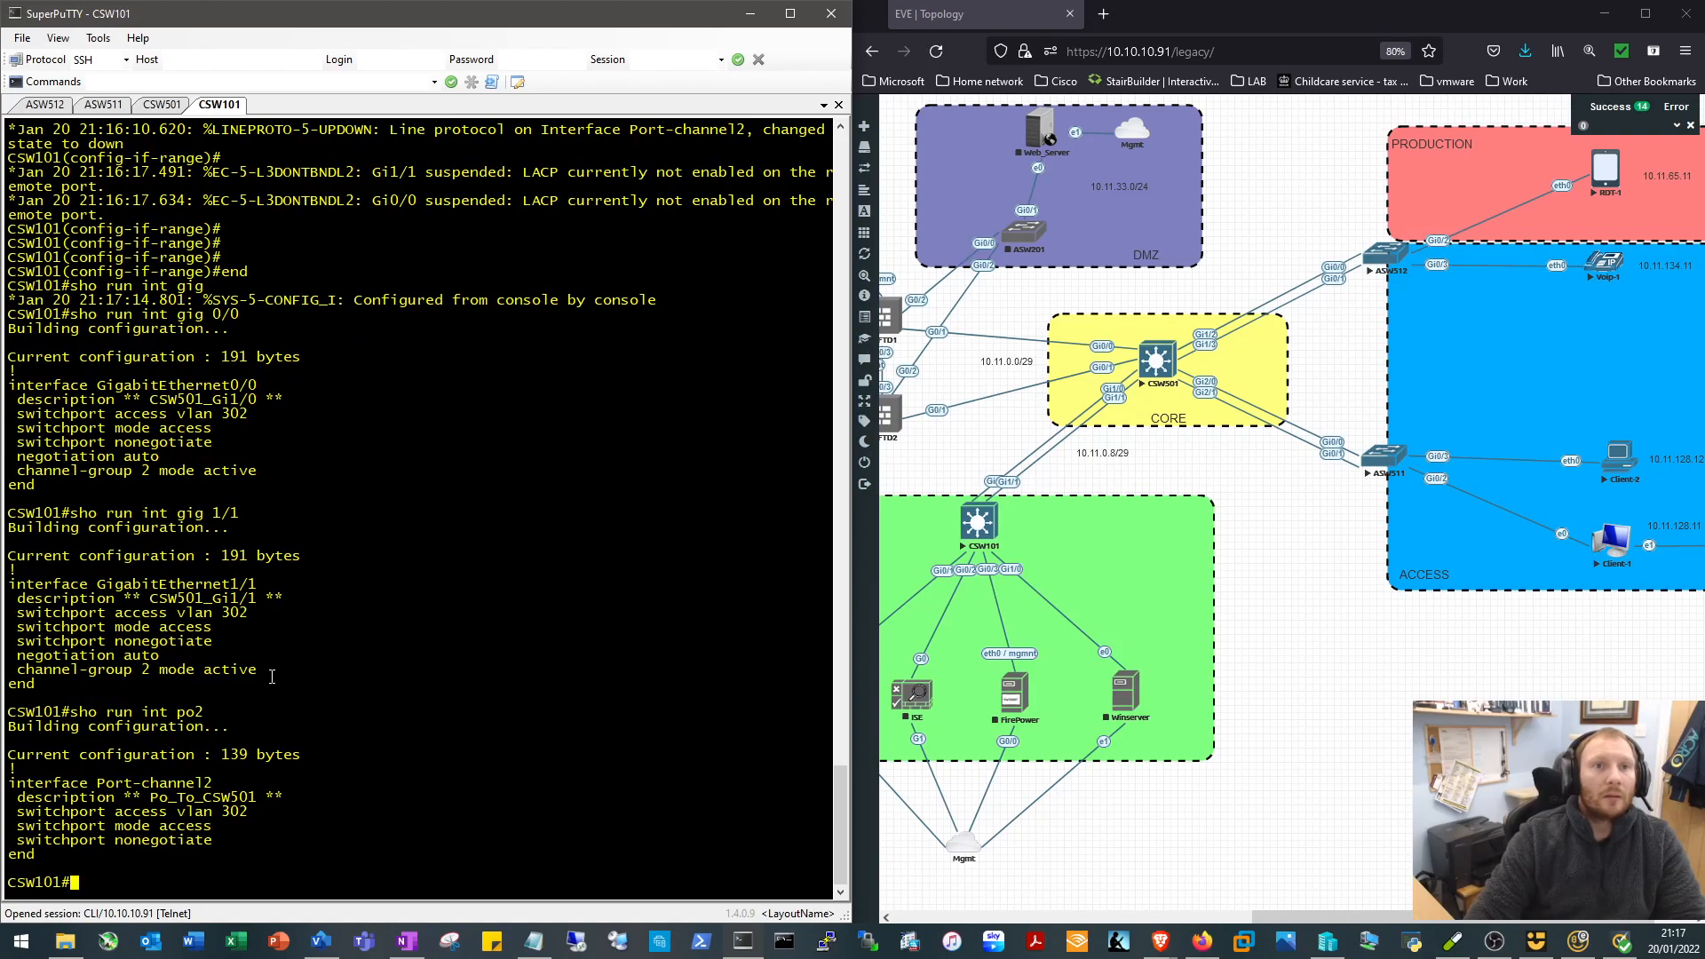
pyautogui.moveTo(11, 385); pyautogui.dragTo(272, 674)
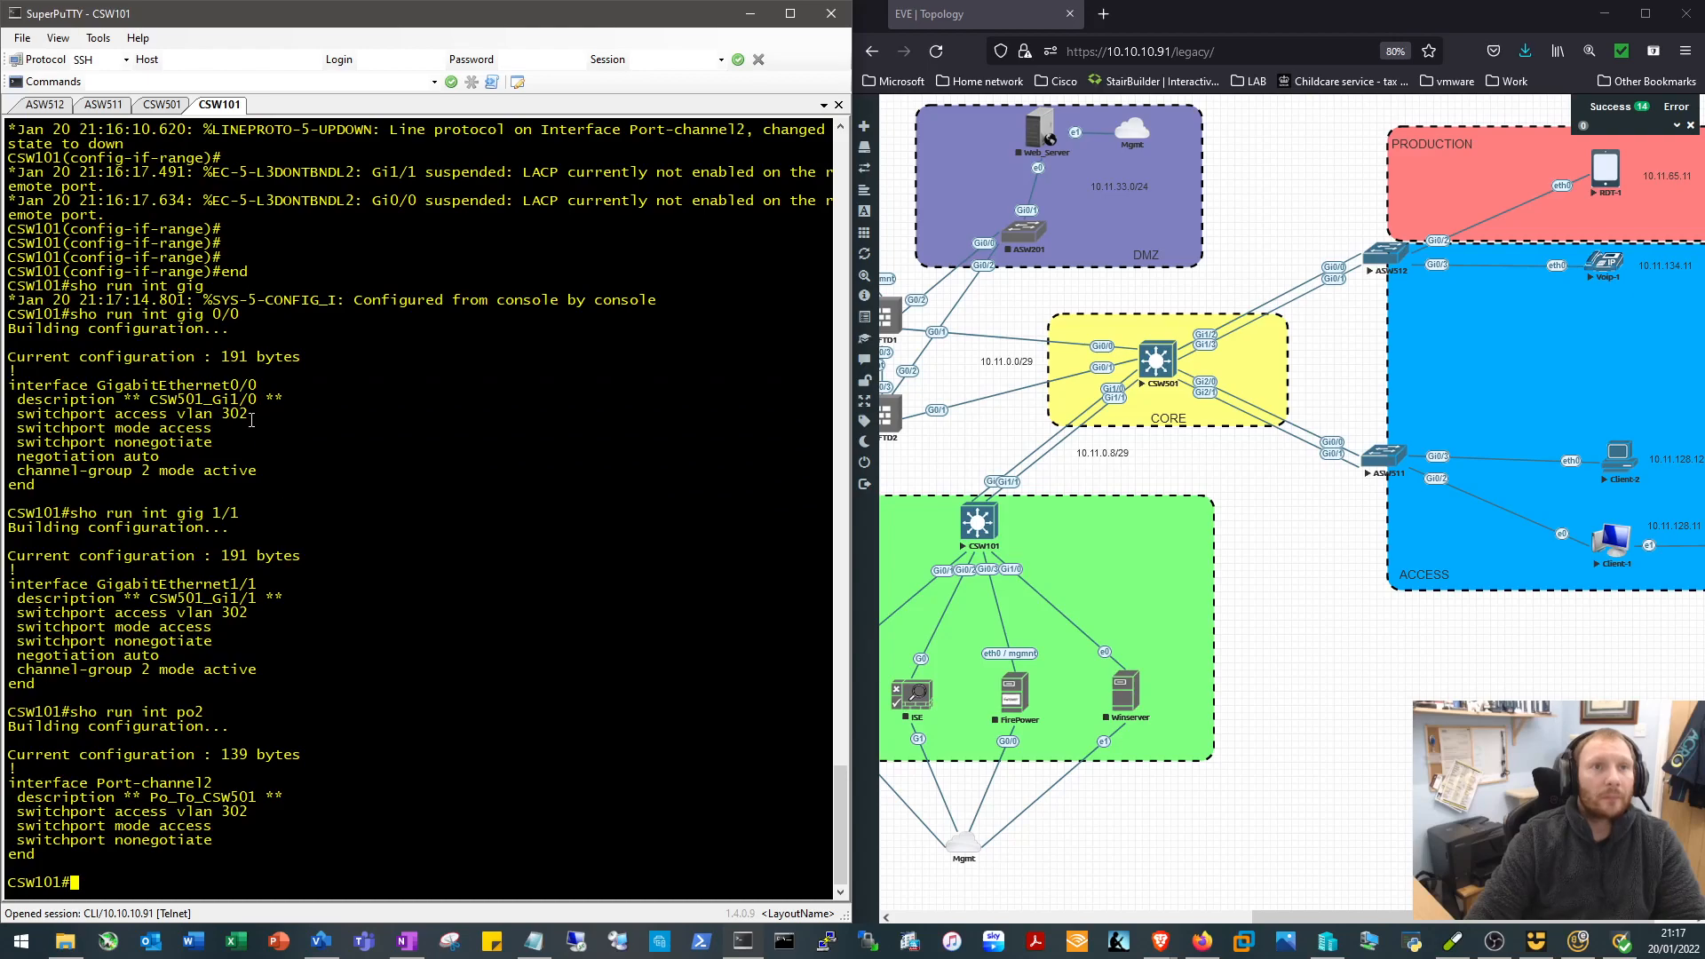
pyautogui.moveTo(18, 470); pyautogui.dragTo(257, 470)
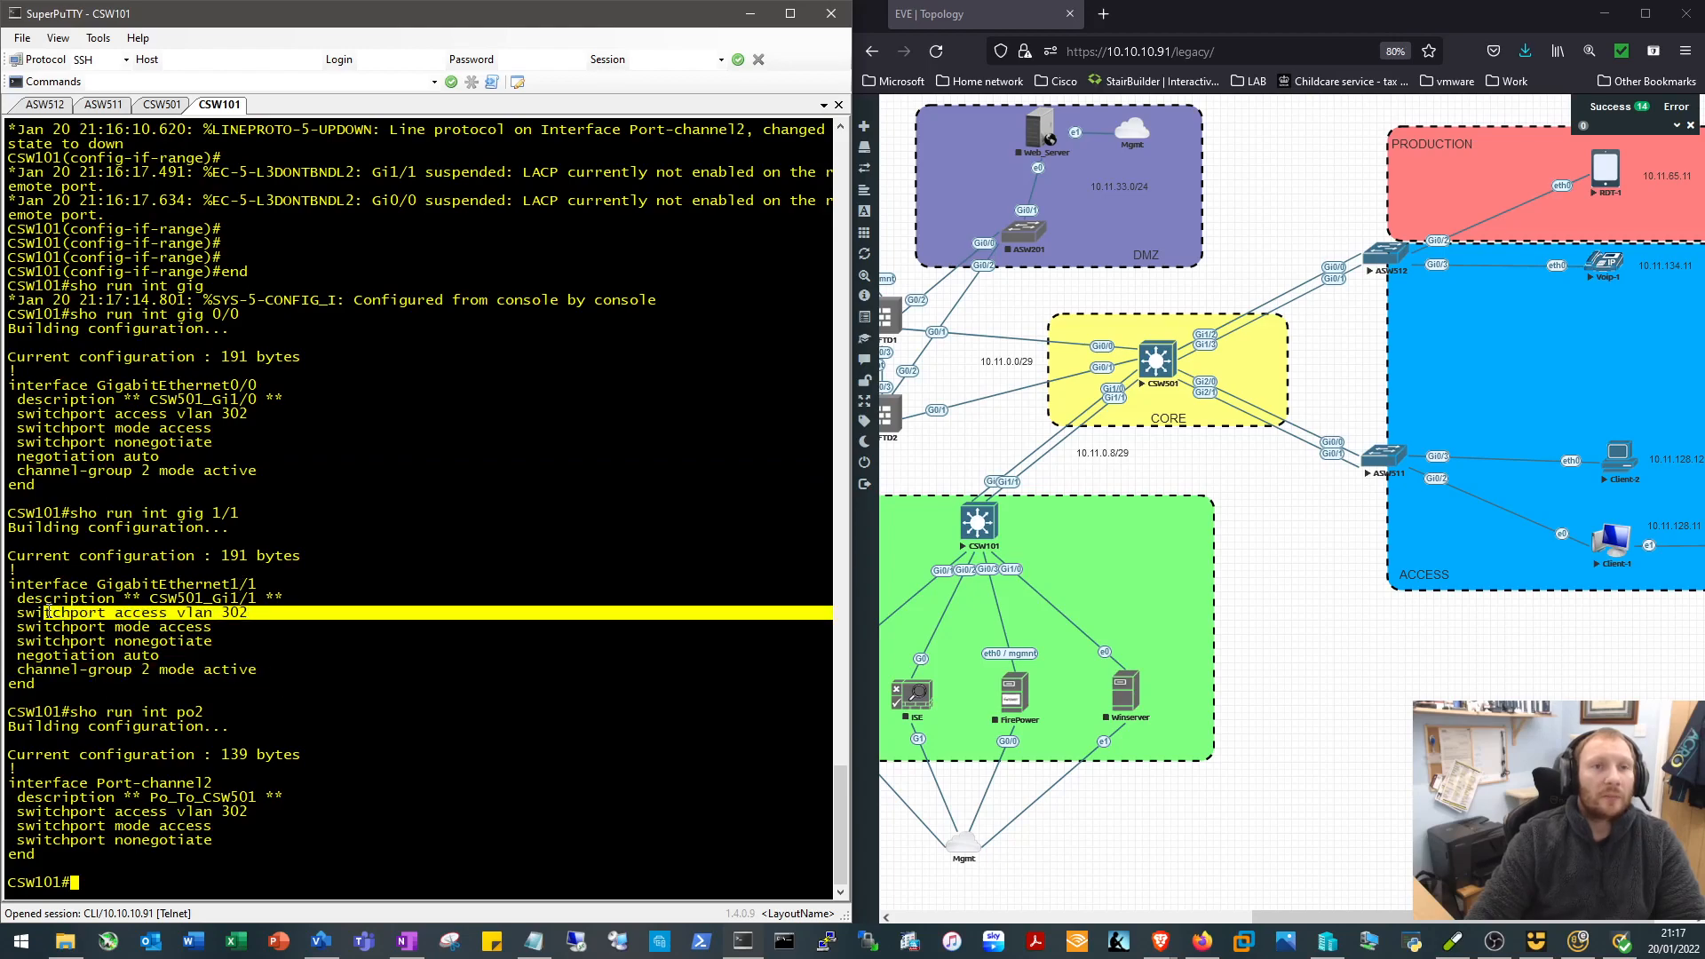
pyautogui.click(161, 105)
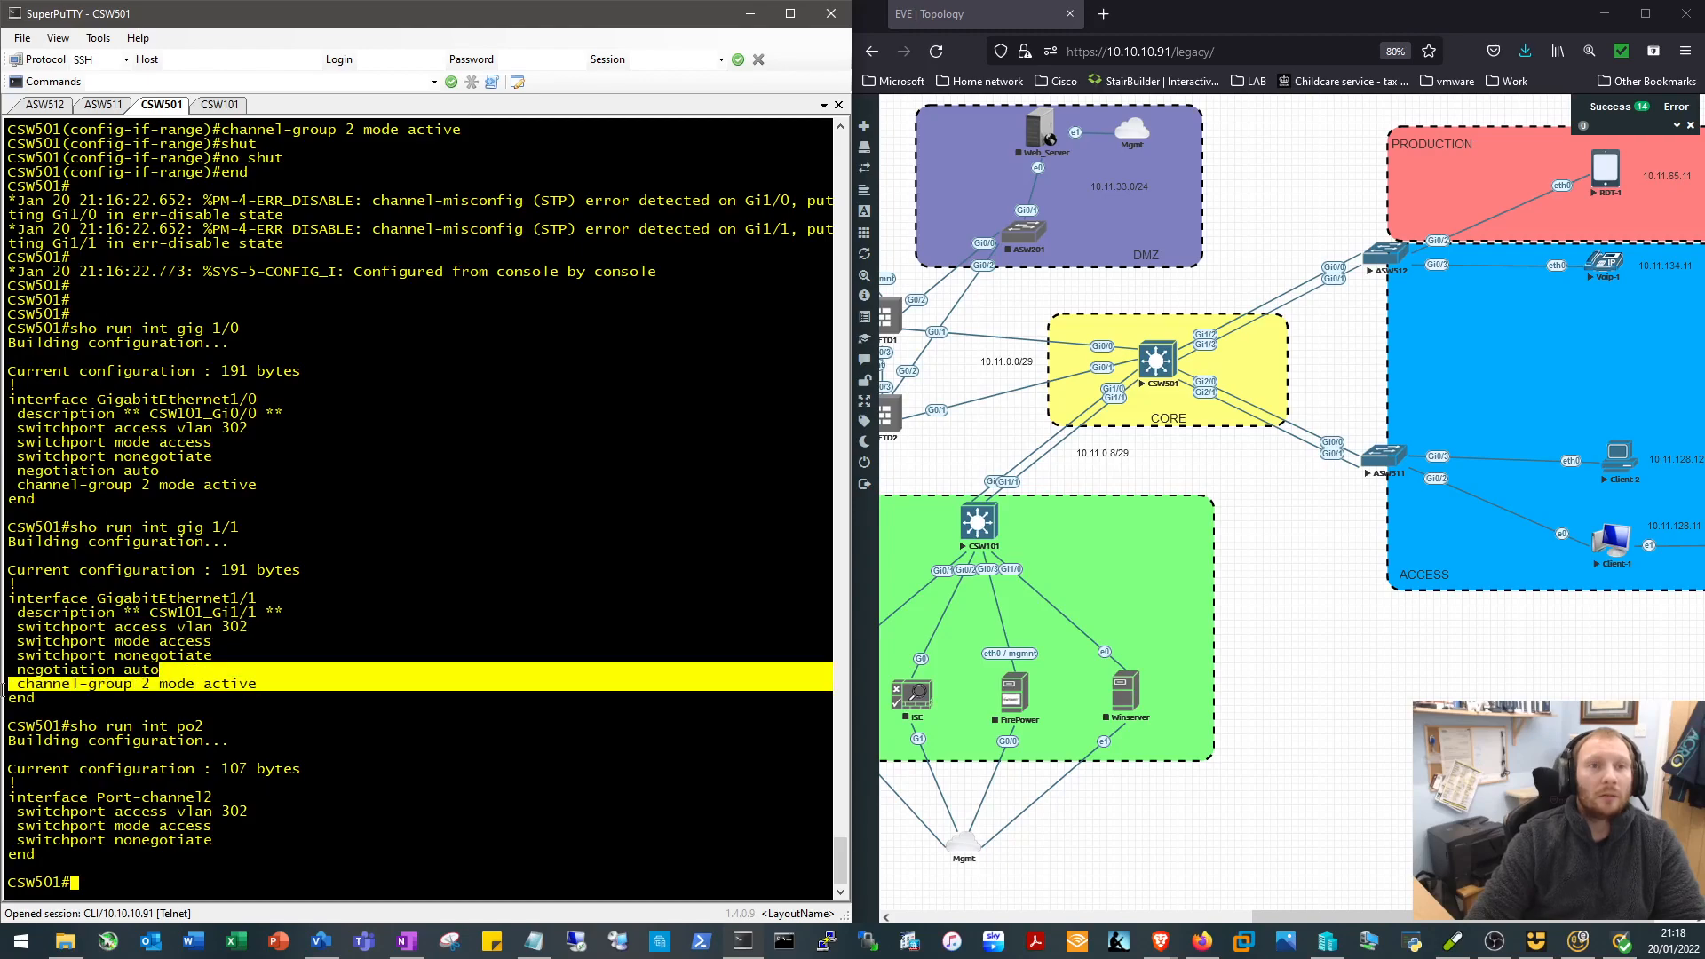
# Run show etherchannel summary on CSW501 and highlight the down Po2 row
pyautogui.write('show')
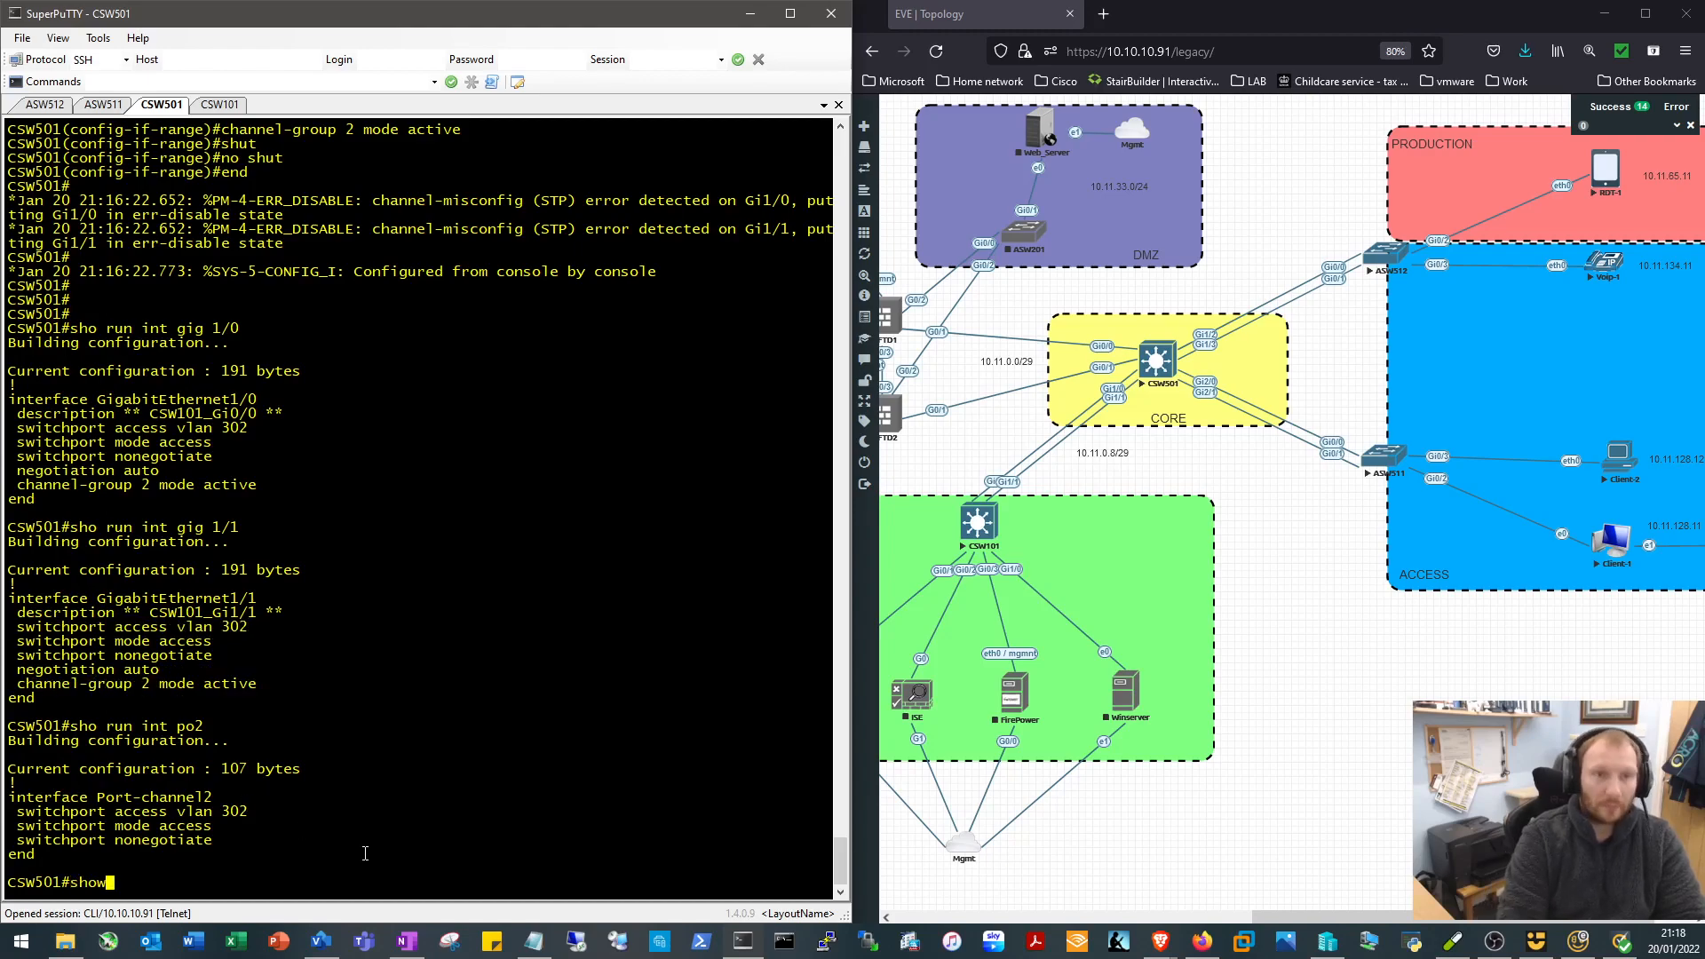
pyautogui.write('etherchannel summary')
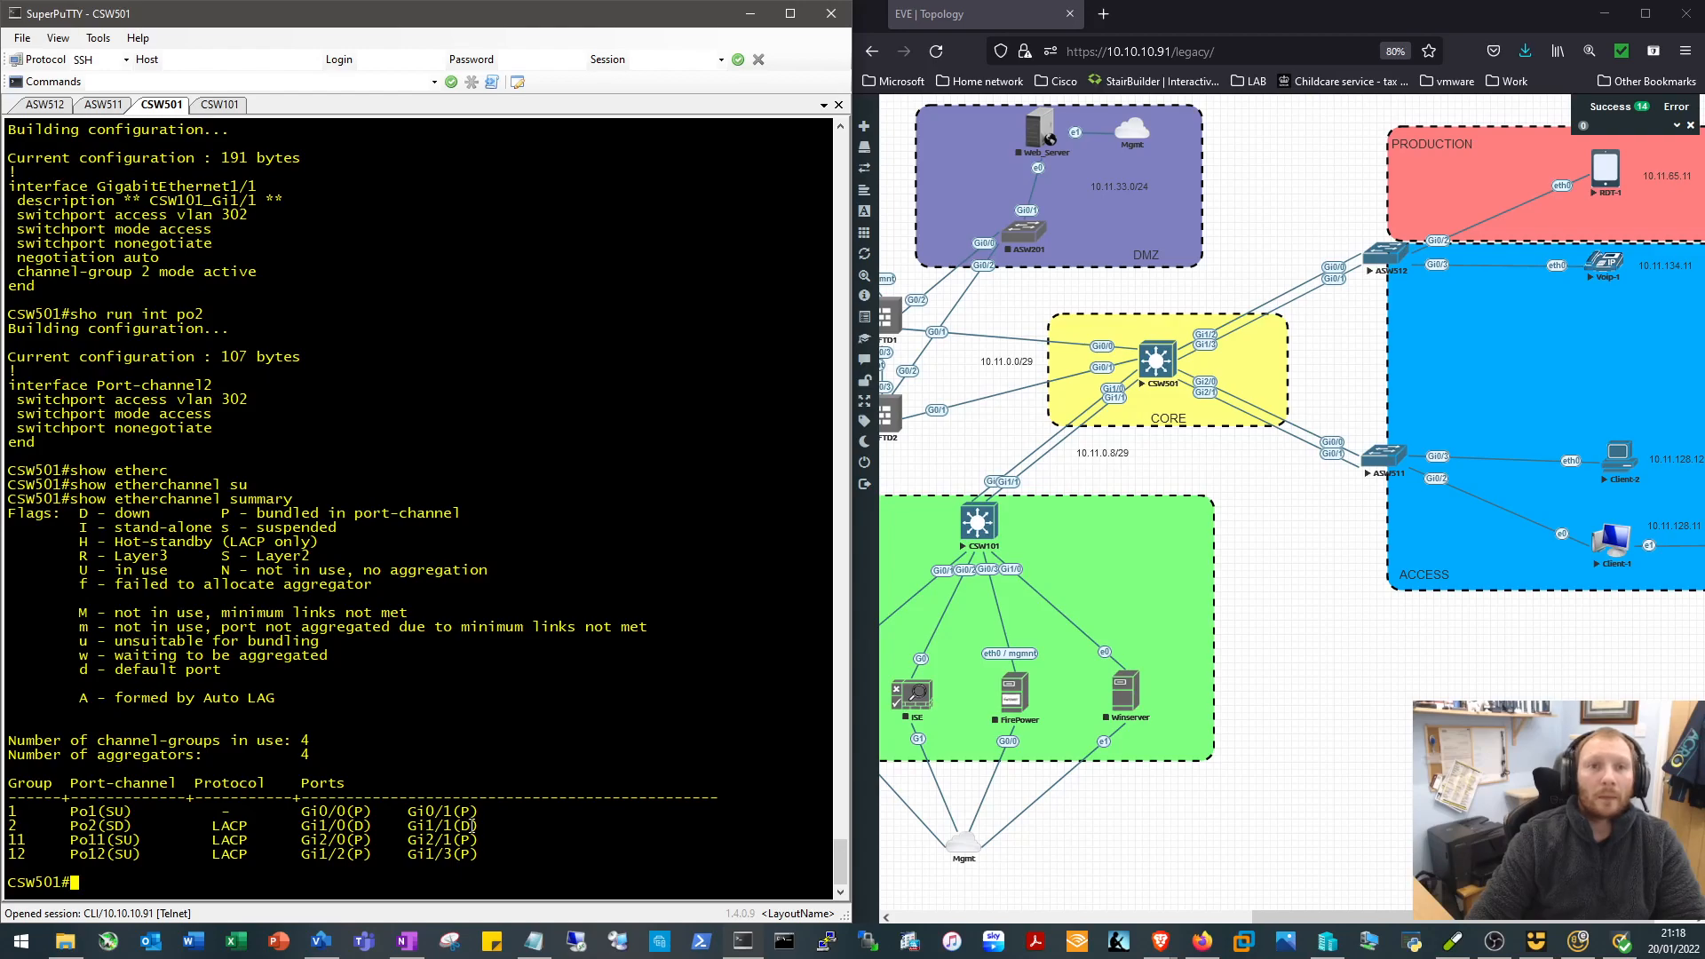
pyautogui.tripleClick(98, 825)
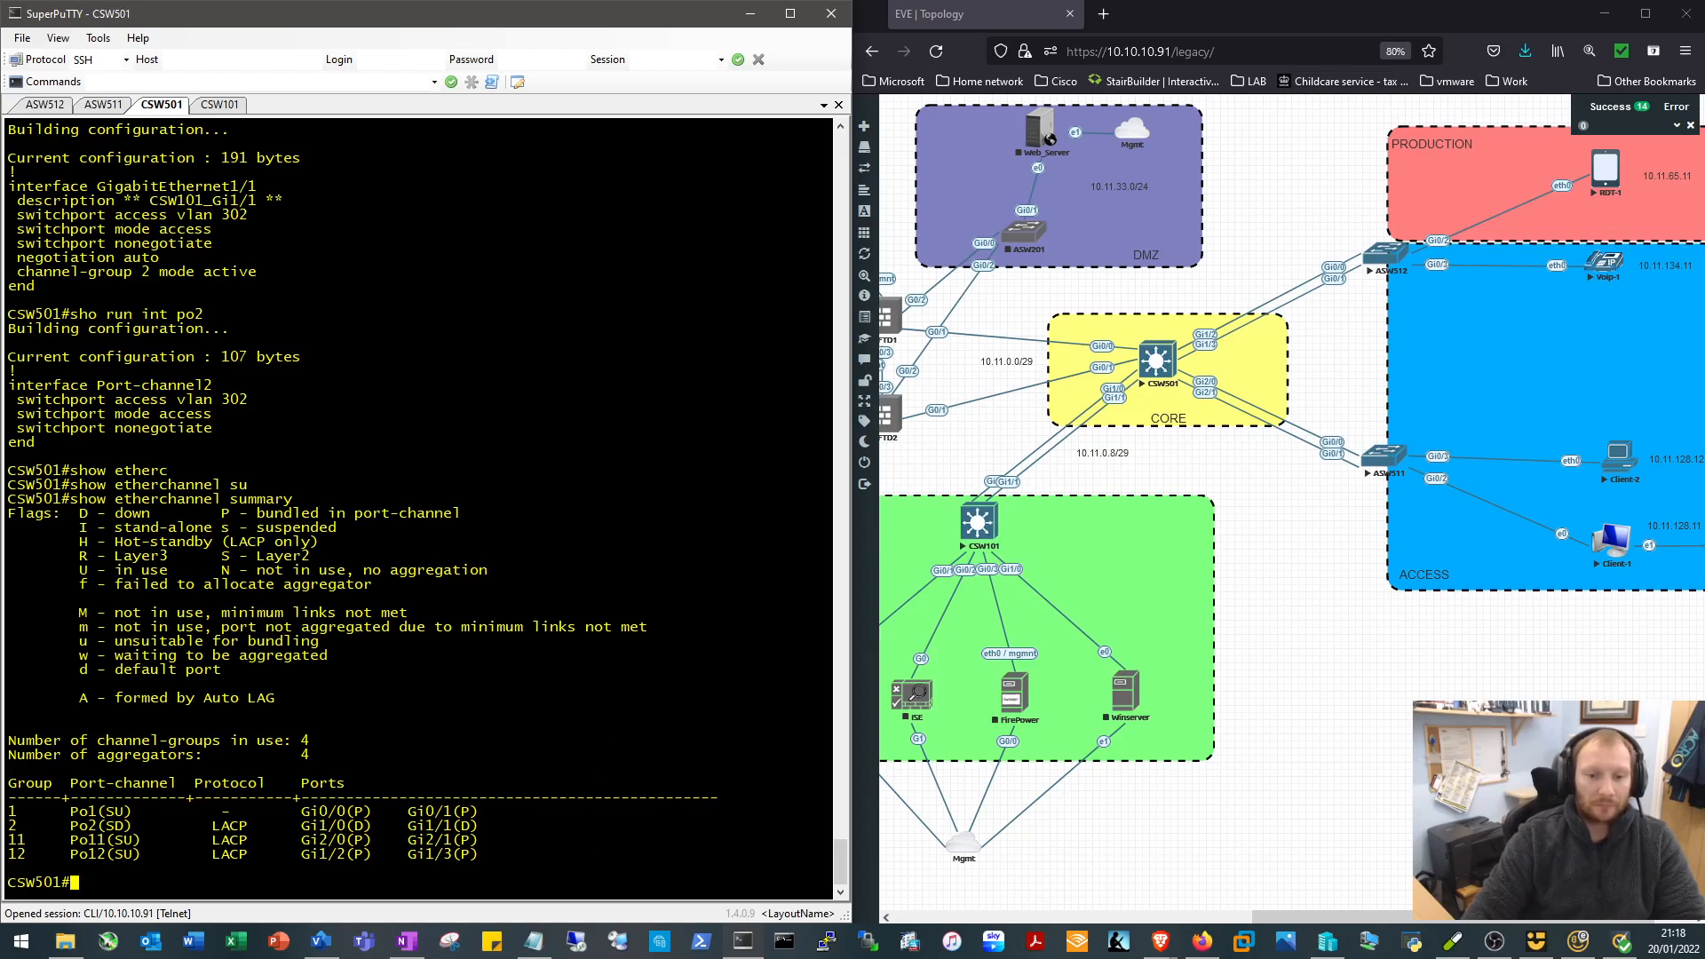
# On CSW501, verify Port-channel2 is up and list the routing table with 'sho ip route'
pyautogui.click(218, 105)
pyautogui.write('sho int statu')
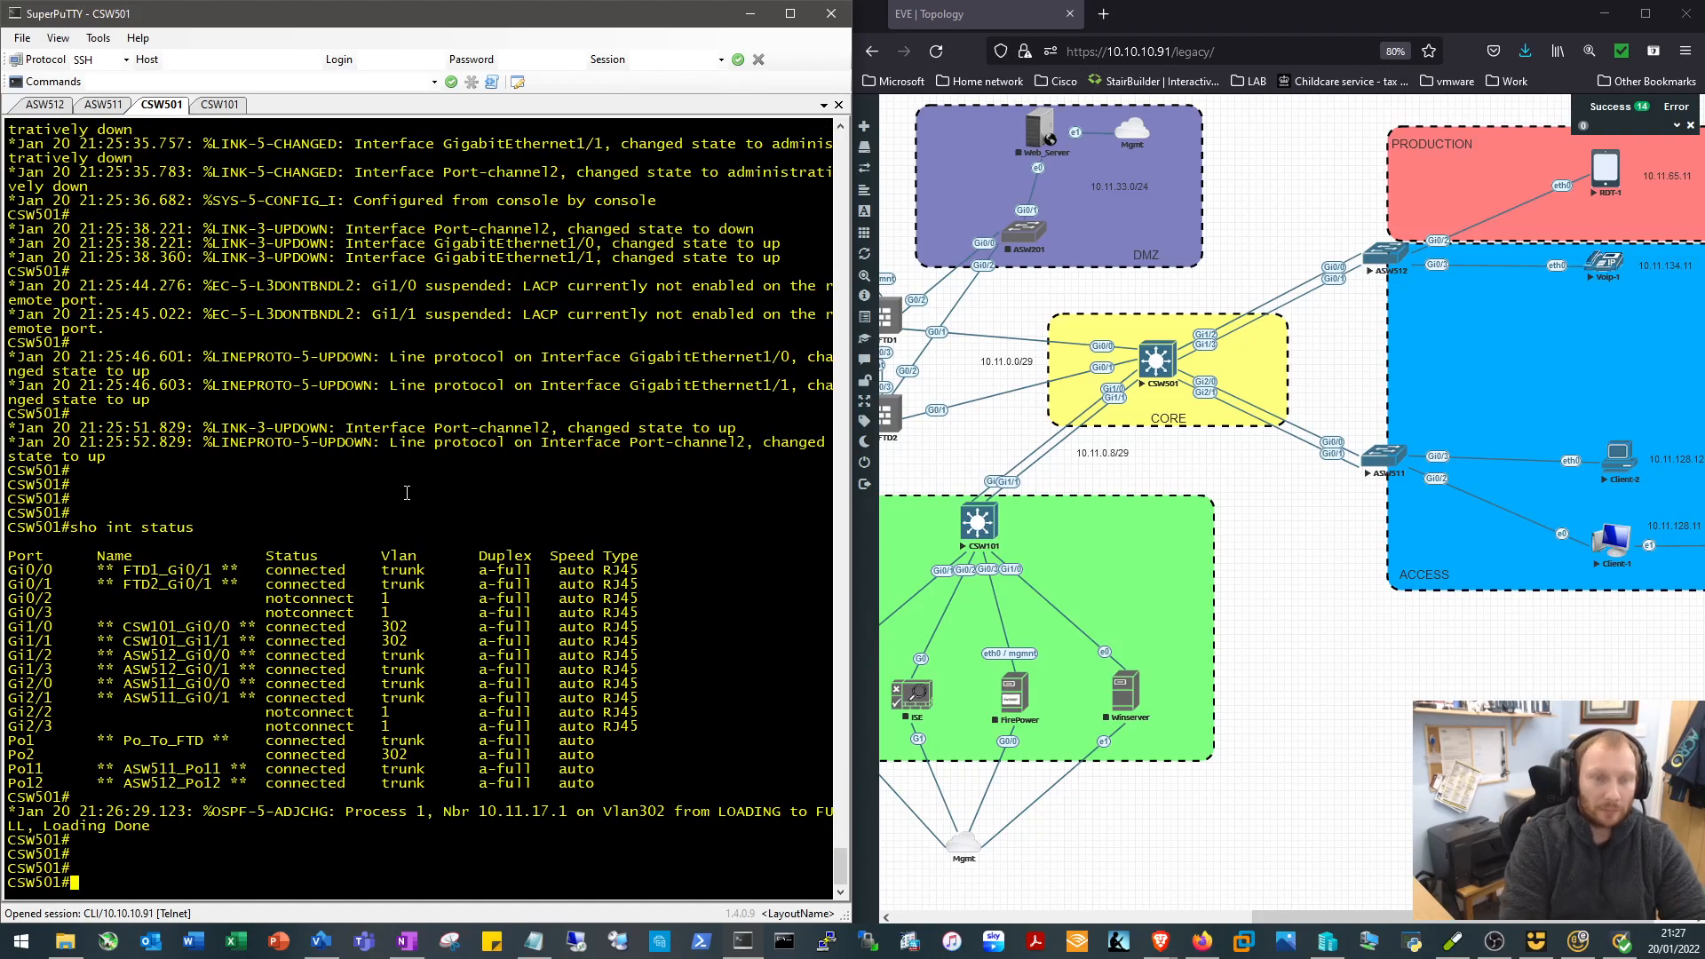
pyautogui.write('sho ip route')
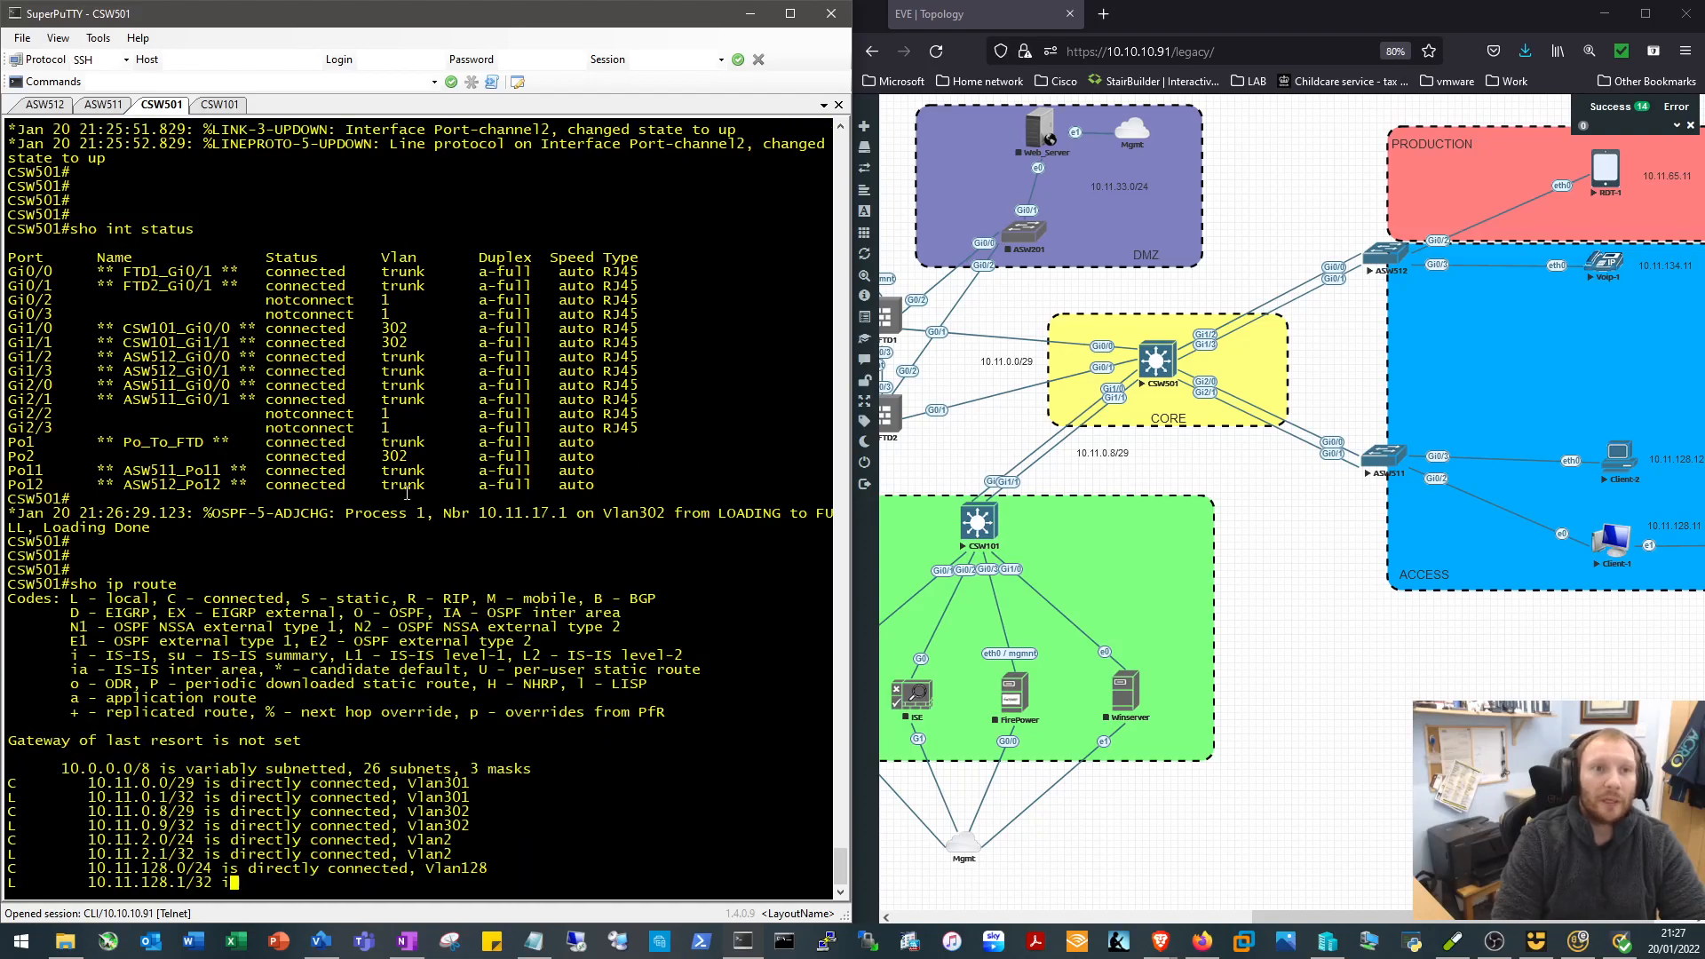
pyautogui.scroll(-3)
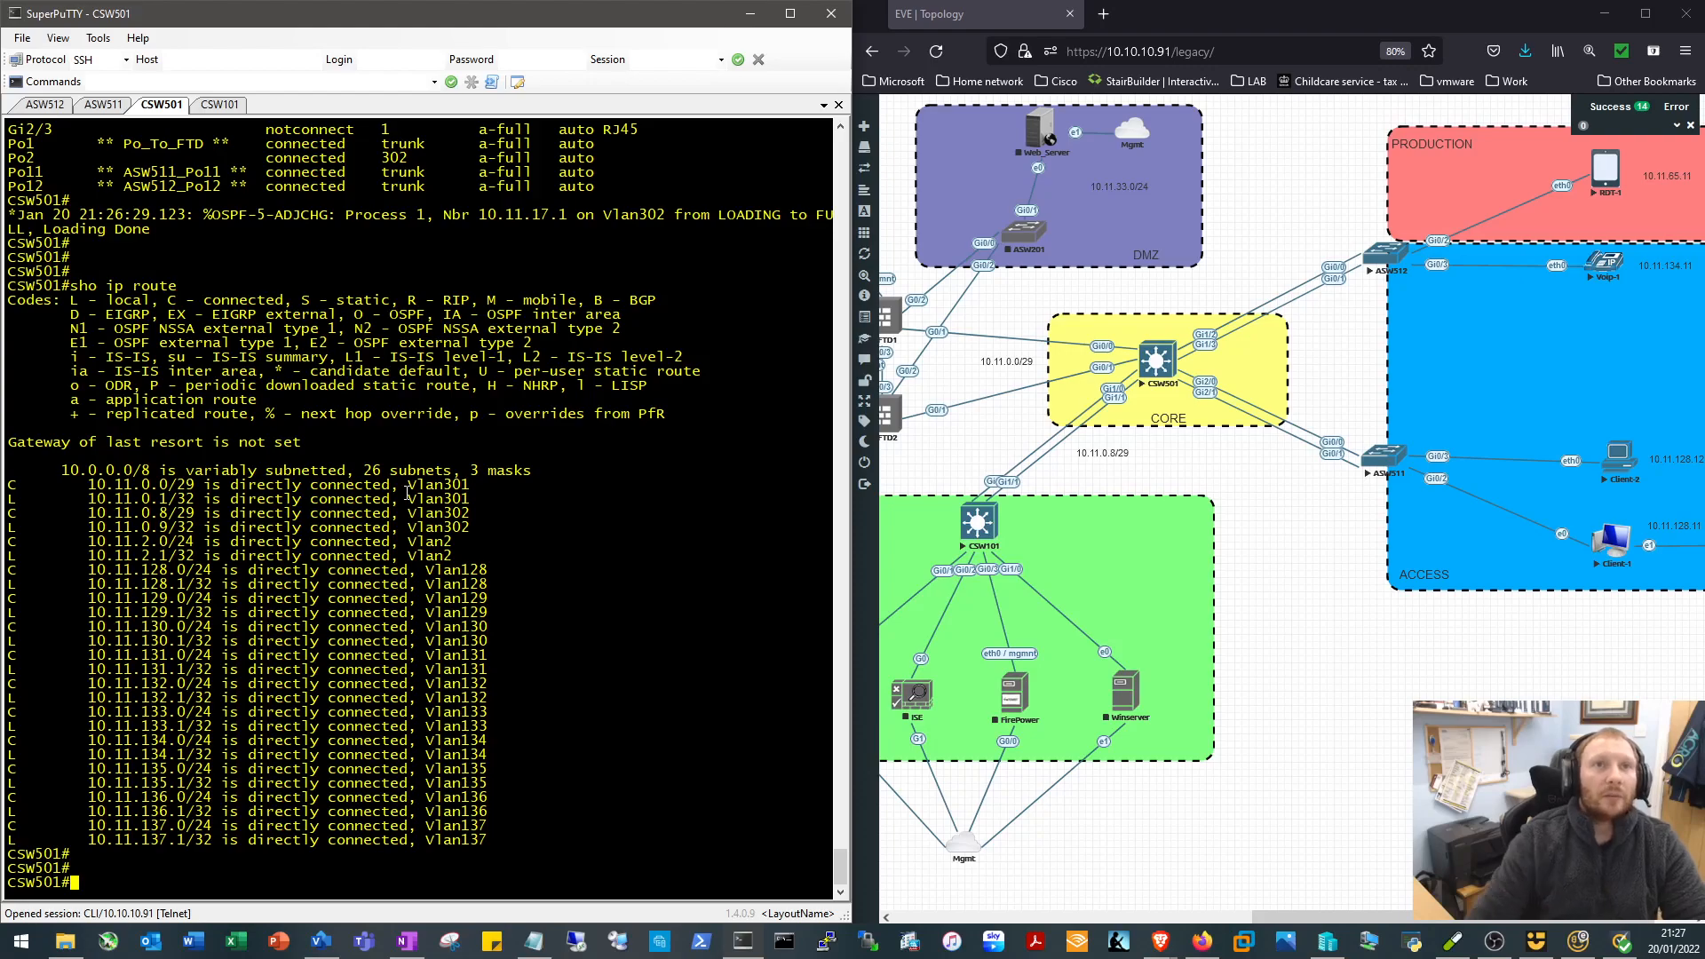
# On CSW101, check IP interfaces, make Gi1/0 an access port in VLAN 17, and exit config mode
pyautogui.click(218, 105)
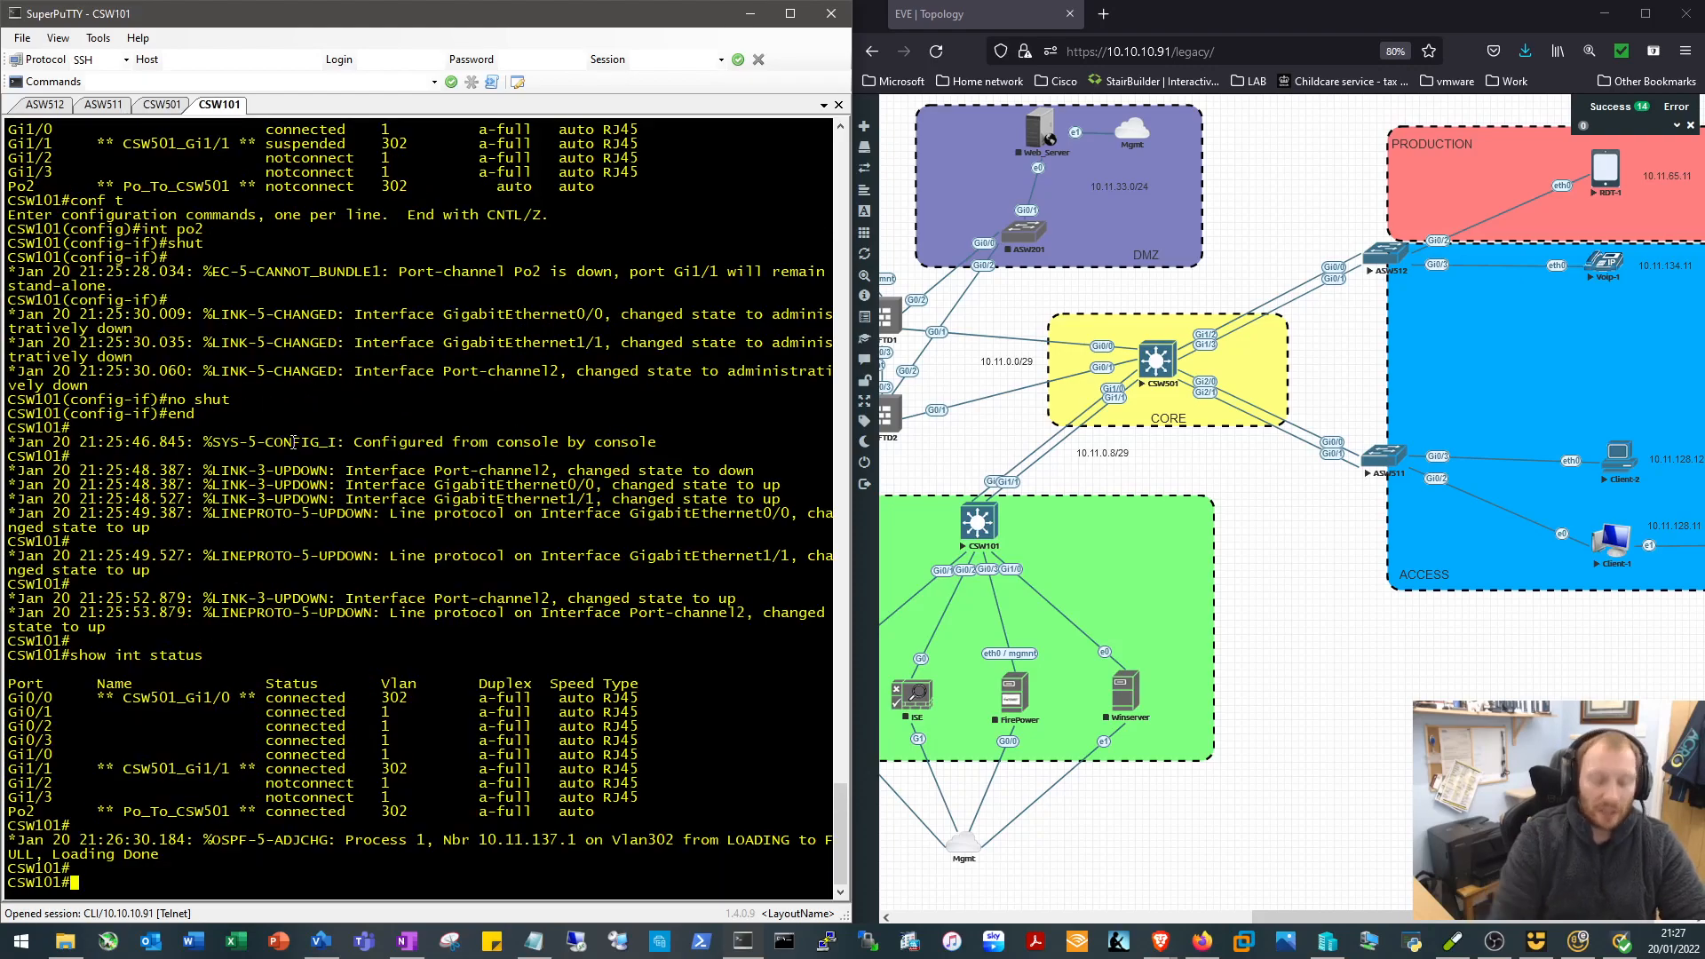
pyautogui.write('sho ip int br')
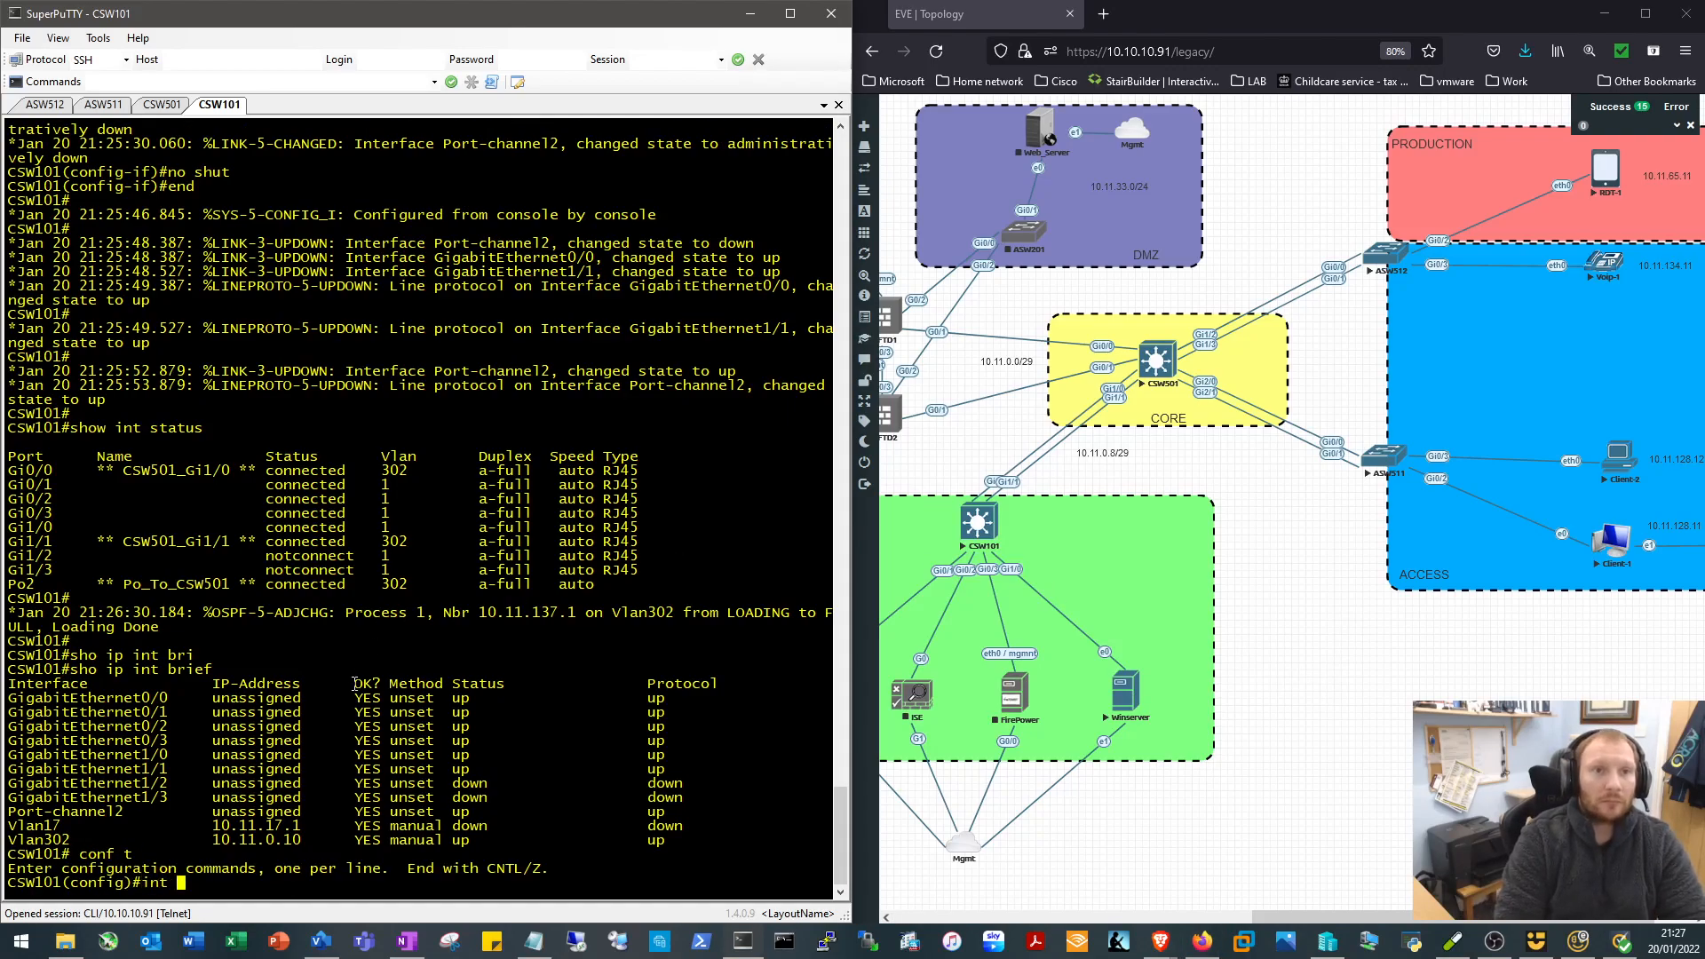
pyautogui.write('int gig 1/0')
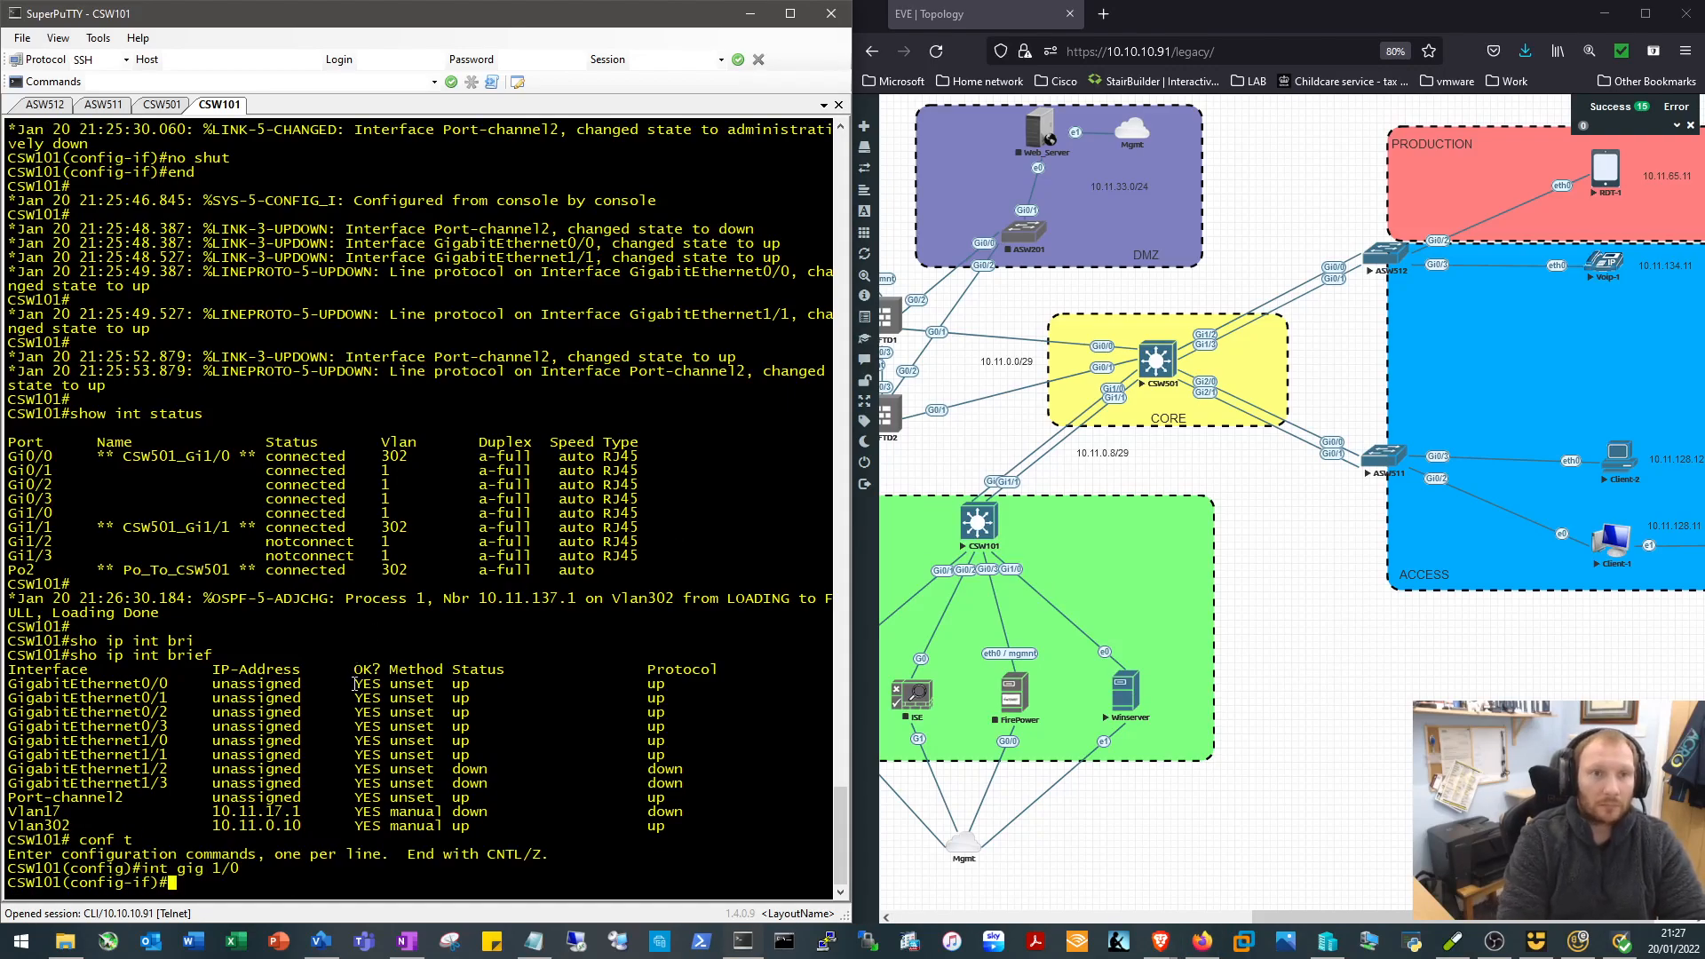
pyautogui.write('switchport access vlan 17')
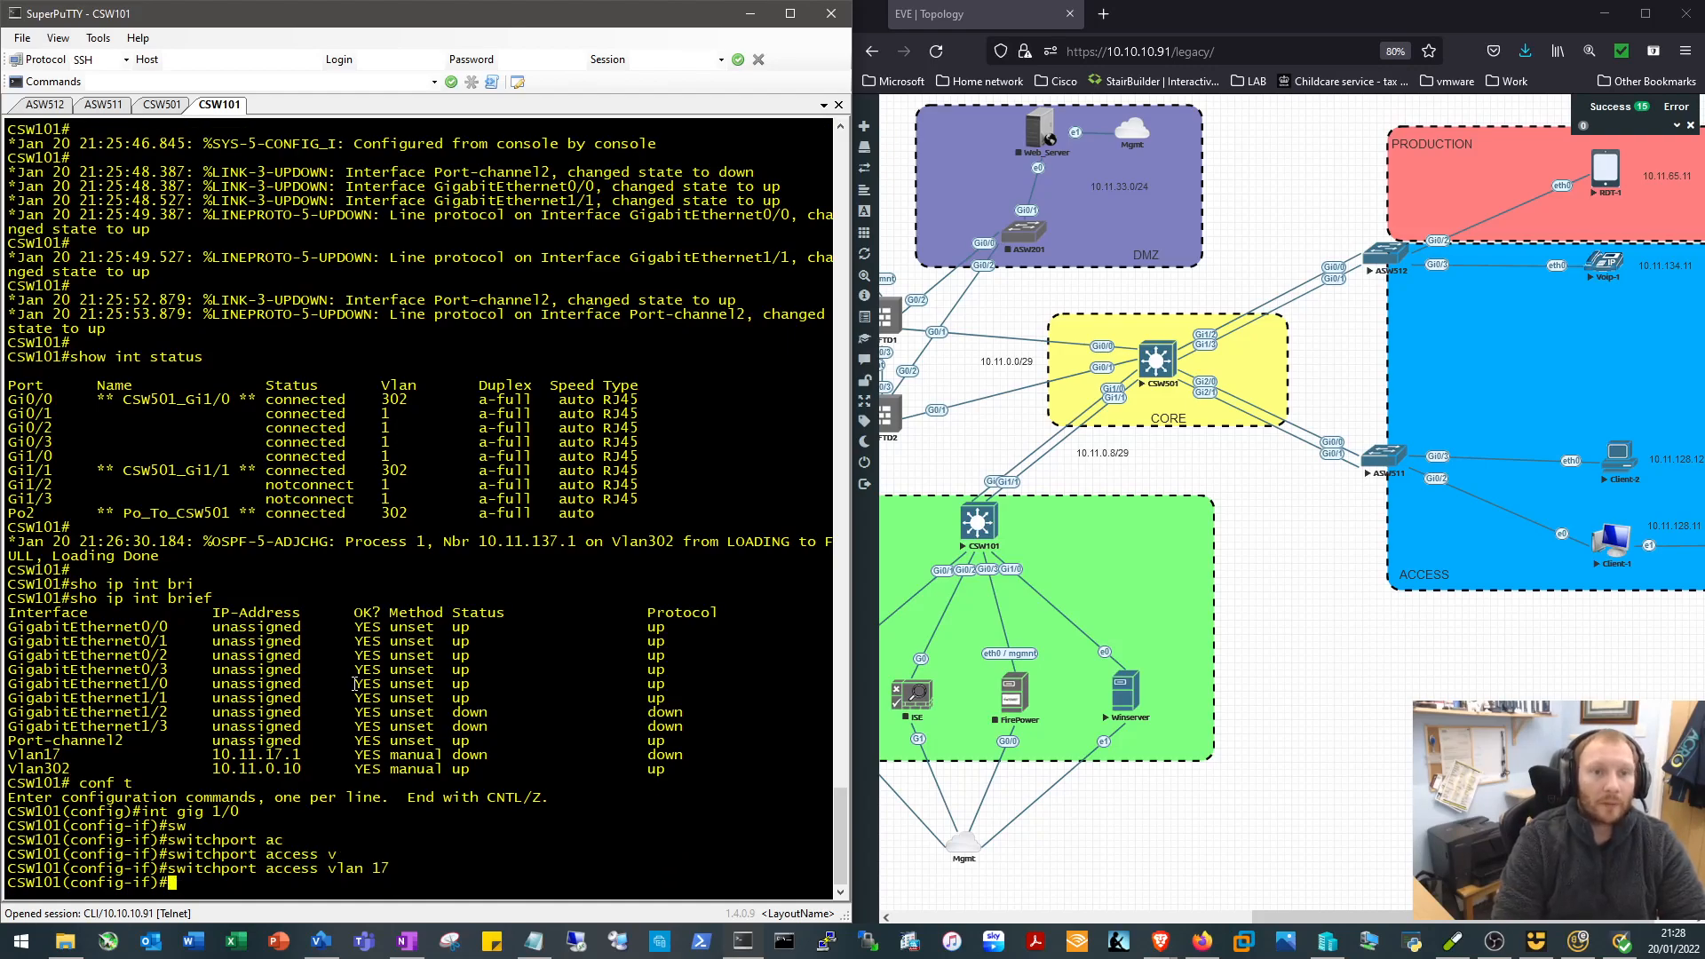
pyautogui.write('end')
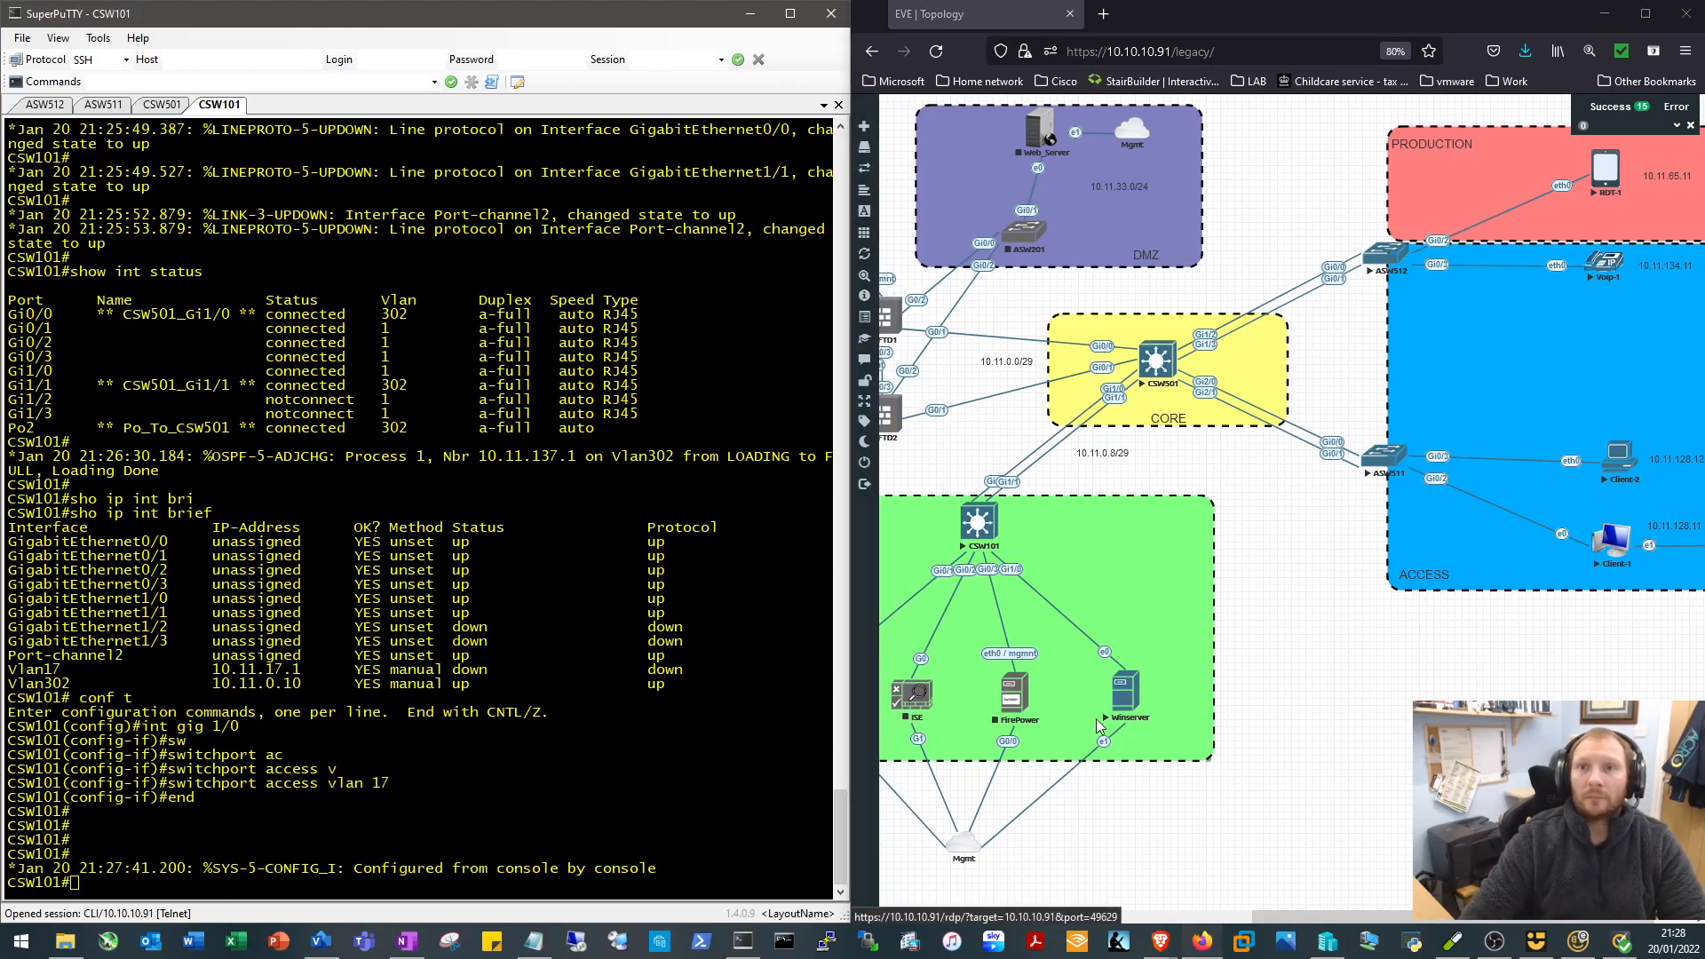
# RDP into Winserver, dismiss the shutdown prompt, and show its Network Connections adapter list
pyautogui.click(1131, 691)
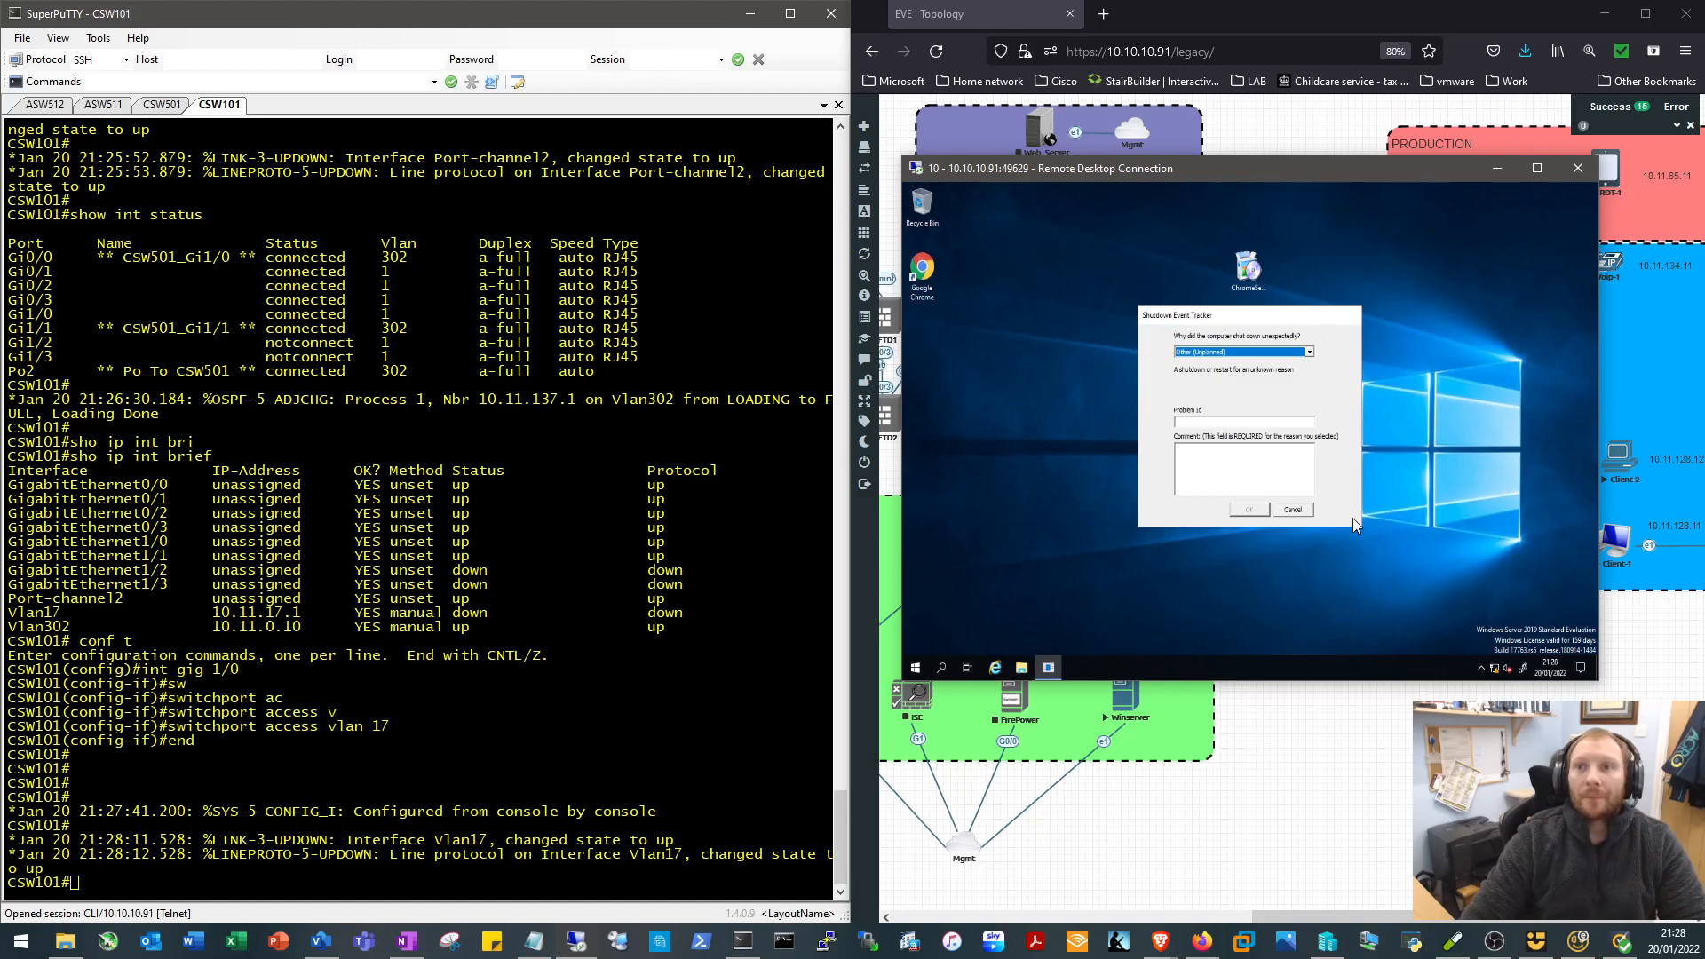
pyautogui.click(1294, 509)
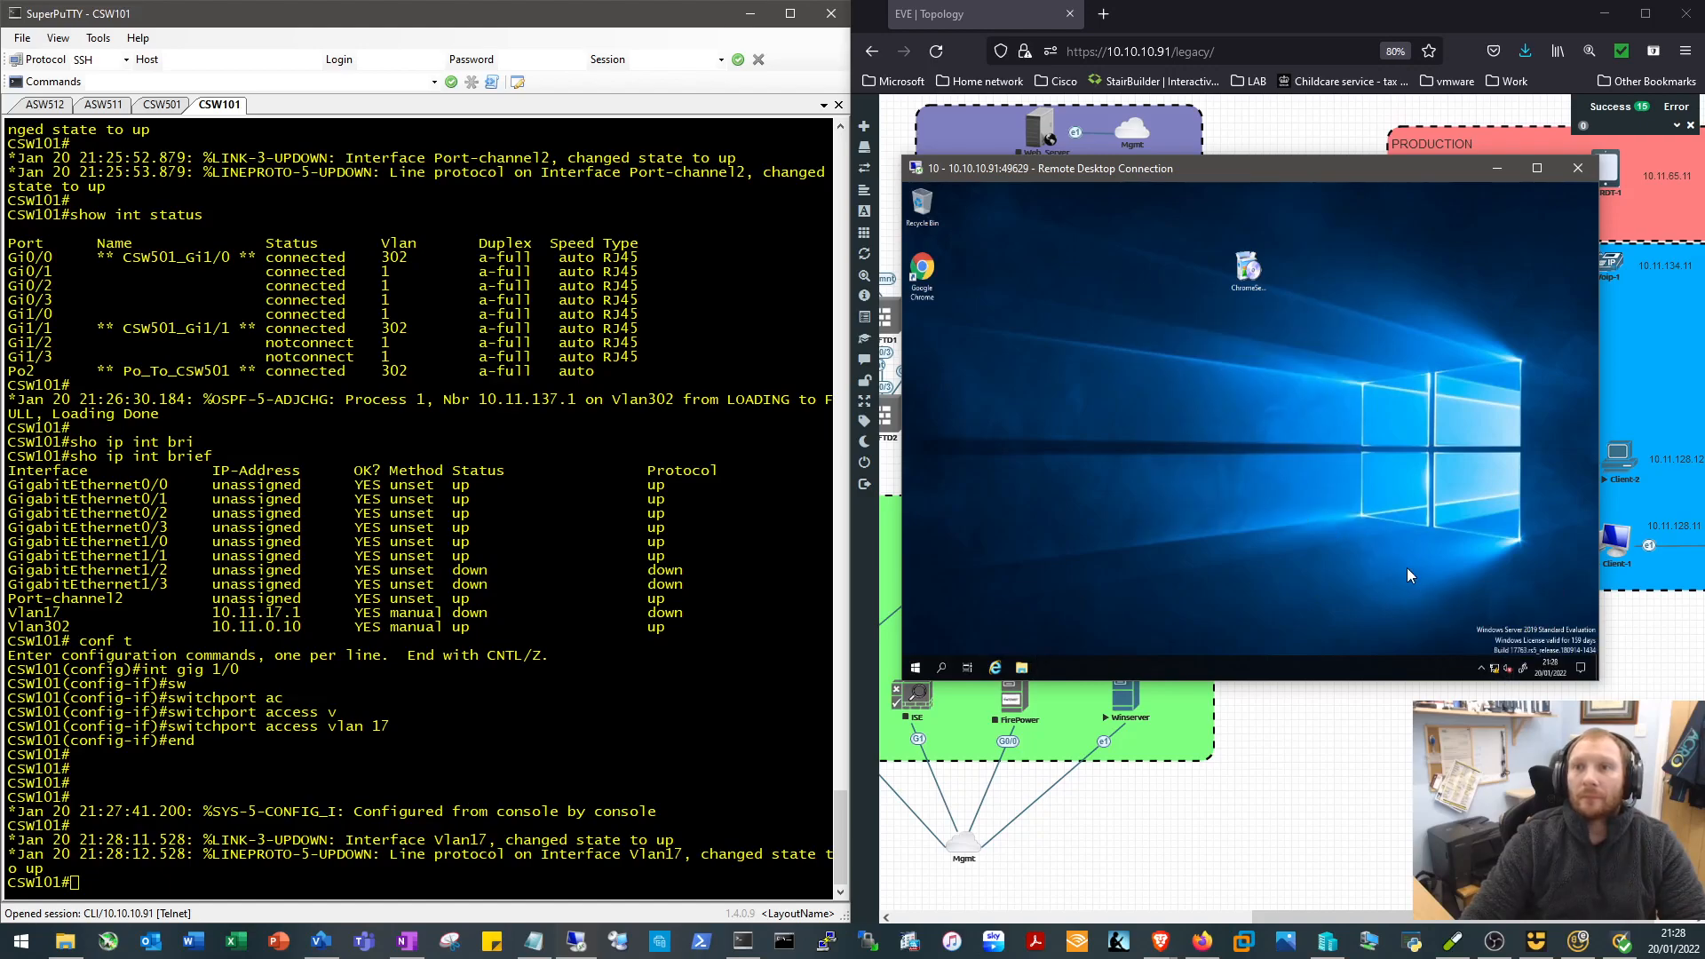
pyautogui.moveTo(1352, 580)
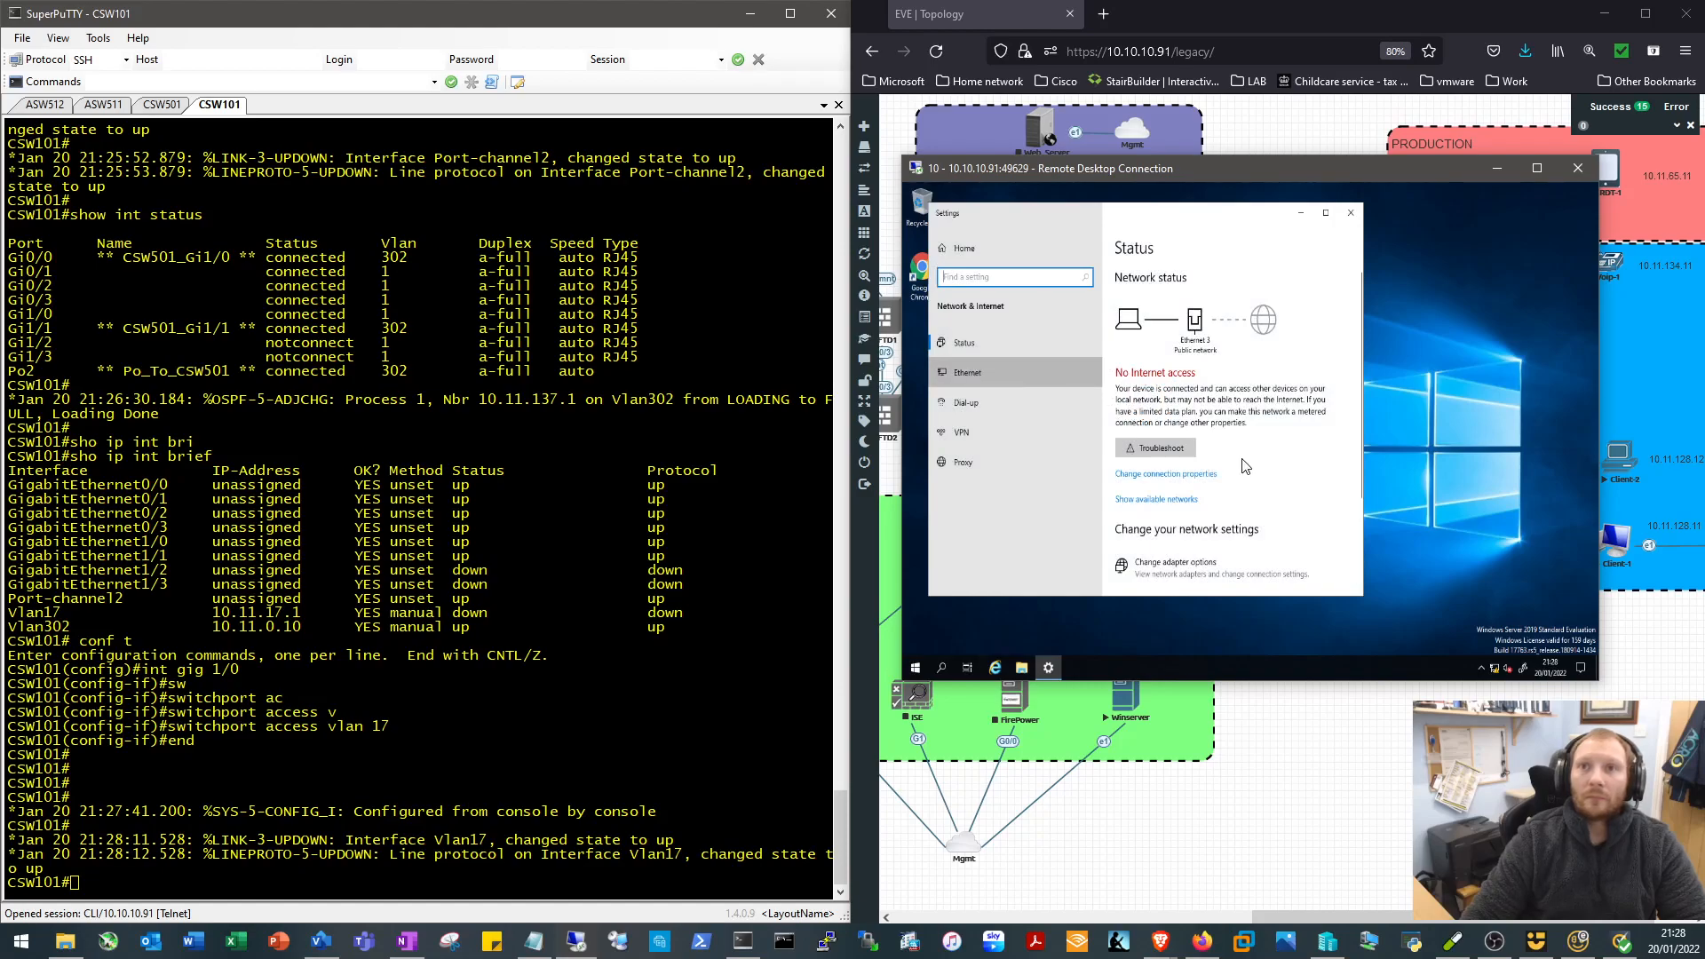
pyautogui.click(966, 372)
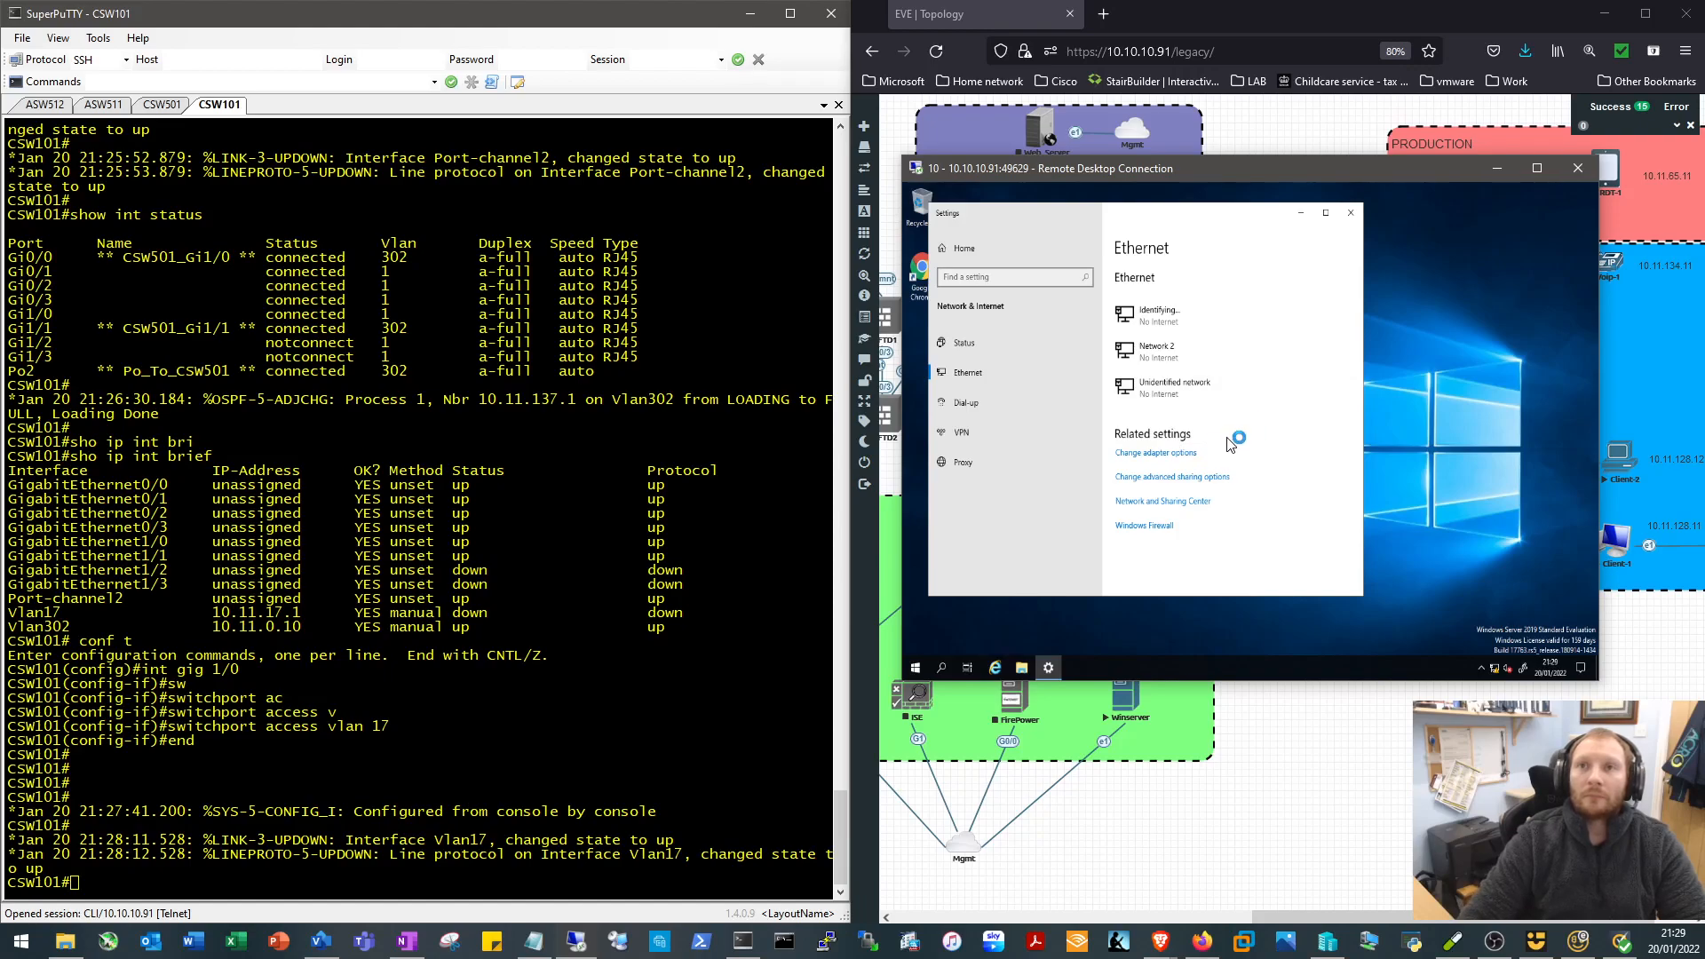
pyautogui.click(1157, 452)
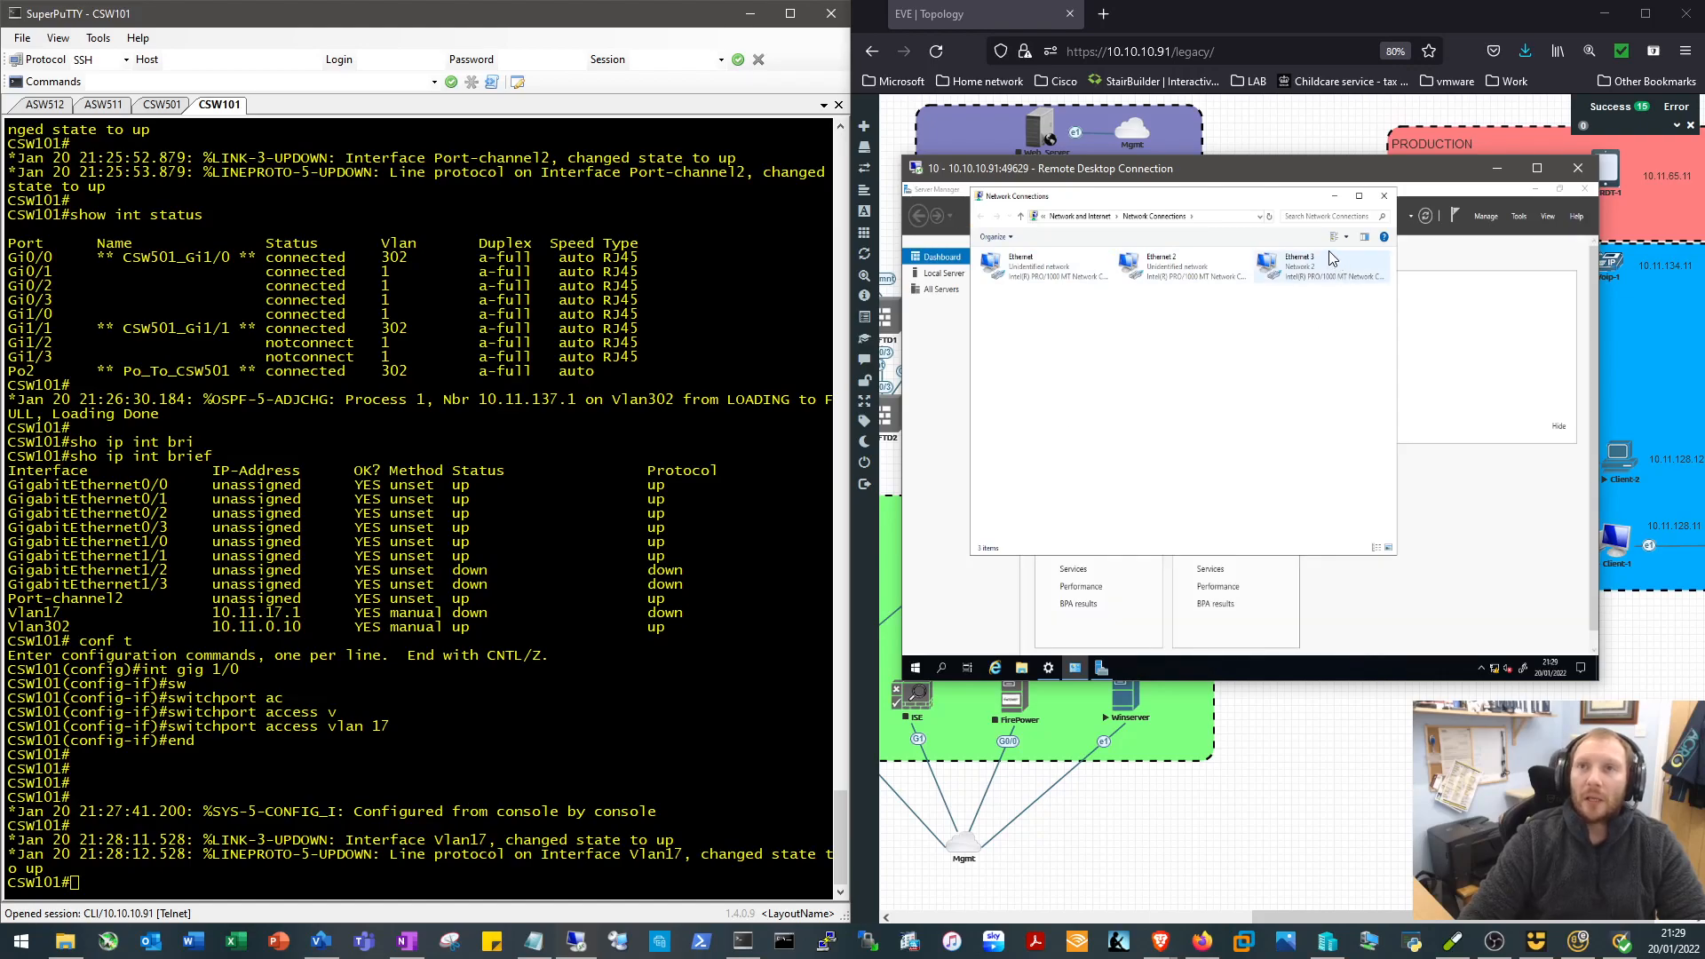
# Select the Ethernet 3 adapter, then enter configuration for CSW101's Gi1/0 interface
pyautogui.click(1300, 266)
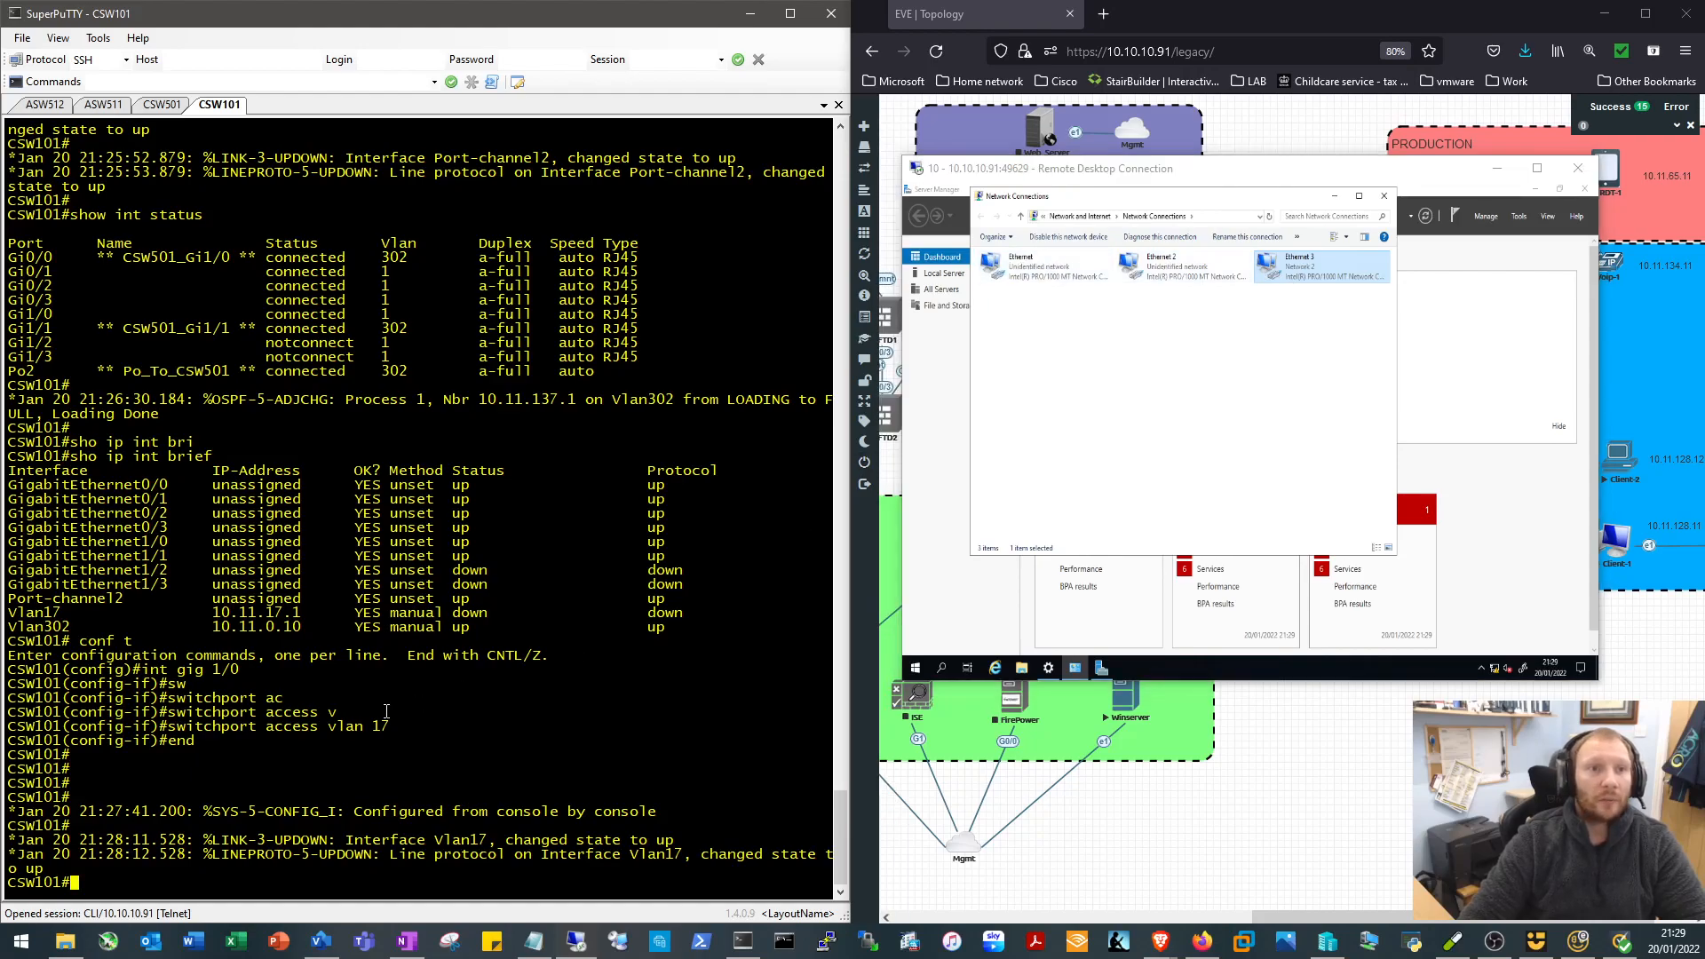
pyautogui.write('conf t')
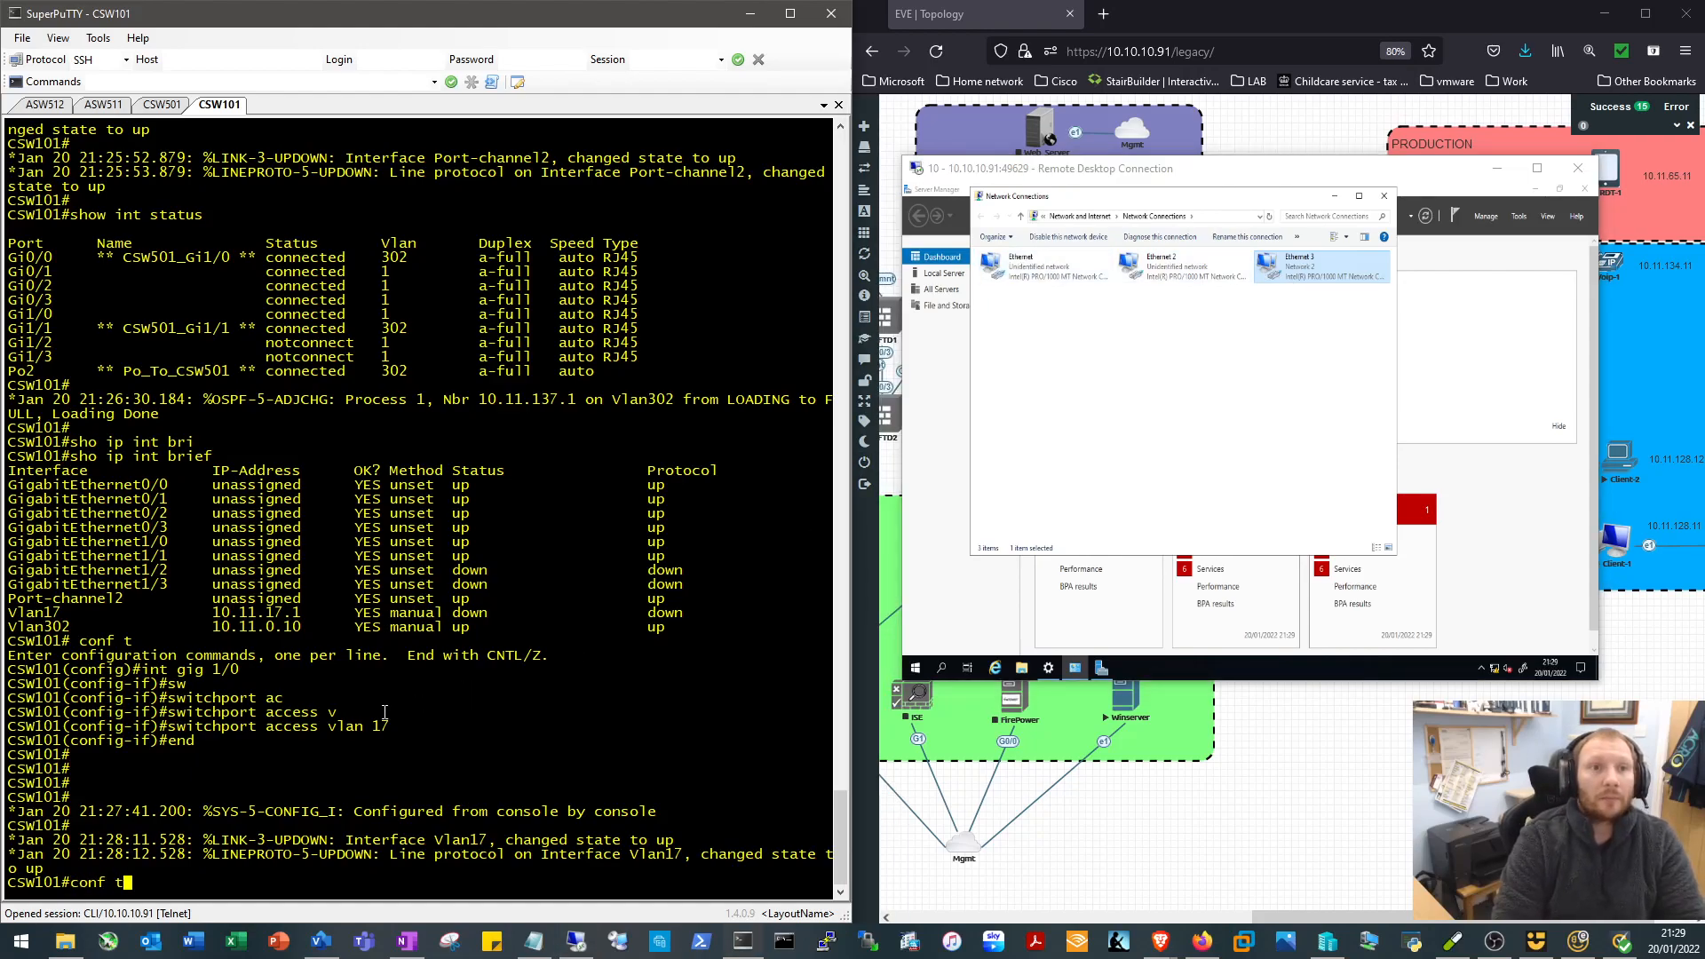
pyautogui.write('int gig 1/0')
pyautogui.write('shut')
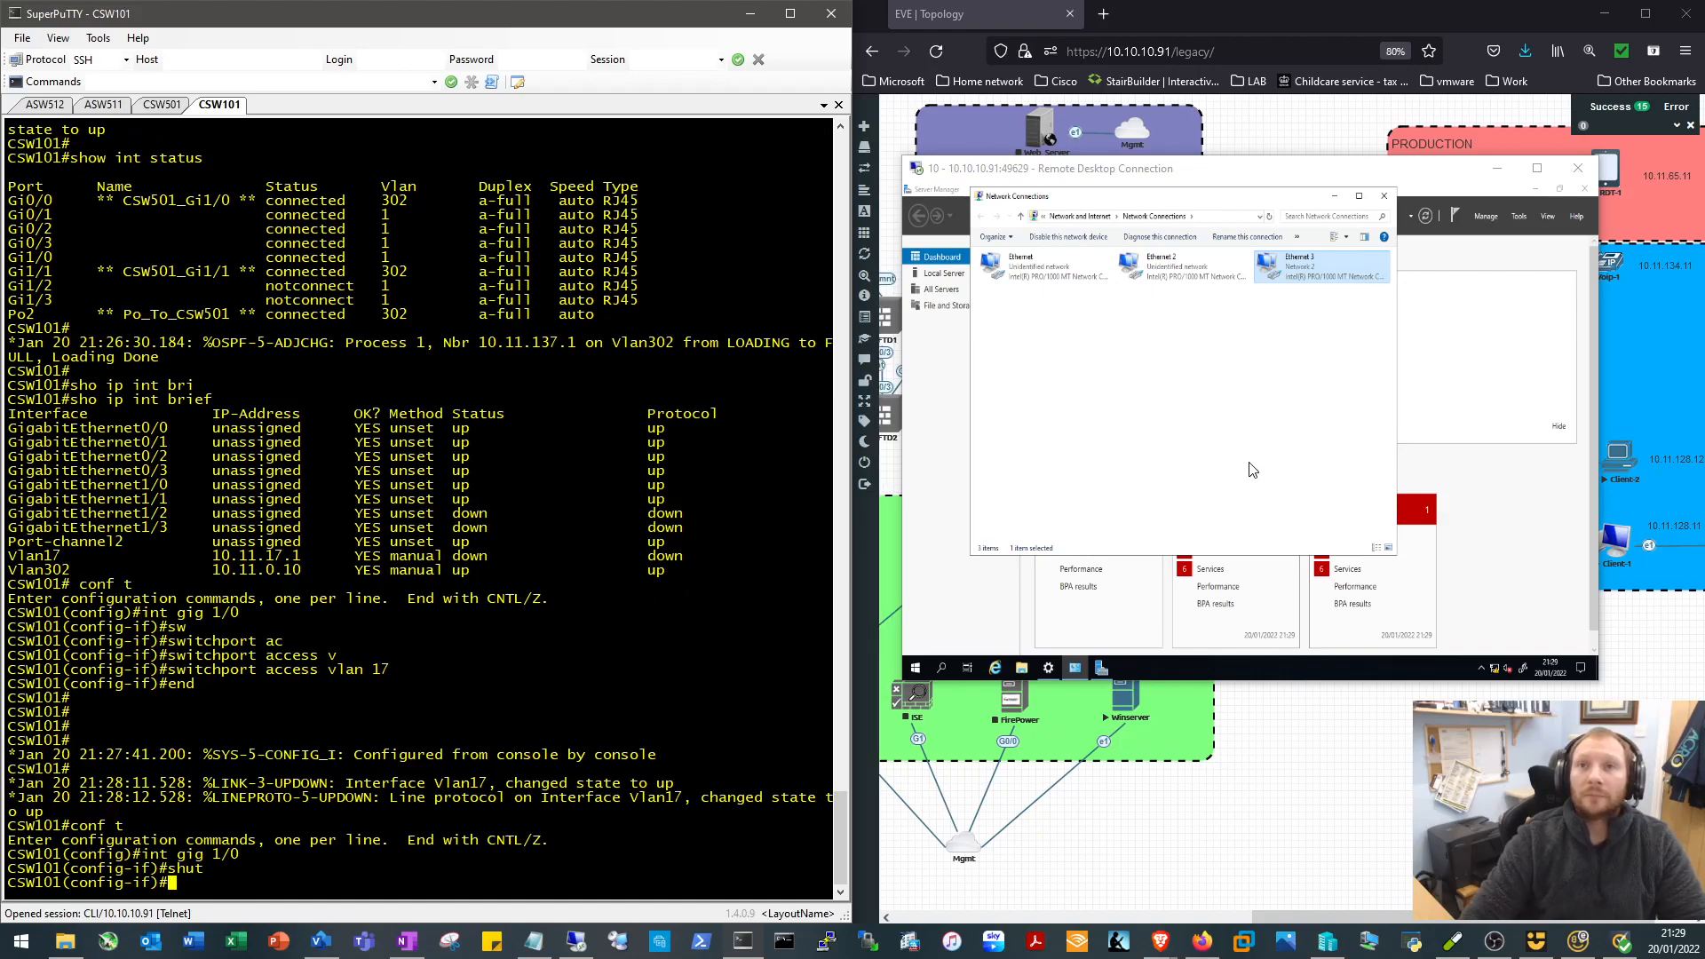
pyautogui.moveTo(998, 286)
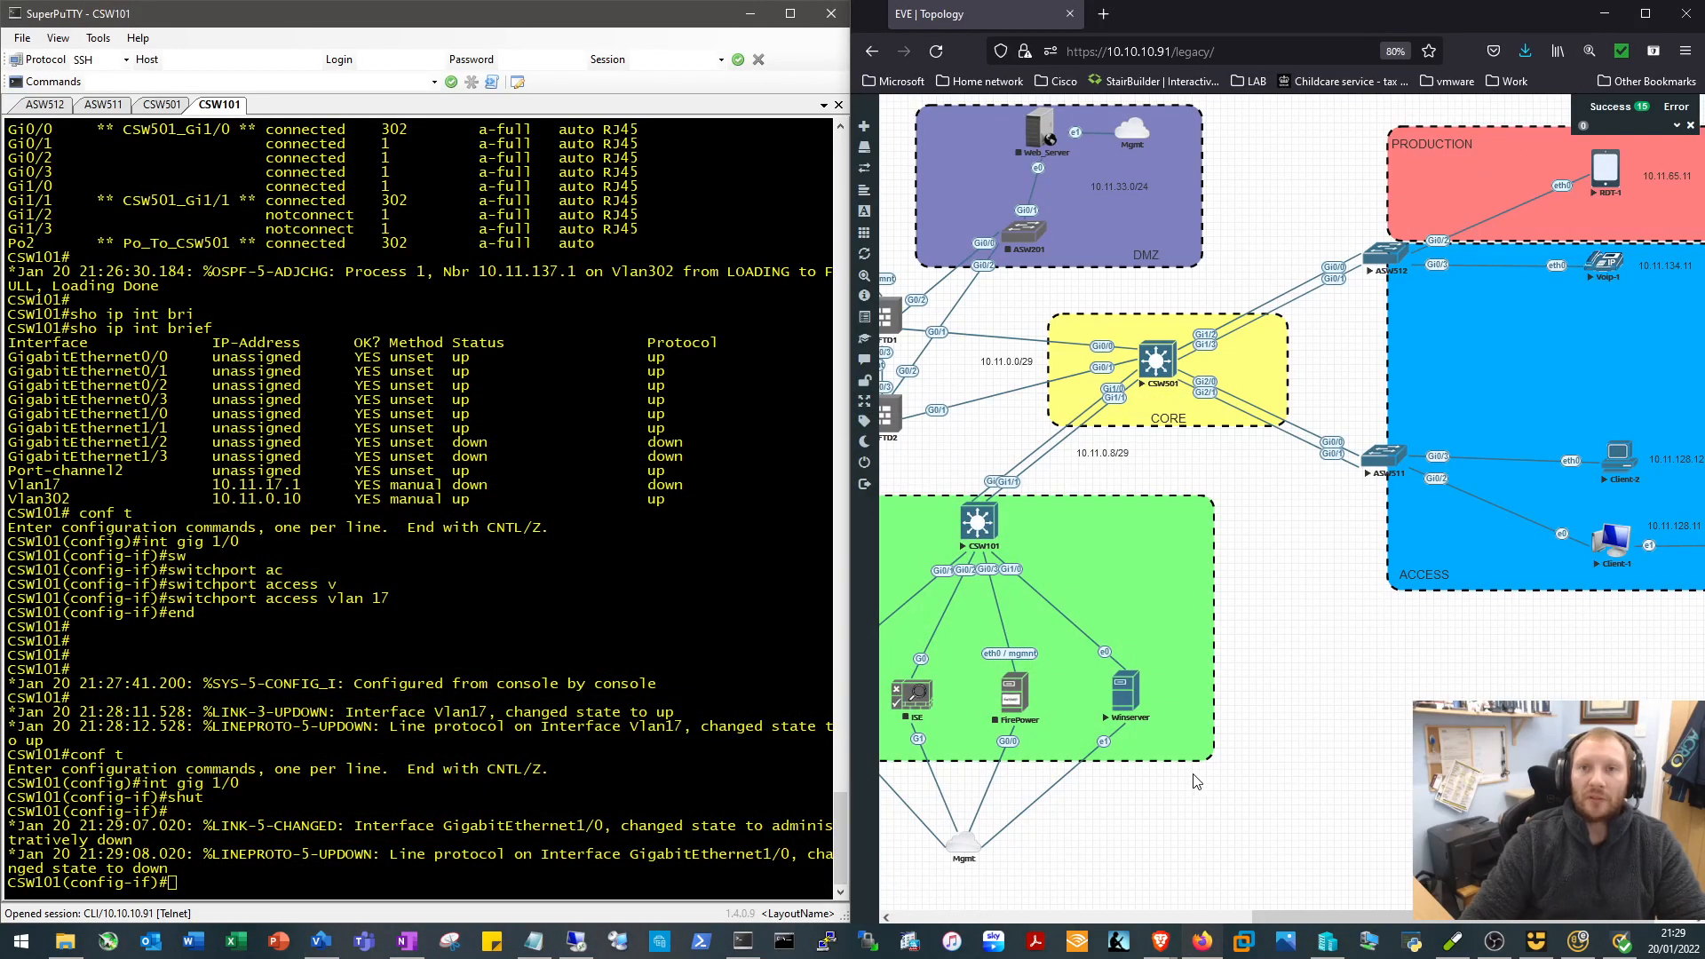
pyautogui.moveTo(1560, 551)
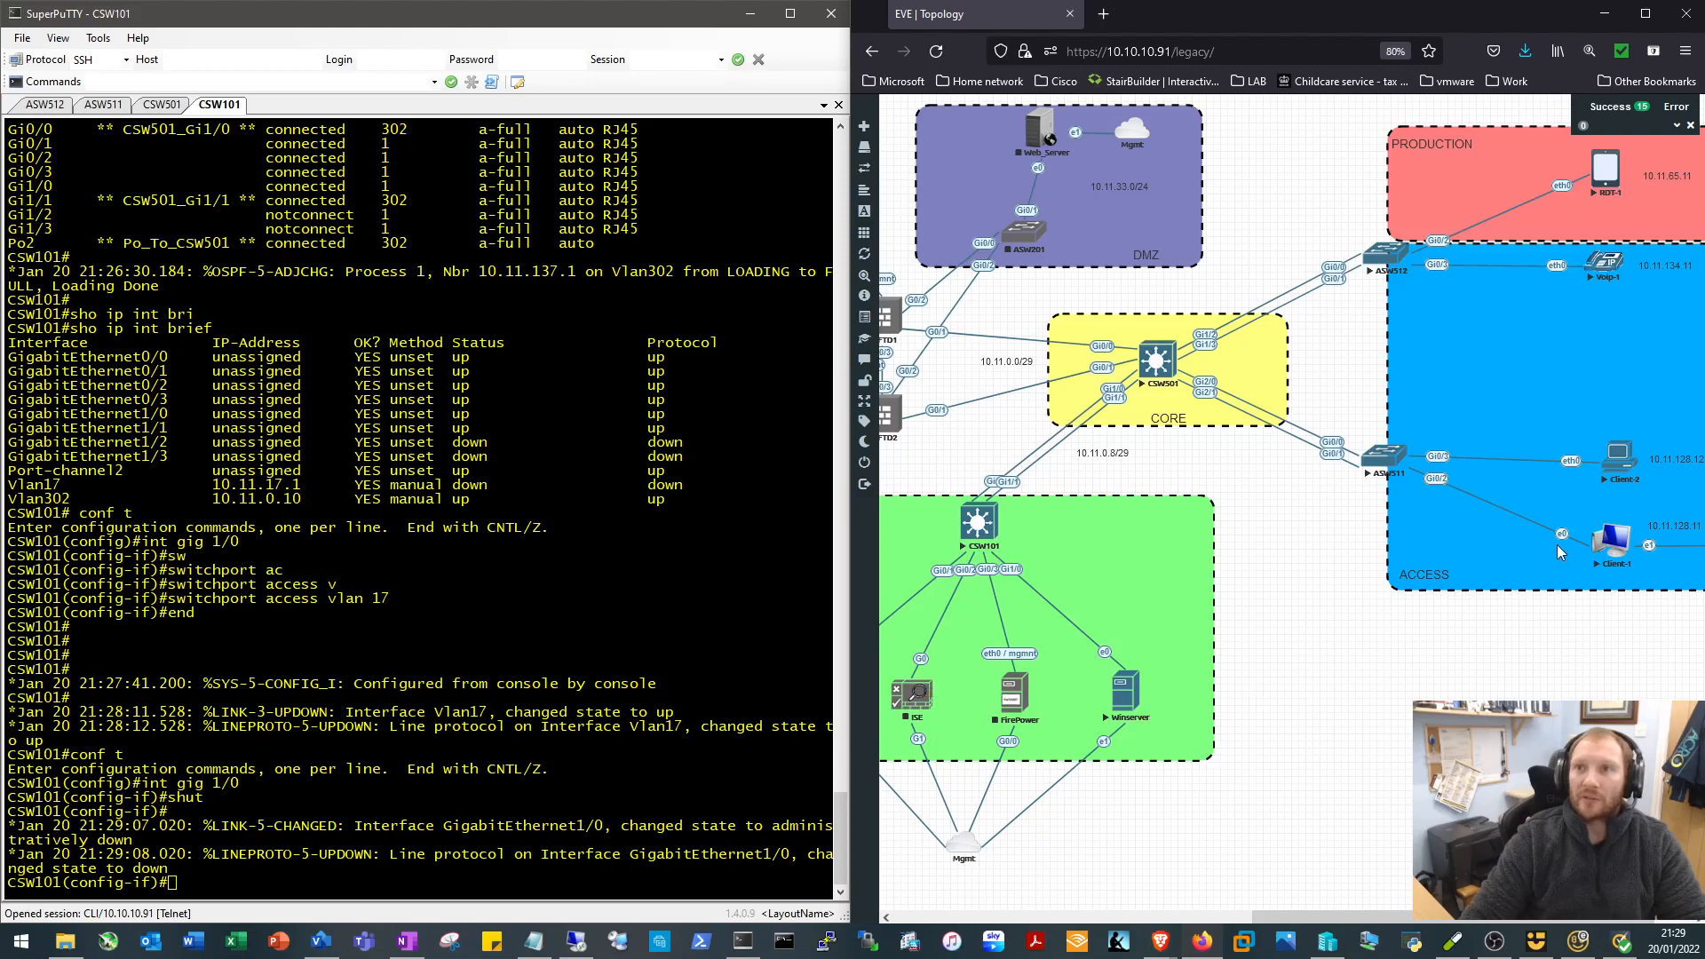
pyautogui.moveTo(1243, 704)
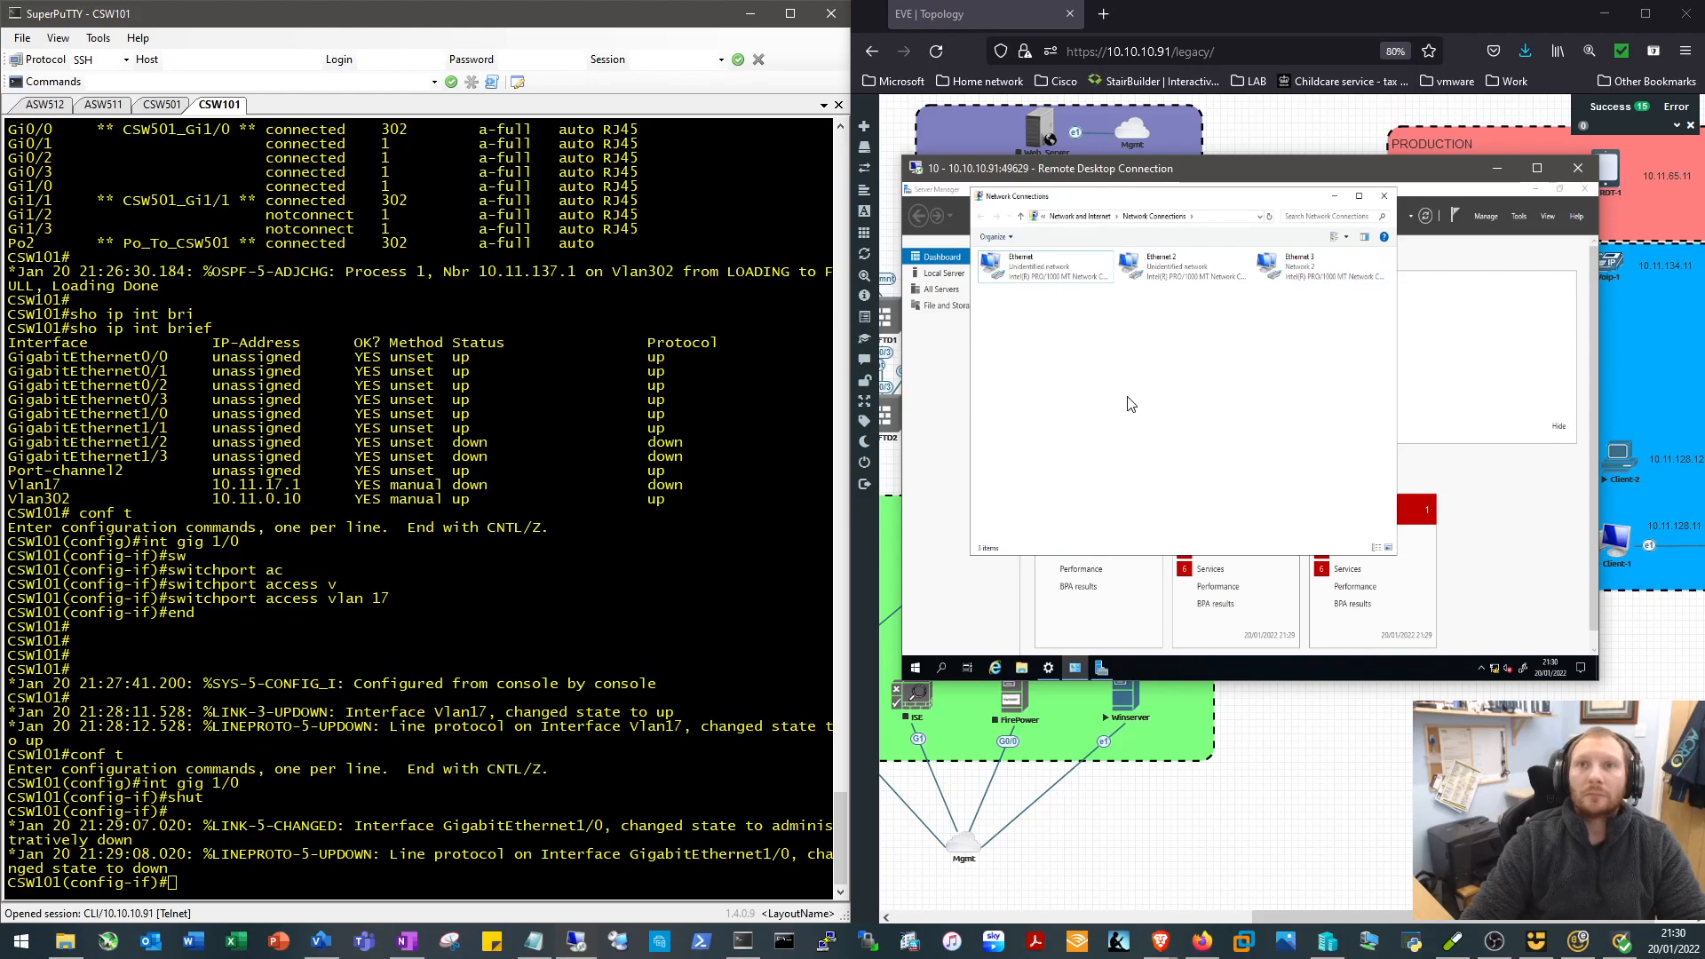
pyautogui.moveTo(1083, 402)
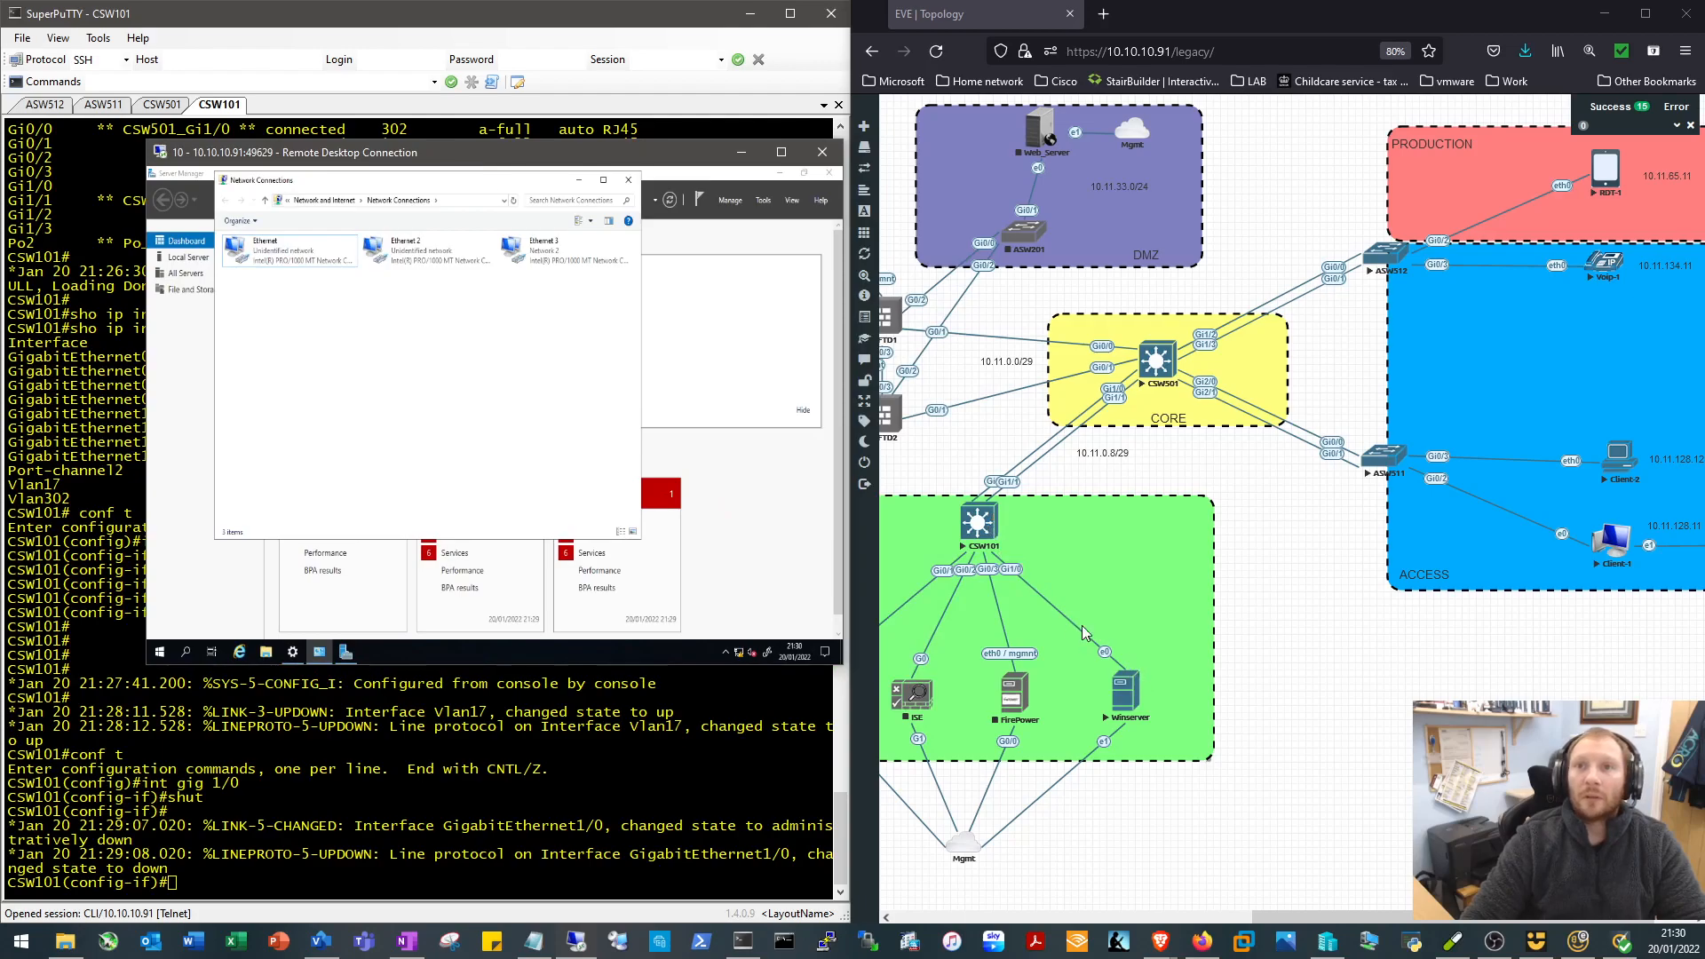
# Re-enable CSW101's Gi1/0 in VLAN 17, then disable and re-enable the server's first Ethernet adapter
pyautogui.write('switchport access vlan 17')
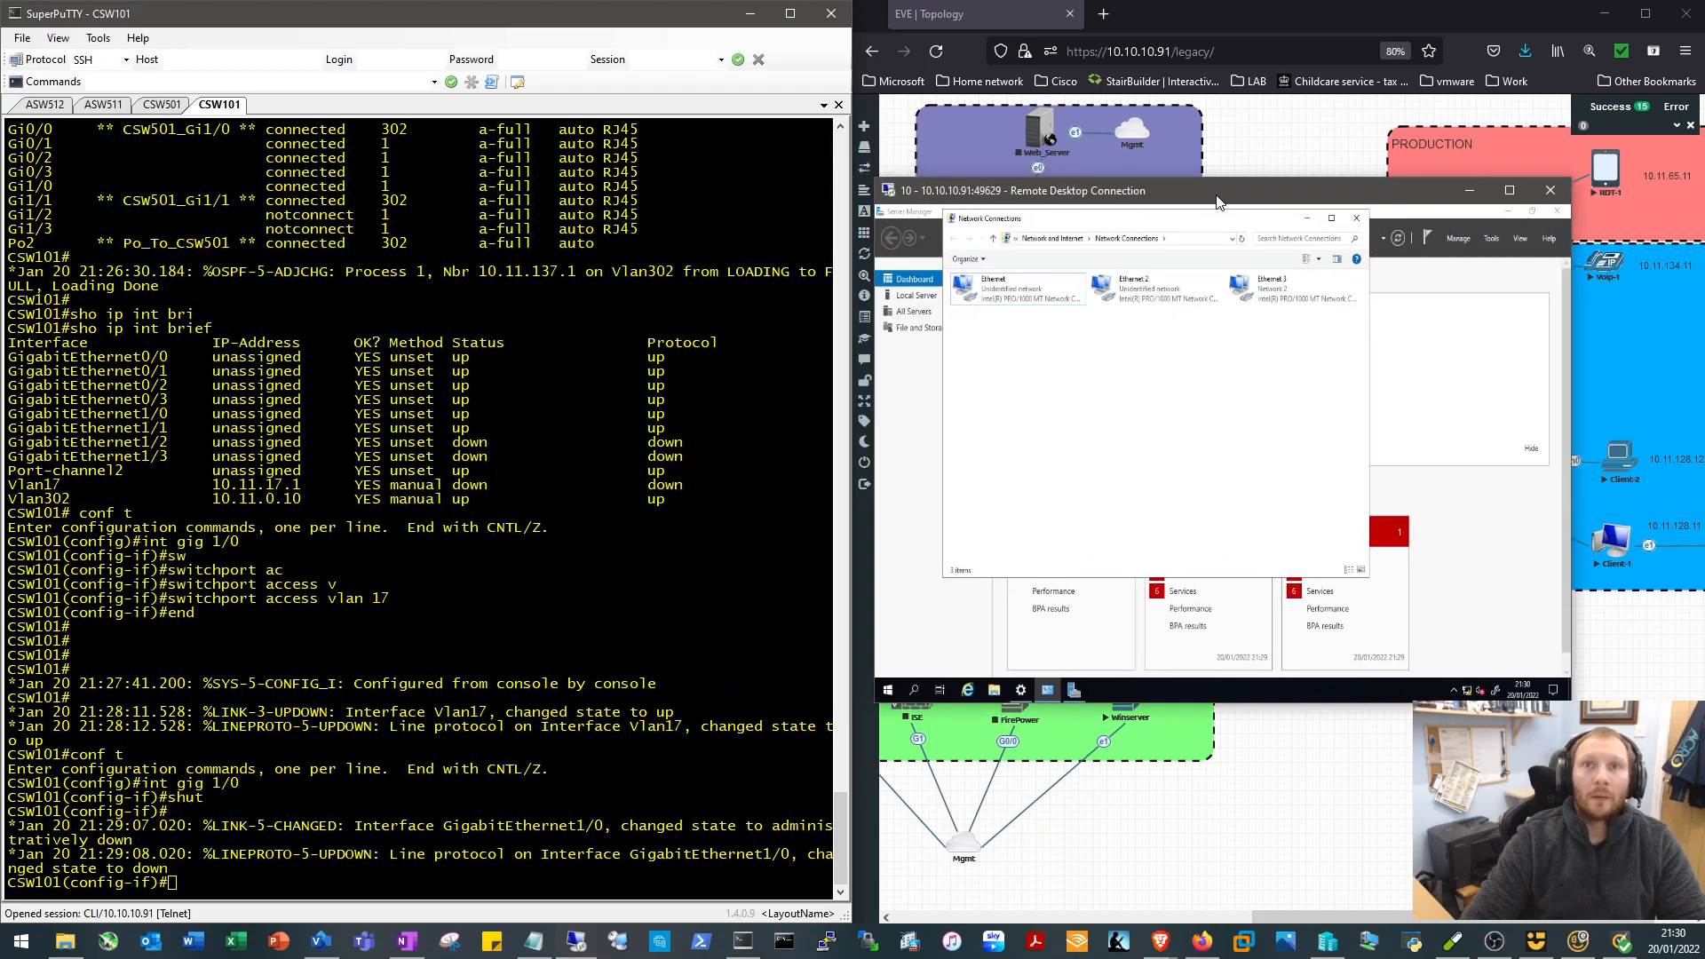
pyautogui.write('no shut')
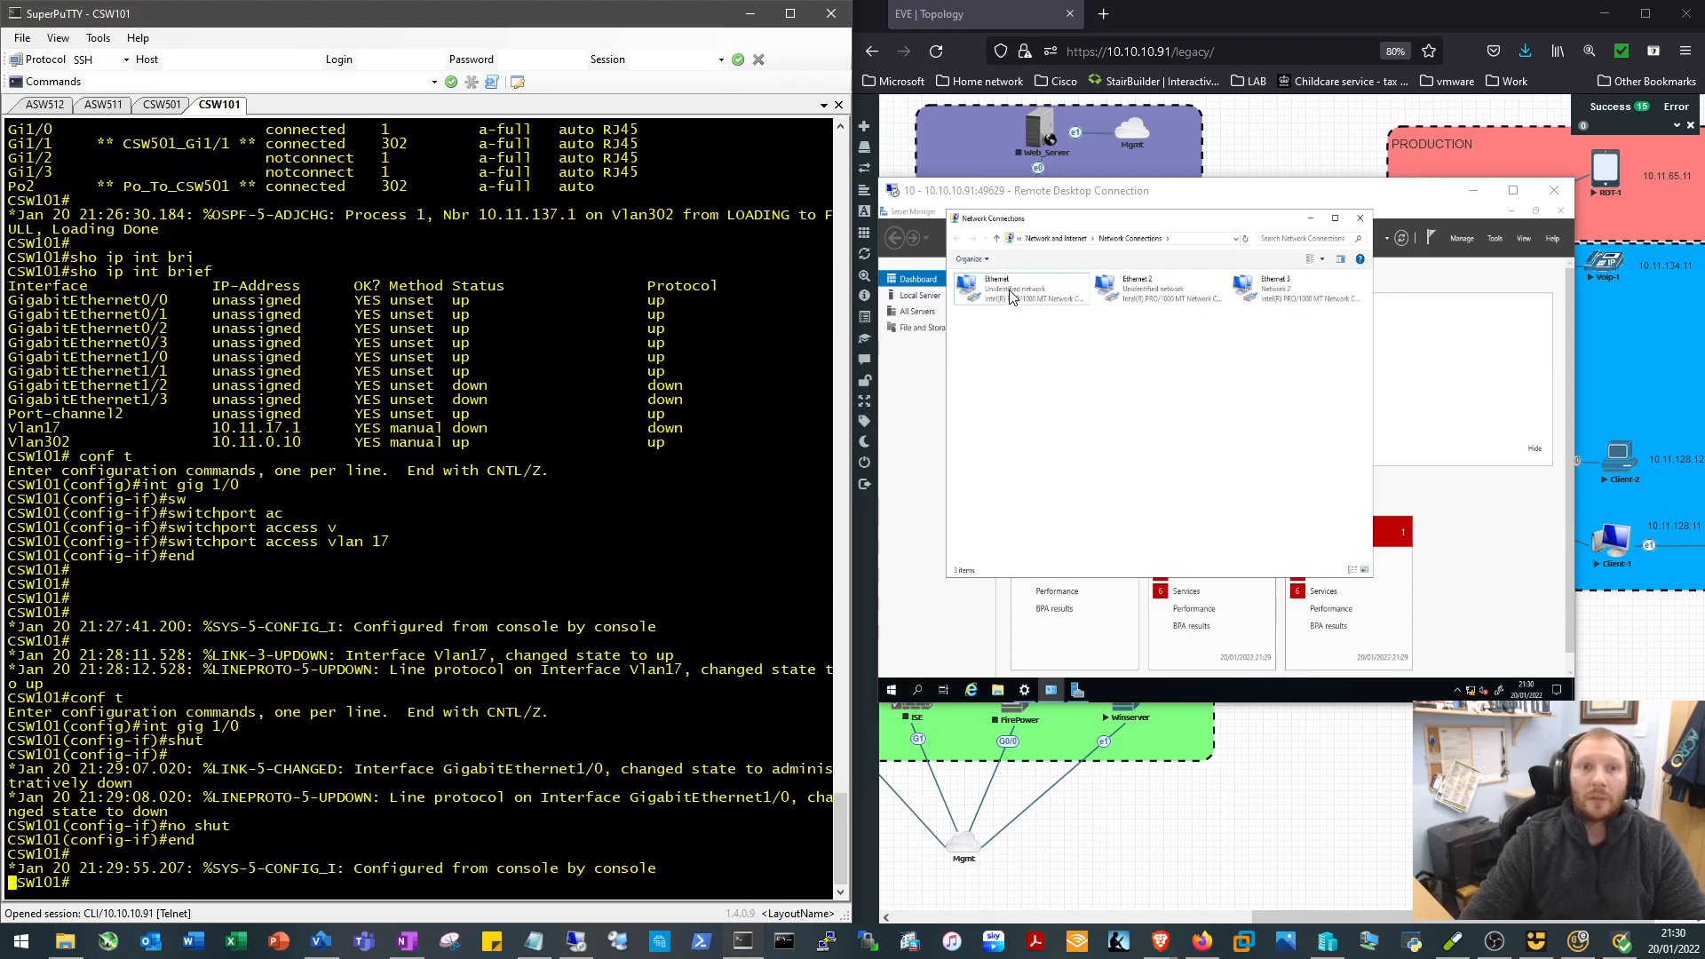
pyautogui.click(1020, 288)
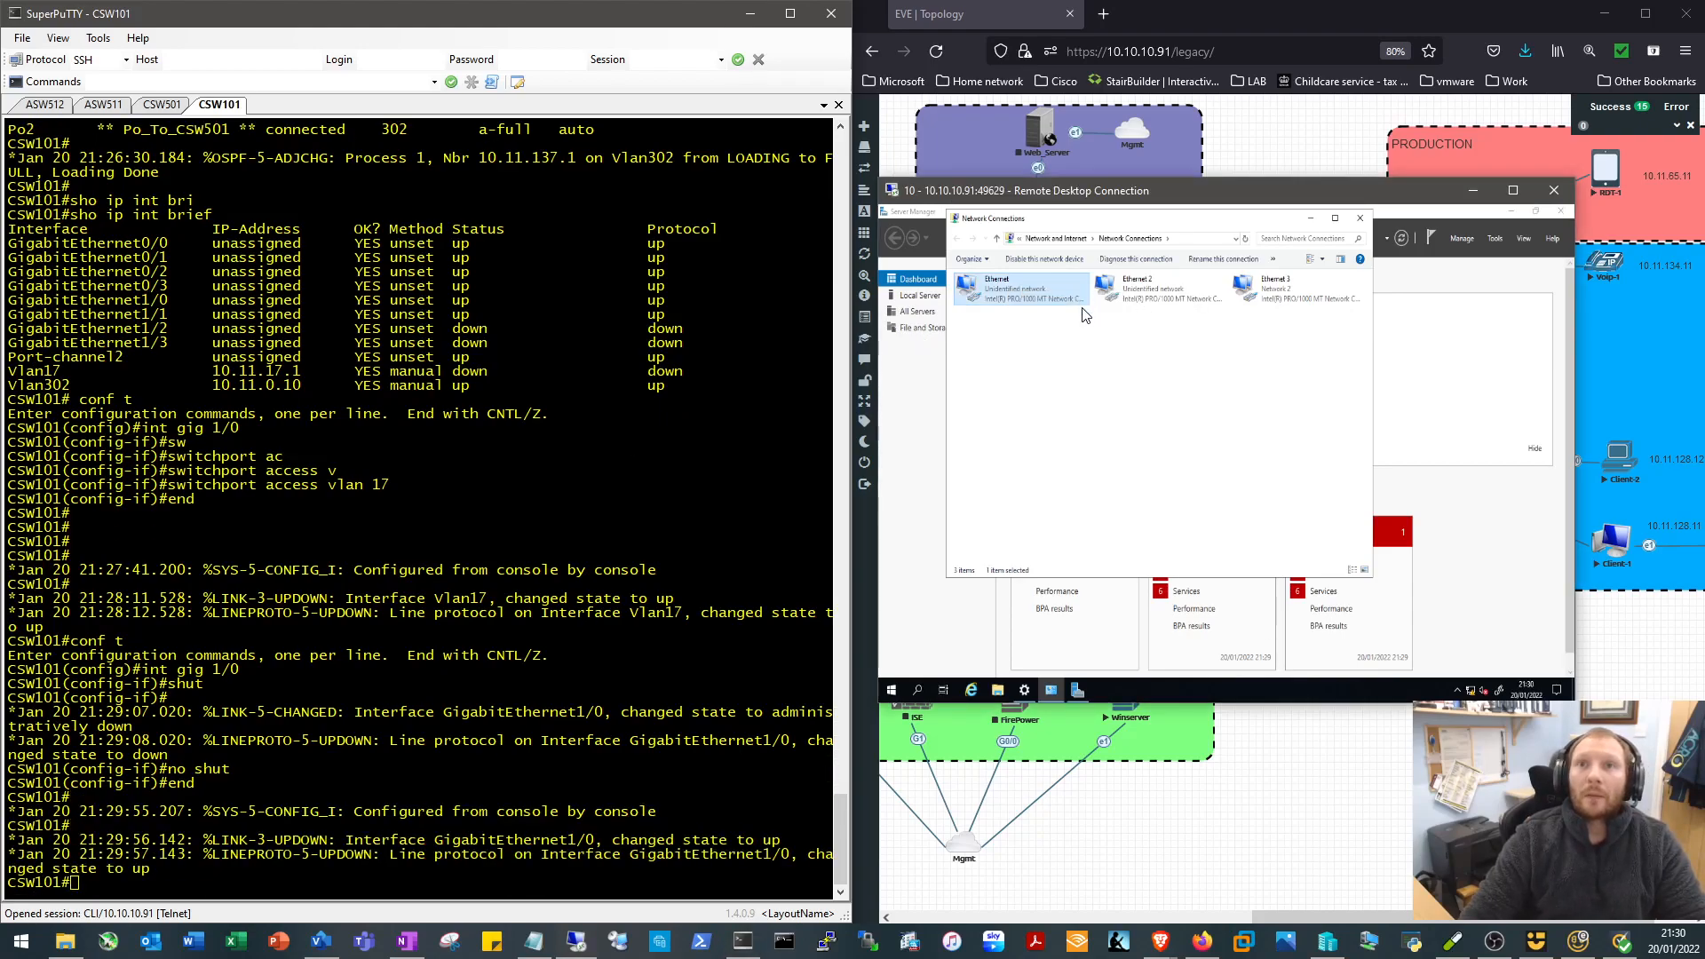
pyautogui.click(1008, 259)
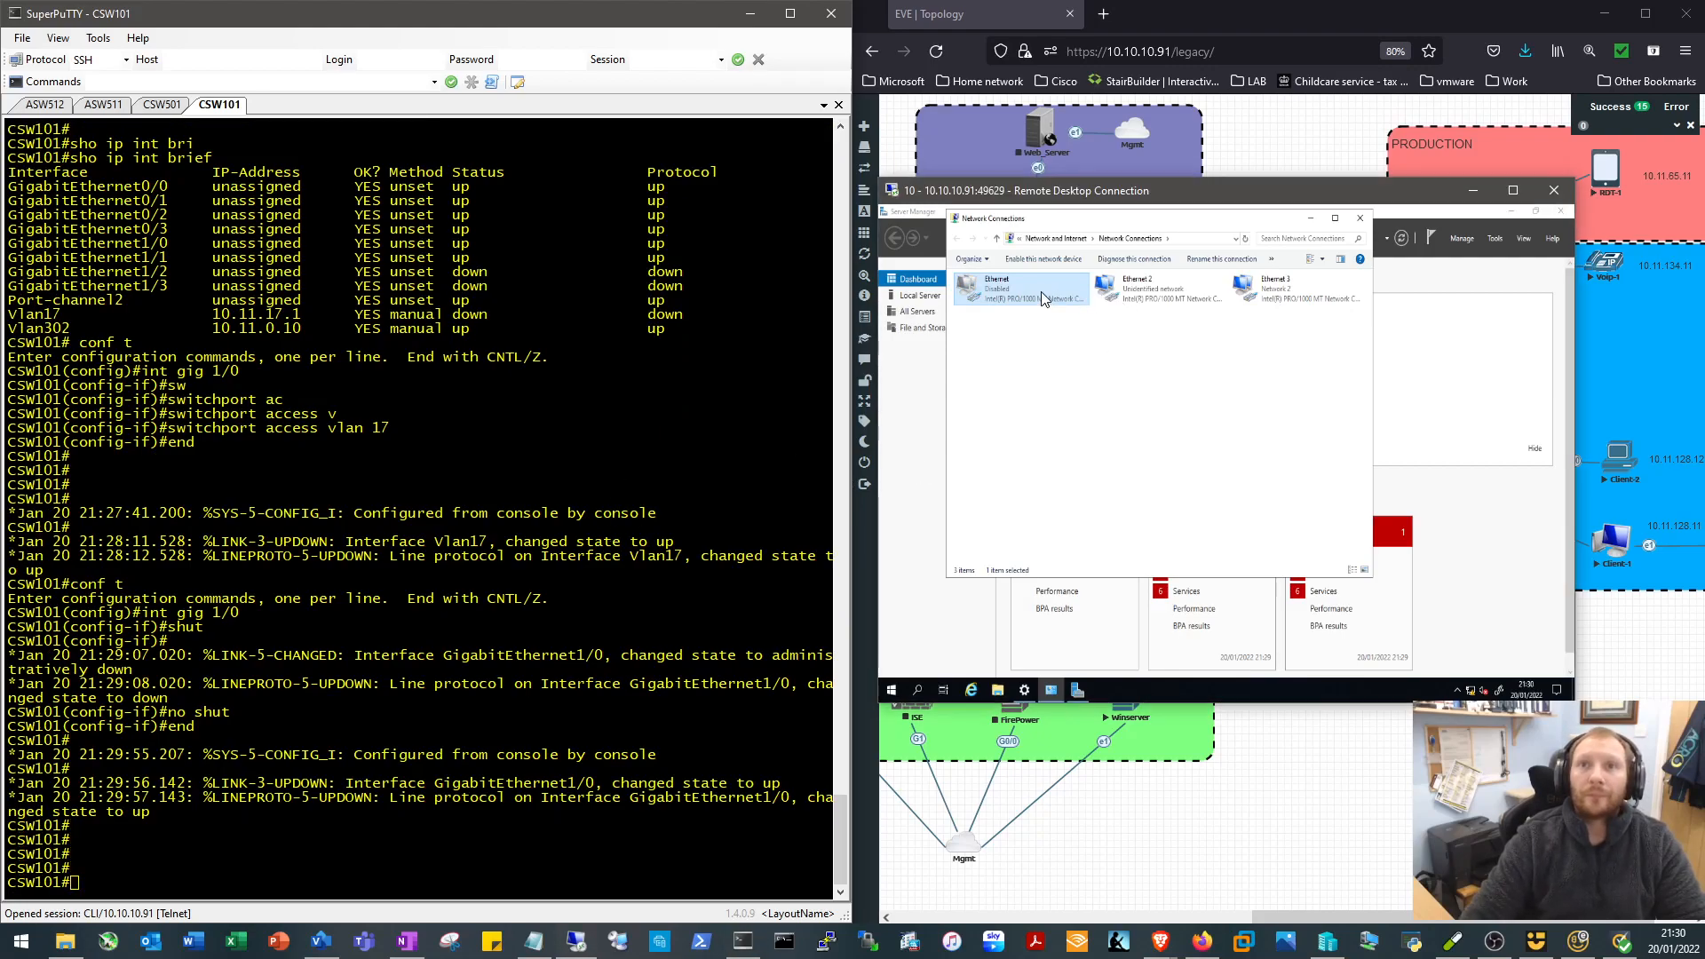
pyautogui.click(1163, 291)
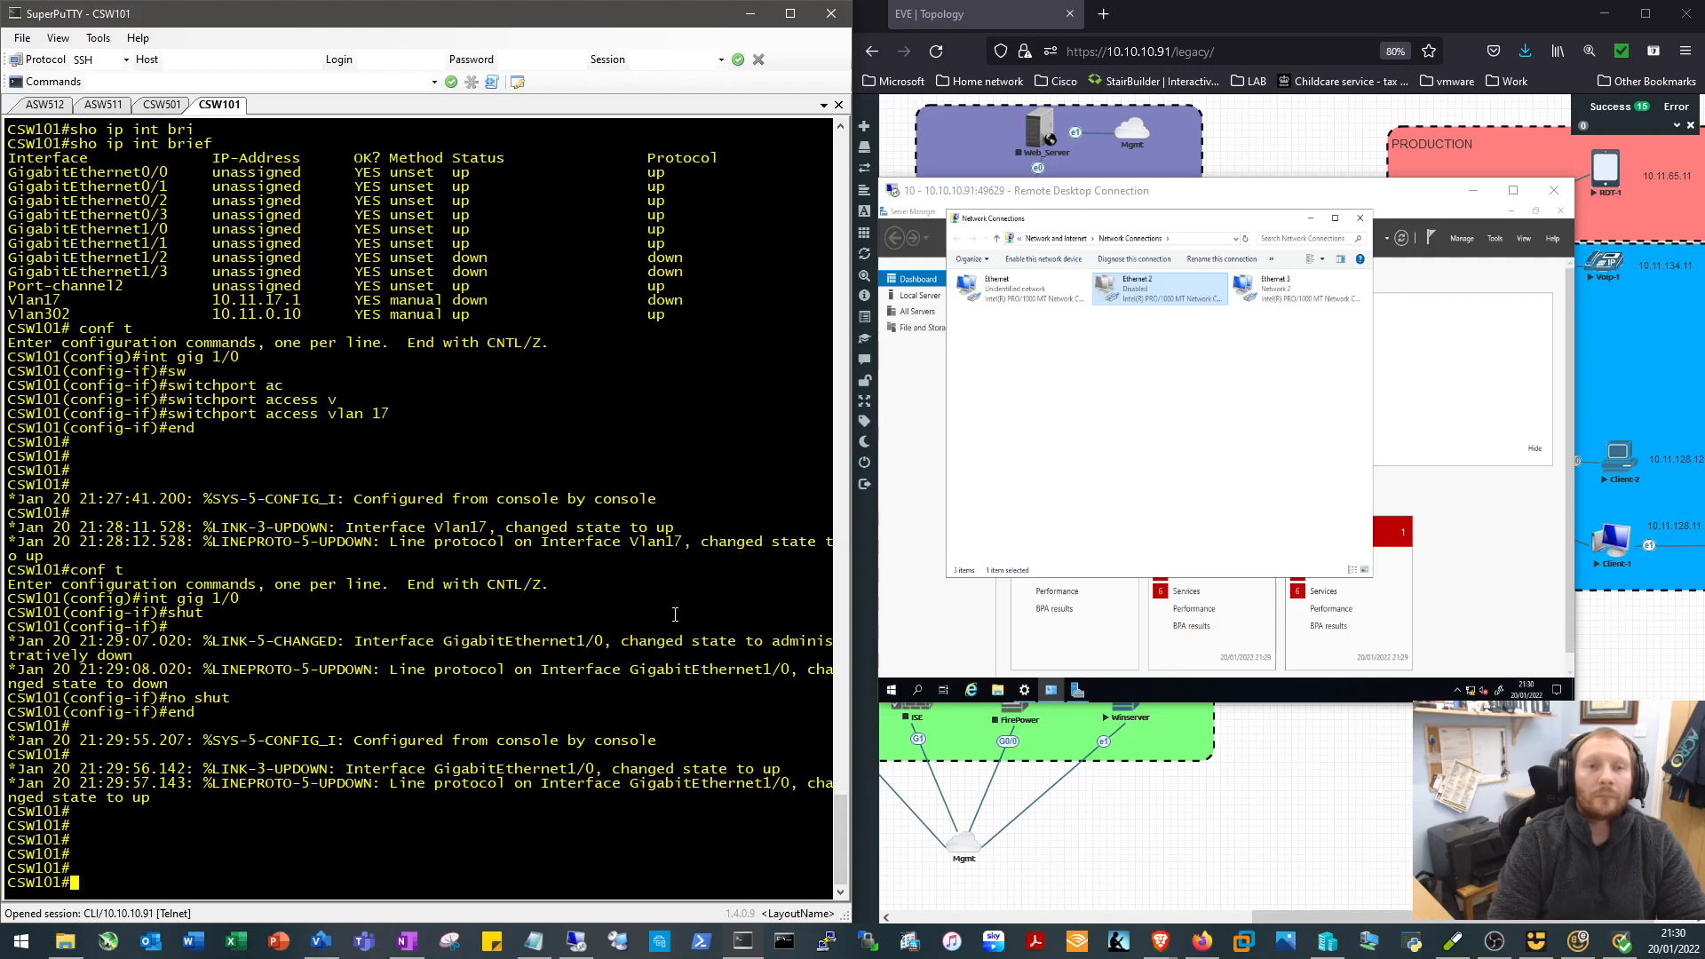
# Check 'sho int st' on CSW101, select the Ethernet 3 adapter, and review interface status output
pyautogui.write('sho int status')
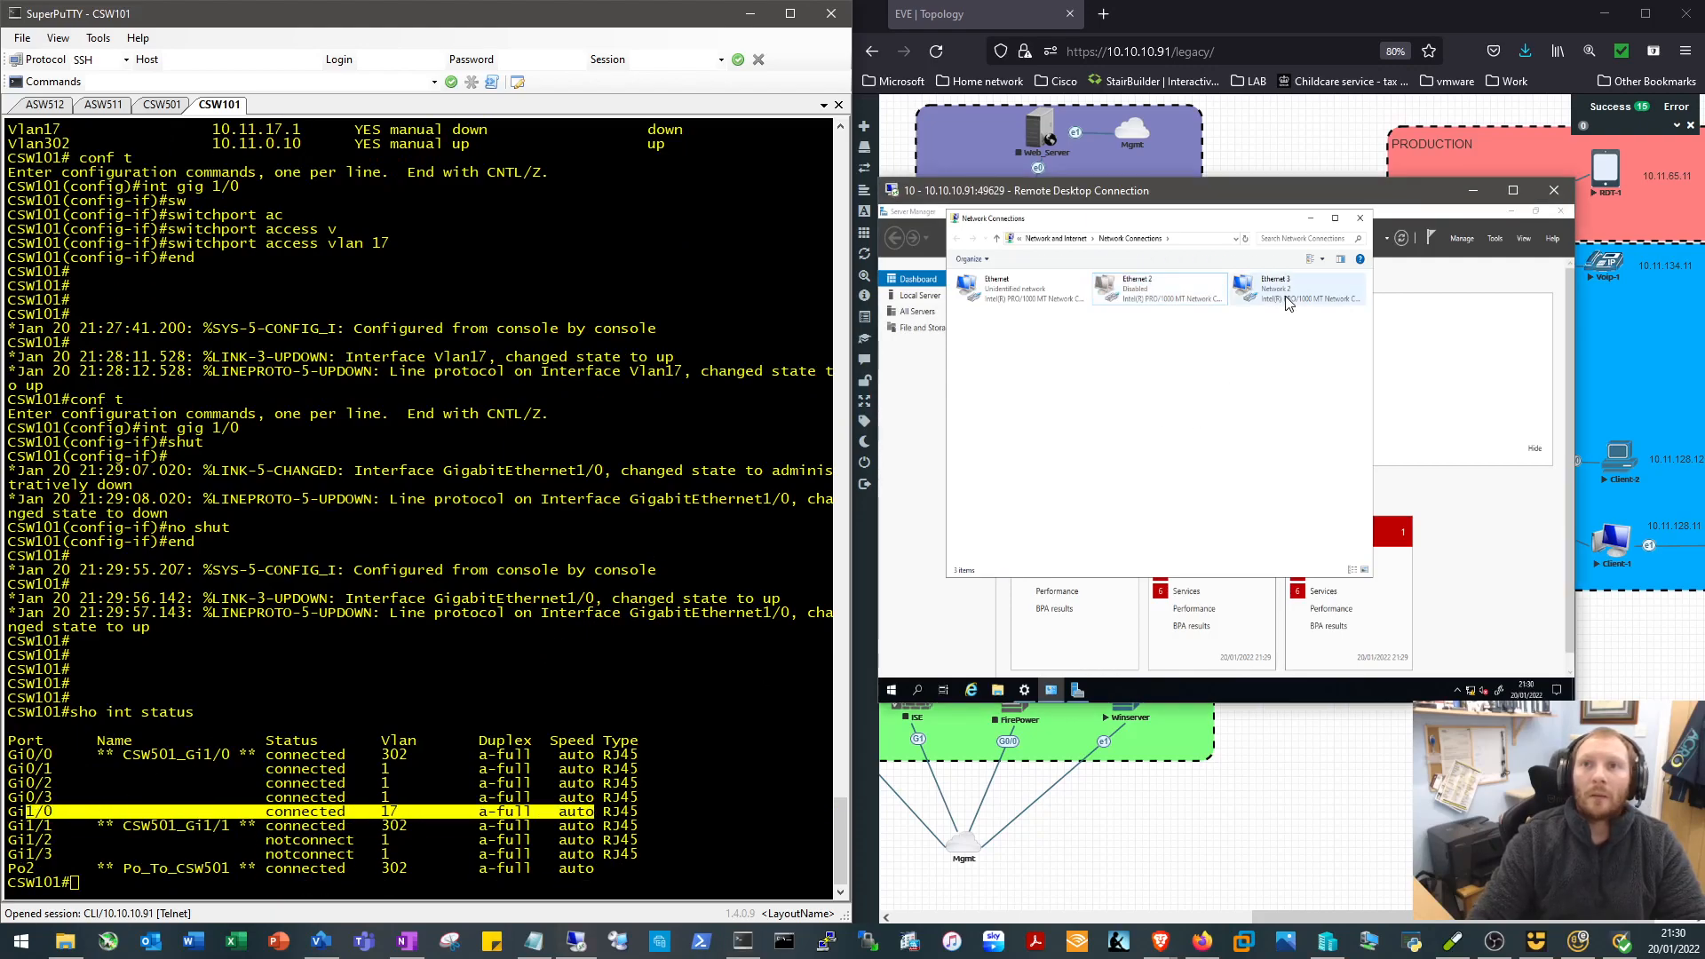
pyautogui.click(1289, 286)
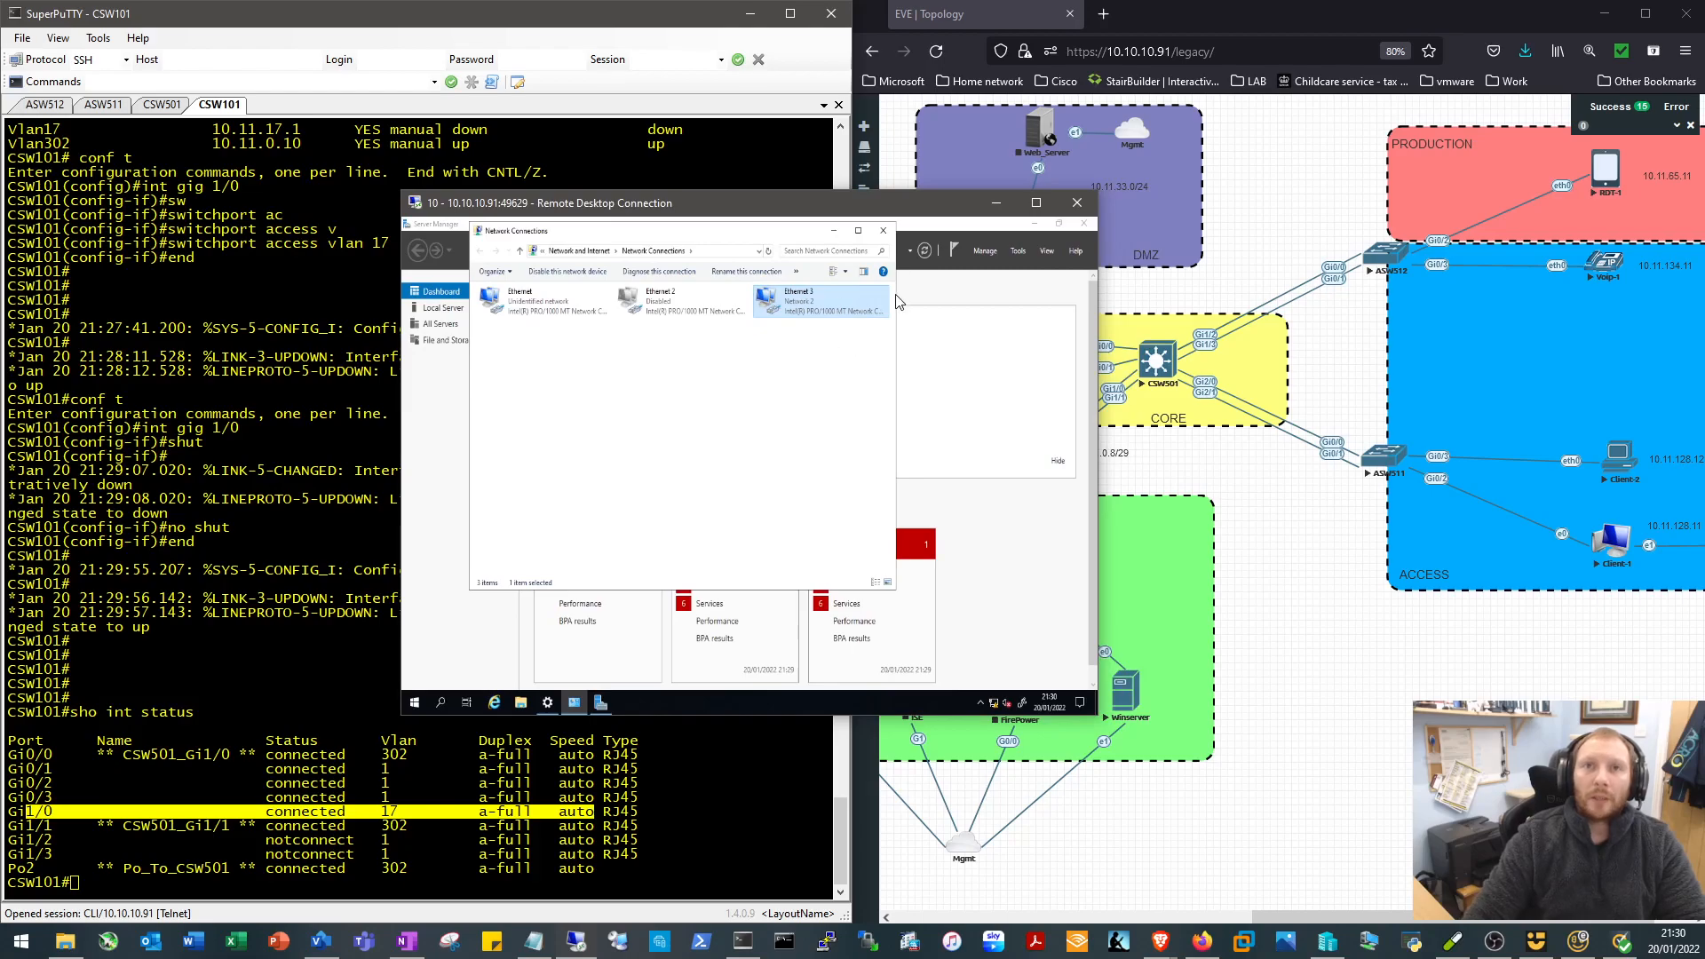
pyautogui.moveTo(1076, 203)
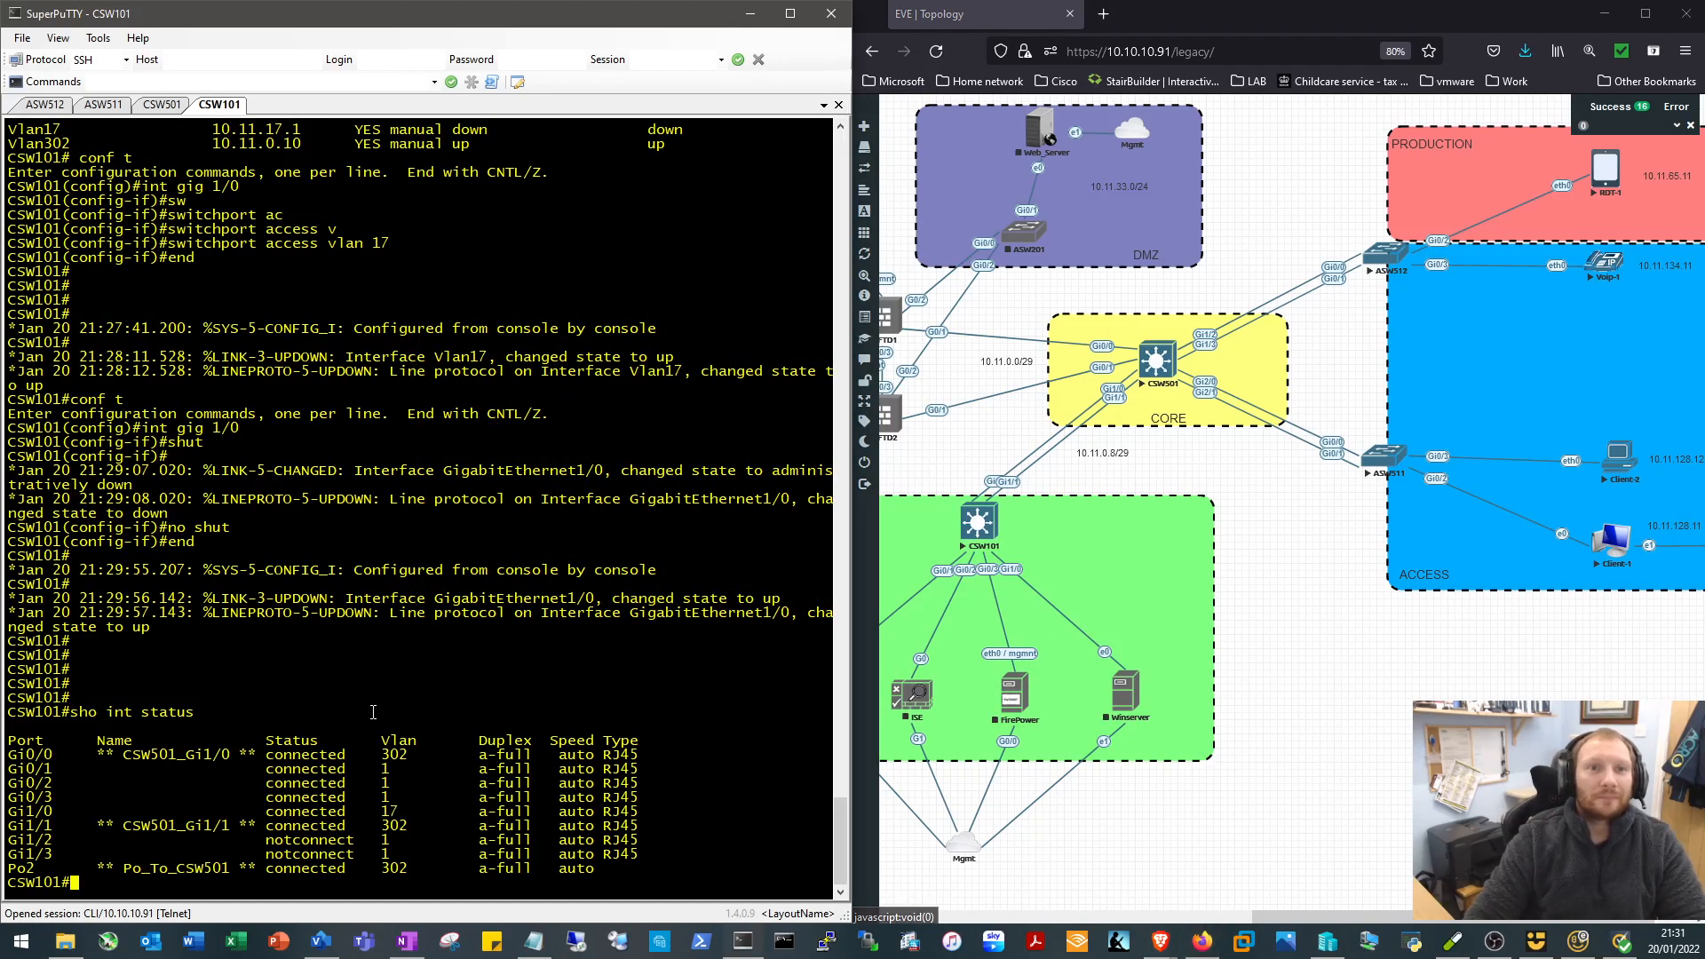
pyautogui.scroll(-3)
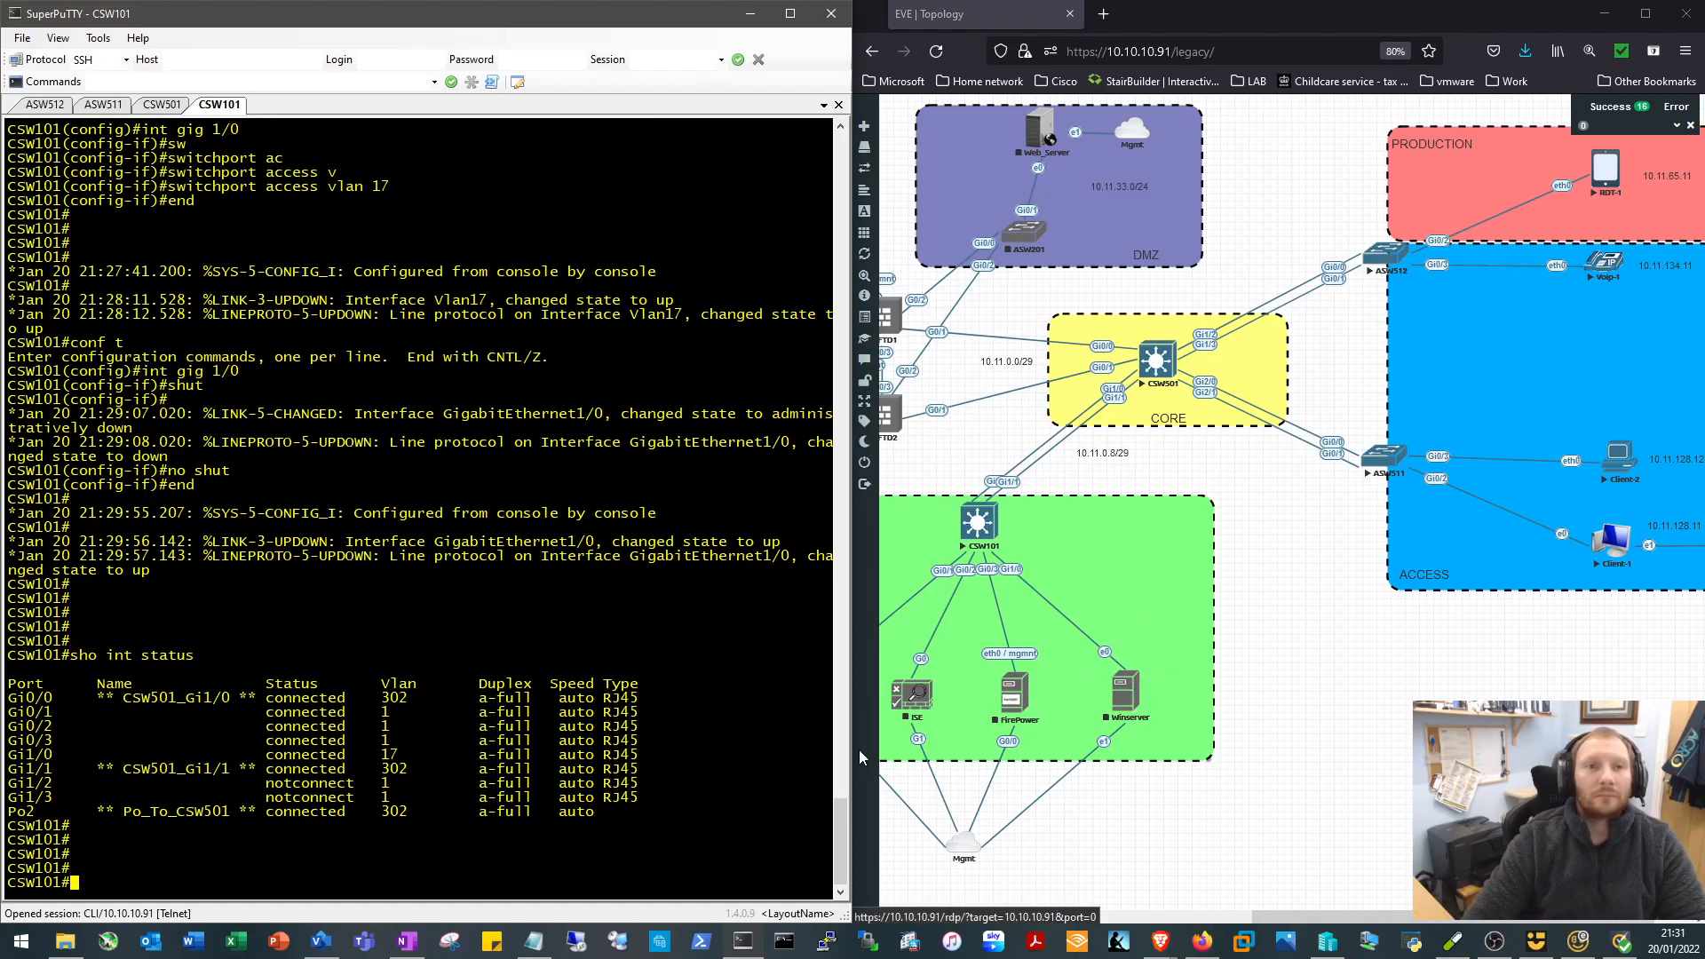
pyautogui.write('sho')
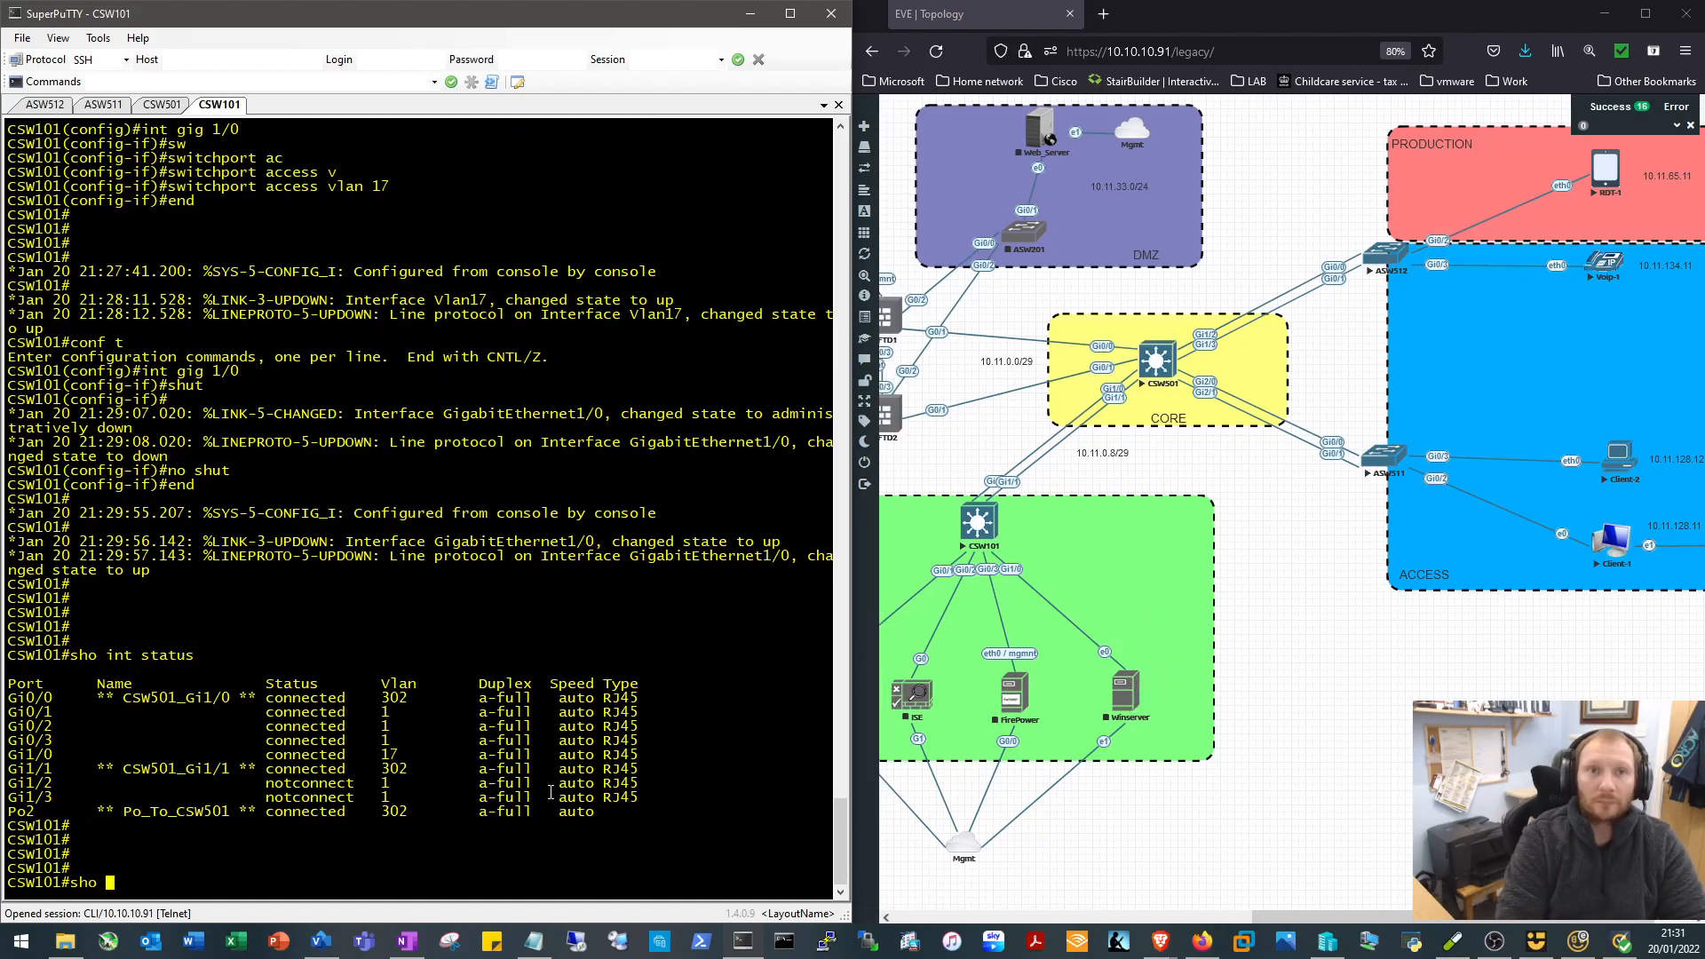
pyautogui.write('int sa')
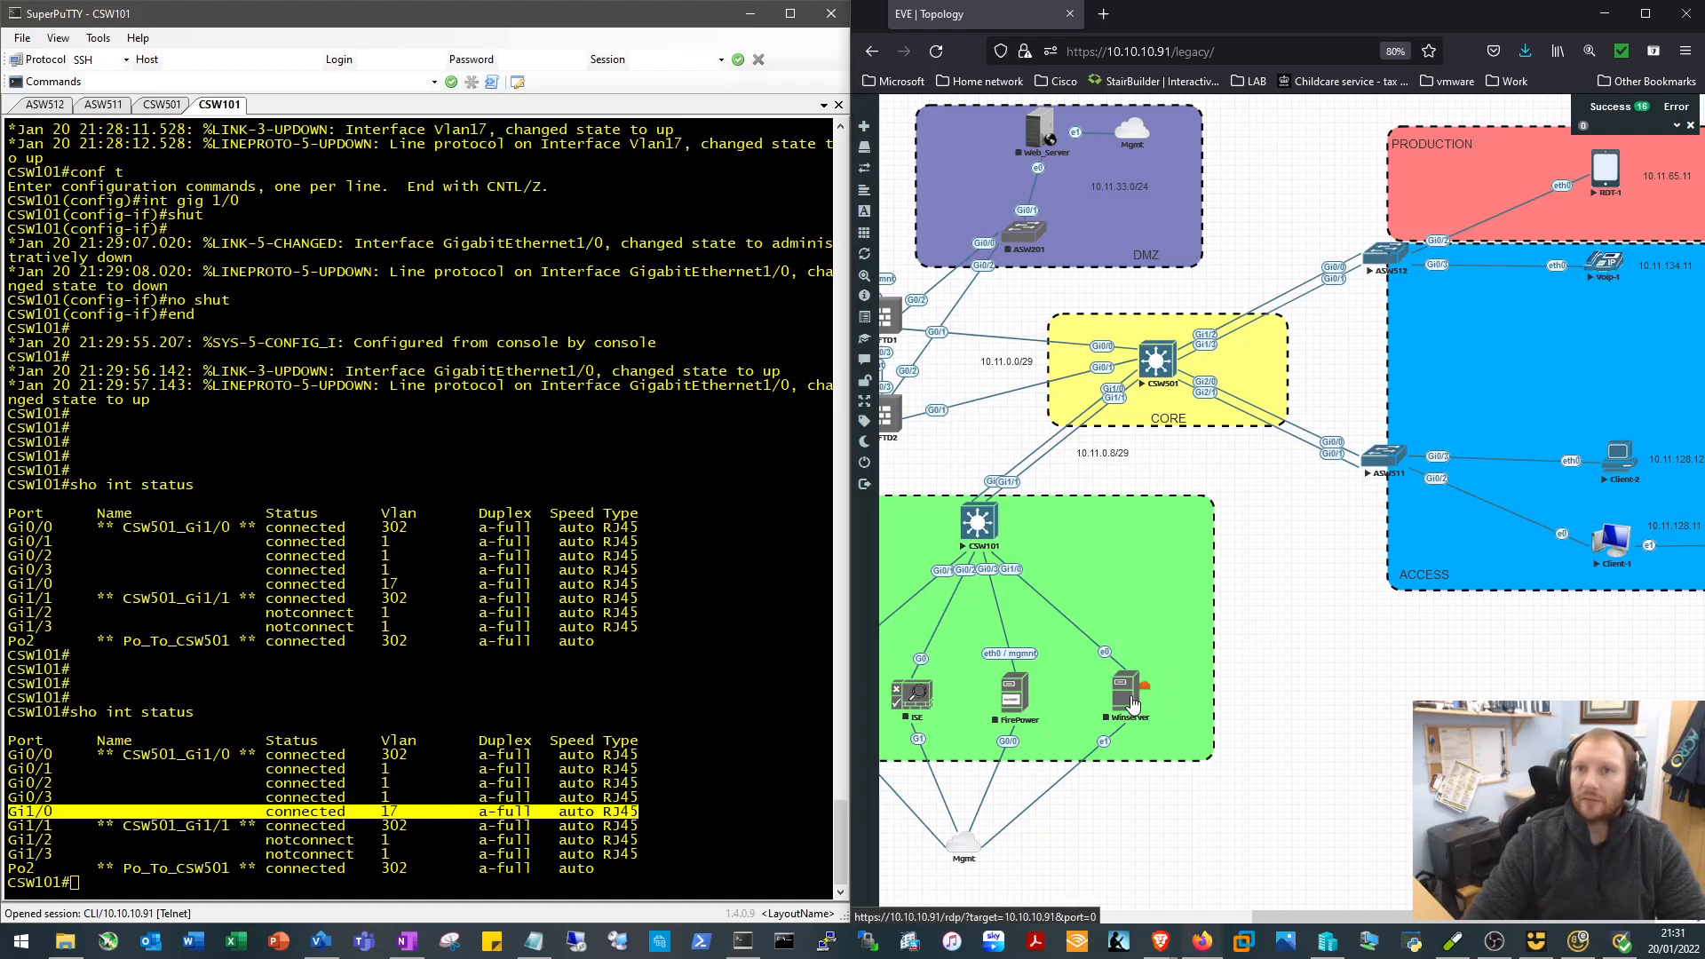
pyautogui.moveTo(1389, 696)
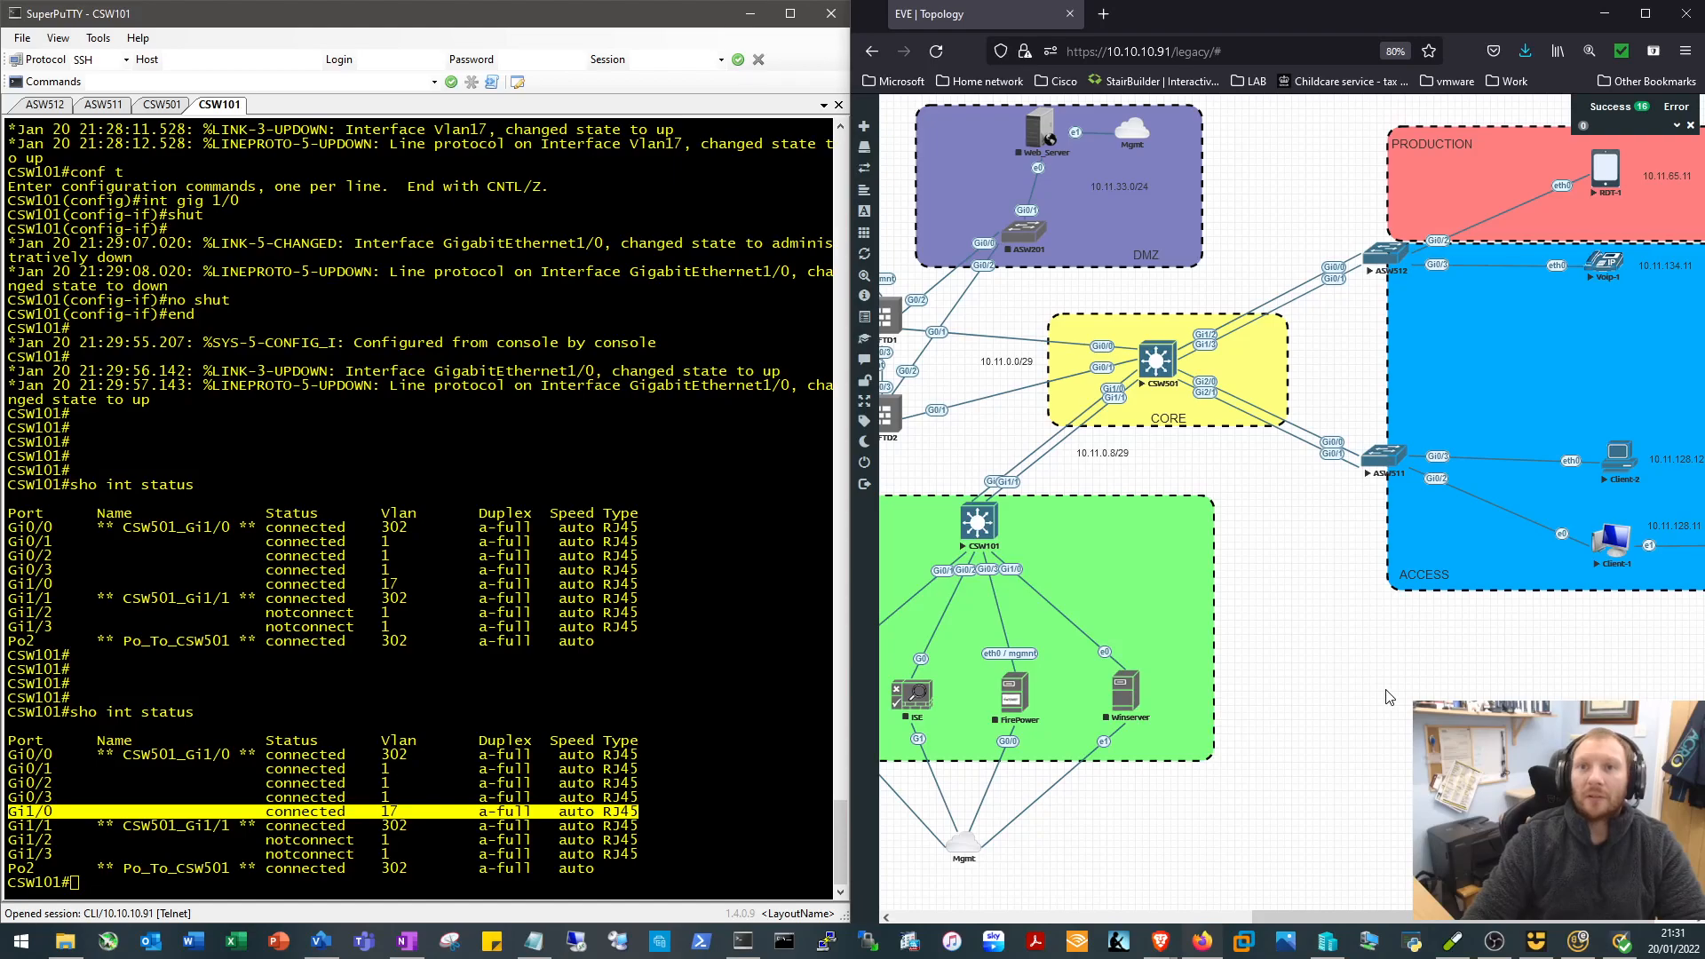
pyautogui.moveTo(1316, 727)
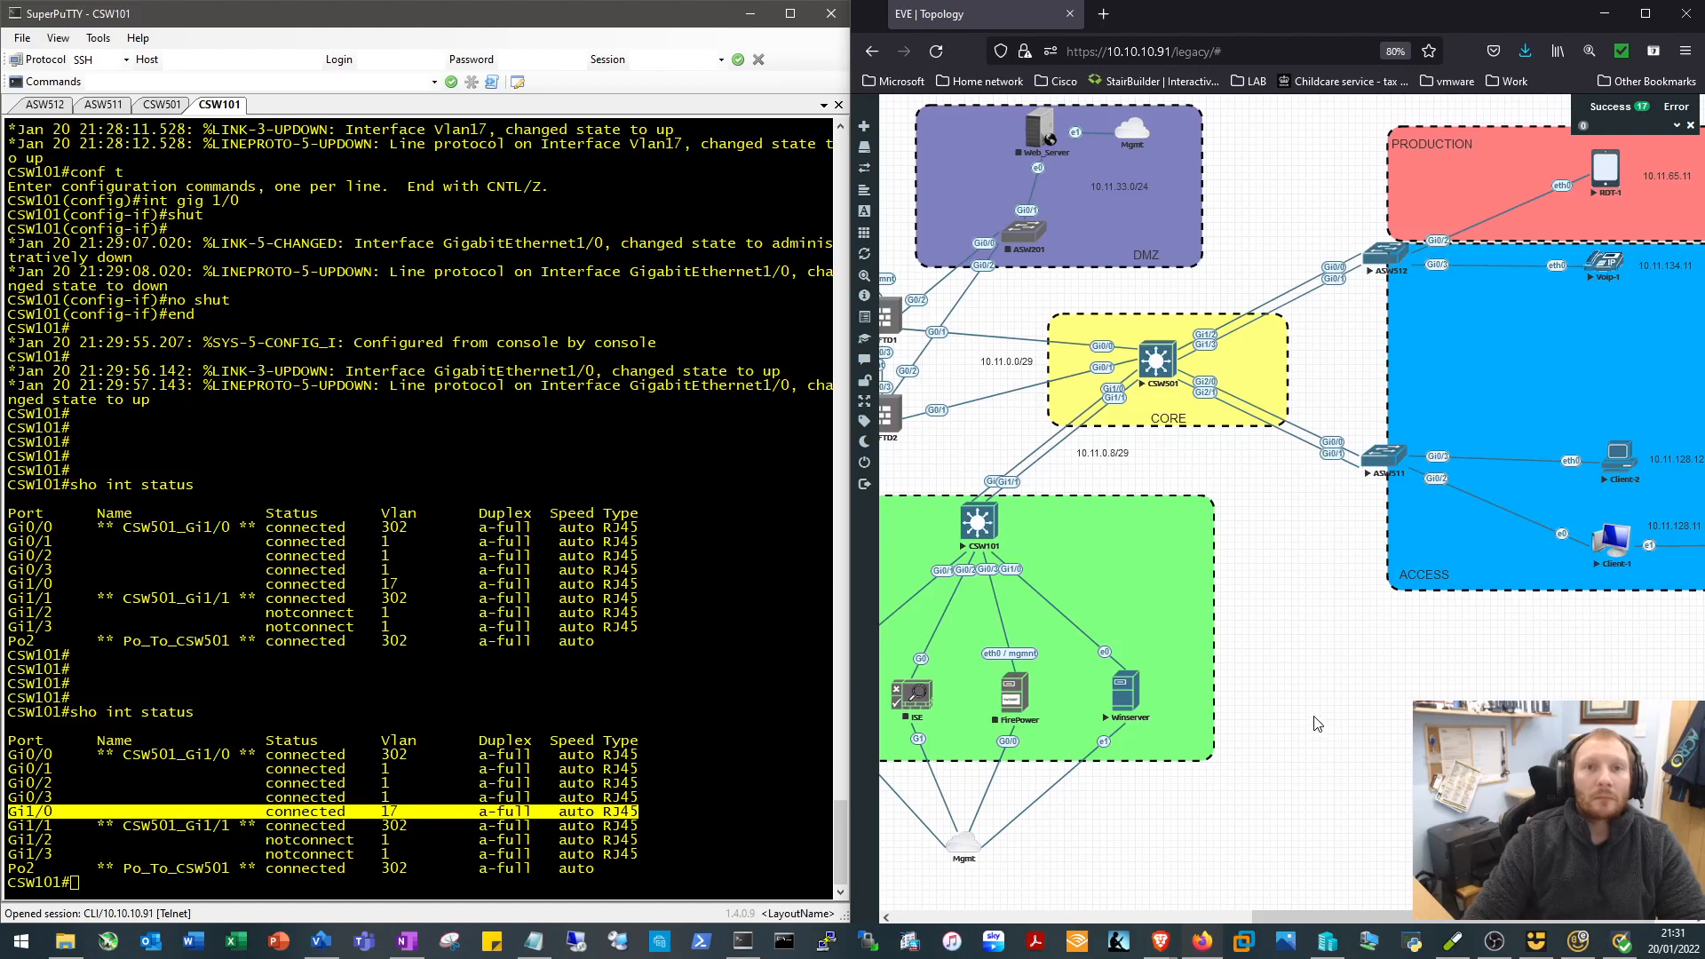
pyautogui.moveTo(1259, 713)
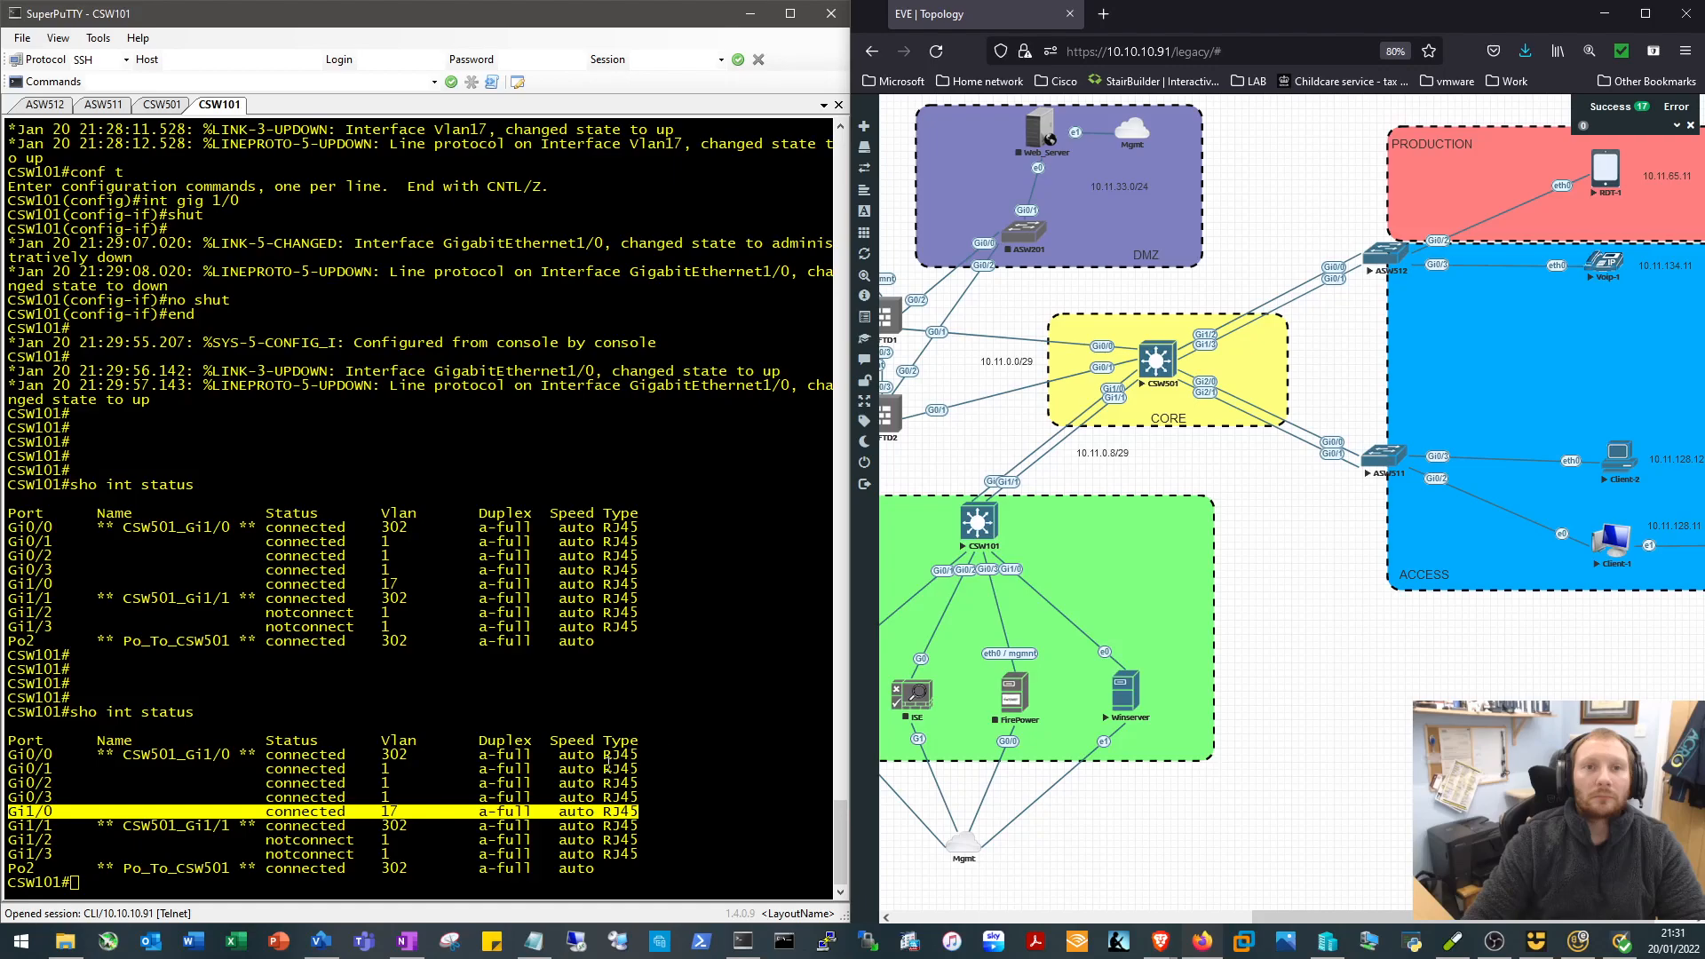
# On CSW101, show the MAC address table for Gi1/0, learning 5000.000e.0000 in VLAN 17
pyautogui.write('sho mac add int gi')
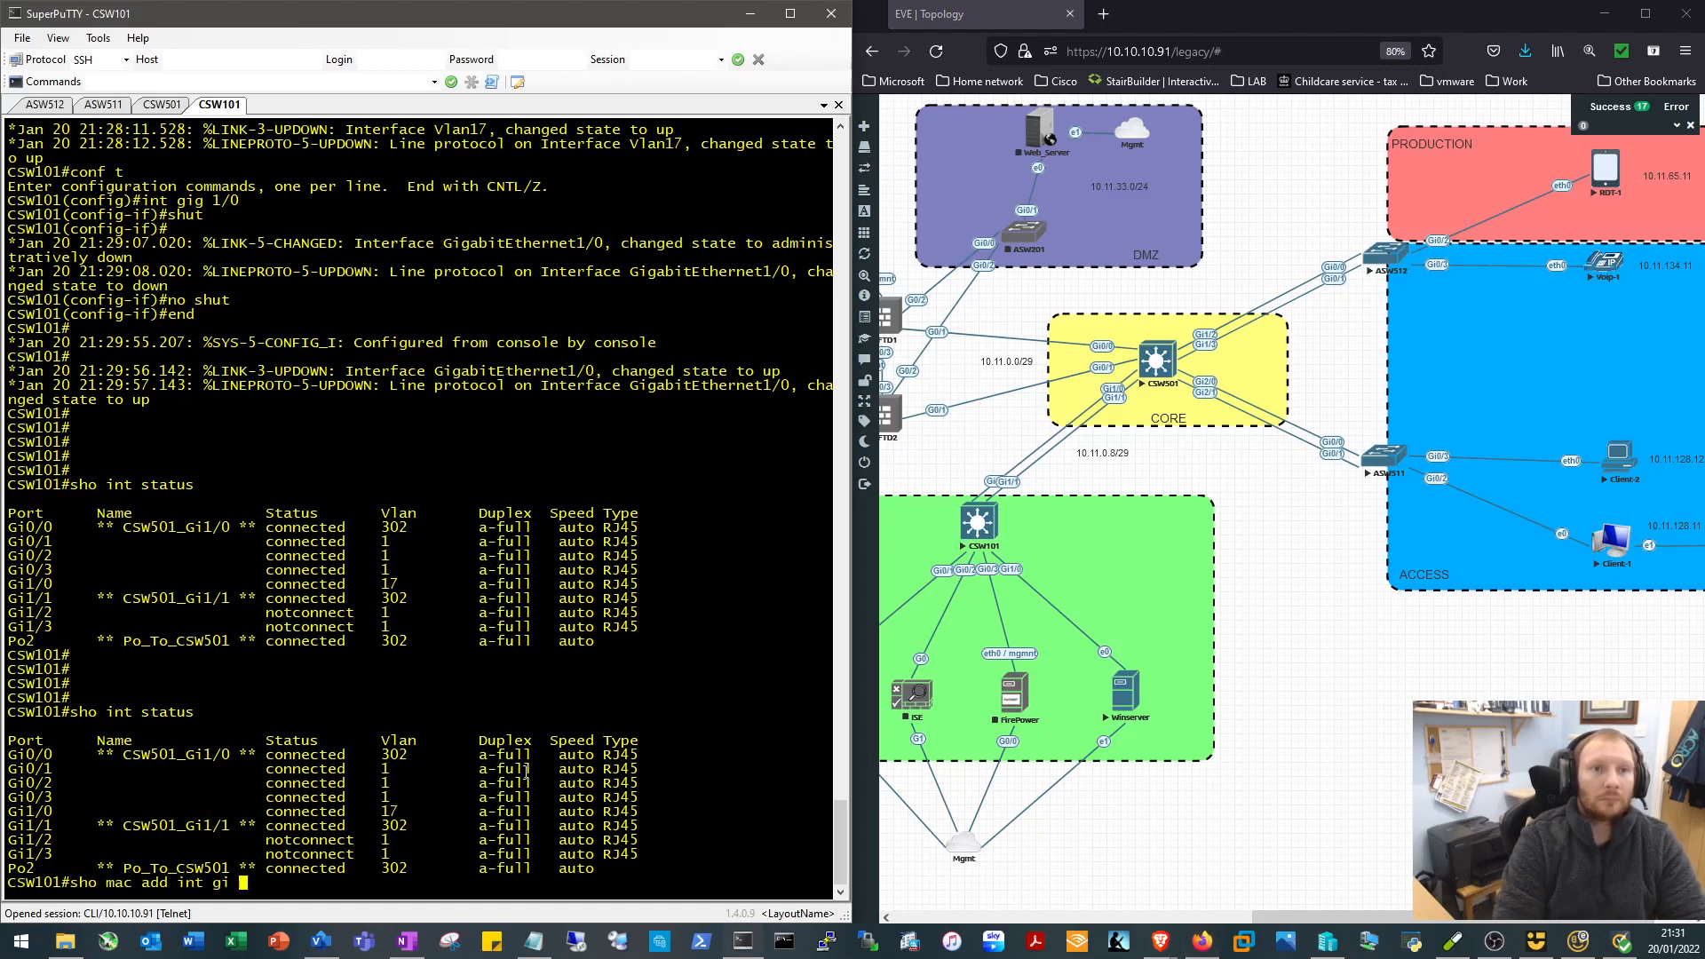
pyautogui.press('Return')
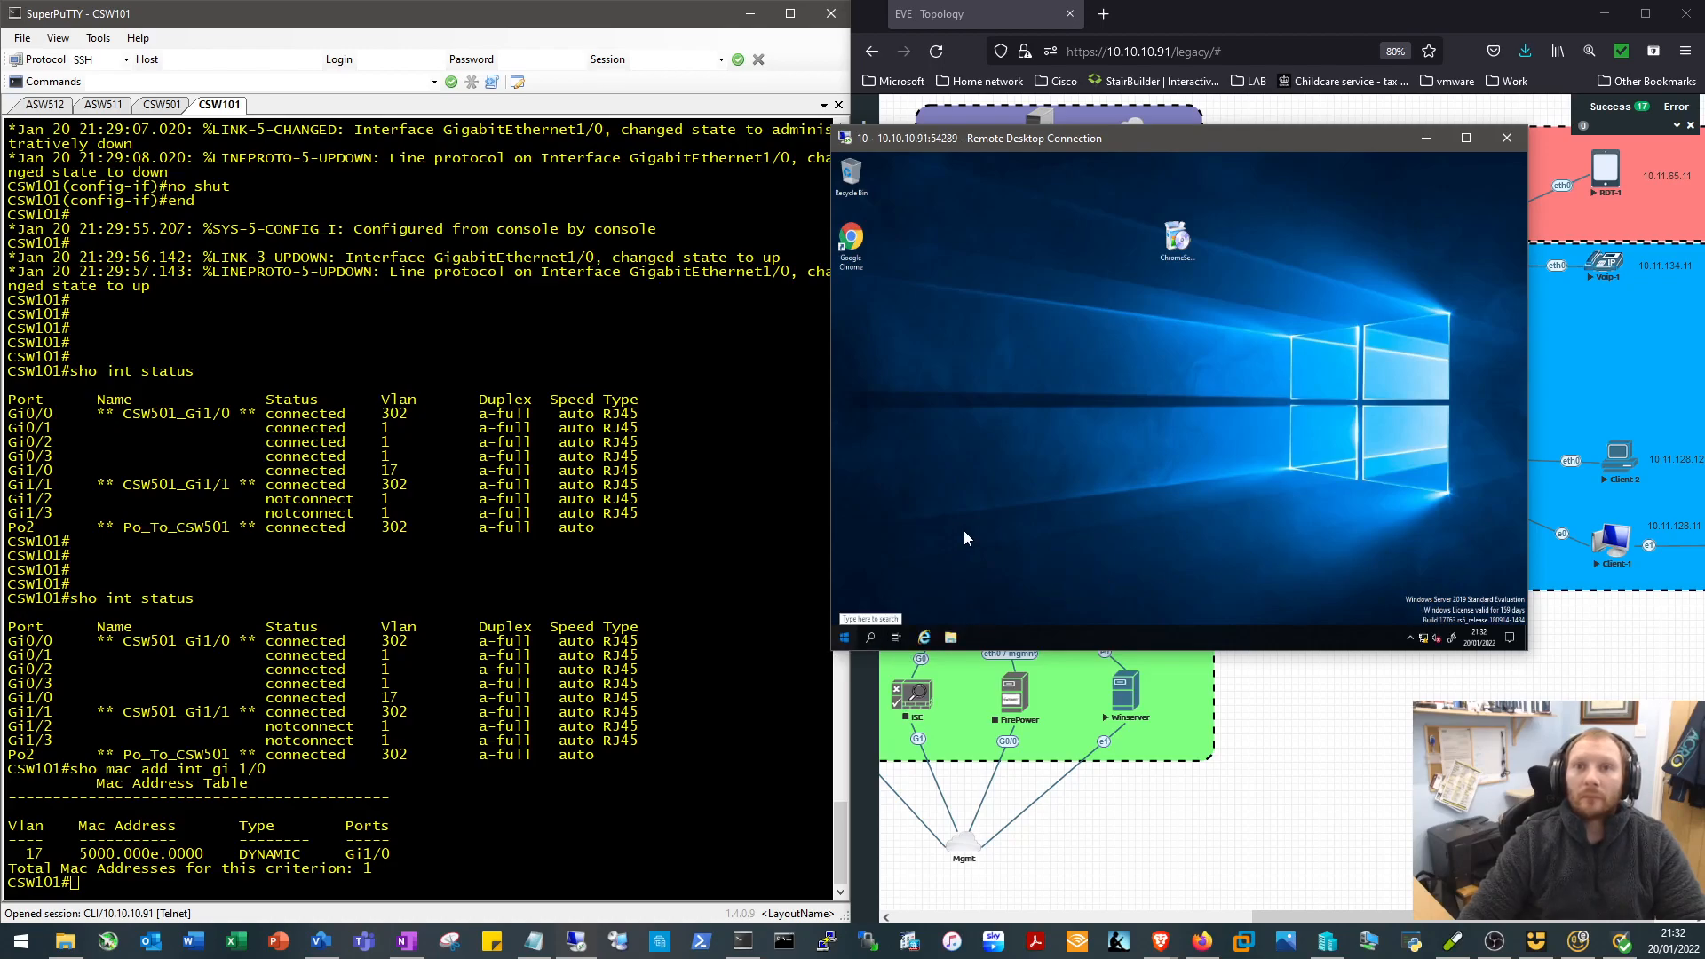
# Run ipconfig on the server and compare its physical address with CSW101's learned MAC 5000.000e.0000
pyautogui.click(843, 637)
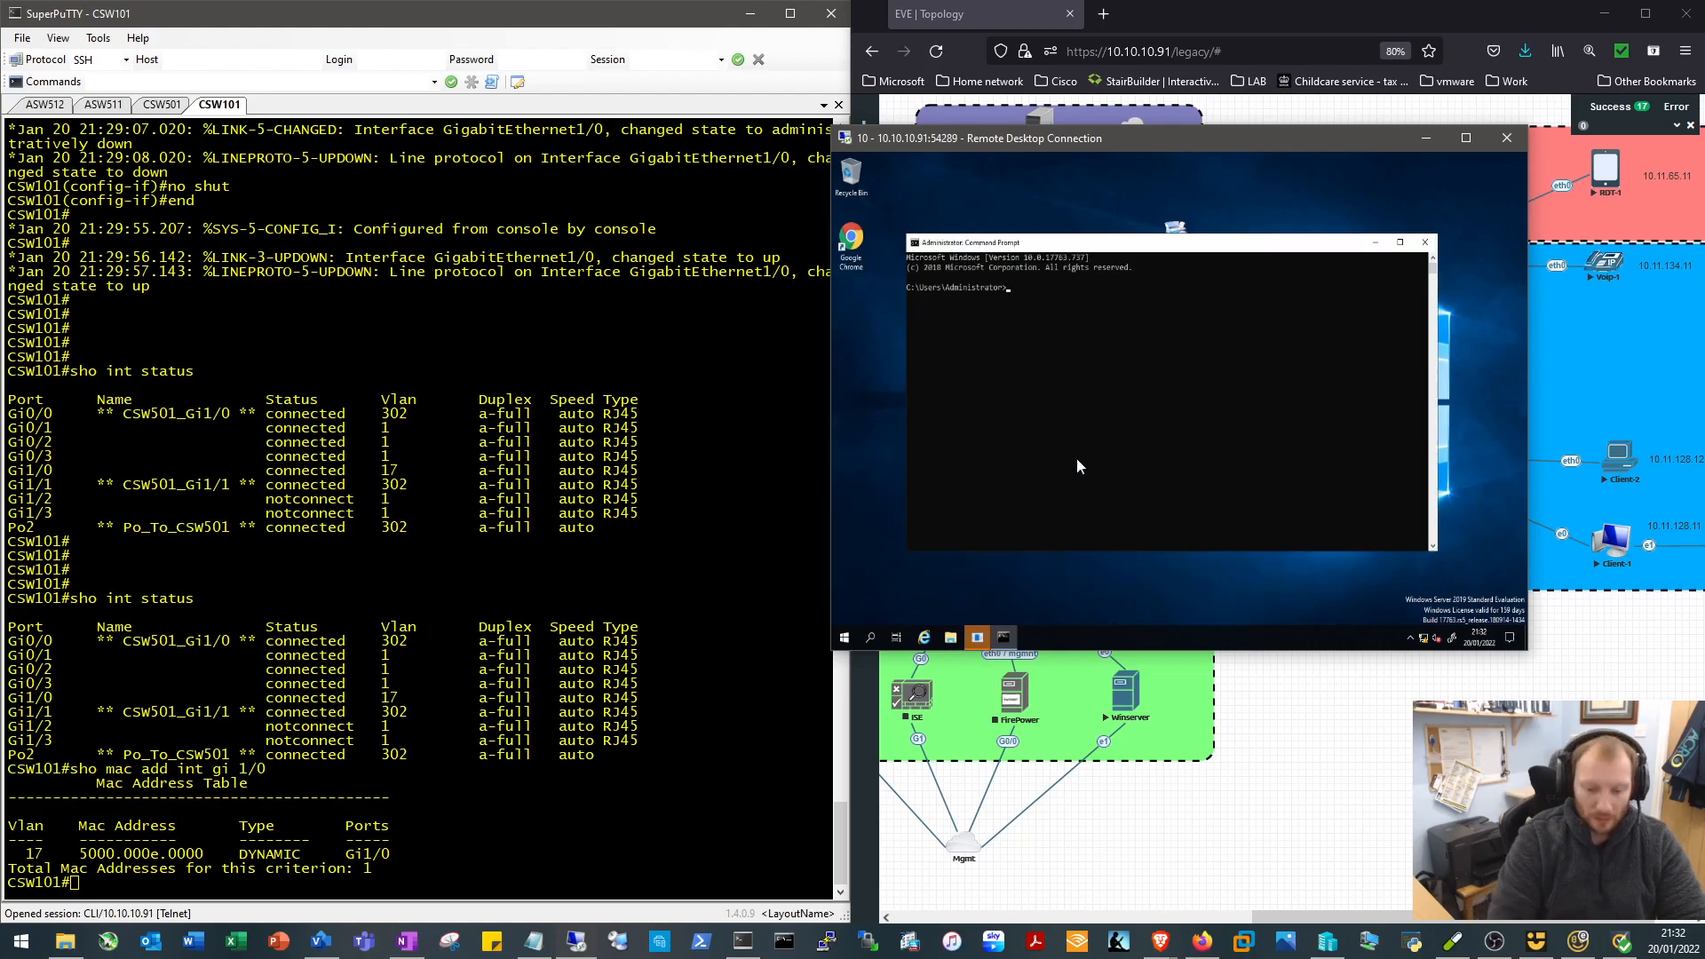
pyautogui.write('ipconfig')
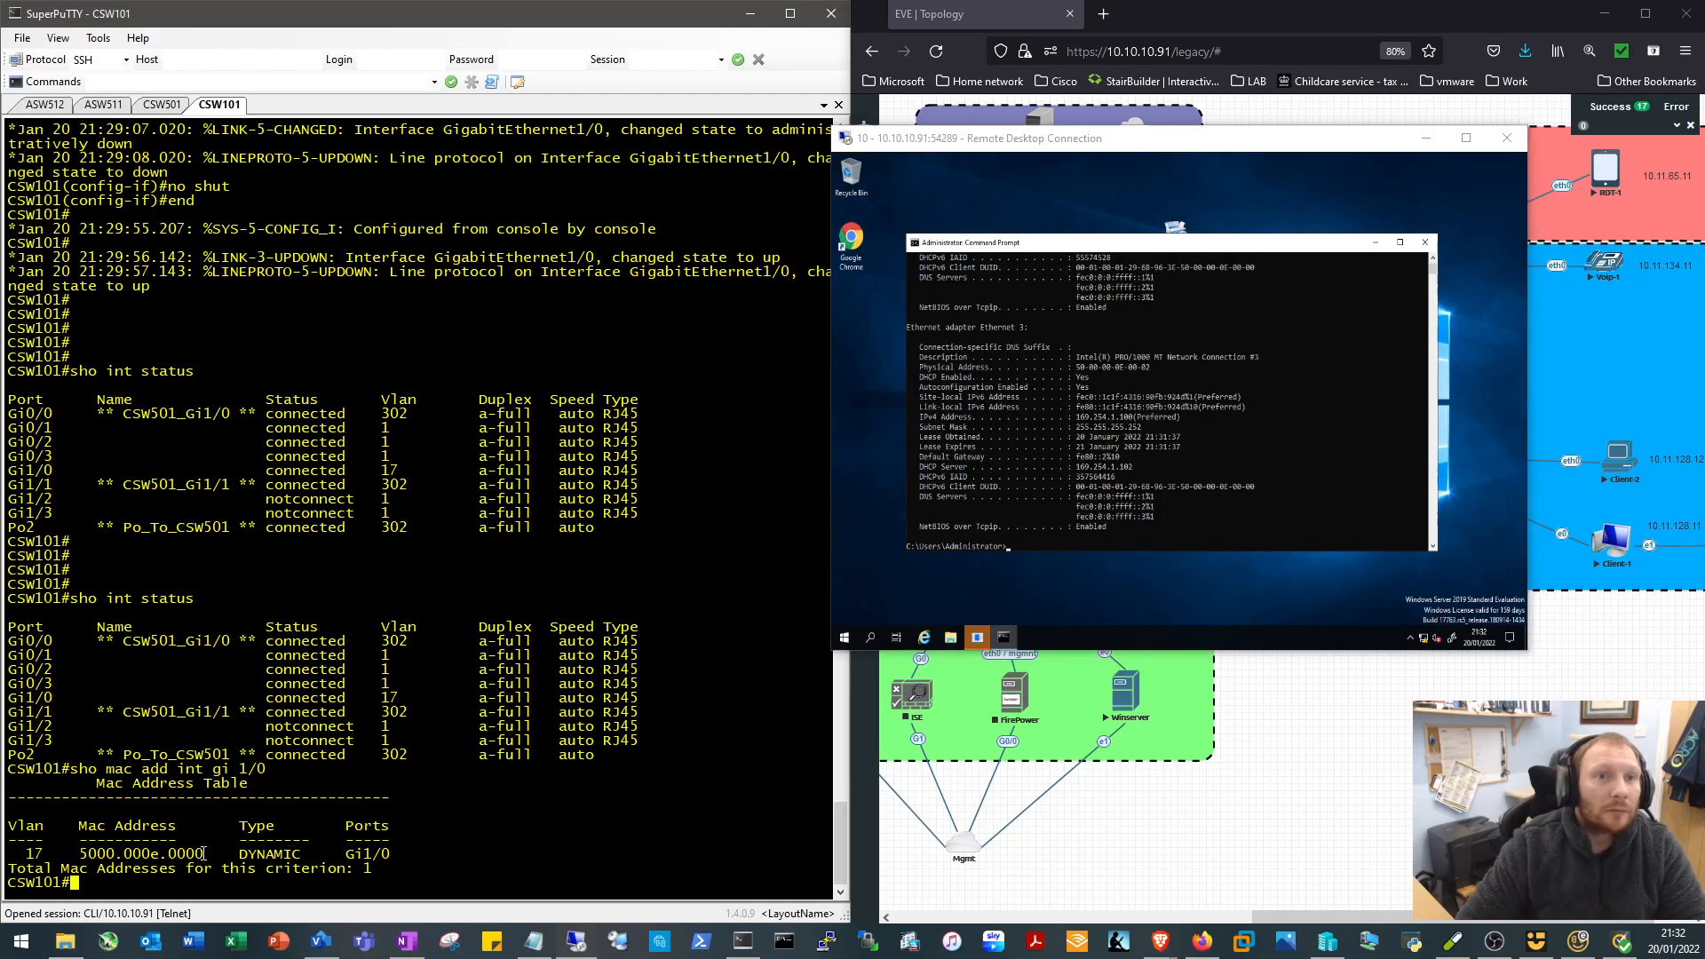
pyautogui.doubleClick(130, 853)
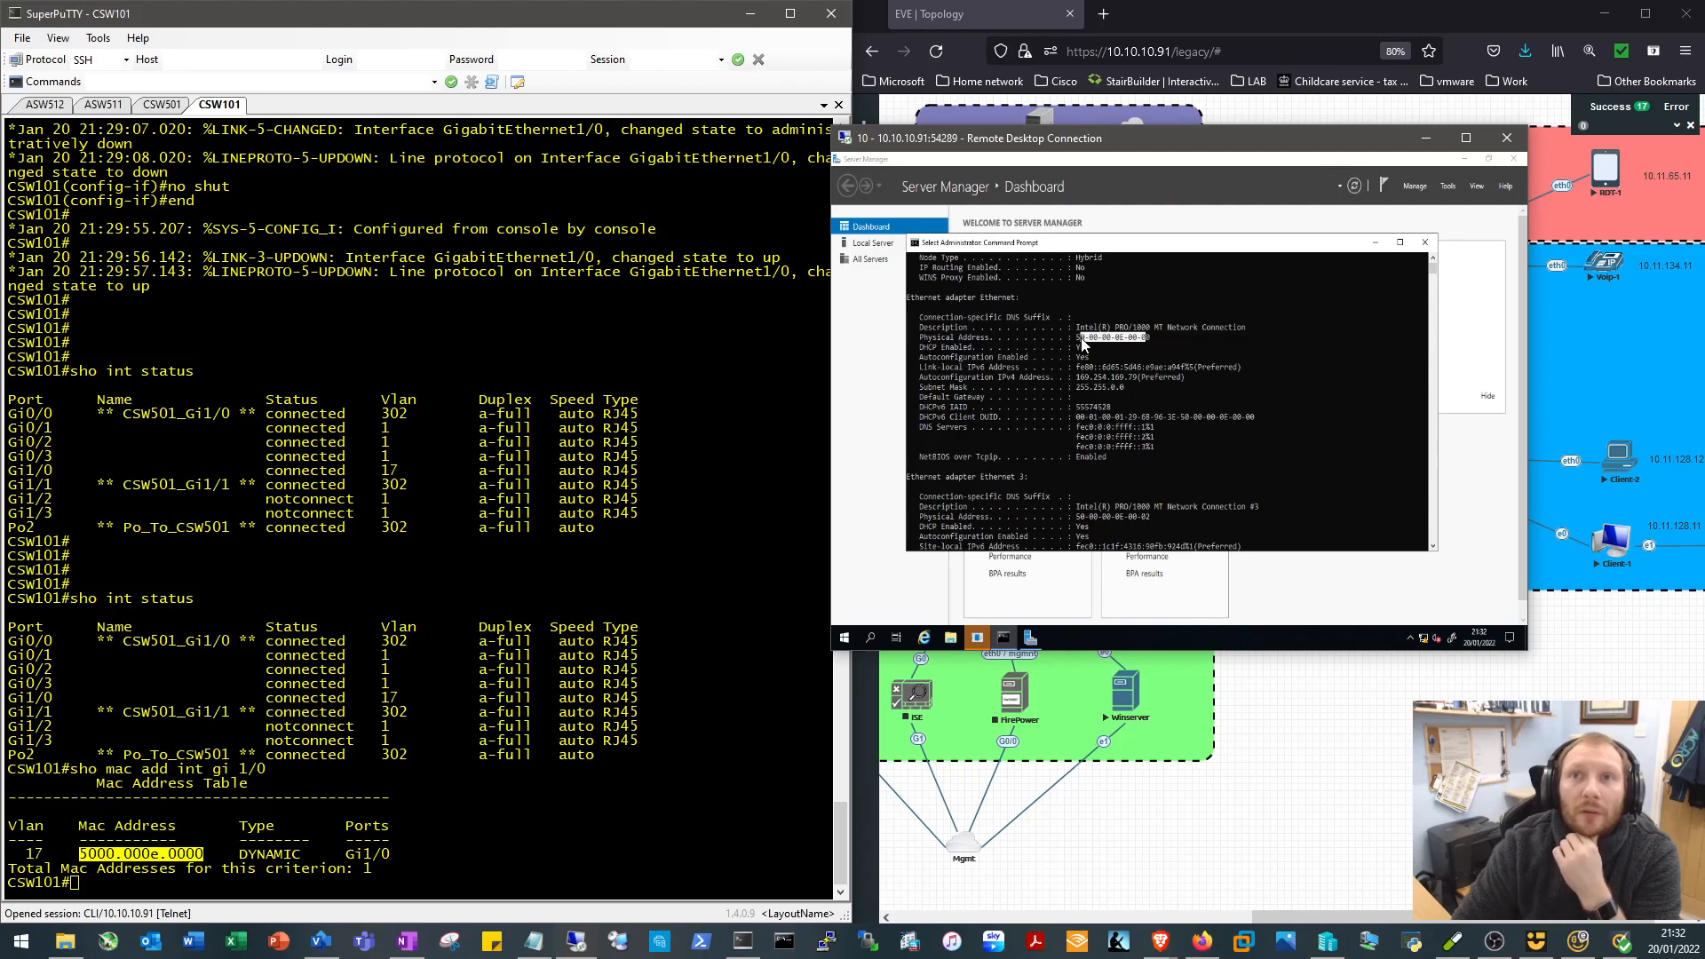
pyautogui.moveTo(1112, 348)
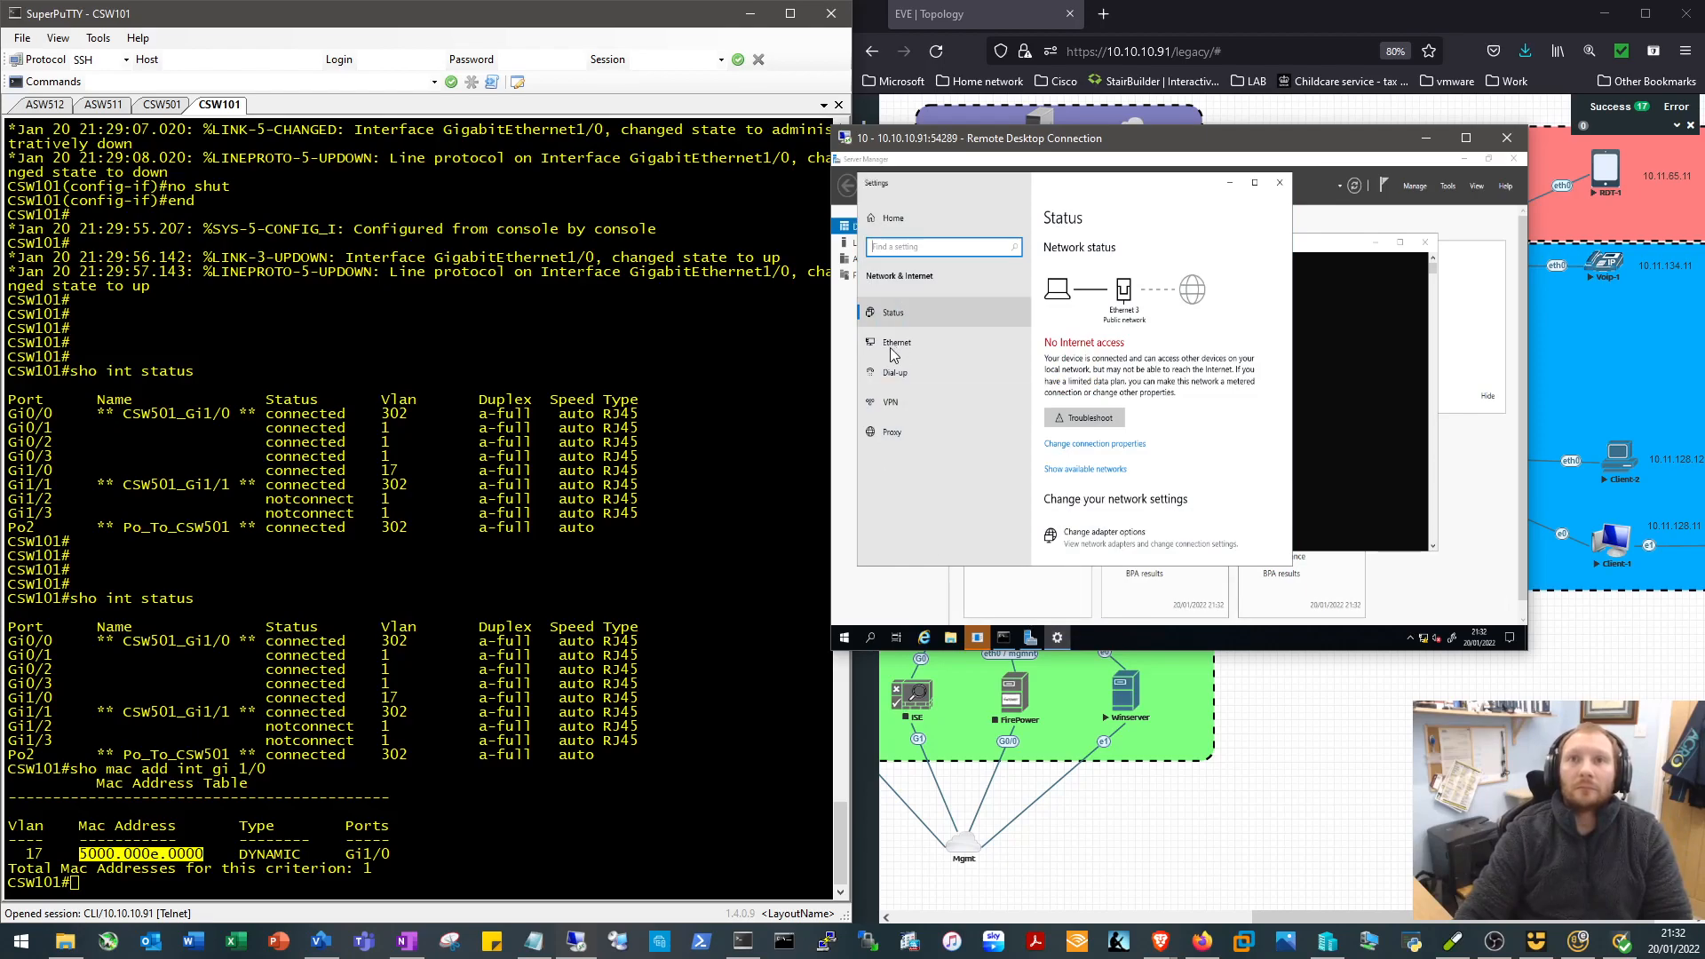
# Open the unidentified-network Ethernet adapter's IPv4 properties and choose a manual address
pyautogui.click(896, 342)
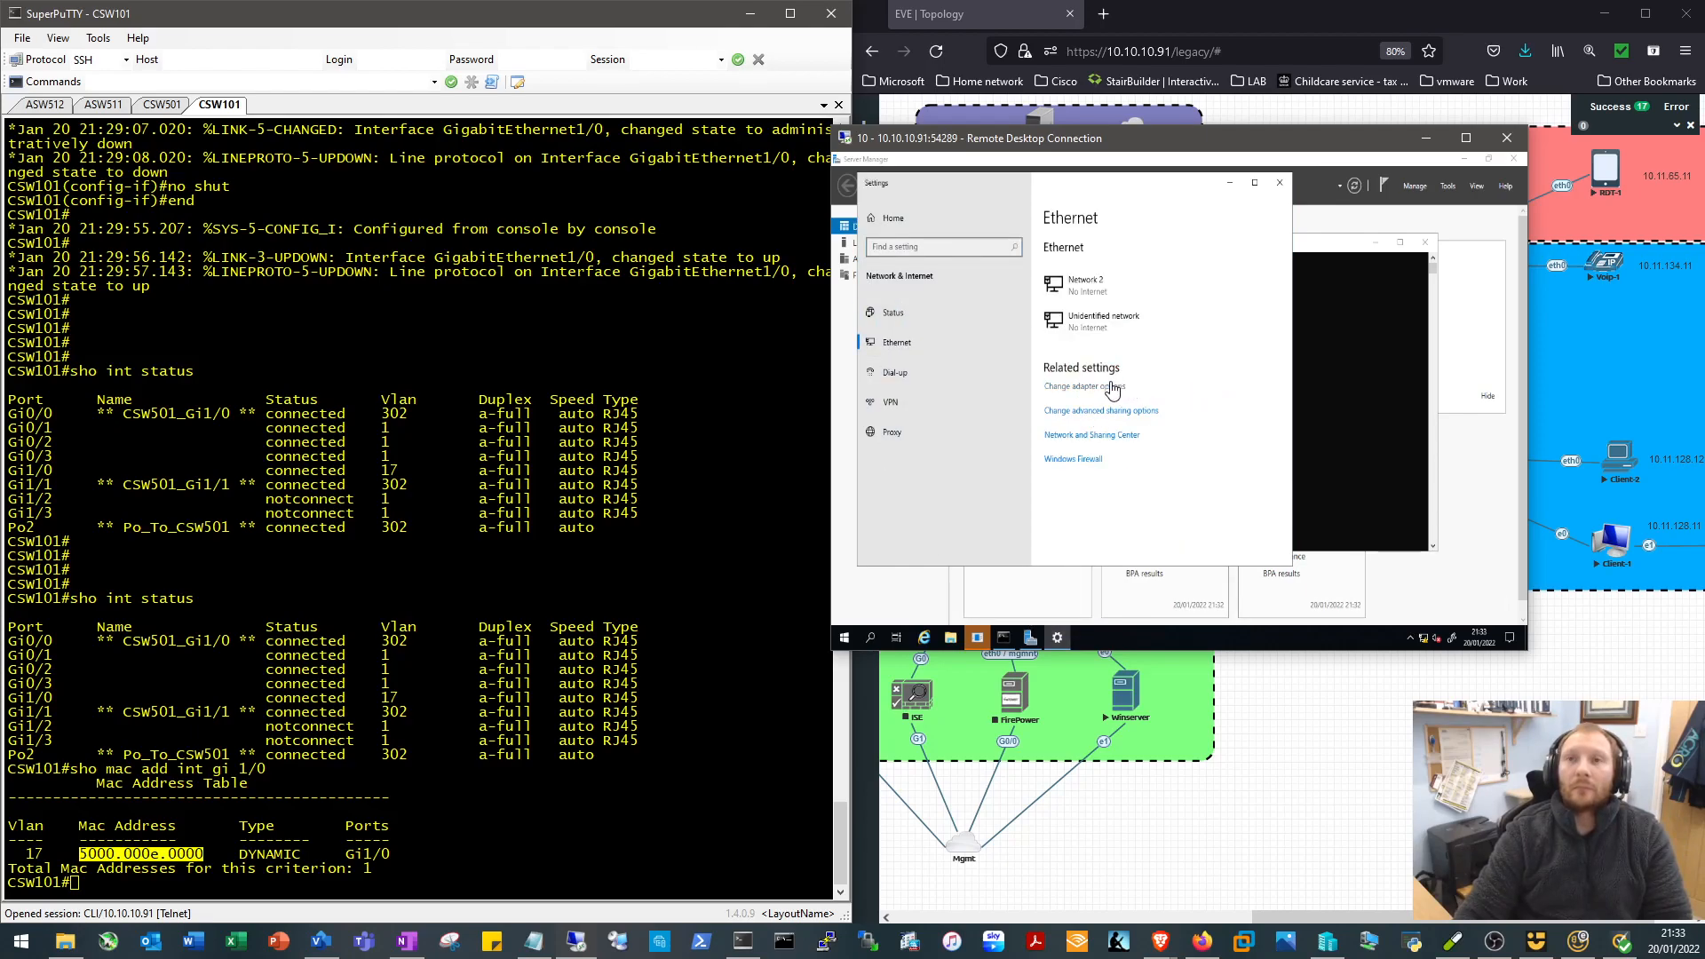
pyautogui.click(1084, 386)
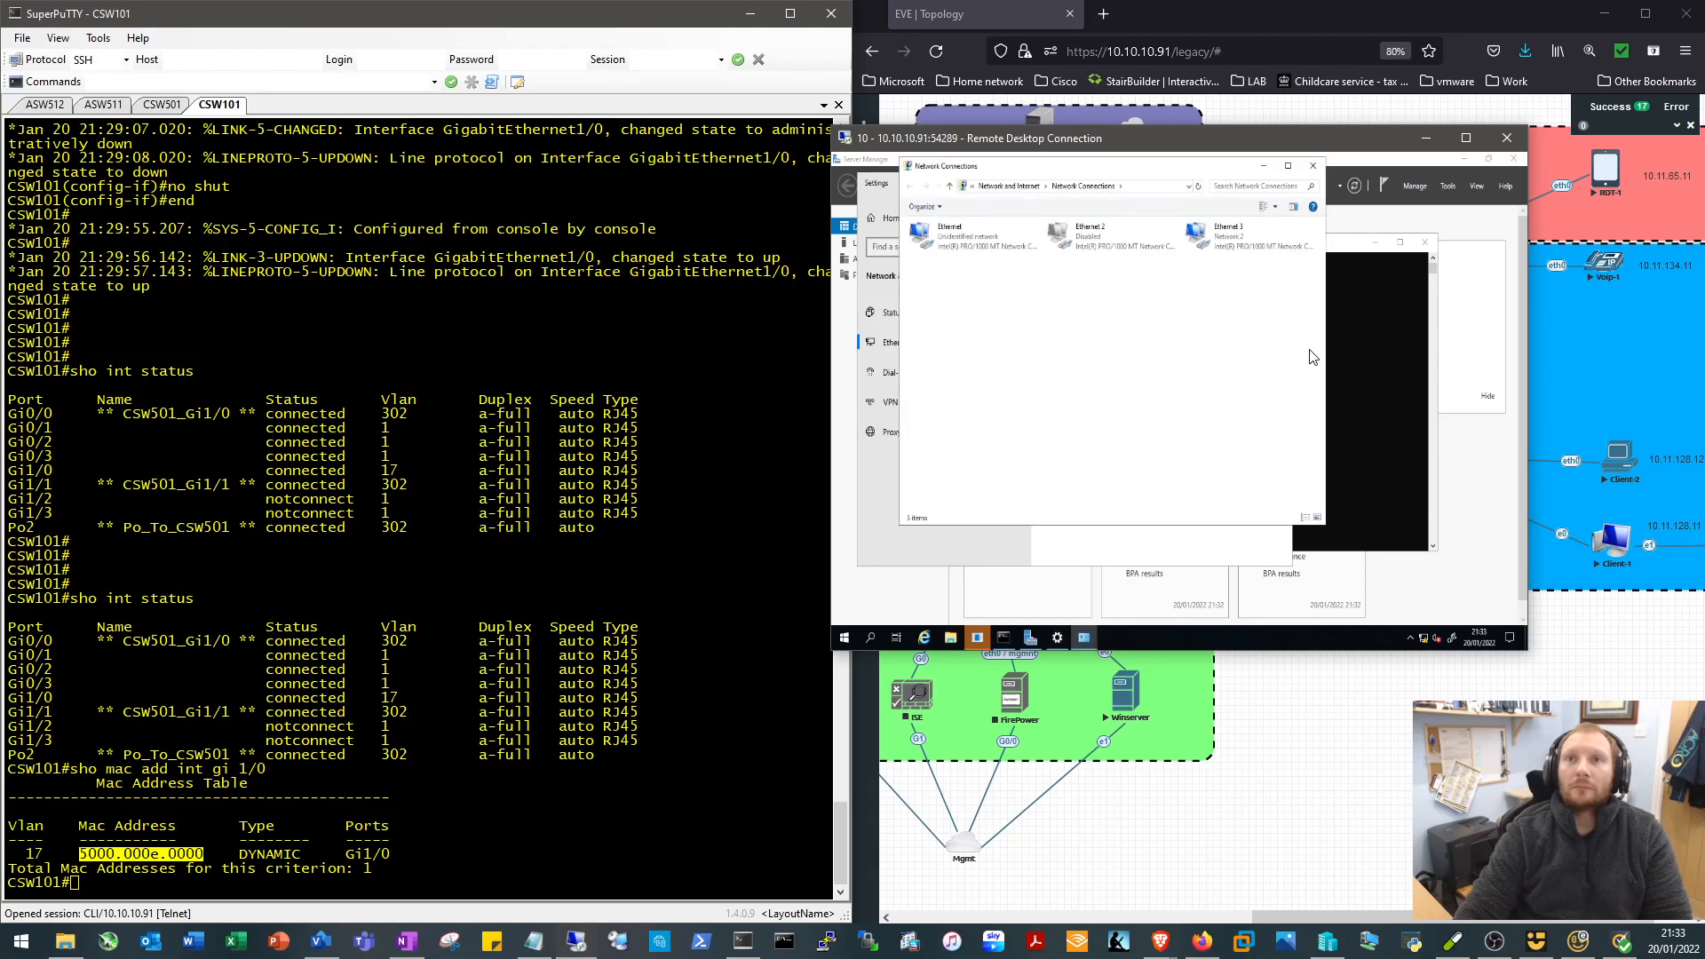
pyautogui.click(974, 234)
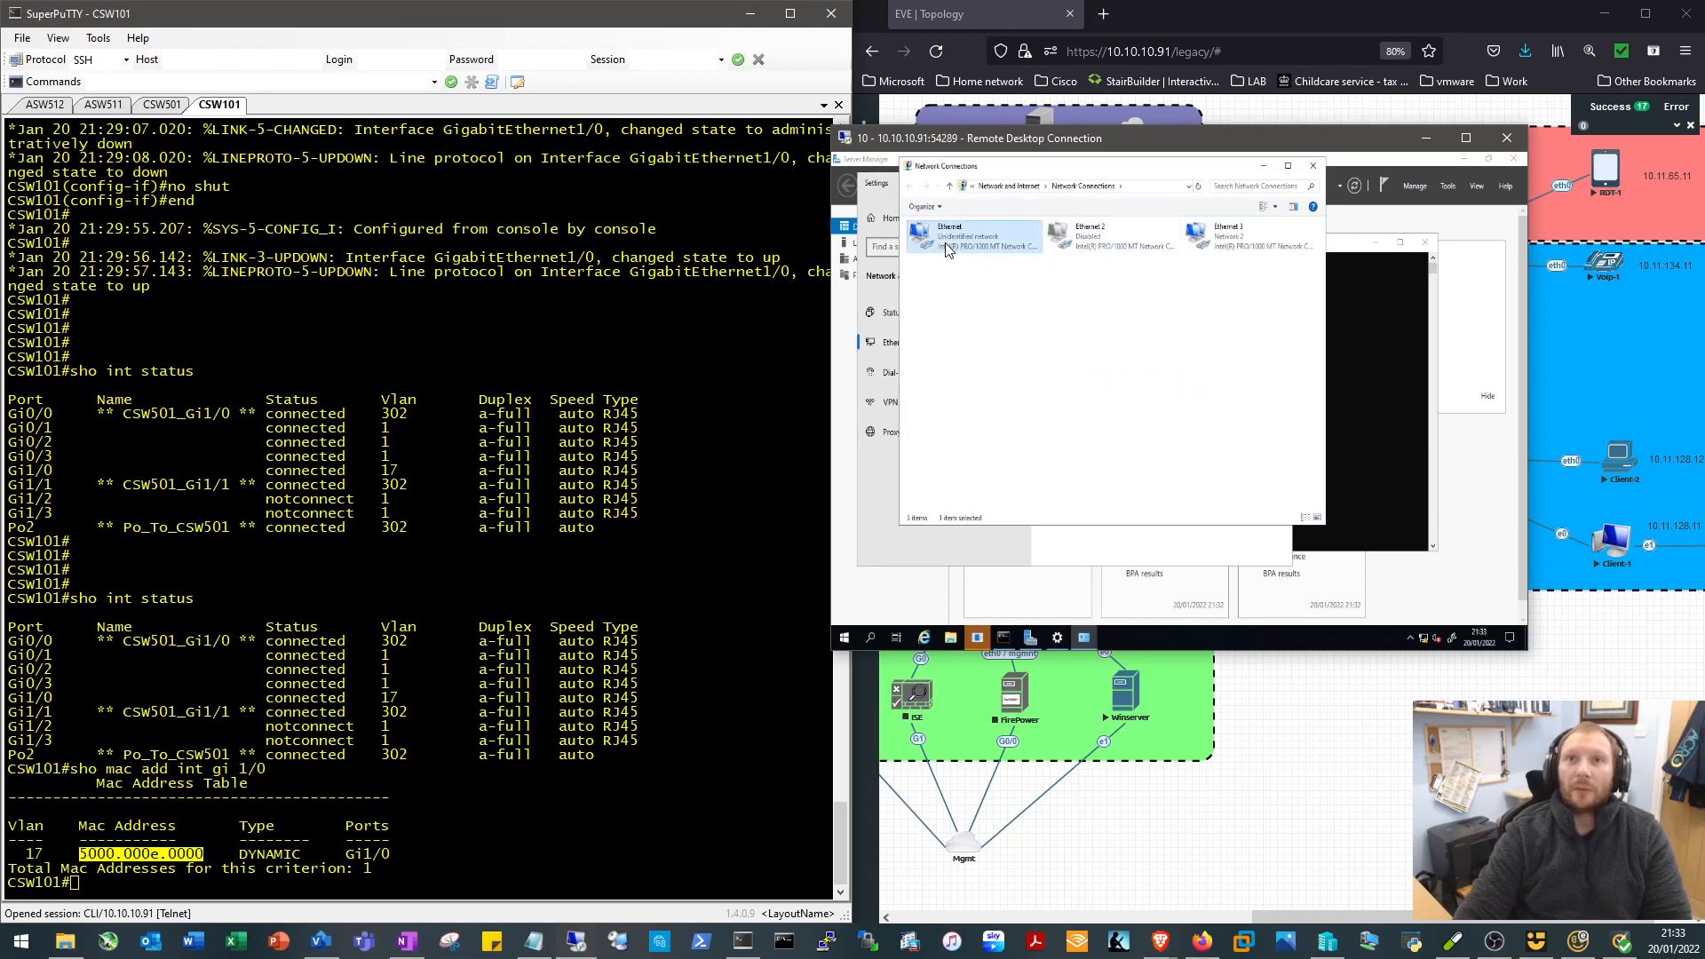
pyautogui.click(976, 233)
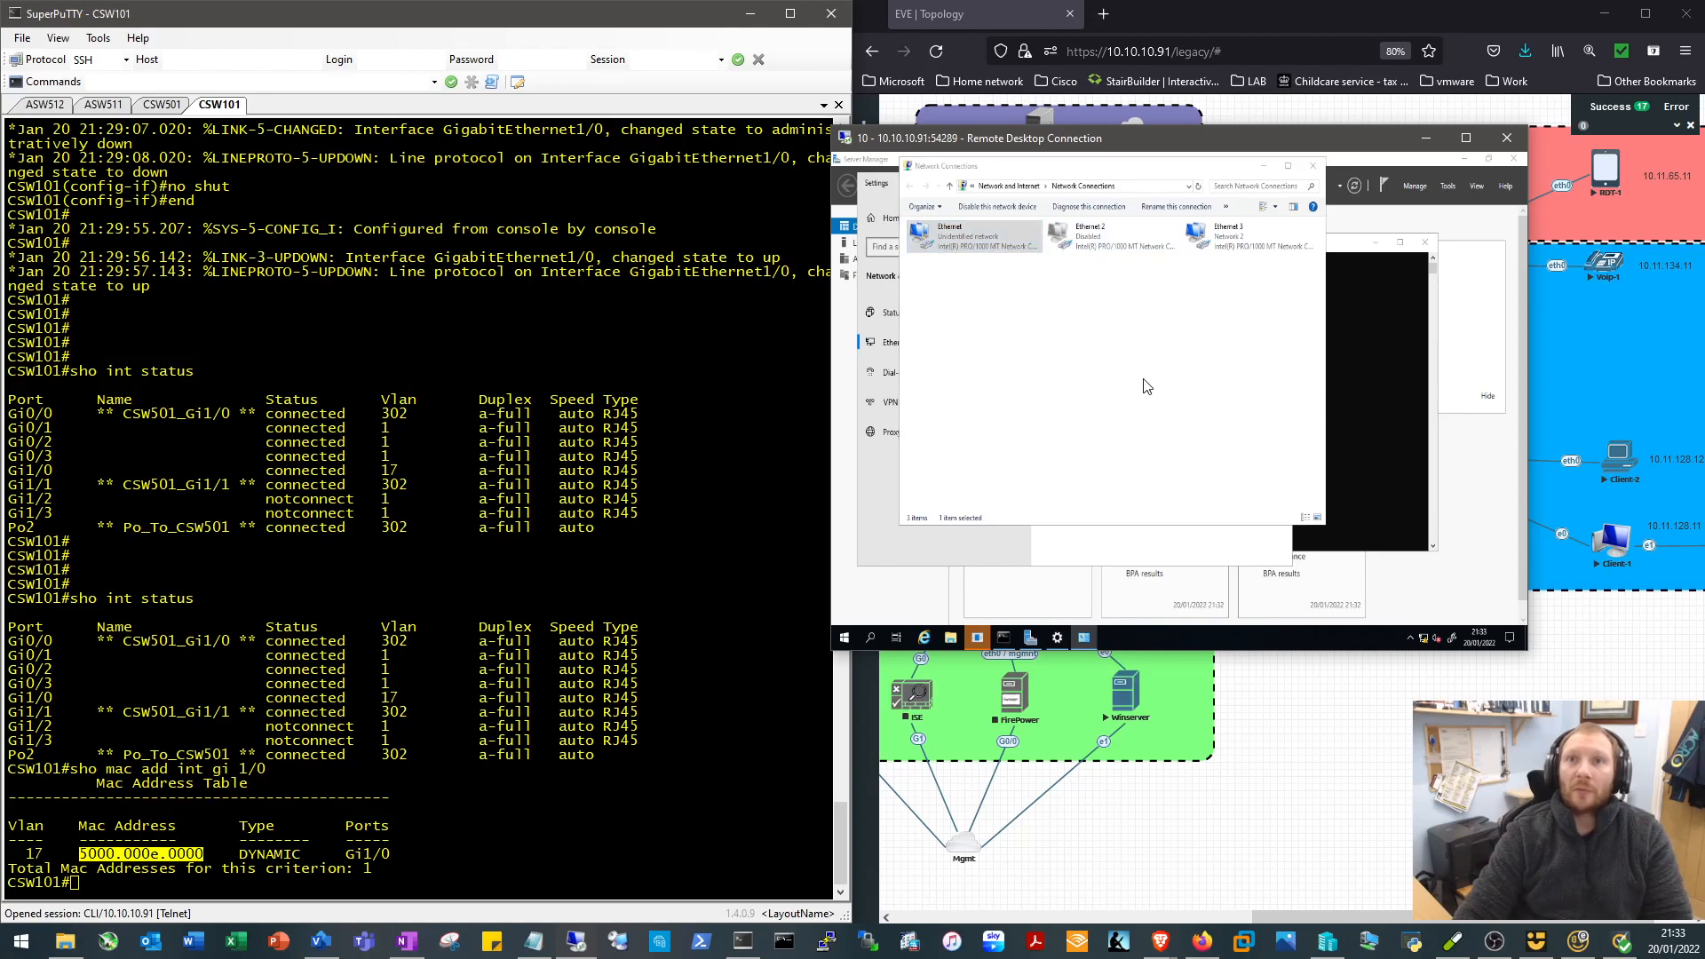
pyautogui.doubleClick(973, 233)
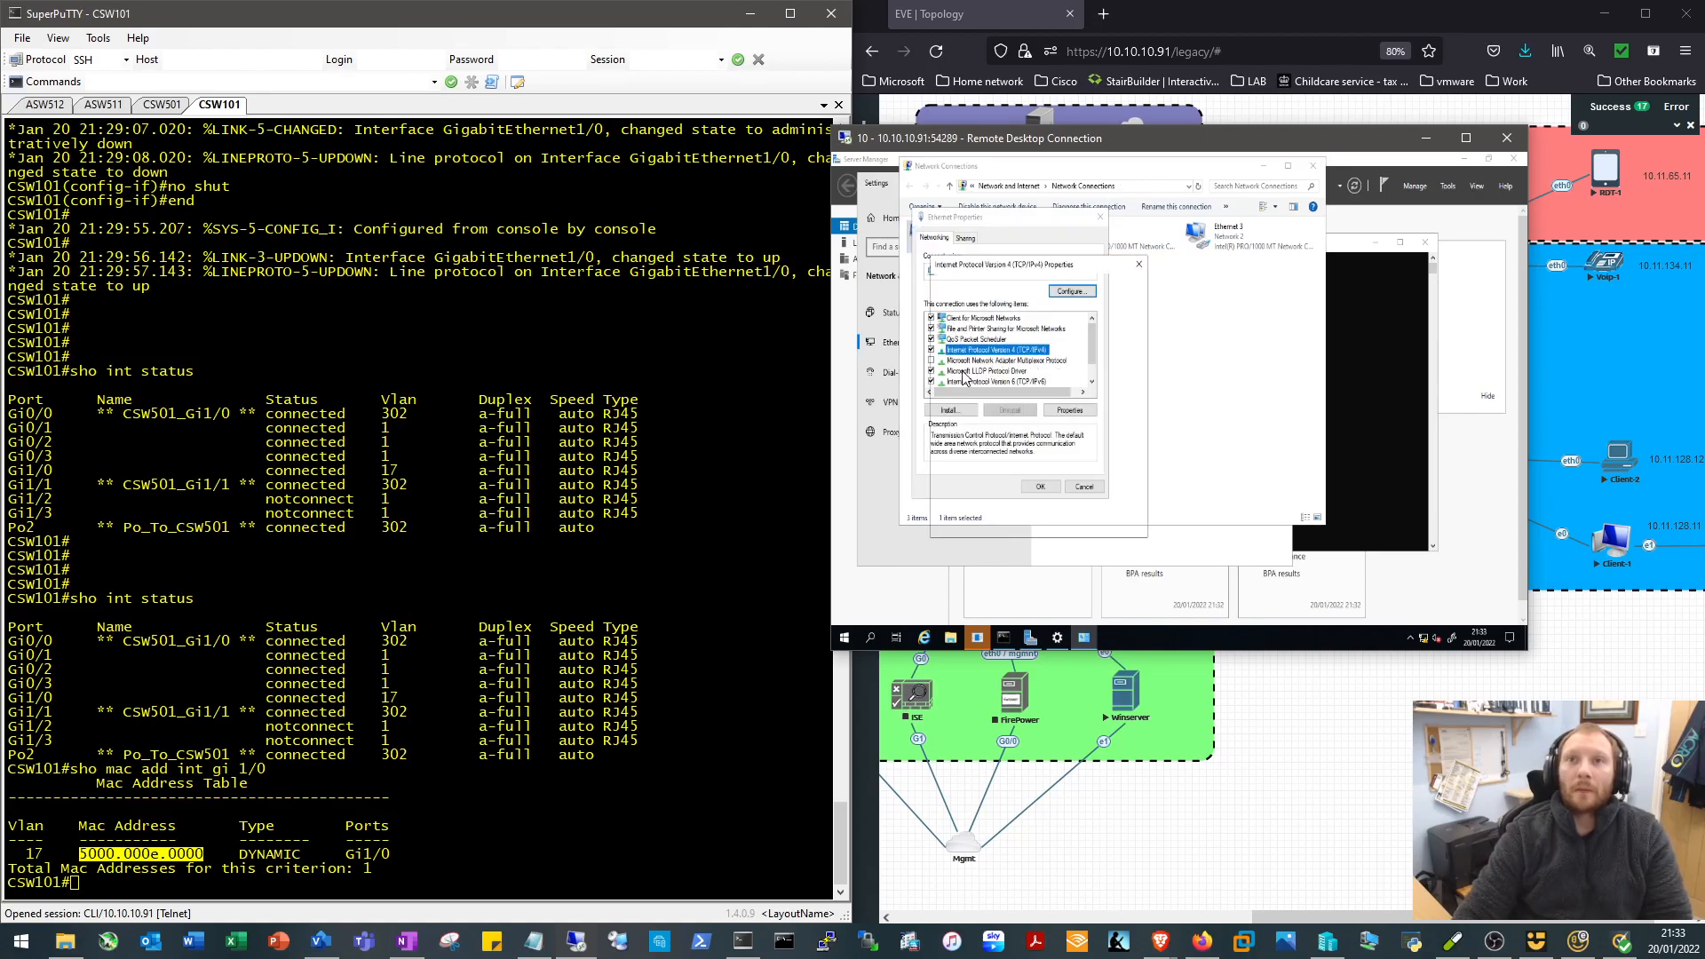
pyautogui.click(1067, 411)
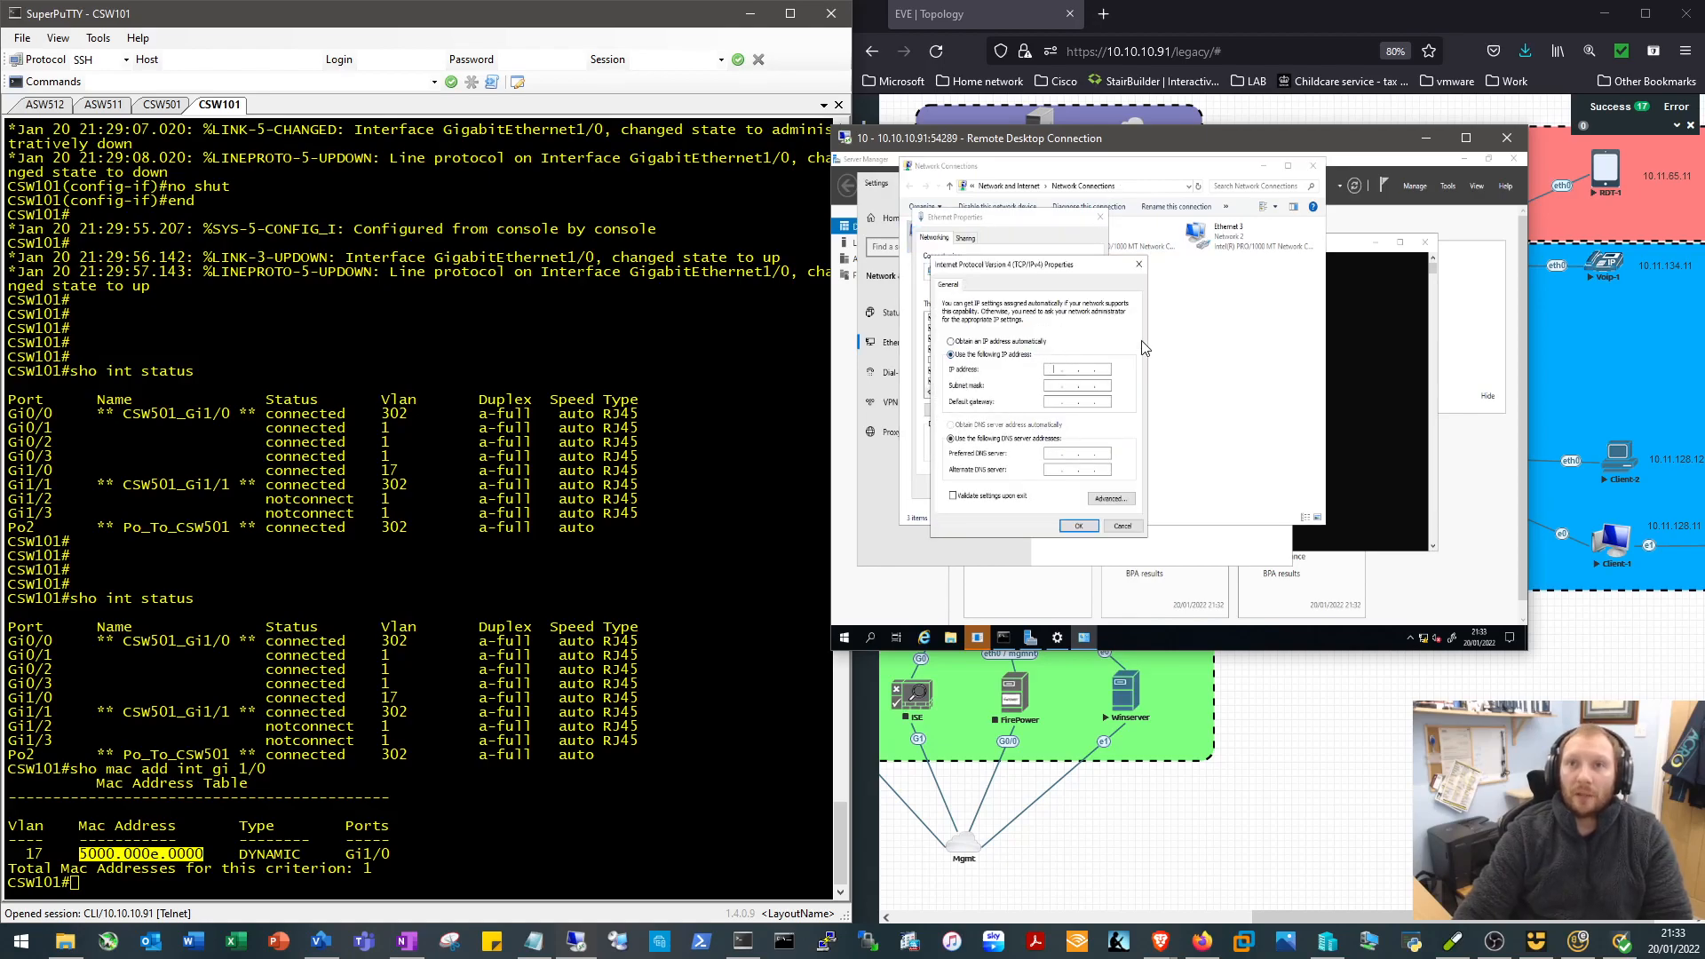
# Set static IP 10.11.17.11, mask 255.255.255.0, gateway 10.11.17.1, and save the adapter settings
pyautogui.write('10.11.4')
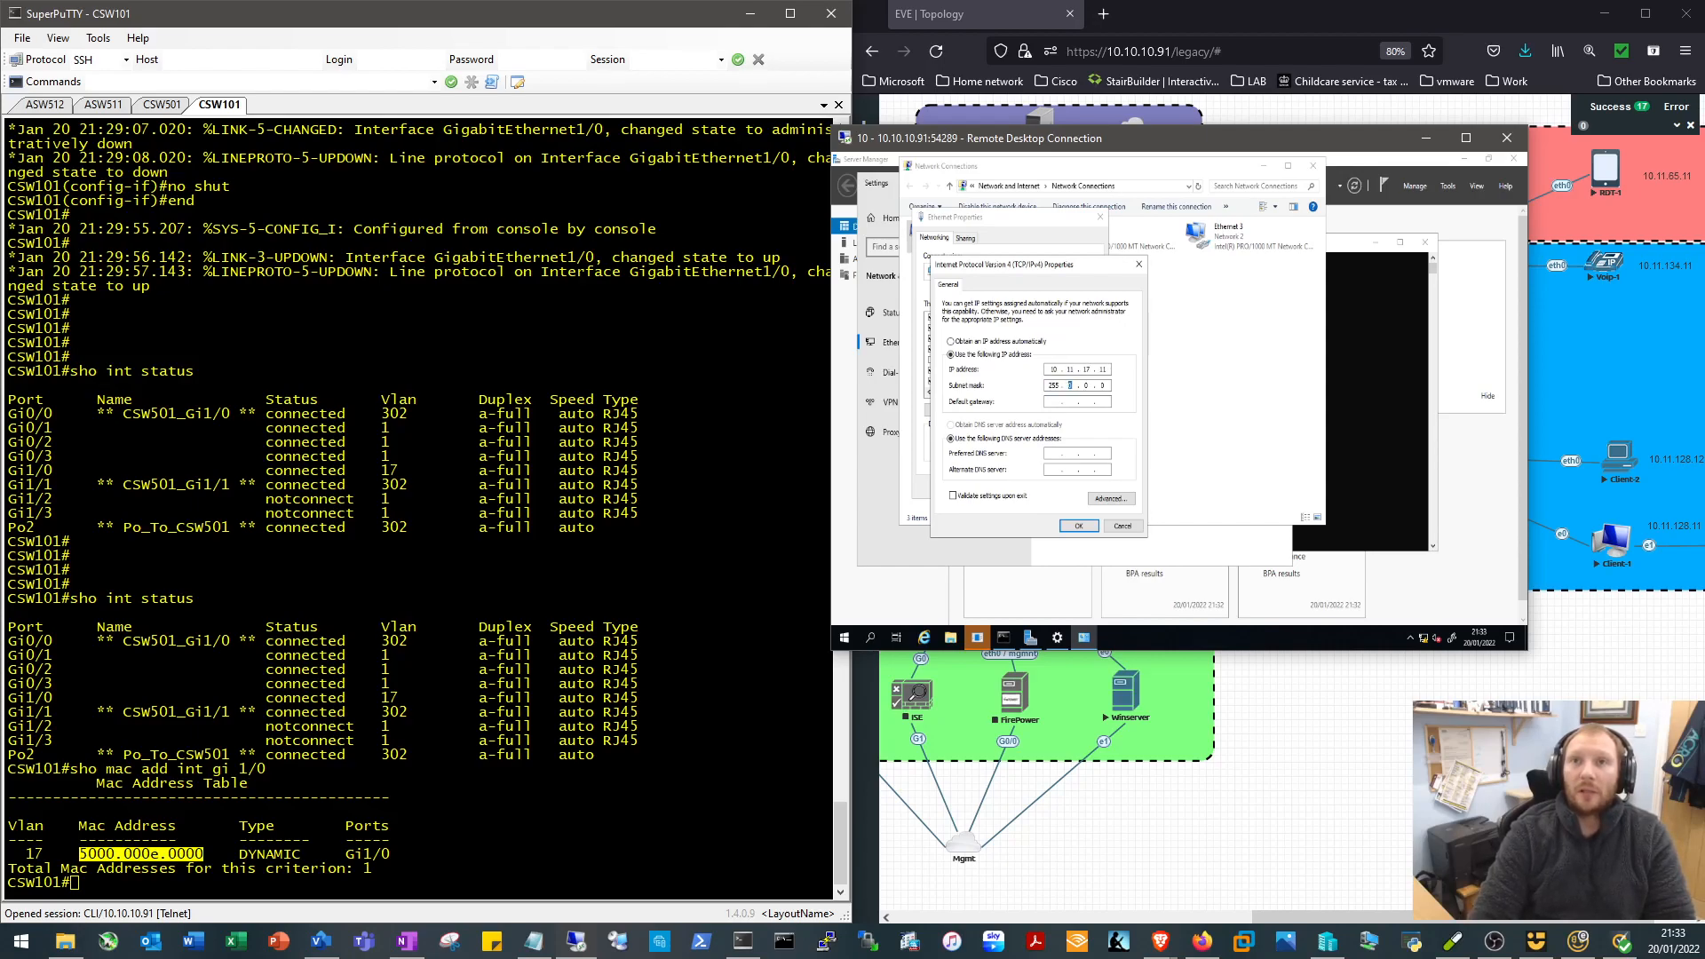
pyautogui.write('255.255.255.0')
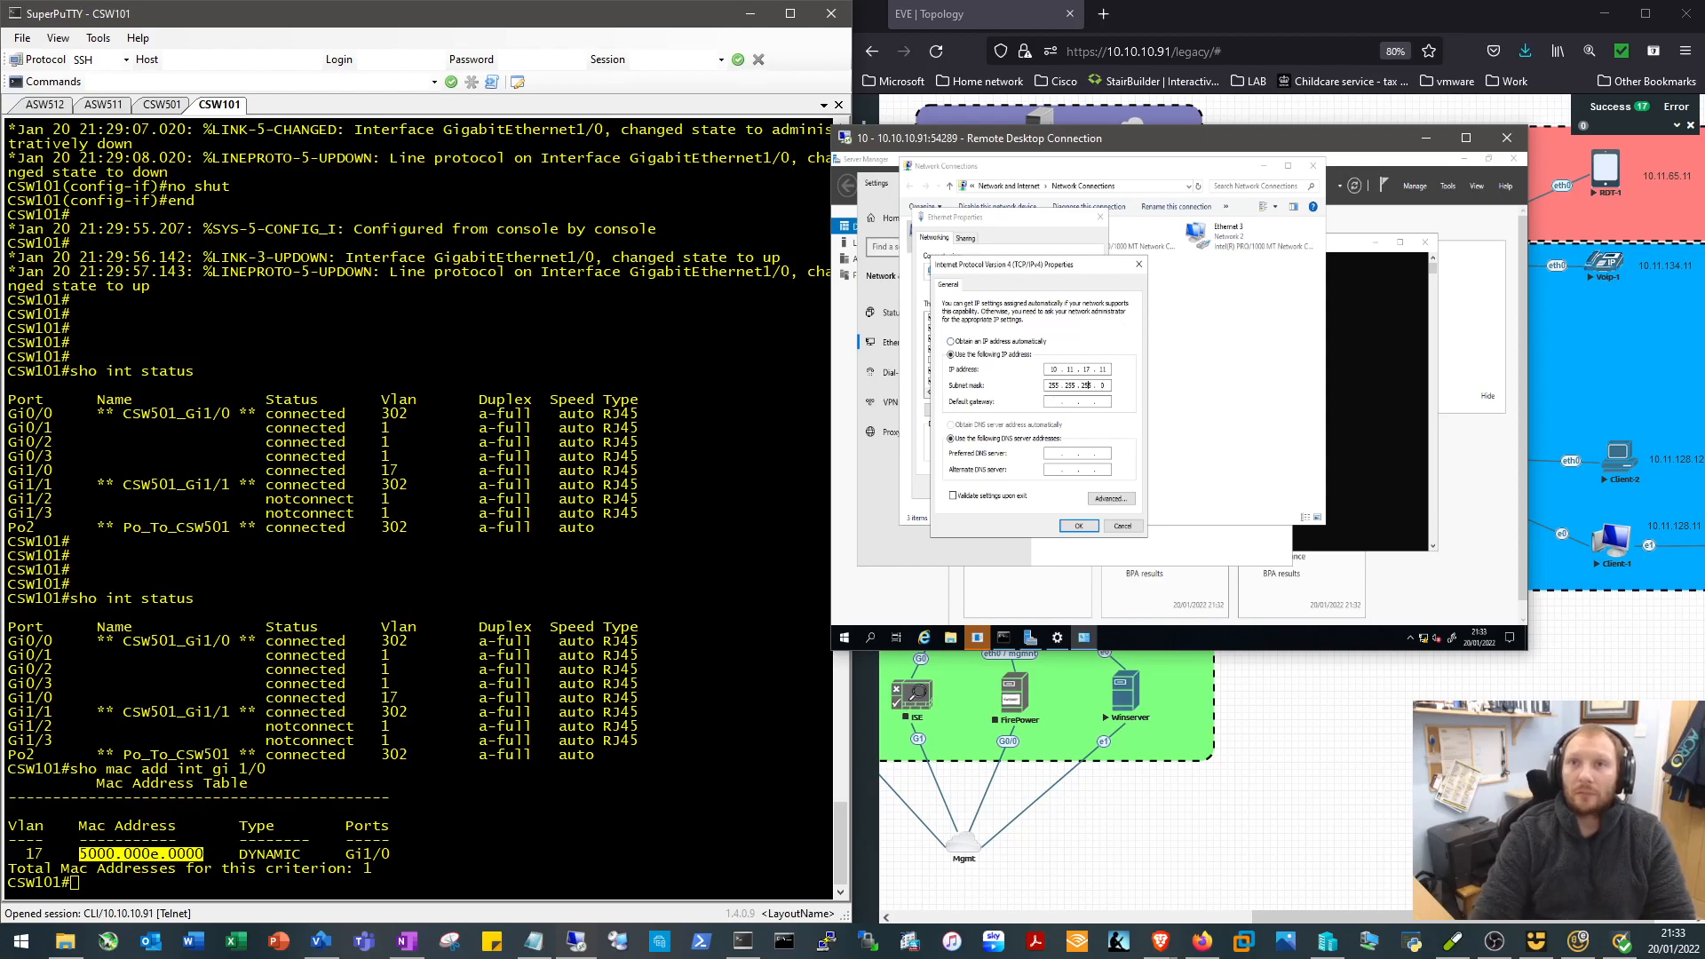
pyautogui.write('10.11.17.1')
pyautogui.click(1076, 453)
pyautogui.write('8.8.8.8')
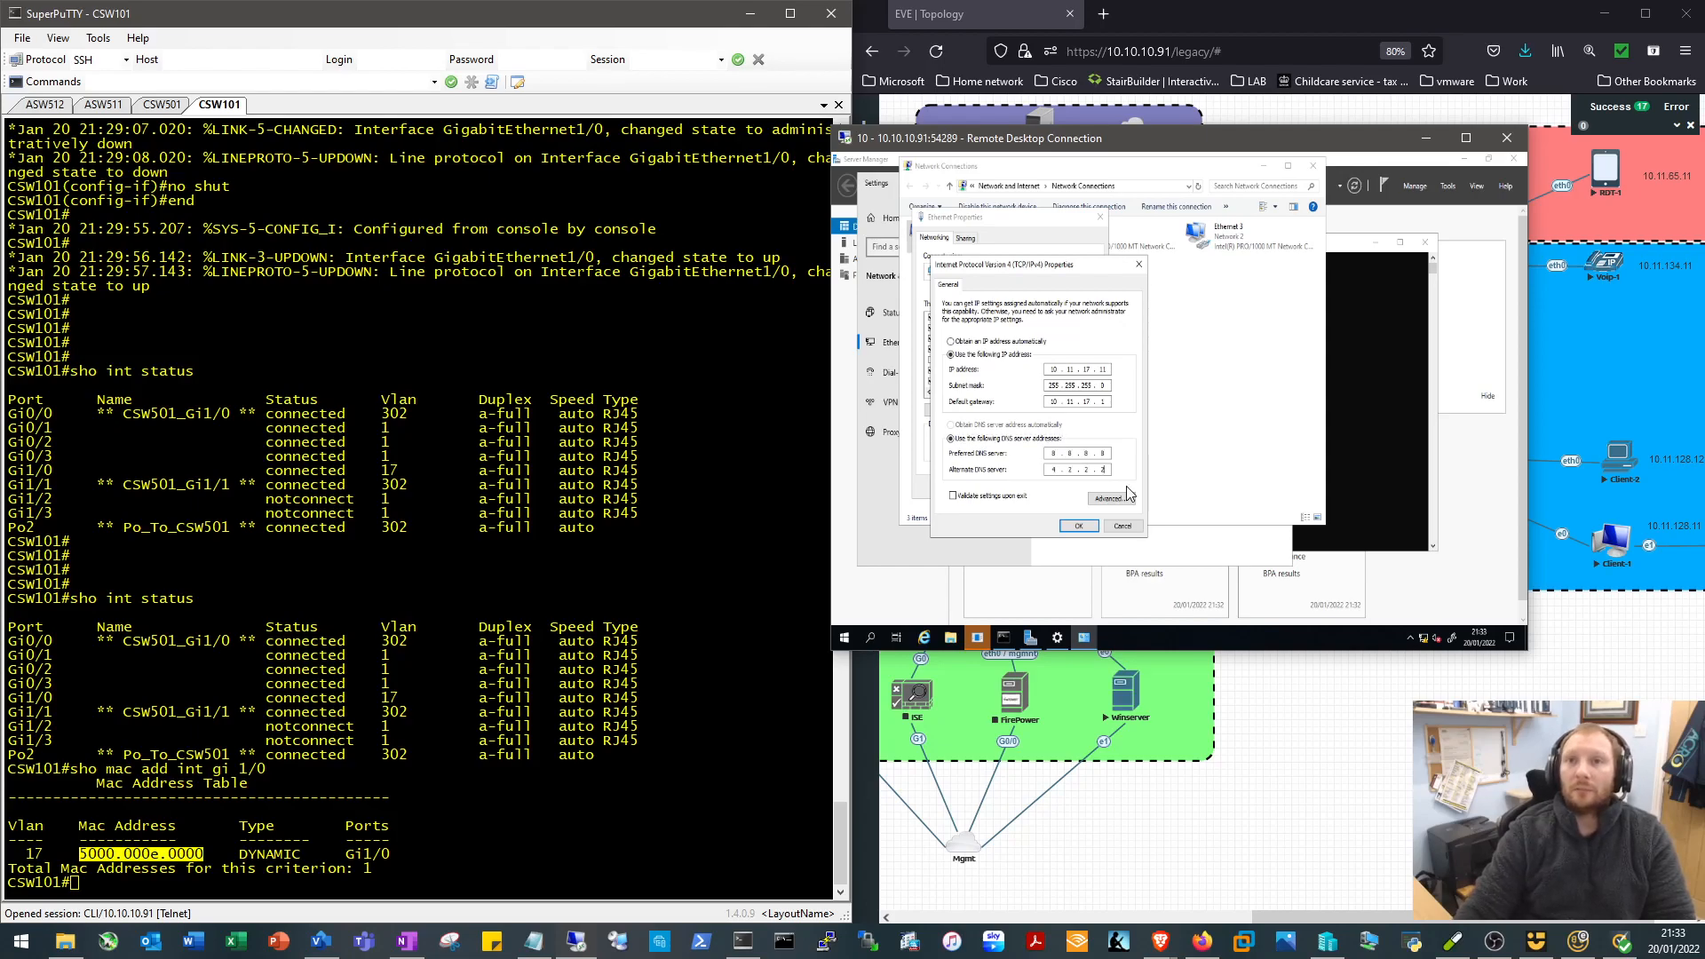
pyautogui.click(1077, 525)
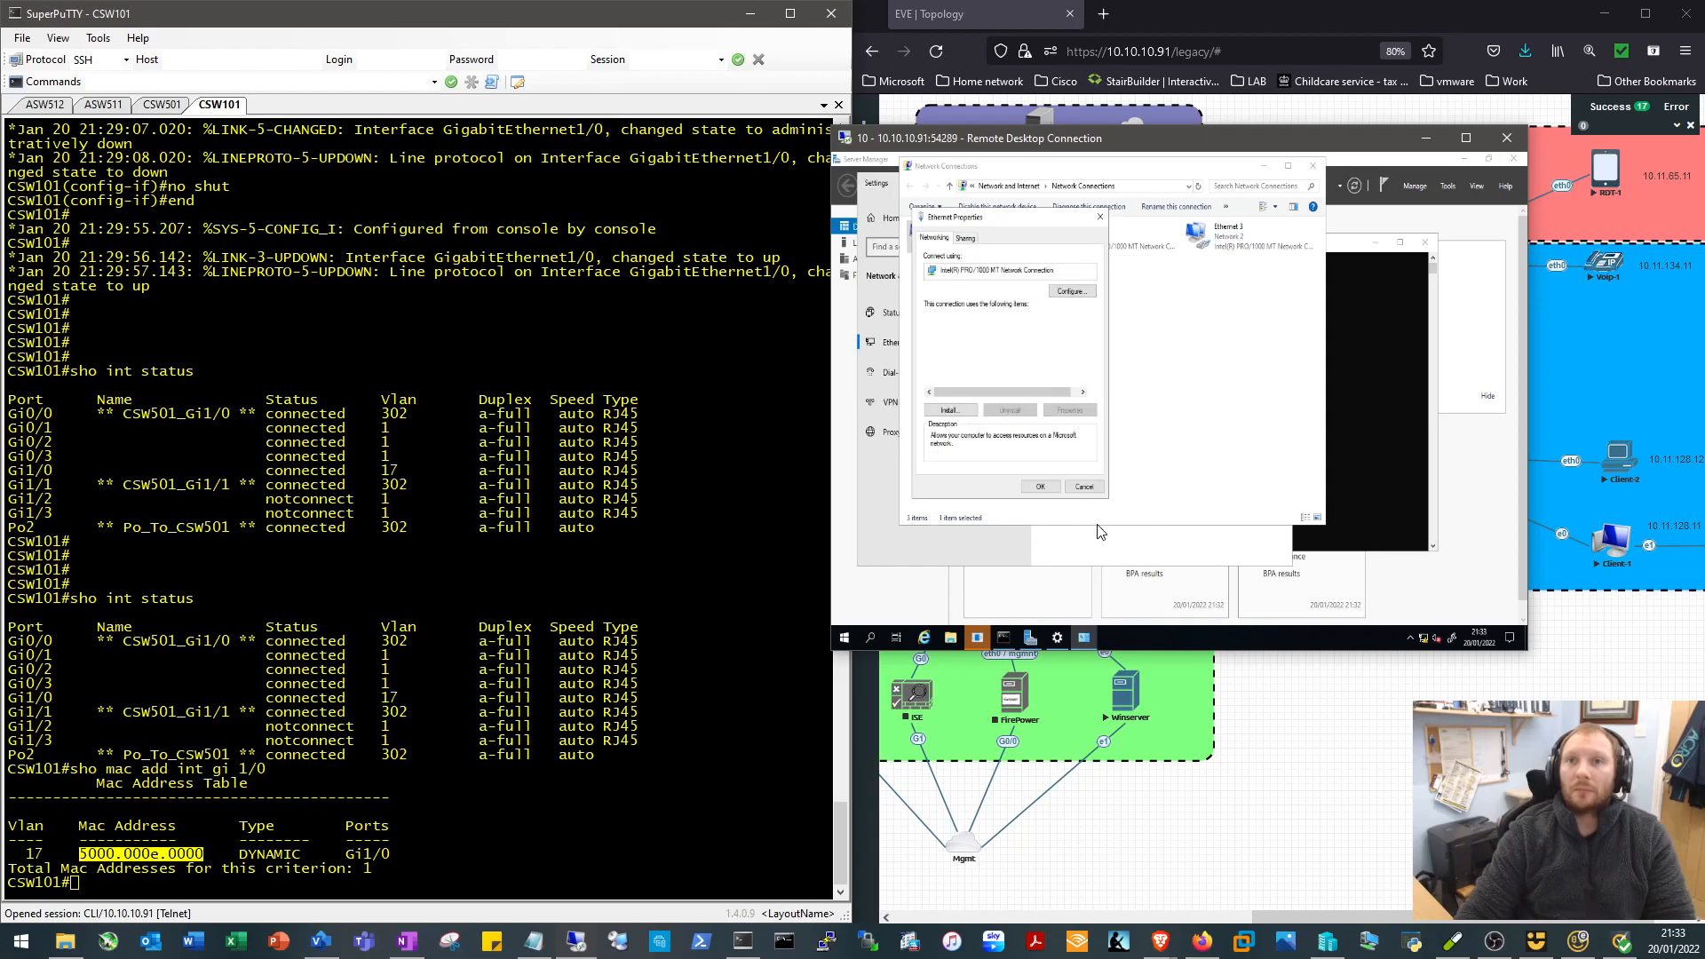
pyautogui.click(1084, 486)
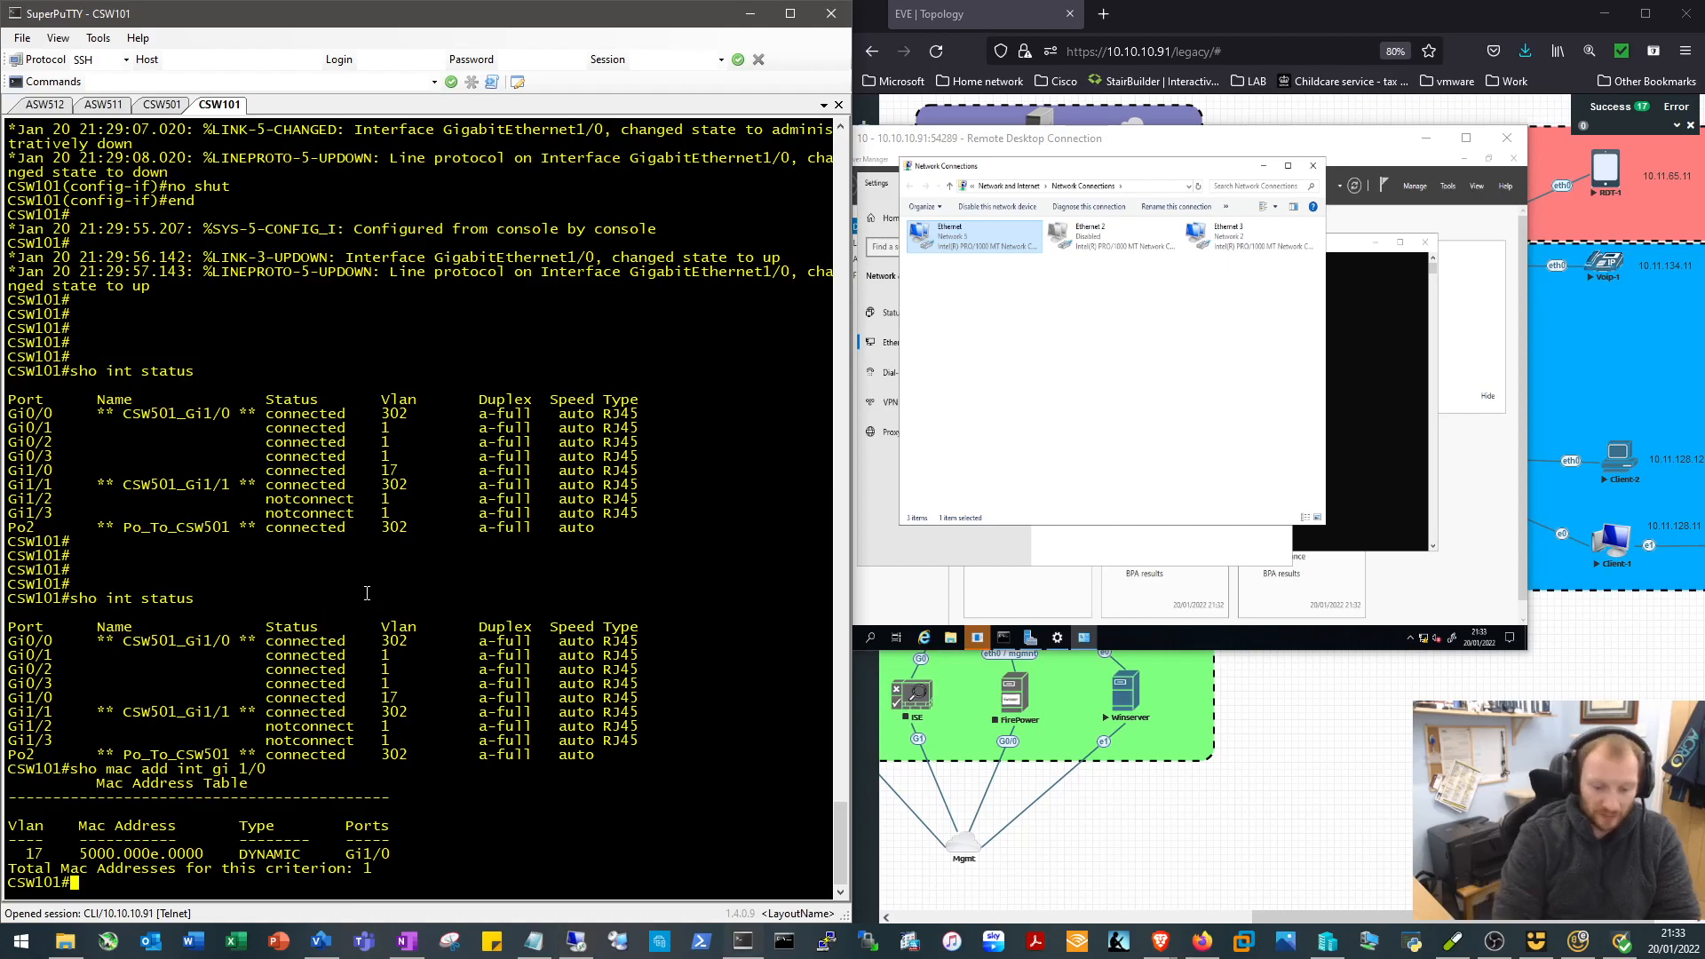
# Show CSW101's Vlan17 at 10.11.17.1, then list CSW501's routing table lacking 10.11.17.0/24
pyautogui.write('sho ip int brief')
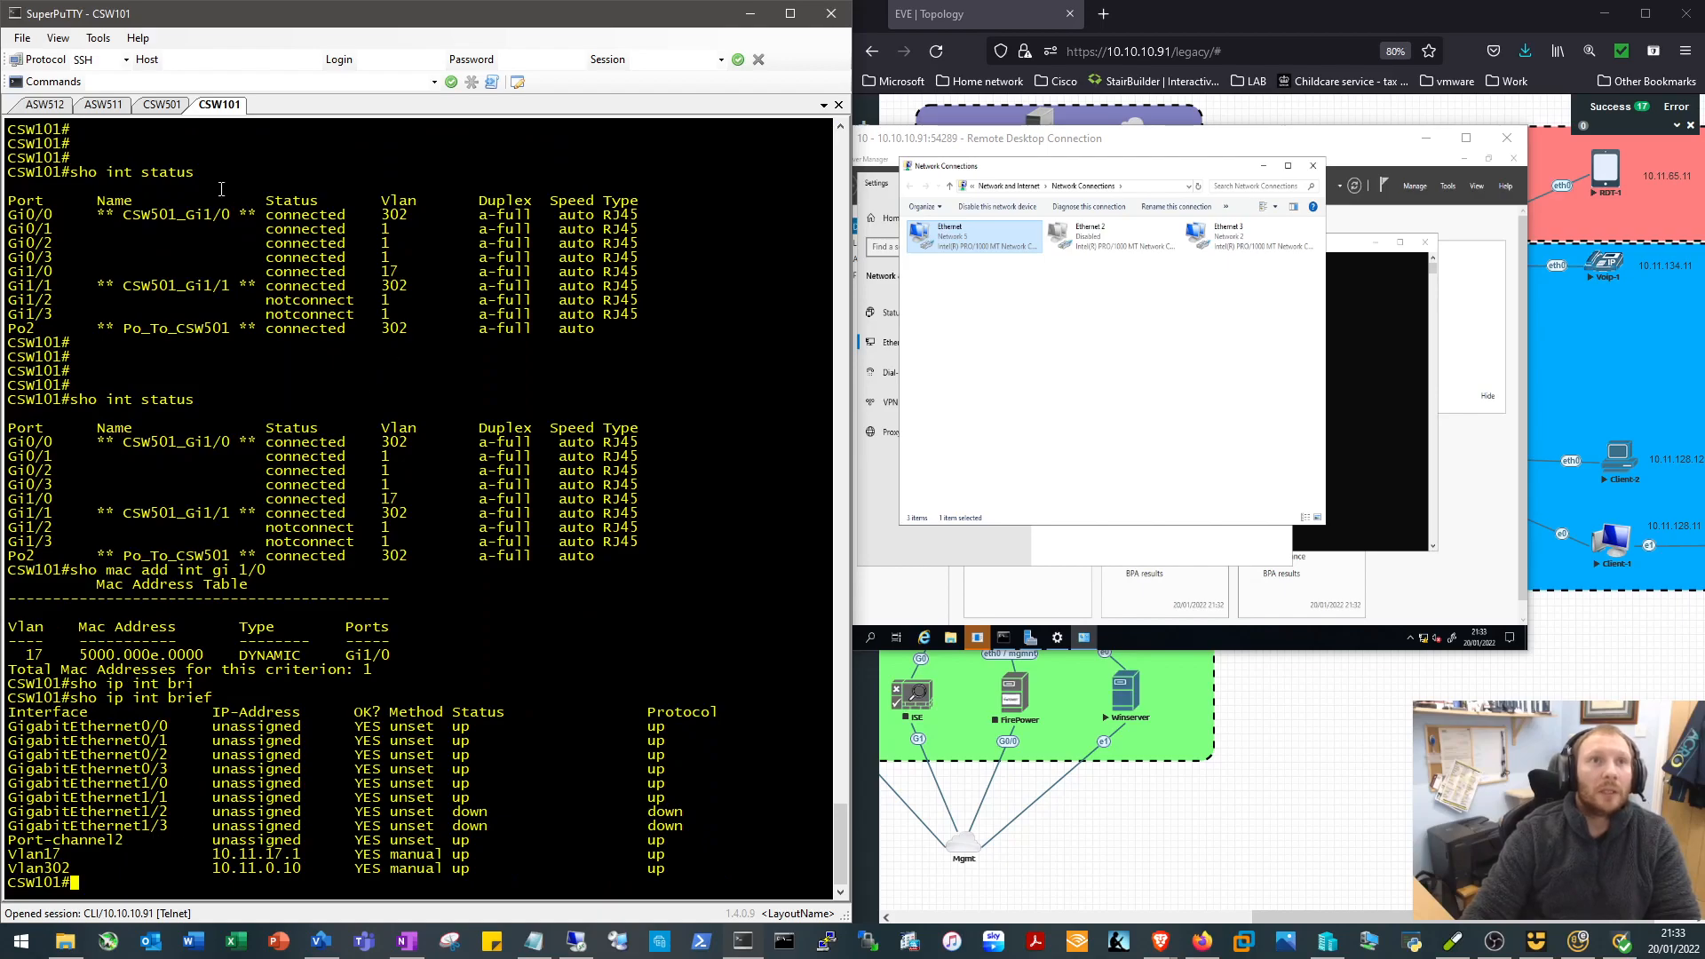
pyautogui.click(161, 105)
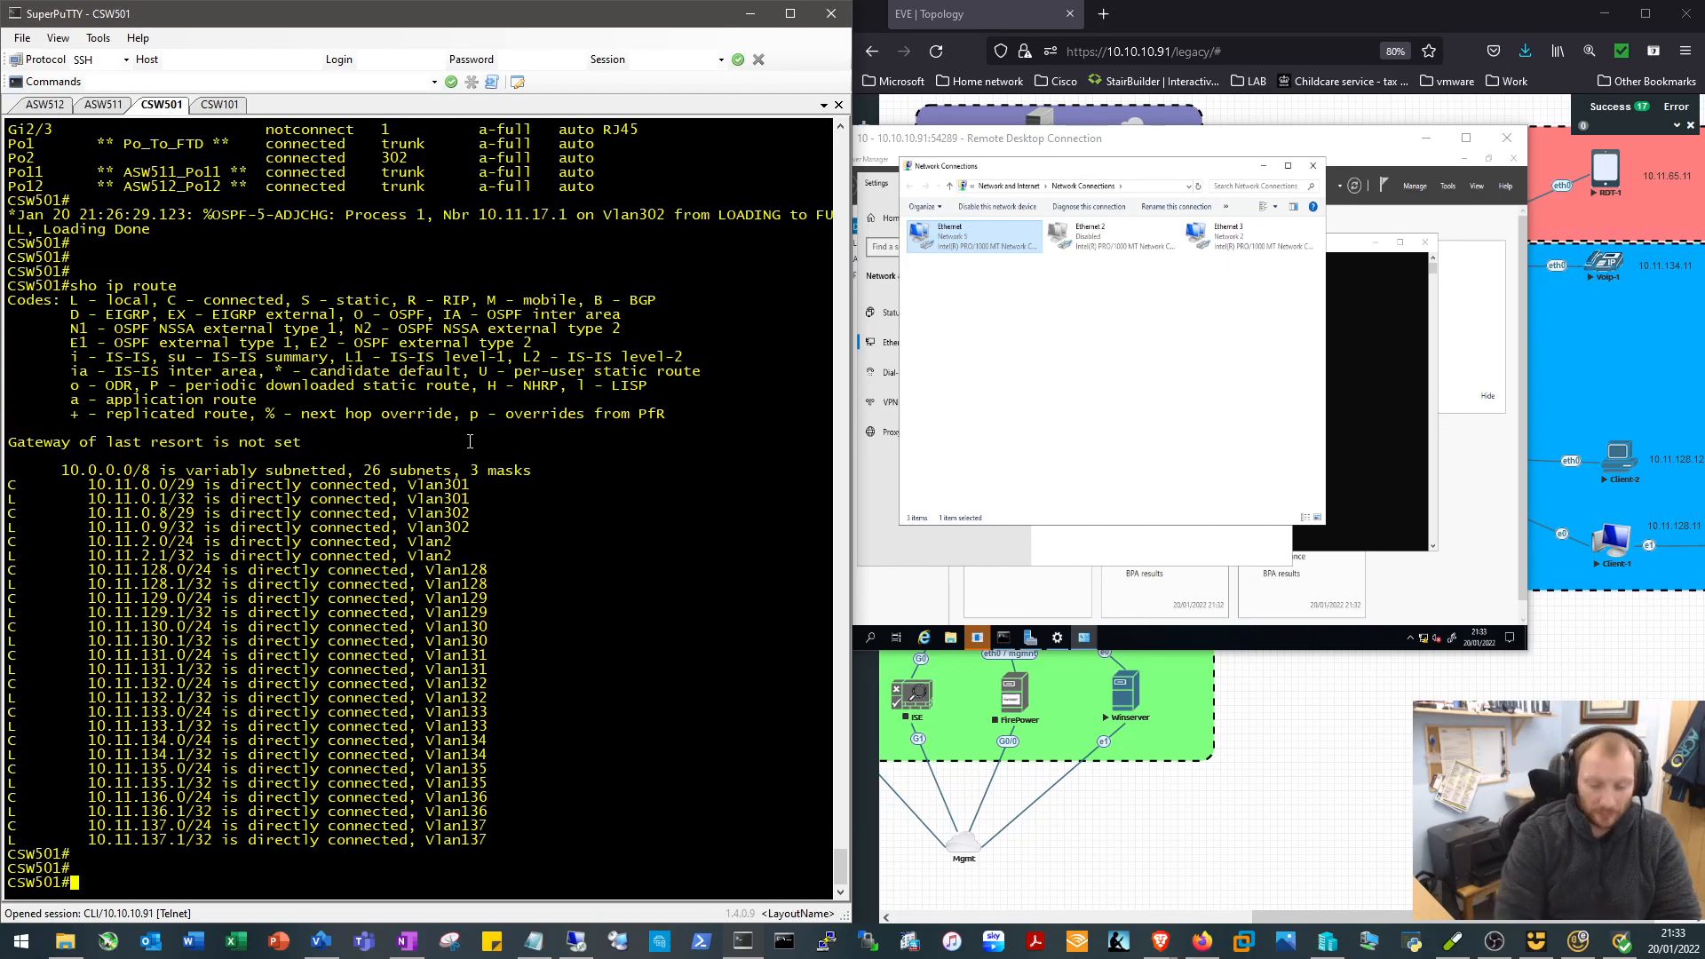
pyautogui.write('sho ip')
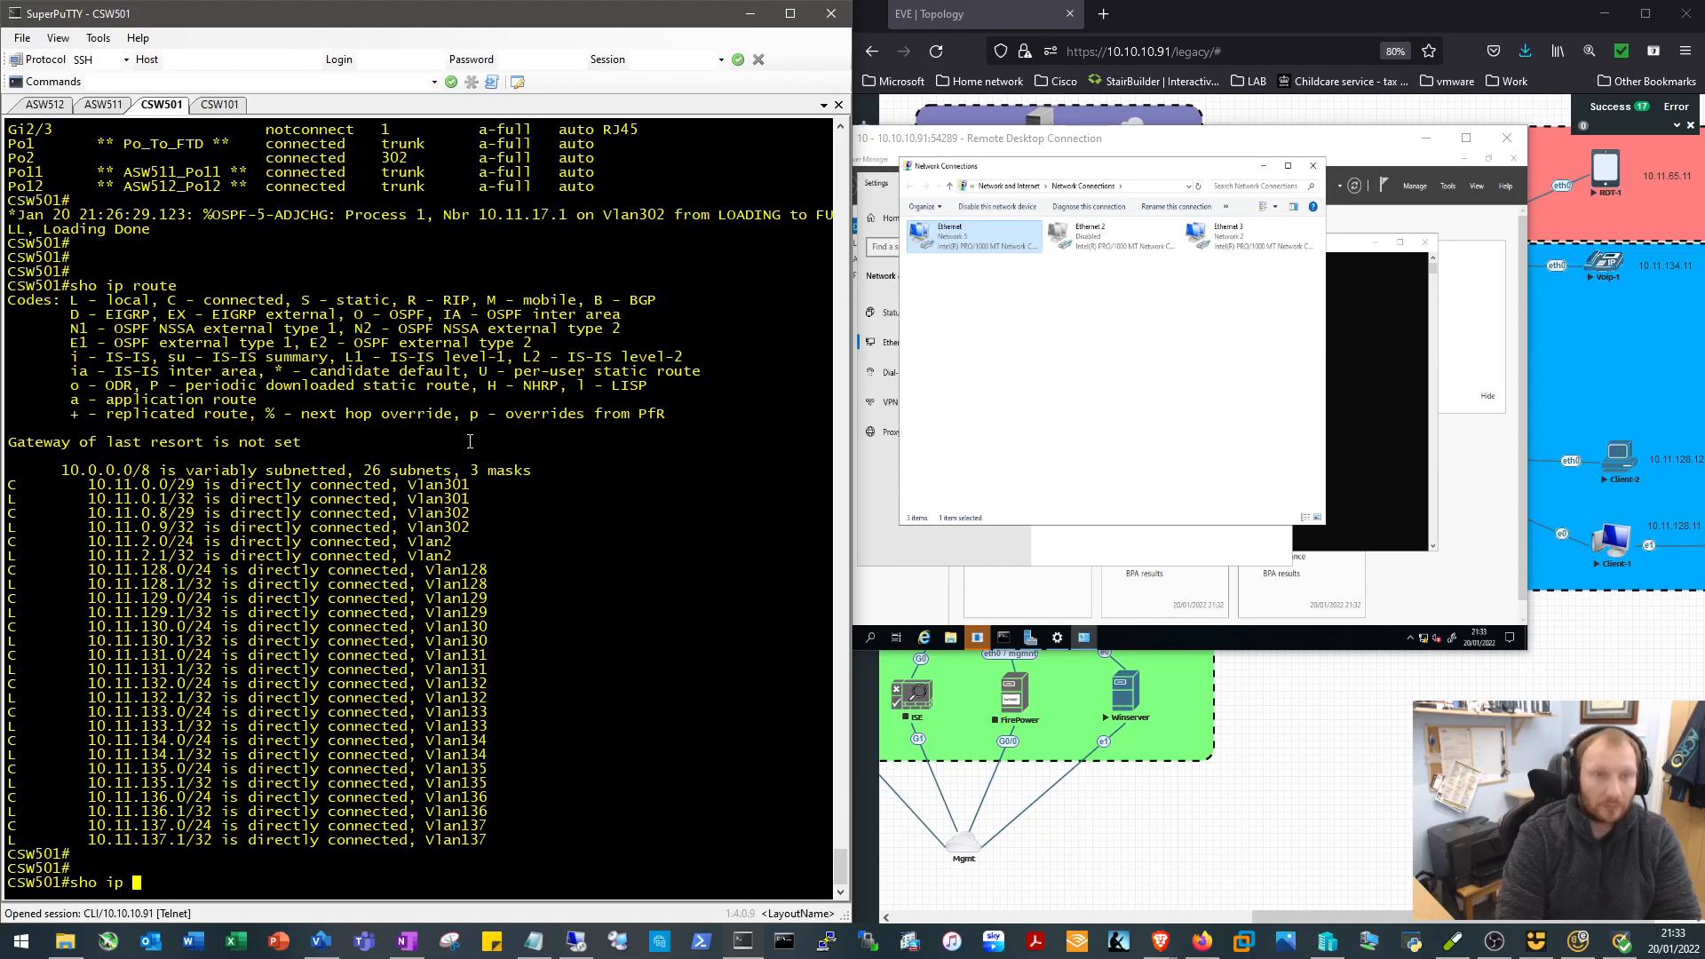
pyautogui.write('route')
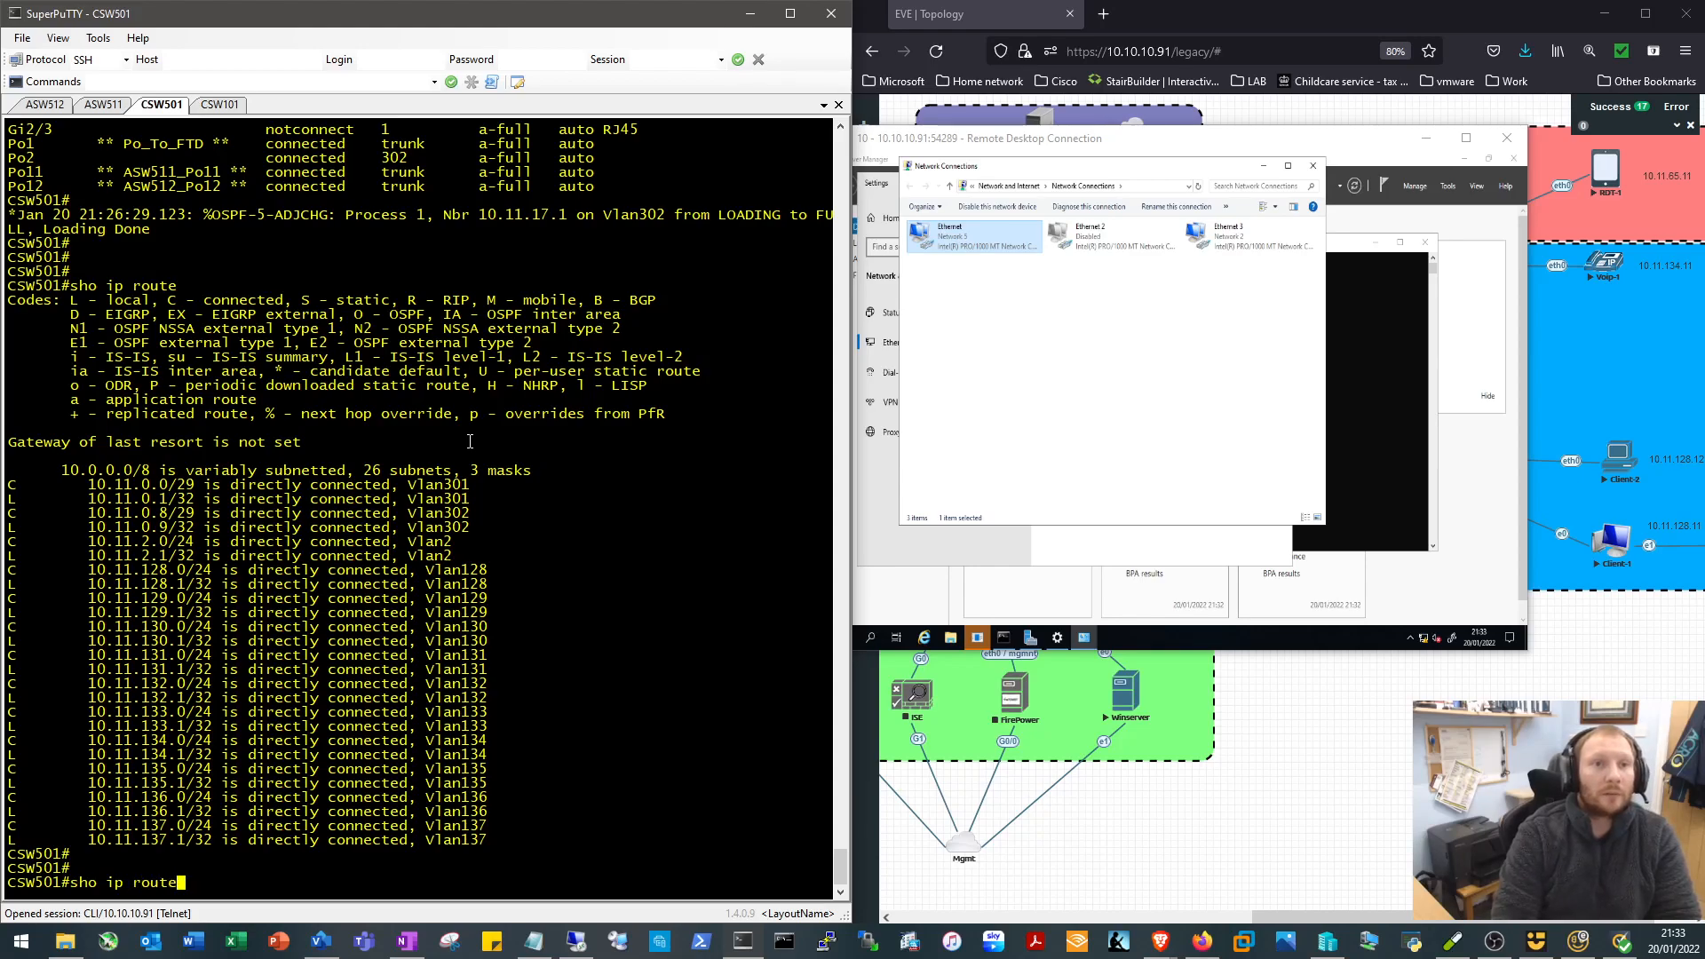
pyautogui.press('Return')
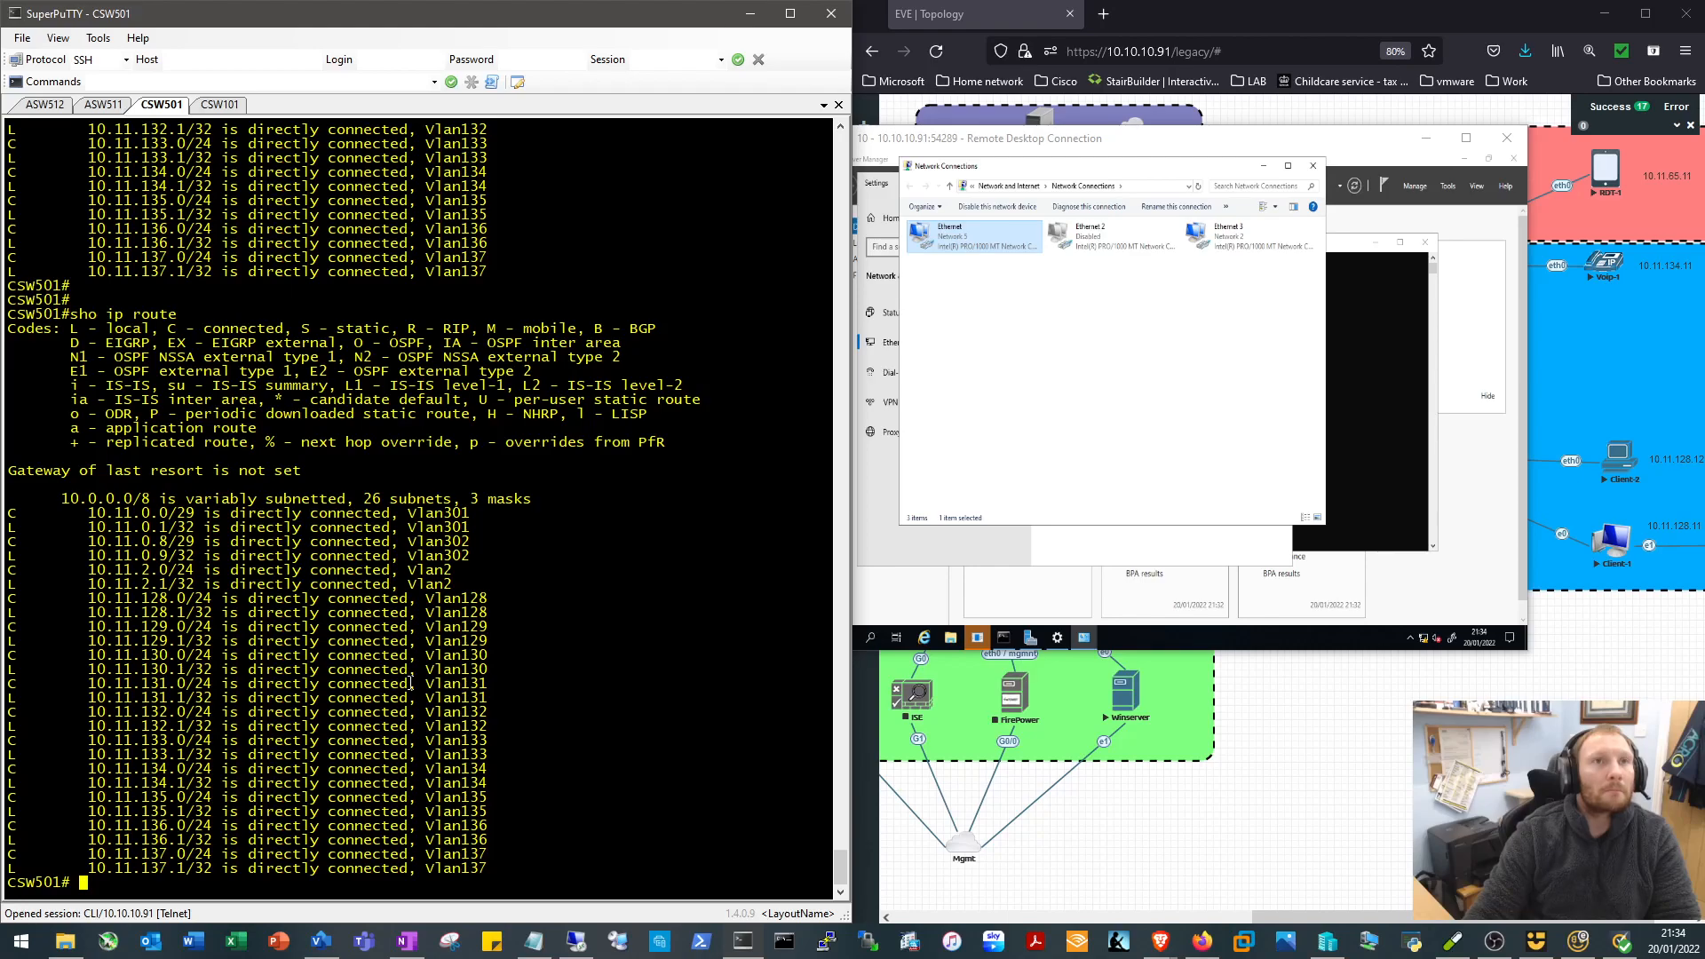
# On CSW101, add 'network 10.11.0.0 0.0.255.255 area 0' under router ospf 1 and exit config mode
pyautogui.click(219, 105)
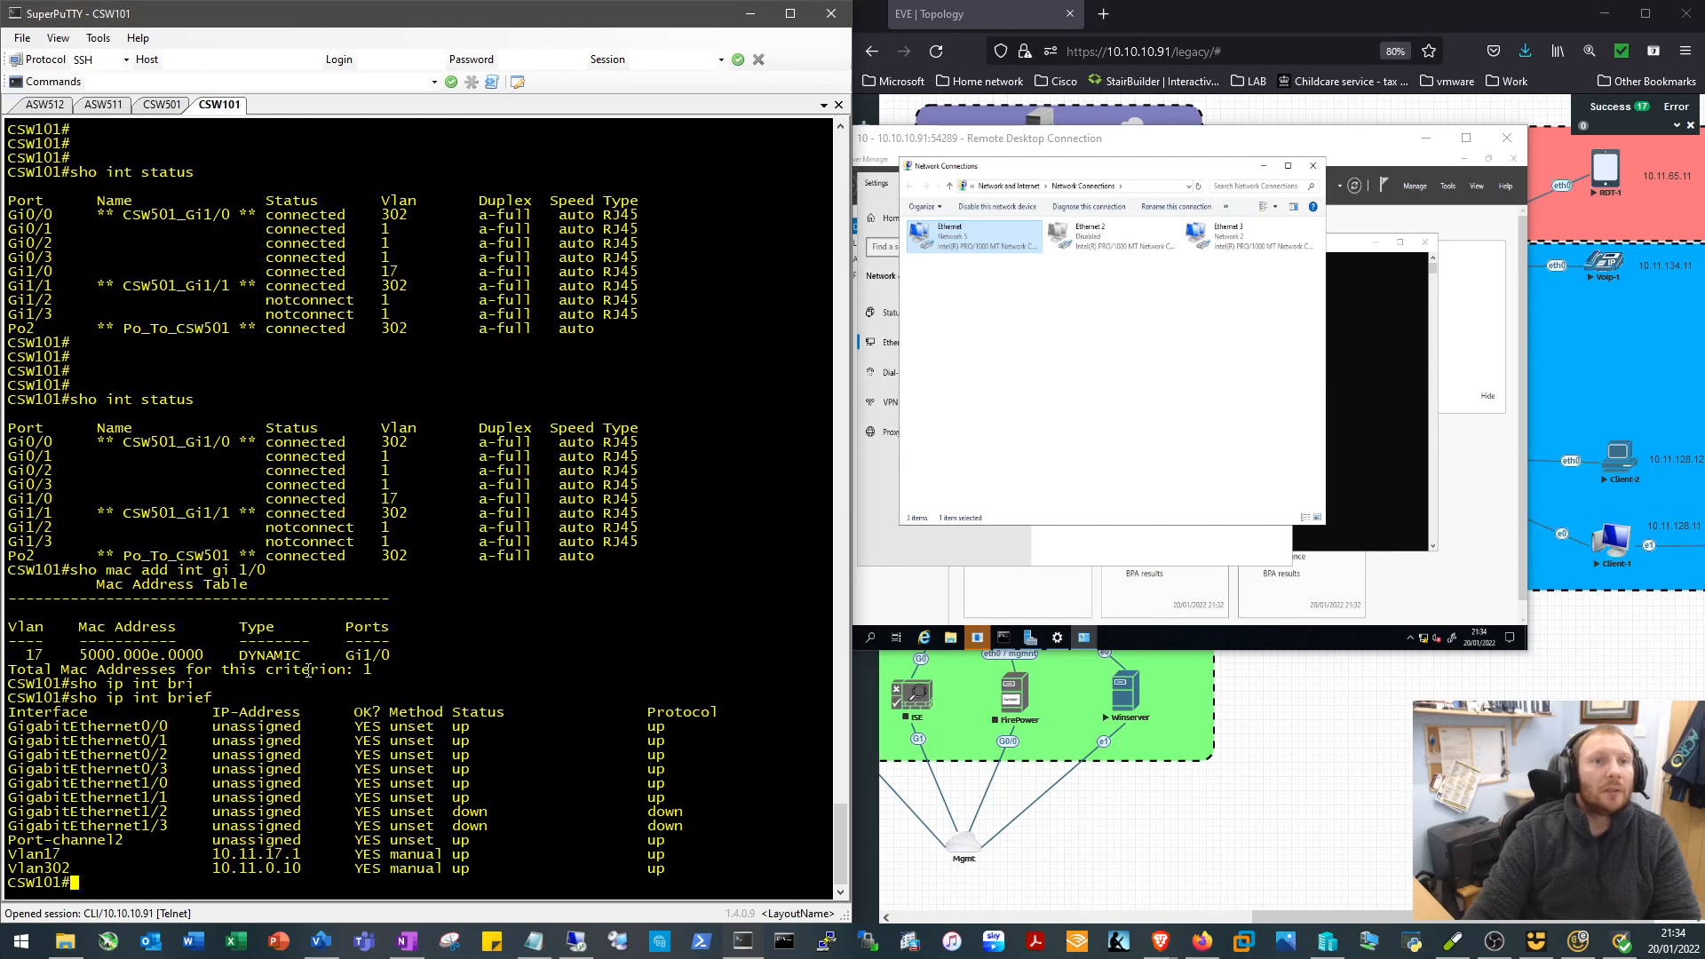
pyautogui.write('conf t')
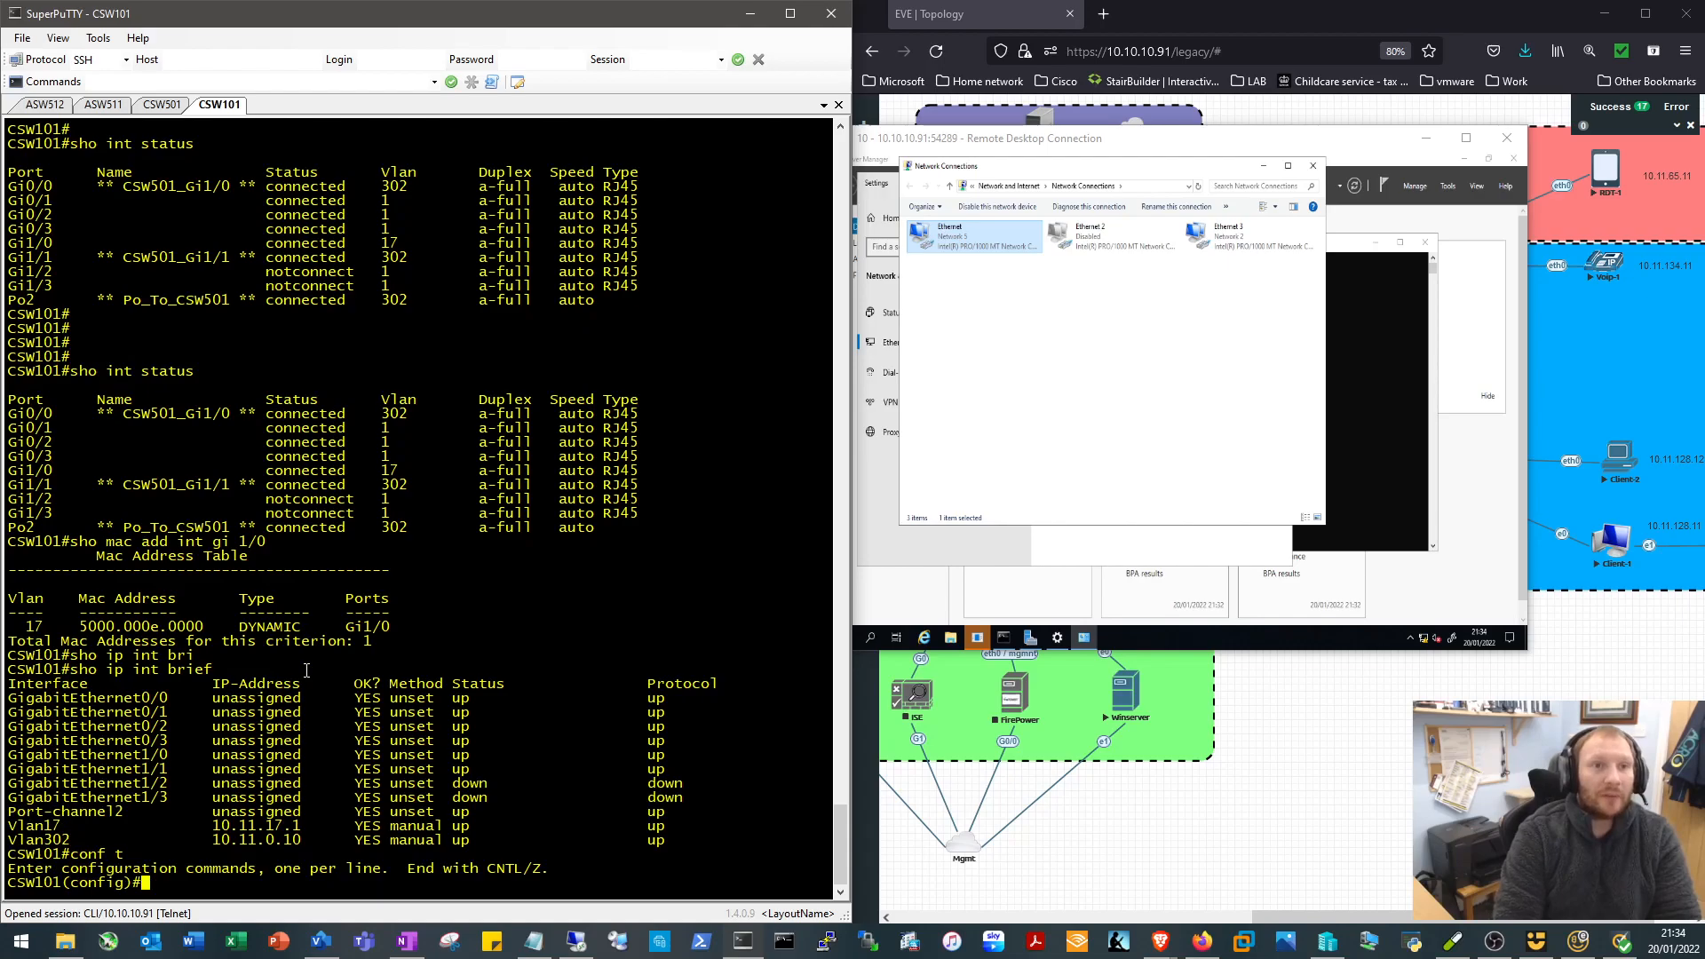
pyautogui.write('r')
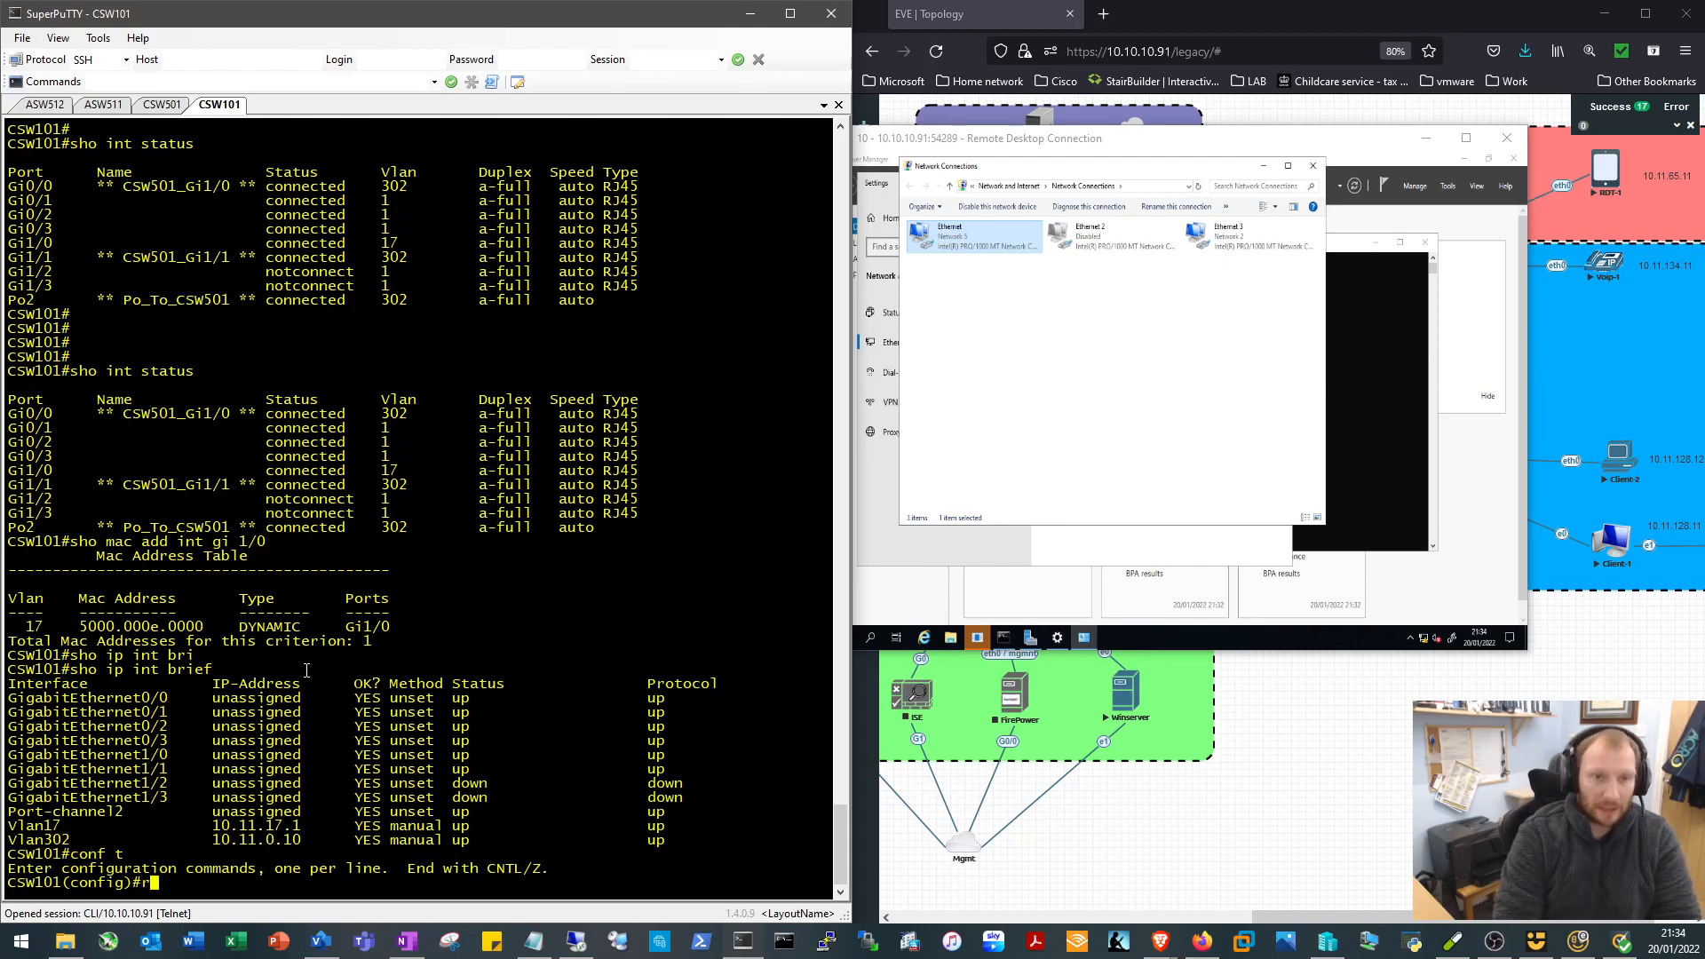
pyautogui.write('router ospf')
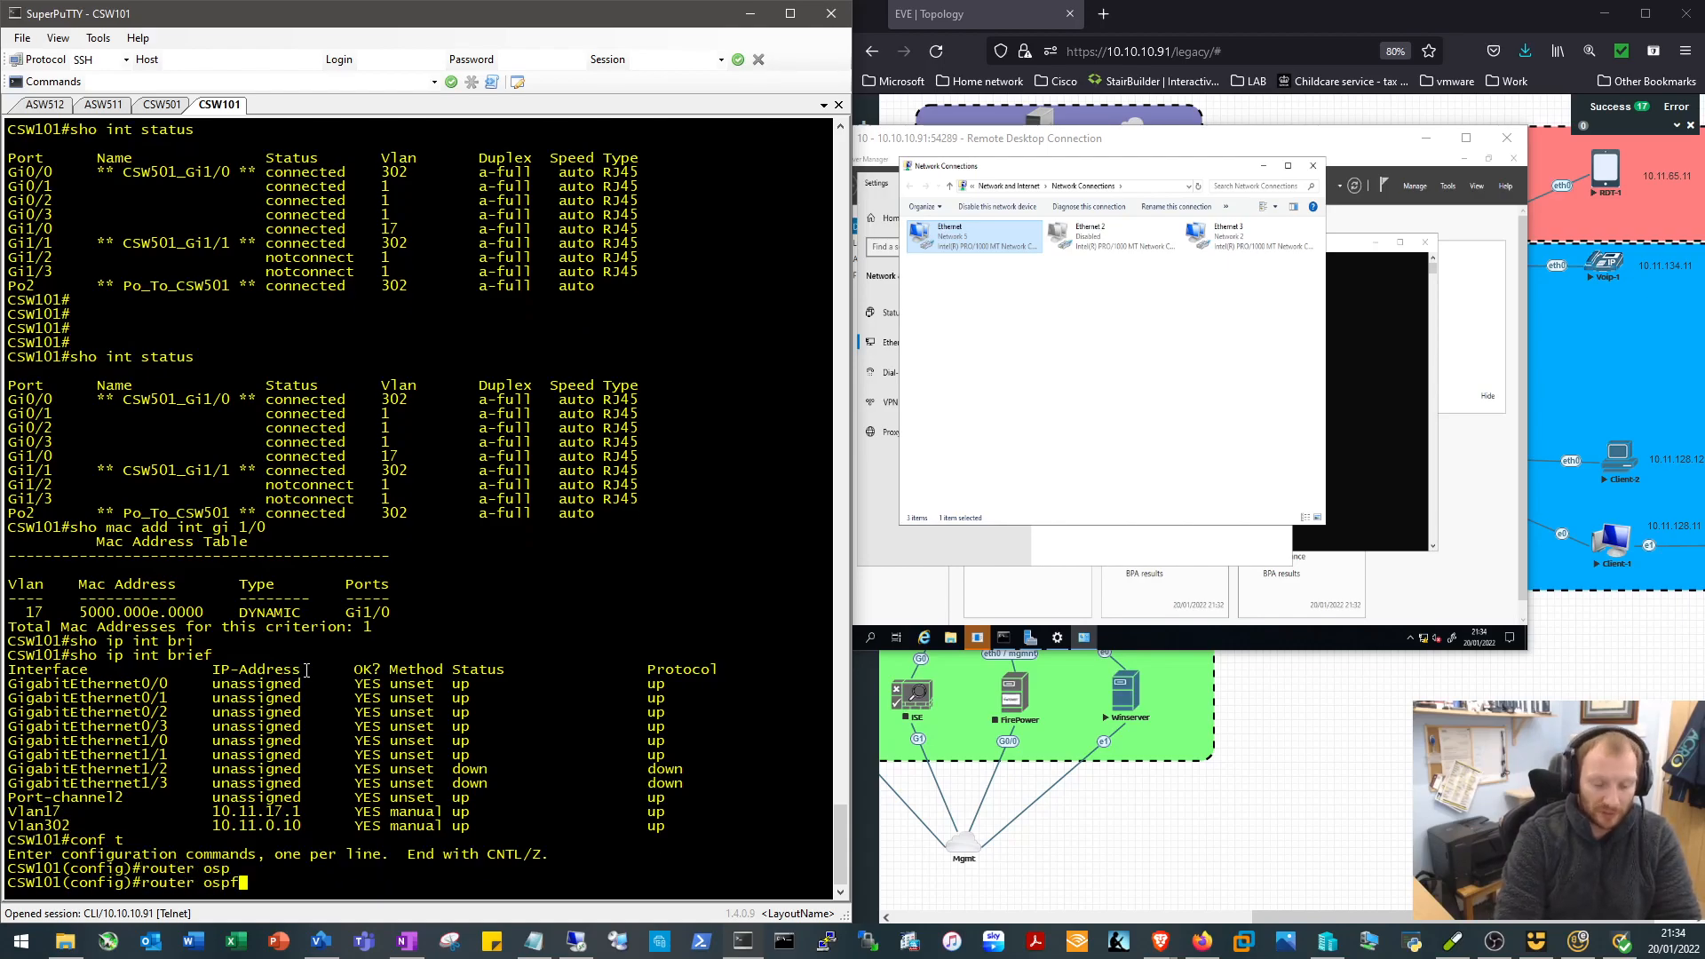
pyautogui.write('network')
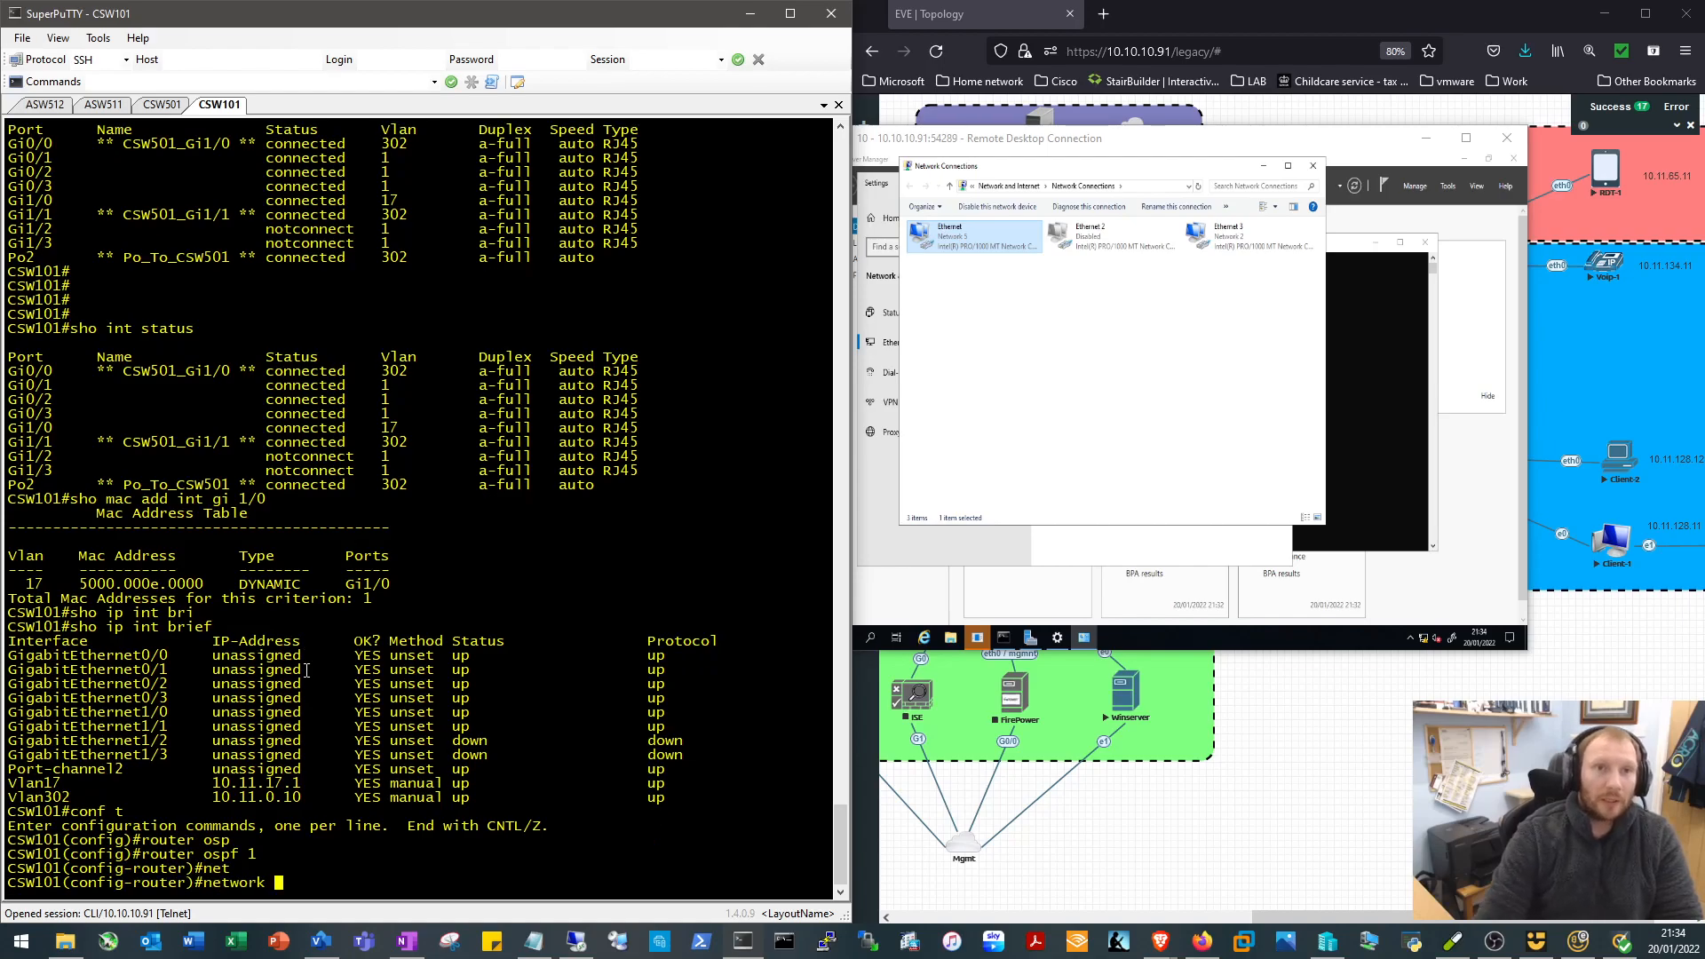
pyautogui.write('10.110')
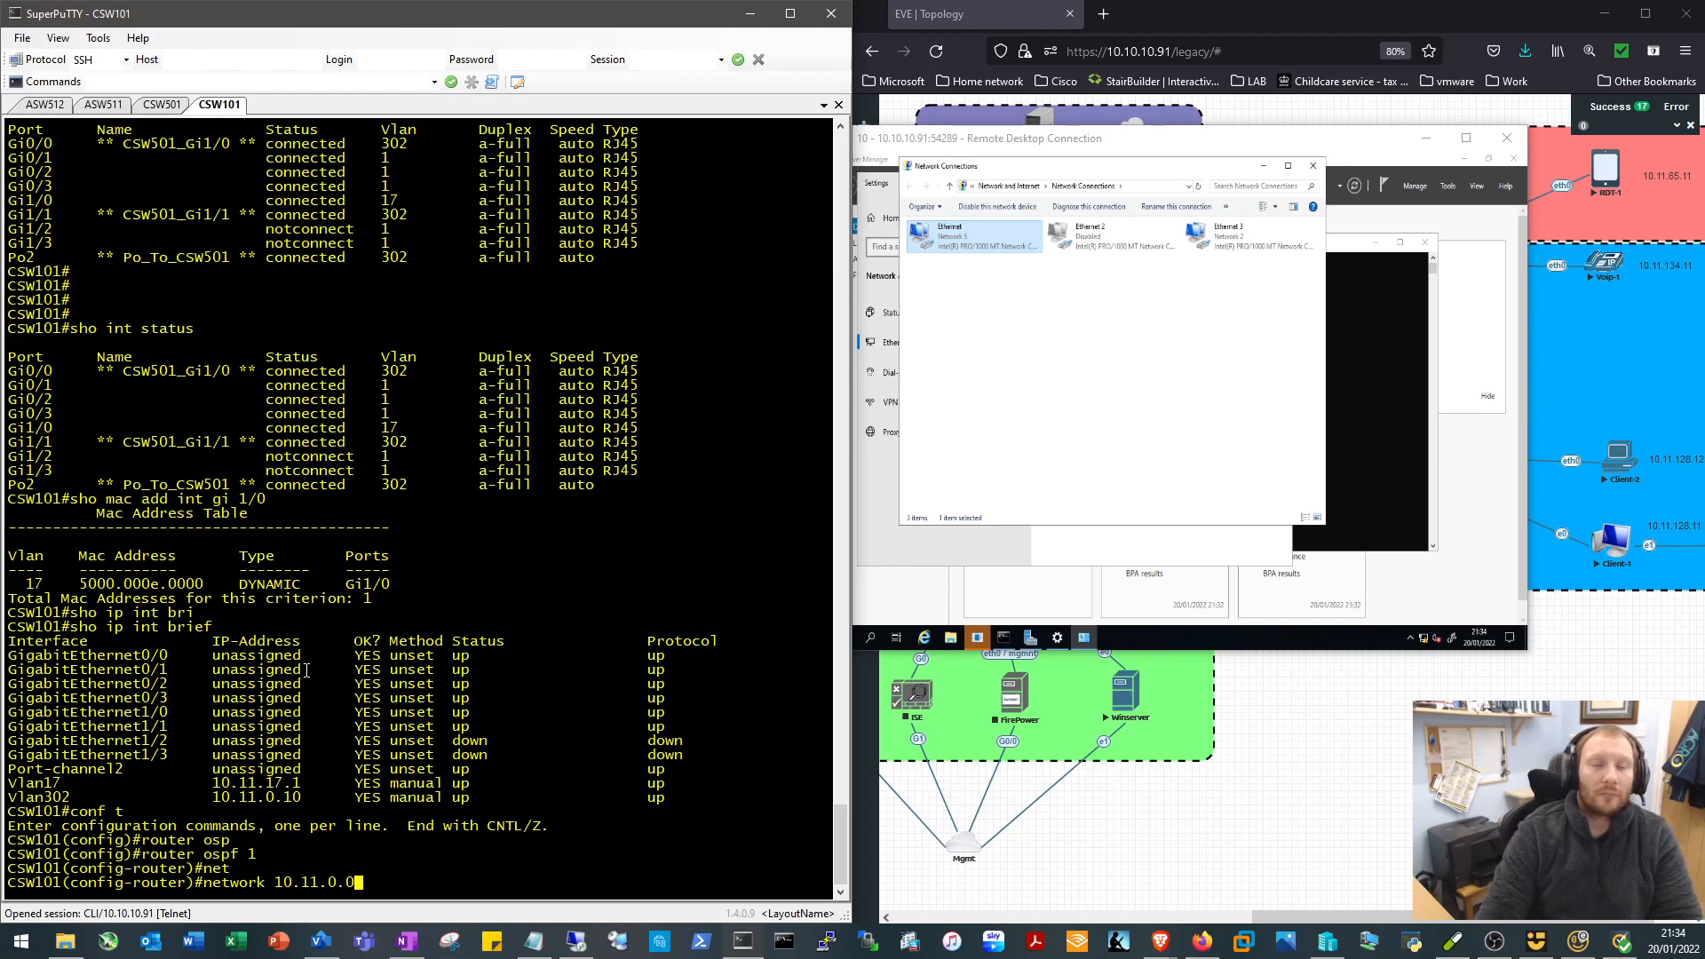
pyautogui.write('0.0.0.255')
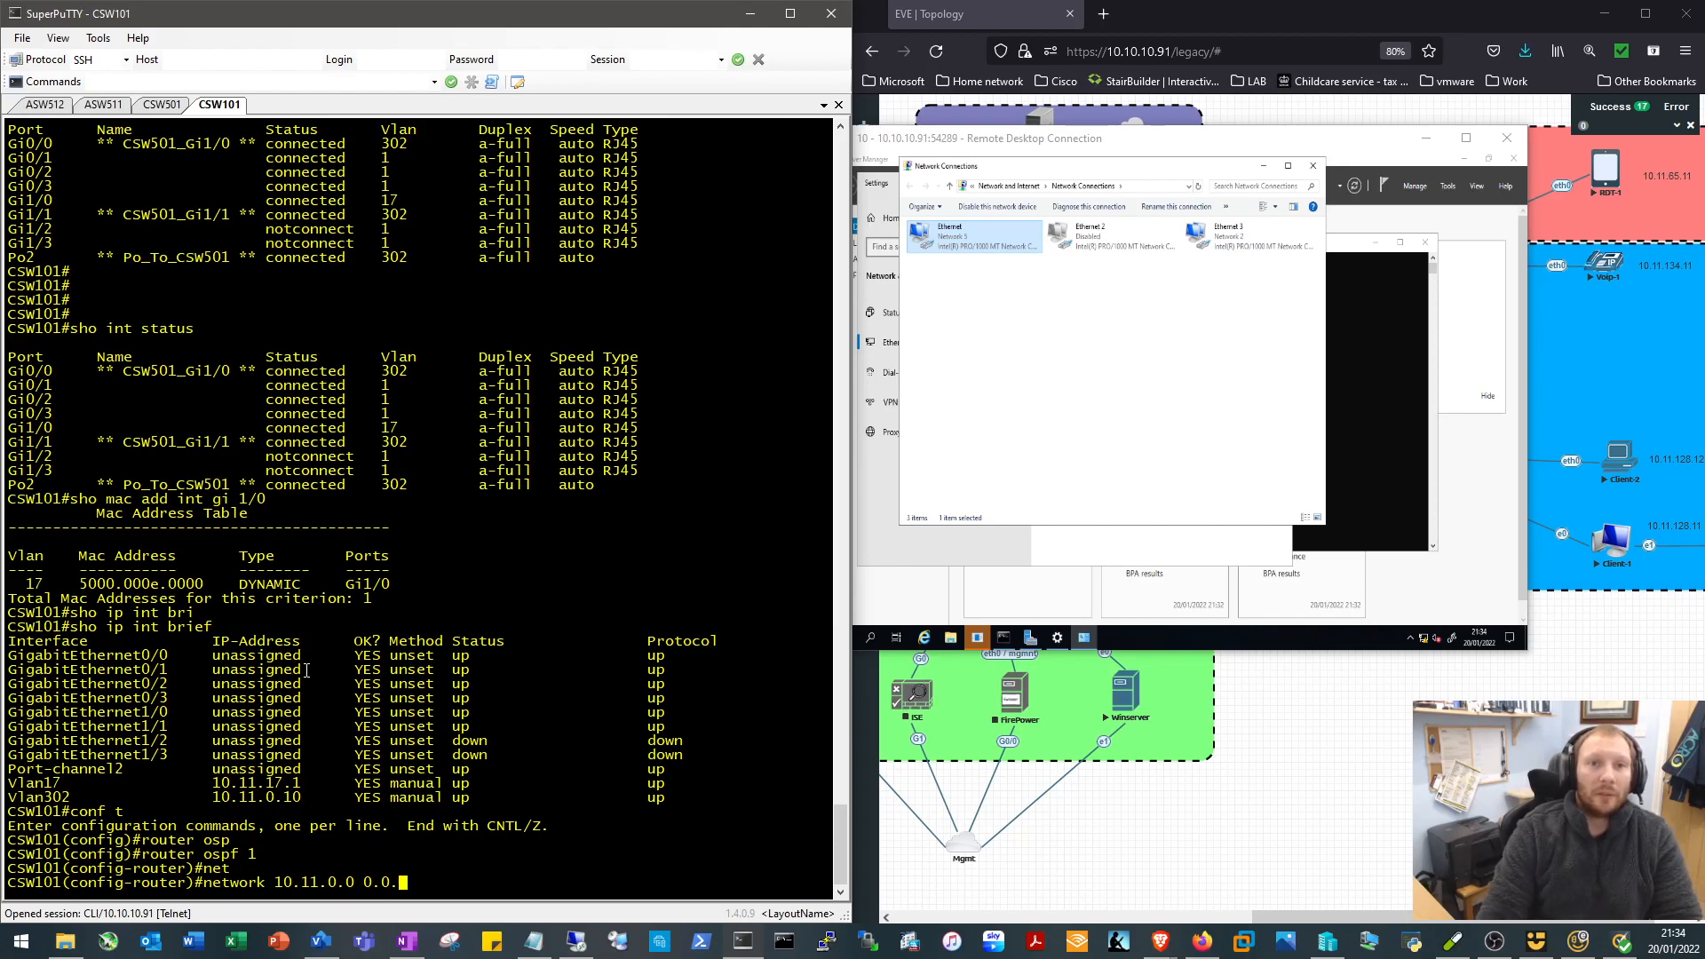
pyautogui.write('255.255')
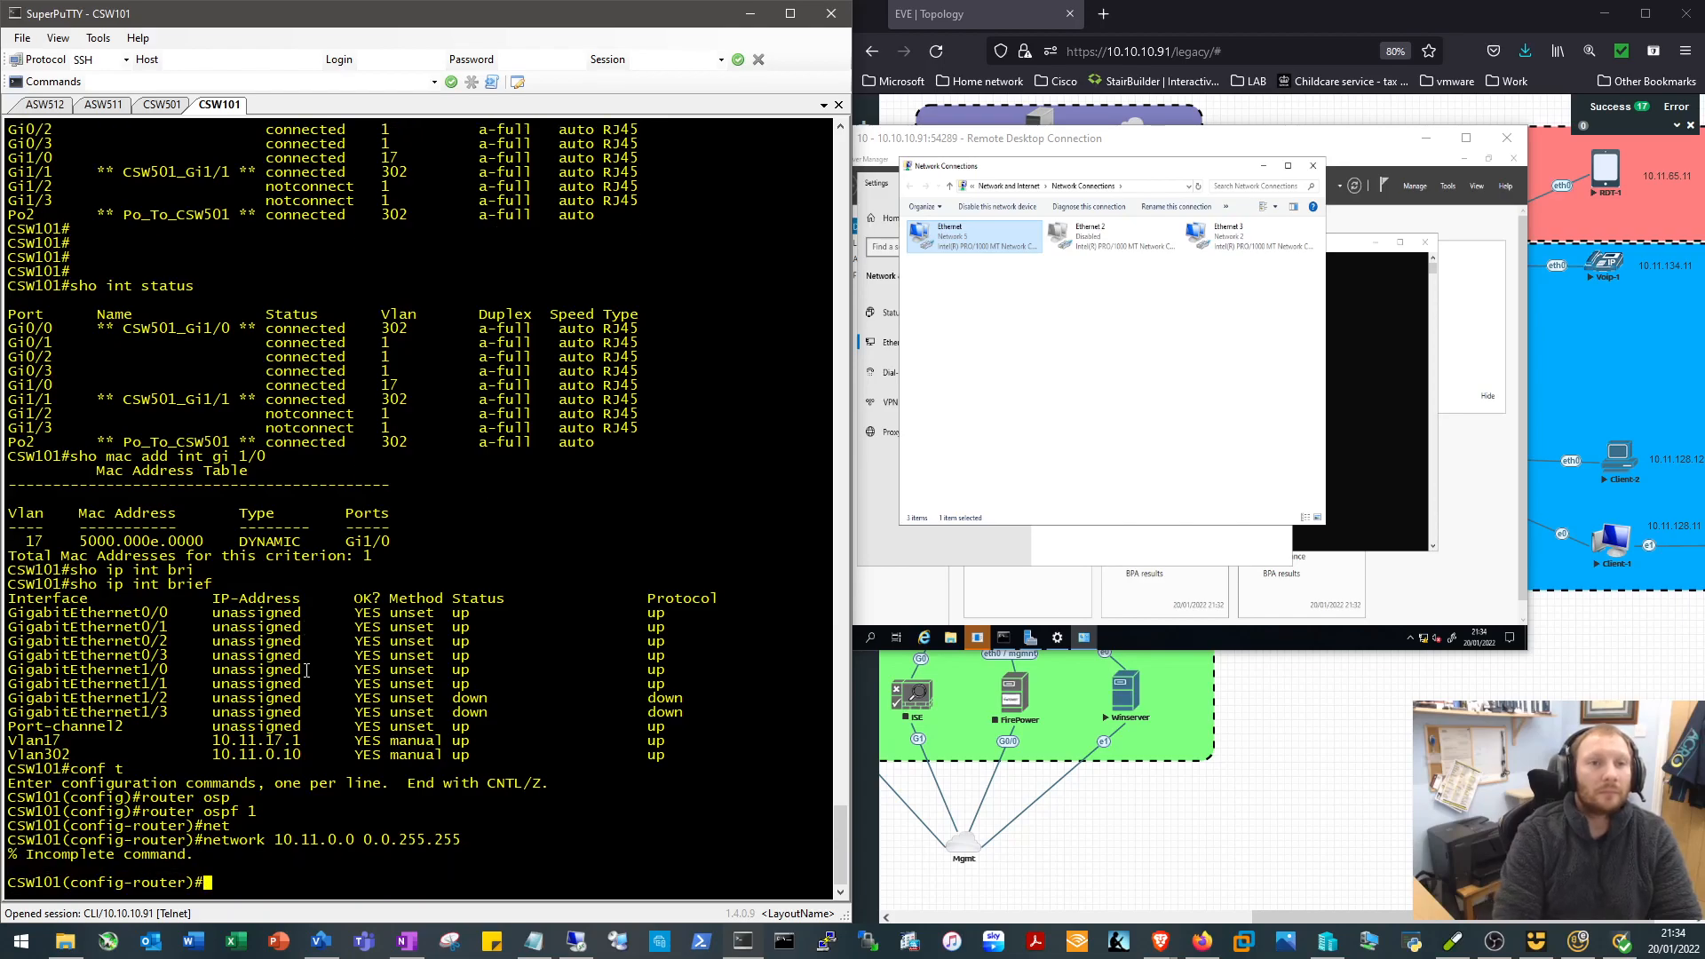
pyautogui.write('network 10.11.0.0 0.0.255.255 area 0')
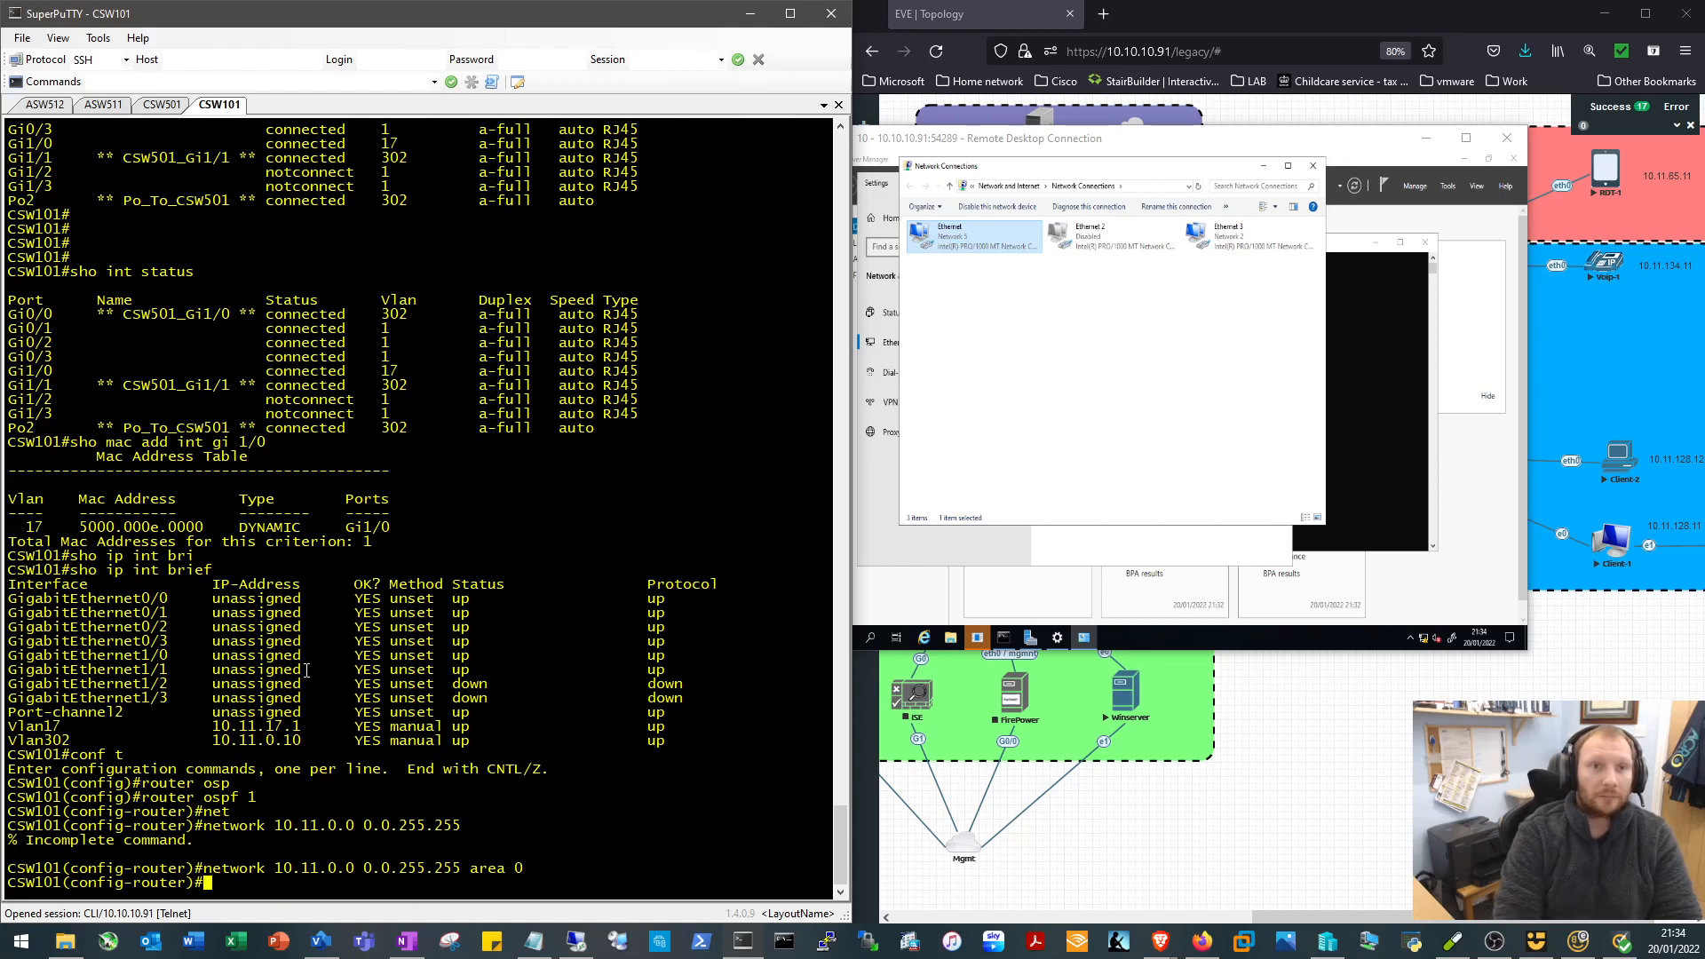
pyautogui.write('end')
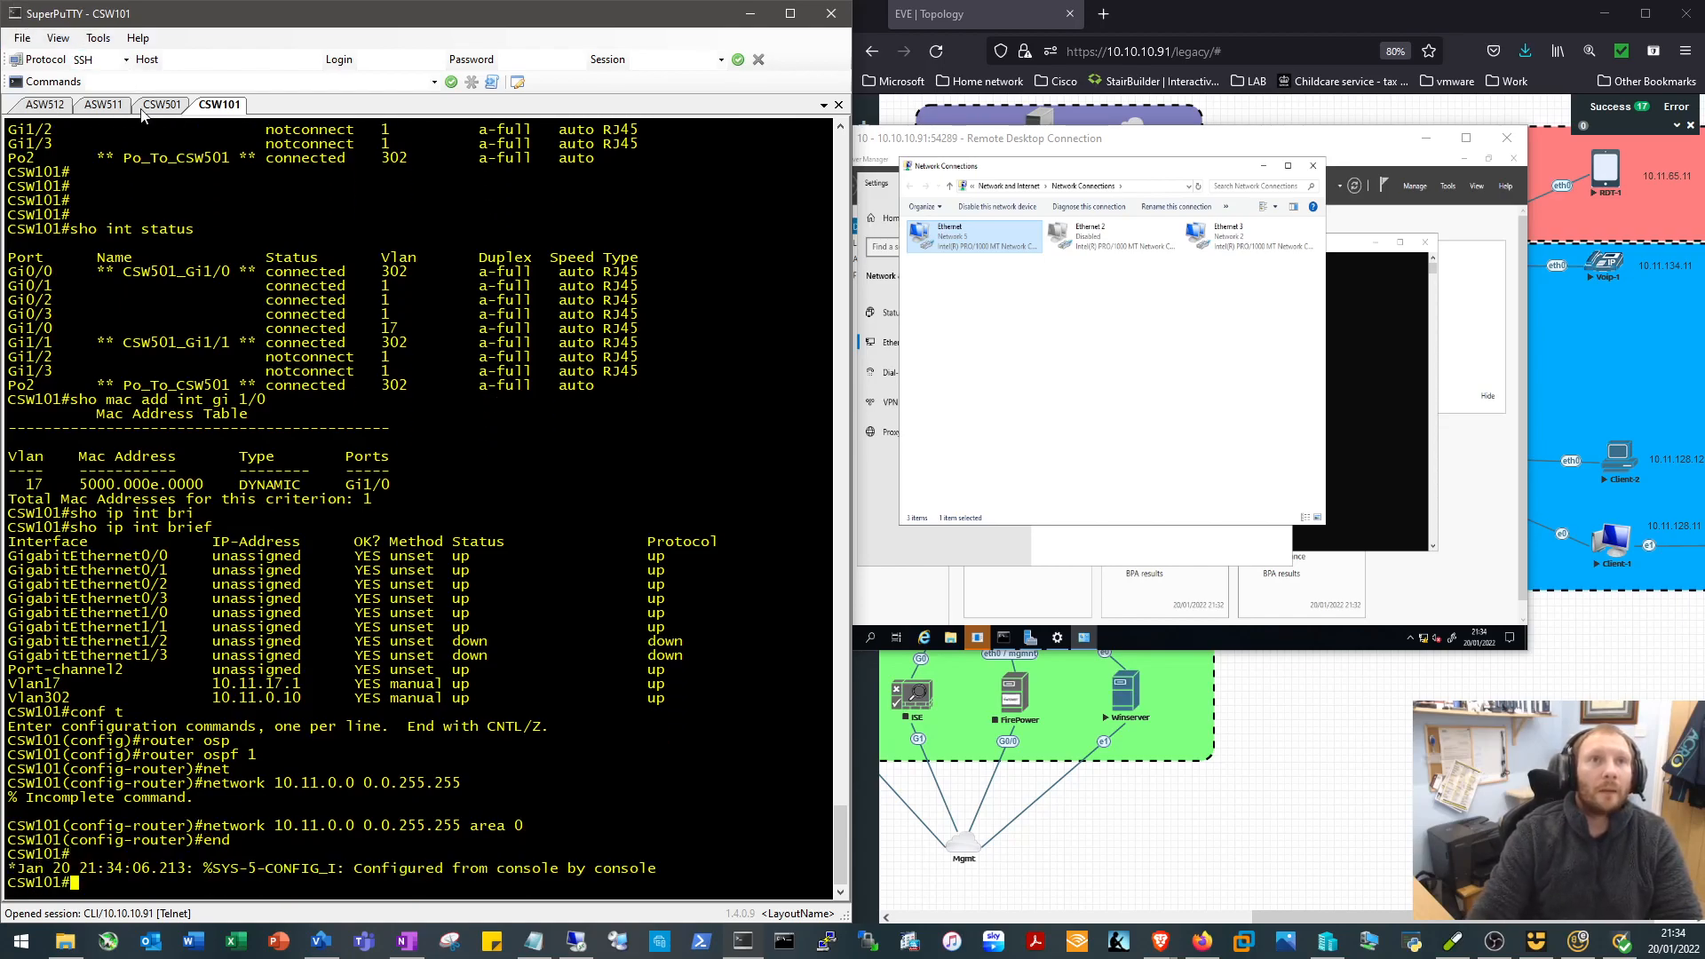
# On CSW501, enter router ospf 1 and check the existing network statements with 'do sh'
pyautogui.click(161, 105)
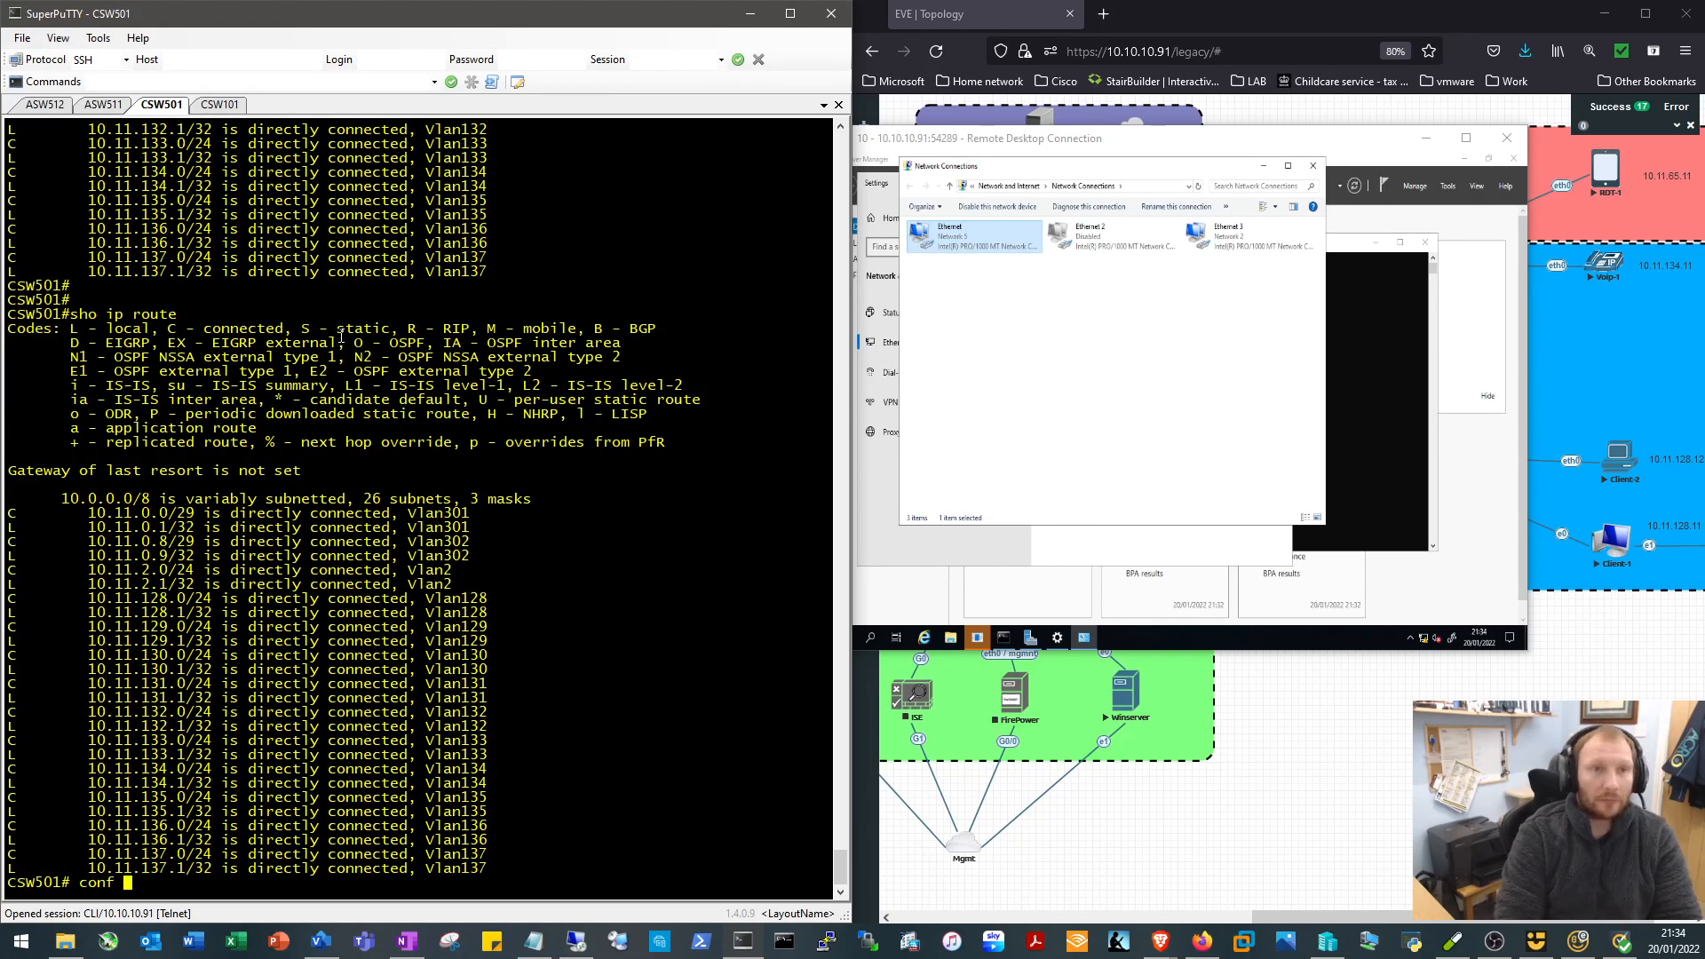
pyautogui.write('router ospf 1')
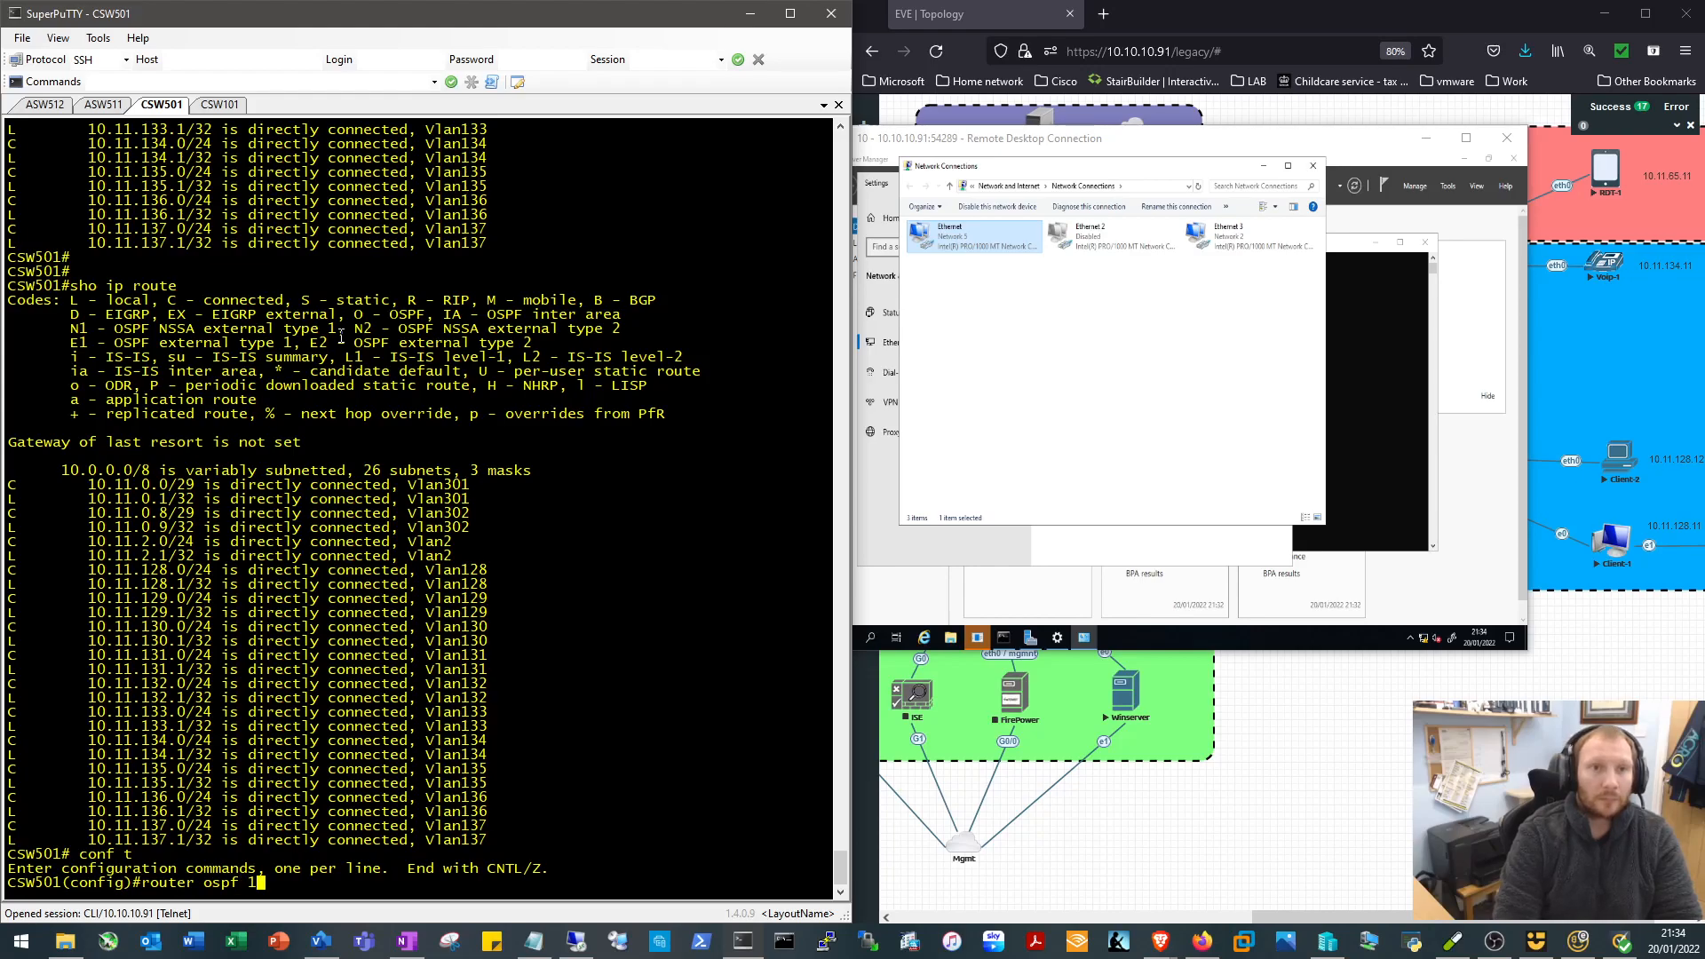
pyautogui.write('network 1')
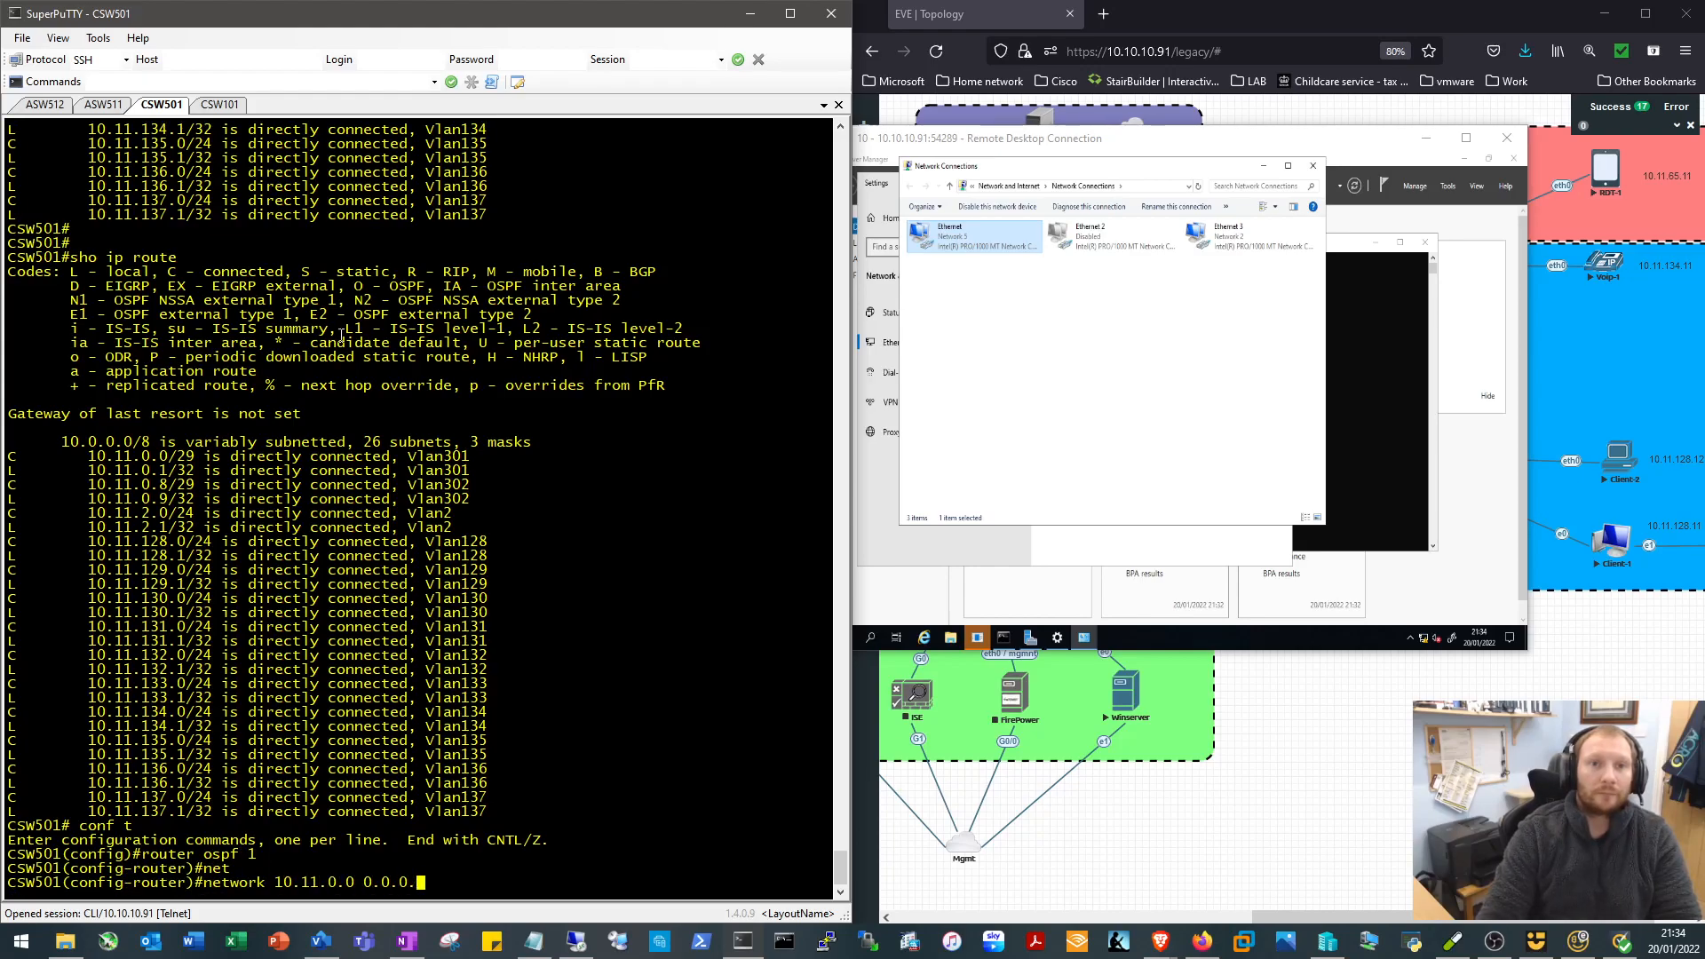
pyautogui.write('255.255')
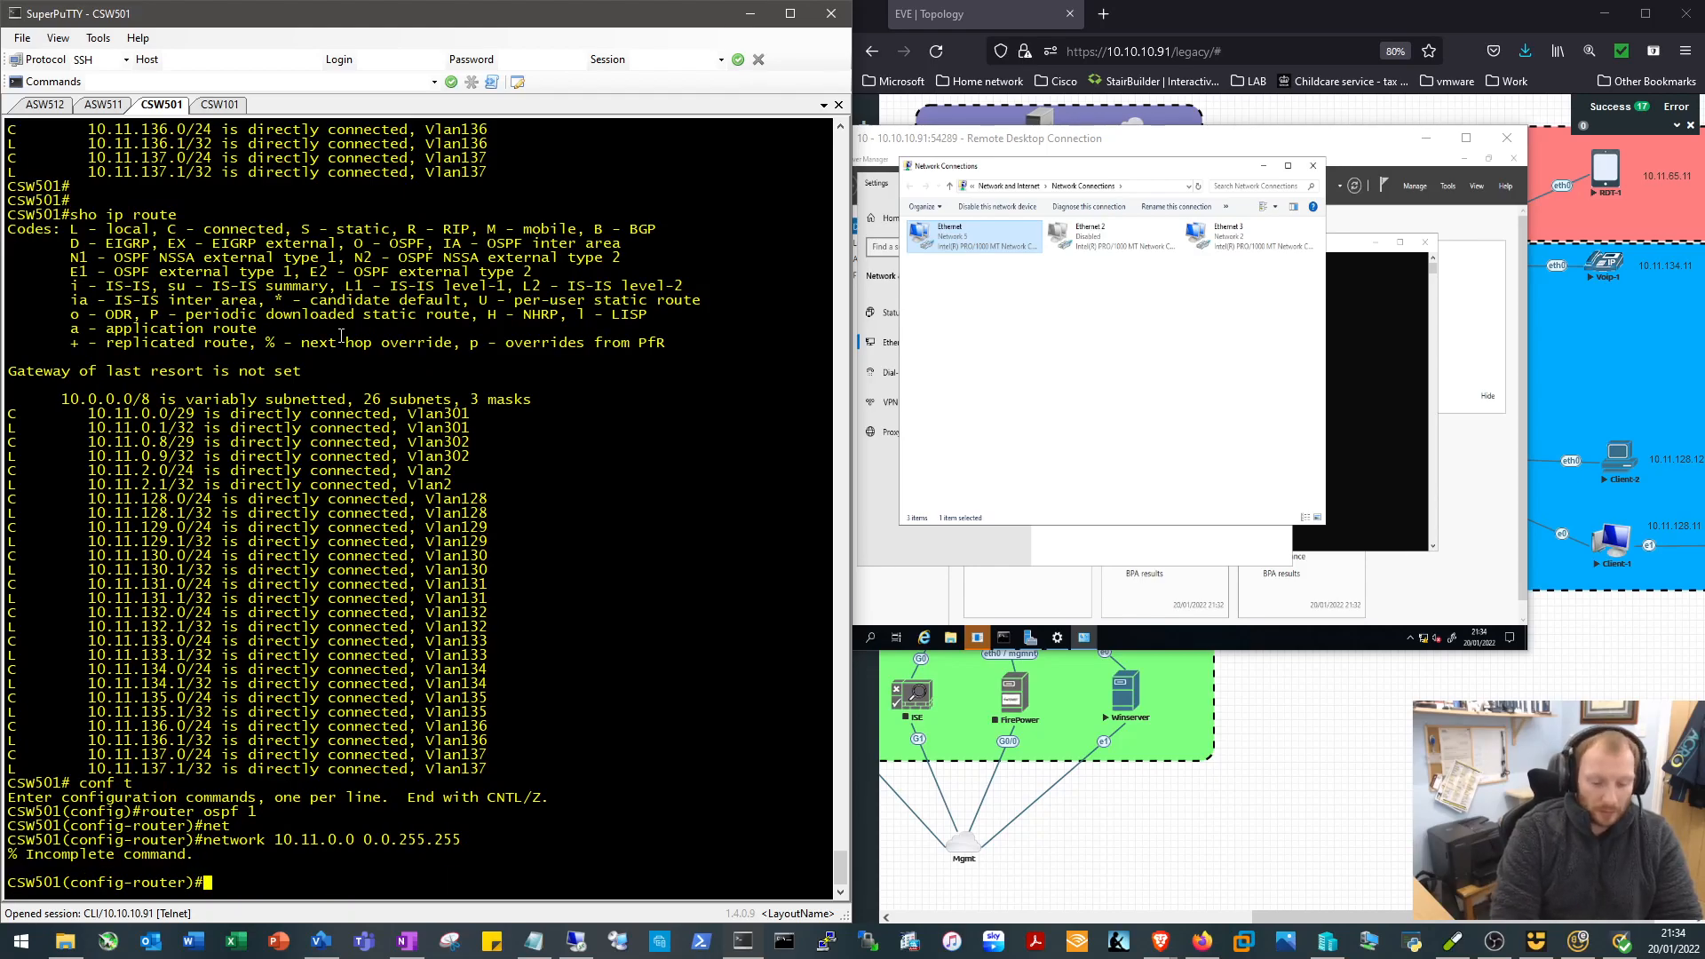
pyautogui.write('do sho run | s')
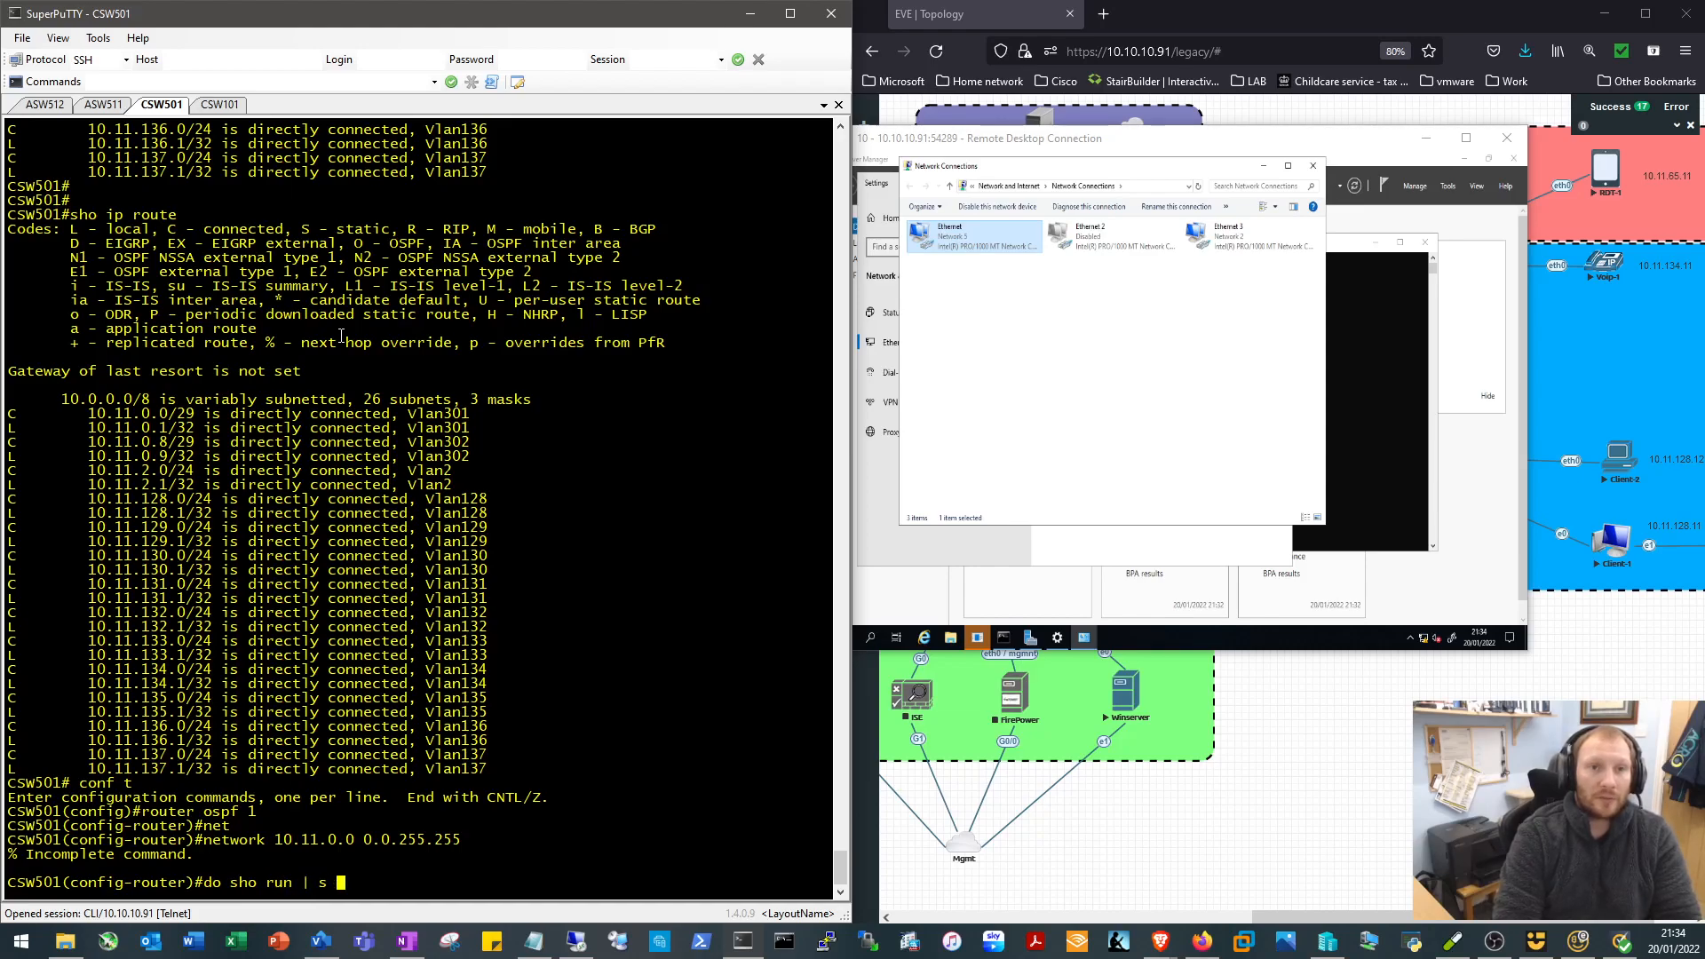
# Add 'network 10.11.0.0 0.0.255.255 area 0' and confirm 10.11.17.0/24 appears via OSPF in the routing table
pyautogui.write('router')
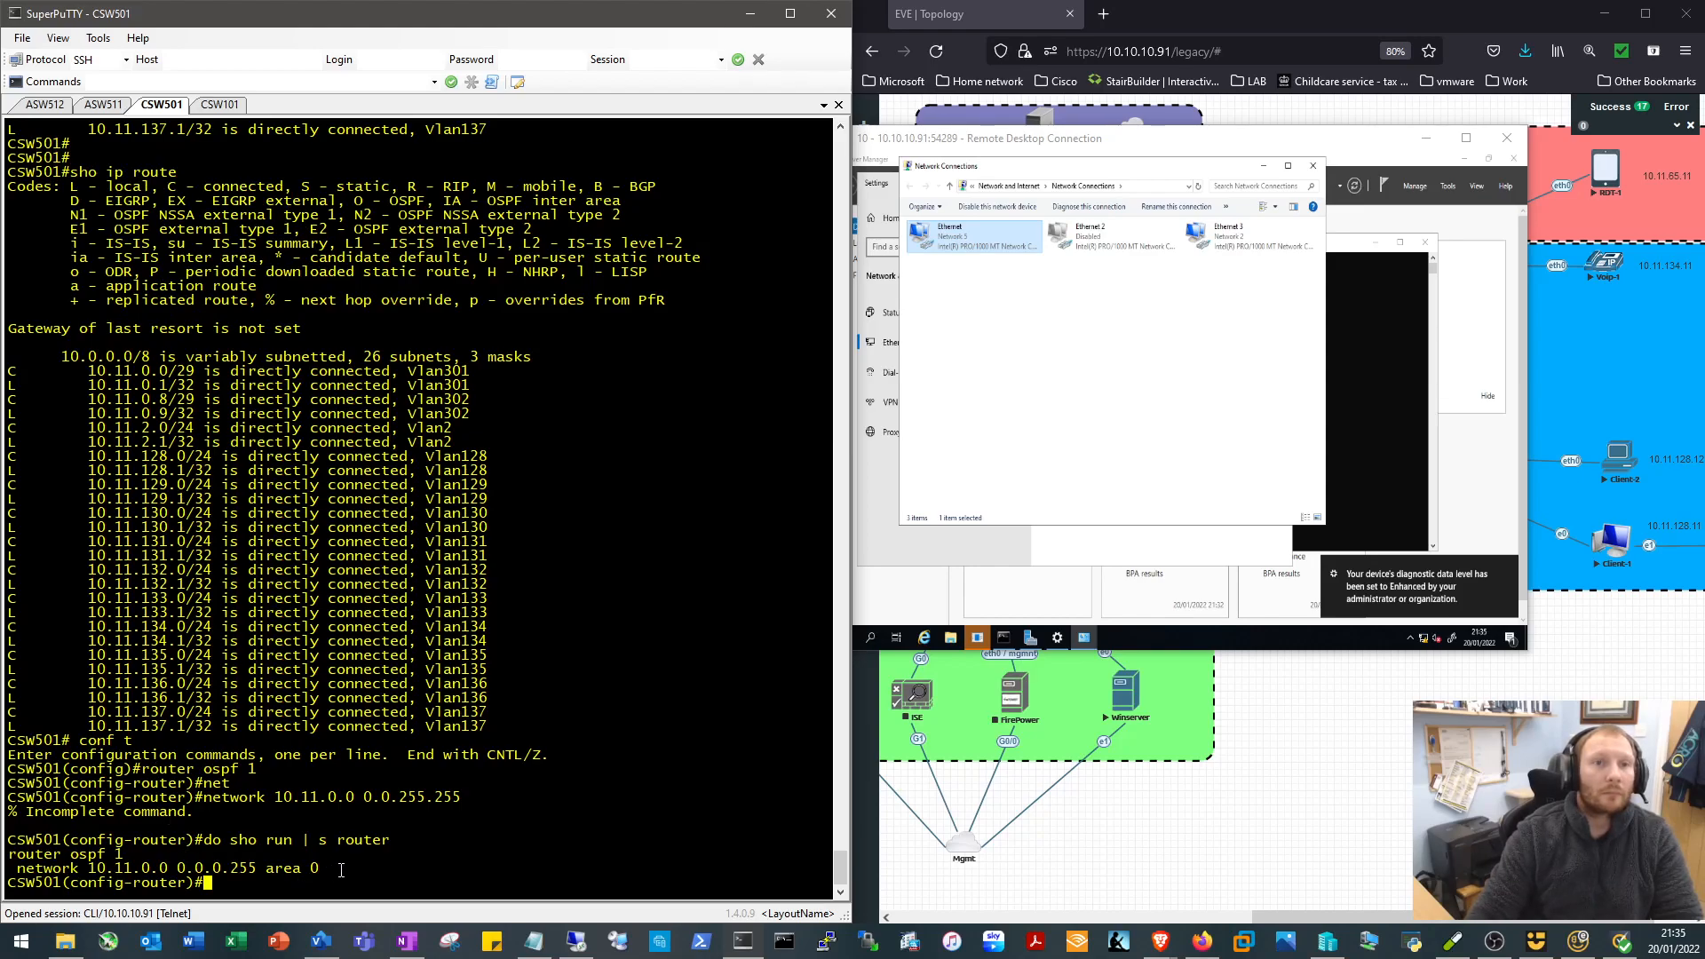
pyautogui.write('network 10.11.0.0 0.0.255.255')
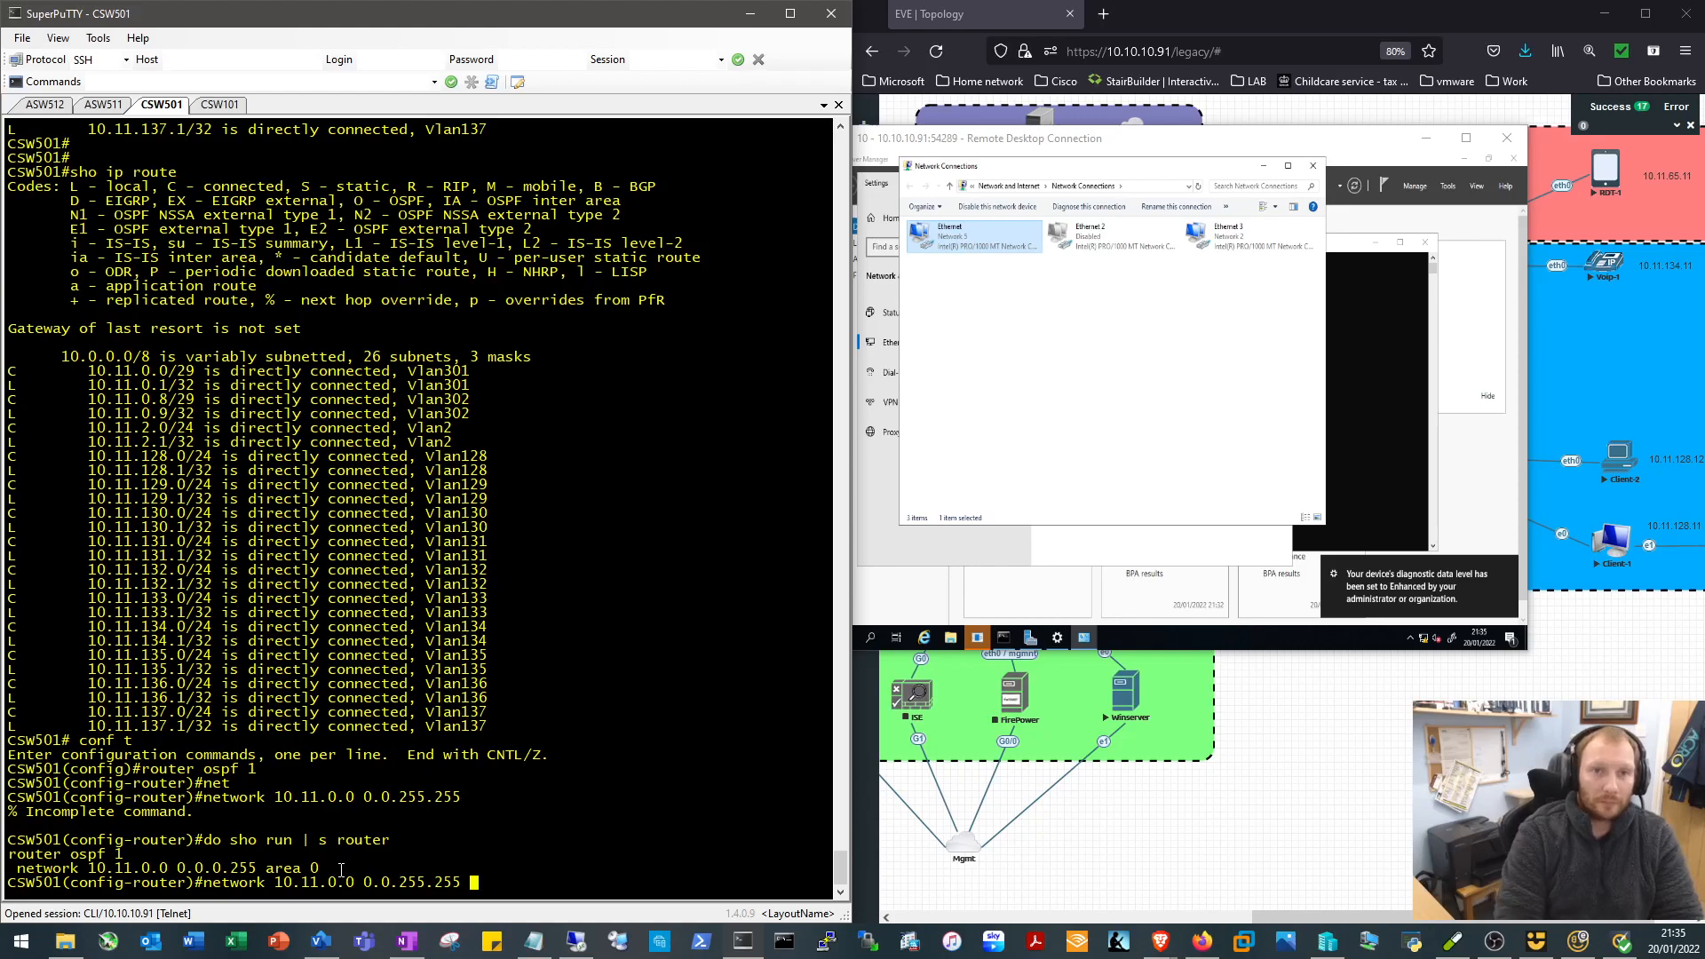
pyautogui.write('area 0')
pyautogui.write('no network')
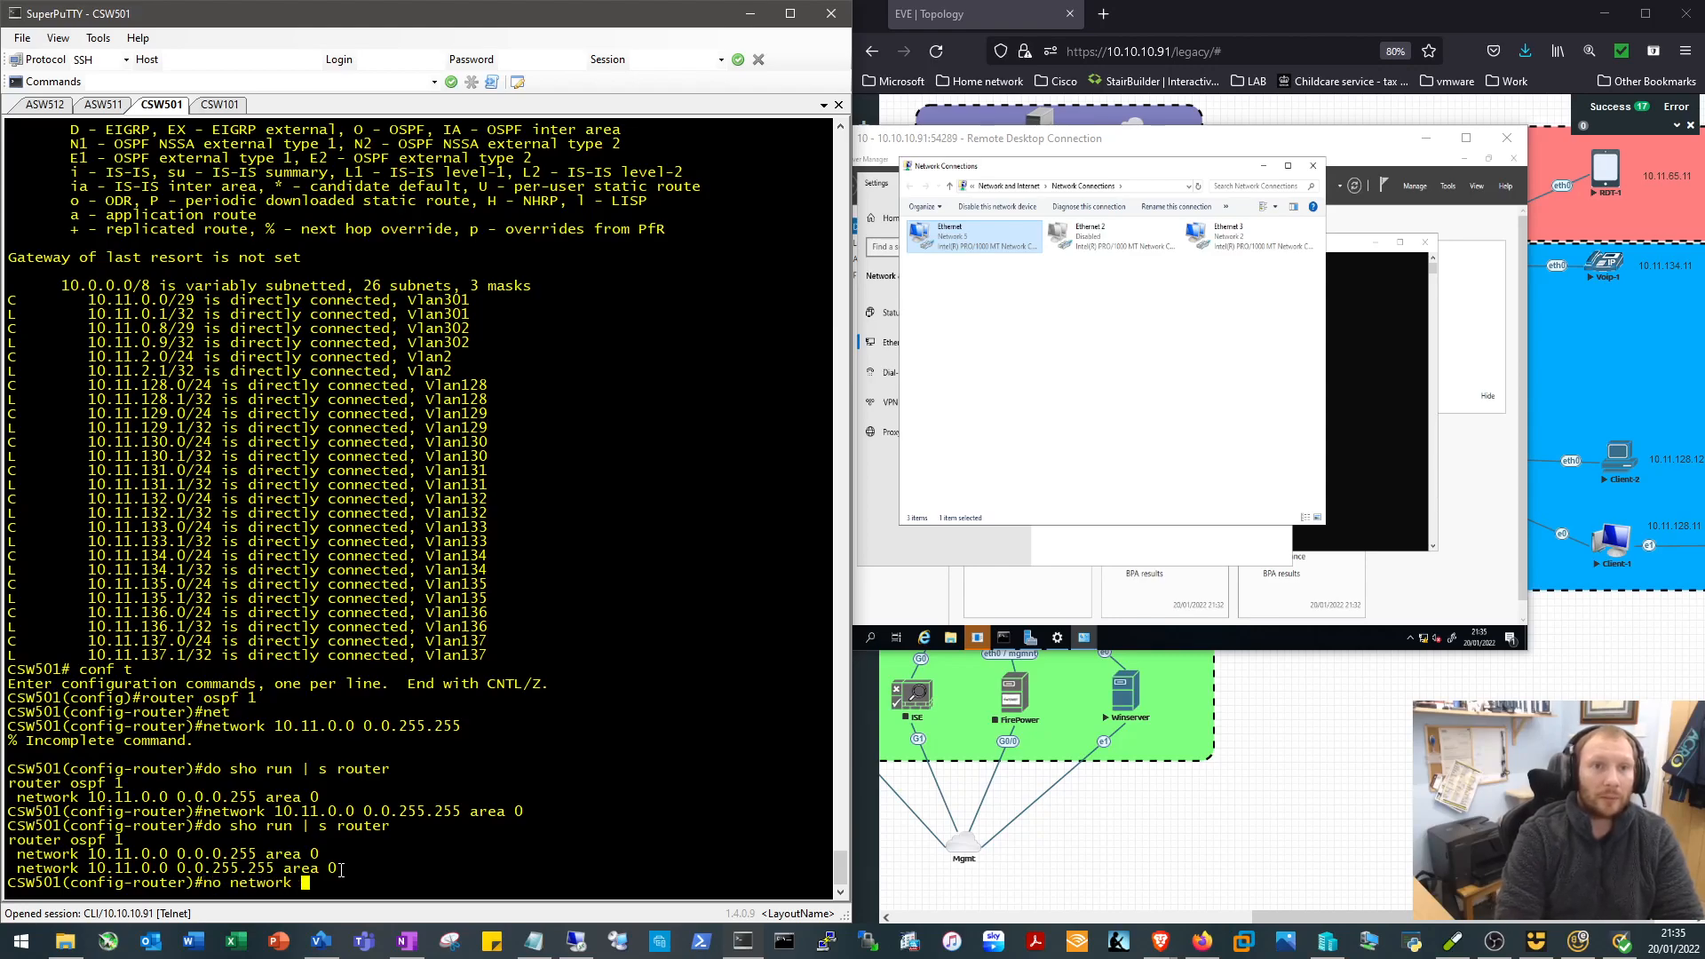
pyautogui.write('10.11.0.0 0.0.0.')
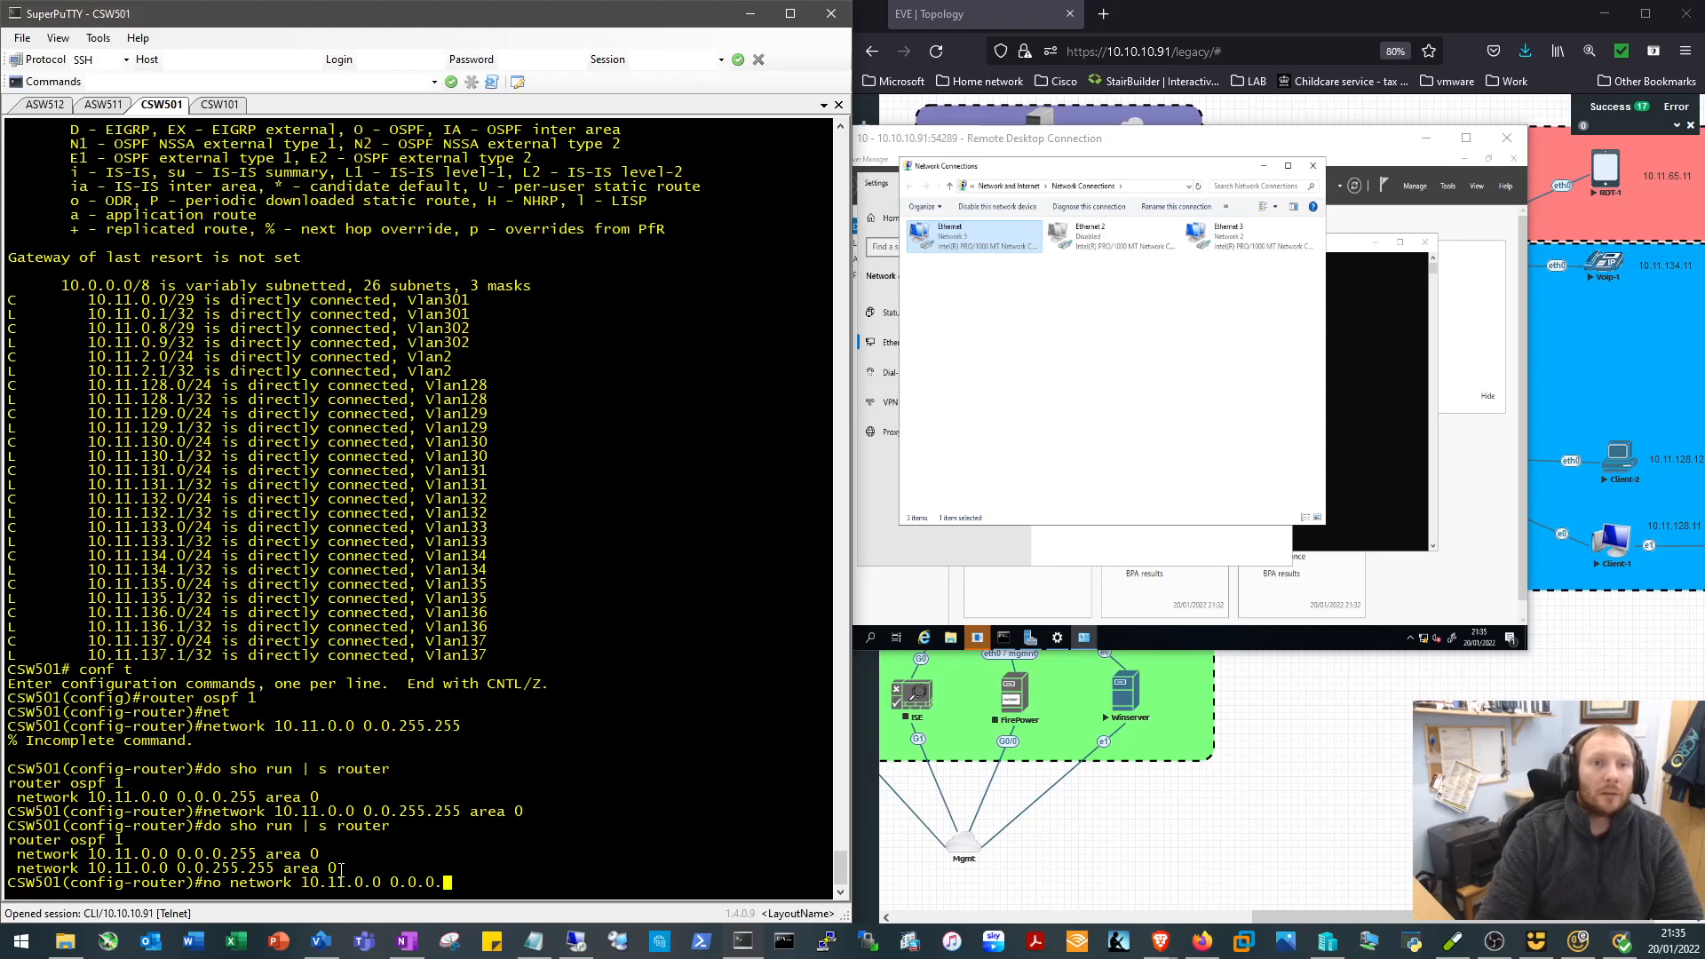
pyautogui.write('arae')
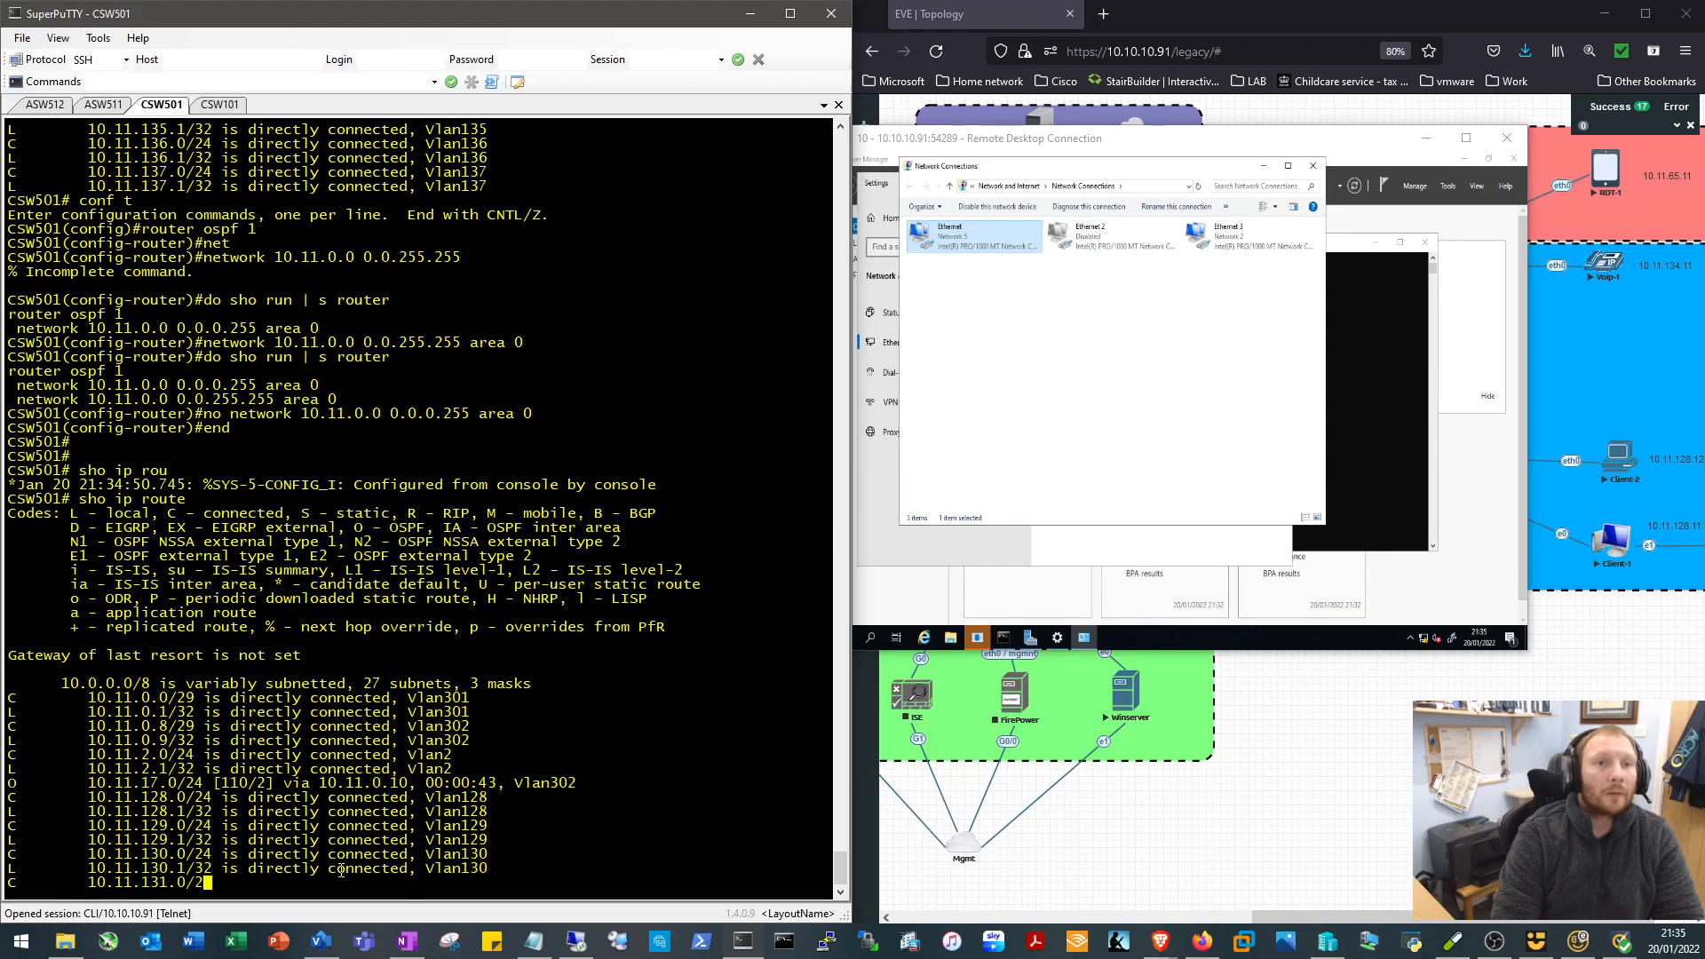
pyautogui.scroll(-3)
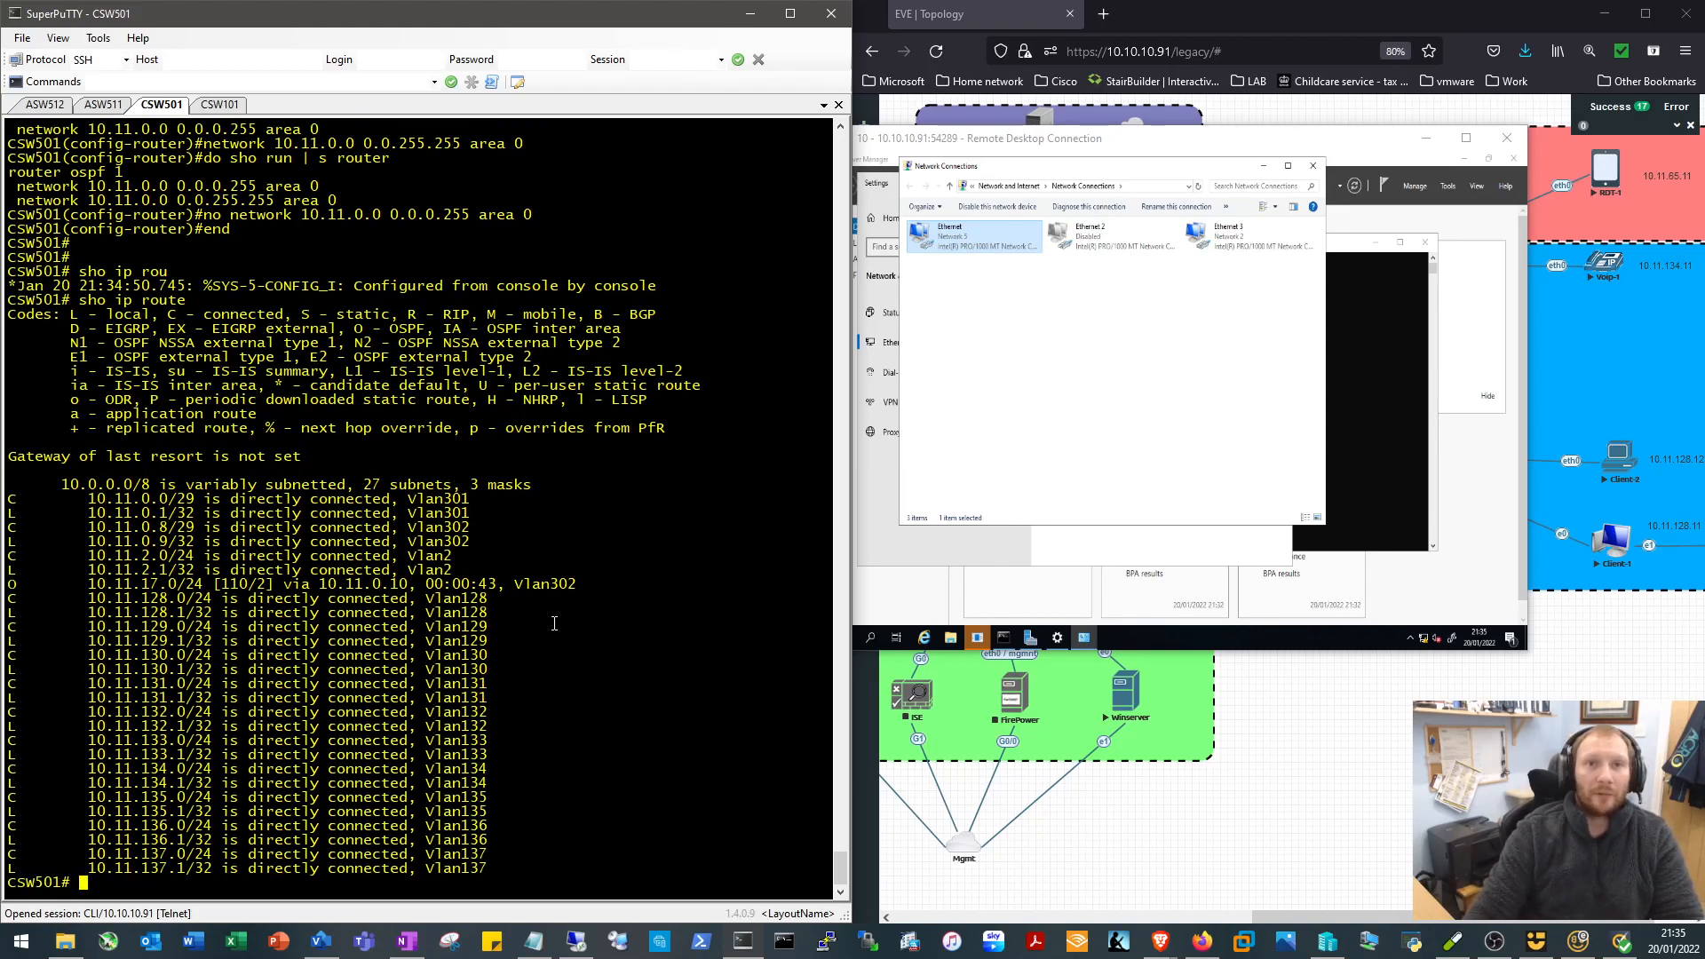